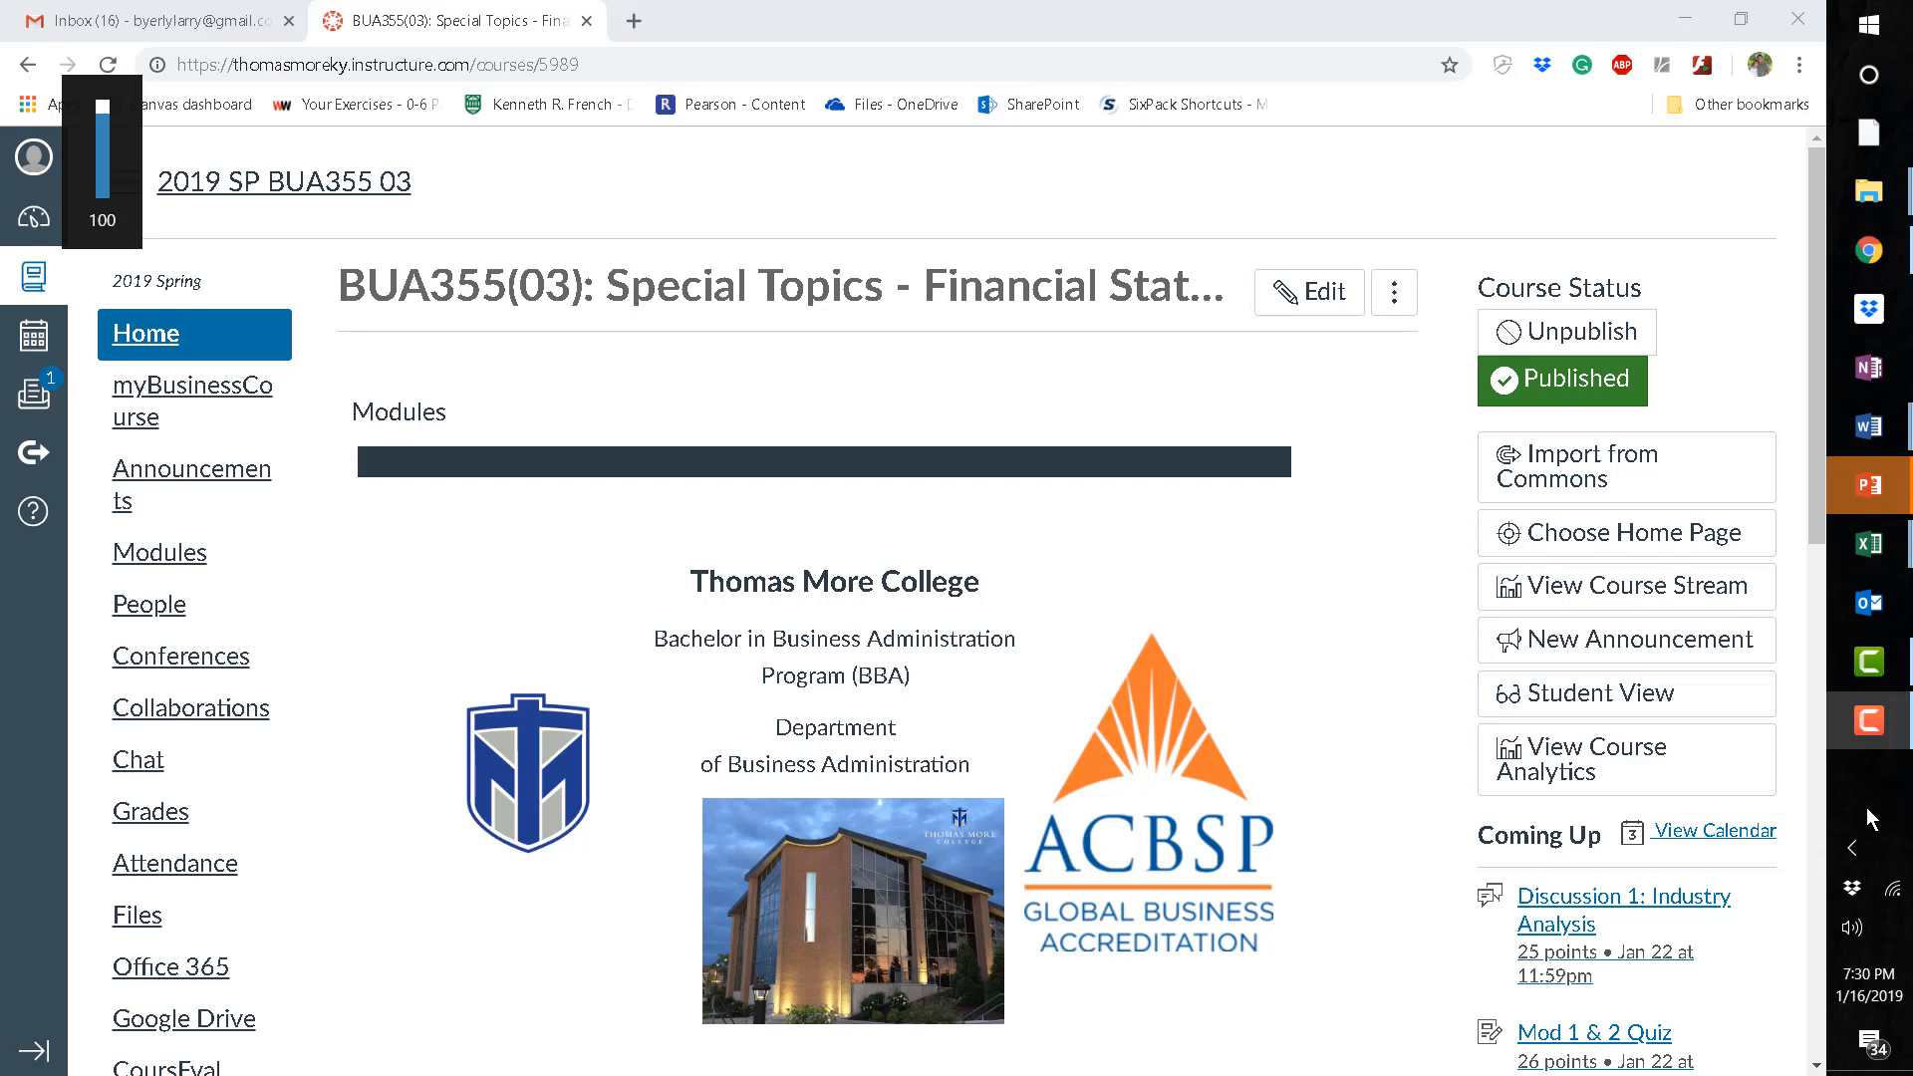
pyautogui.moveTo(1478, 929)
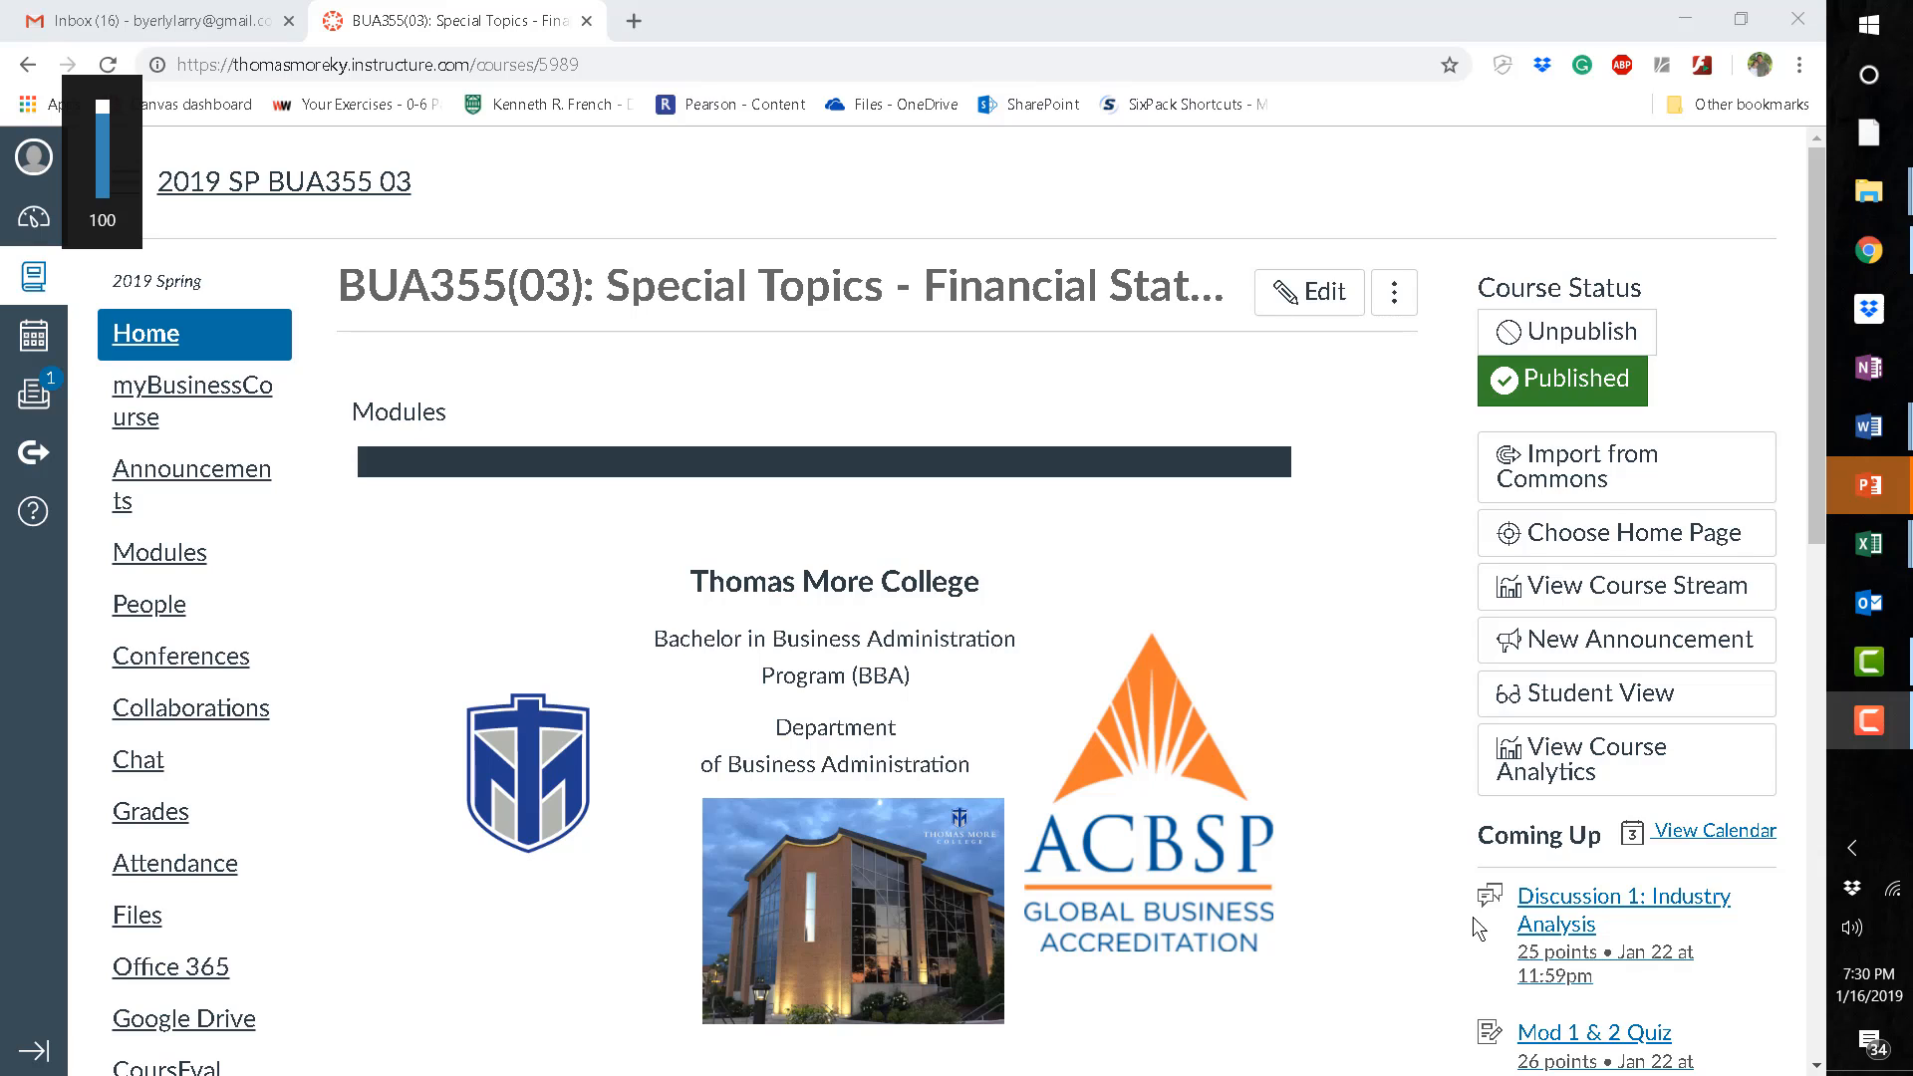
pyautogui.moveTo(164, 409)
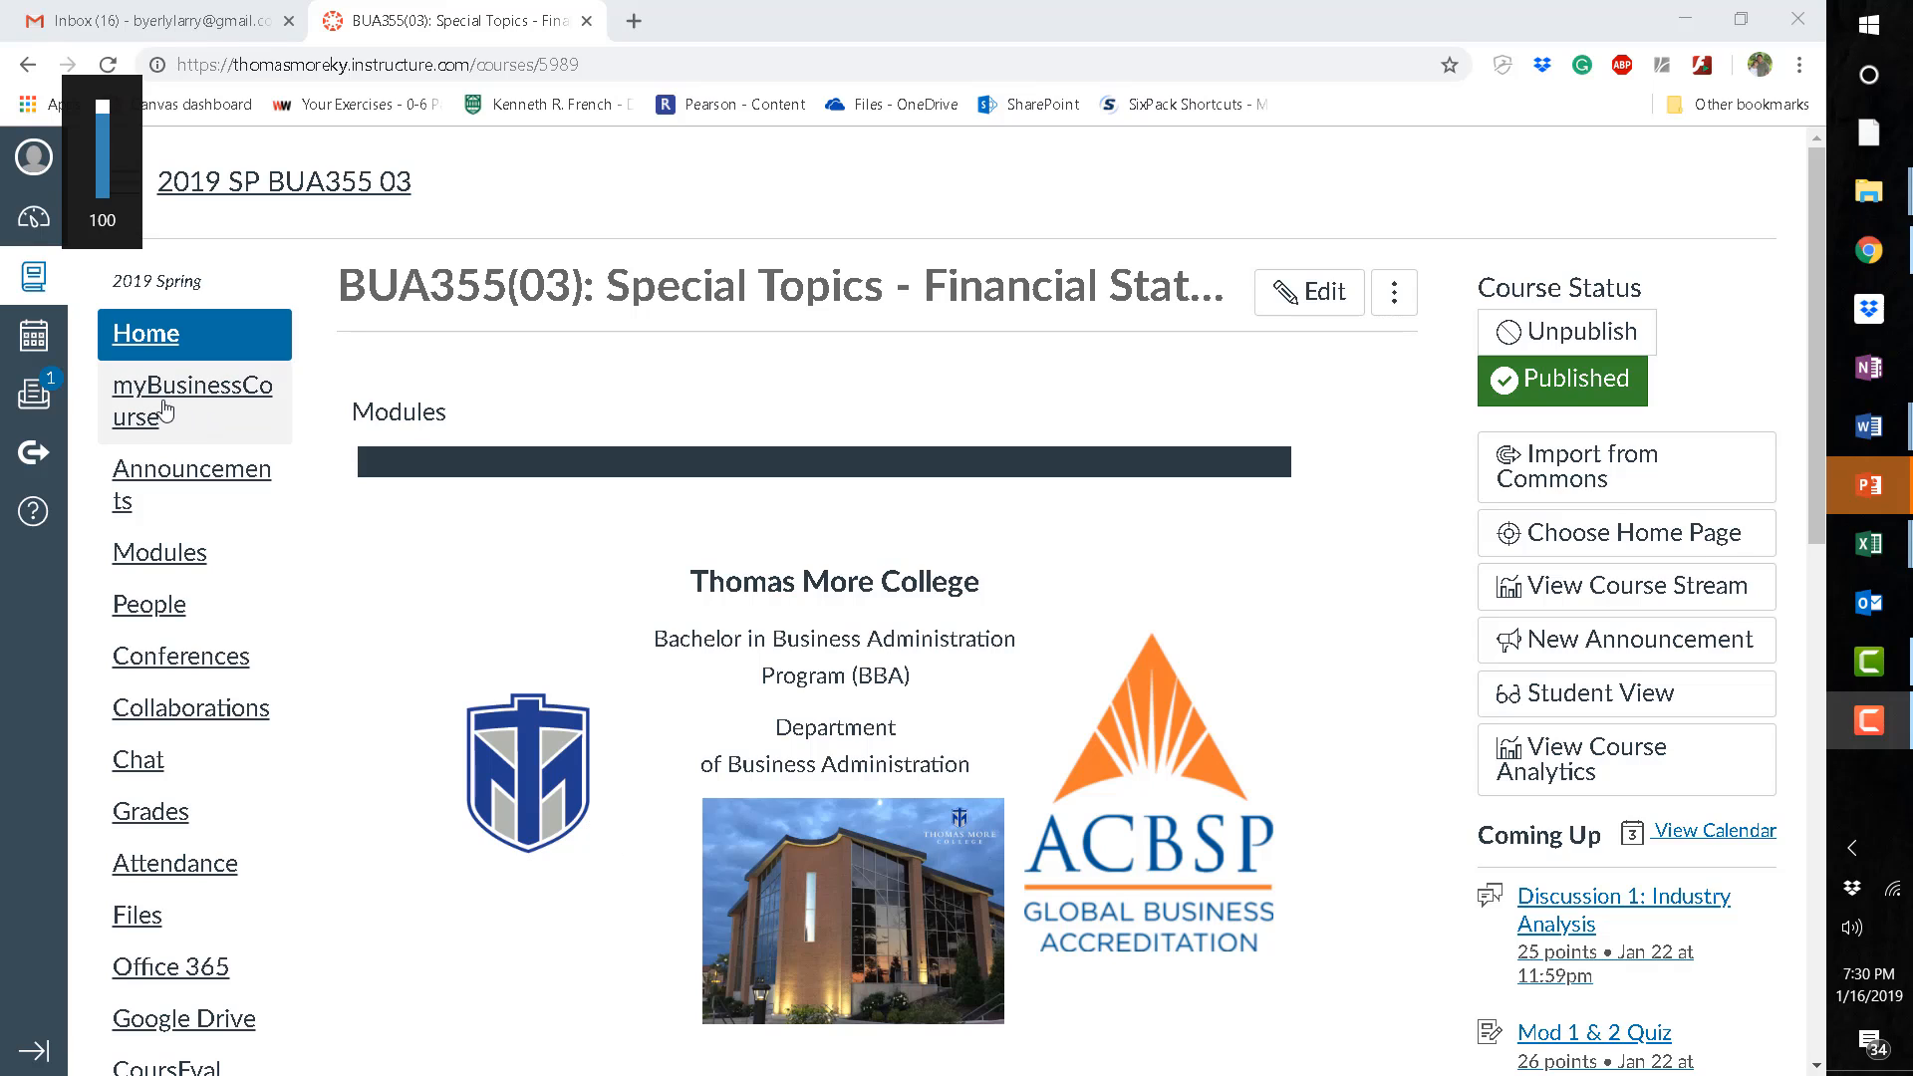
pyautogui.moveTo(191, 398)
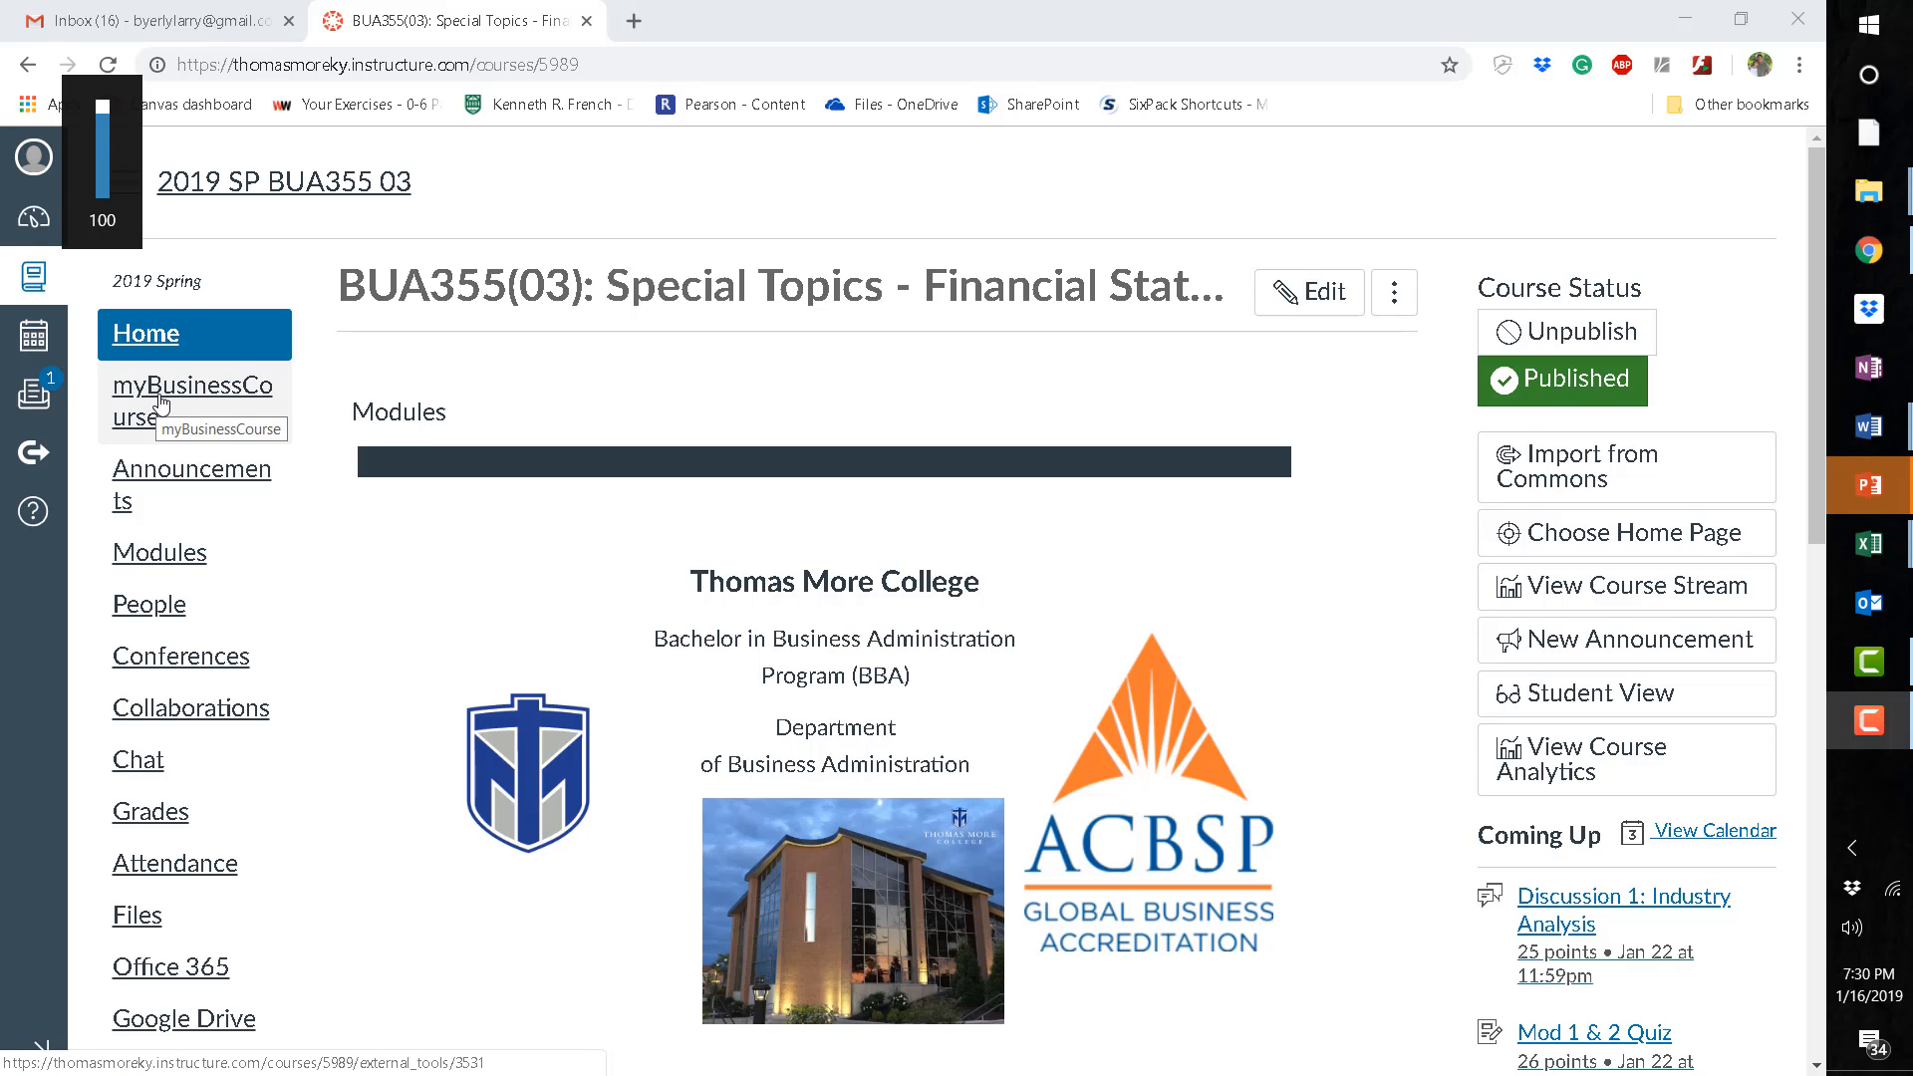
# Launch the myBusinessCourse tool from the BUA355(03) course navigation.
pyautogui.click(192, 401)
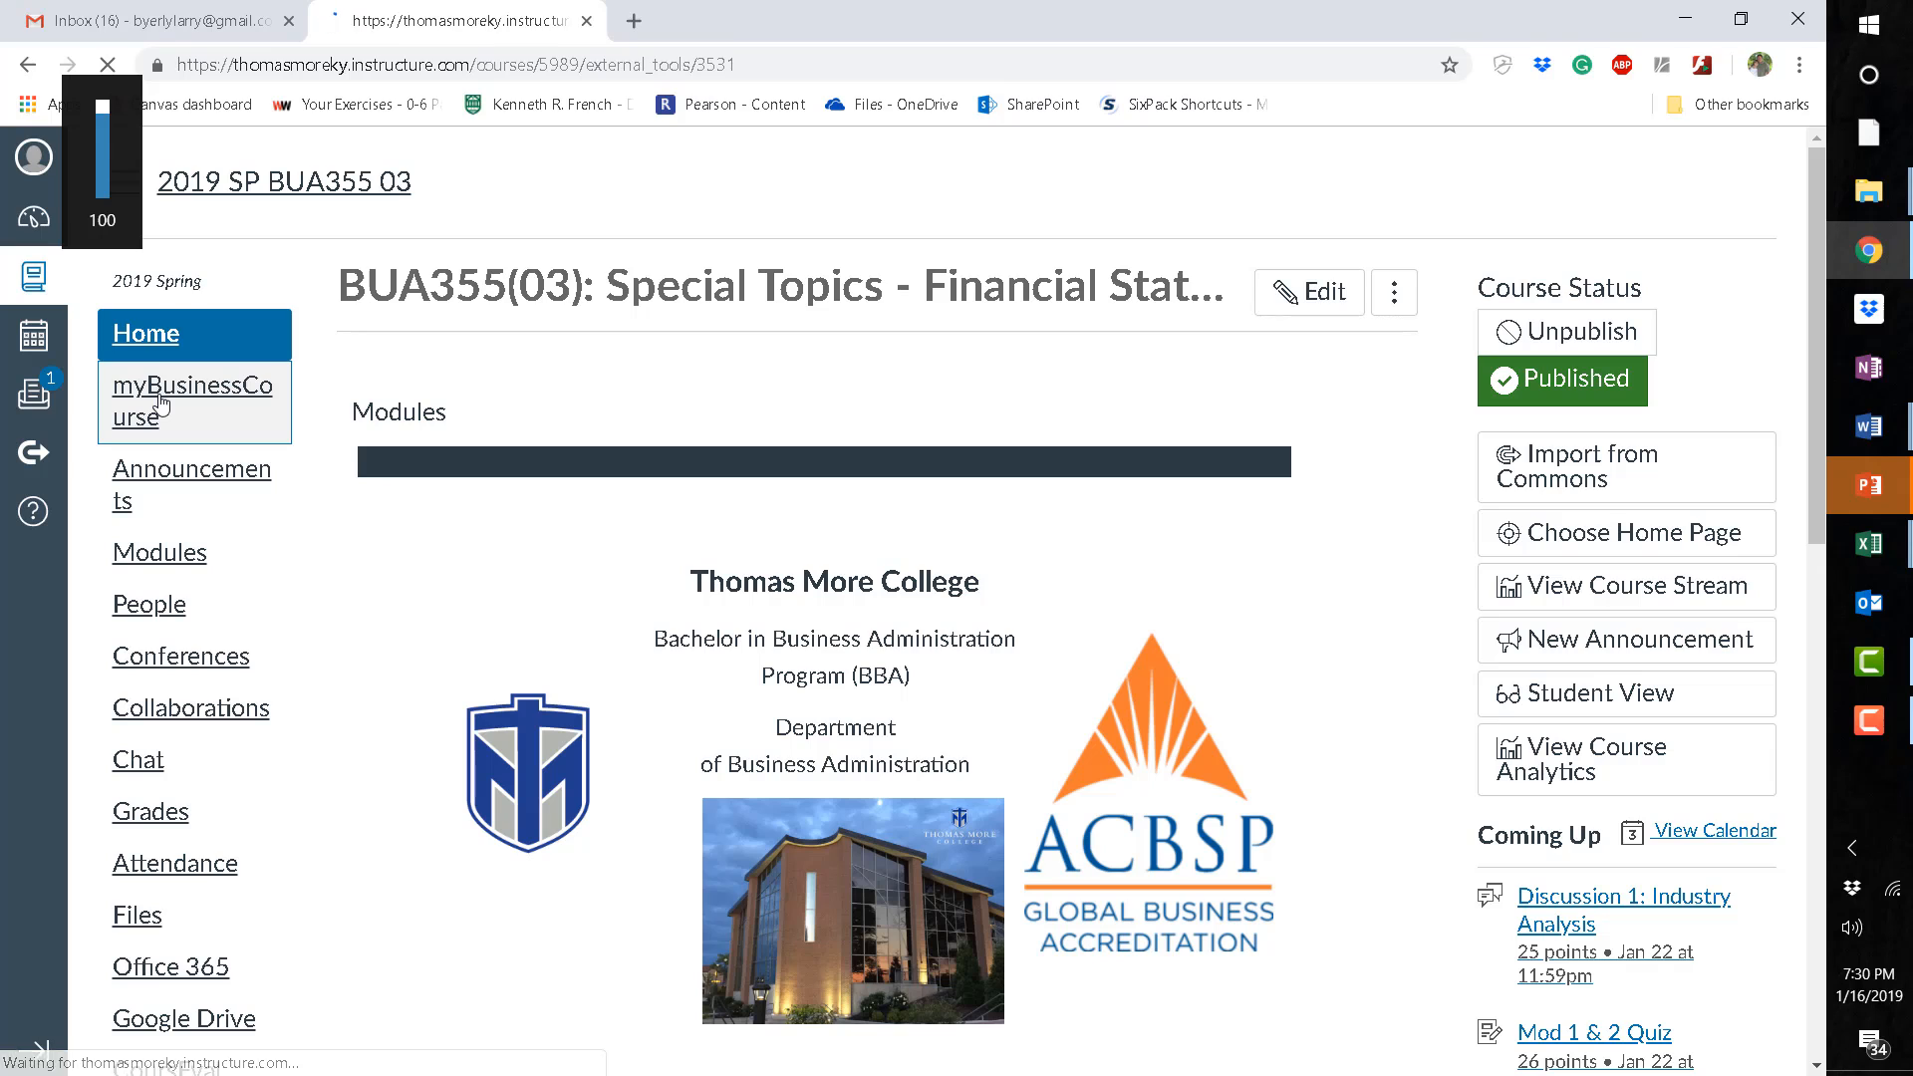
pyautogui.click(191, 401)
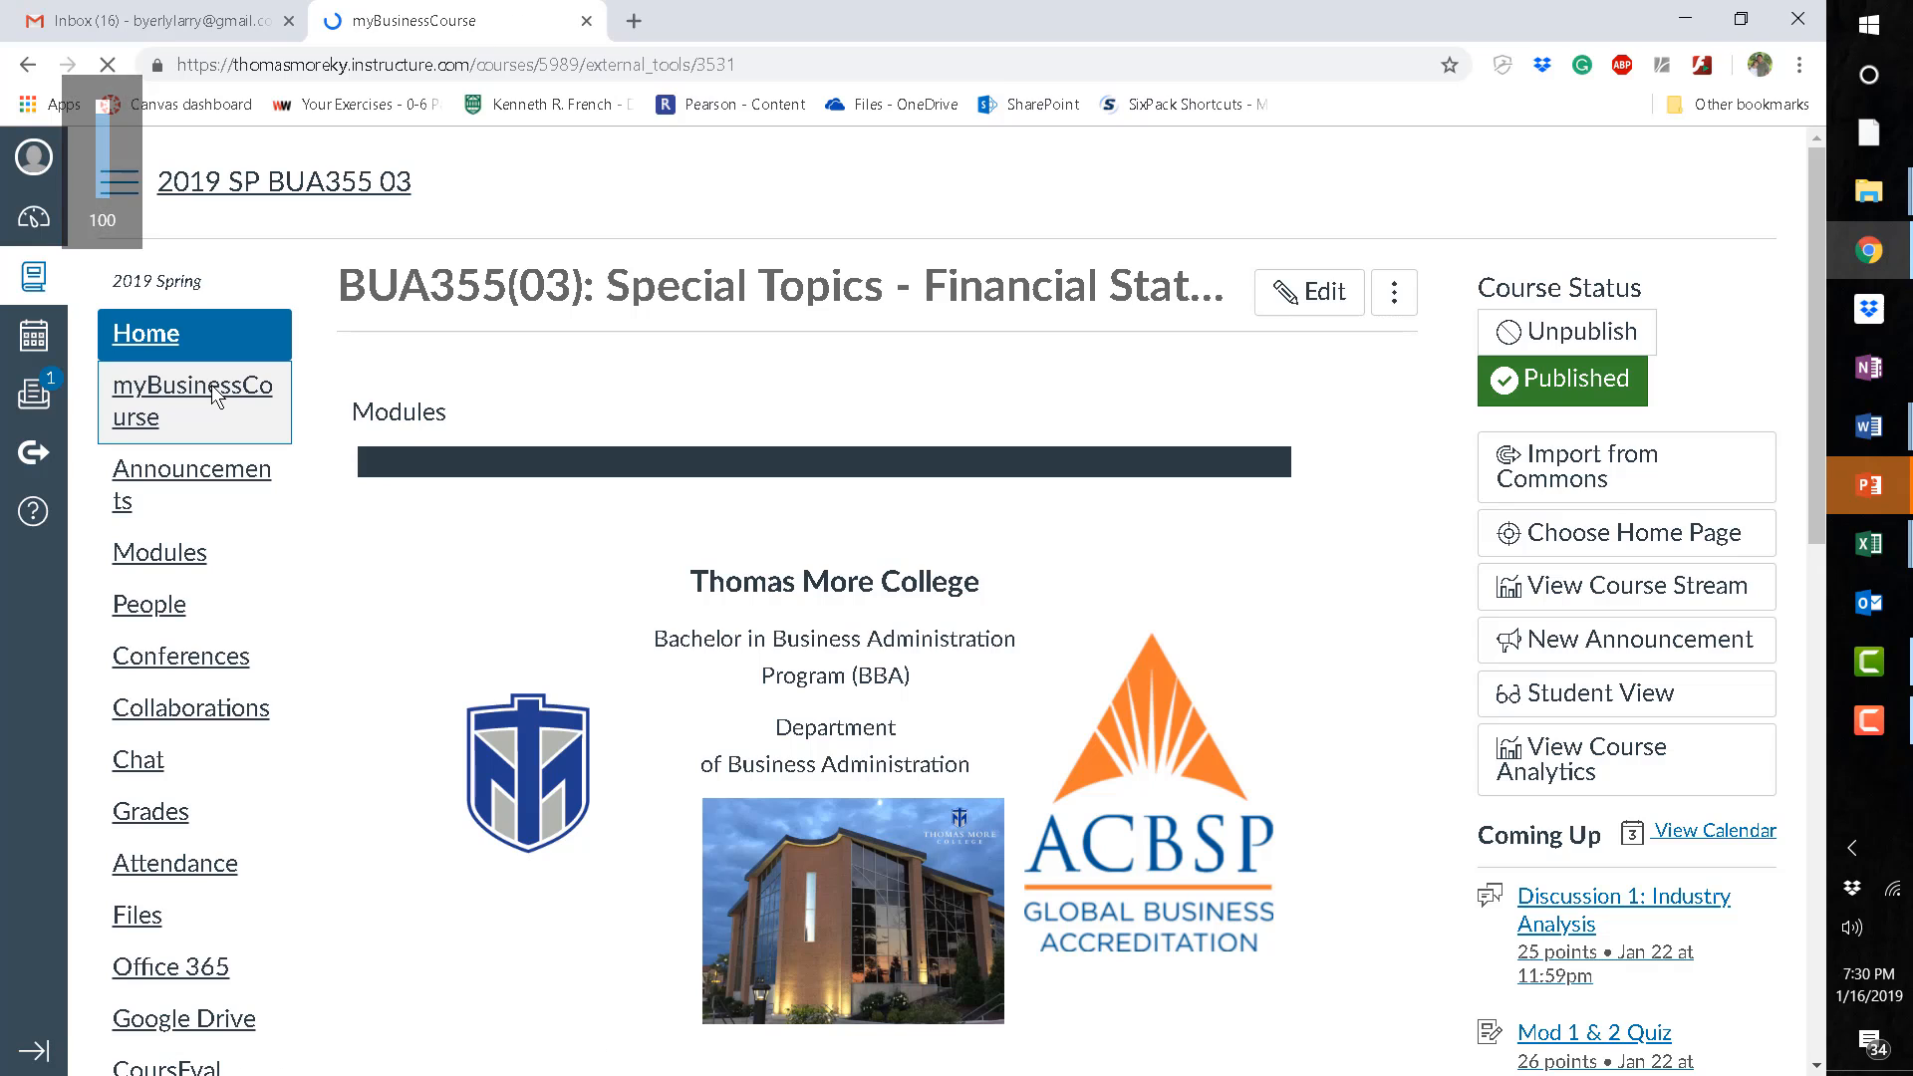
# View the BUA355:1 sections, return to the dashboard, and show the Edit Course options.
pyautogui.click(191, 401)
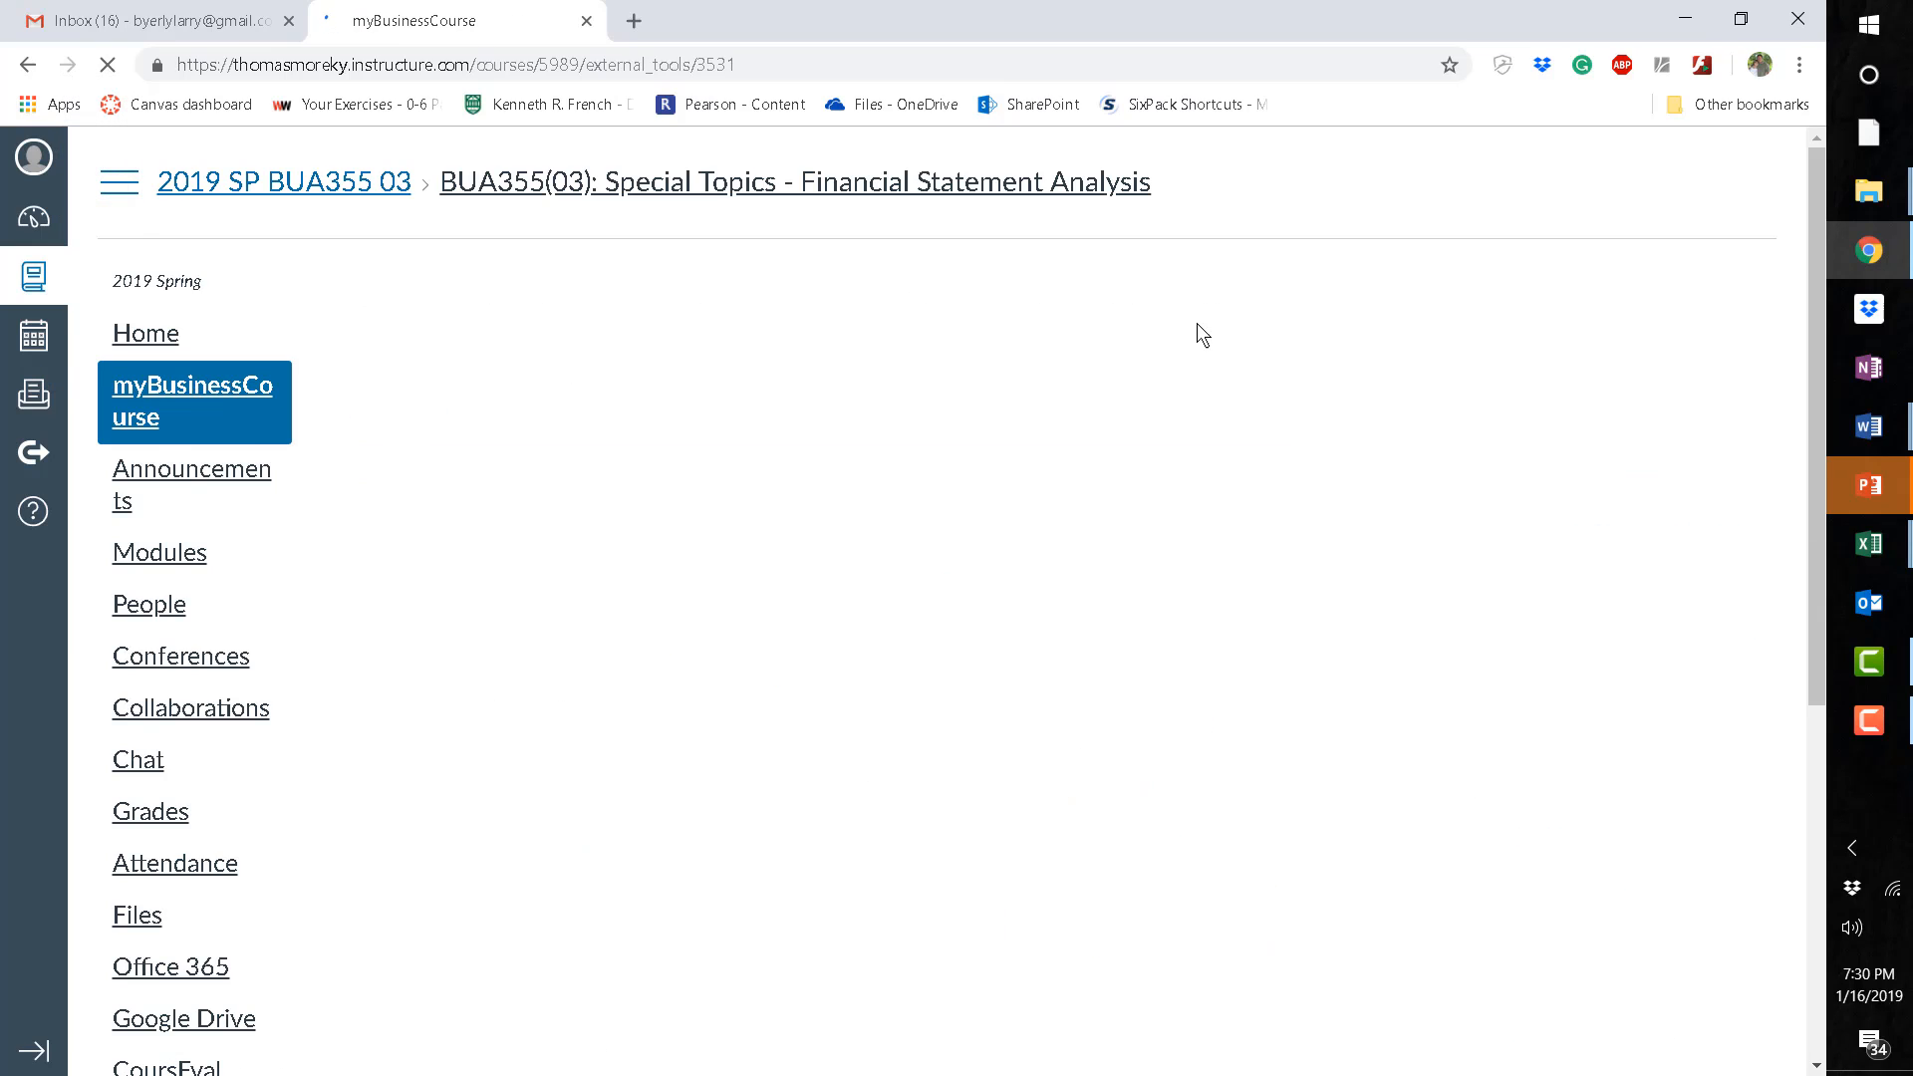
pyautogui.moveTo(1319, 254)
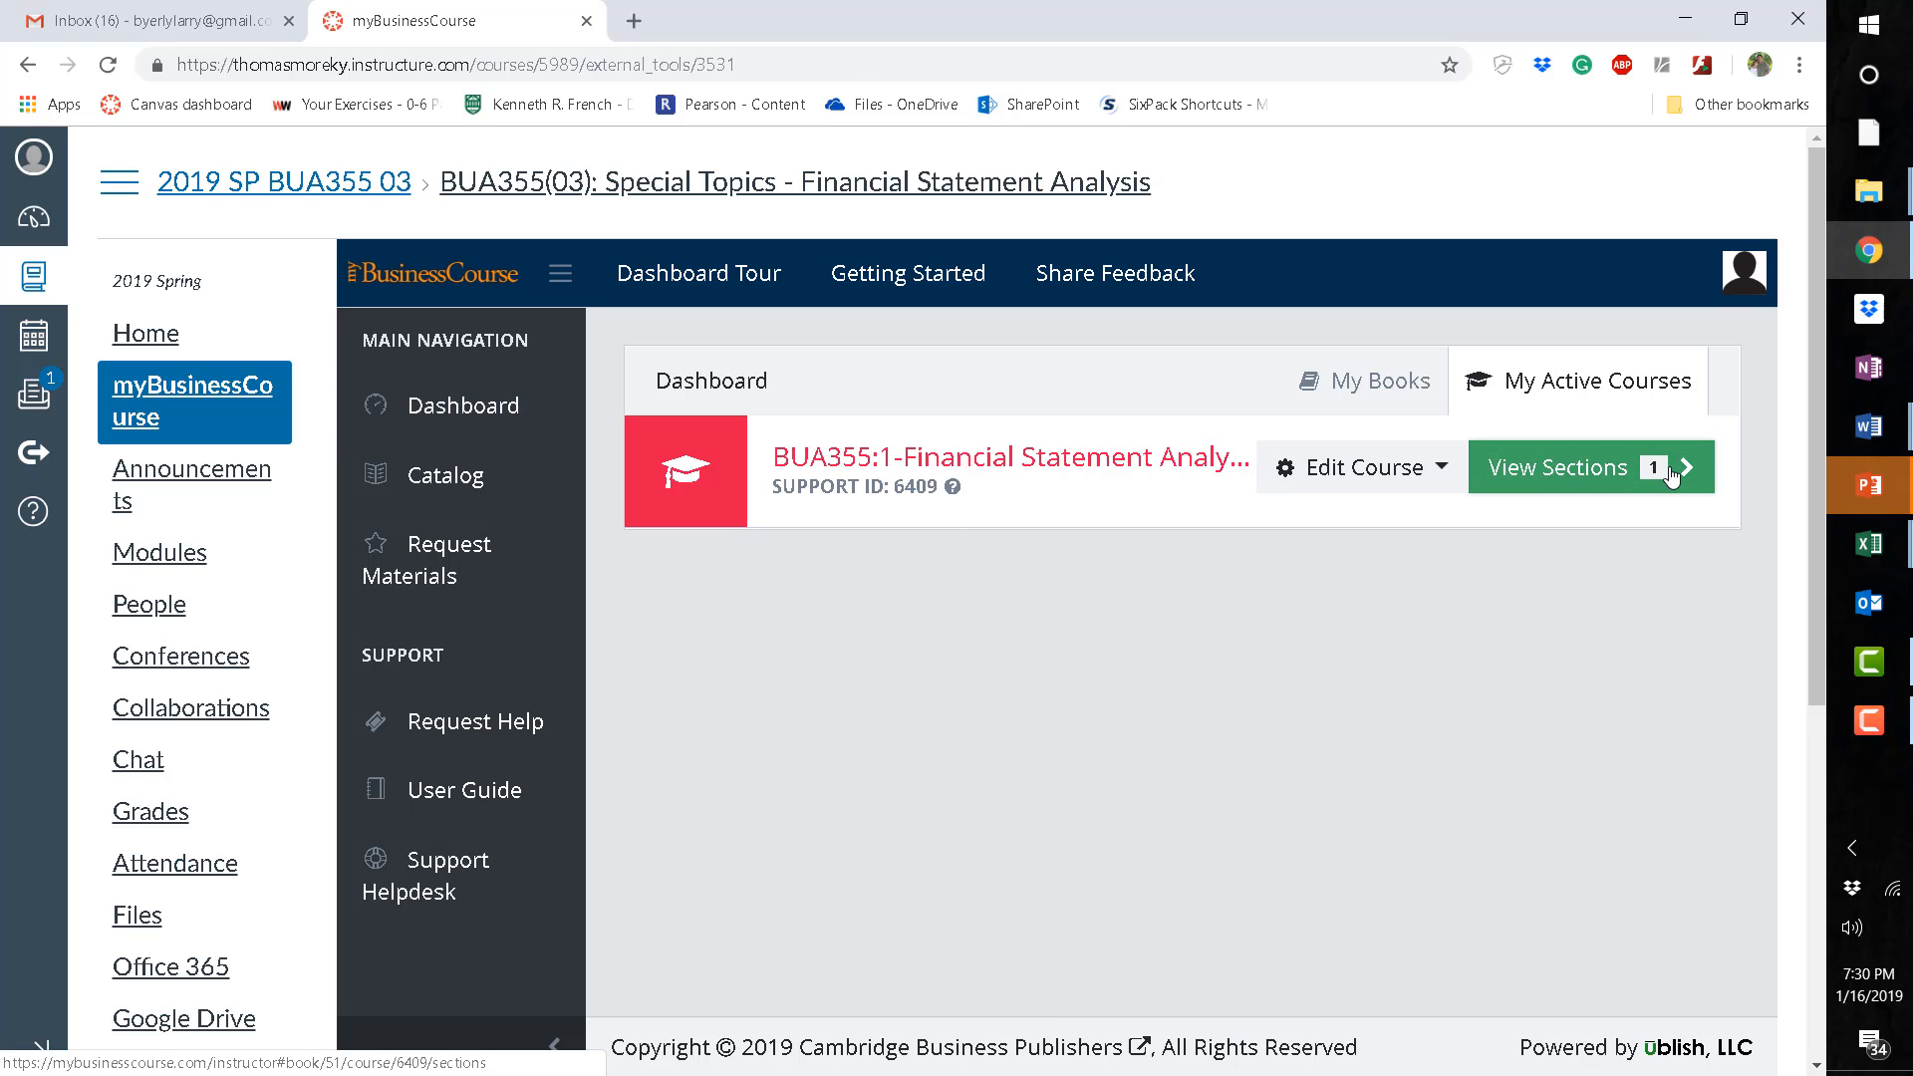
pyautogui.click(1556, 467)
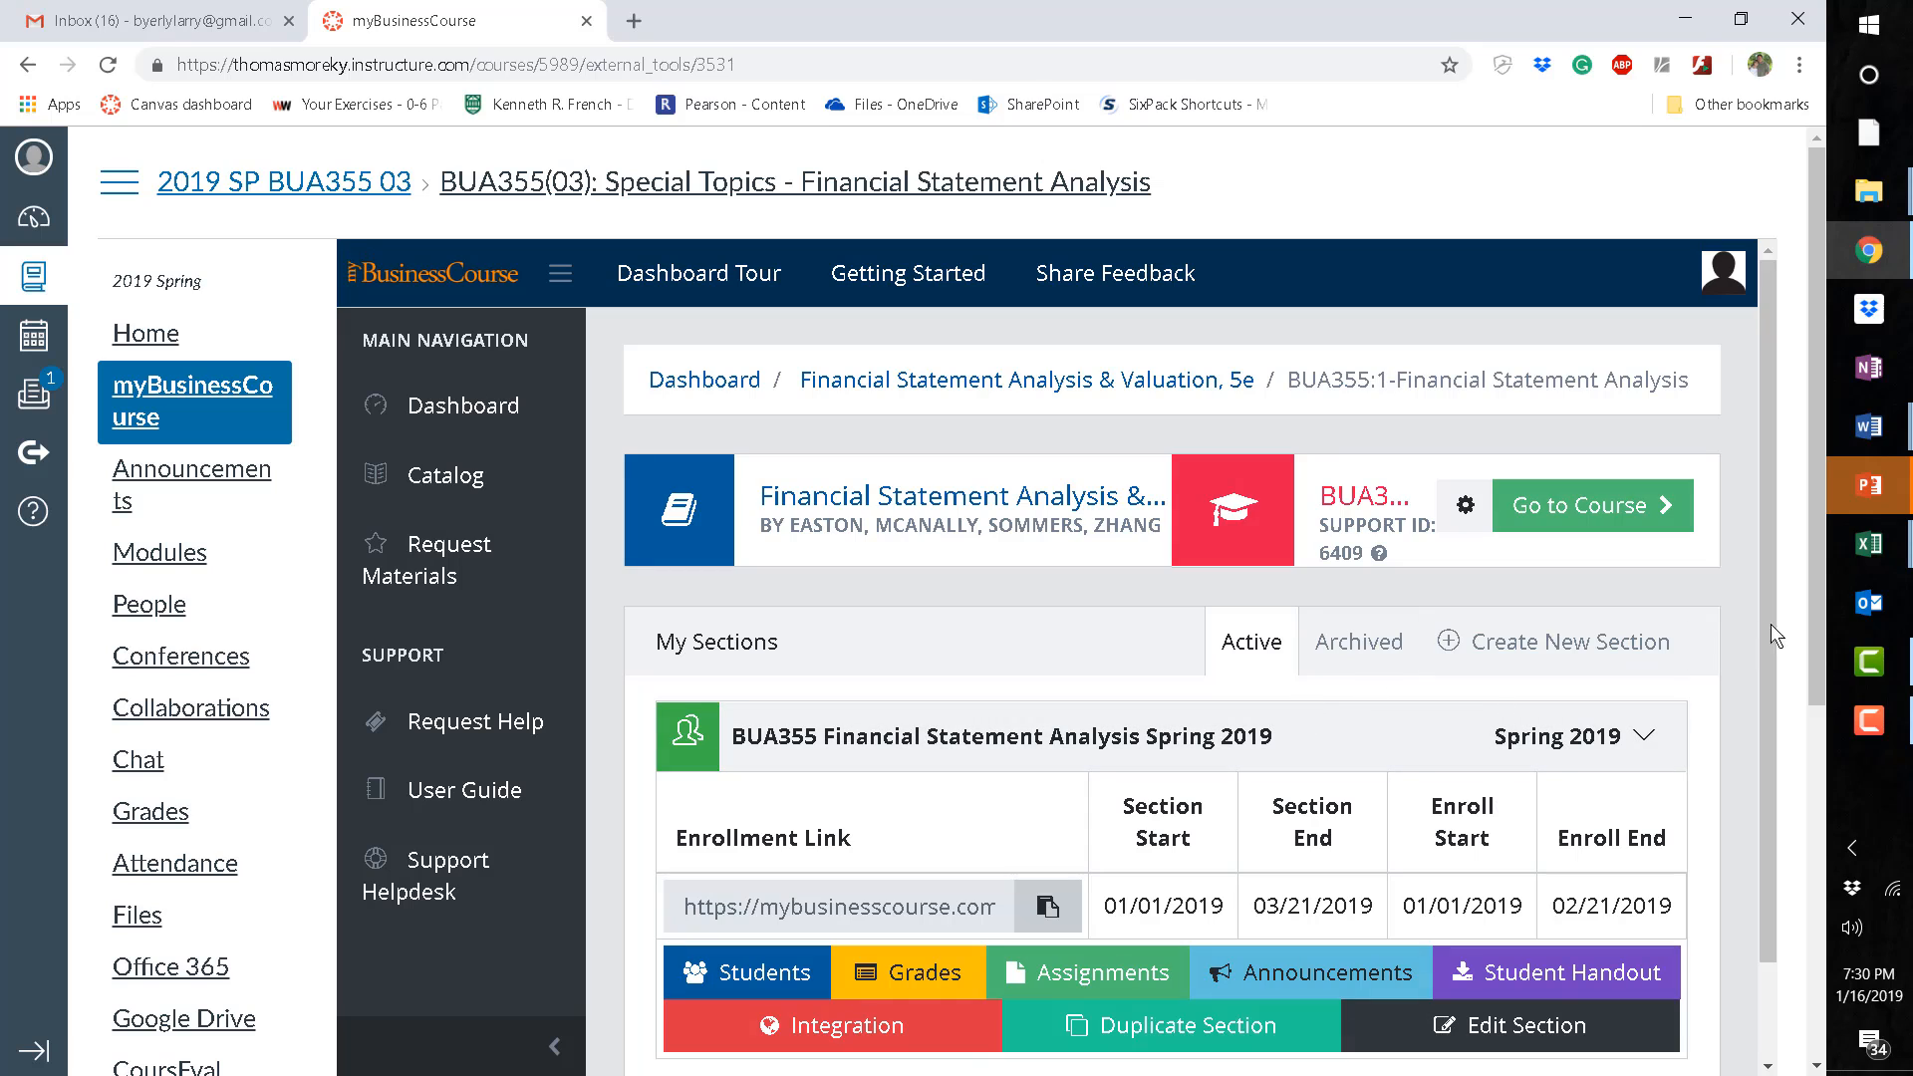
pyautogui.moveTo(1354, 678)
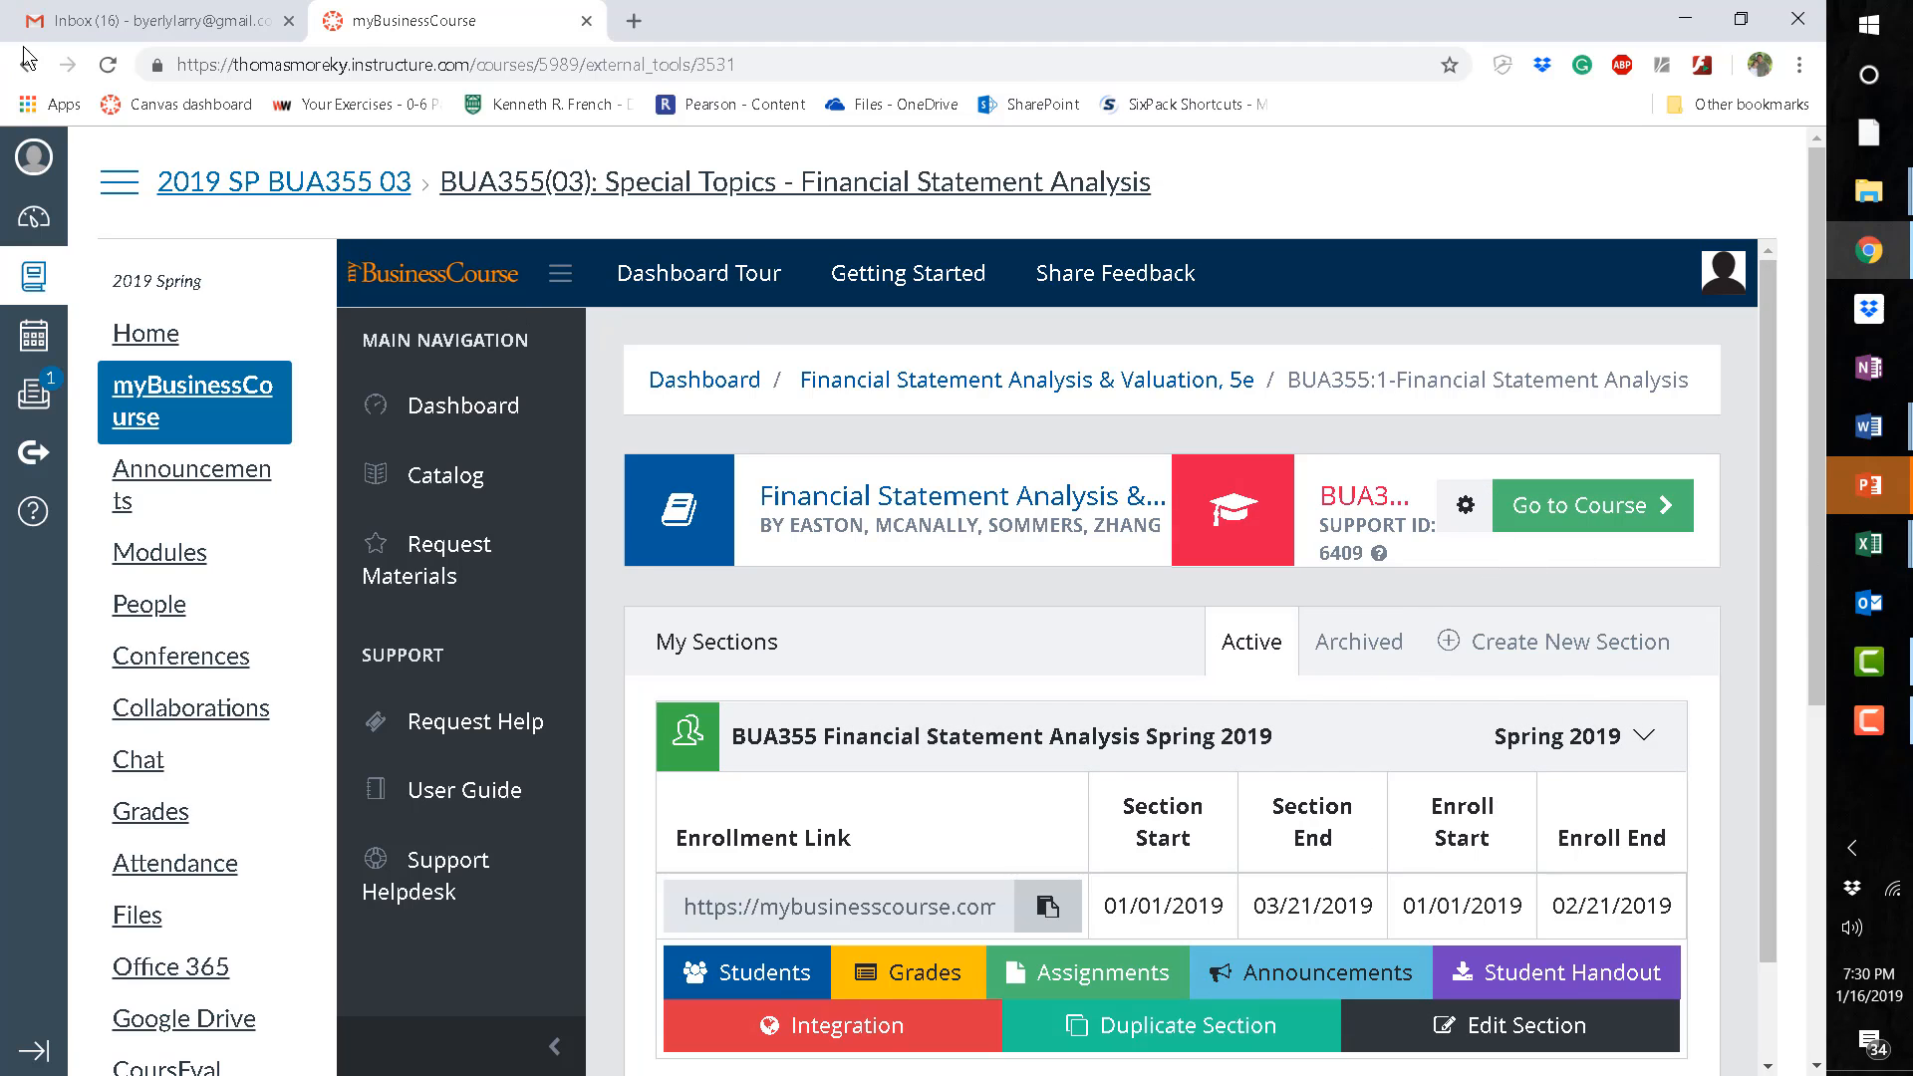
pyautogui.click(462, 406)
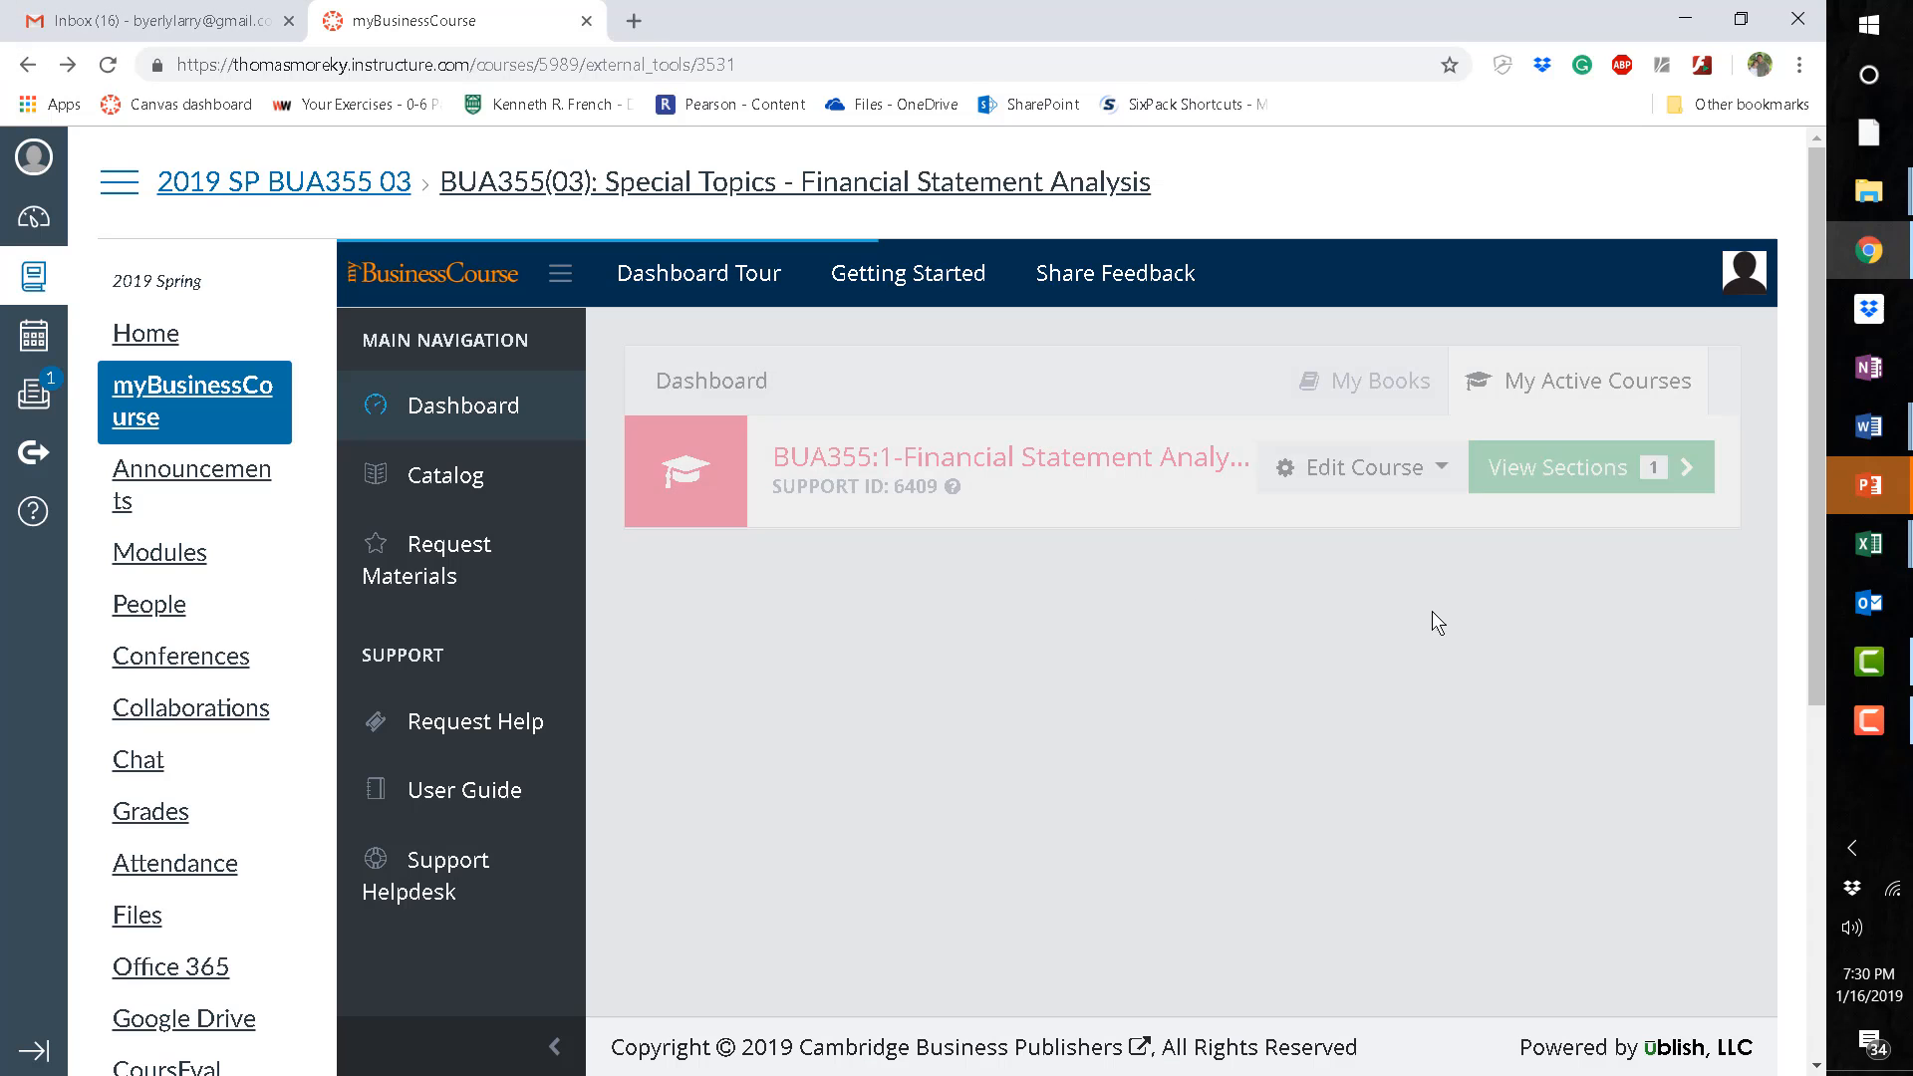
pyautogui.click(1359, 468)
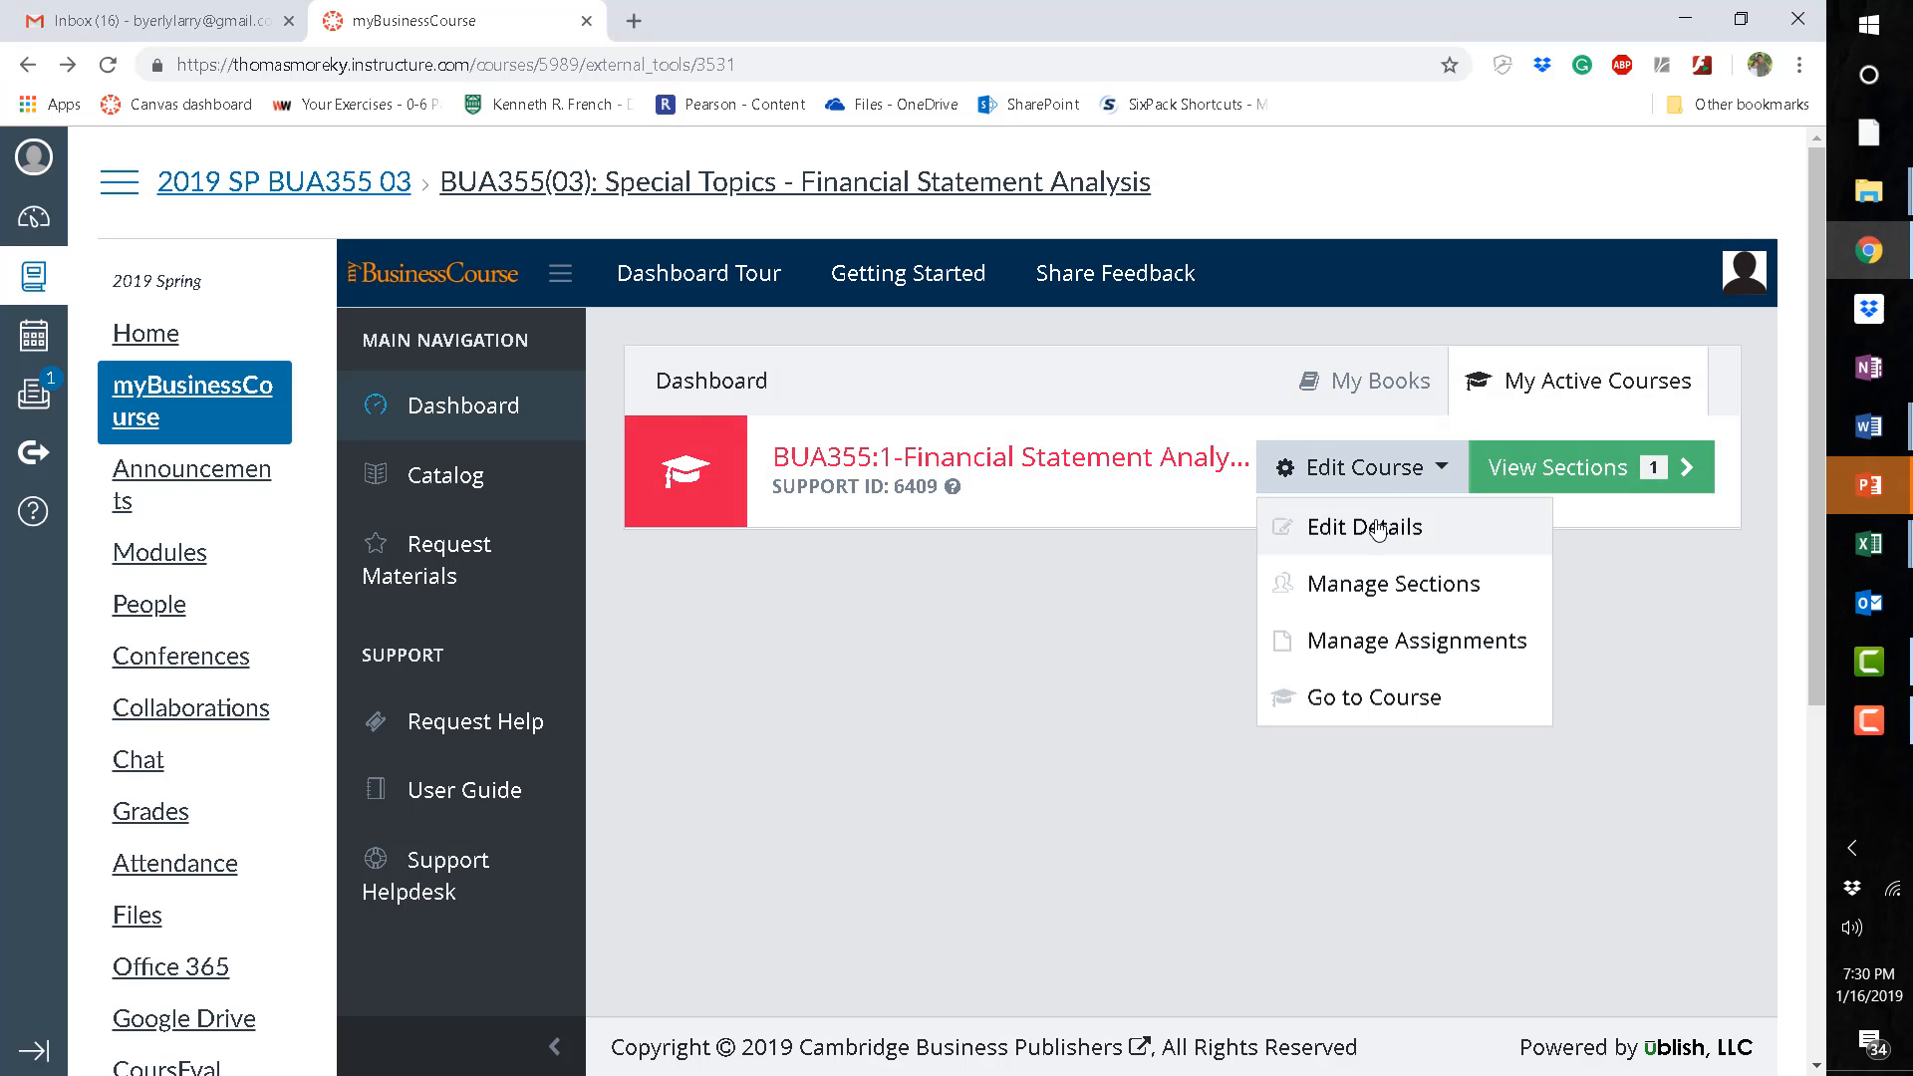
# Review BUA355:1's edit details, including its course-copy code and archive option.
pyautogui.click(1363, 526)
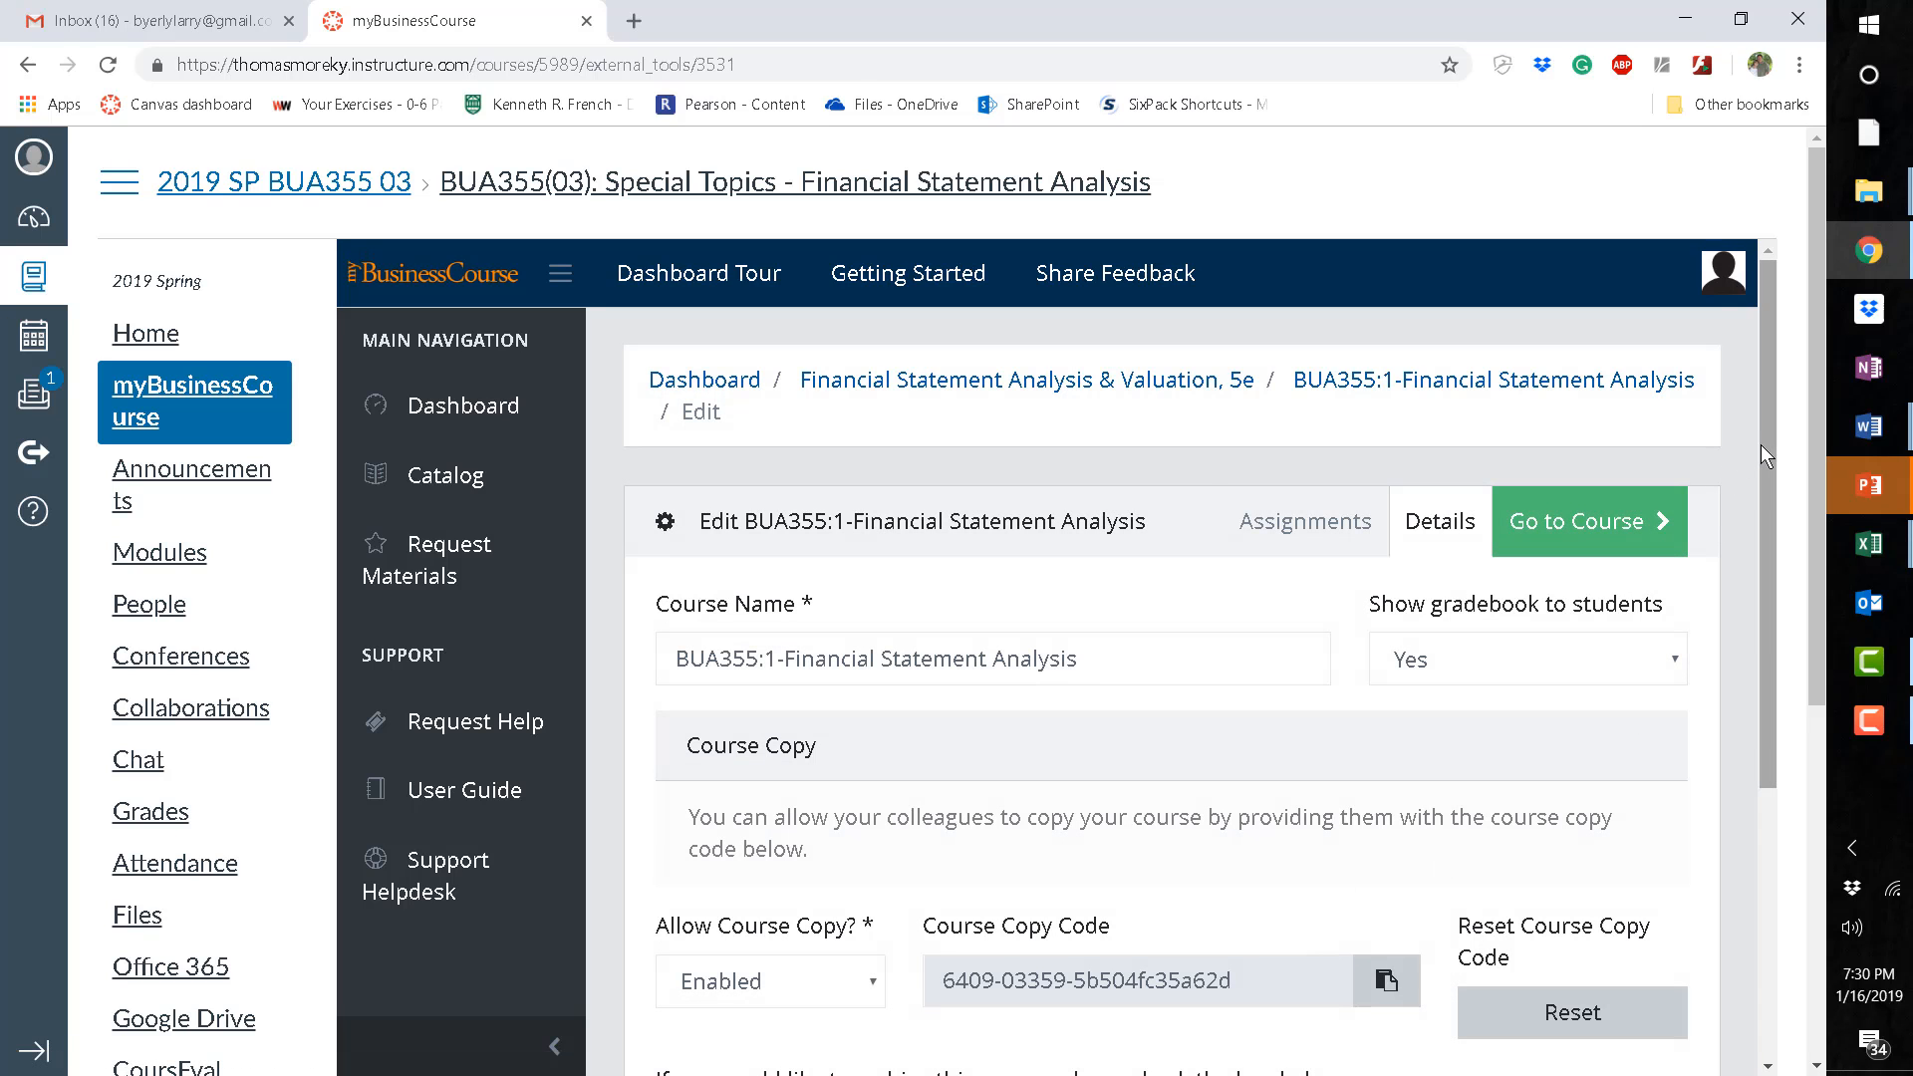
pyautogui.scroll(-3)
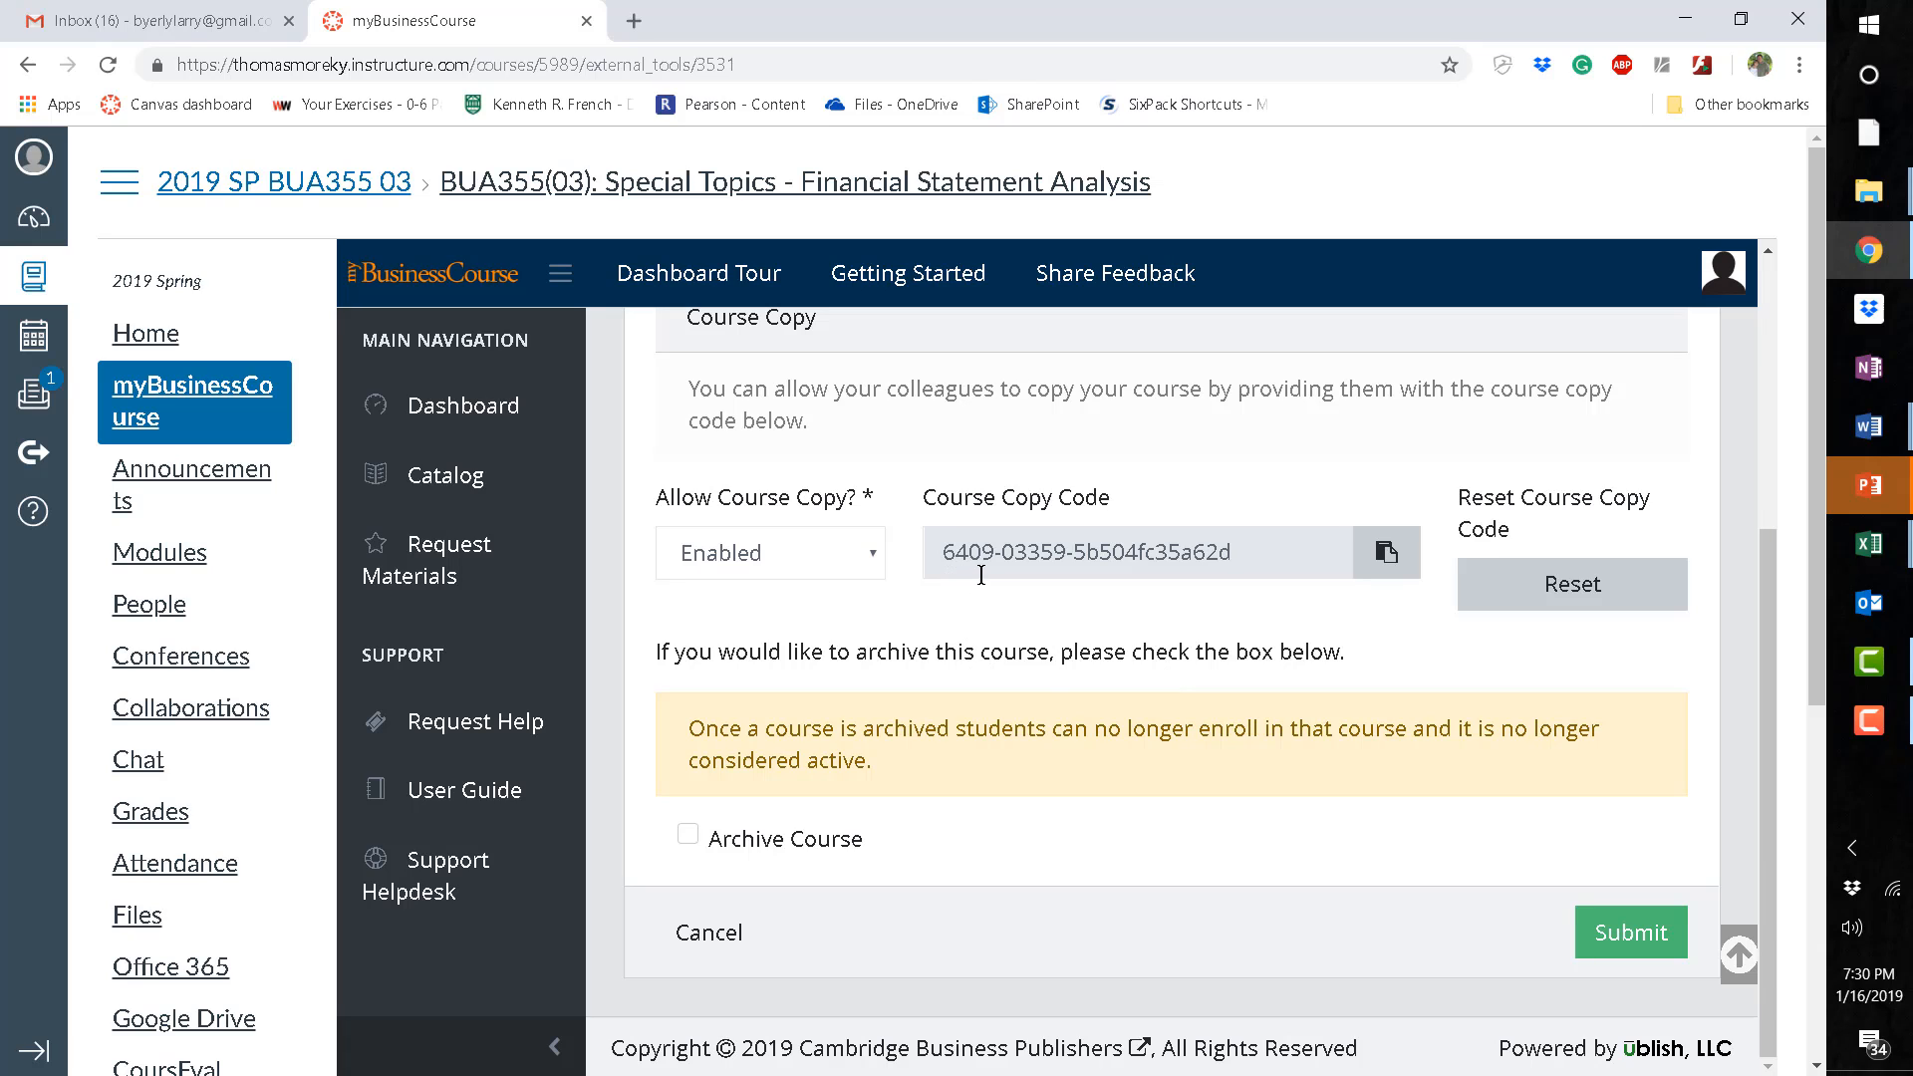
pyautogui.moveTo(1048, 574)
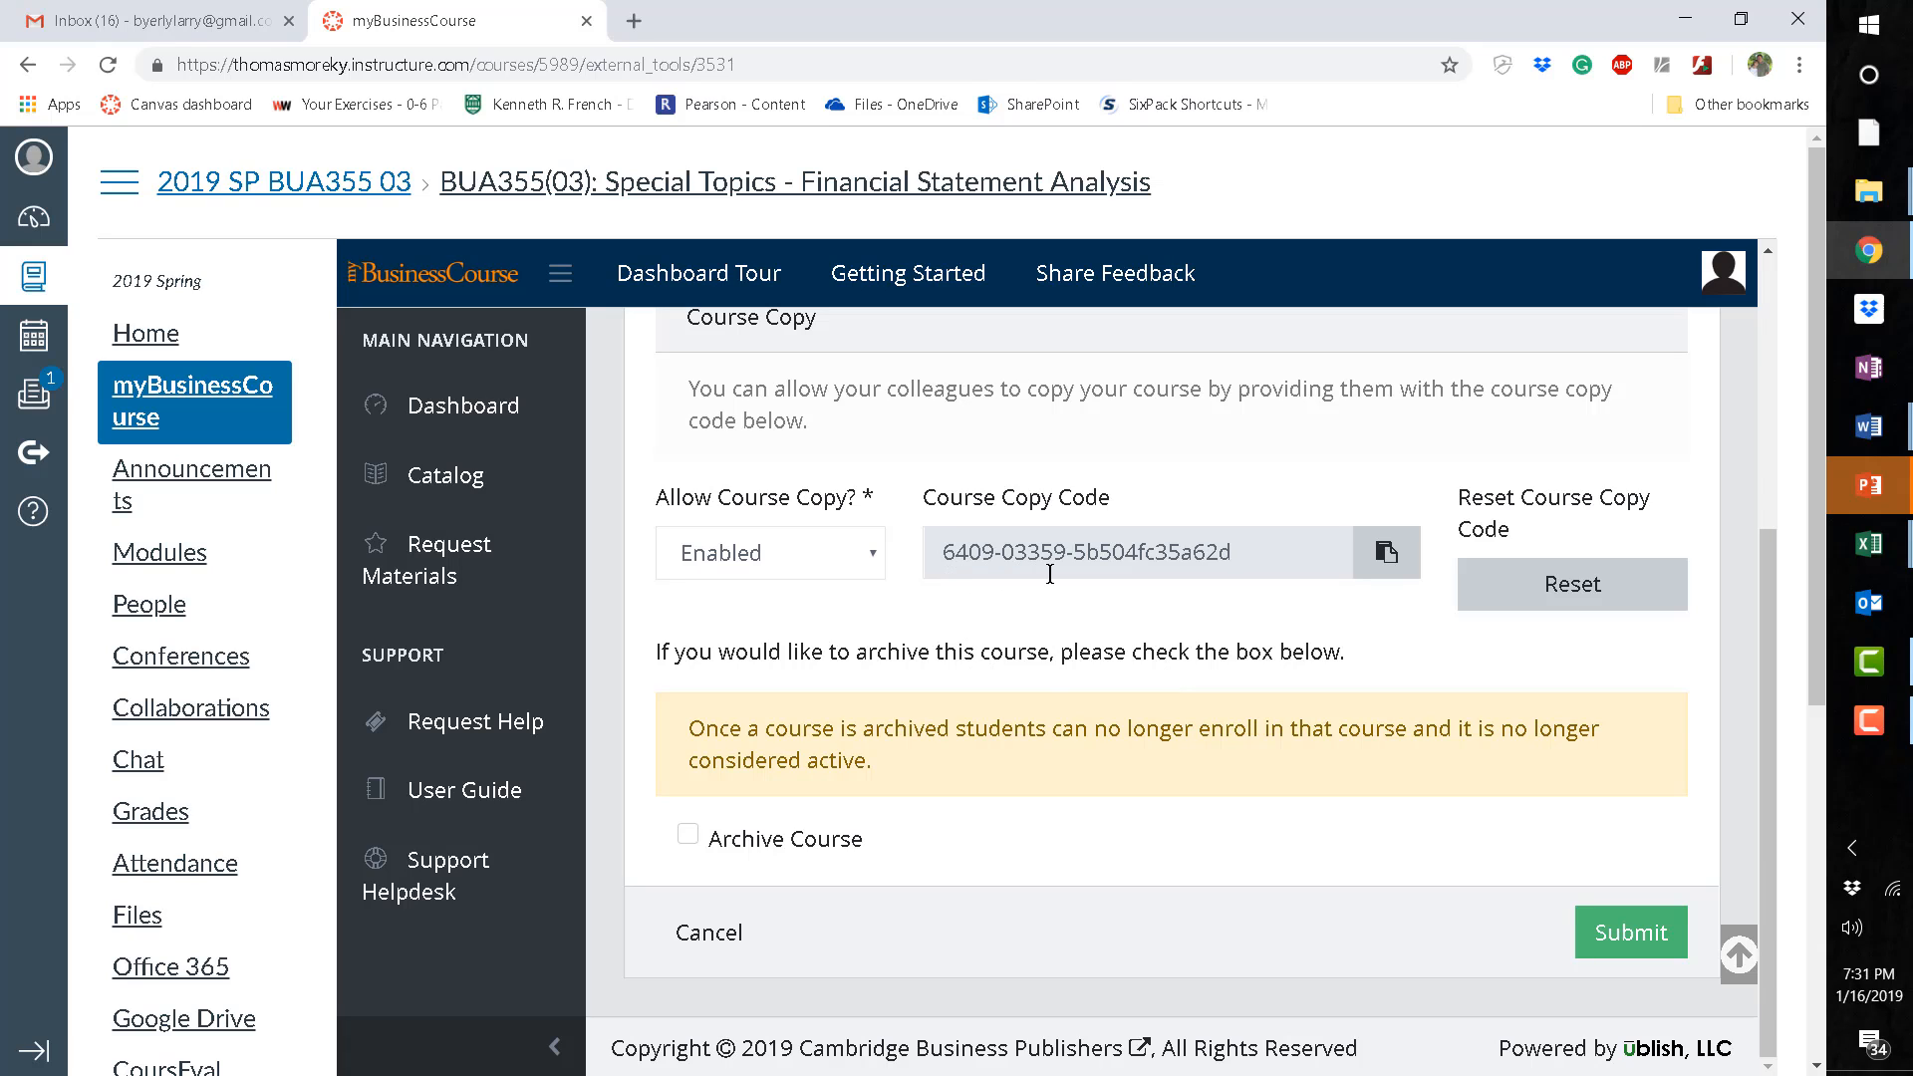
pyautogui.moveTo(1092, 574)
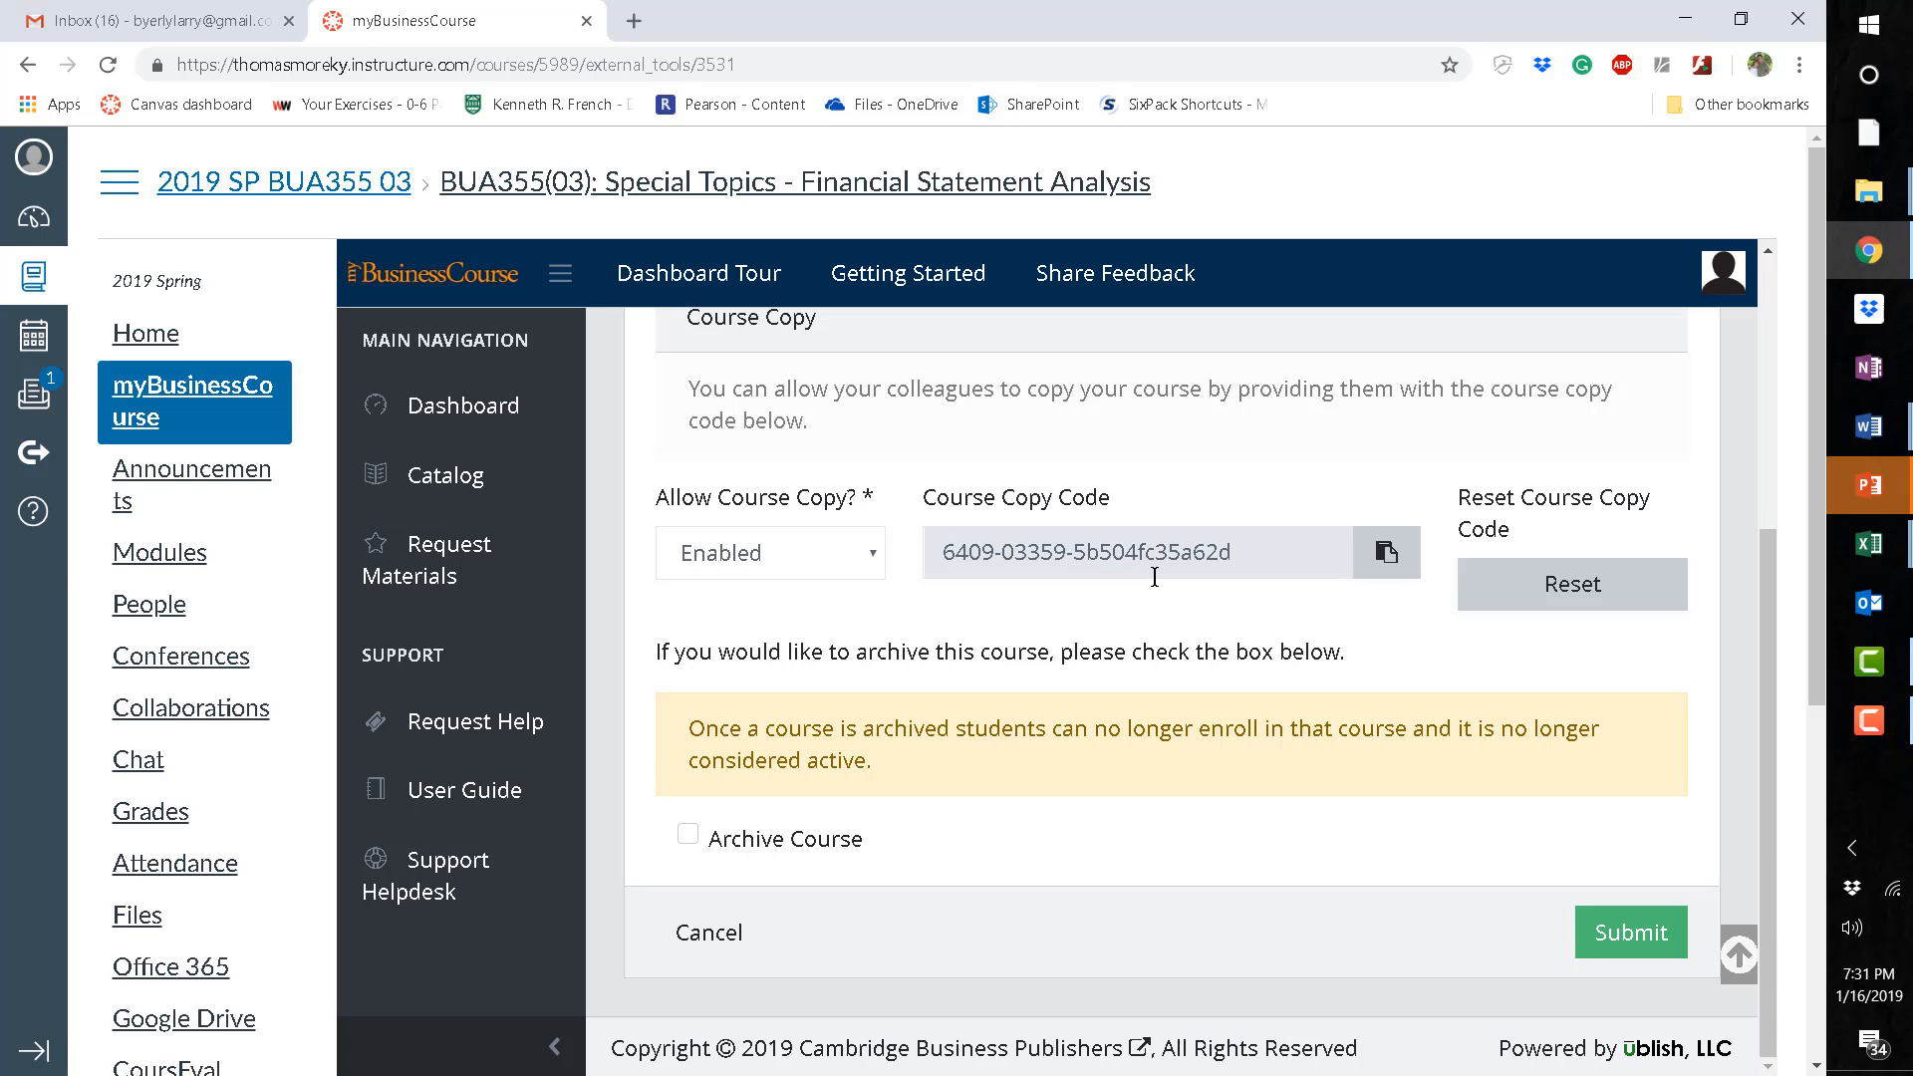
pyautogui.moveTo(1185, 574)
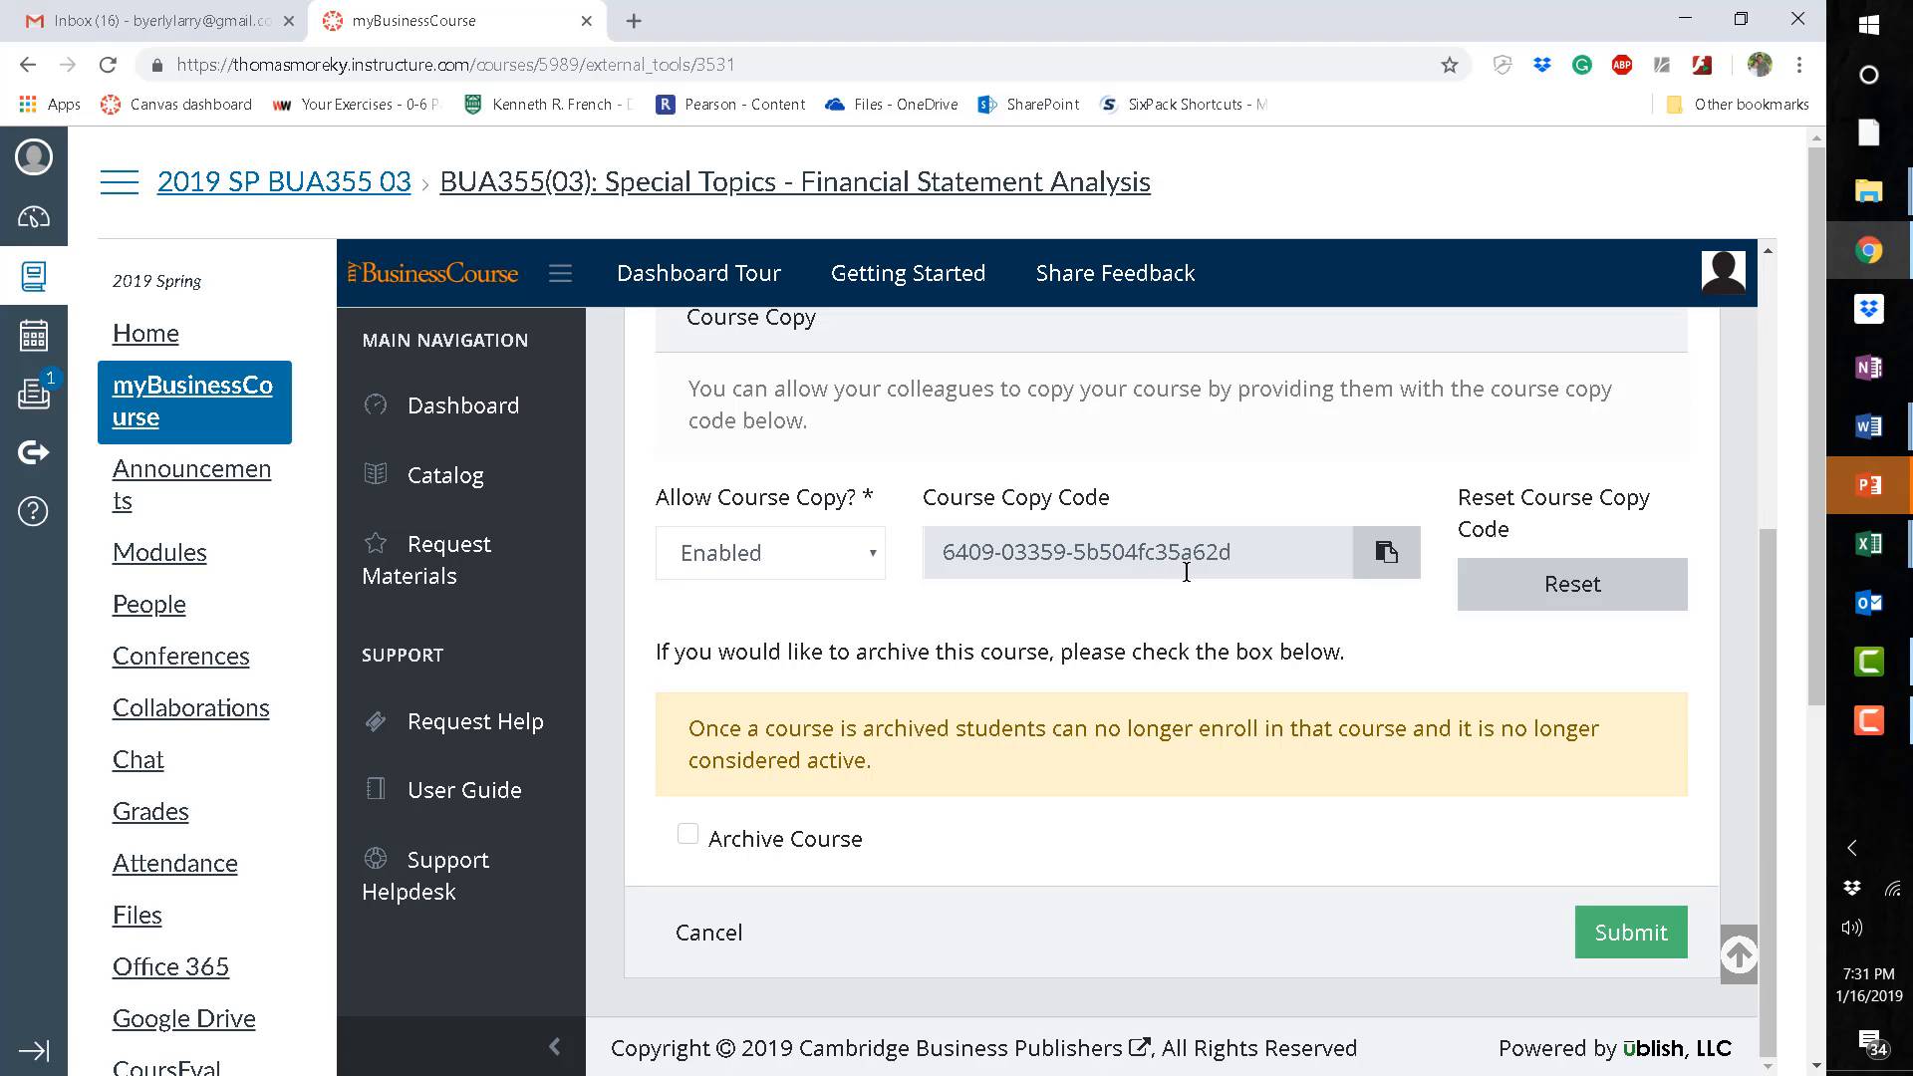
pyautogui.moveTo(1284, 633)
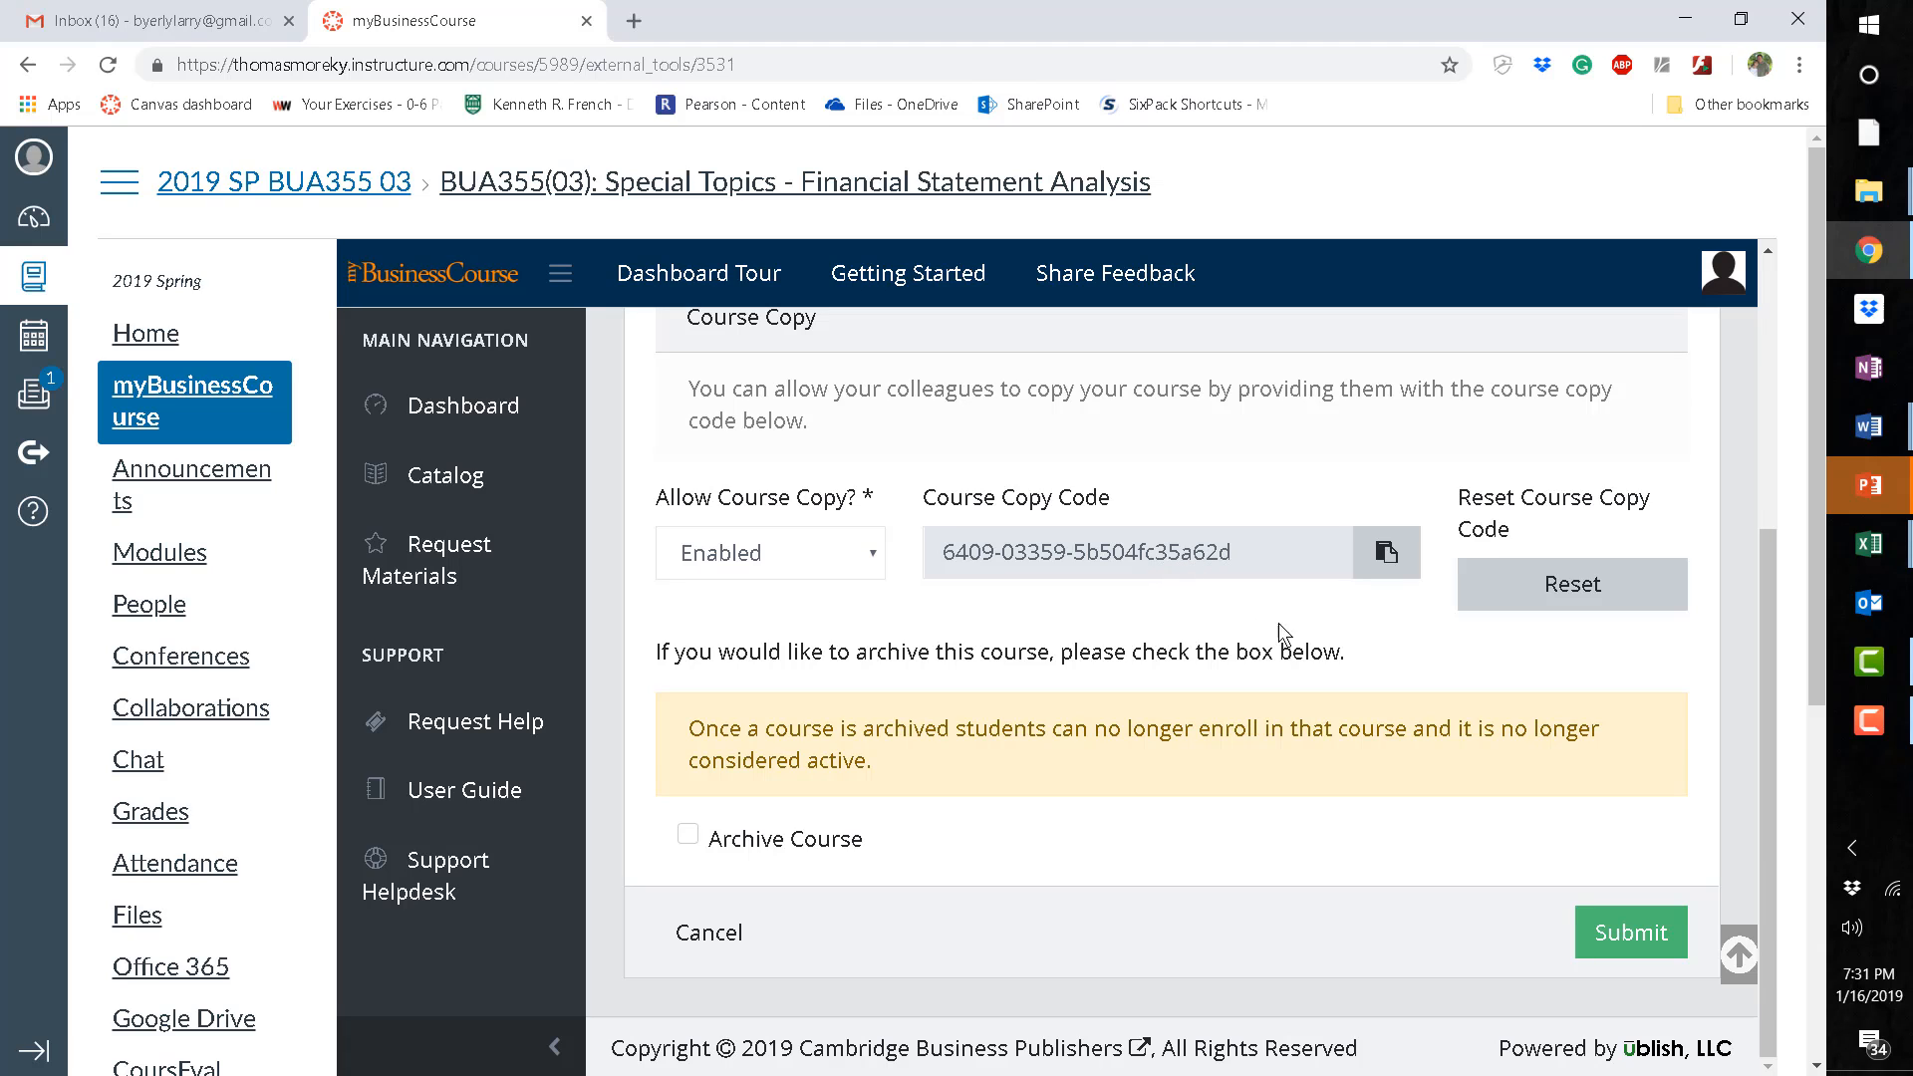
pyautogui.moveTo(1331, 610)
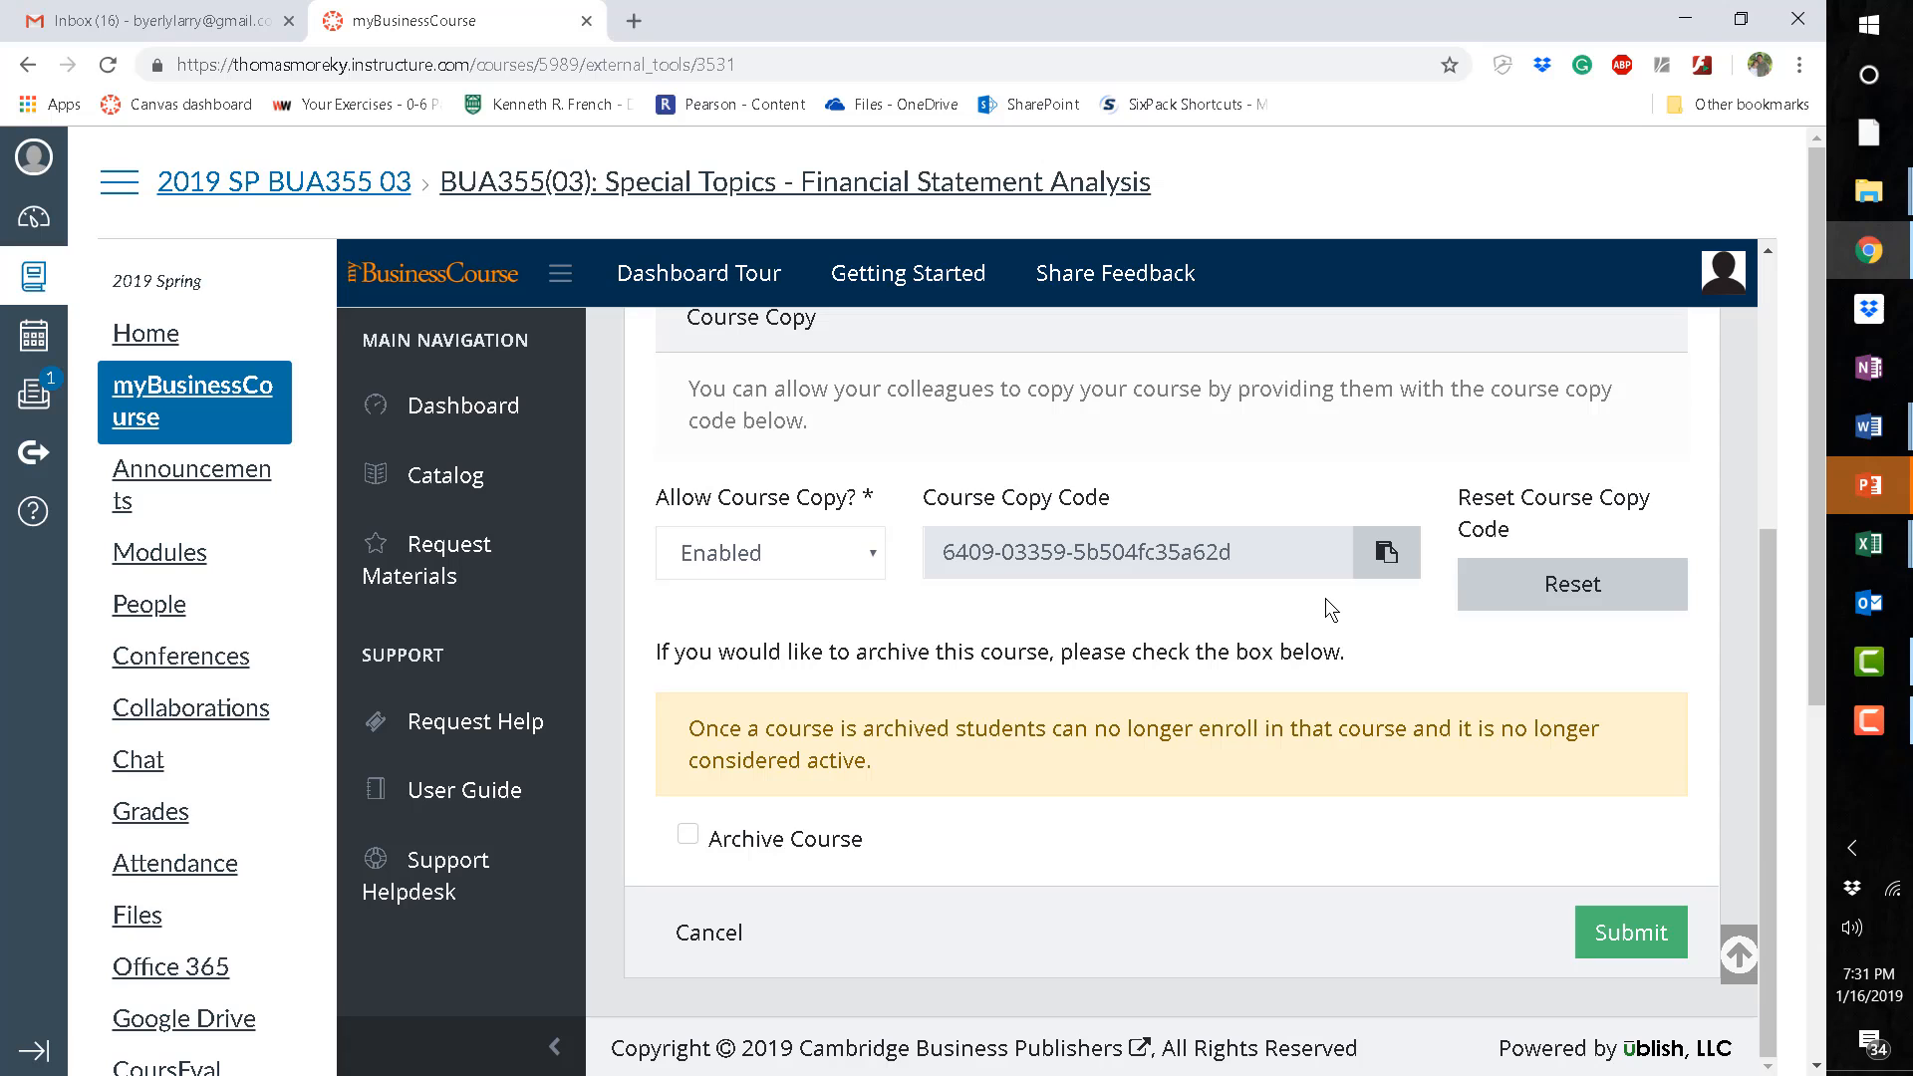
pyautogui.moveTo(1309, 645)
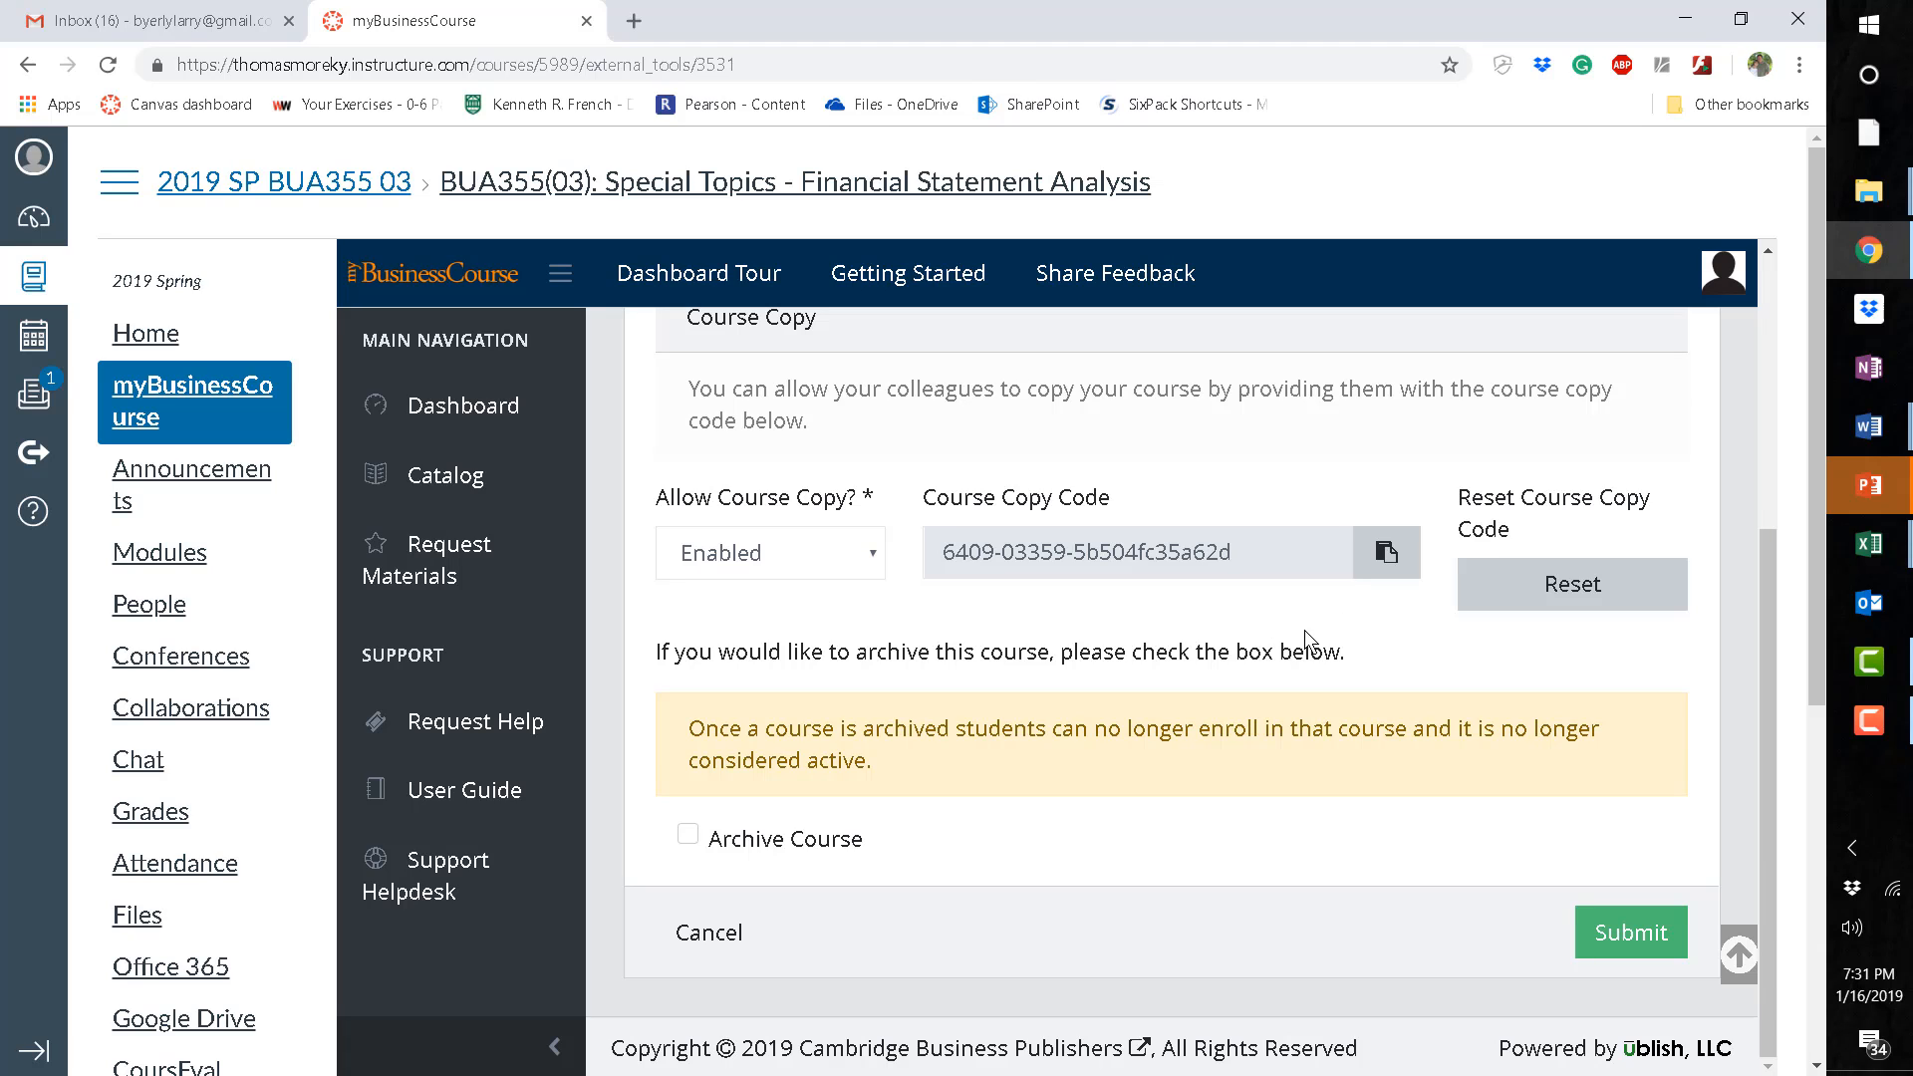
pyautogui.moveTo(1364, 670)
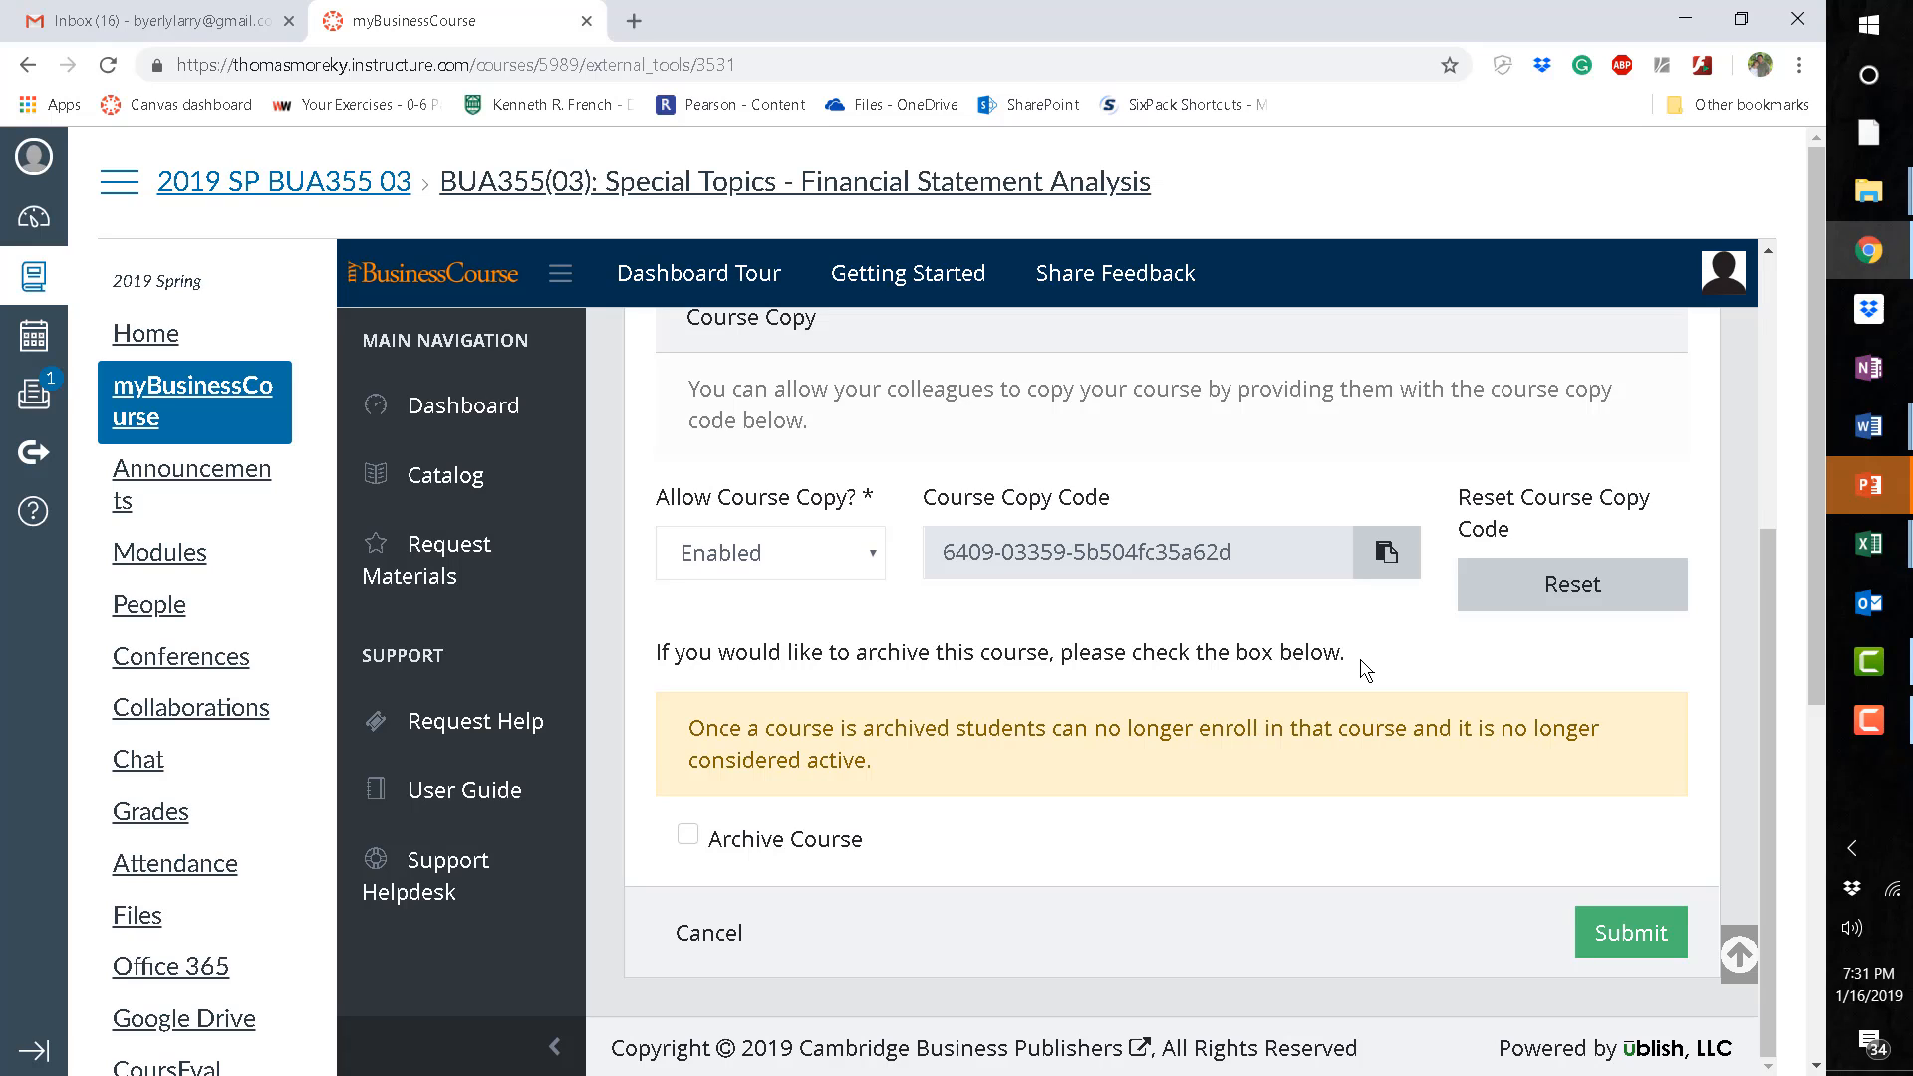
pyautogui.moveTo(1336, 636)
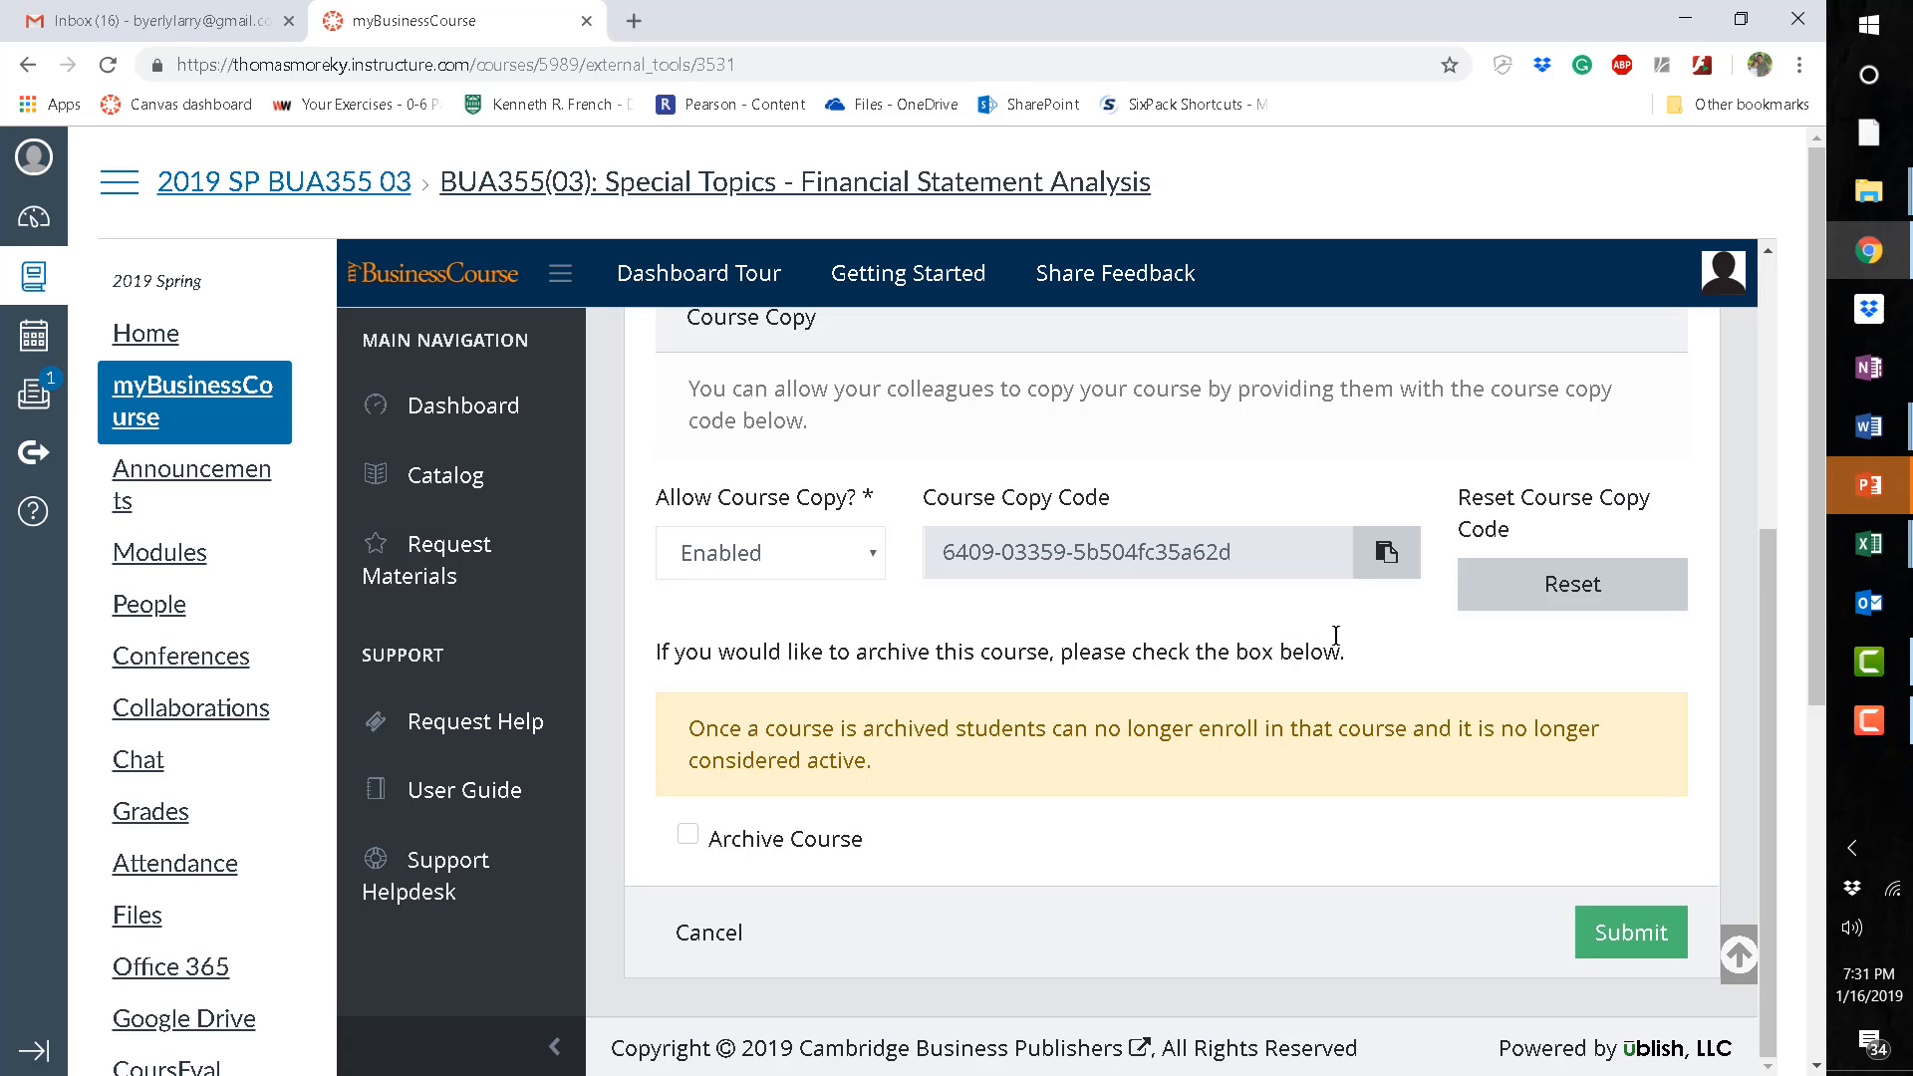
pyautogui.moveTo(1411, 791)
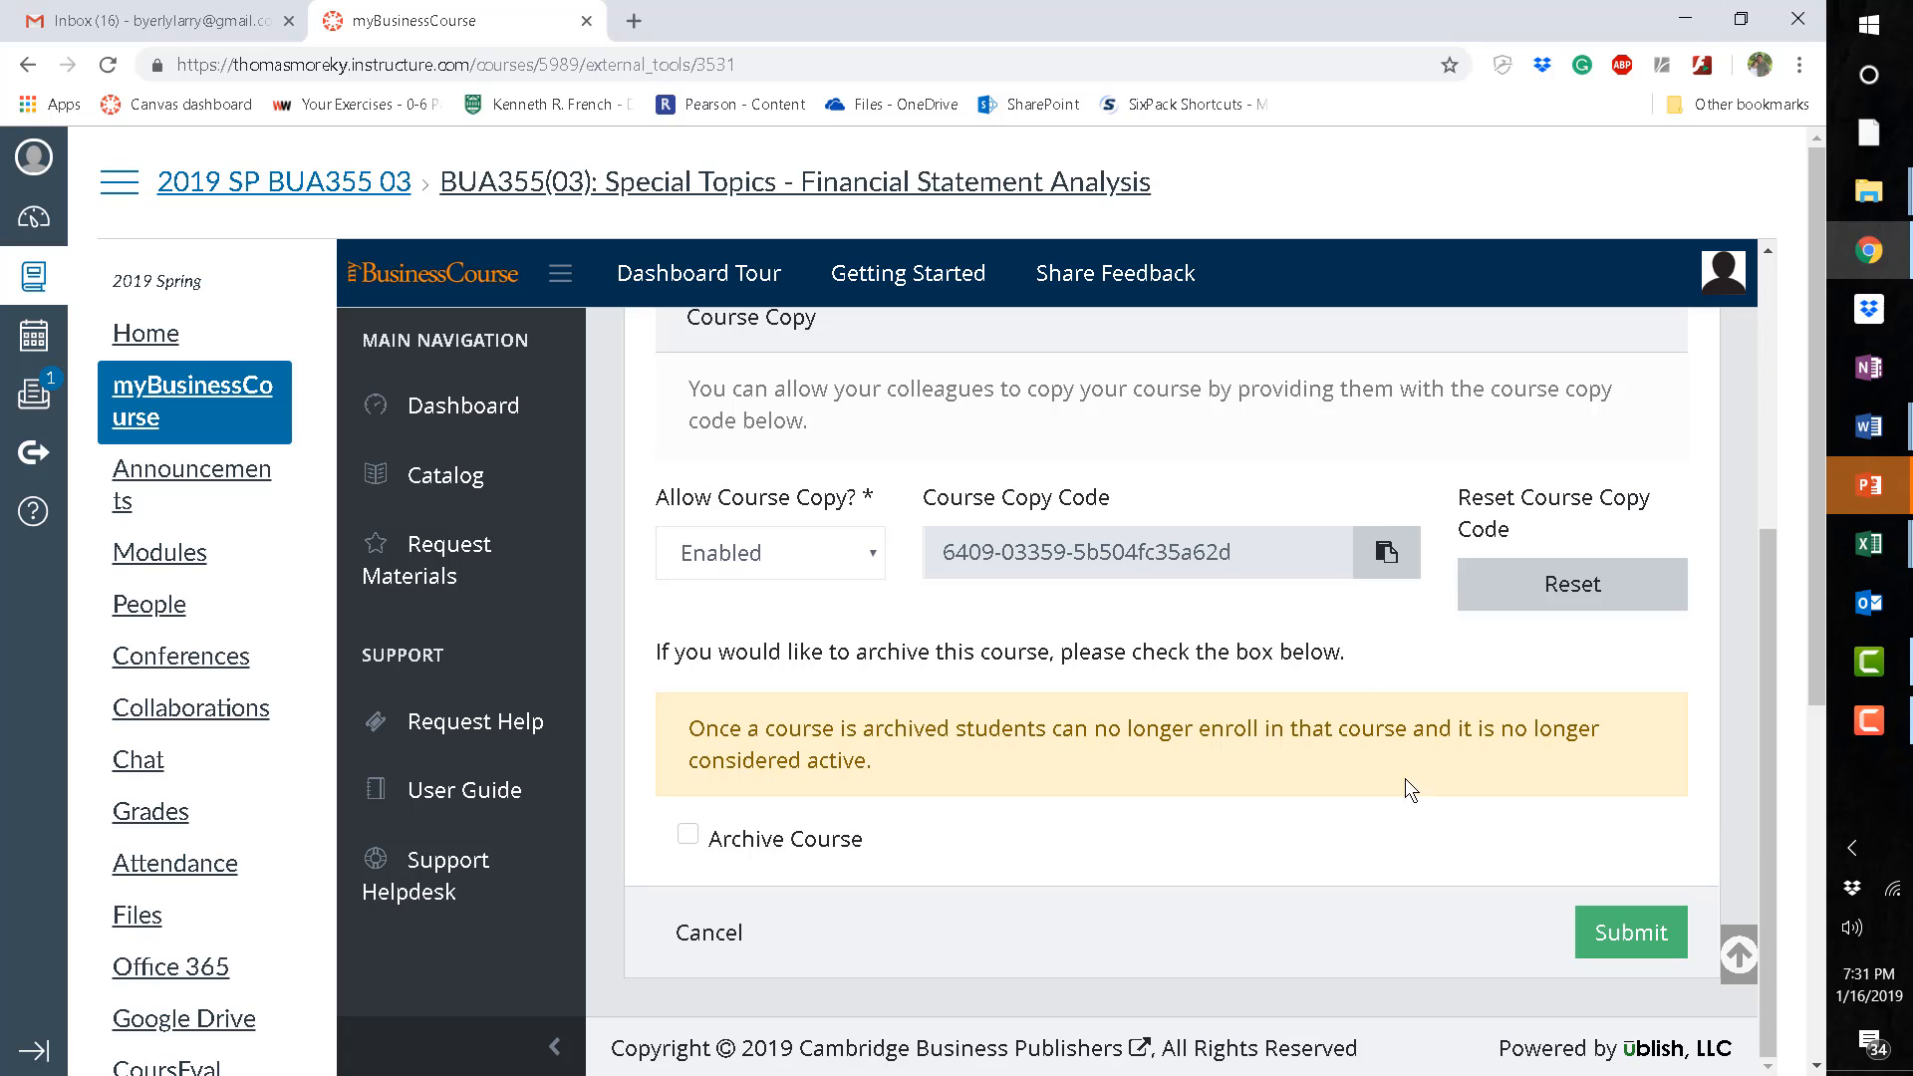
pyautogui.moveTo(1385, 656)
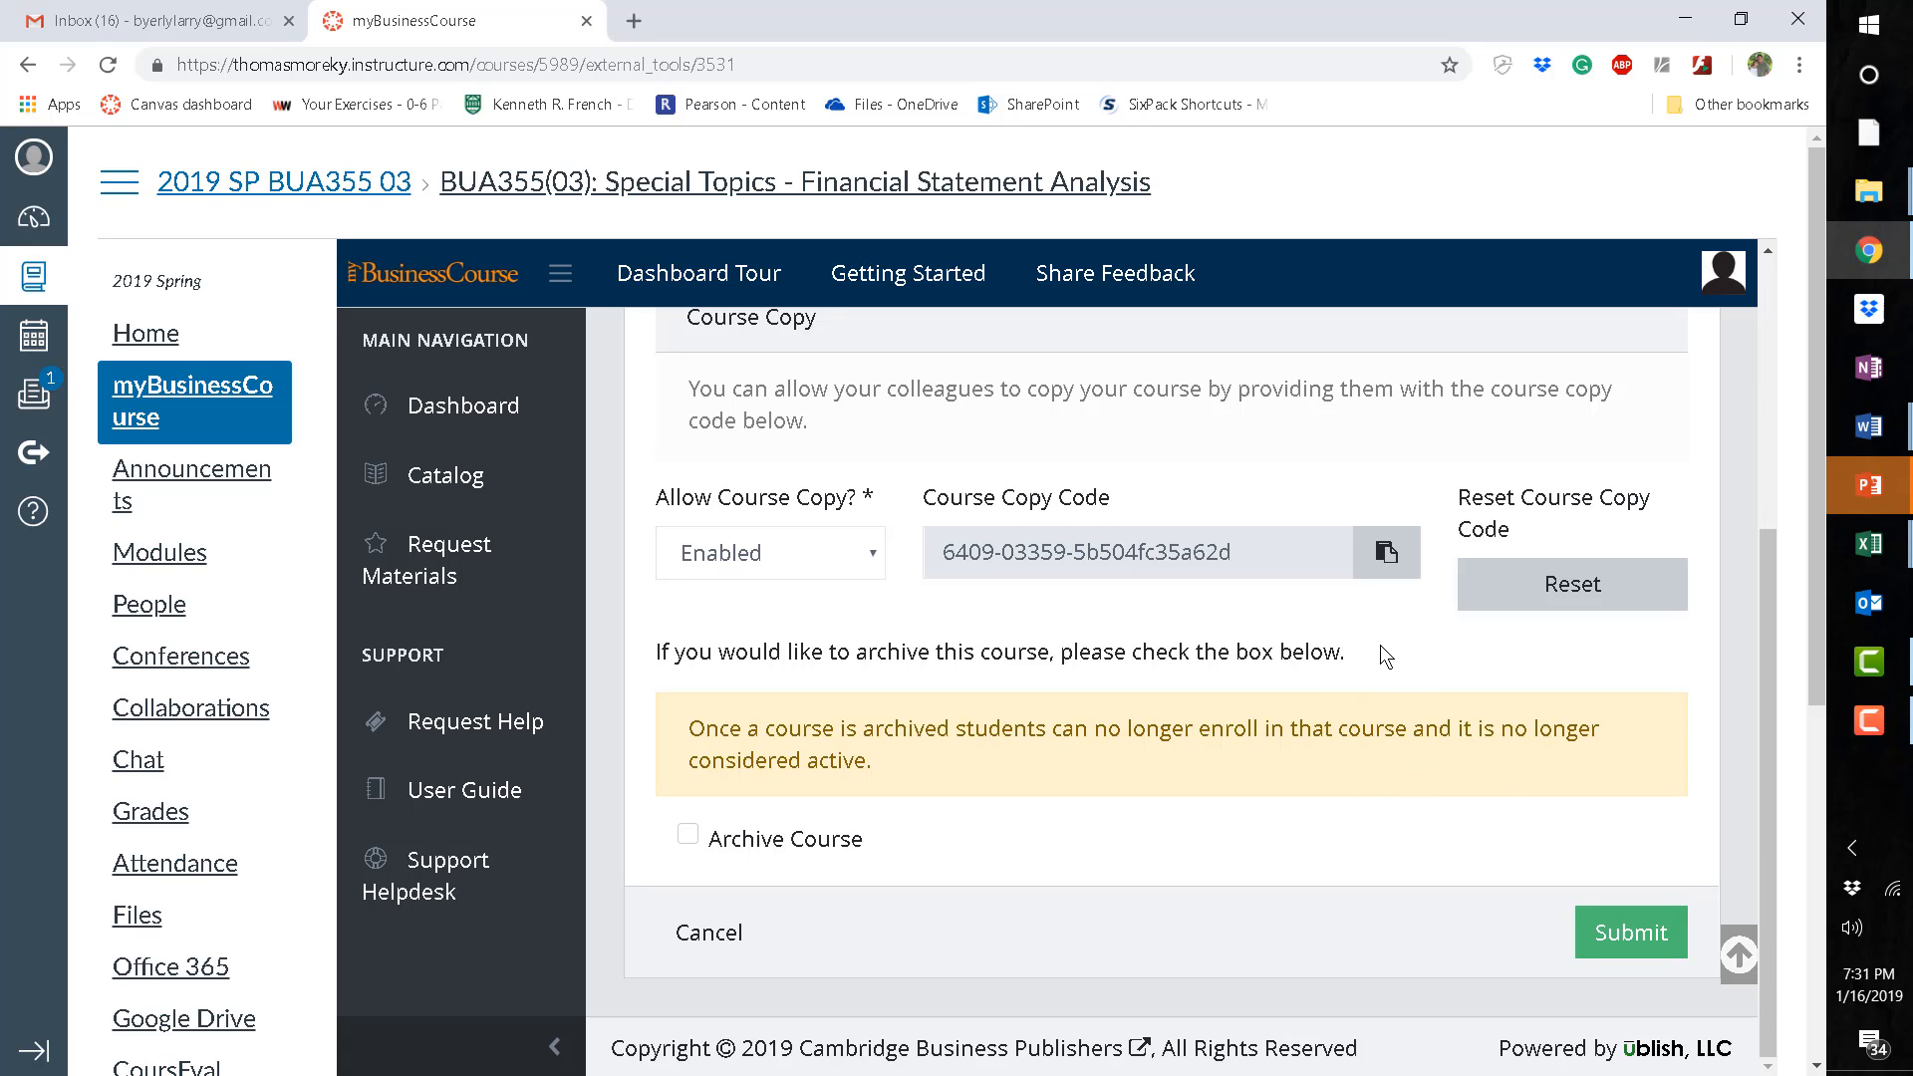
pyautogui.moveTo(1354, 667)
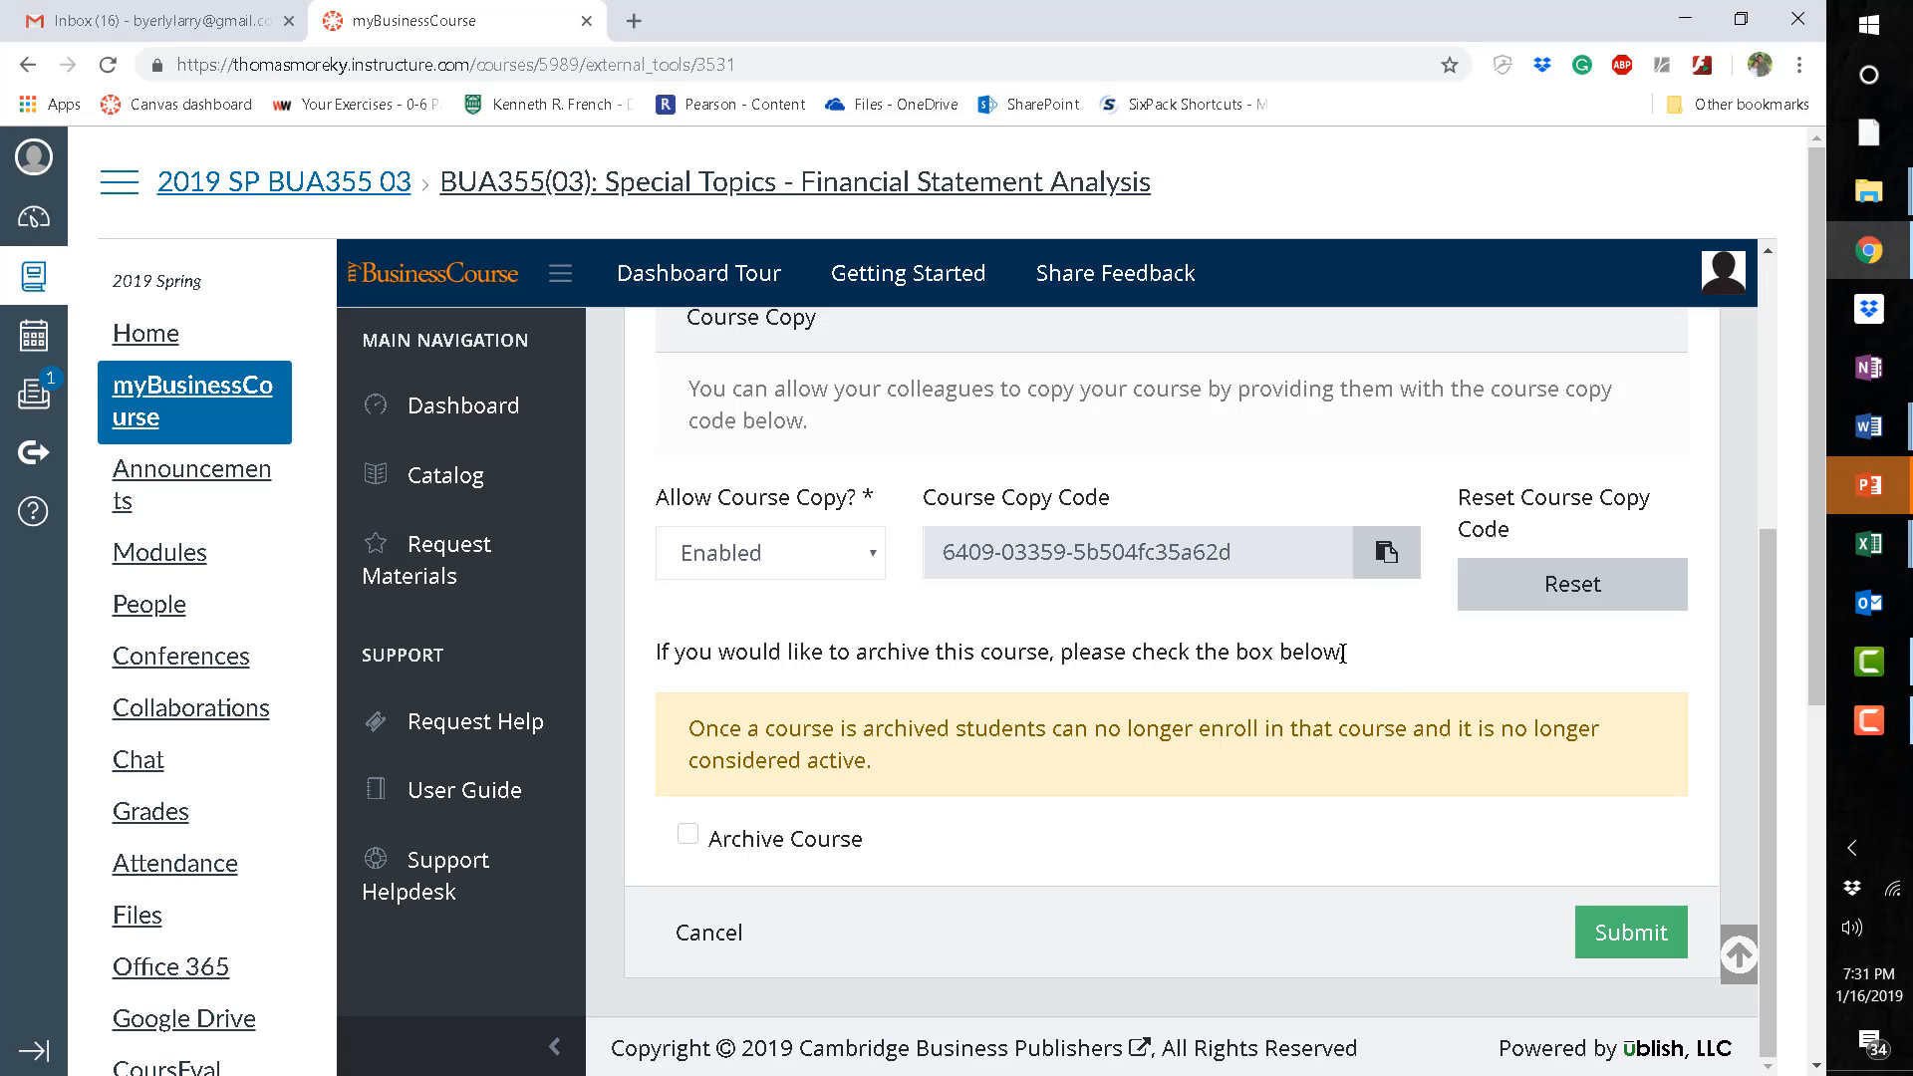
pyautogui.moveTo(1195, 694)
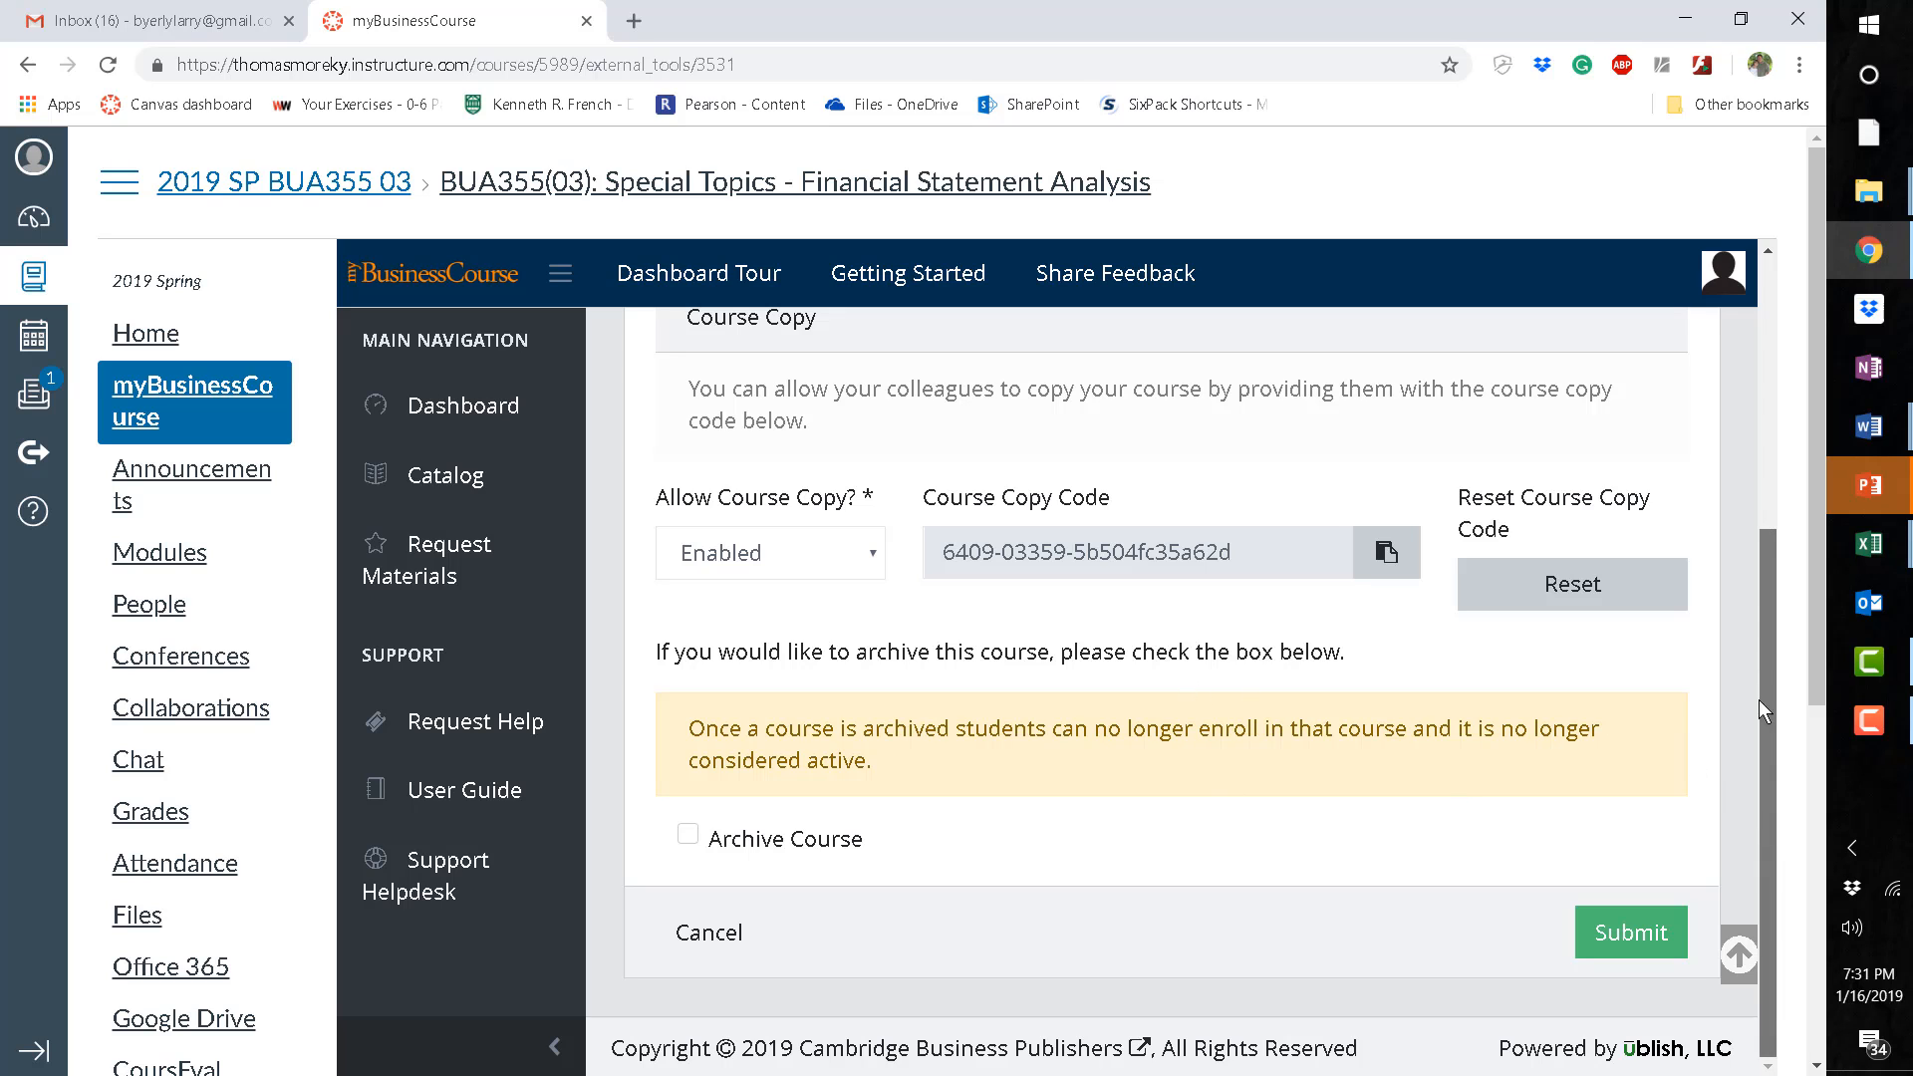
pyautogui.scroll(3)
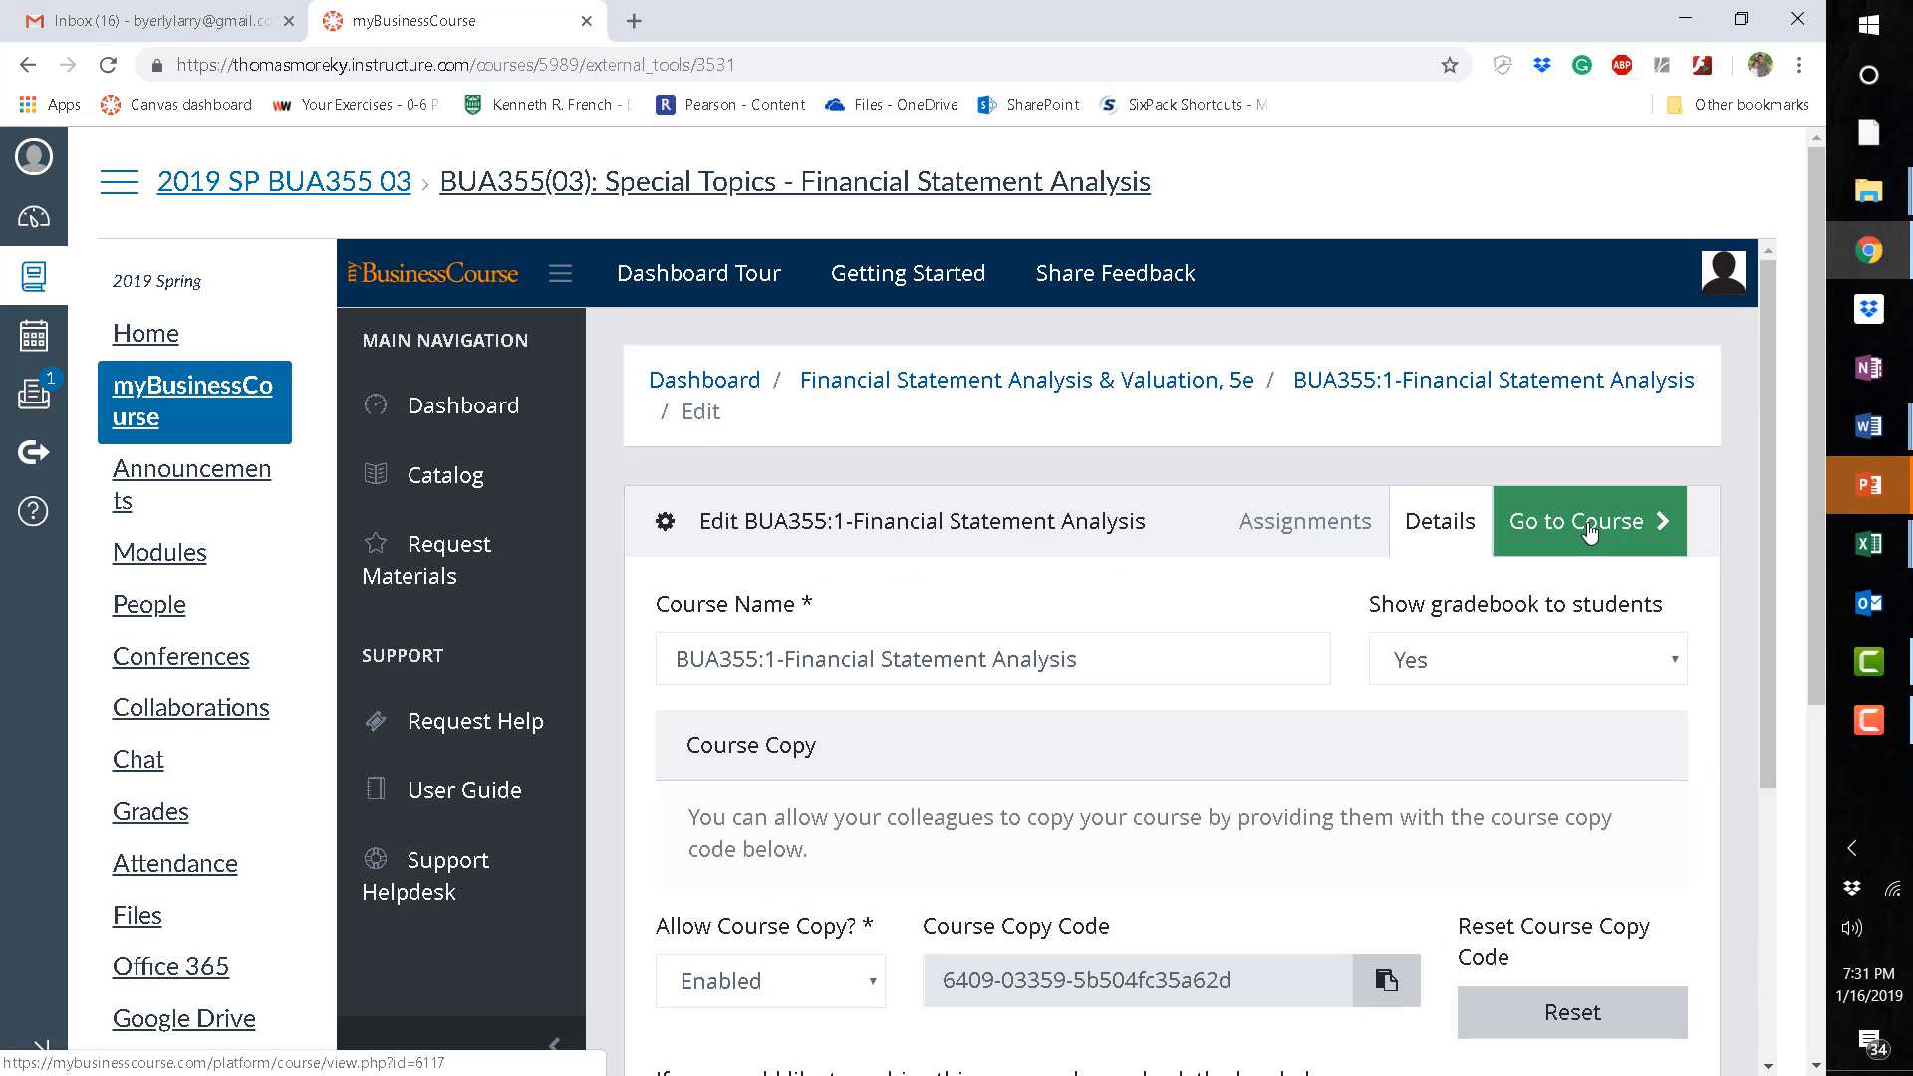
# Enter the BUA355:1 course, open Module 1, and launch its reading in the eReader.
pyautogui.click(1586, 521)
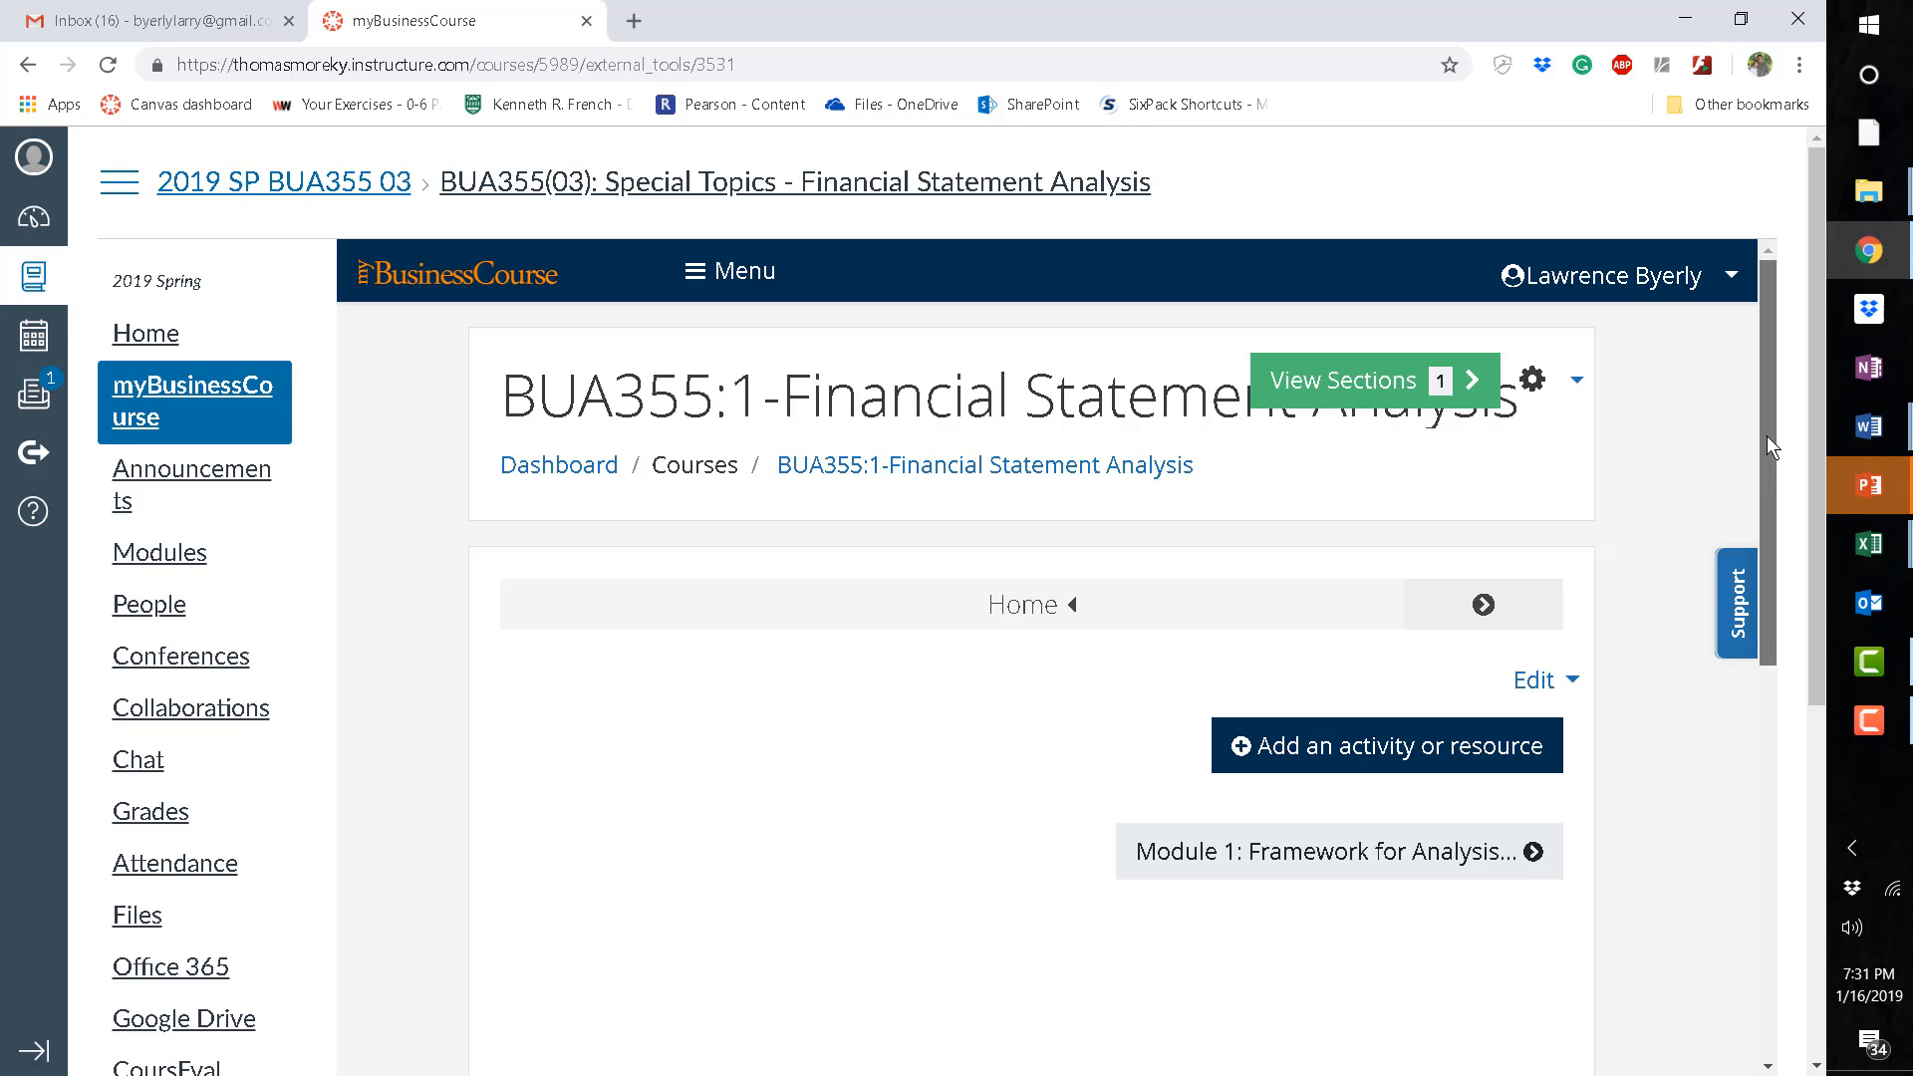
pyautogui.scroll(-3)
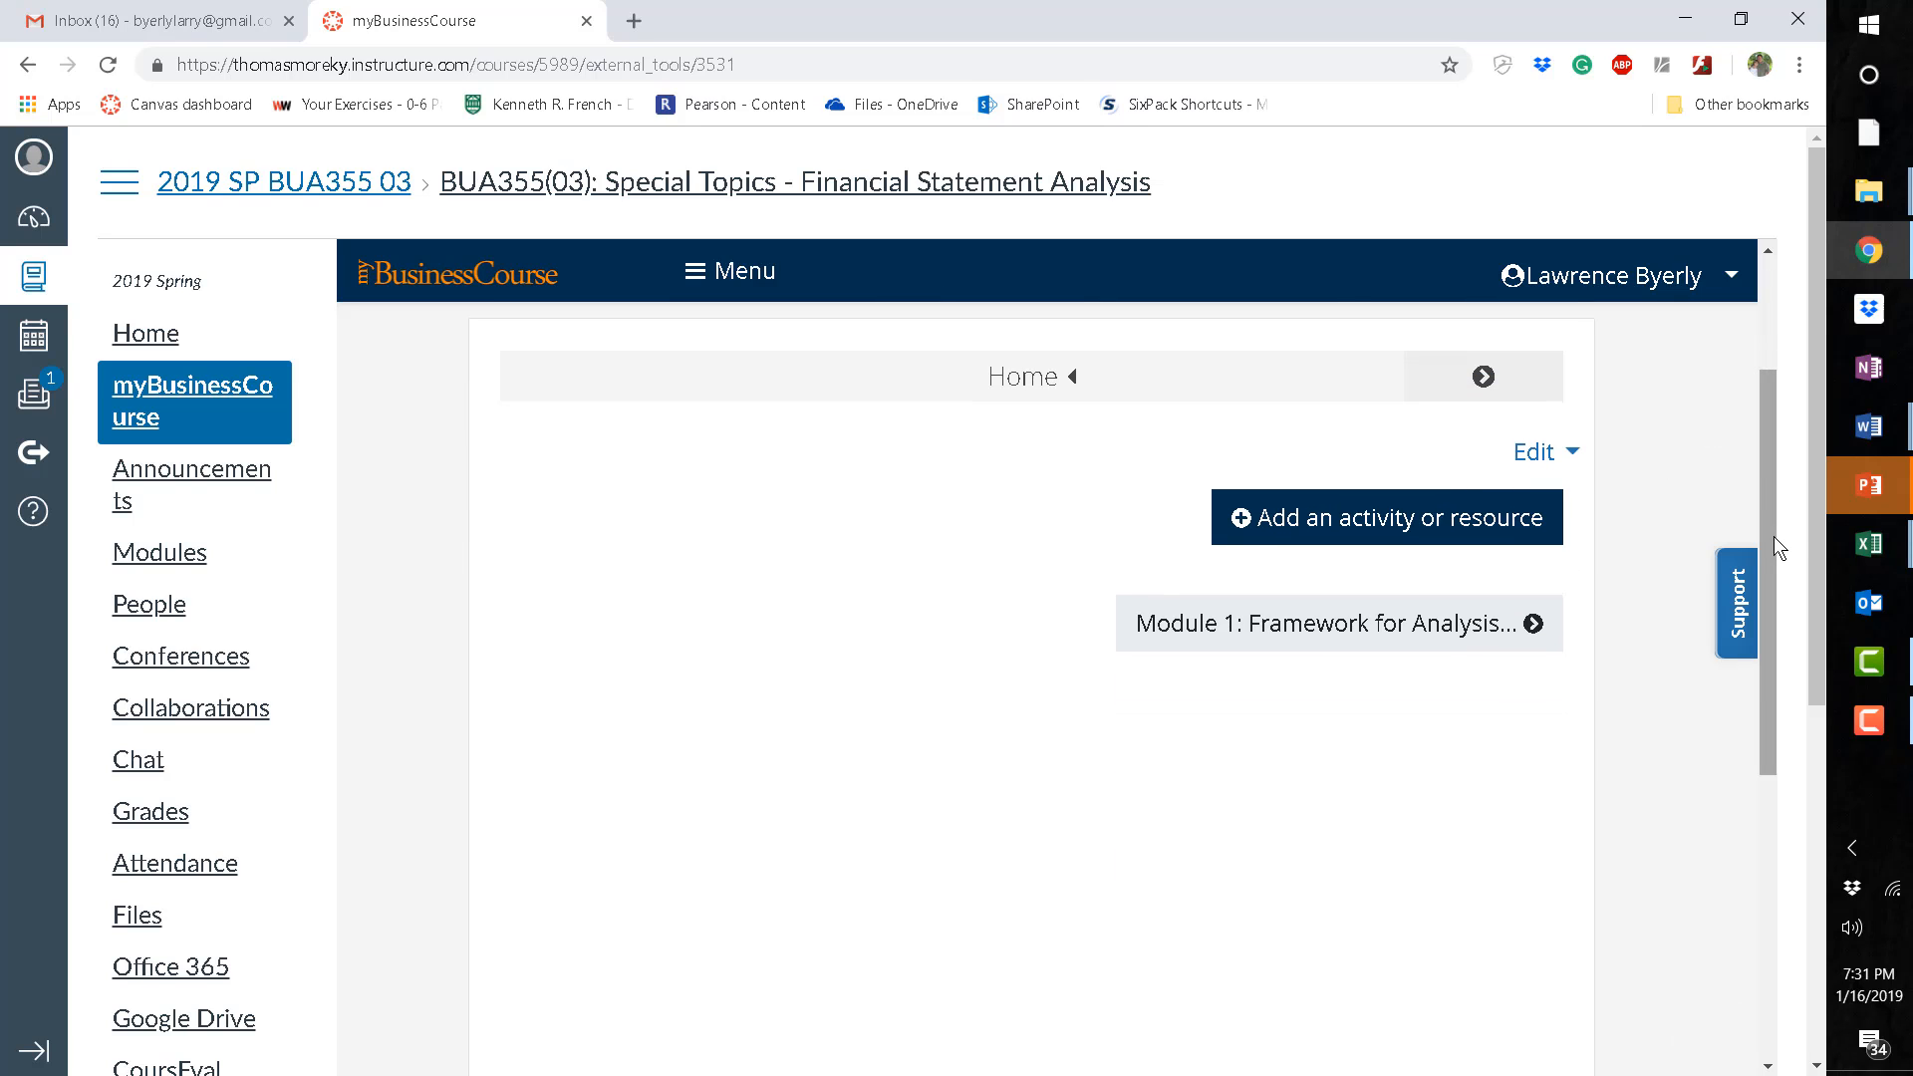
pyautogui.moveTo(1097, 440)
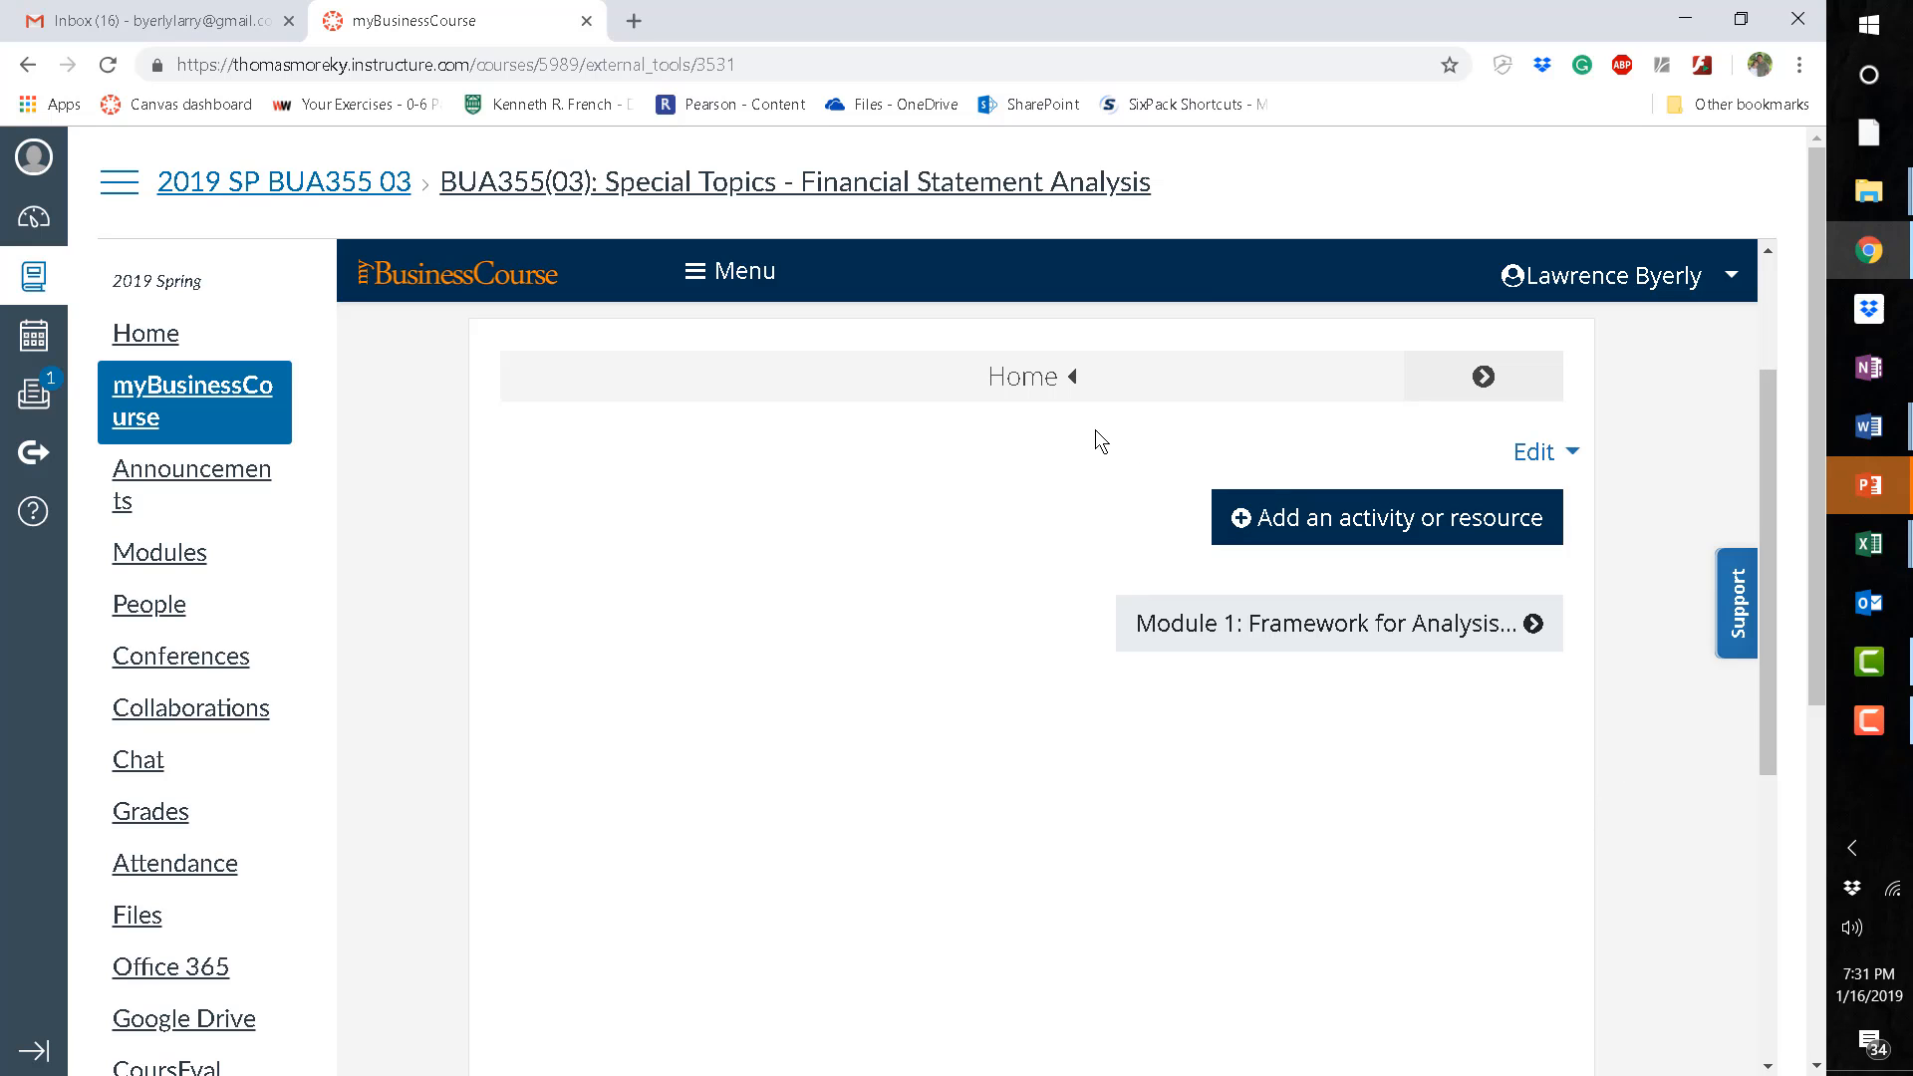
pyautogui.moveTo(1239, 663)
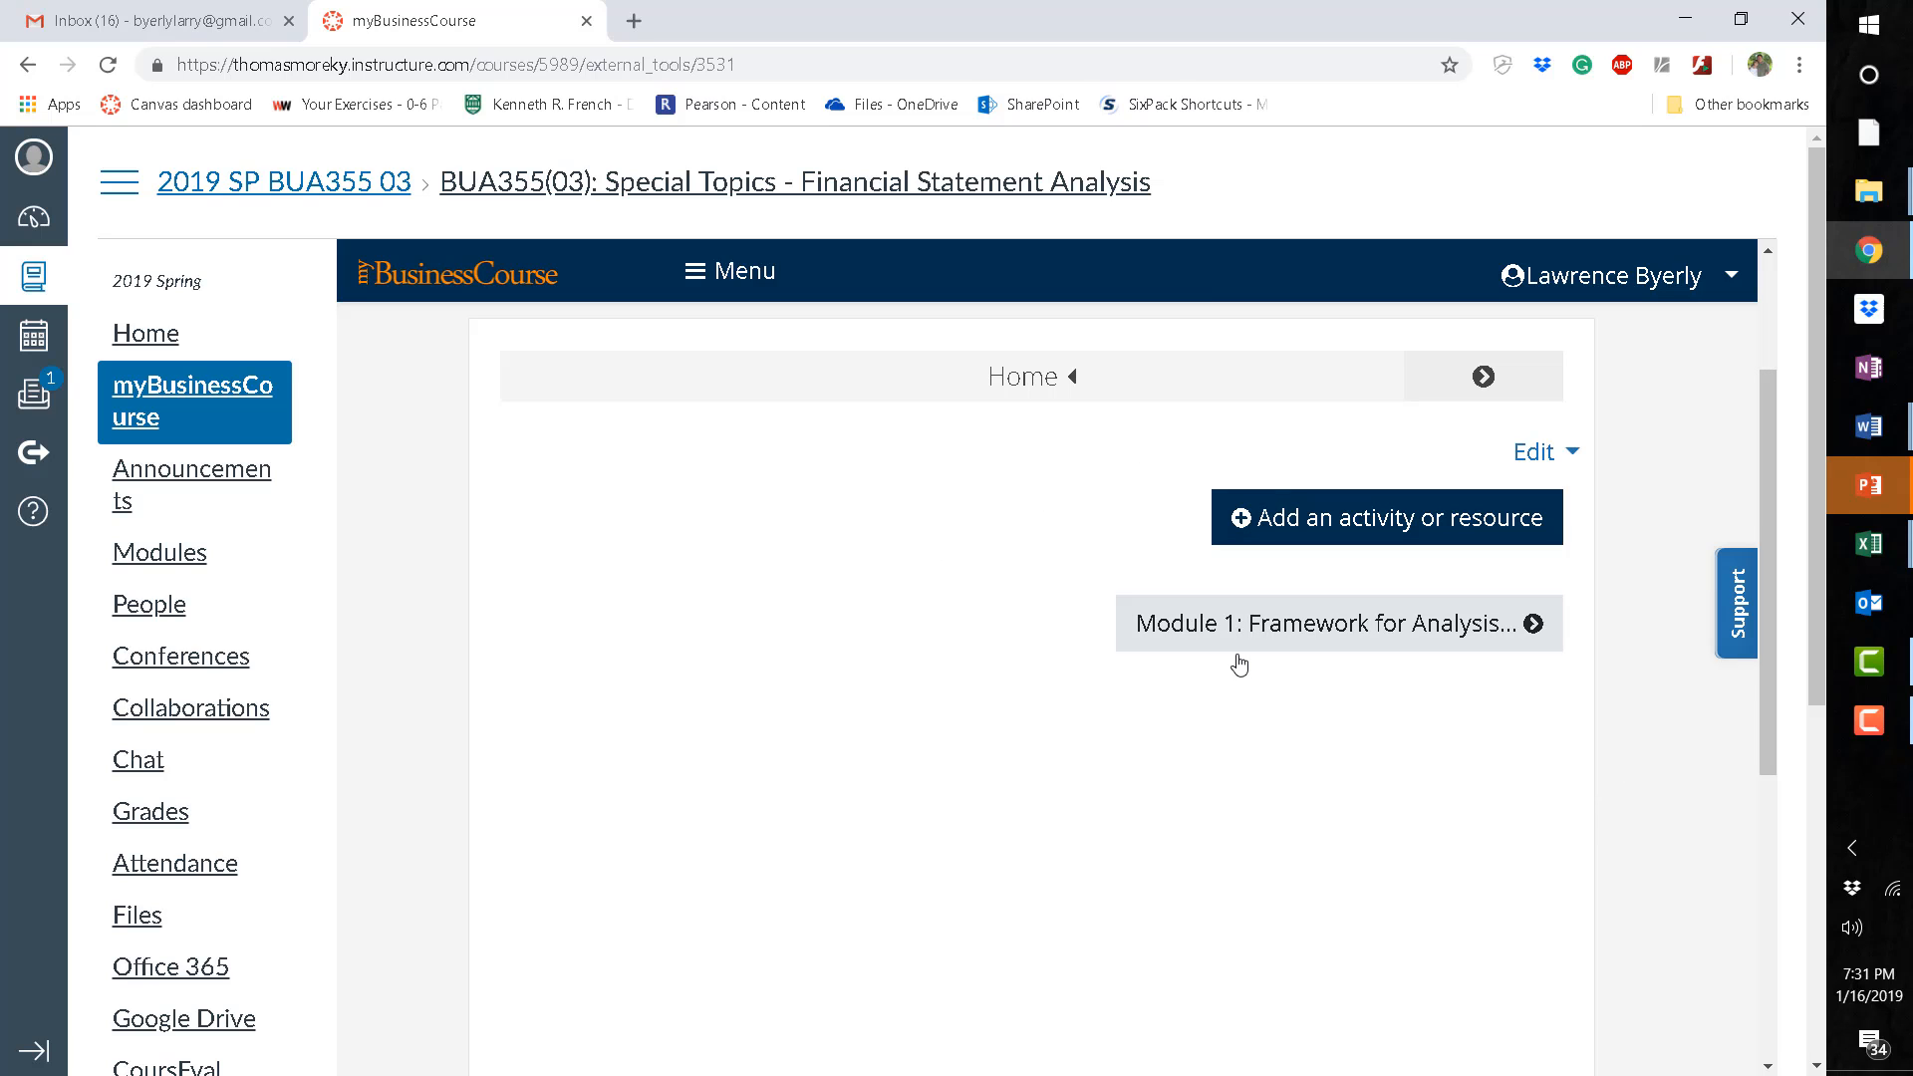
pyautogui.moveTo(1533, 632)
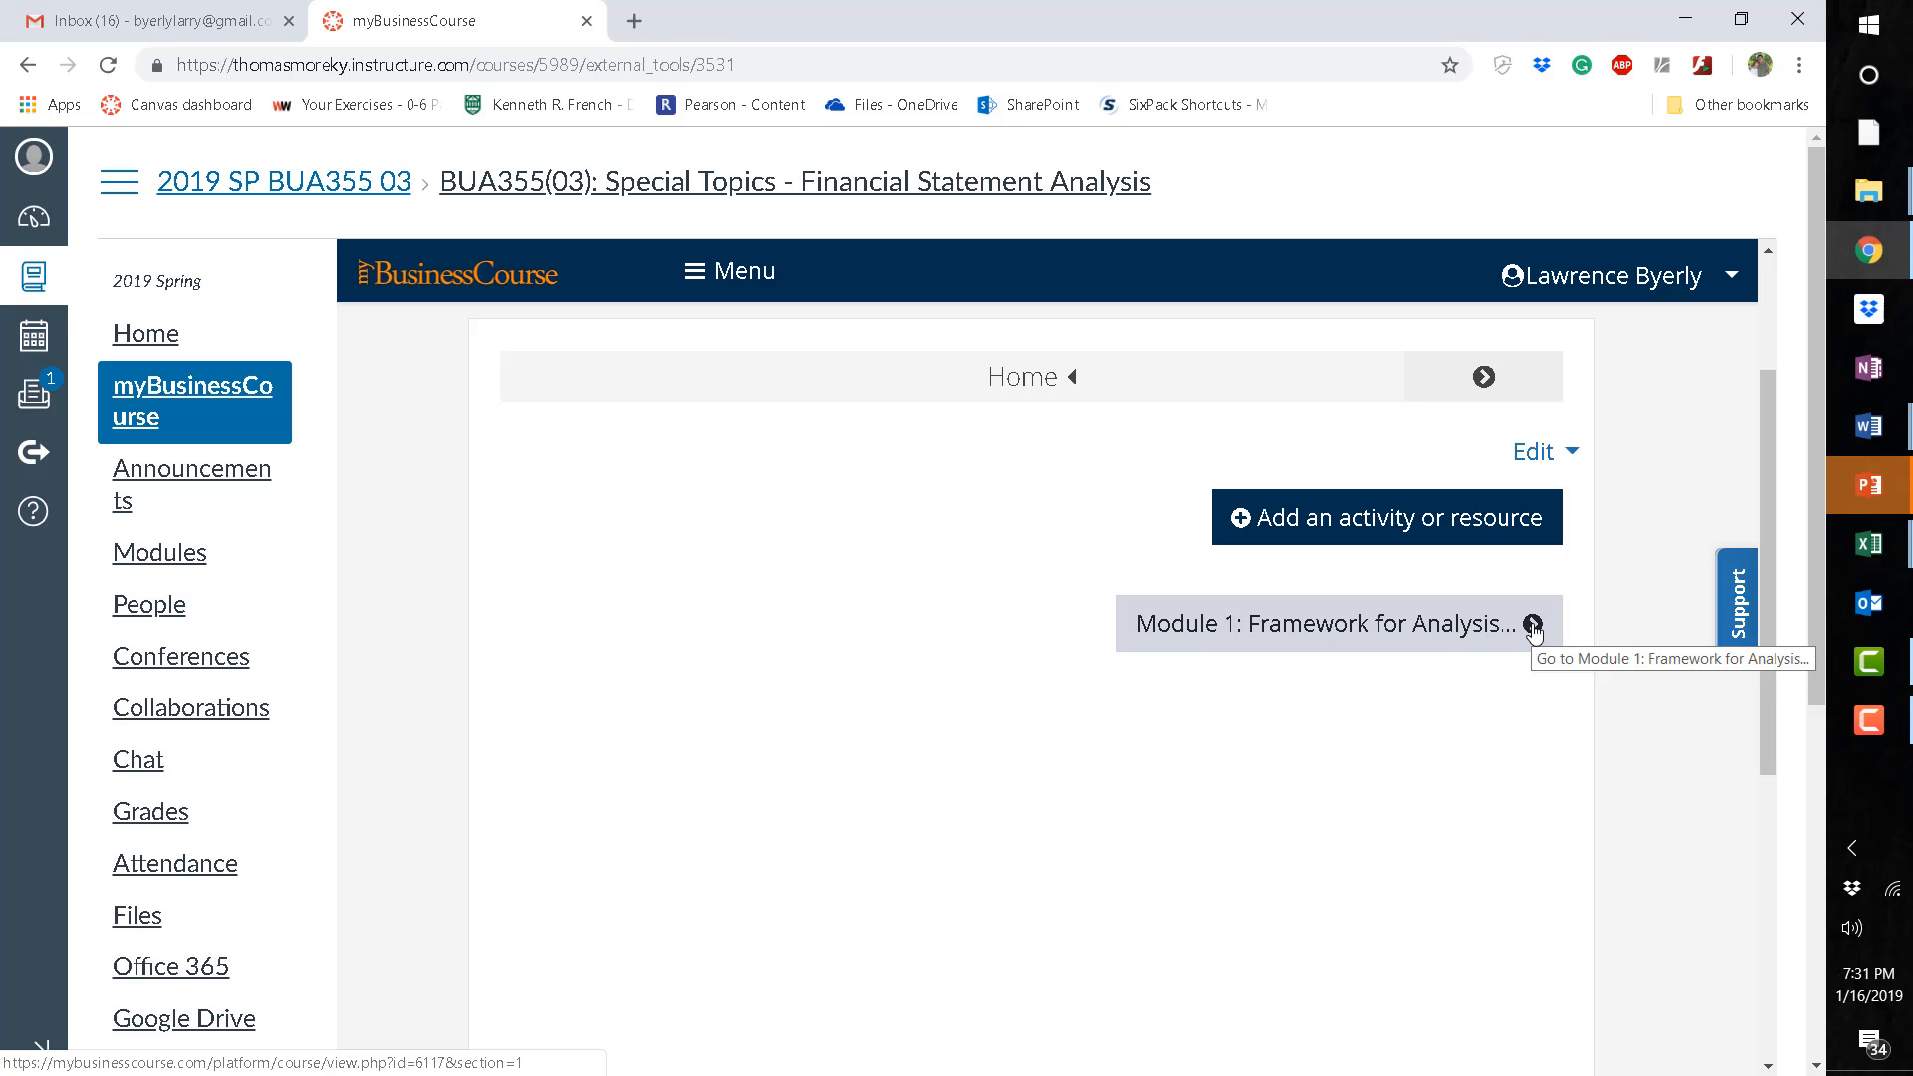
pyautogui.click(1534, 624)
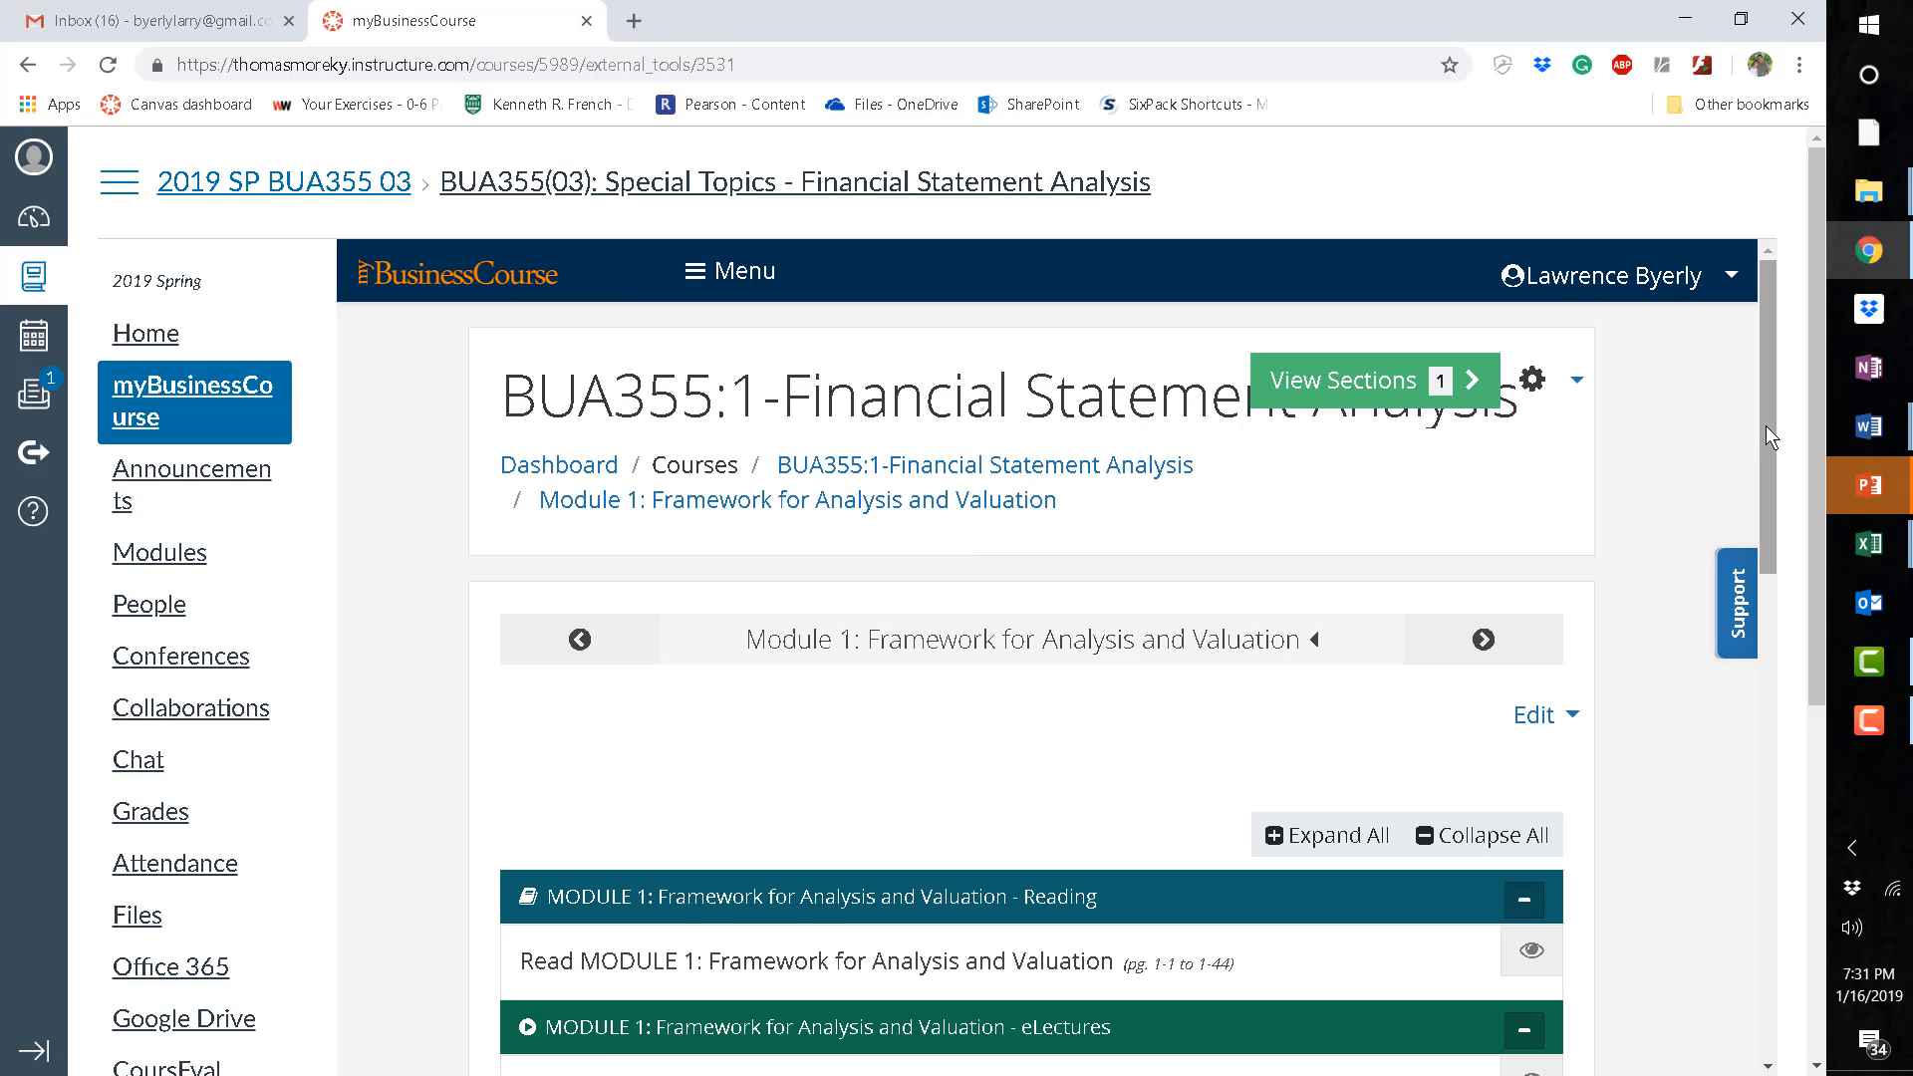
pyautogui.scroll(-3)
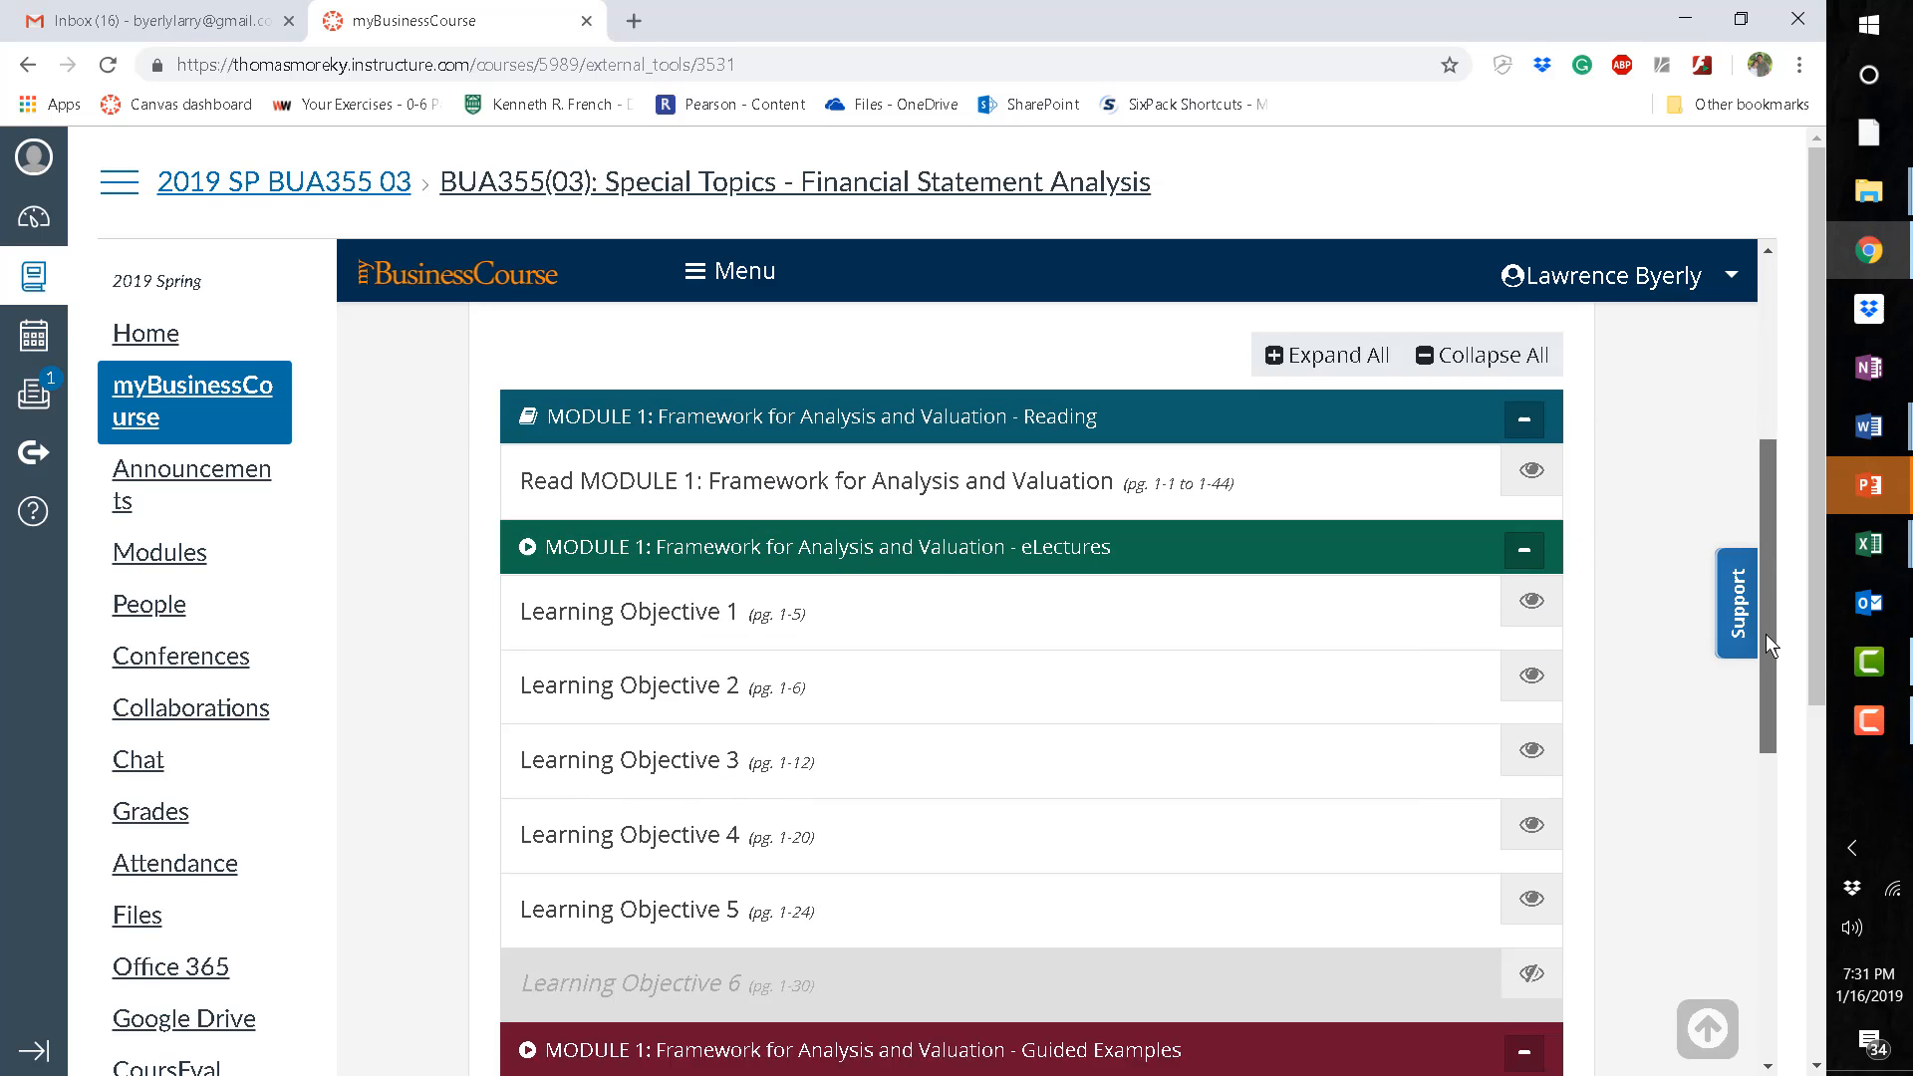
pyautogui.scroll(3)
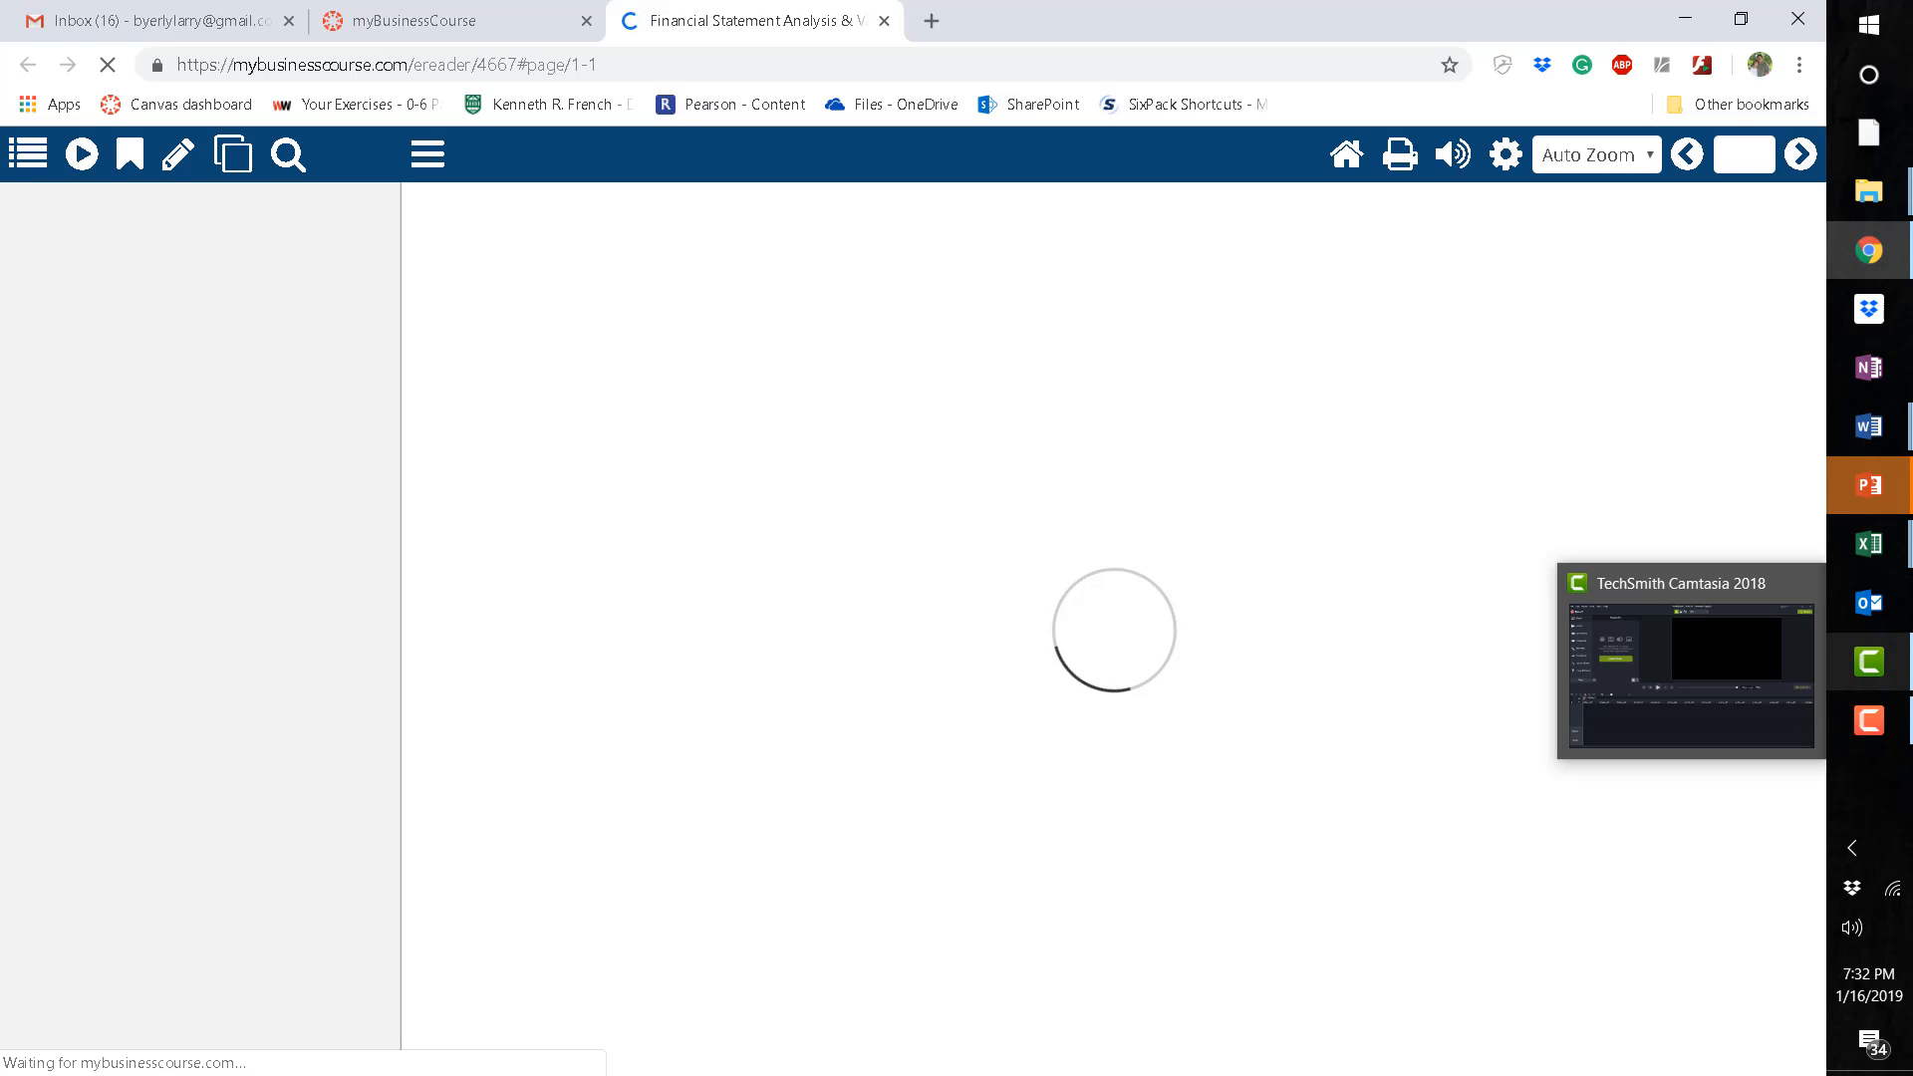
# Page forward to 1-2 in the eReader, then back to page 1-1.
pyautogui.click(27, 153)
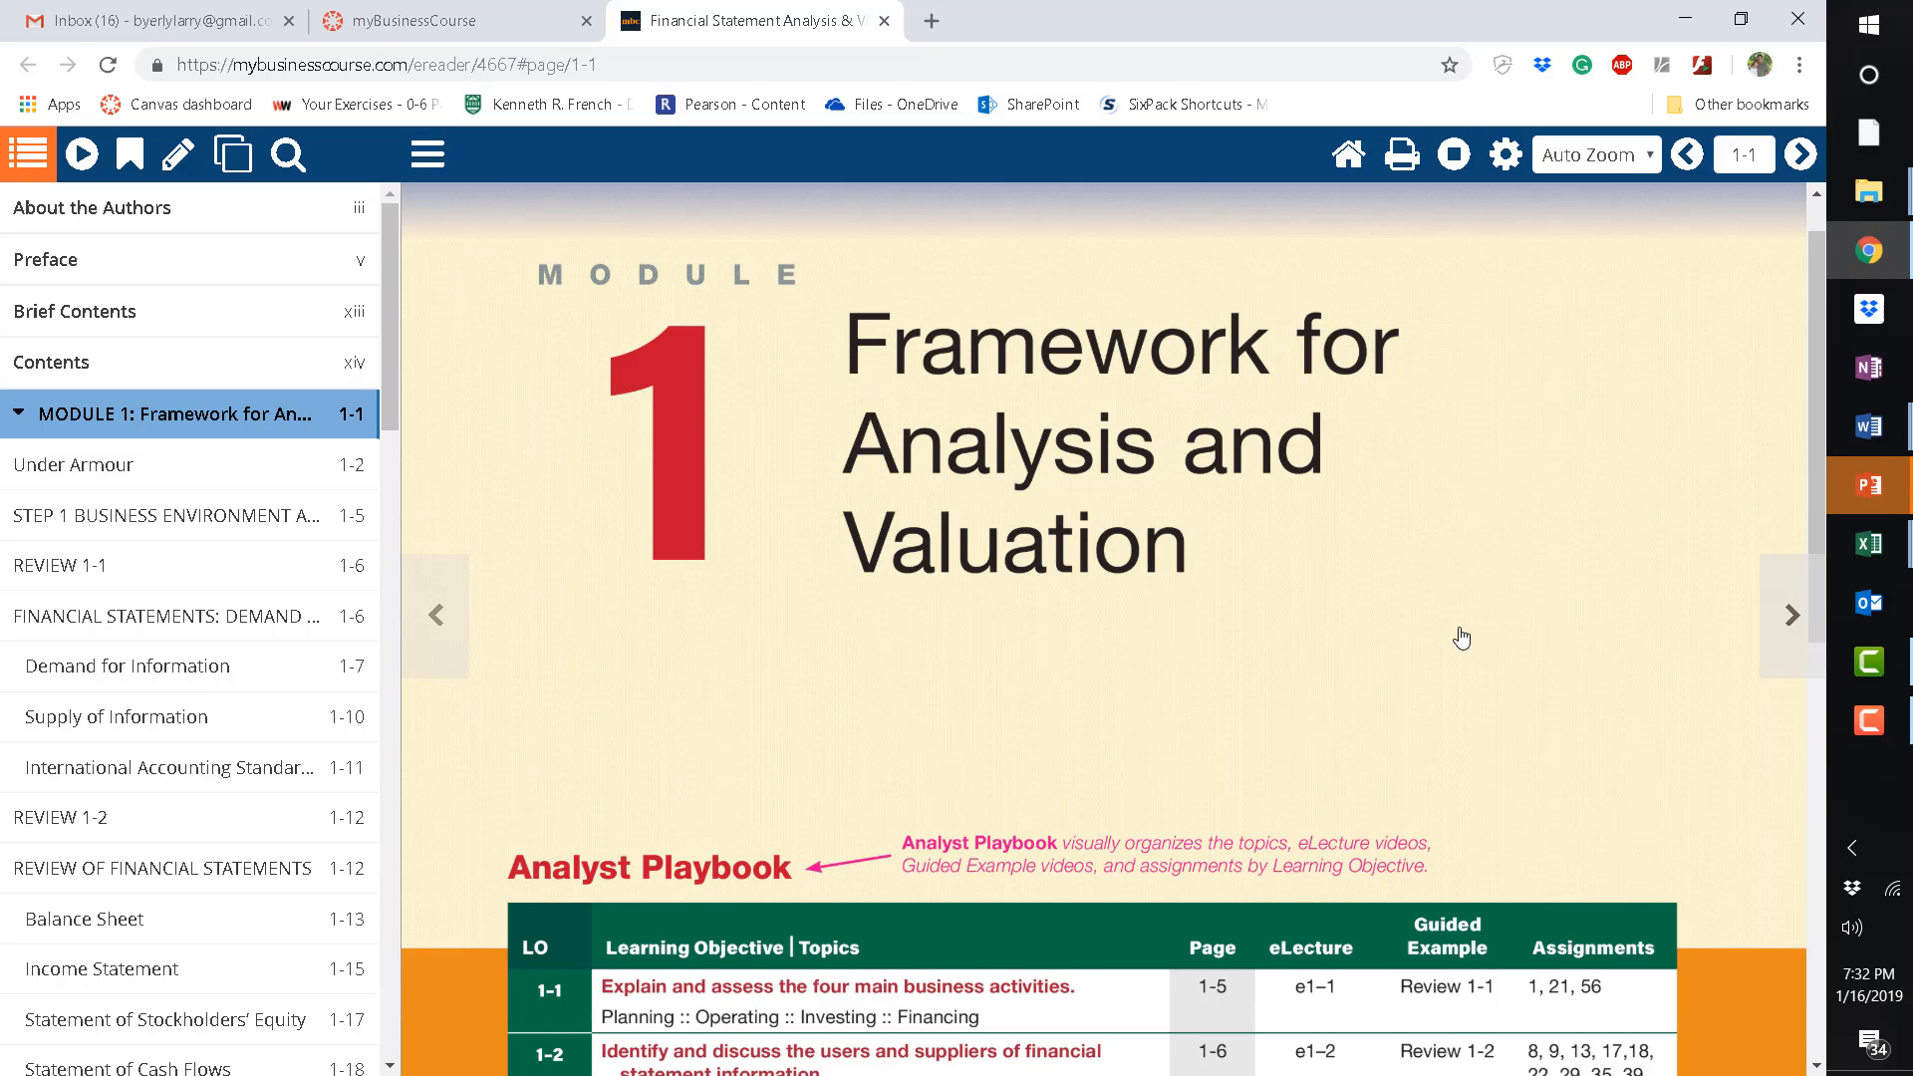
pyautogui.moveTo(1358, 635)
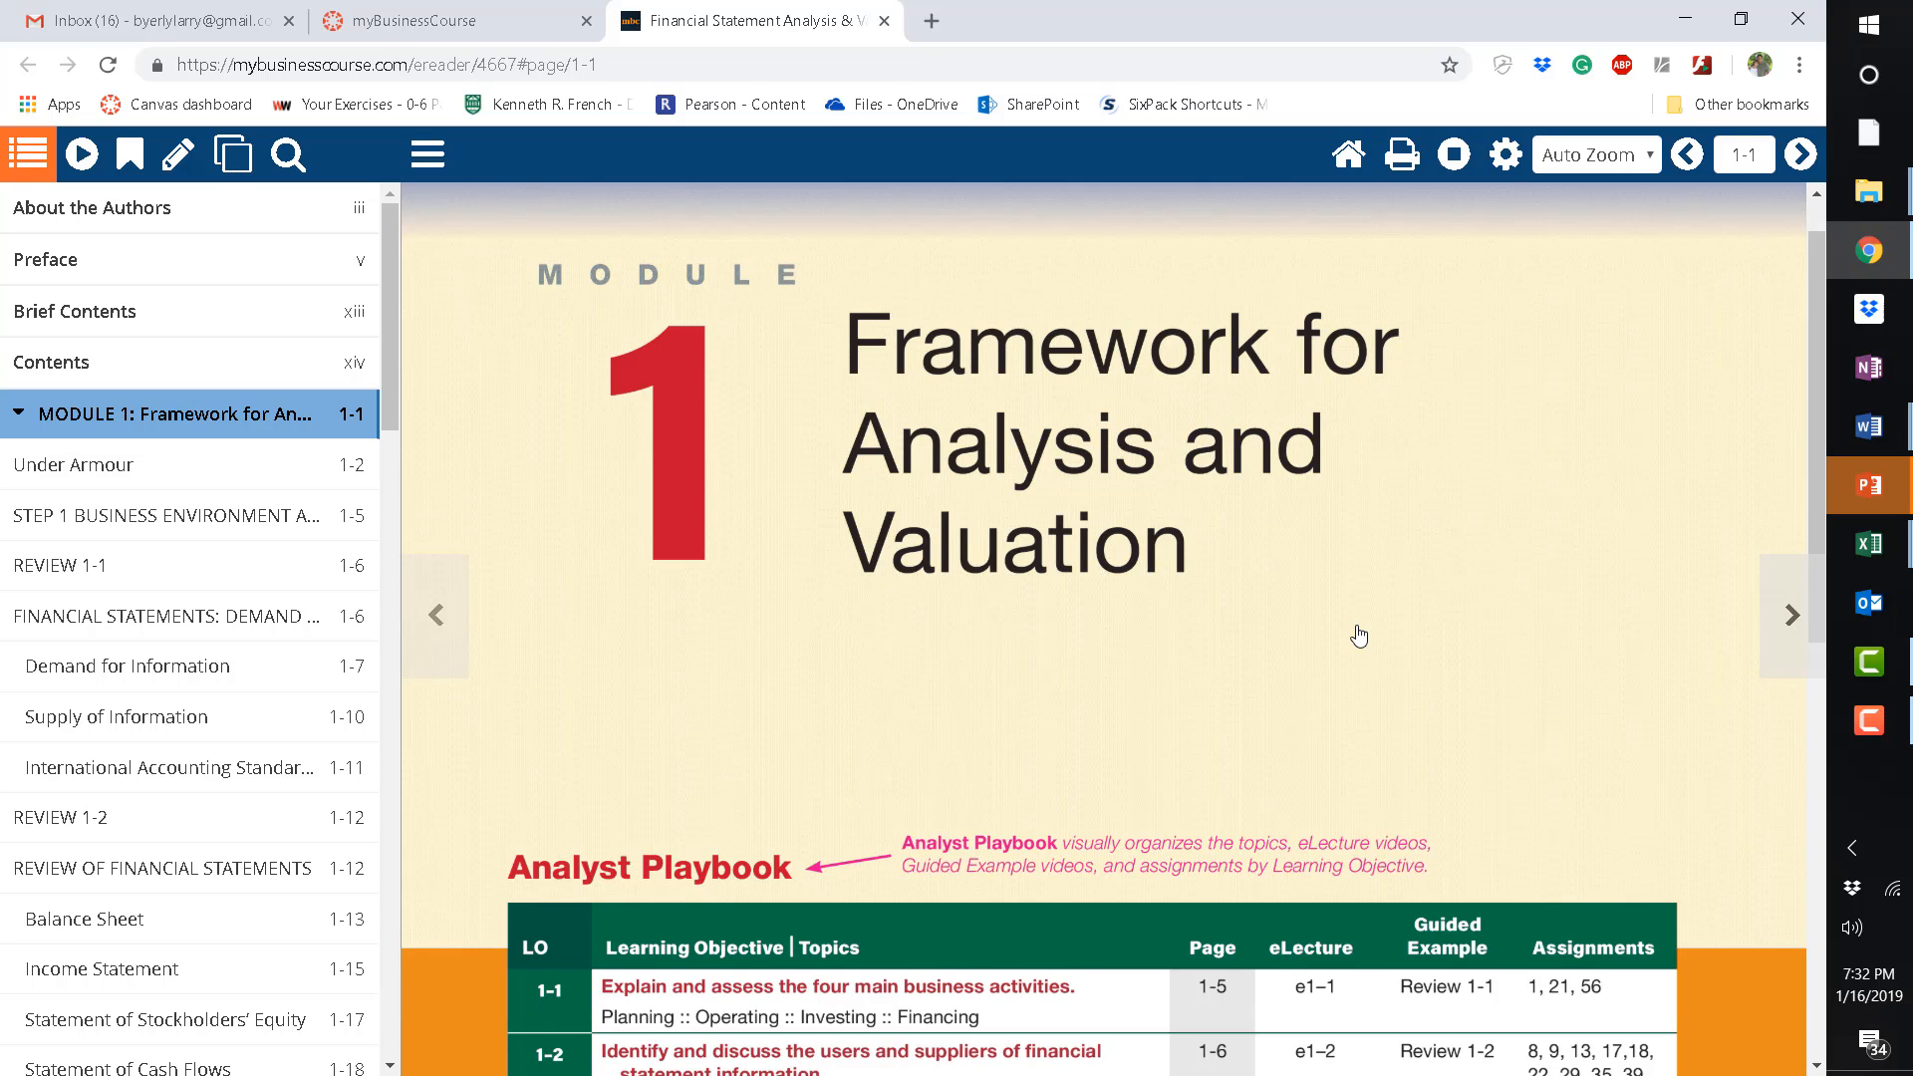
pyautogui.moveTo(811, 602)
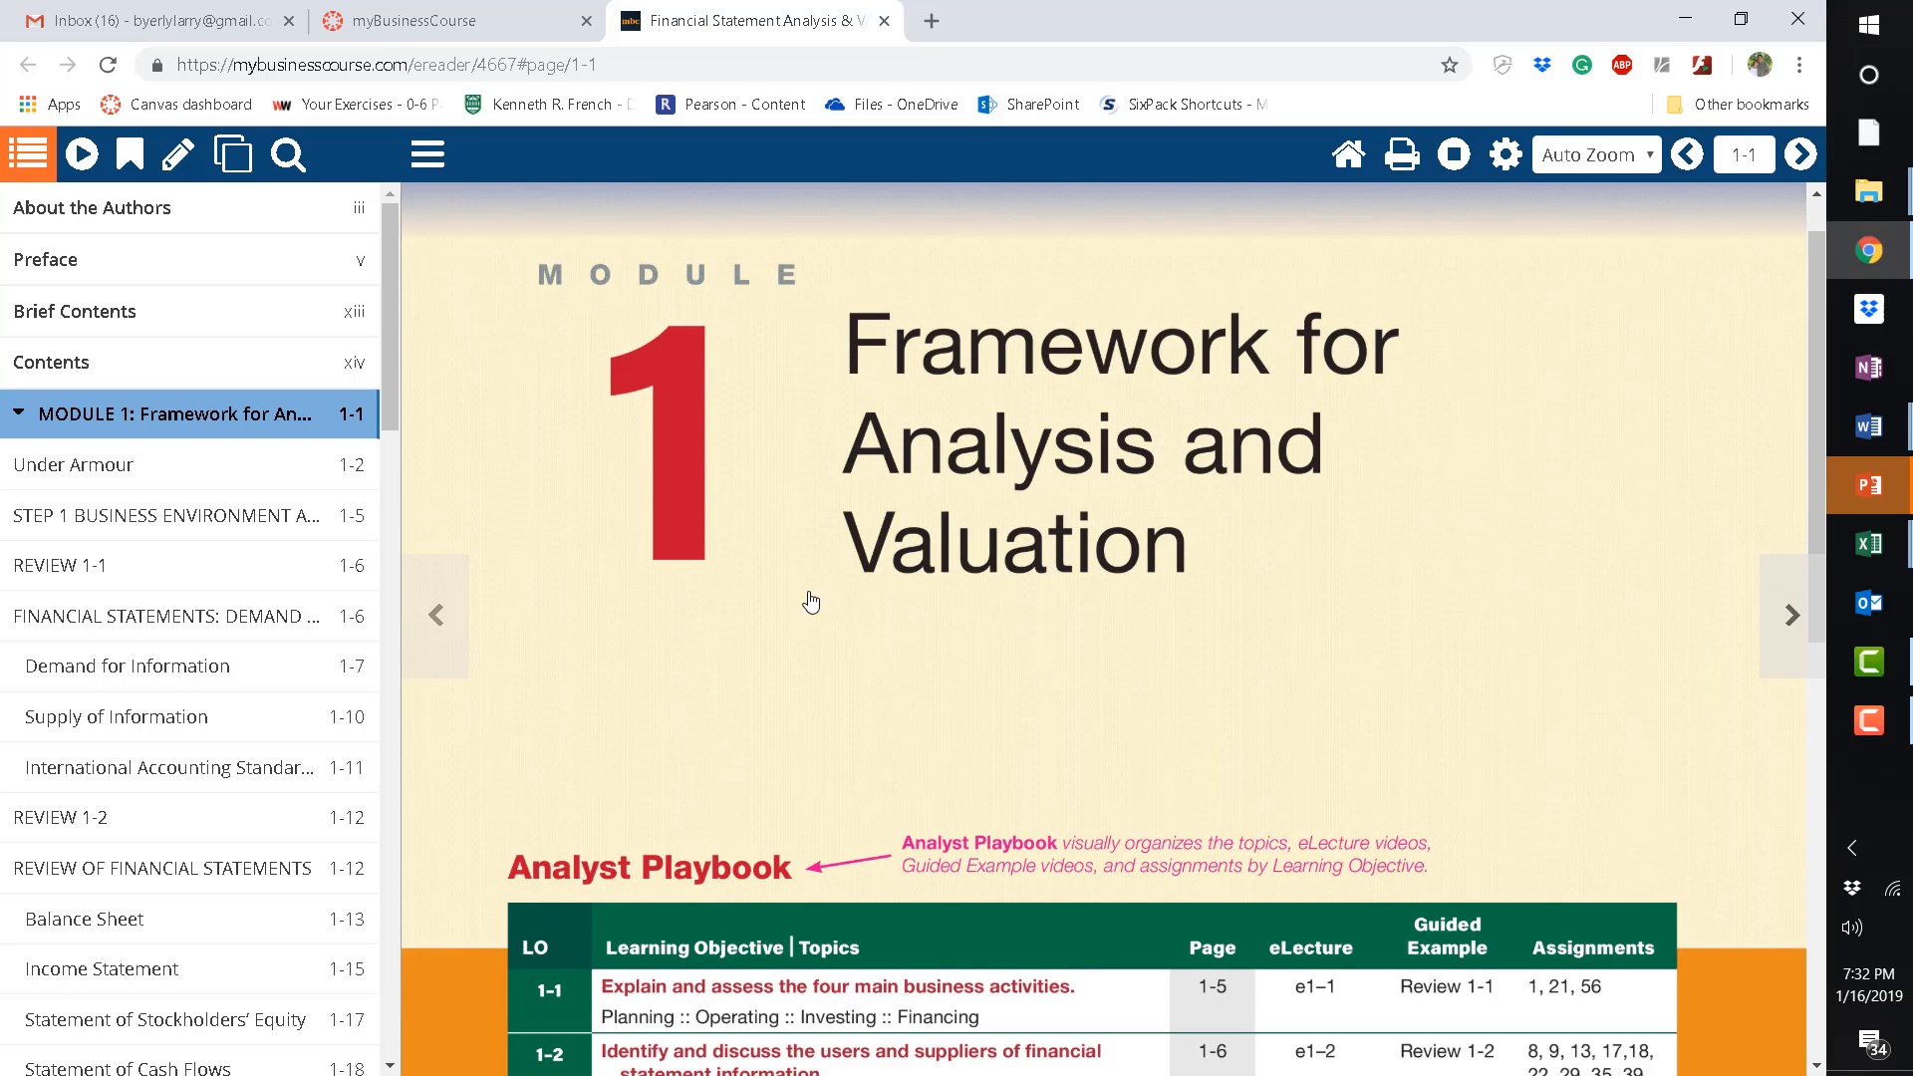
pyautogui.moveTo(1381, 735)
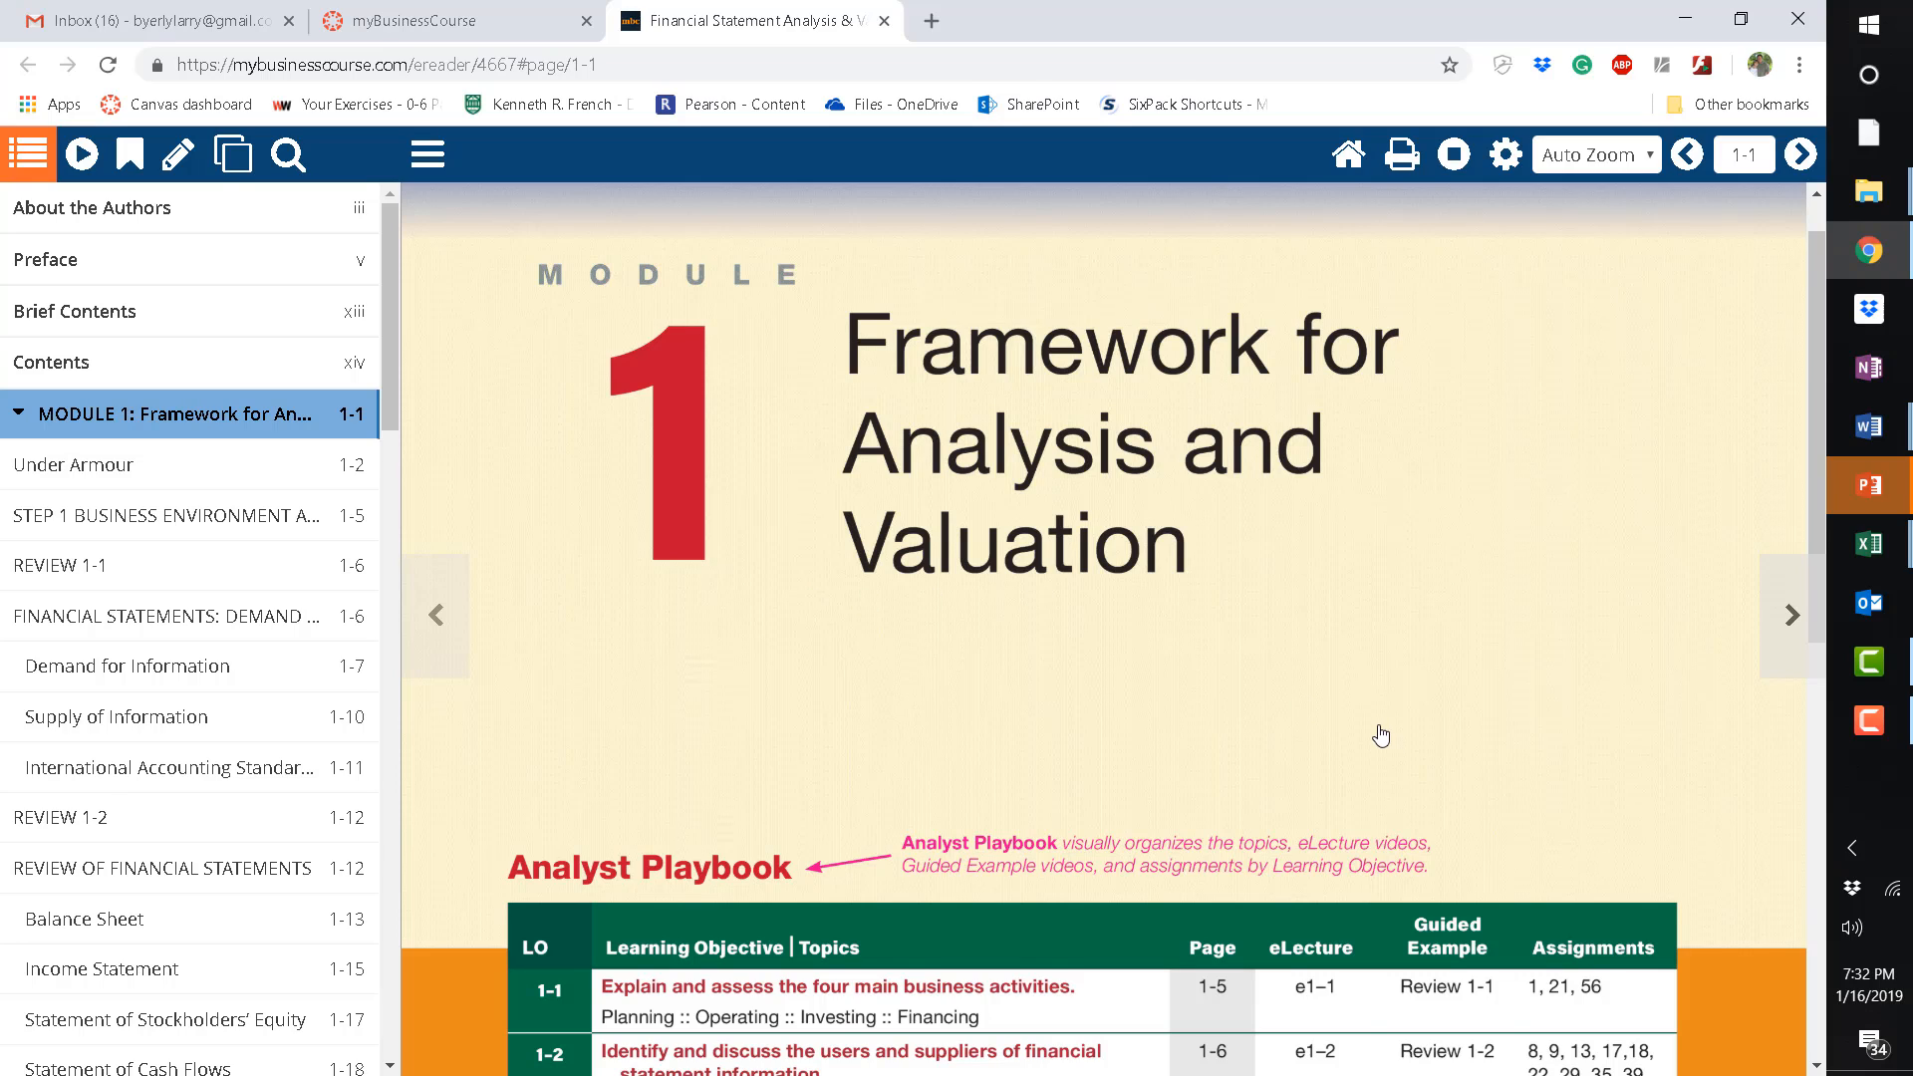
pyautogui.moveTo(512, 693)
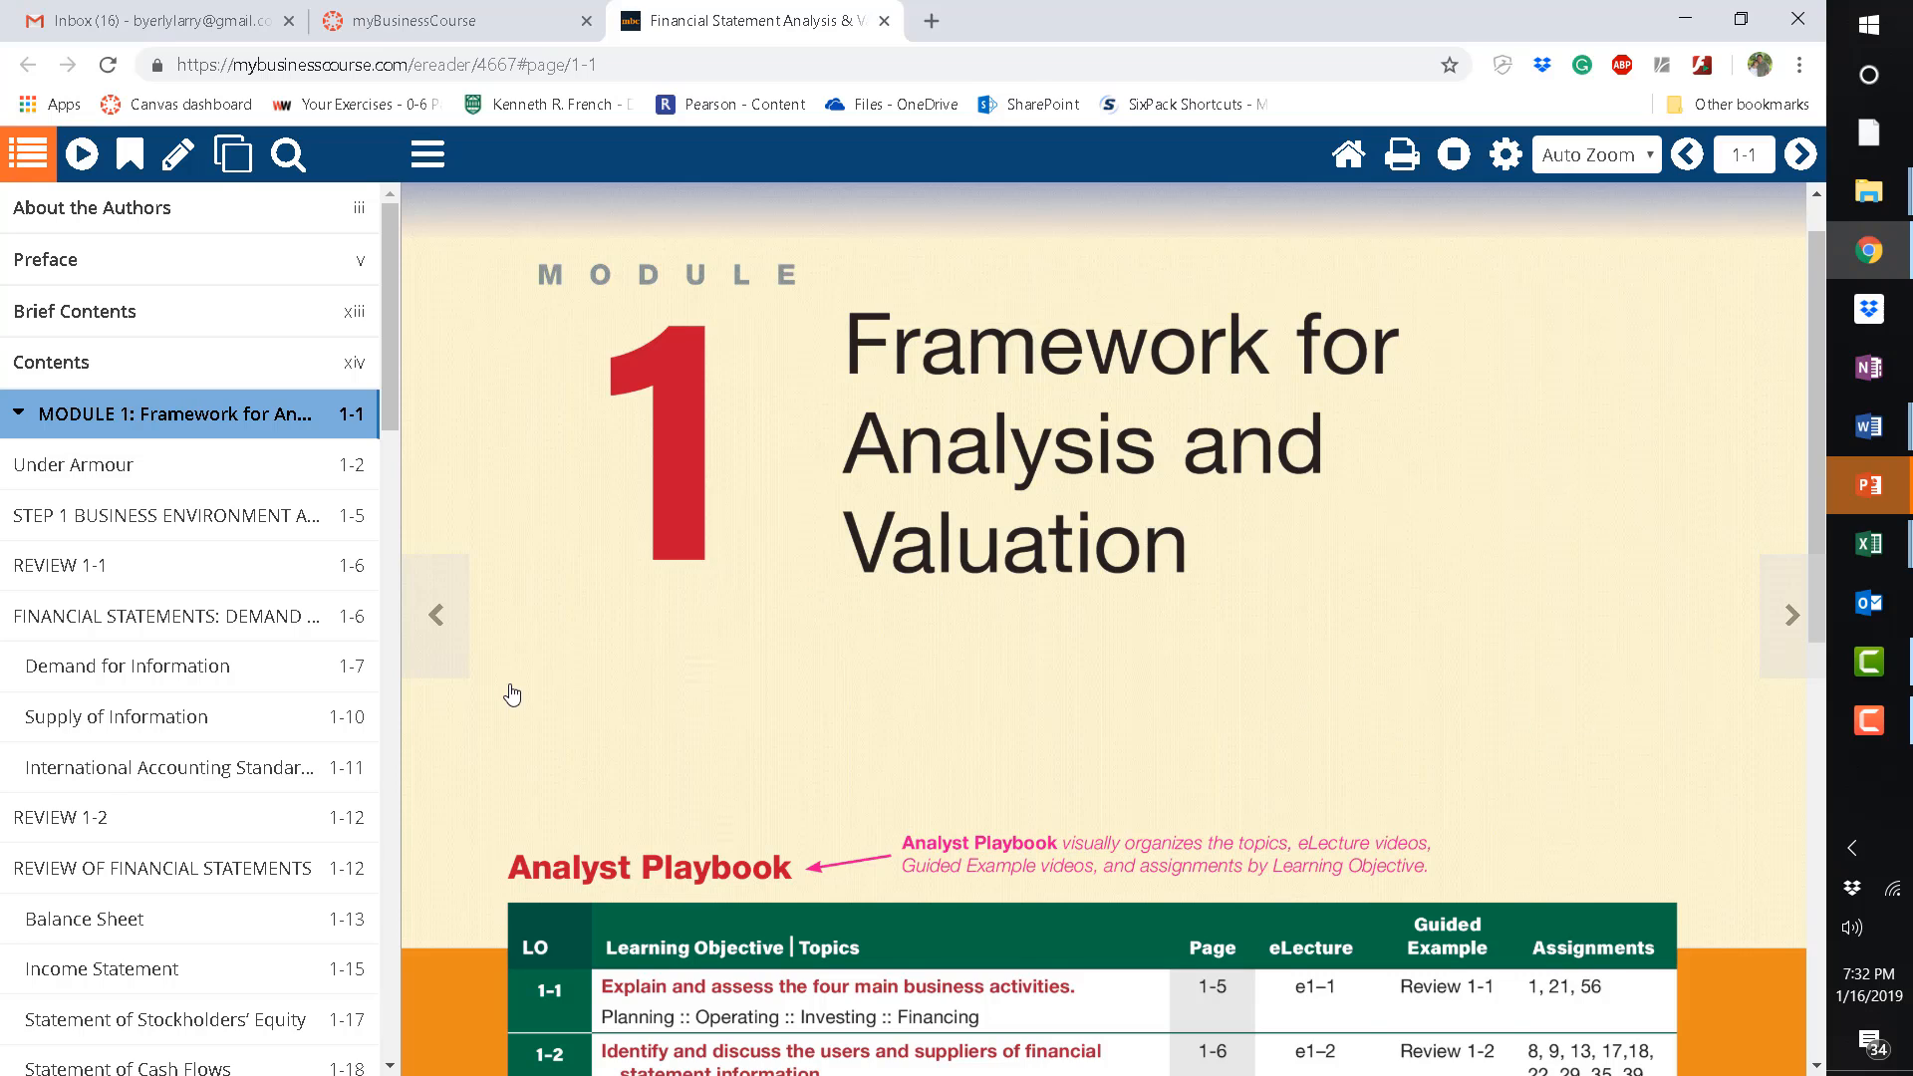
pyautogui.moveTo(405, 517)
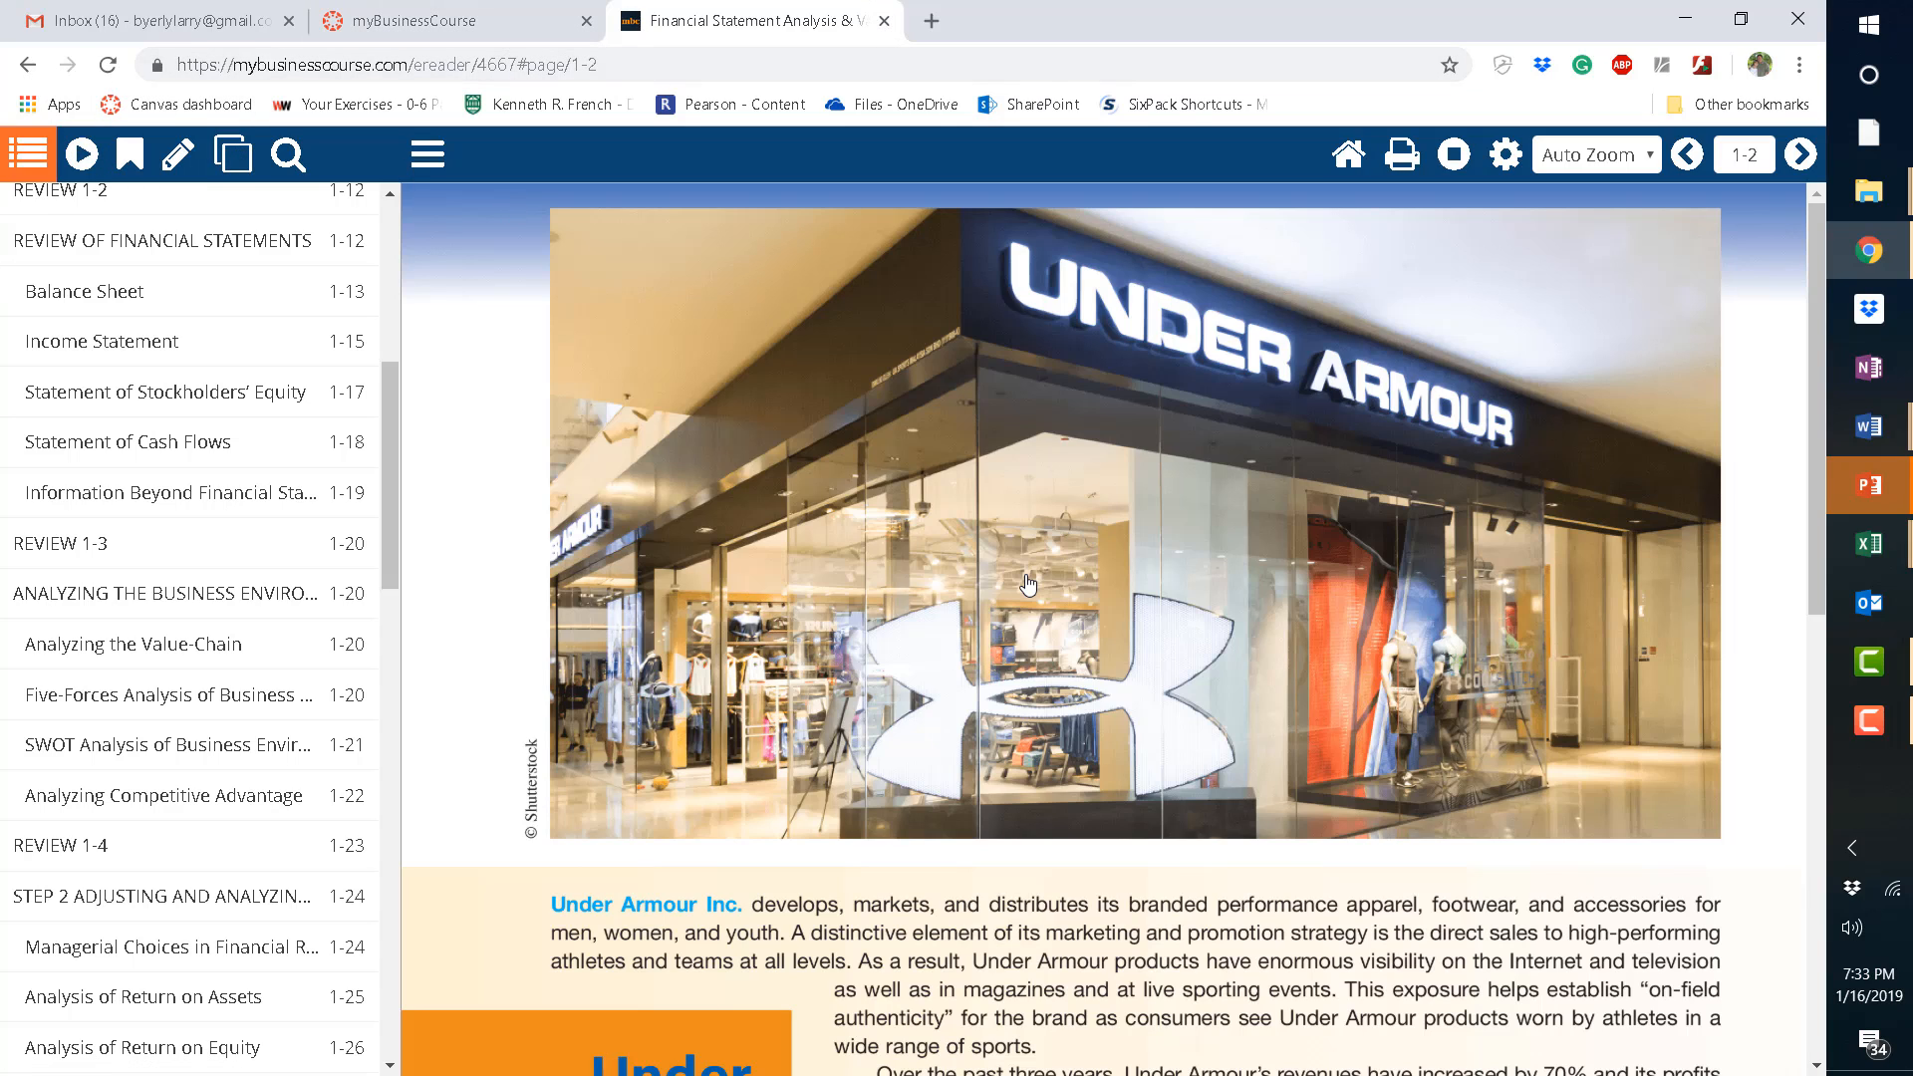
pyautogui.click(1686, 153)
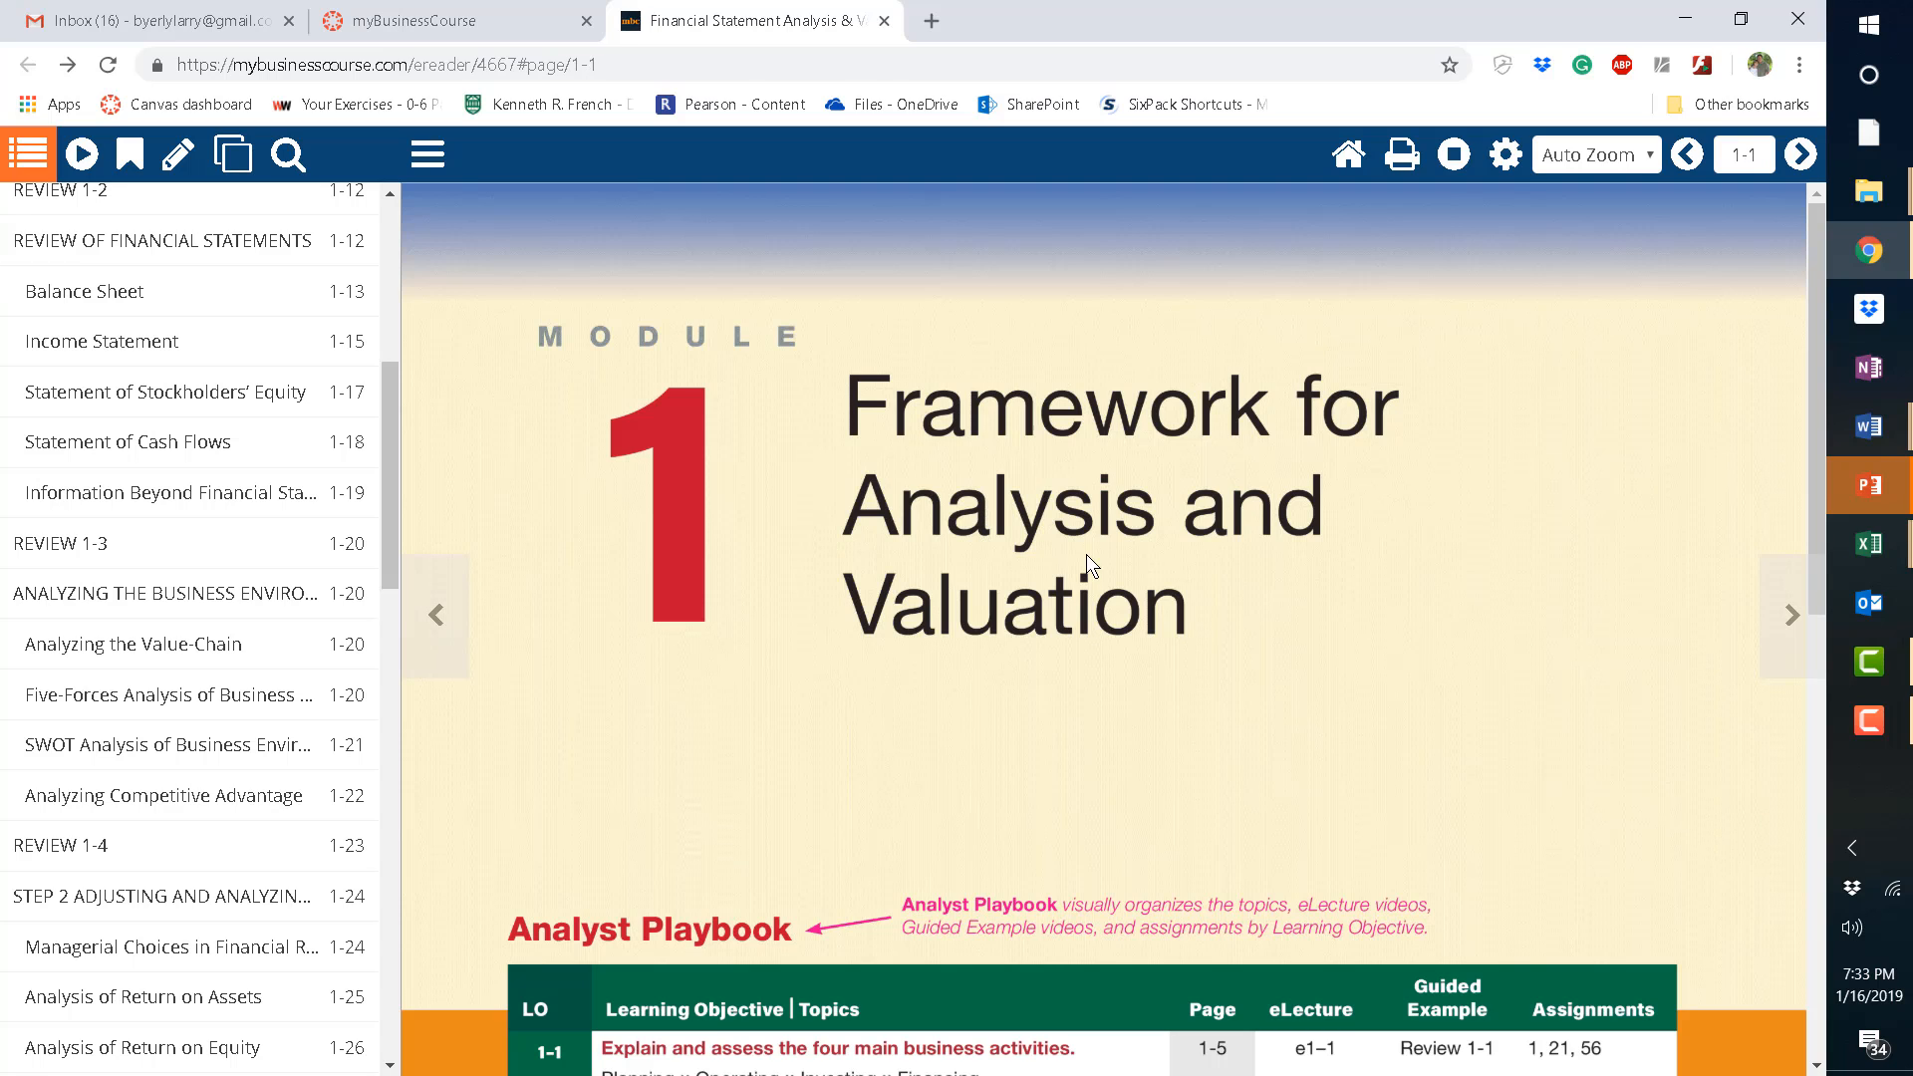
pyautogui.moveTo(667, 21)
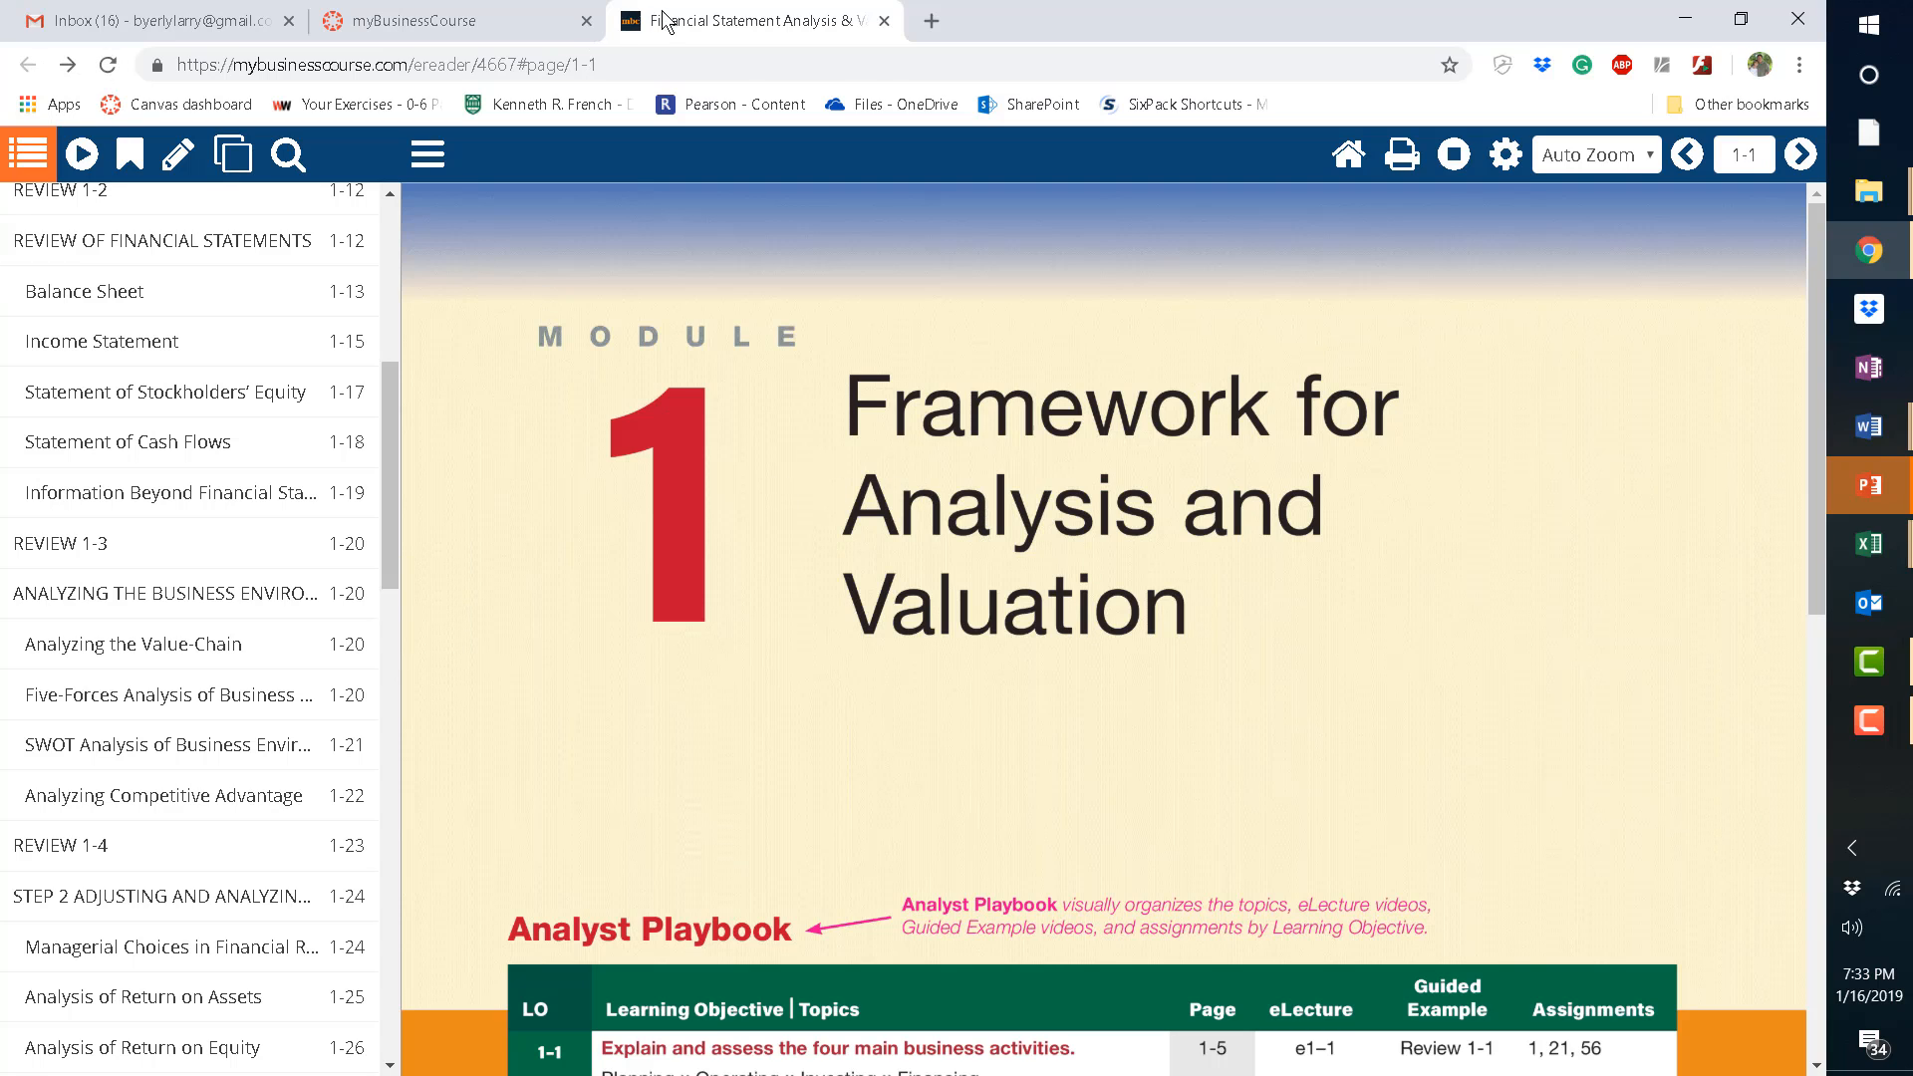
pyautogui.moveTo(884, 362)
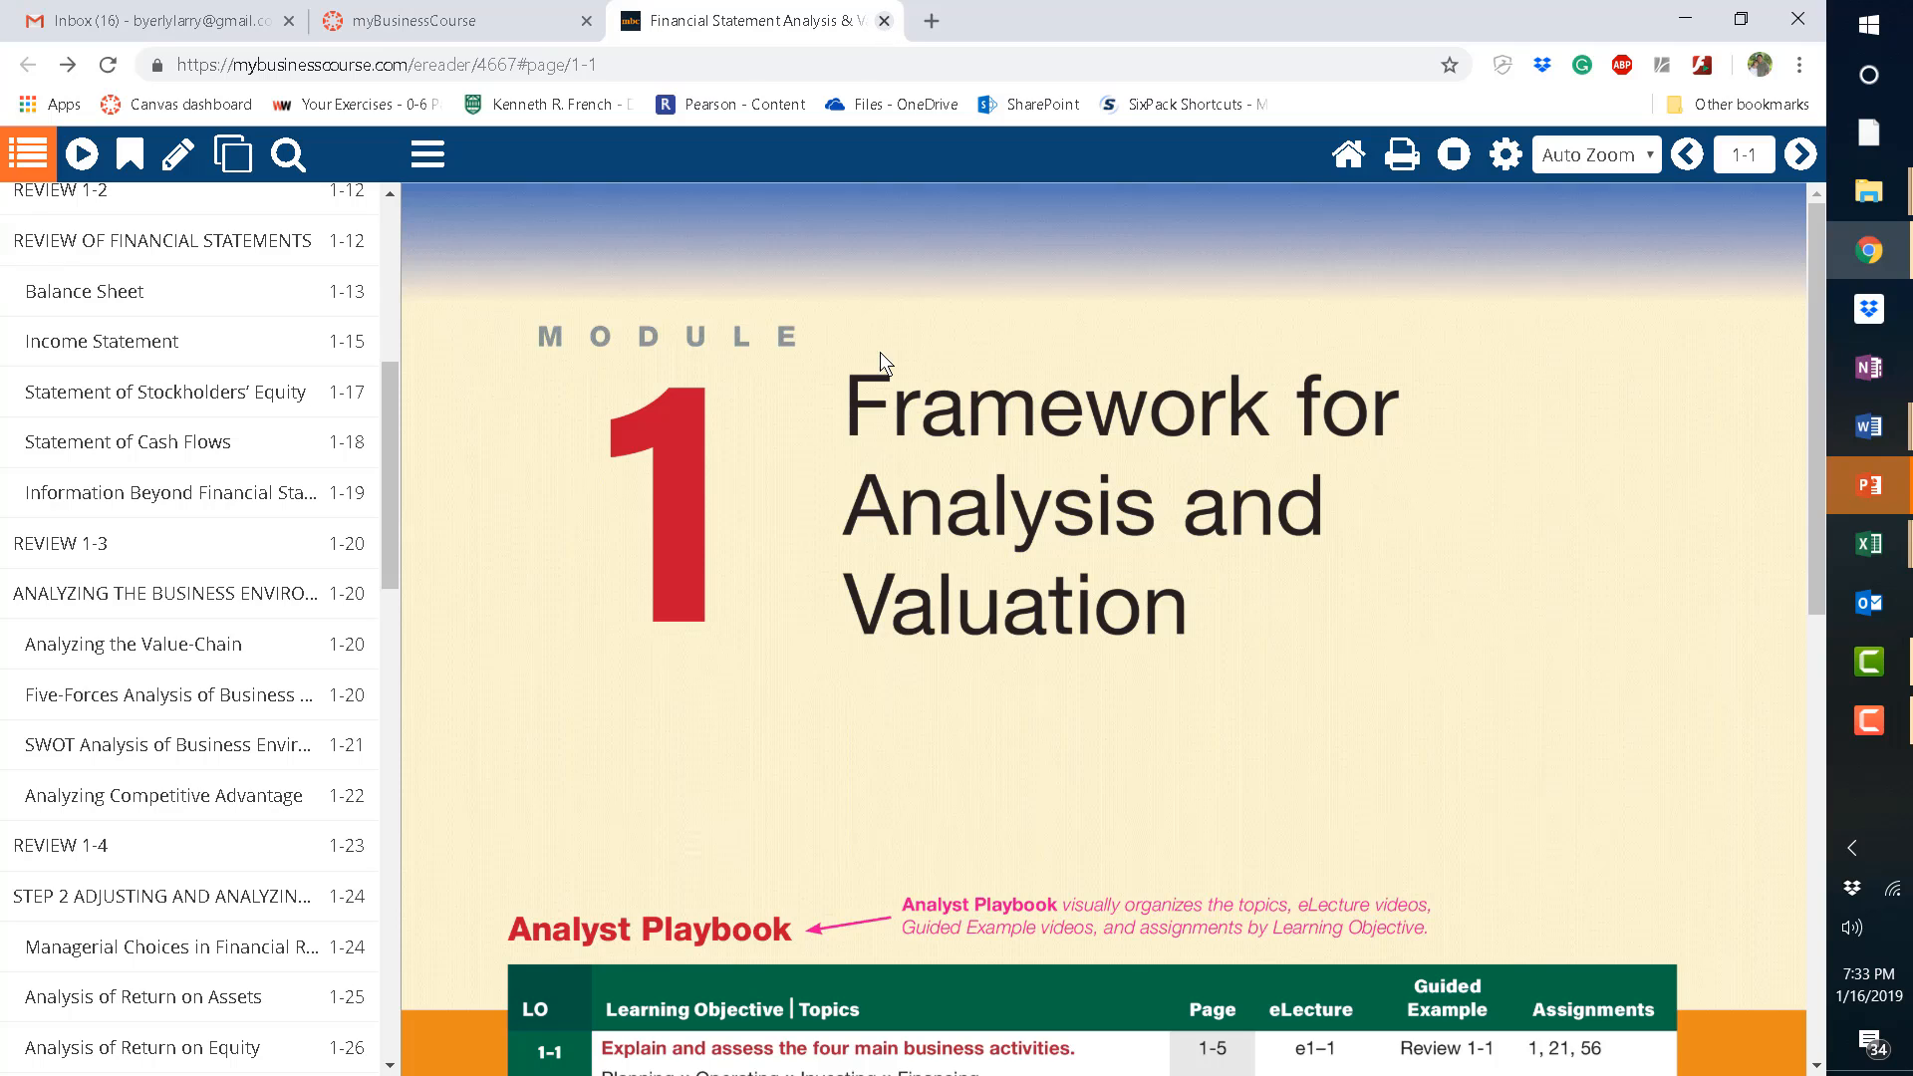
# Switch back to the myBusinessCourse tab showing Module 1's reading and eLectures.
pyautogui.click(882, 21)
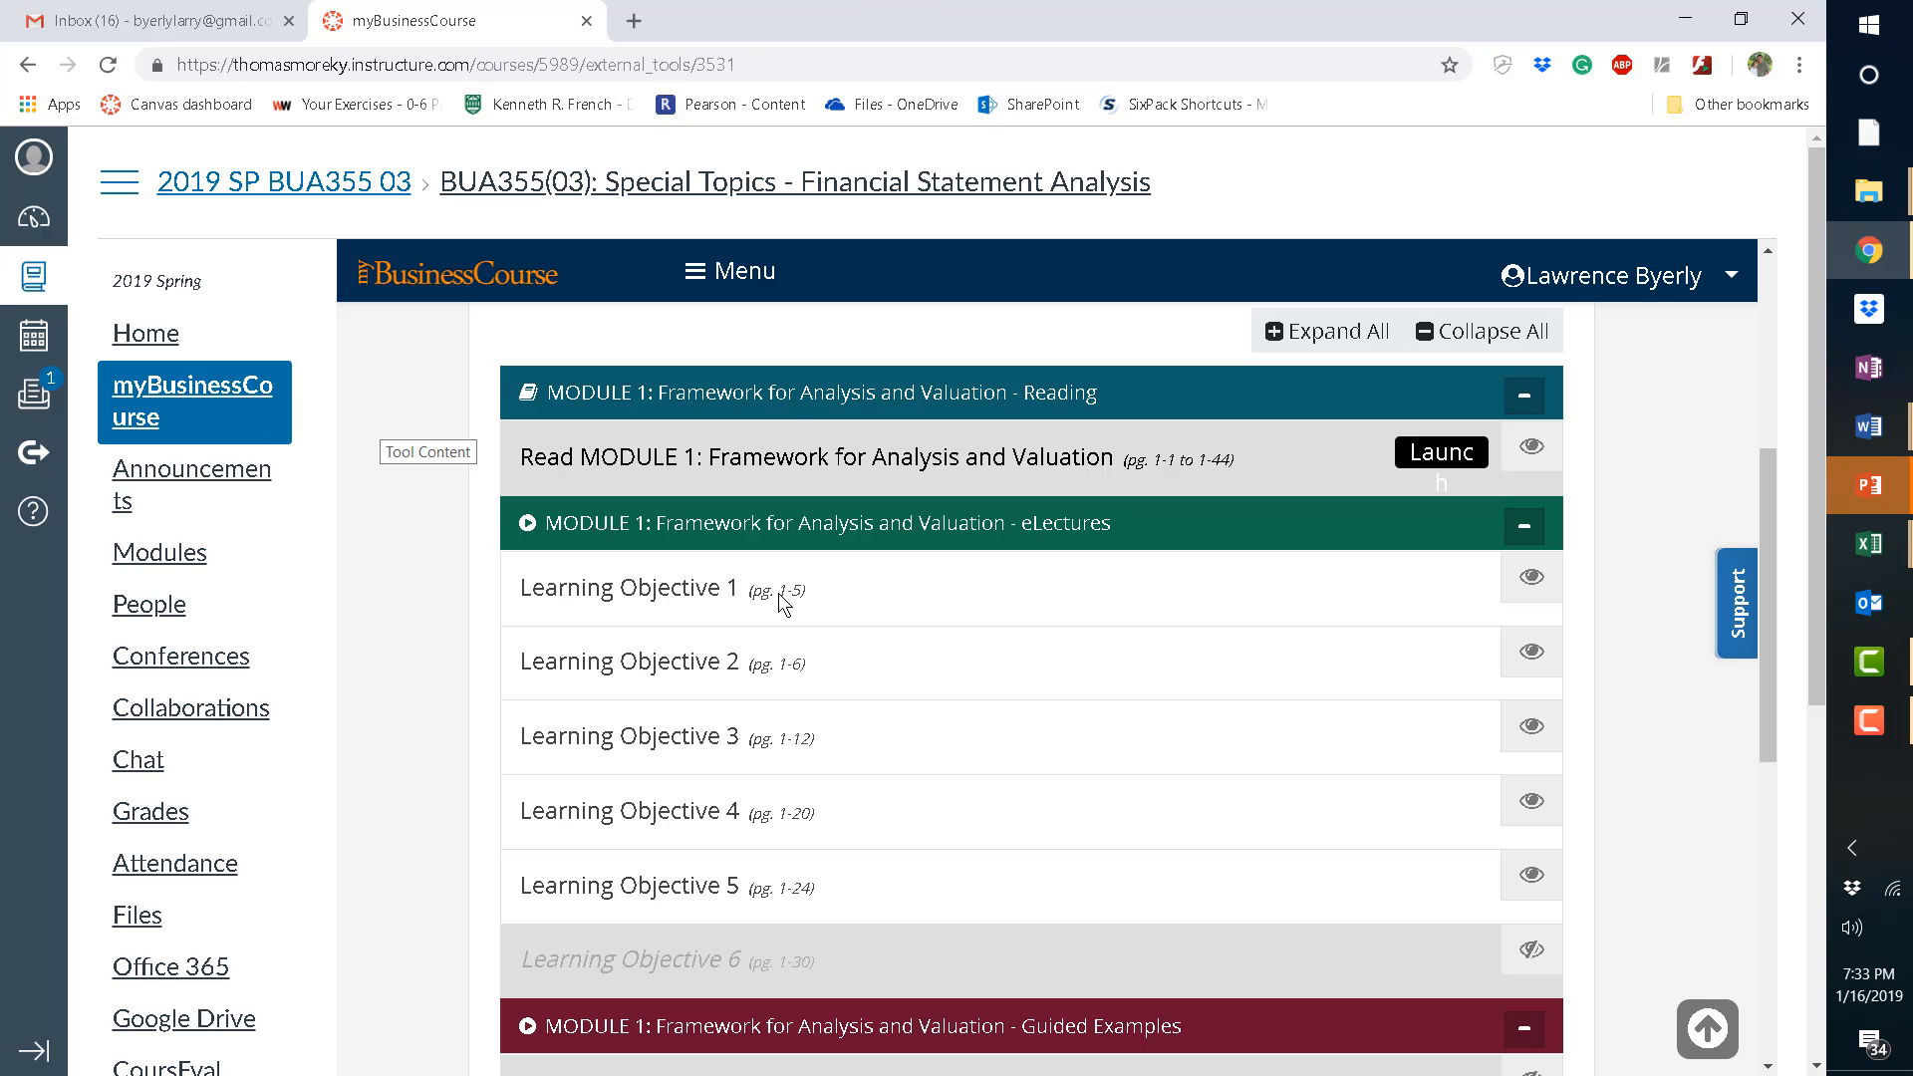
pyautogui.moveTo(1177, 636)
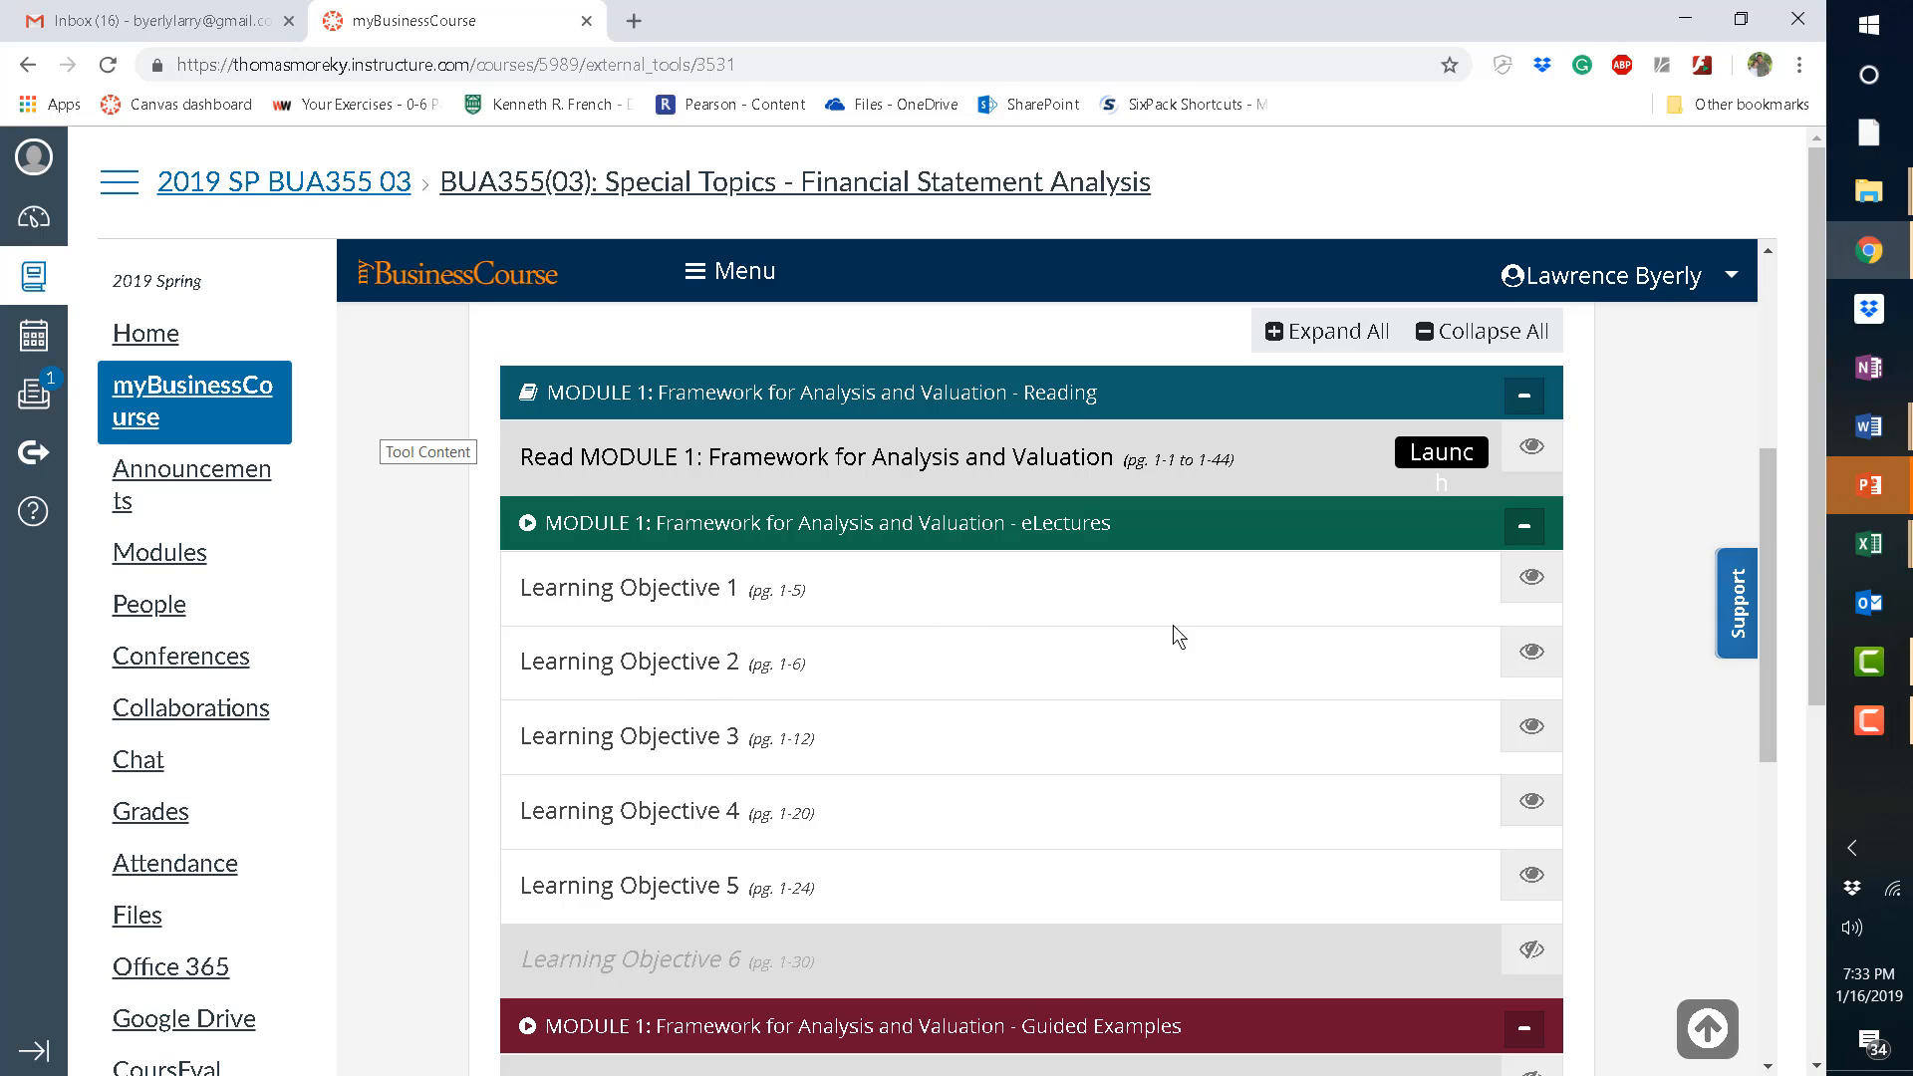
pyautogui.moveTo(768, 597)
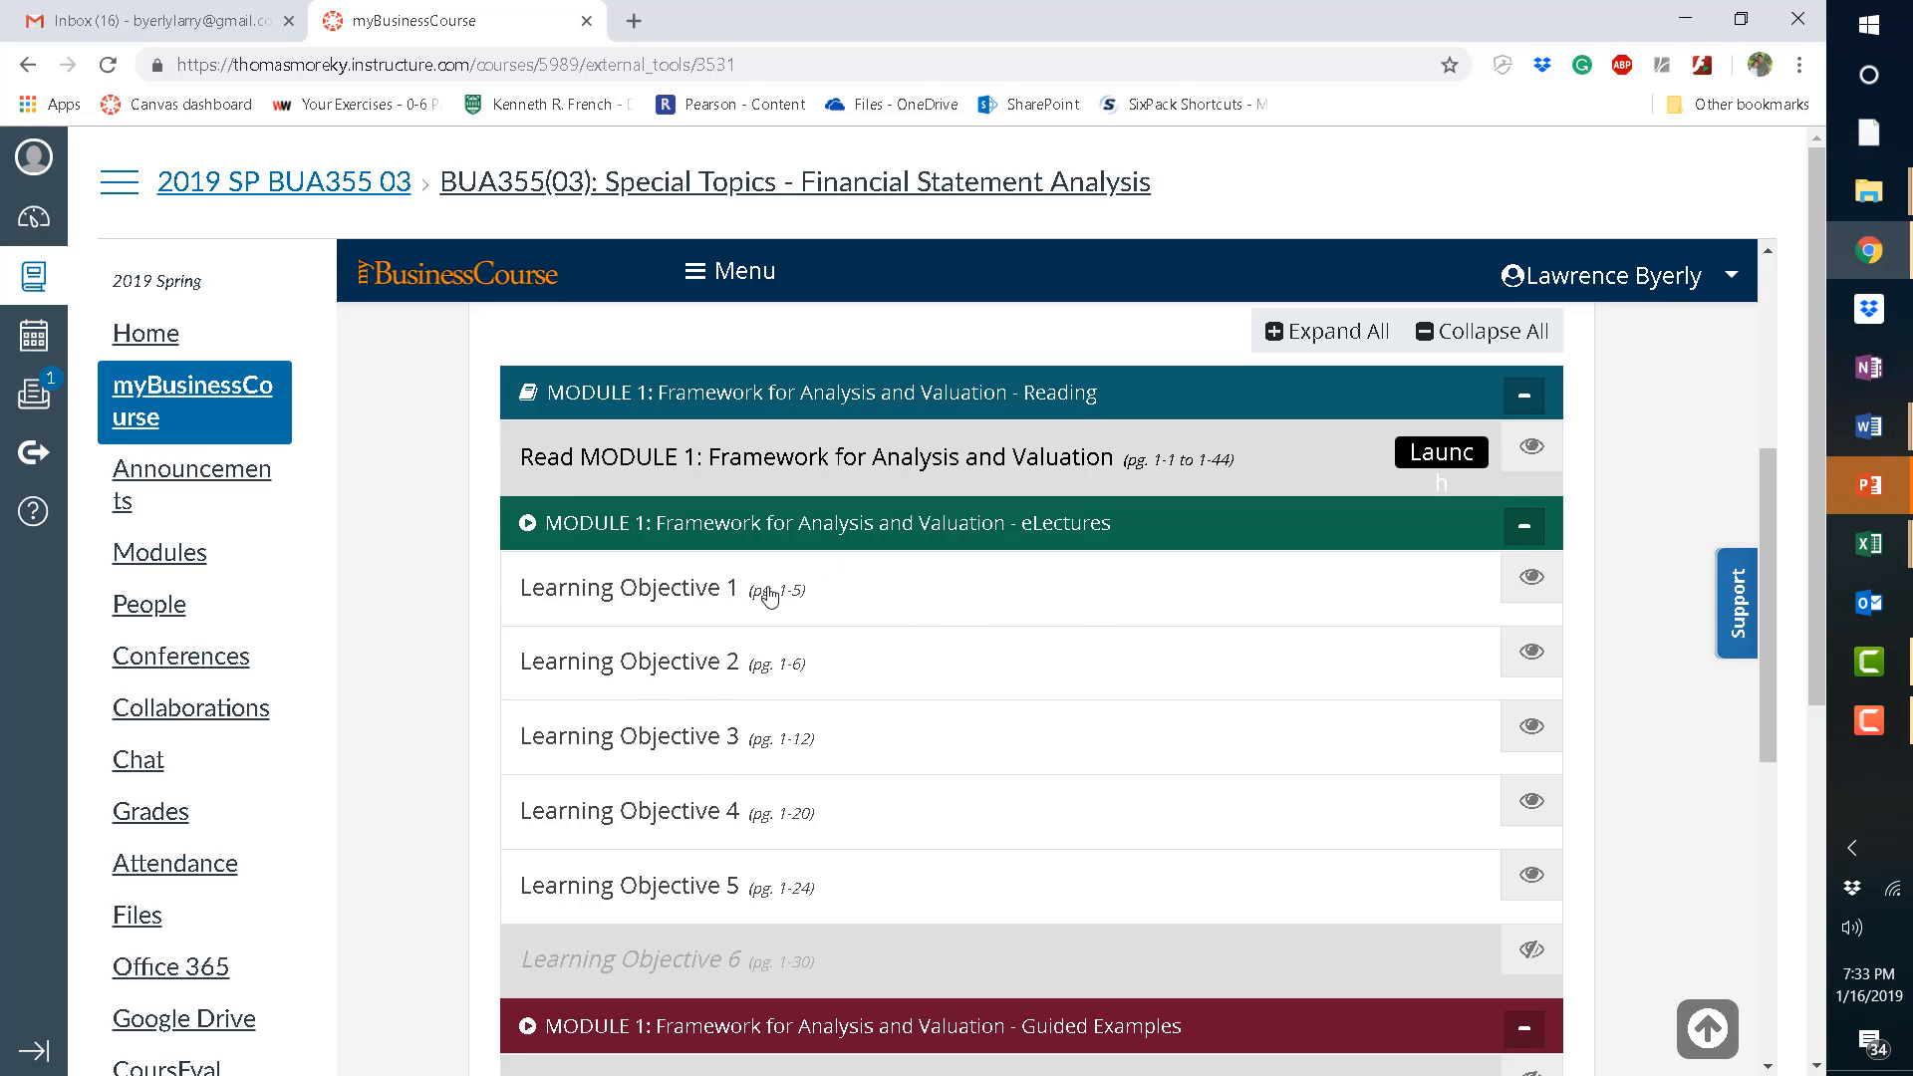
pyautogui.moveTo(1066, 591)
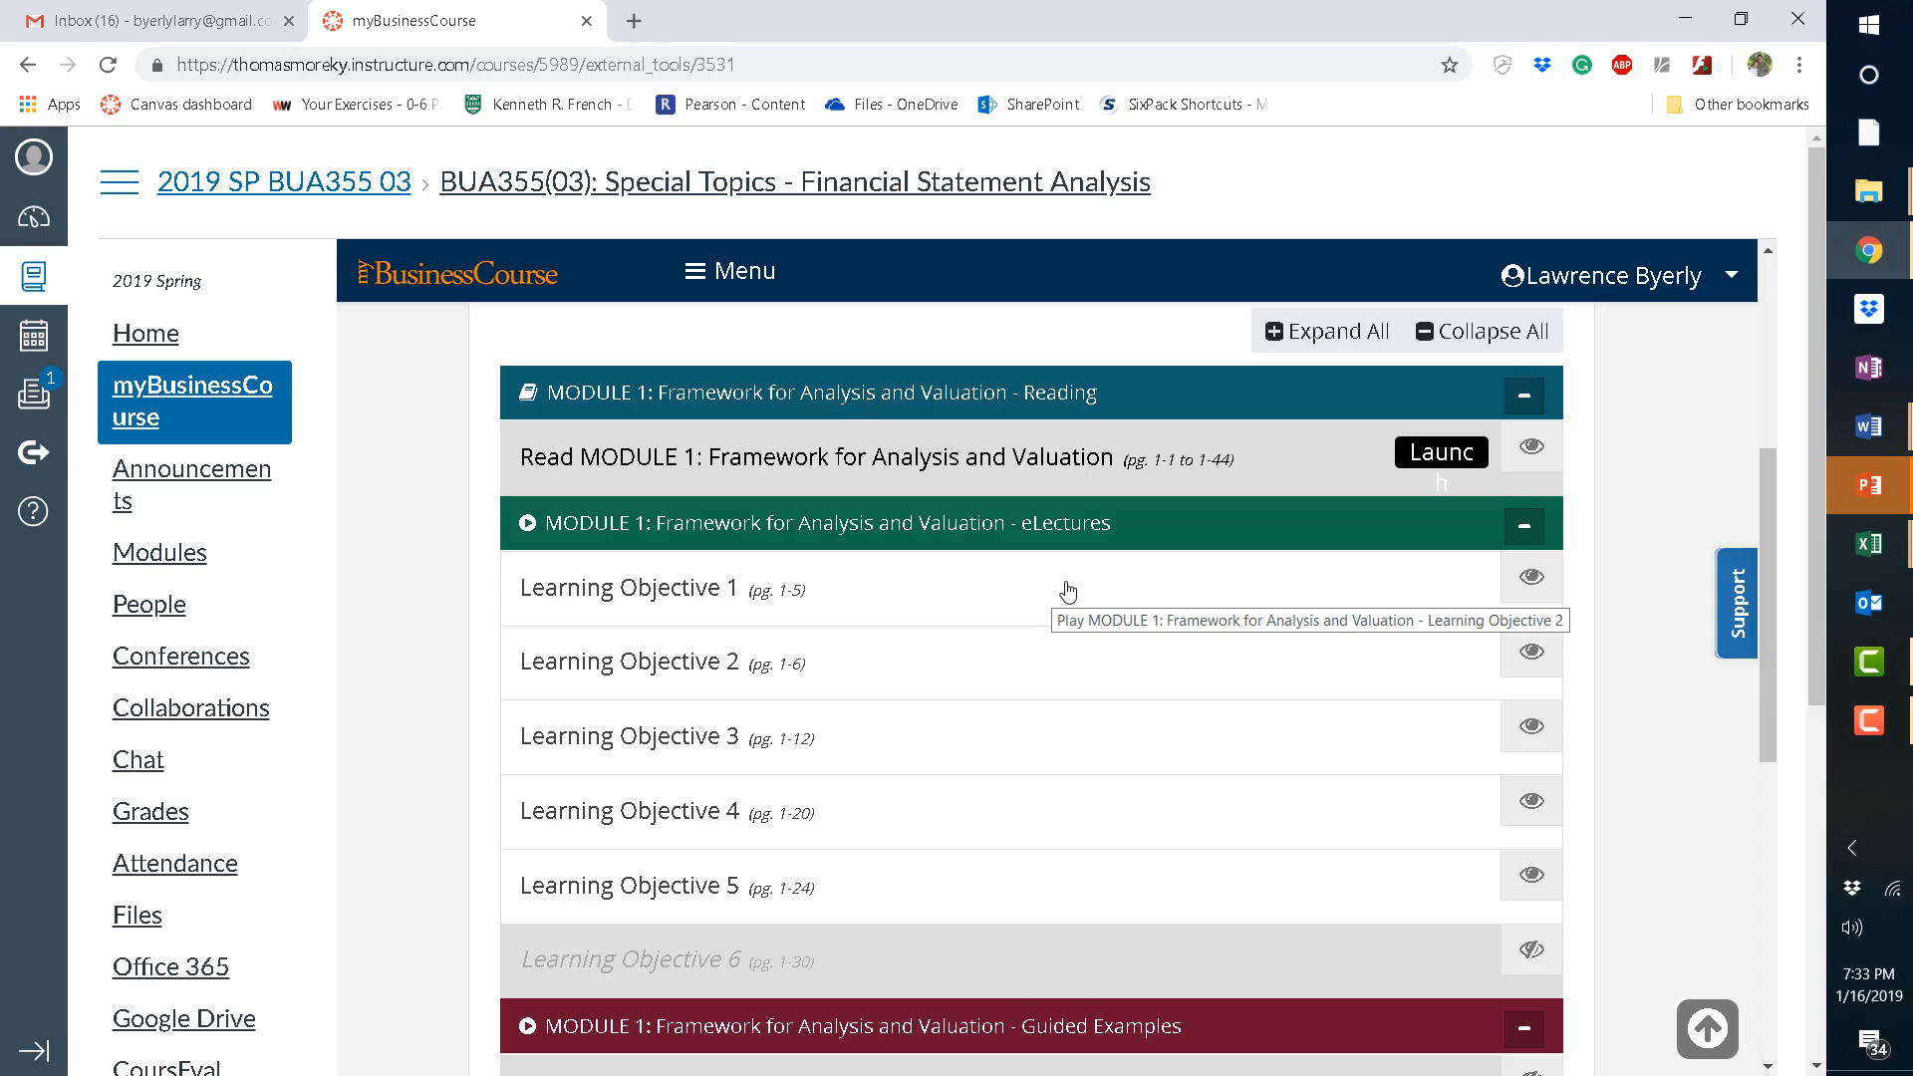
pyautogui.moveTo(1437, 665)
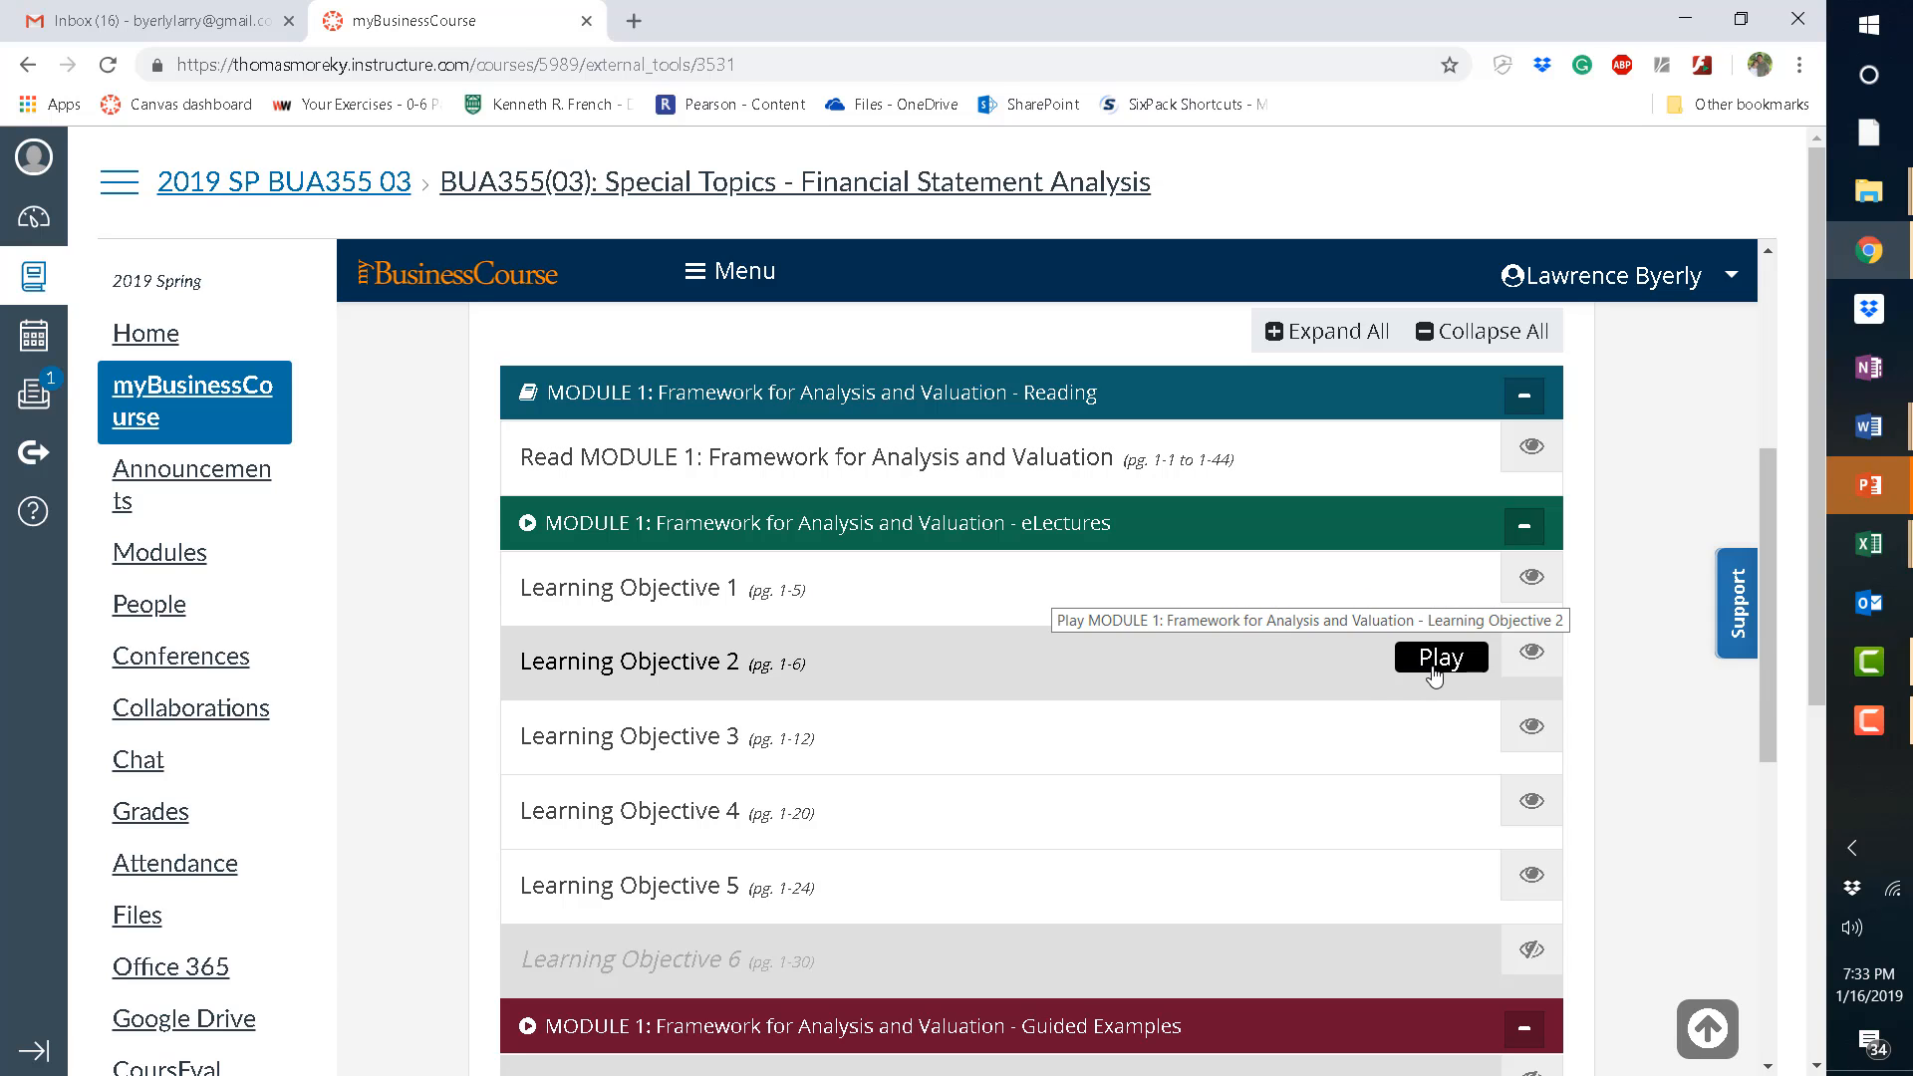
pyautogui.moveTo(1744, 465)
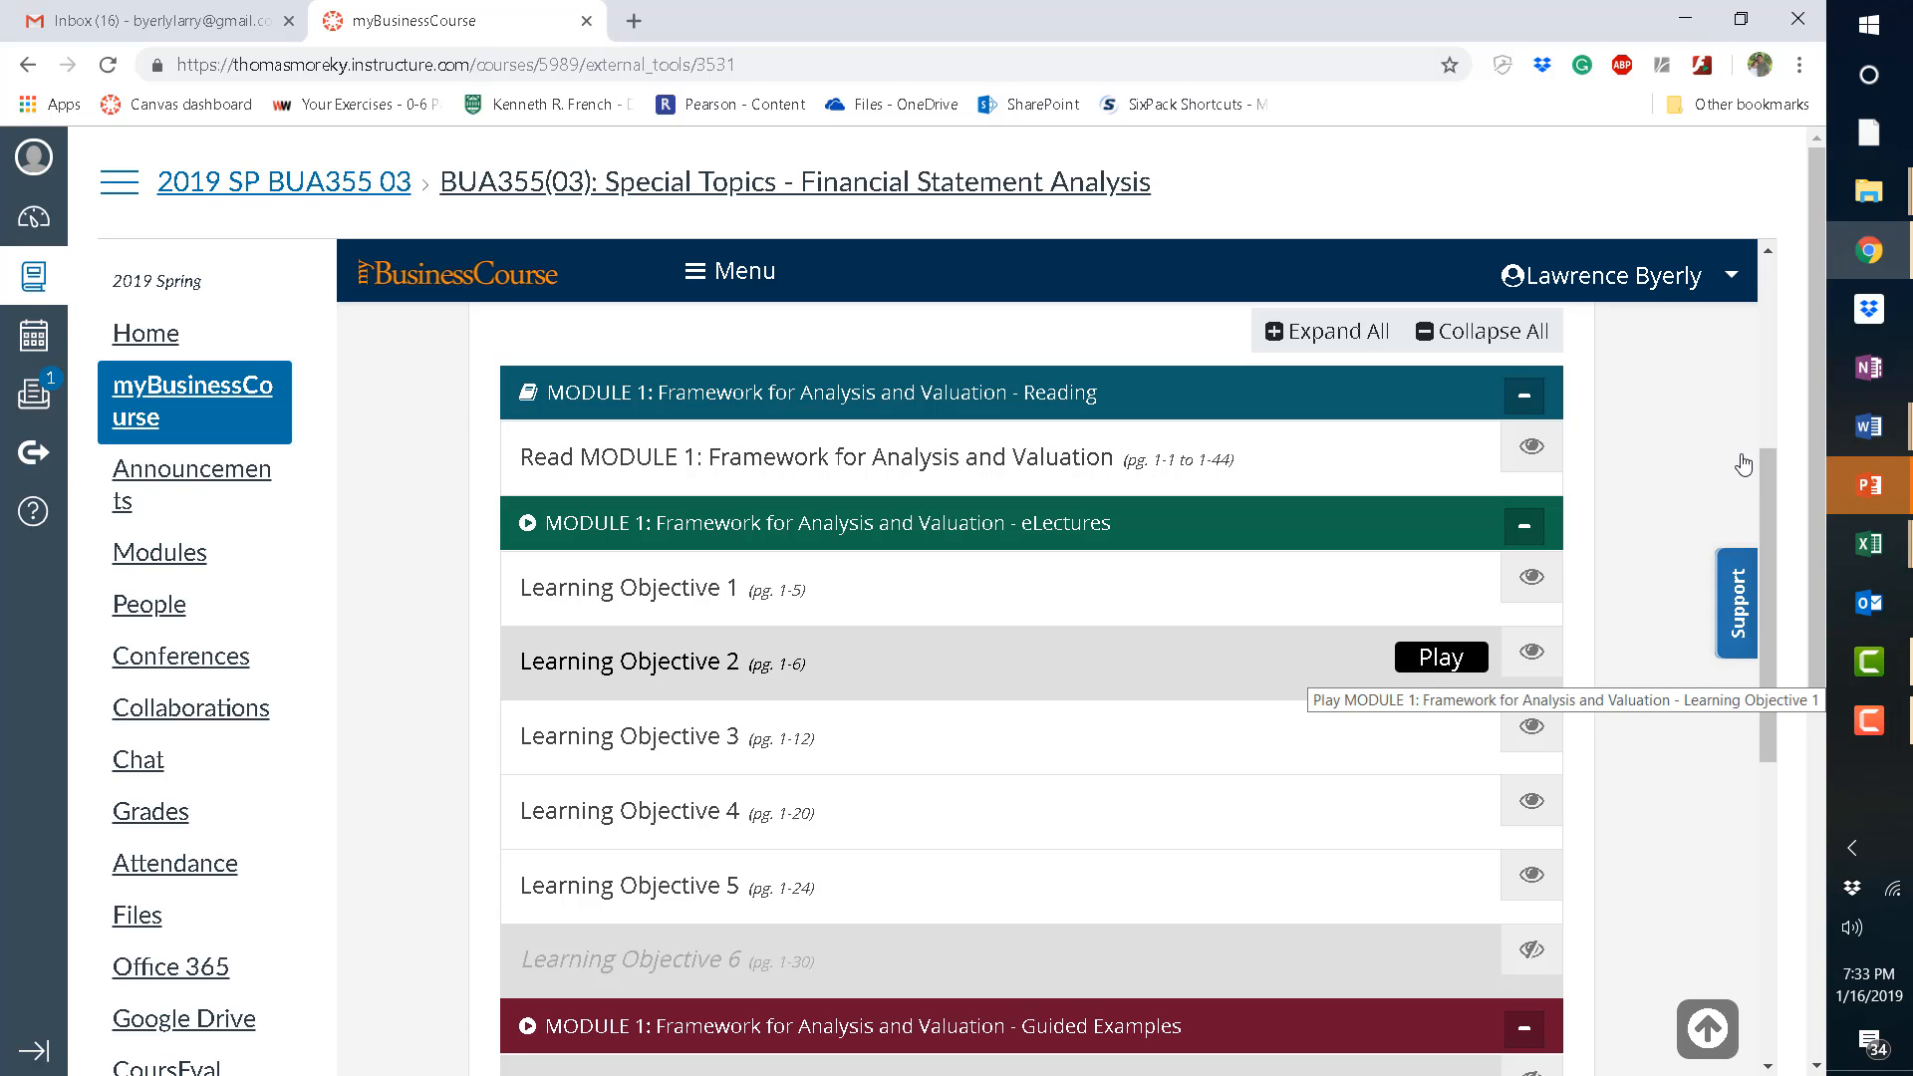
pyautogui.moveTo(1435, 597)
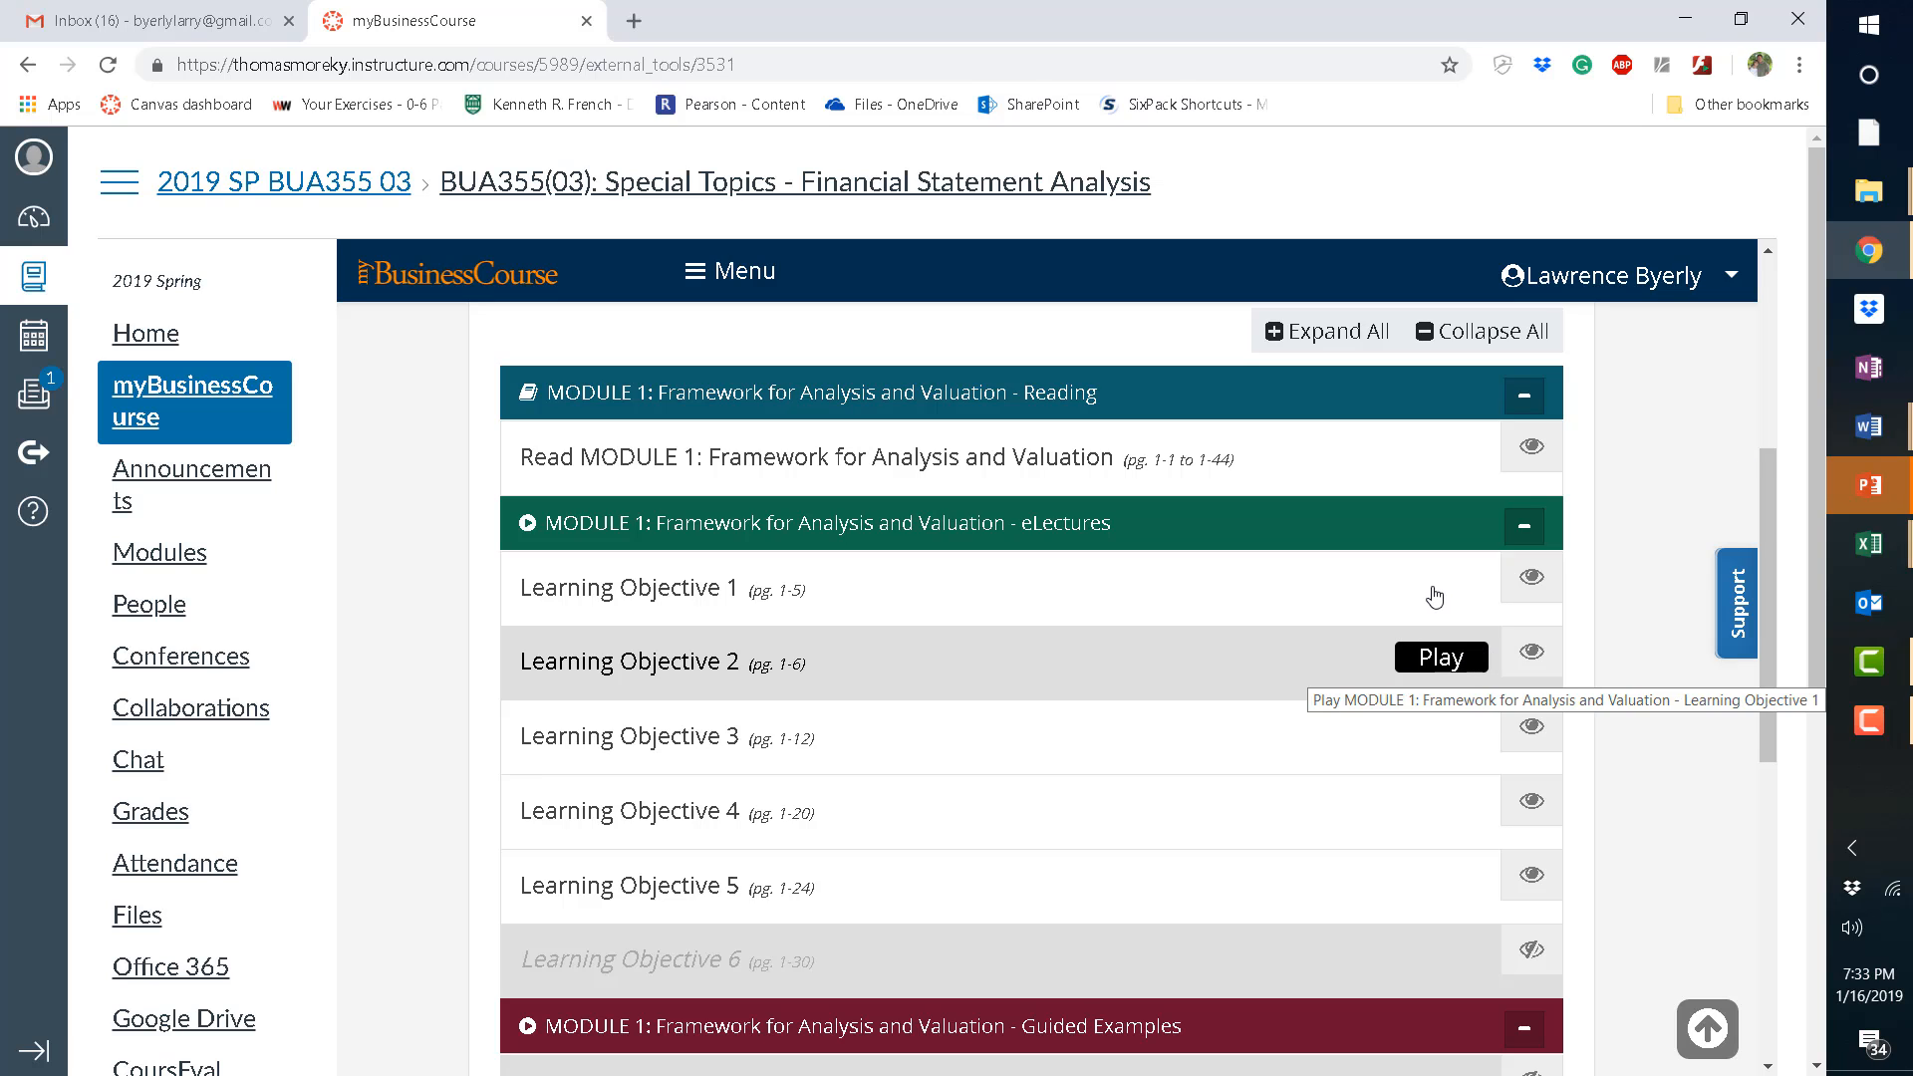
pyautogui.moveTo(1771, 510)
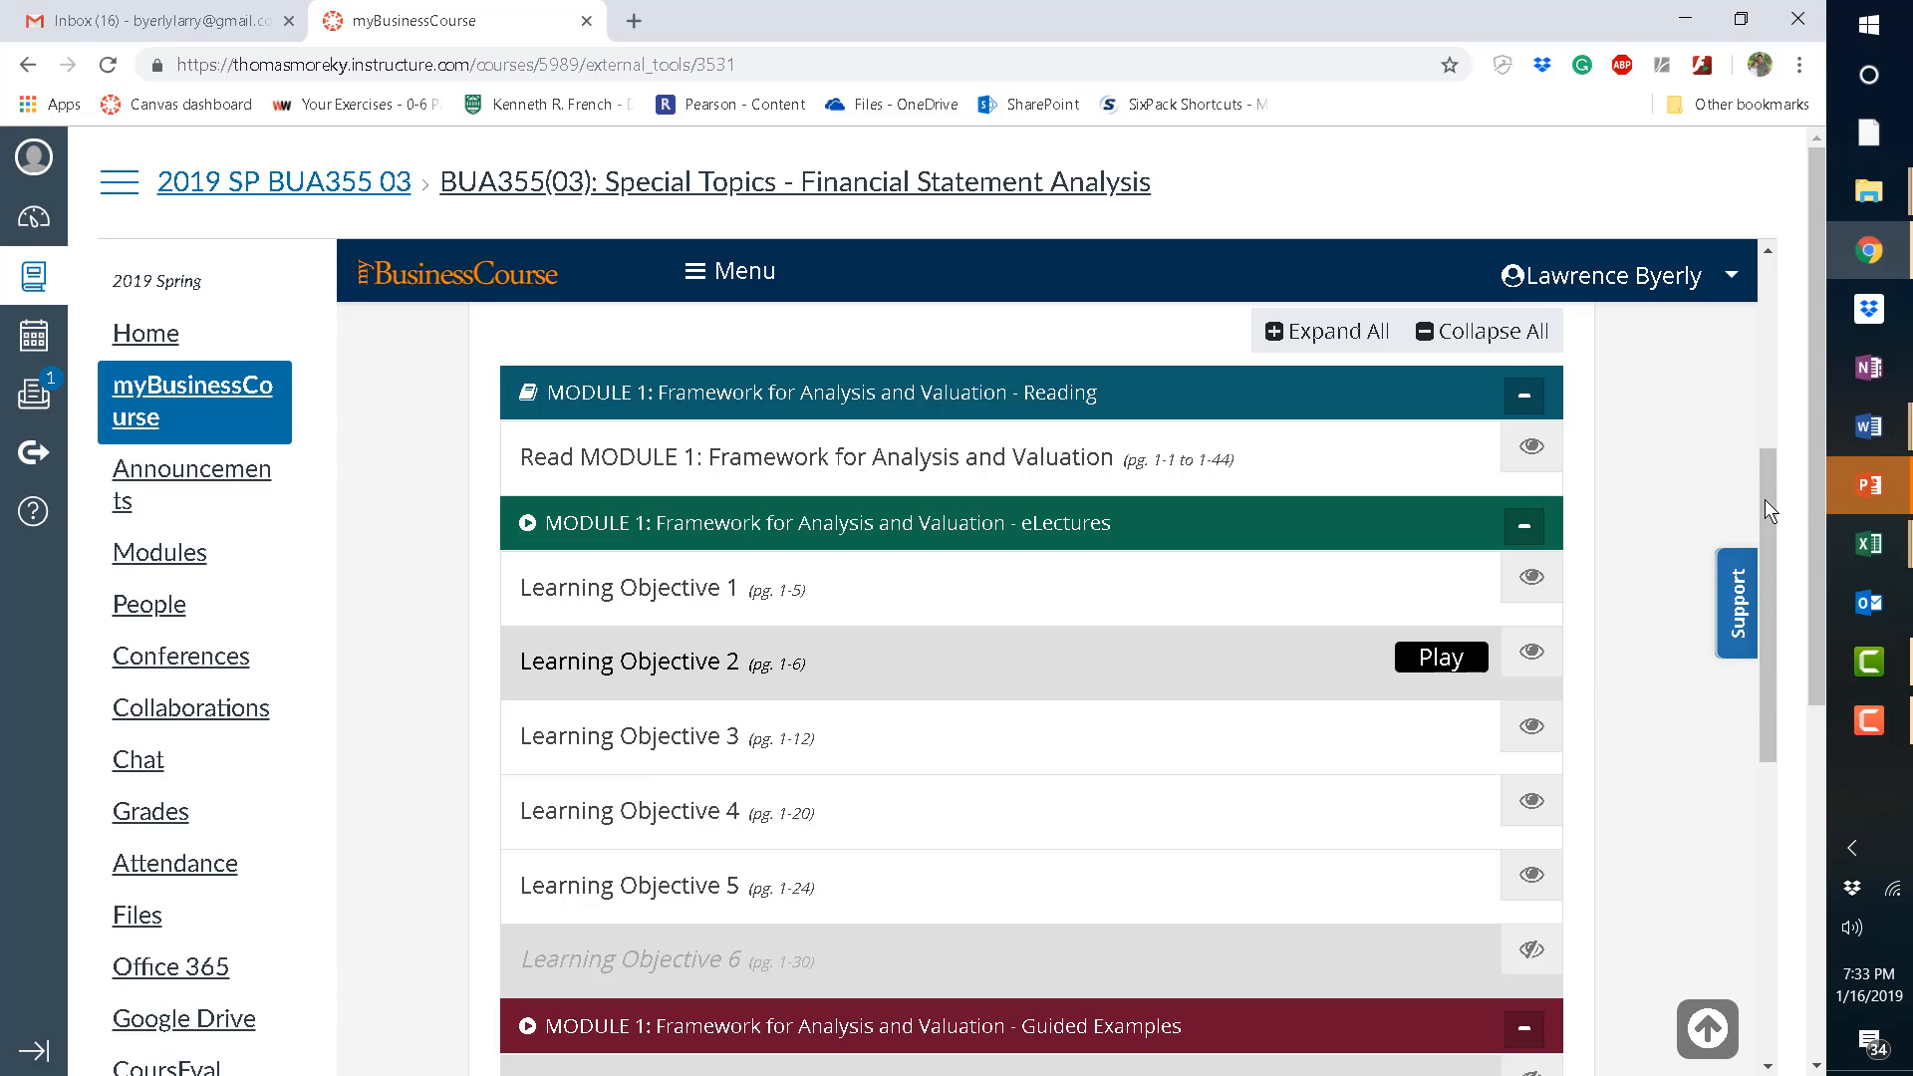
pyautogui.moveTo(1771, 992)
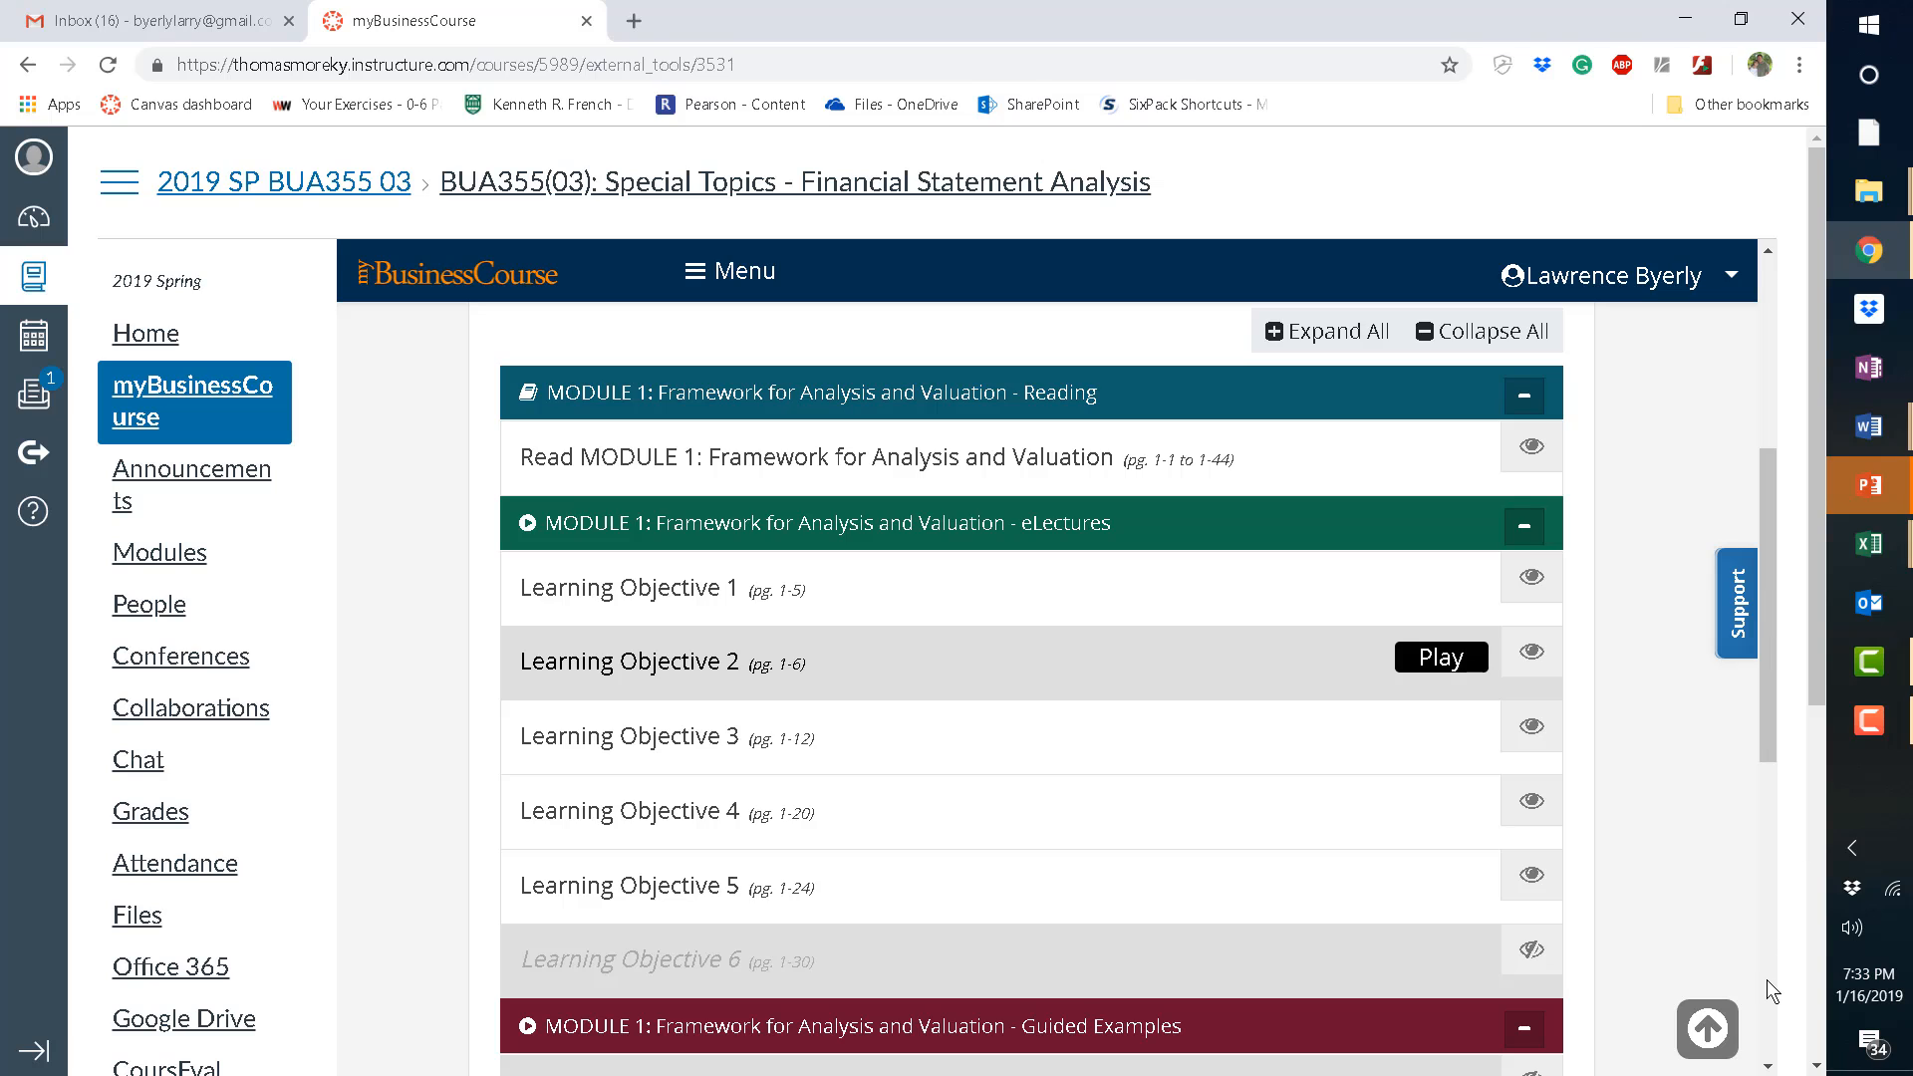
pyautogui.moveTo(1767, 762)
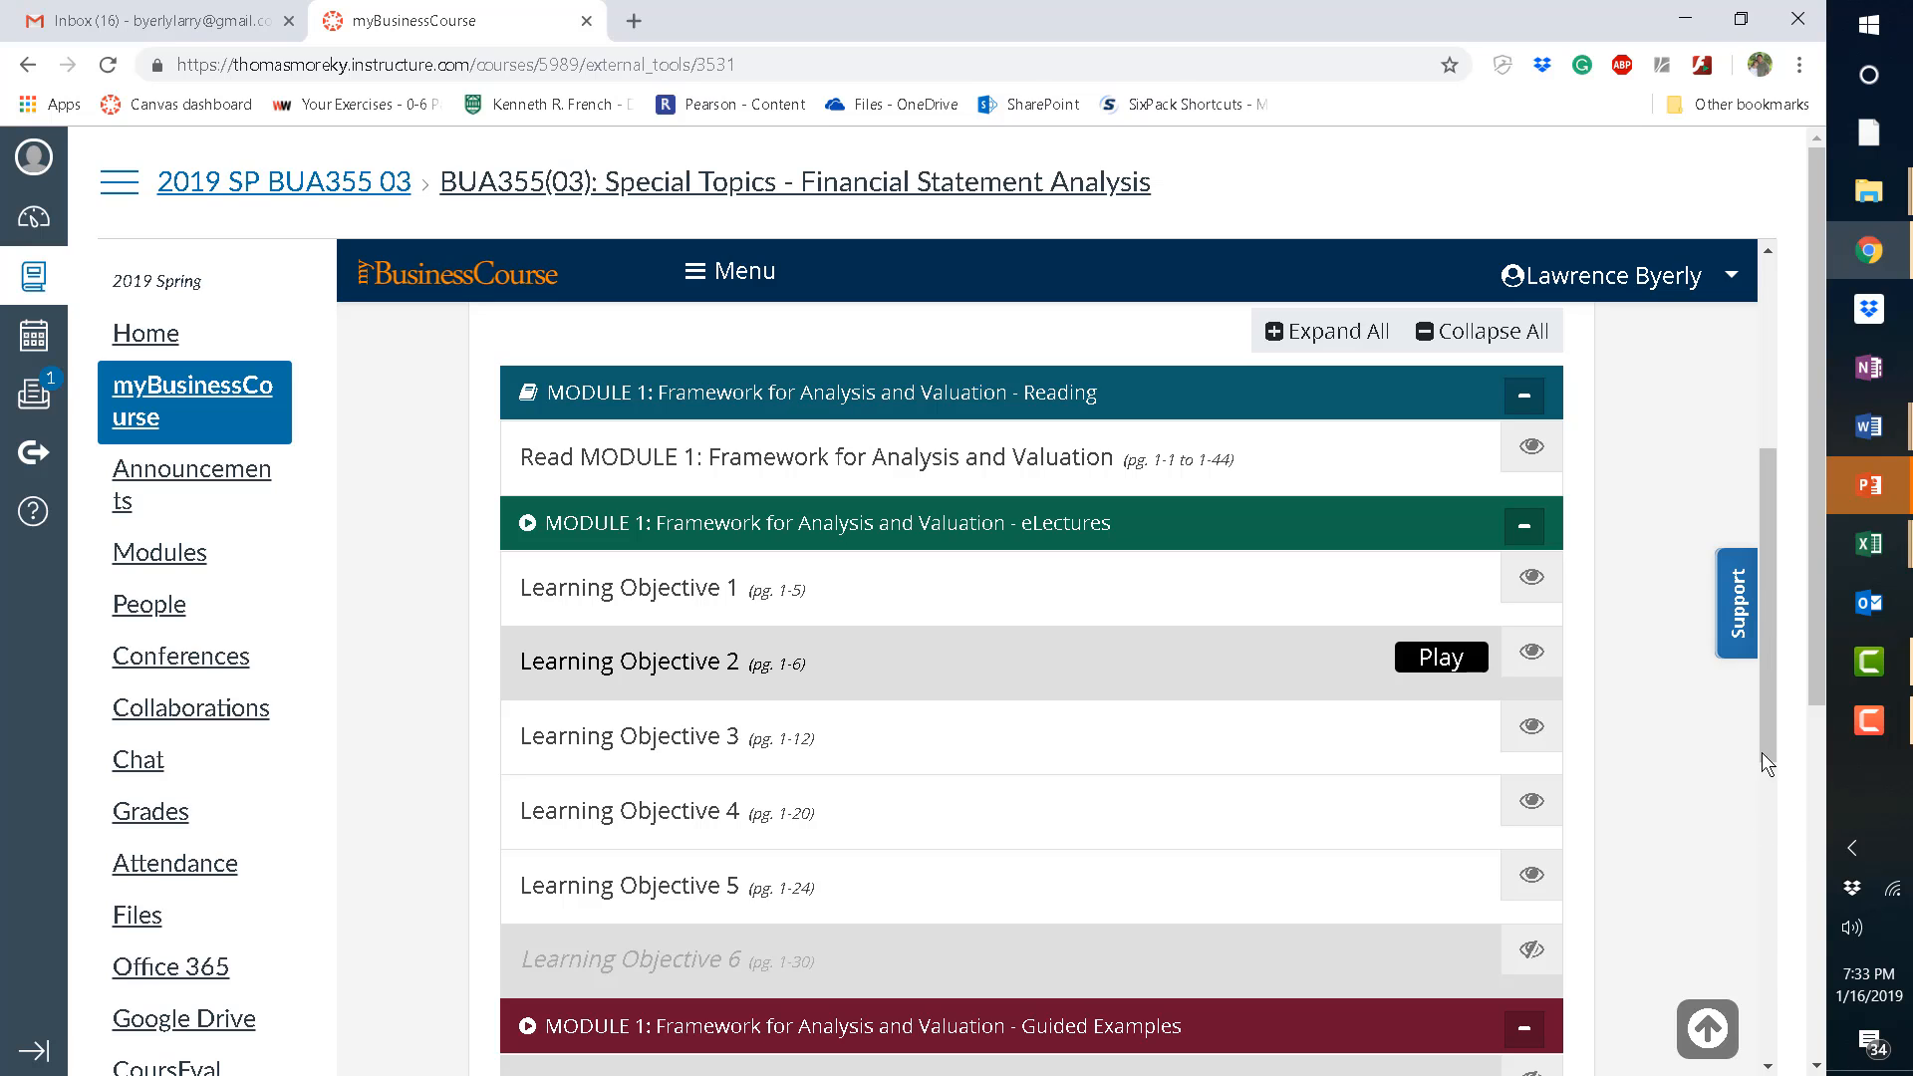
pyautogui.moveTo(1777, 930)
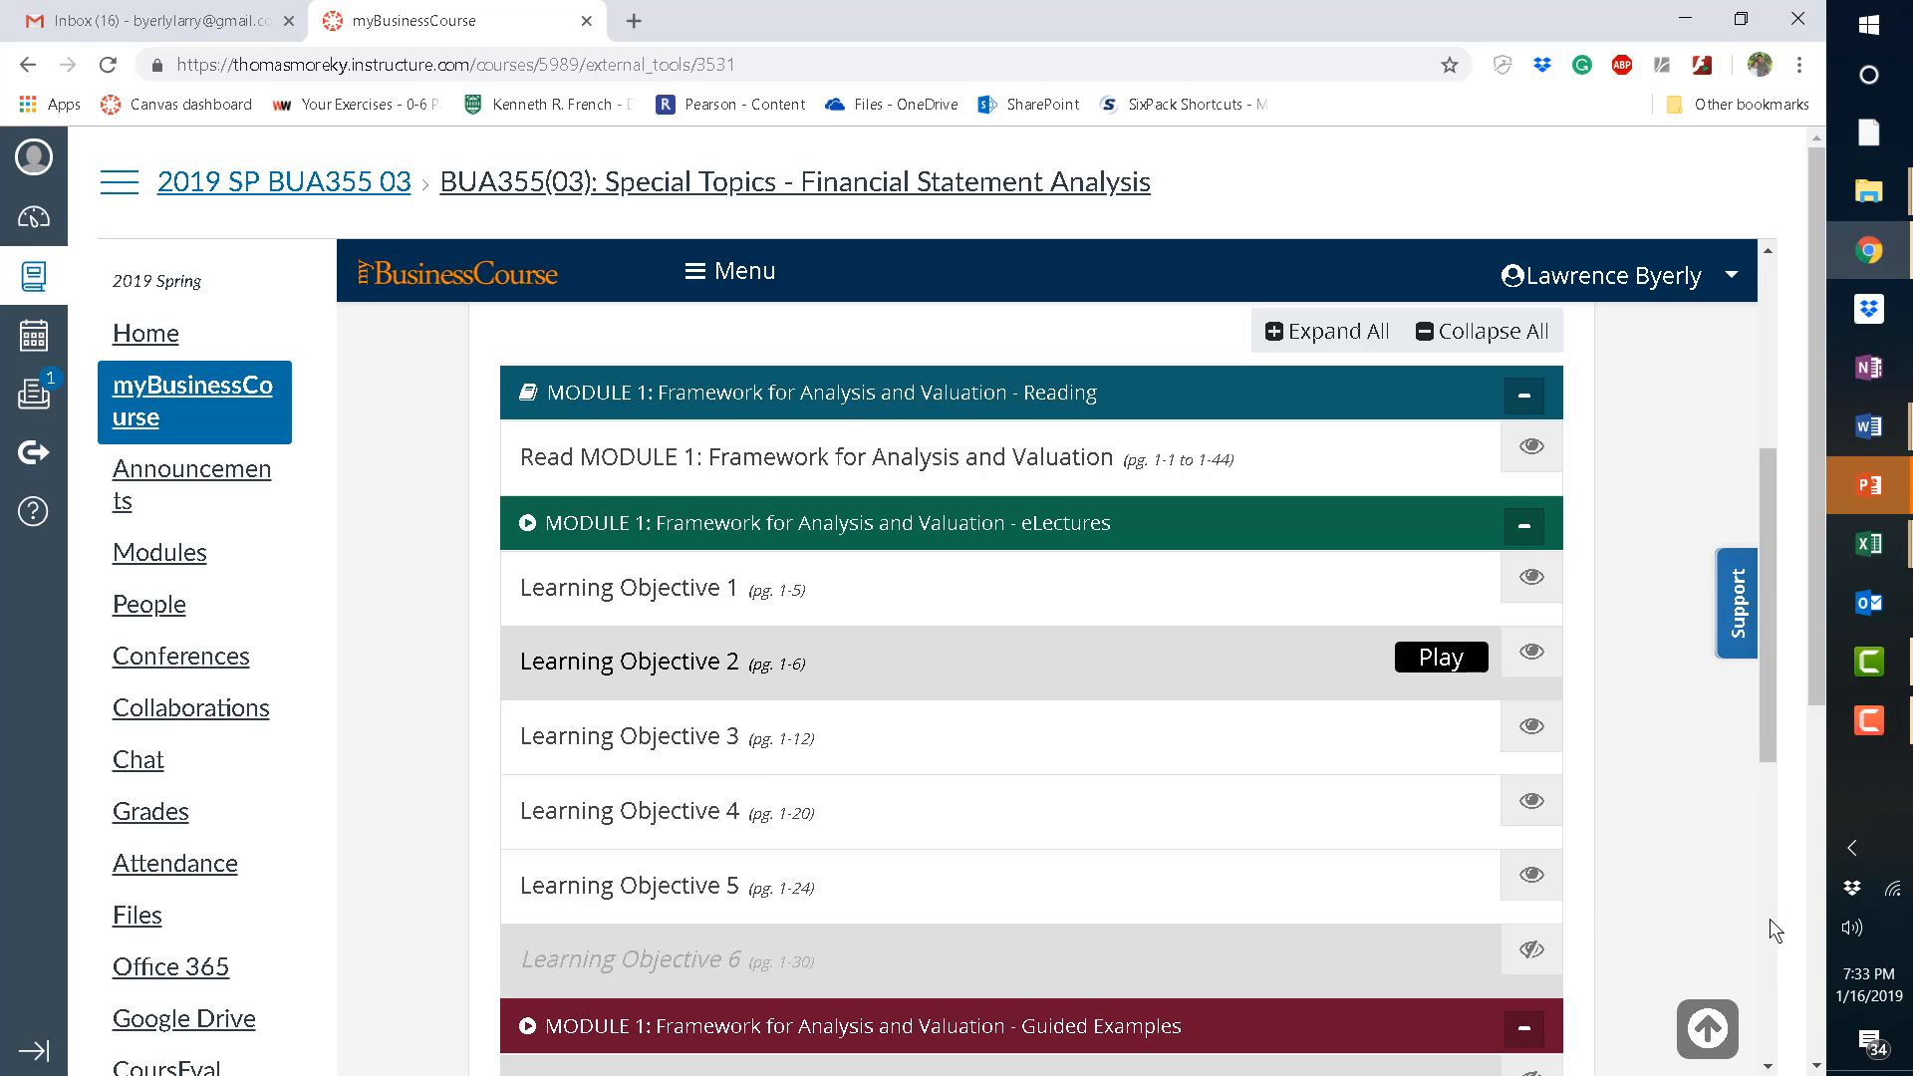
pyautogui.moveTo(1770, 772)
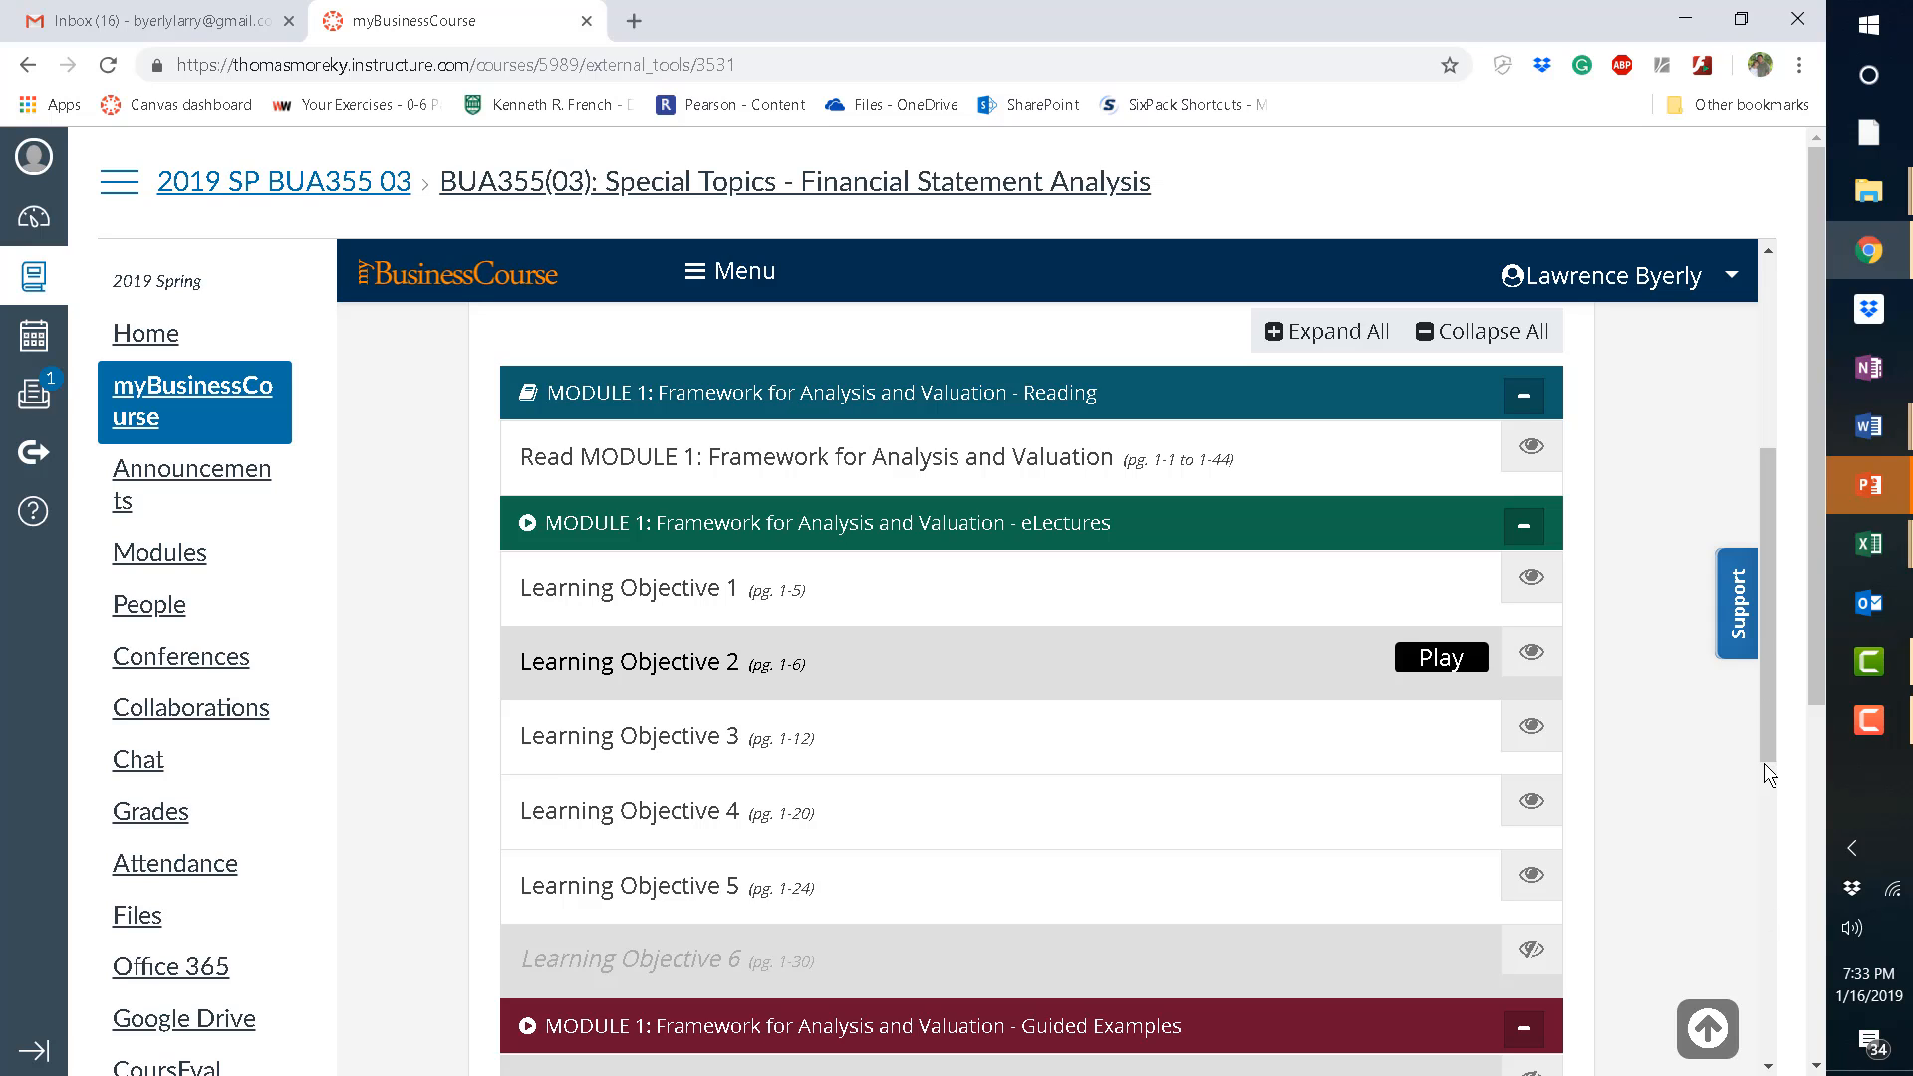
pyautogui.moveTo(1776, 983)
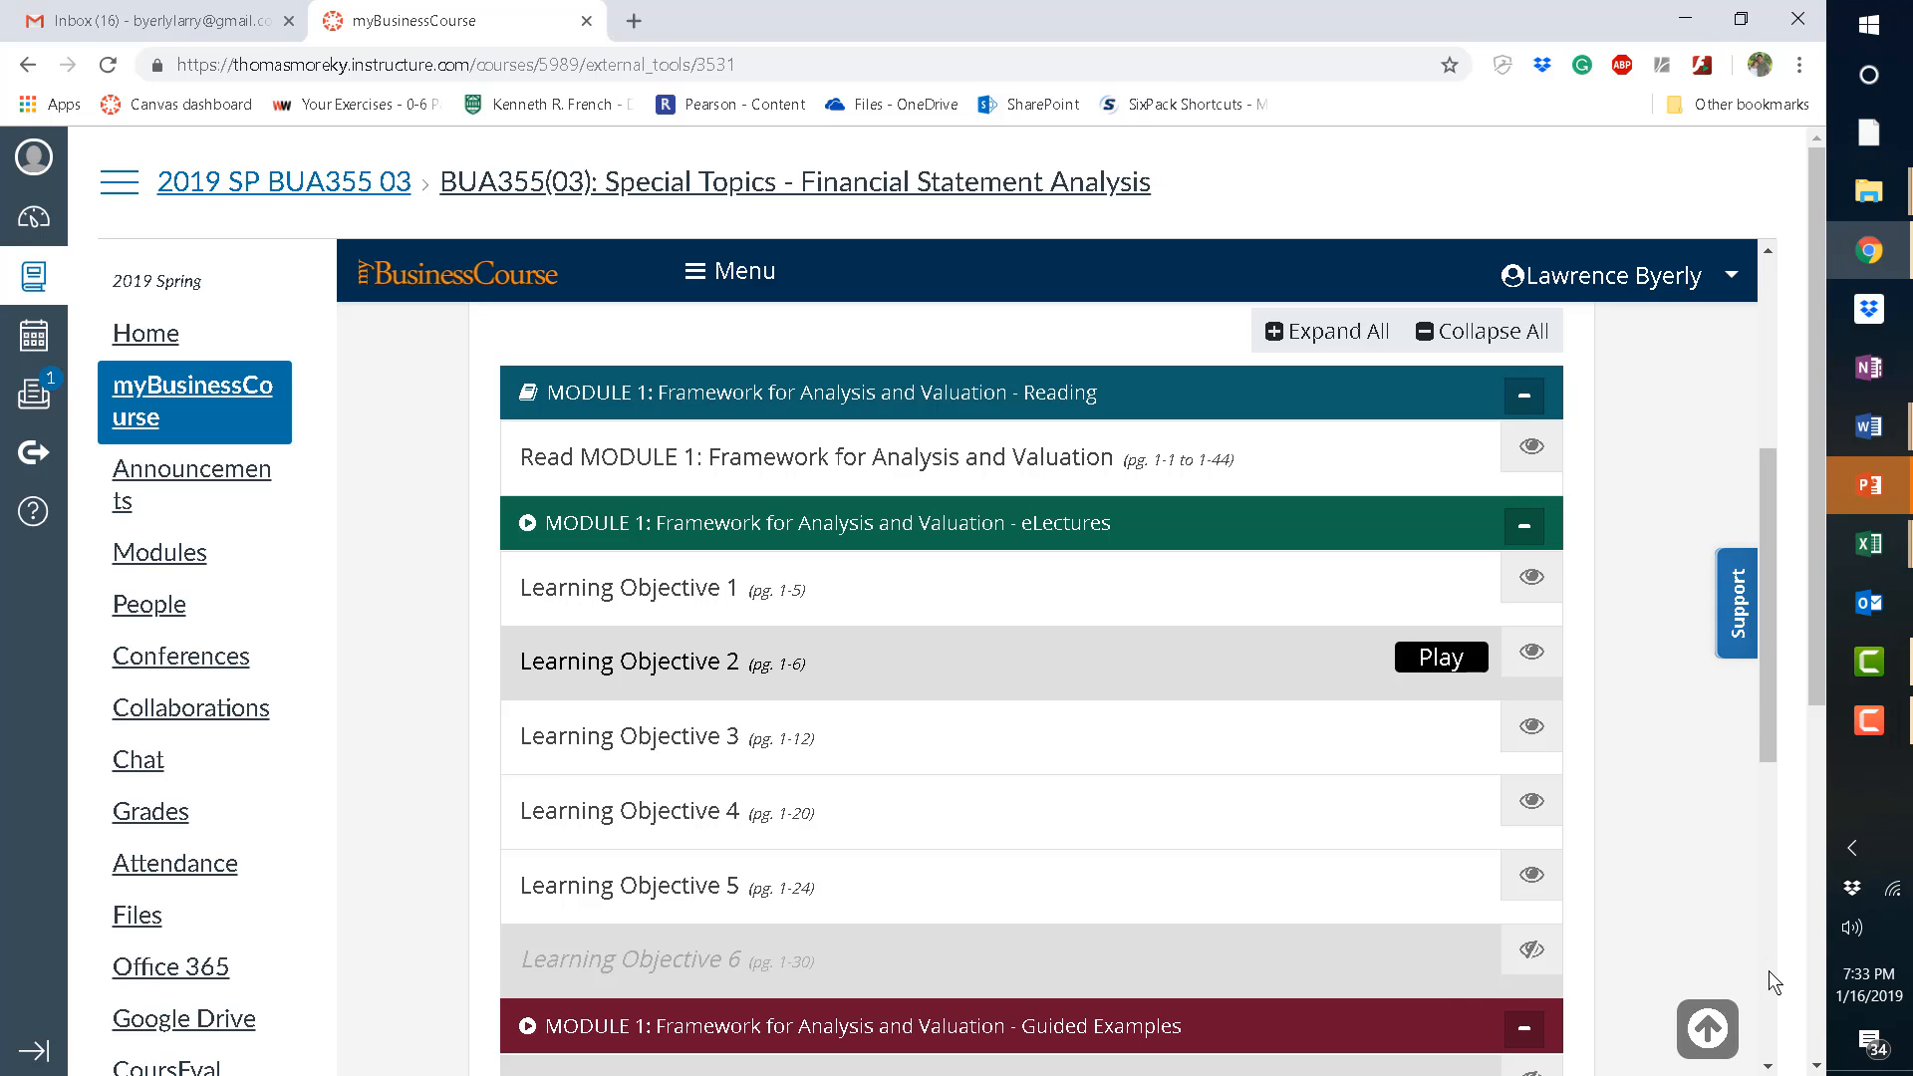
# Expand Module 1's Review 1-3 to show its video and Nike problem requirements.
pyautogui.scroll(-3)
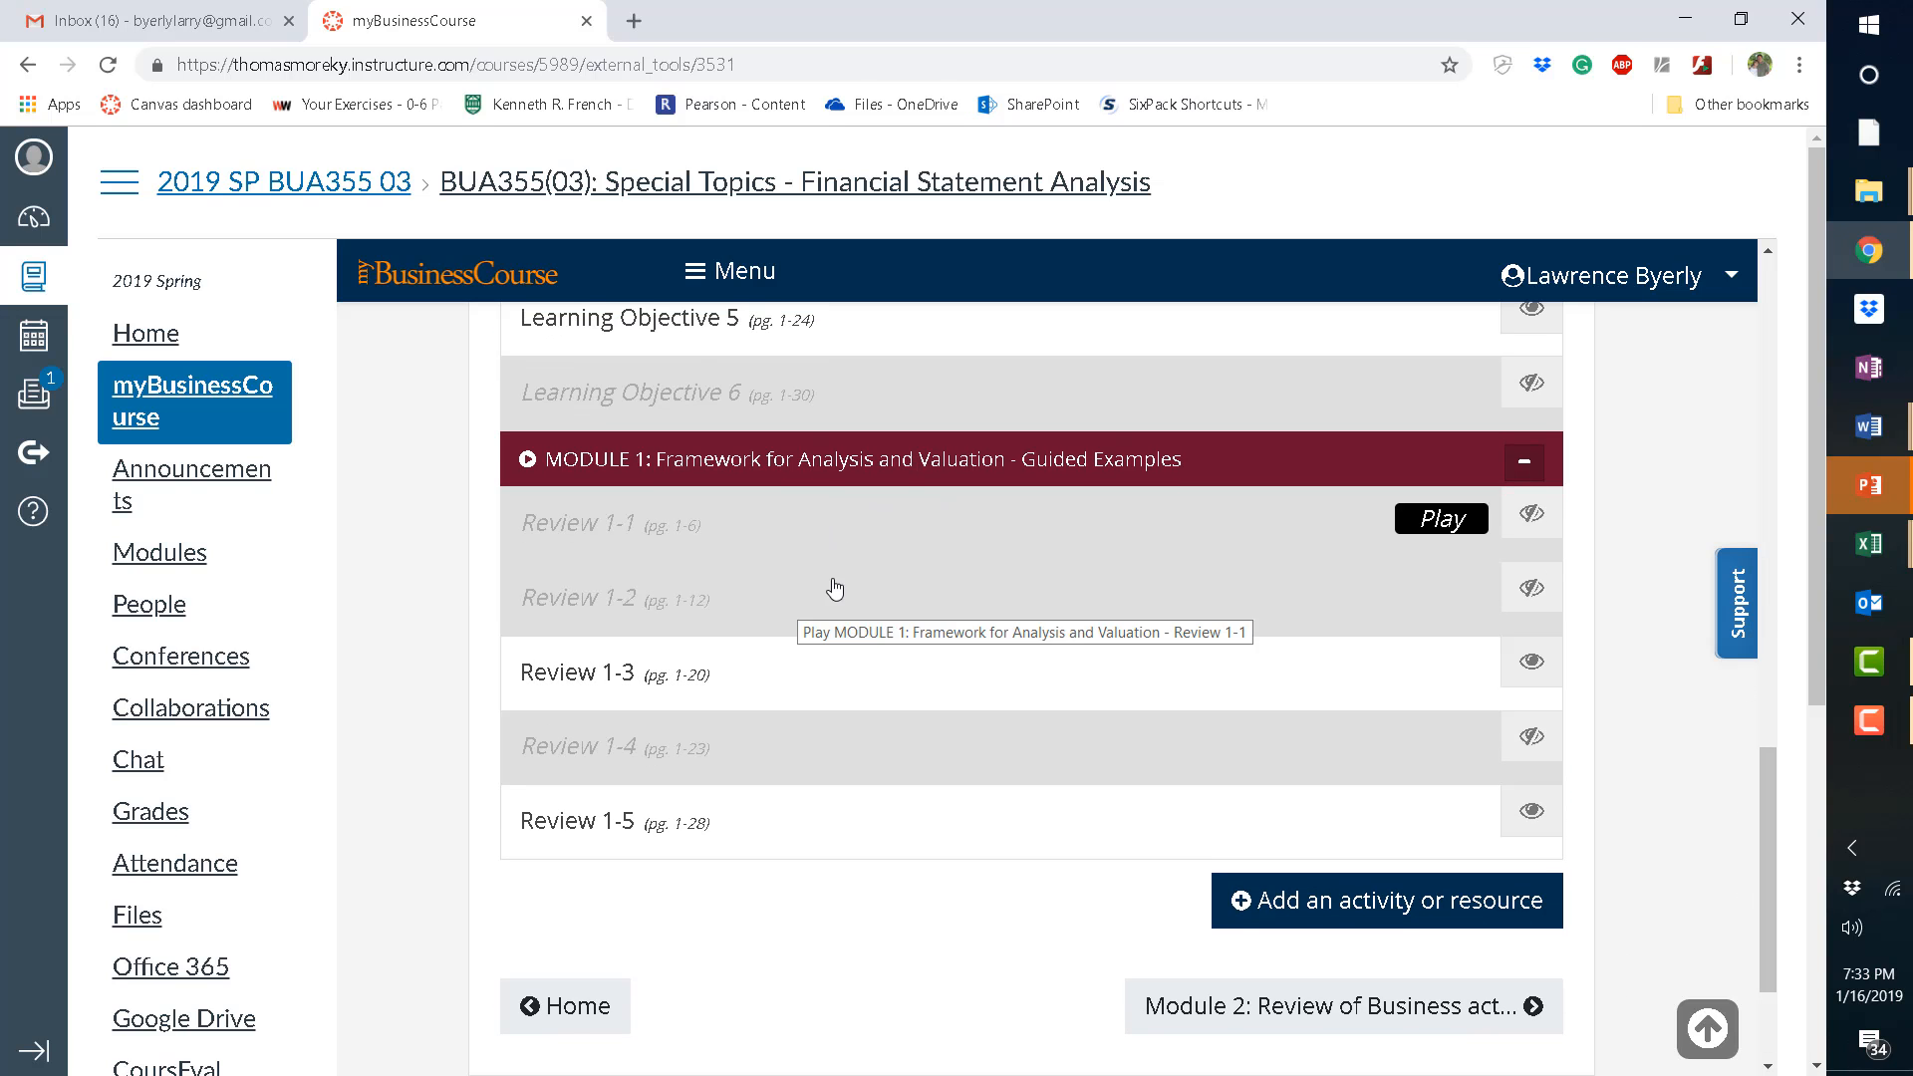
pyautogui.moveTo(877, 962)
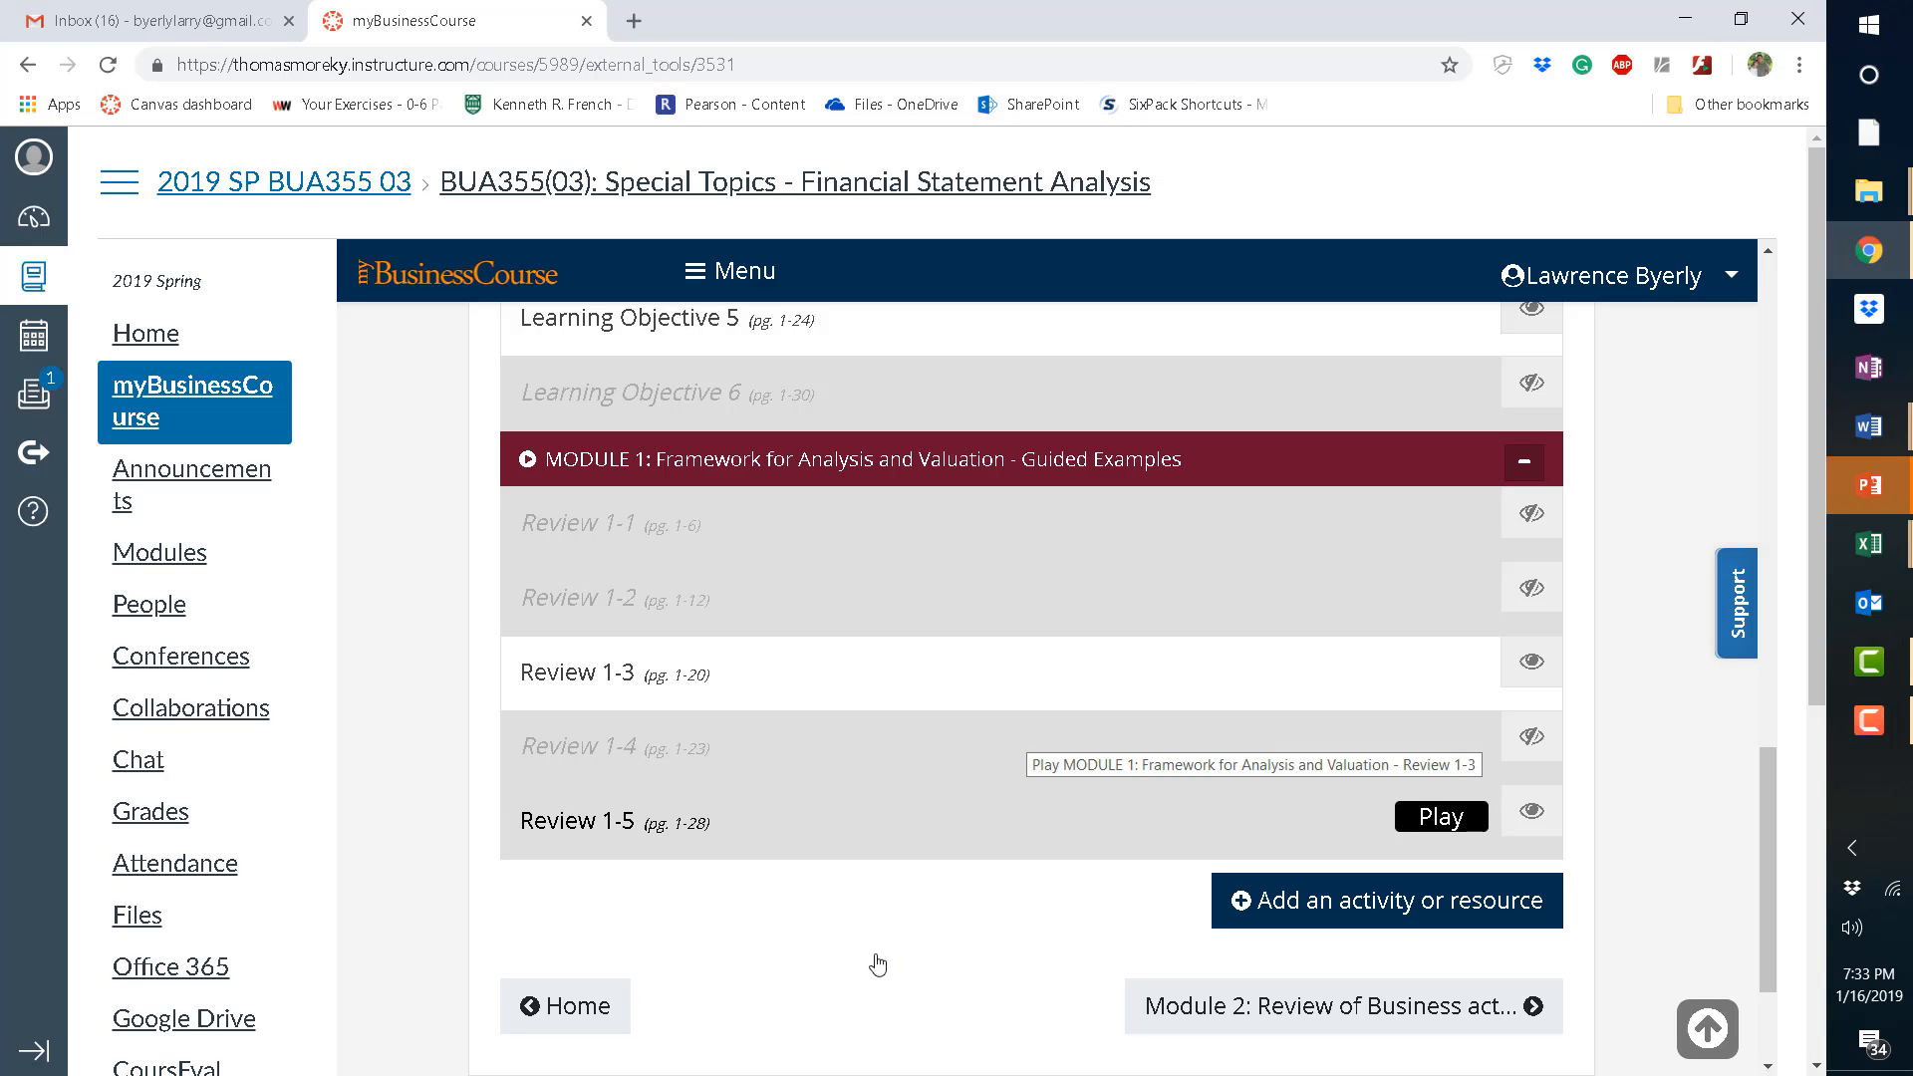
pyautogui.moveTo(702, 727)
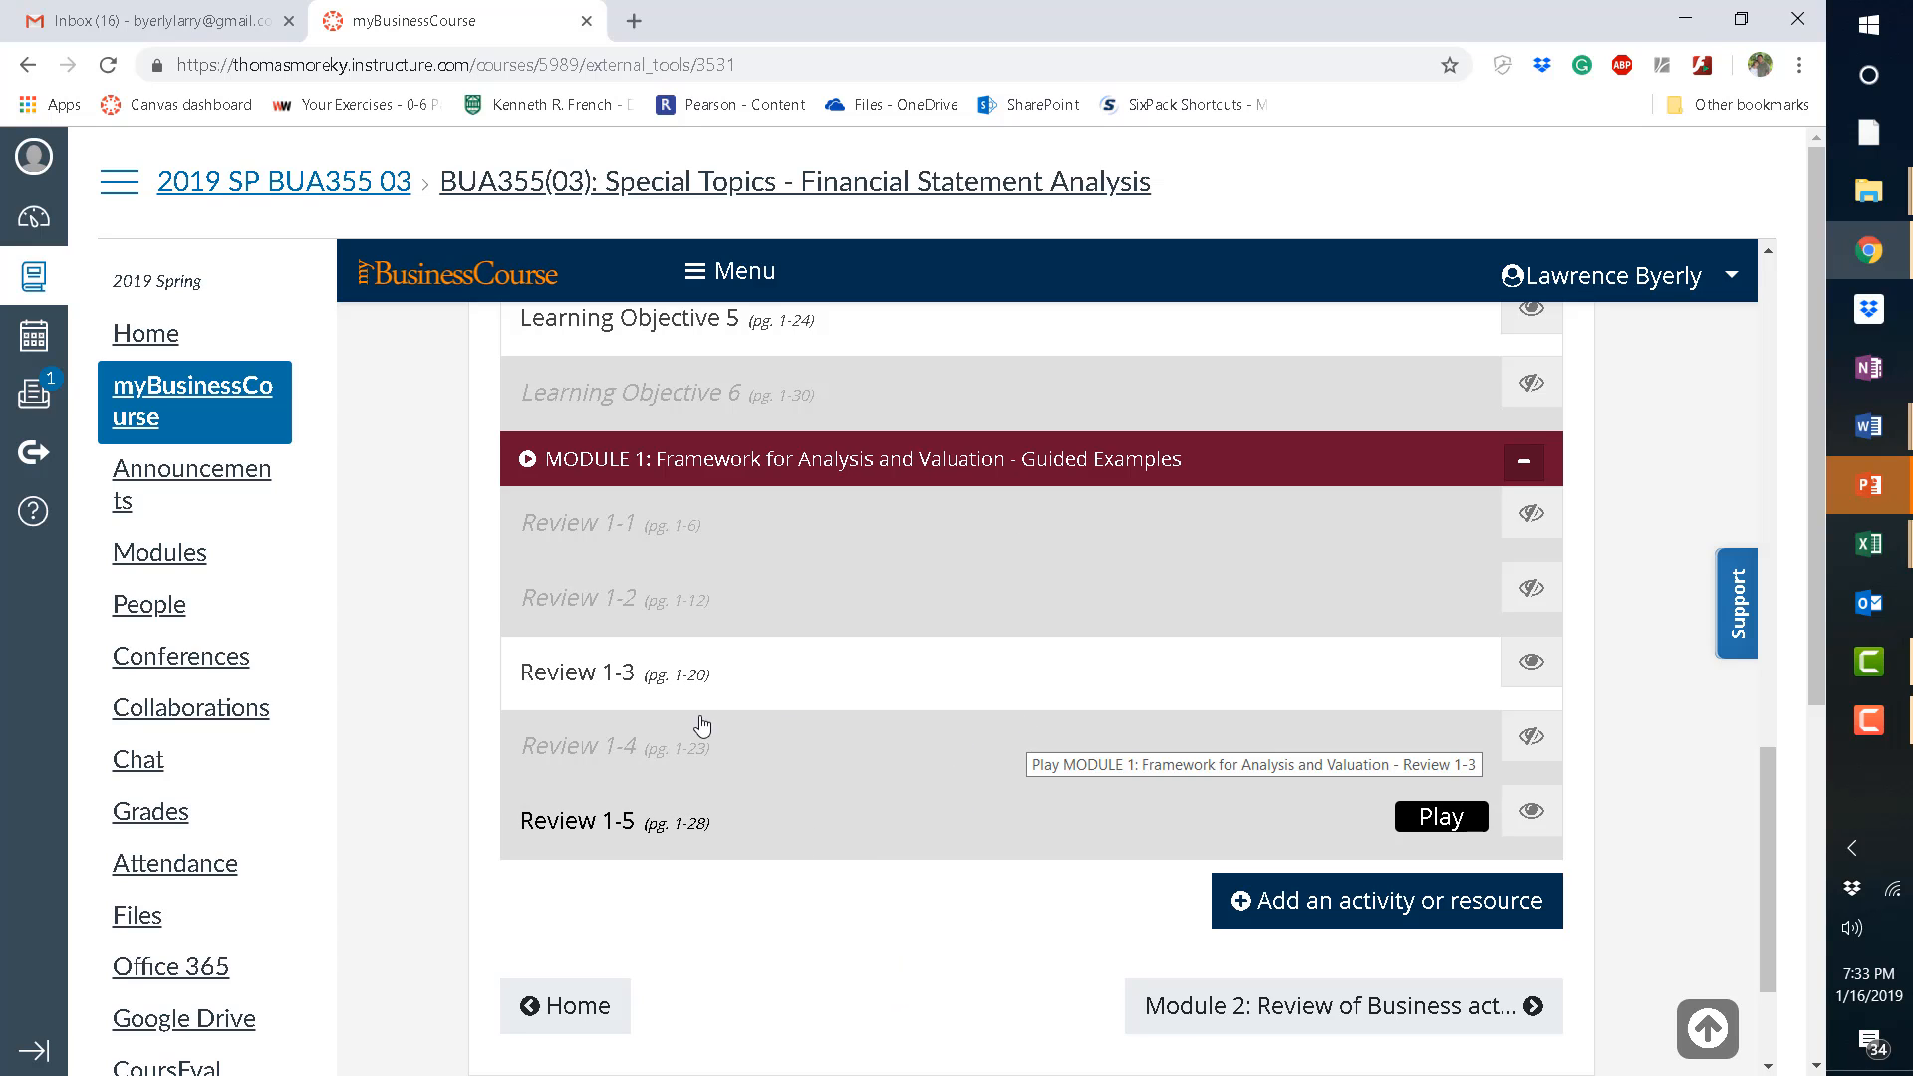
pyautogui.moveTo(655, 686)
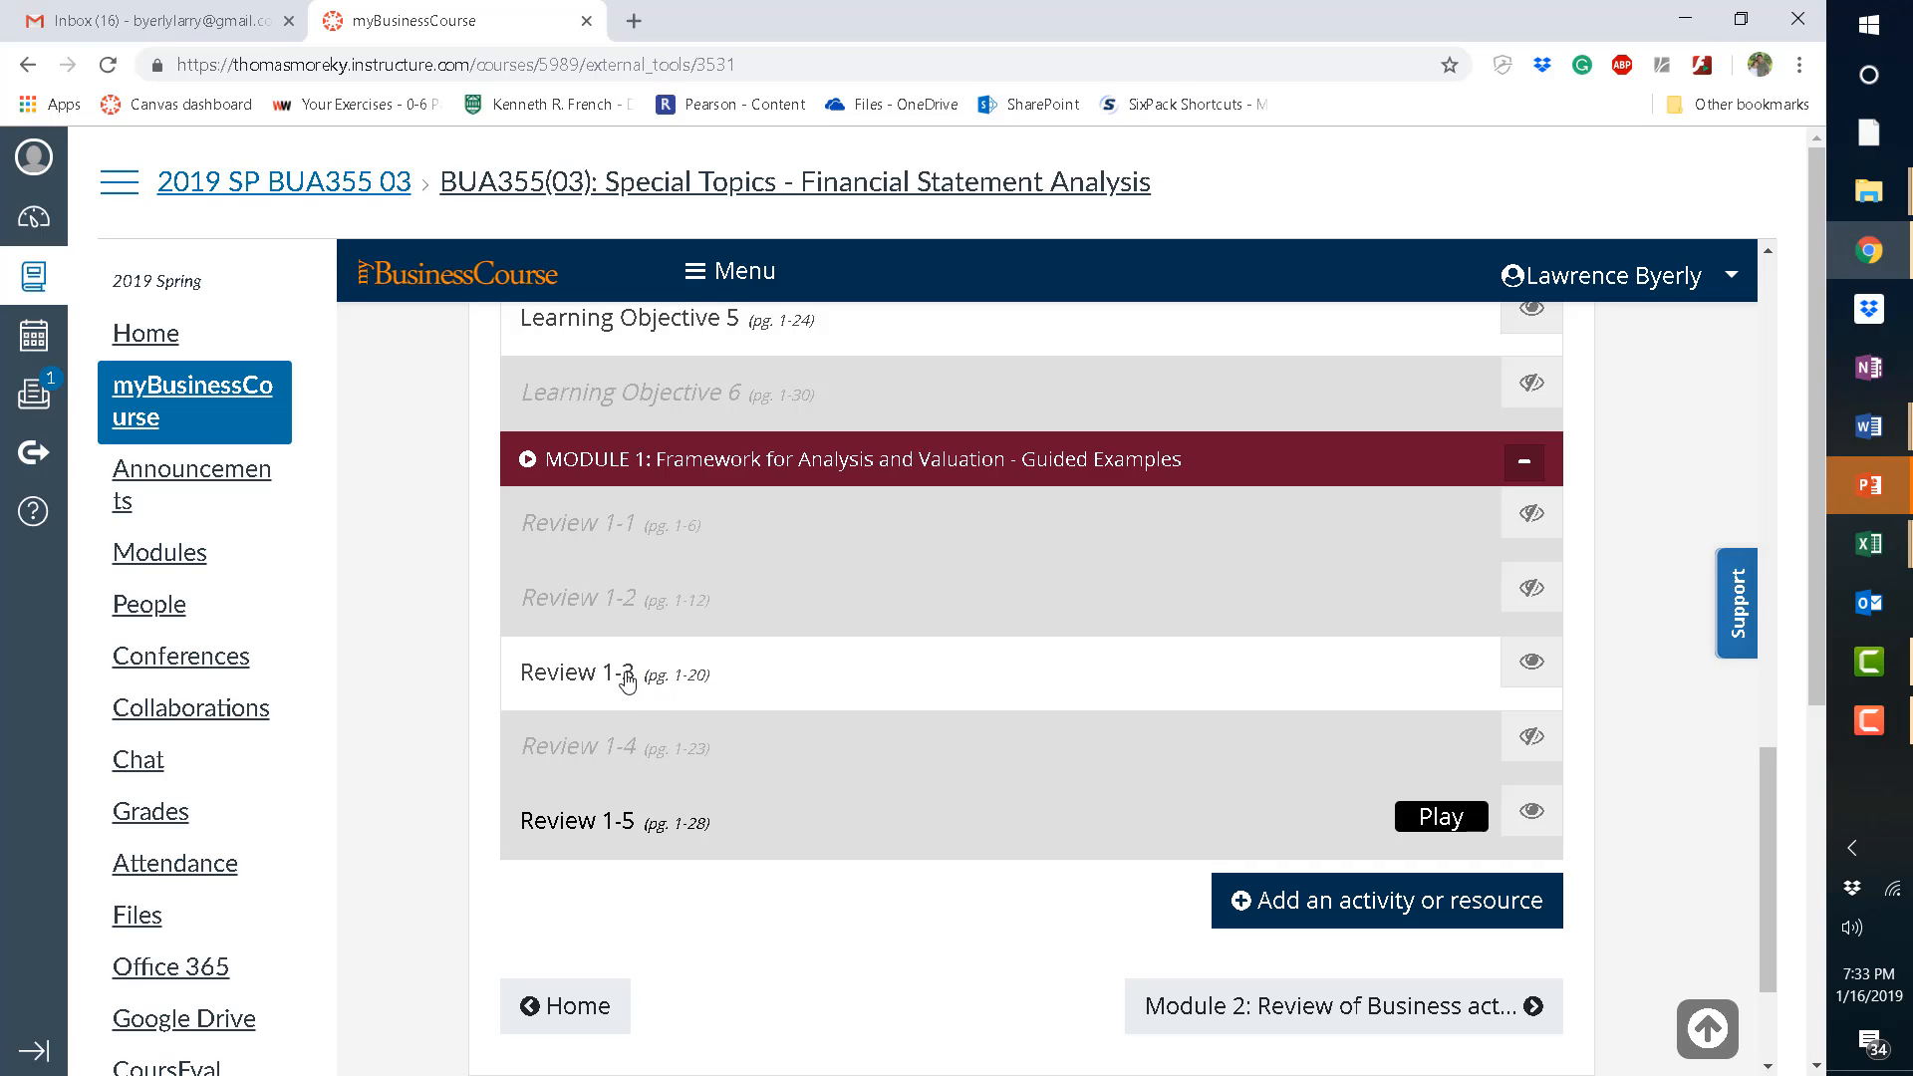
pyautogui.click(577, 673)
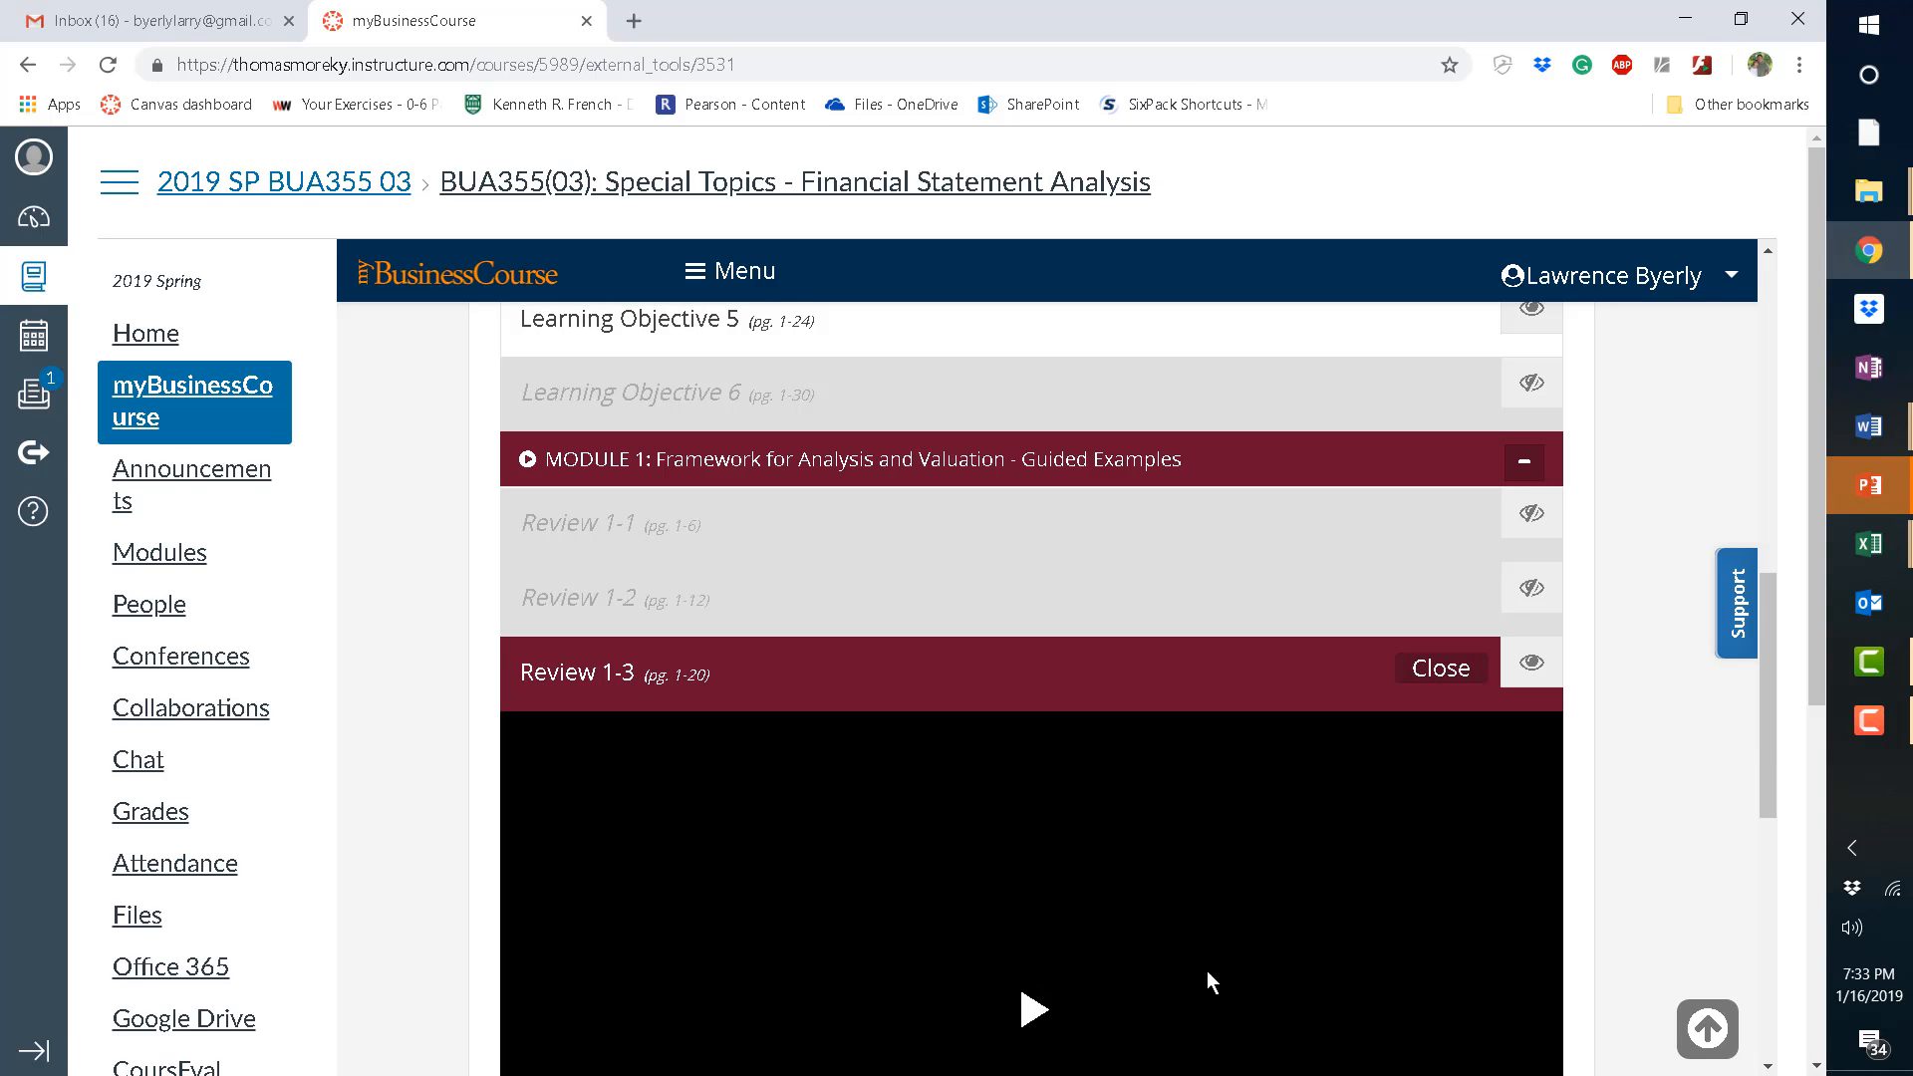
pyautogui.moveTo(1767, 754)
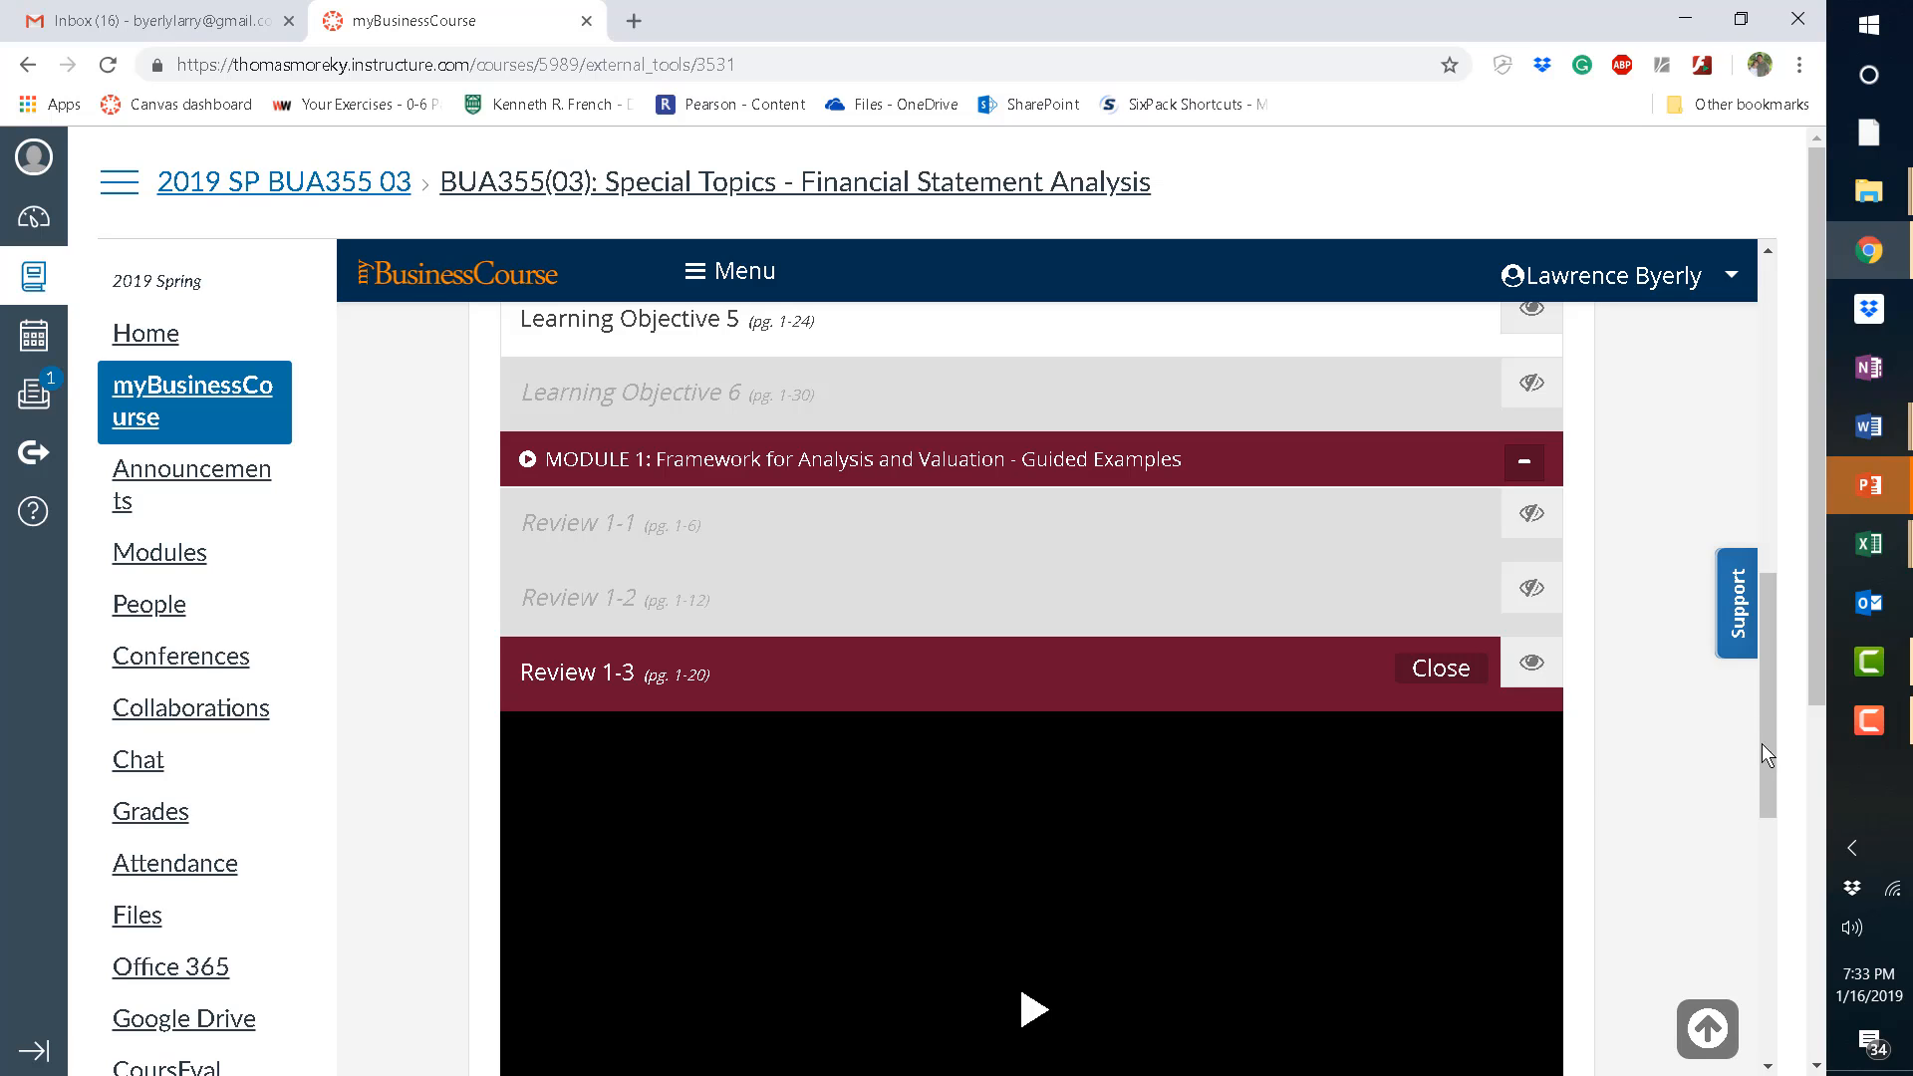
pyautogui.moveTo(1495, 962)
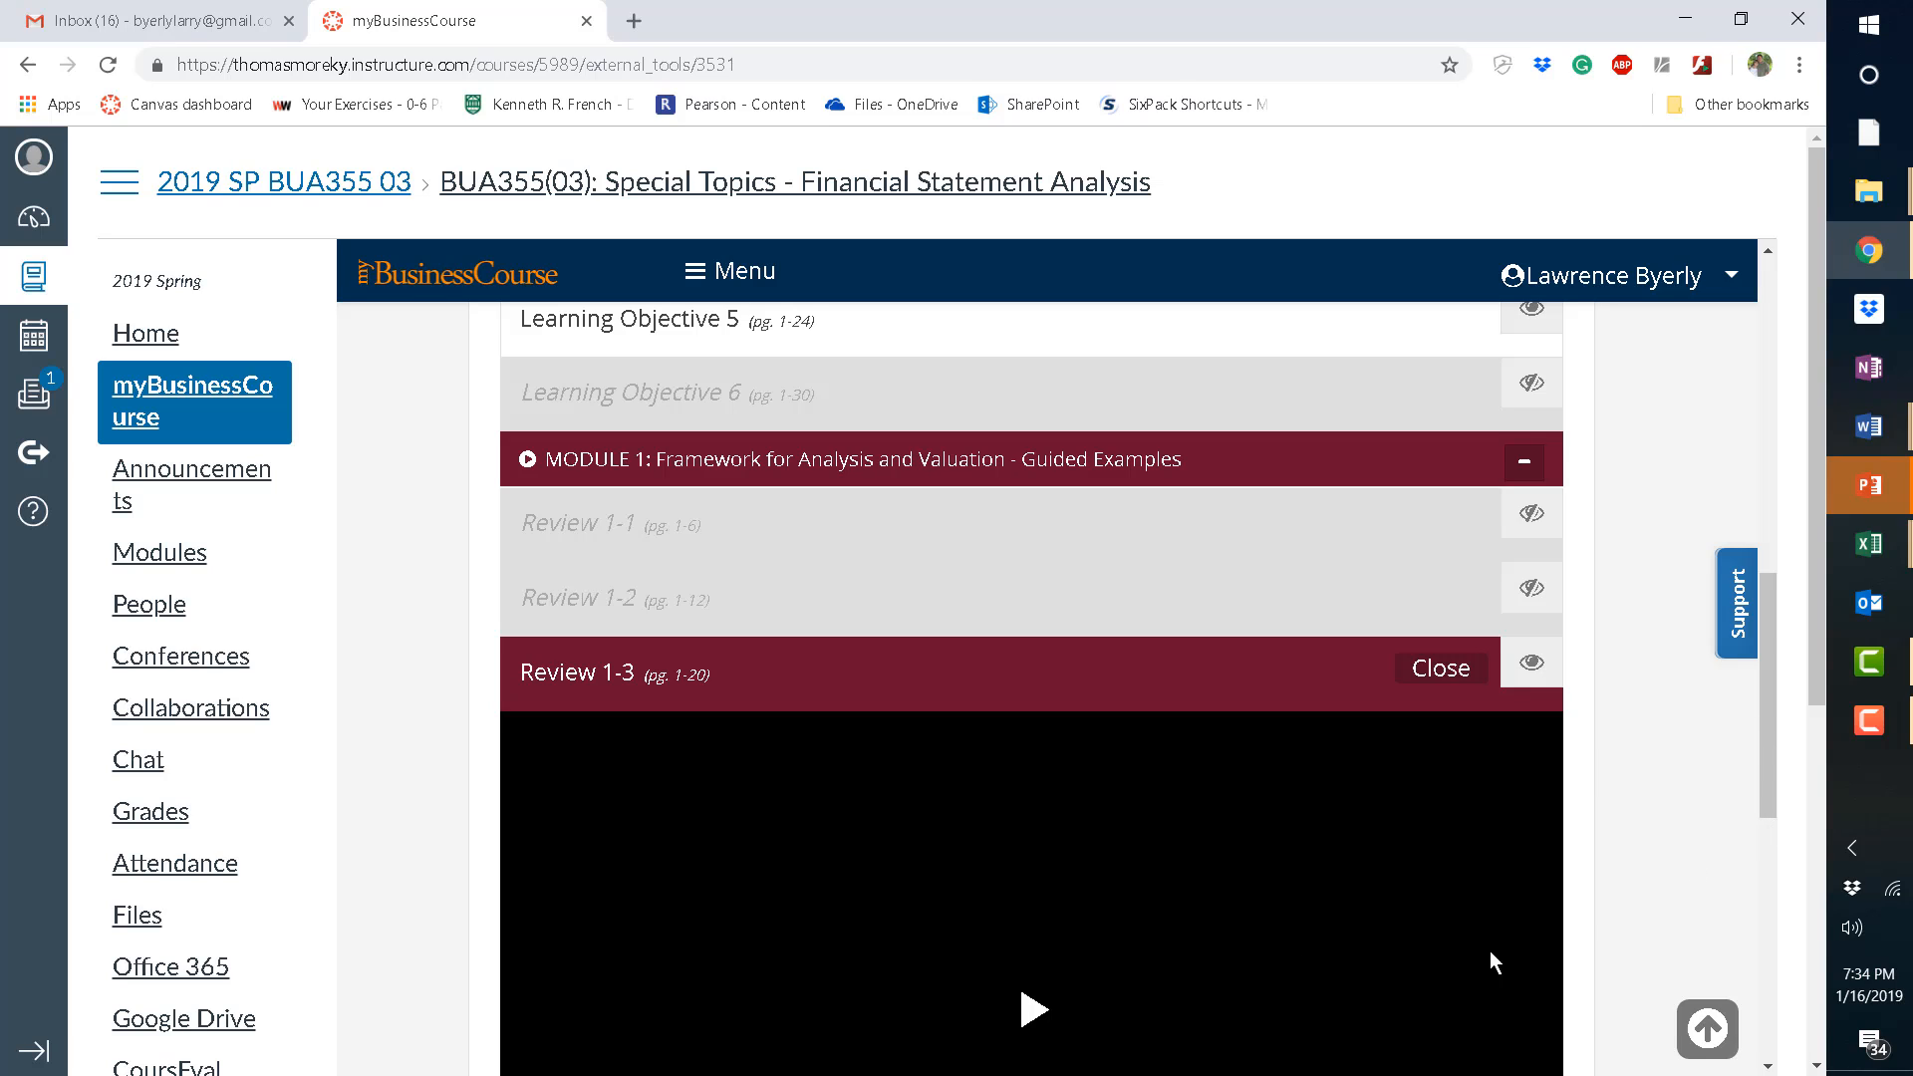
pyautogui.scroll(-3)
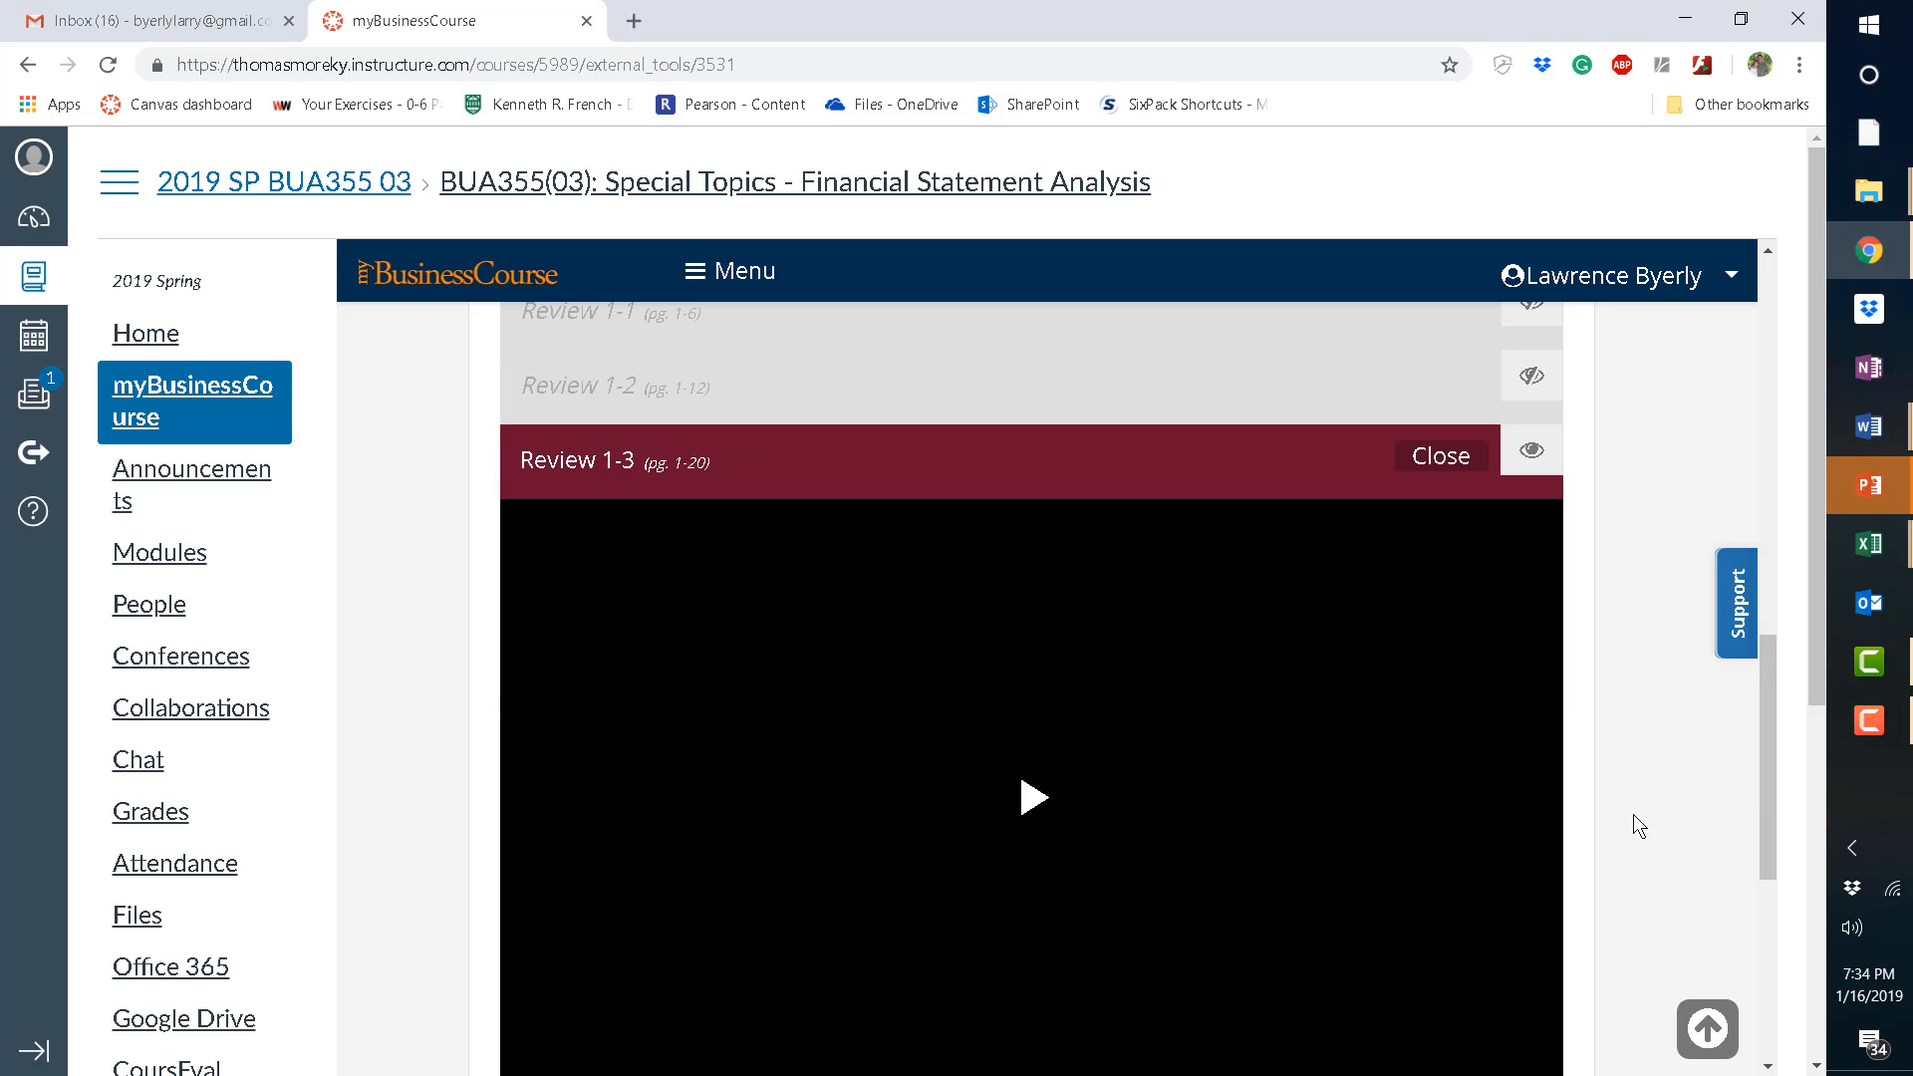
pyautogui.moveTo(1781, 781)
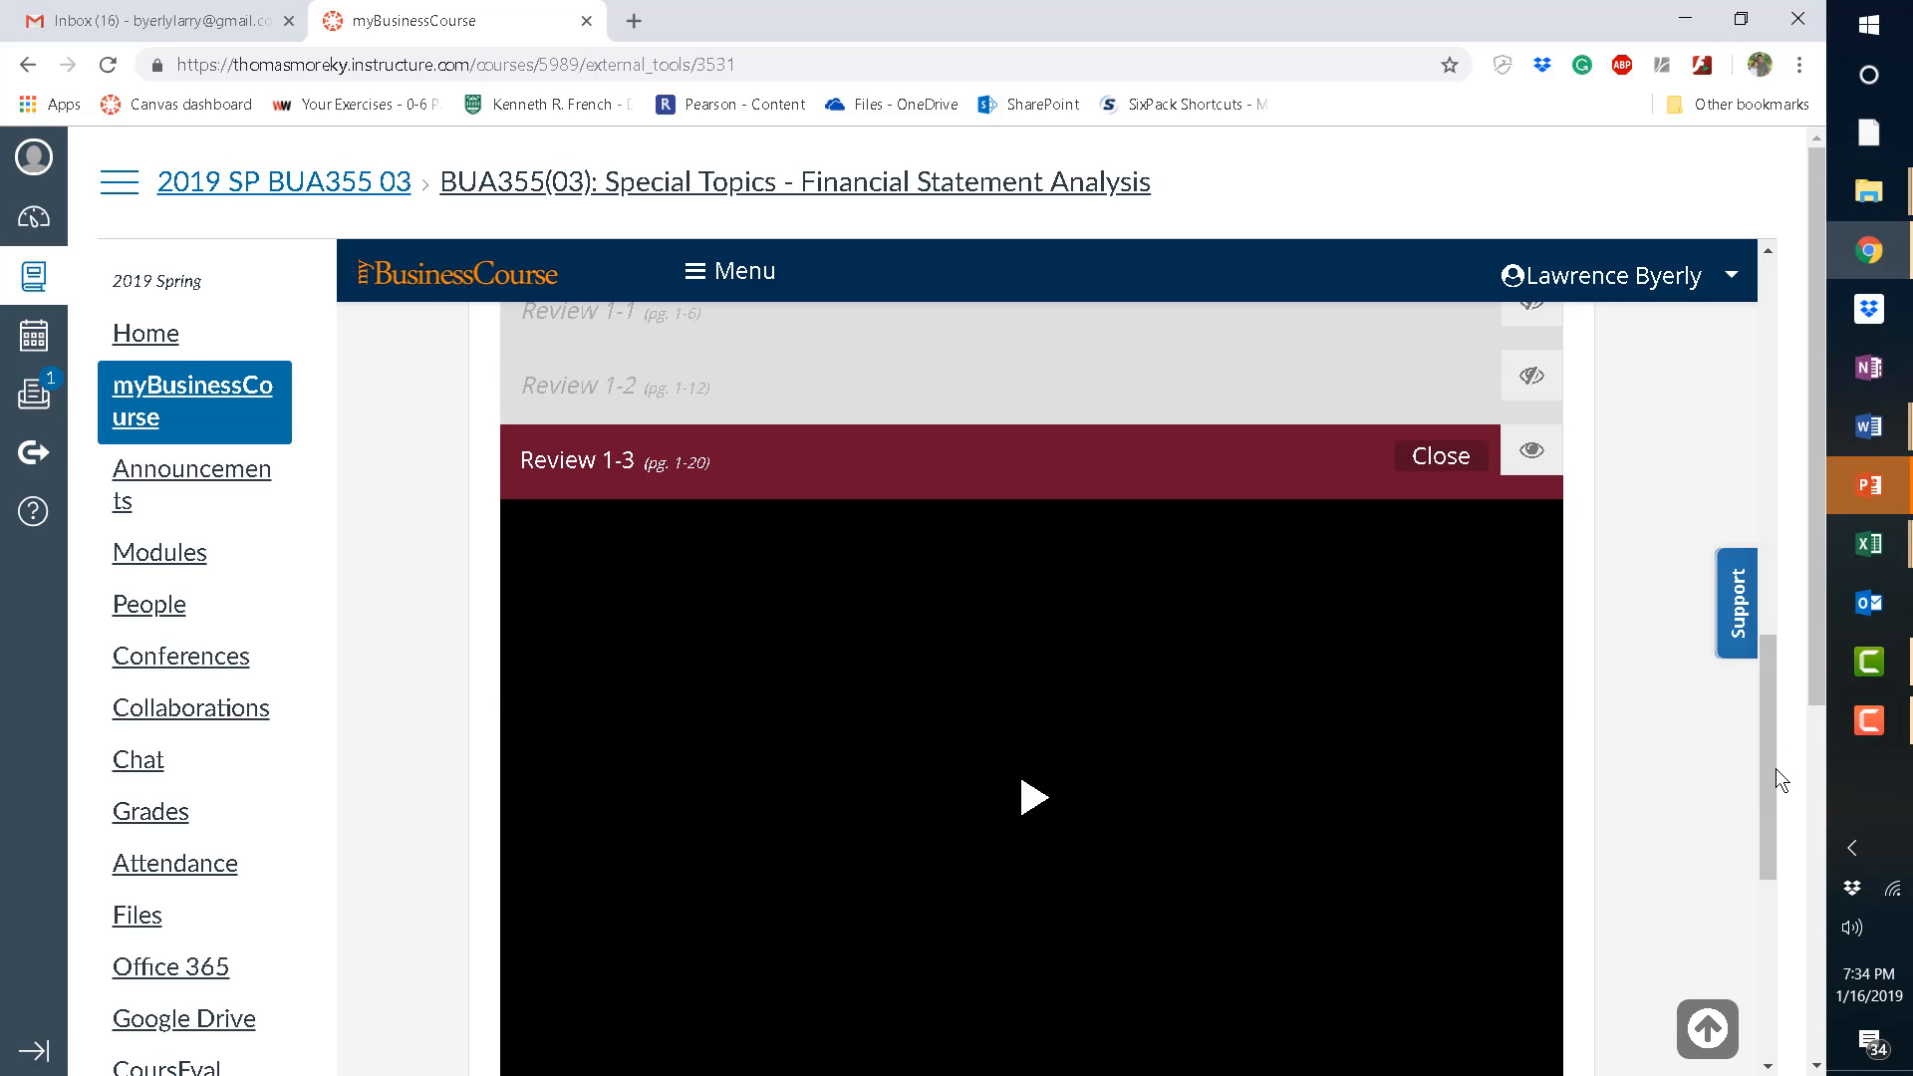
pyautogui.moveTo(1772, 923)
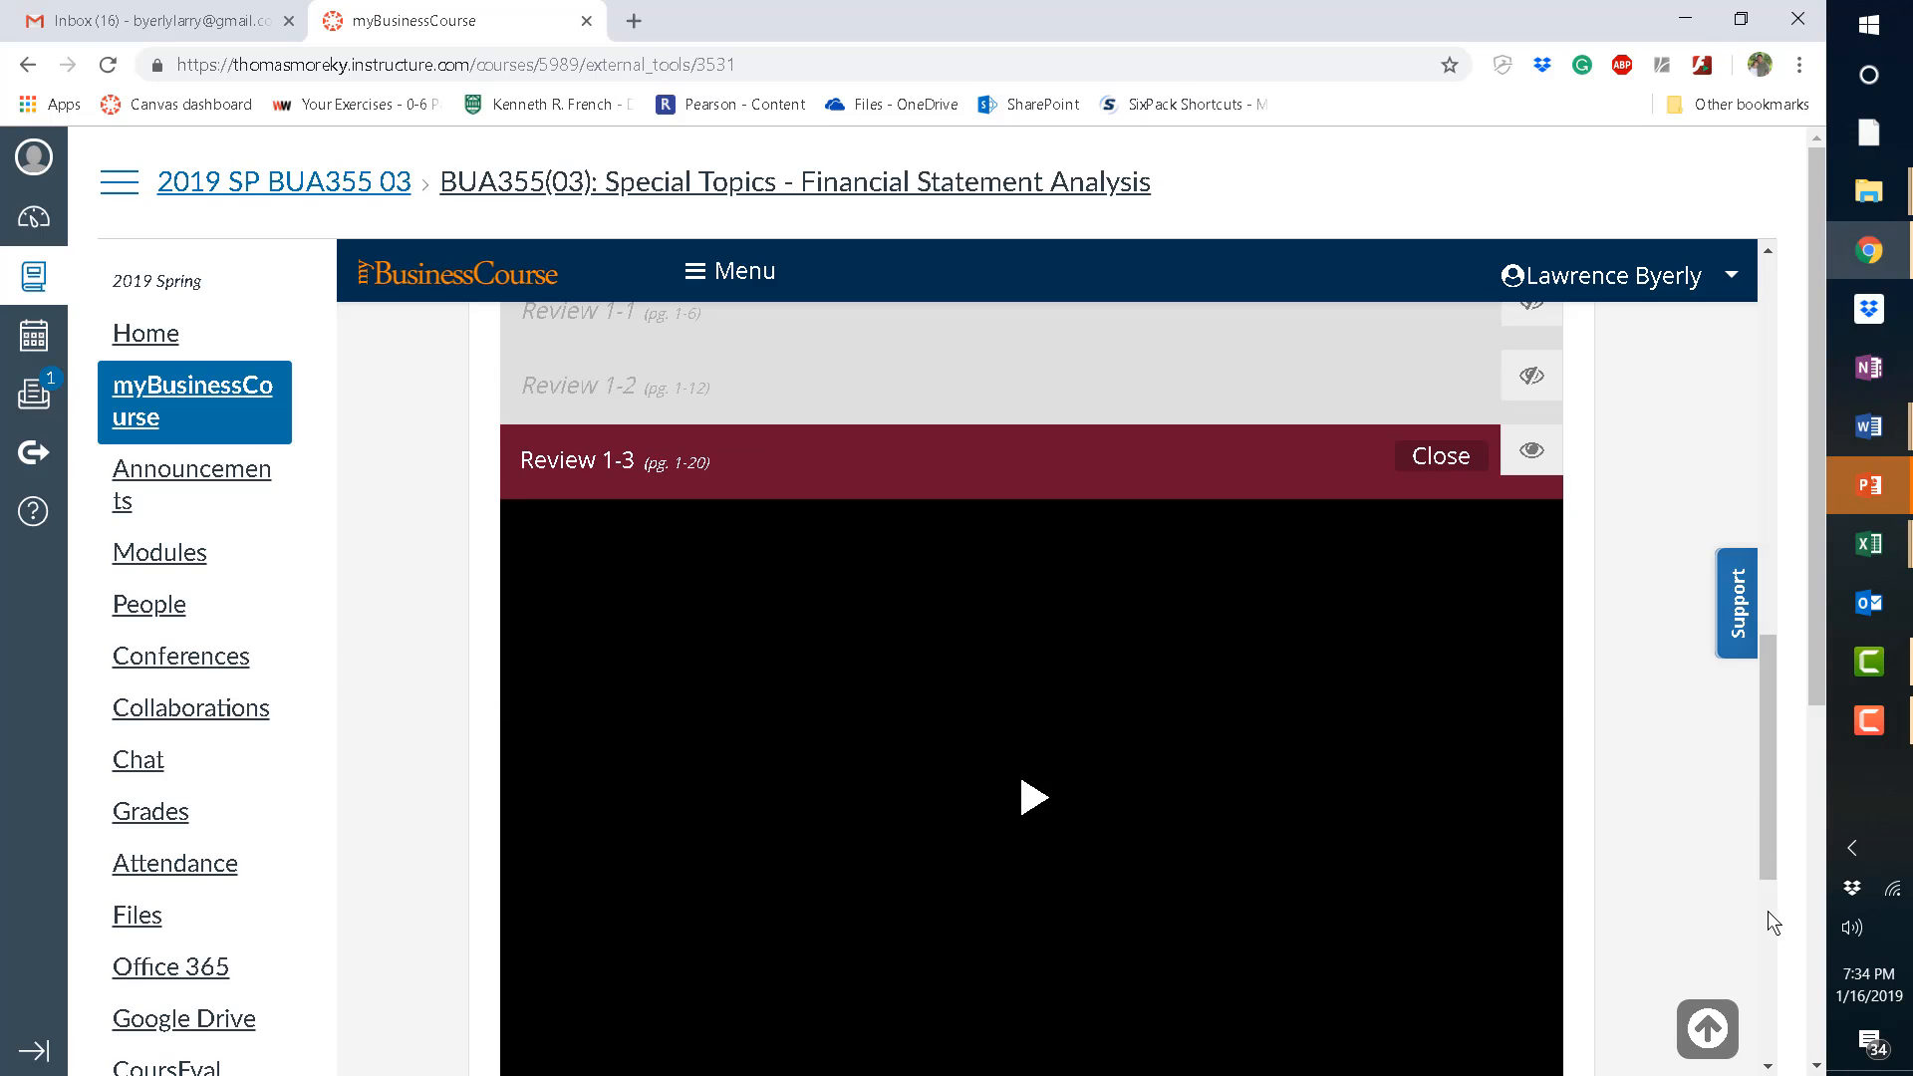
pyautogui.scroll(-3)
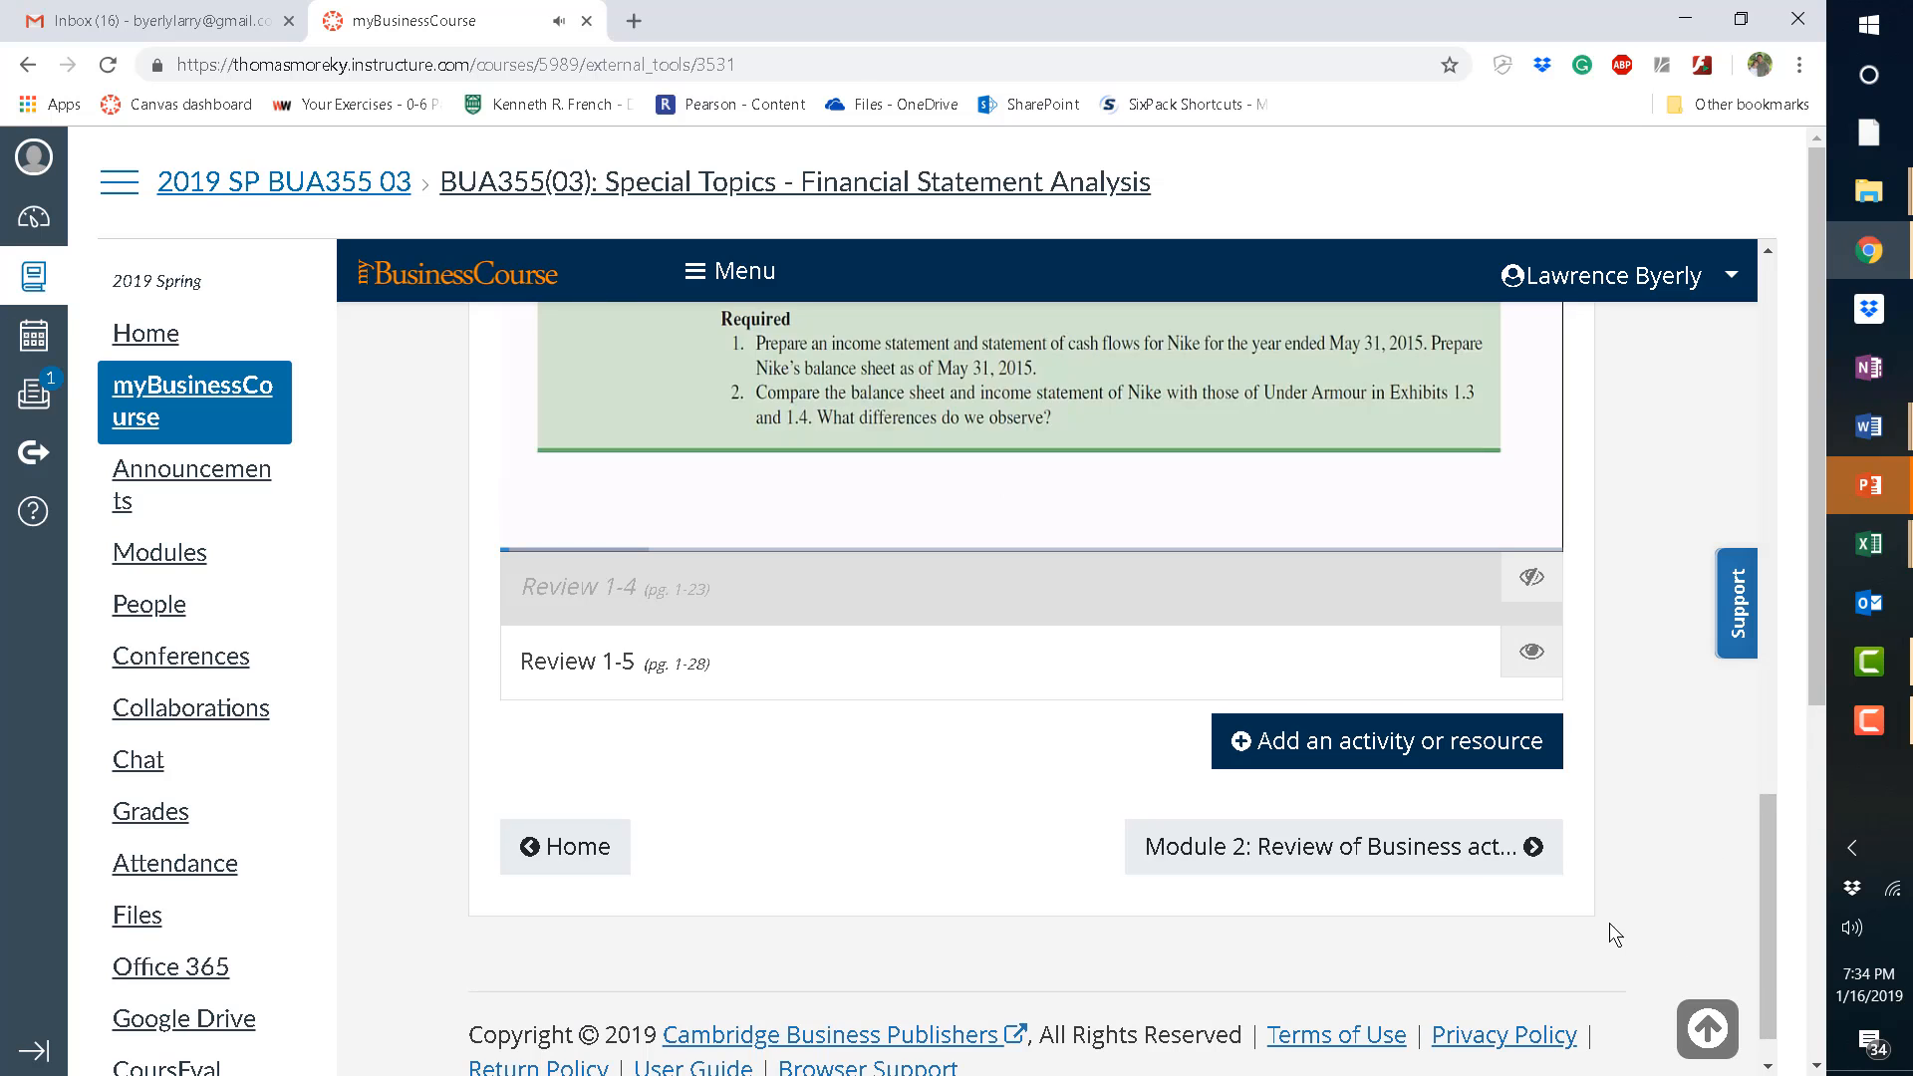
pyautogui.moveTo(1384, 855)
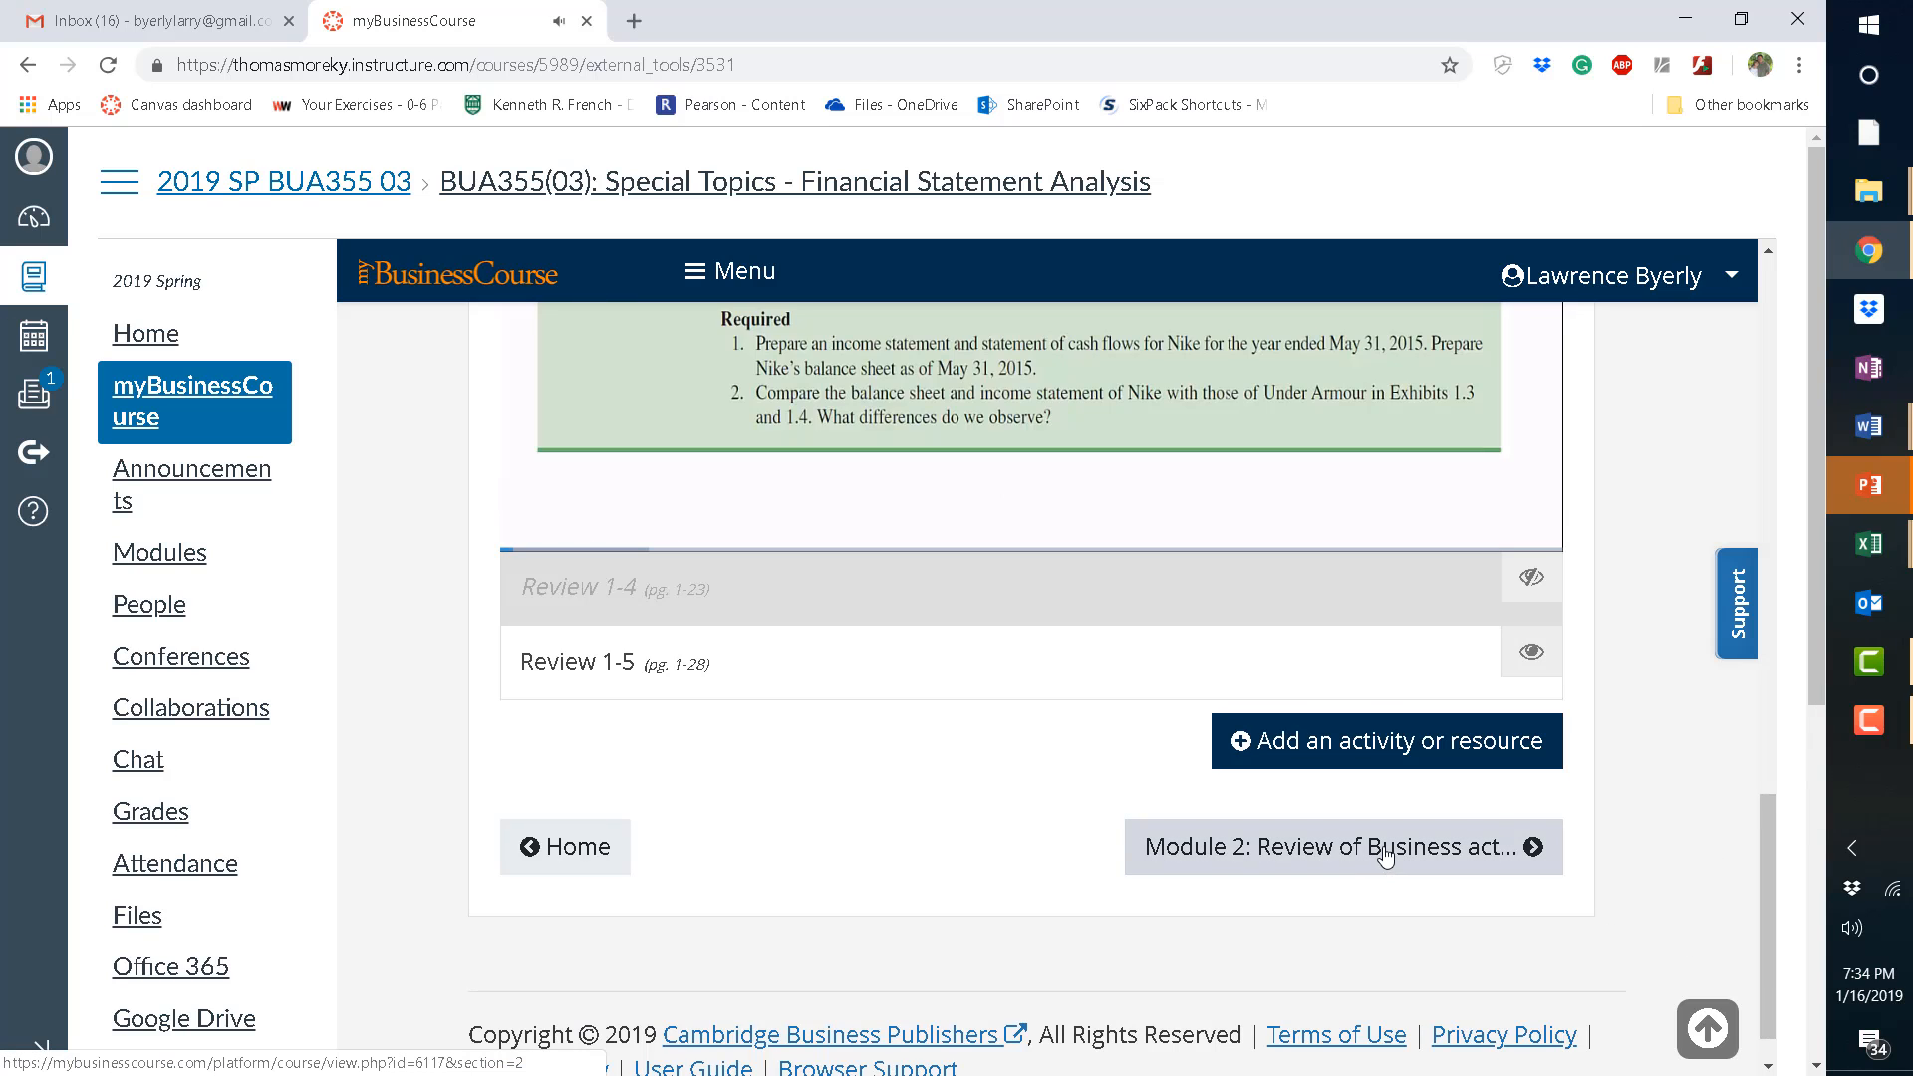
# Go to the Module 2 page and scroll down to its Module 1 and 2 Quiz.
pyautogui.click(1339, 846)
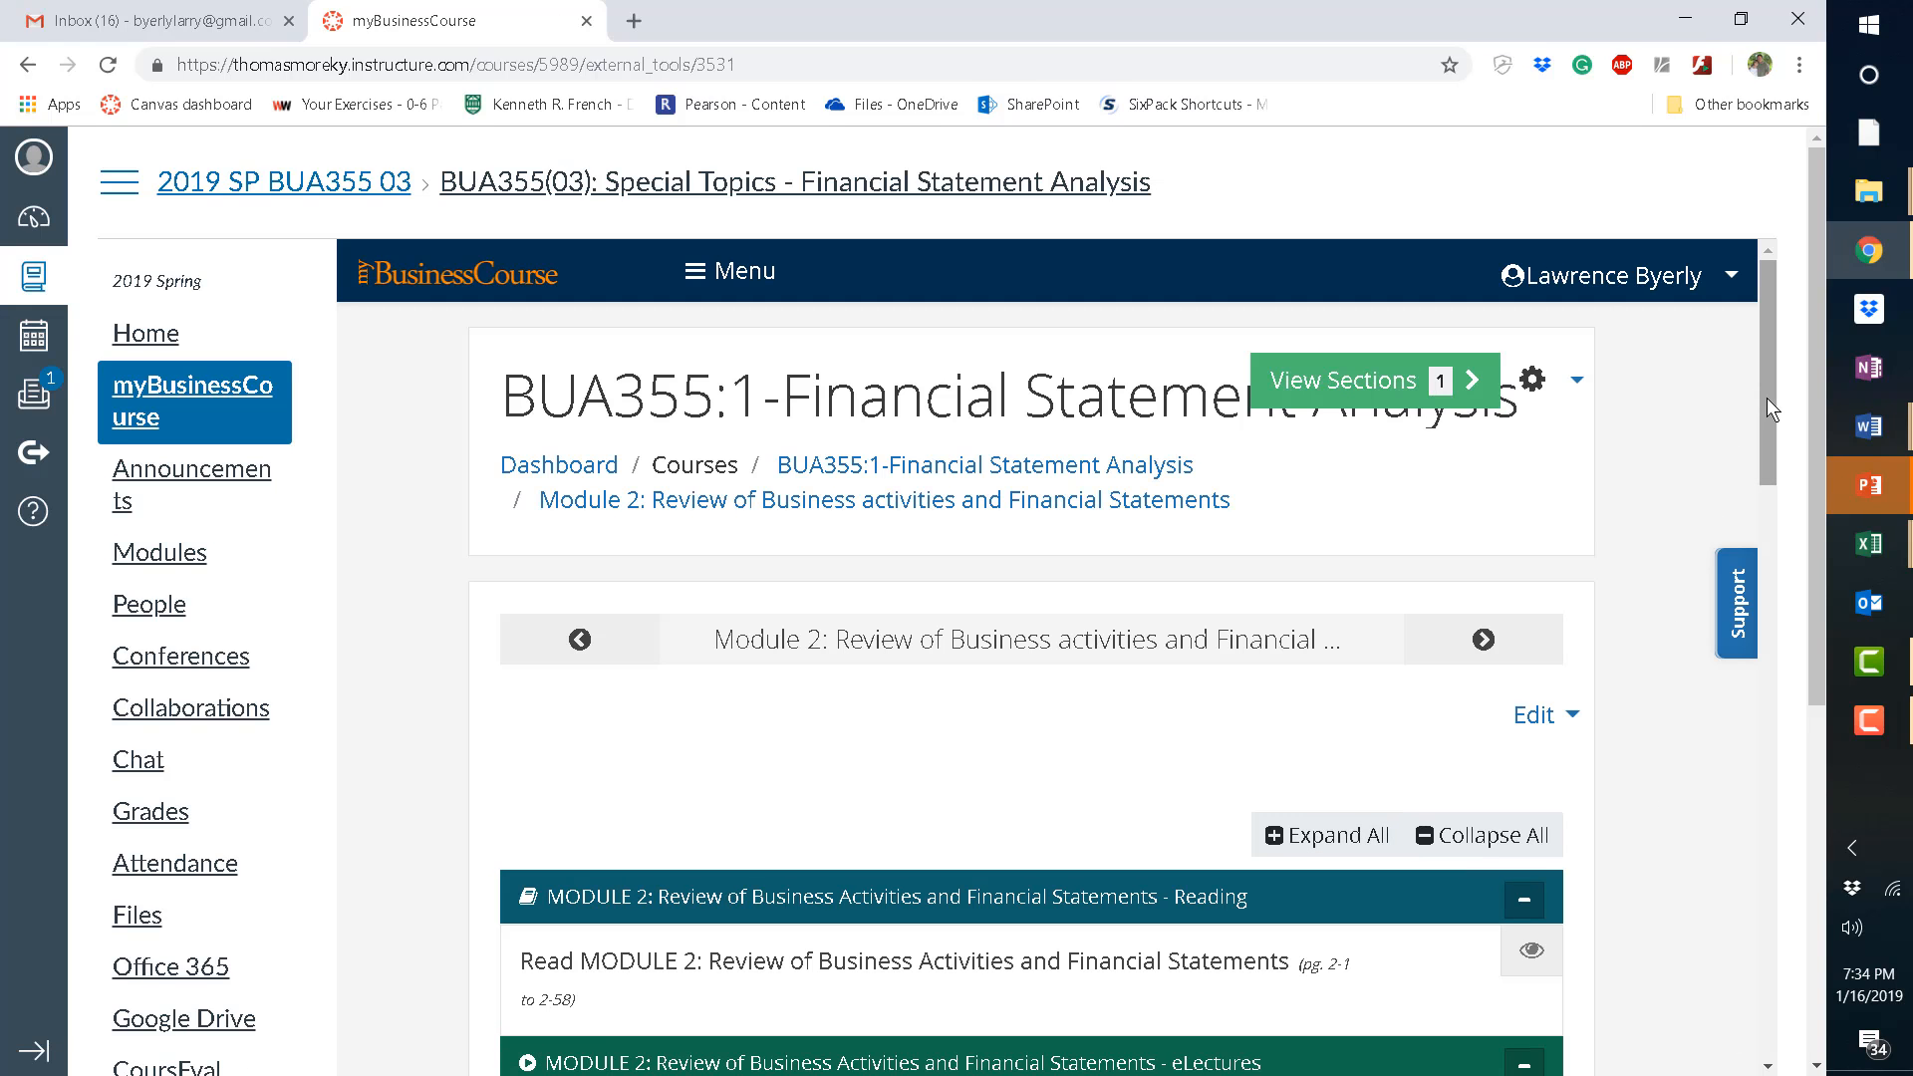
pyautogui.scroll(-3)
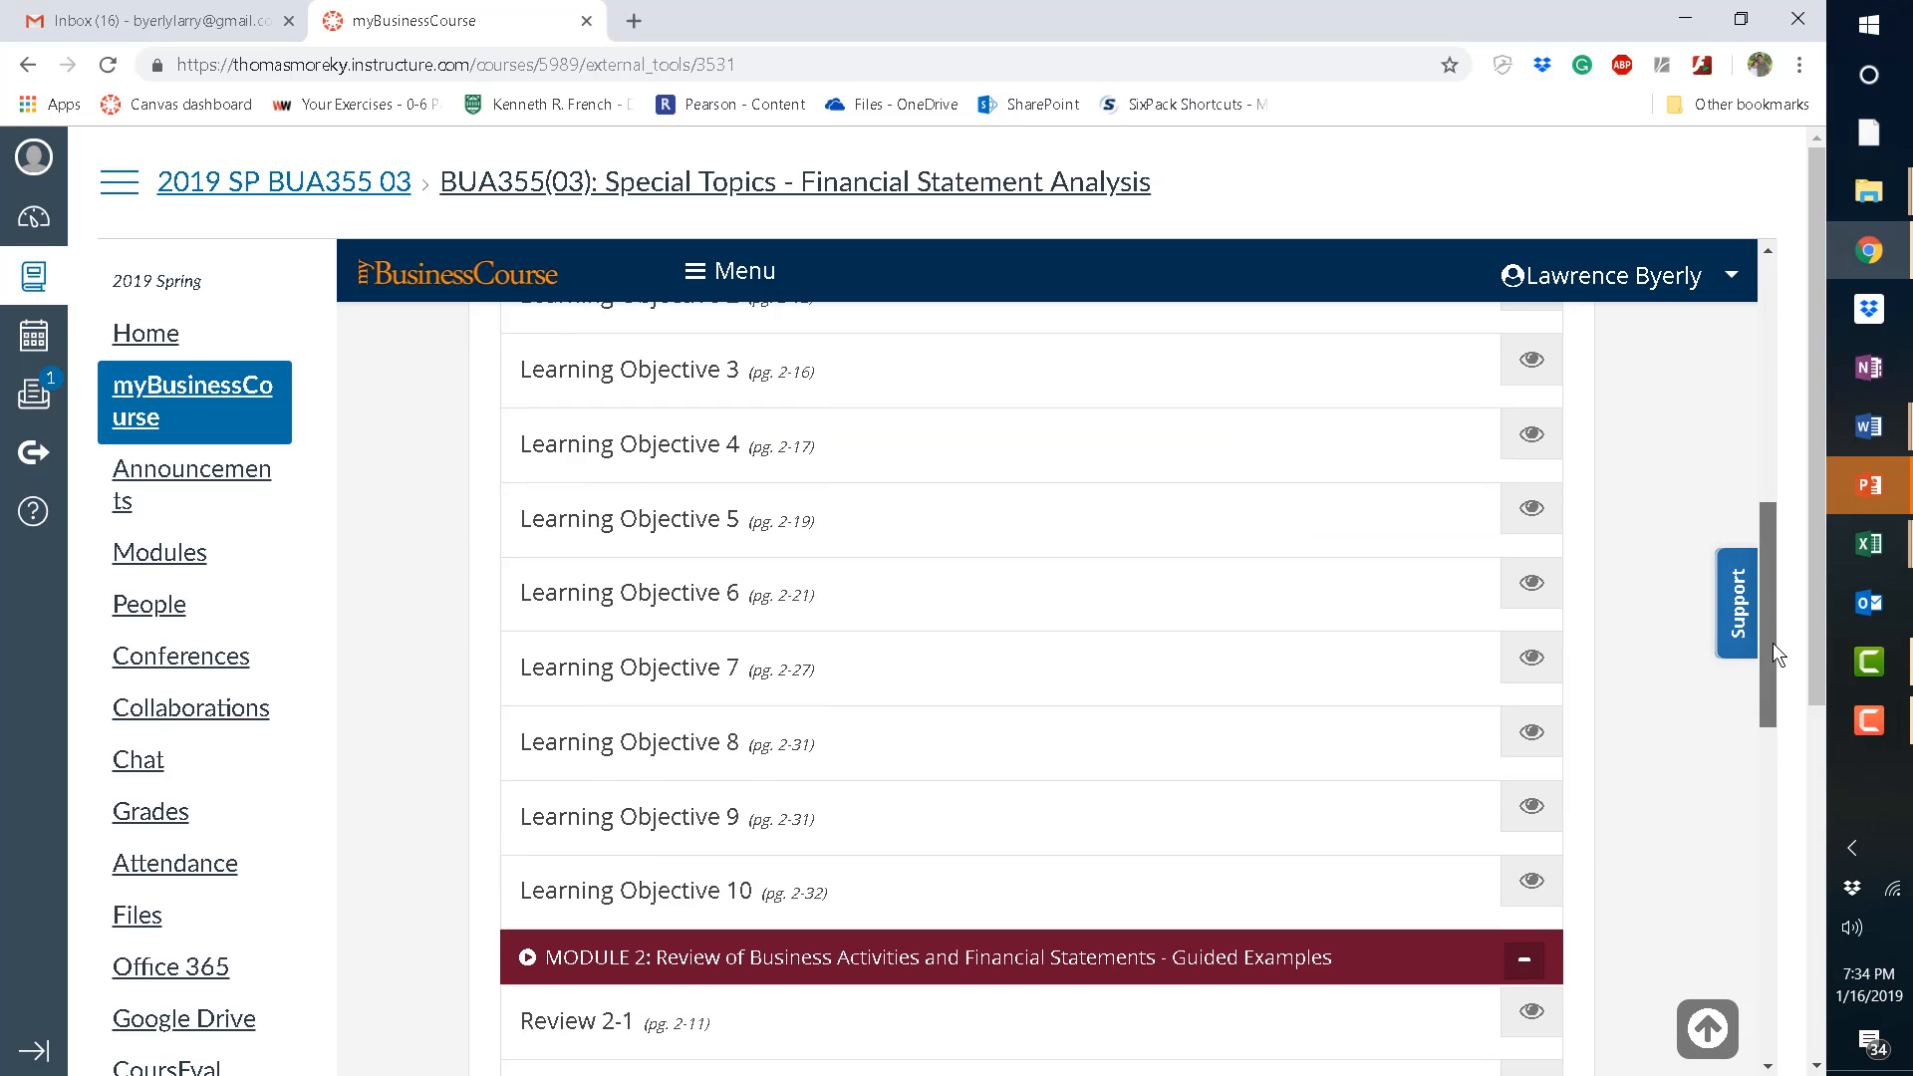
pyautogui.scroll(3)
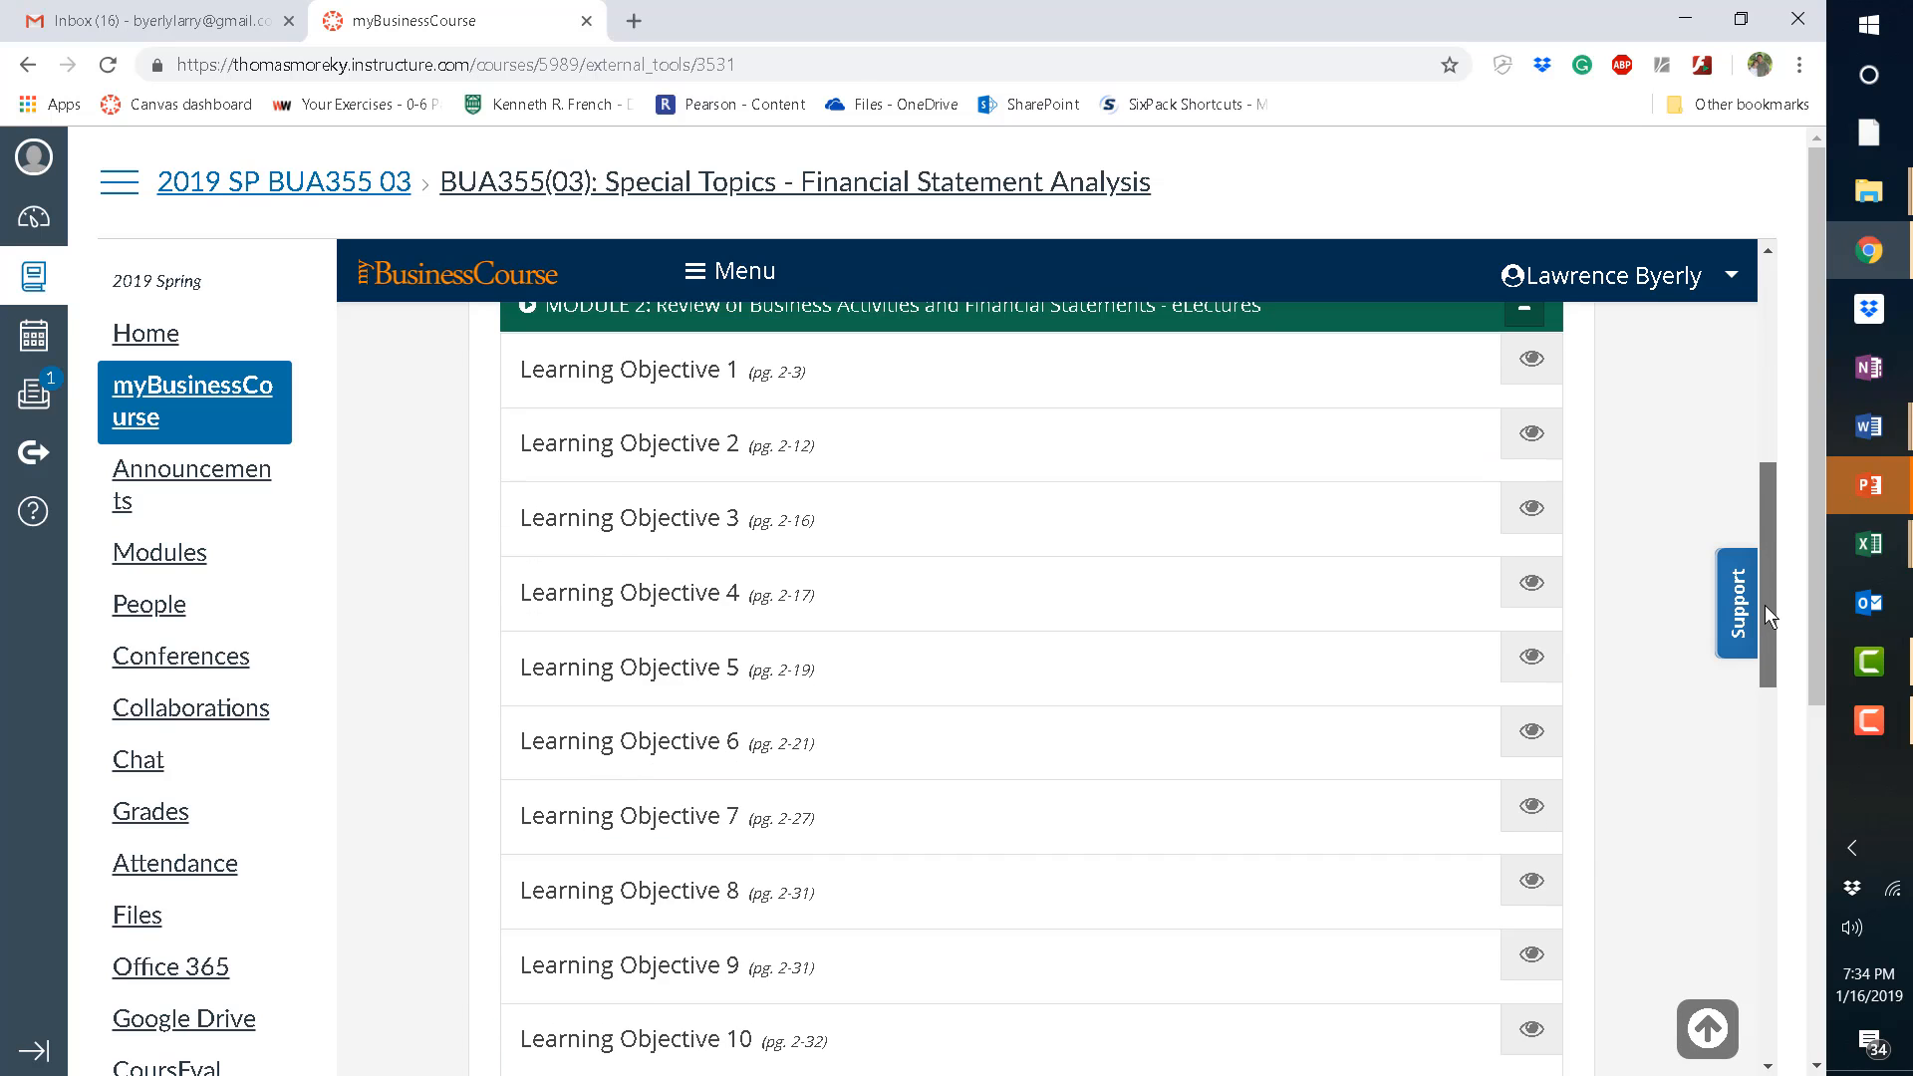
pyautogui.scroll(-3)
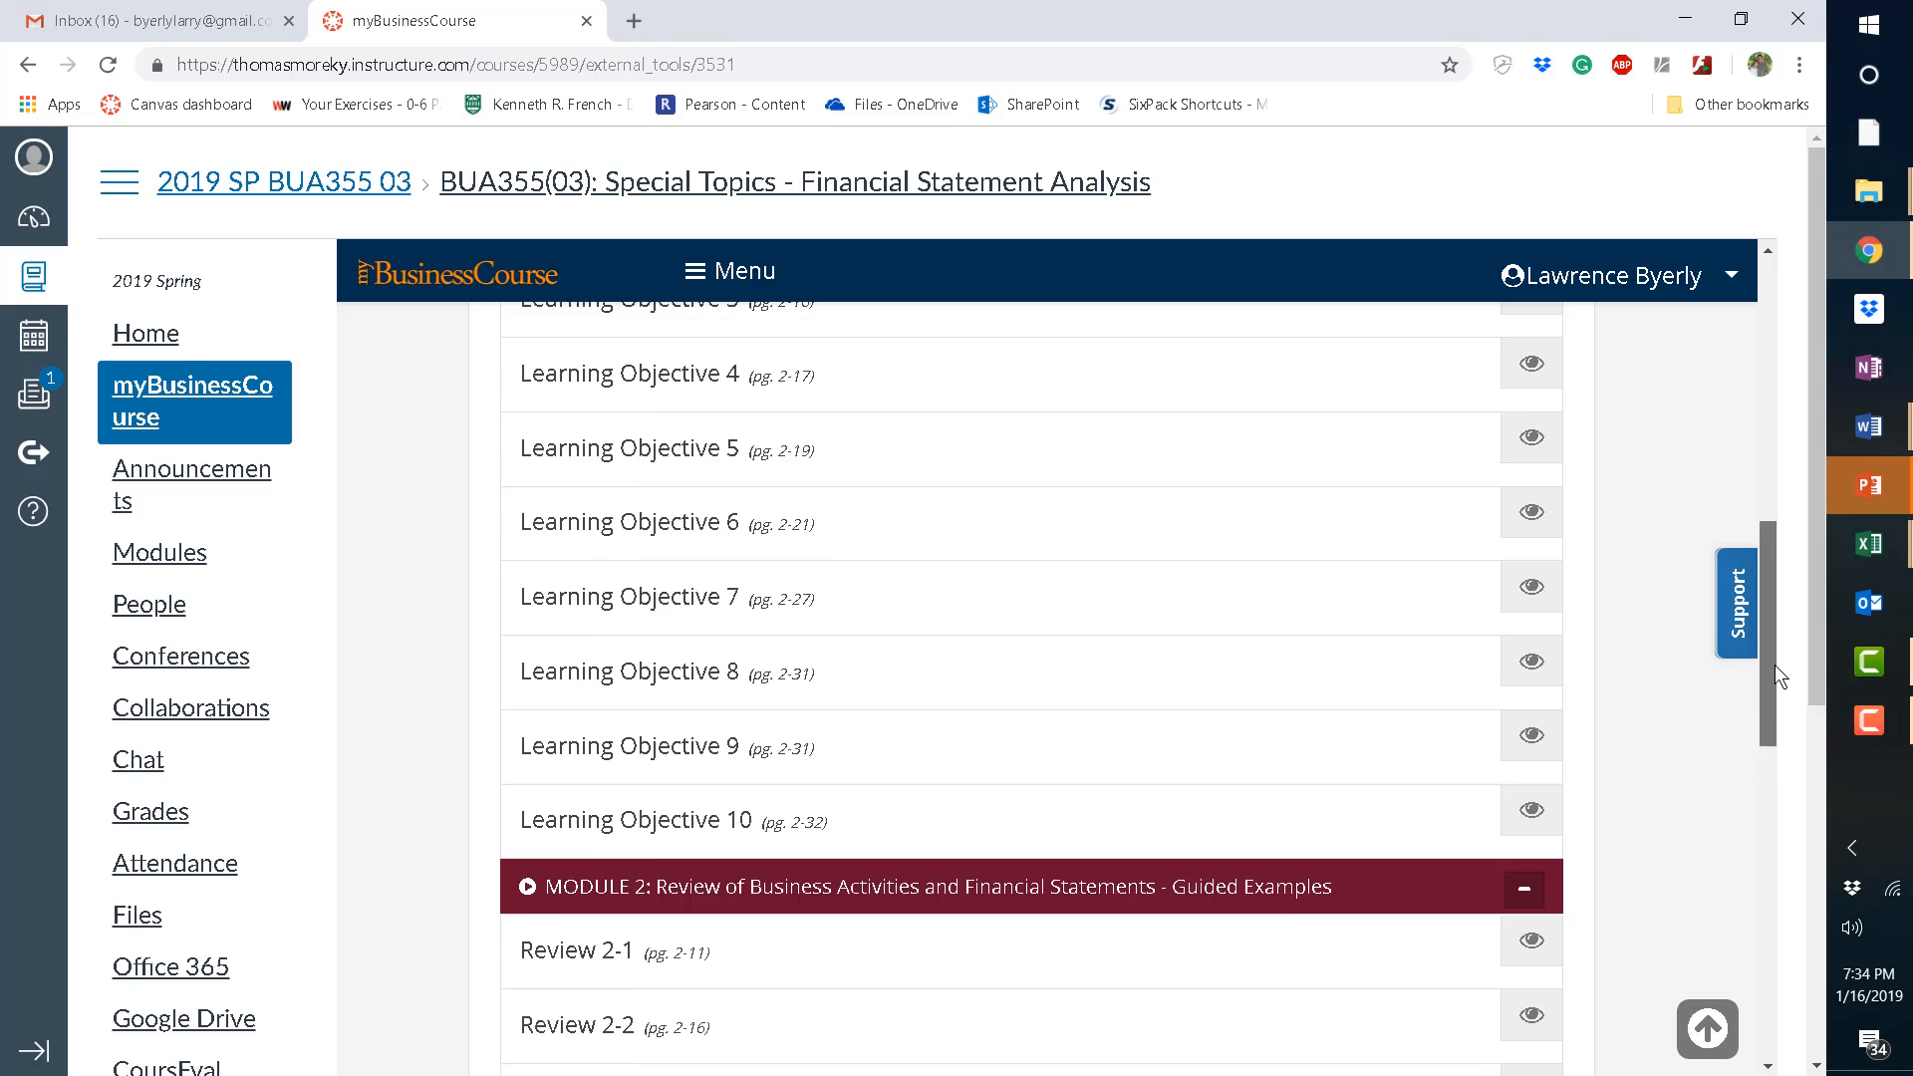
pyautogui.scroll(-3)
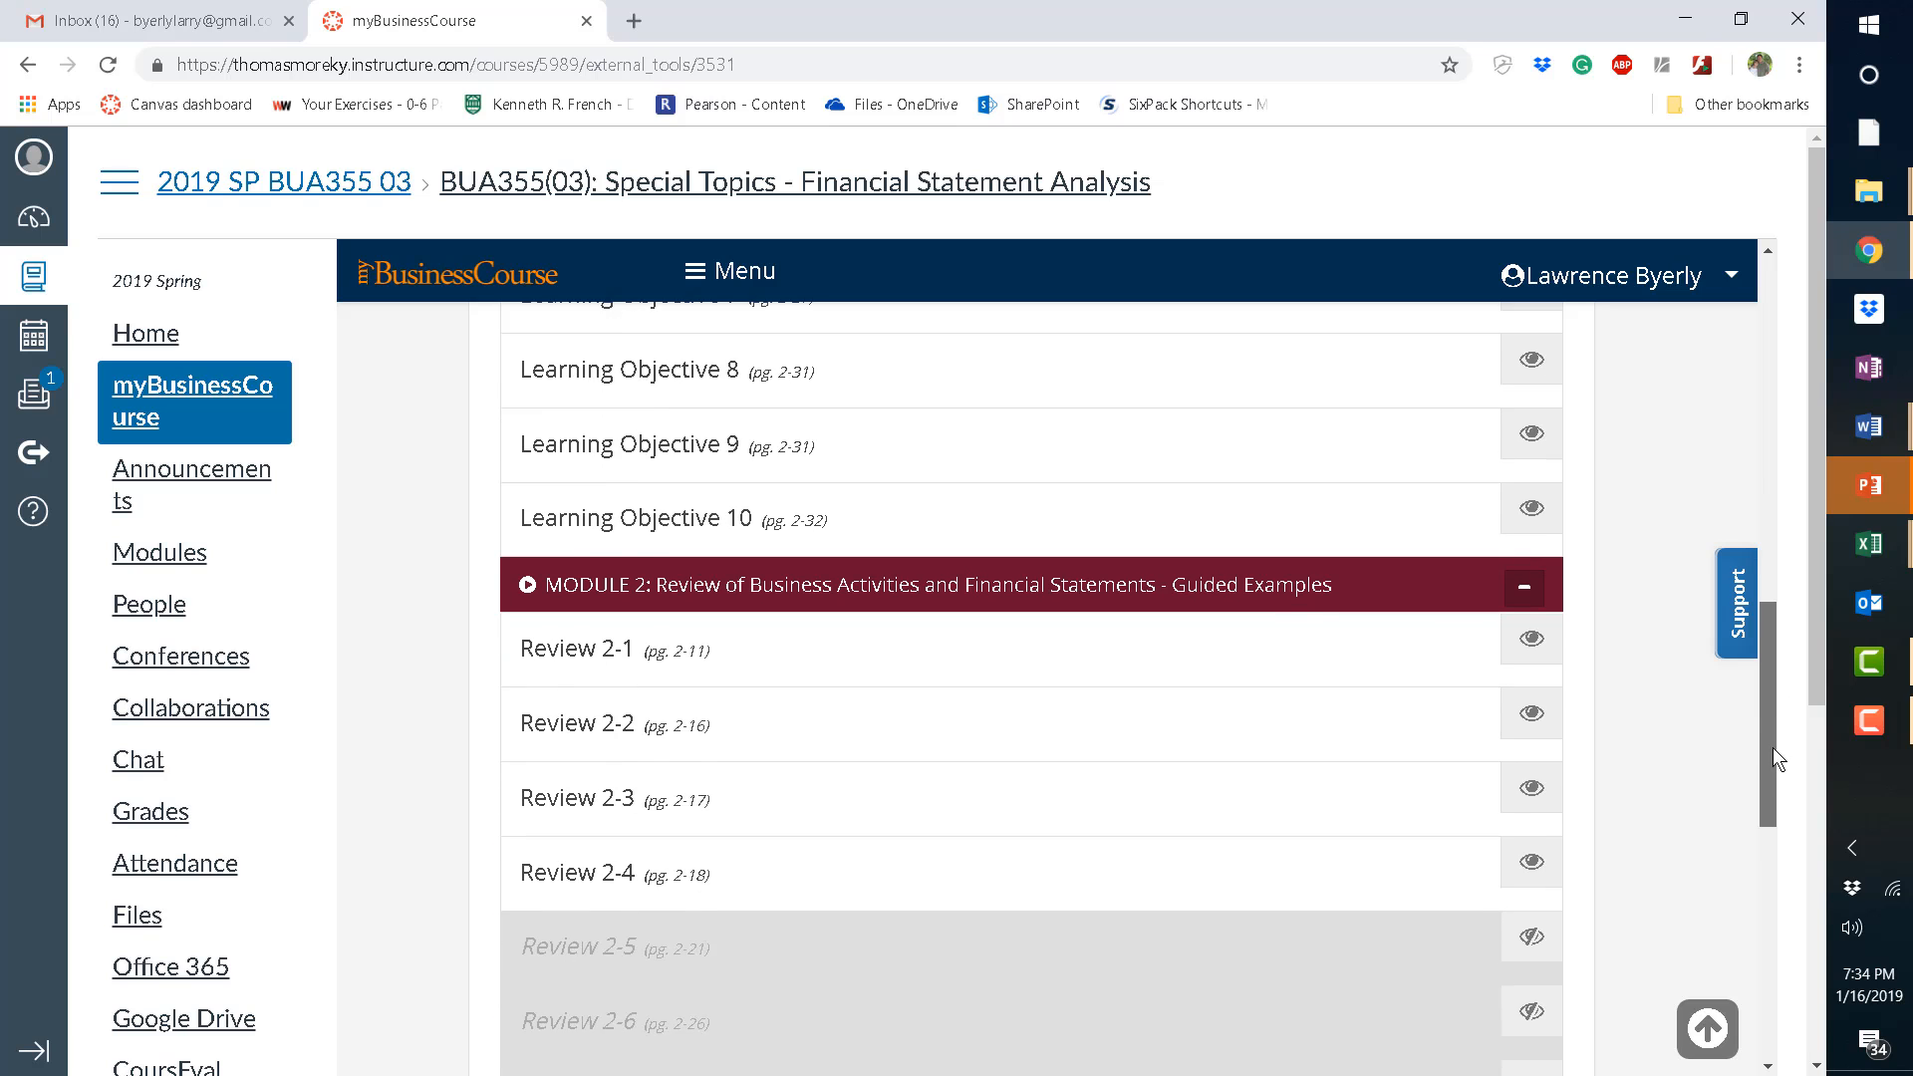
pyautogui.scroll(-3)
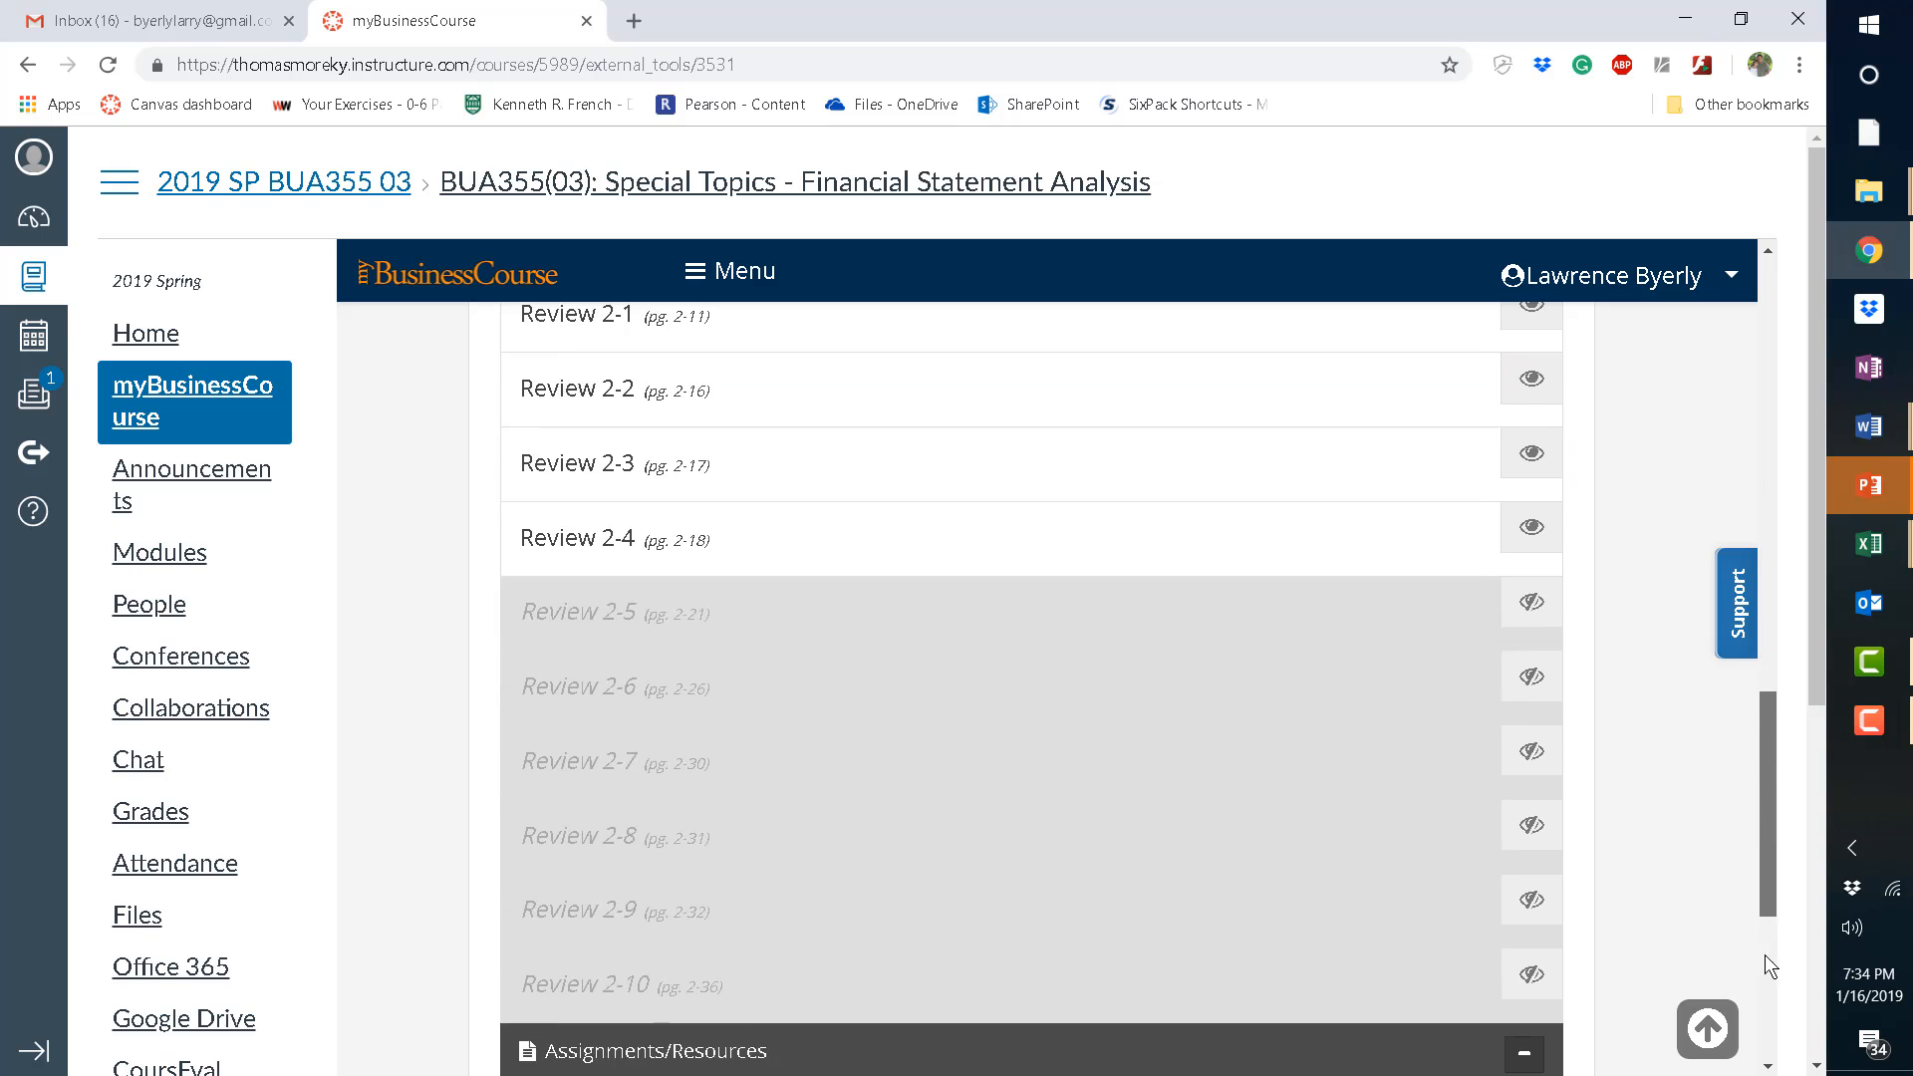
pyautogui.scroll(-3)
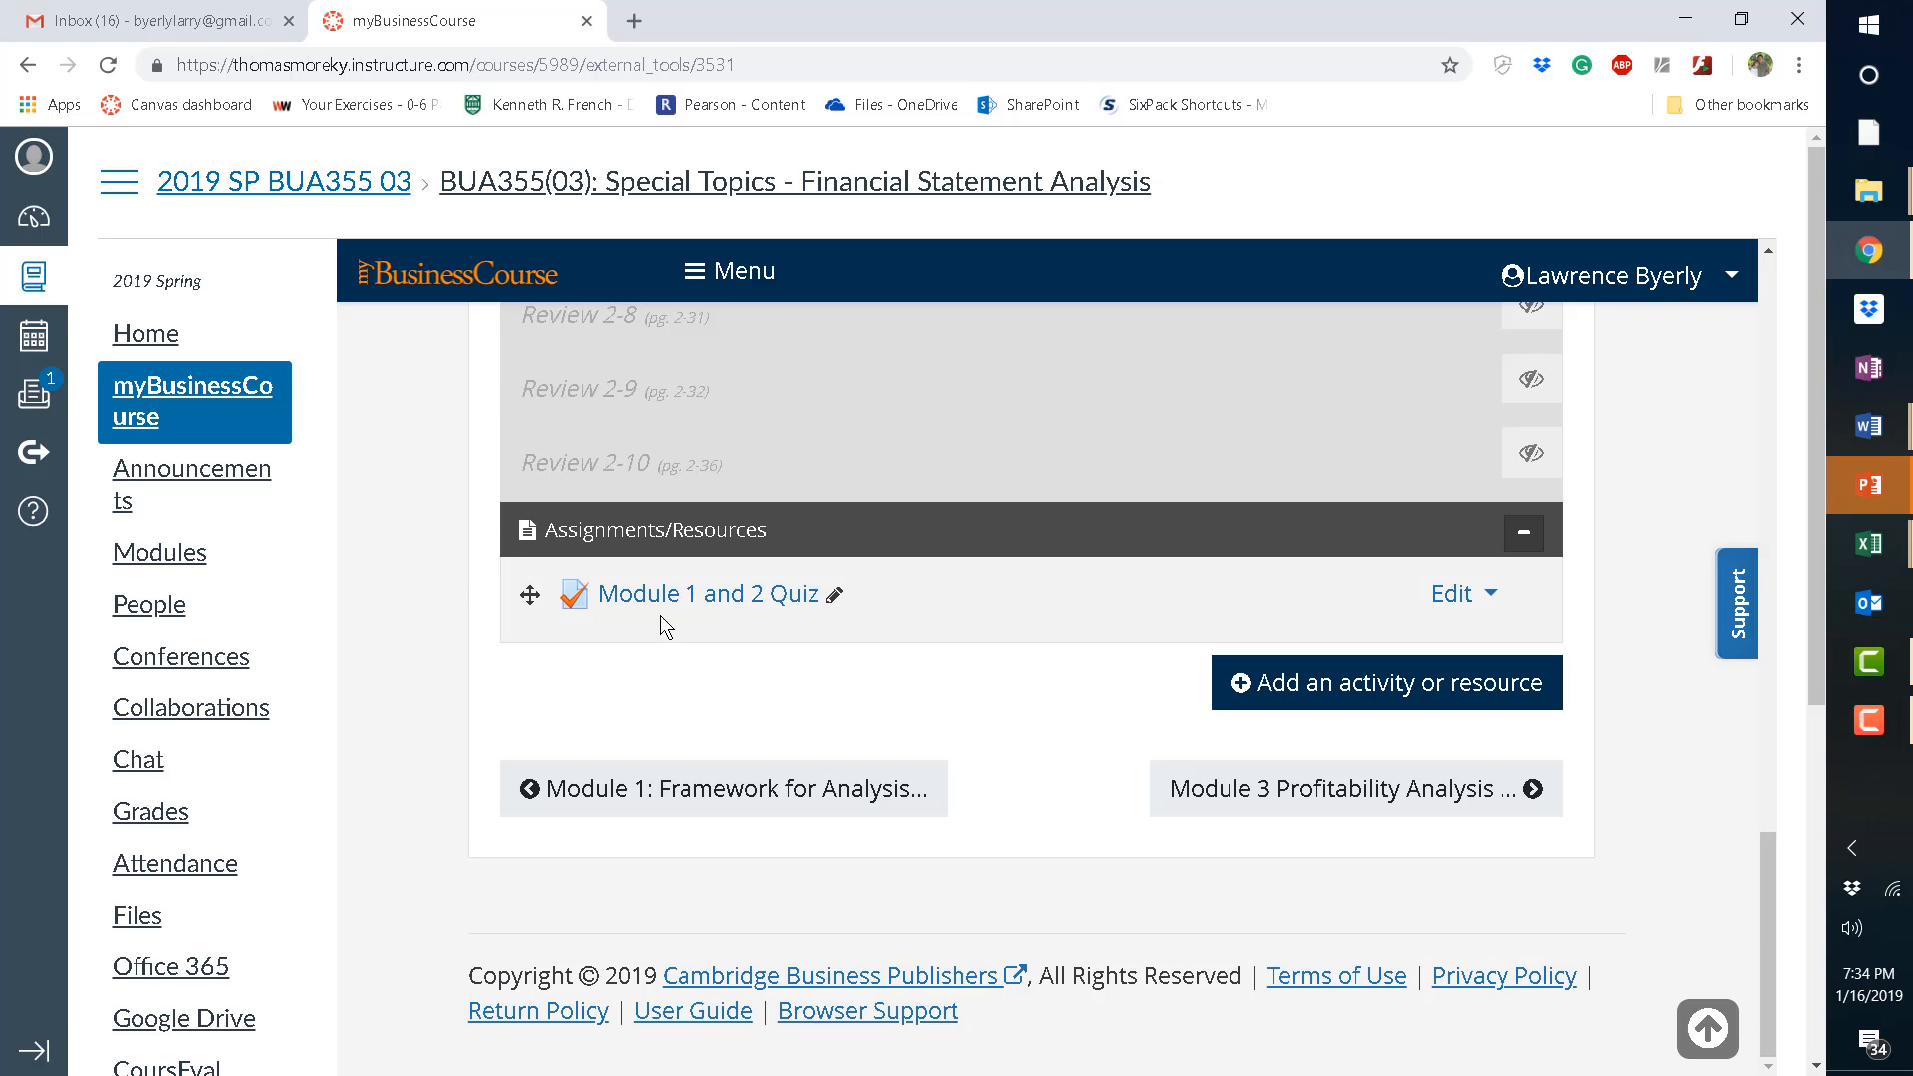
pyautogui.moveTo(769, 615)
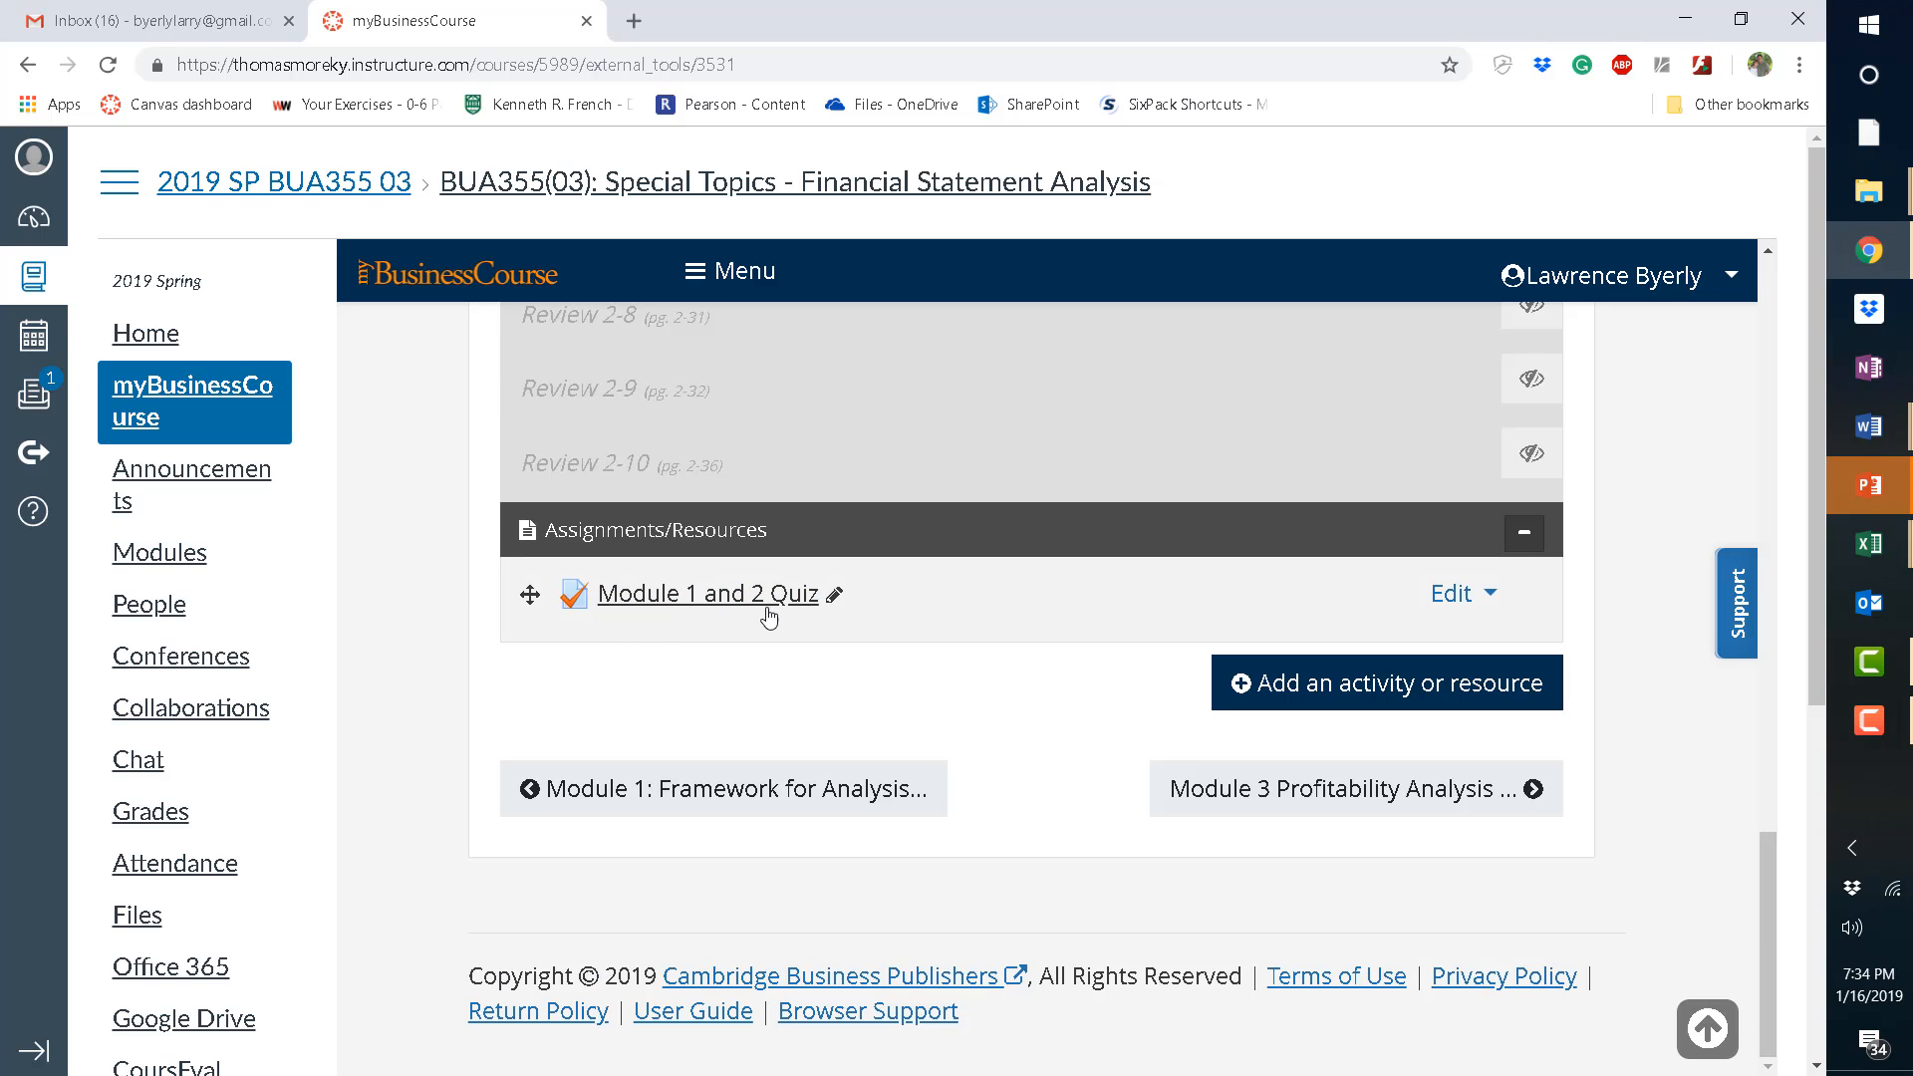
pyautogui.moveTo(726, 604)
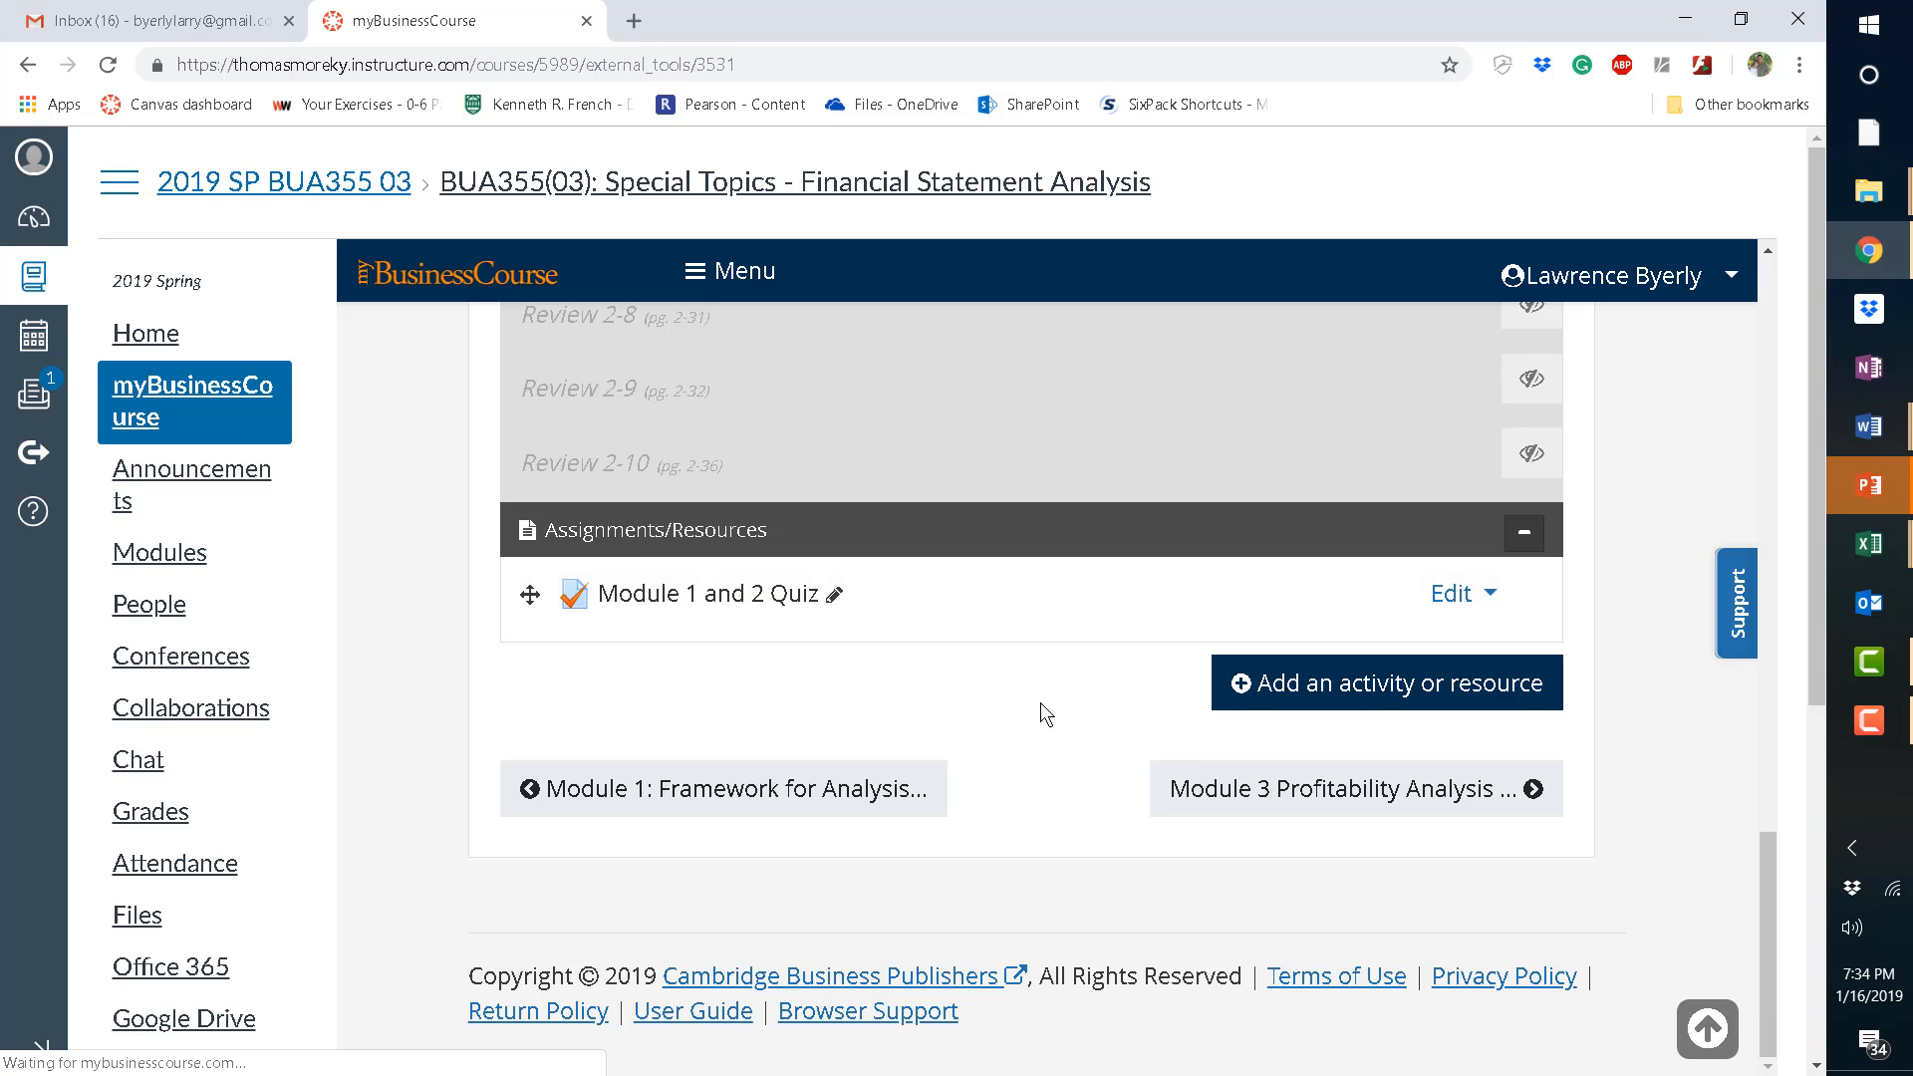
# Preview the Module 1 and 2 Quiz, closing the timed attempt prompt without starting.
pyautogui.click(700, 592)
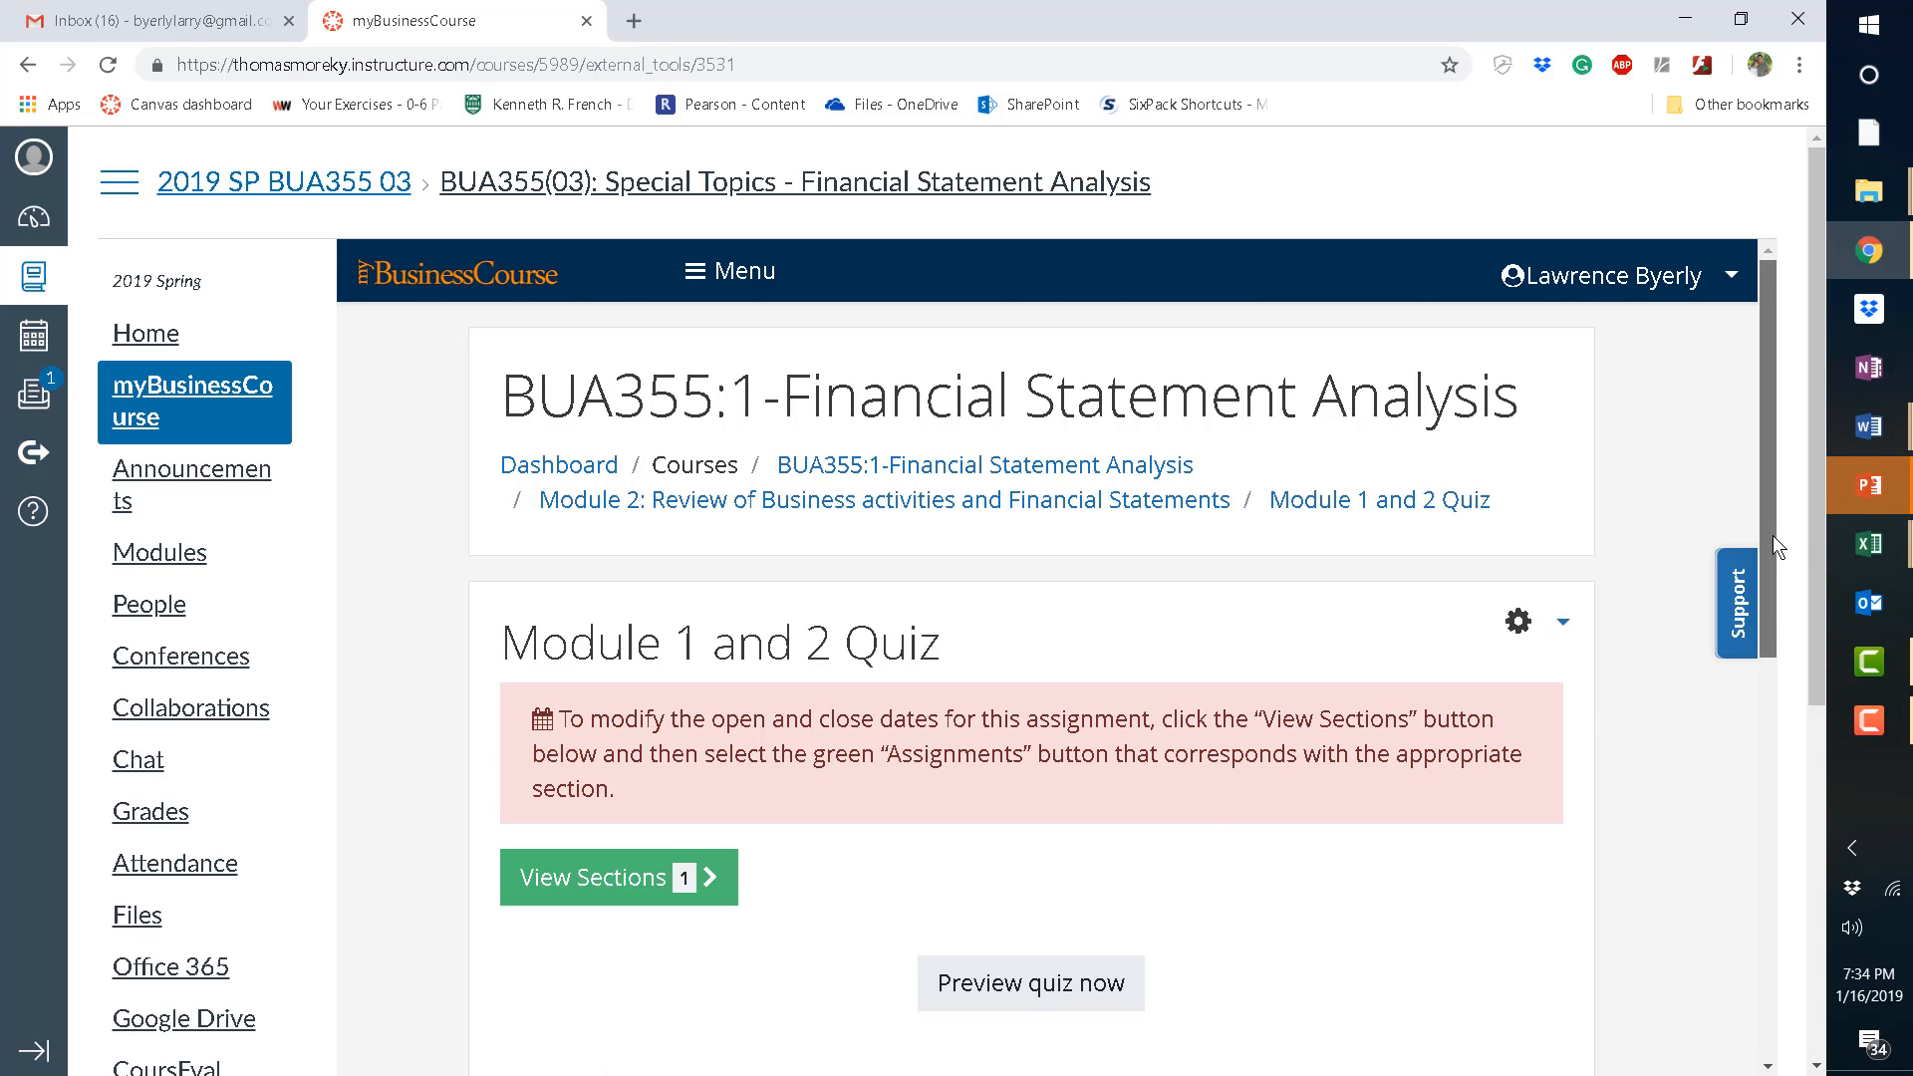
pyautogui.scroll(-3)
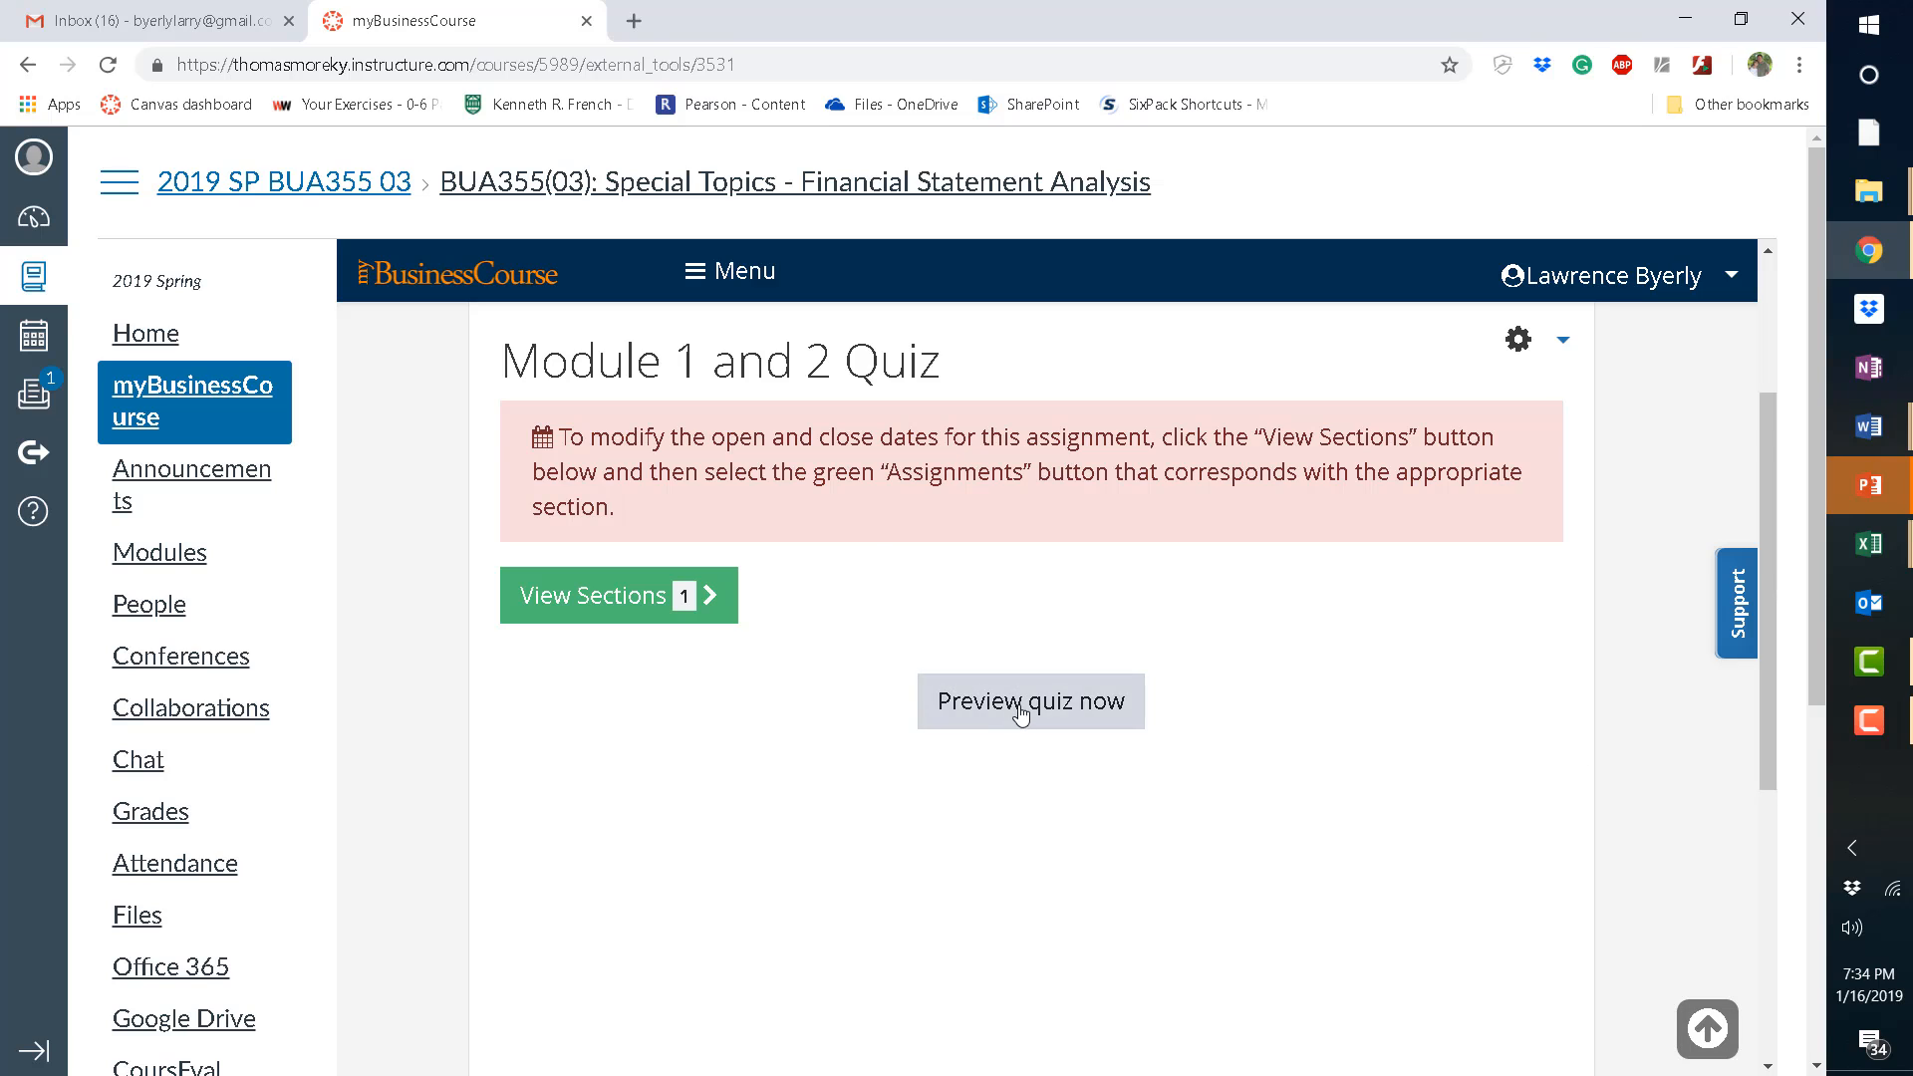
pyautogui.click(1029, 700)
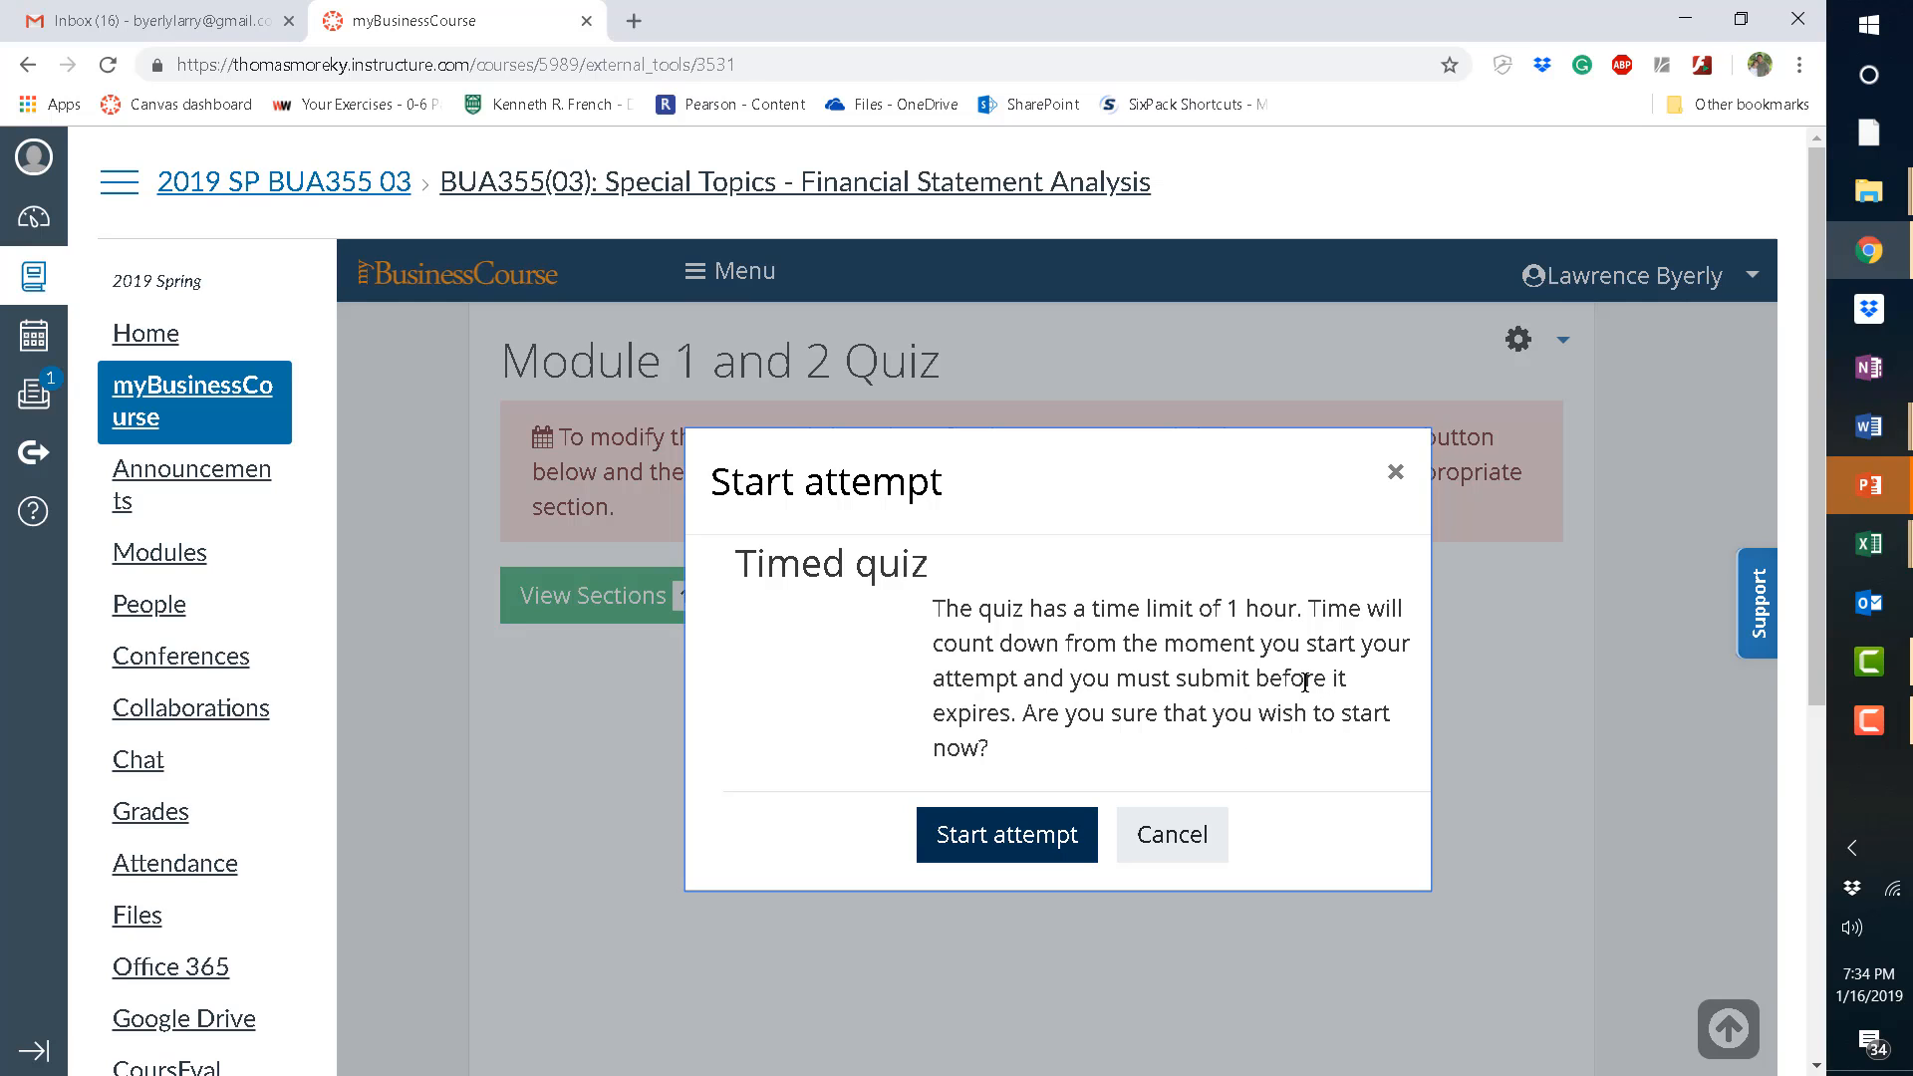
pyautogui.moveTo(1396, 473)
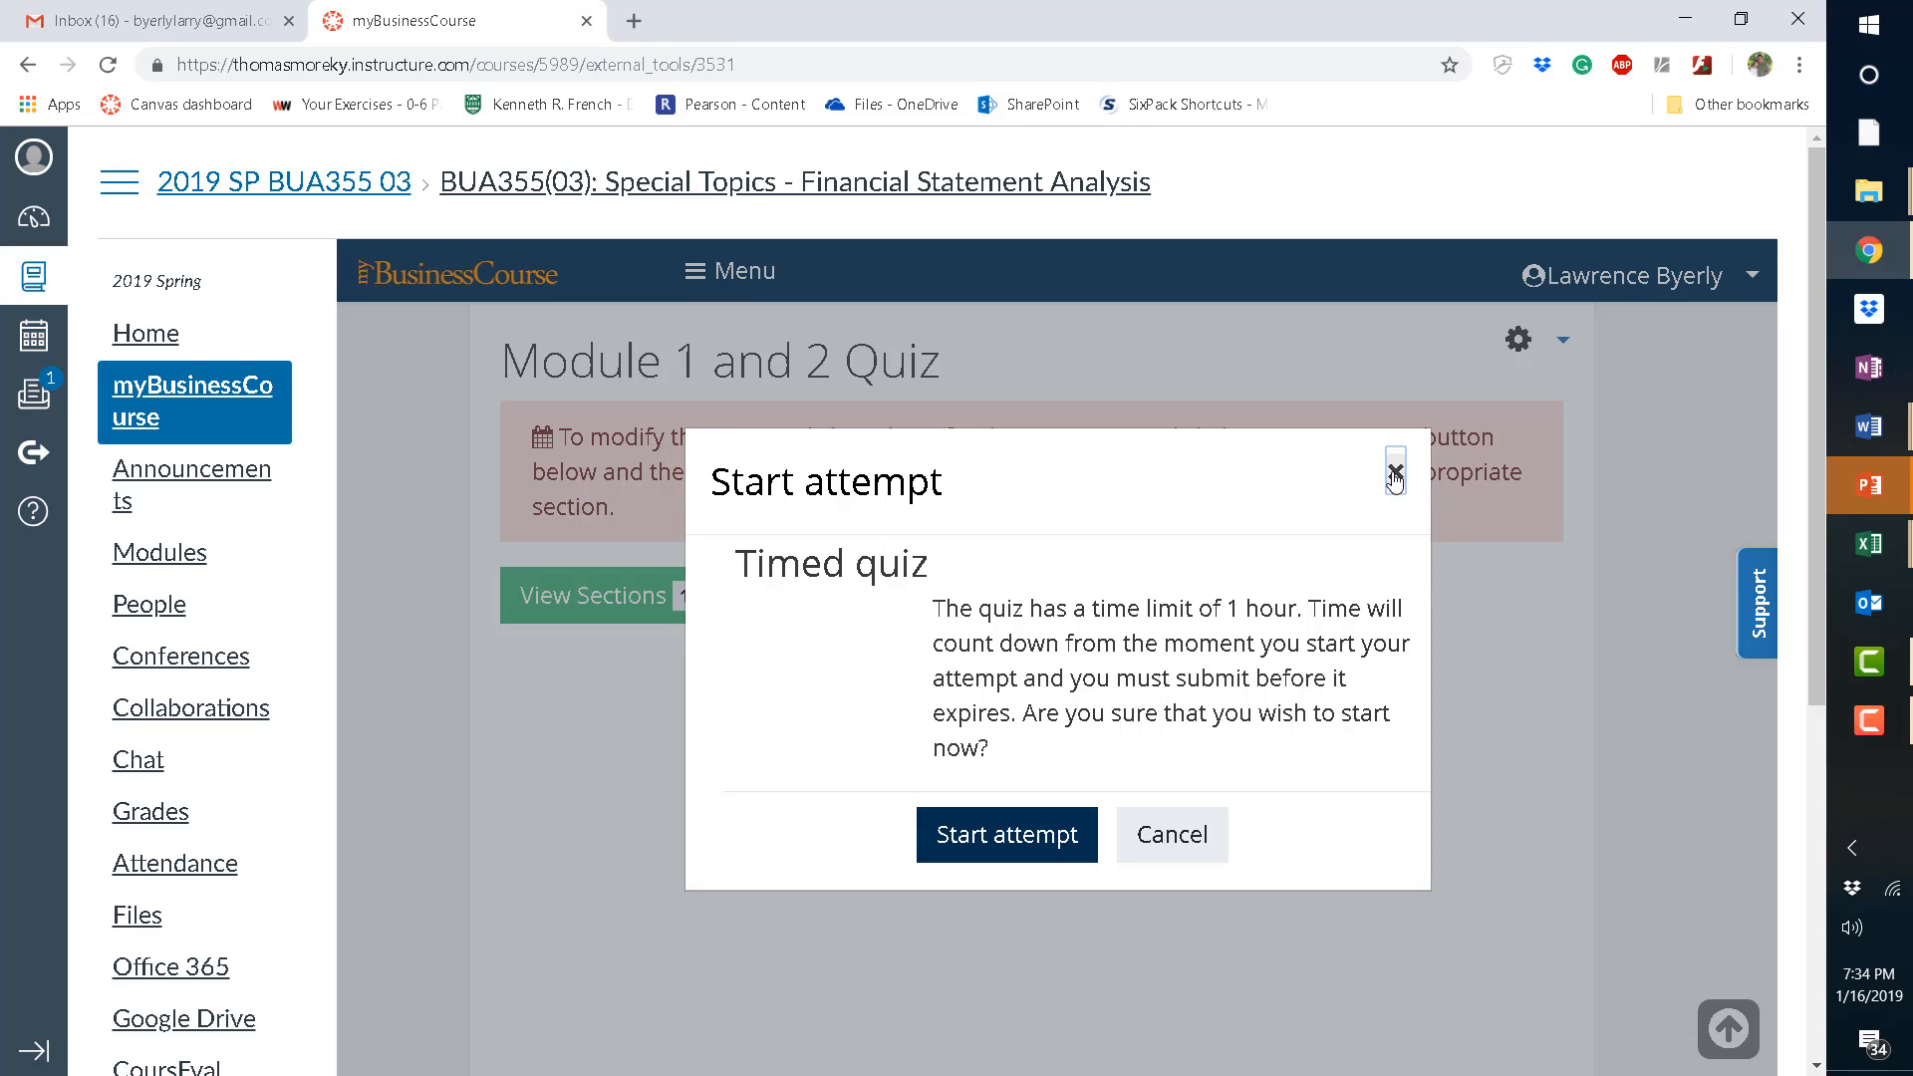
pyautogui.click(1395, 475)
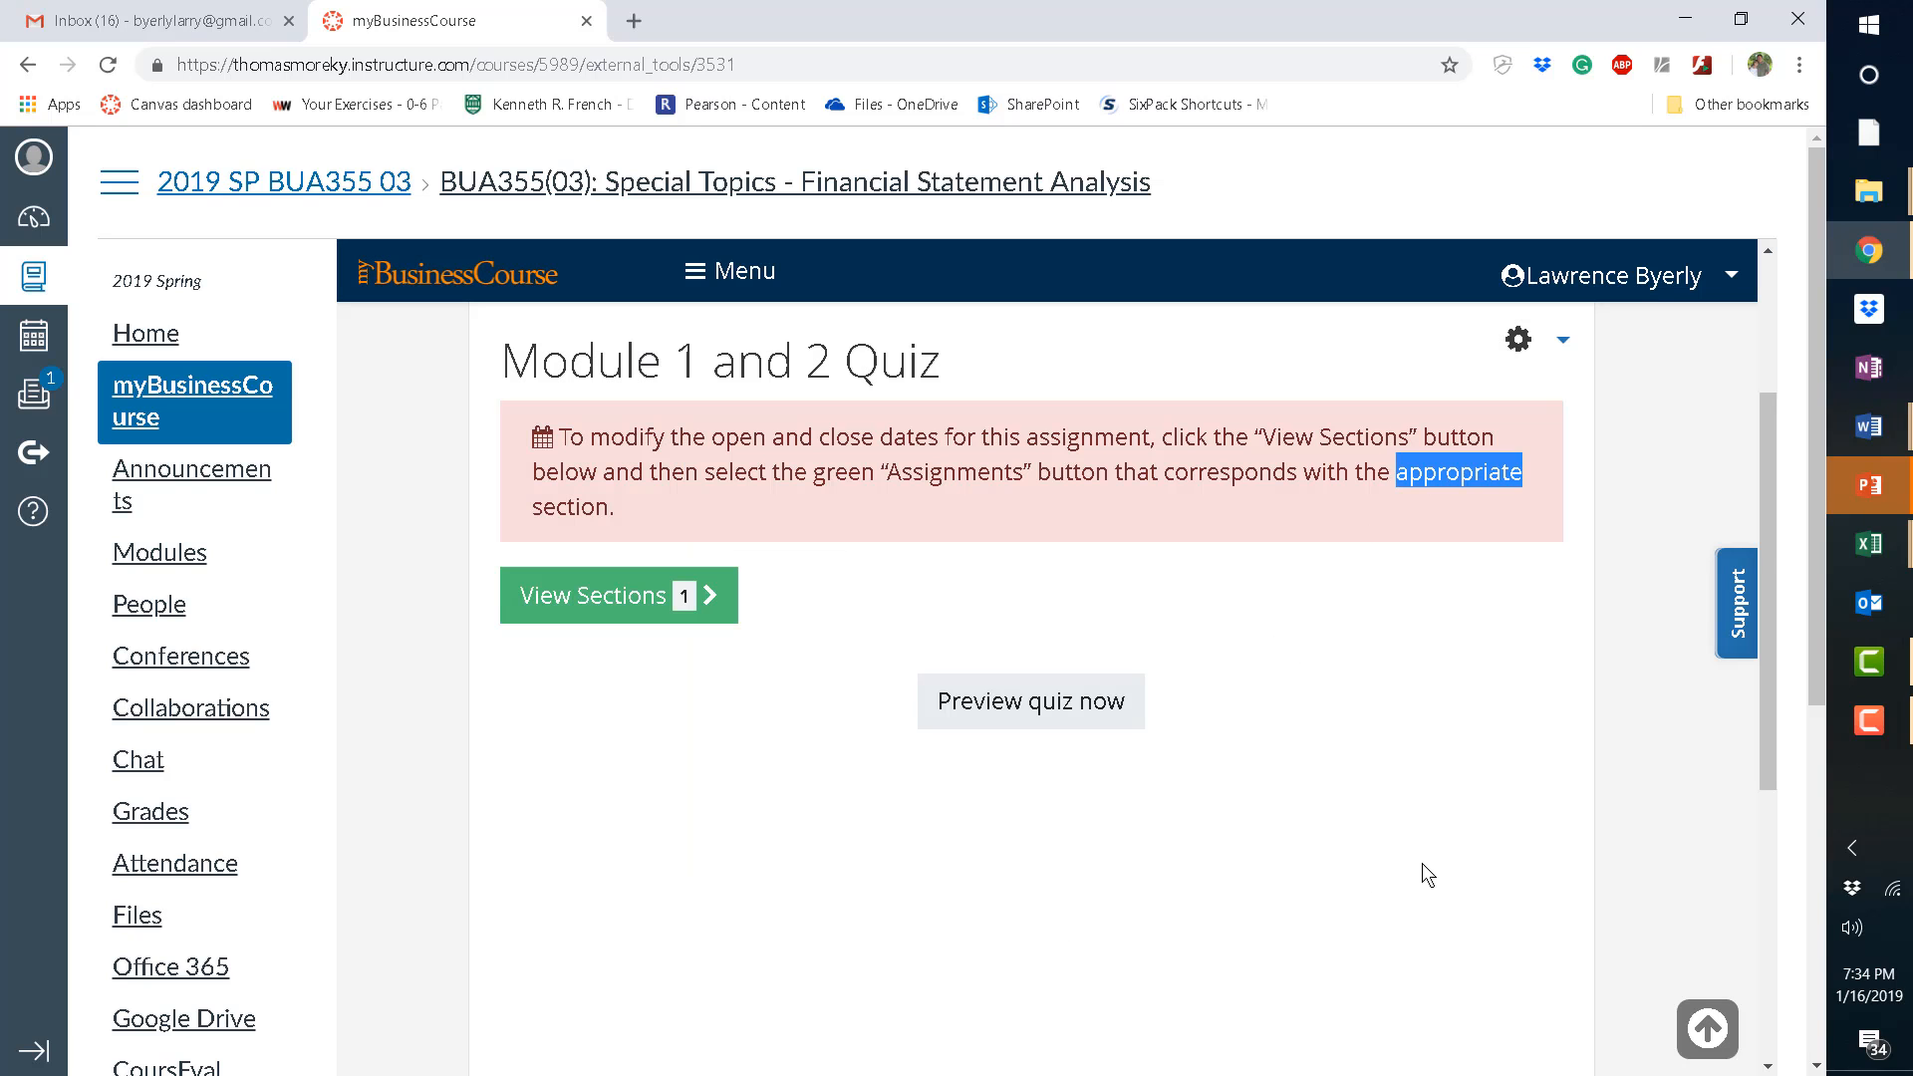
pyautogui.moveTo(1374, 895)
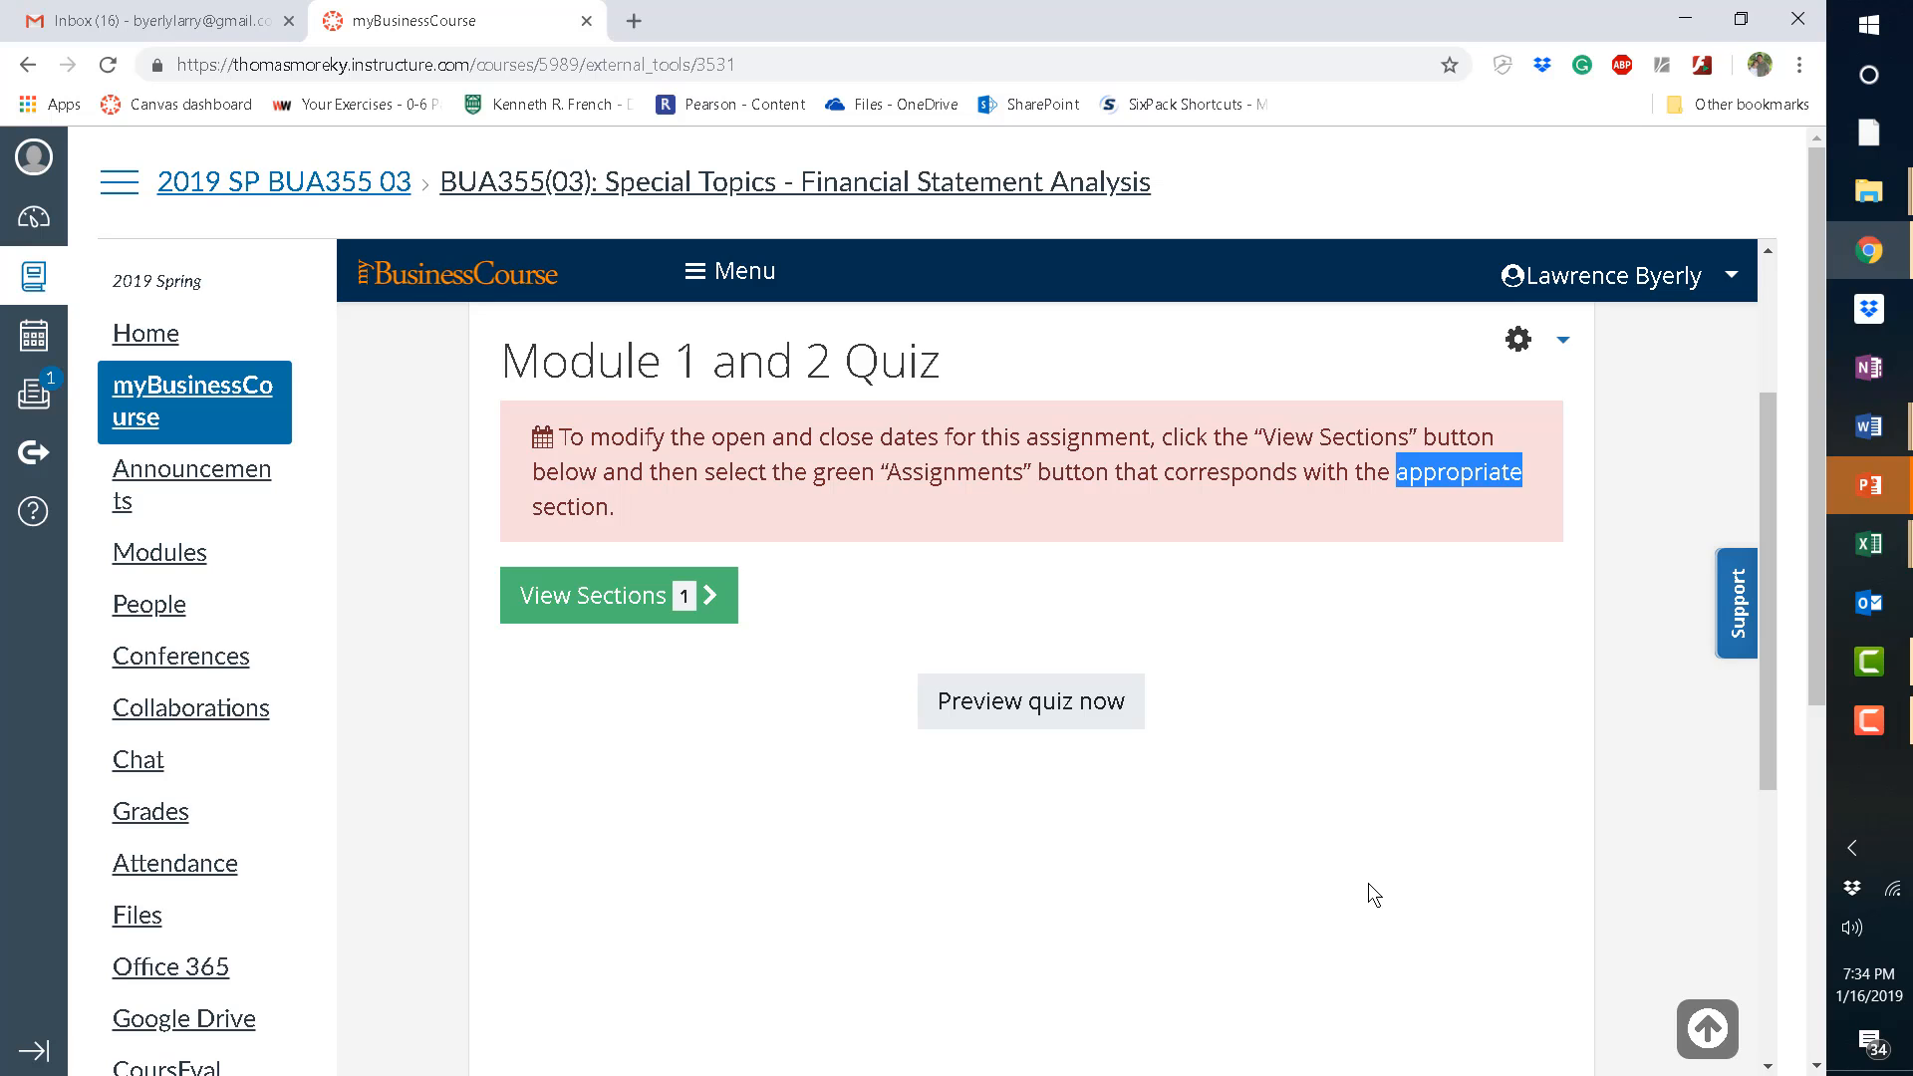
pyautogui.moveTo(1659, 839)
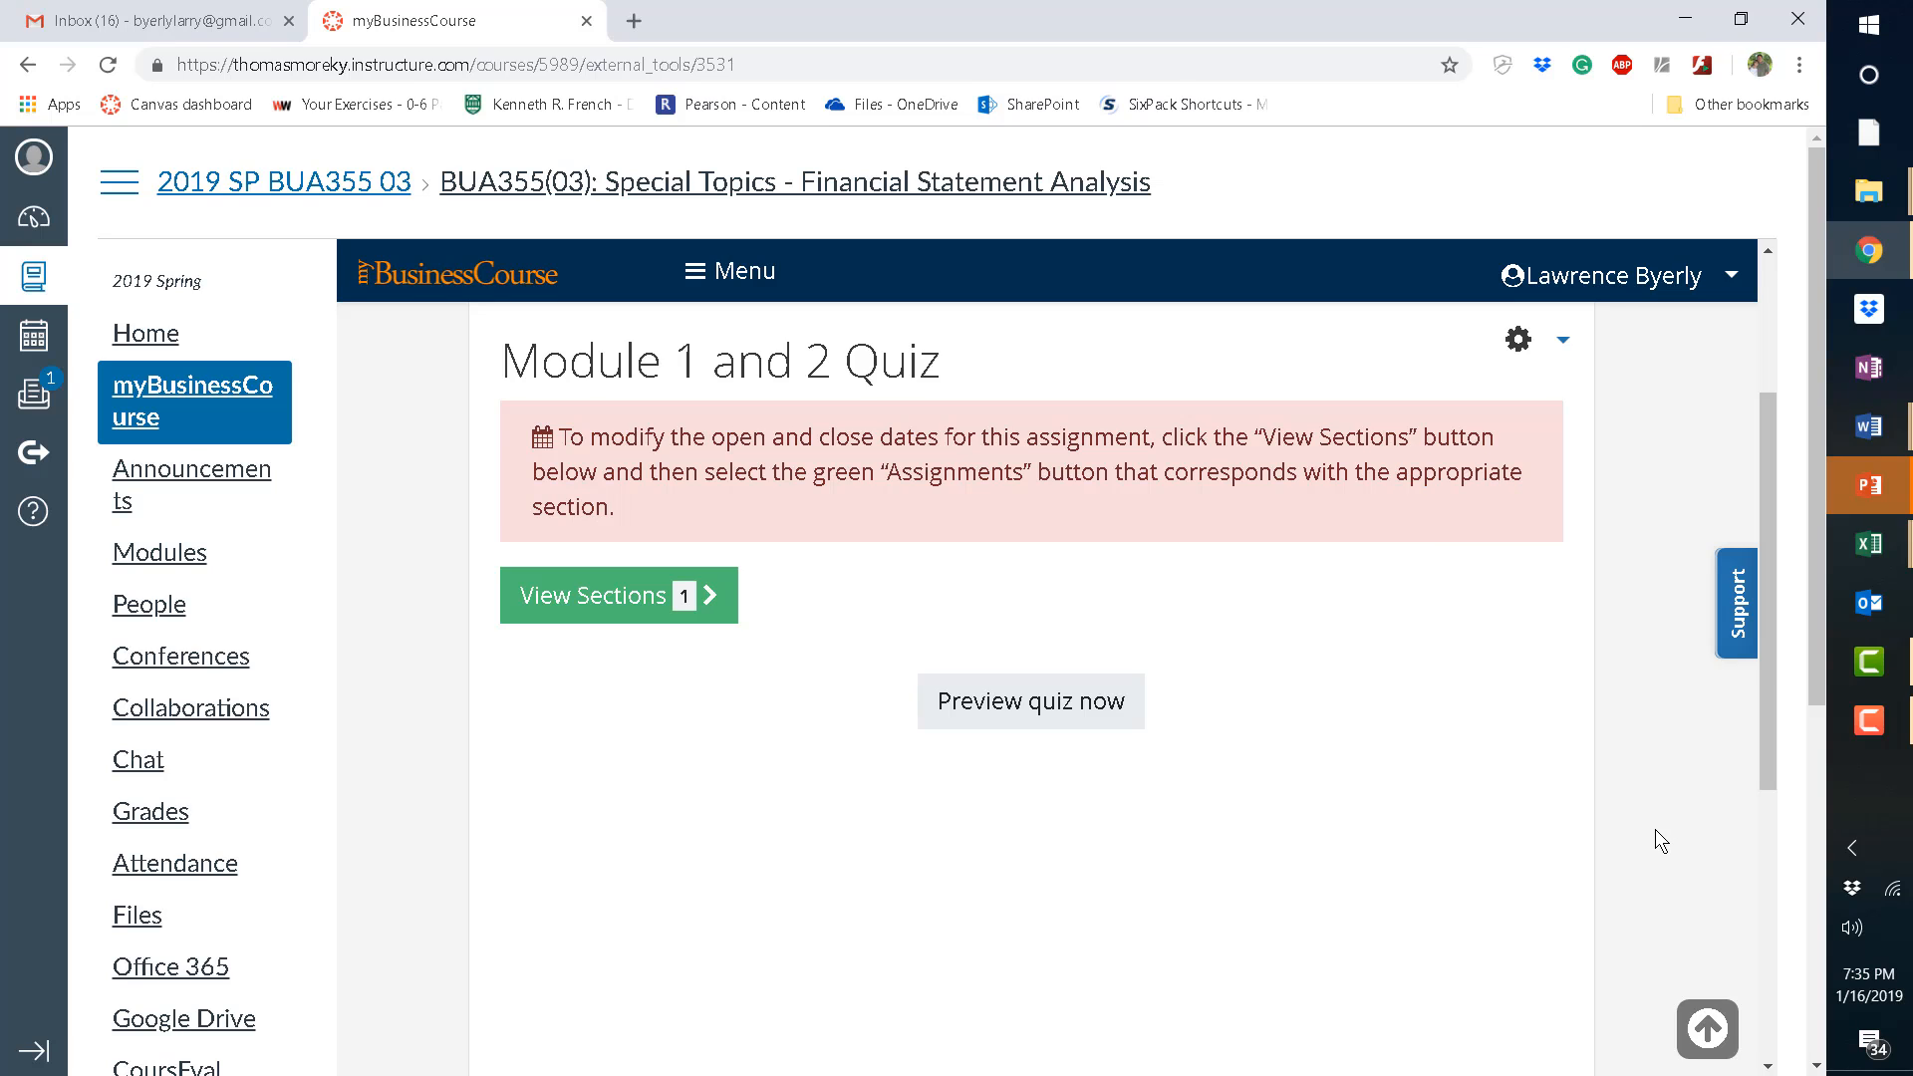
pyautogui.moveTo(1640, 748)
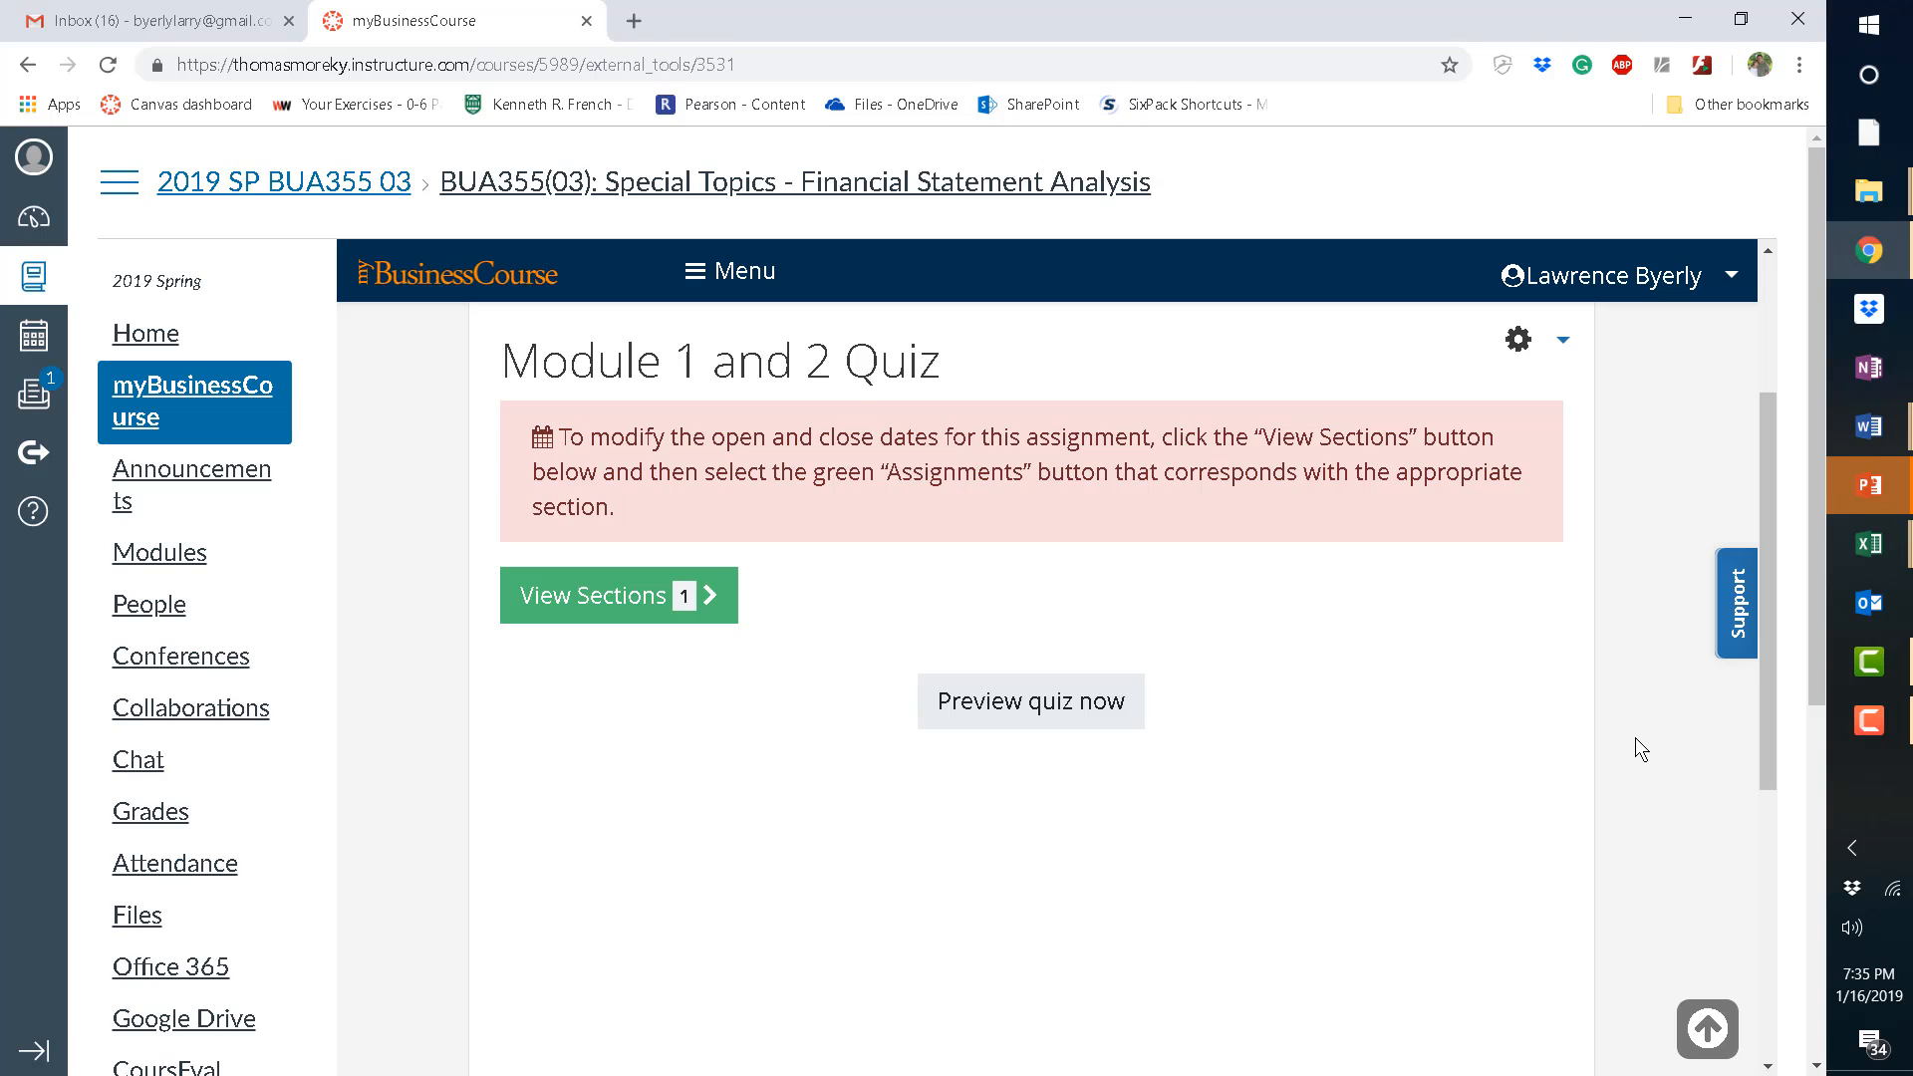
pyautogui.moveTo(1393, 888)
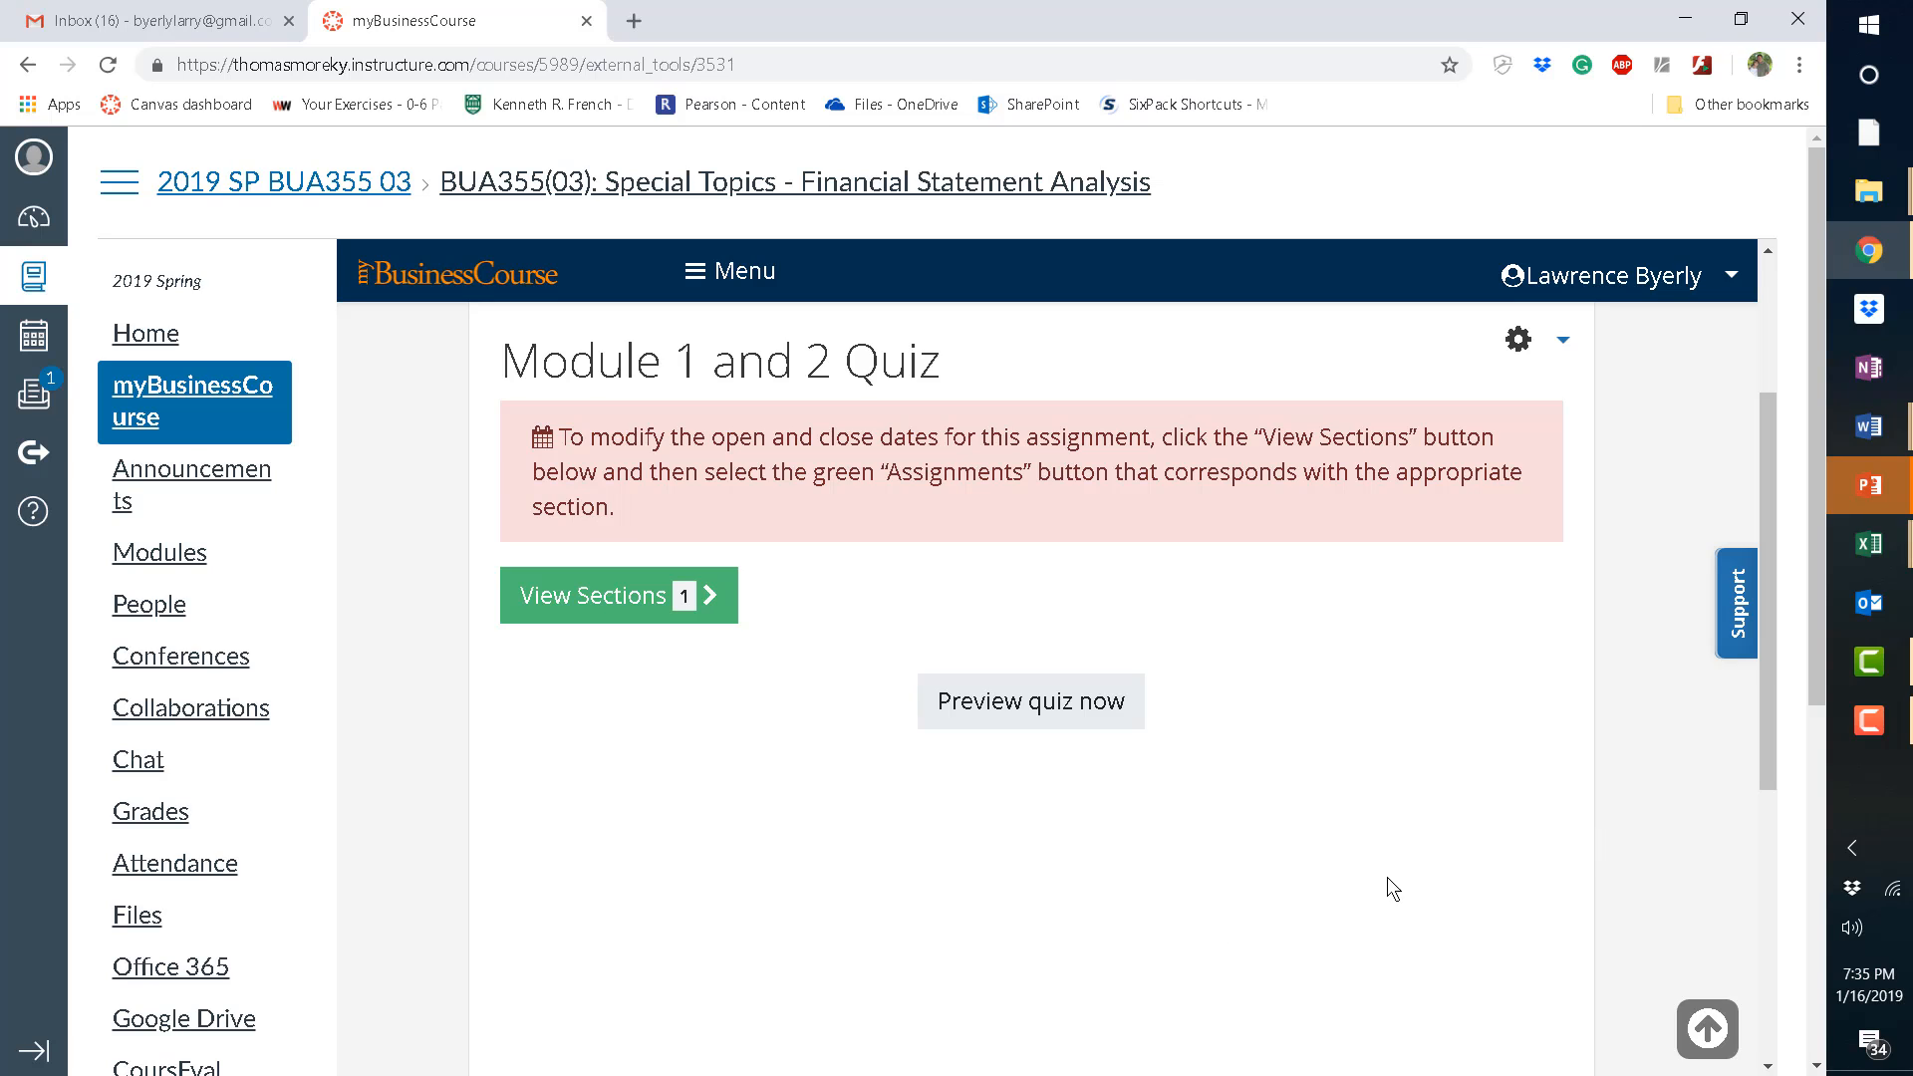
pyautogui.moveTo(760, 989)
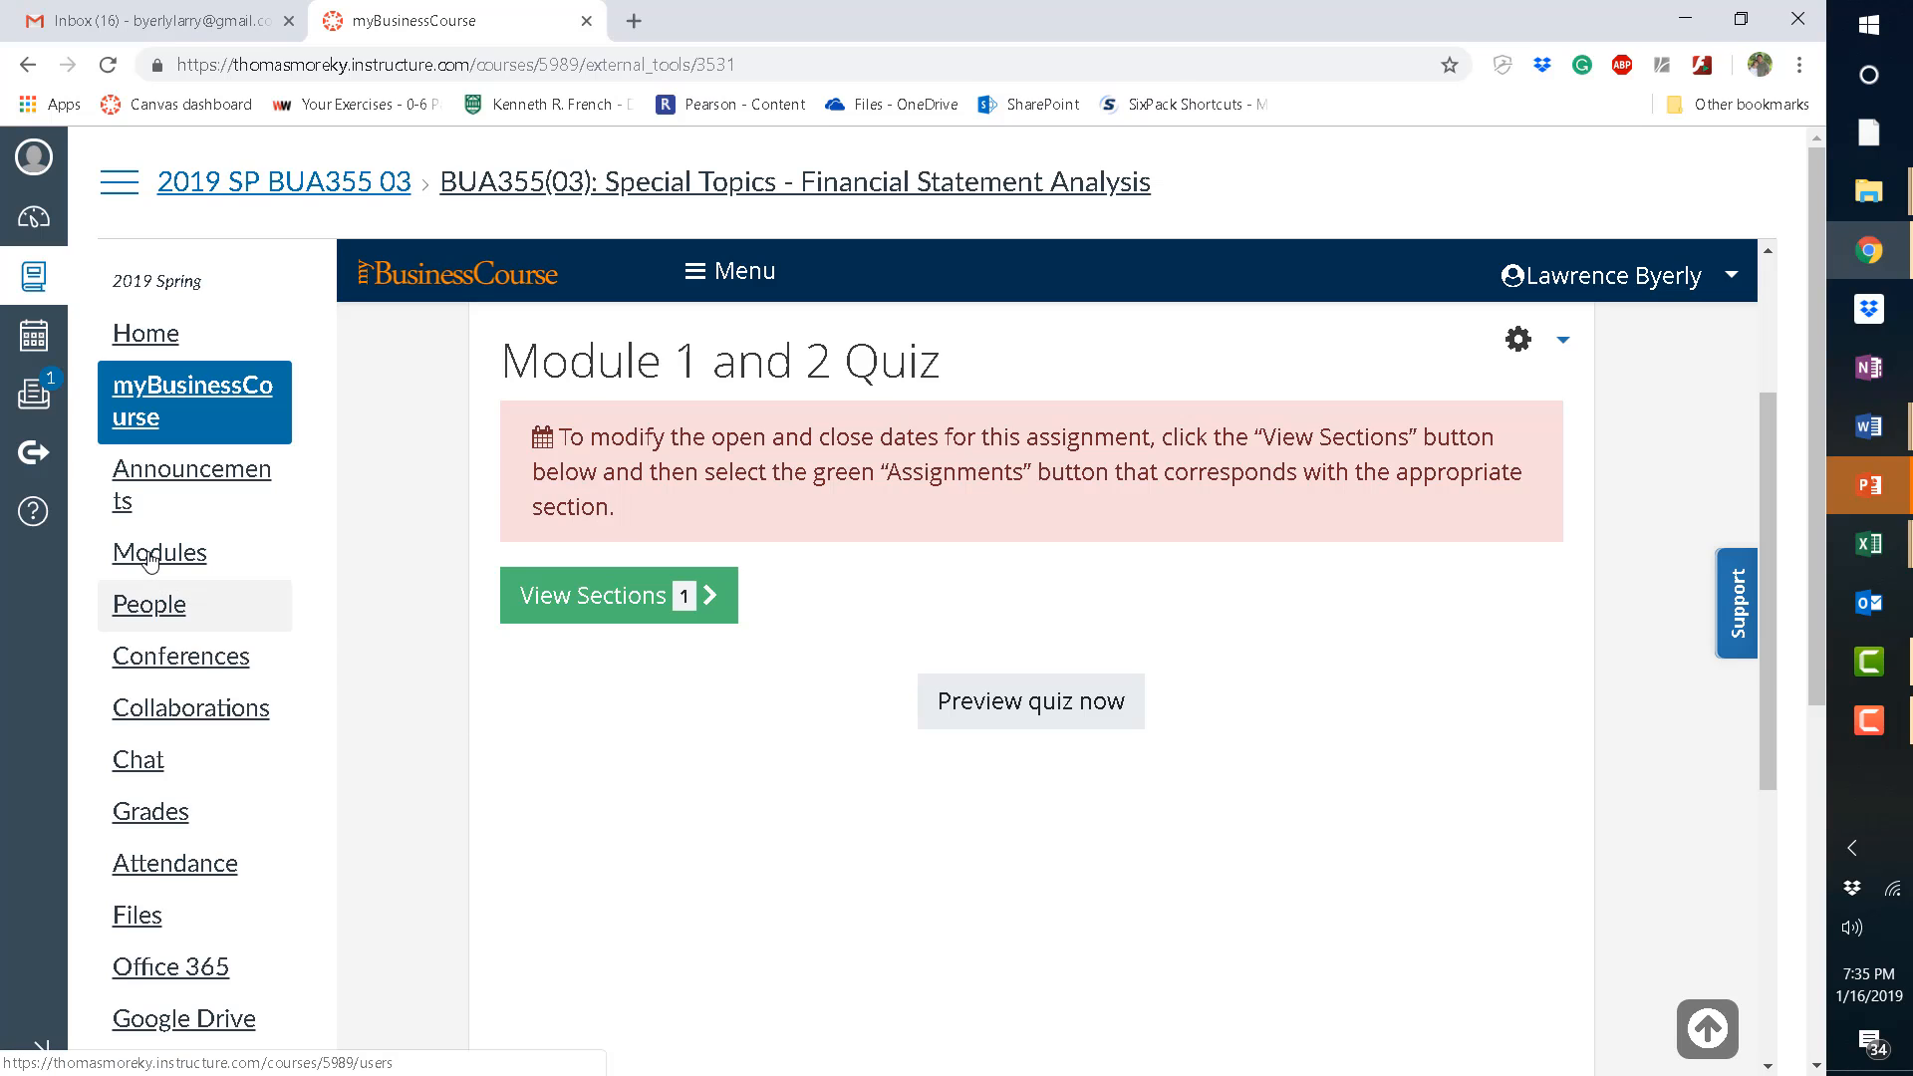
pyautogui.moveTo(158, 550)
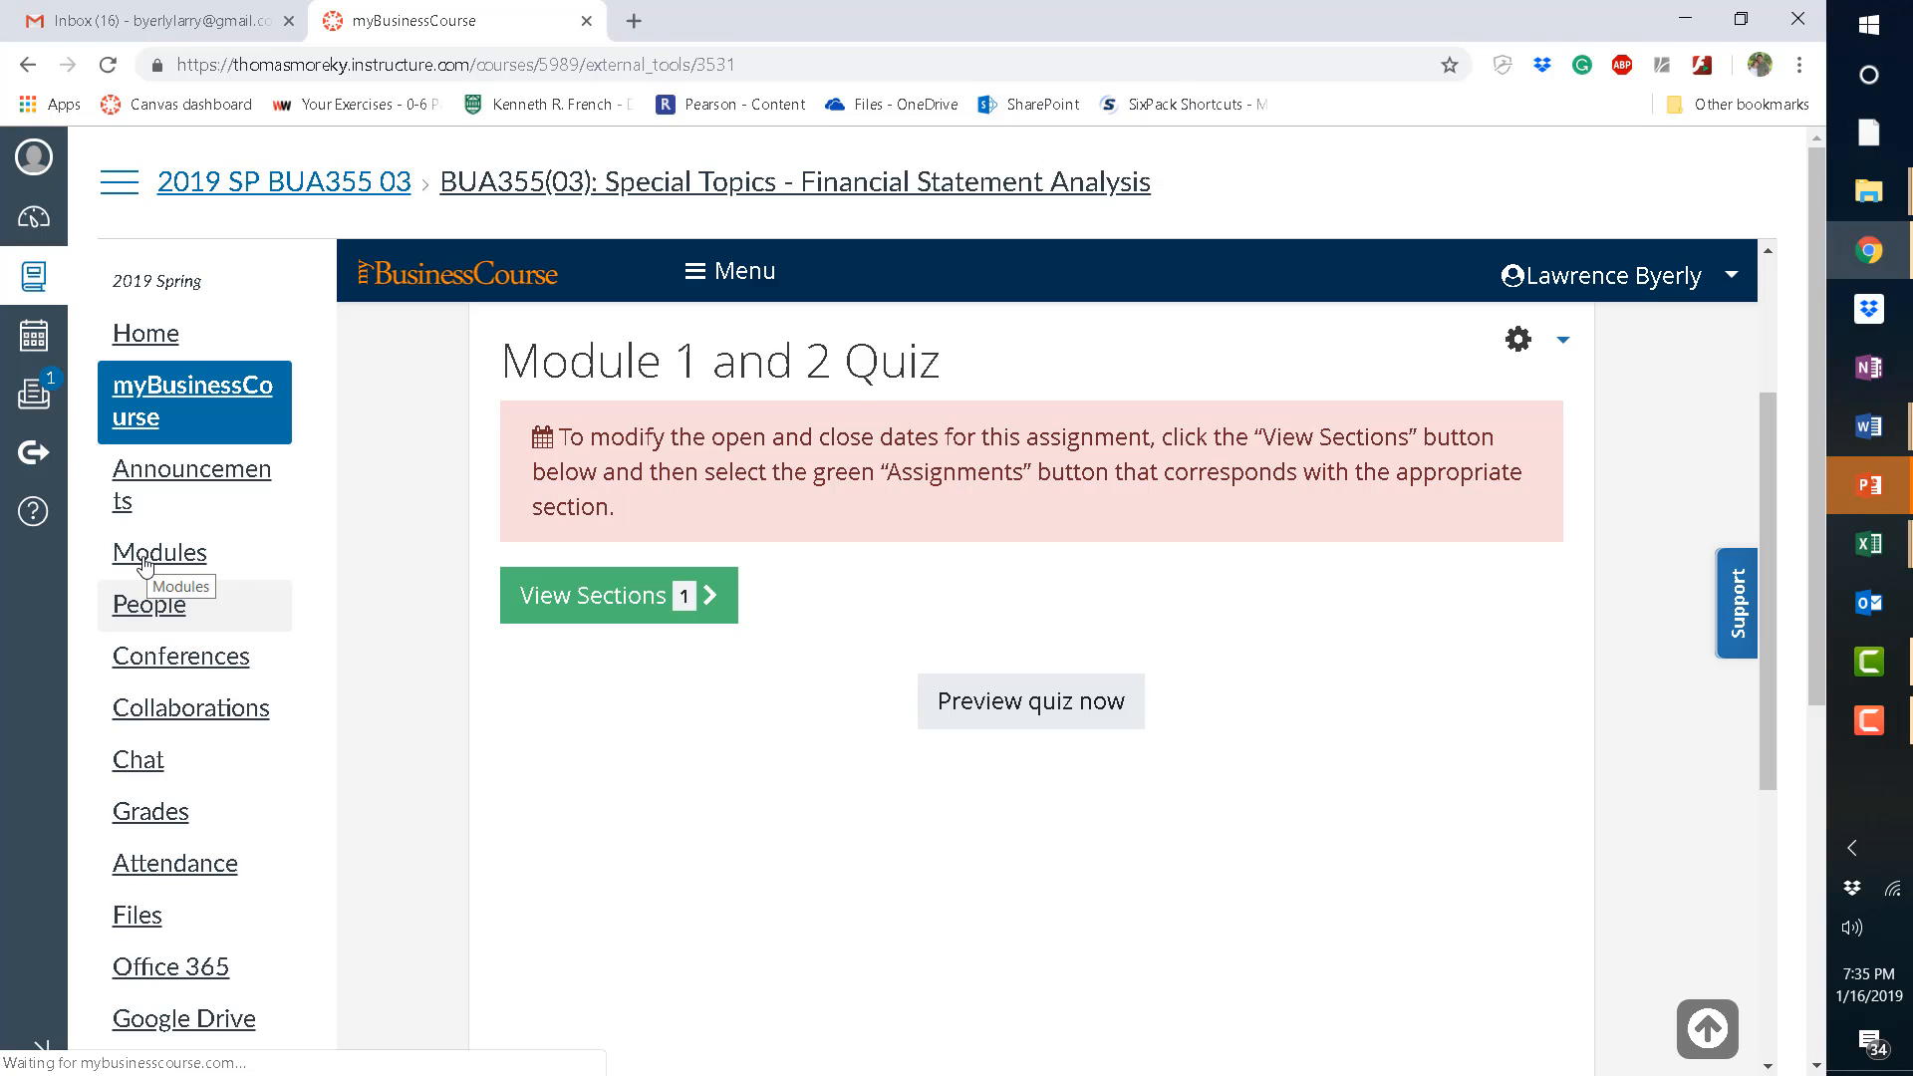
# Go to the Canvas course Modules page and scroll through the Topic One items.
pyautogui.click(157, 553)
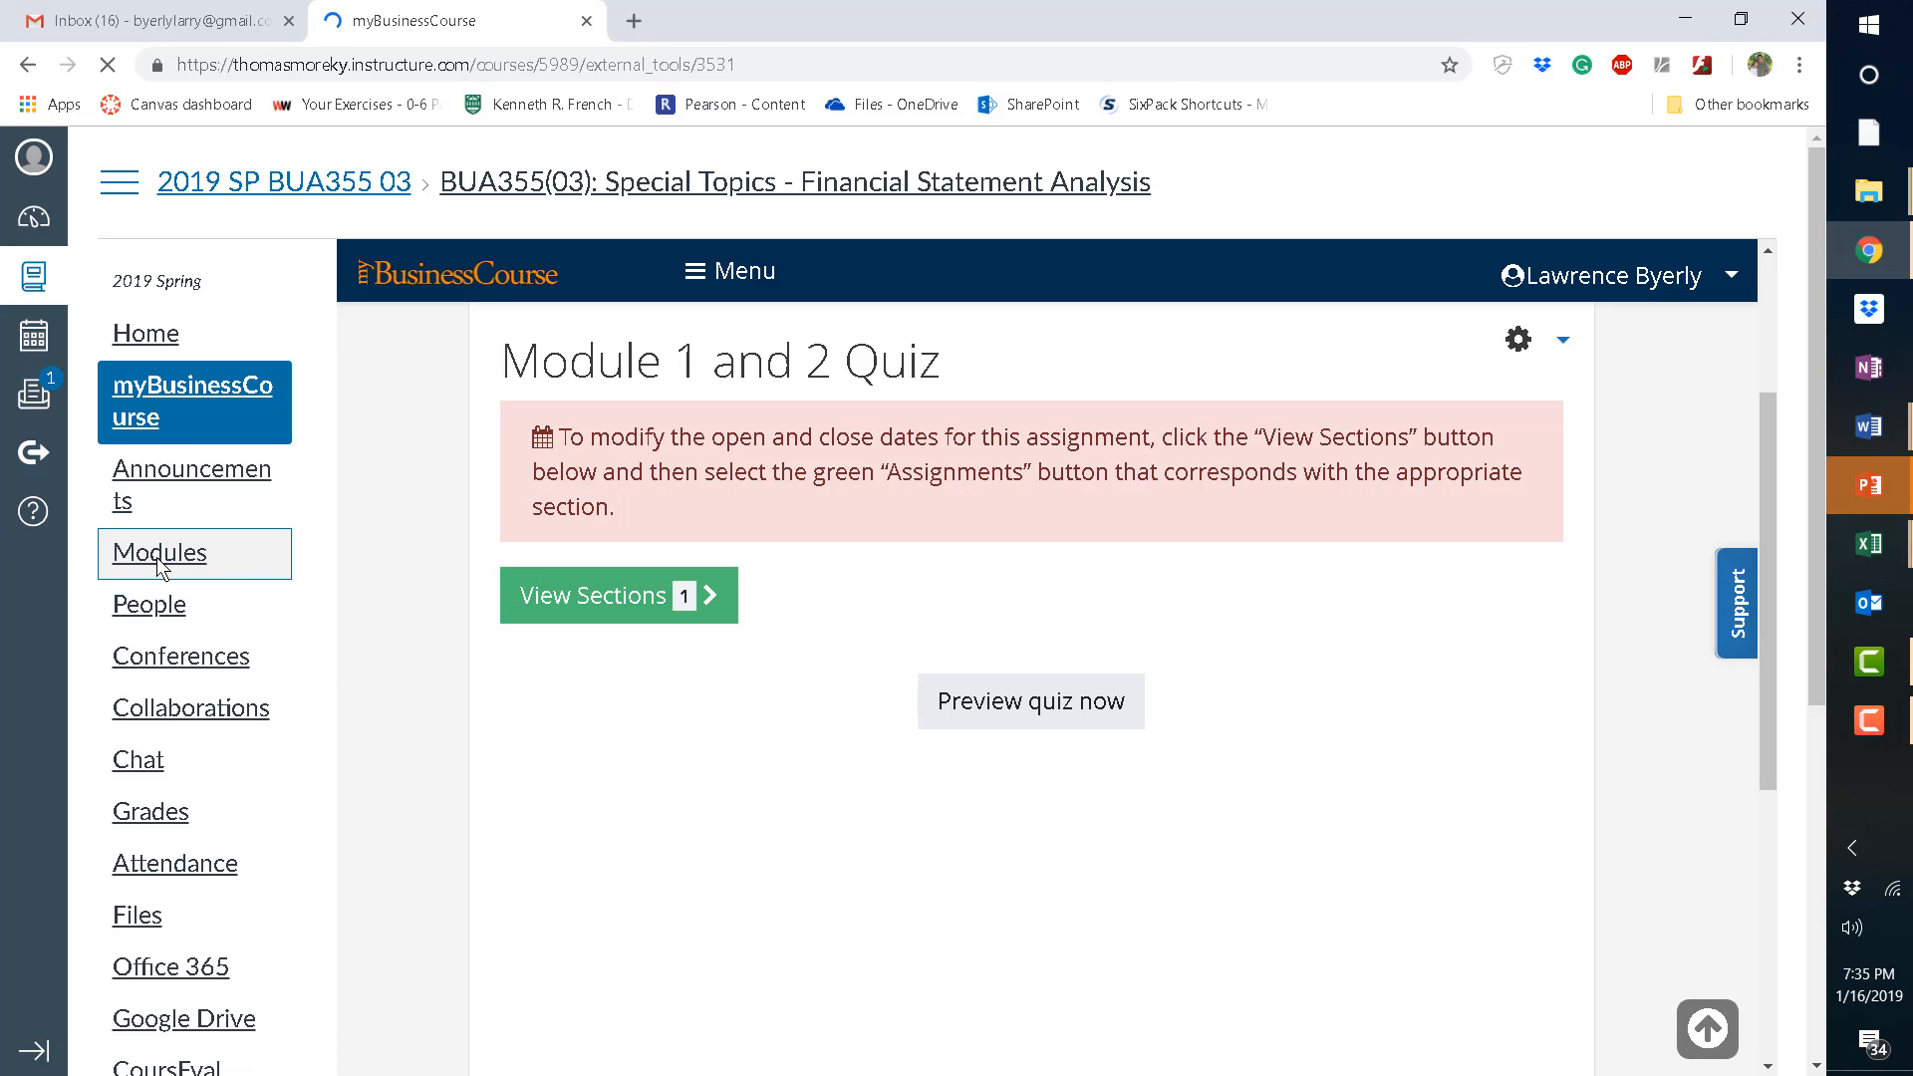
pyautogui.moveTo(405, 619)
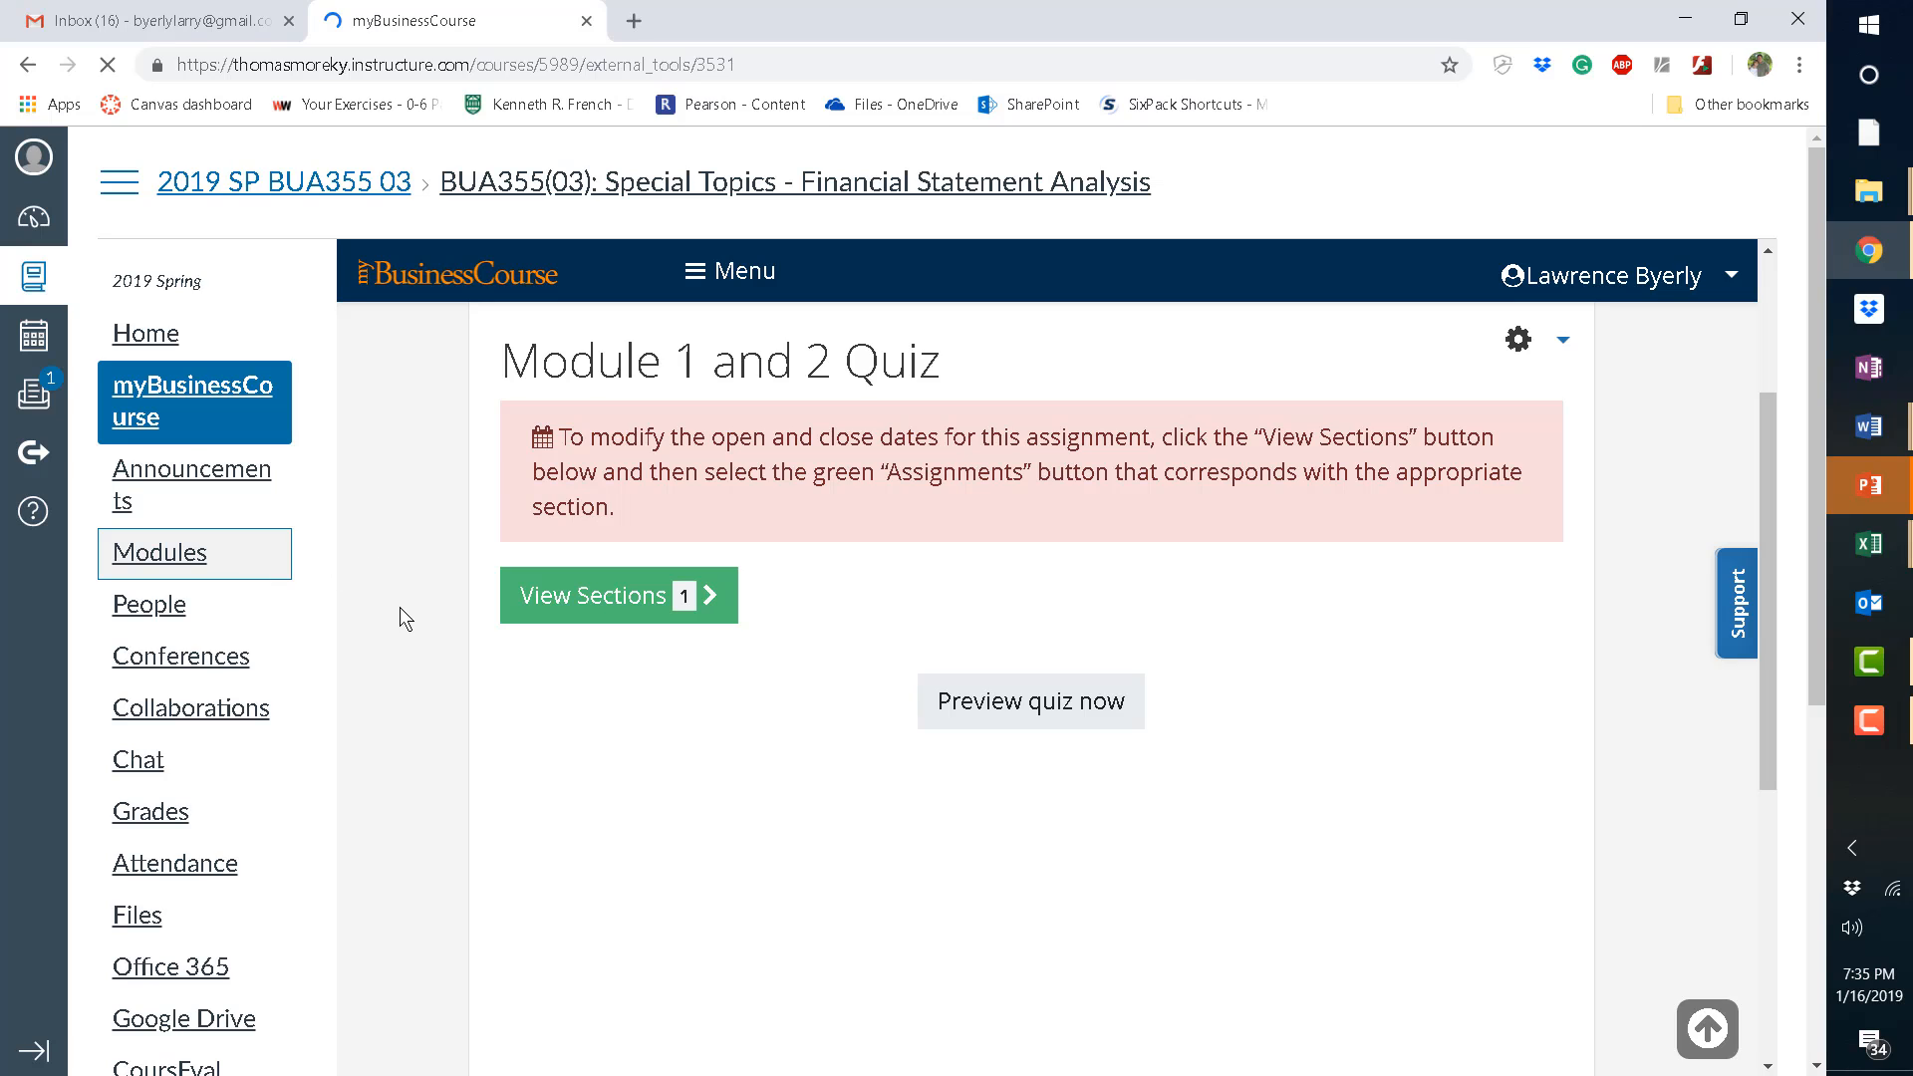
pyautogui.click(160, 553)
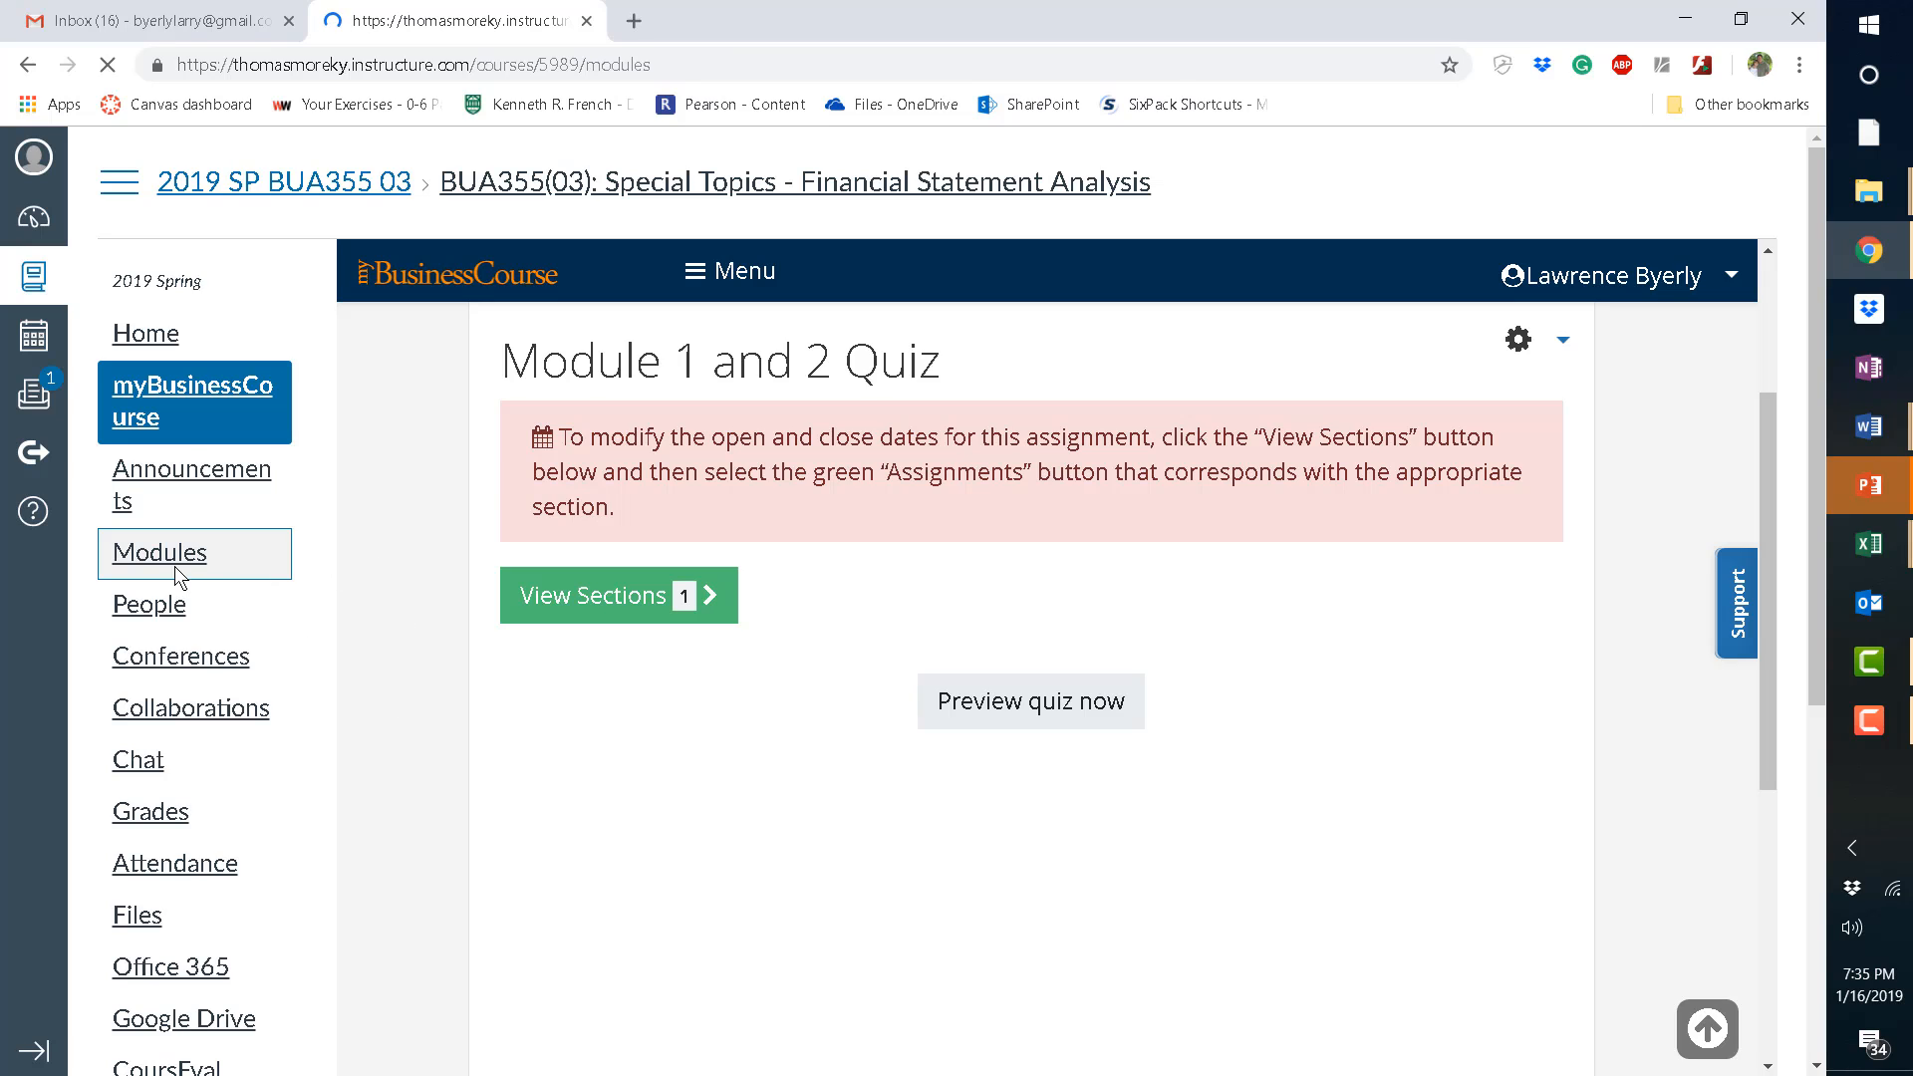
pyautogui.click(157, 553)
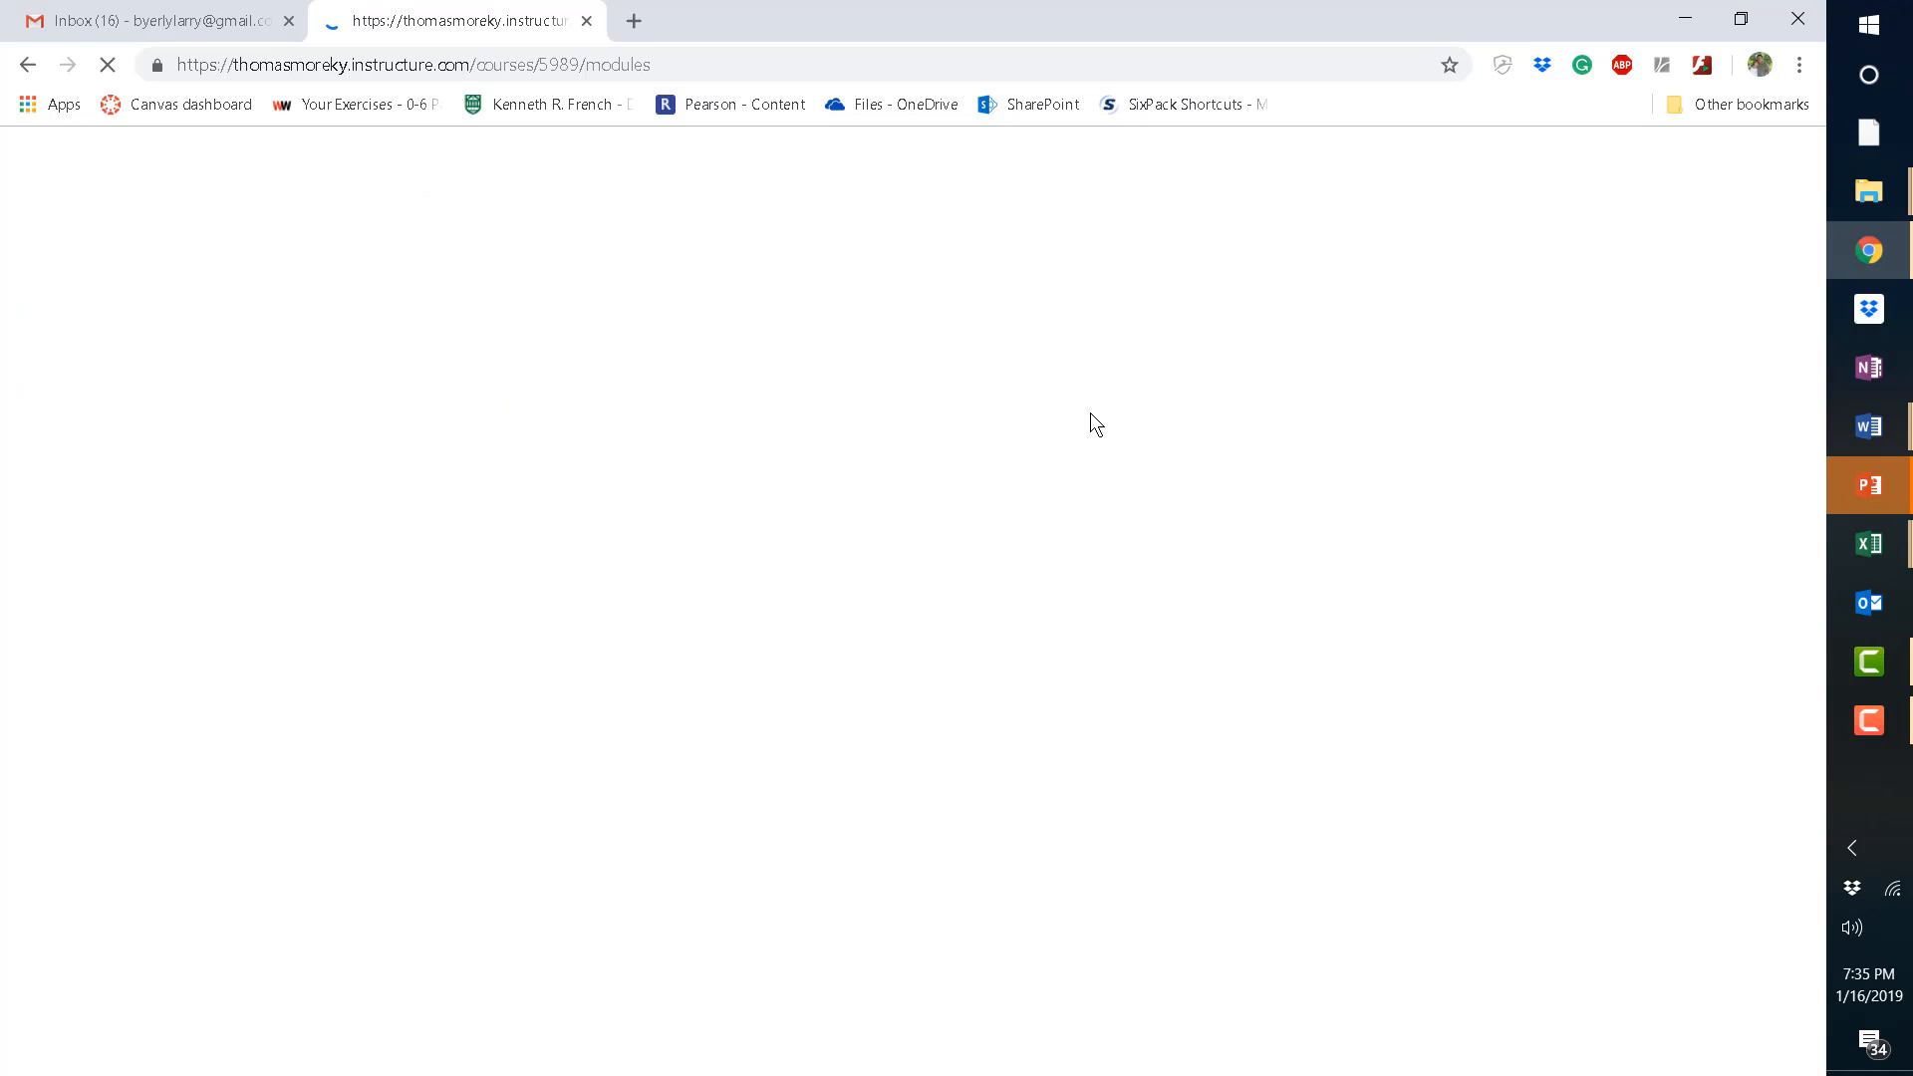
pyautogui.moveTo(1190, 279)
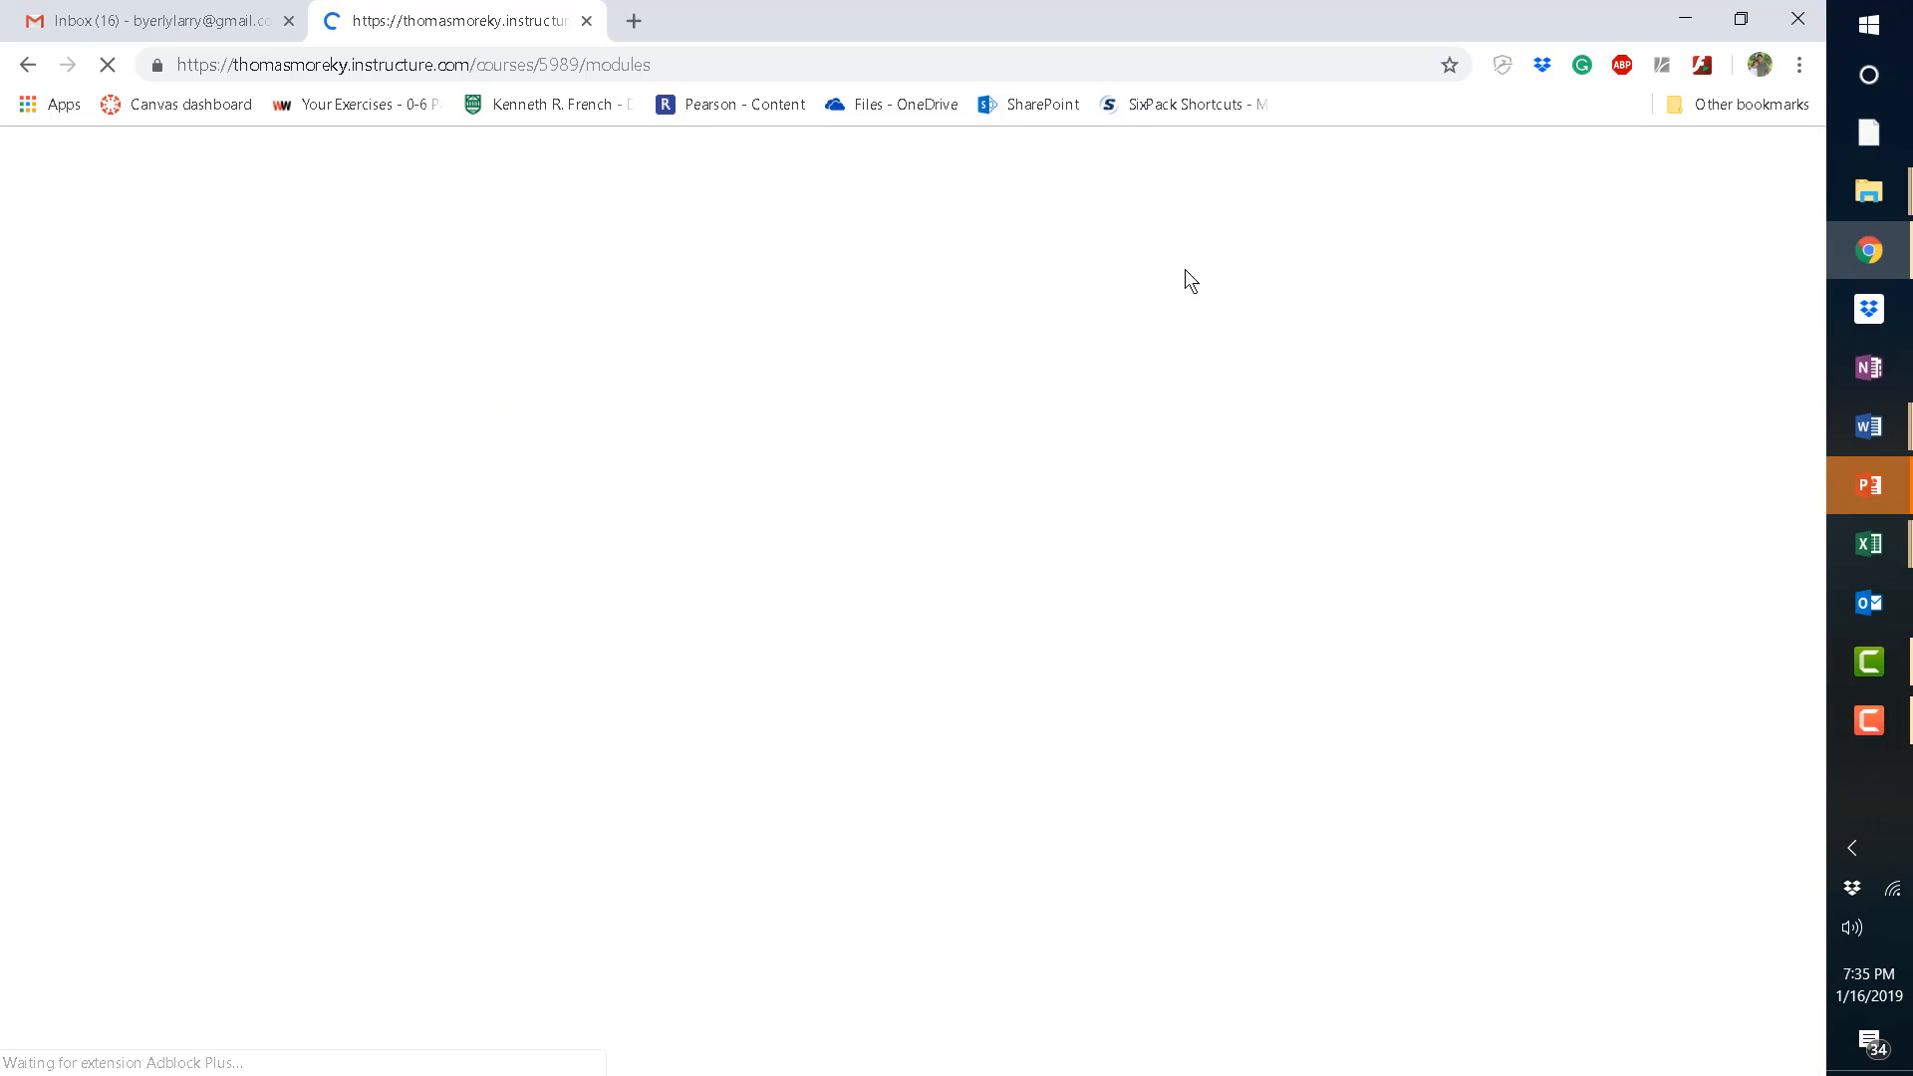
pyautogui.moveTo(1295, 265)
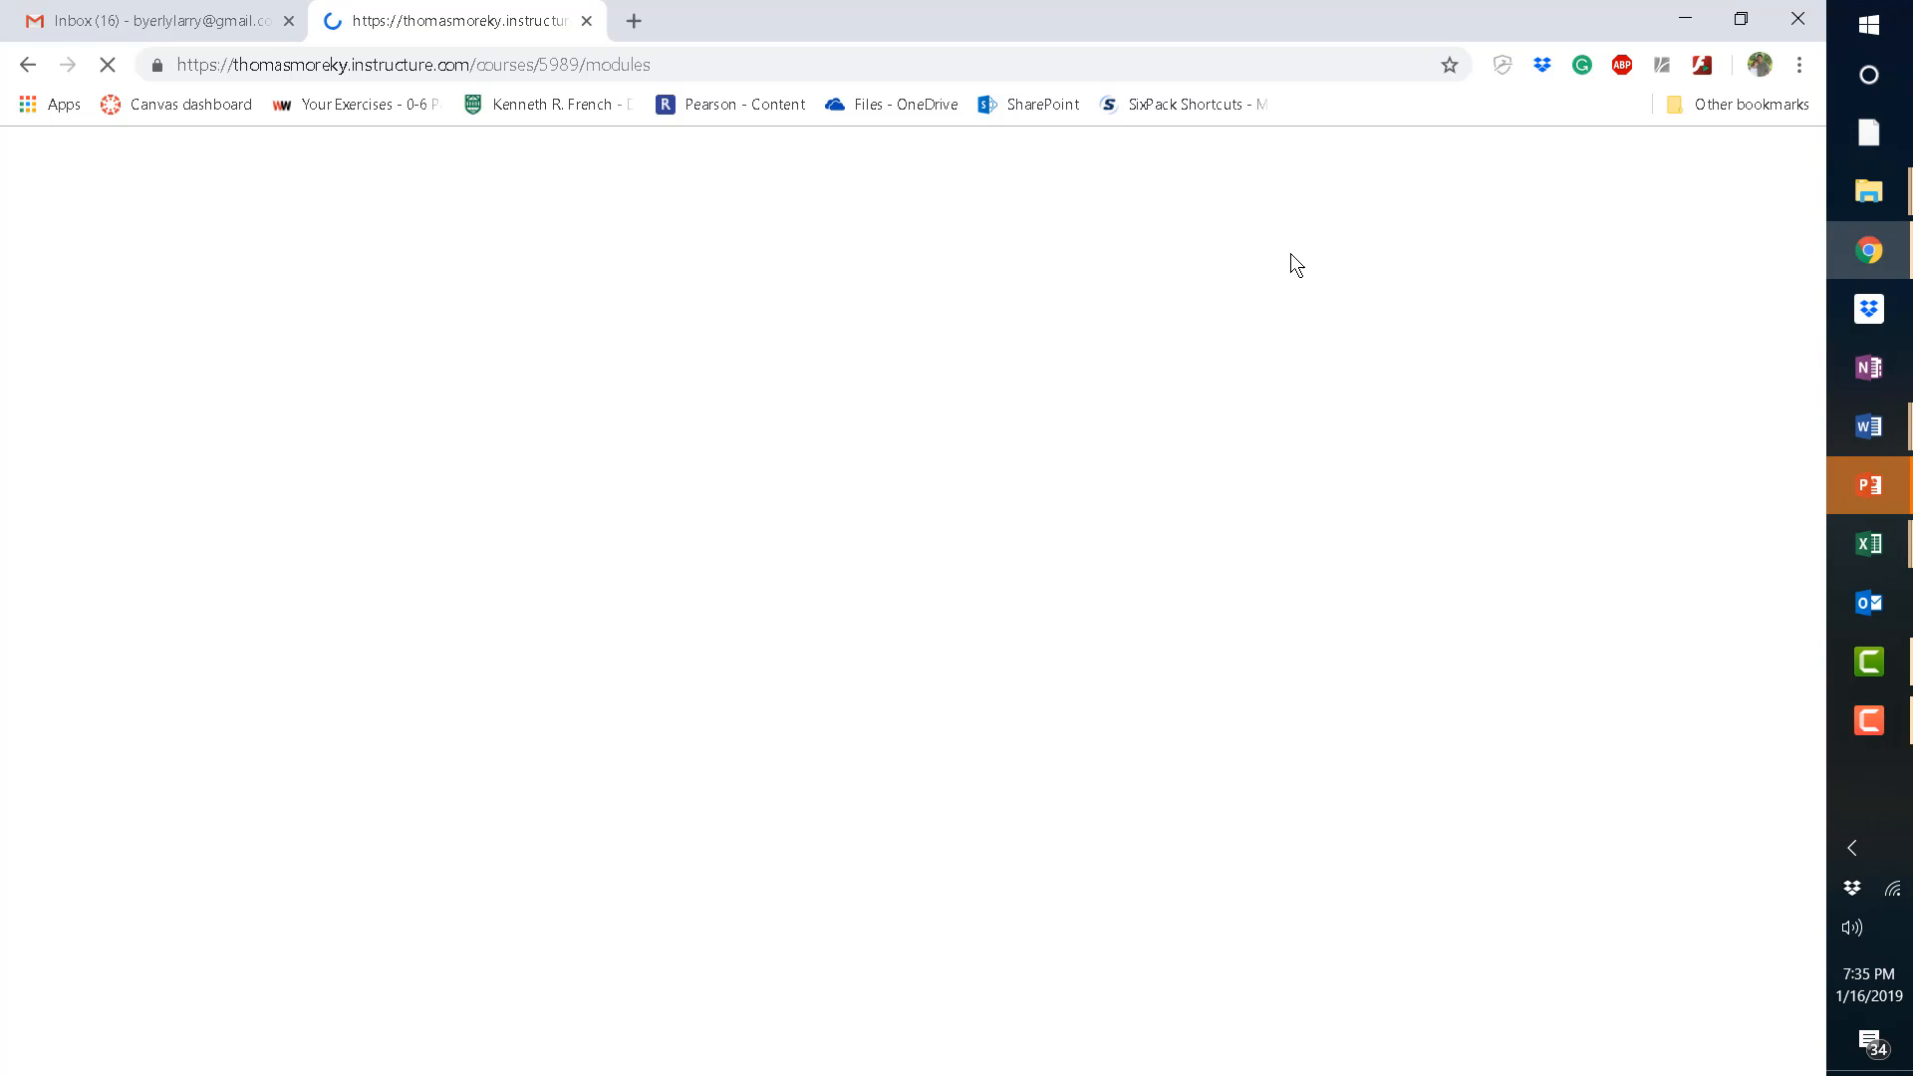
pyautogui.moveTo(1102, 244)
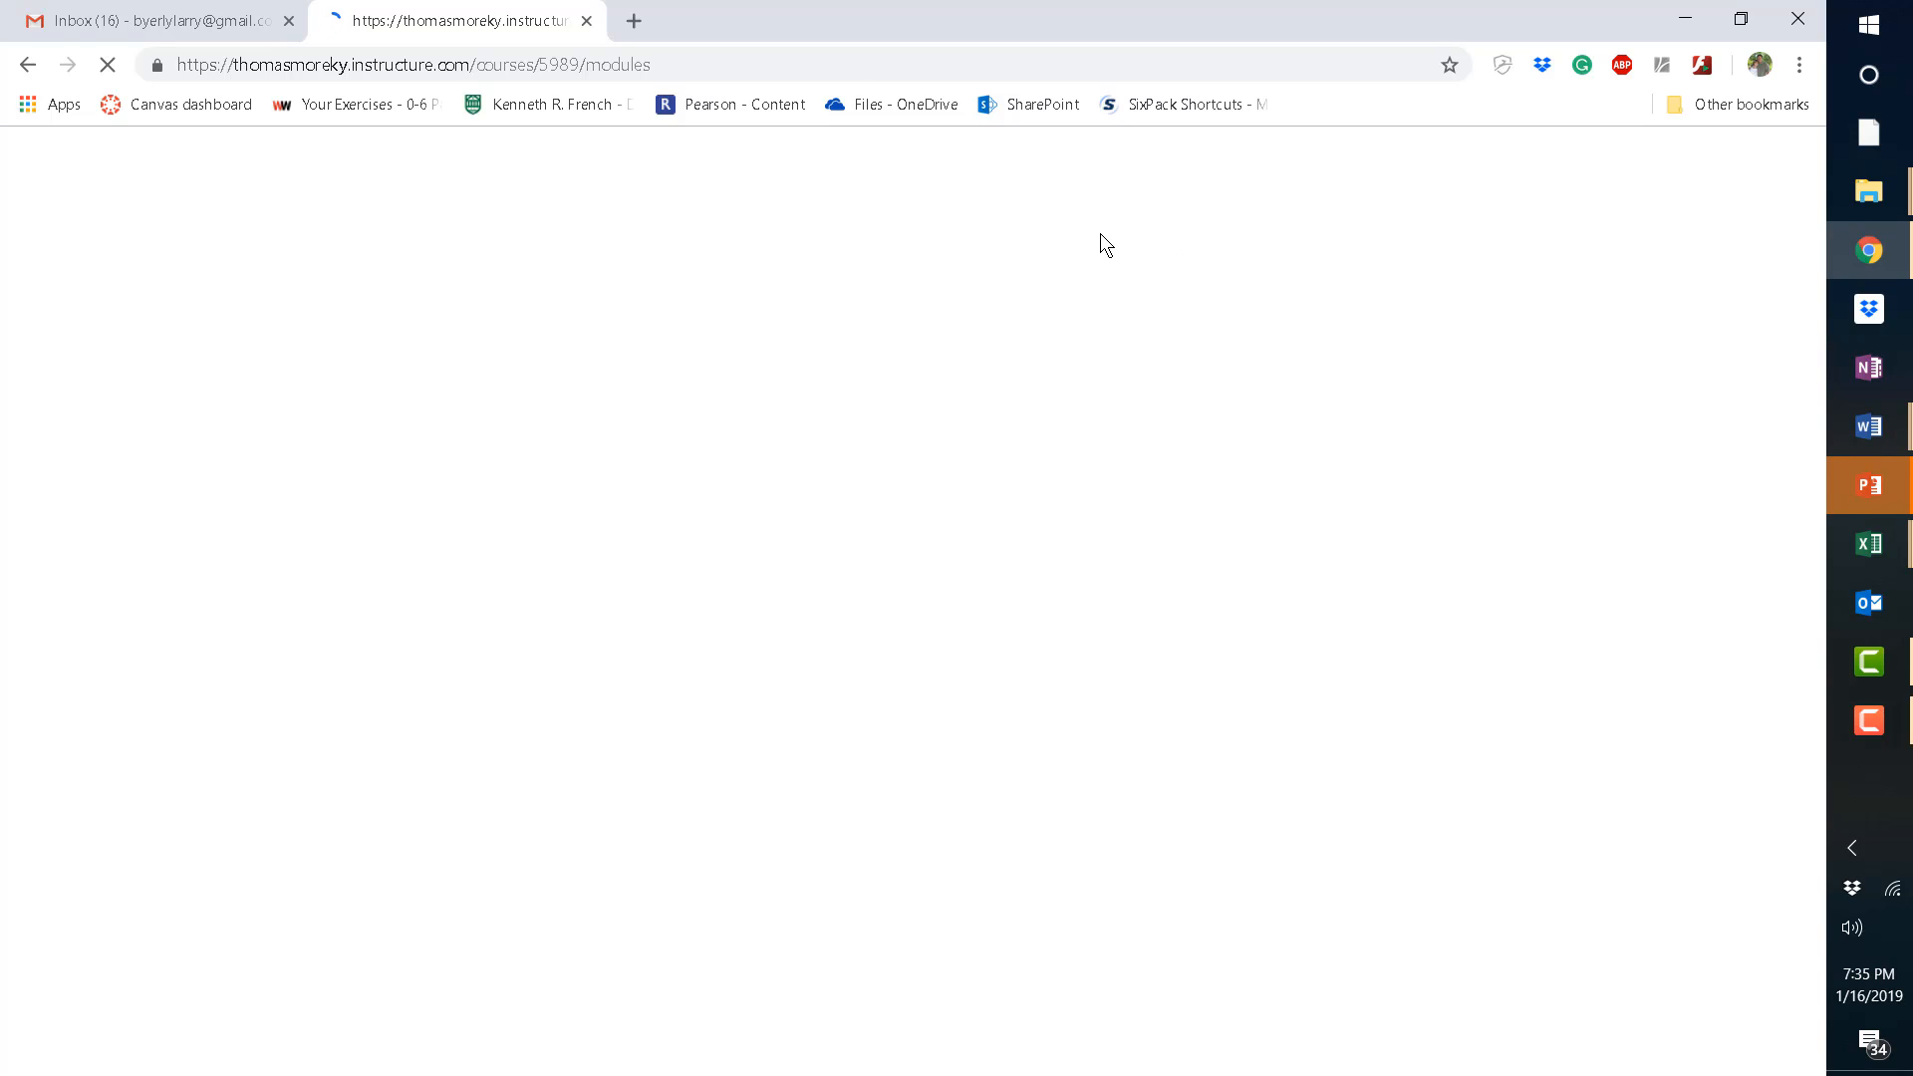
pyautogui.moveTo(1109, 303)
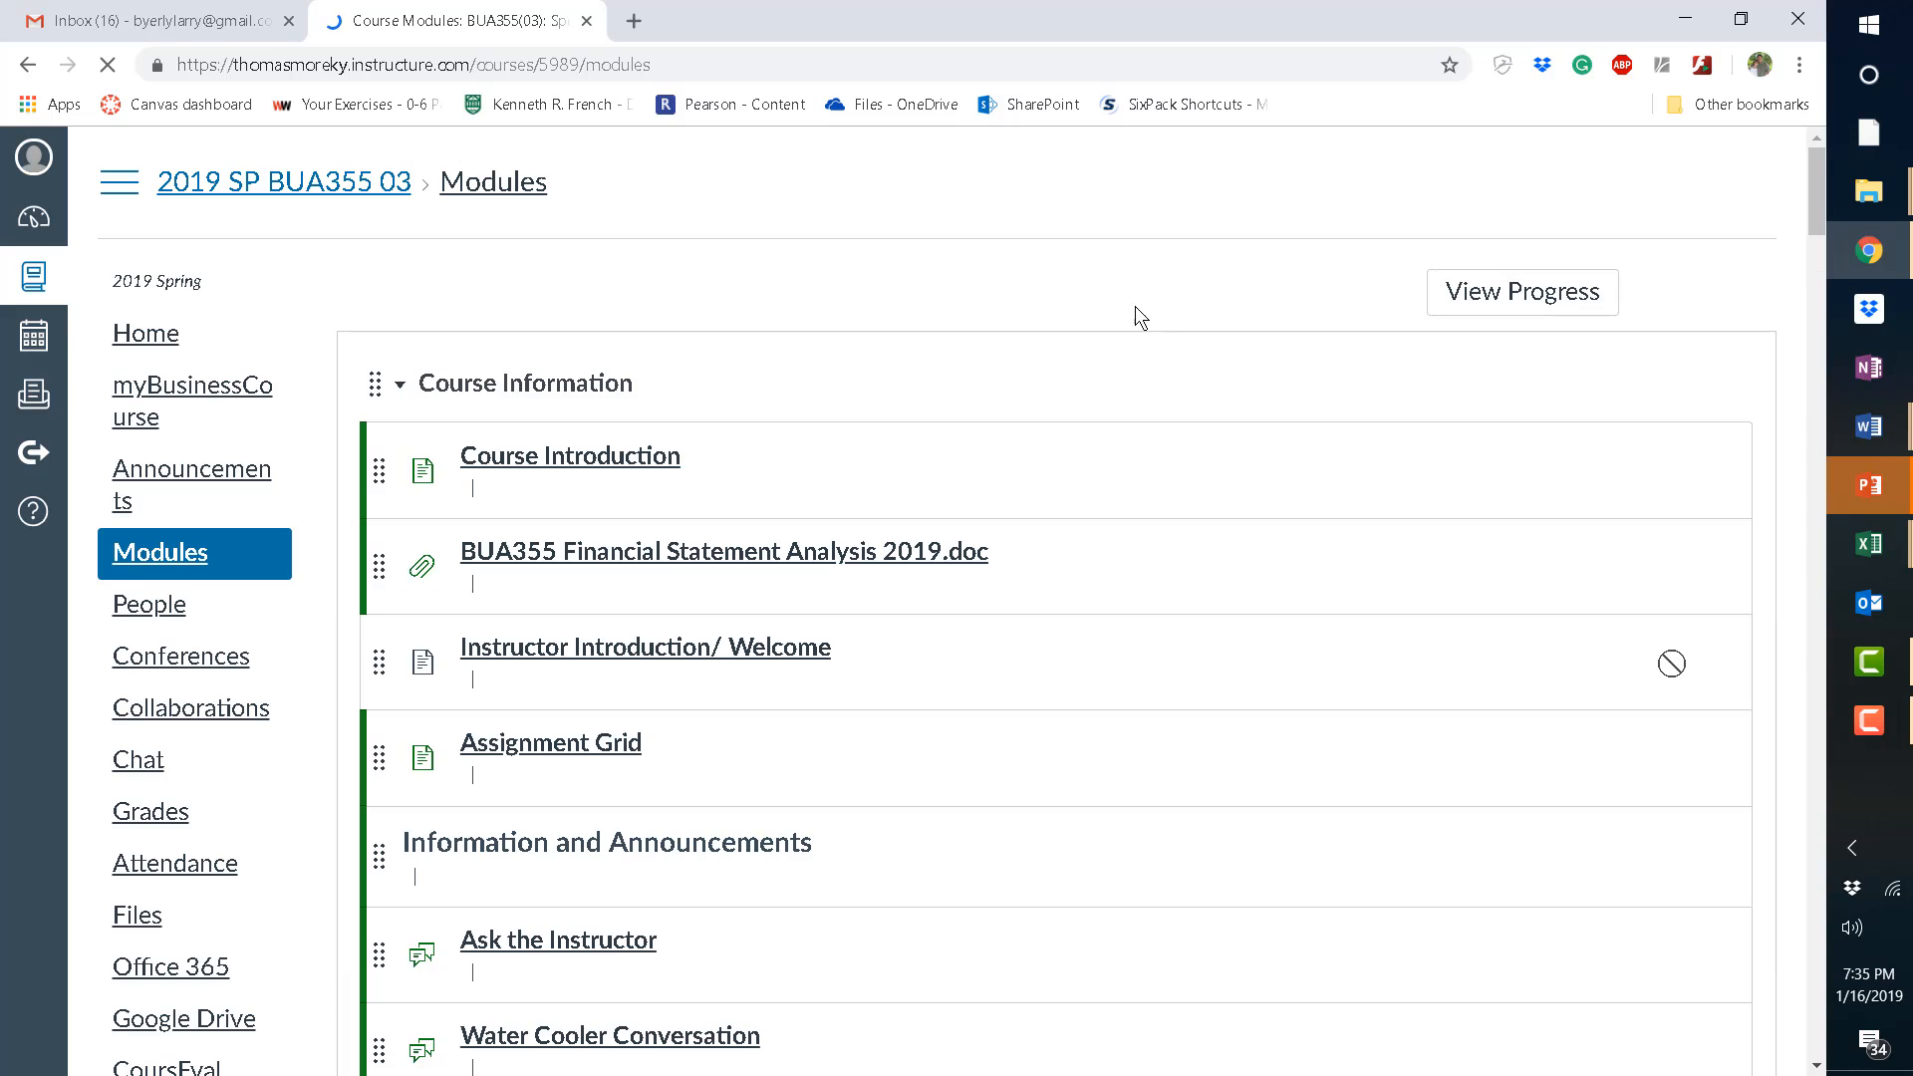
pyautogui.moveTo(1076, 342)
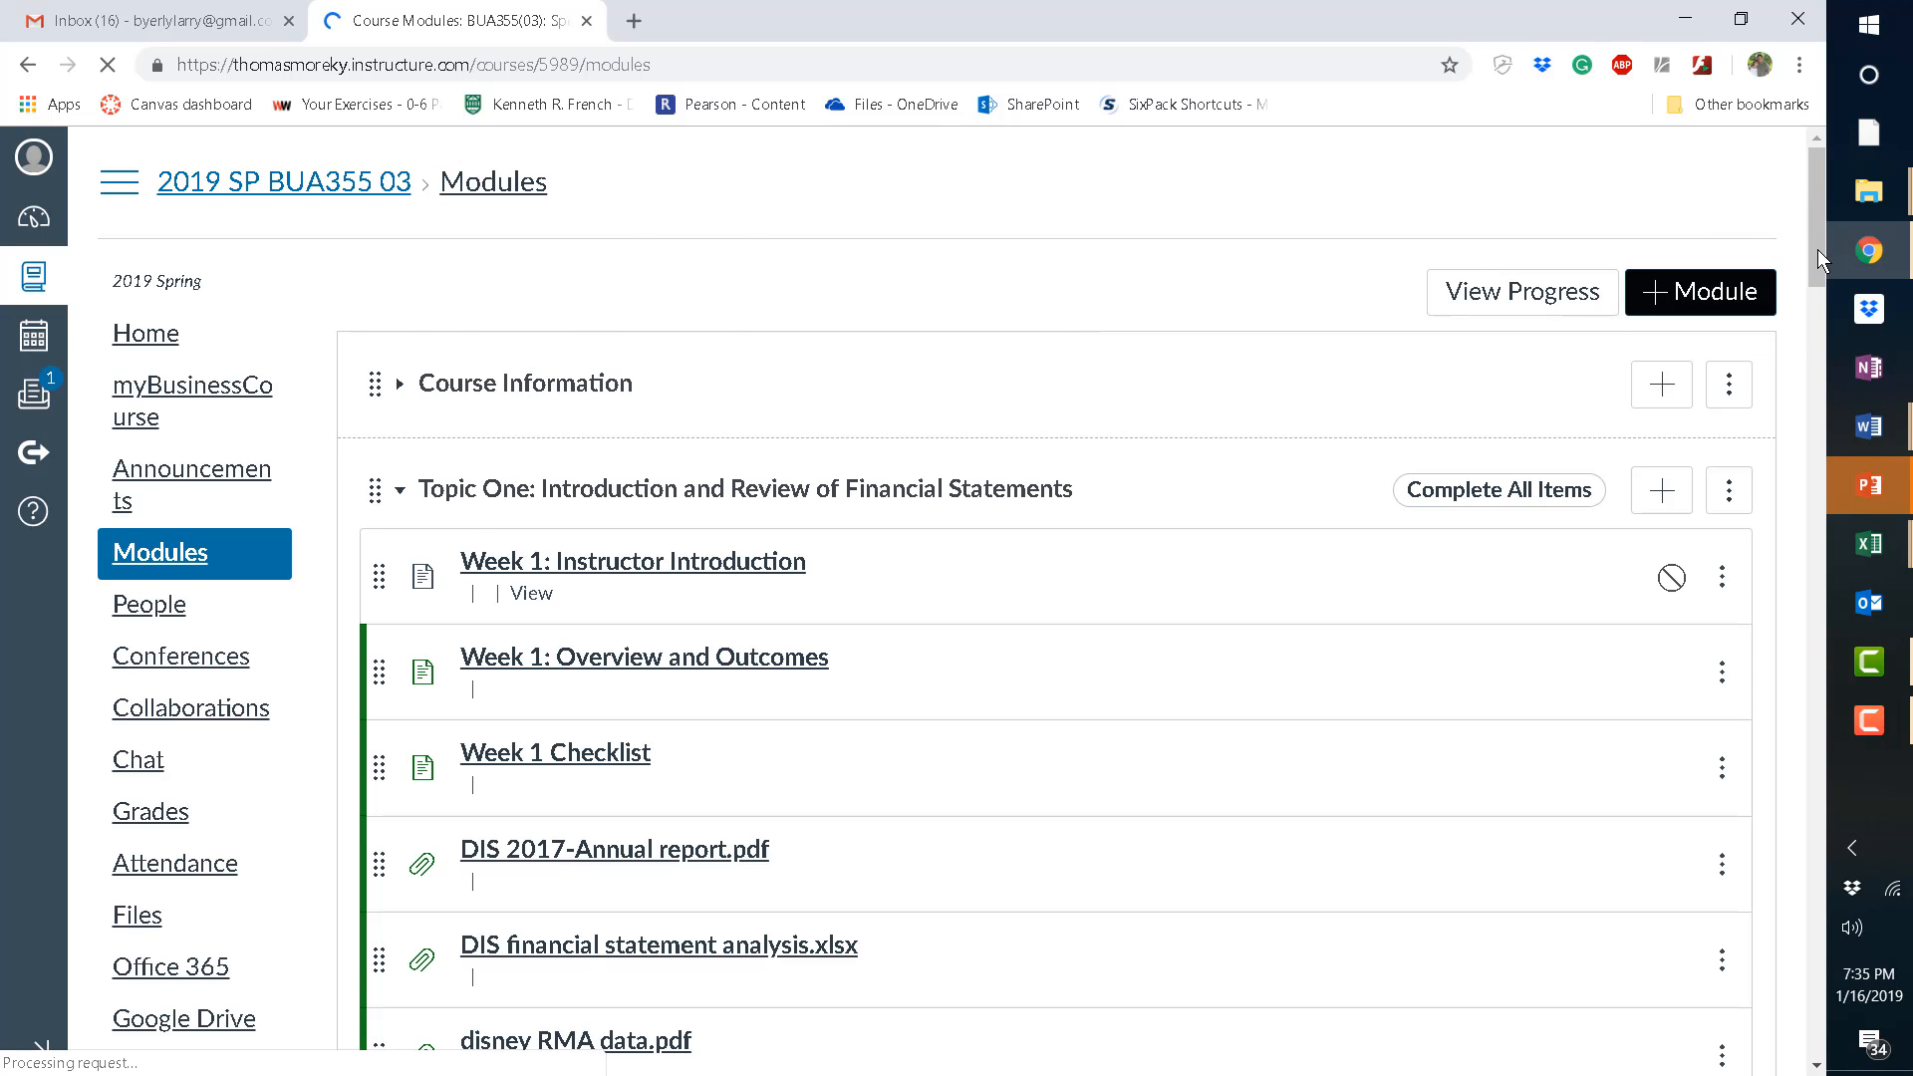
pyautogui.scroll(-3)
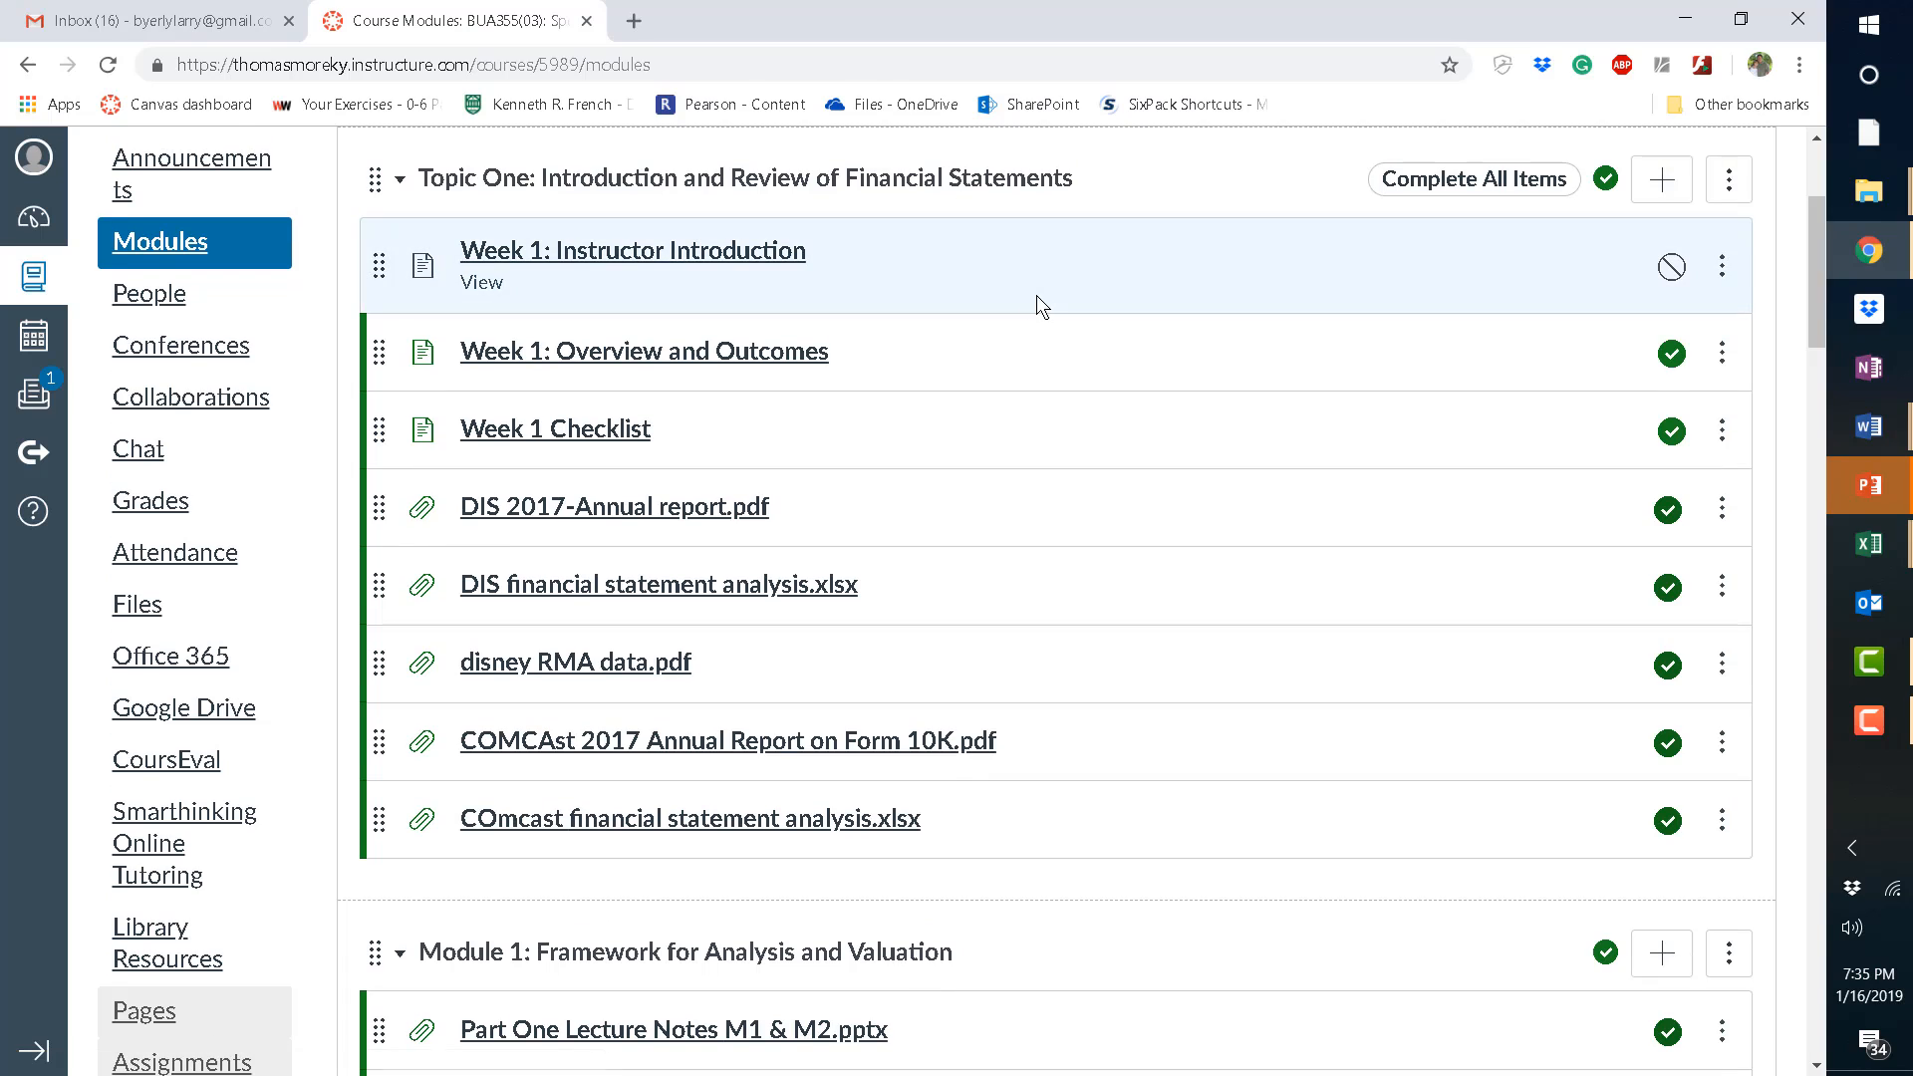
pyautogui.moveTo(717, 364)
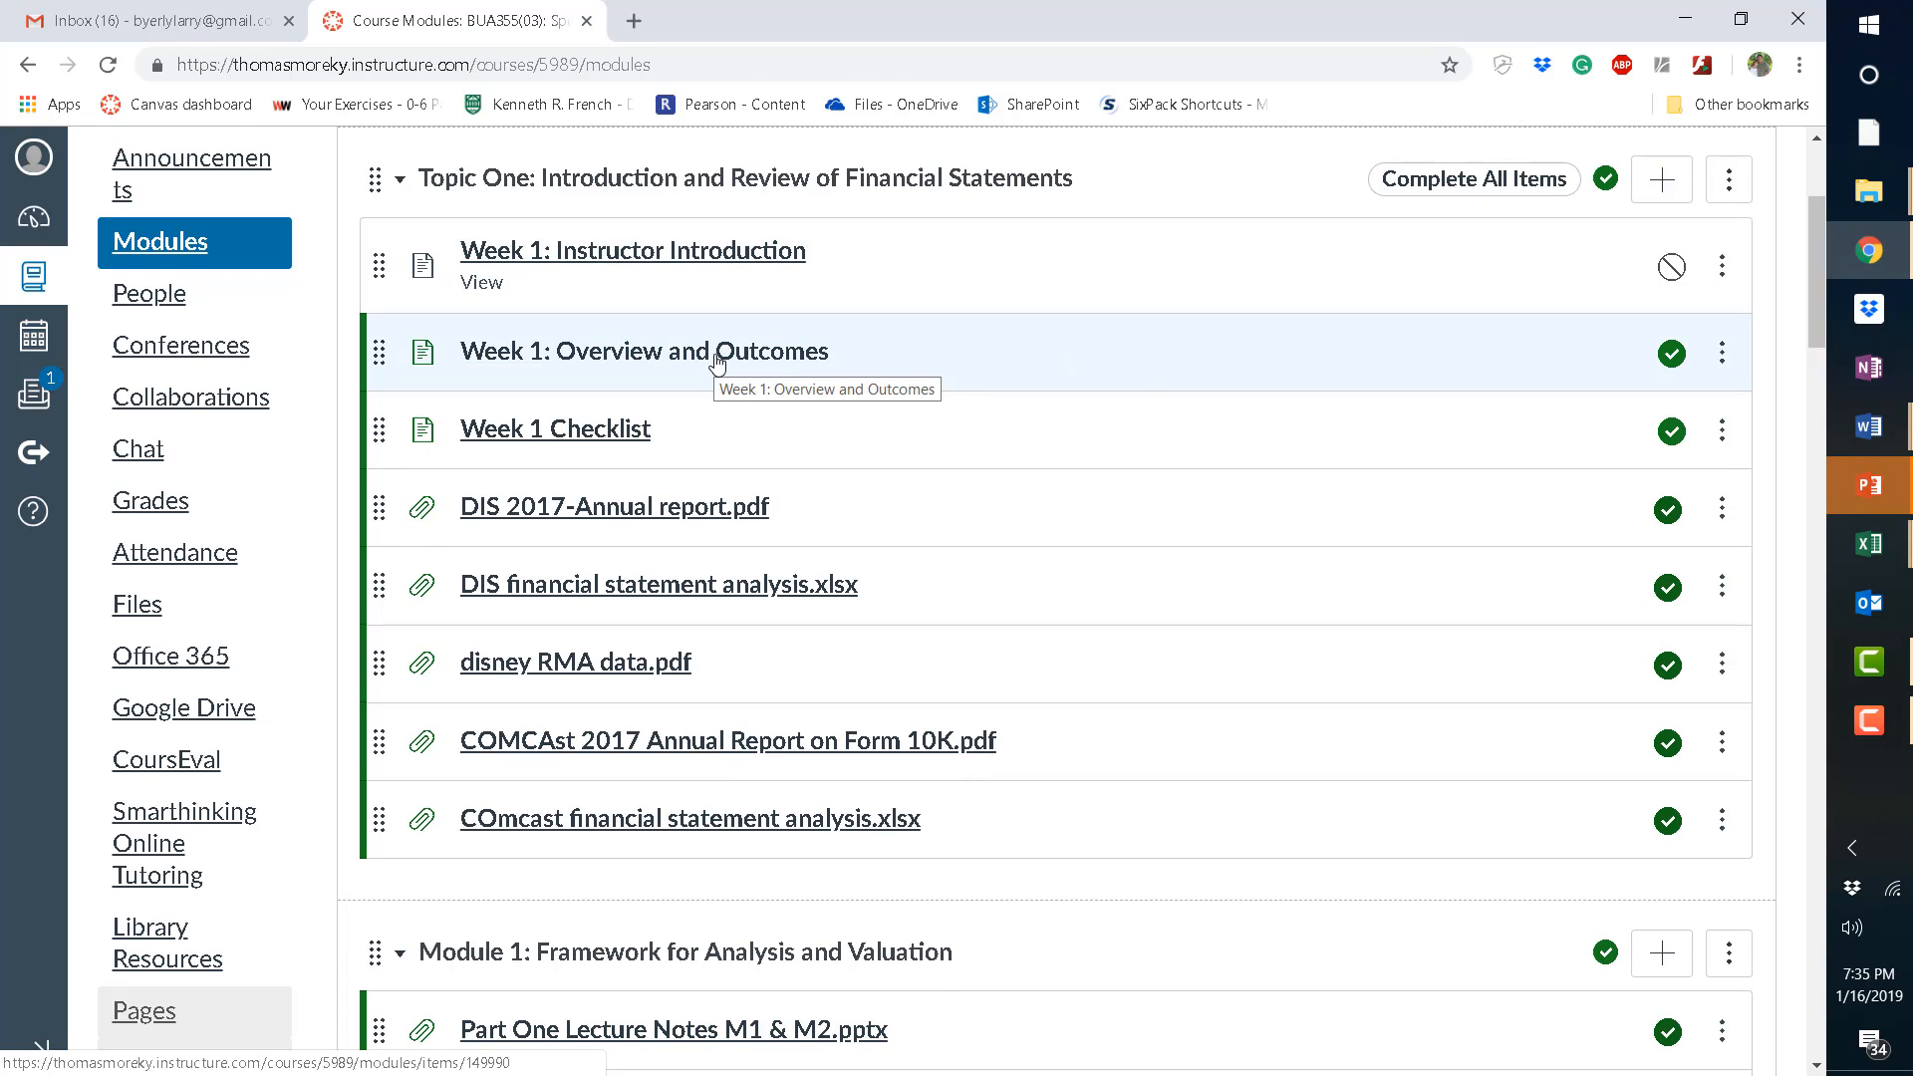
pyautogui.moveTo(621, 425)
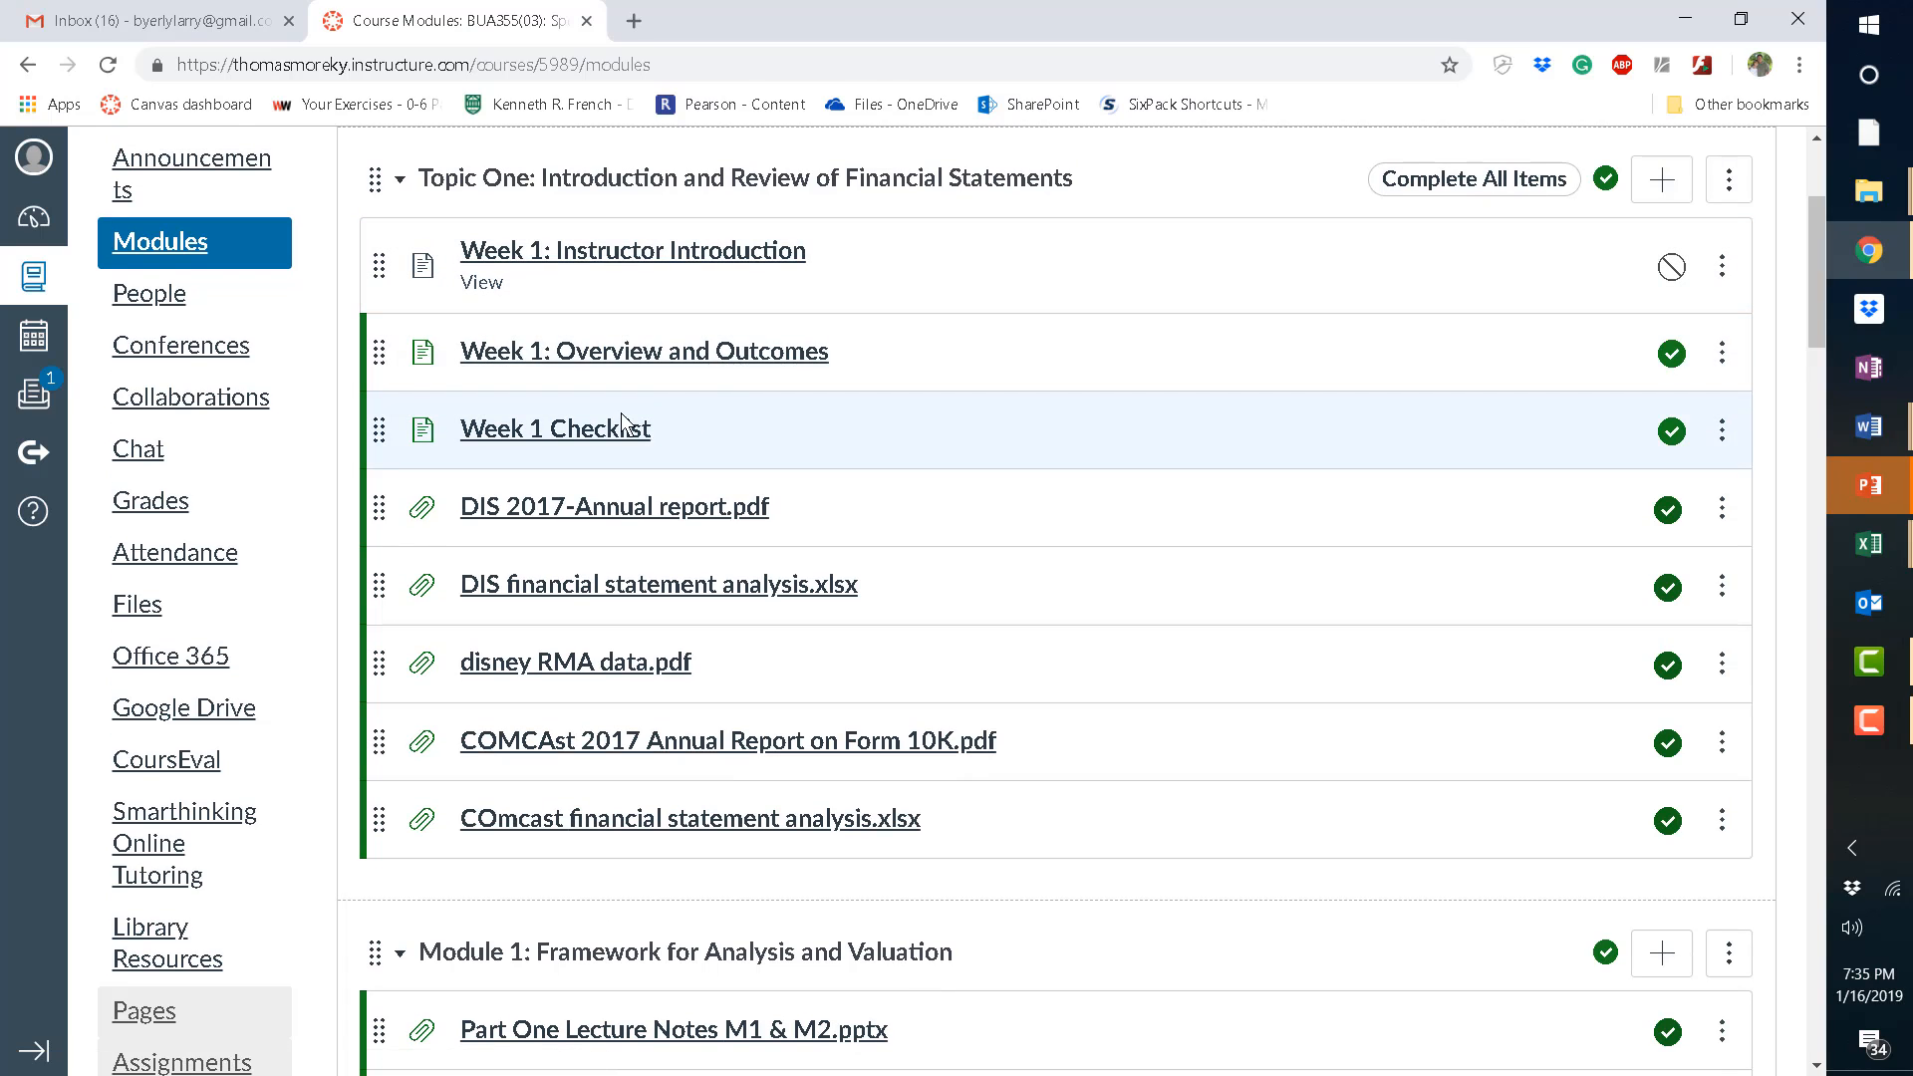
pyautogui.moveTo(1288, 461)
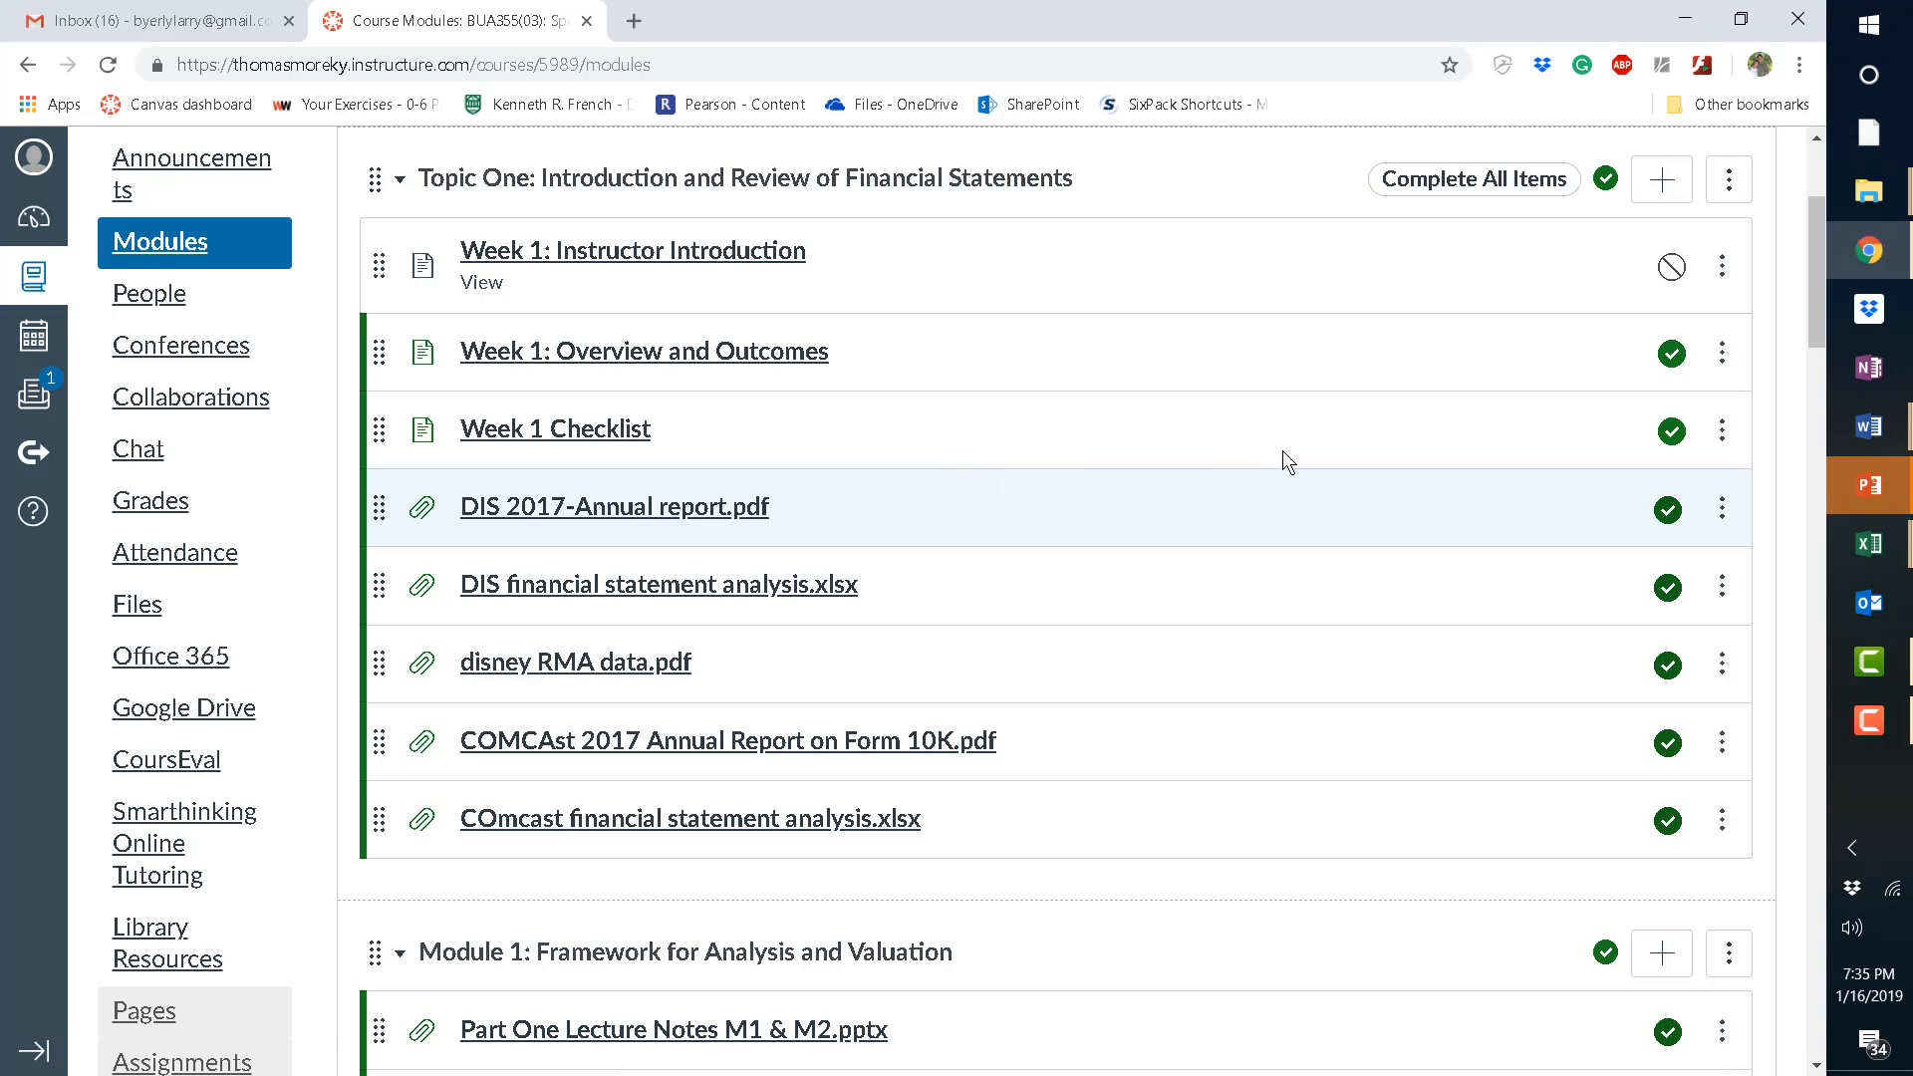
pyautogui.moveTo(1816, 287)
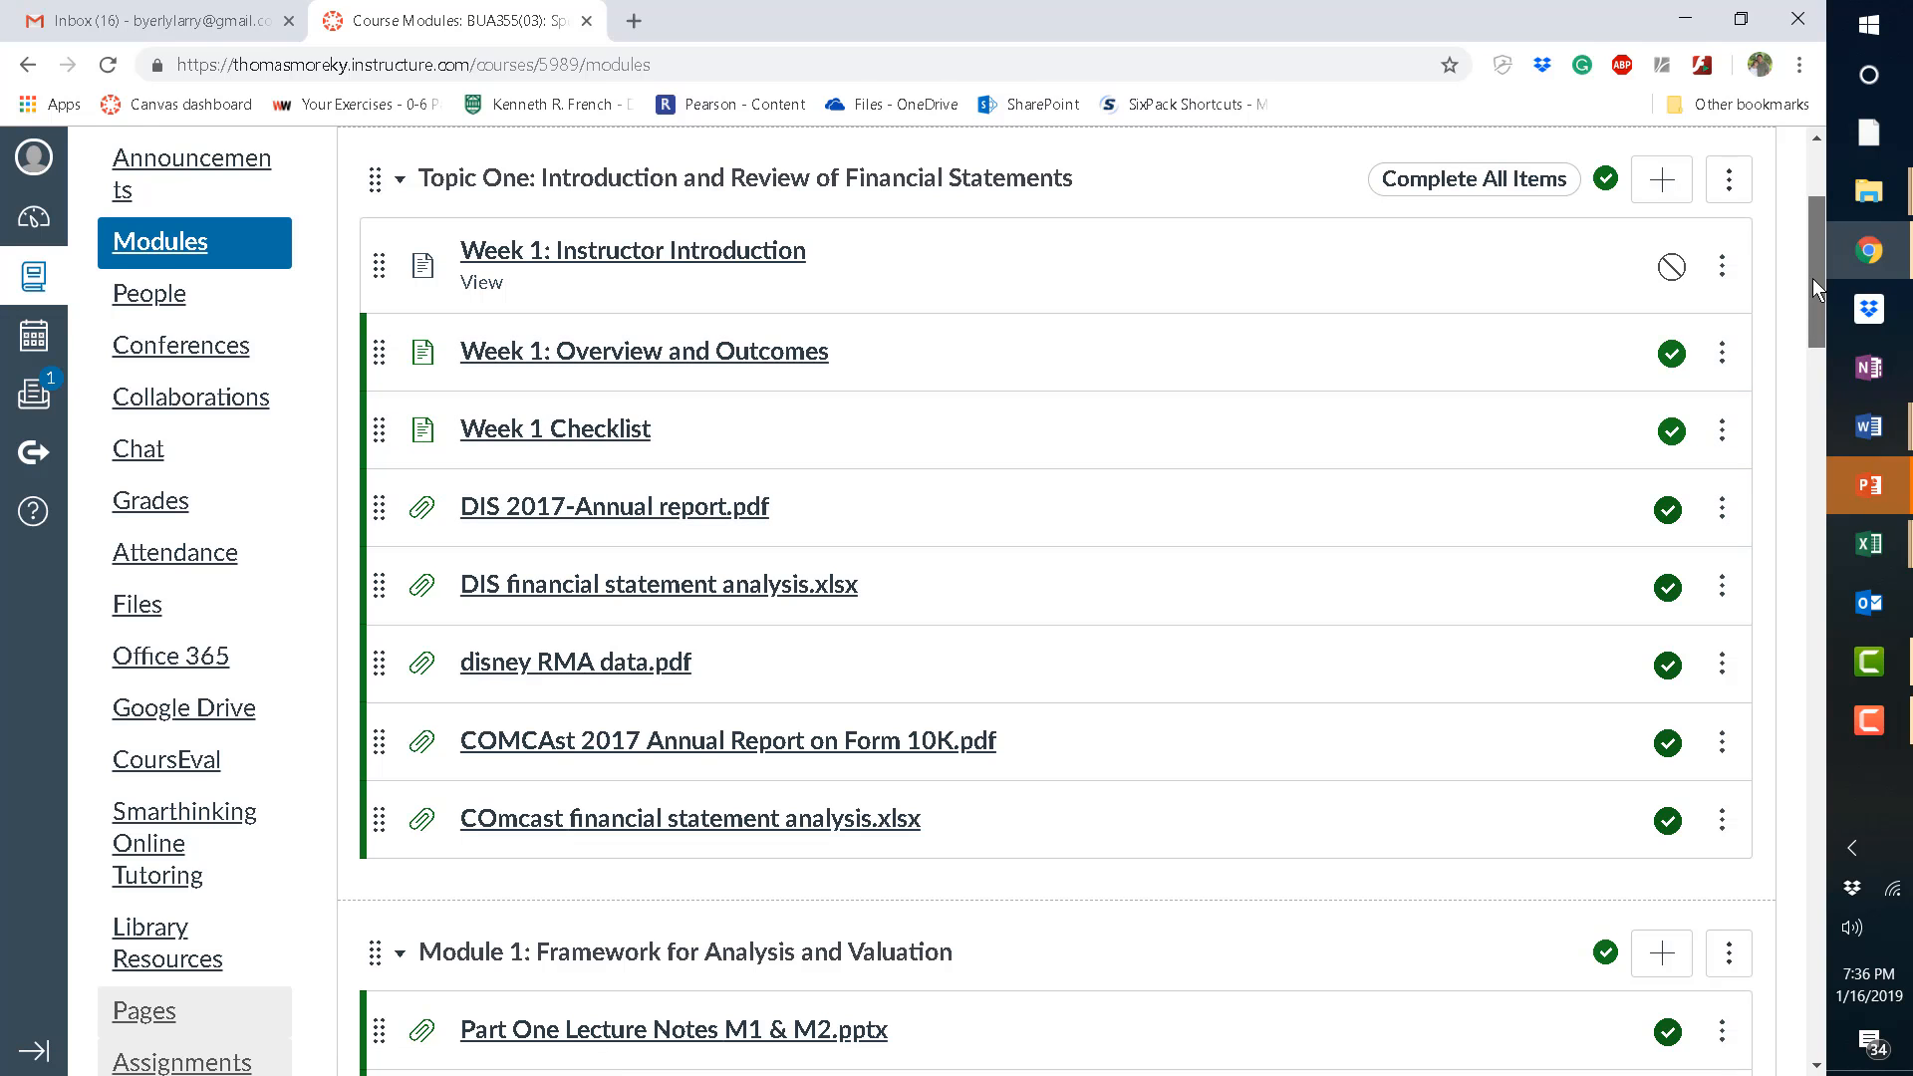
pyautogui.scroll(3)
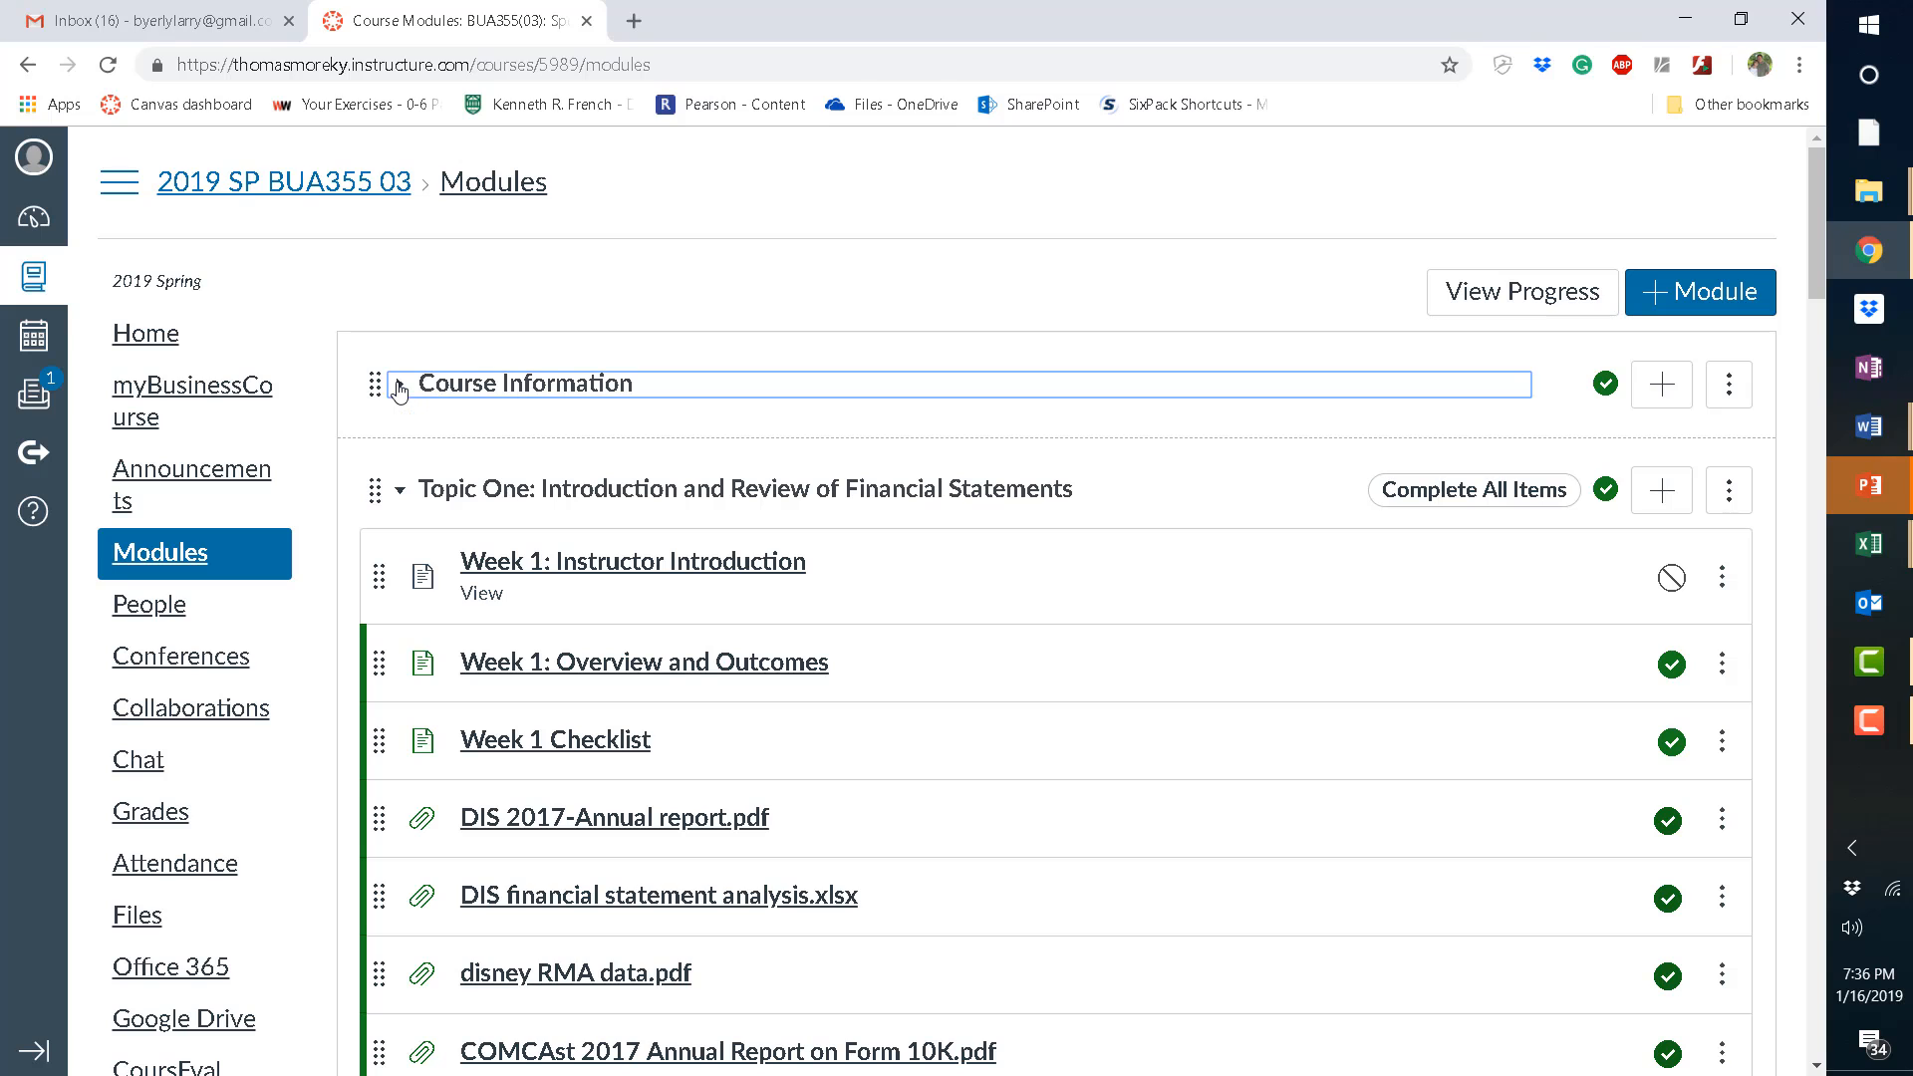
# Expand the Course Information module and open its Assignment Grid page.
pyautogui.click(397, 382)
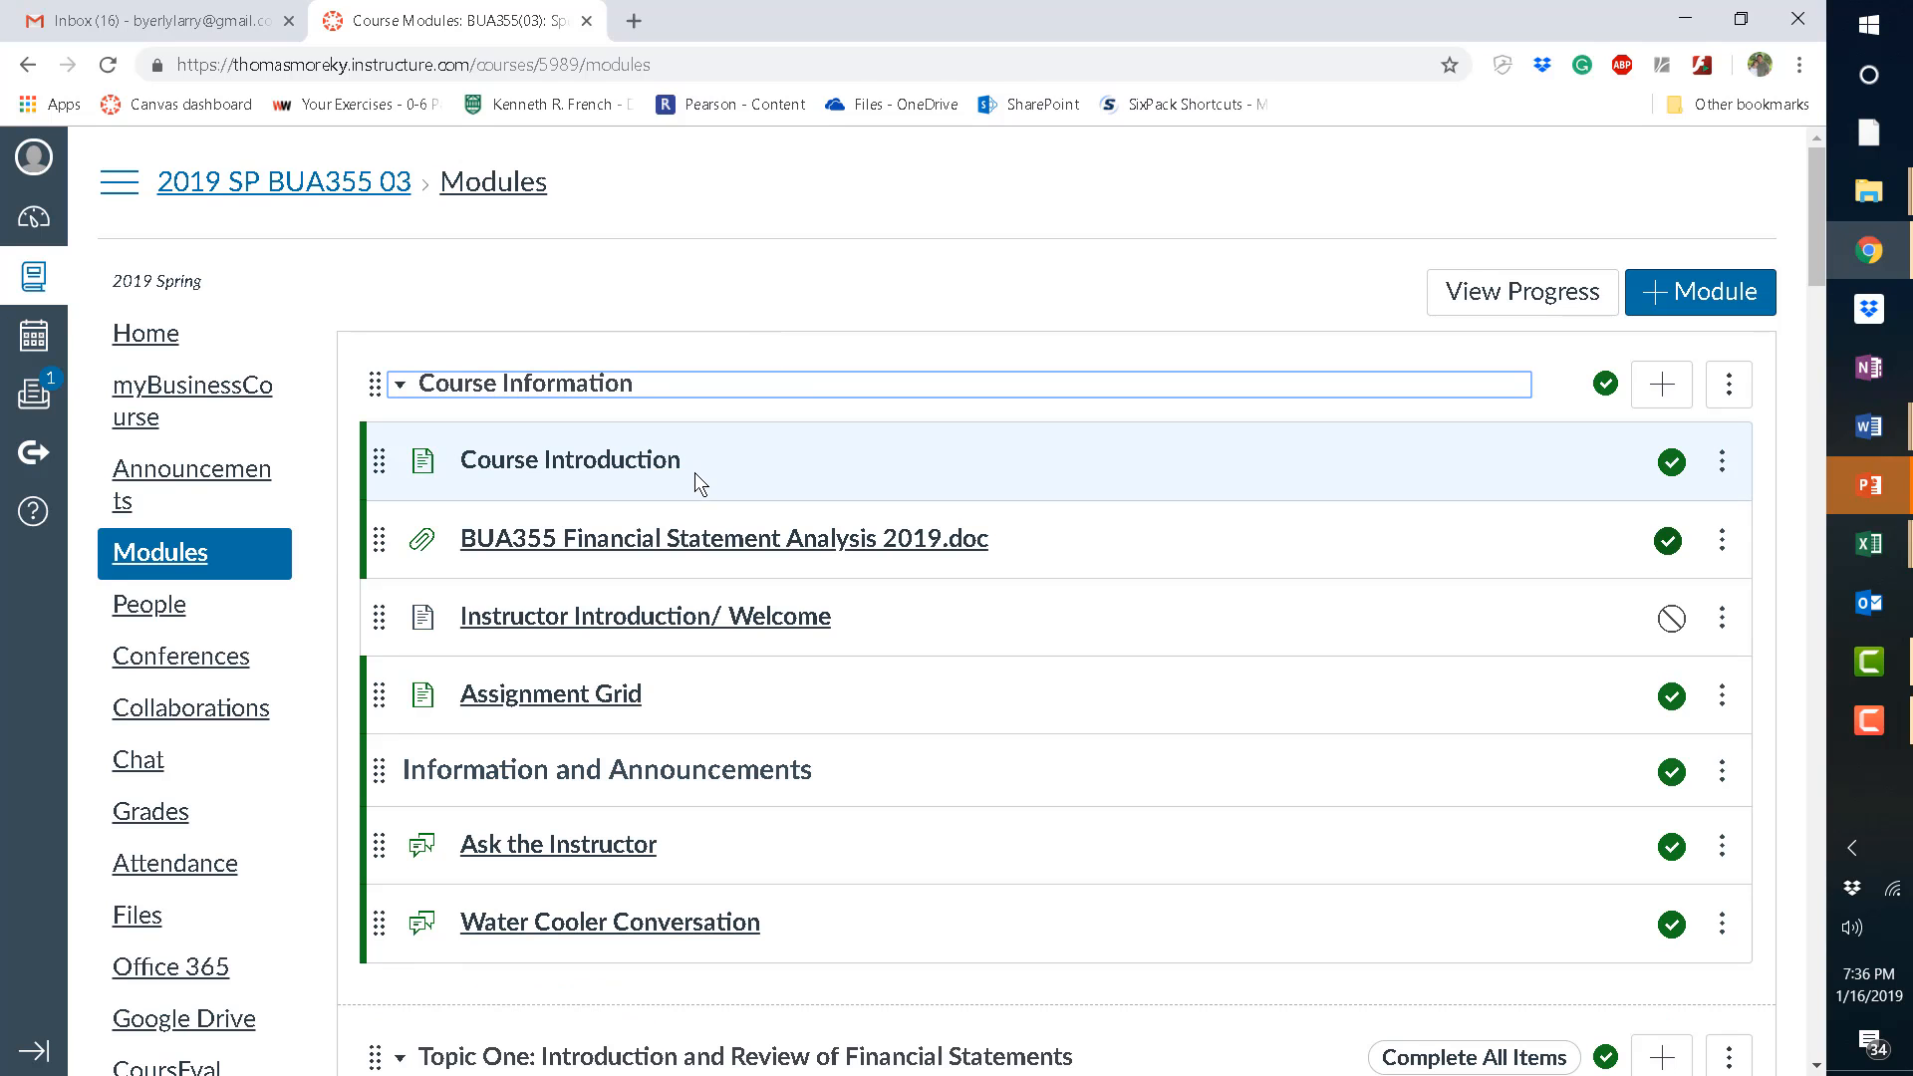
pyautogui.moveTo(621, 636)
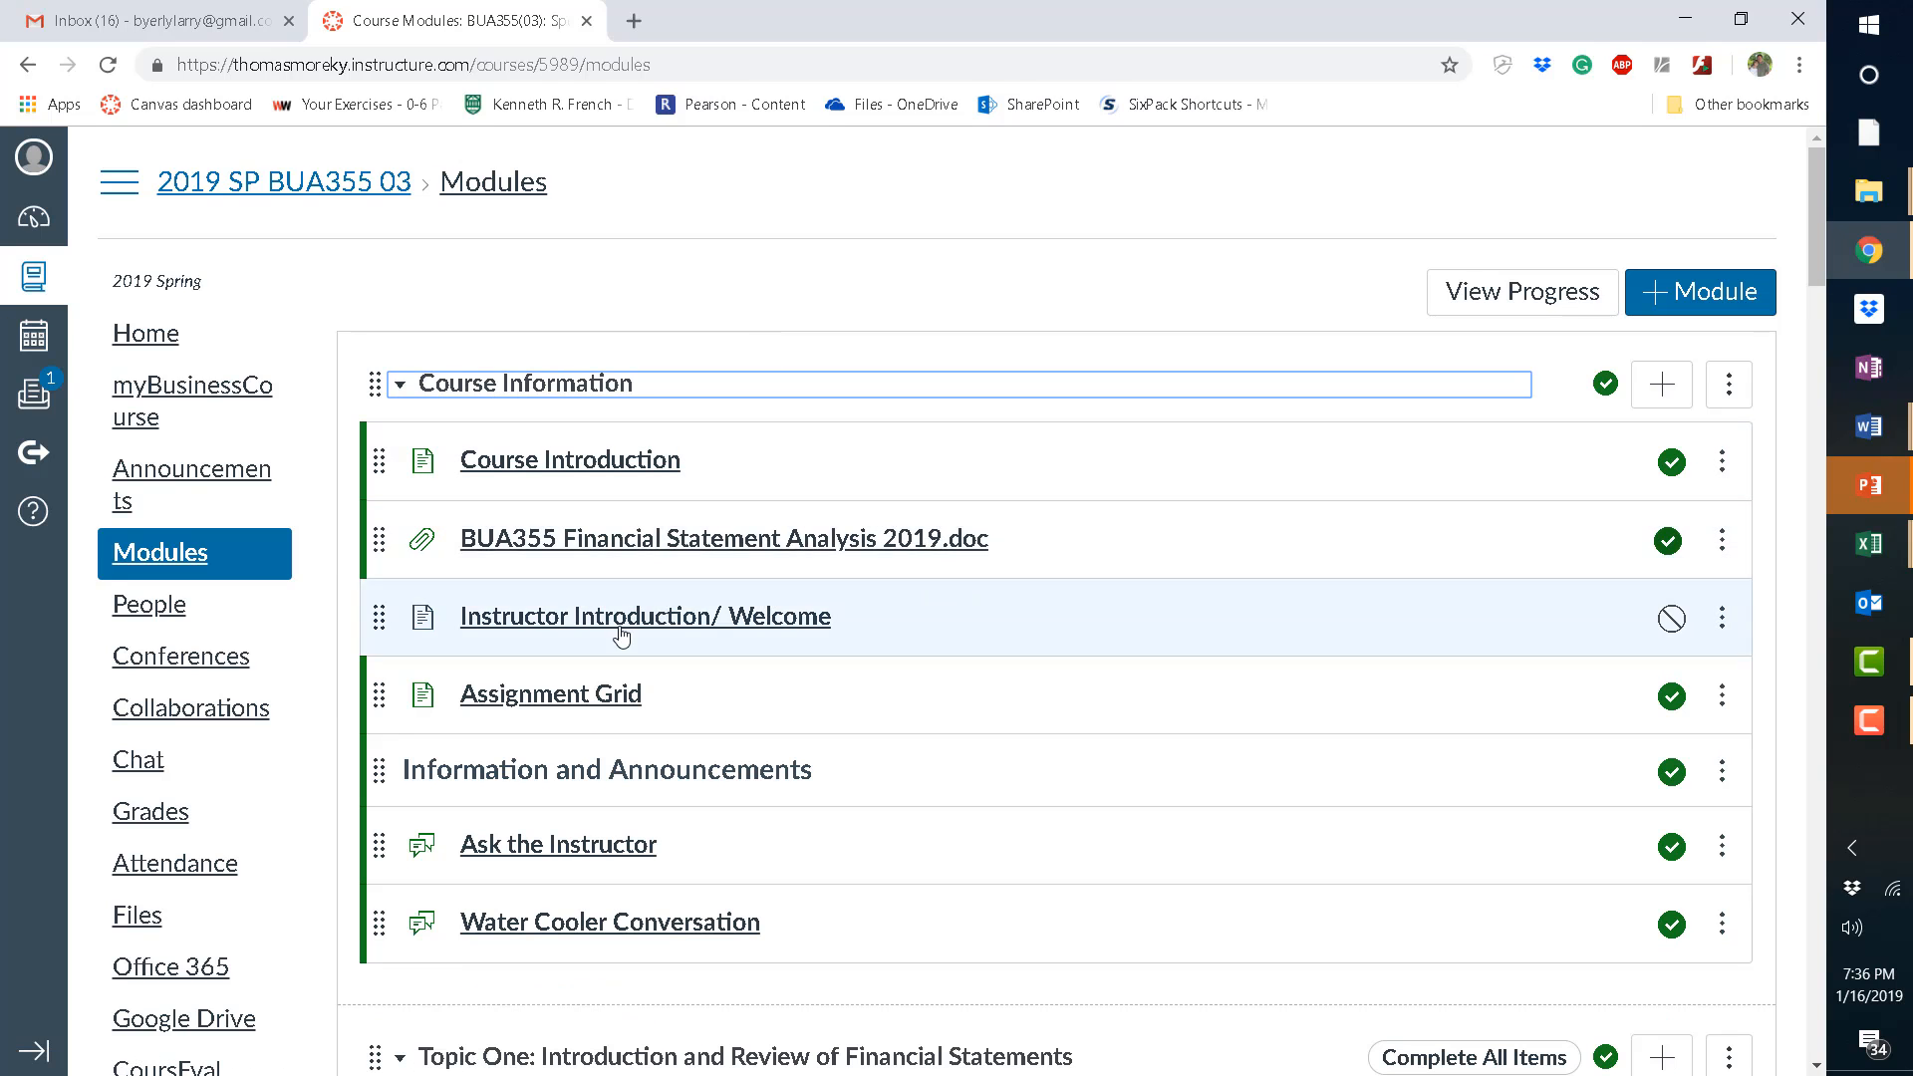
pyautogui.moveTo(549, 694)
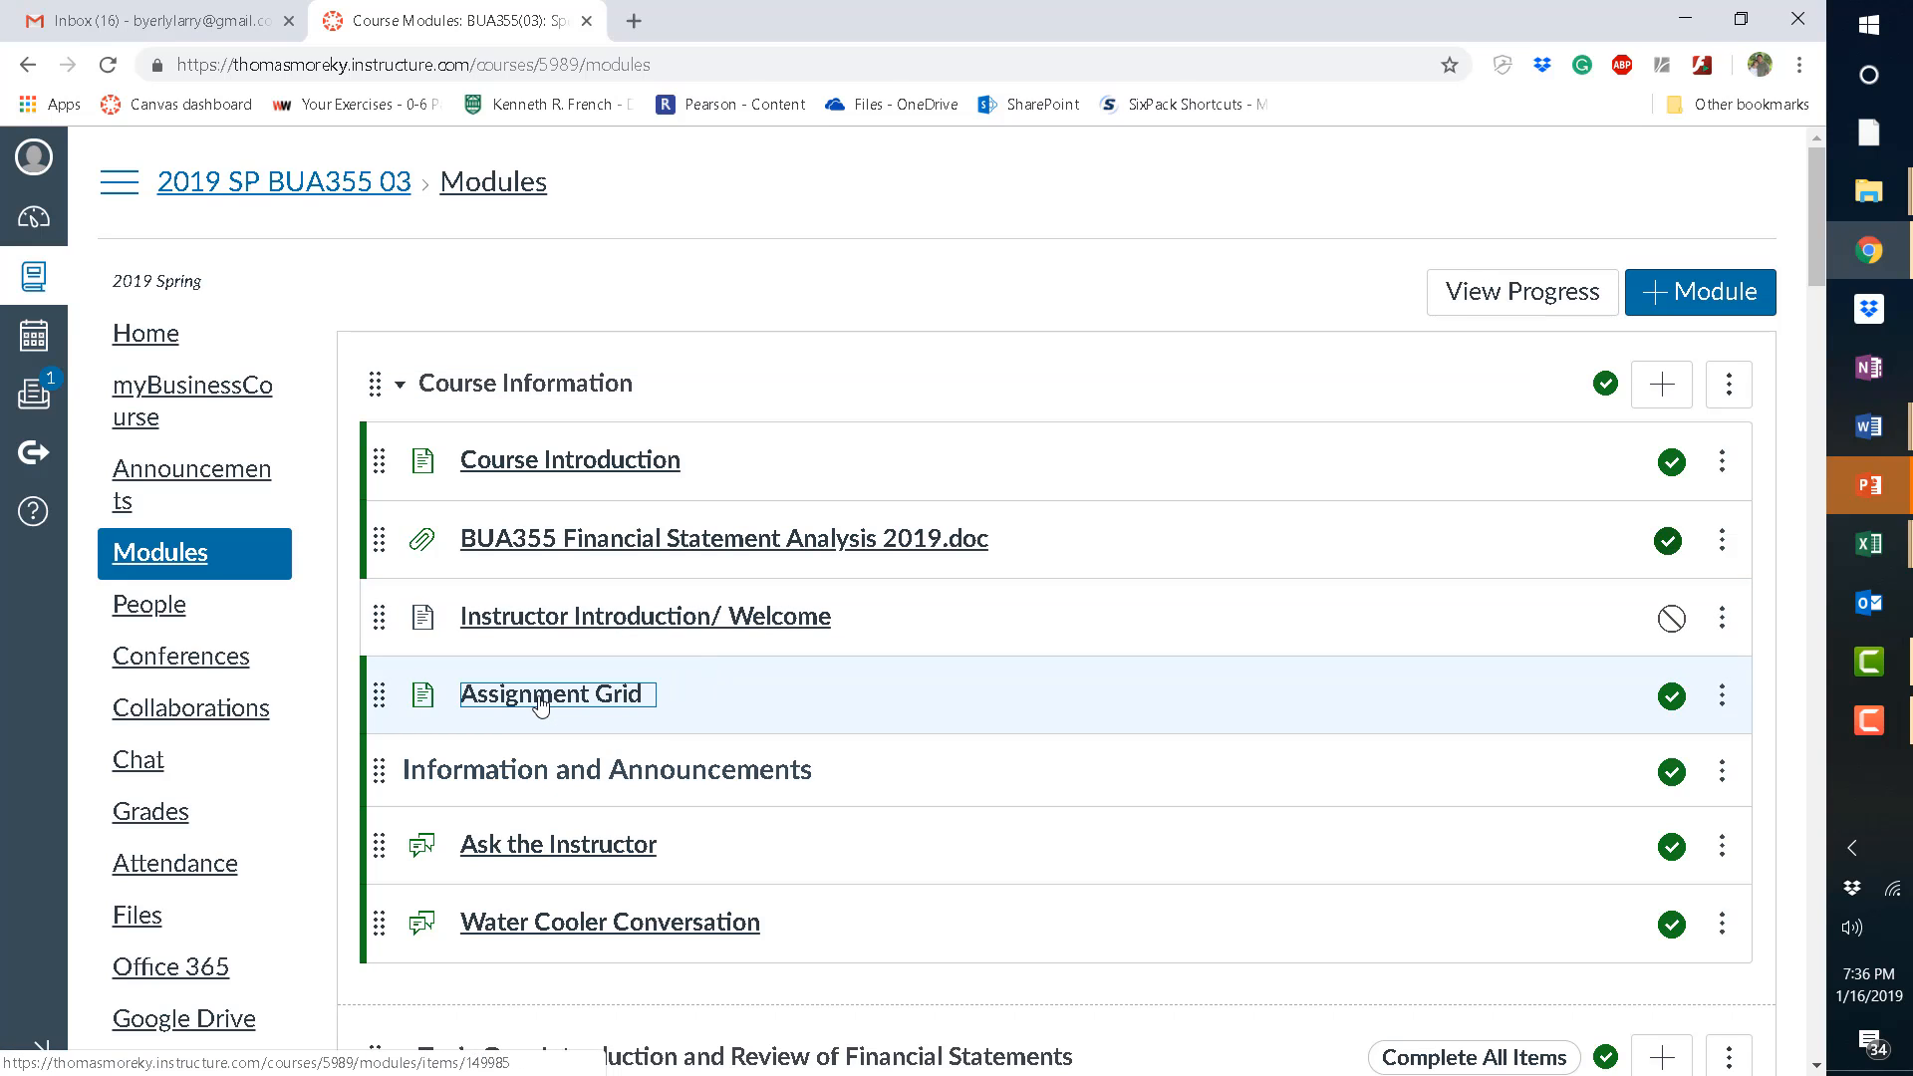
pyautogui.click(554, 694)
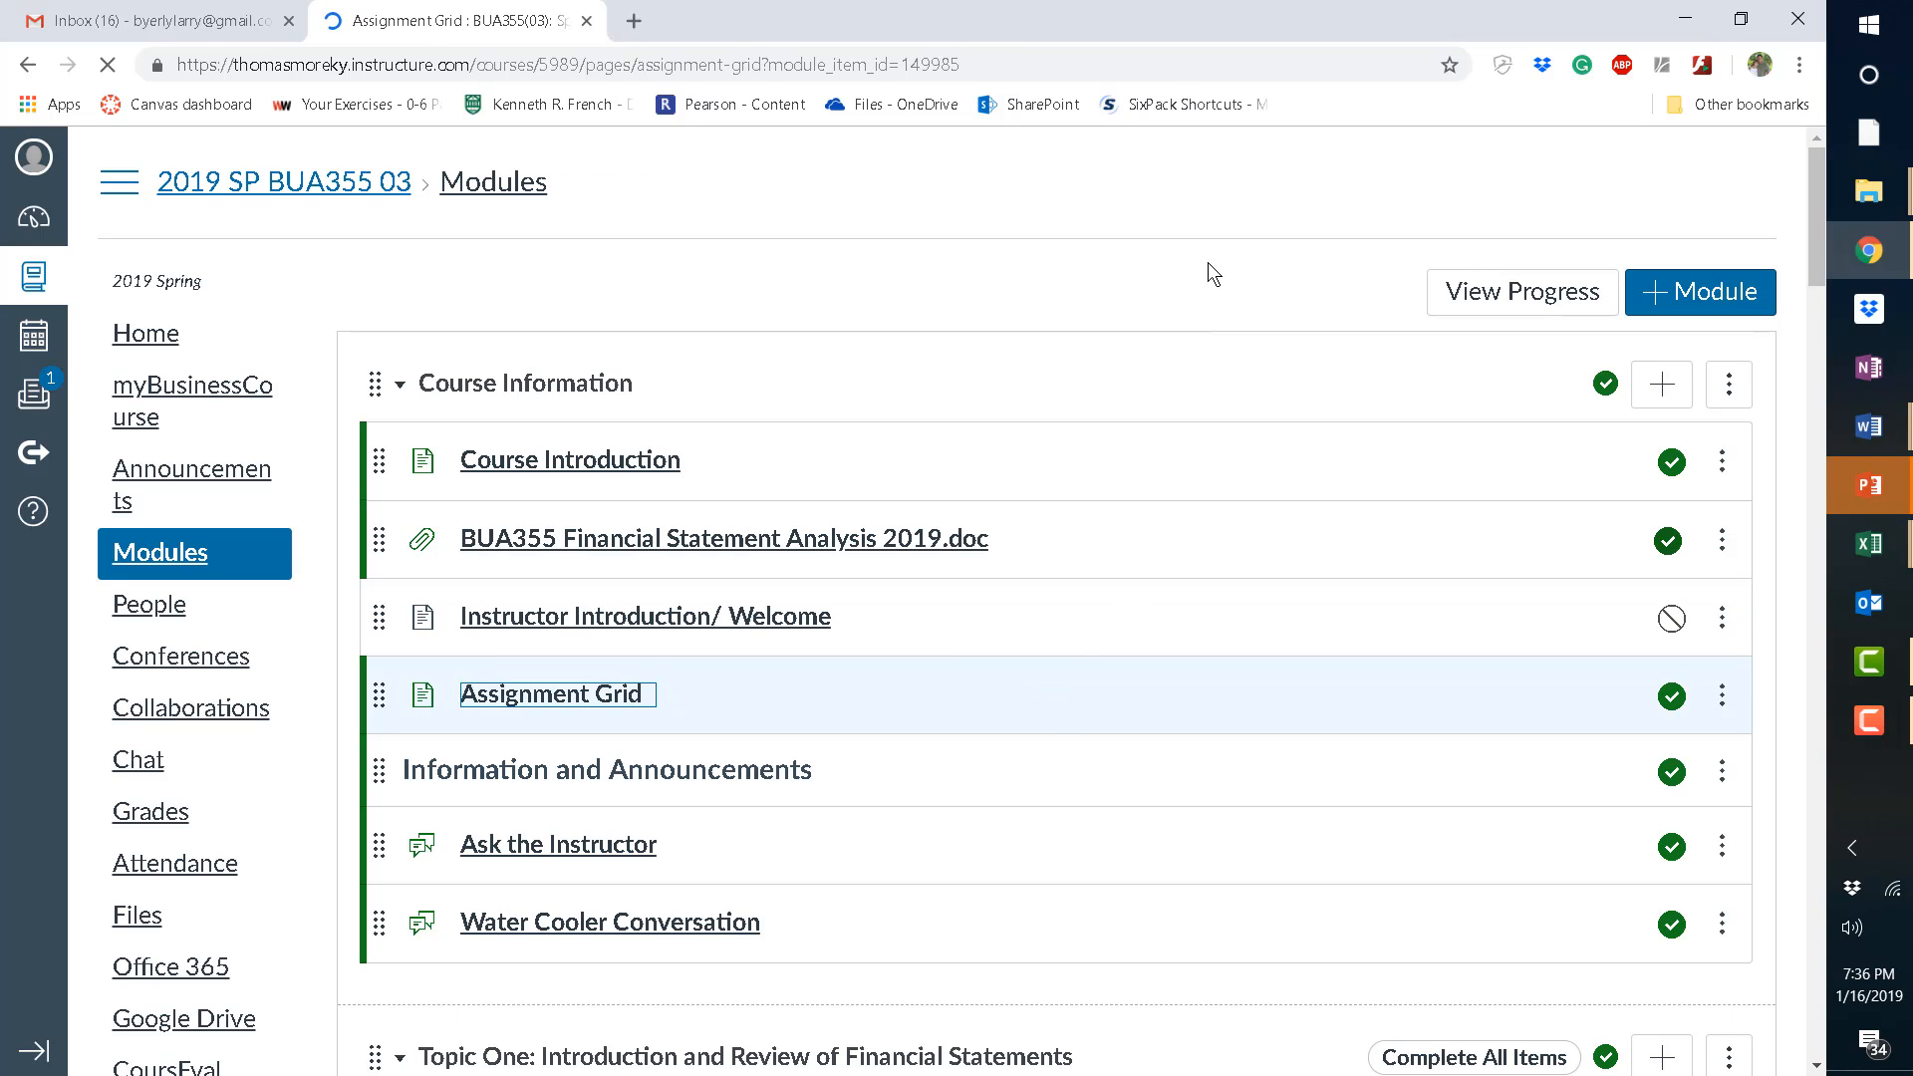
# Review the Assignment Grid grading breakdown table, then go back to the course Modules page.
pyautogui.click(553, 694)
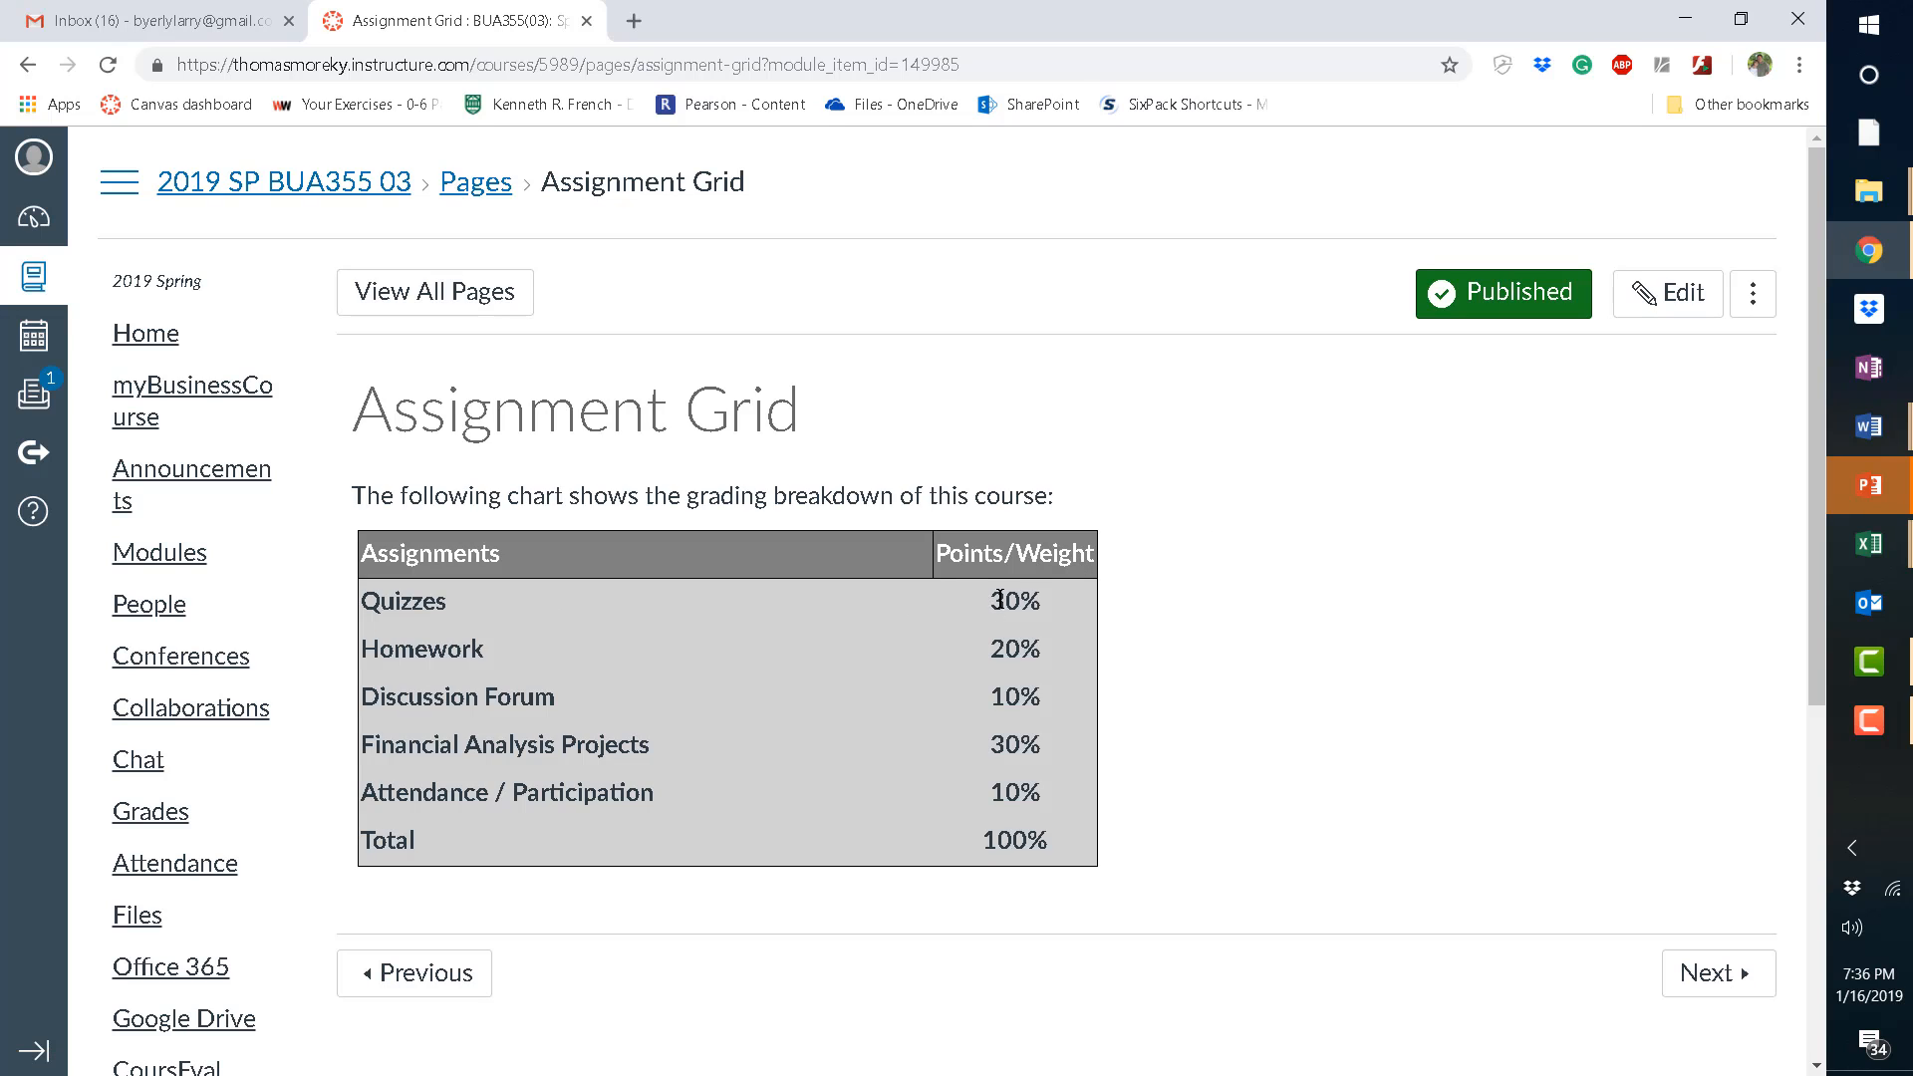
pyautogui.moveTo(995, 648)
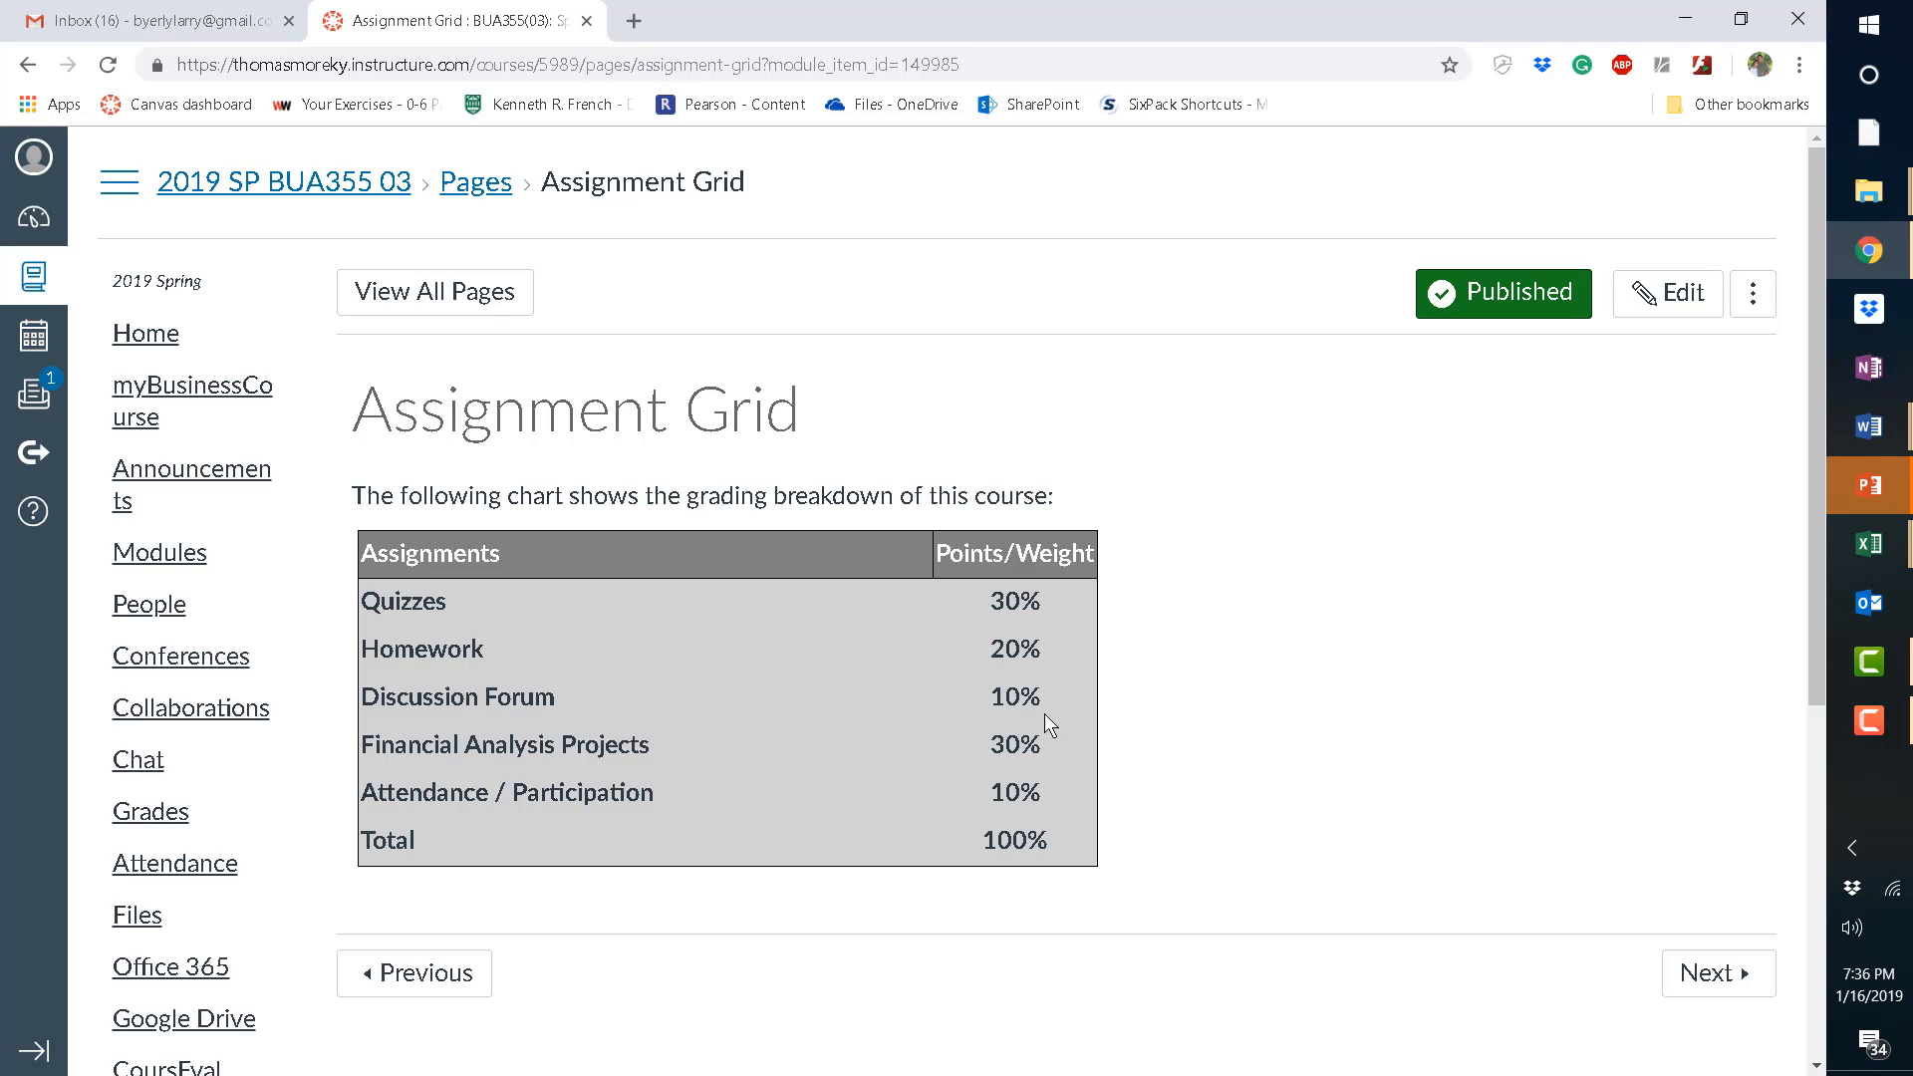
pyautogui.moveTo(1113, 753)
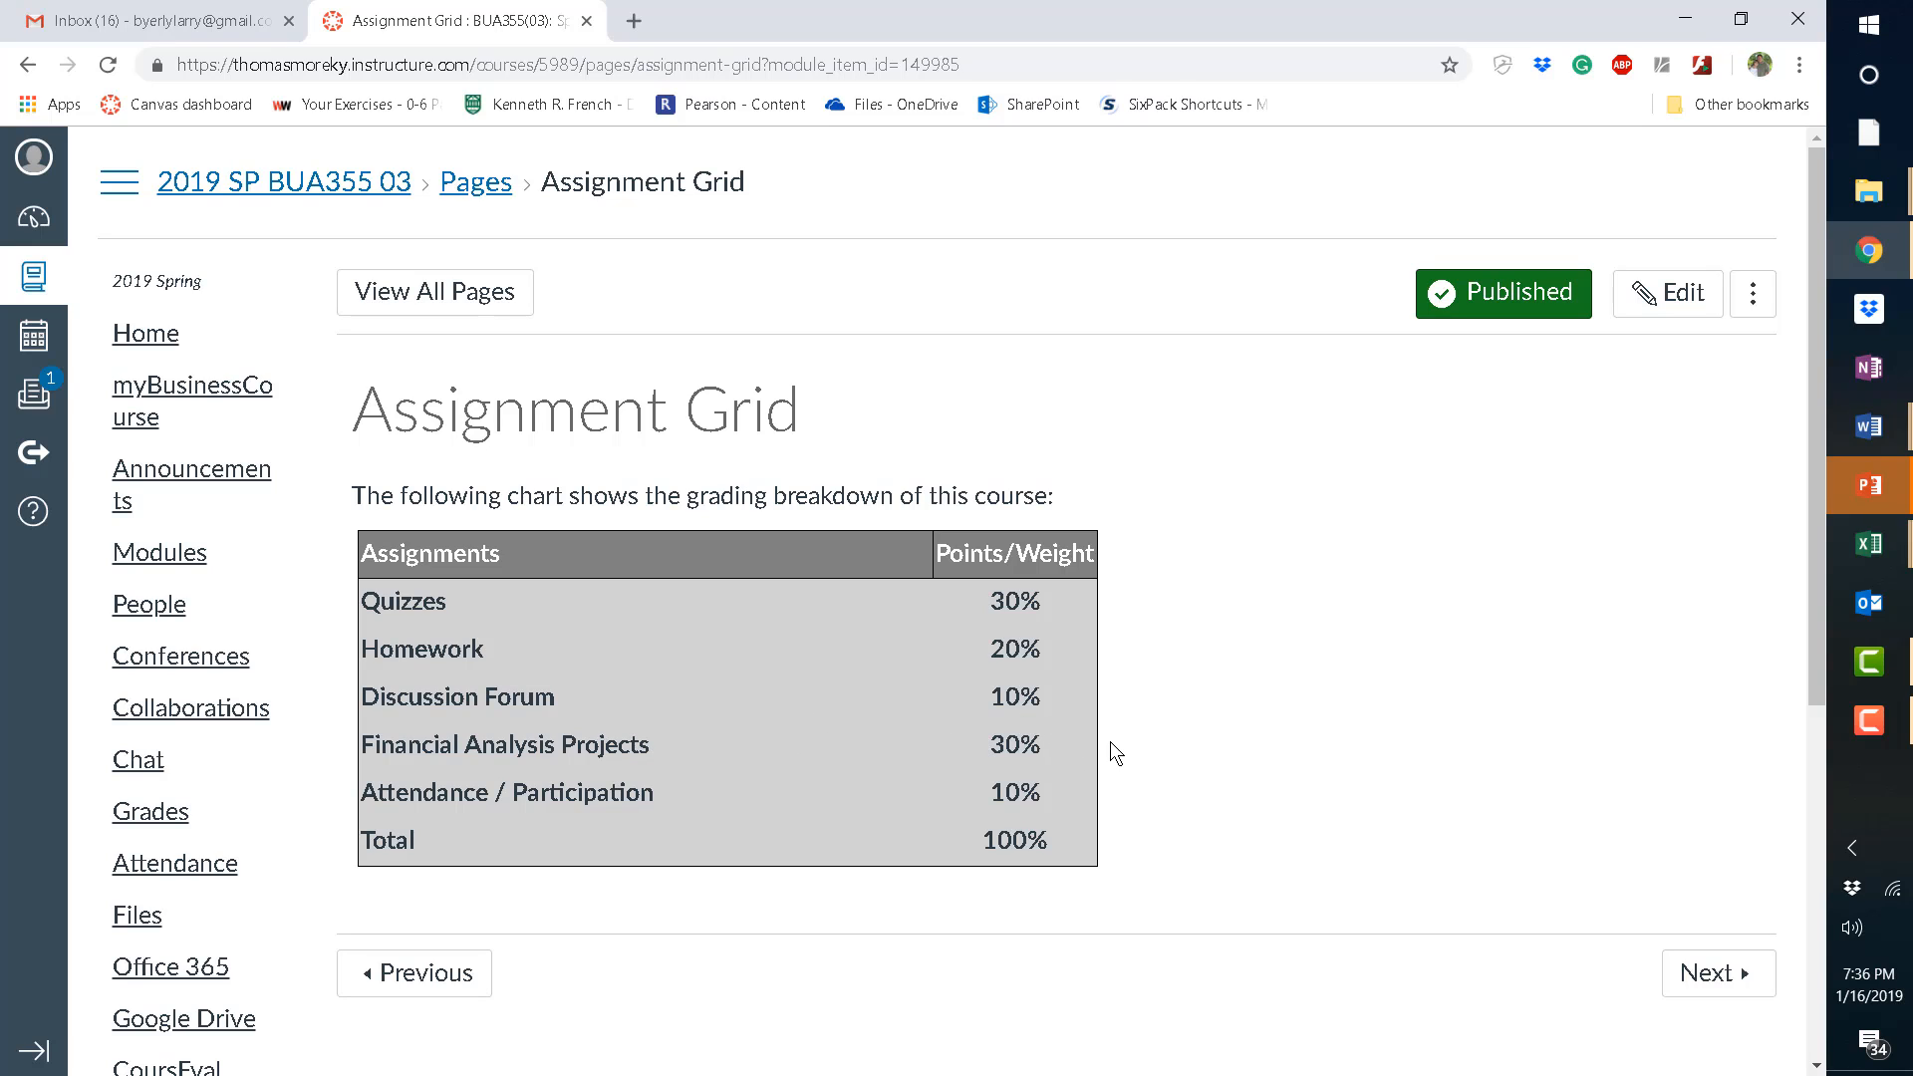
pyautogui.moveTo(1060, 755)
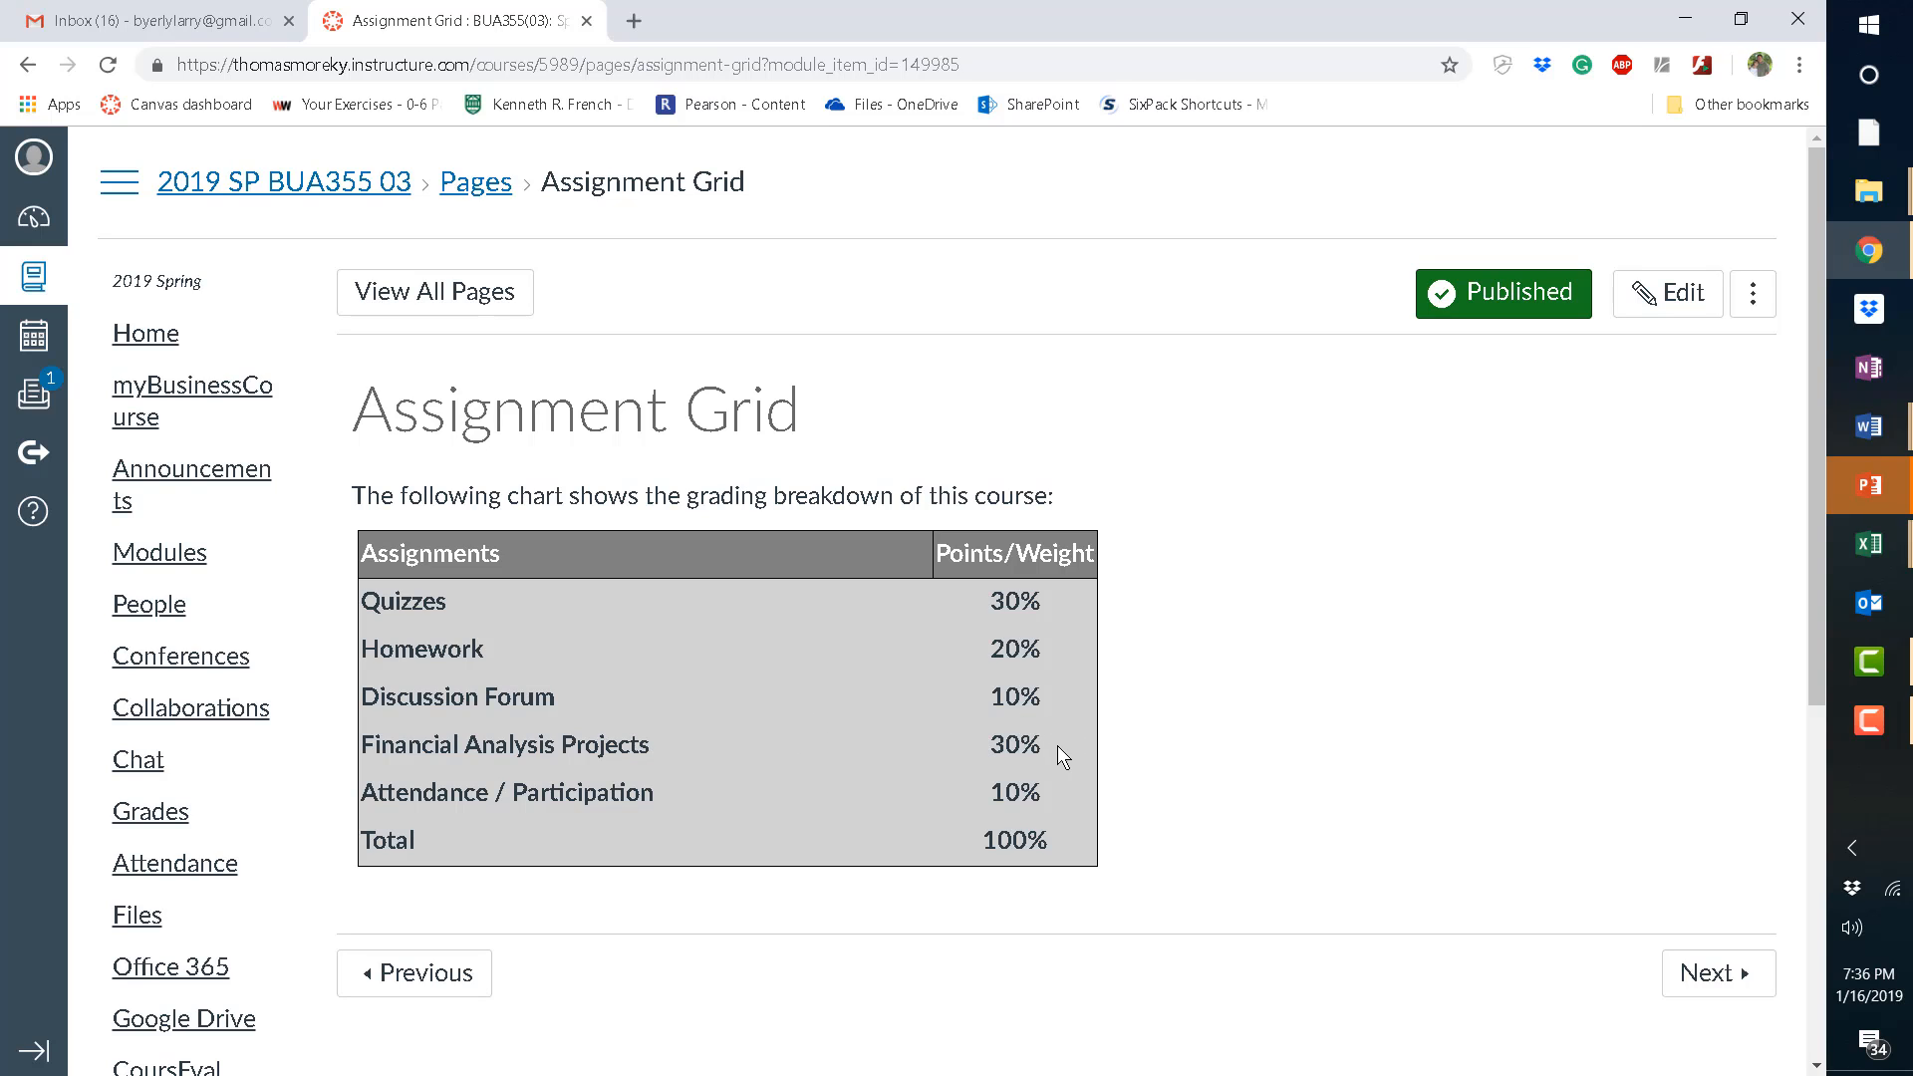
pyautogui.moveTo(1204, 799)
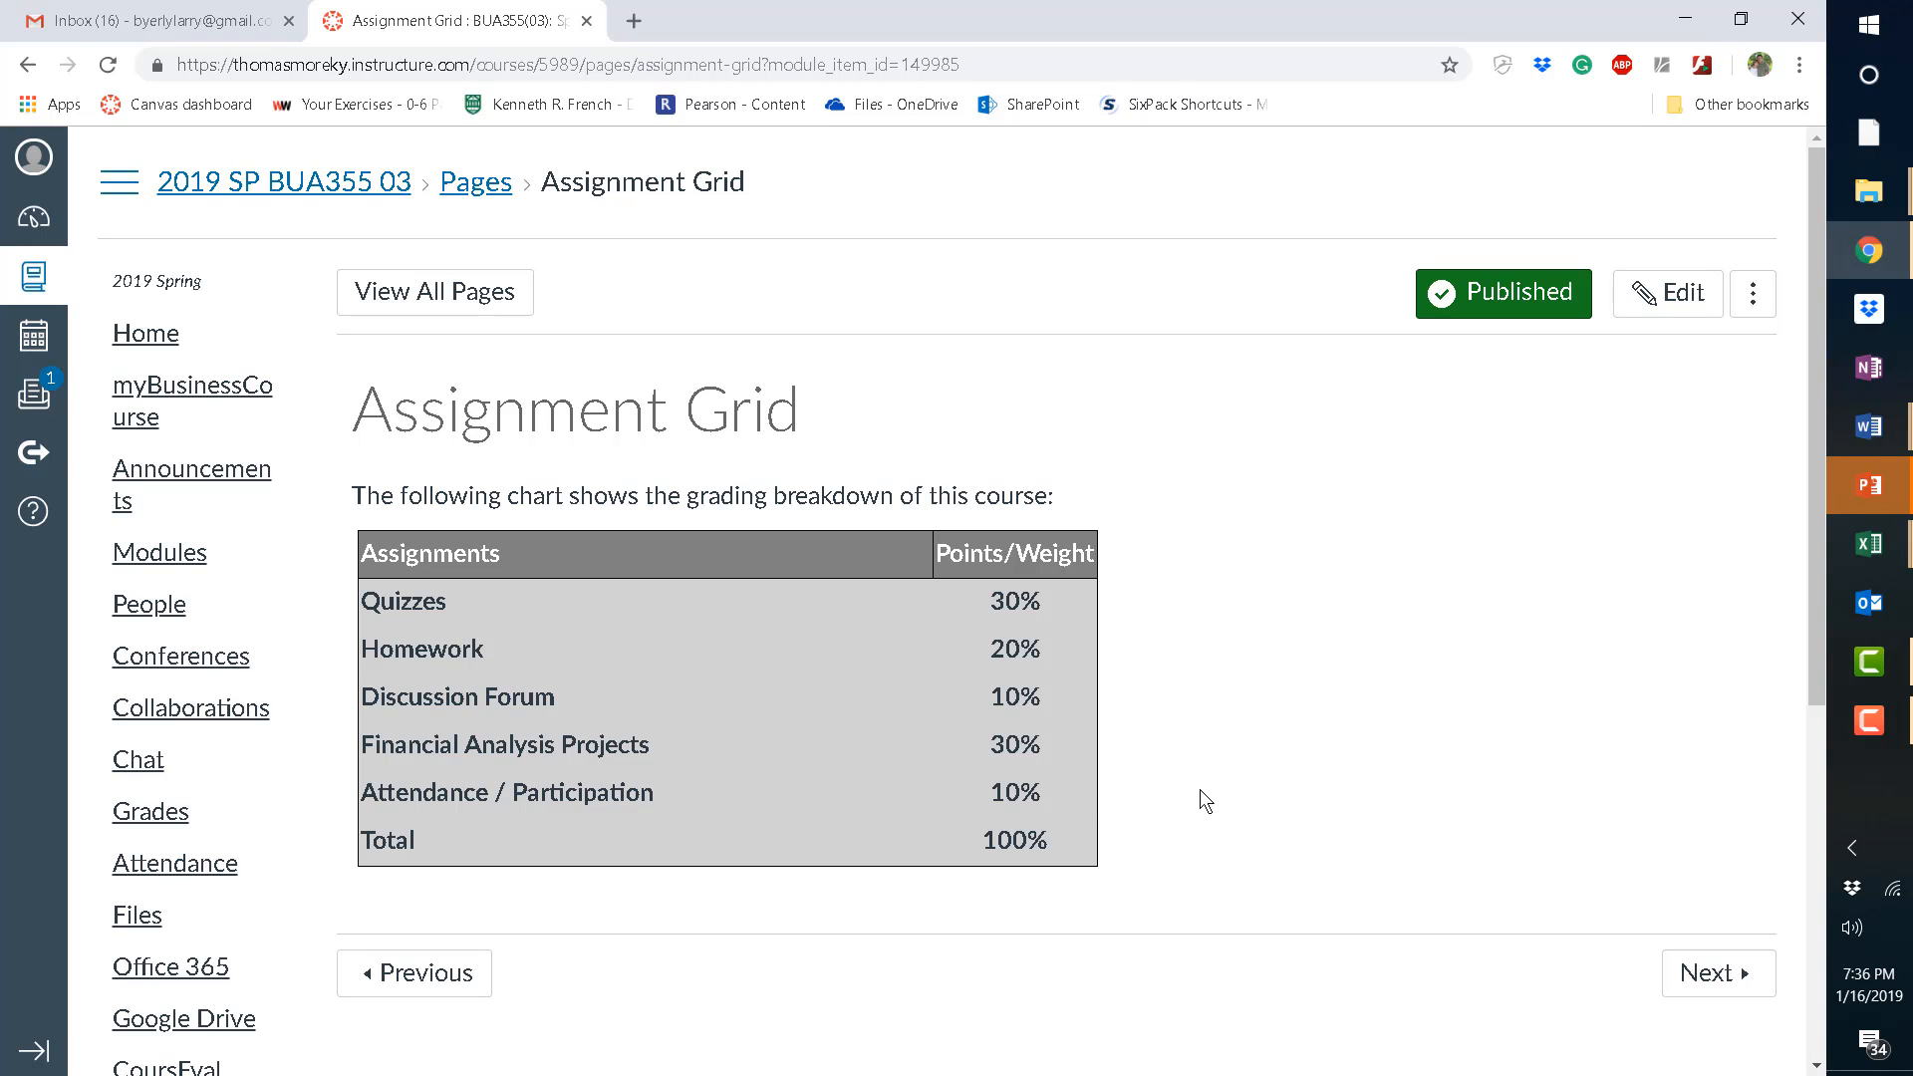
pyautogui.moveTo(1325, 721)
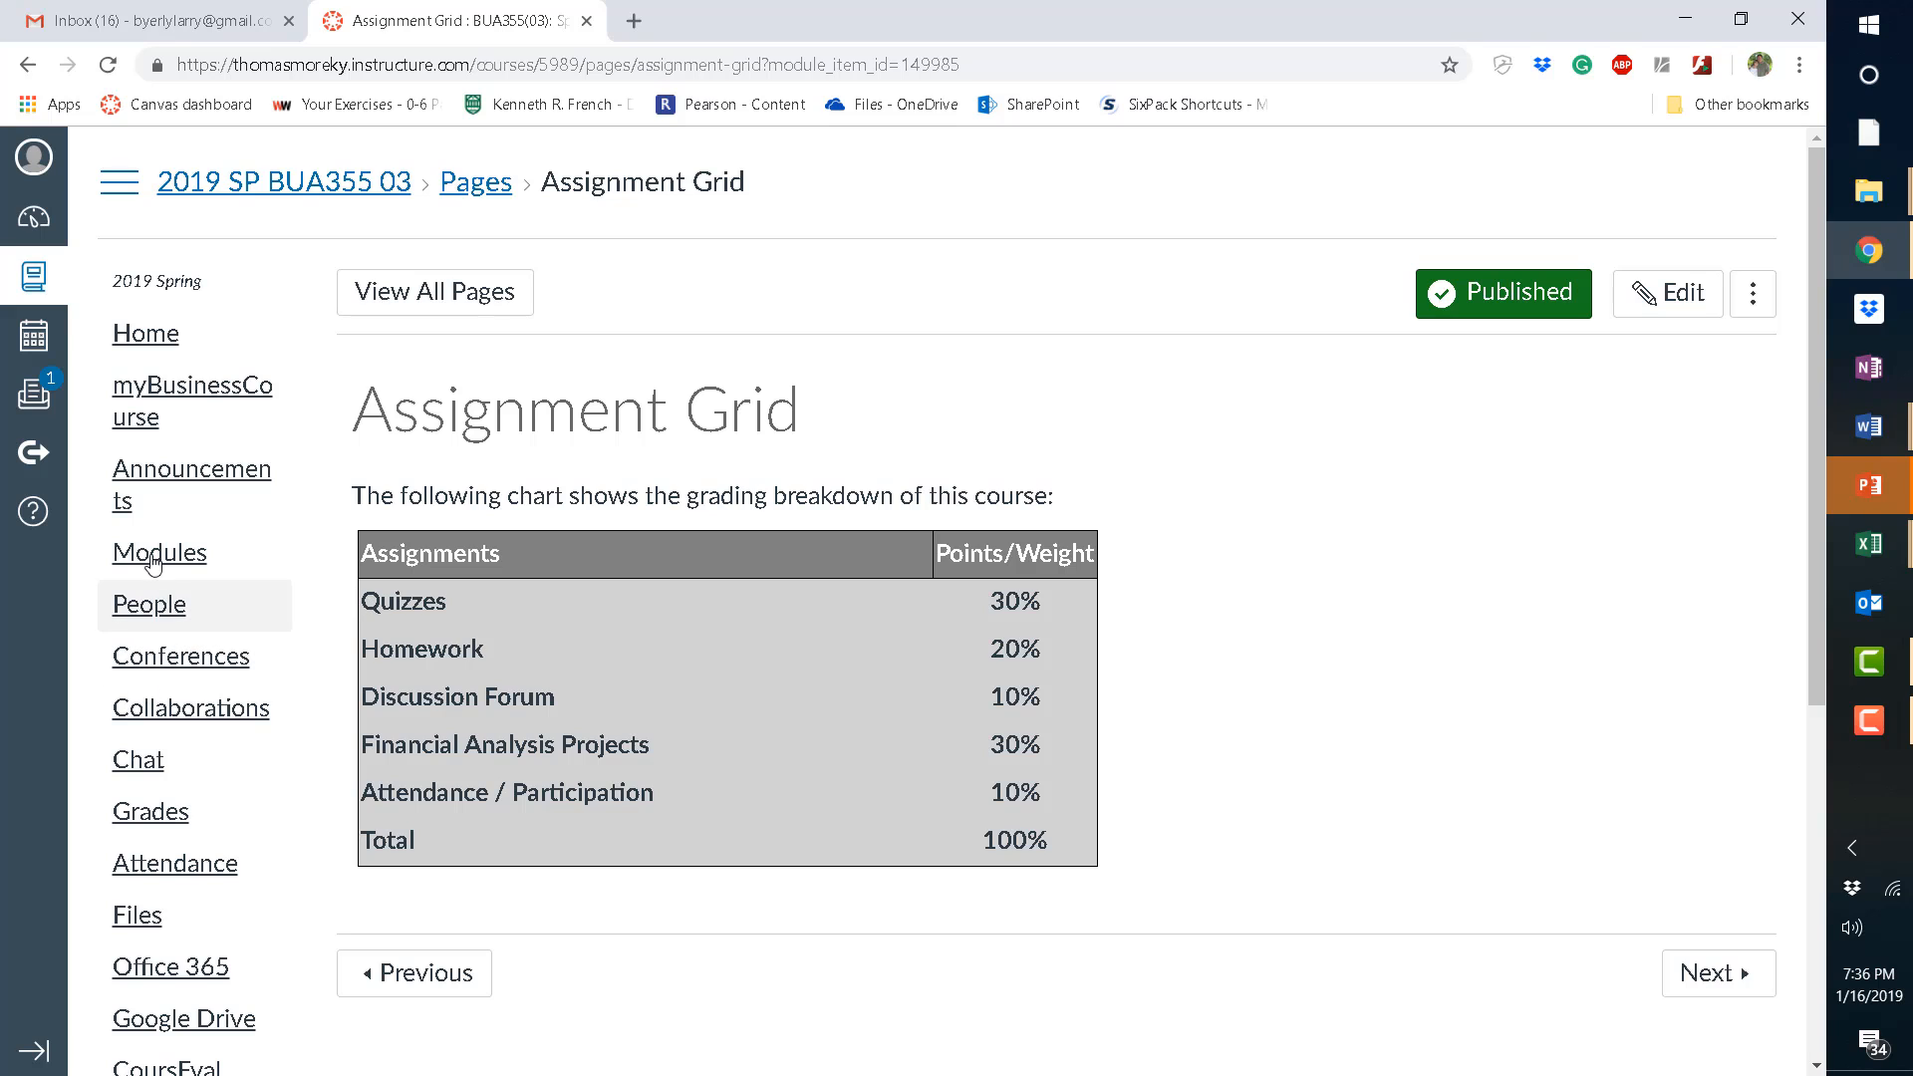
pyautogui.click(158, 551)
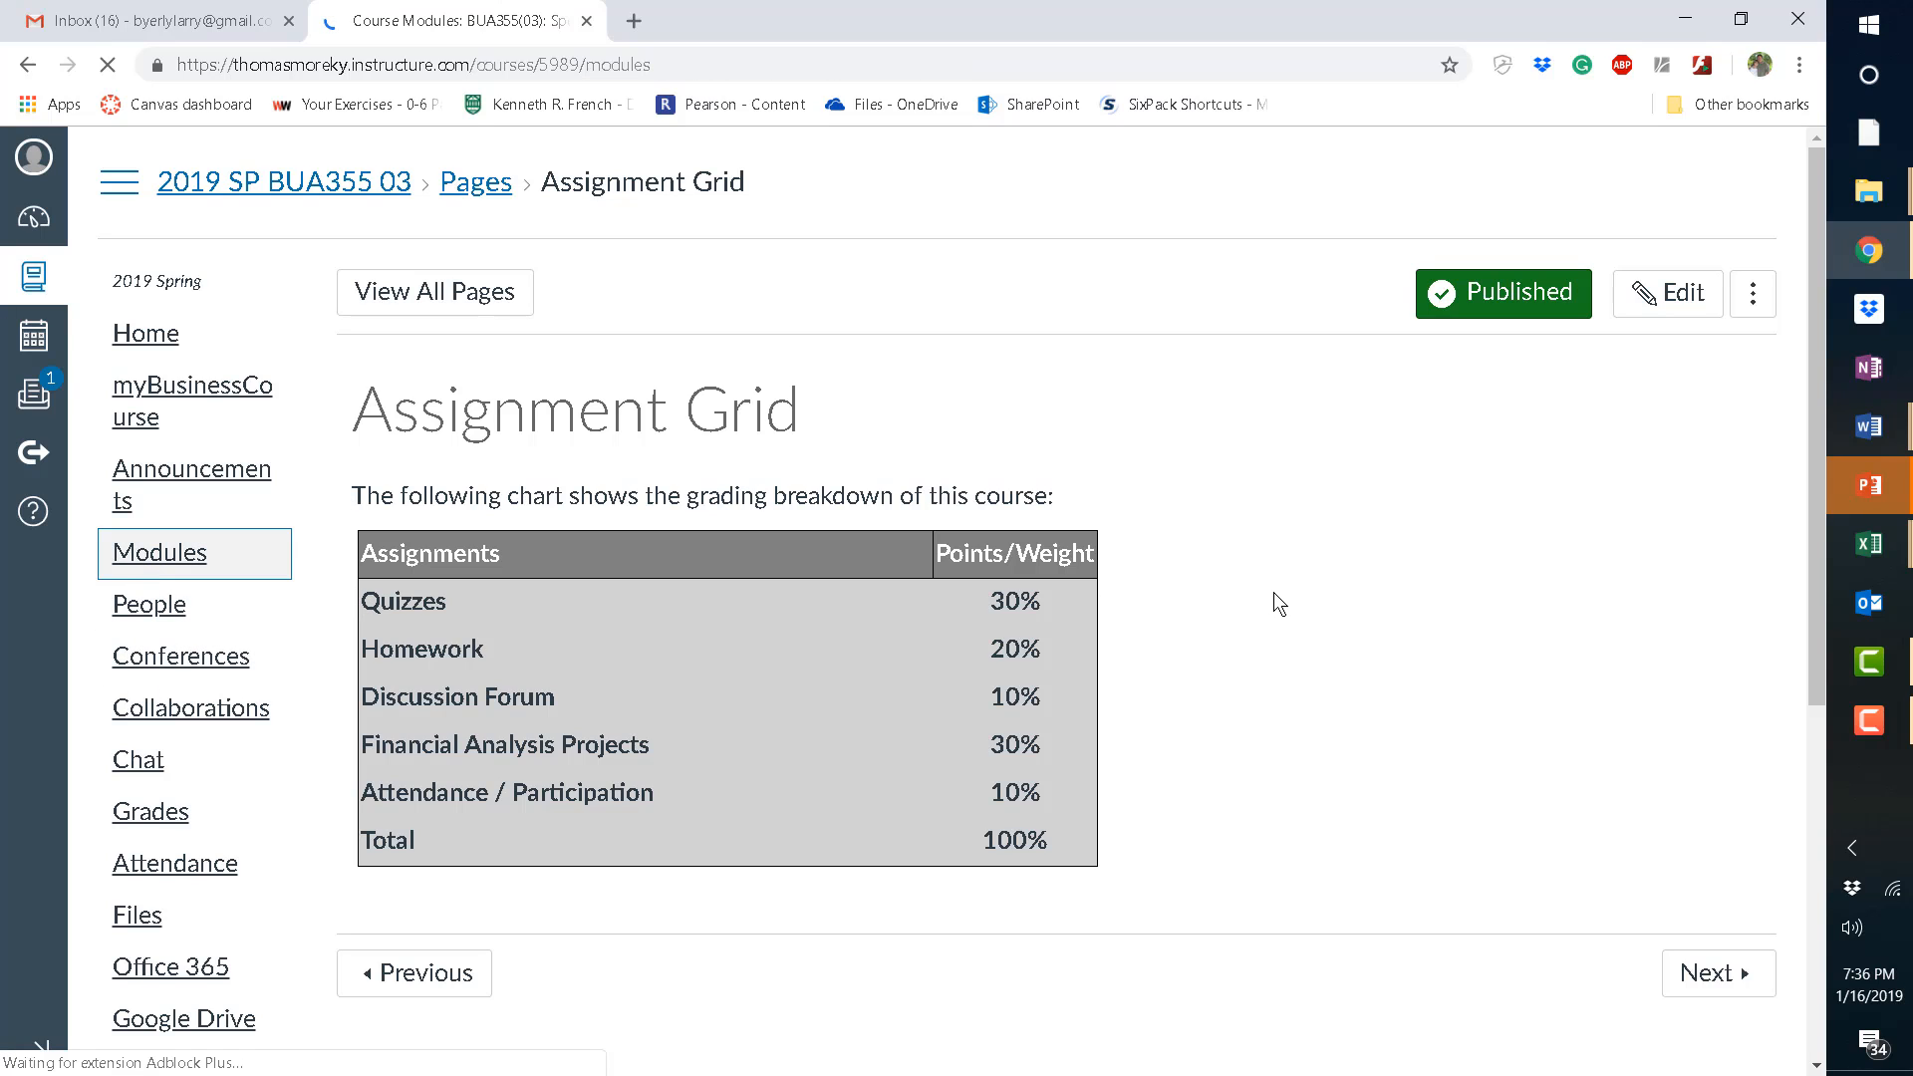
pyautogui.click(158, 551)
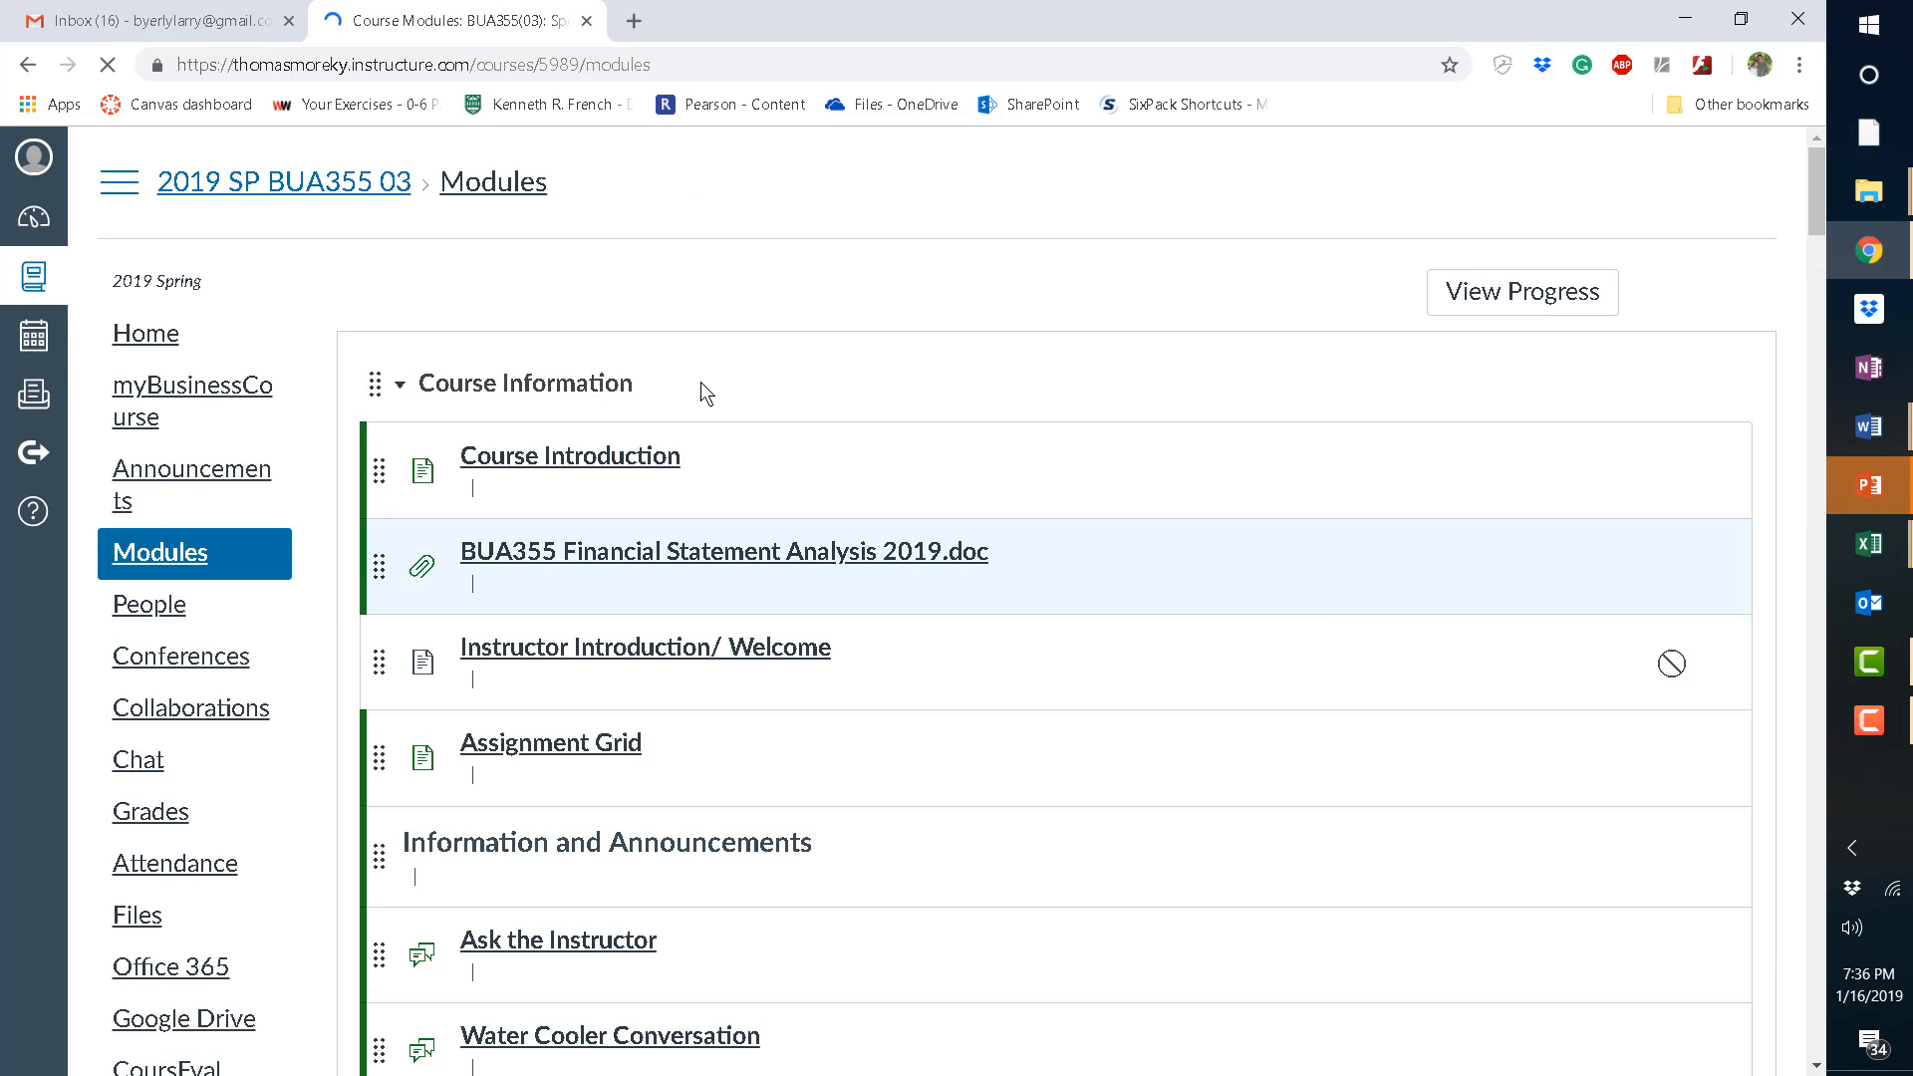
pyautogui.moveTo(387, 403)
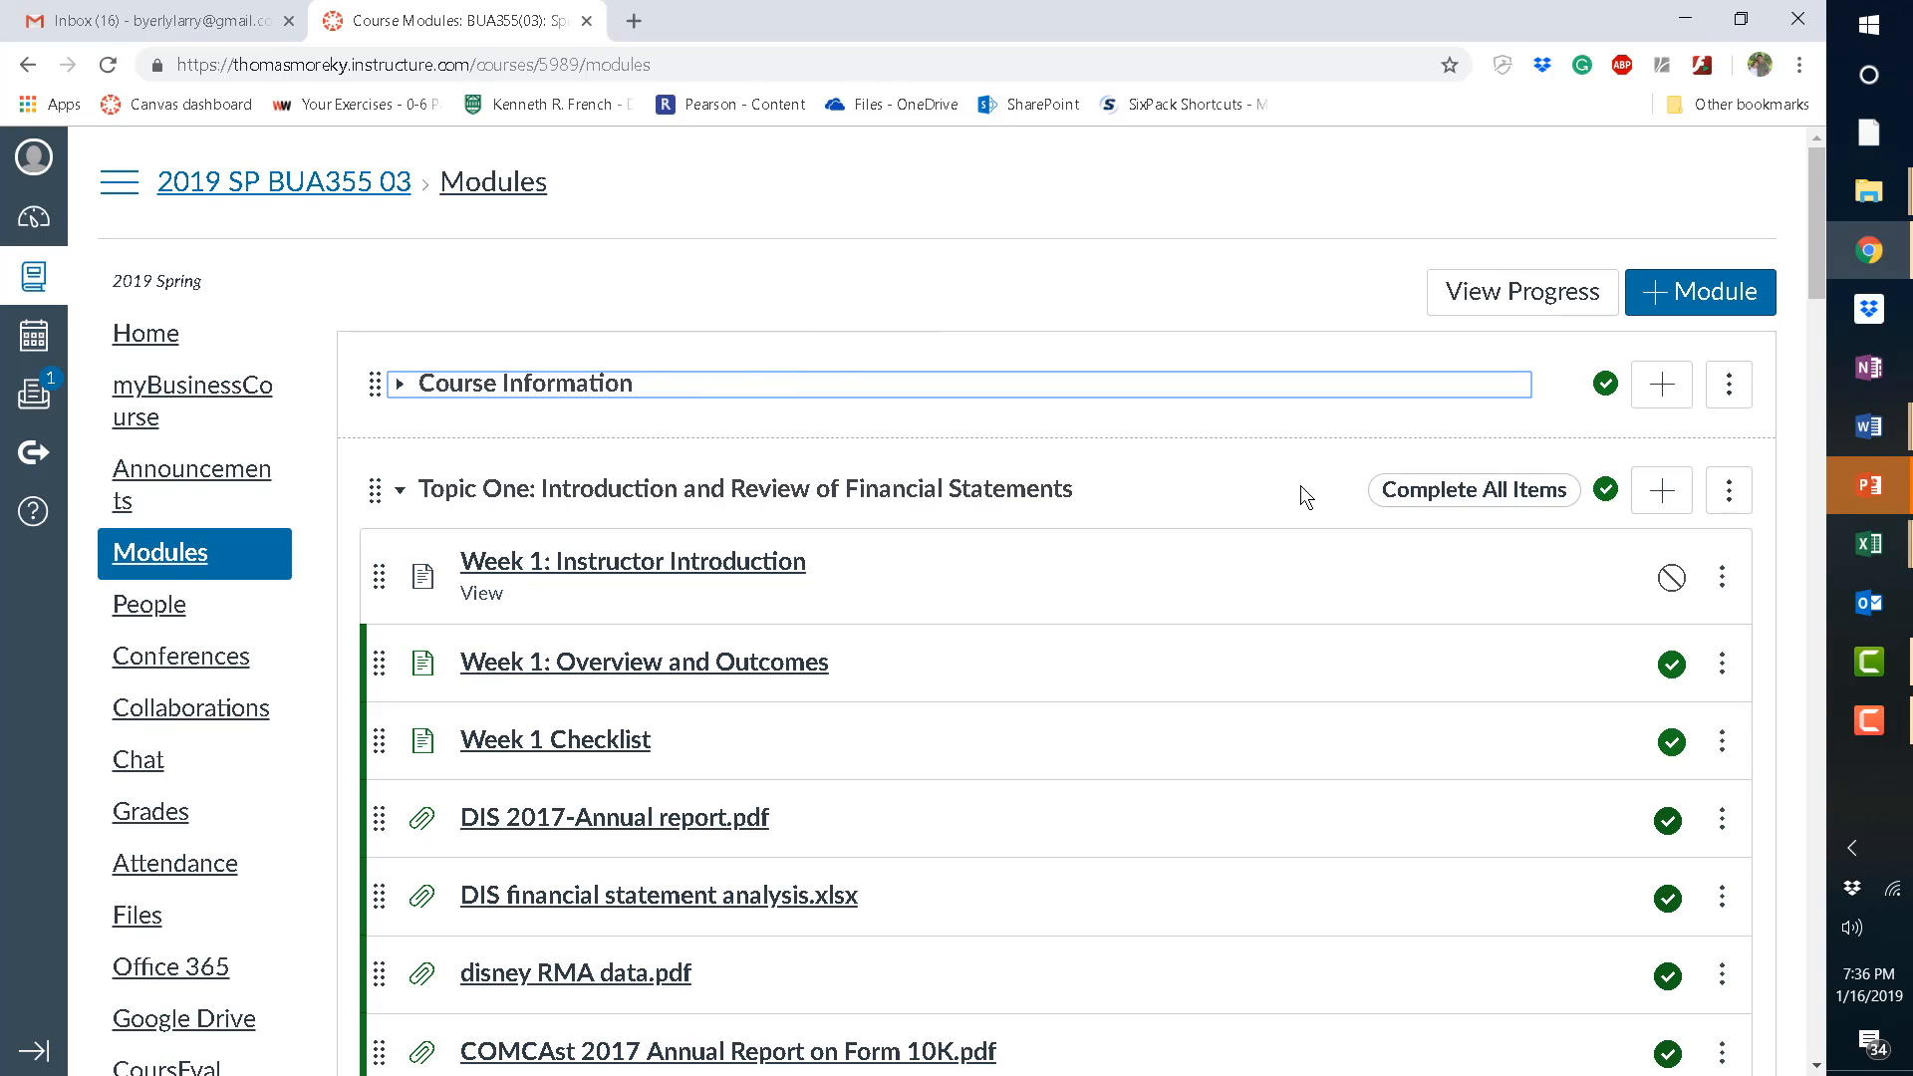
pyautogui.moveTo(999, 450)
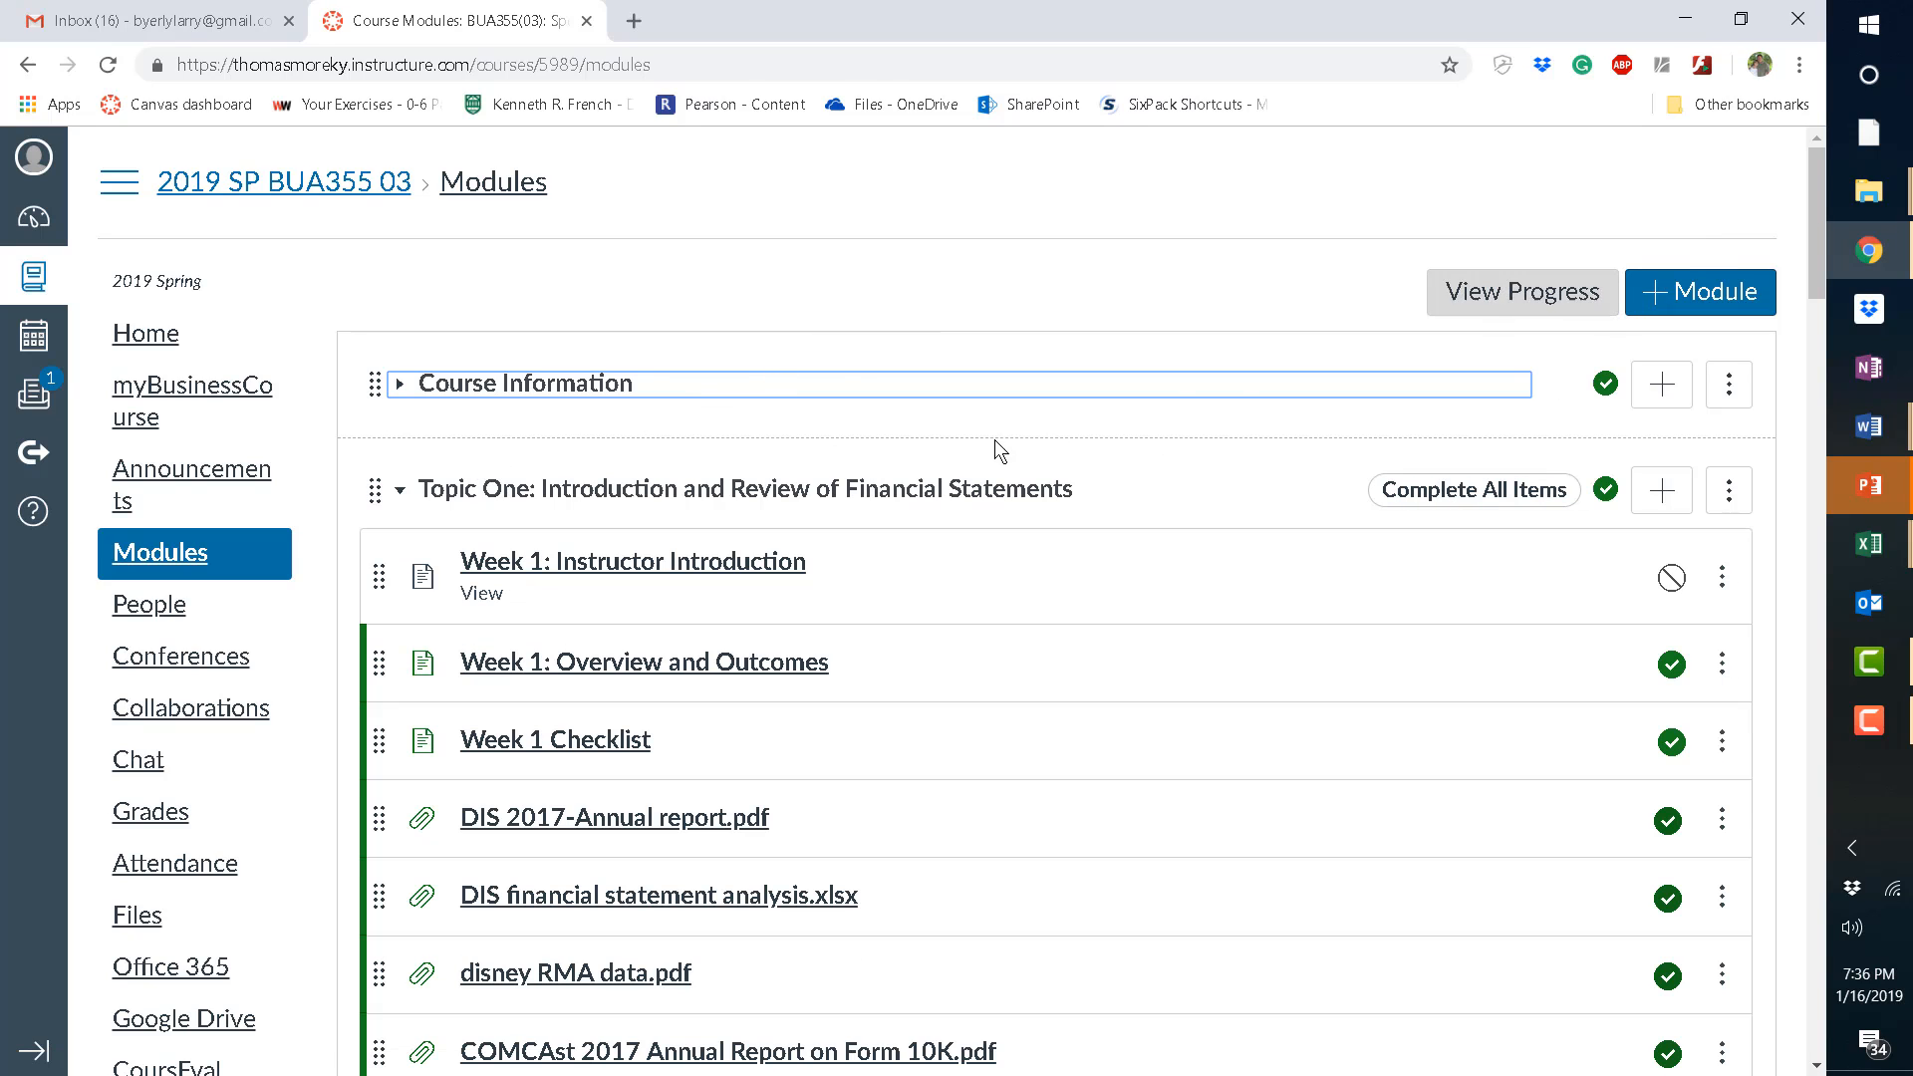
pyautogui.click(400, 489)
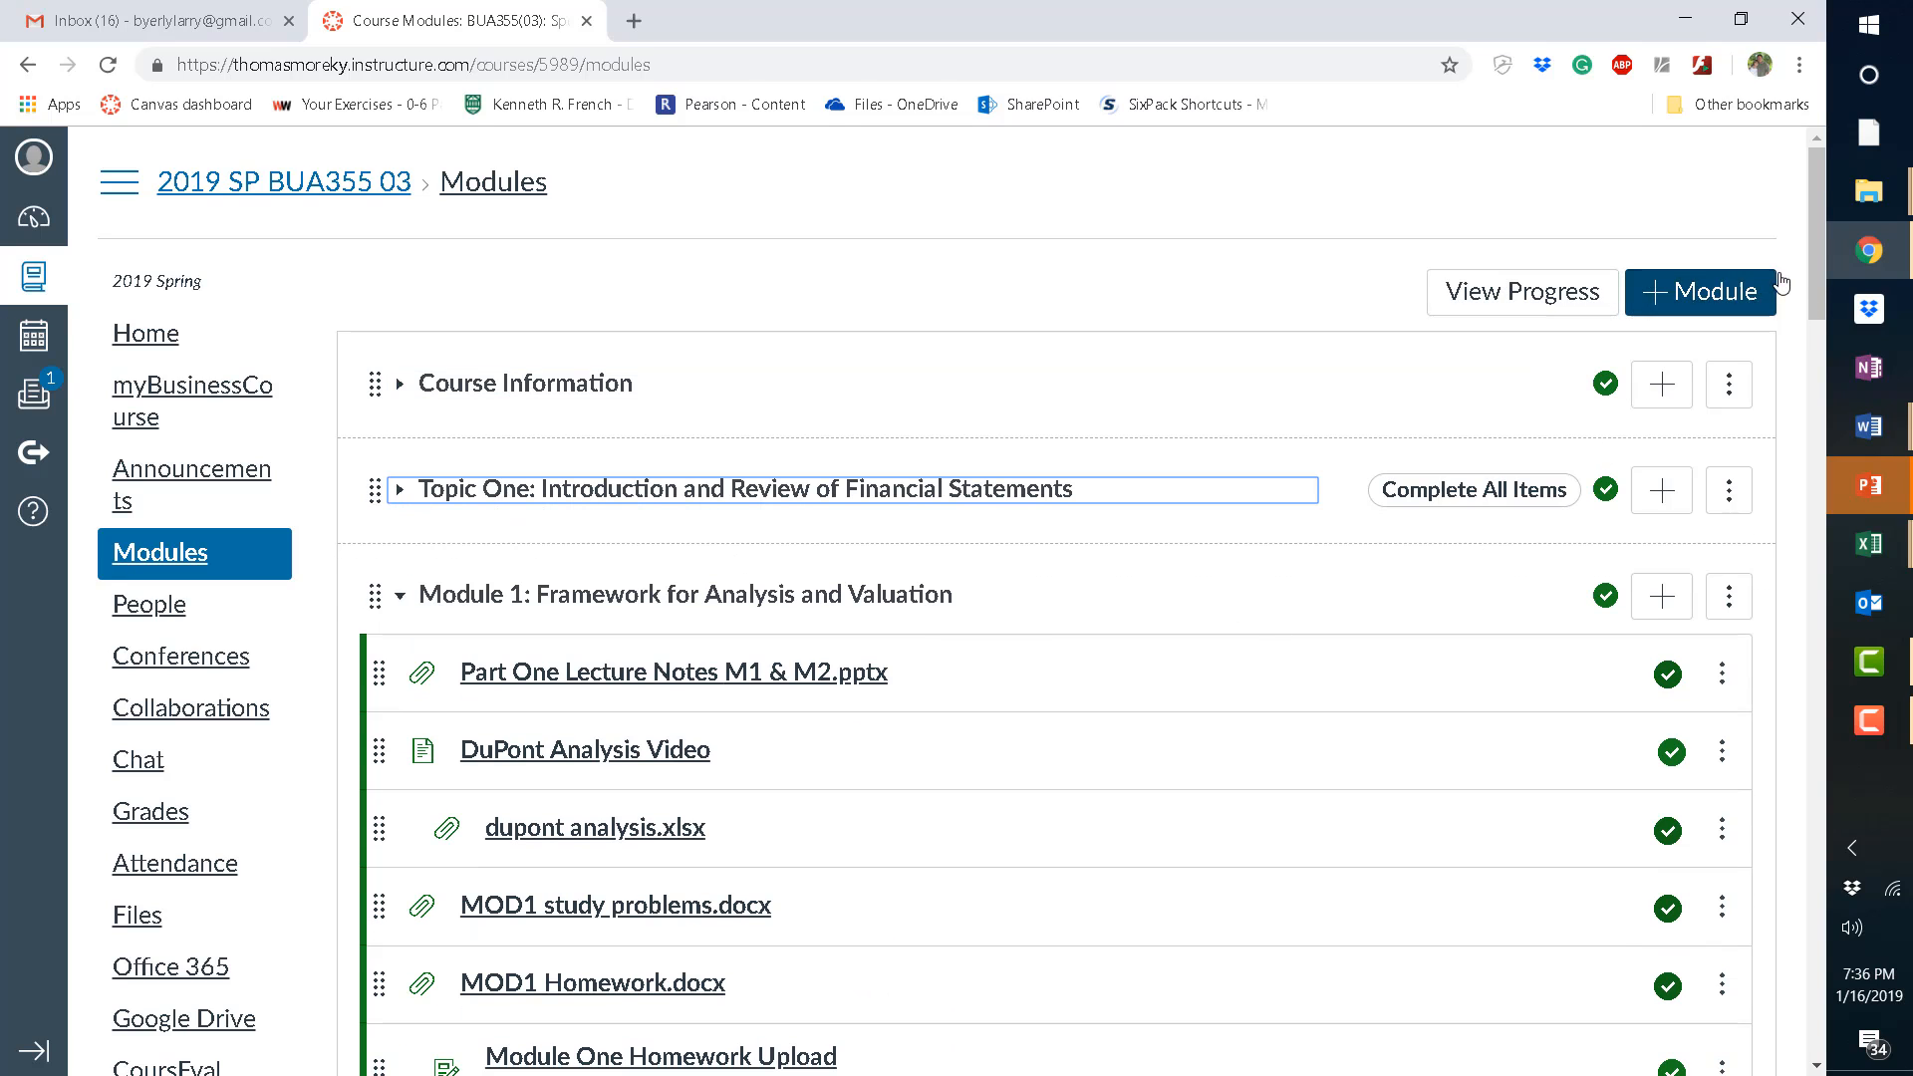
pyautogui.scroll(-3)
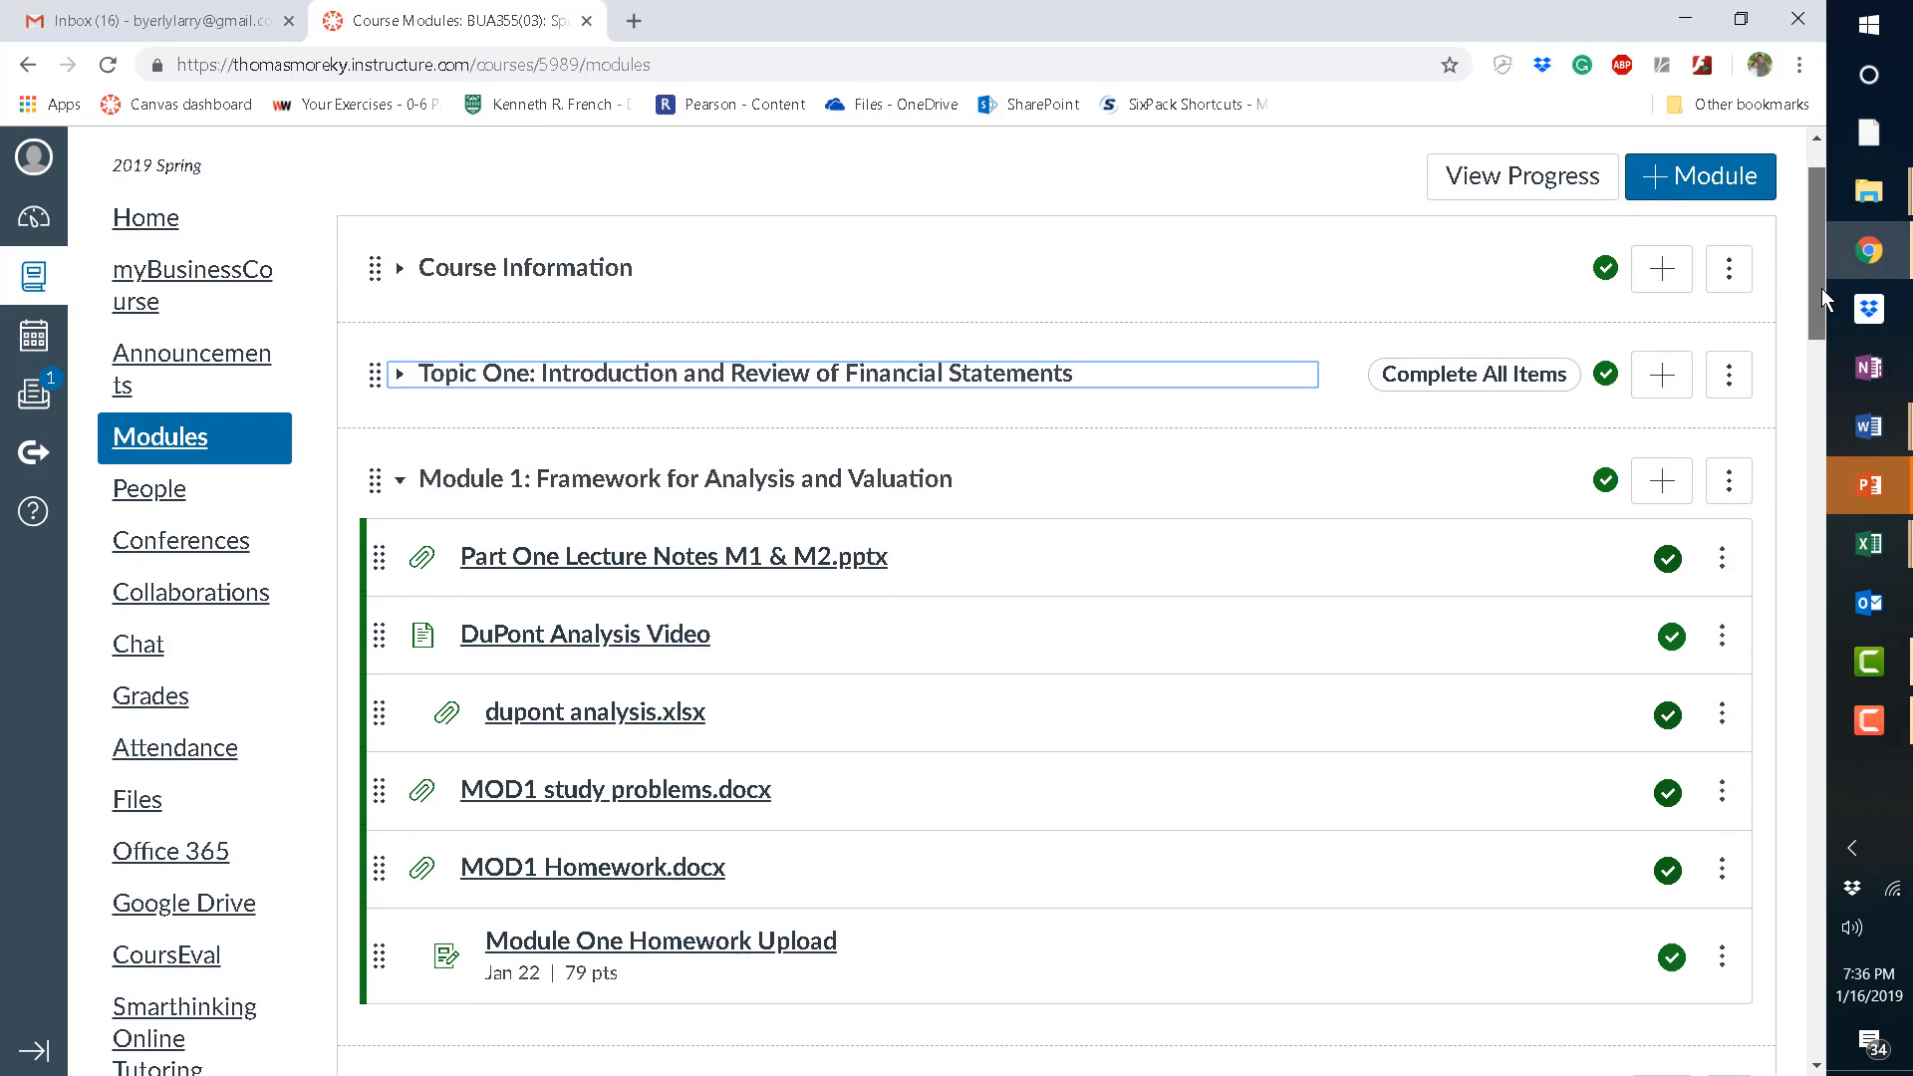
pyautogui.scroll(-3)
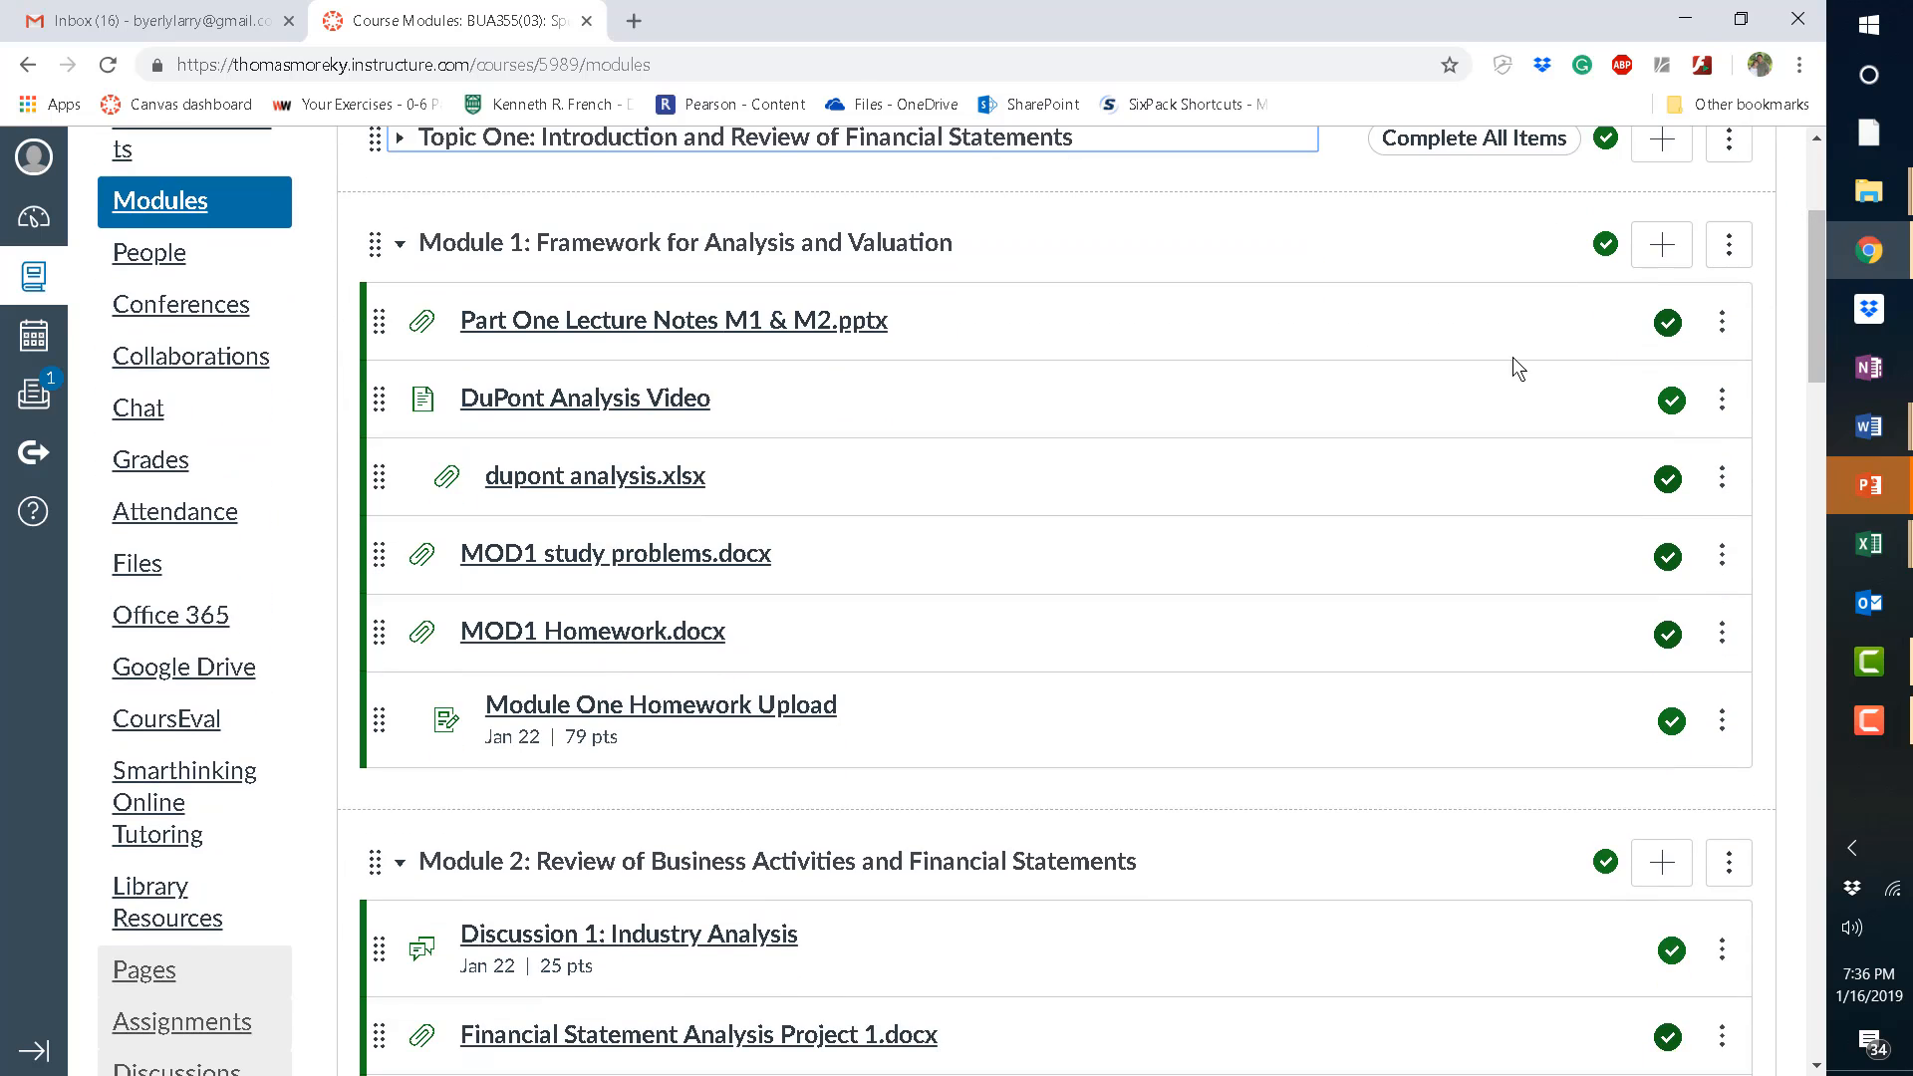
pyautogui.moveTo(1647, 297)
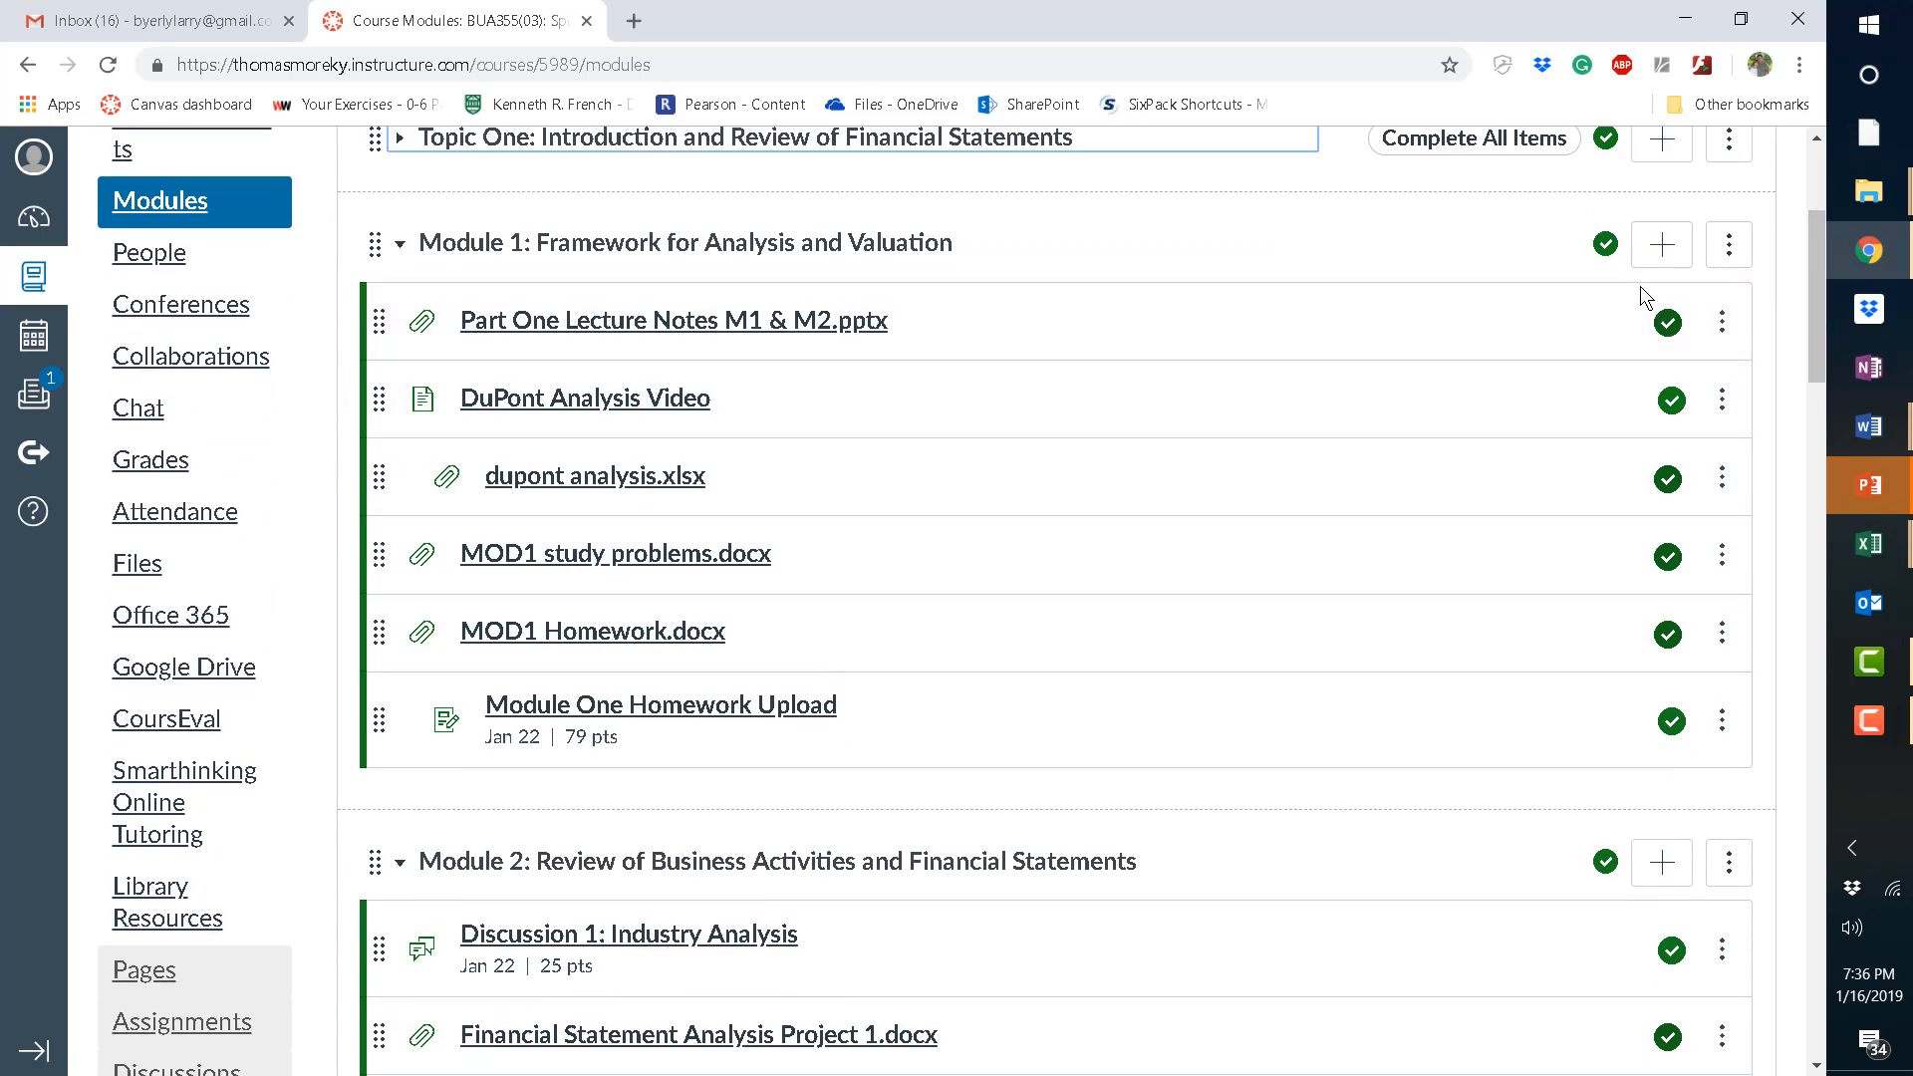
pyautogui.scroll(3)
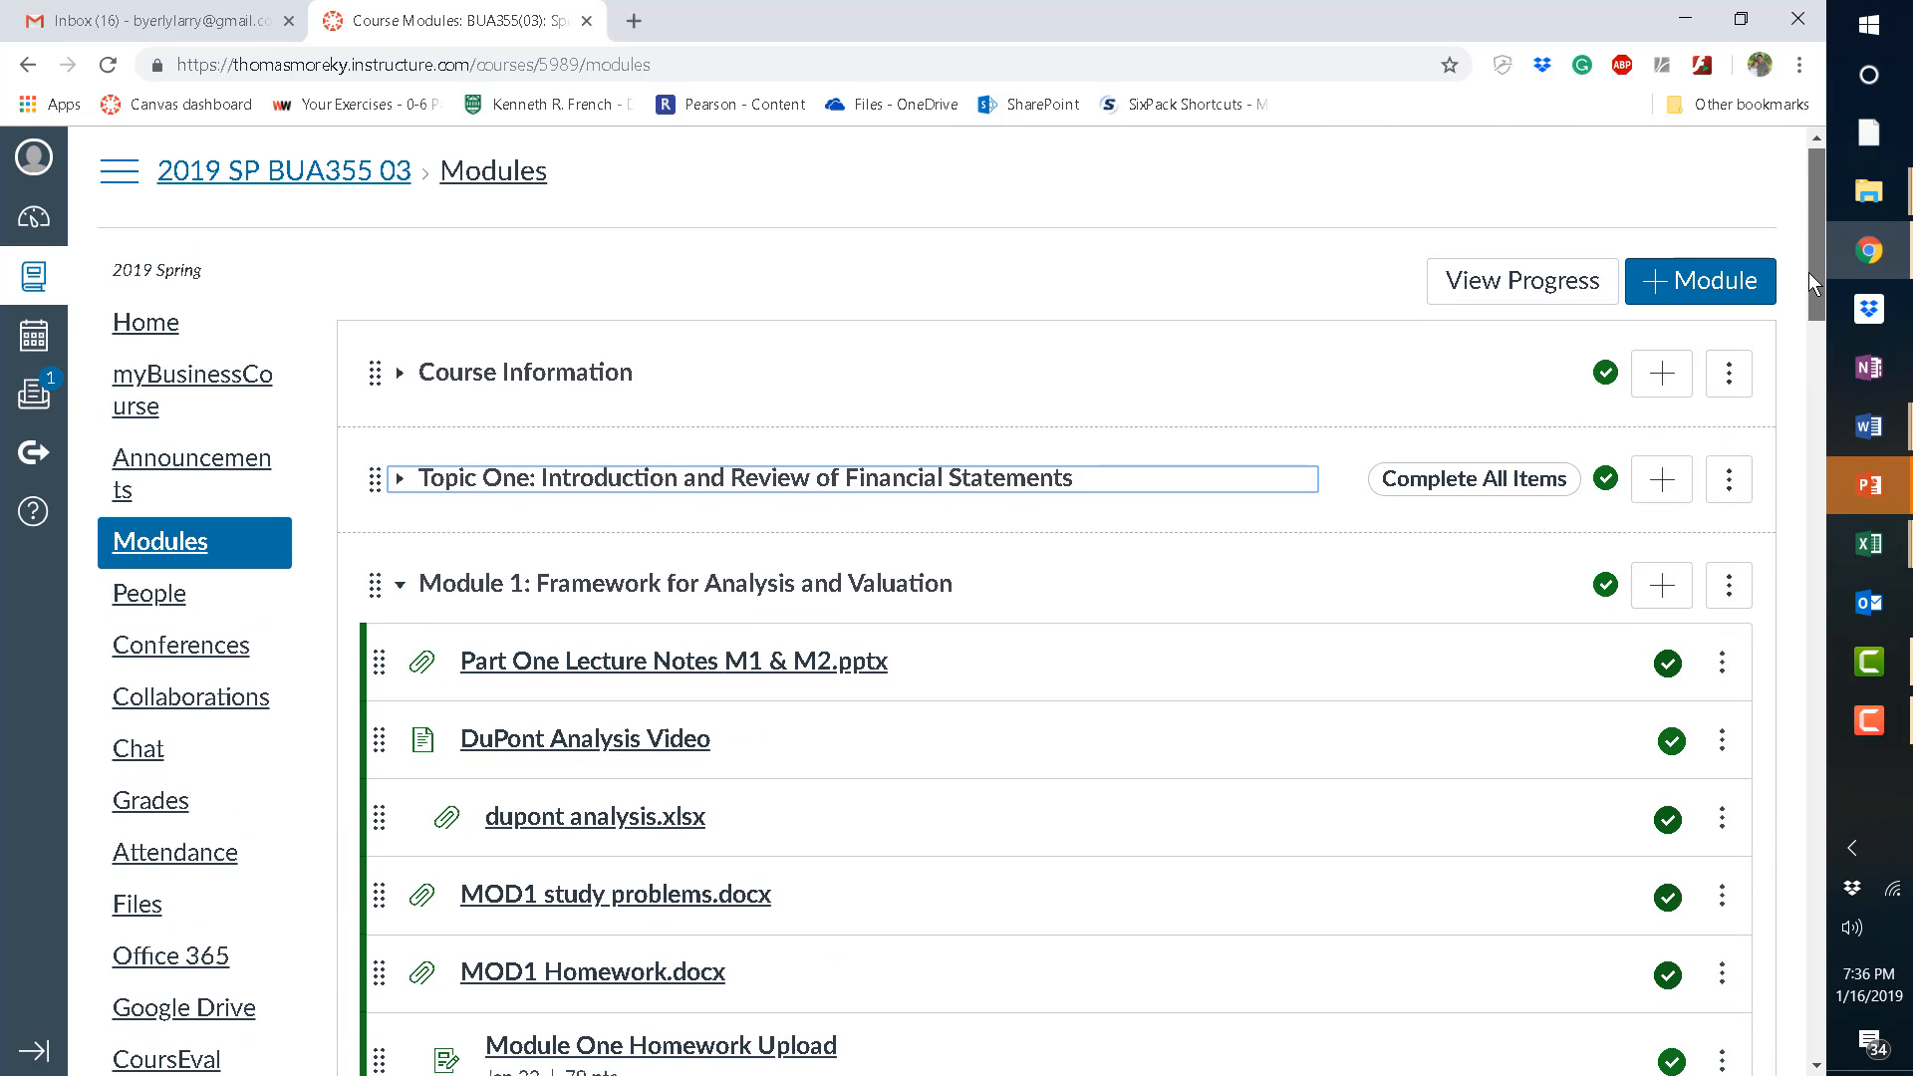
pyautogui.scroll(-3)
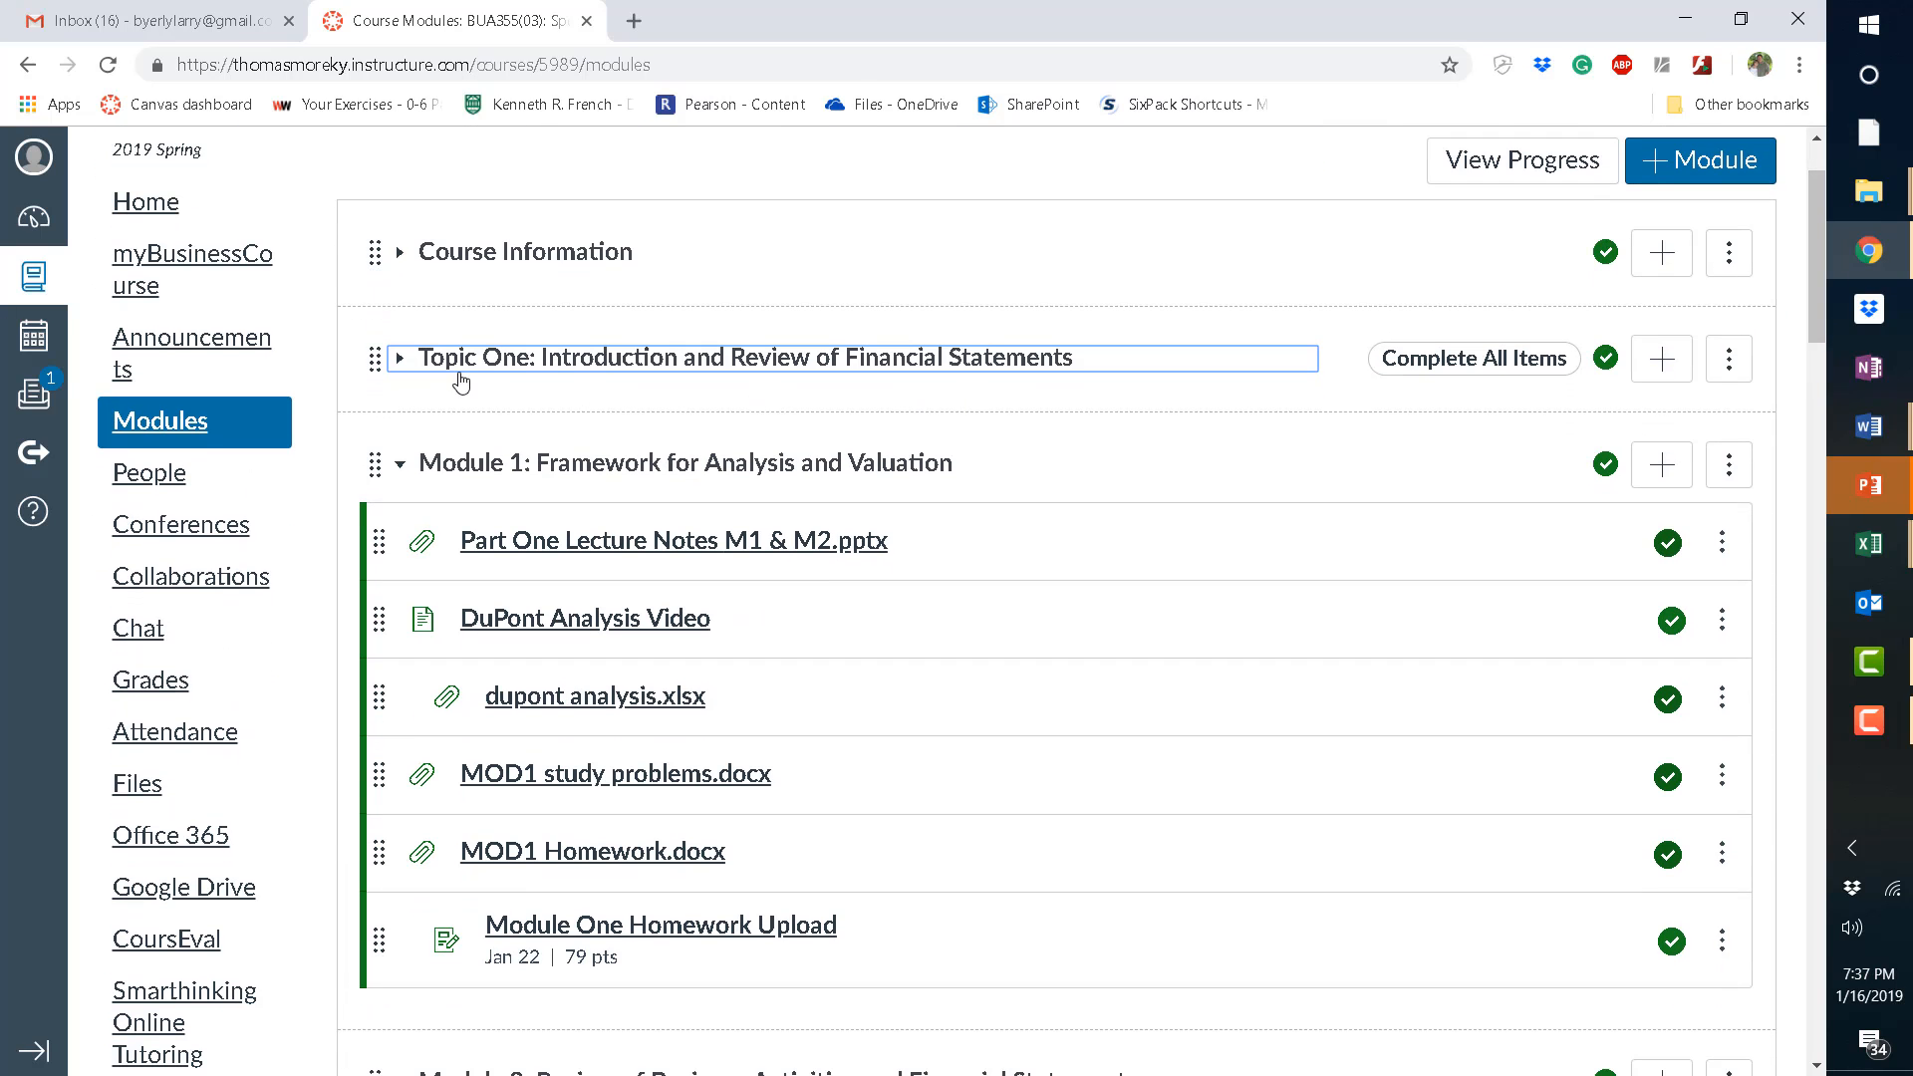
# Expand Topic One and scroll through its Week 1 pages and Disney/Comcast files.
pyautogui.click(401, 358)
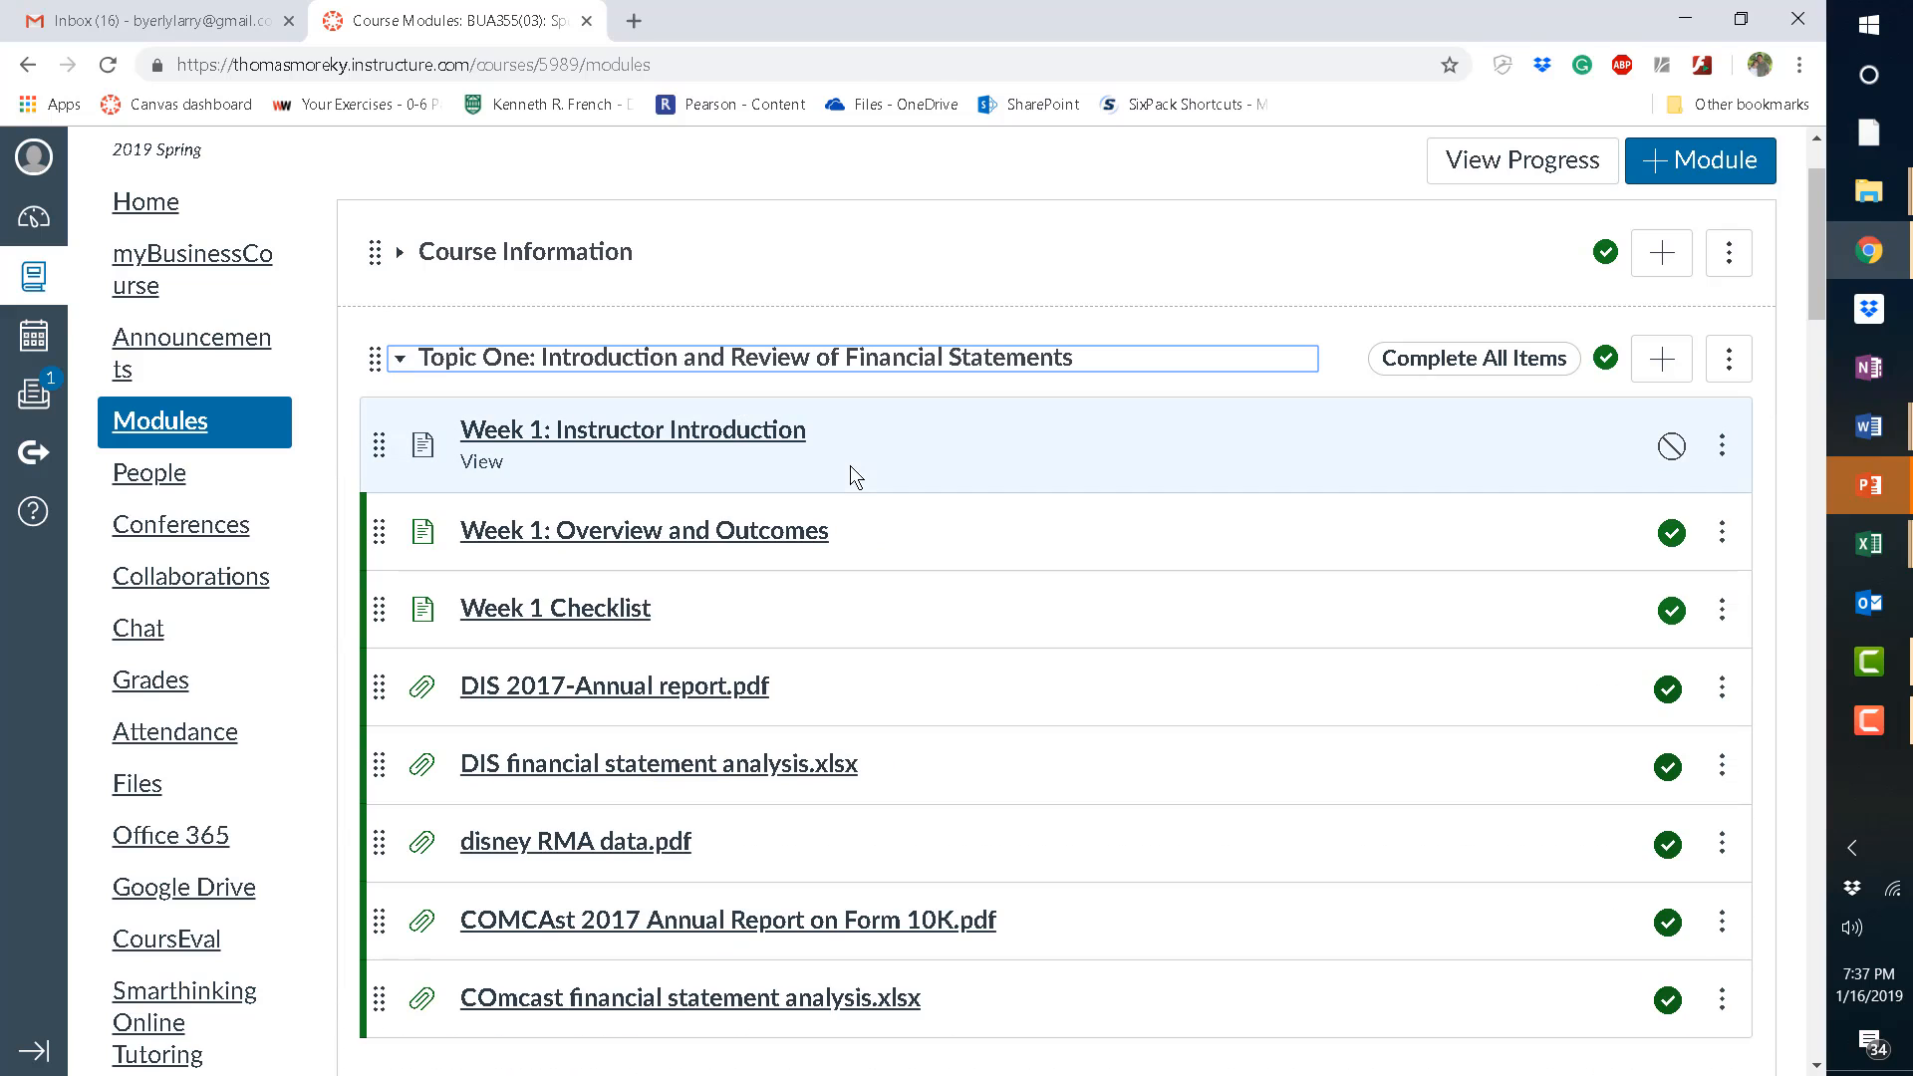
pyautogui.moveTo(933, 418)
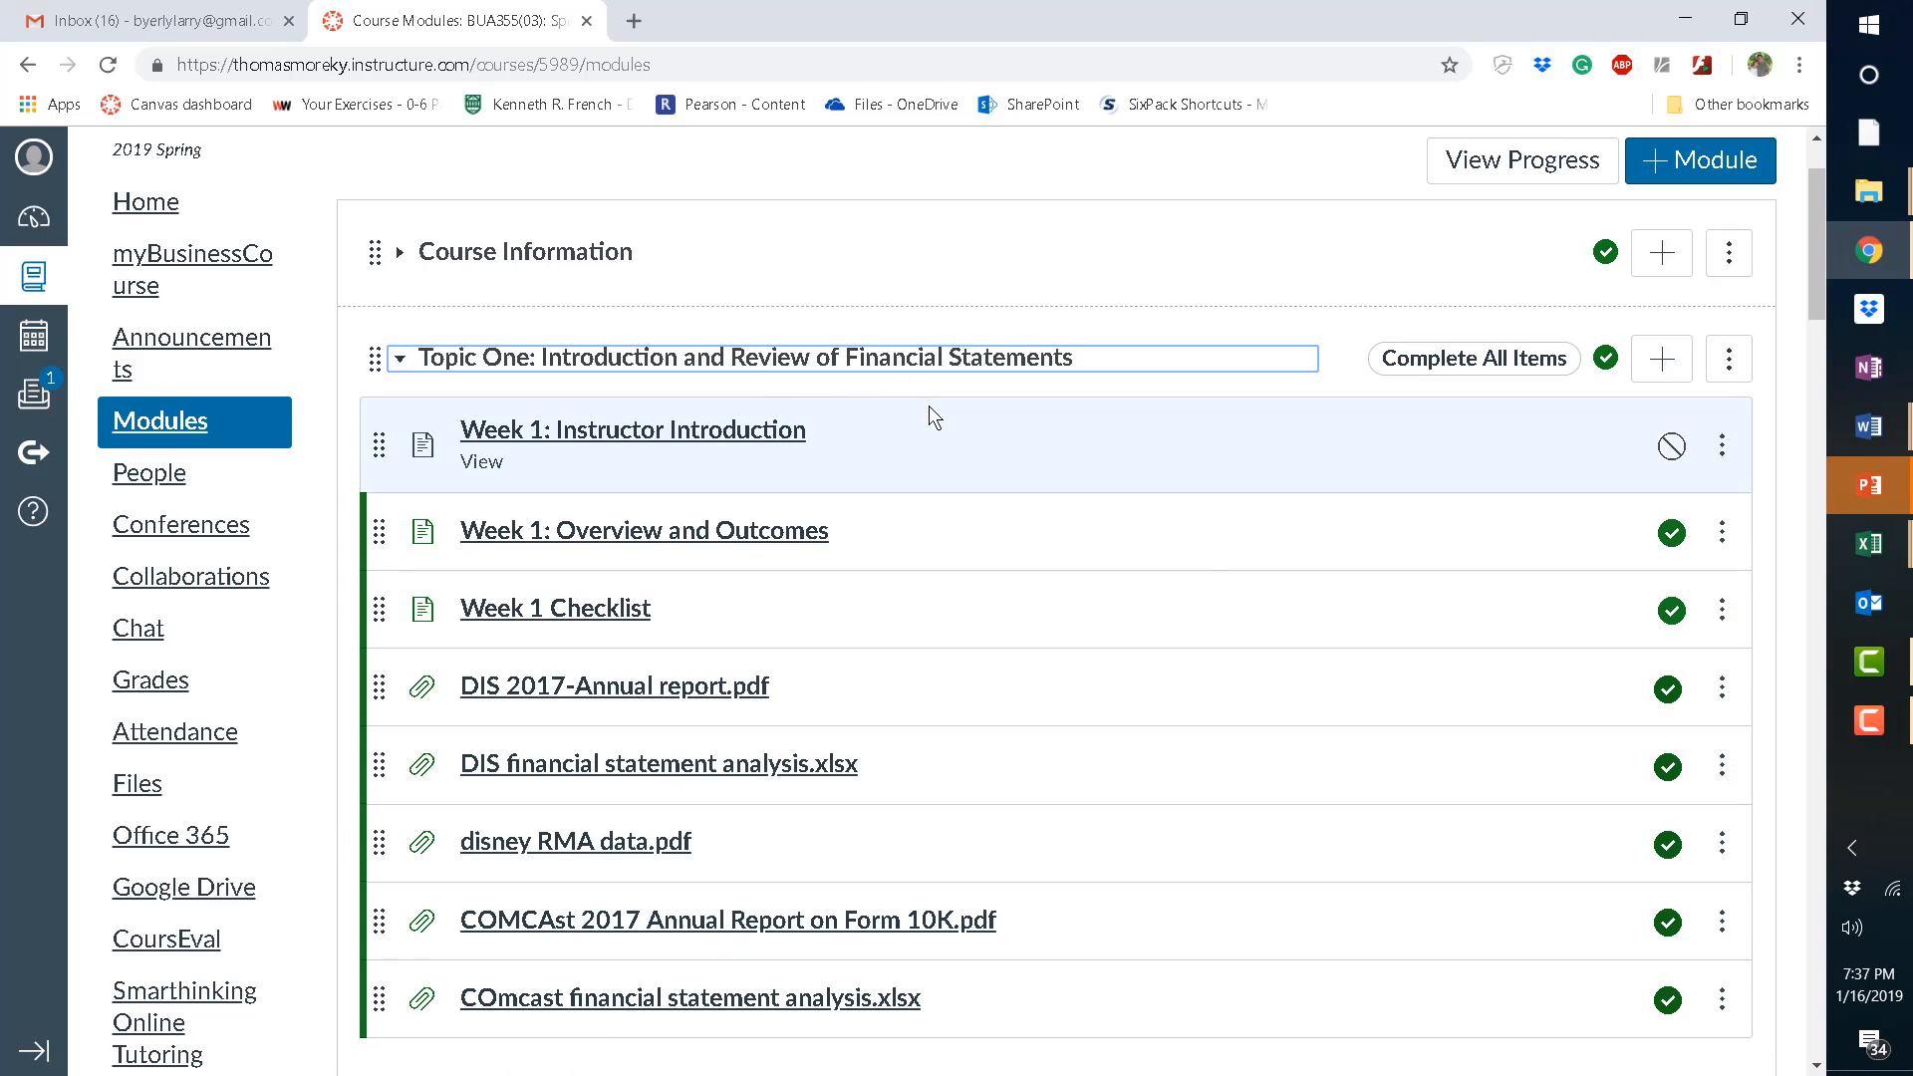
pyautogui.moveTo(983, 451)
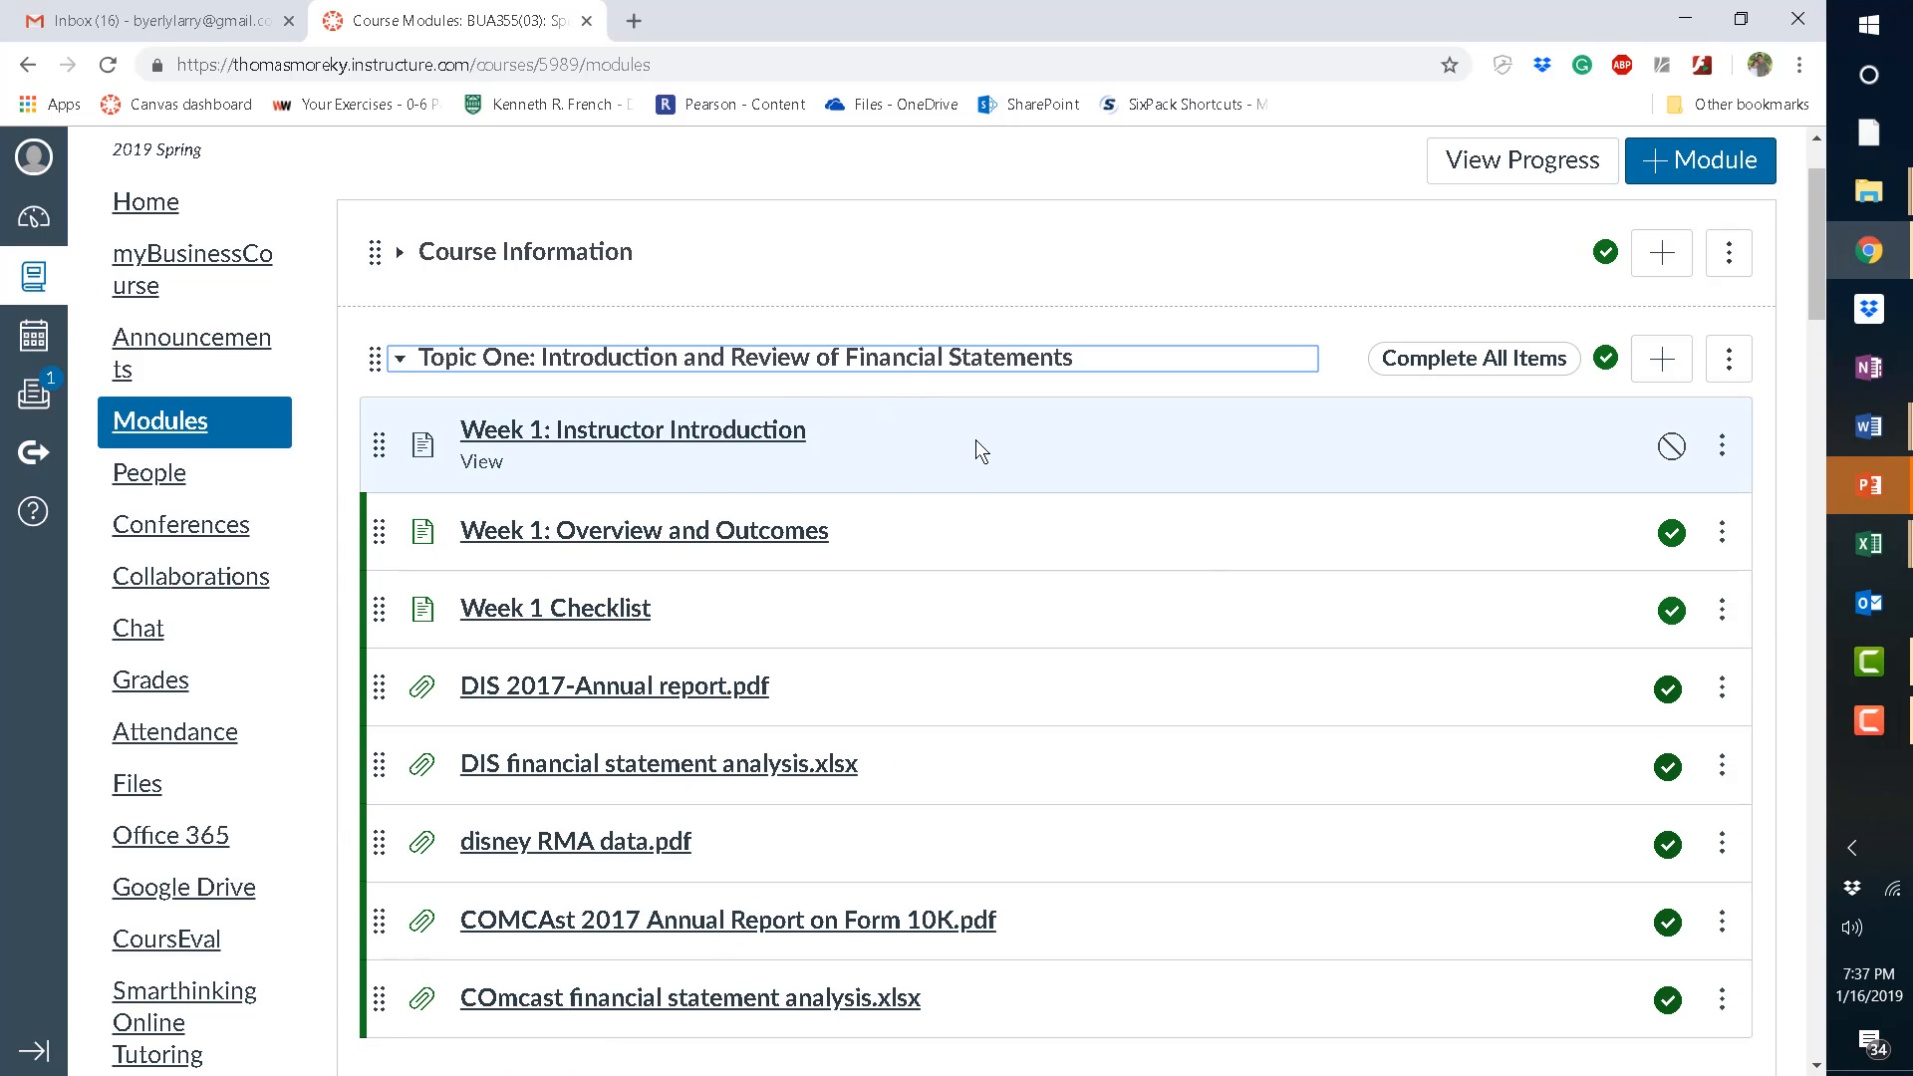
pyautogui.moveTo(588, 593)
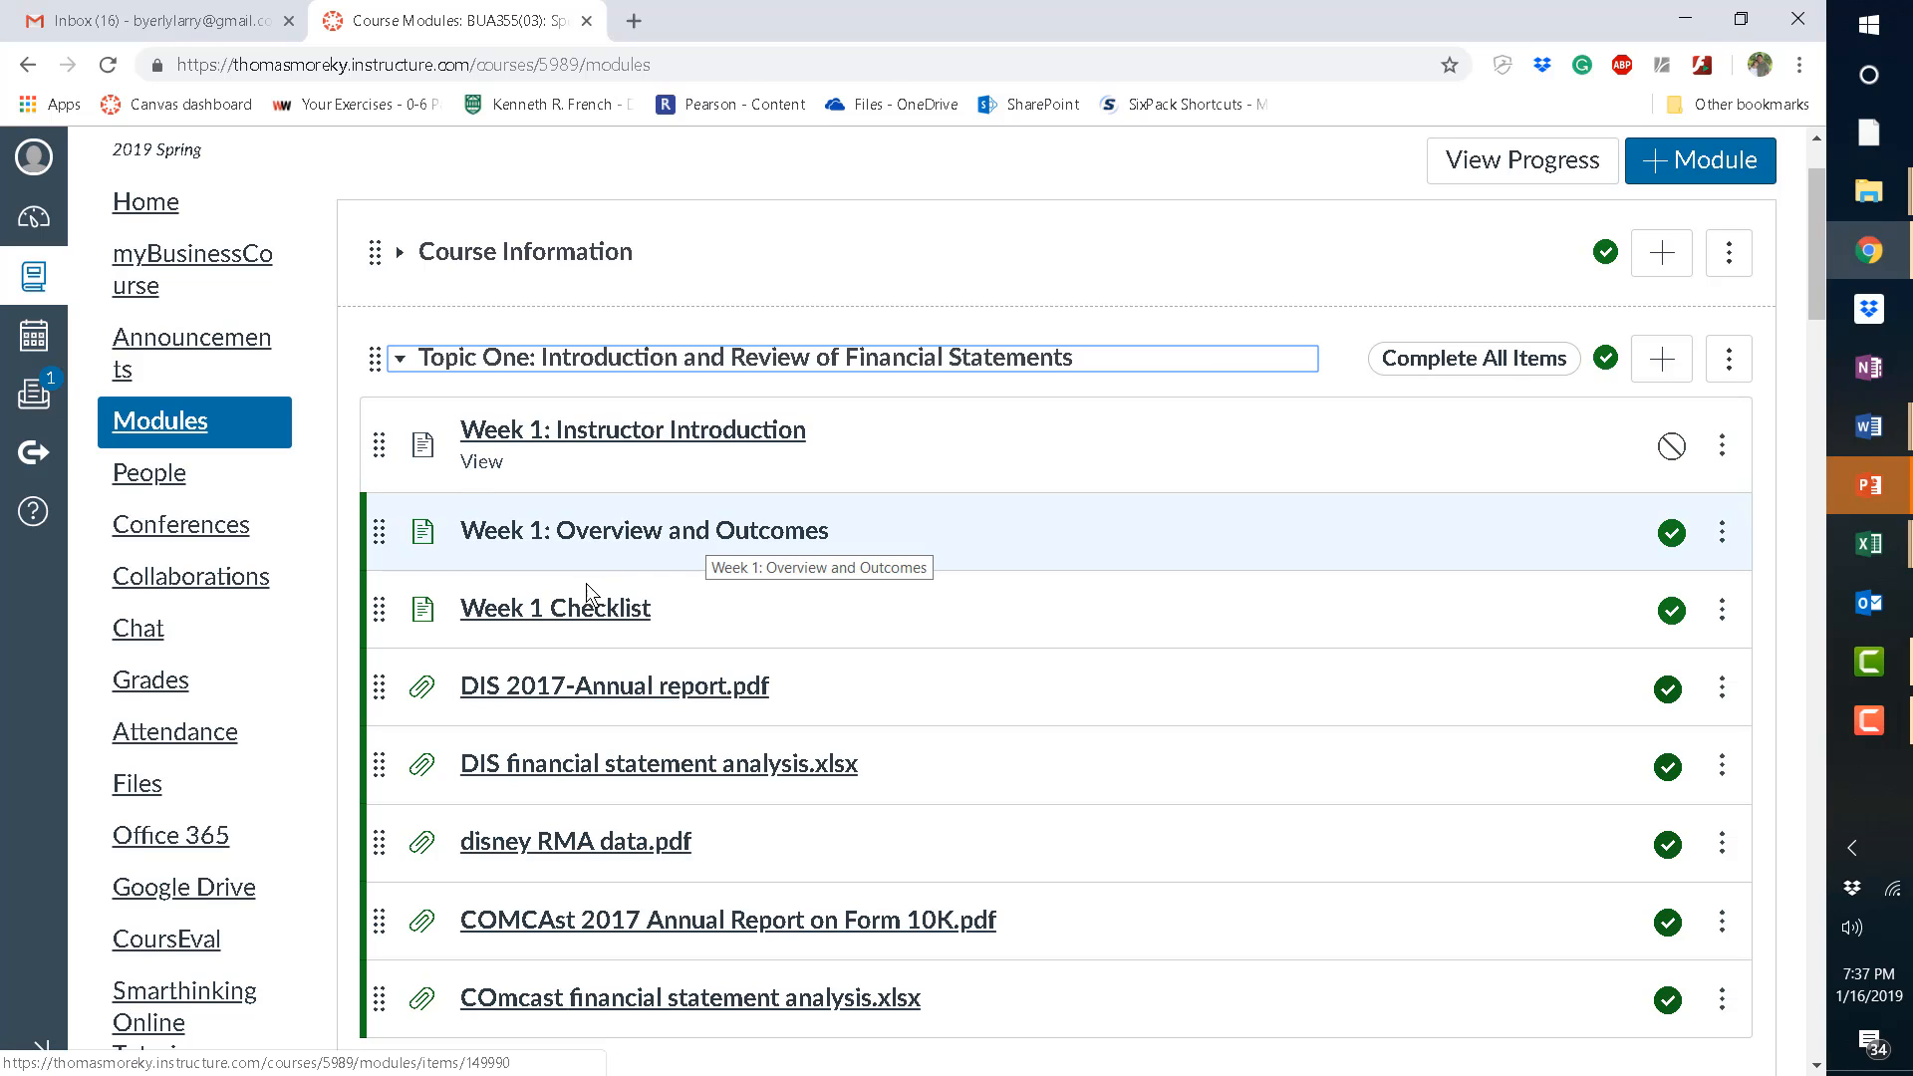
pyautogui.moveTo(886, 598)
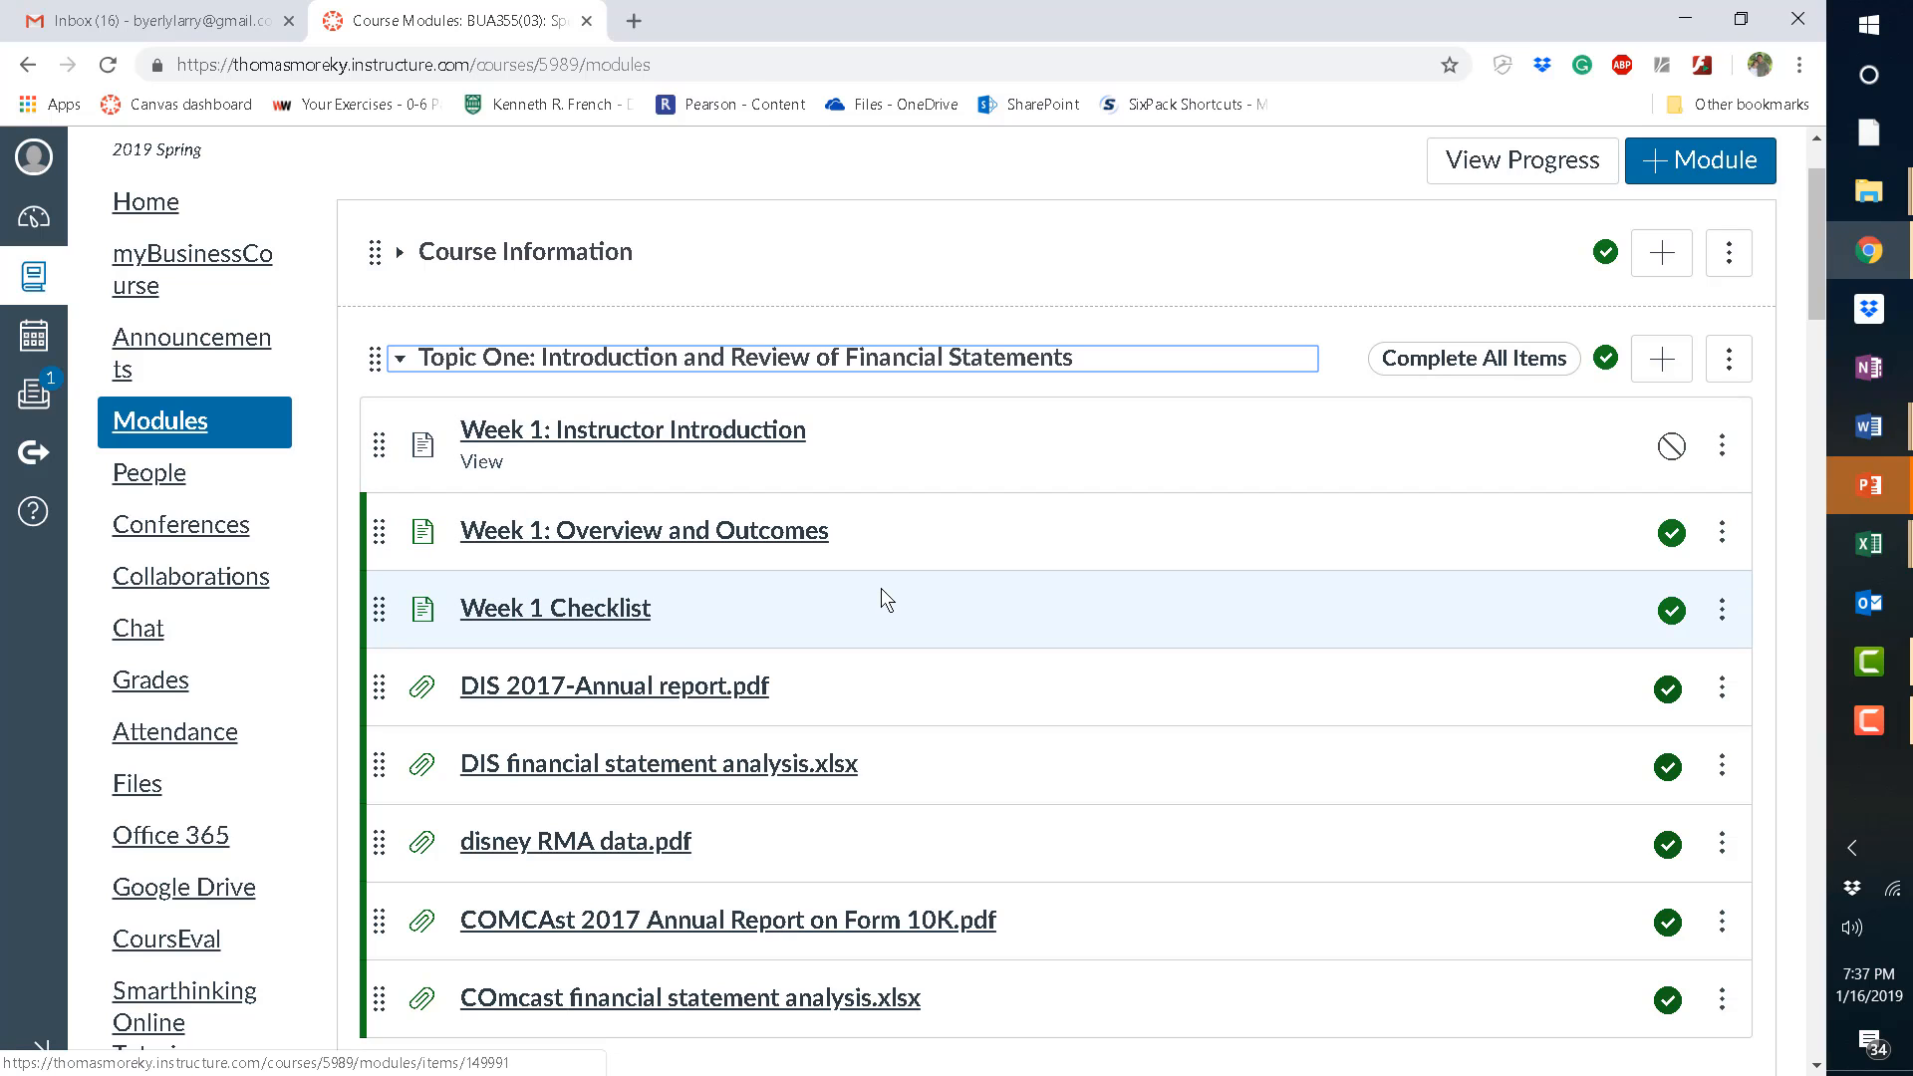
pyautogui.moveTo(1844, 321)
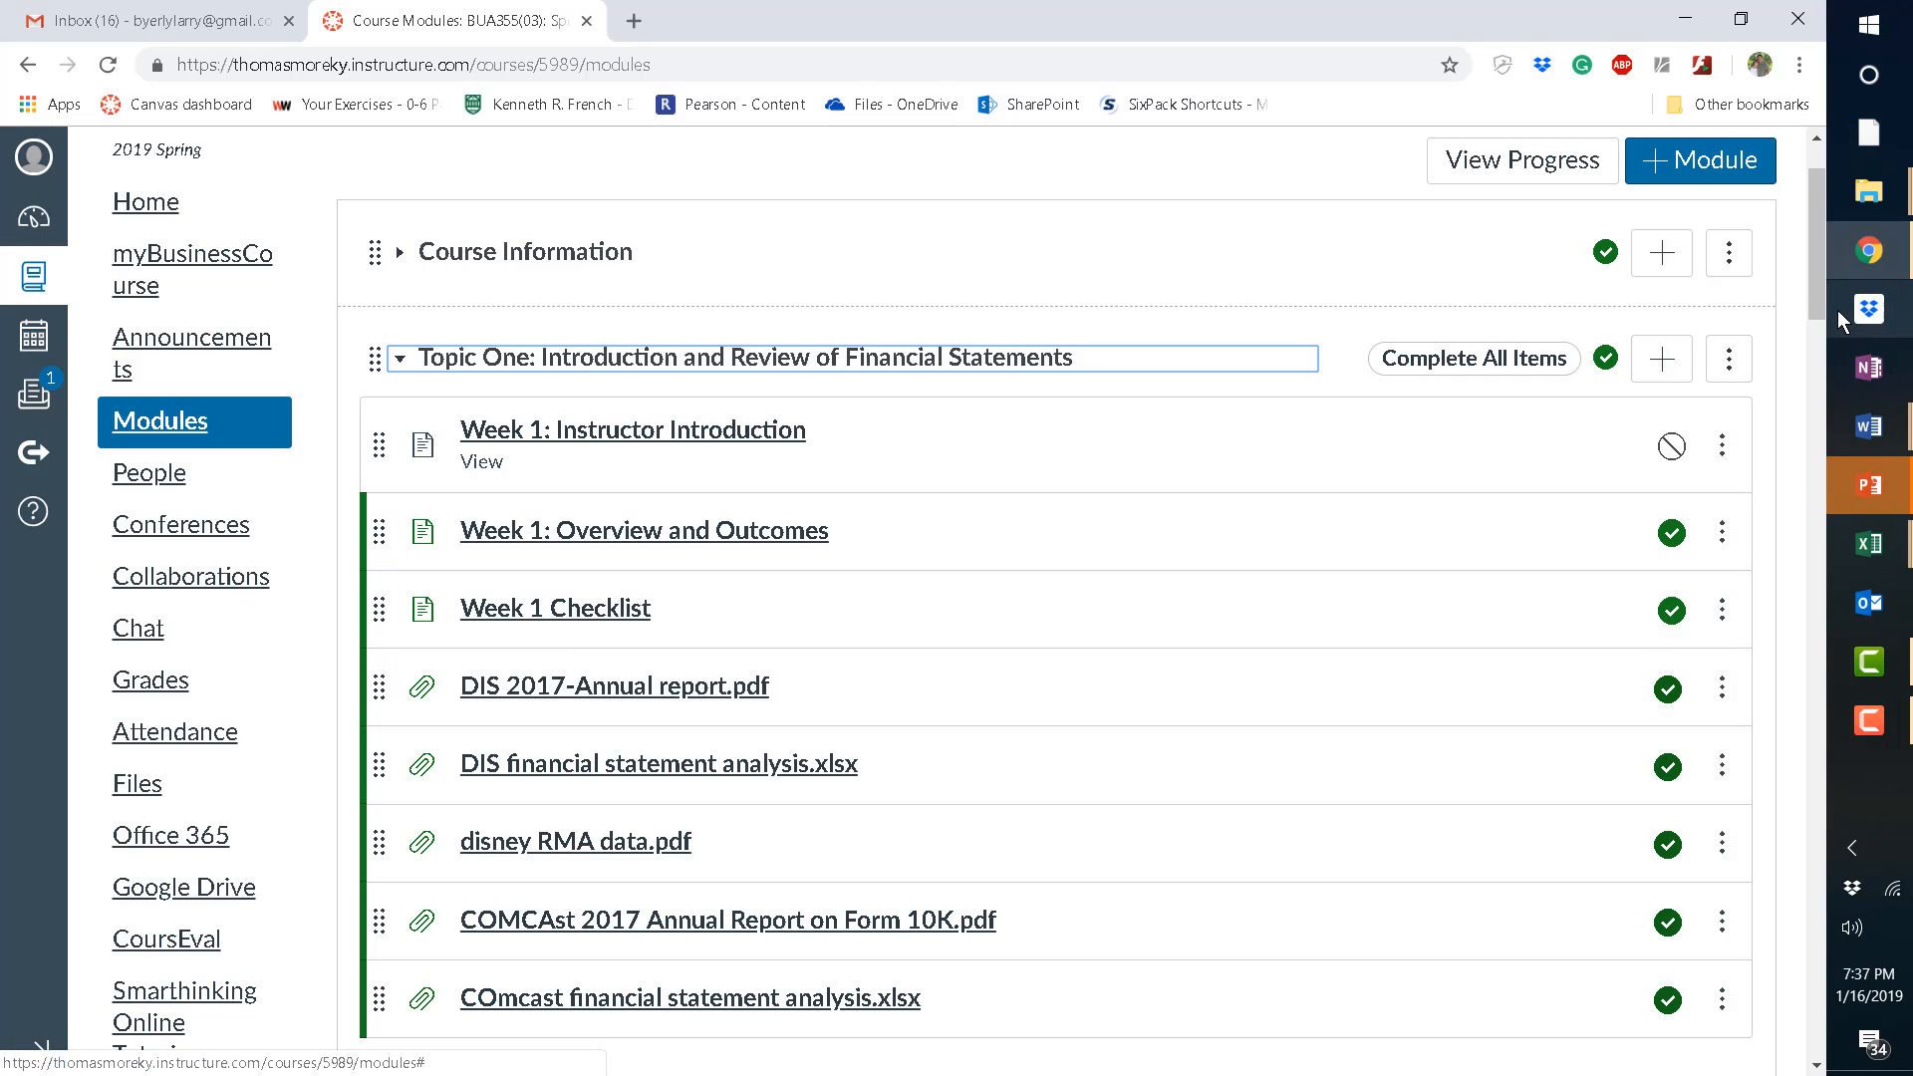
pyautogui.scroll(-3)
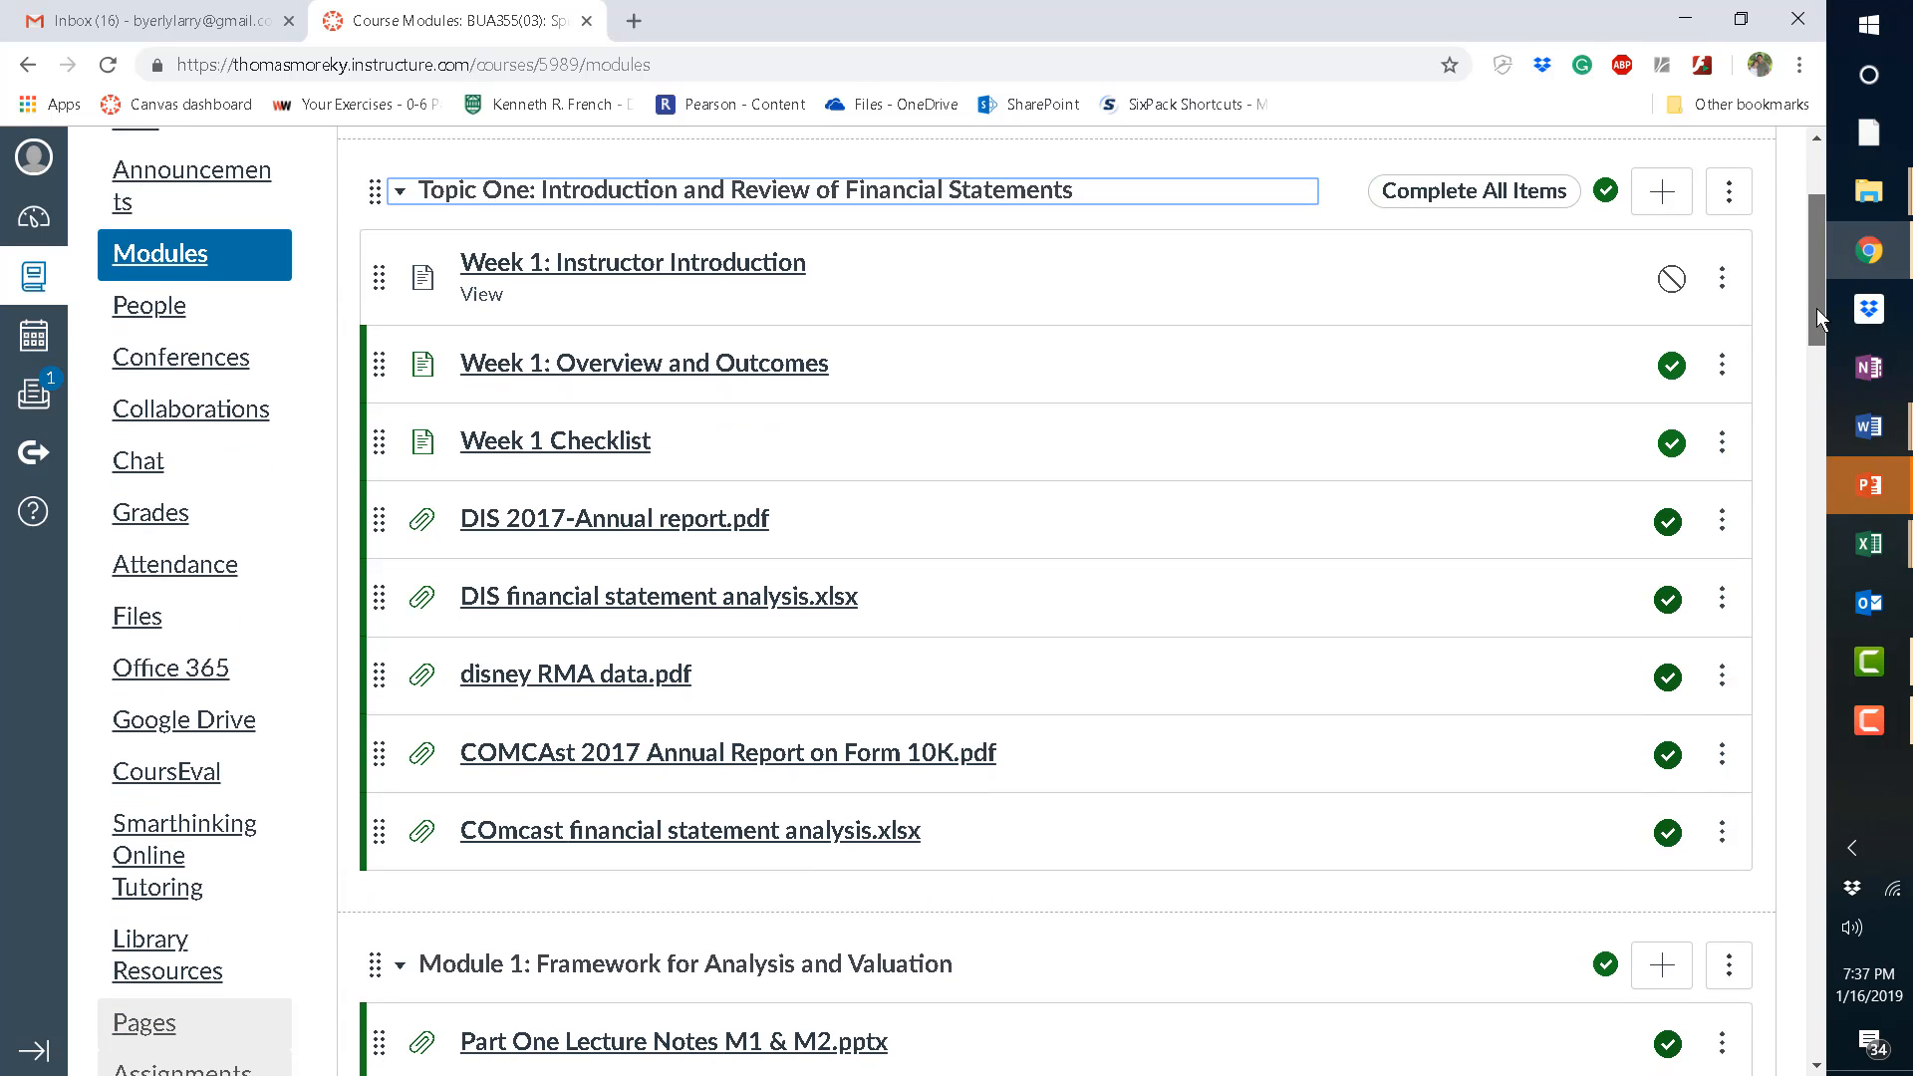
pyautogui.moveTo(701, 597)
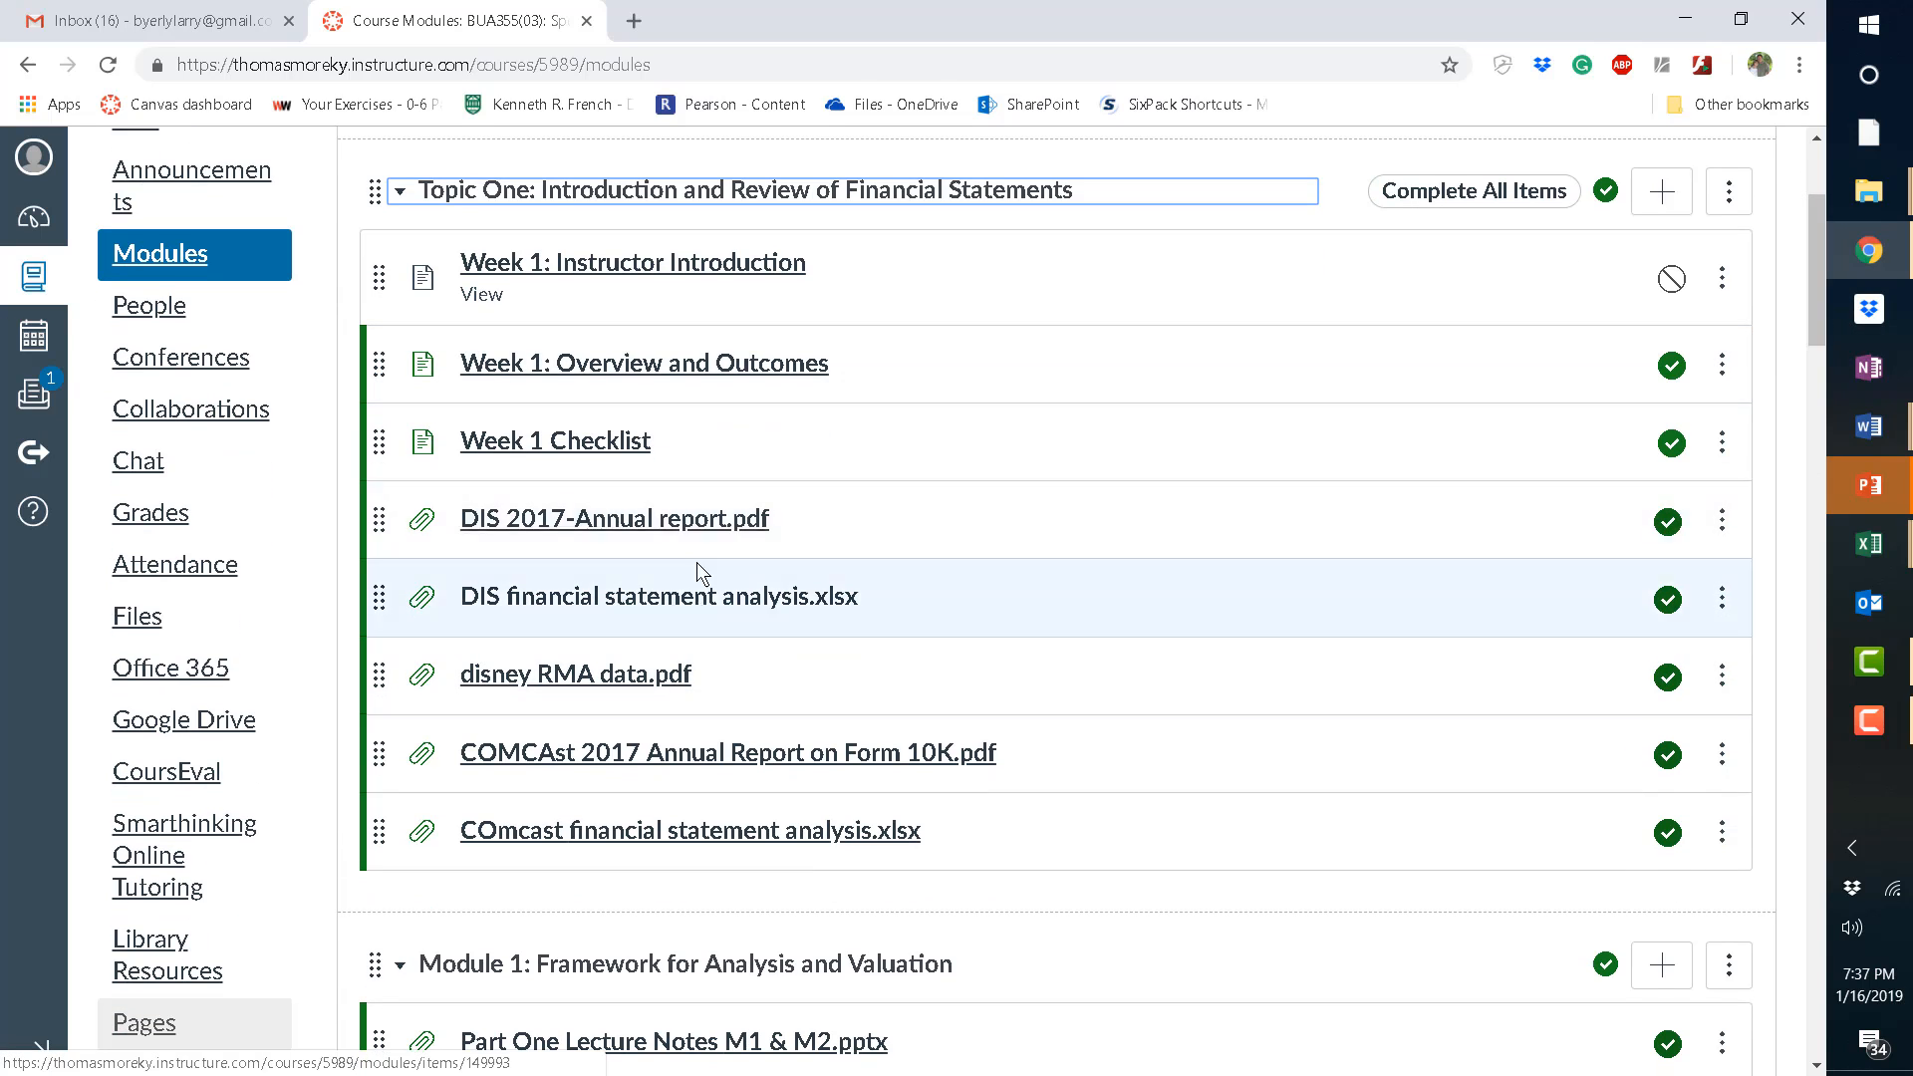
pyautogui.moveTo(876, 808)
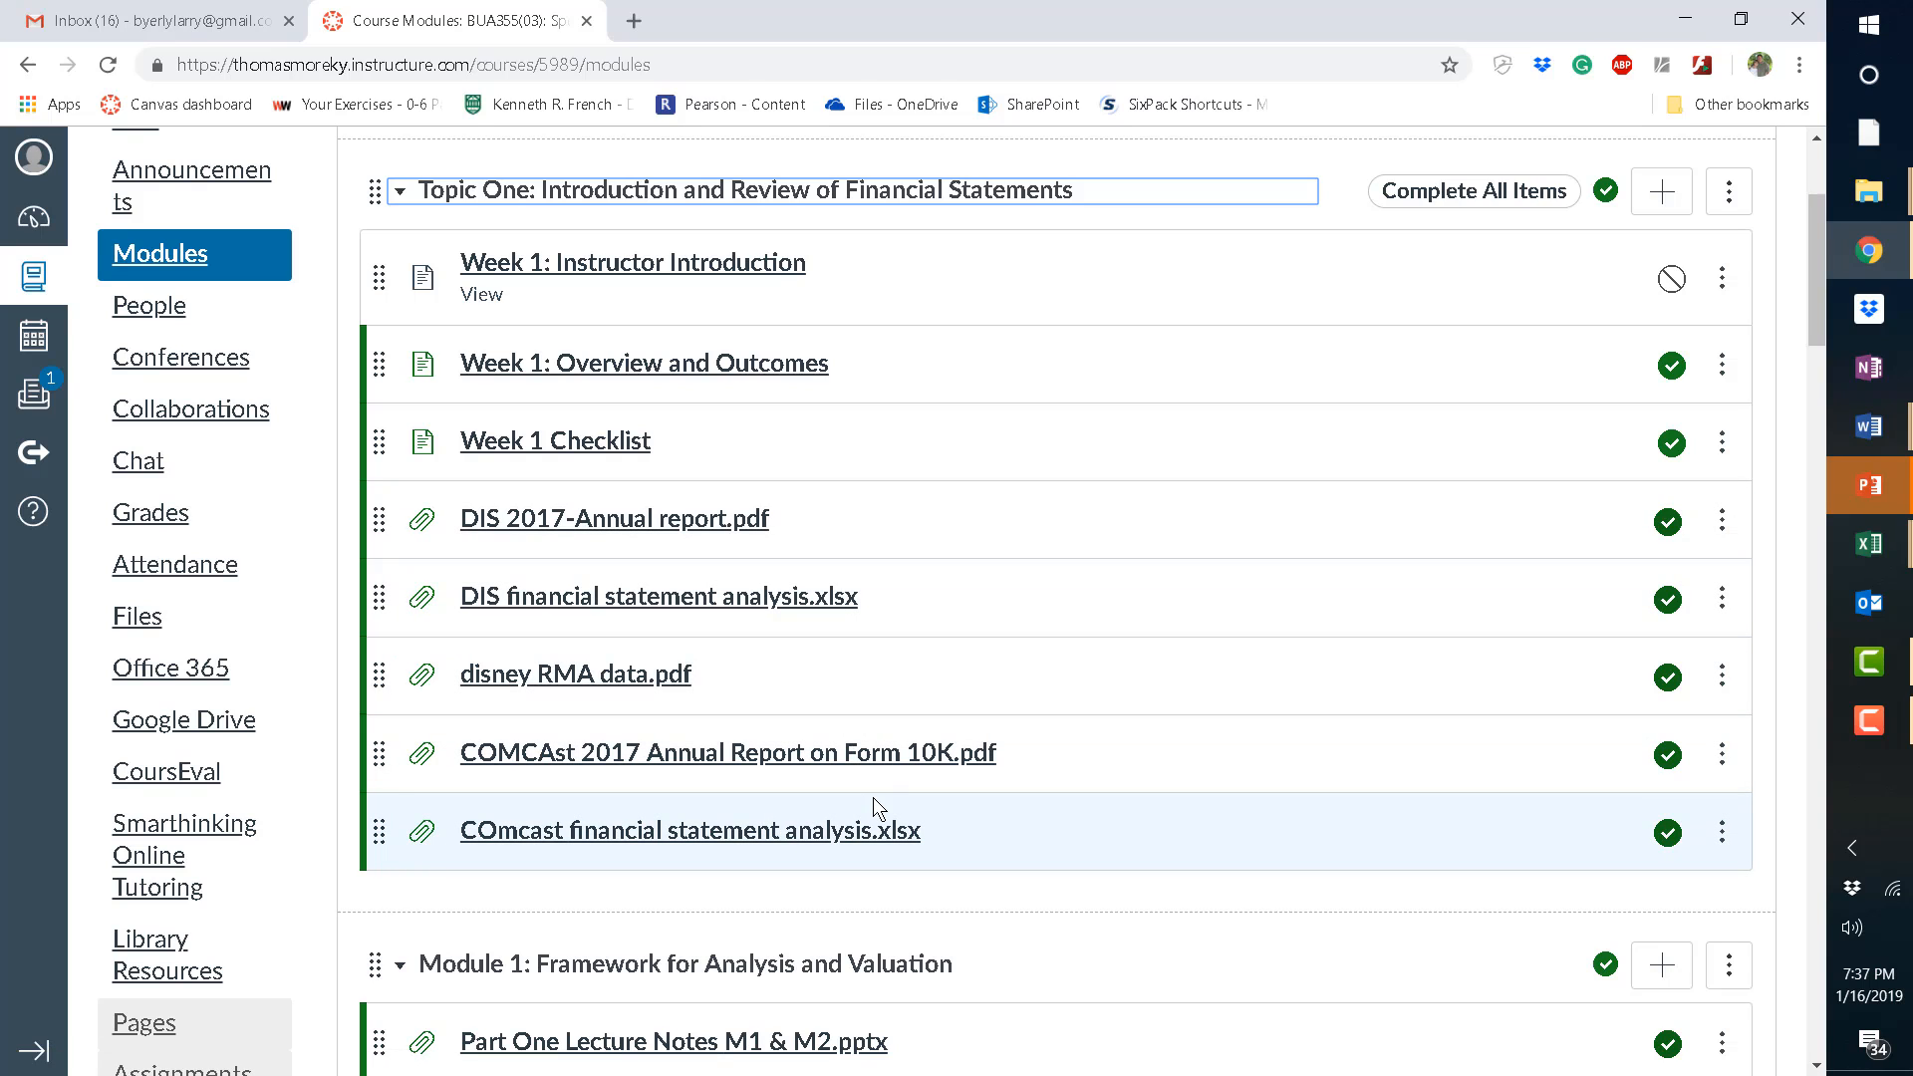
pyautogui.moveTo(631, 676)
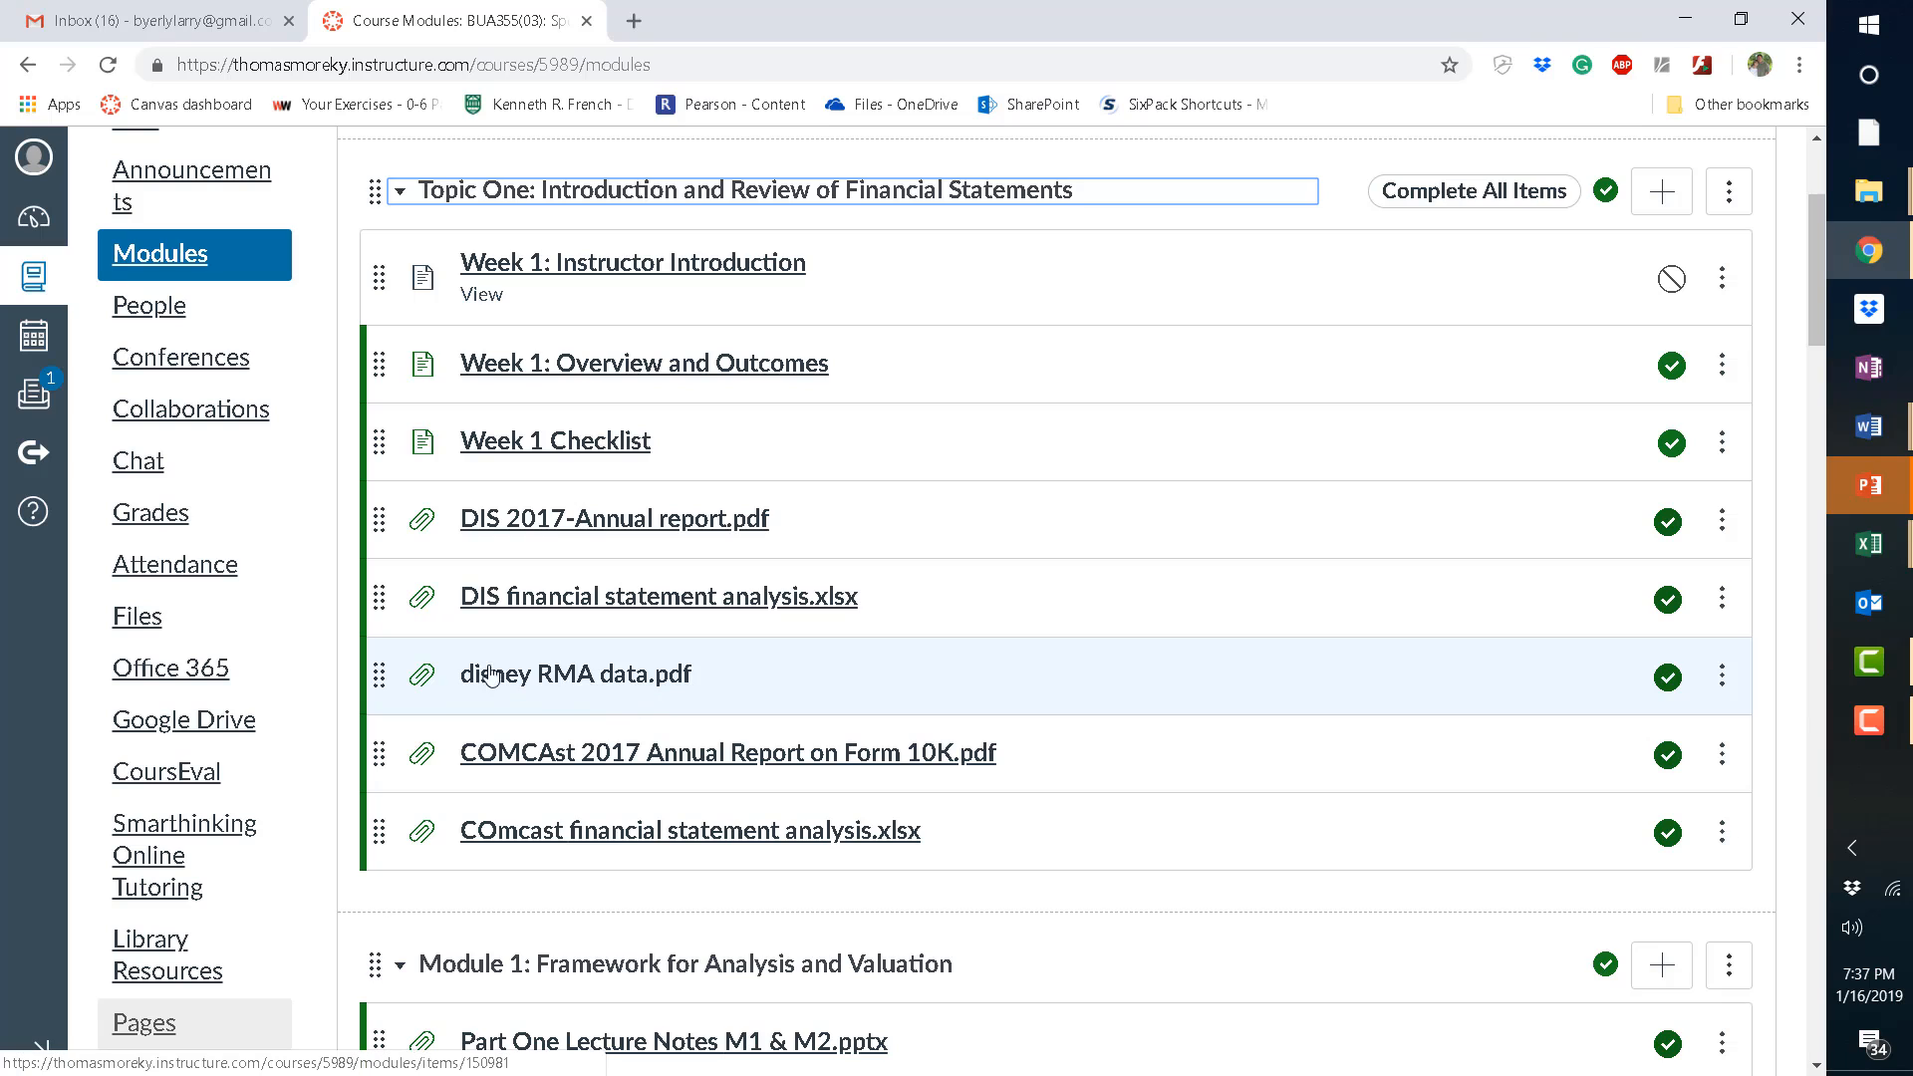
pyautogui.moveTo(551, 674)
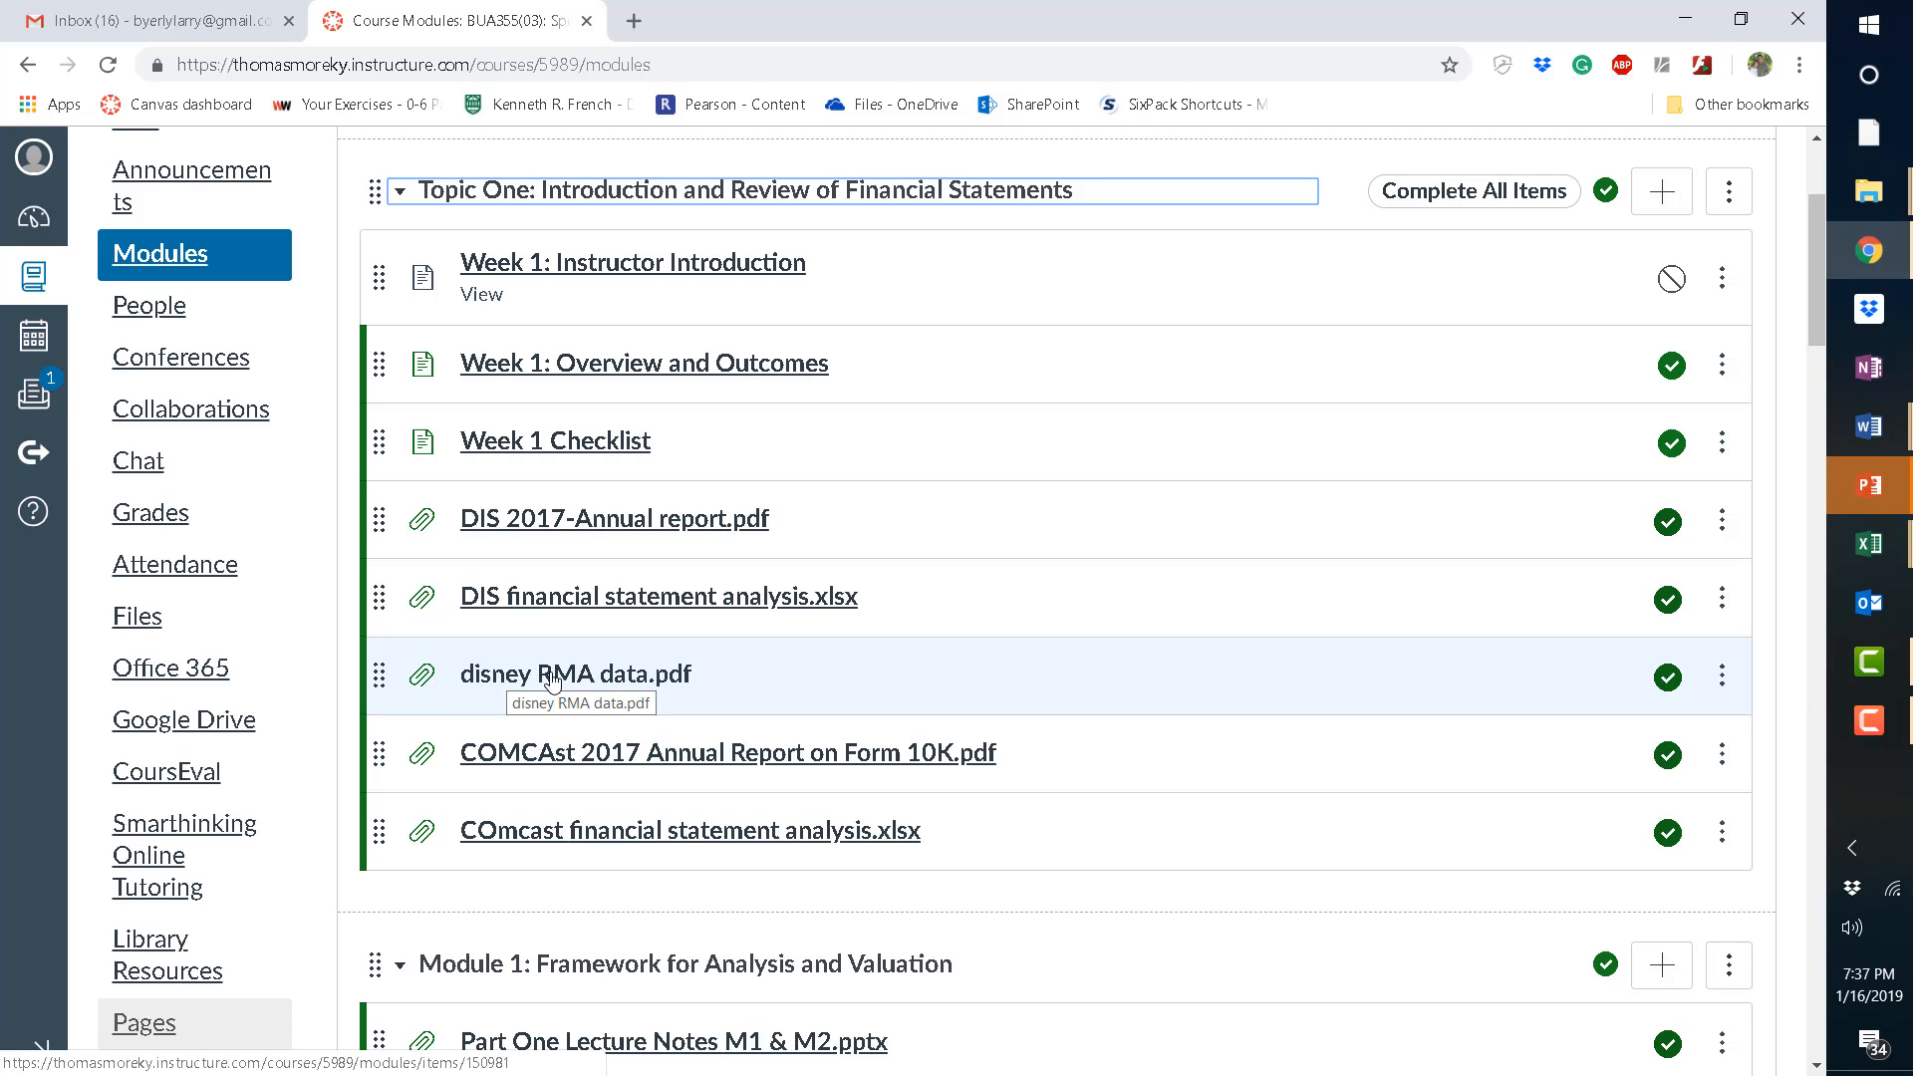
pyautogui.moveTo(608, 659)
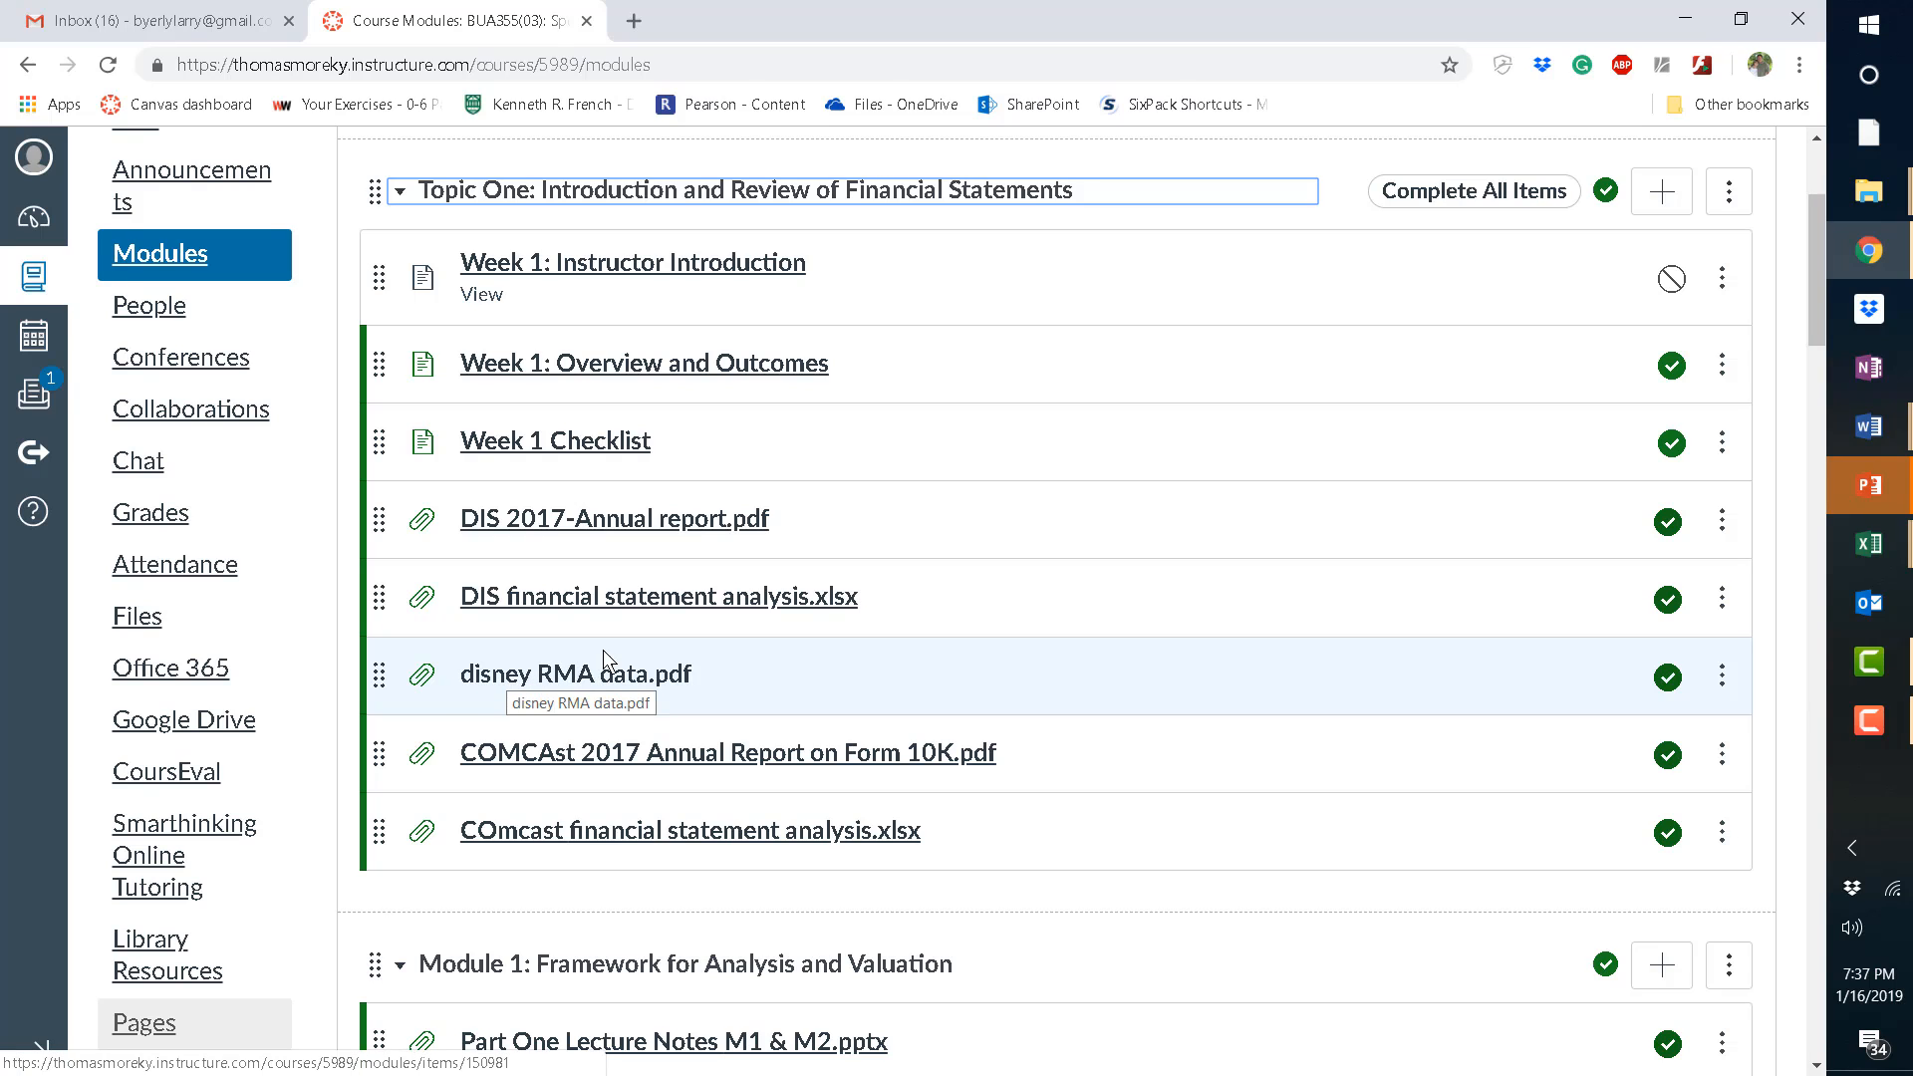
pyautogui.moveTo(733, 629)
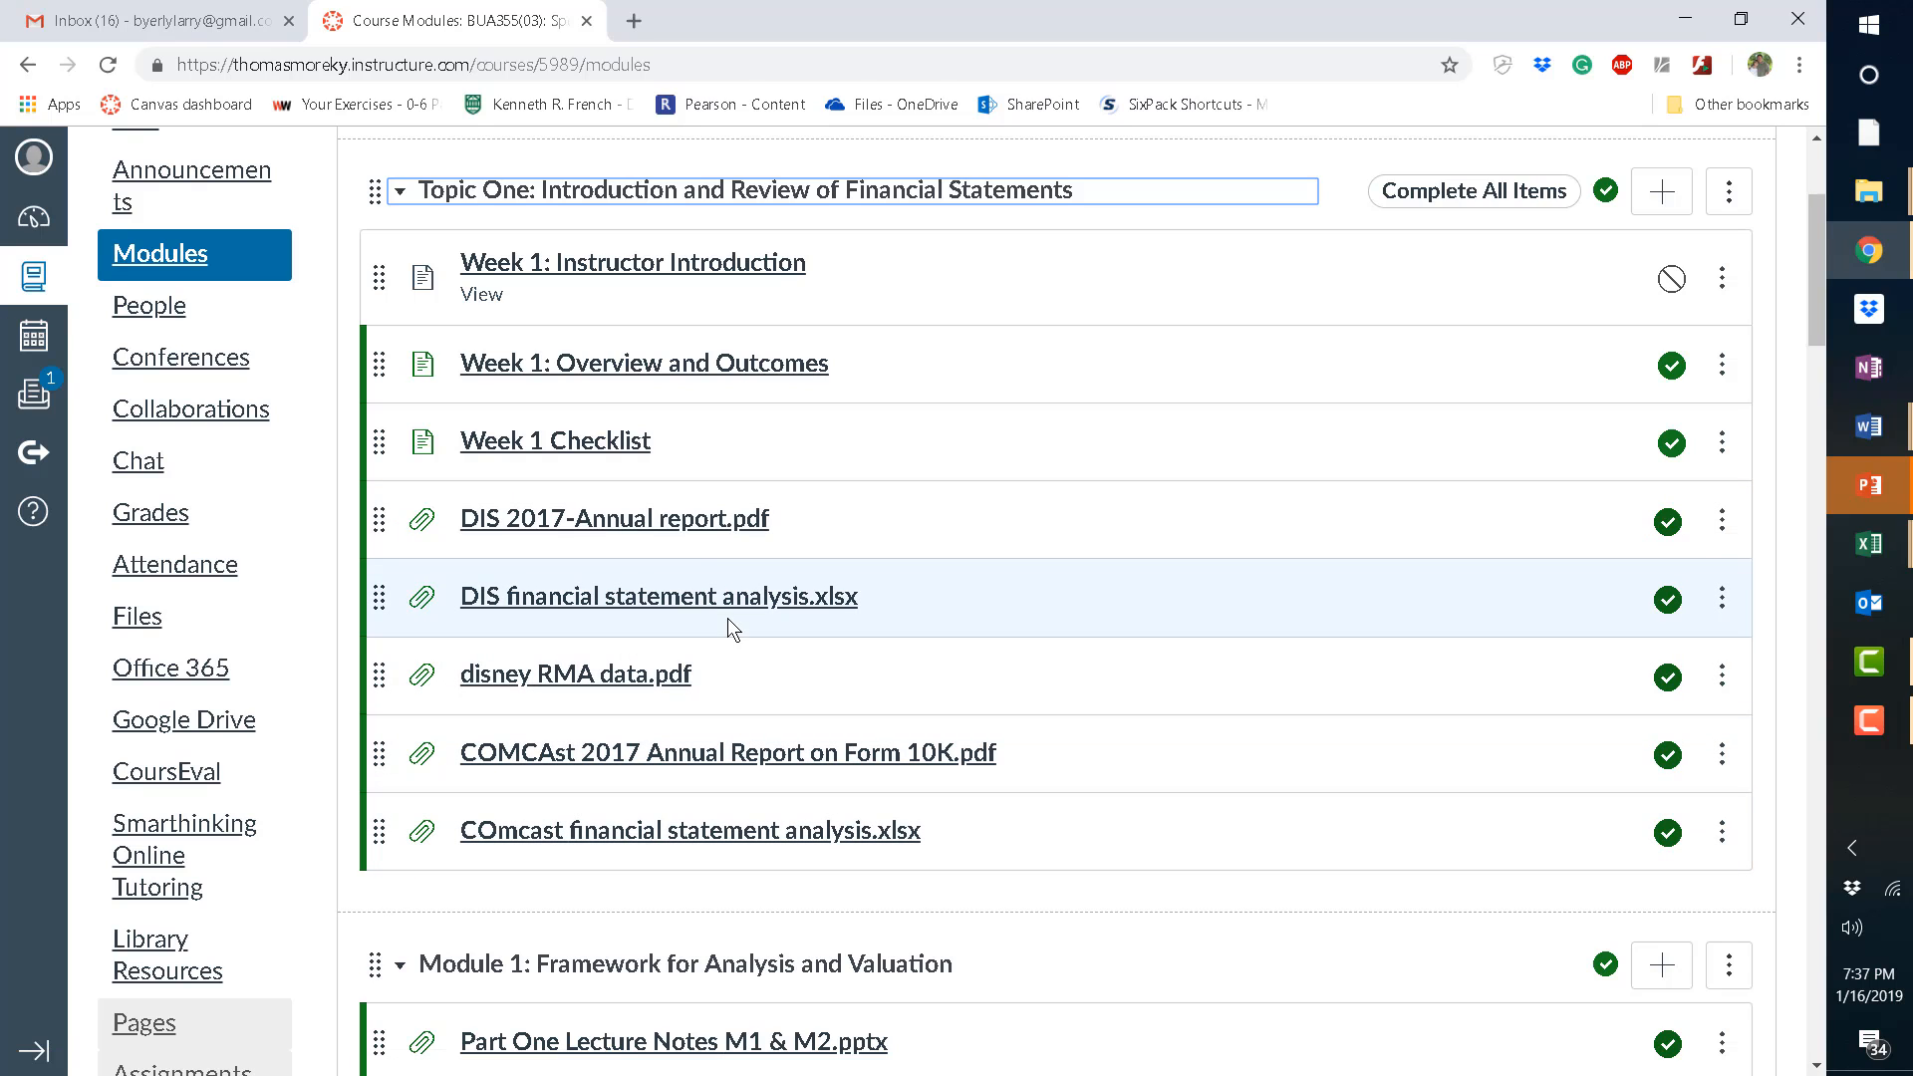
pyautogui.moveTo(732, 640)
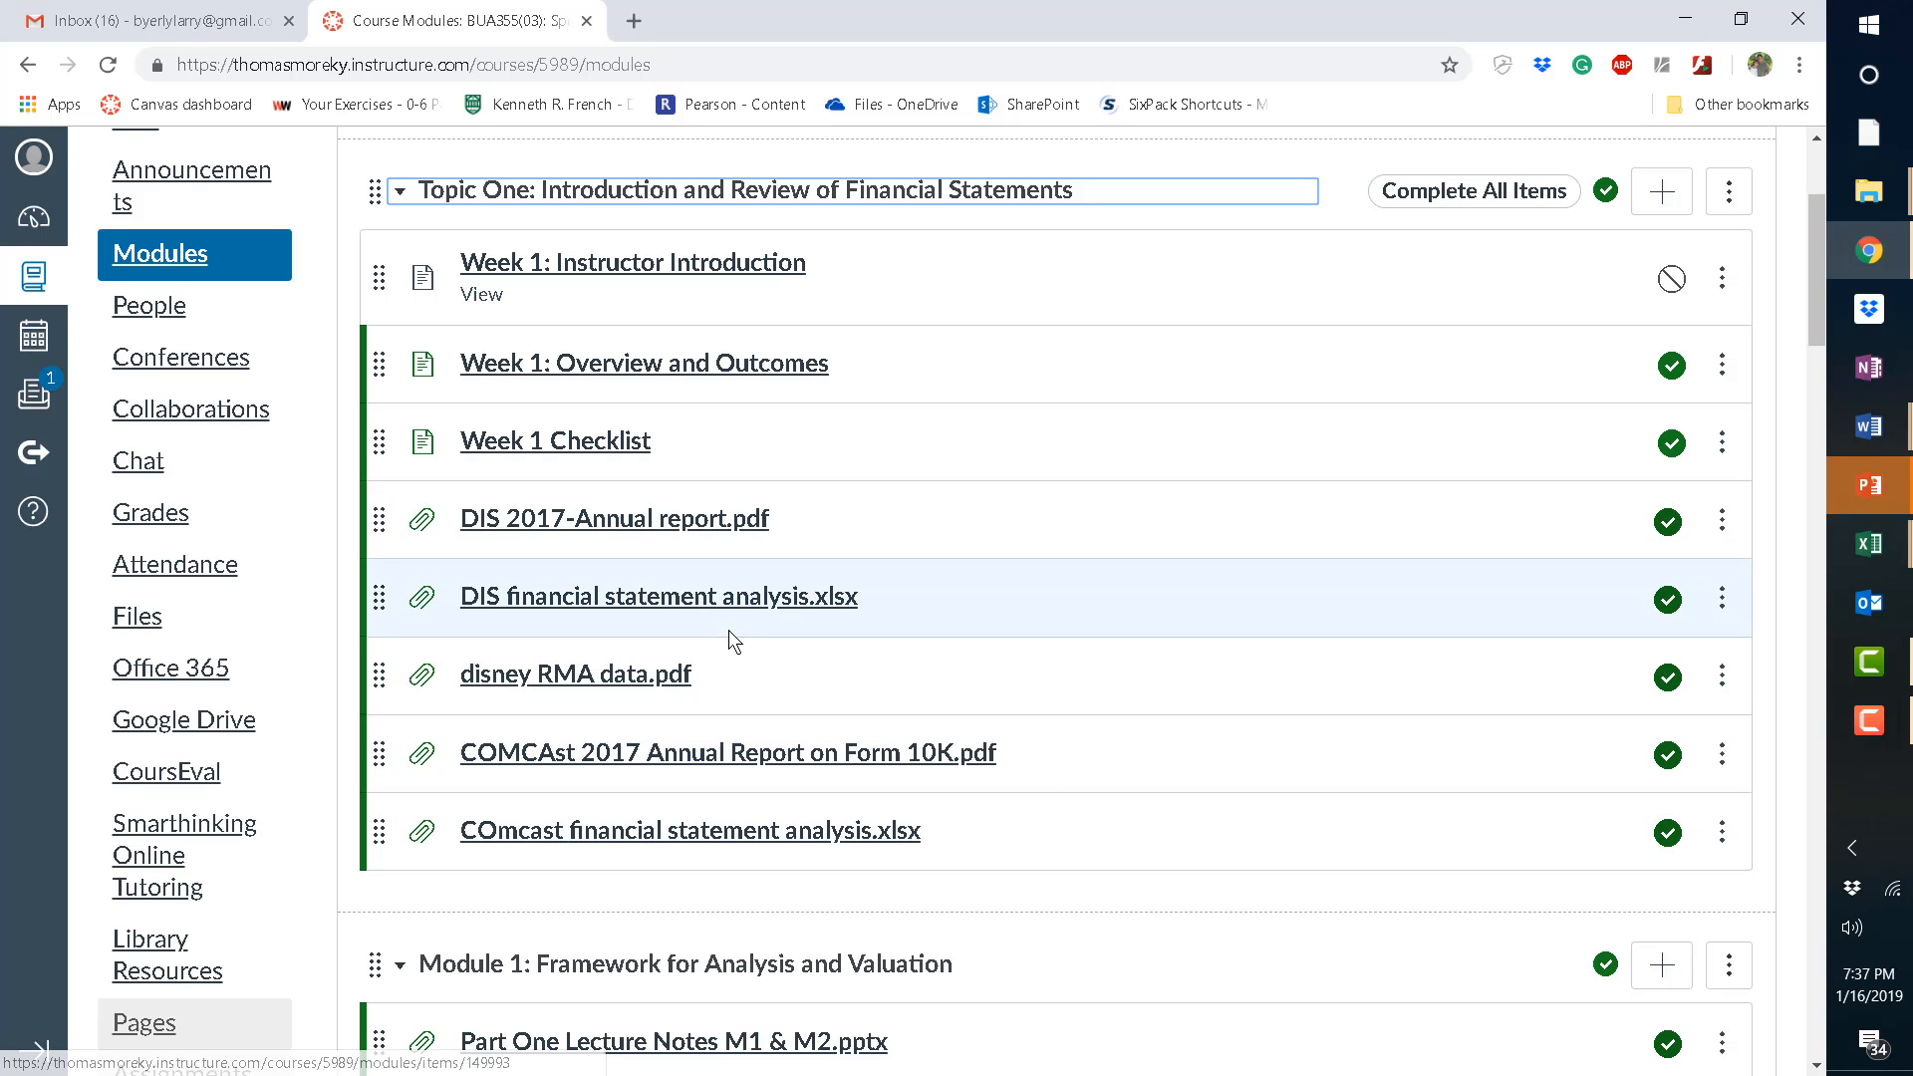
pyautogui.moveTo(850, 676)
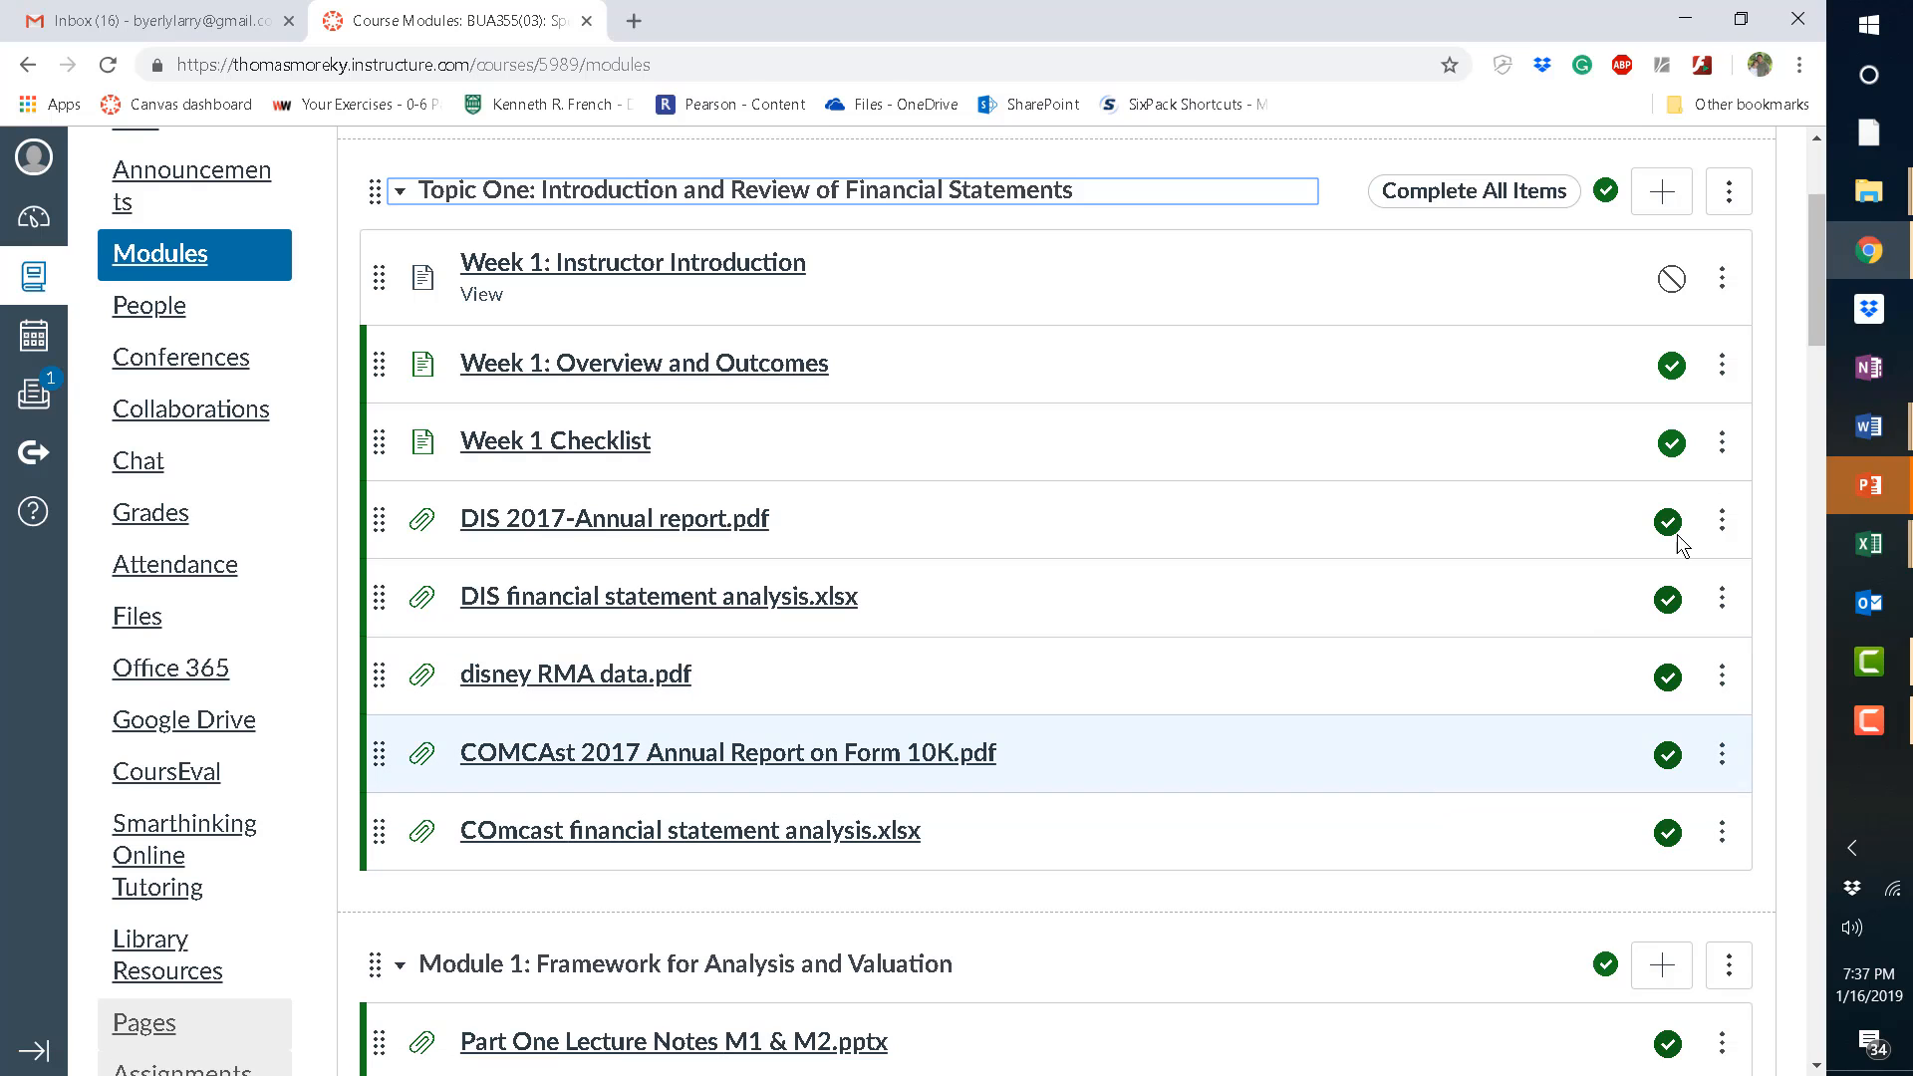
pyautogui.moveTo(1816, 272)
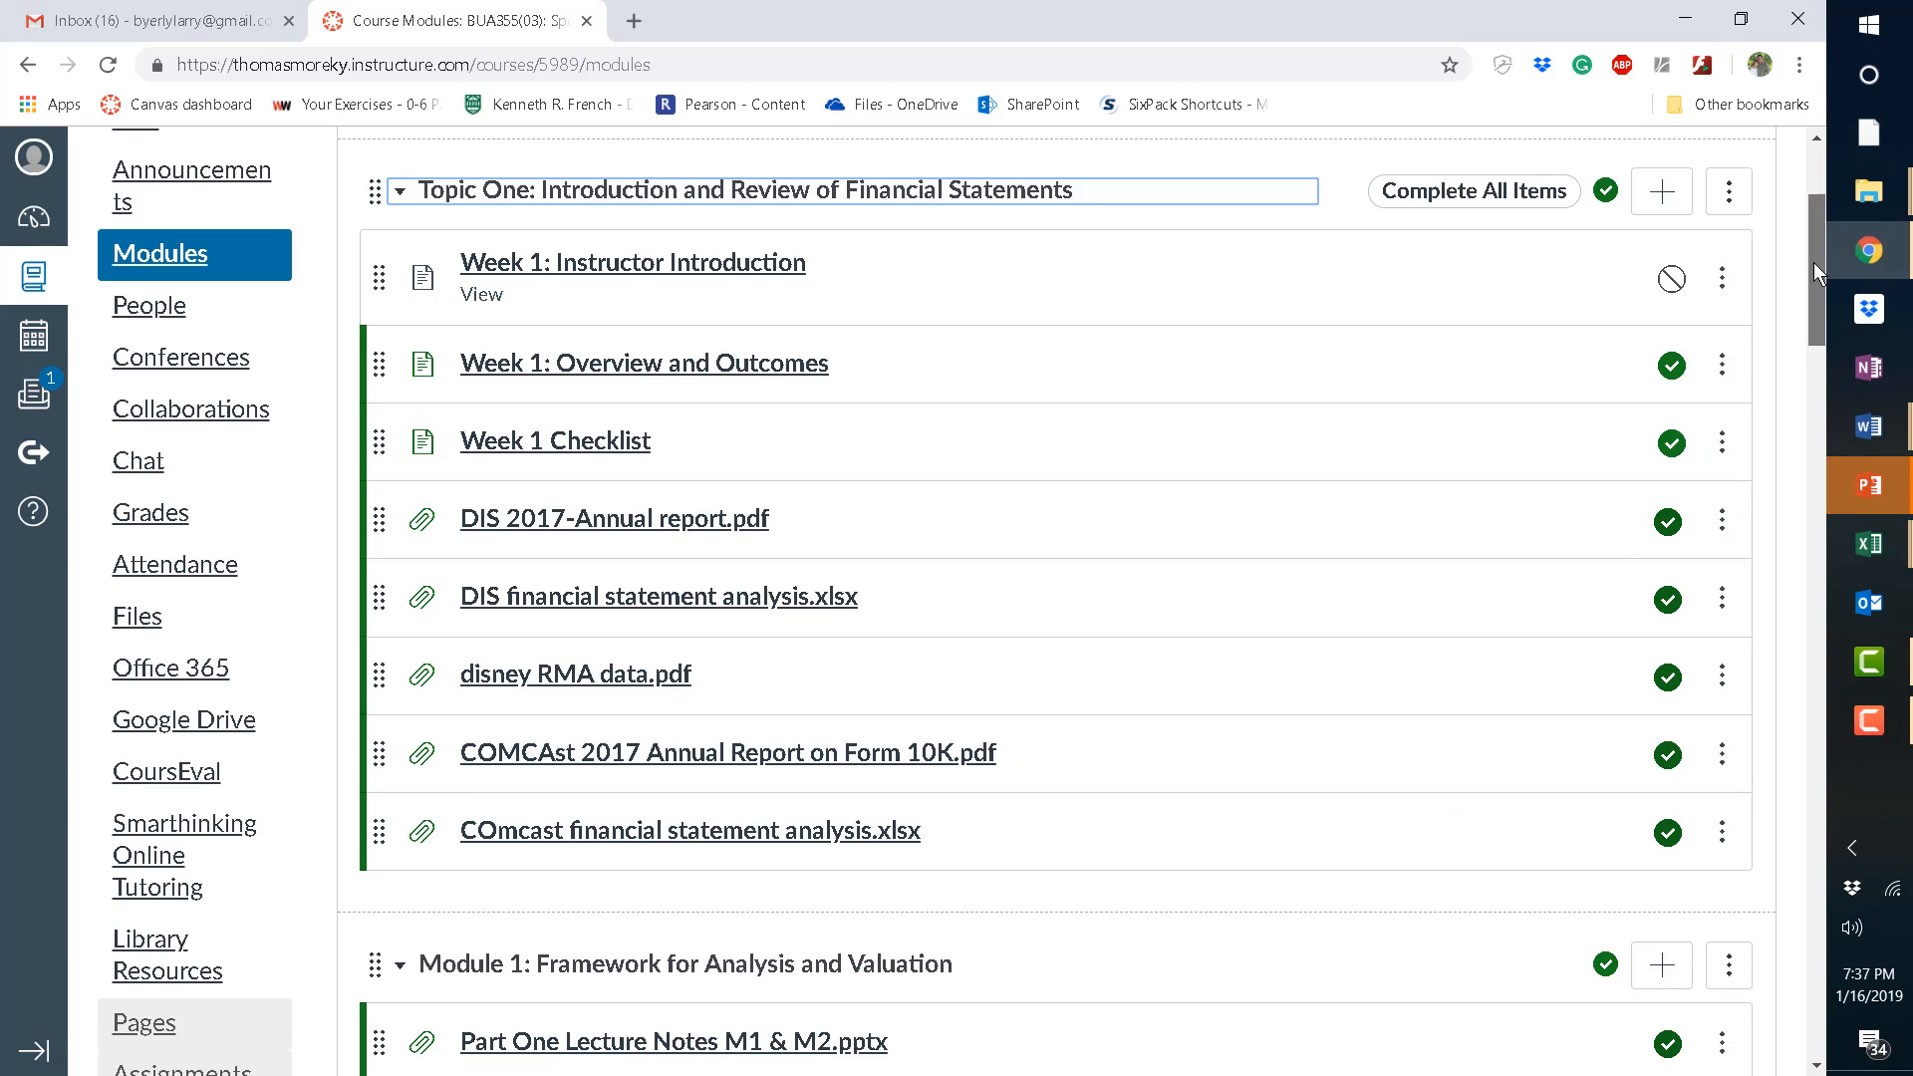
pyautogui.scroll(-3)
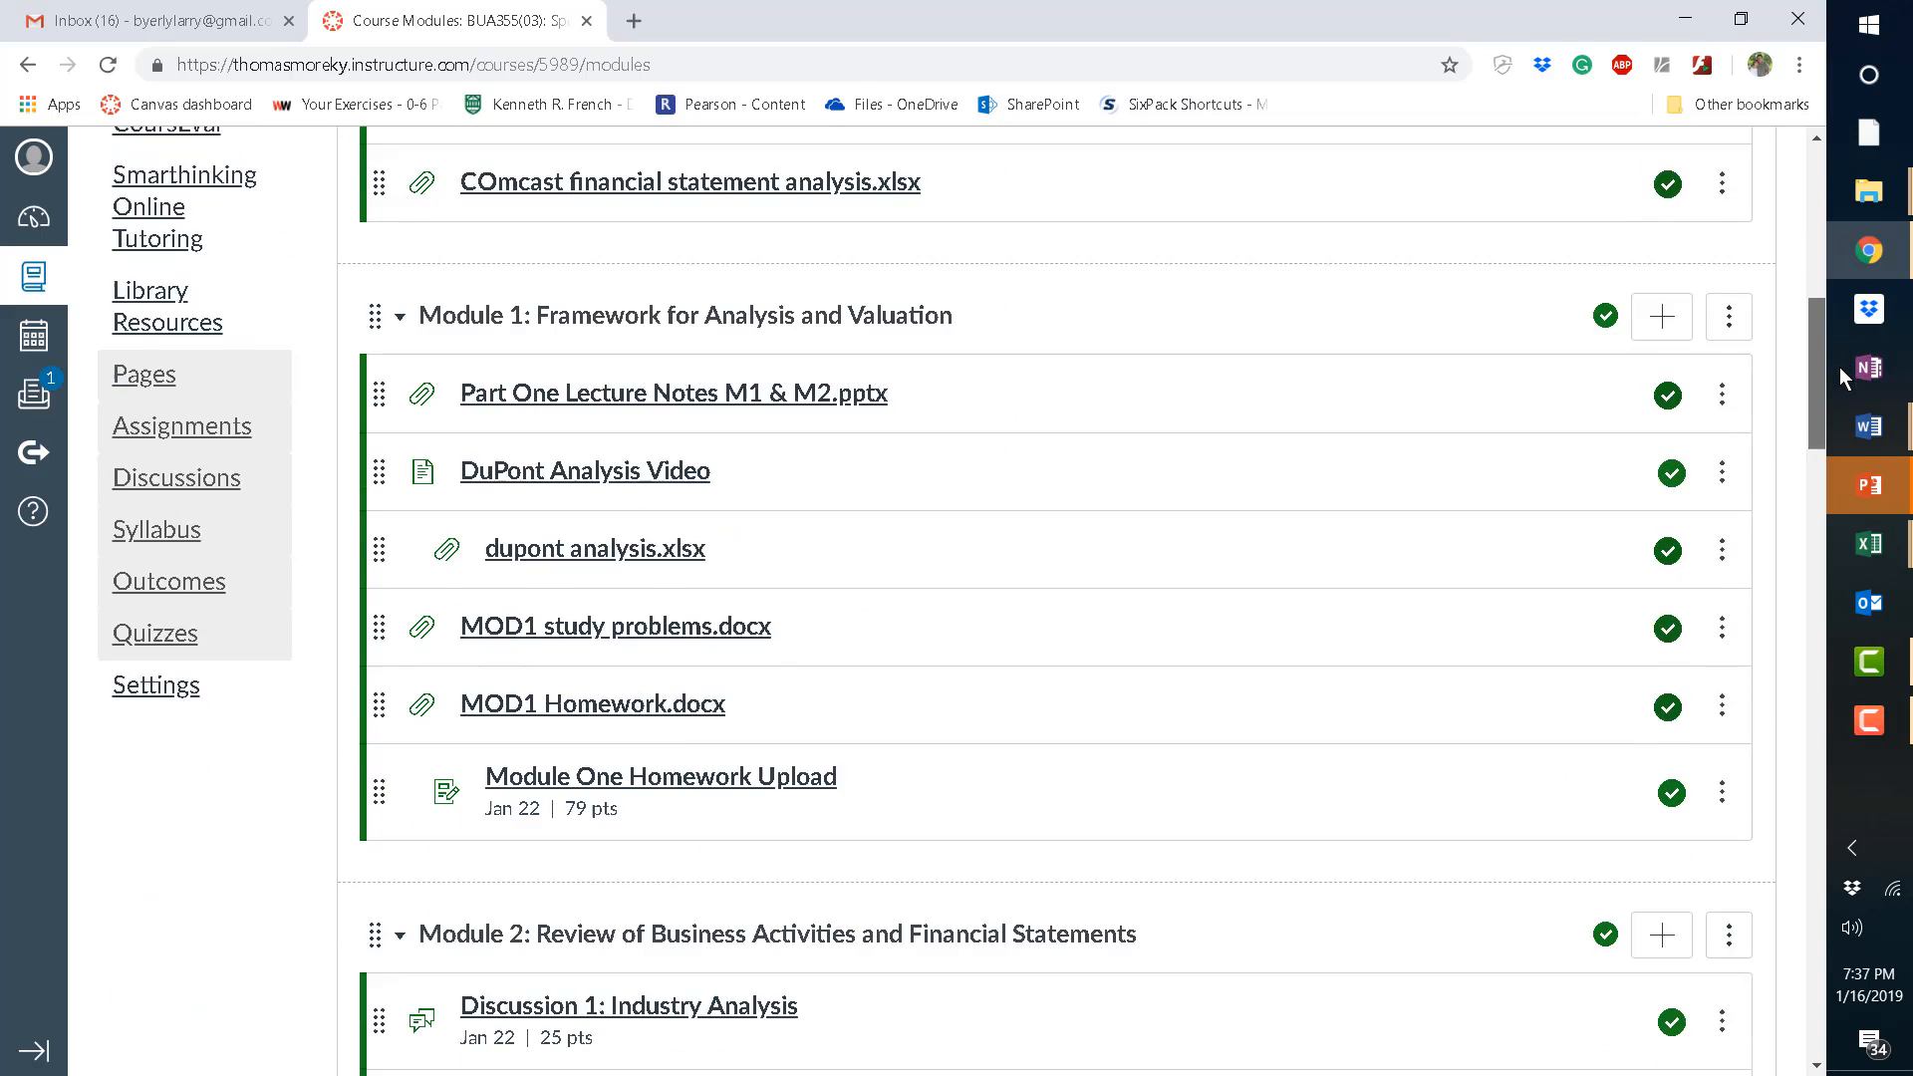
pyautogui.scroll(3)
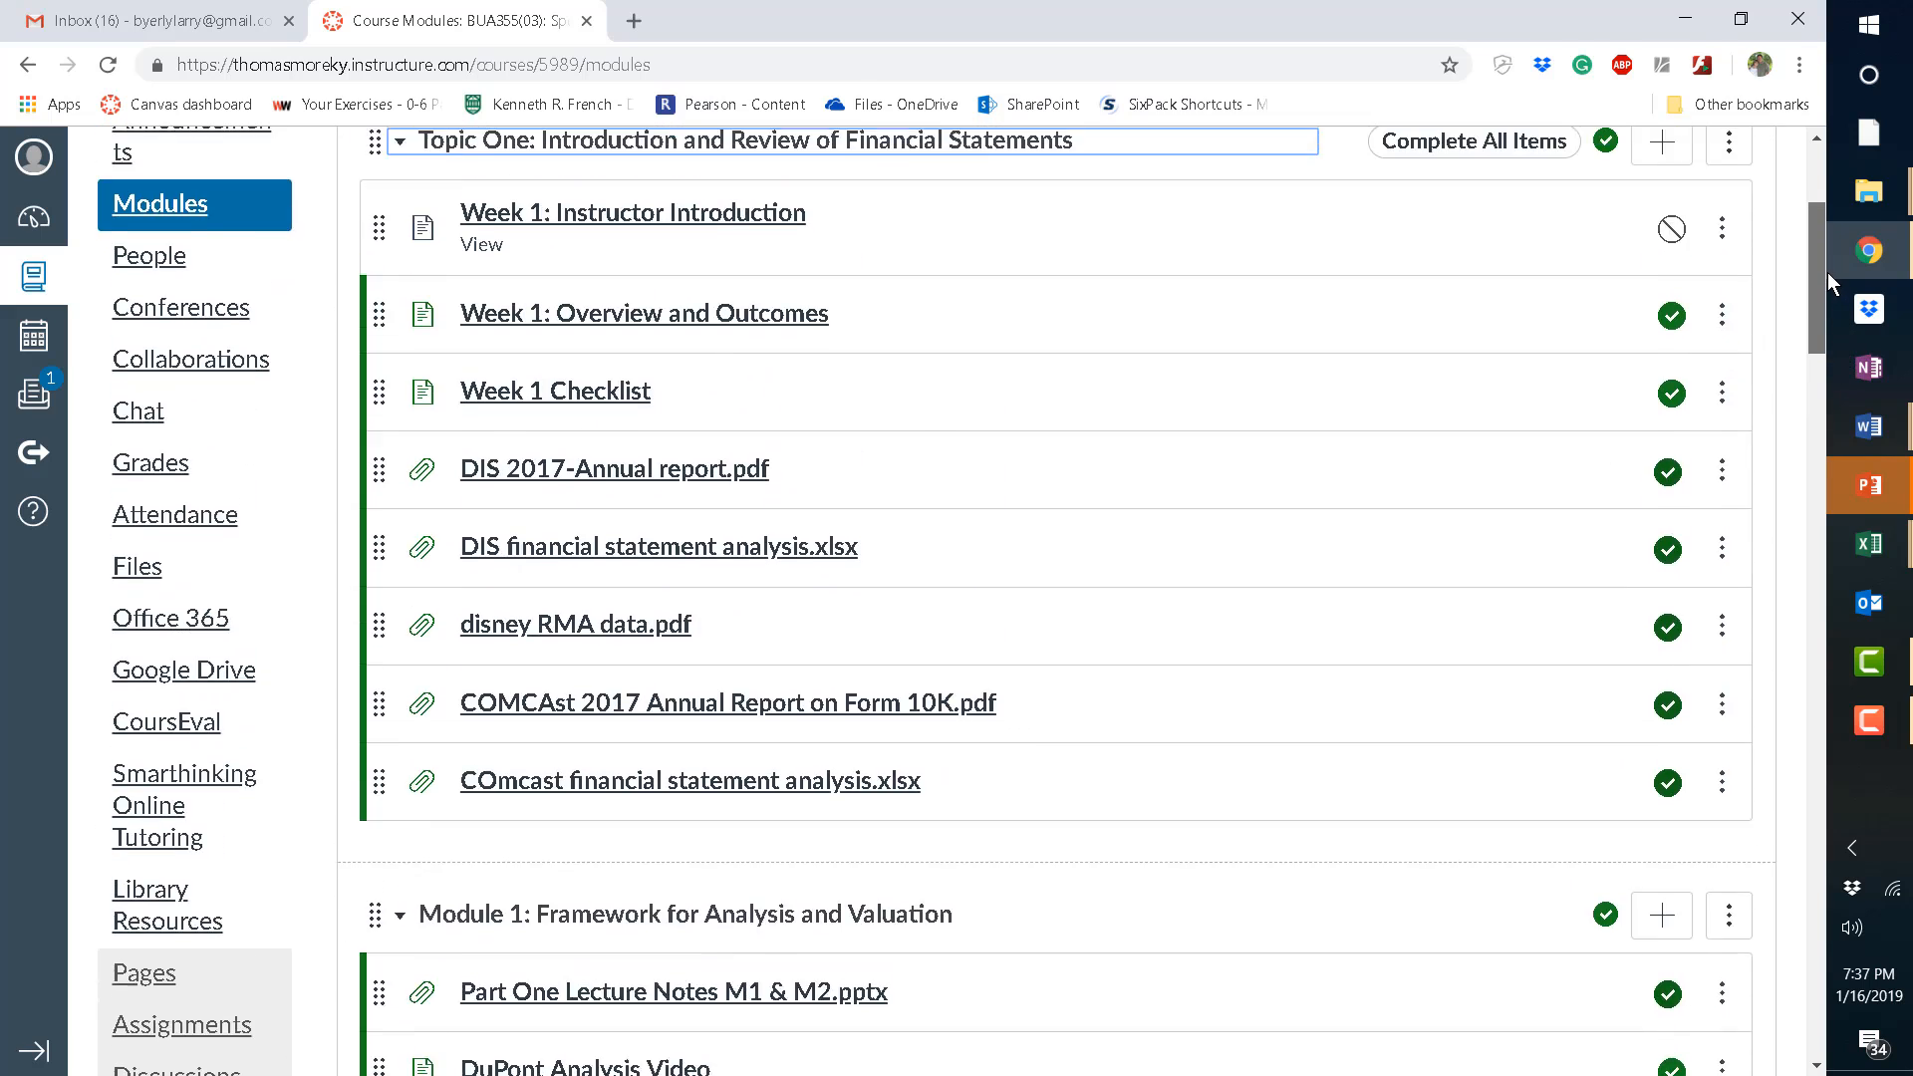
pyautogui.scroll(-3)
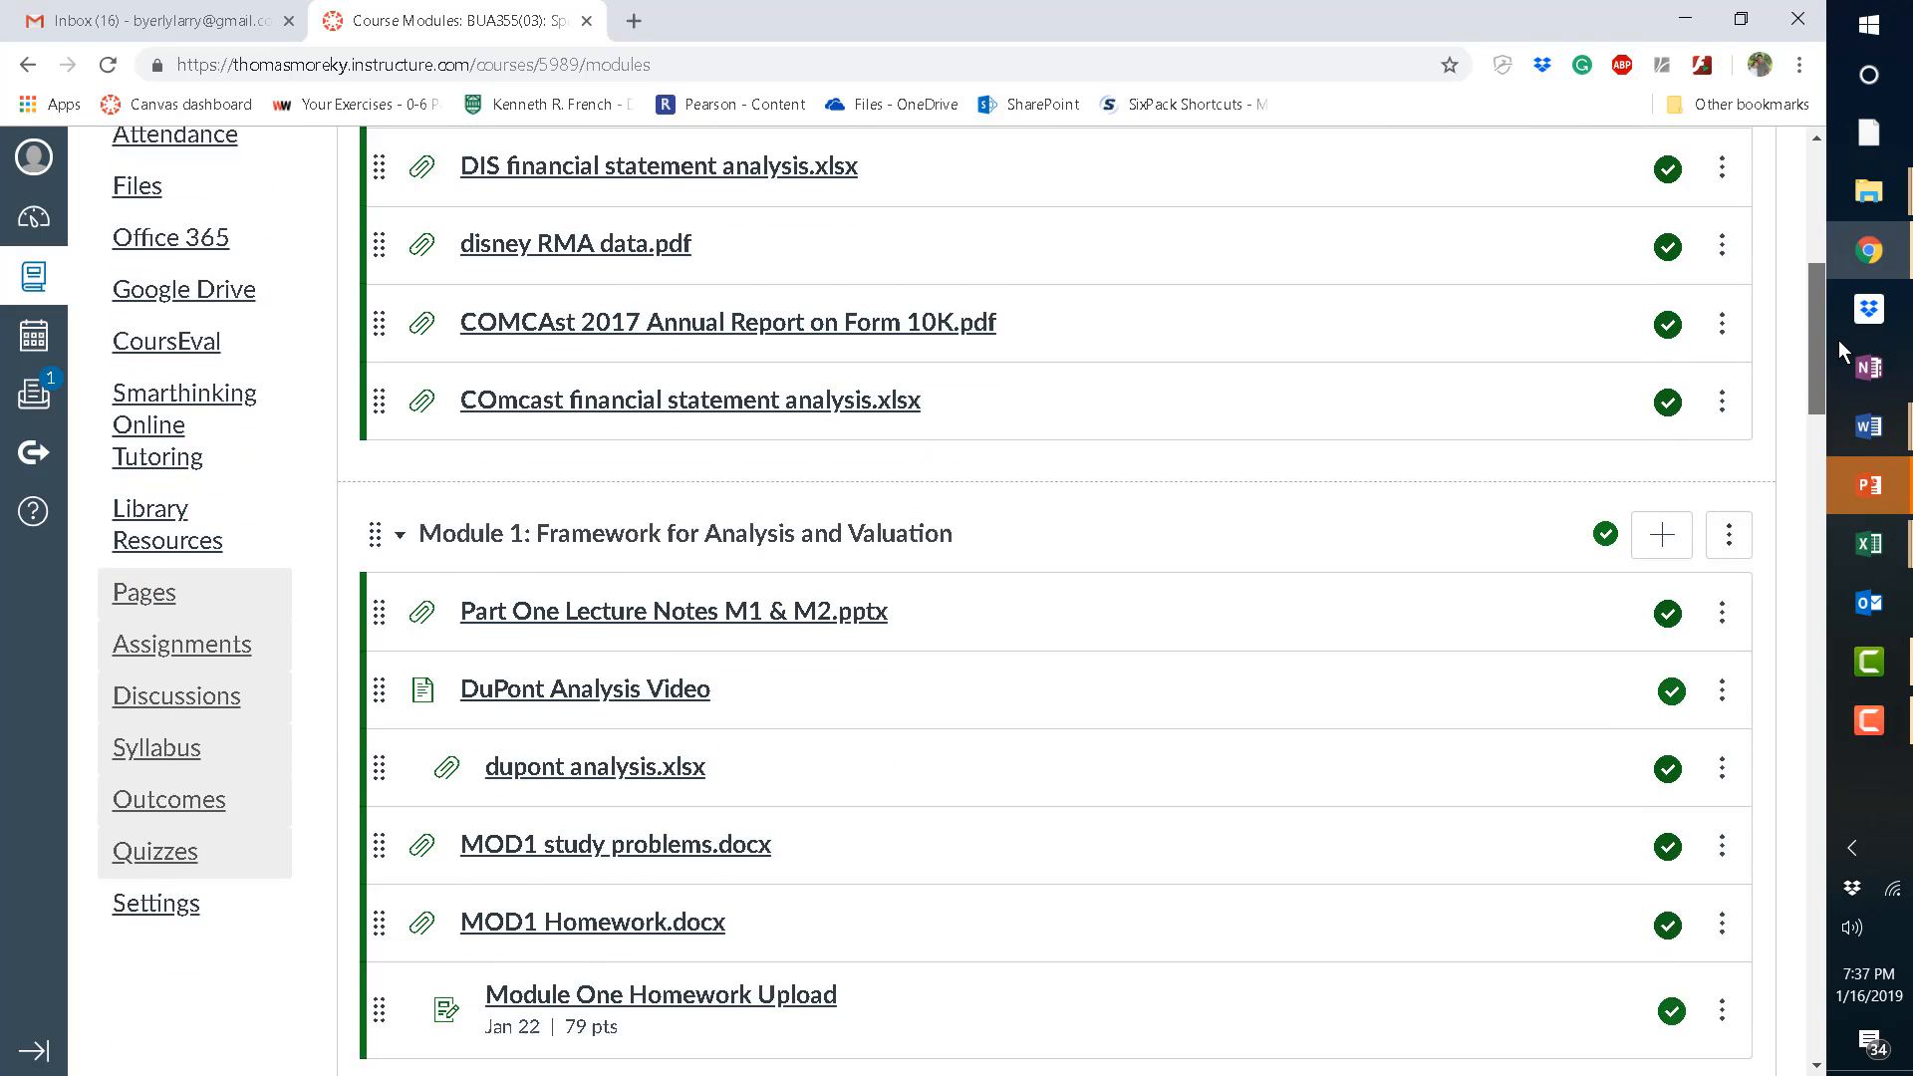
pyautogui.scroll(-3)
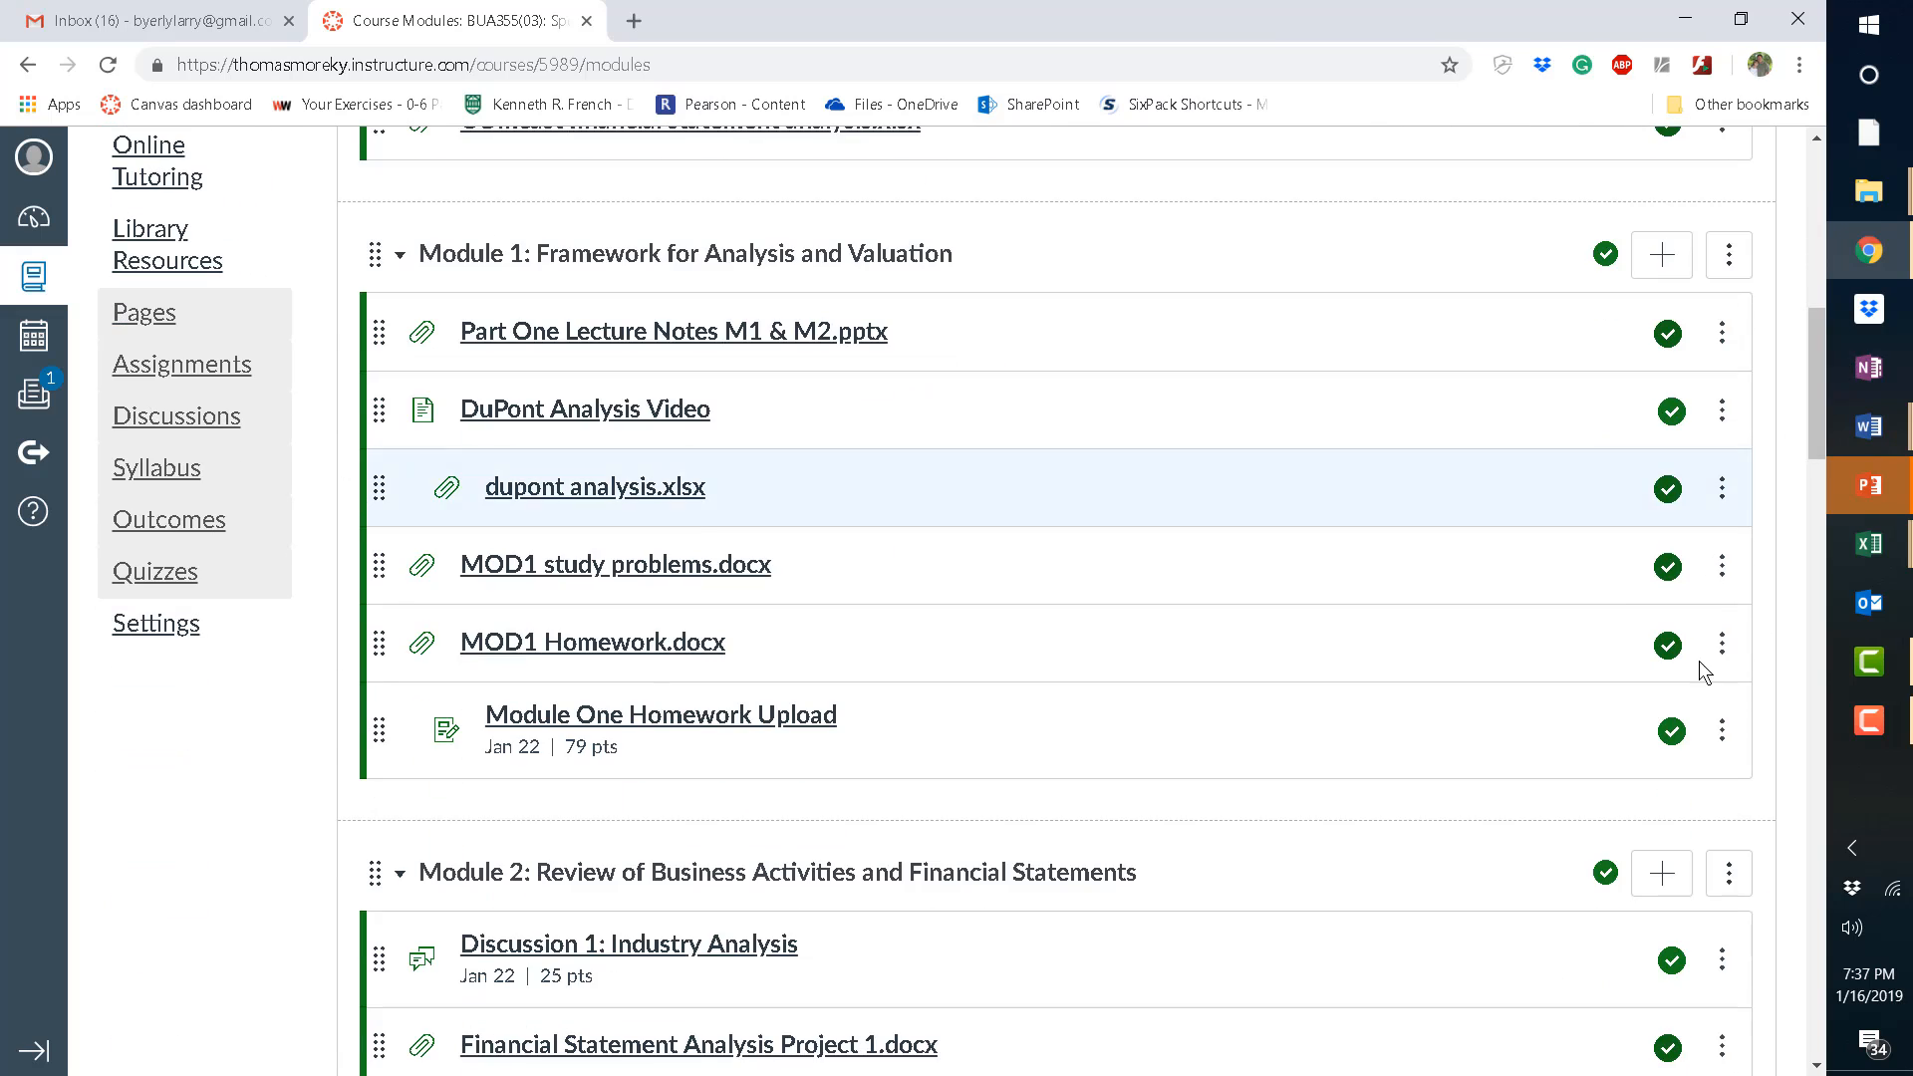
pyautogui.moveTo(1870, 489)
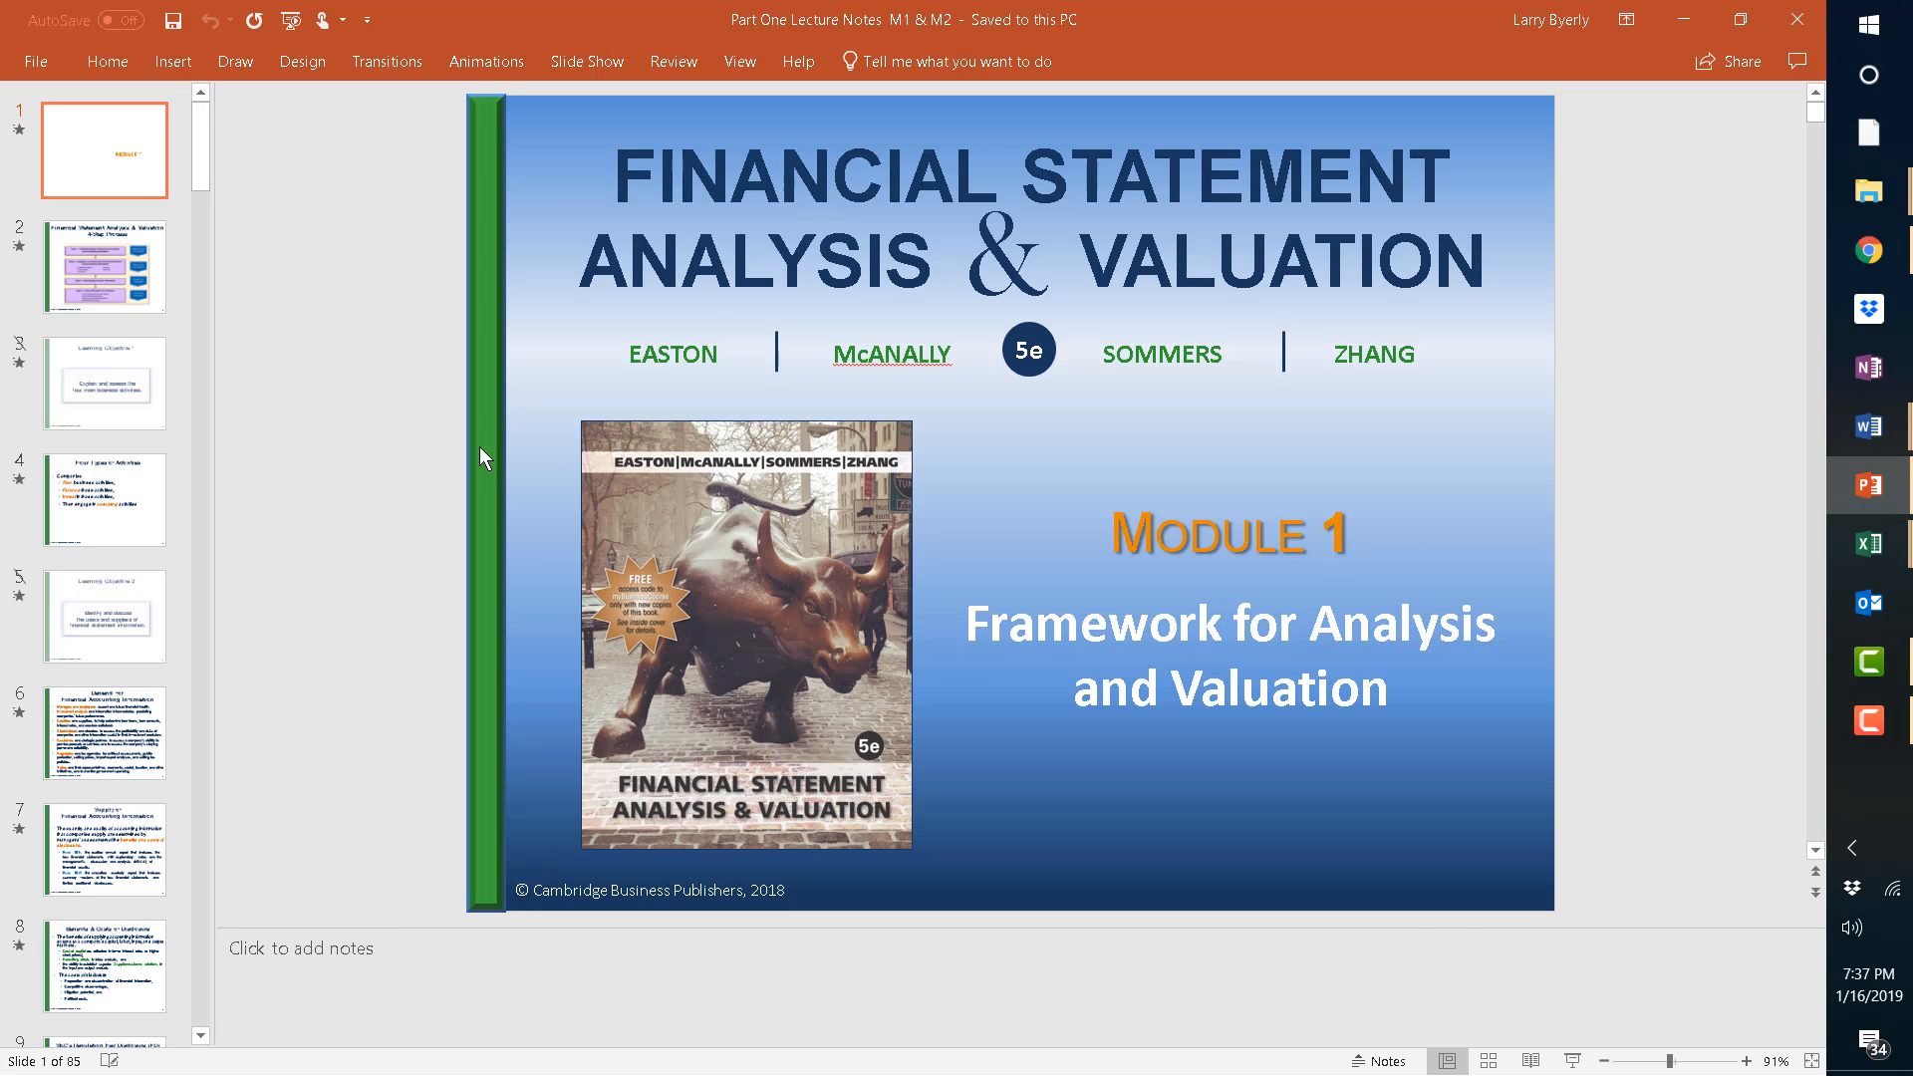
pyautogui.moveTo(426, 581)
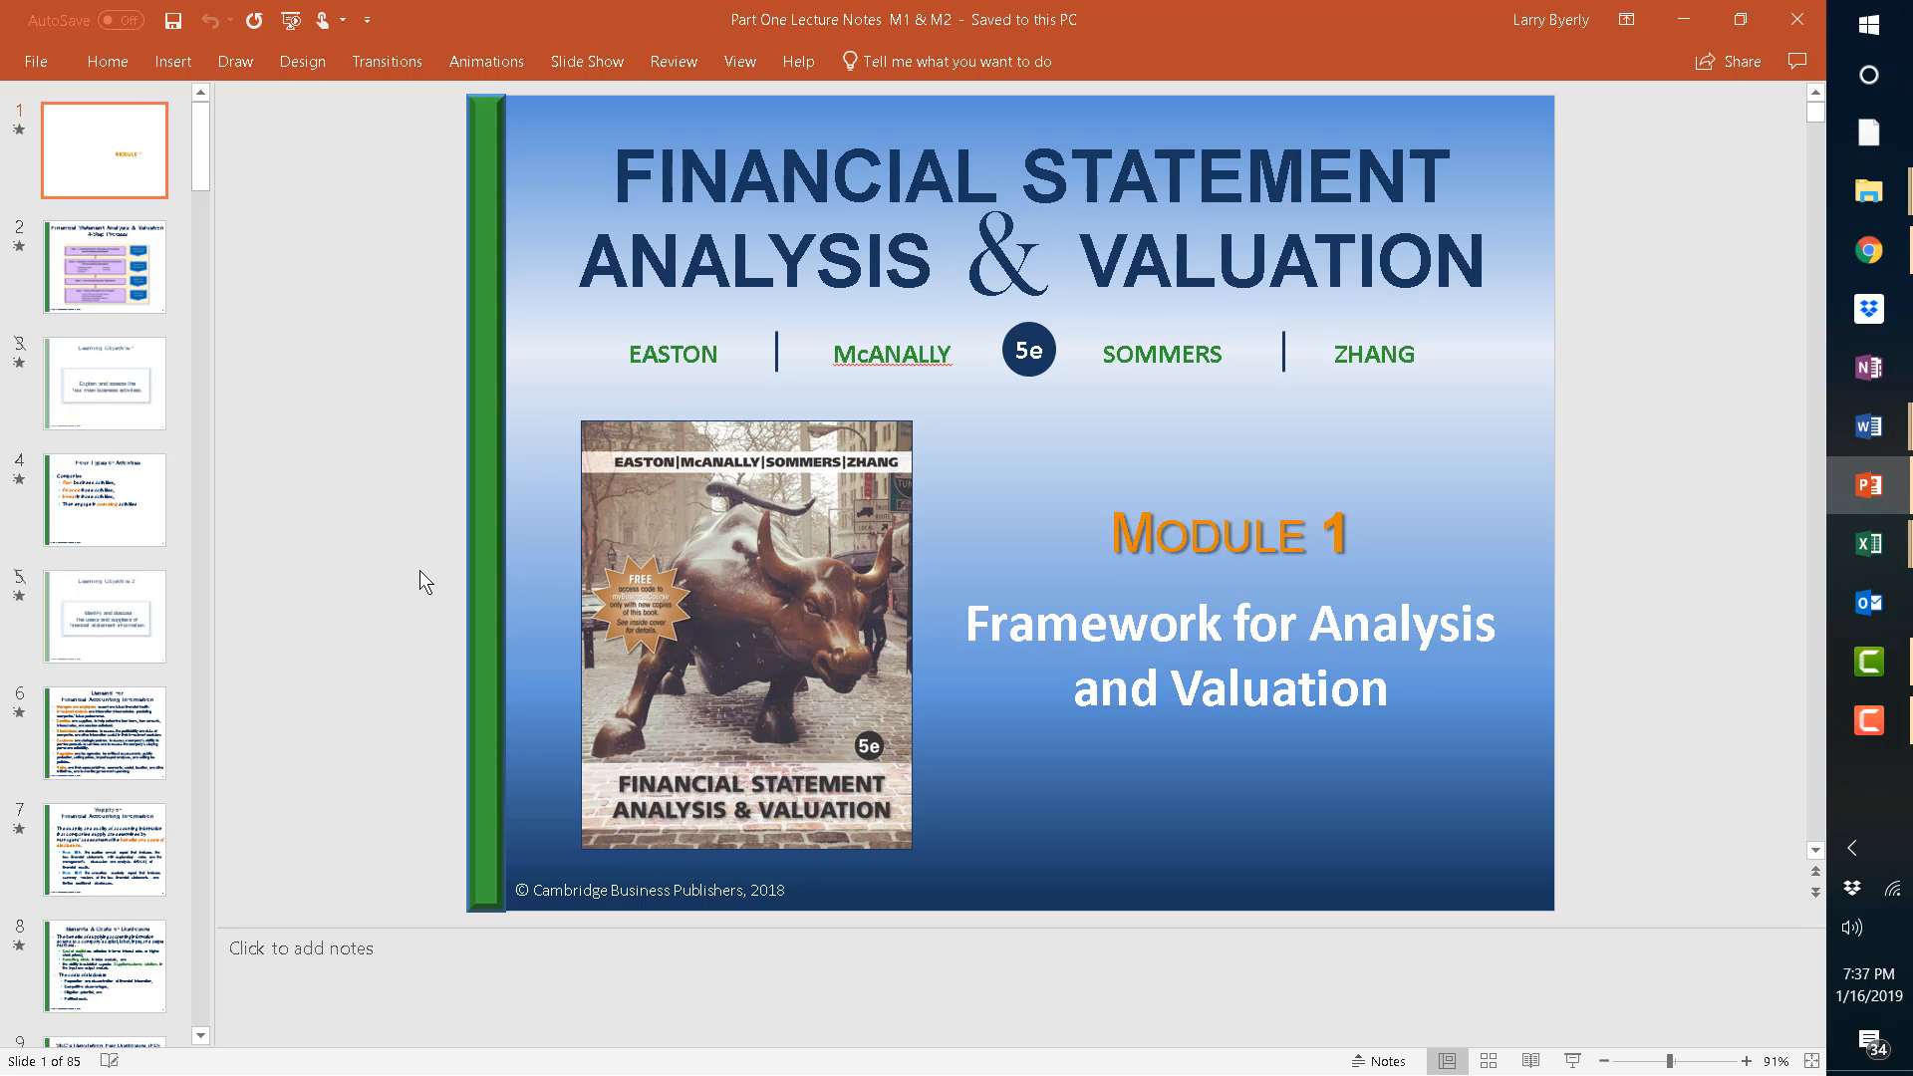
pyautogui.moveTo(131, 287)
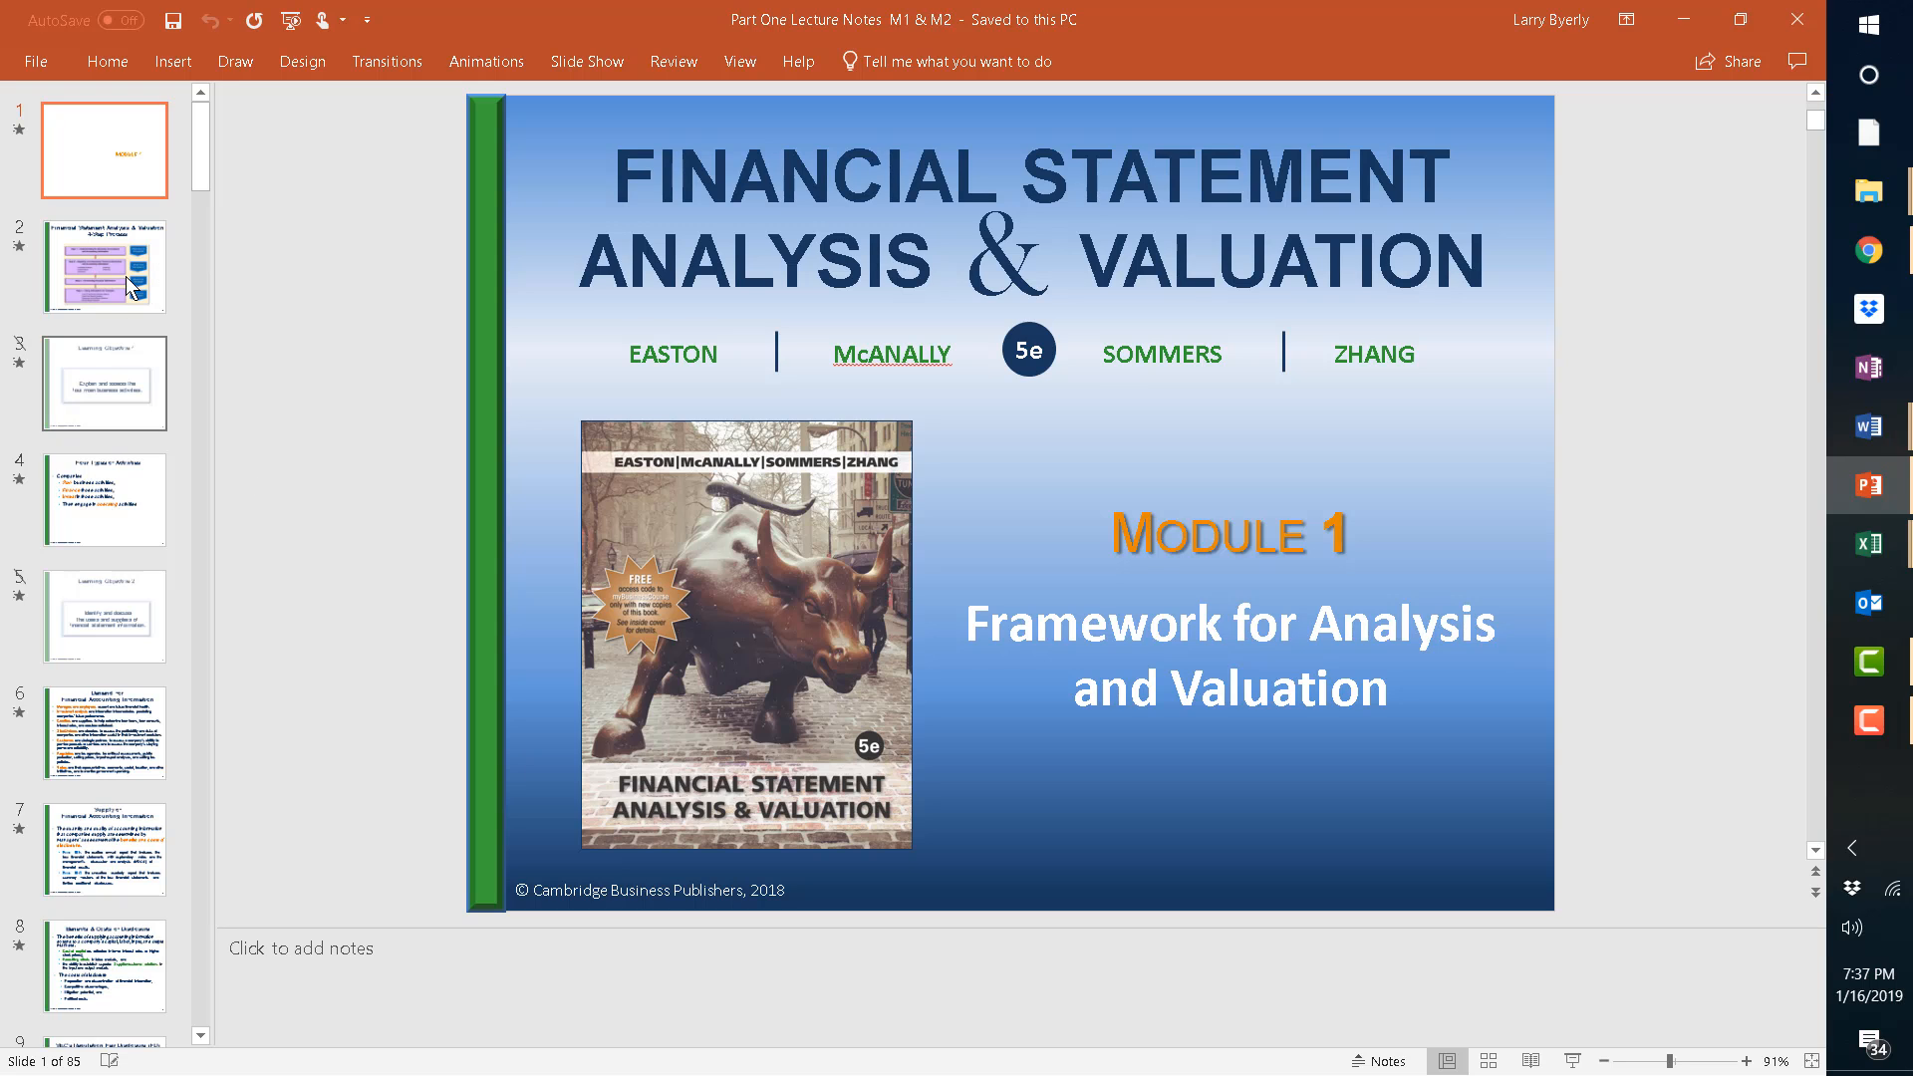
# Step through the lecture slides, from slide 3 and Four Types of Activities, to Problem 1: M1:24.
pyautogui.click(102, 382)
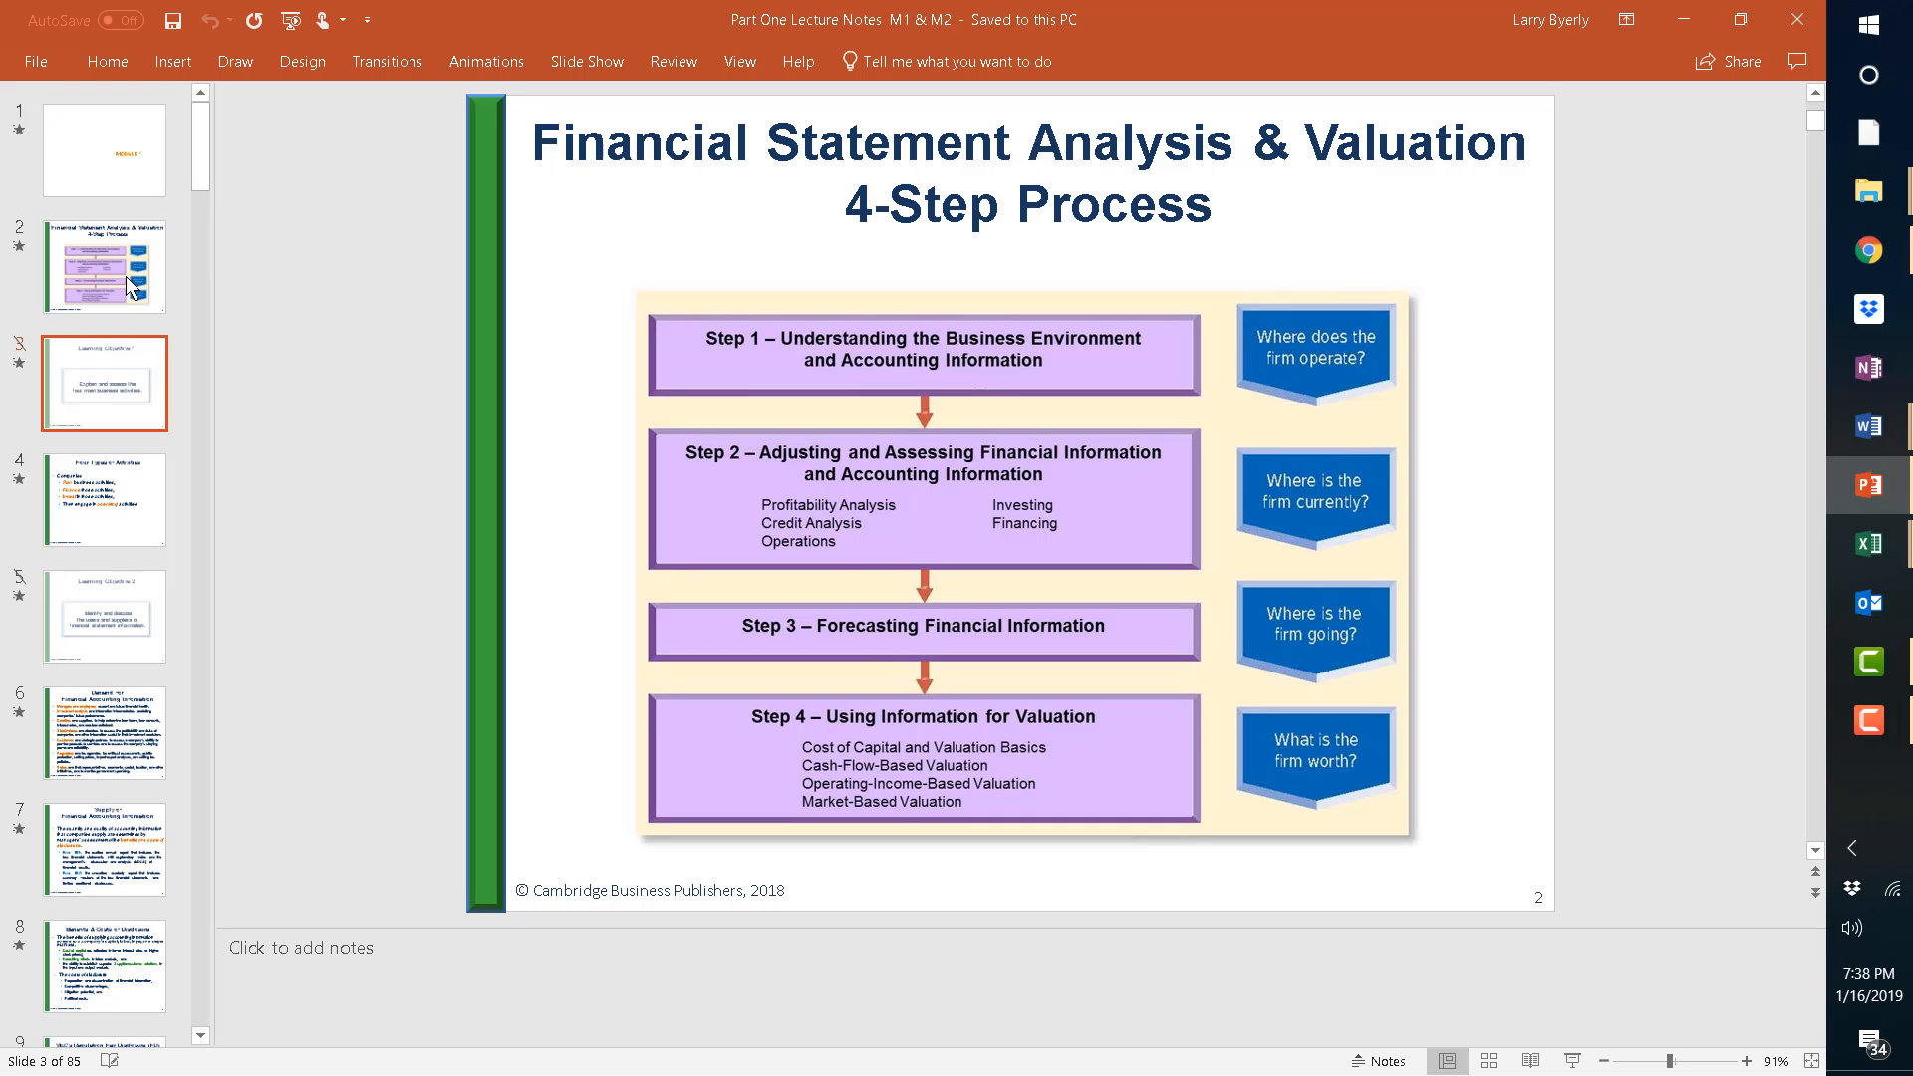
pyautogui.click(103, 499)
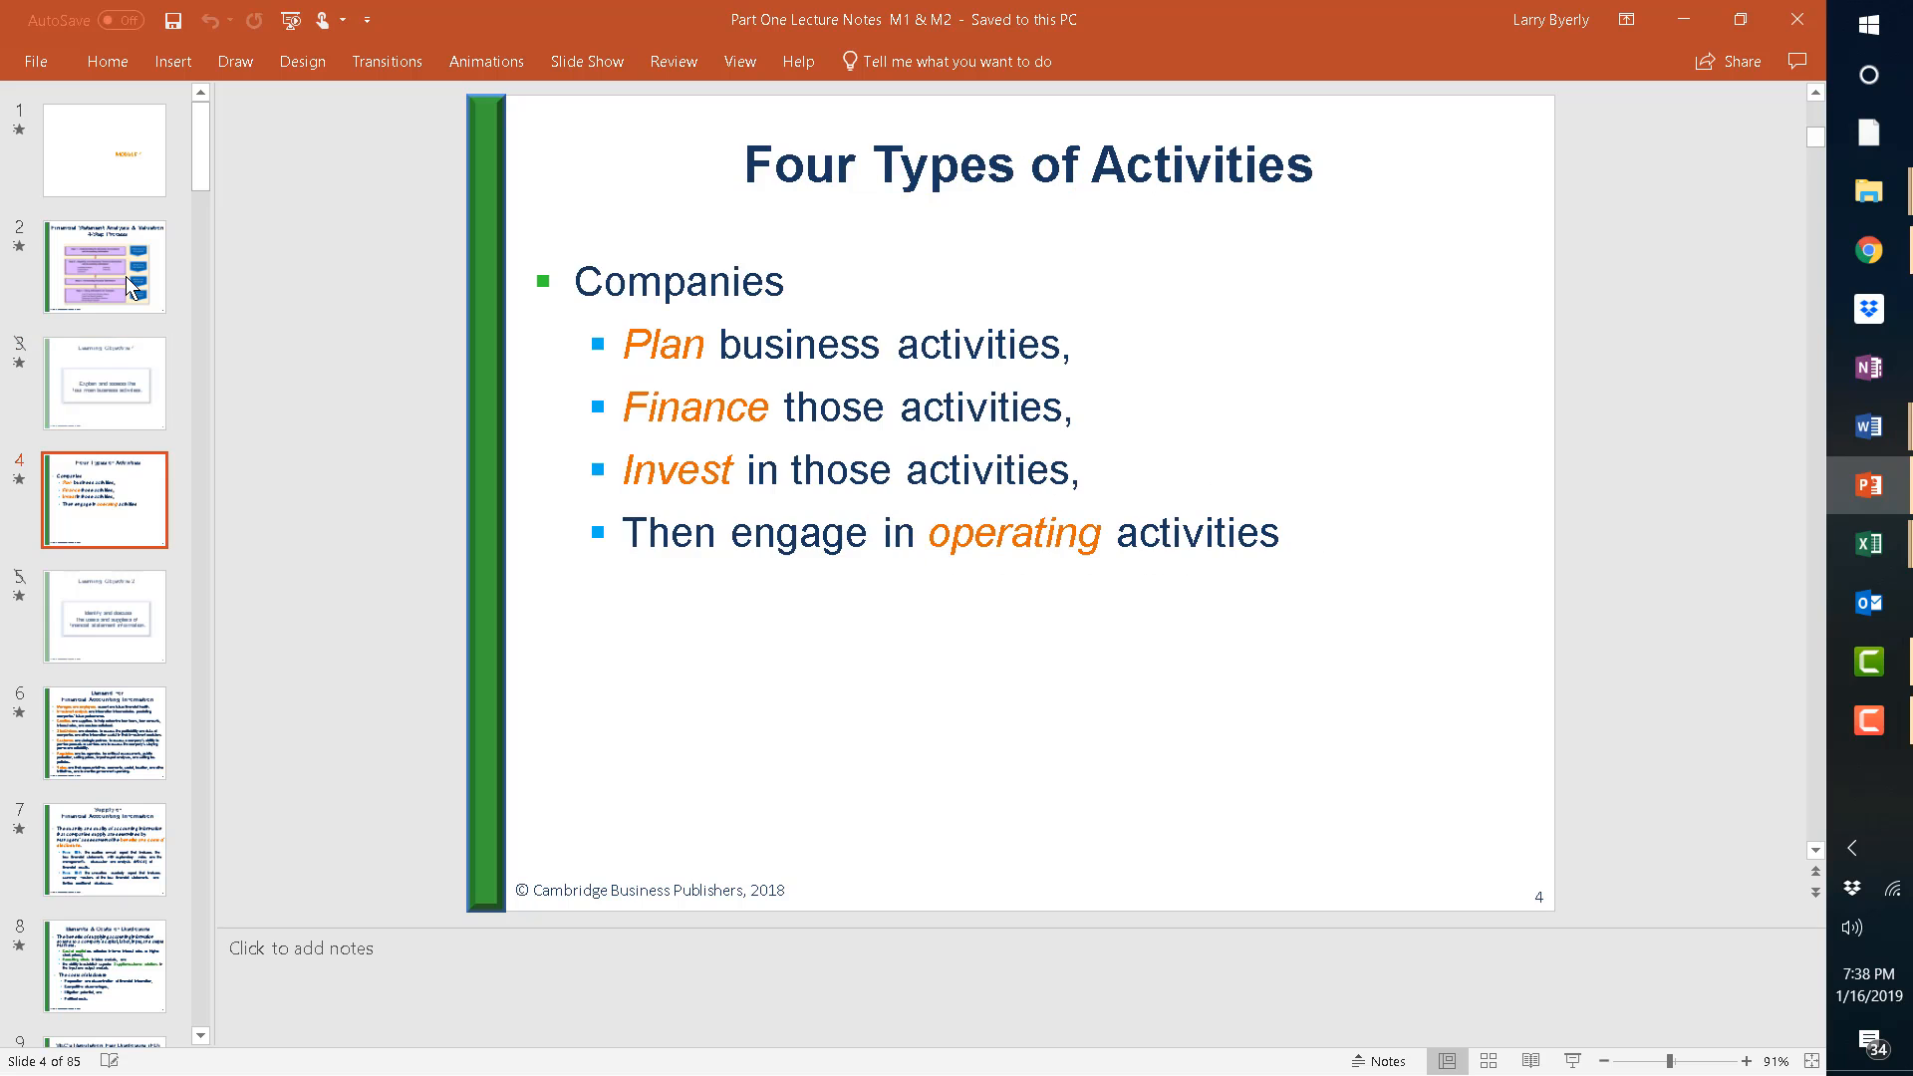
pyautogui.click(103, 615)
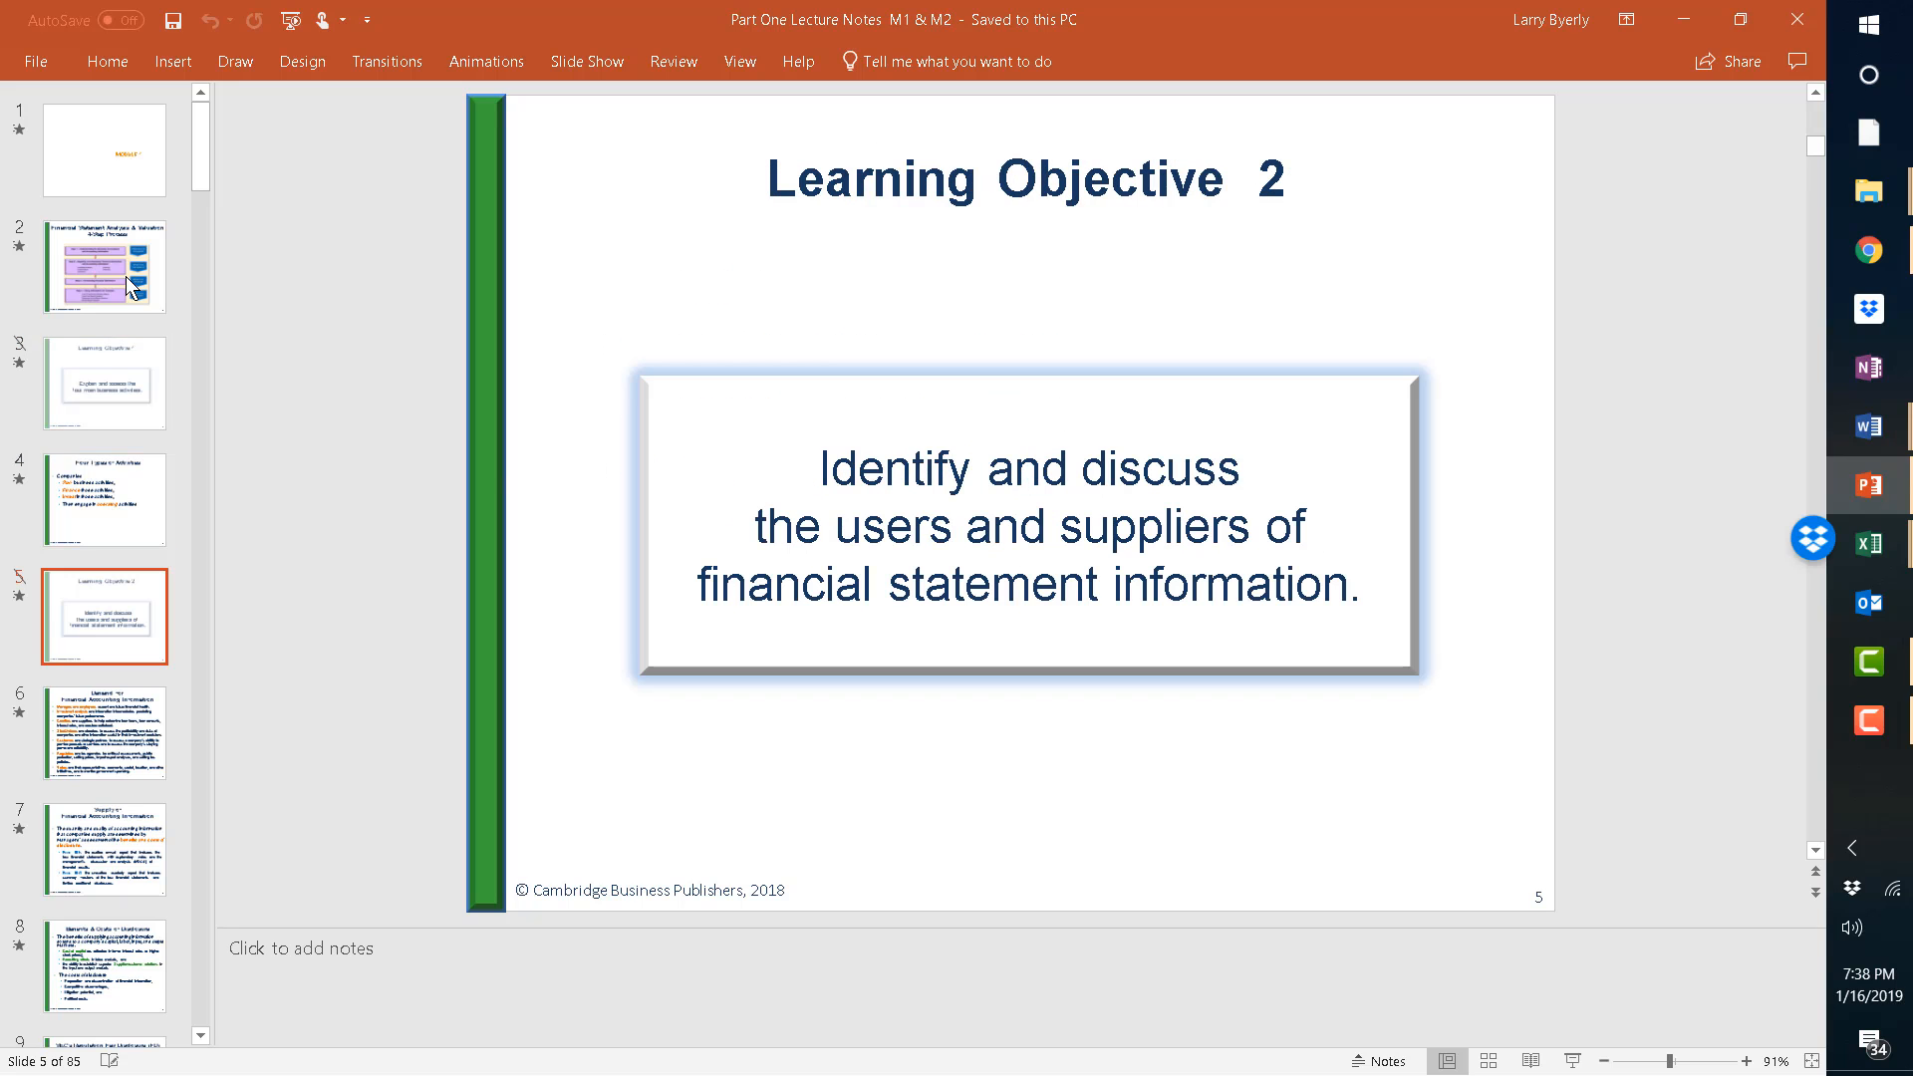
pyautogui.click(103, 733)
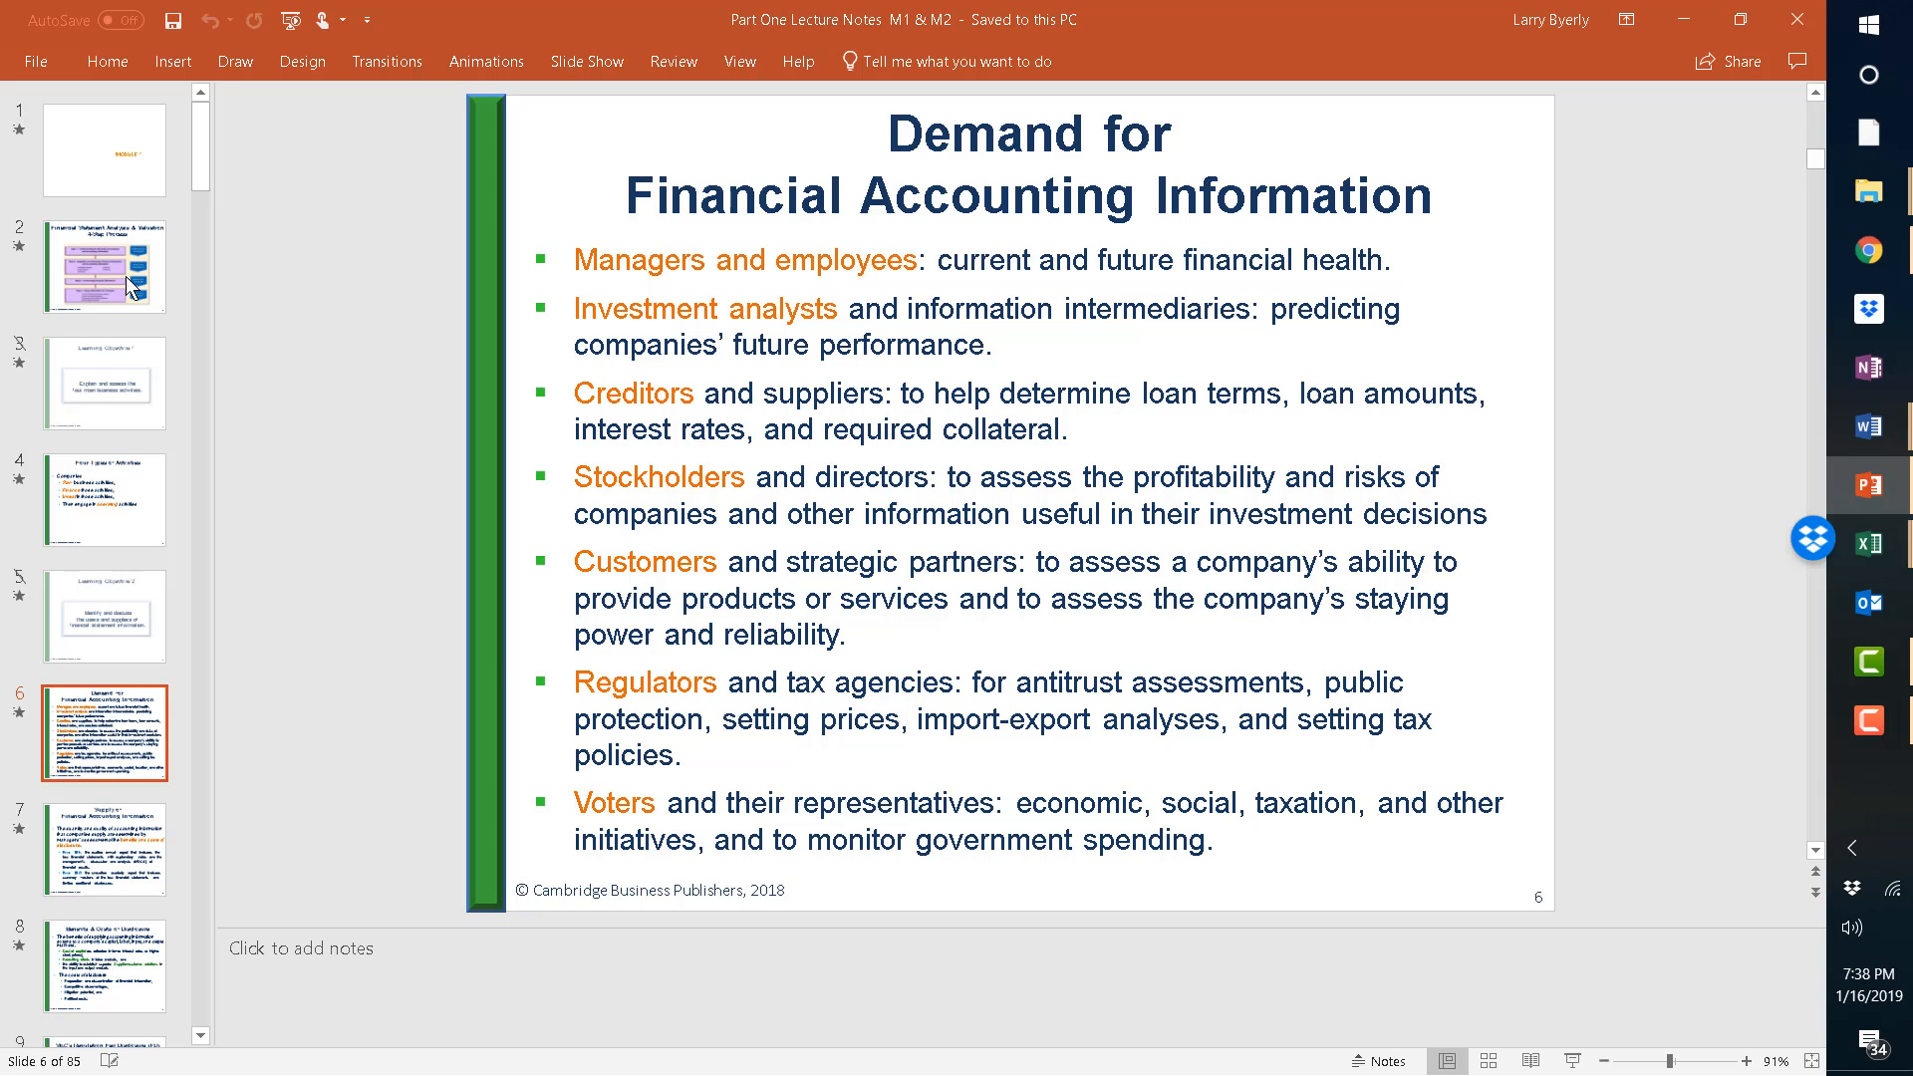
pyautogui.click(103, 850)
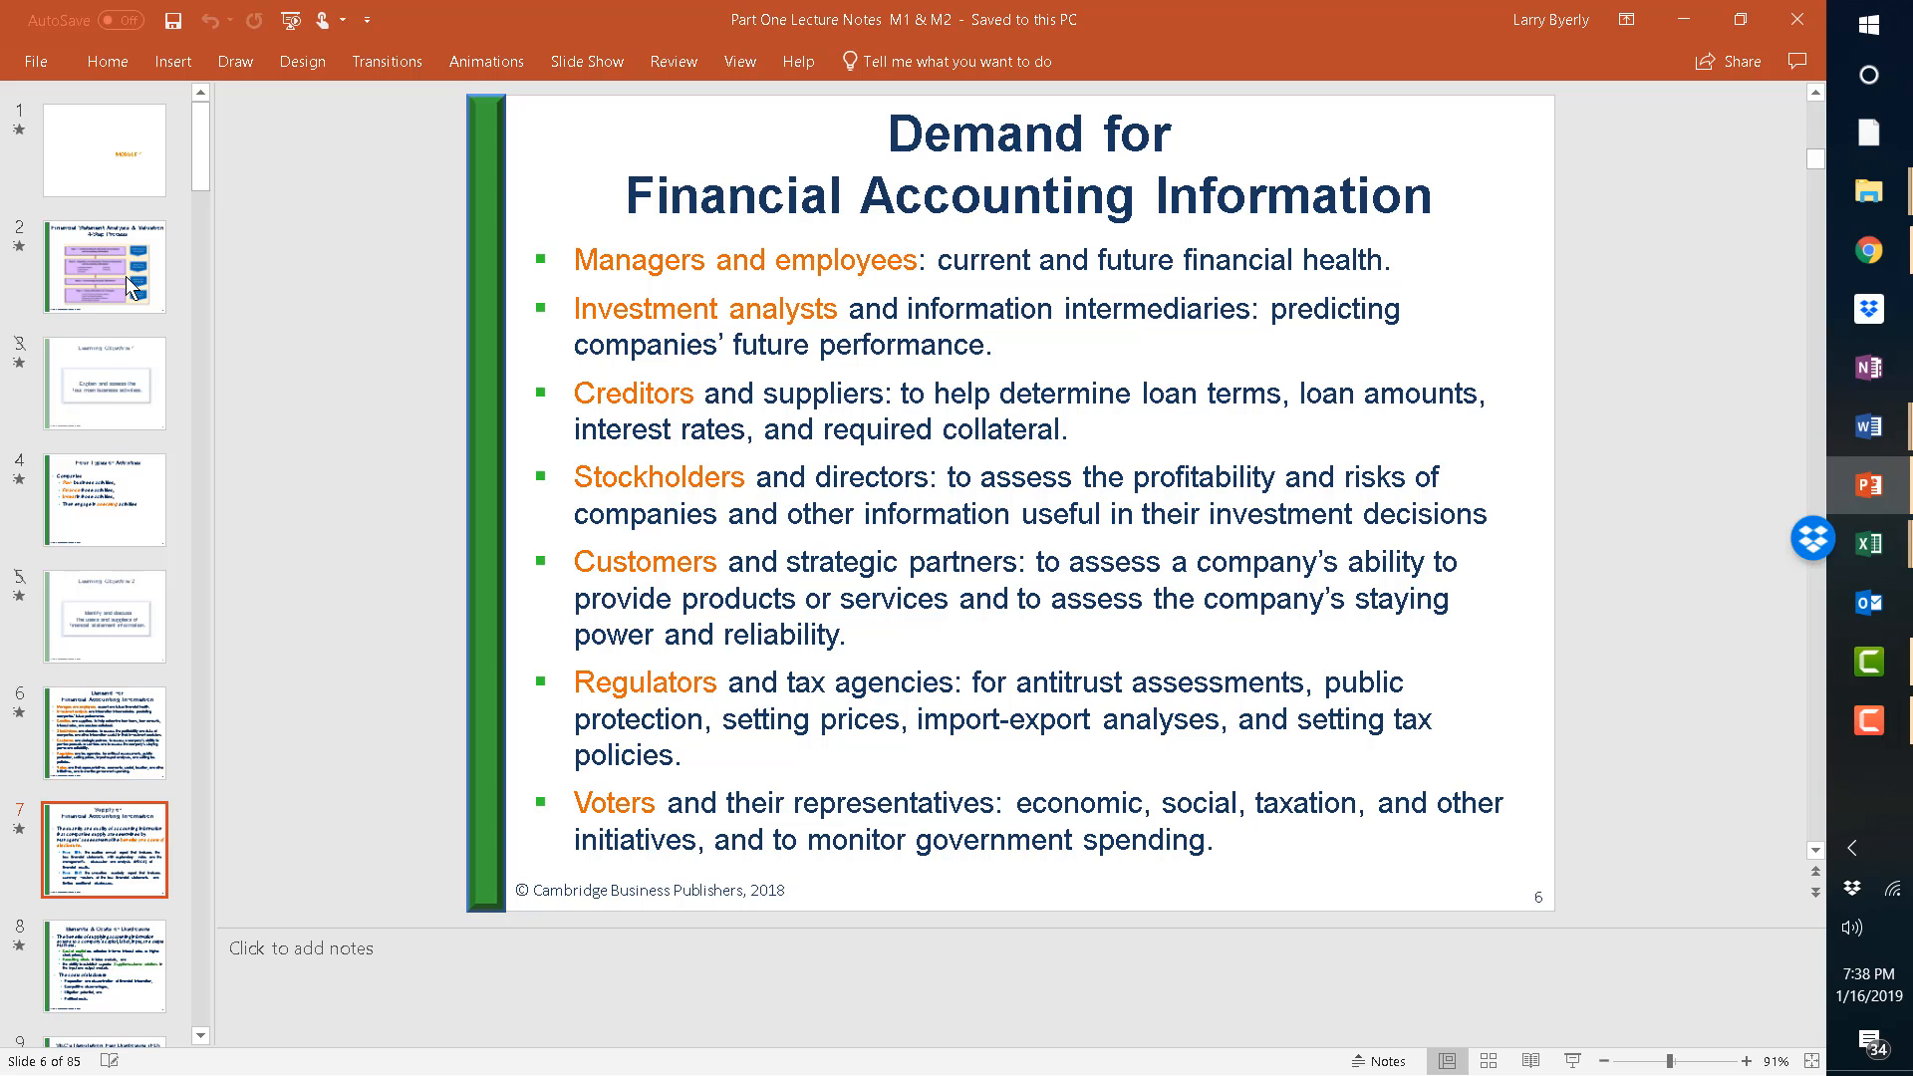
pyautogui.press('Right')
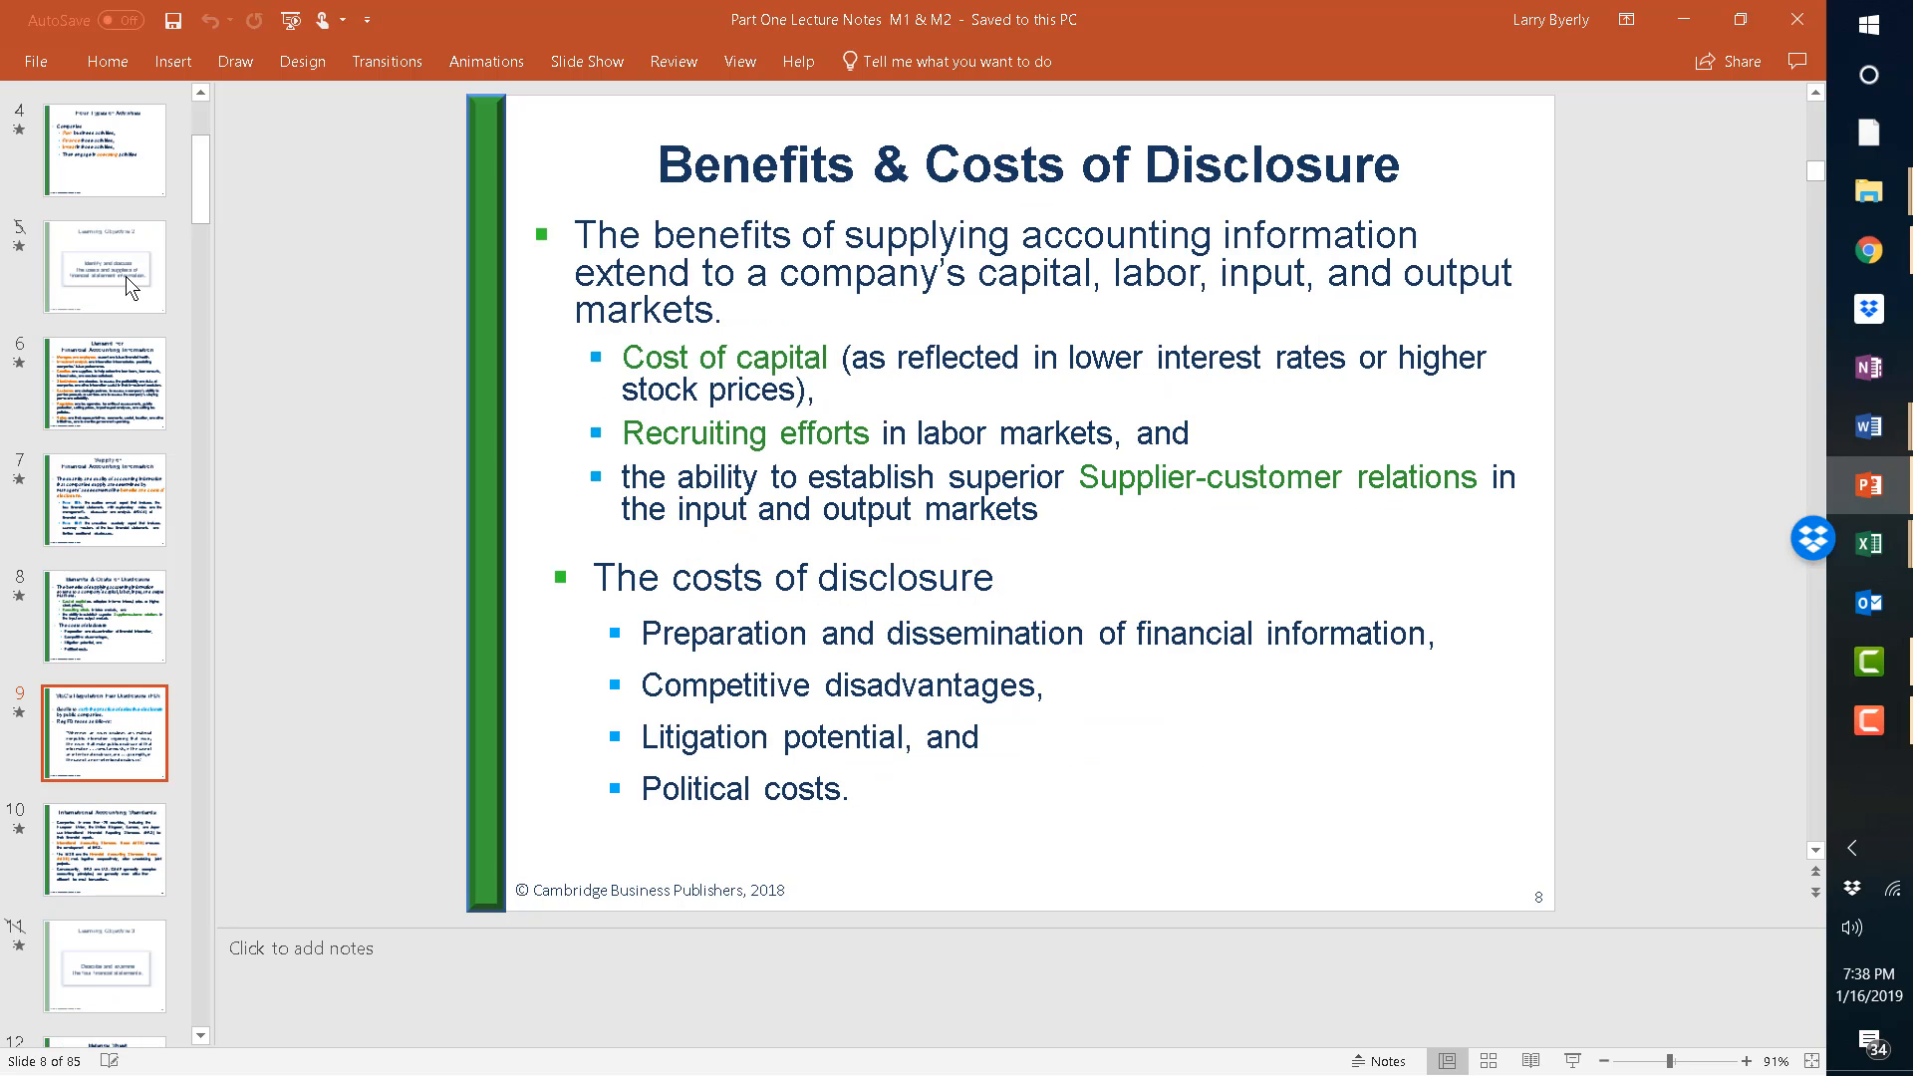
pyautogui.click(107, 847)
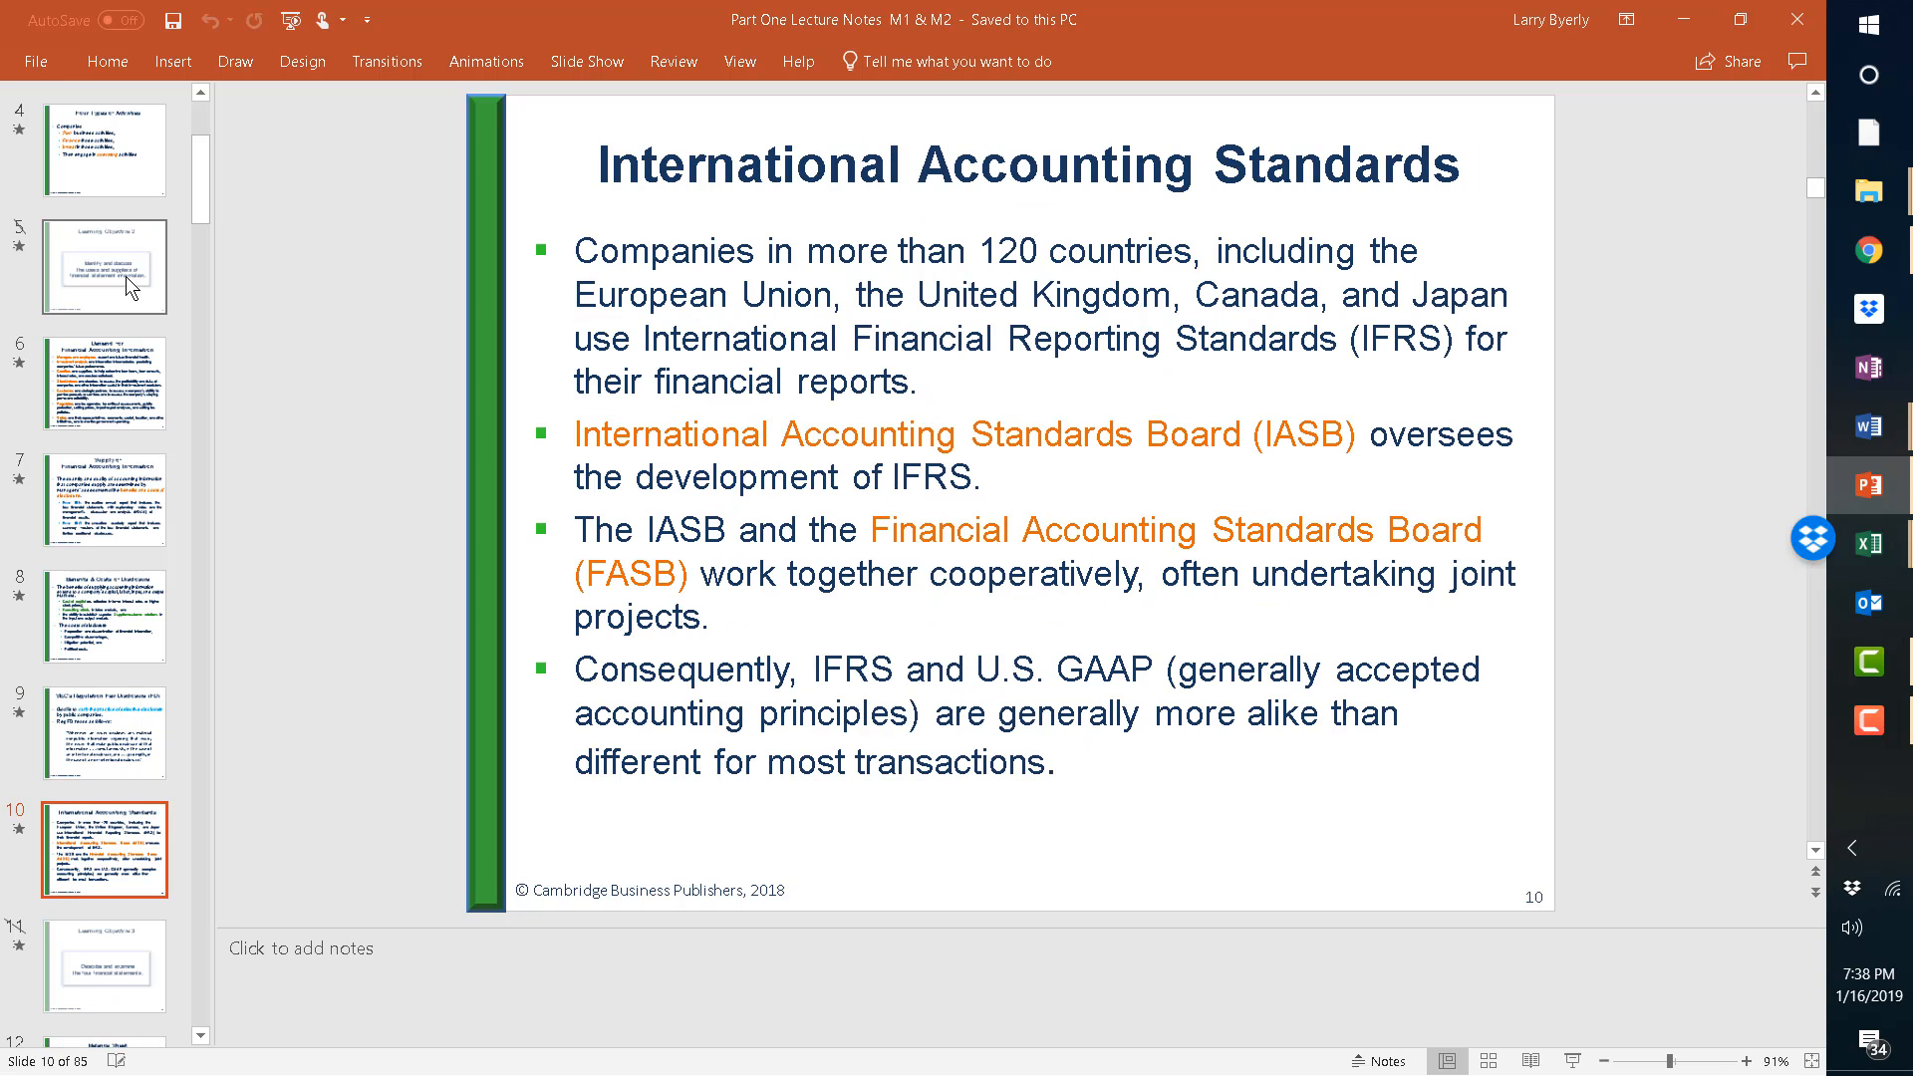
pyautogui.click(104, 964)
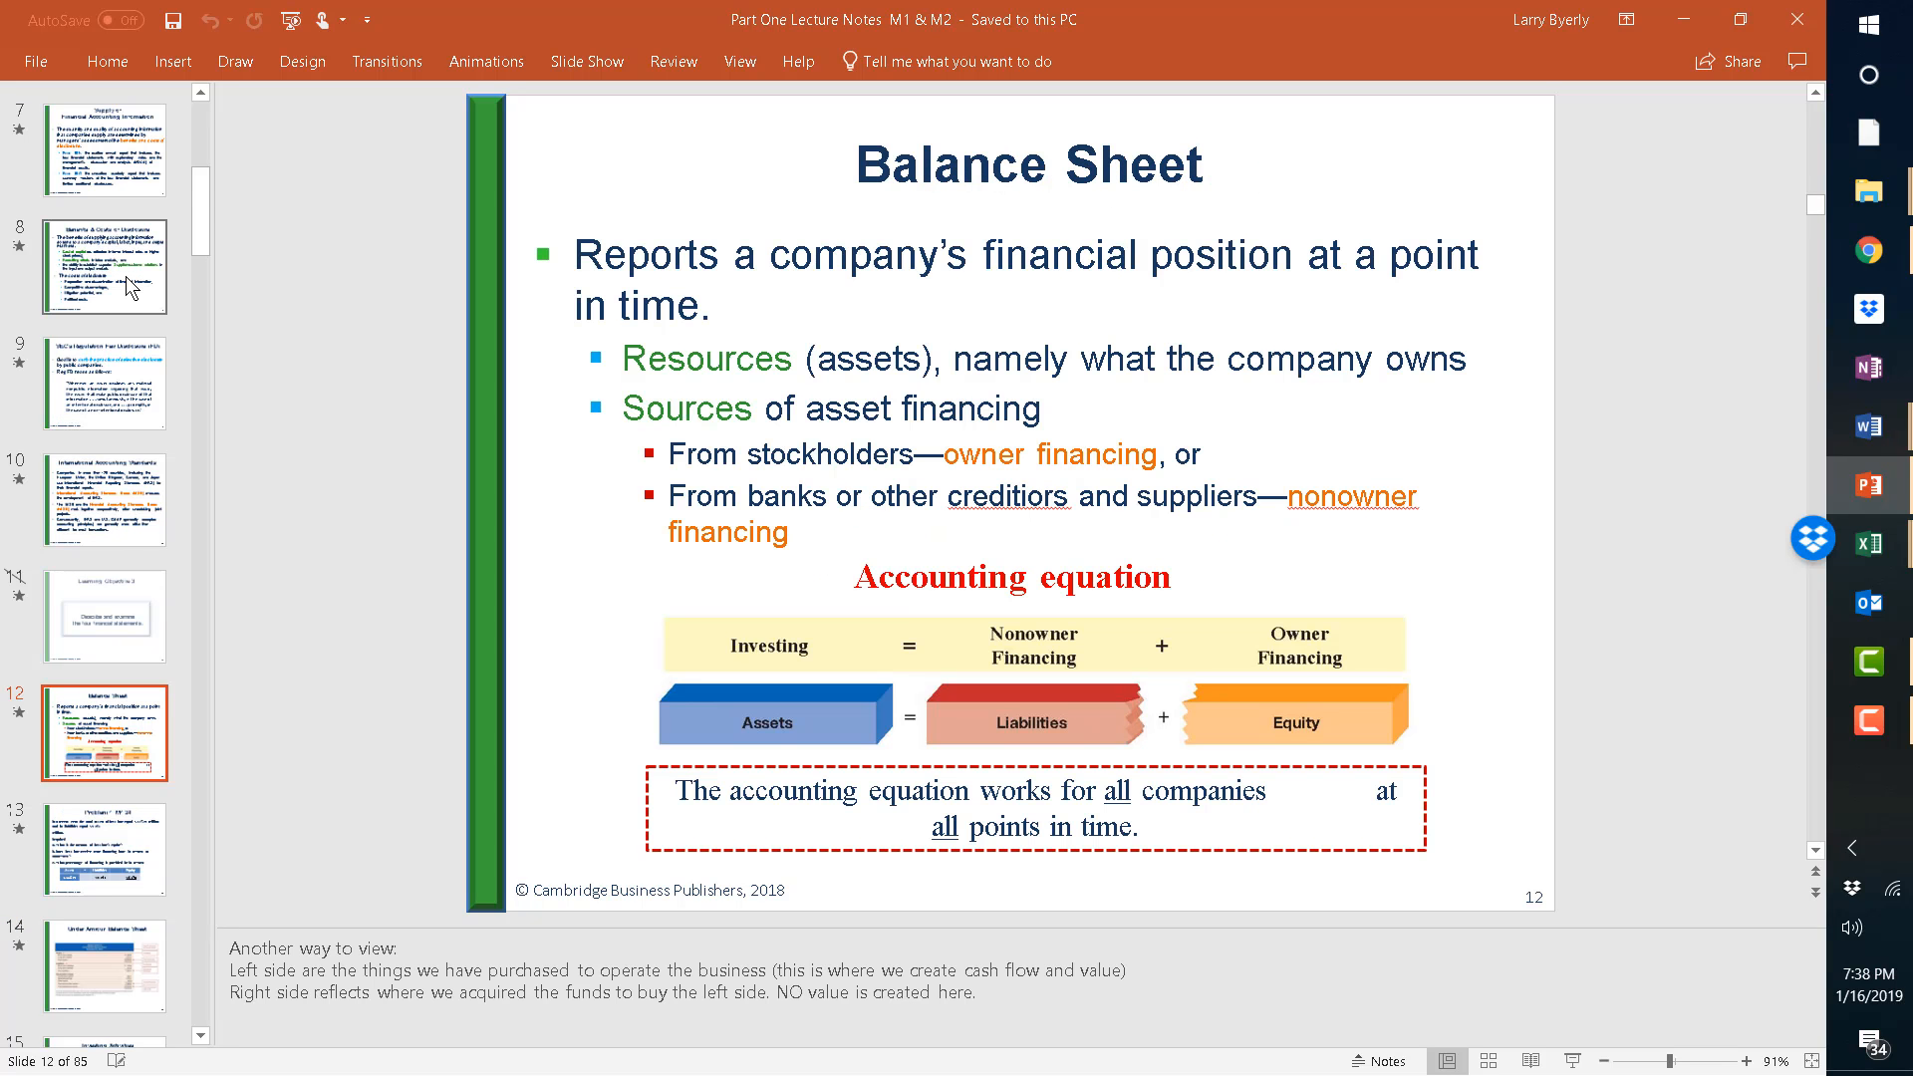
pyautogui.click(104, 847)
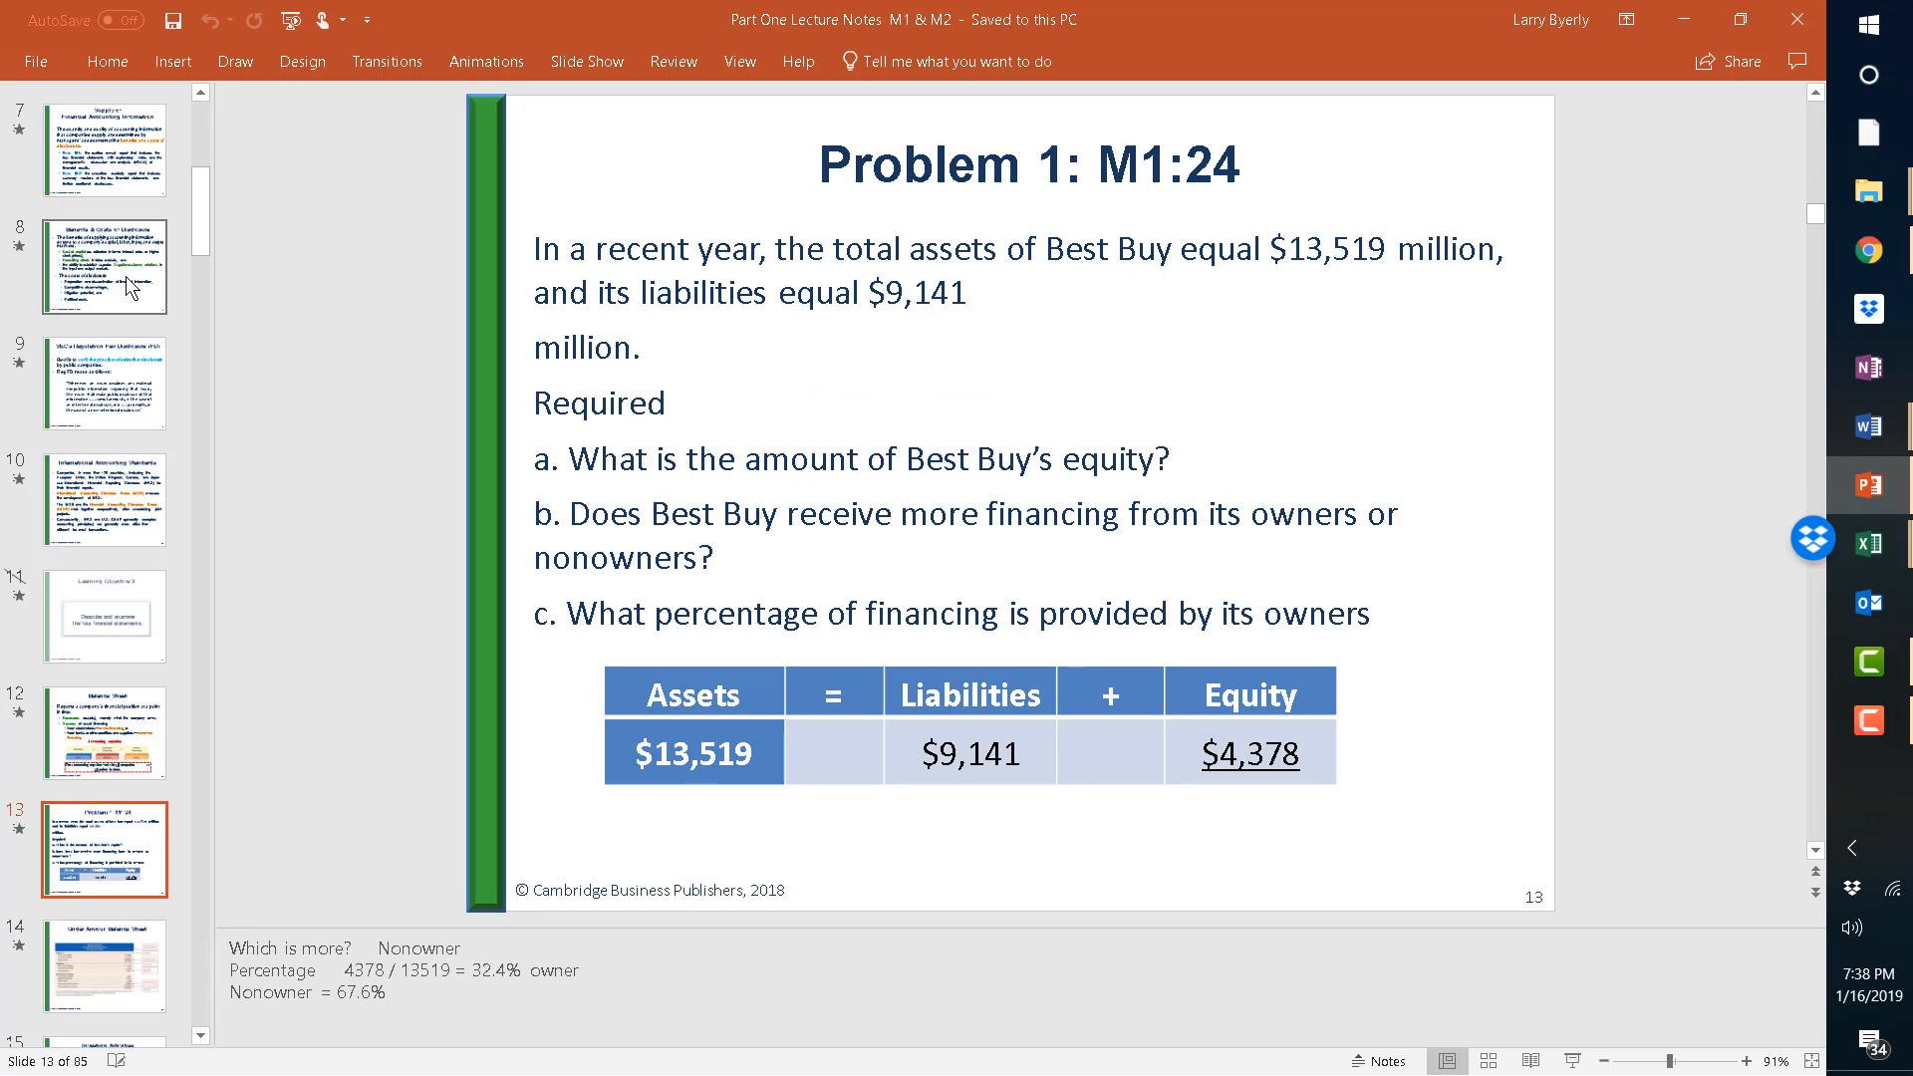
pyautogui.moveTo(1154, 211)
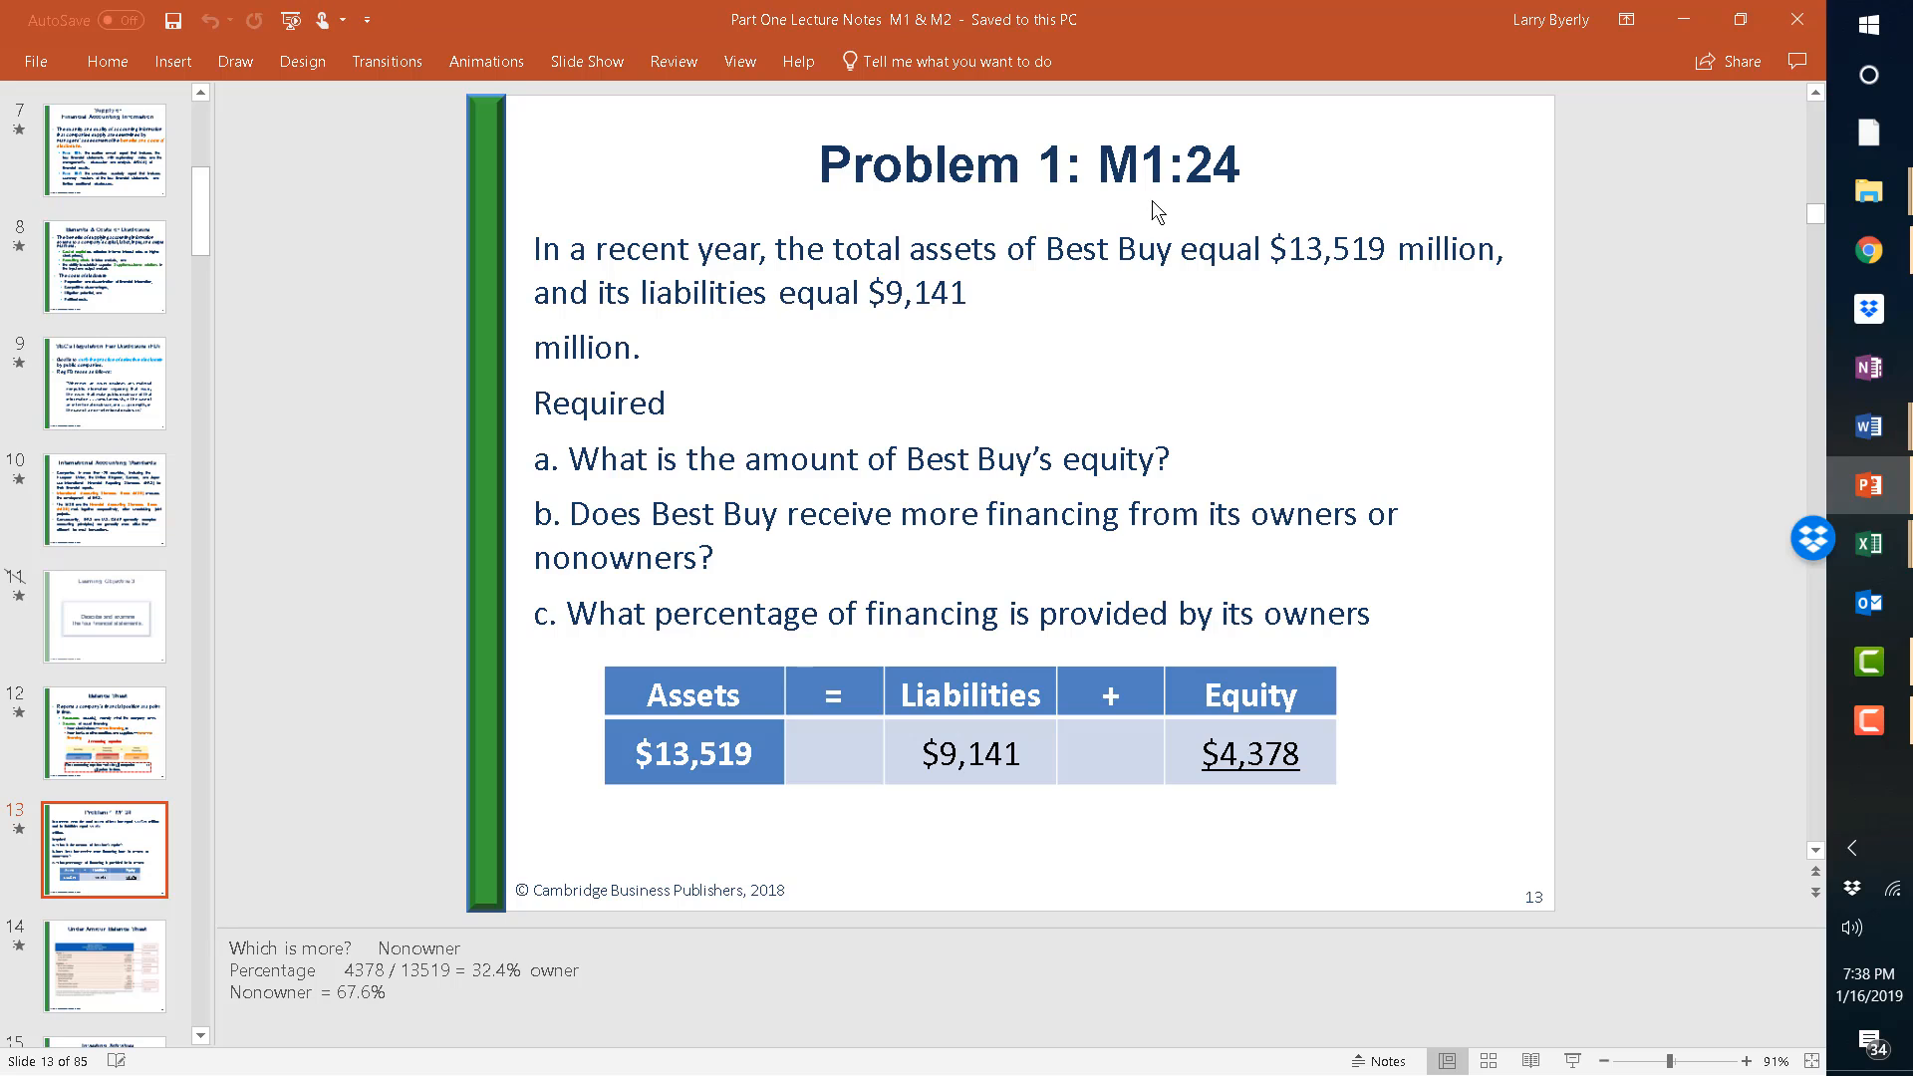
pyautogui.moveTo(1237, 212)
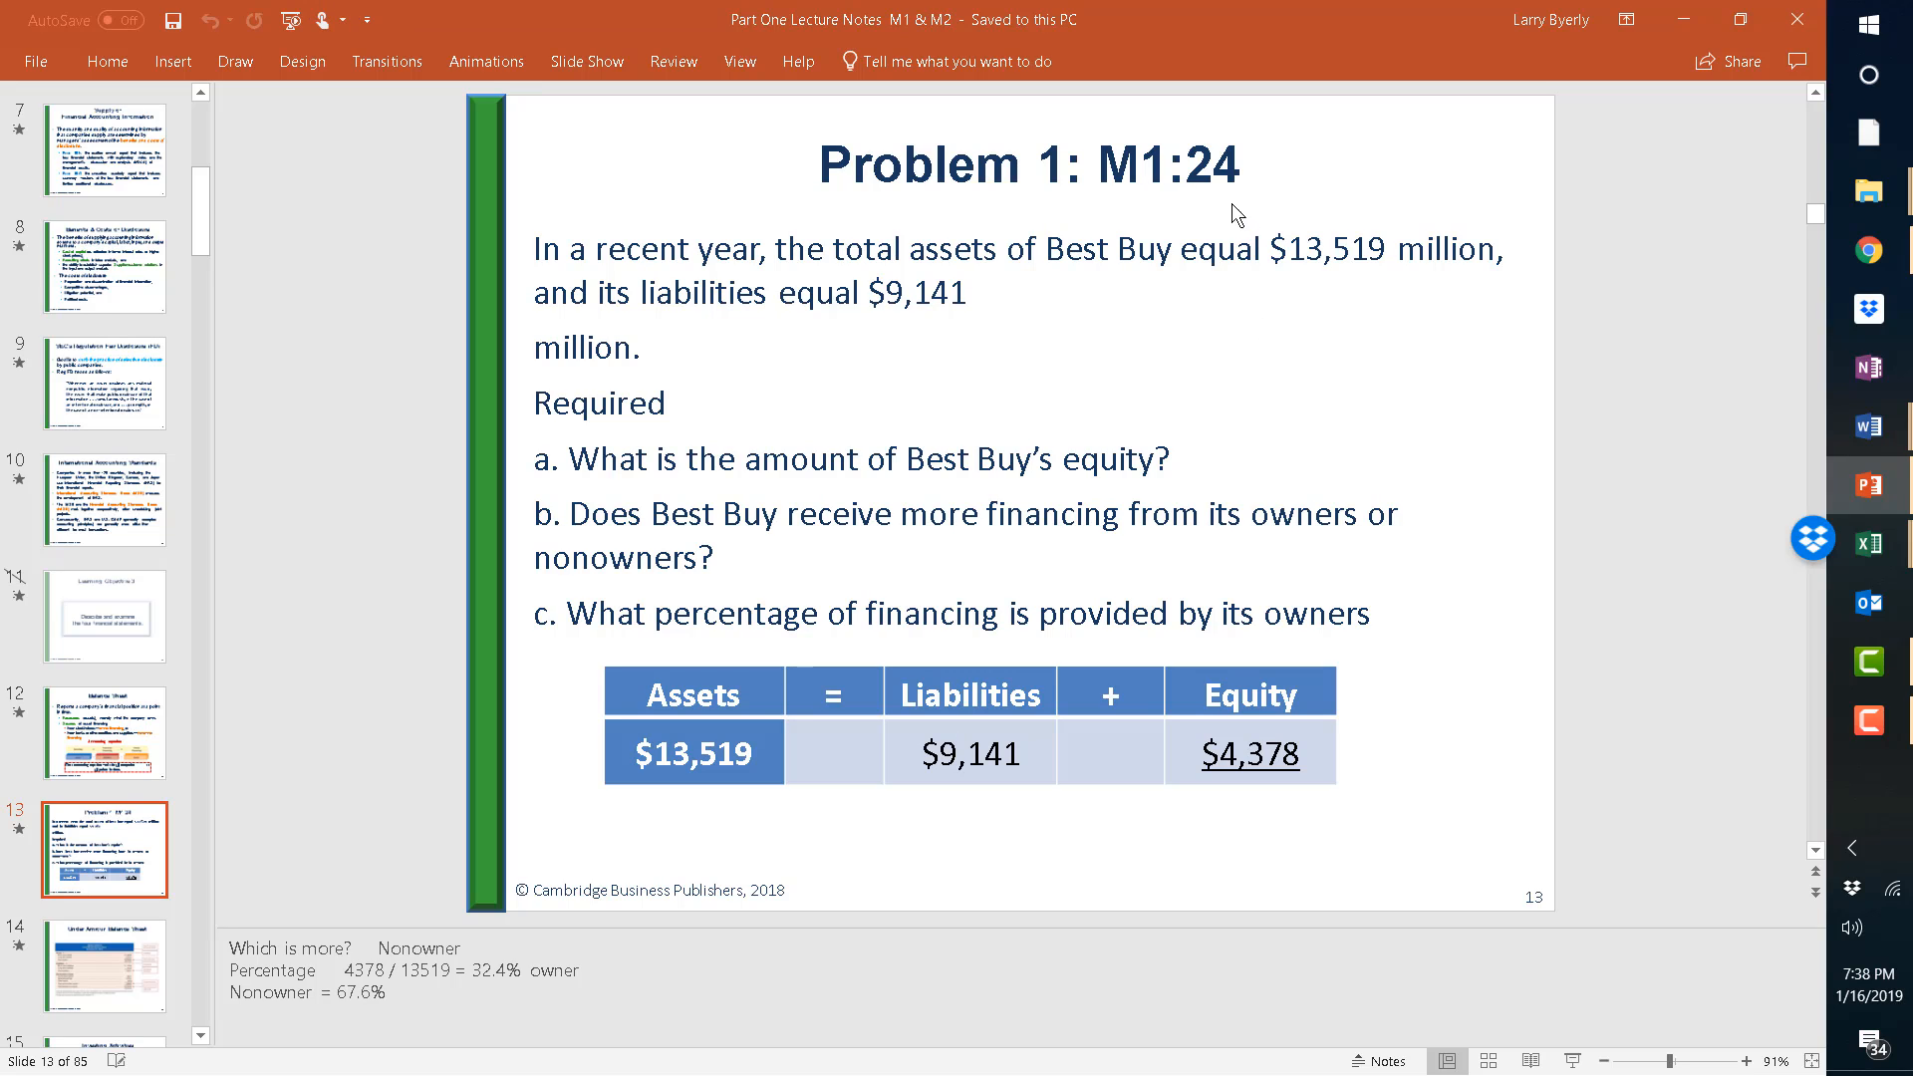
pyautogui.moveTo(1319, 332)
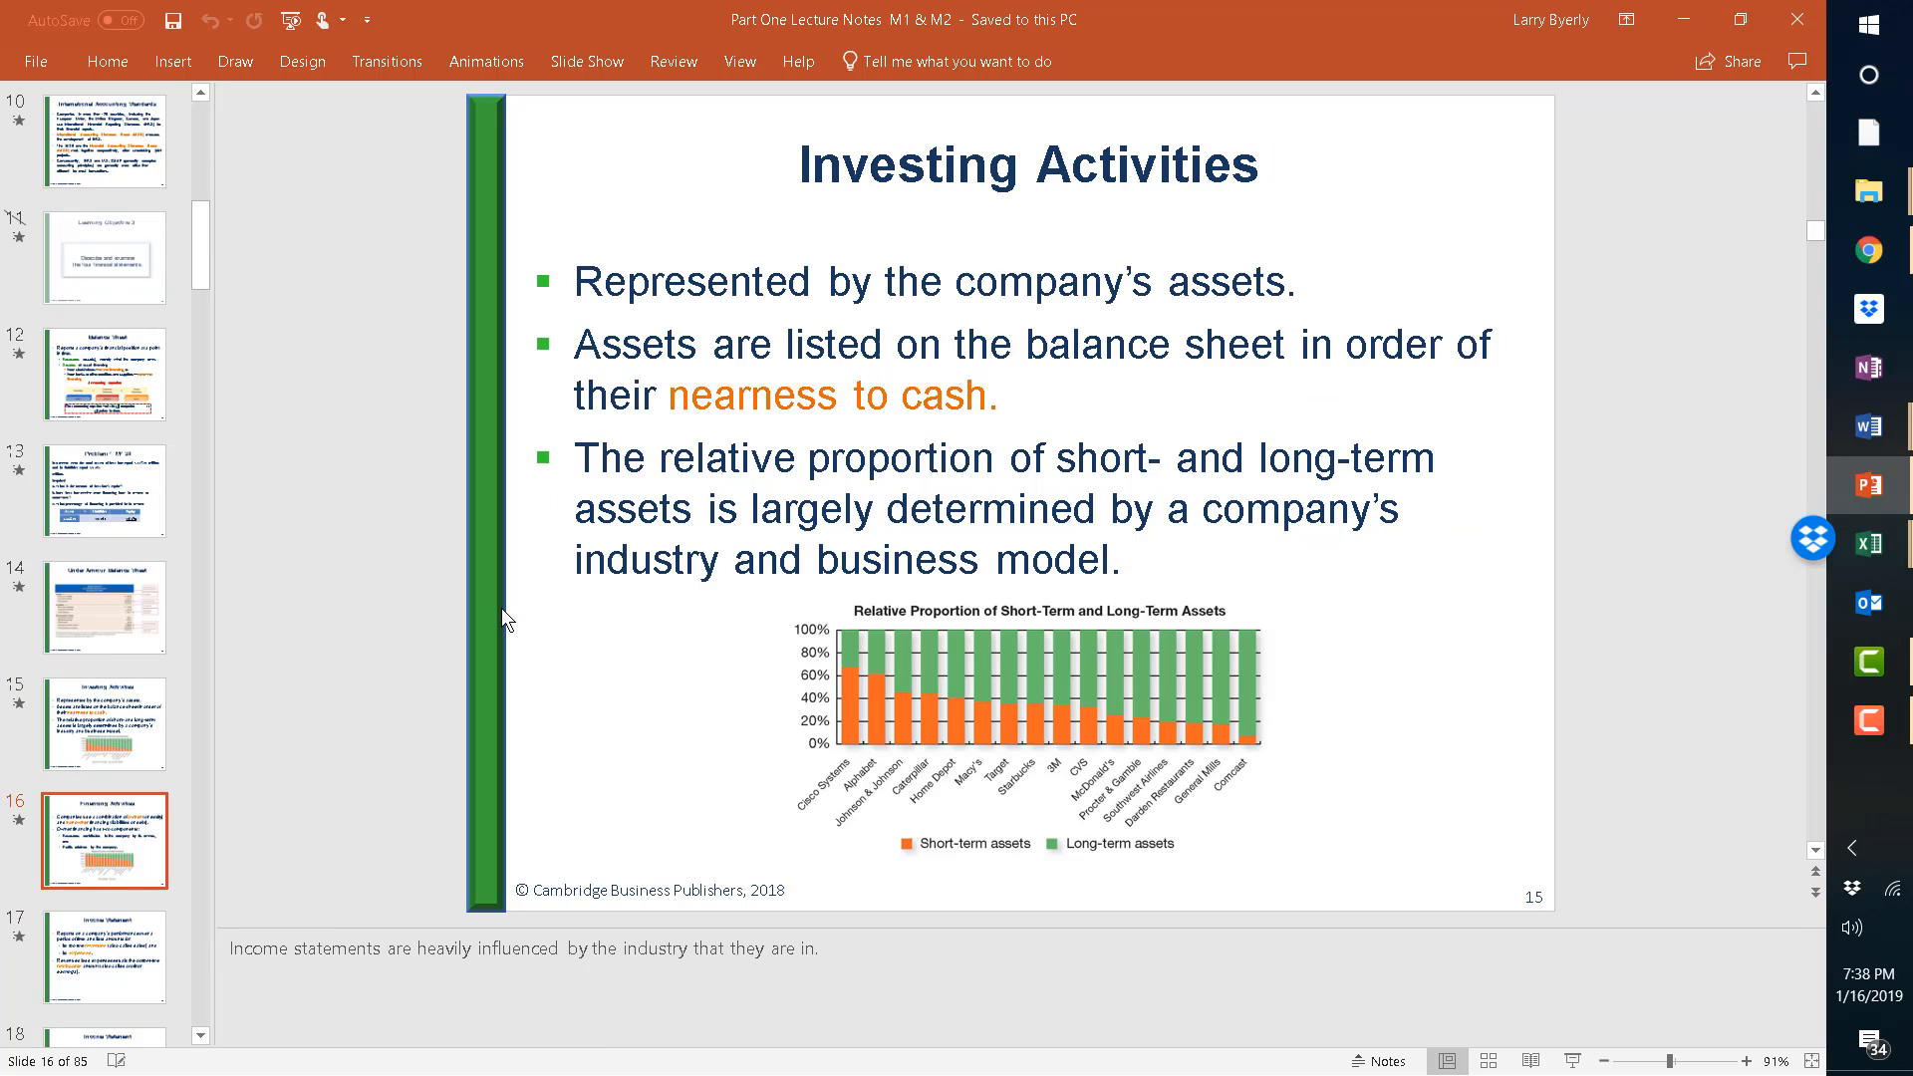
# Step from Investing Activities through Stockholders' Equity and Colgate-Palmolive slides to Competitive Forces.
pyautogui.click(103, 723)
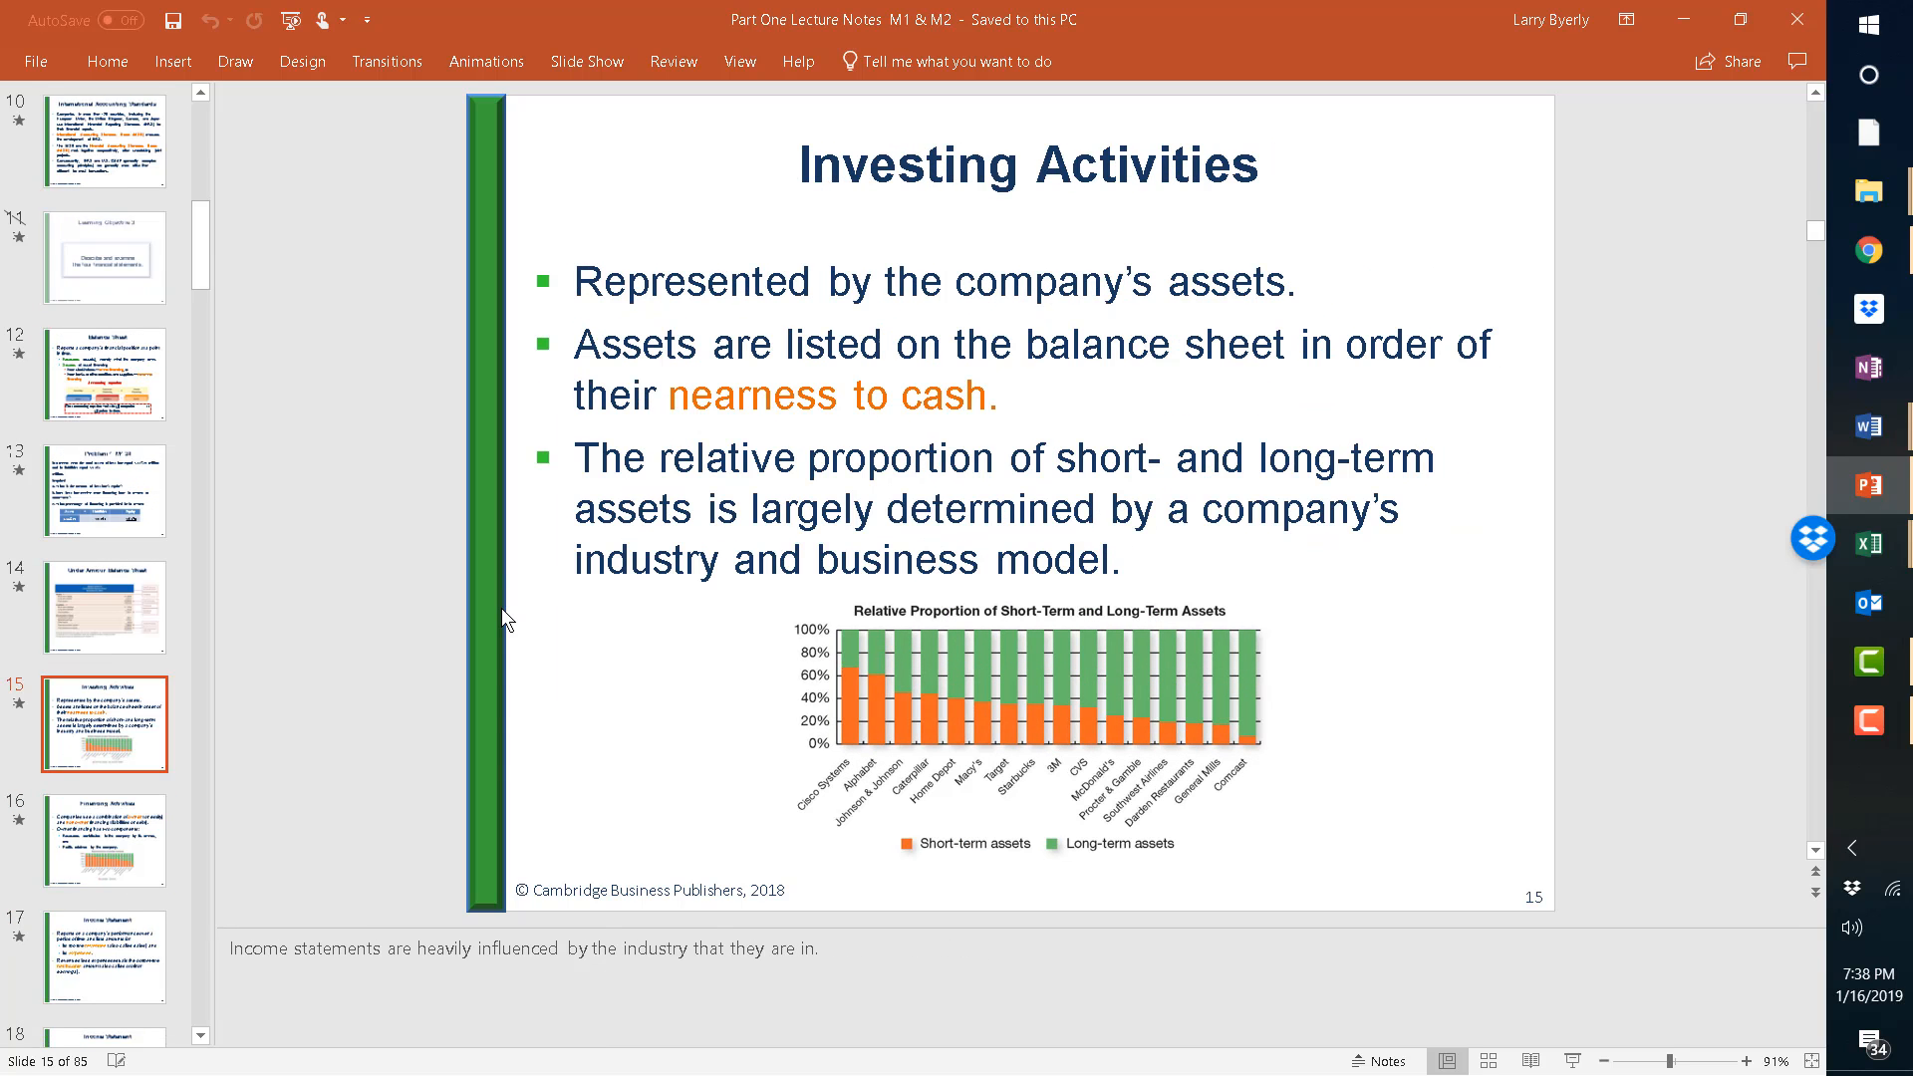
pyautogui.moveTo(406, 947)
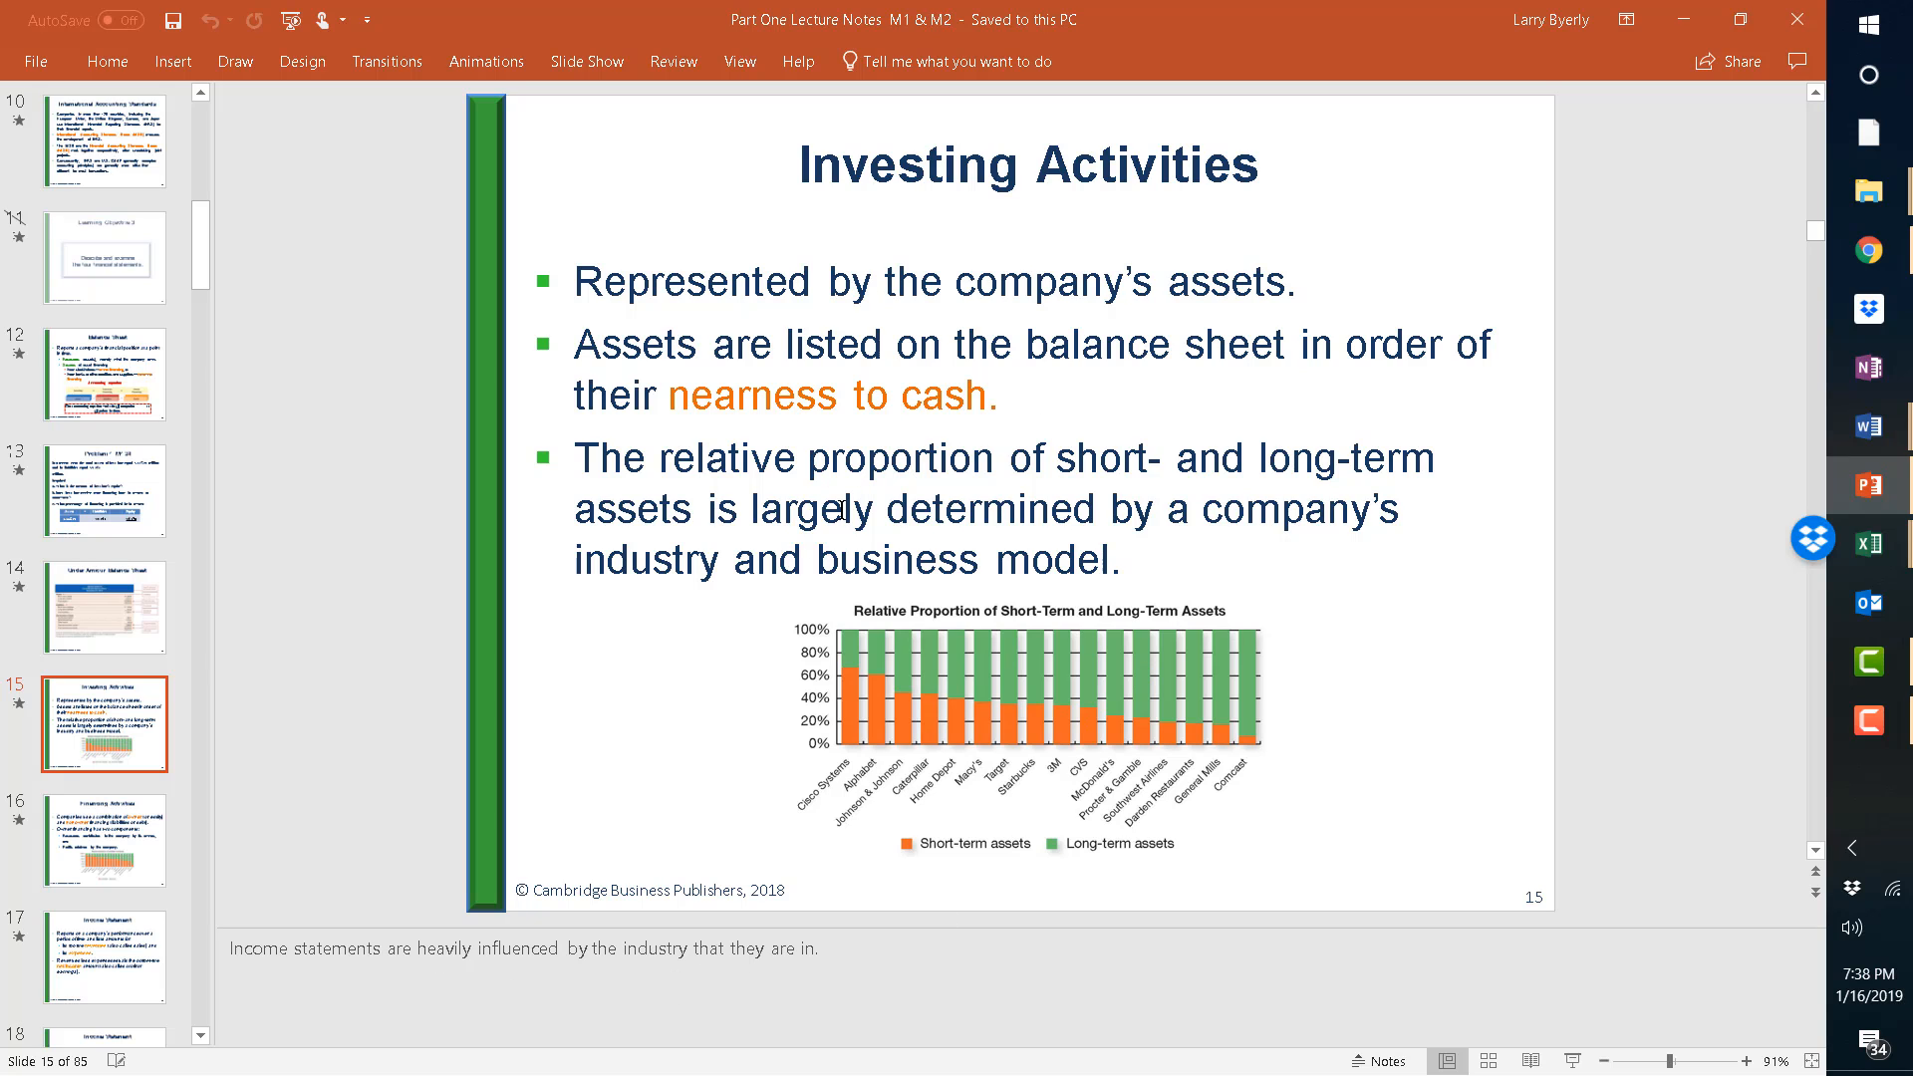
pyautogui.moveTo(1230, 656)
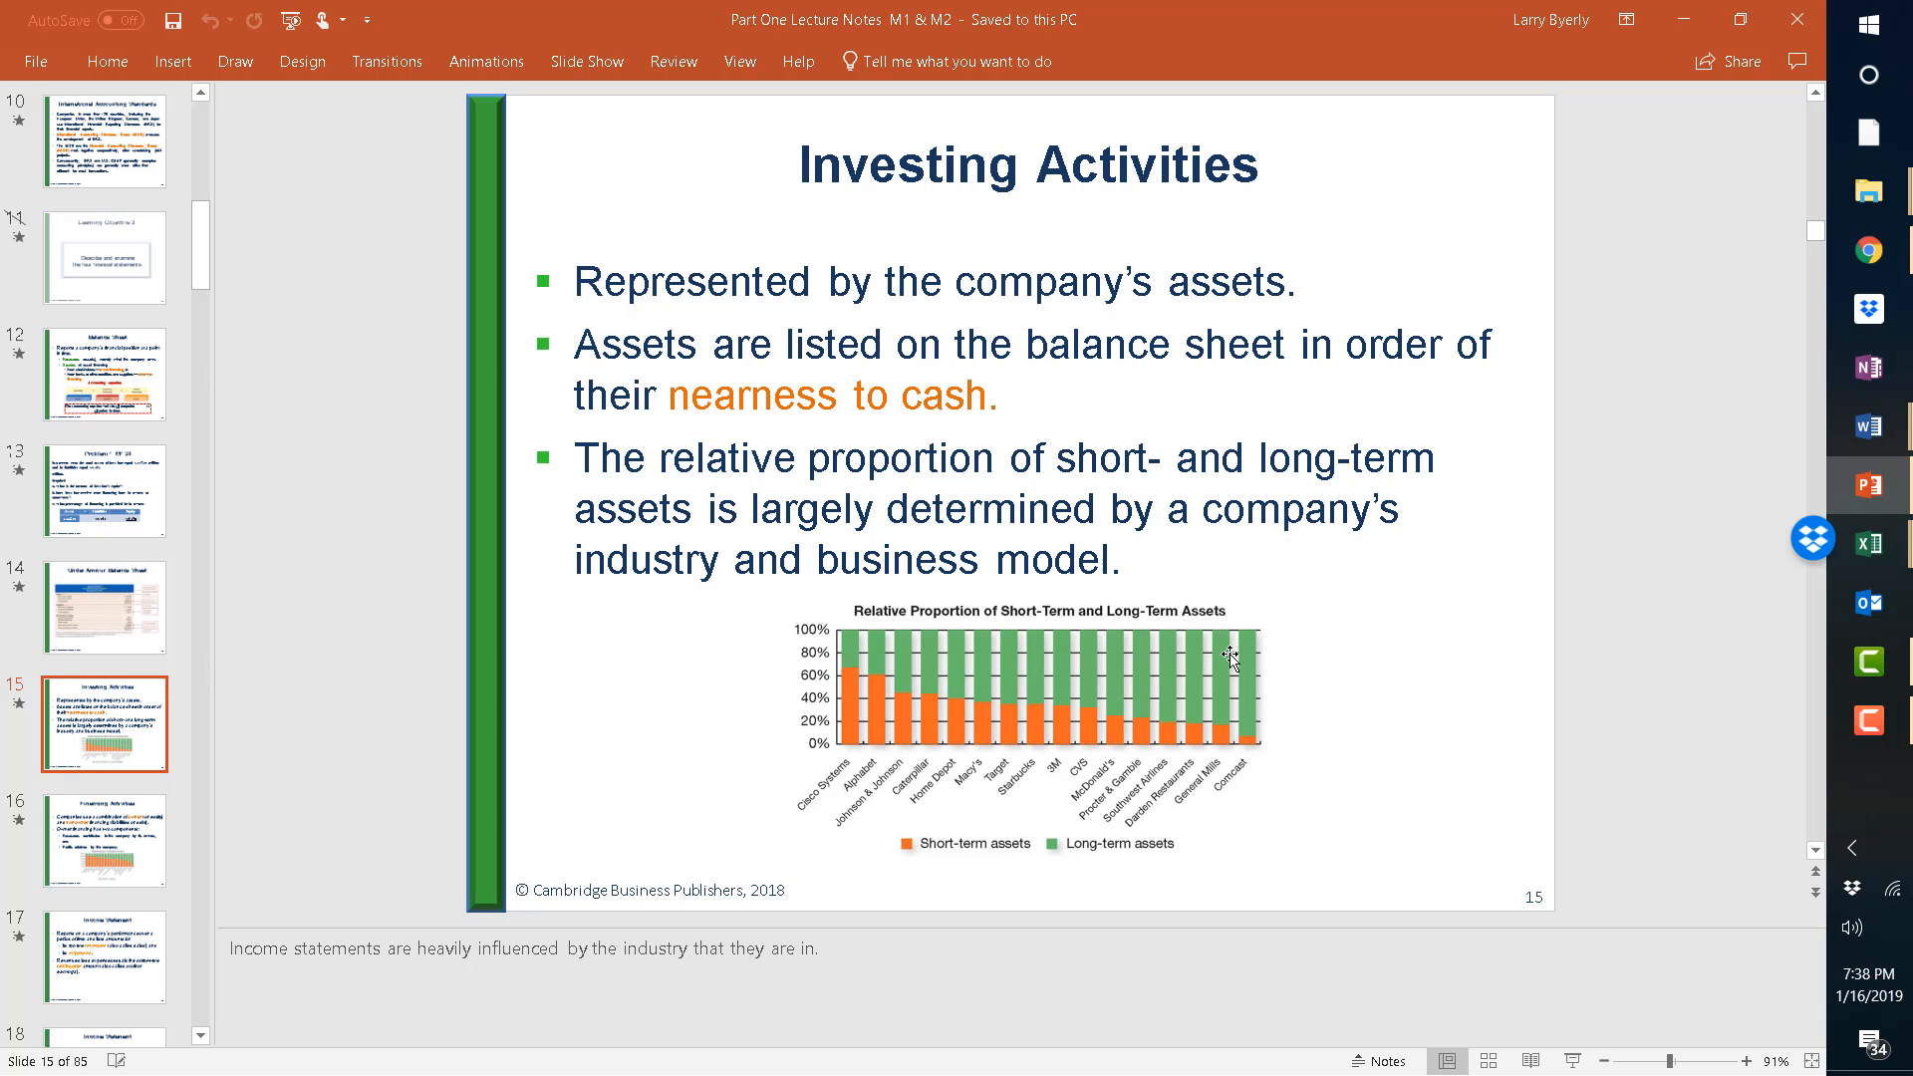
pyautogui.click(103, 956)
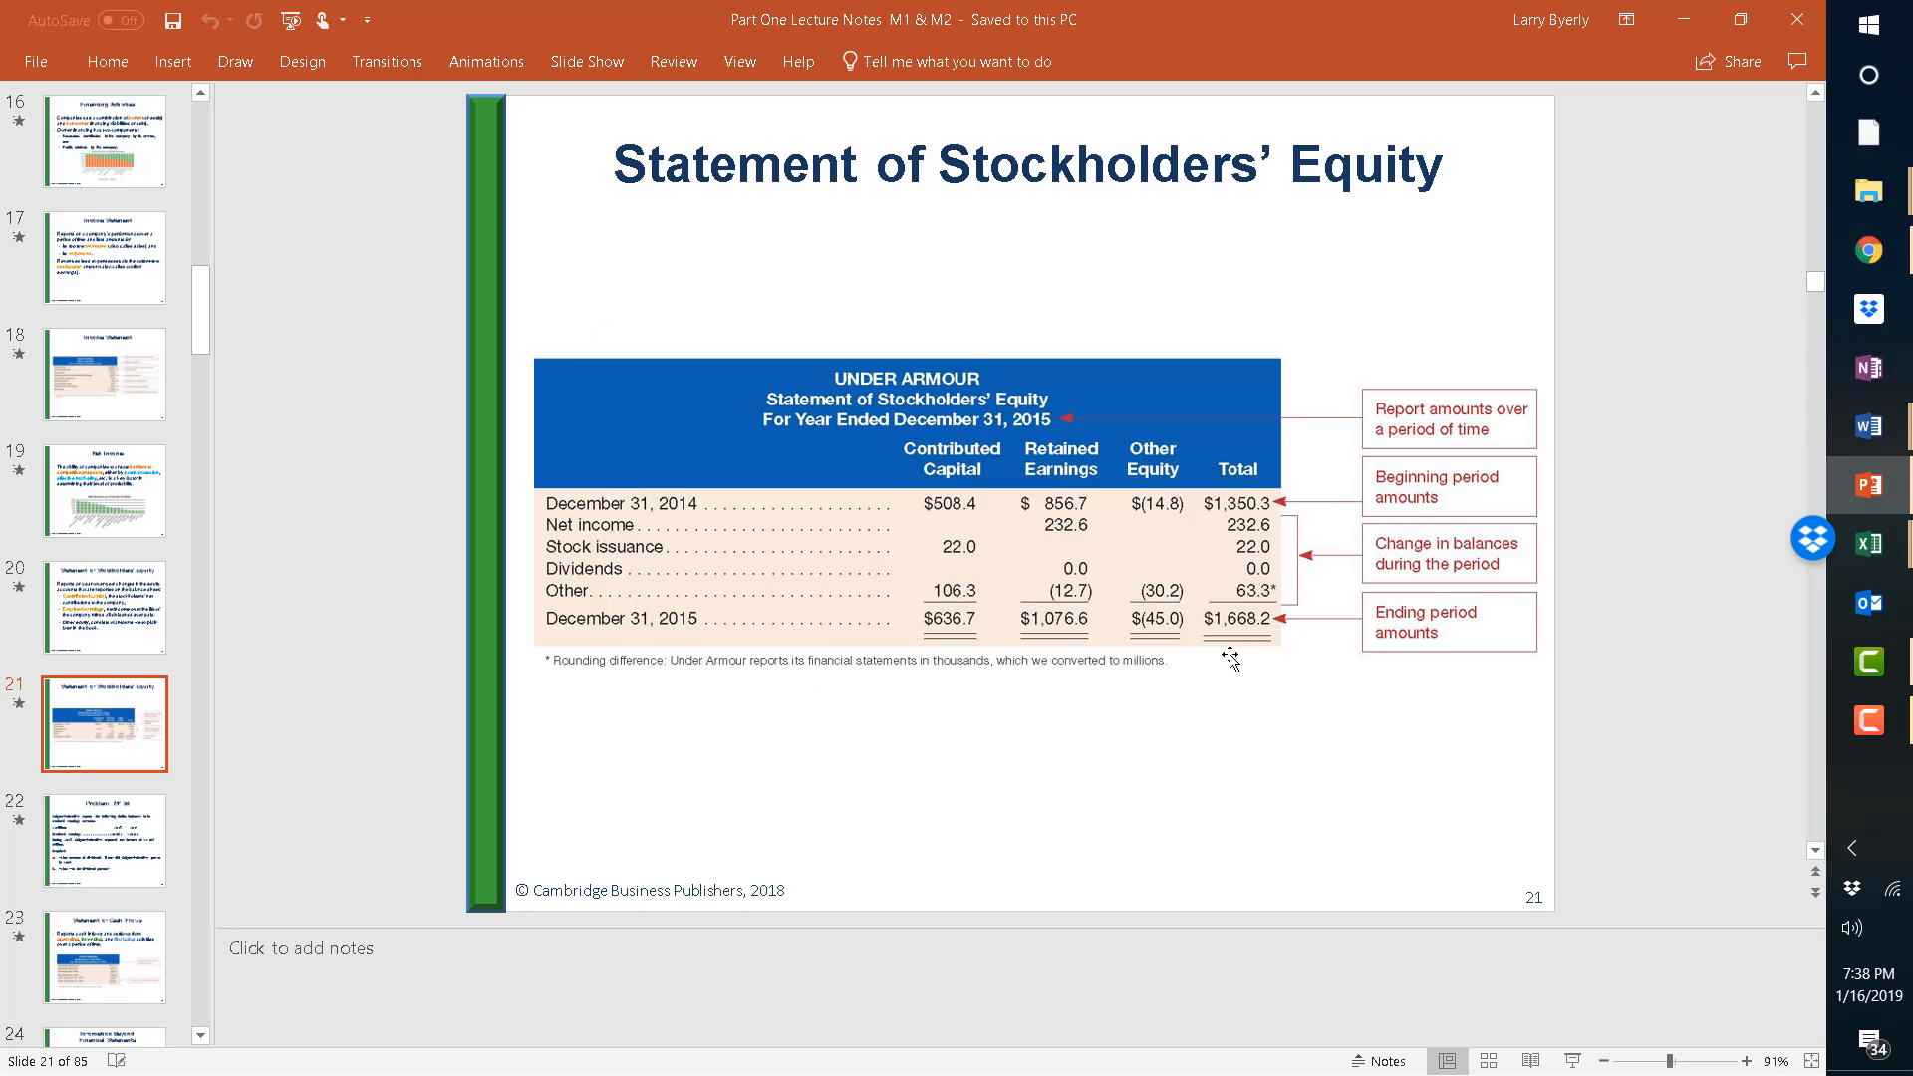
pyautogui.click(104, 839)
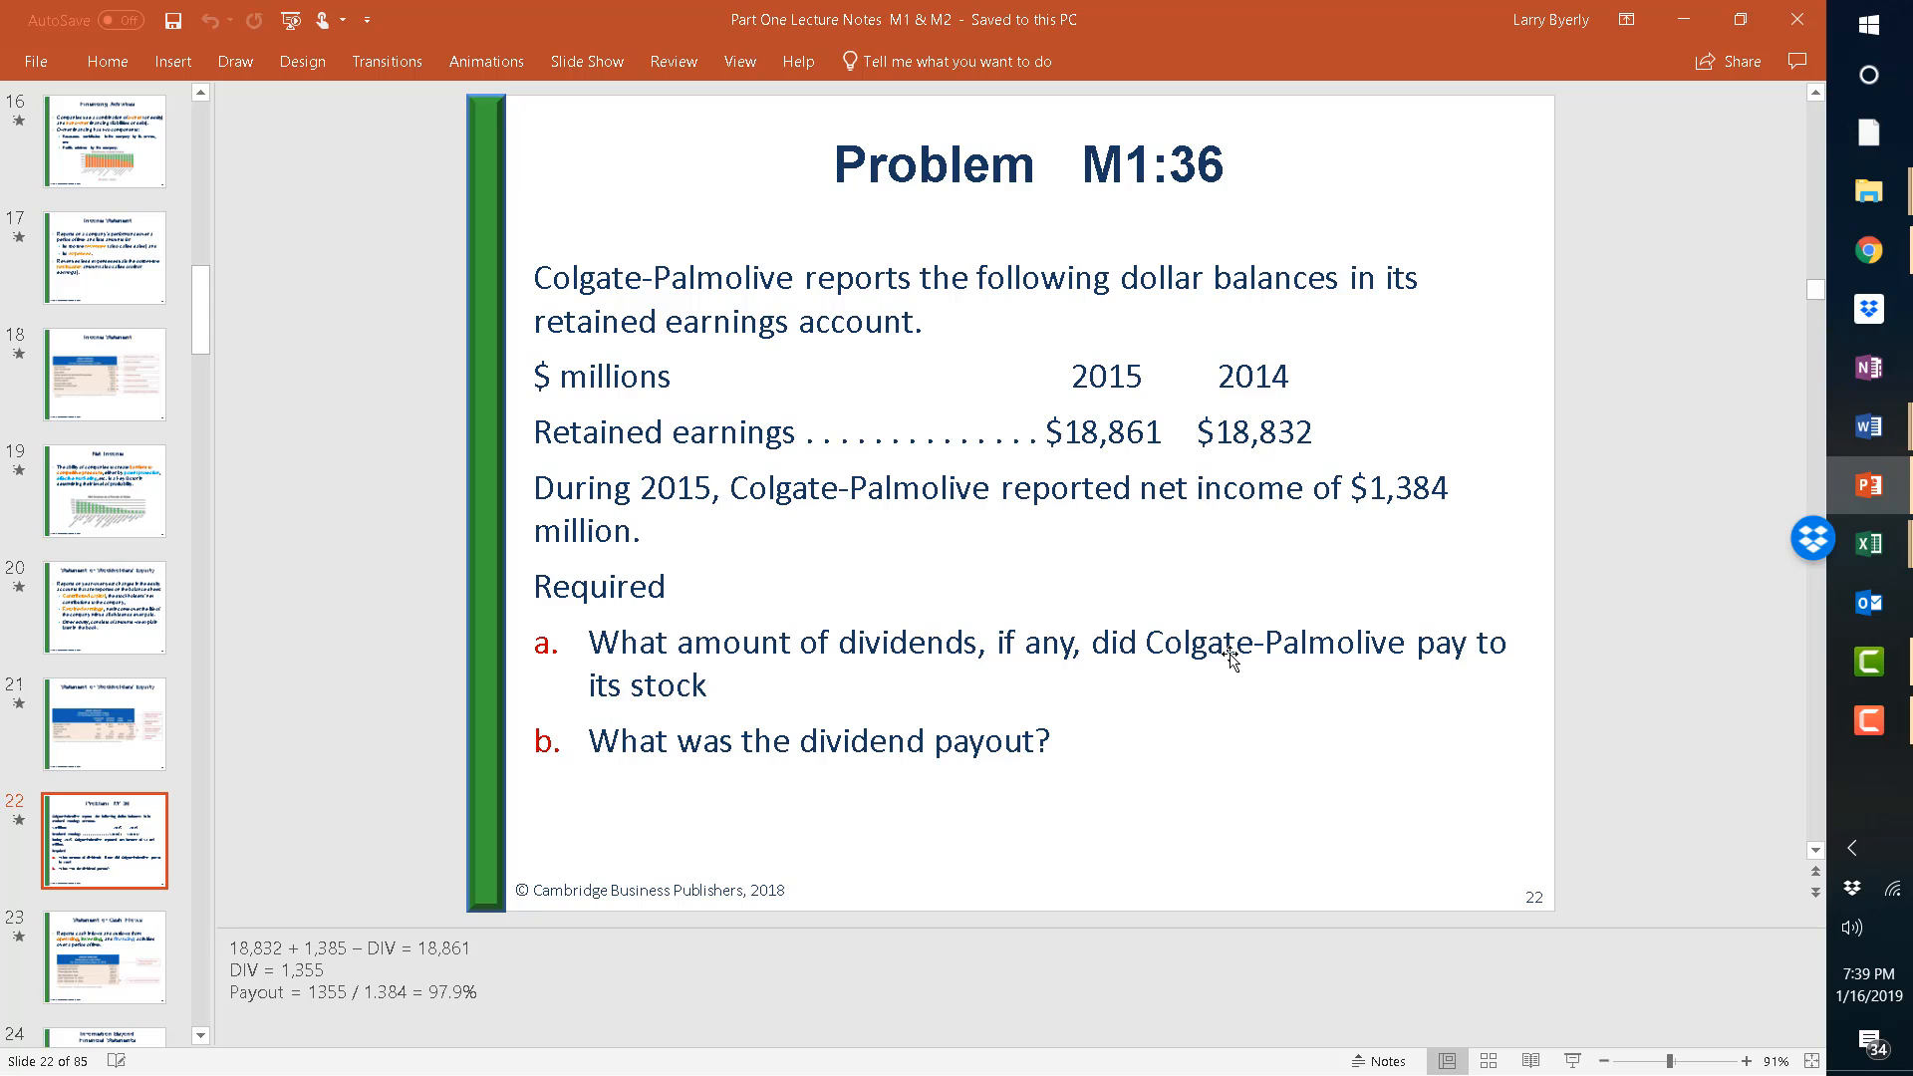
pyautogui.click(104, 956)
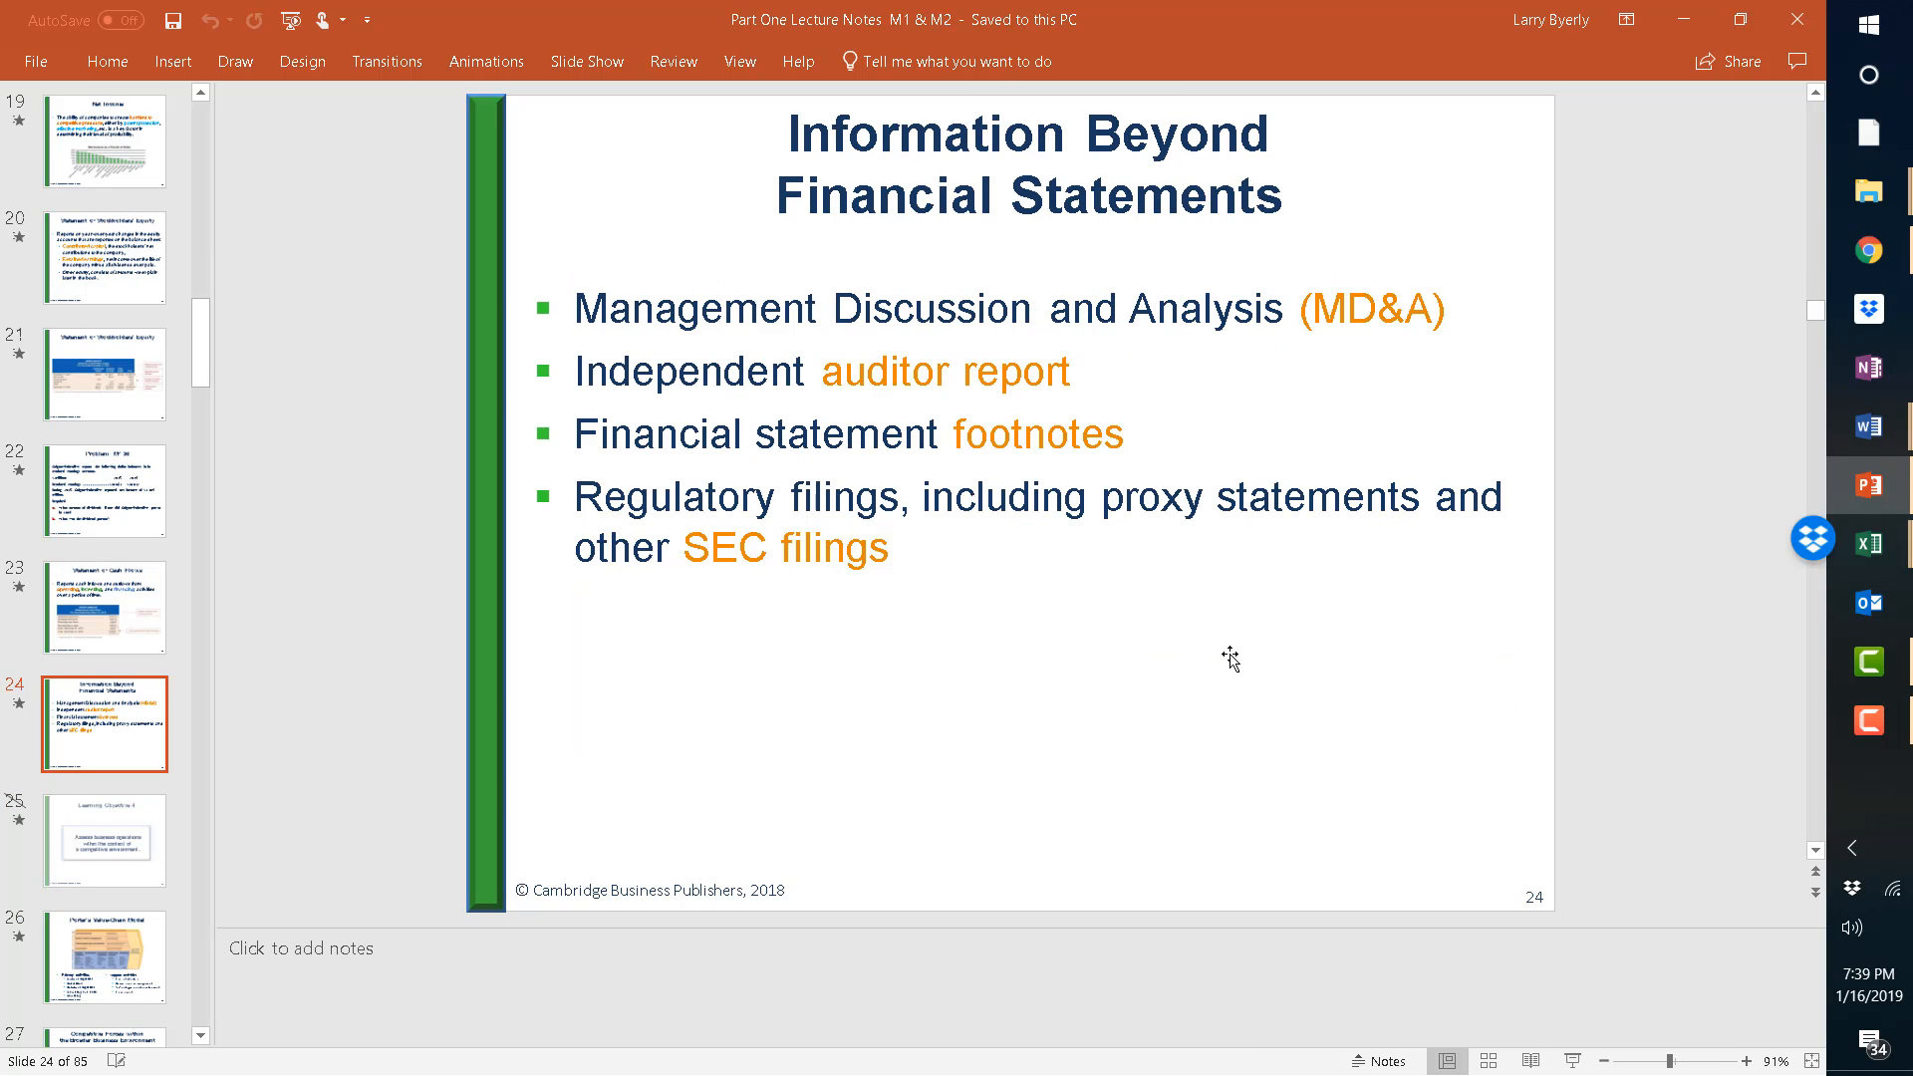
pyautogui.click(104, 841)
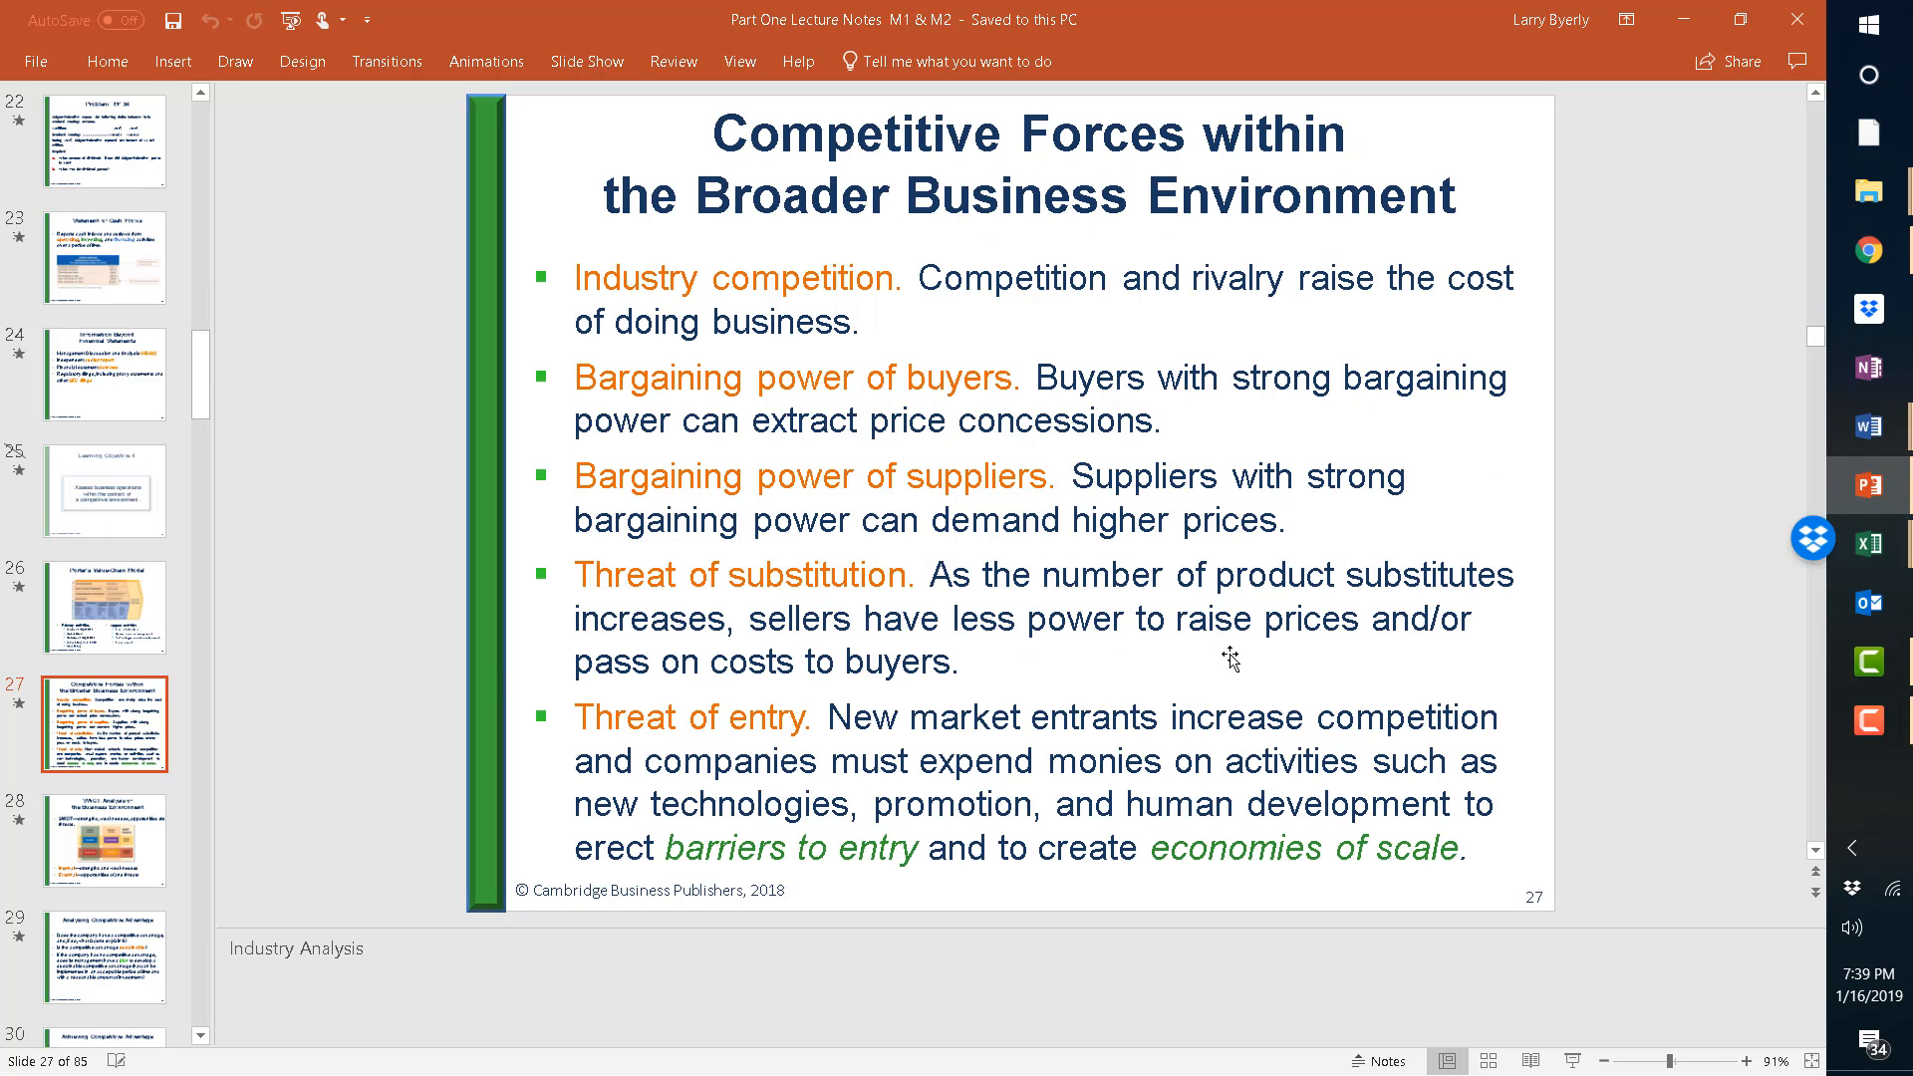
pyautogui.moveTo(1690, 724)
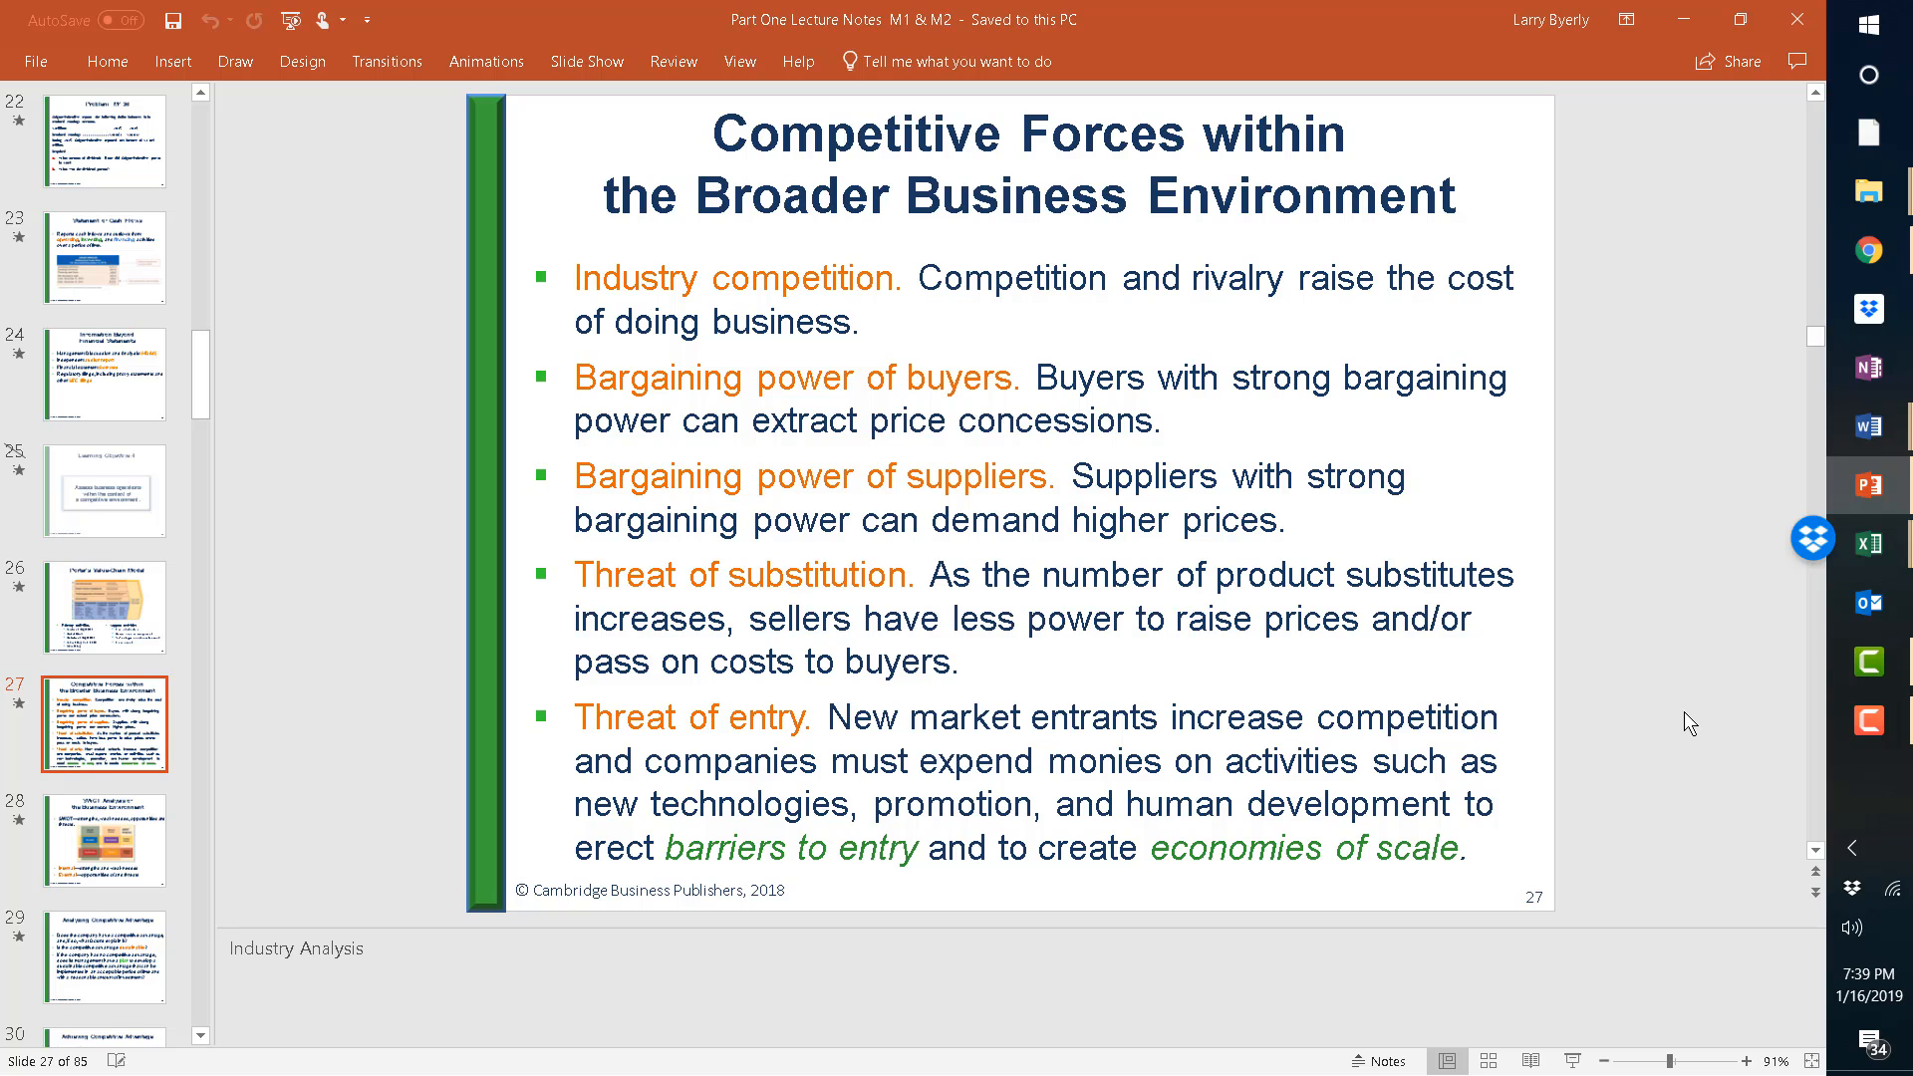
pyautogui.moveTo(1590, 573)
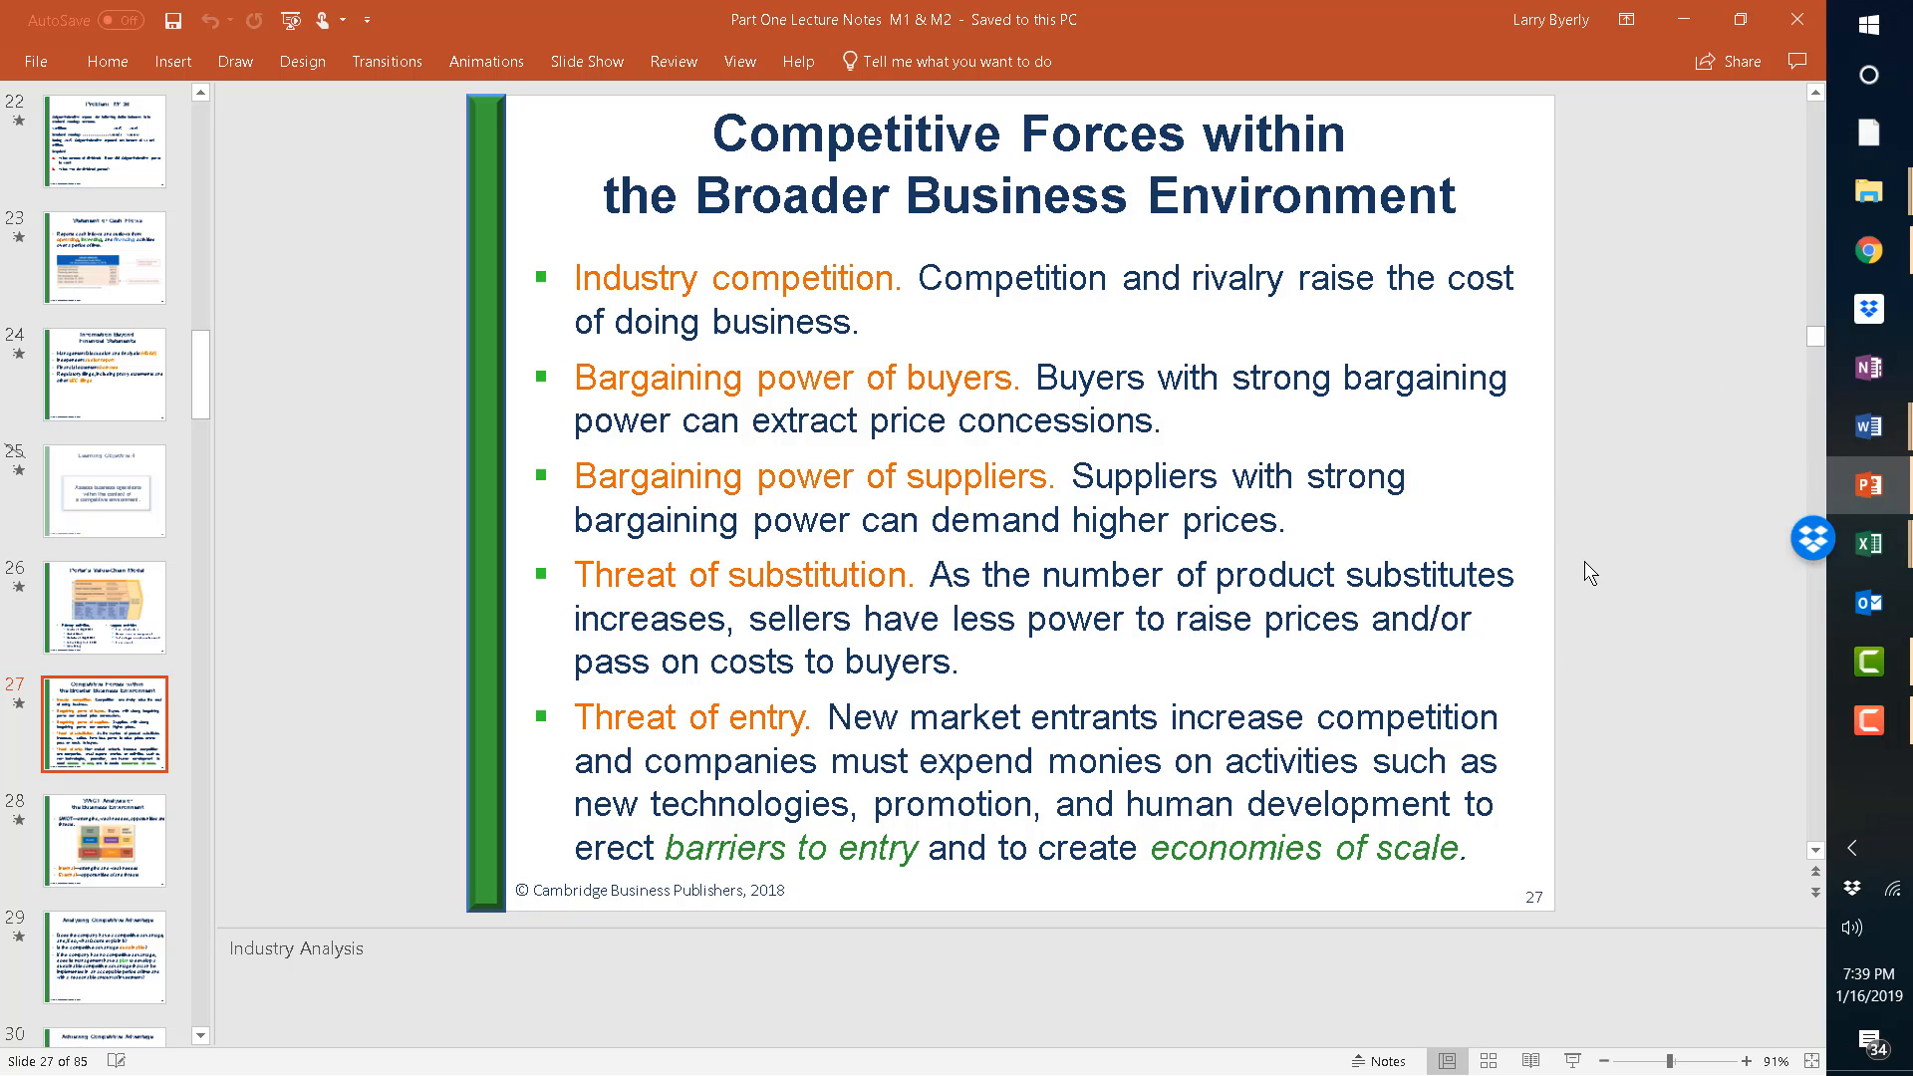
pyautogui.moveTo(1721, 567)
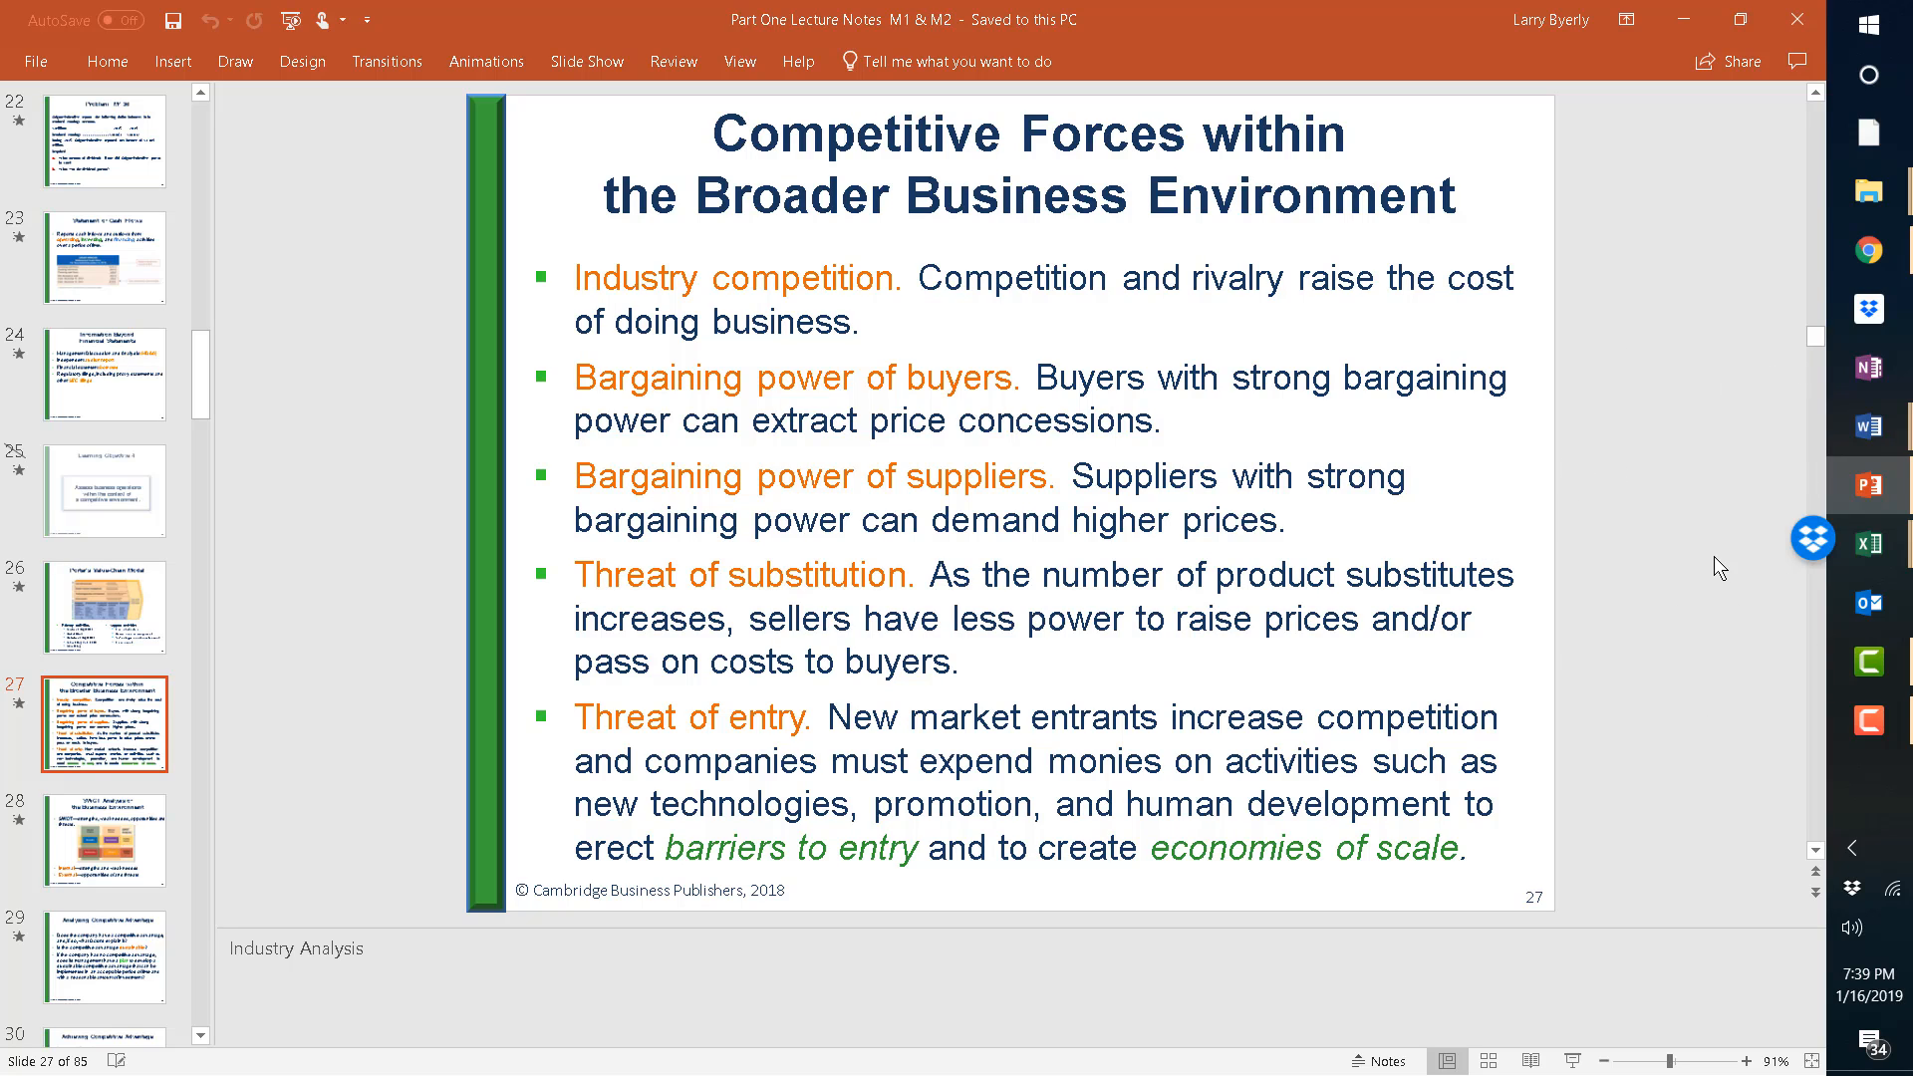
pyautogui.moveTo(1562, 478)
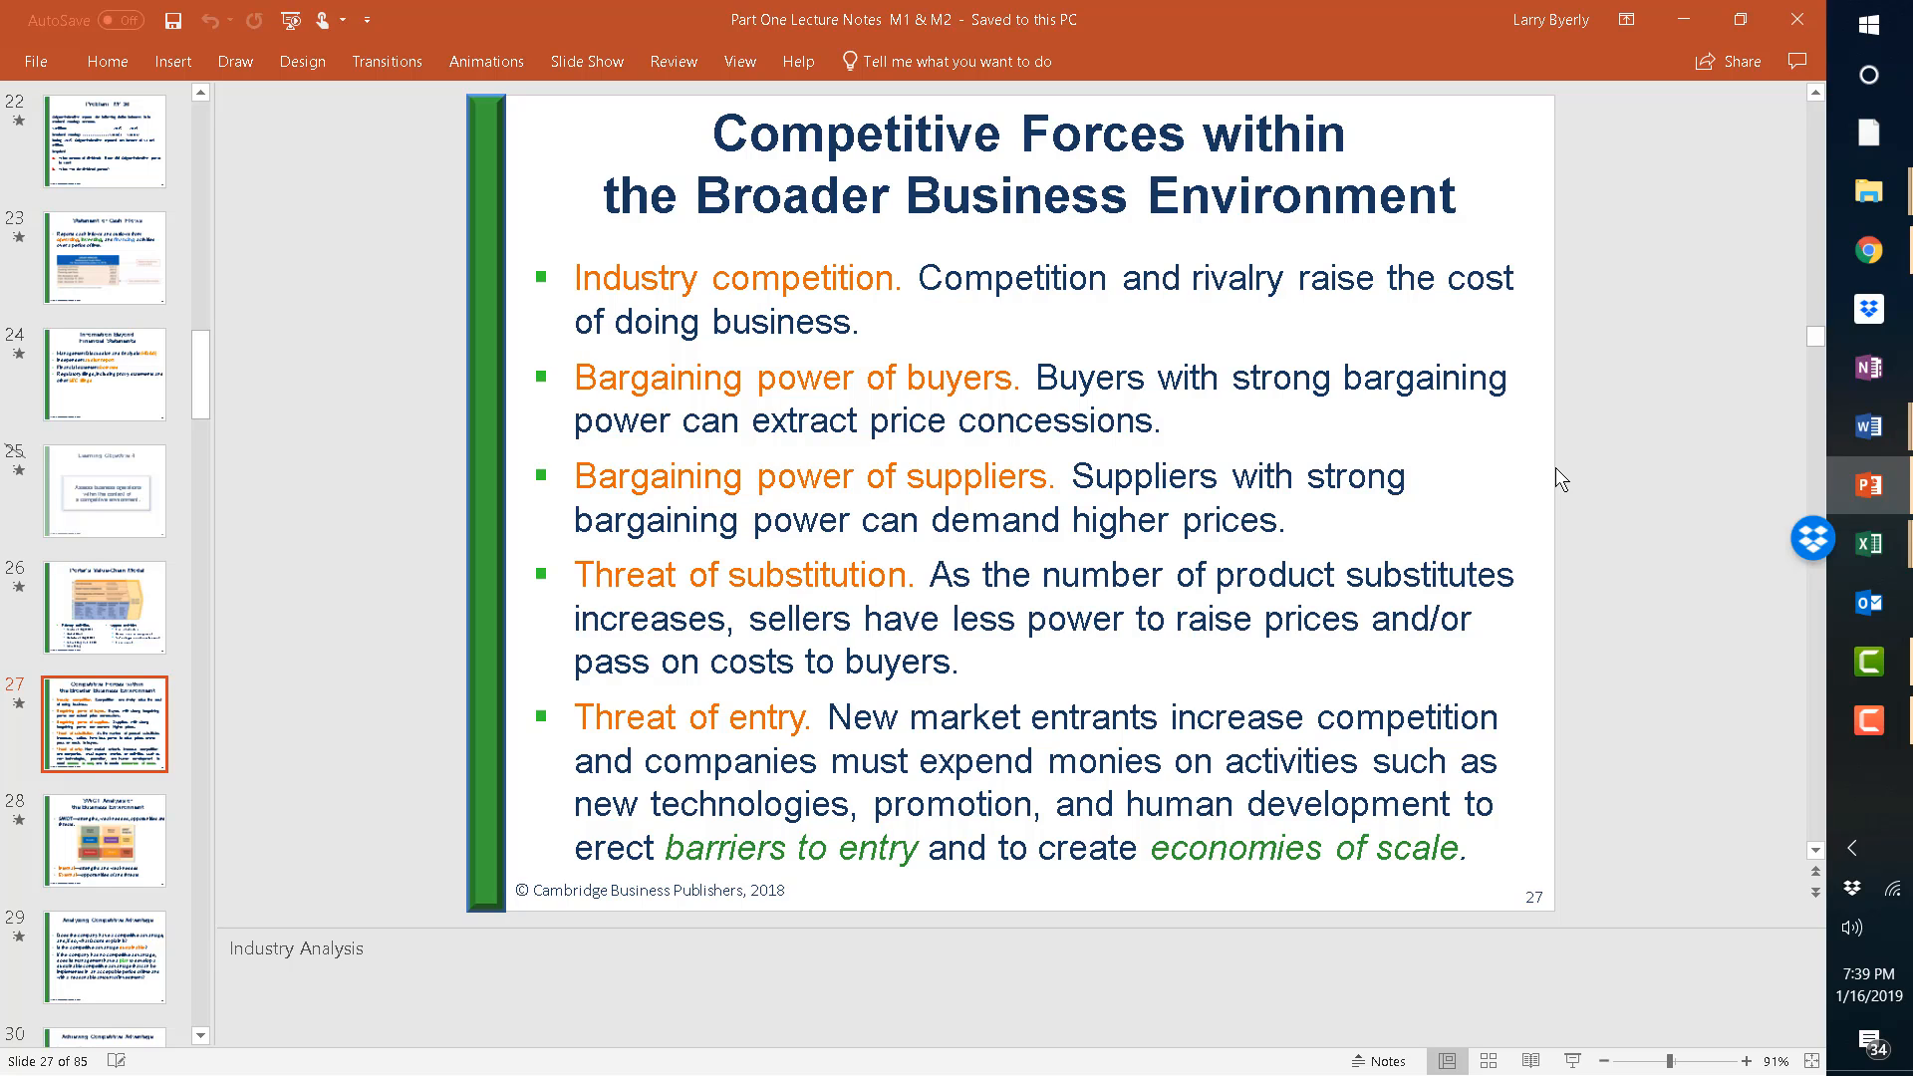
pyautogui.moveTo(1836, 339)
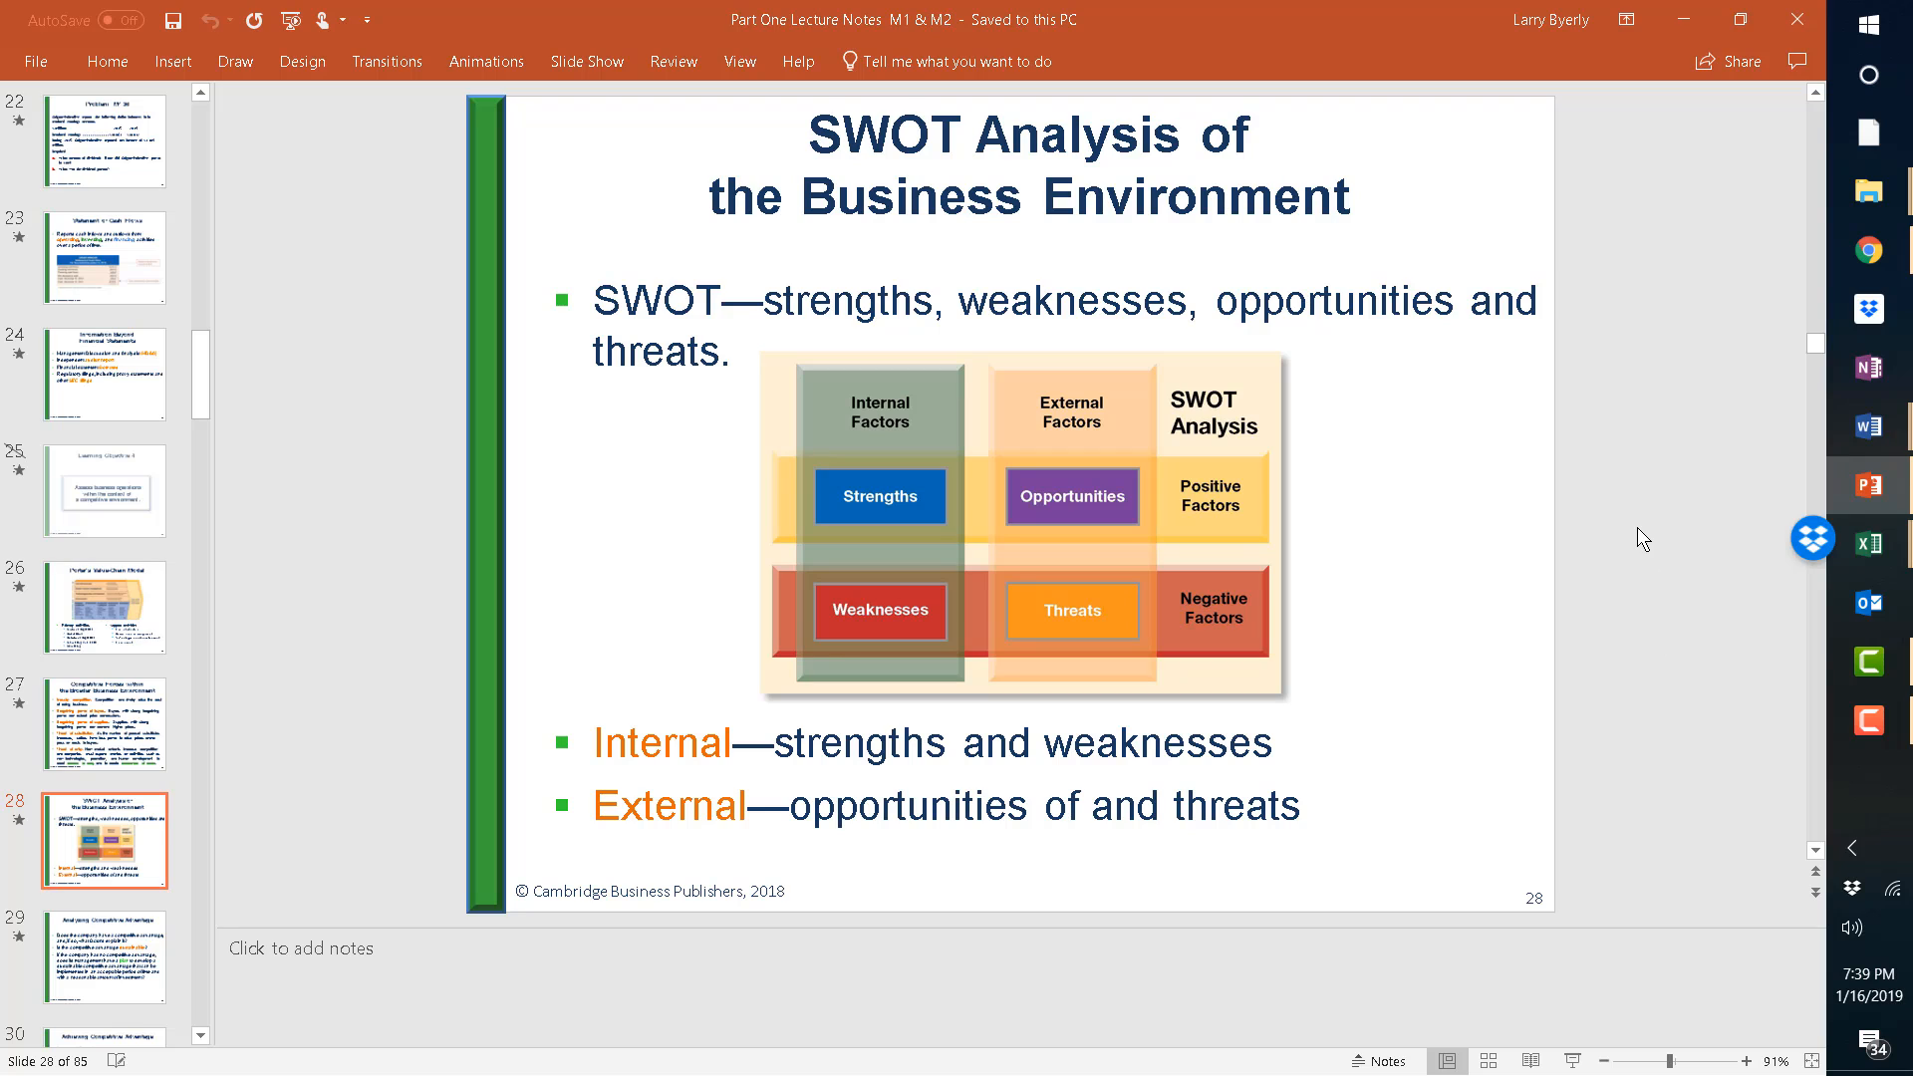
pyautogui.moveTo(1642, 480)
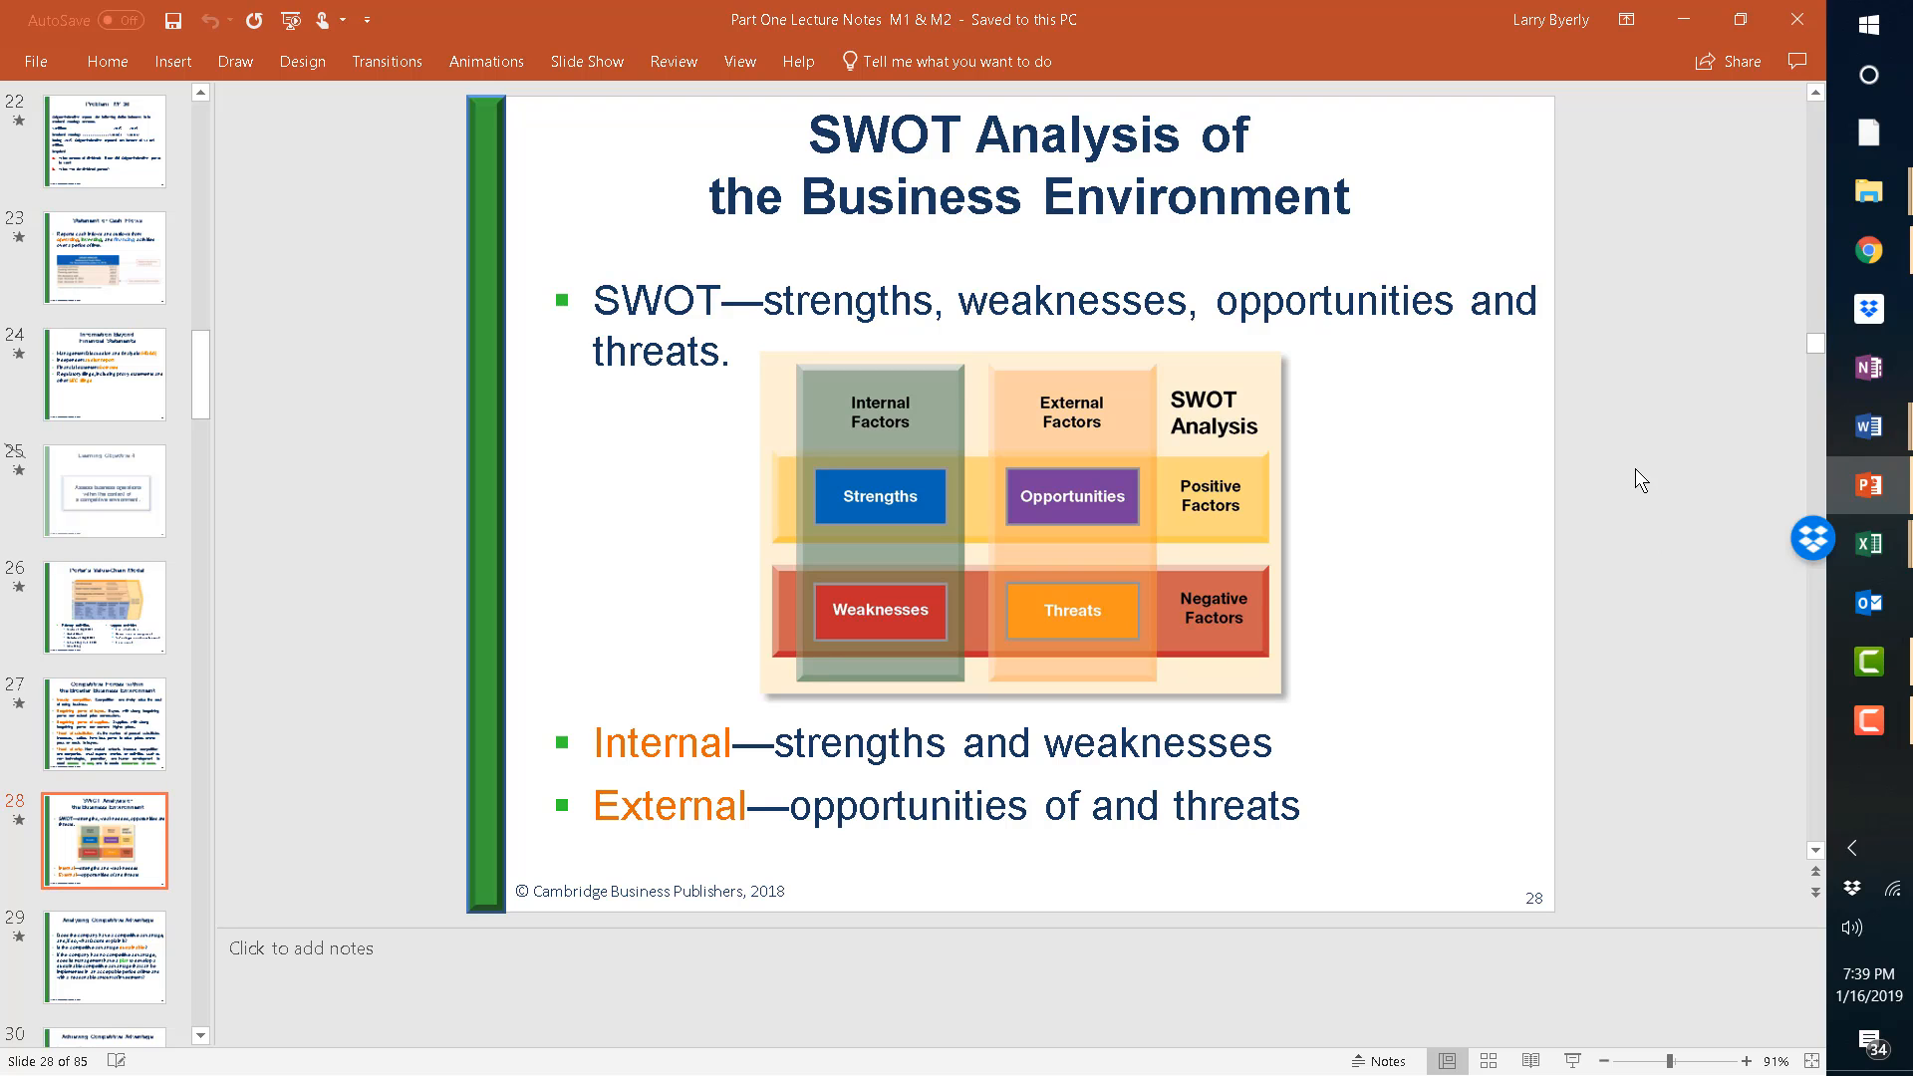
pyautogui.moveTo(1656, 586)
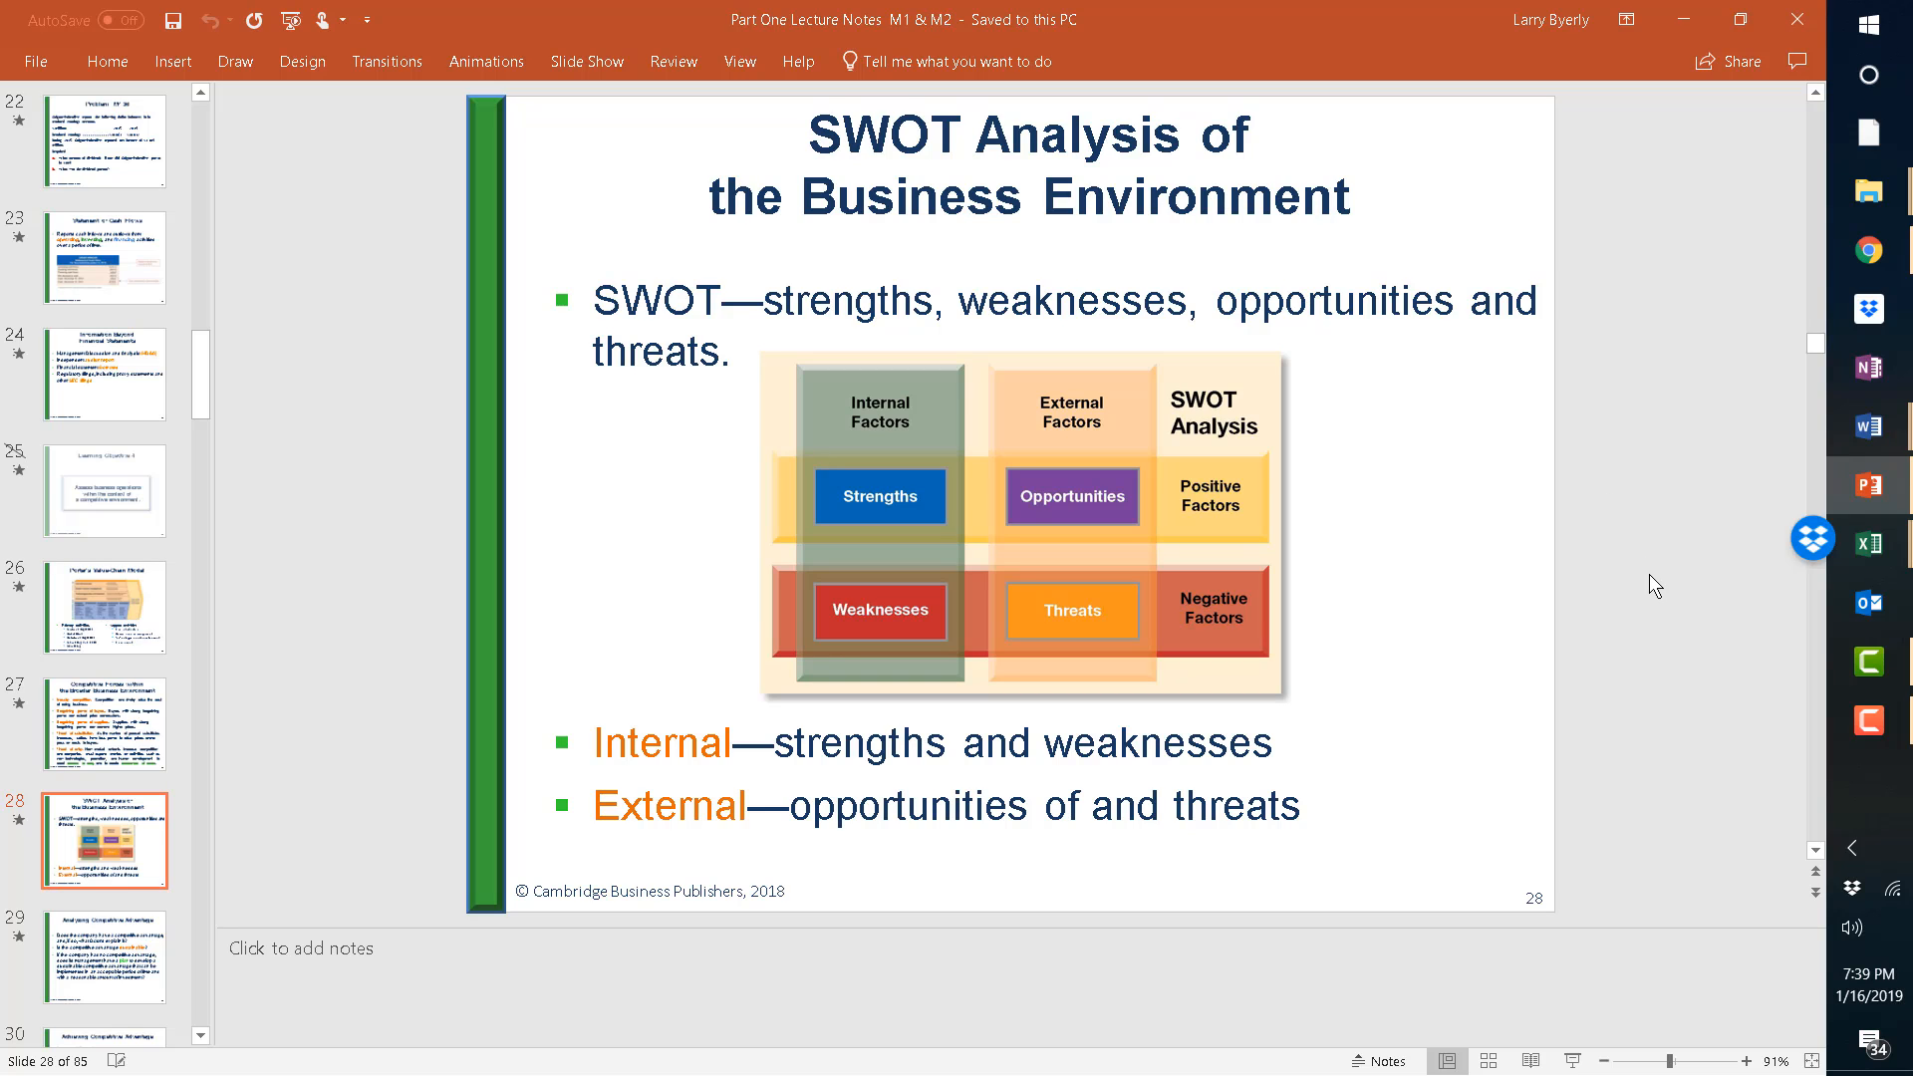
pyautogui.moveTo(1868, 603)
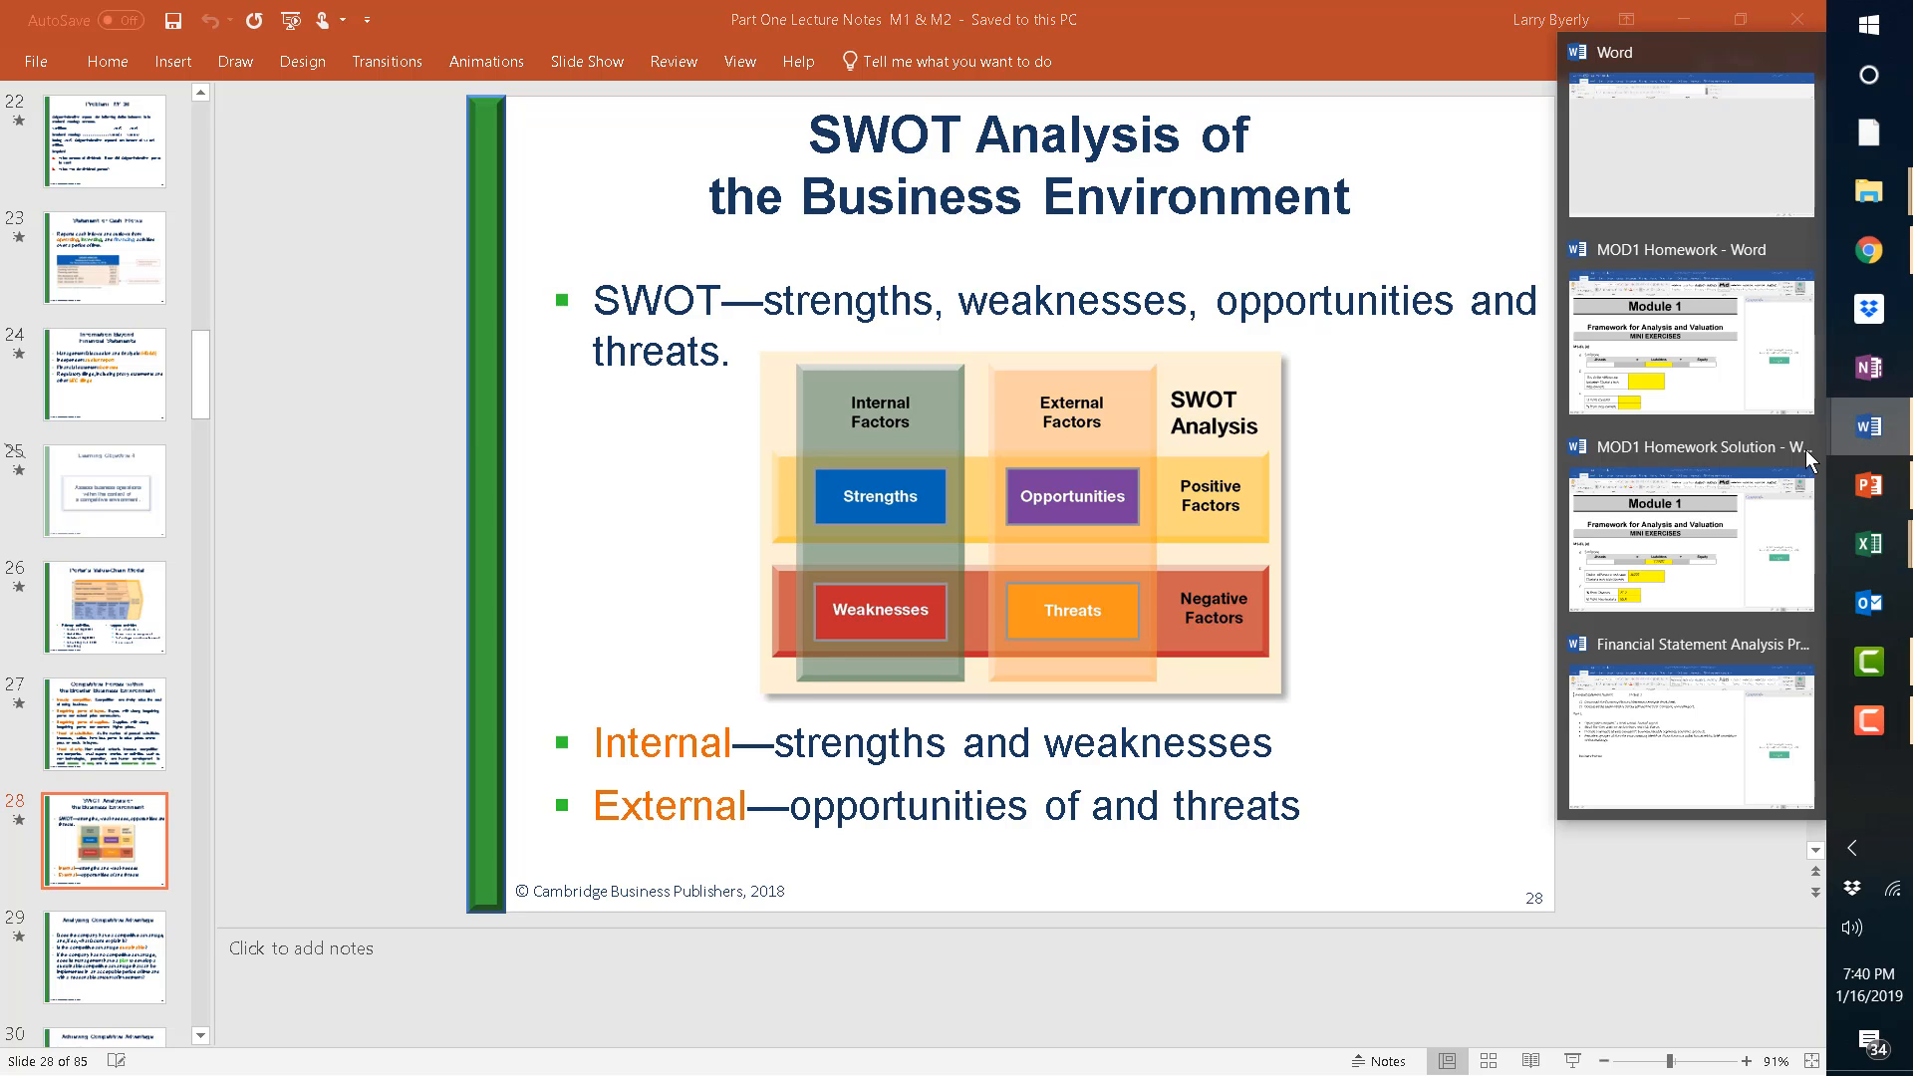
pyautogui.moveTo(1700, 496)
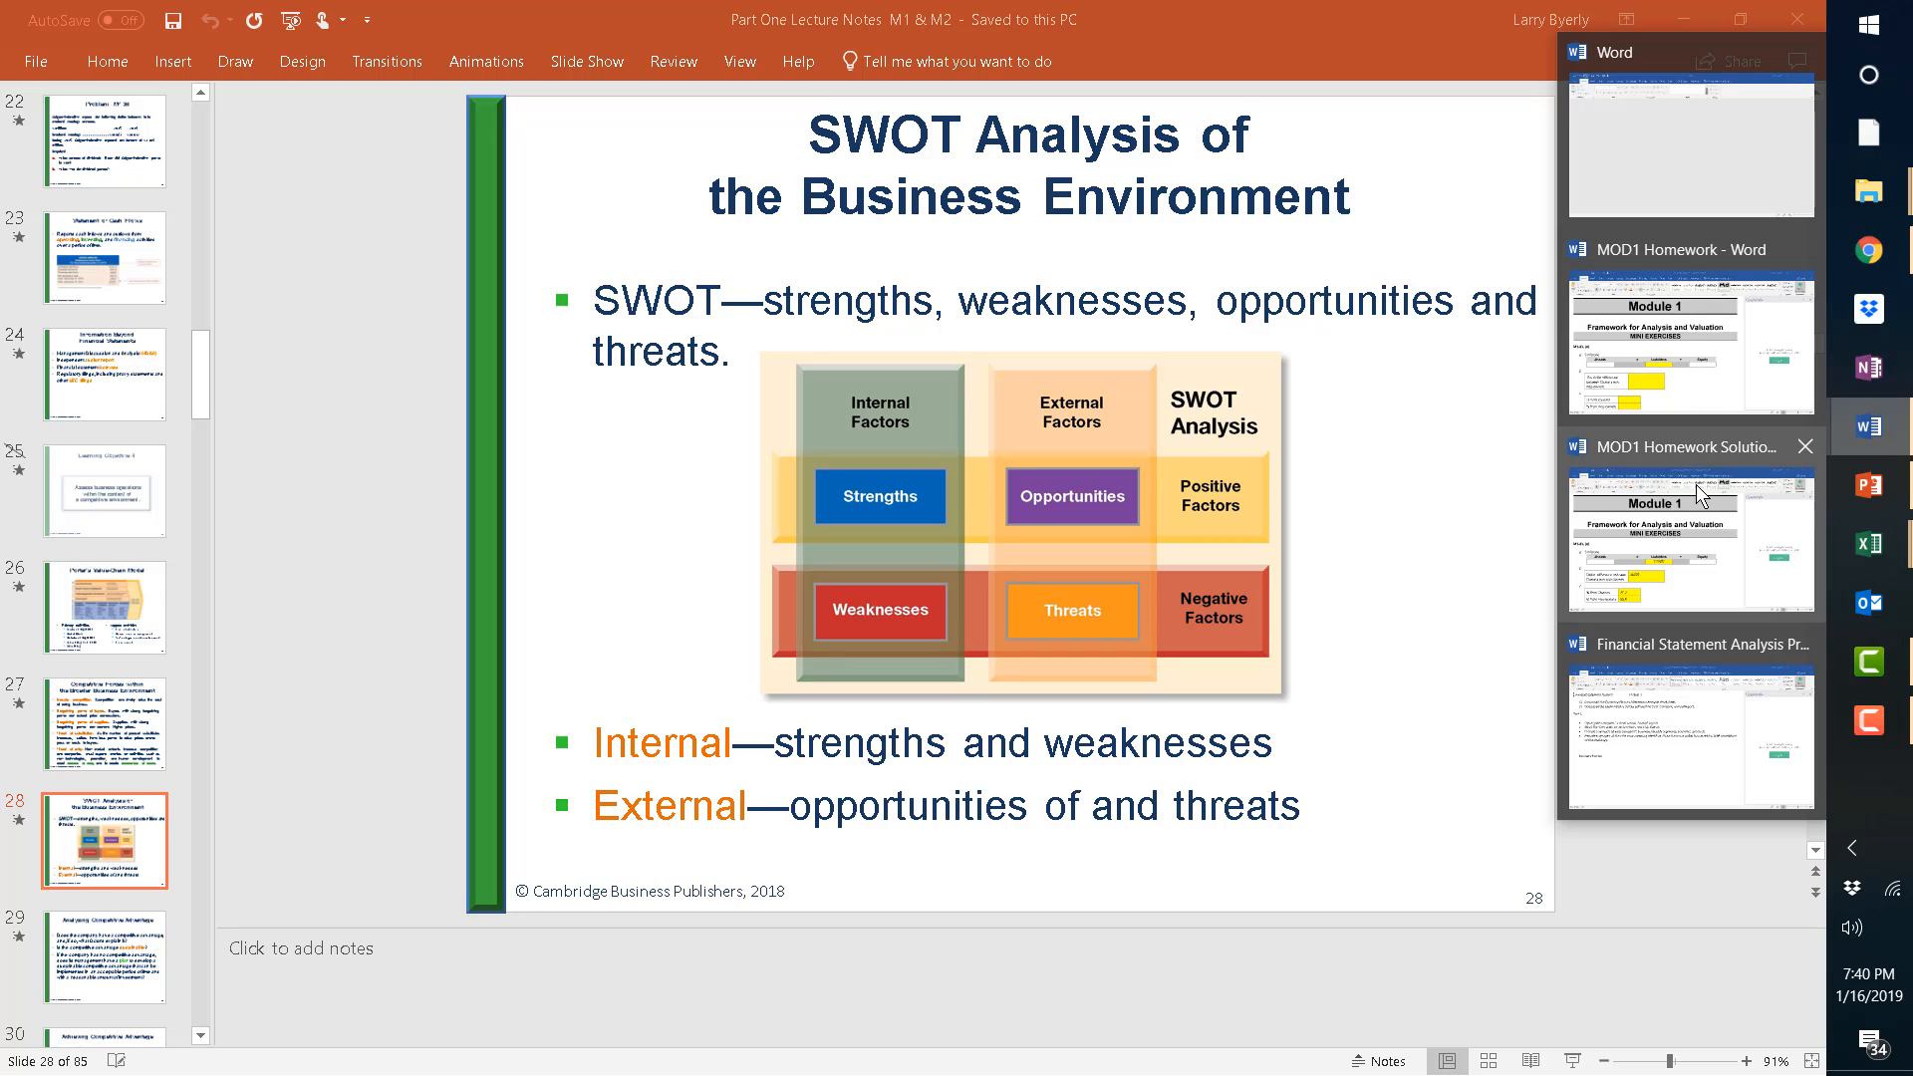
# Bring up the MOD1 Homework Solution document and dismiss the Grammarly sign-in panel.
pyautogui.click(1678, 540)
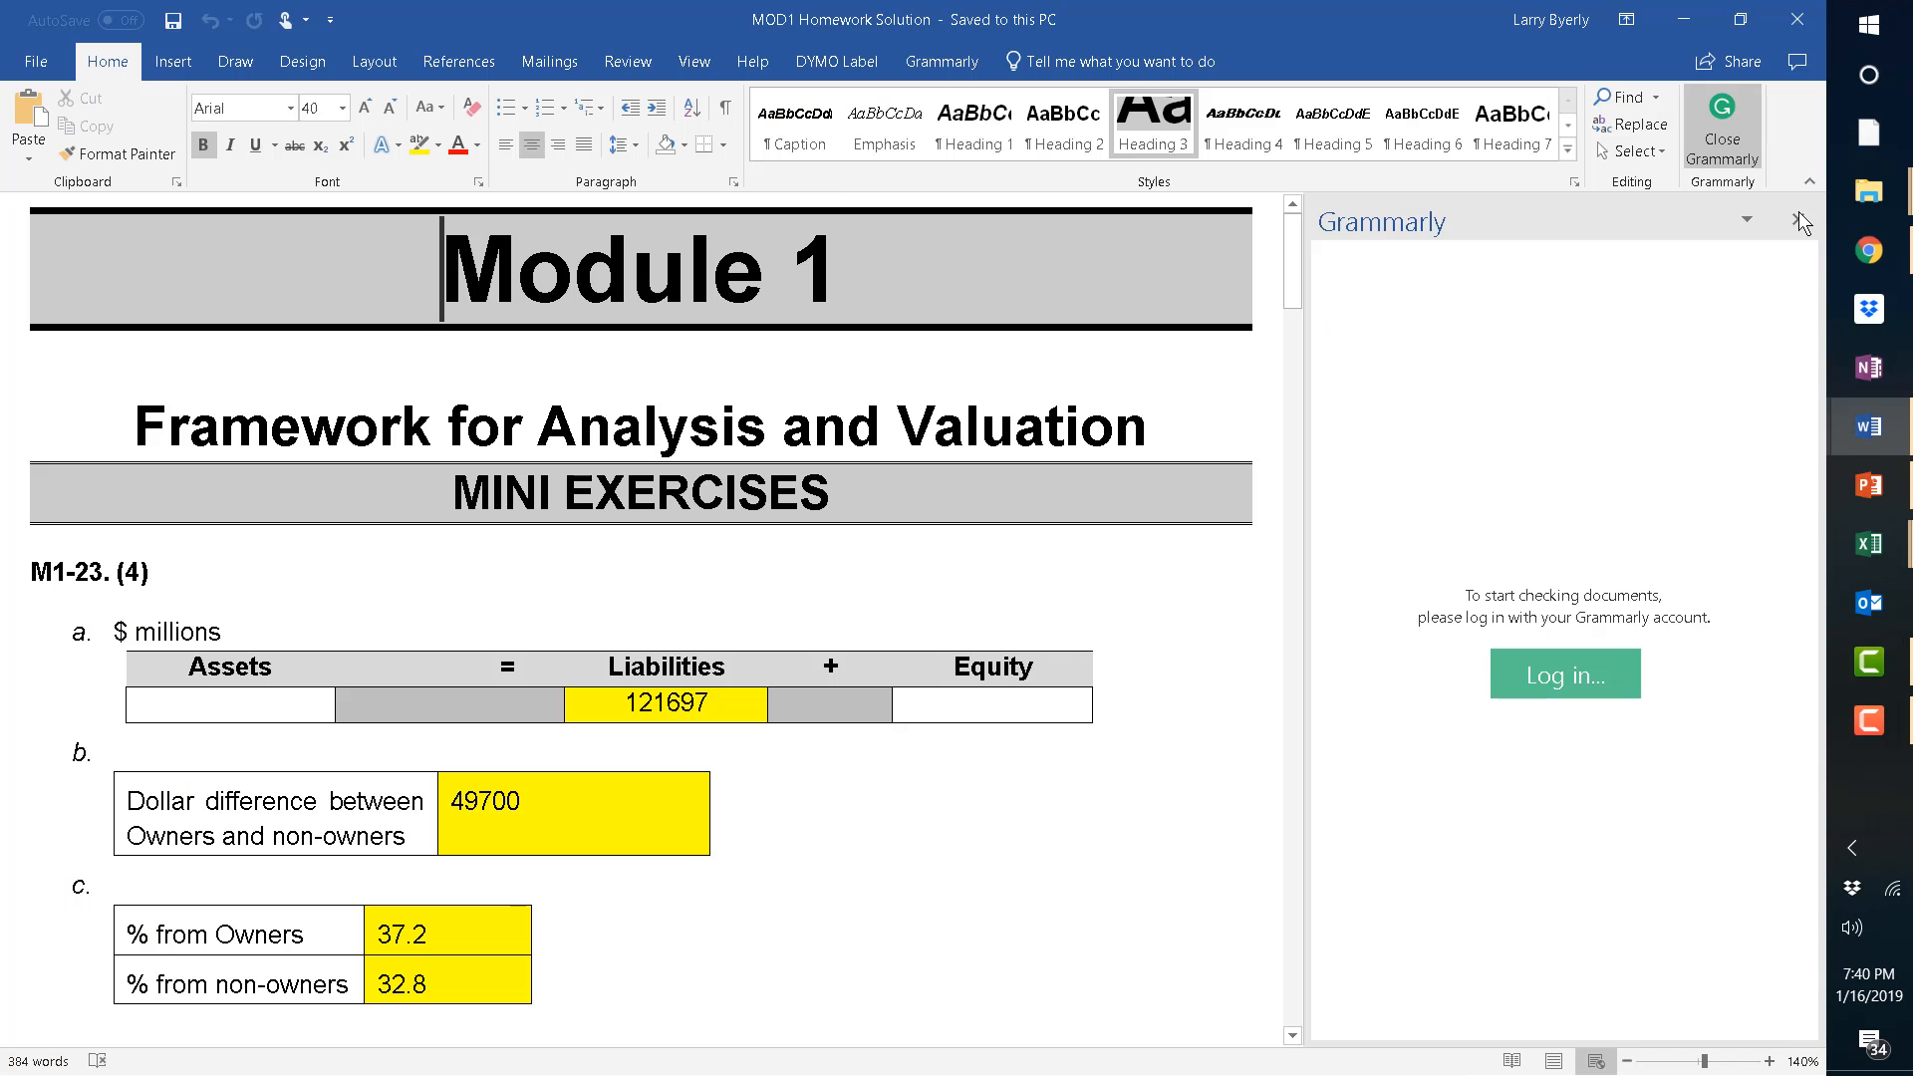
pyautogui.click(1802, 222)
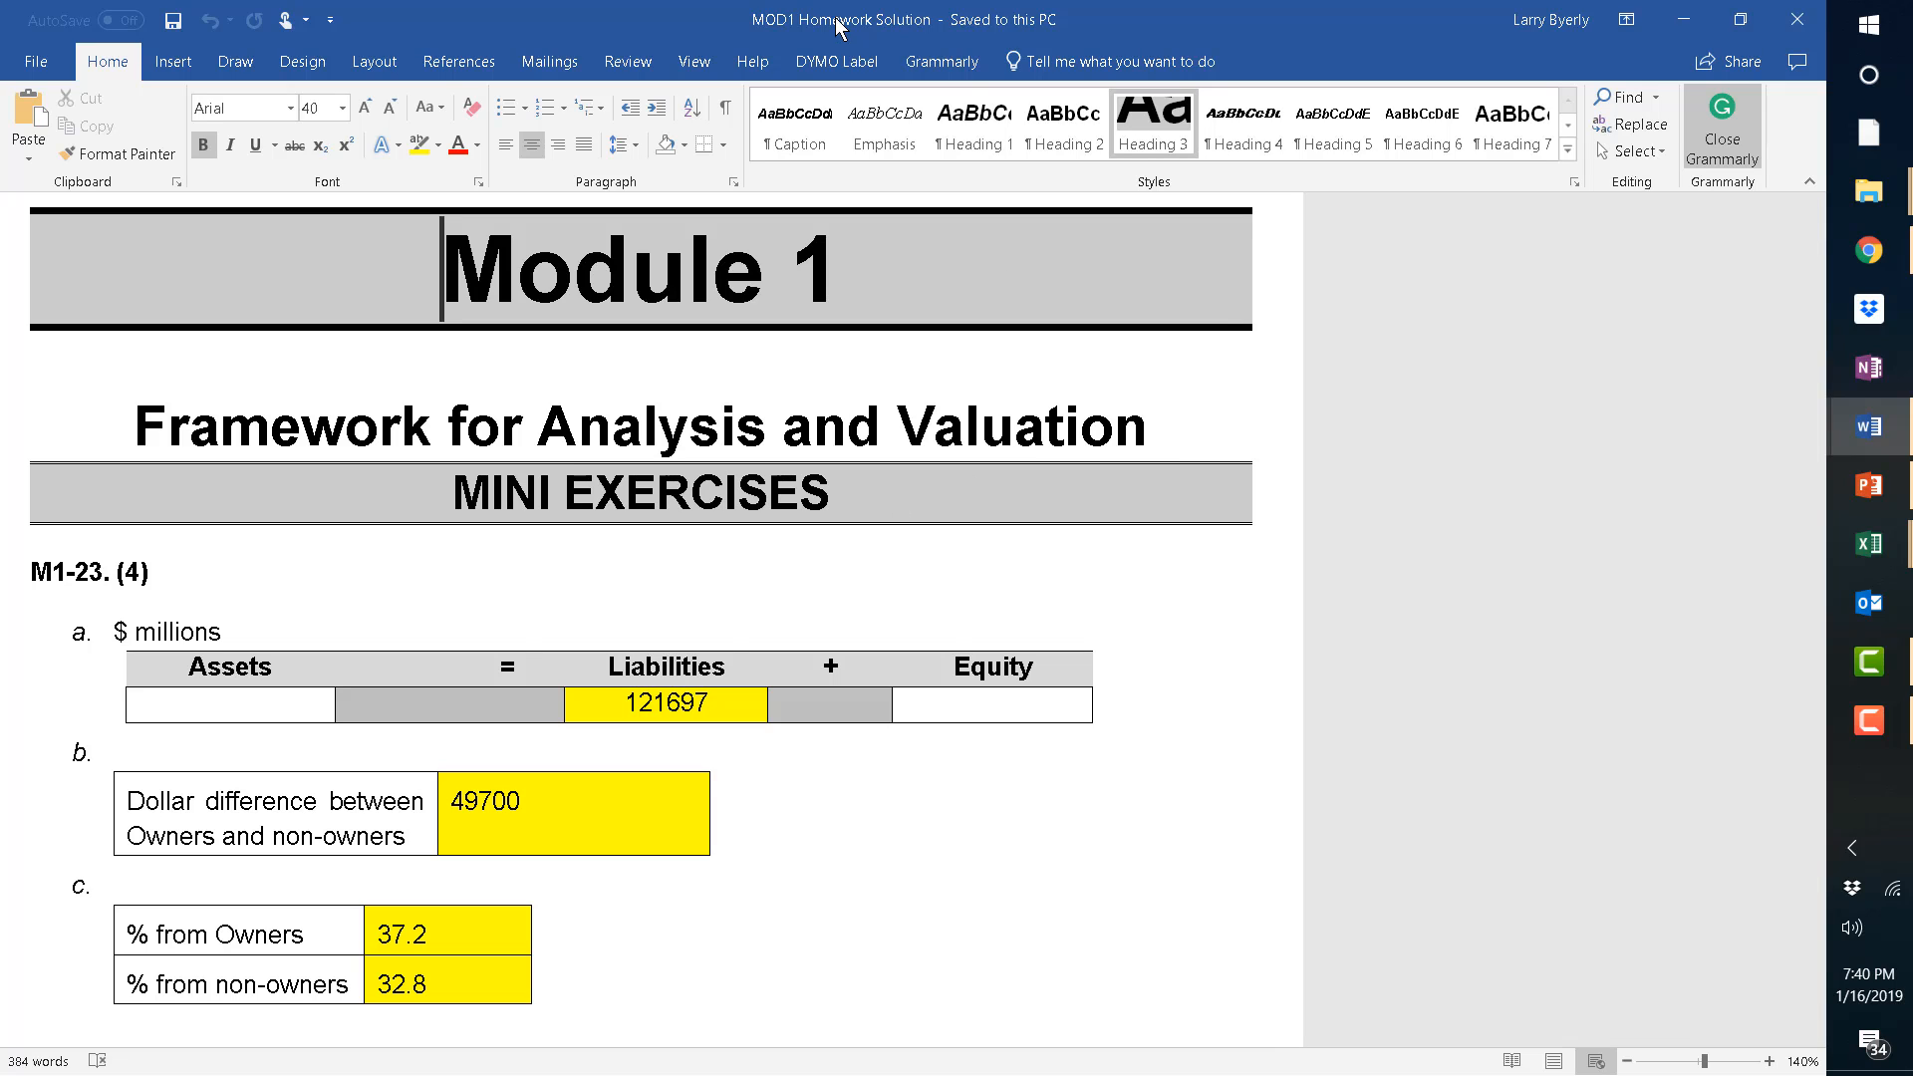
pyautogui.moveTo(1798, 29)
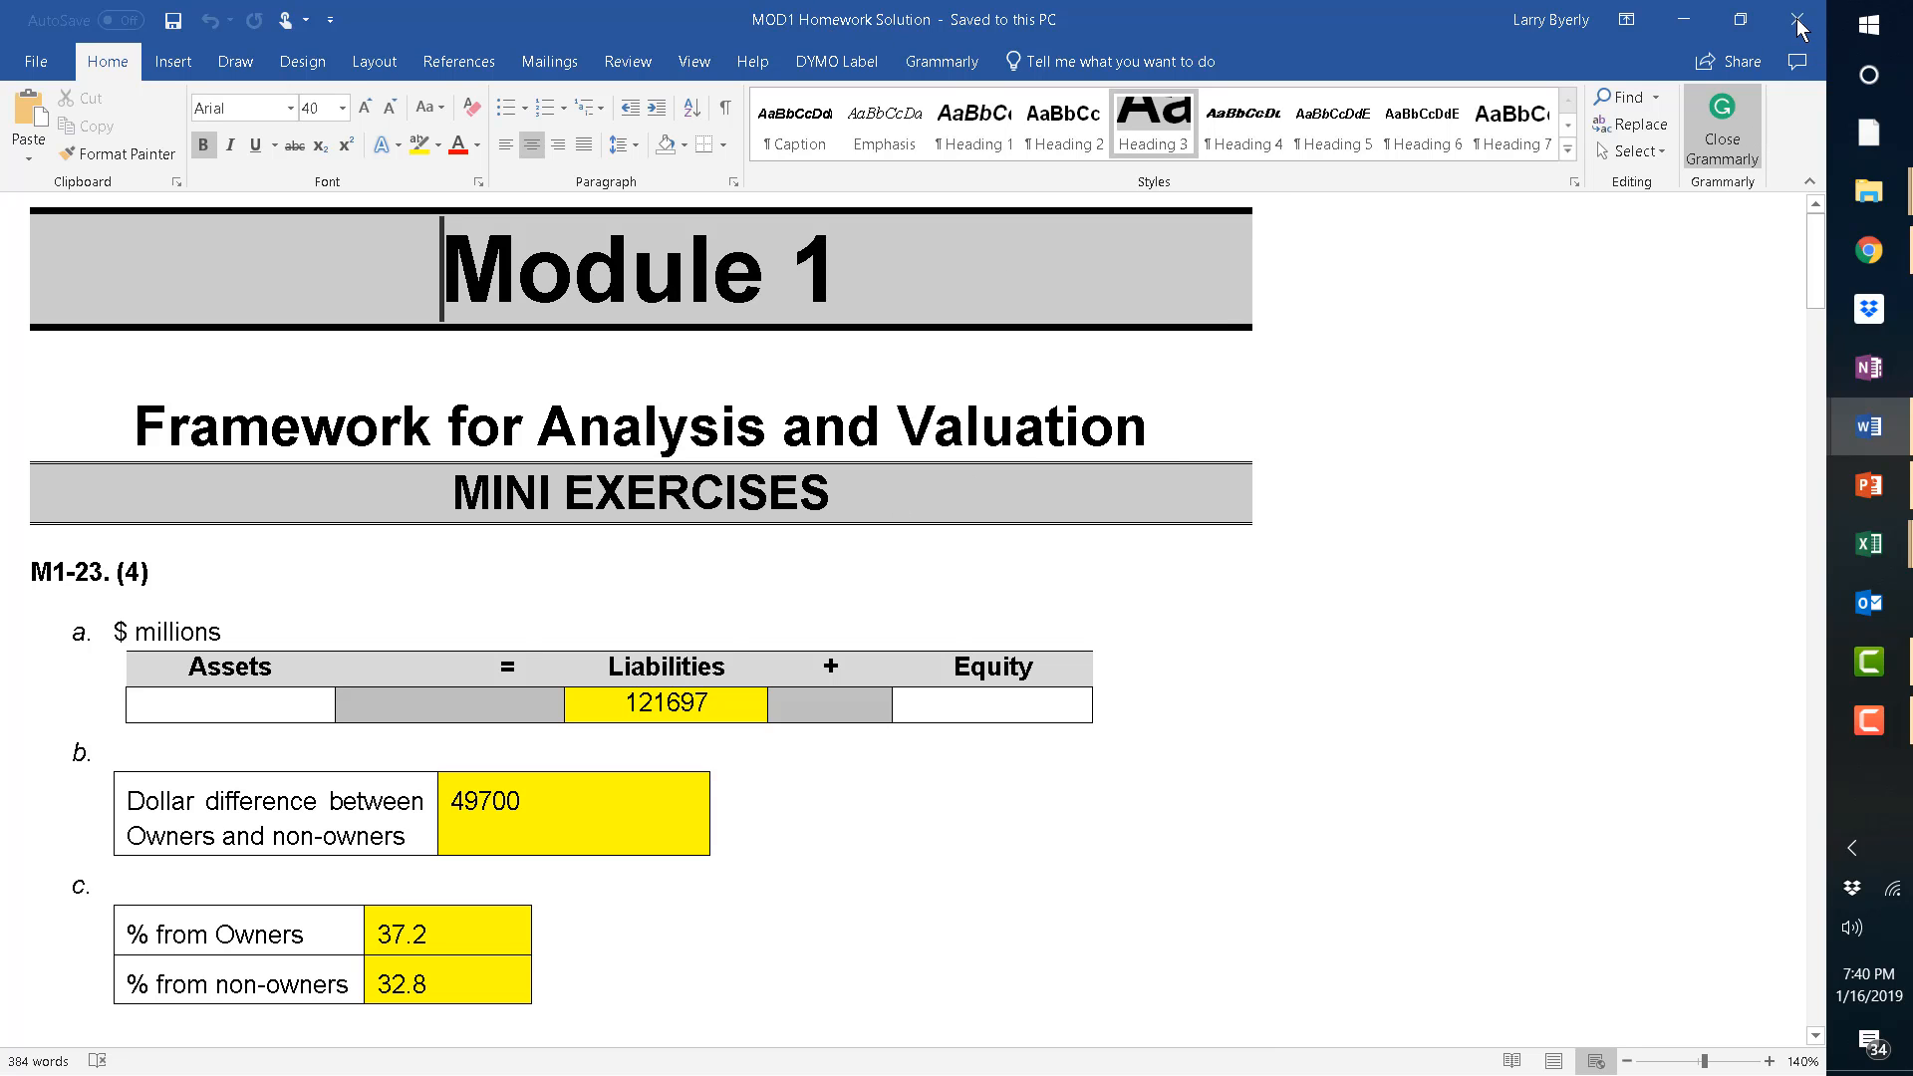
pyautogui.moveTo(1784, 180)
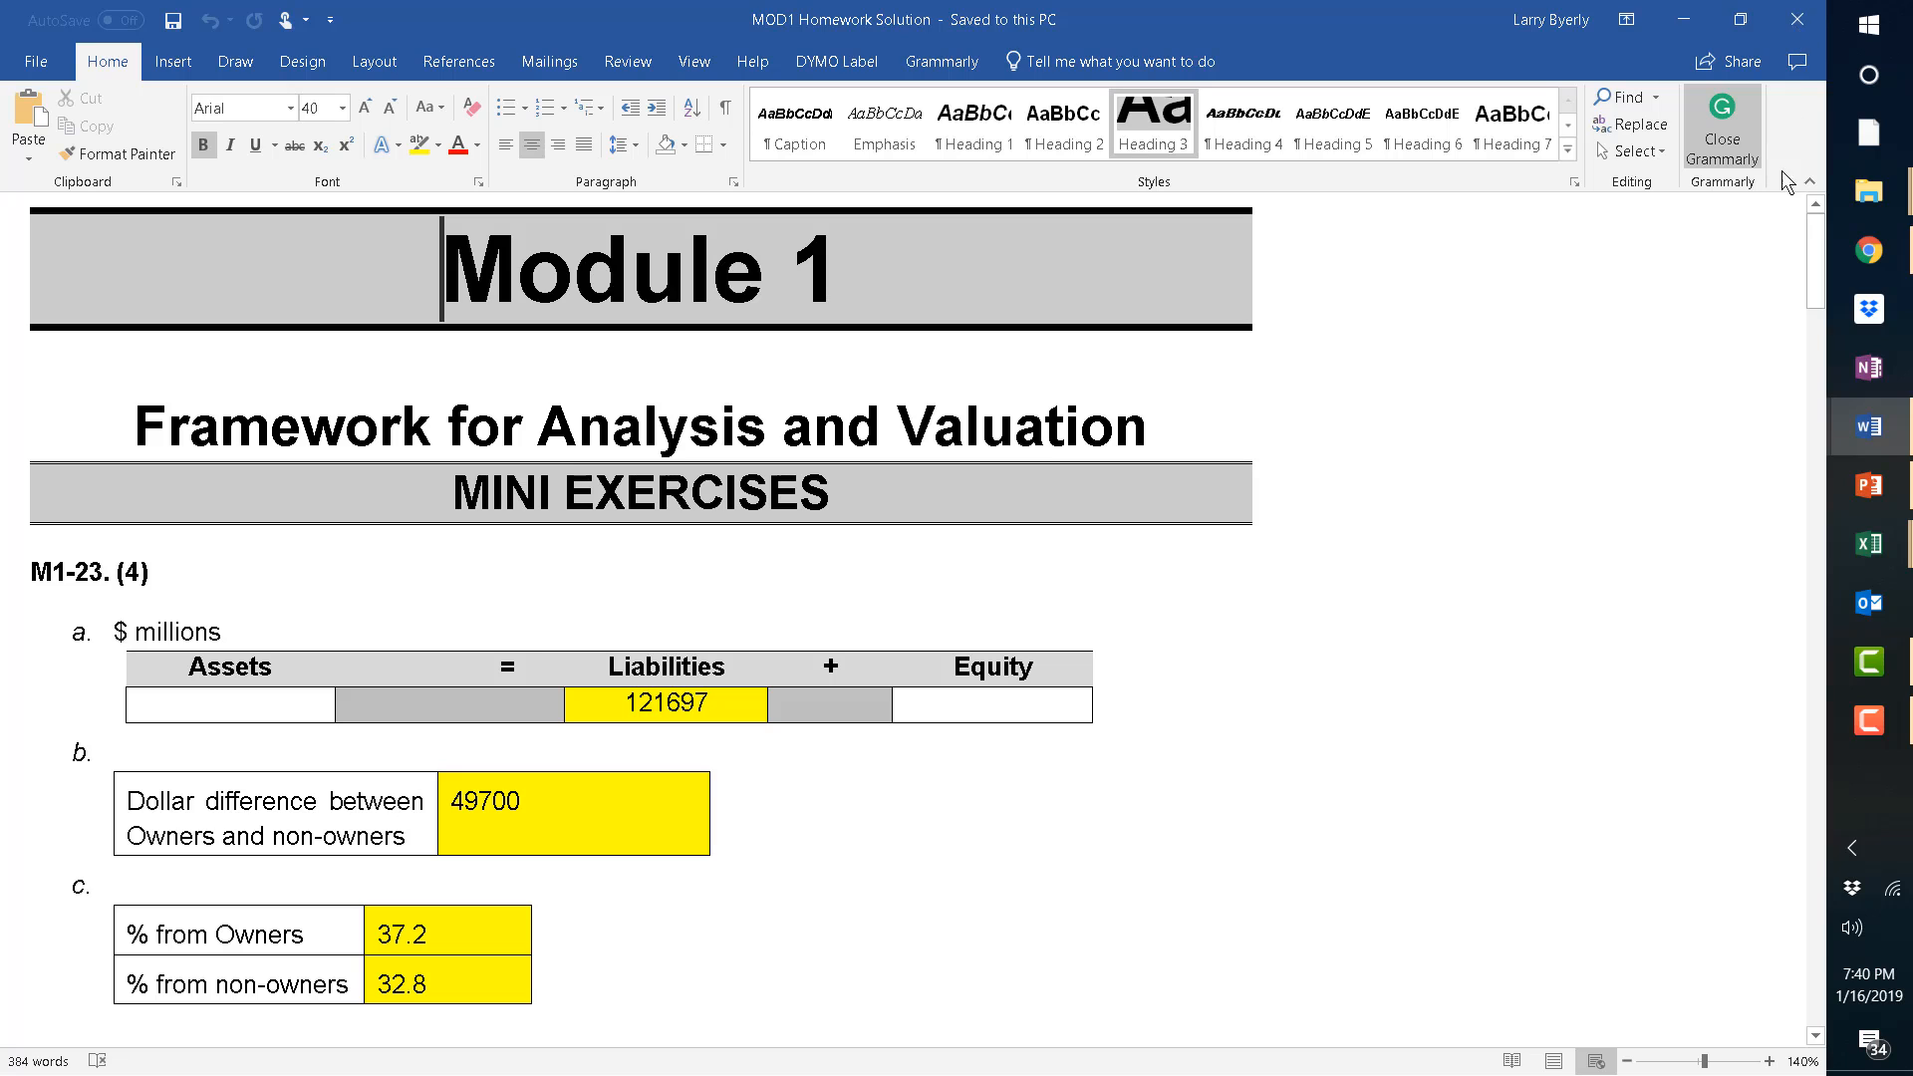
pyautogui.moveTo(1797, 22)
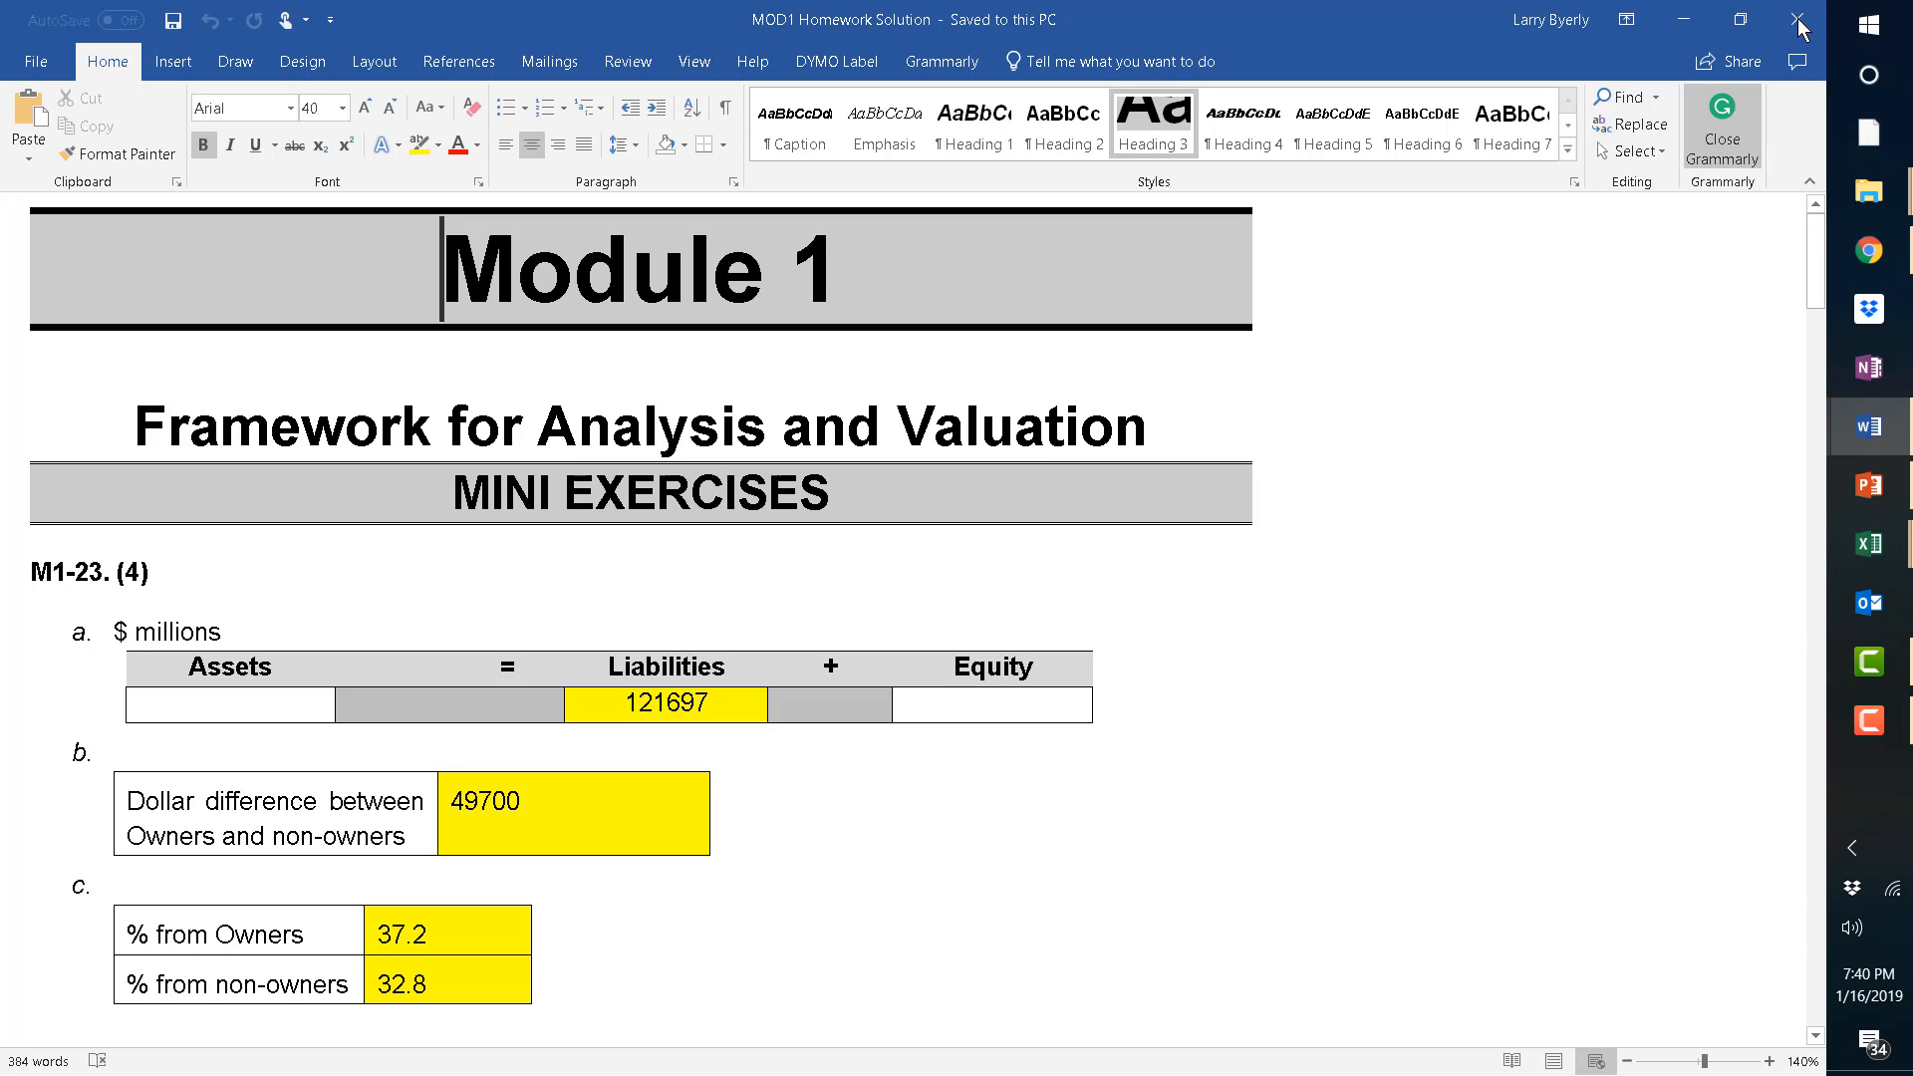
pyautogui.moveTo(1751, 514)
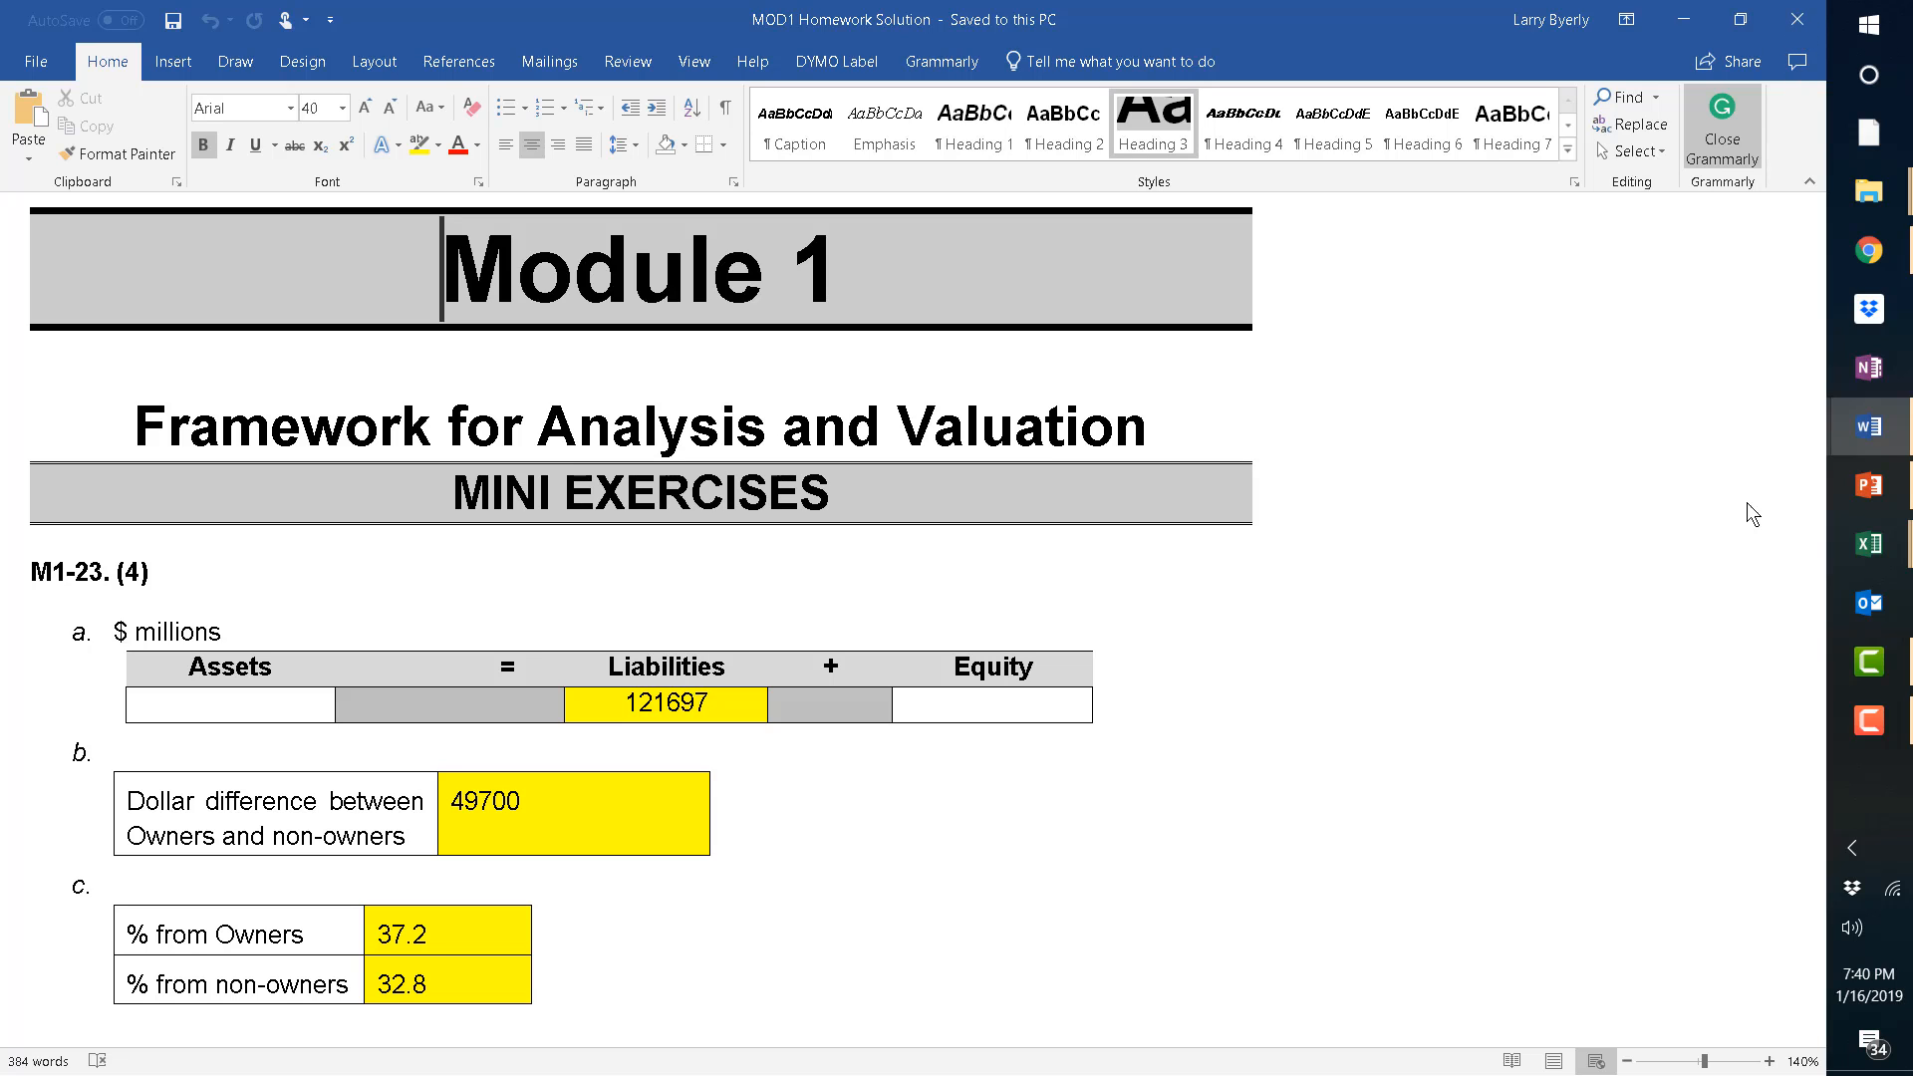
pyautogui.moveTo(1870, 427)
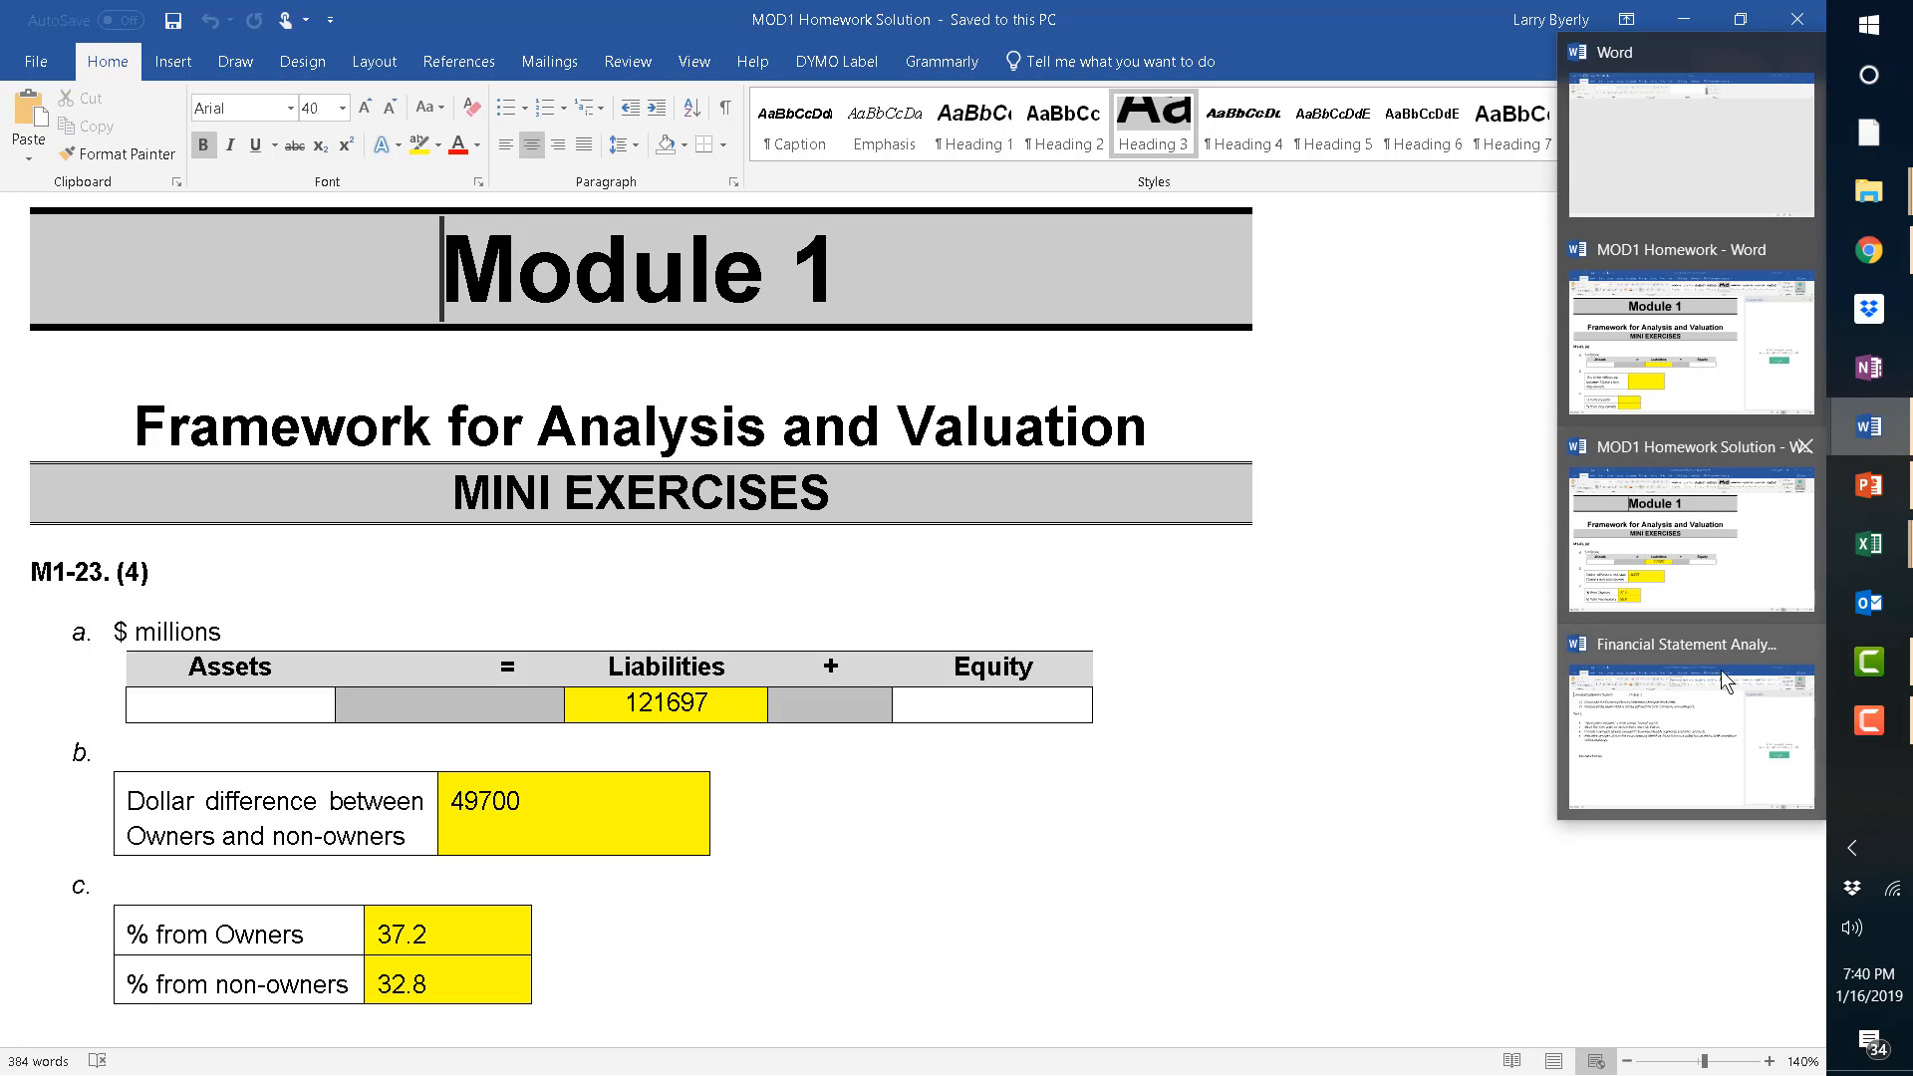
# Switch to the student MOD1 Homework, close Grammarly, and scroll through its blank answer cells.
pyautogui.click(1691, 346)
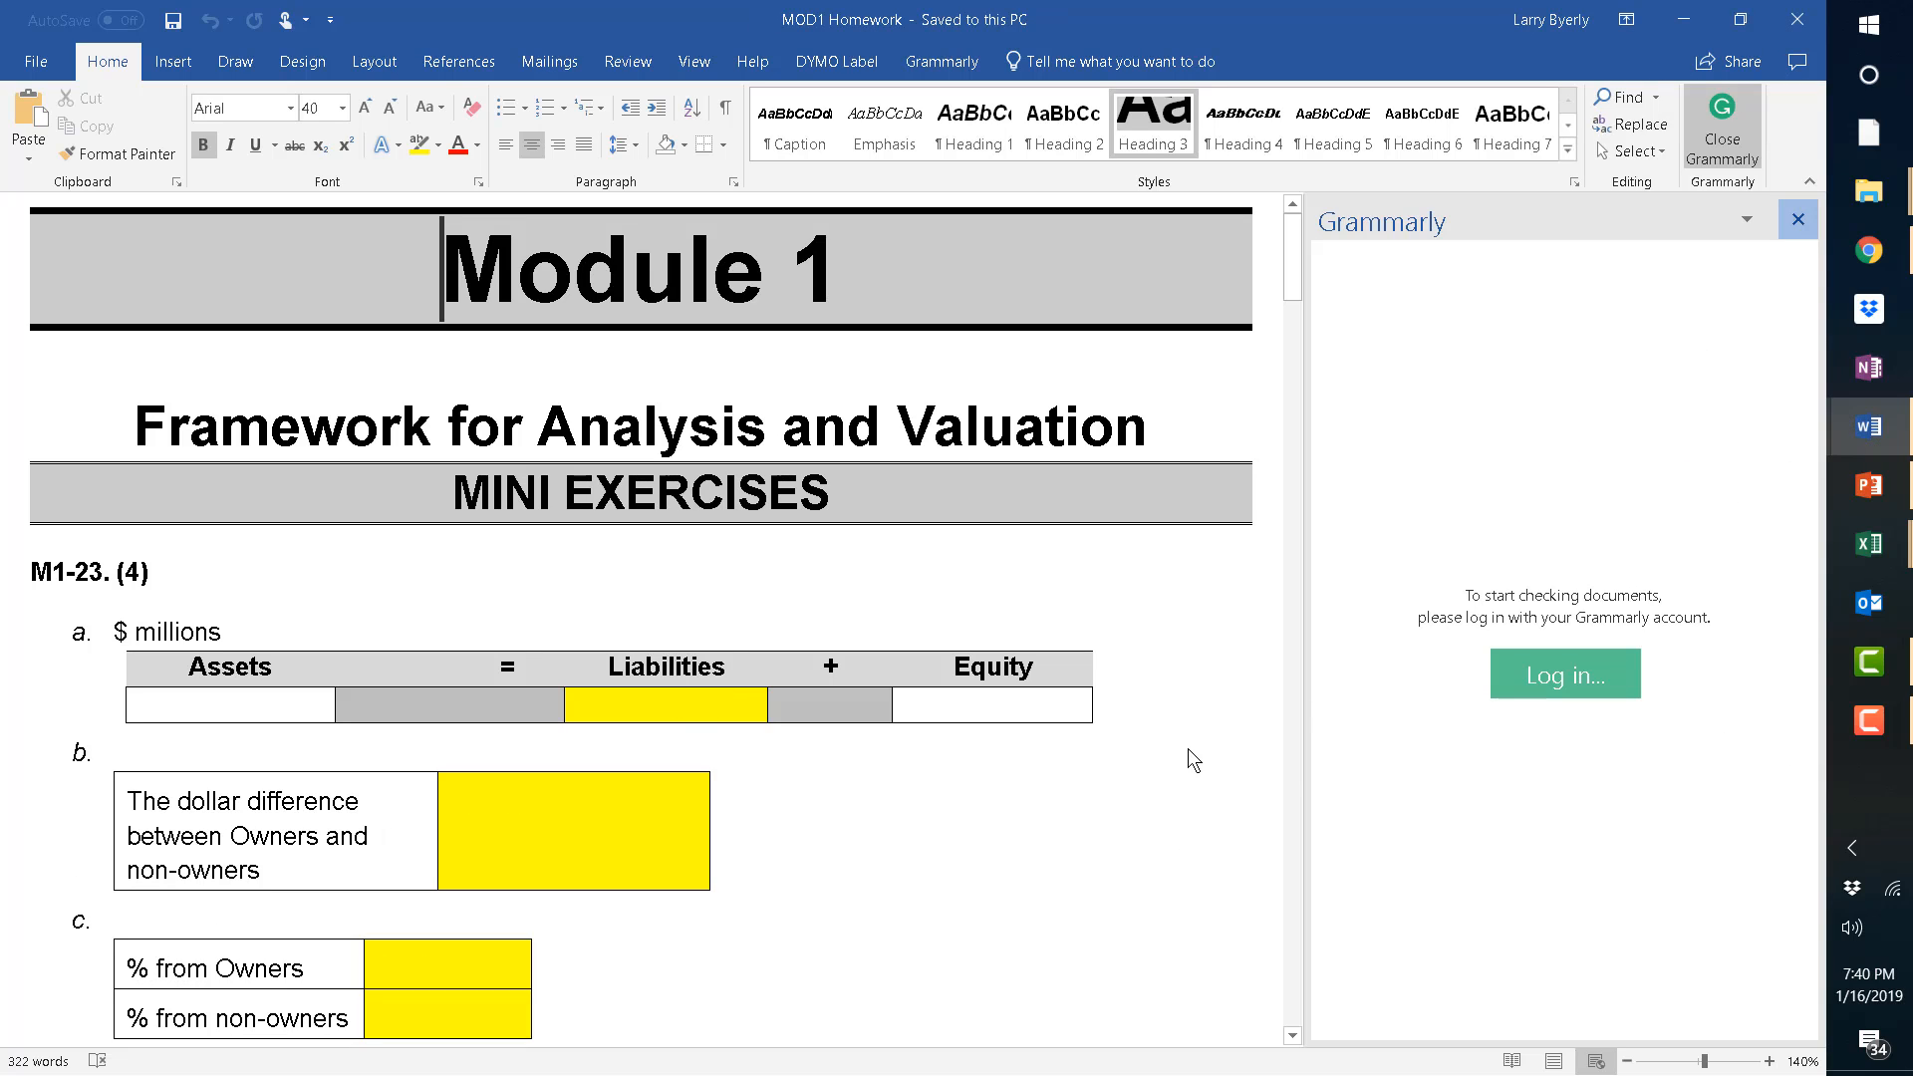
pyautogui.click(1794, 218)
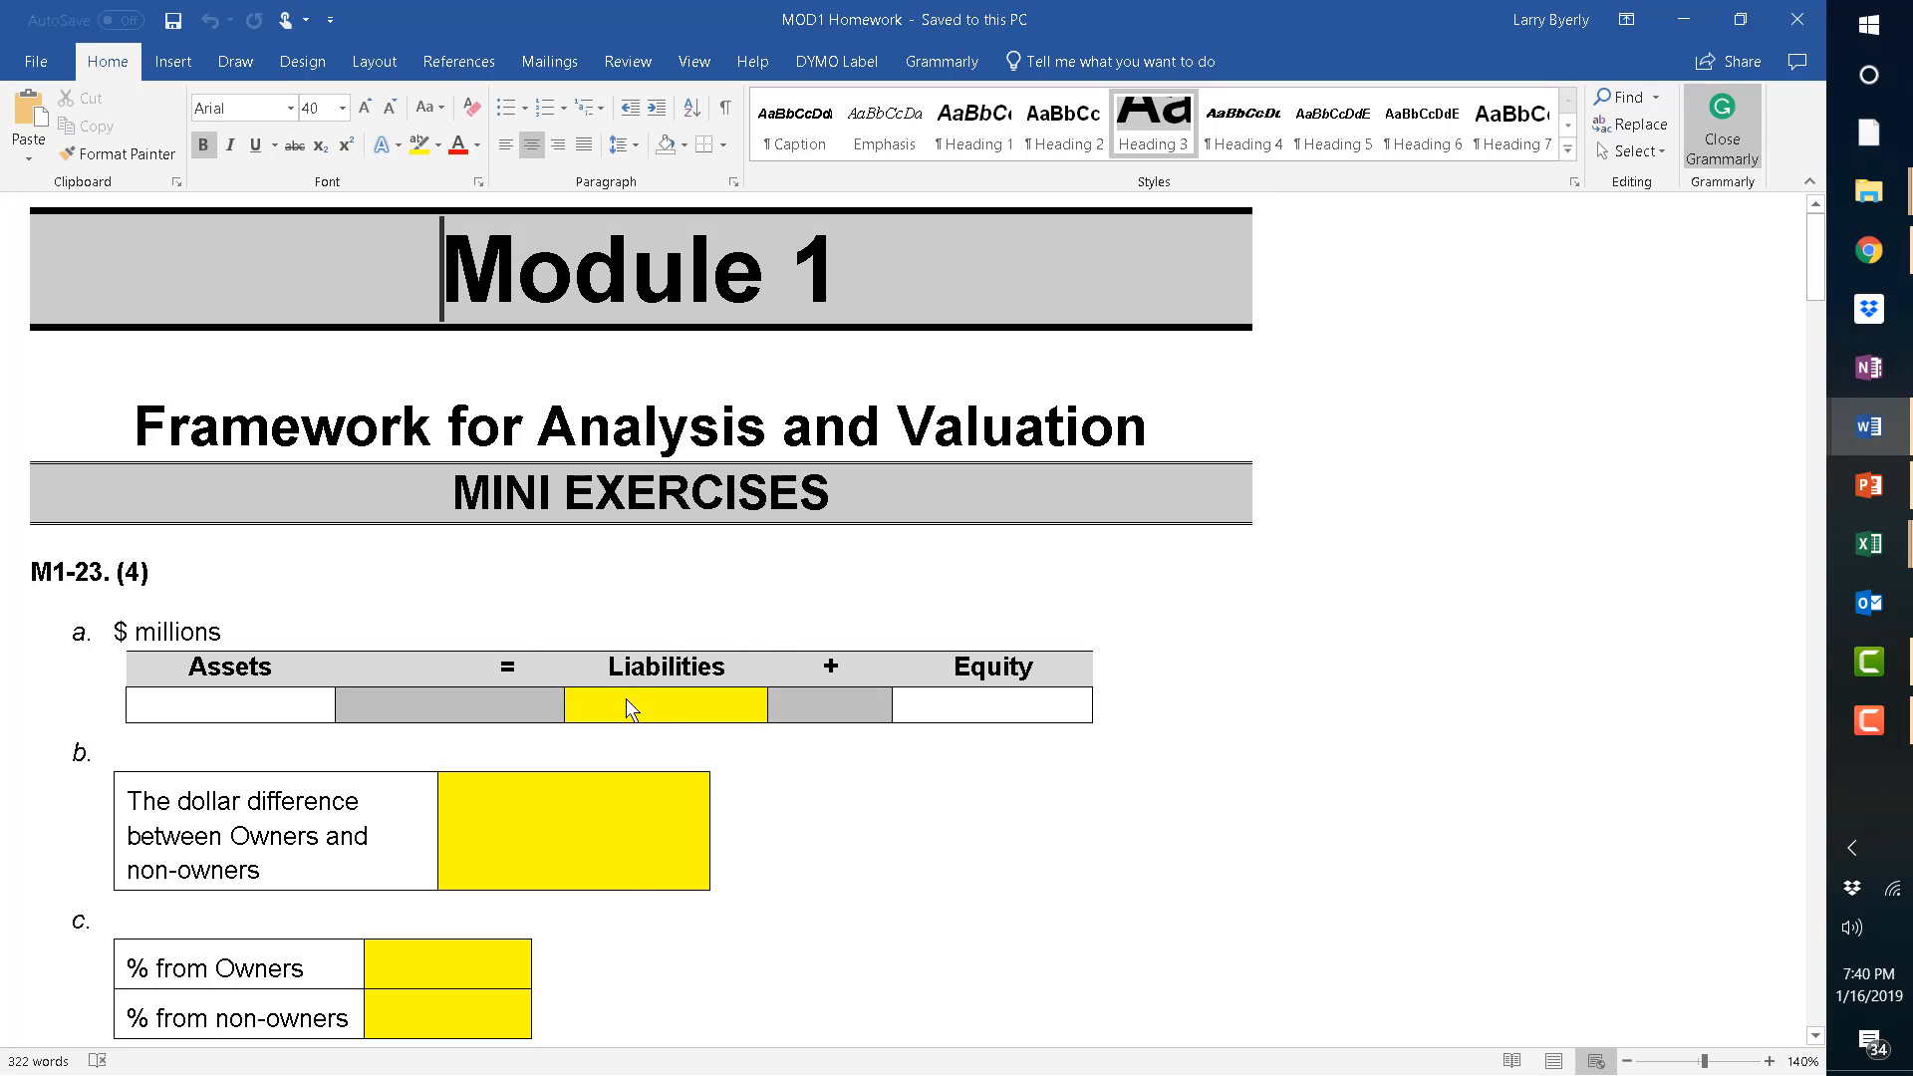
pyautogui.moveTo(1725, 450)
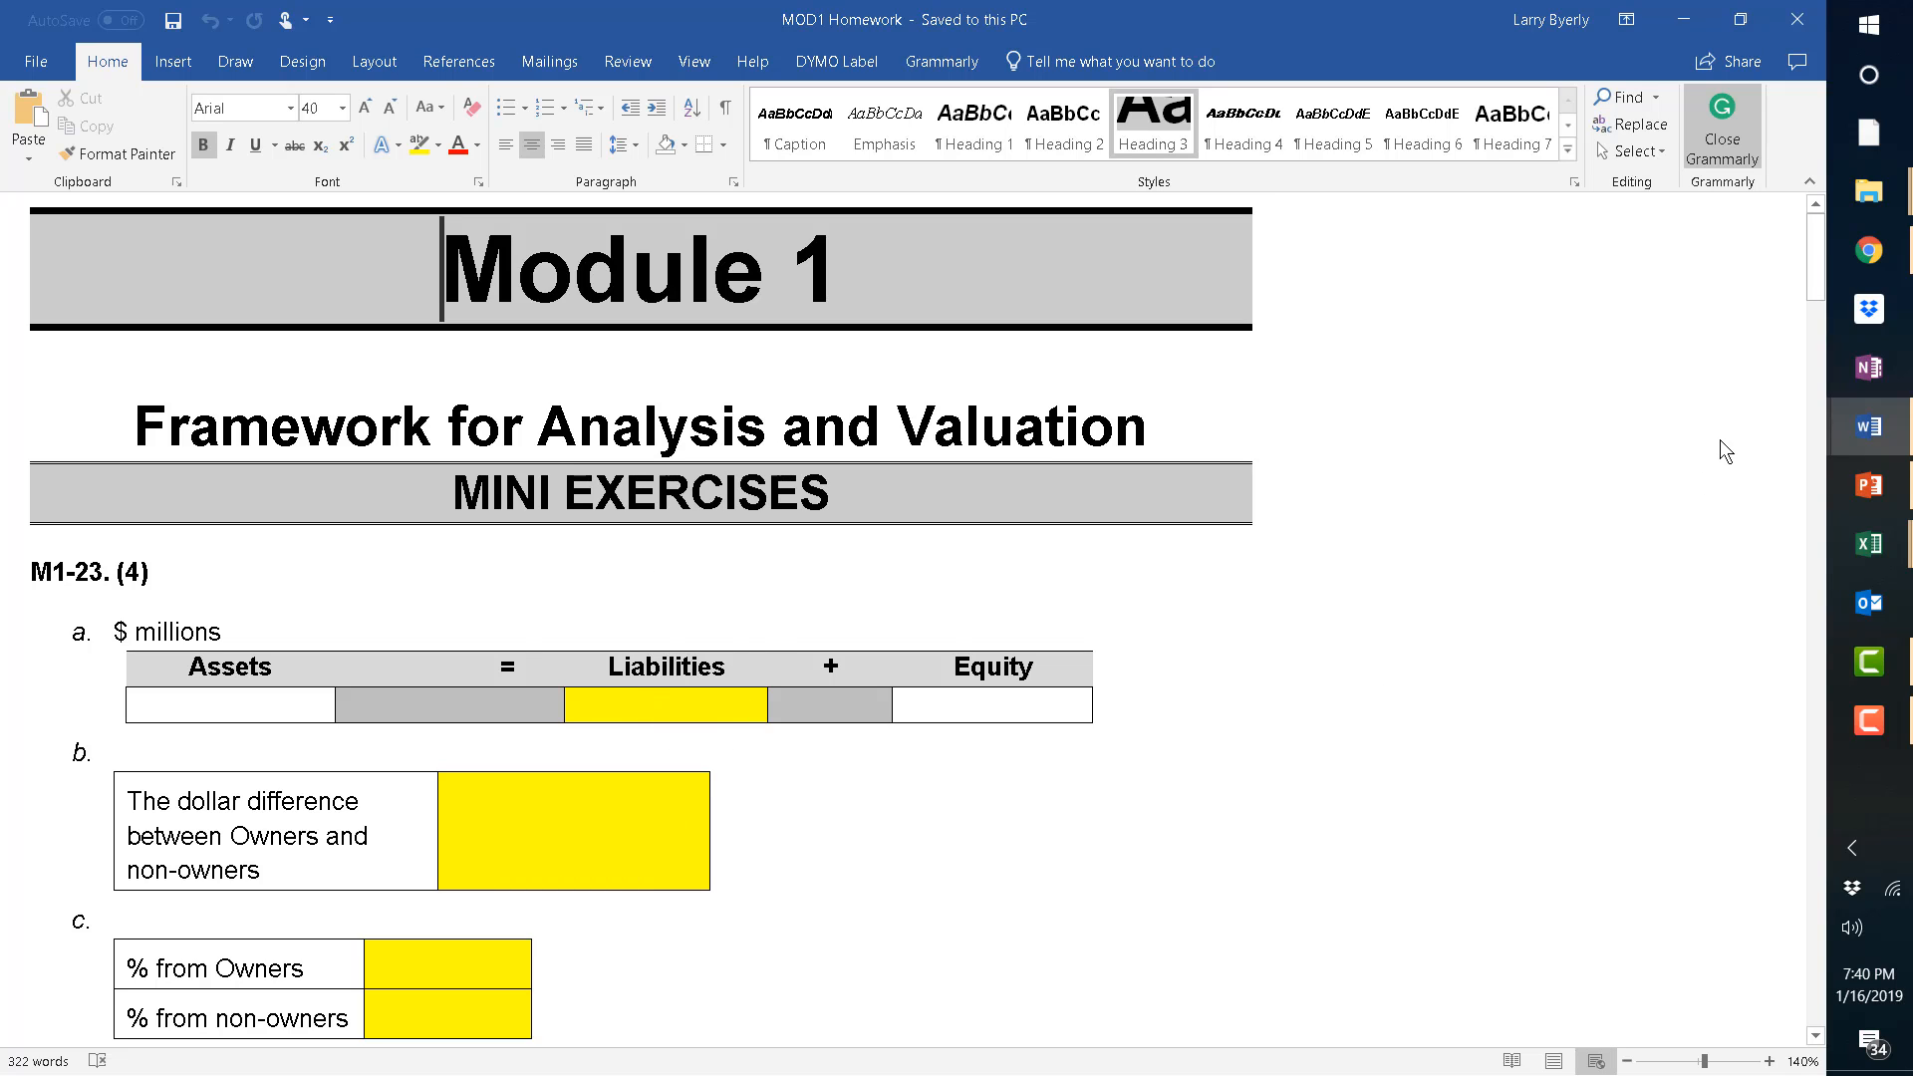
pyautogui.moveTo(1579, 523)
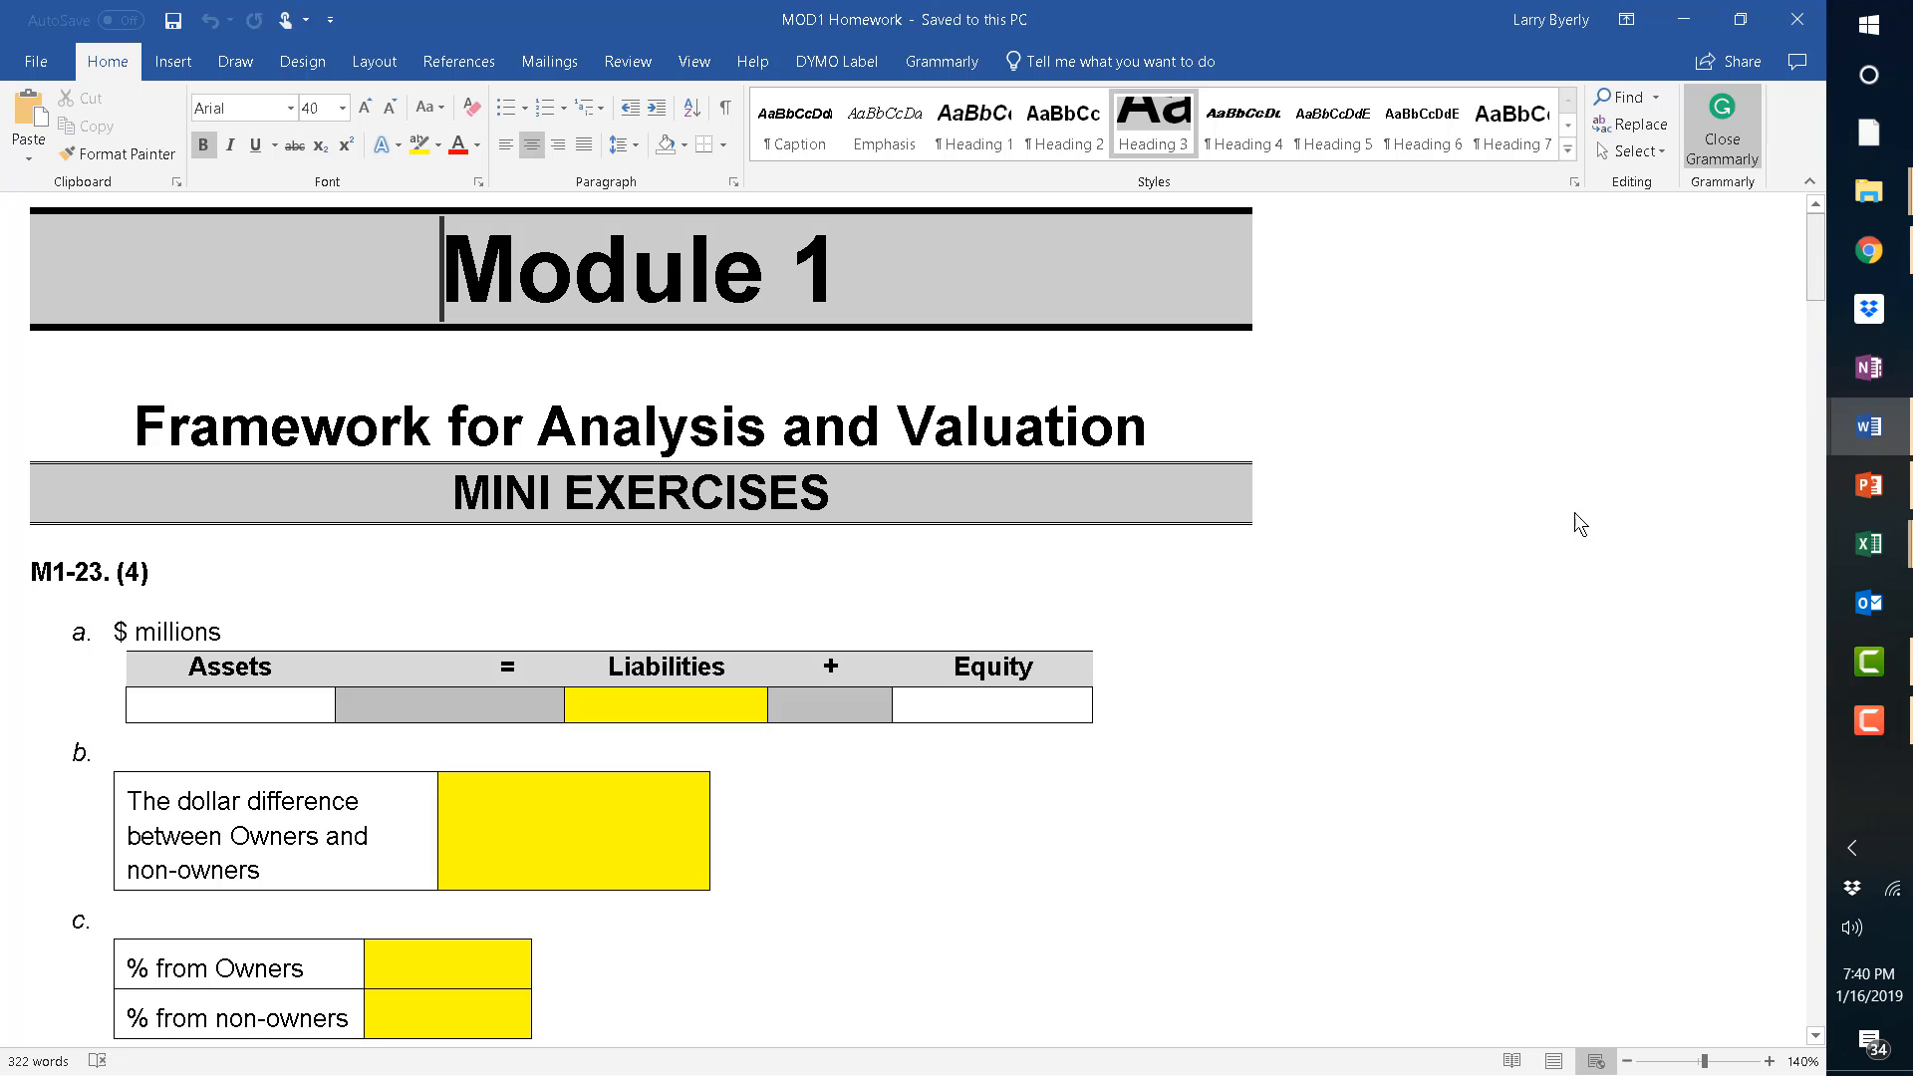
pyautogui.scroll(-3)
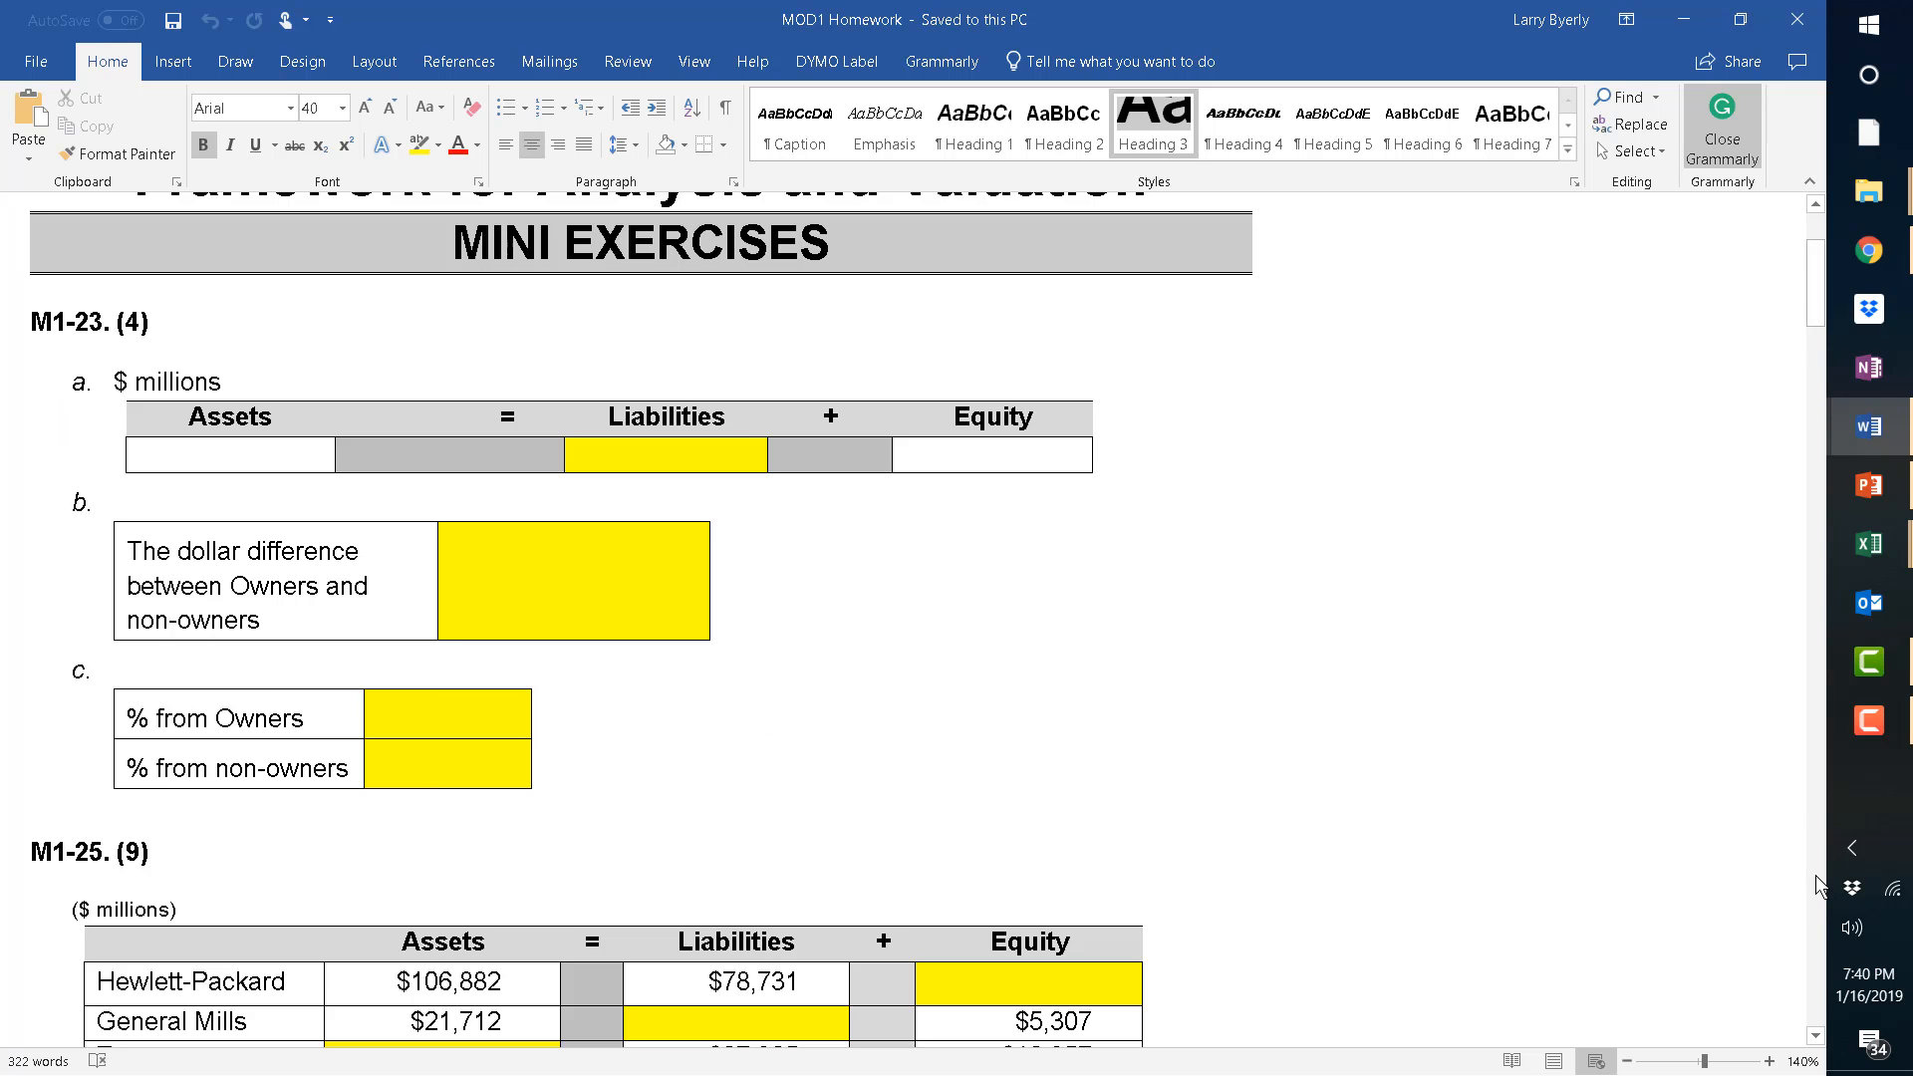
pyautogui.scroll(-3)
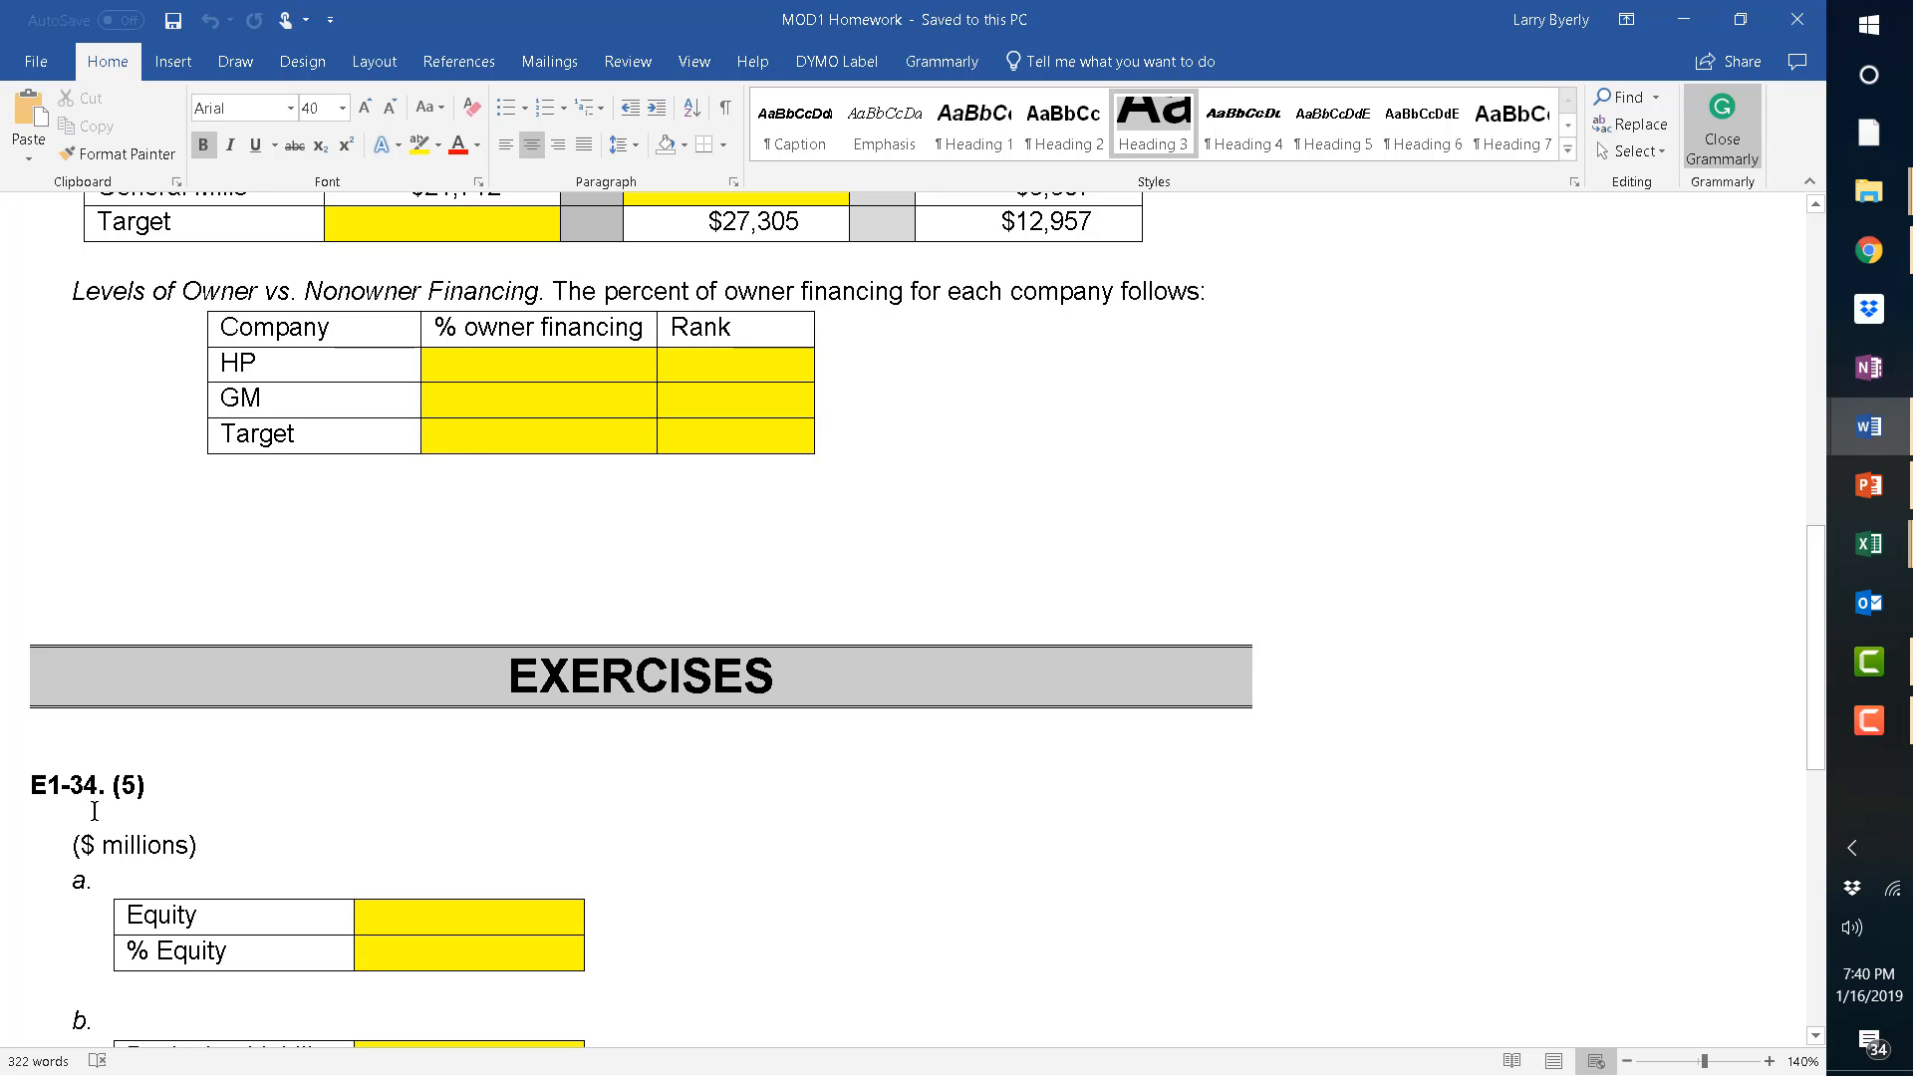
pyautogui.moveTo(1738, 801)
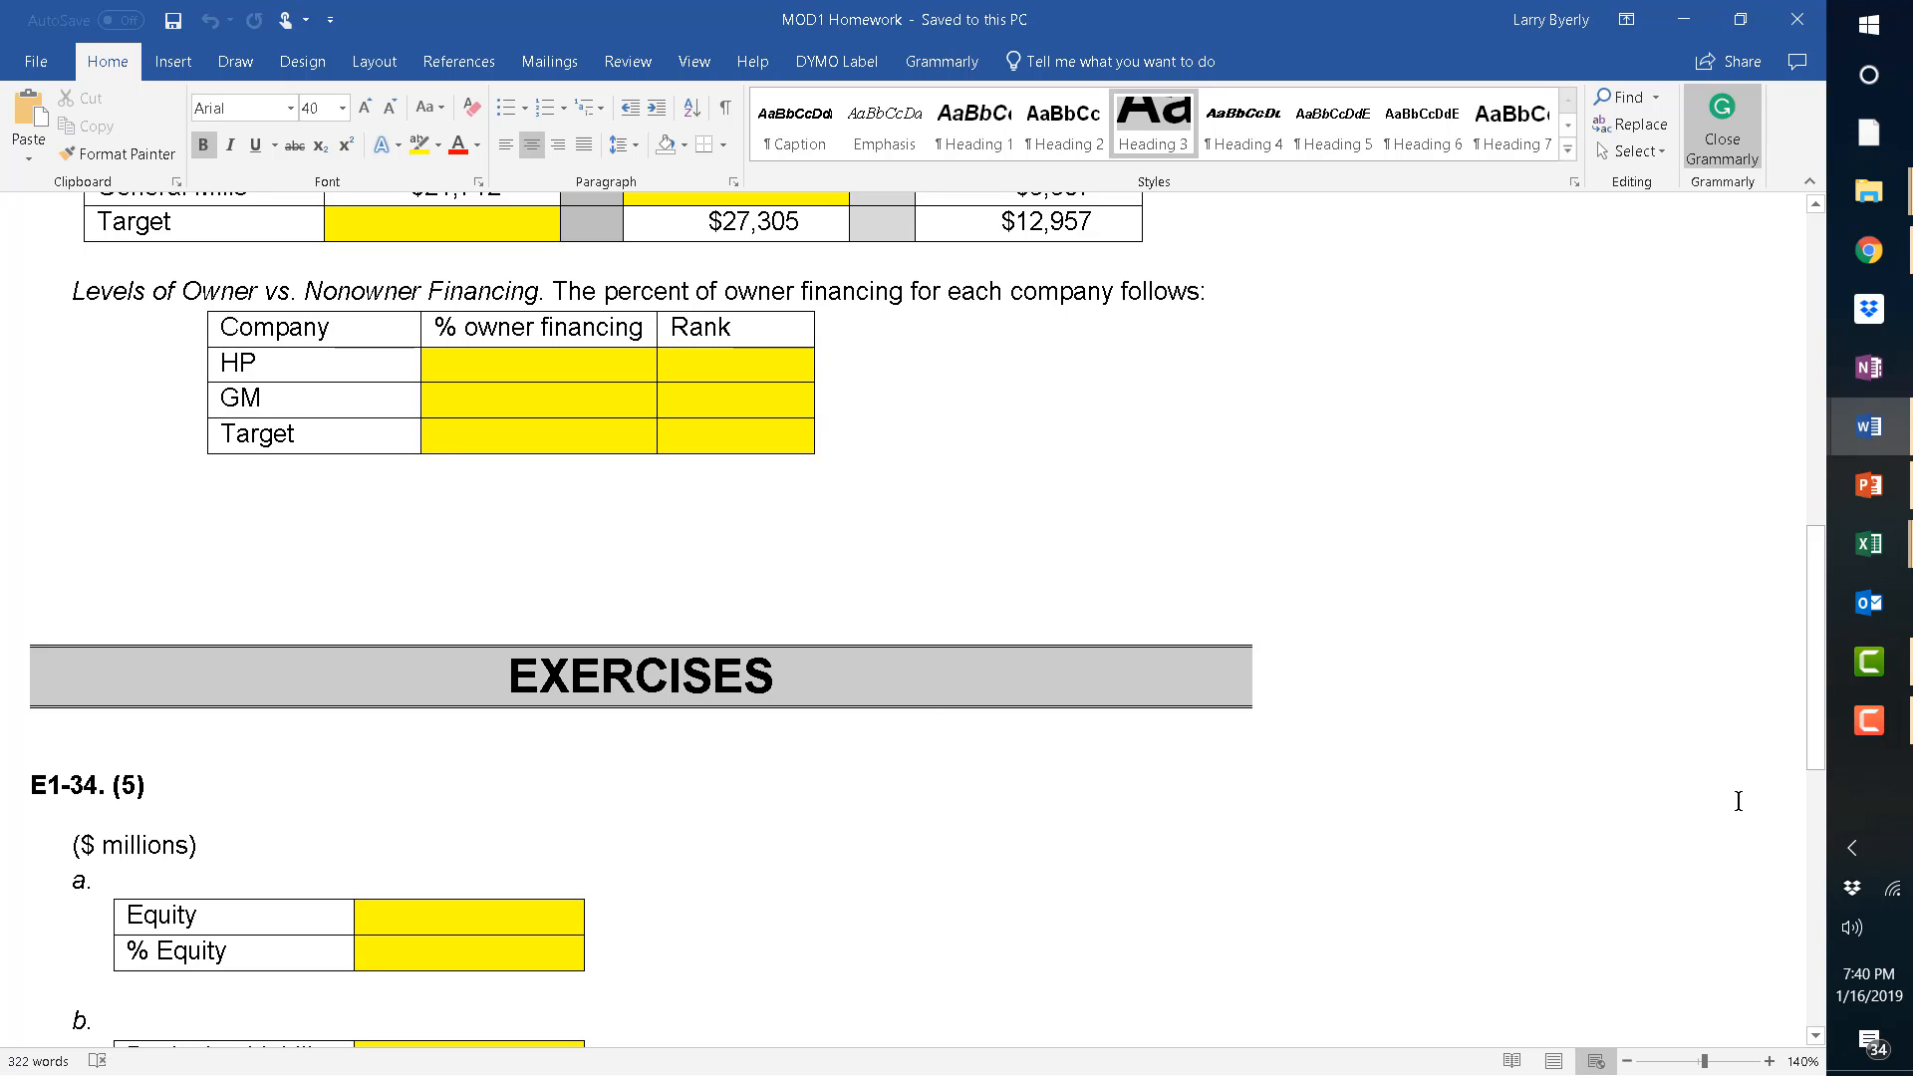
pyautogui.scroll(-3)
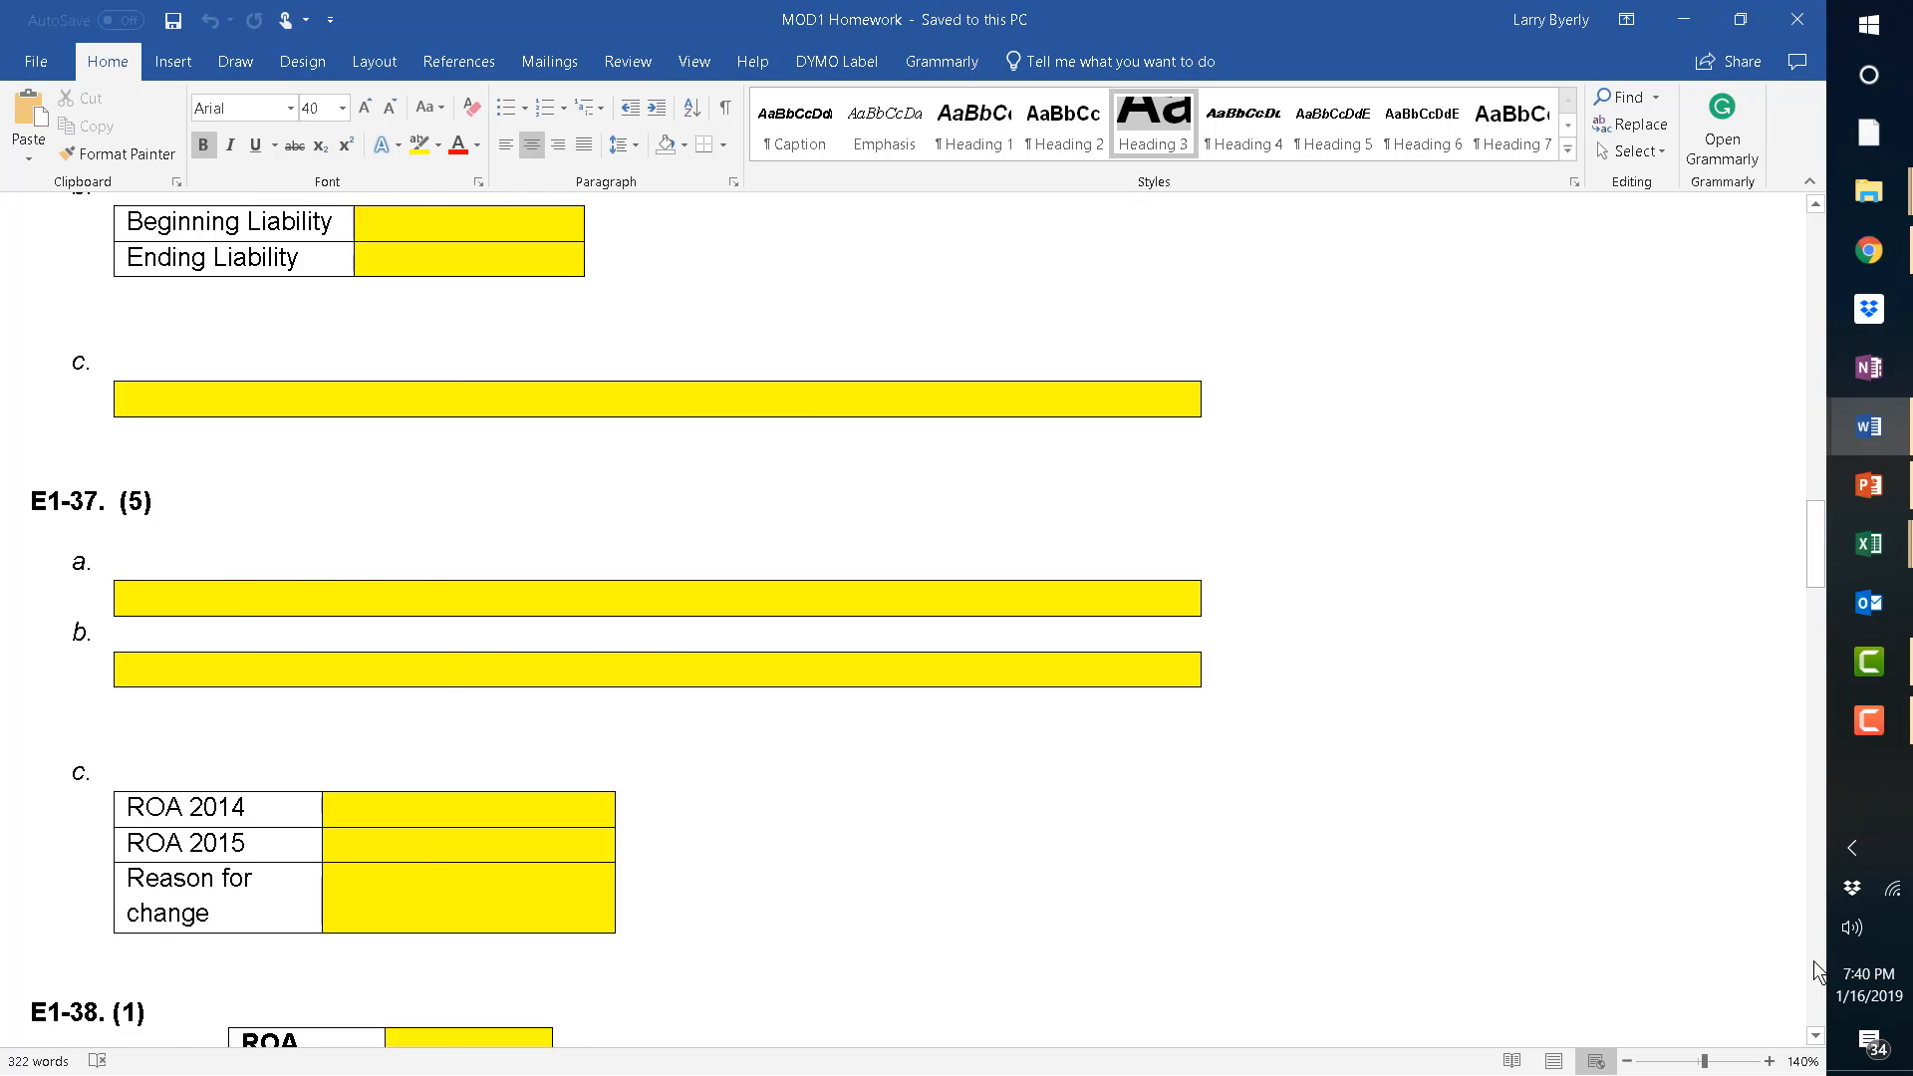
pyautogui.scroll(-3)
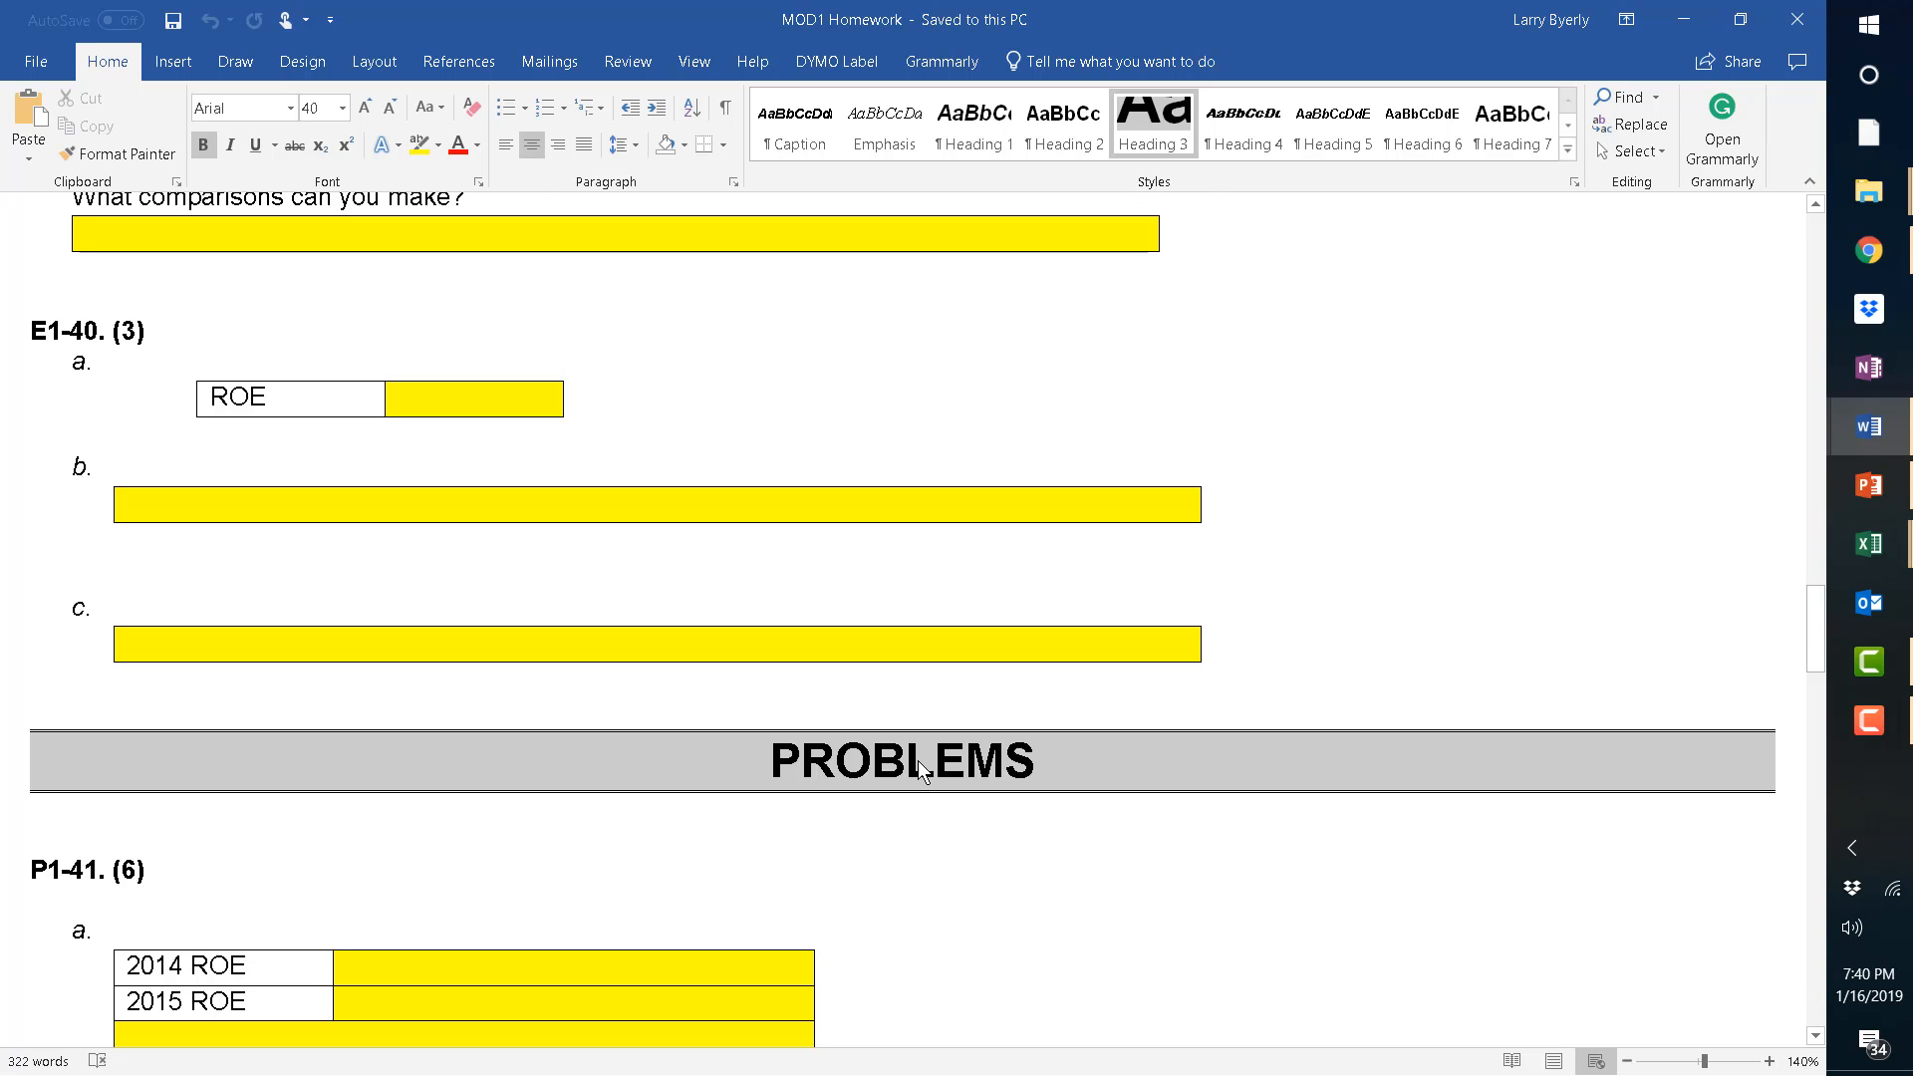
pyautogui.moveTo(355, 865)
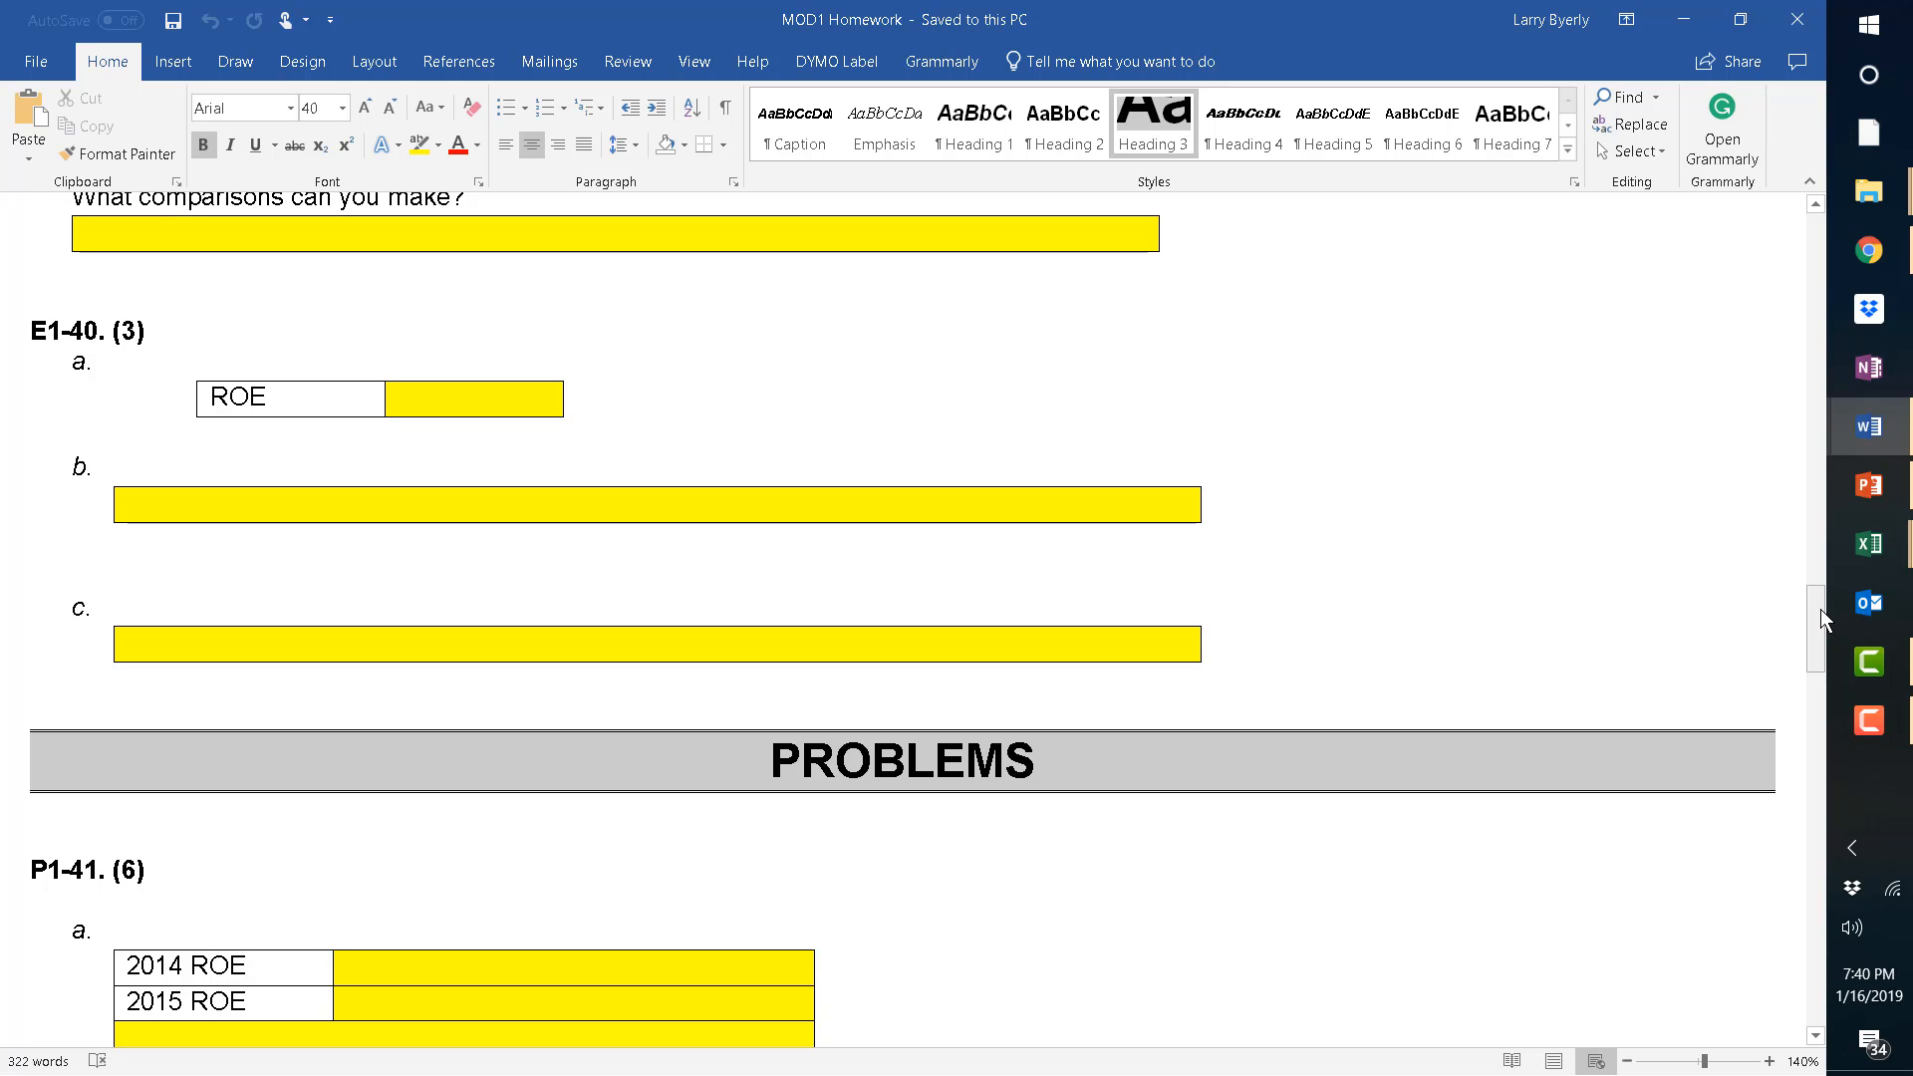
pyautogui.scroll(-3)
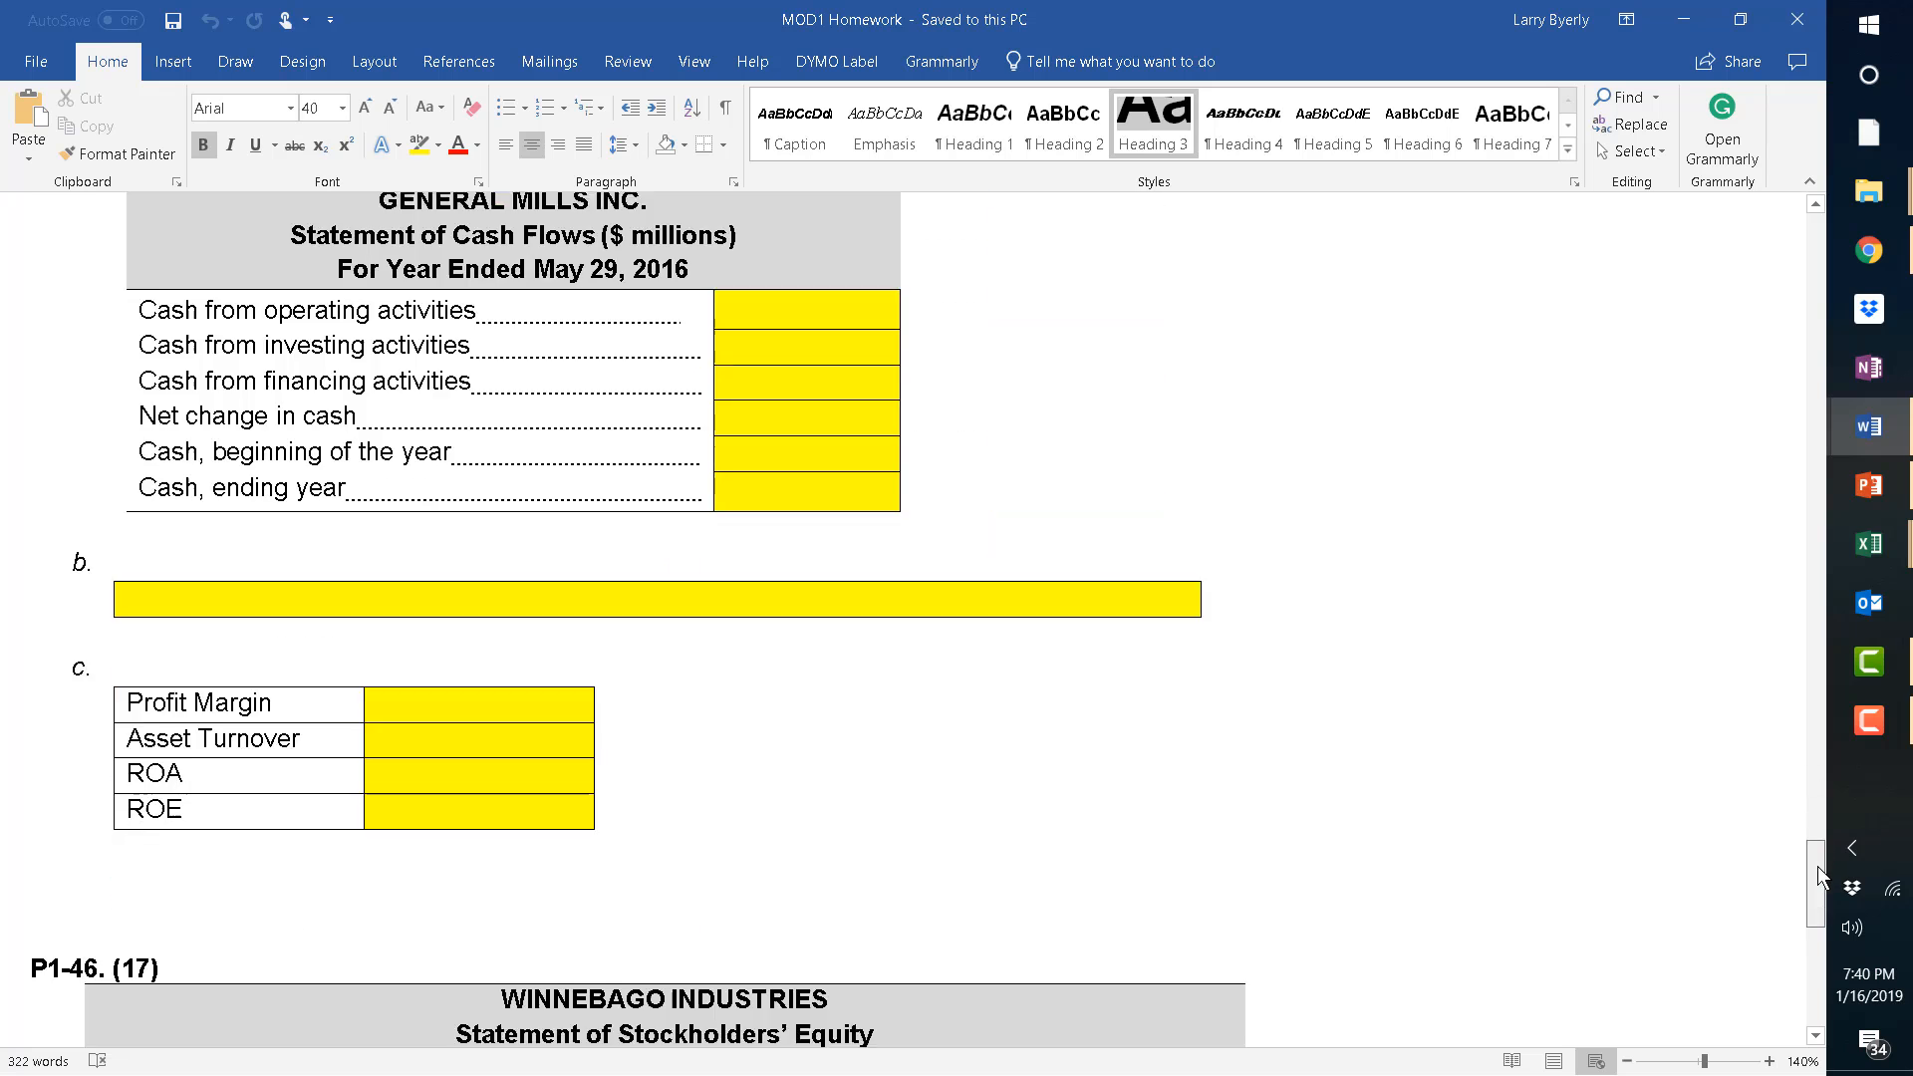
pyautogui.scroll(3)
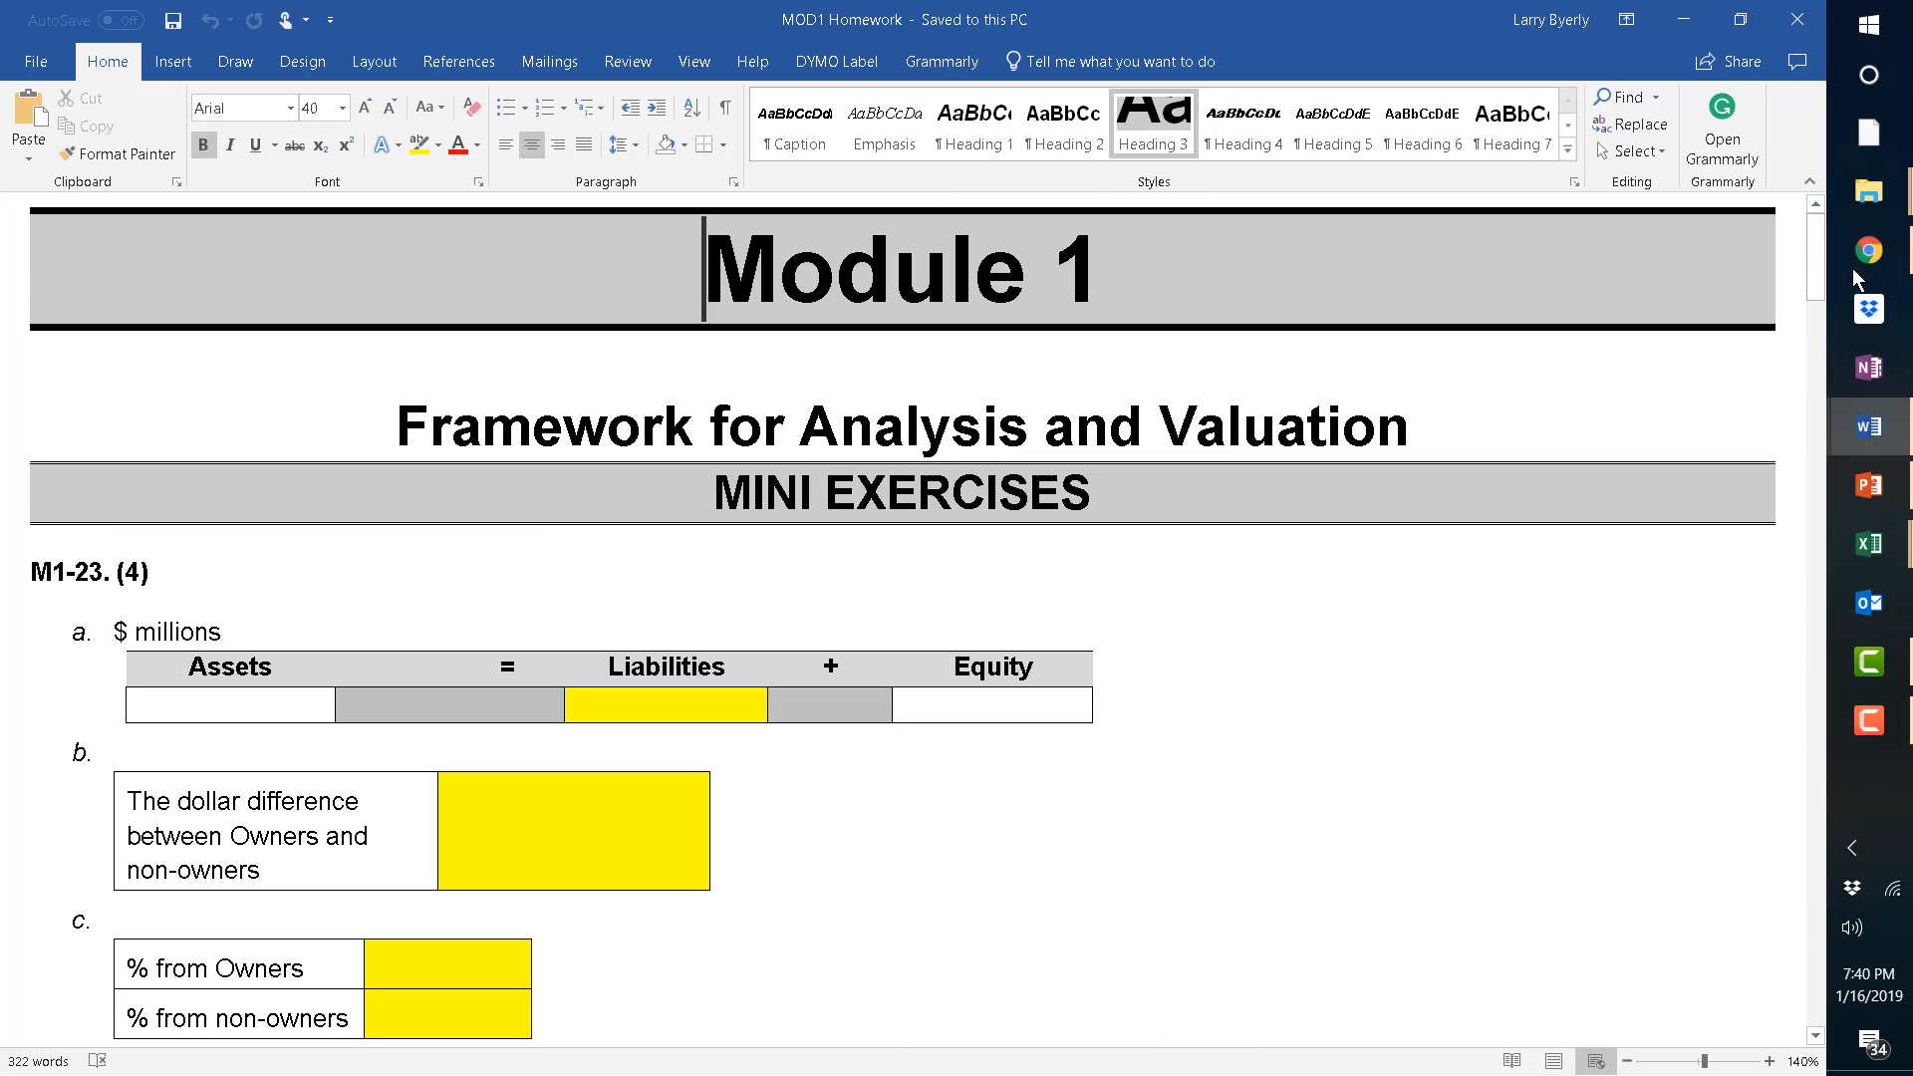
pyautogui.moveTo(1865, 426)
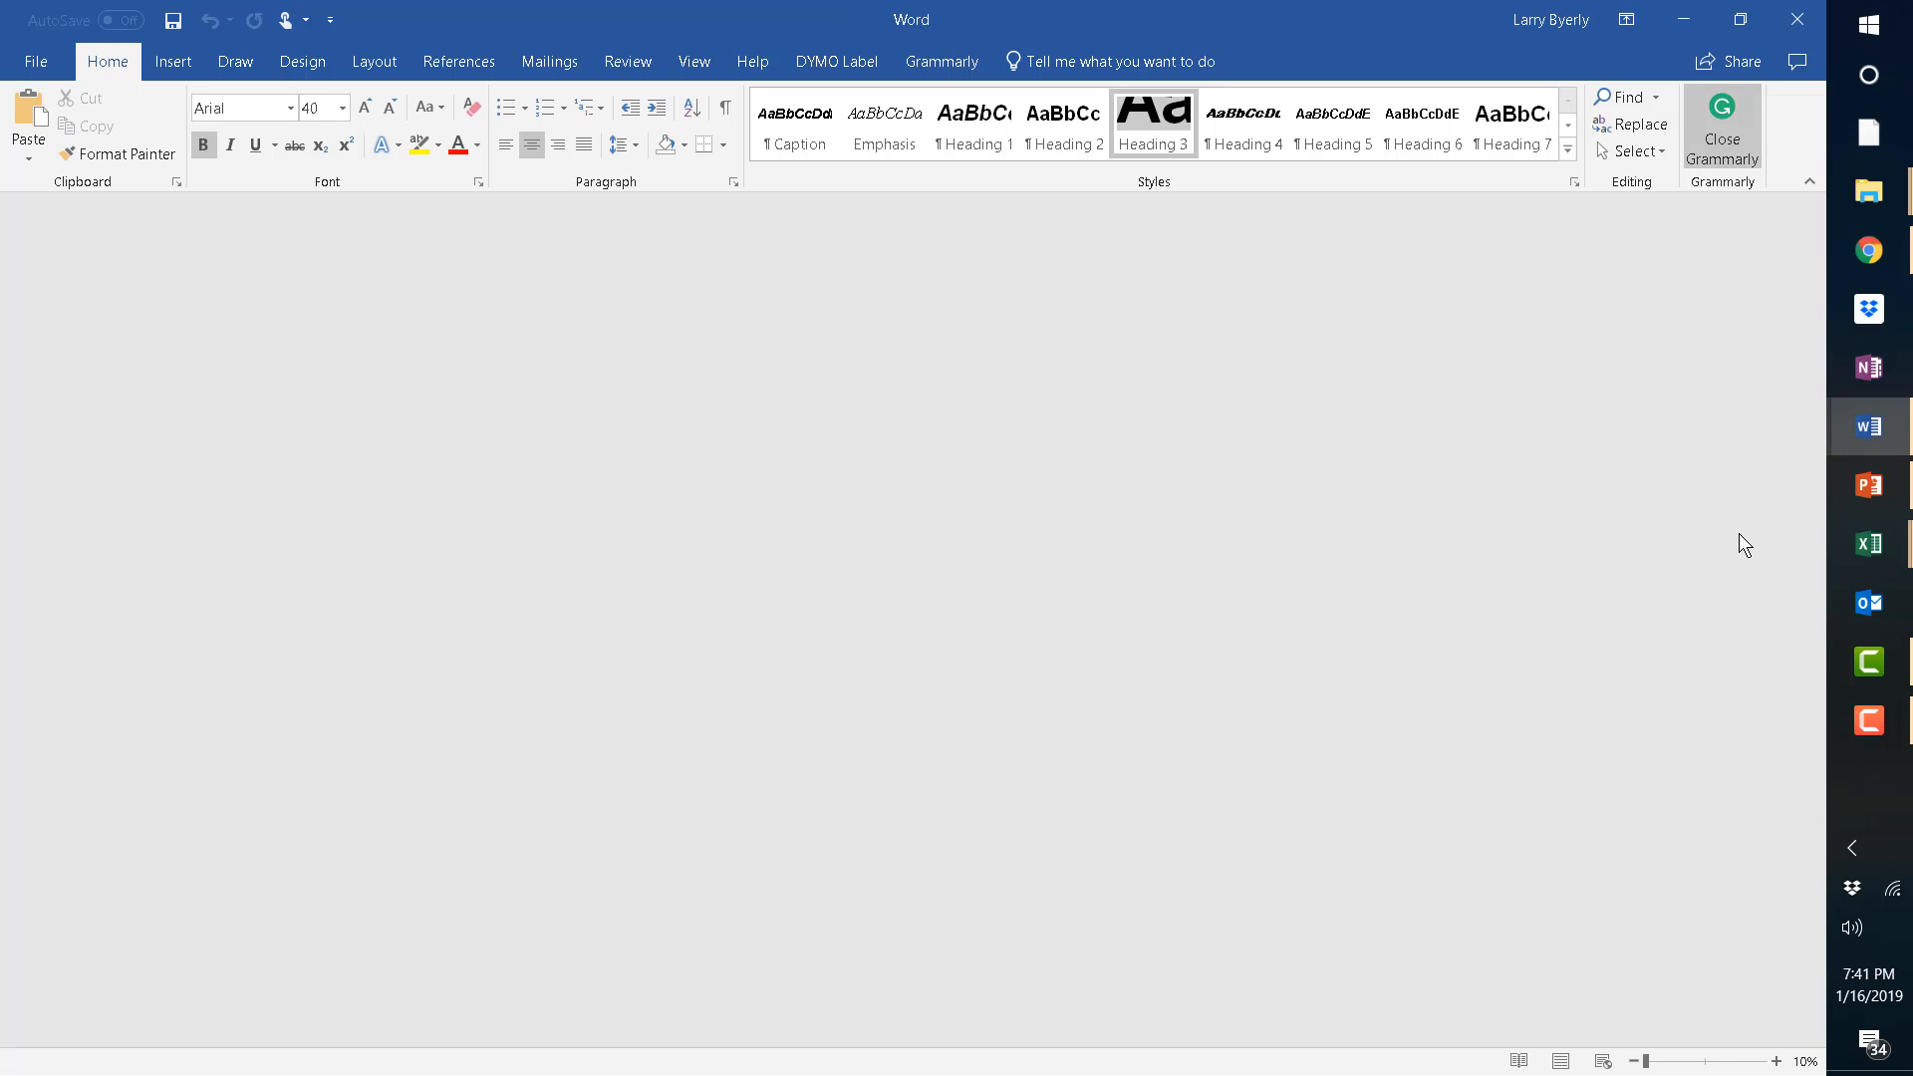
pyautogui.moveTo(1794, 234)
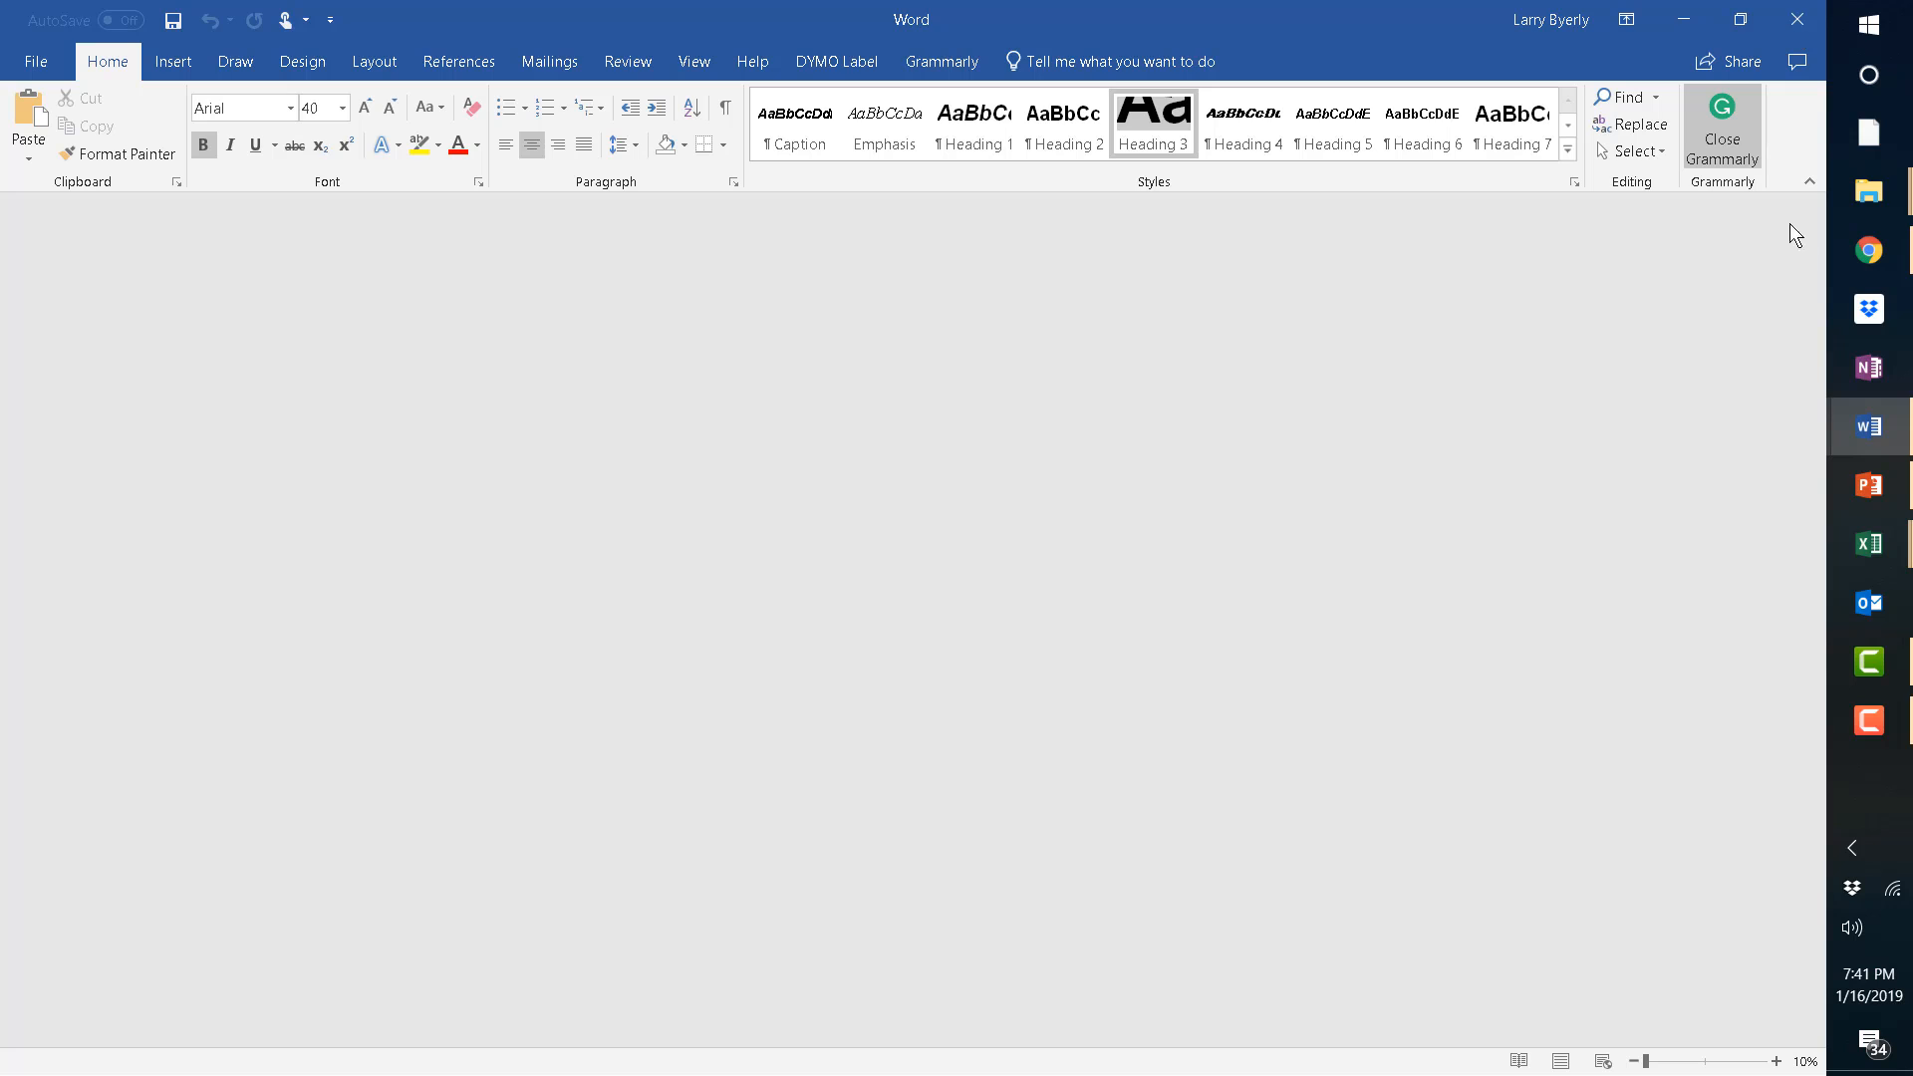
pyautogui.moveTo(1868, 425)
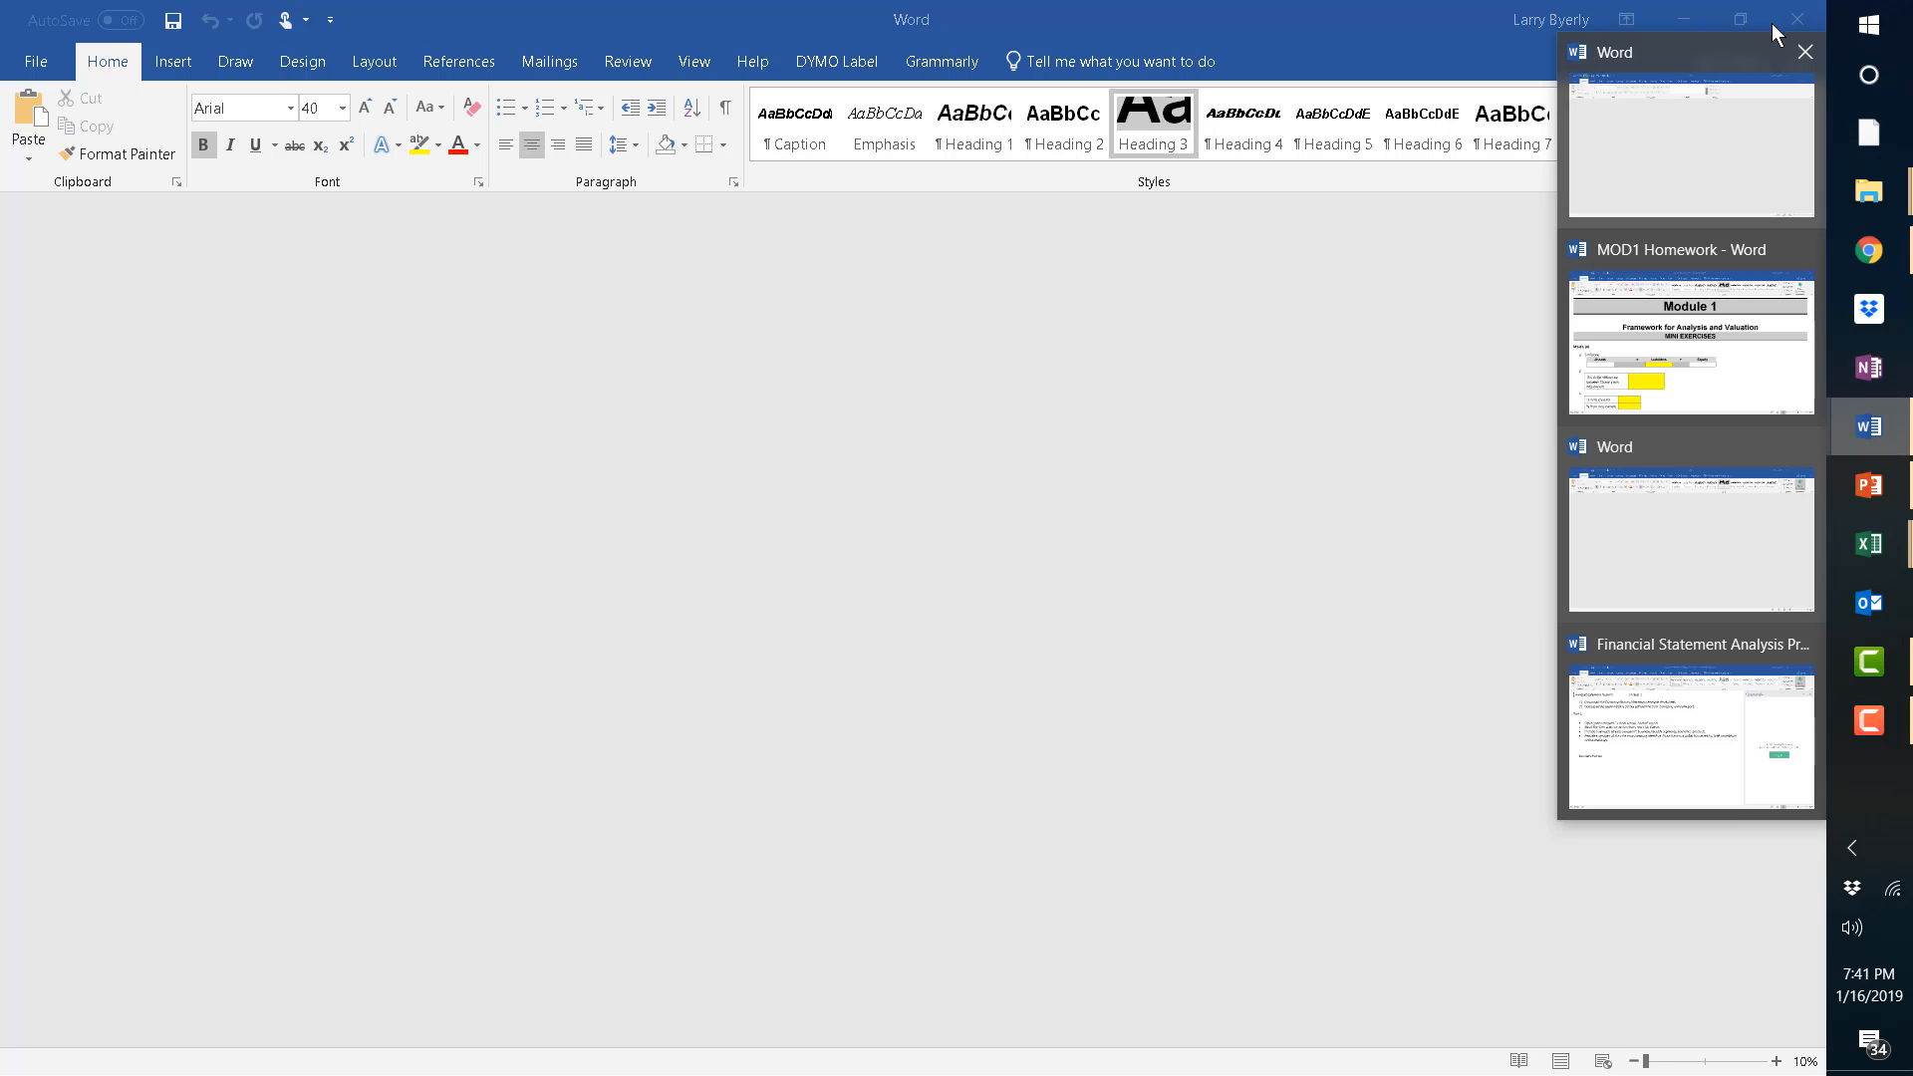
pyautogui.moveTo(1876, 183)
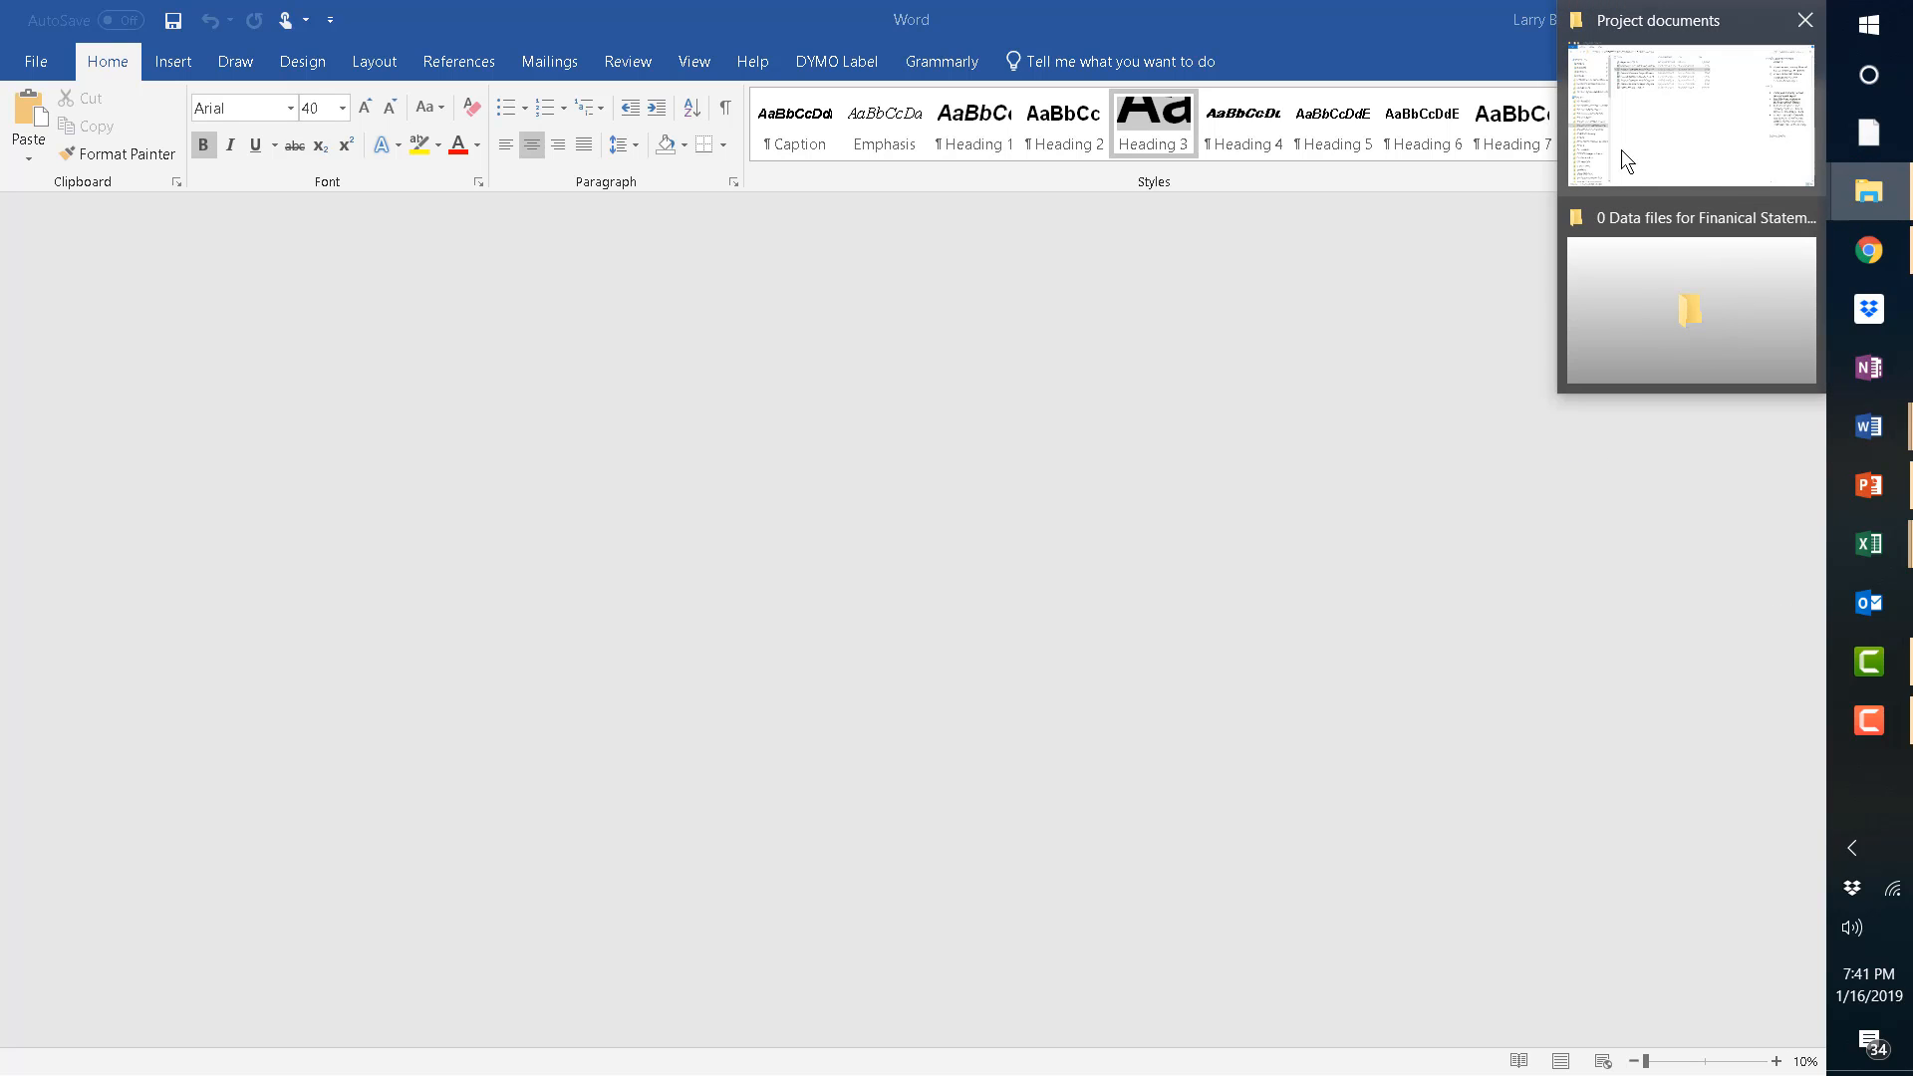
# Bring up the open File Explorer window from the taskbar.
pyautogui.click(1689, 115)
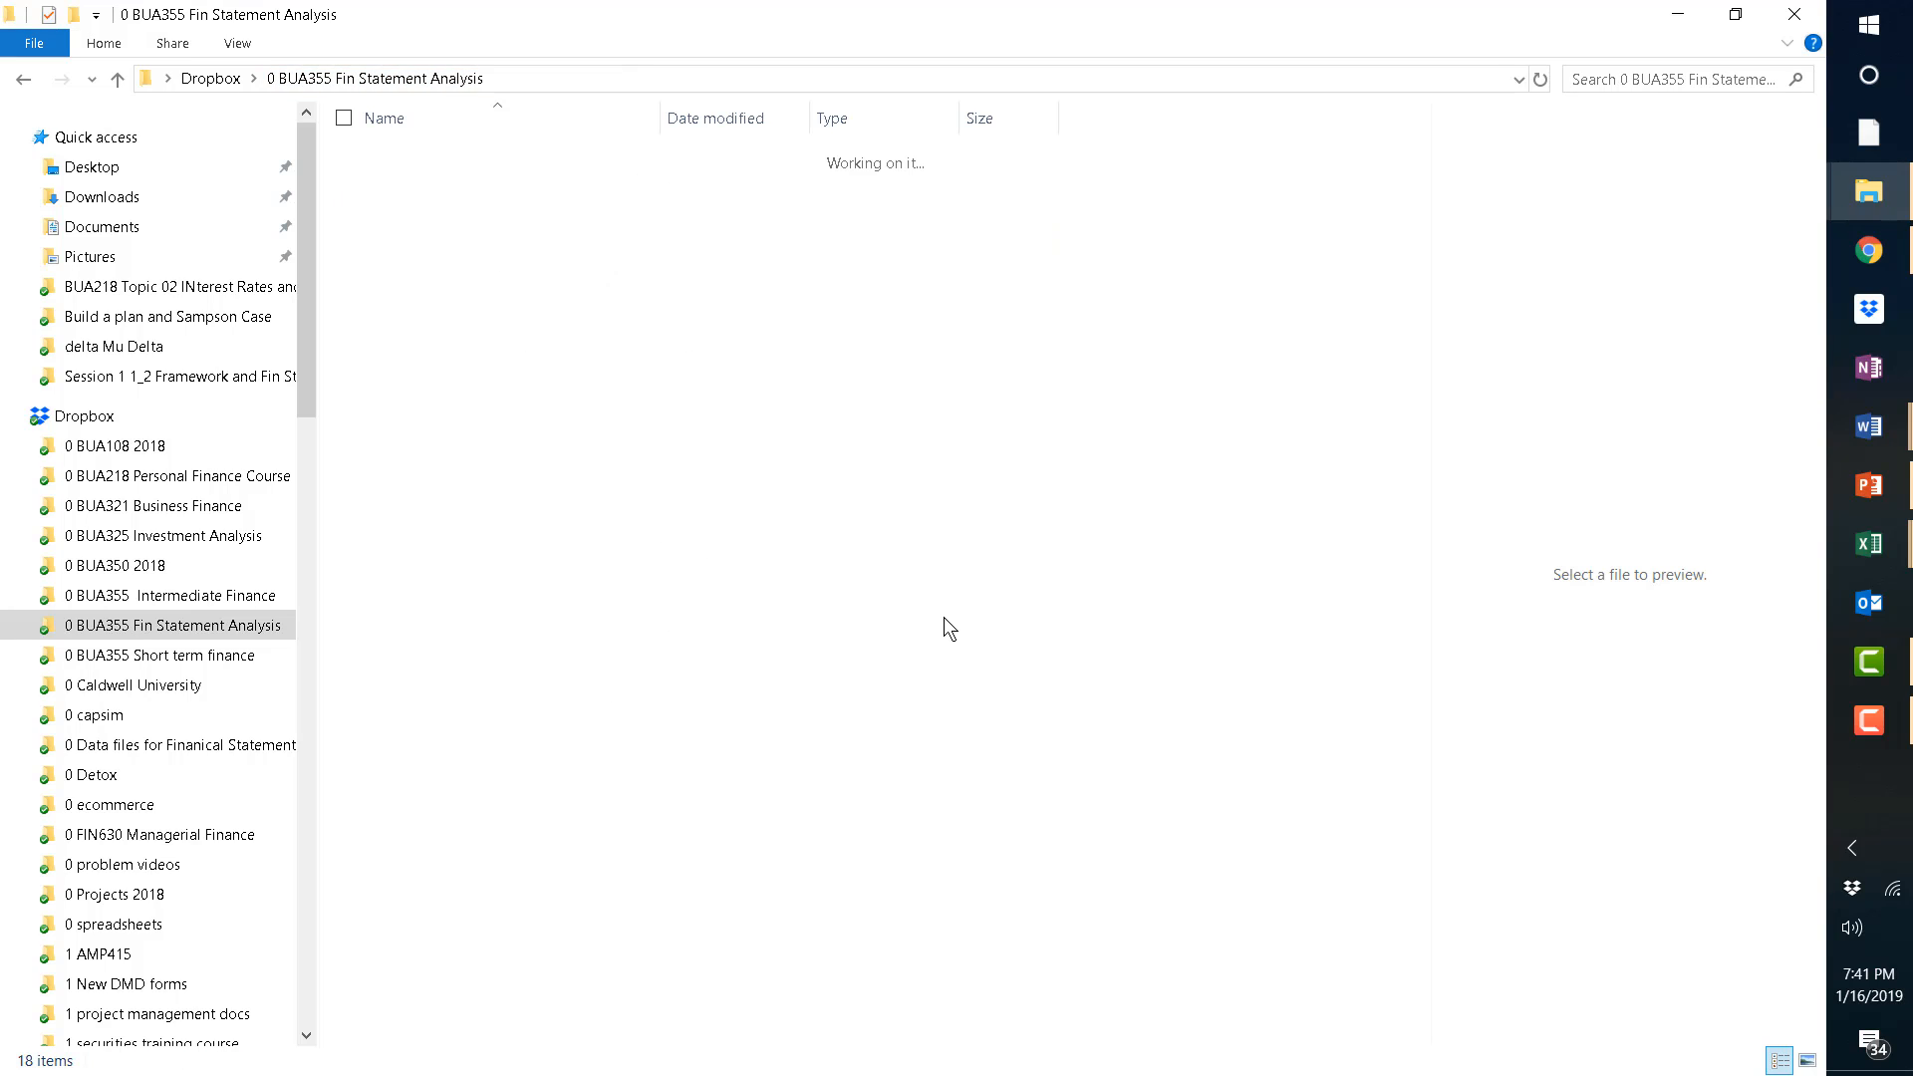
# Select and open the Session 1 1_2 Framework and Fin Statements folder.
pyautogui.click(447, 209)
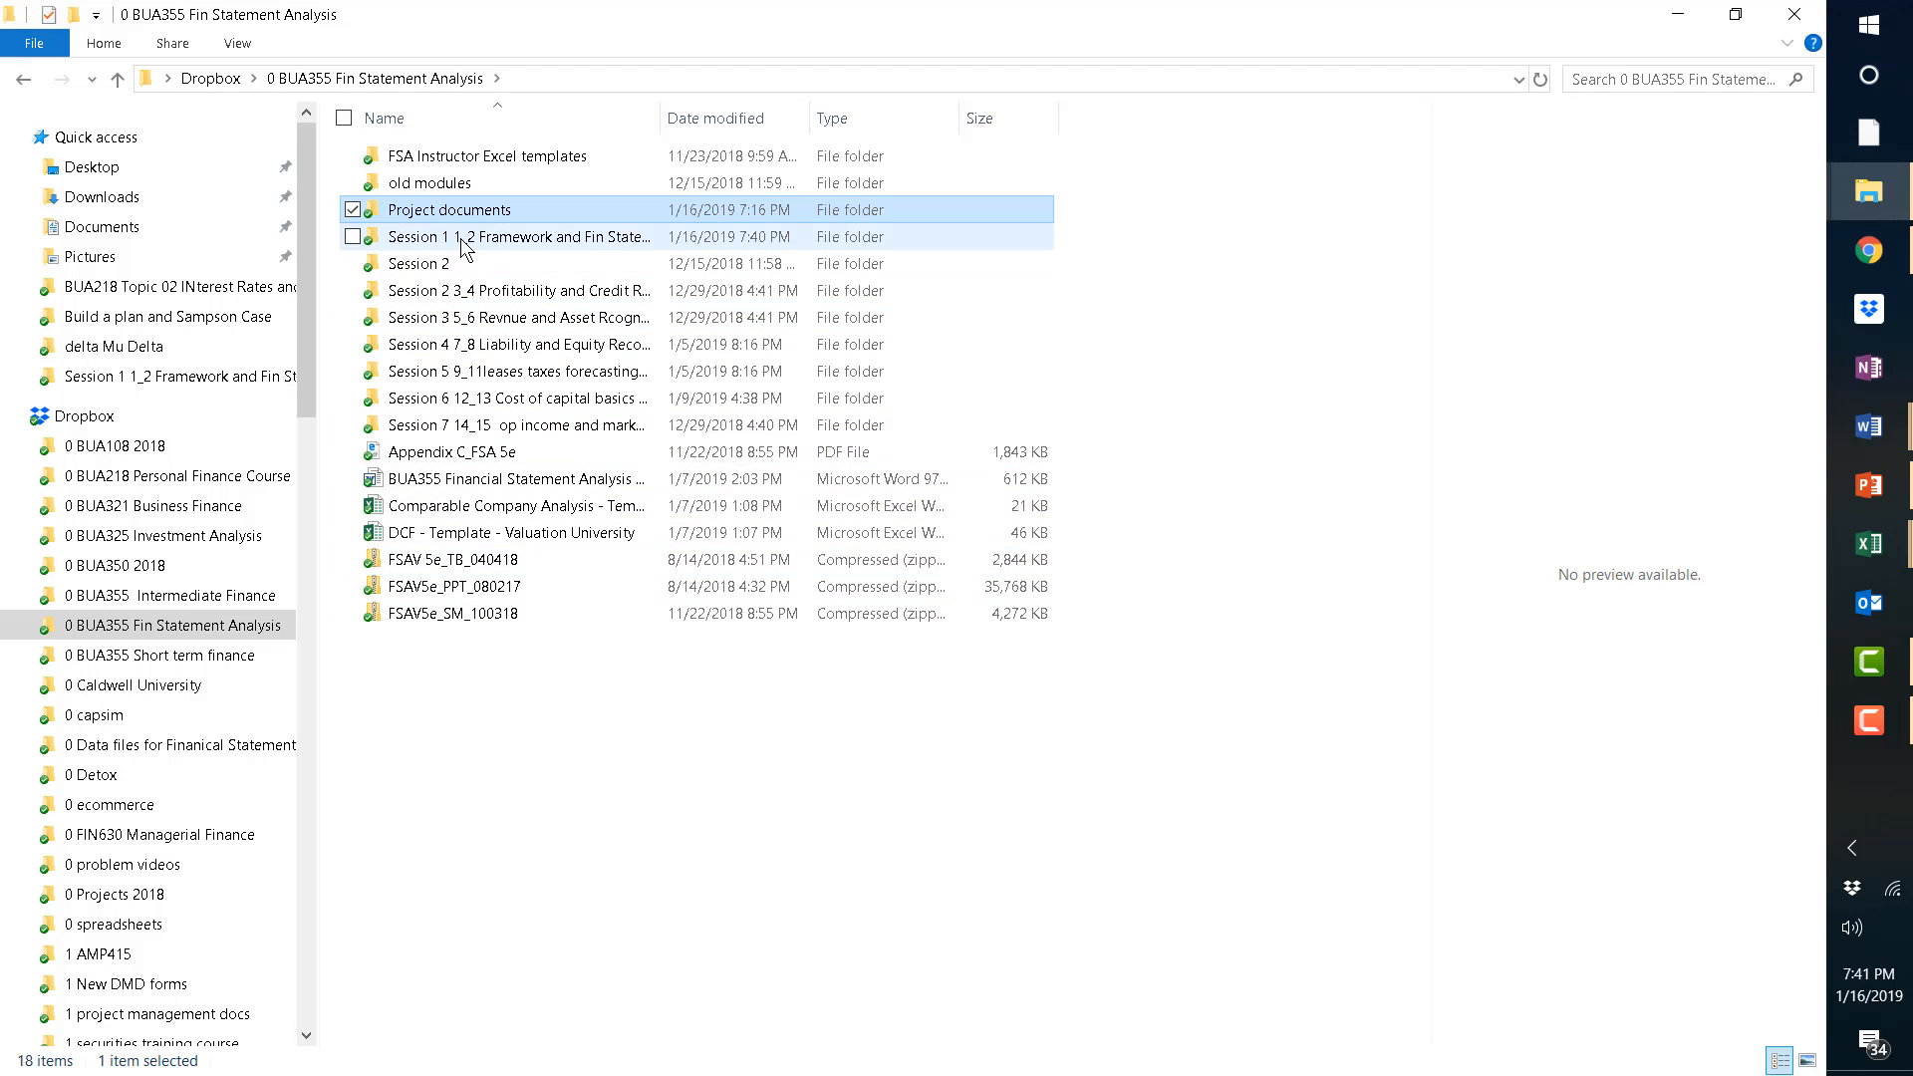
pyautogui.moveTo(491, 760)
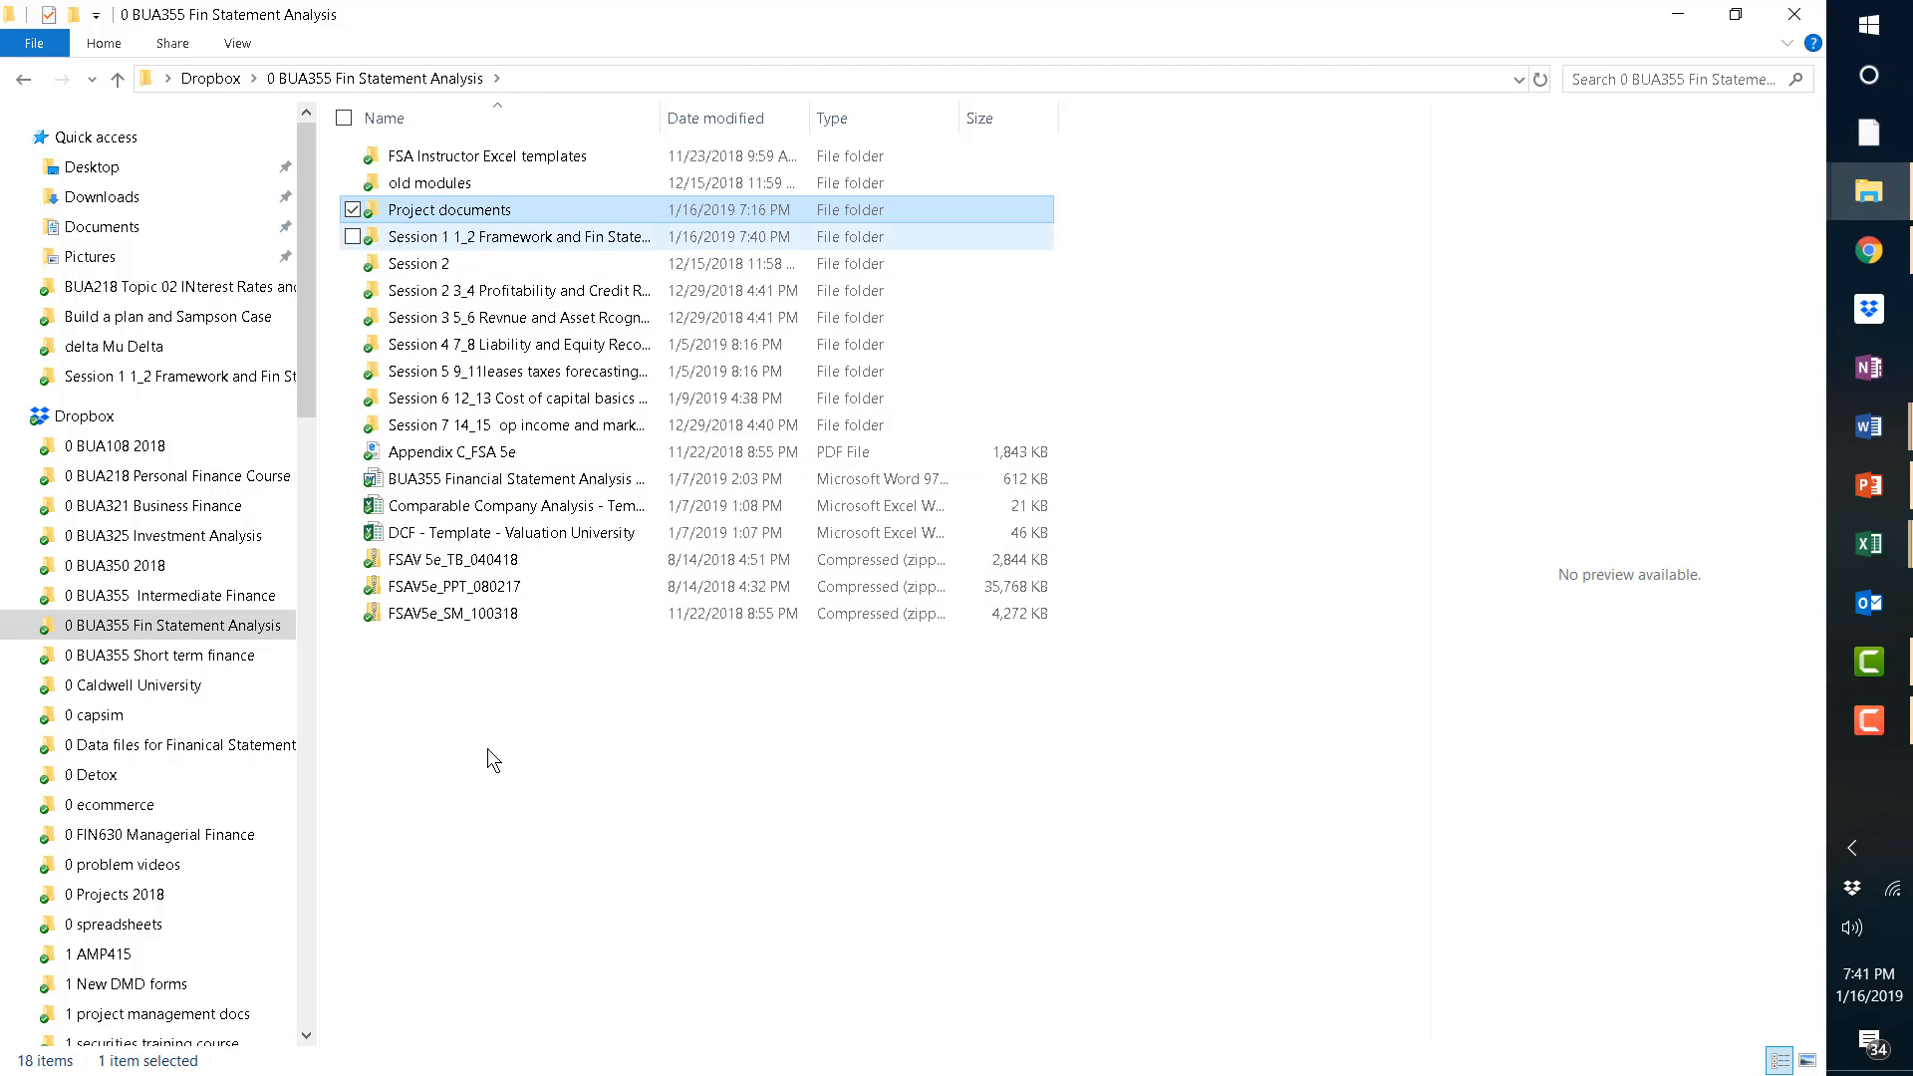
pyautogui.click(518, 237)
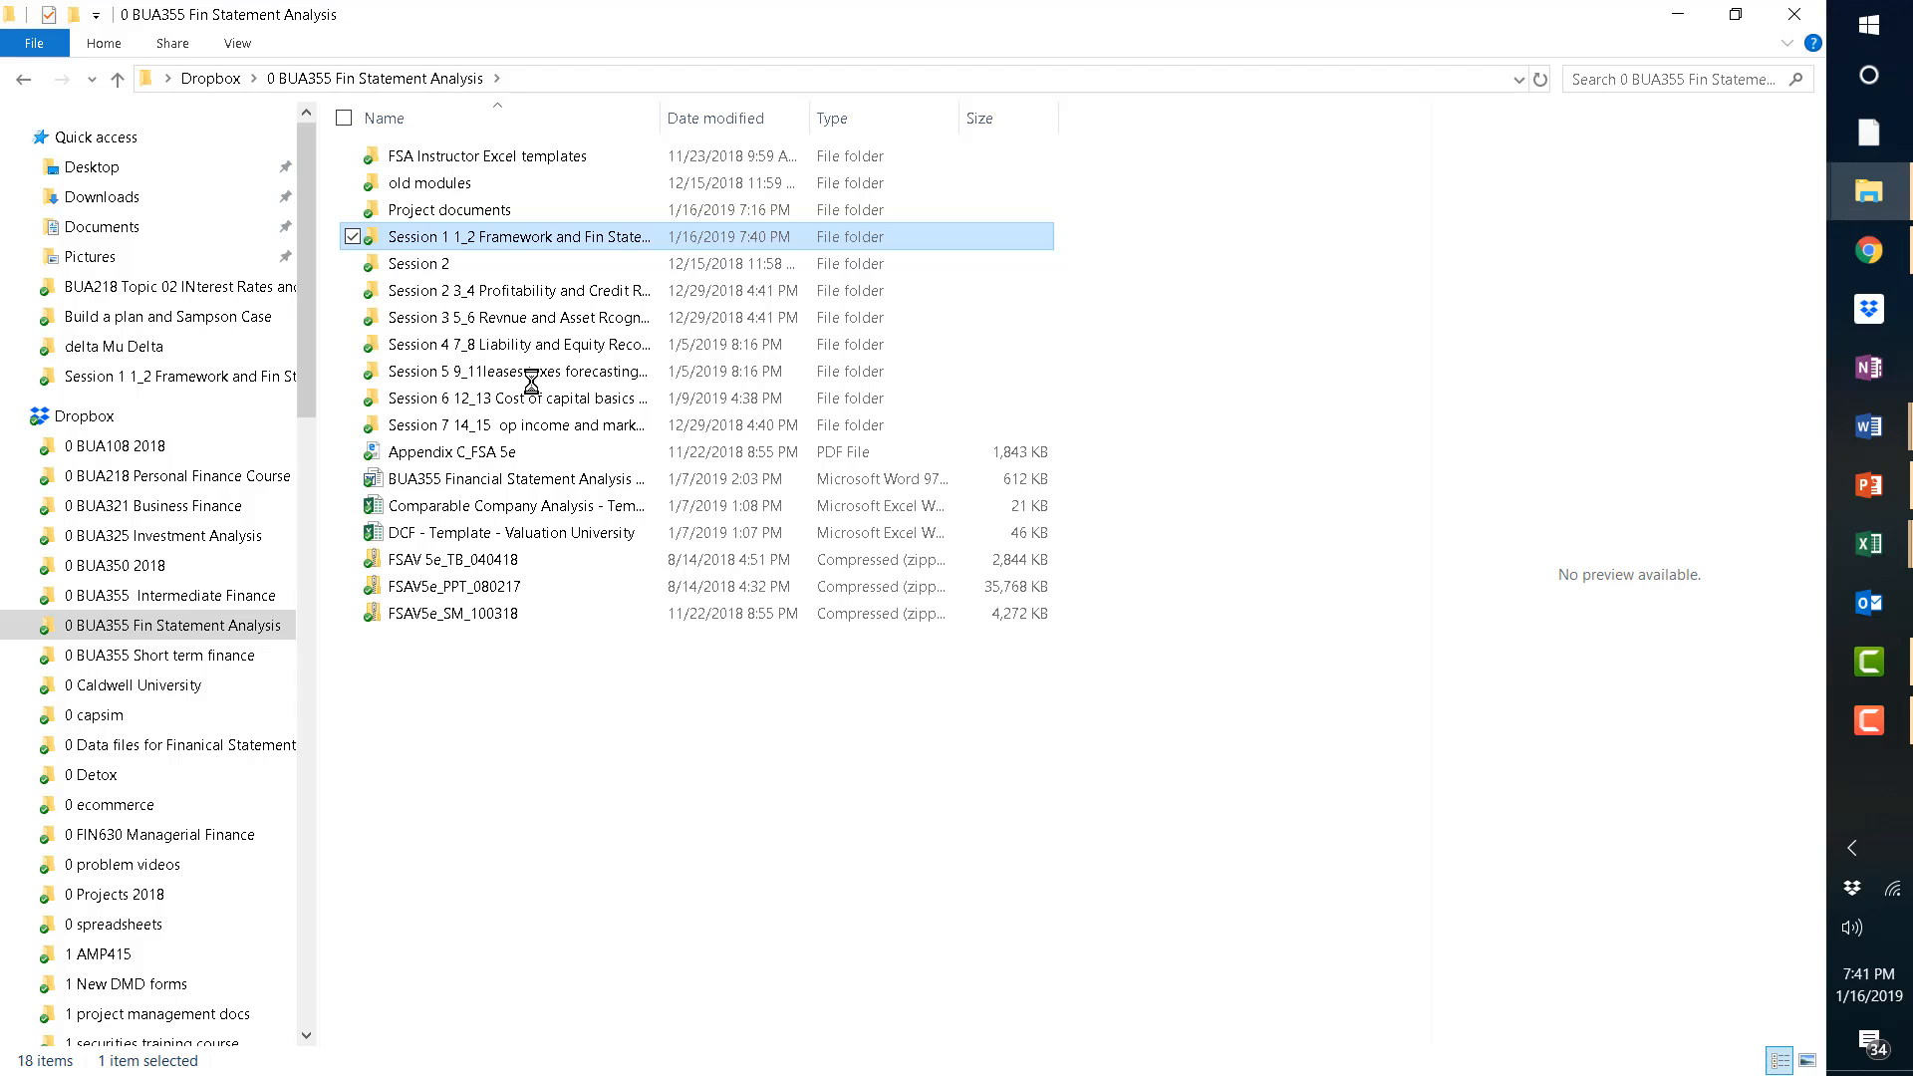
pyautogui.moveTo(594, 399)
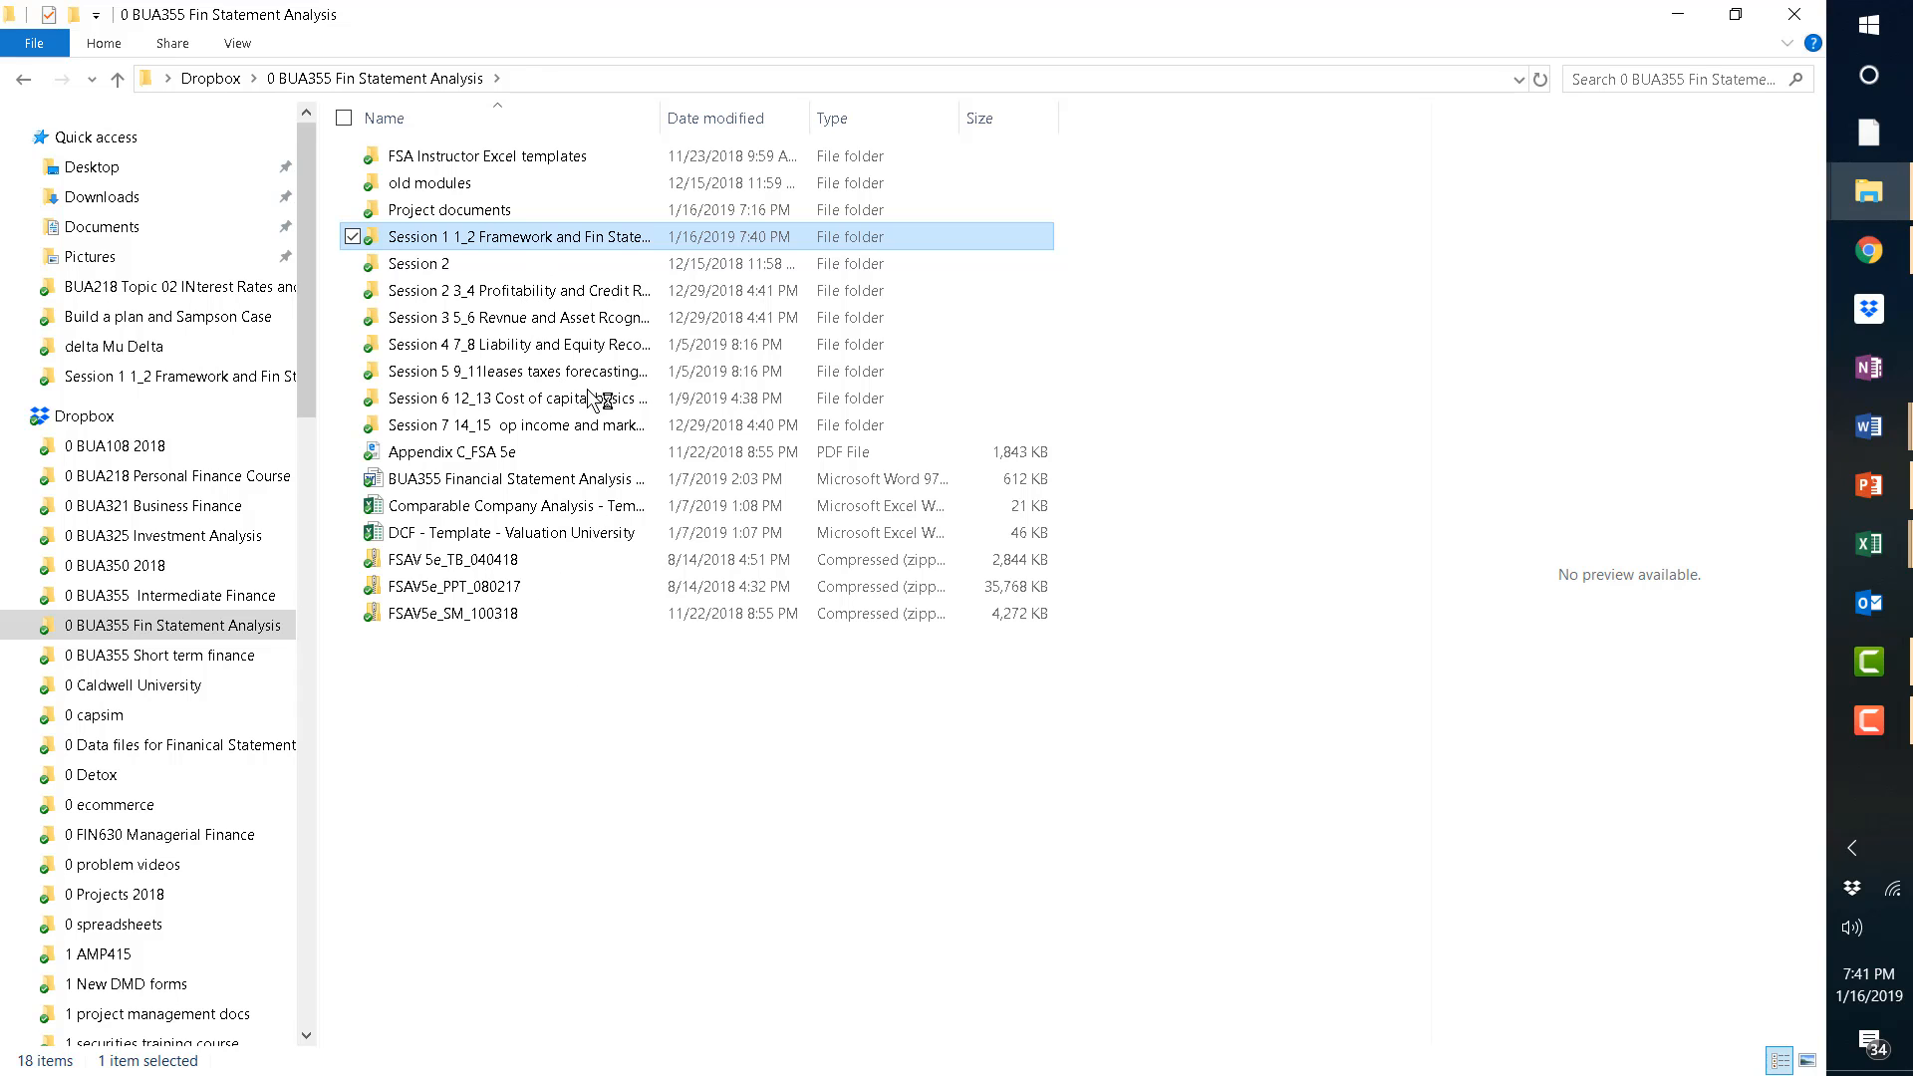
pyautogui.doubleClick(517, 237)
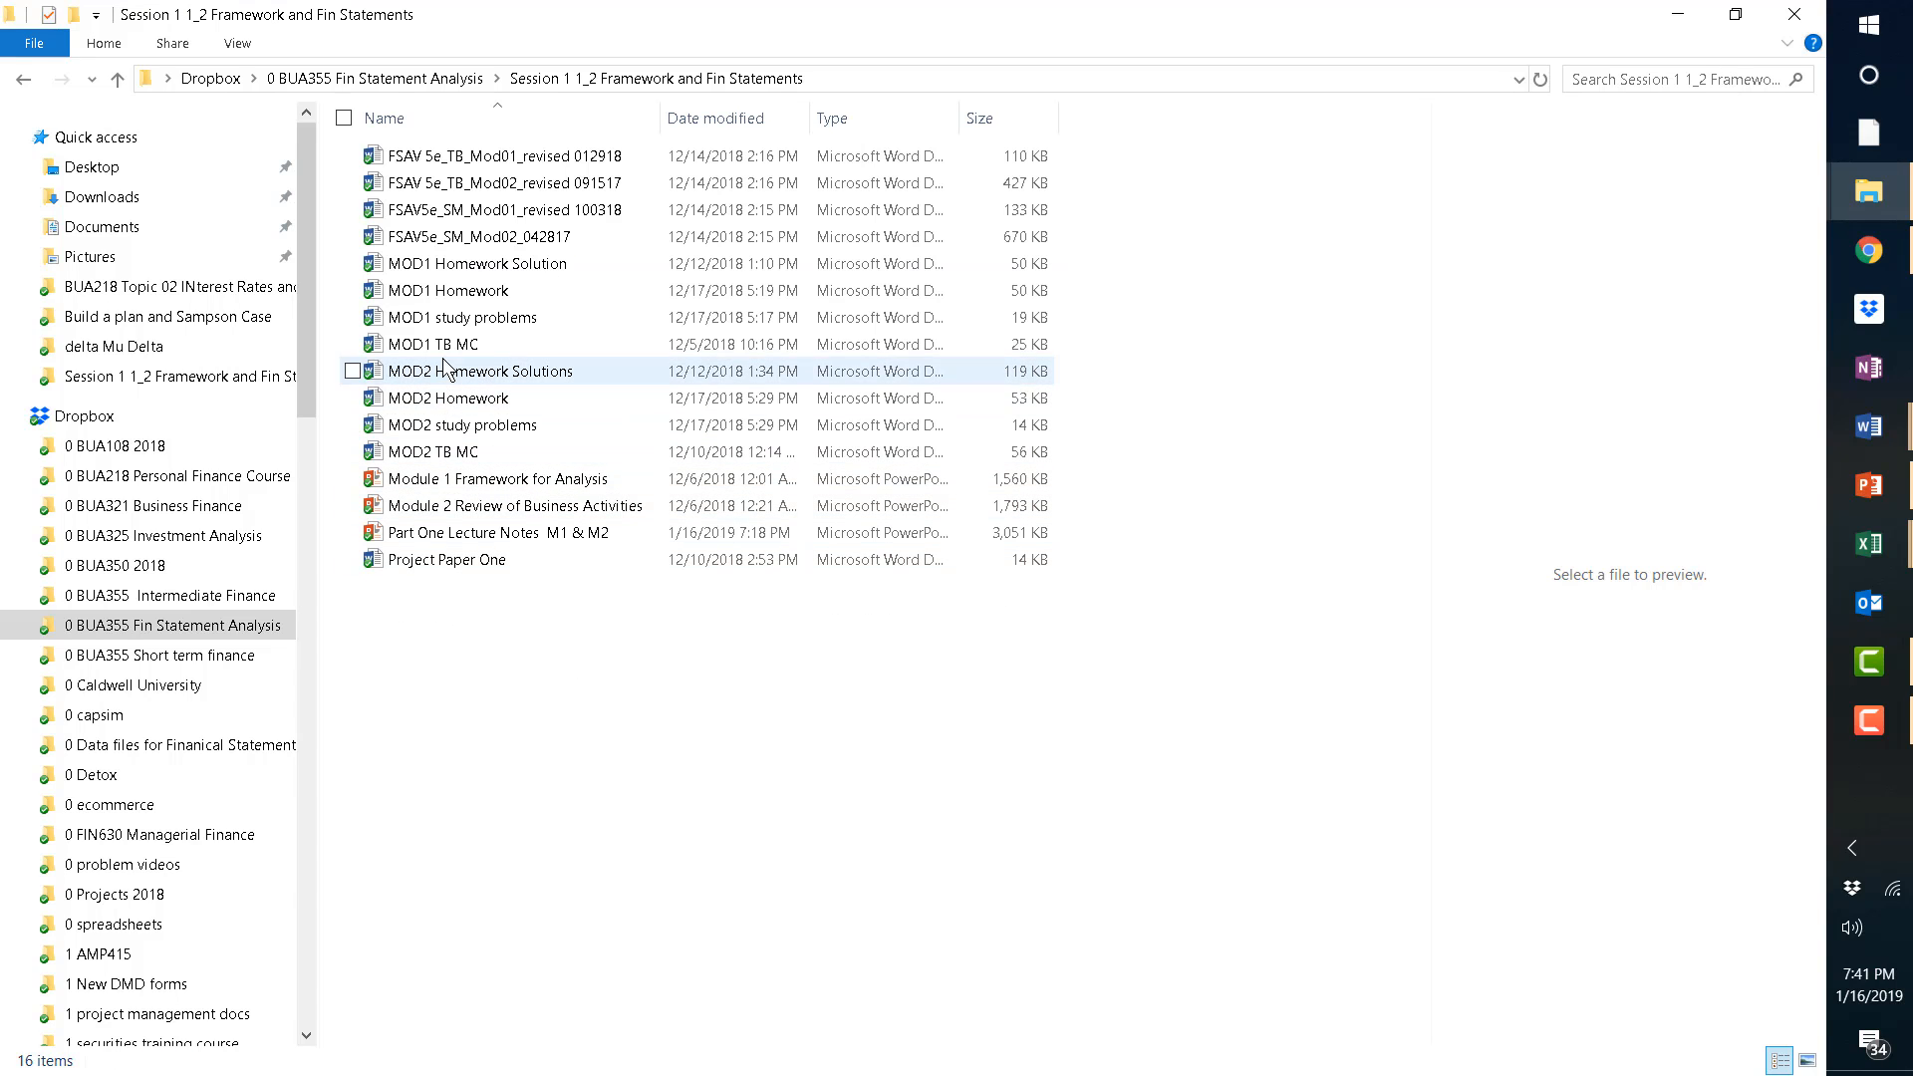
pyautogui.moveTo(461, 317)
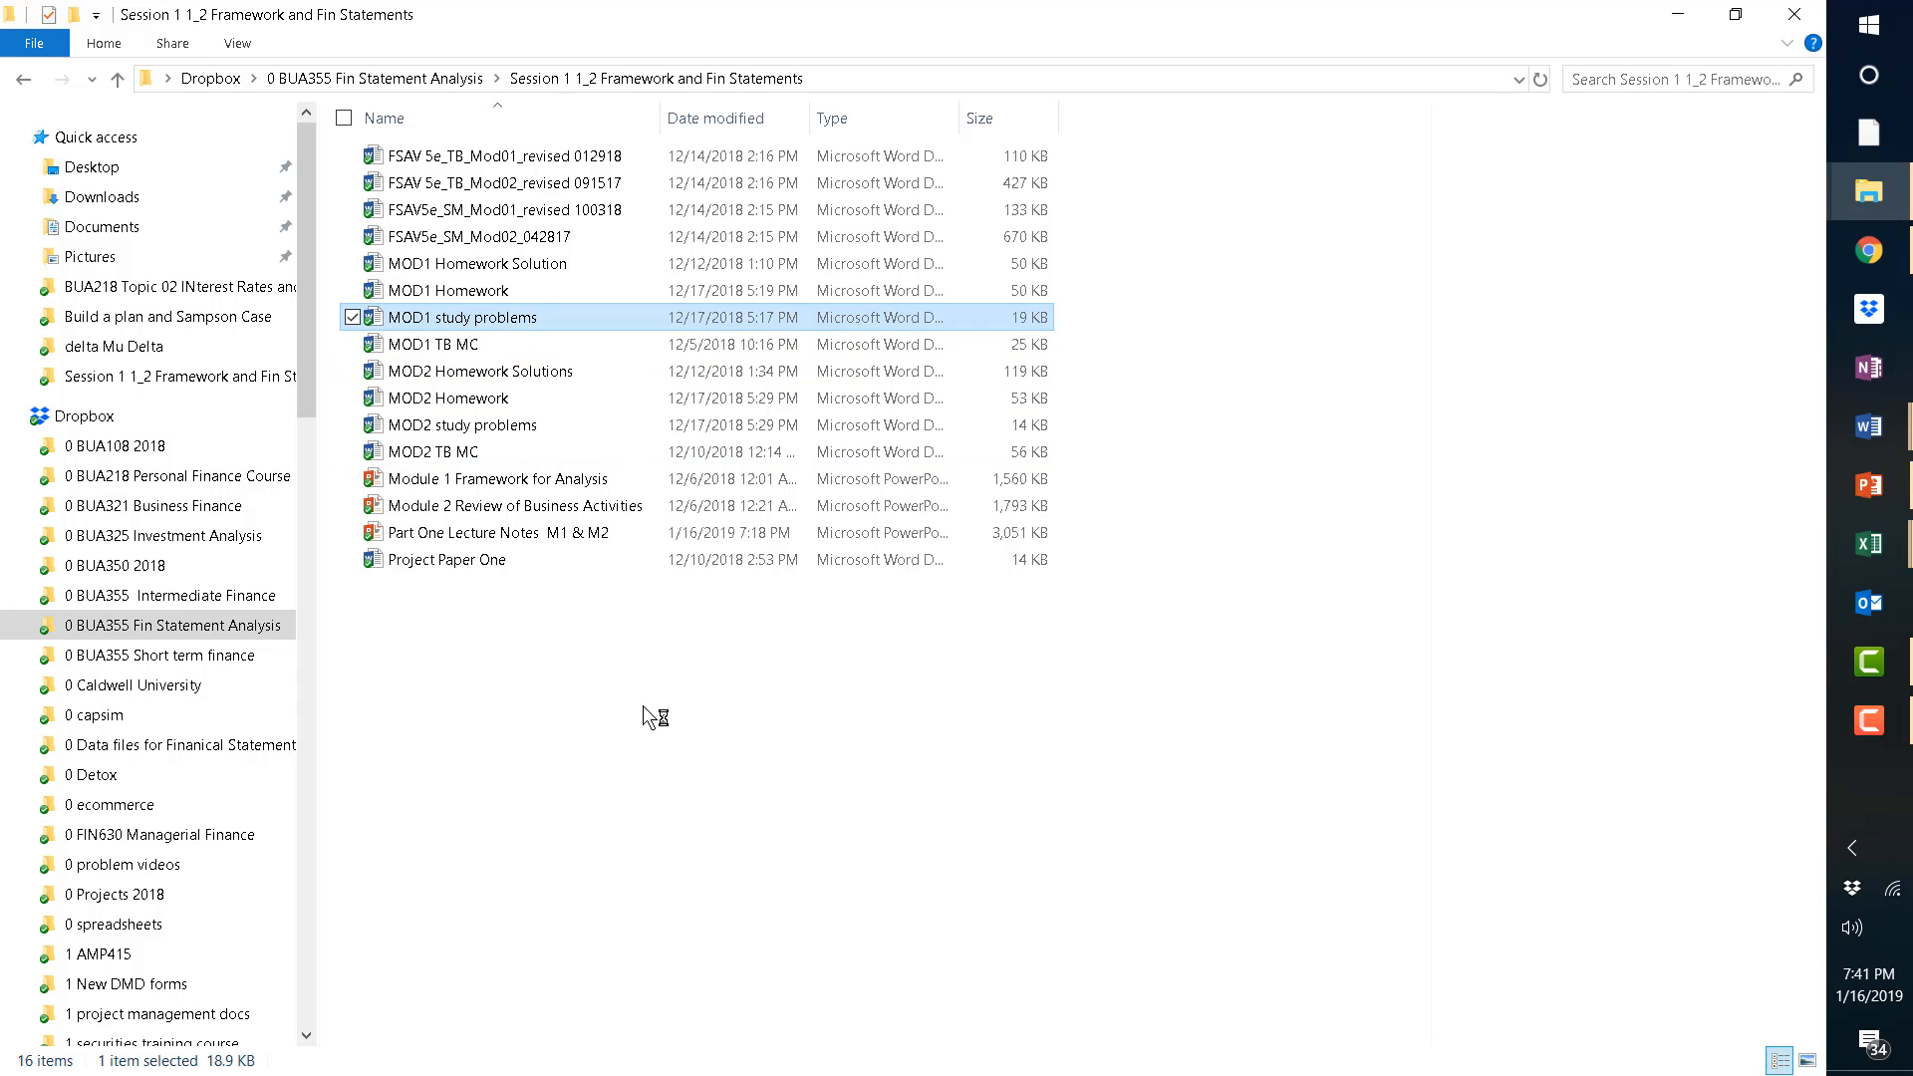
pyautogui.moveTo(653, 734)
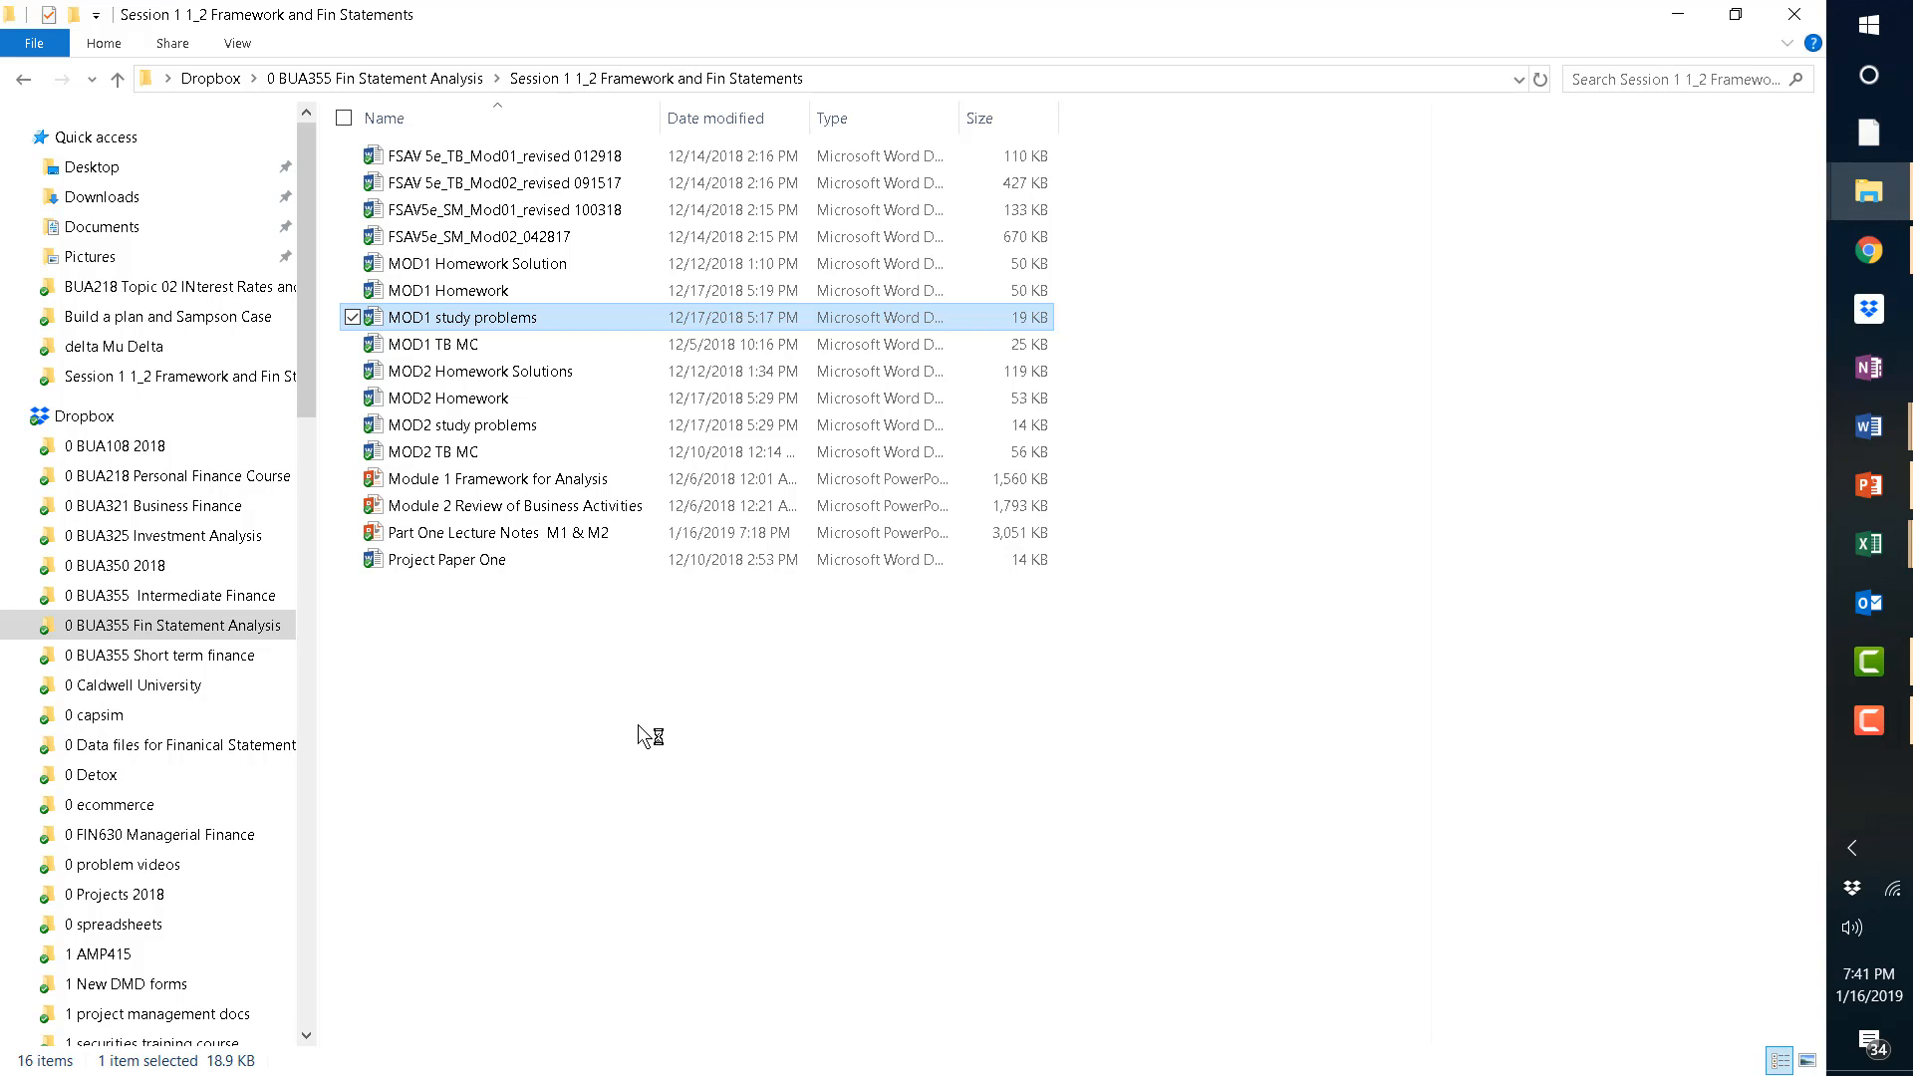
pyautogui.moveTo(831, 702)
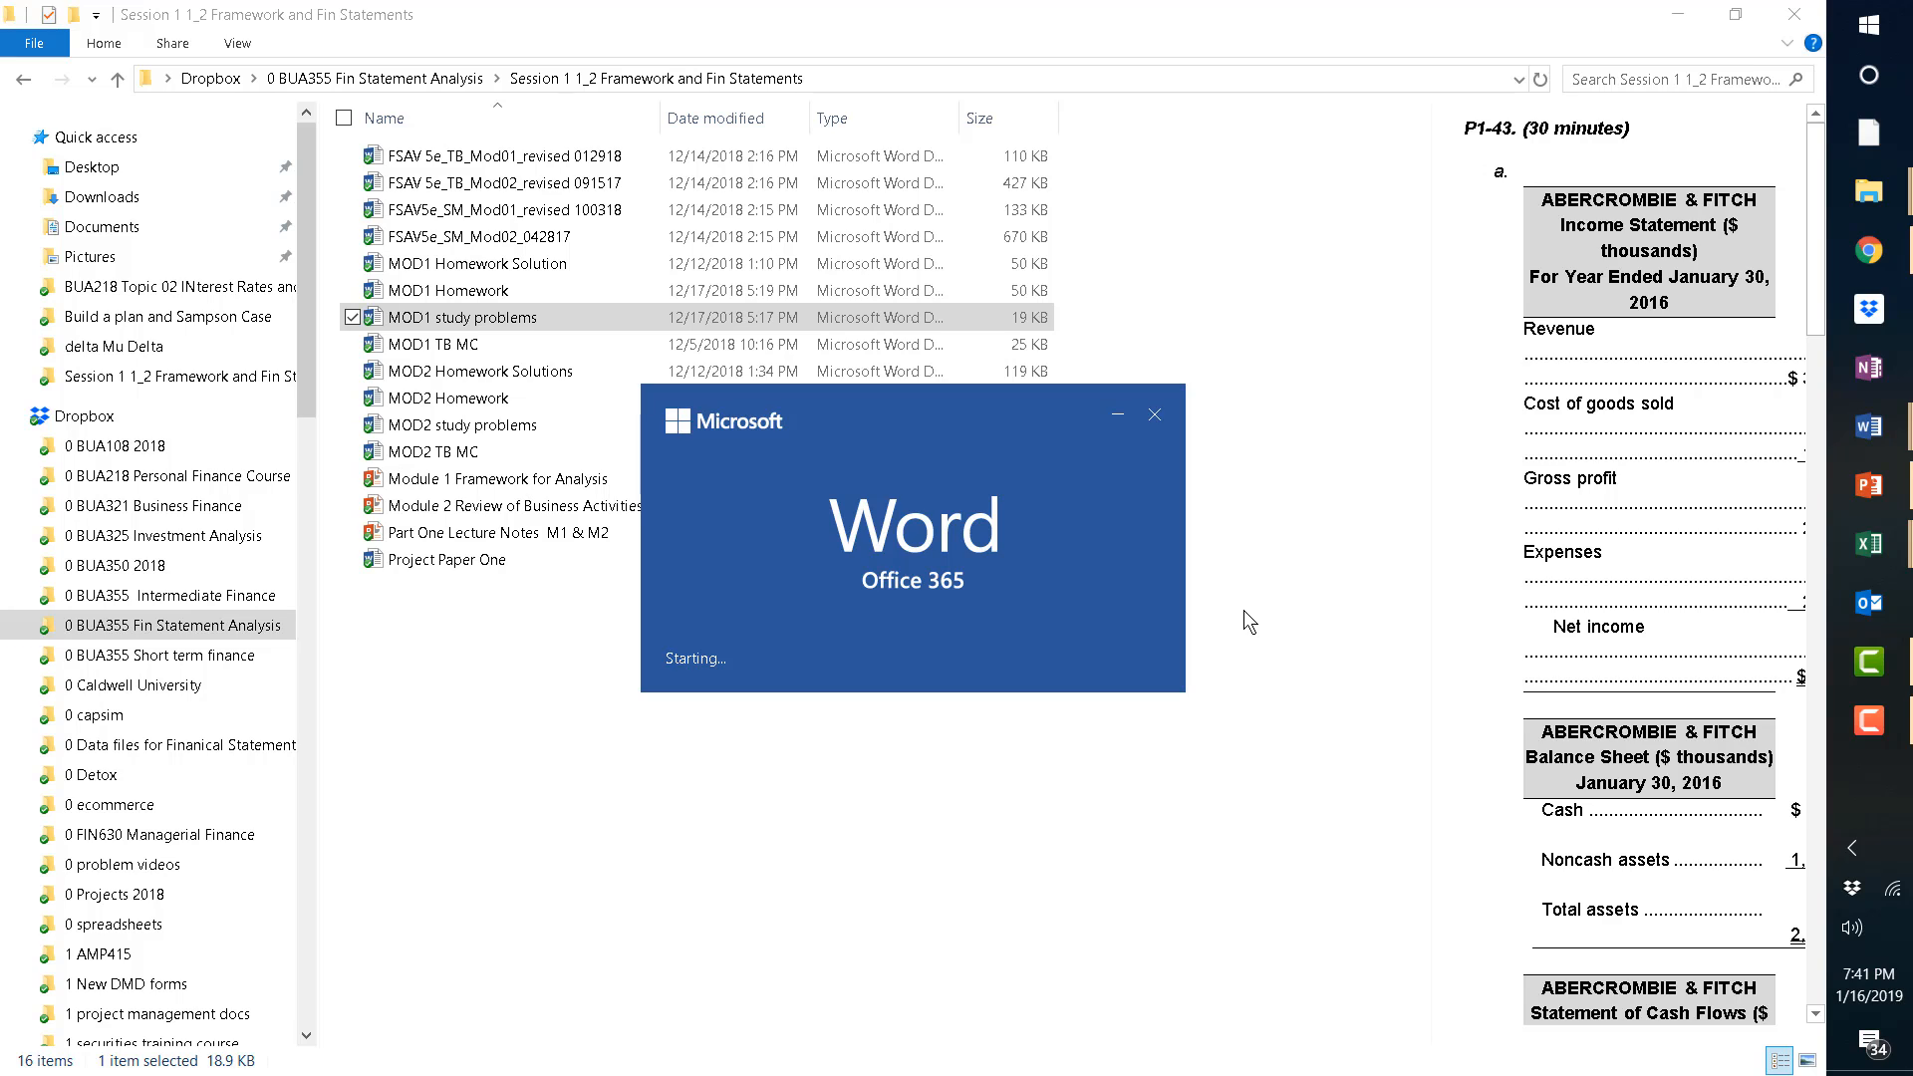
pyautogui.moveTo(1288, 825)
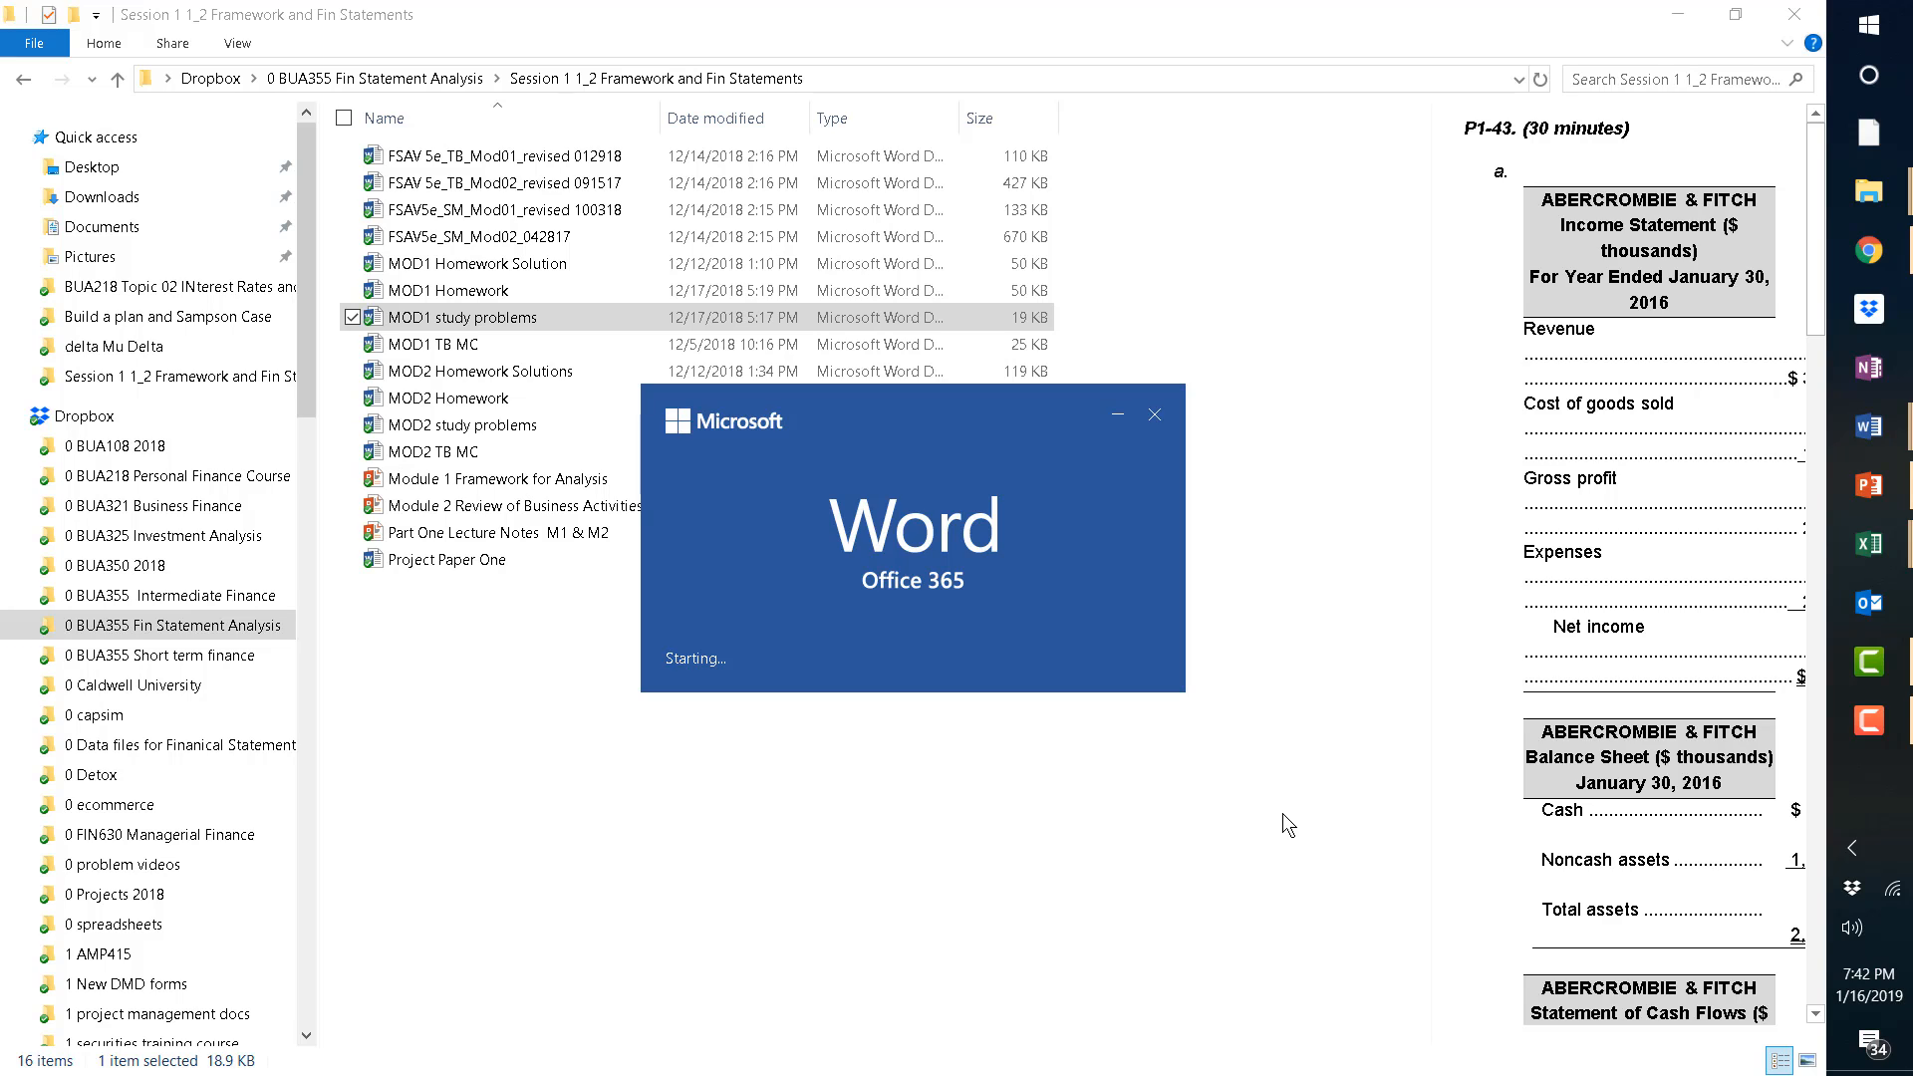
pyautogui.moveTo(1324, 740)
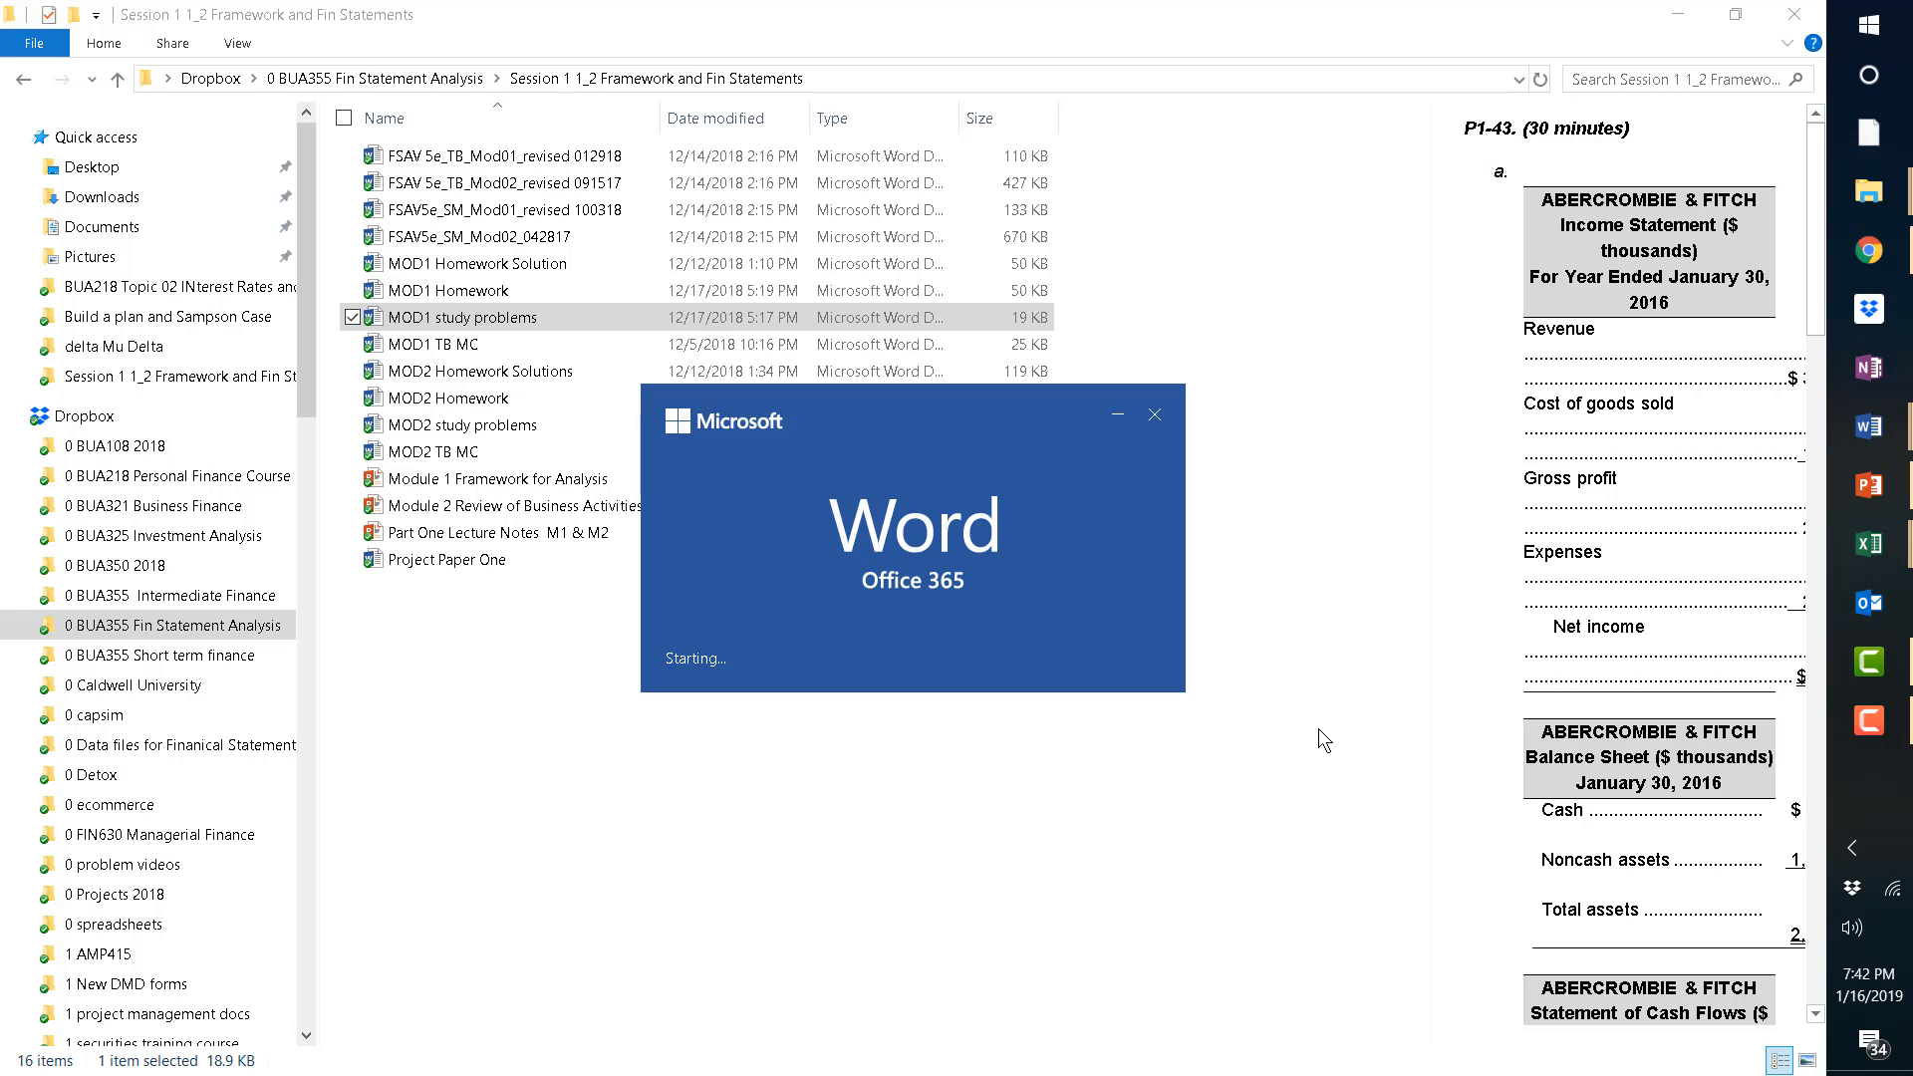
pyautogui.moveTo(1358, 727)
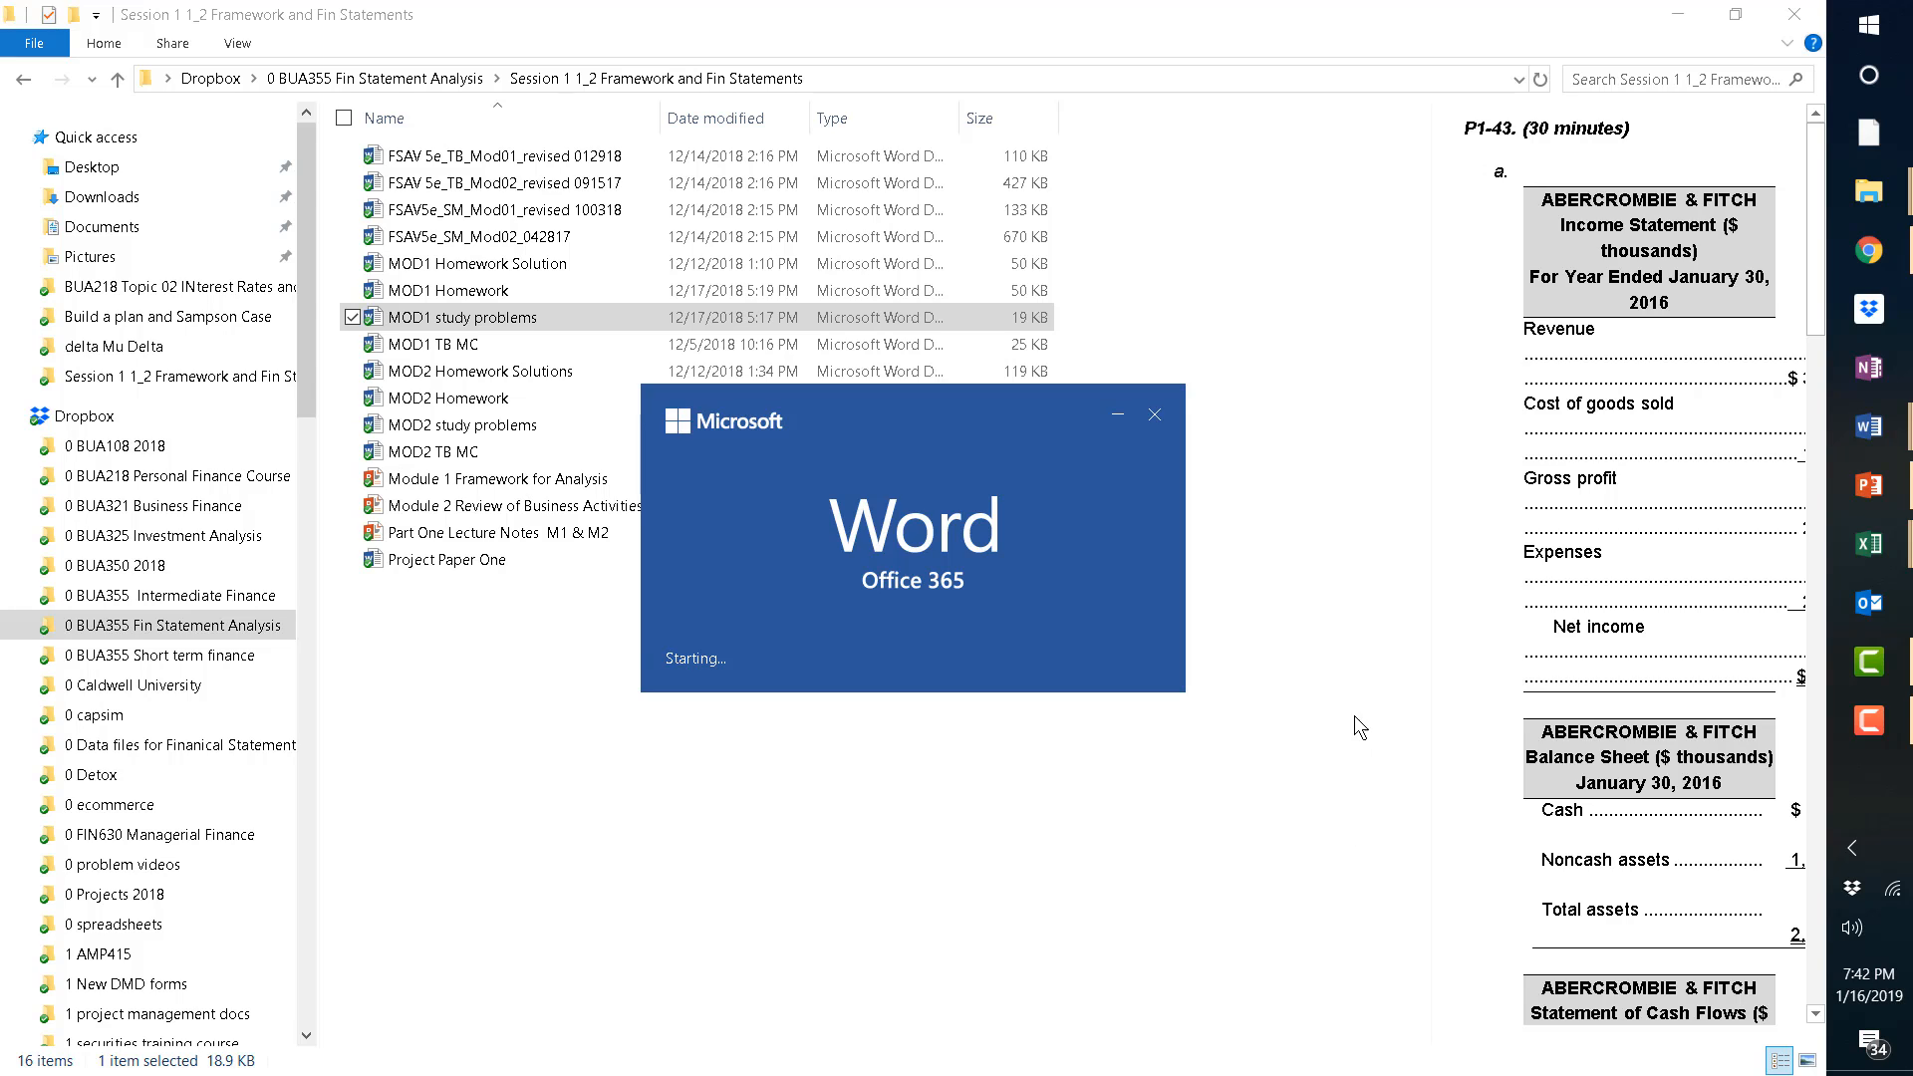
pyautogui.moveTo(1265, 881)
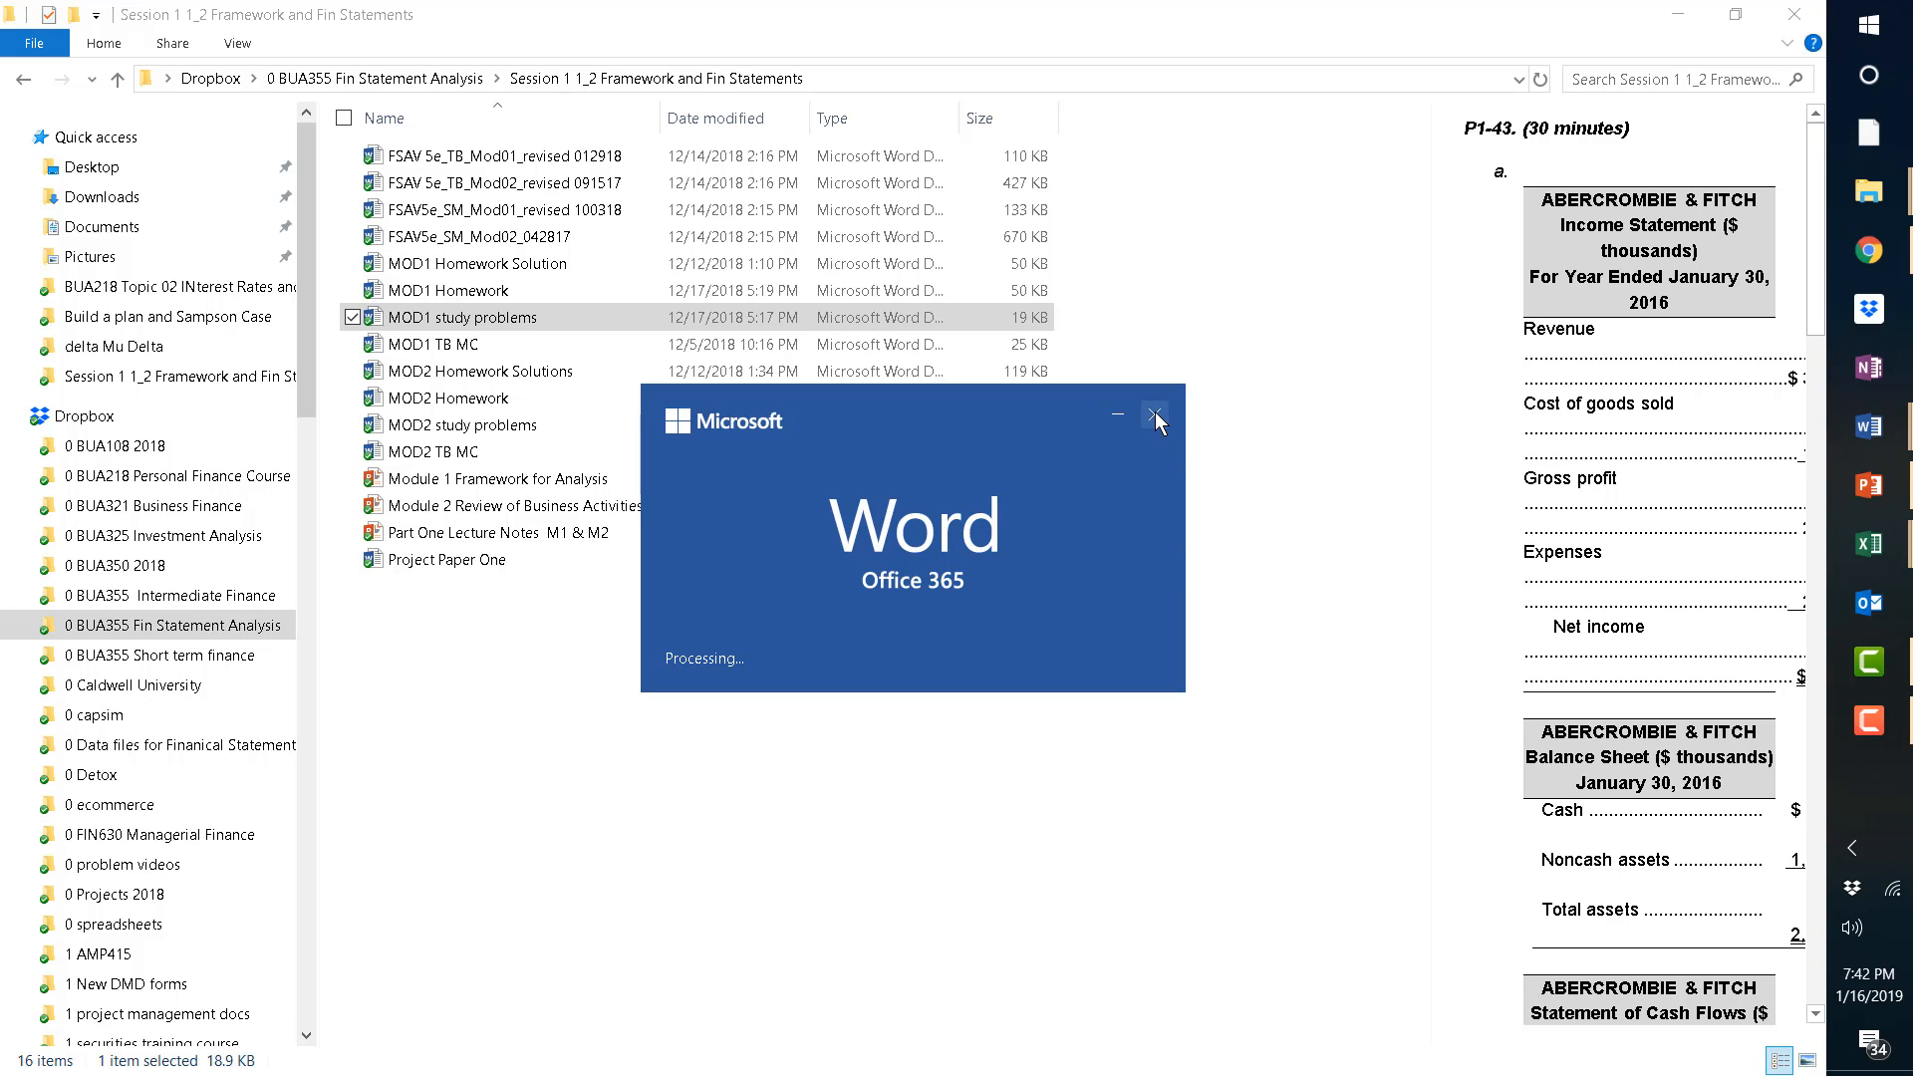
# Cancel the Word splash screen and switch to the Financial Statement Analysis Project 1 document.
pyautogui.click(1154, 415)
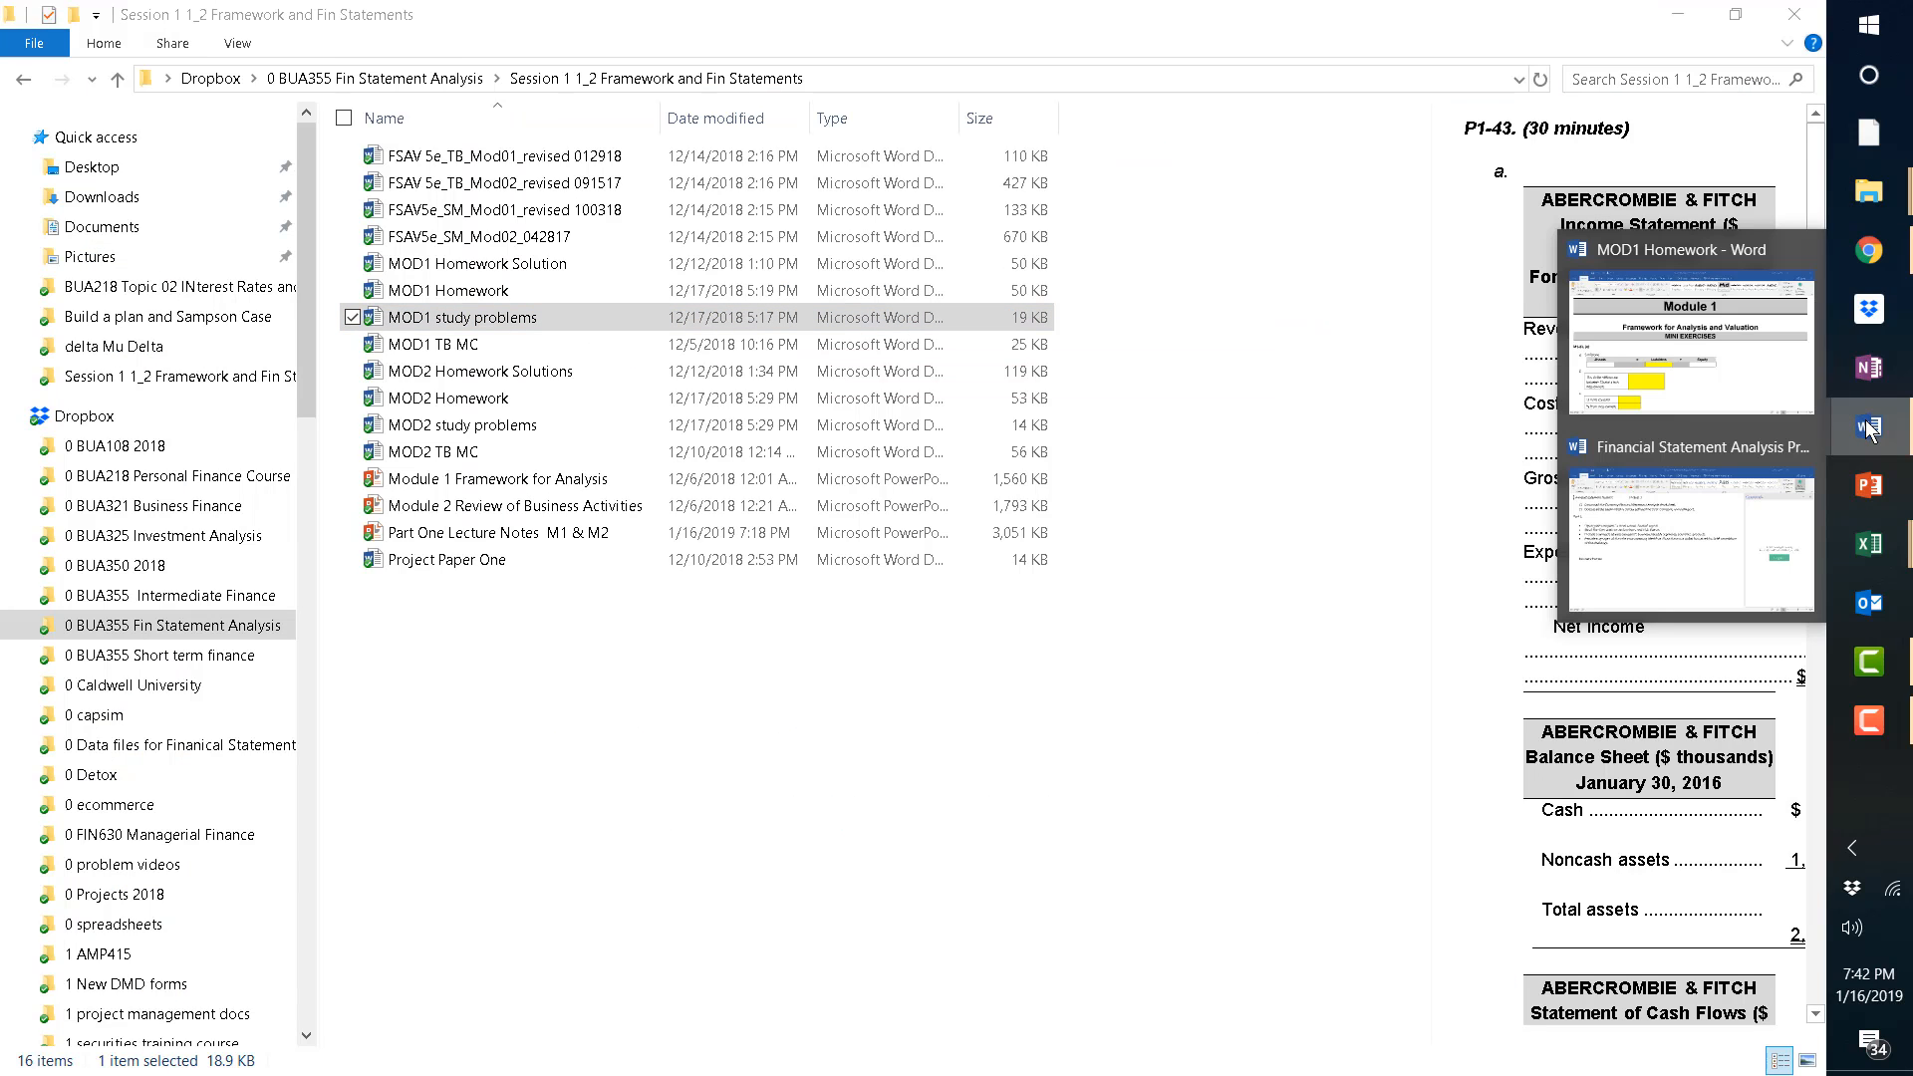
pyautogui.moveTo(1690, 543)
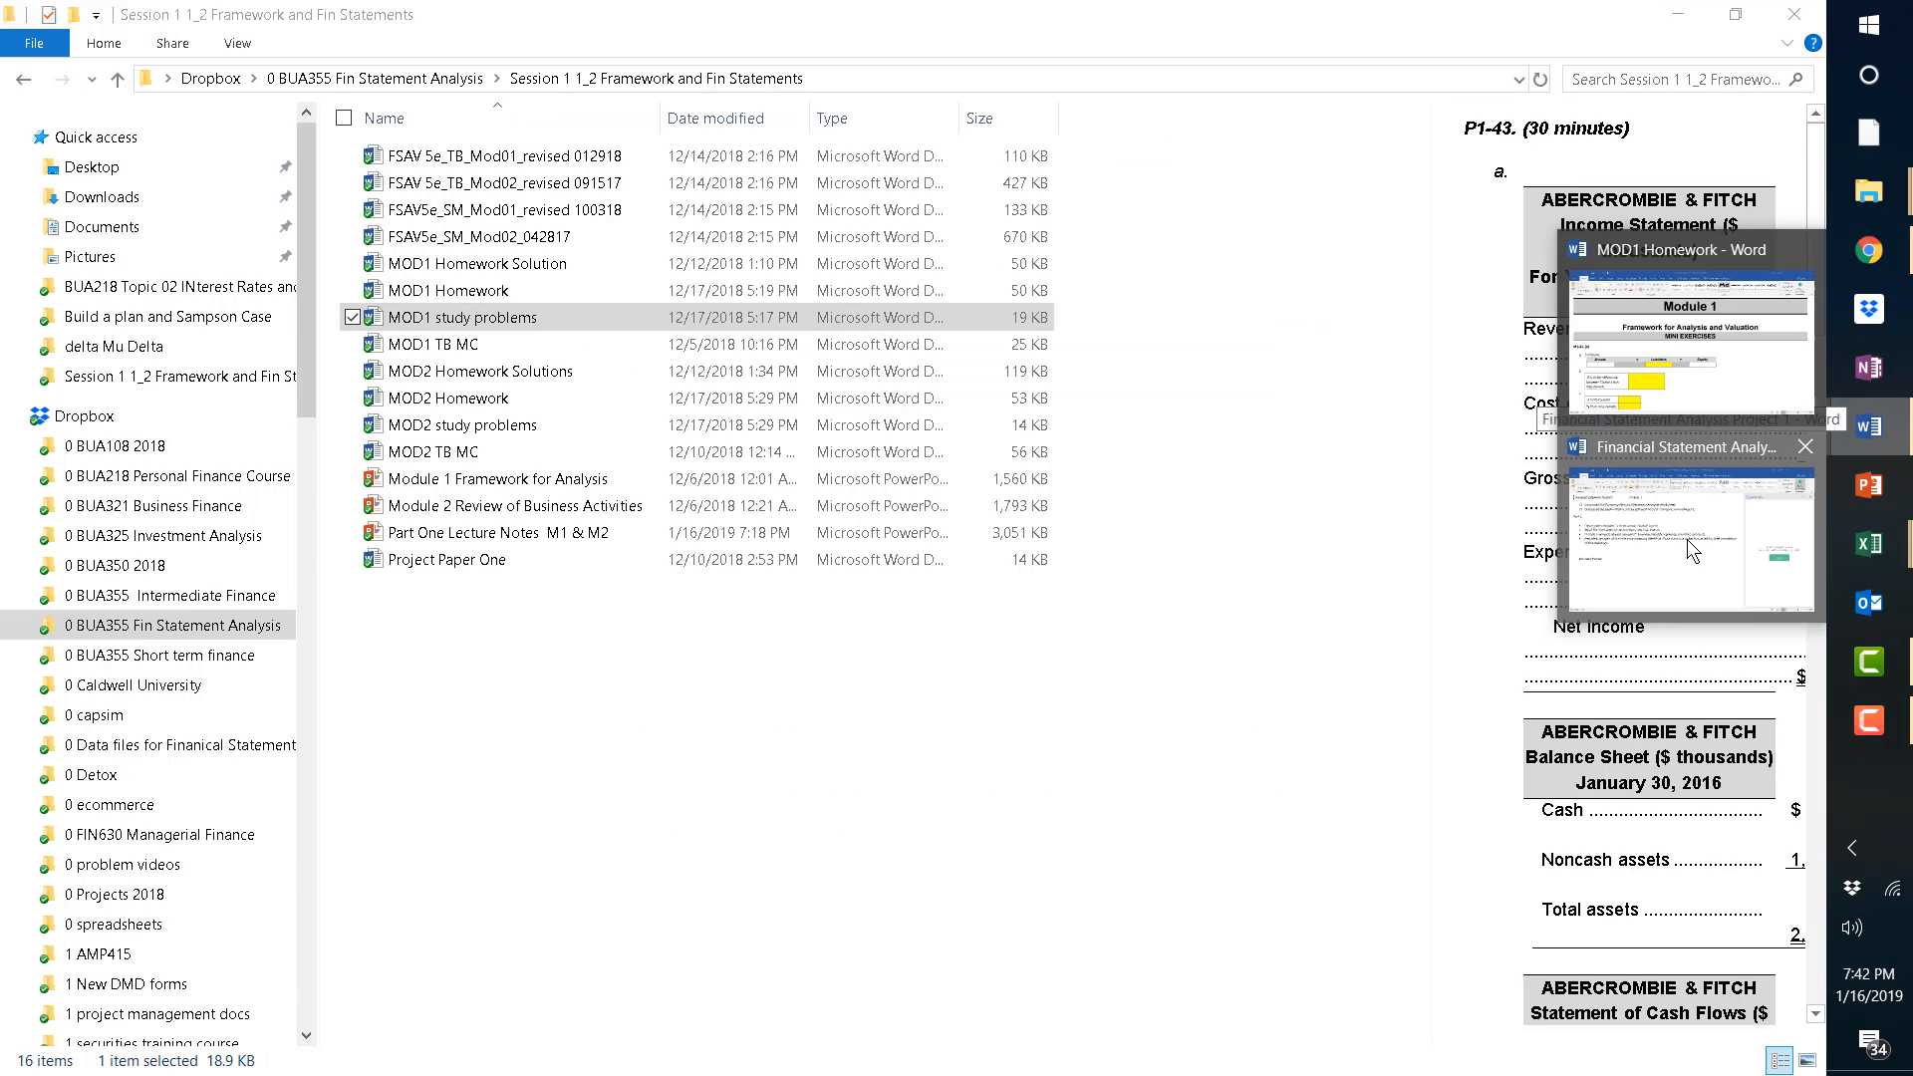
pyautogui.click(1686, 537)
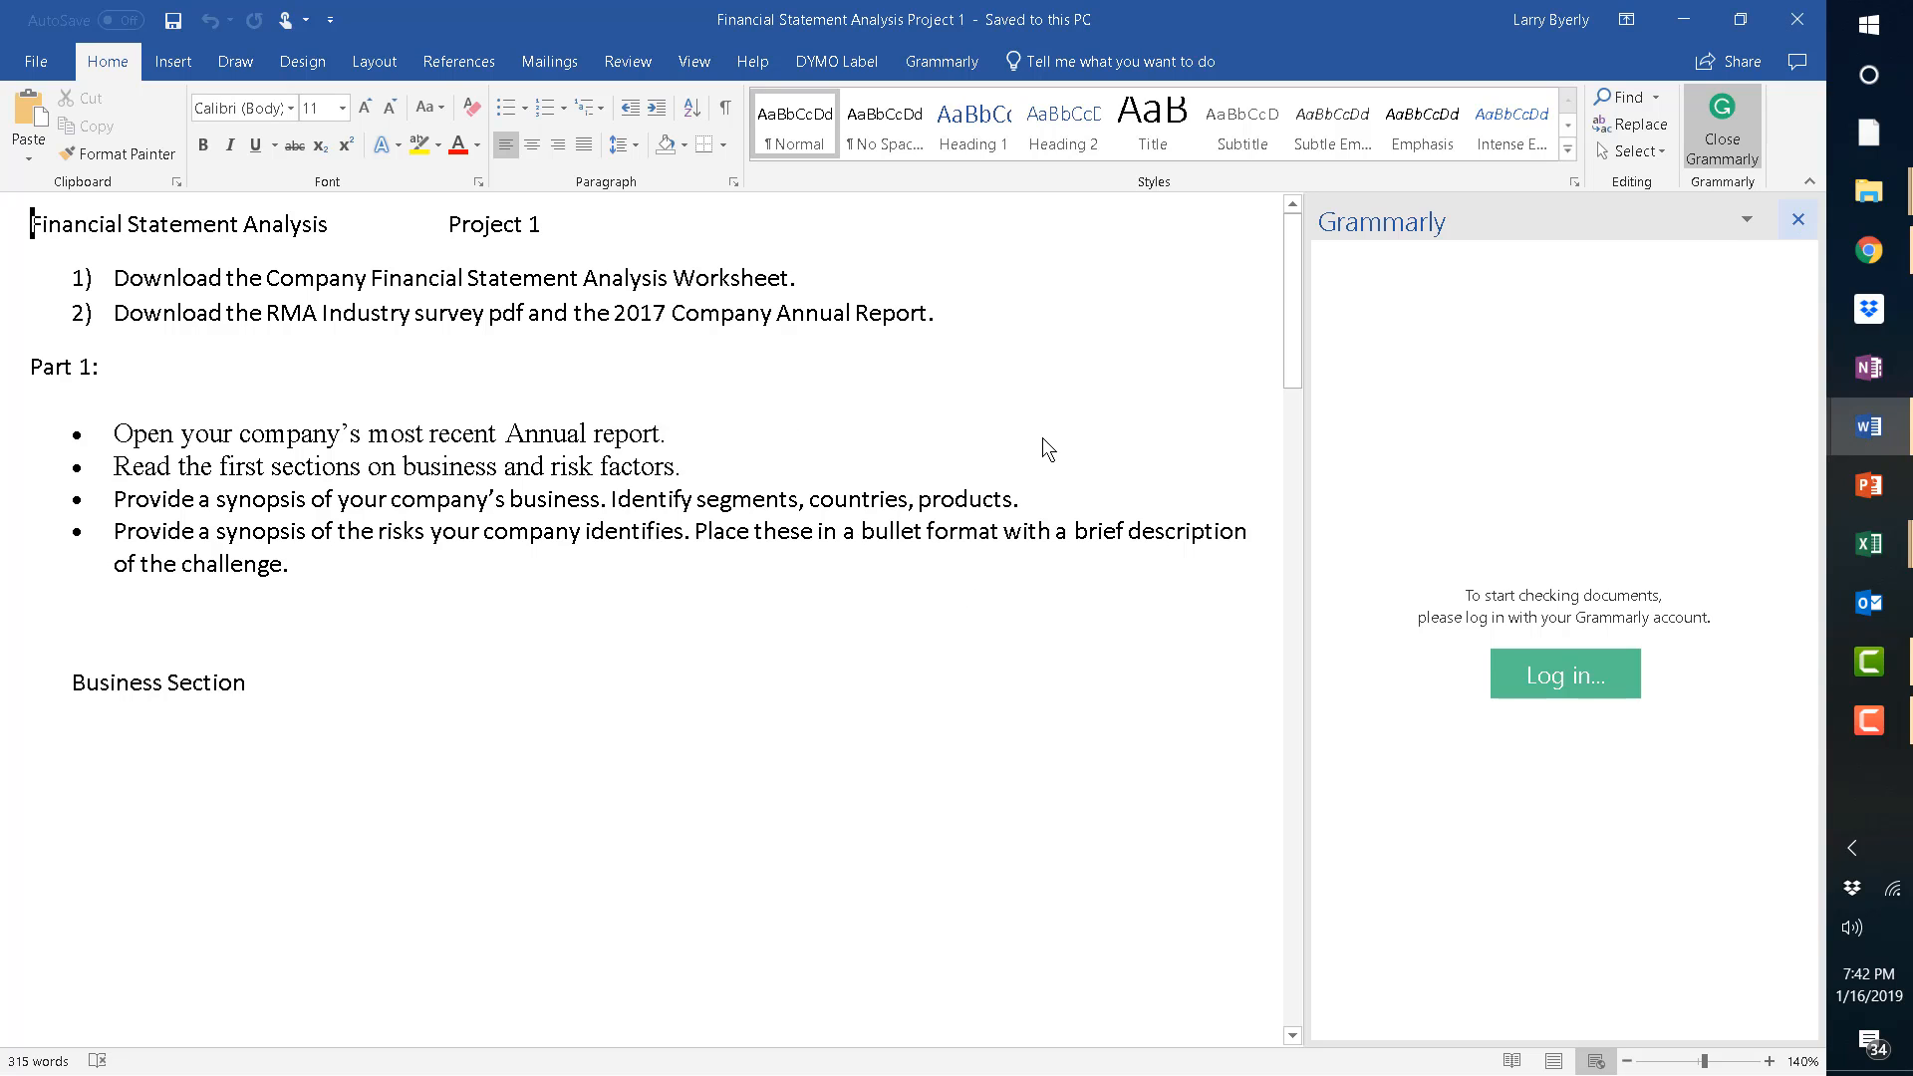
# Close the Grammarly side panel and scroll through the project's Business Section.
pyautogui.click(1795, 218)
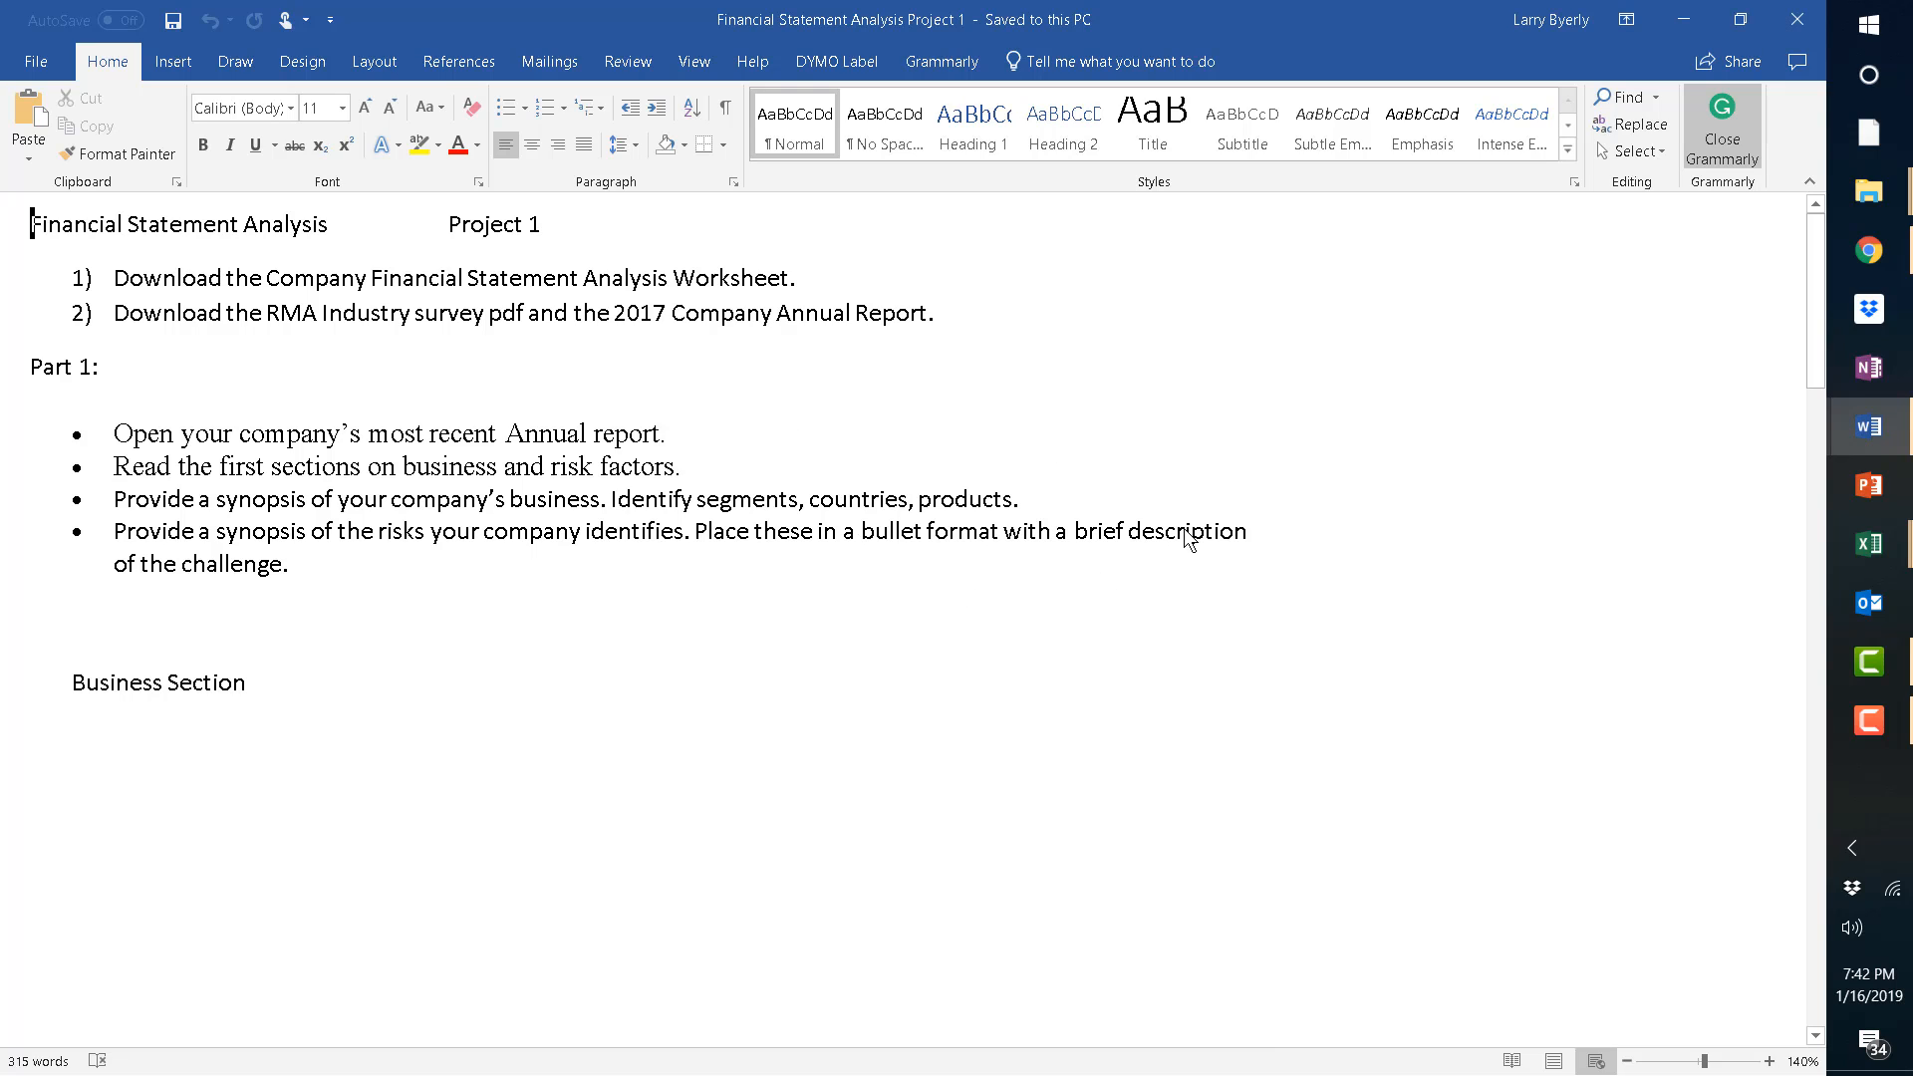
pyautogui.moveTo(107, 240)
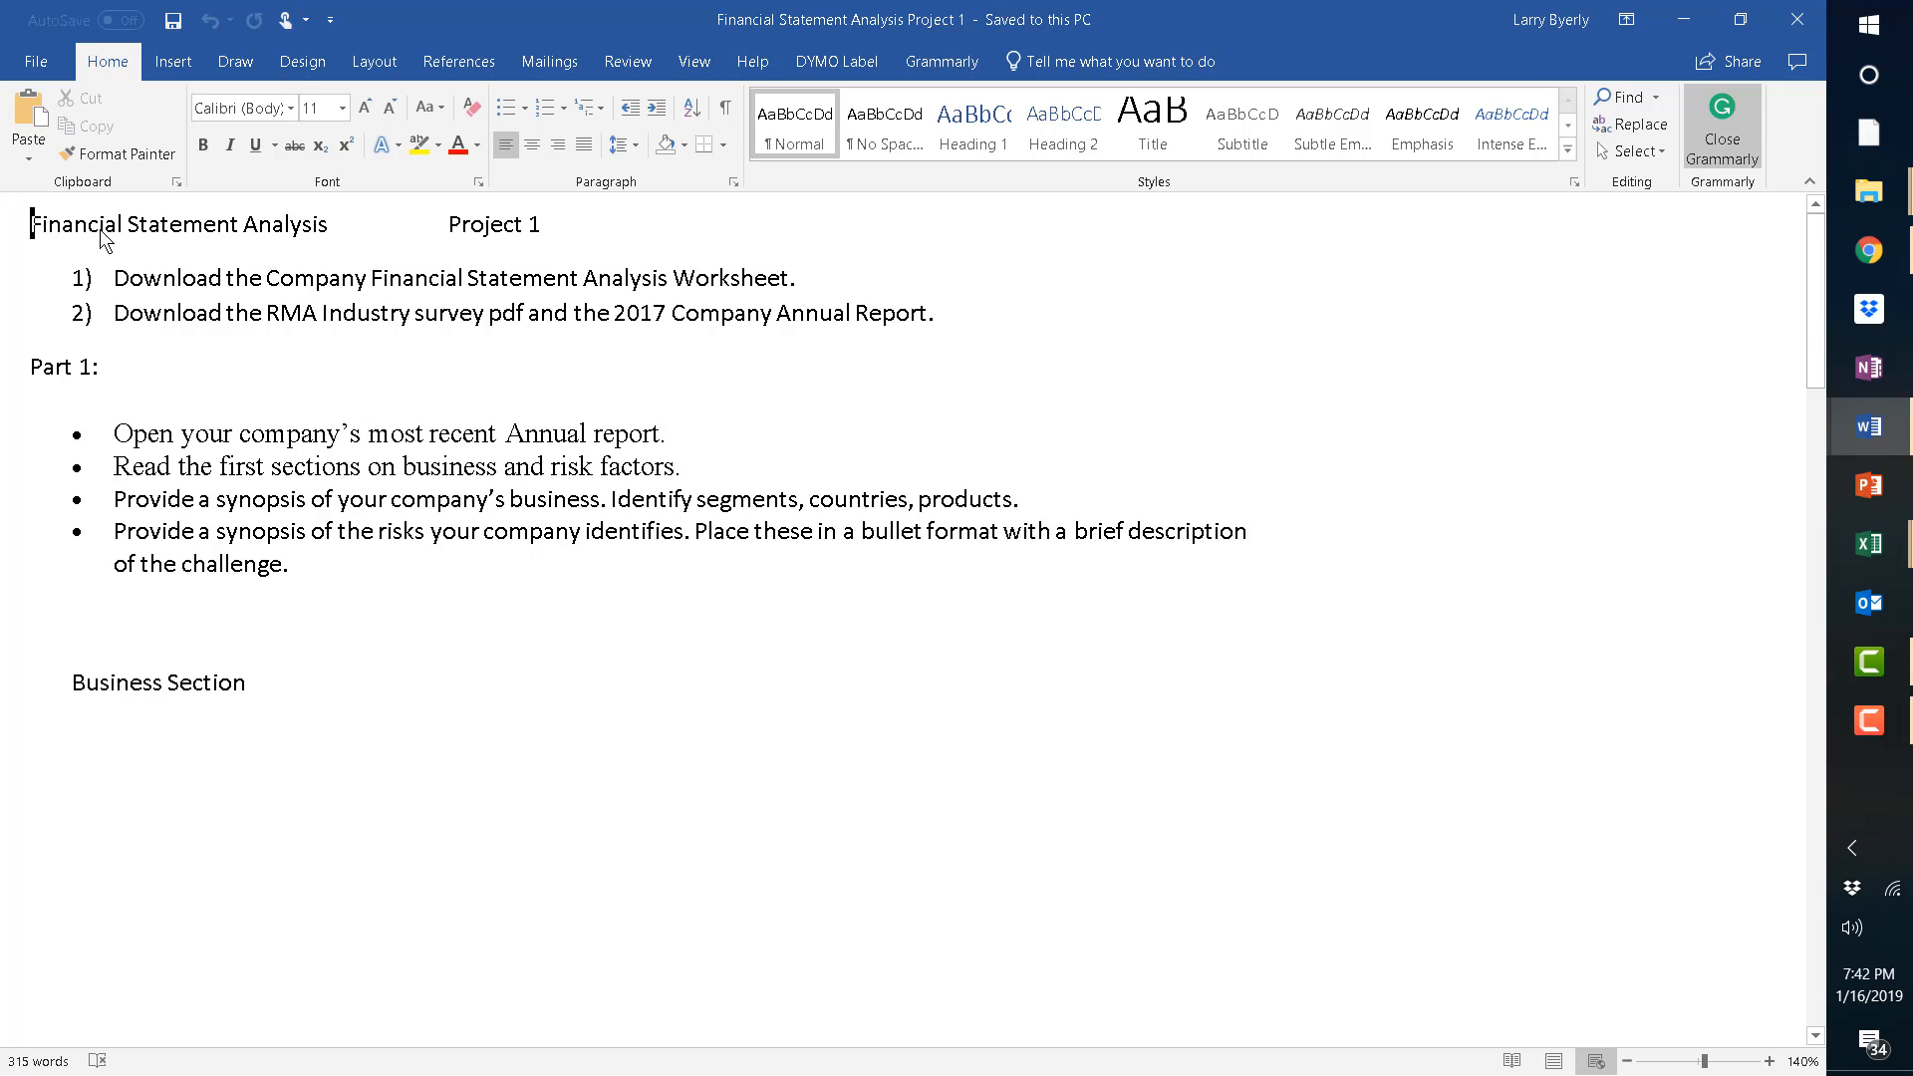
pyautogui.moveTo(548, 256)
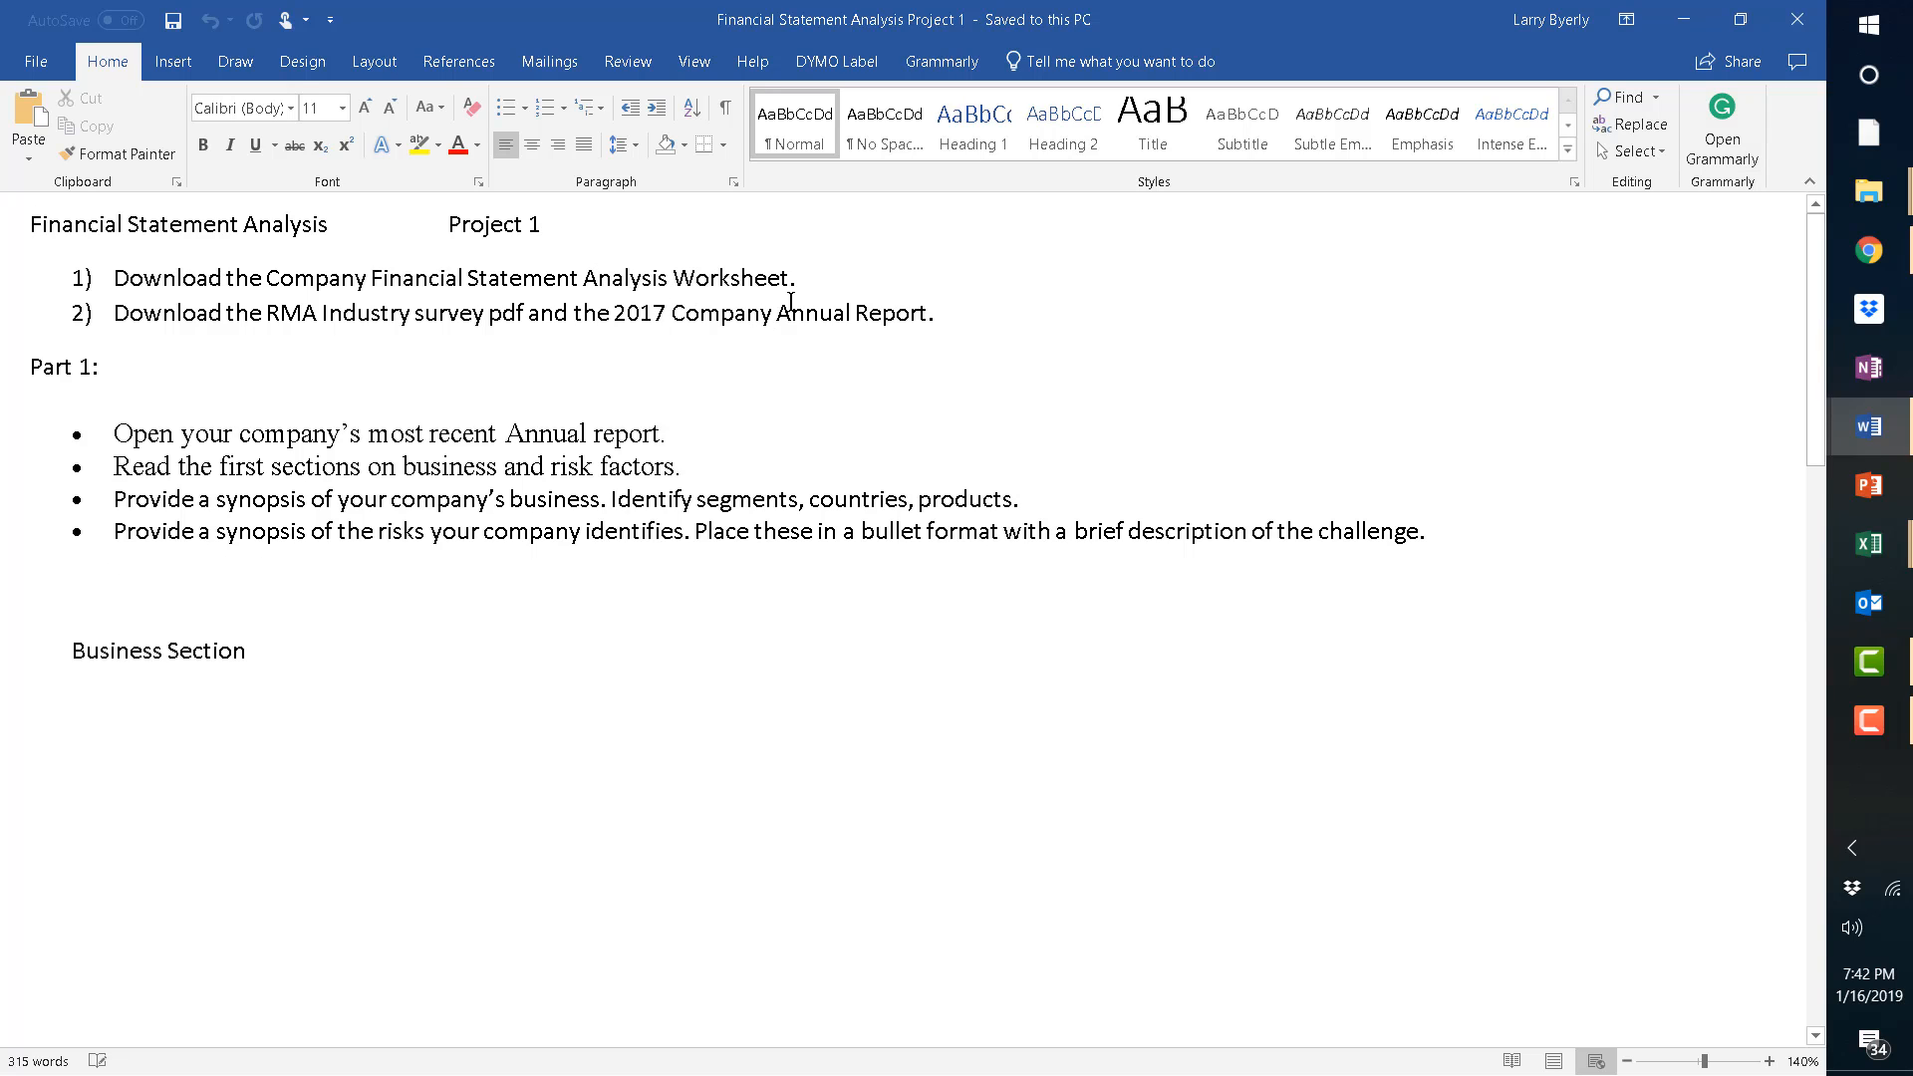
pyautogui.moveTo(358, 448)
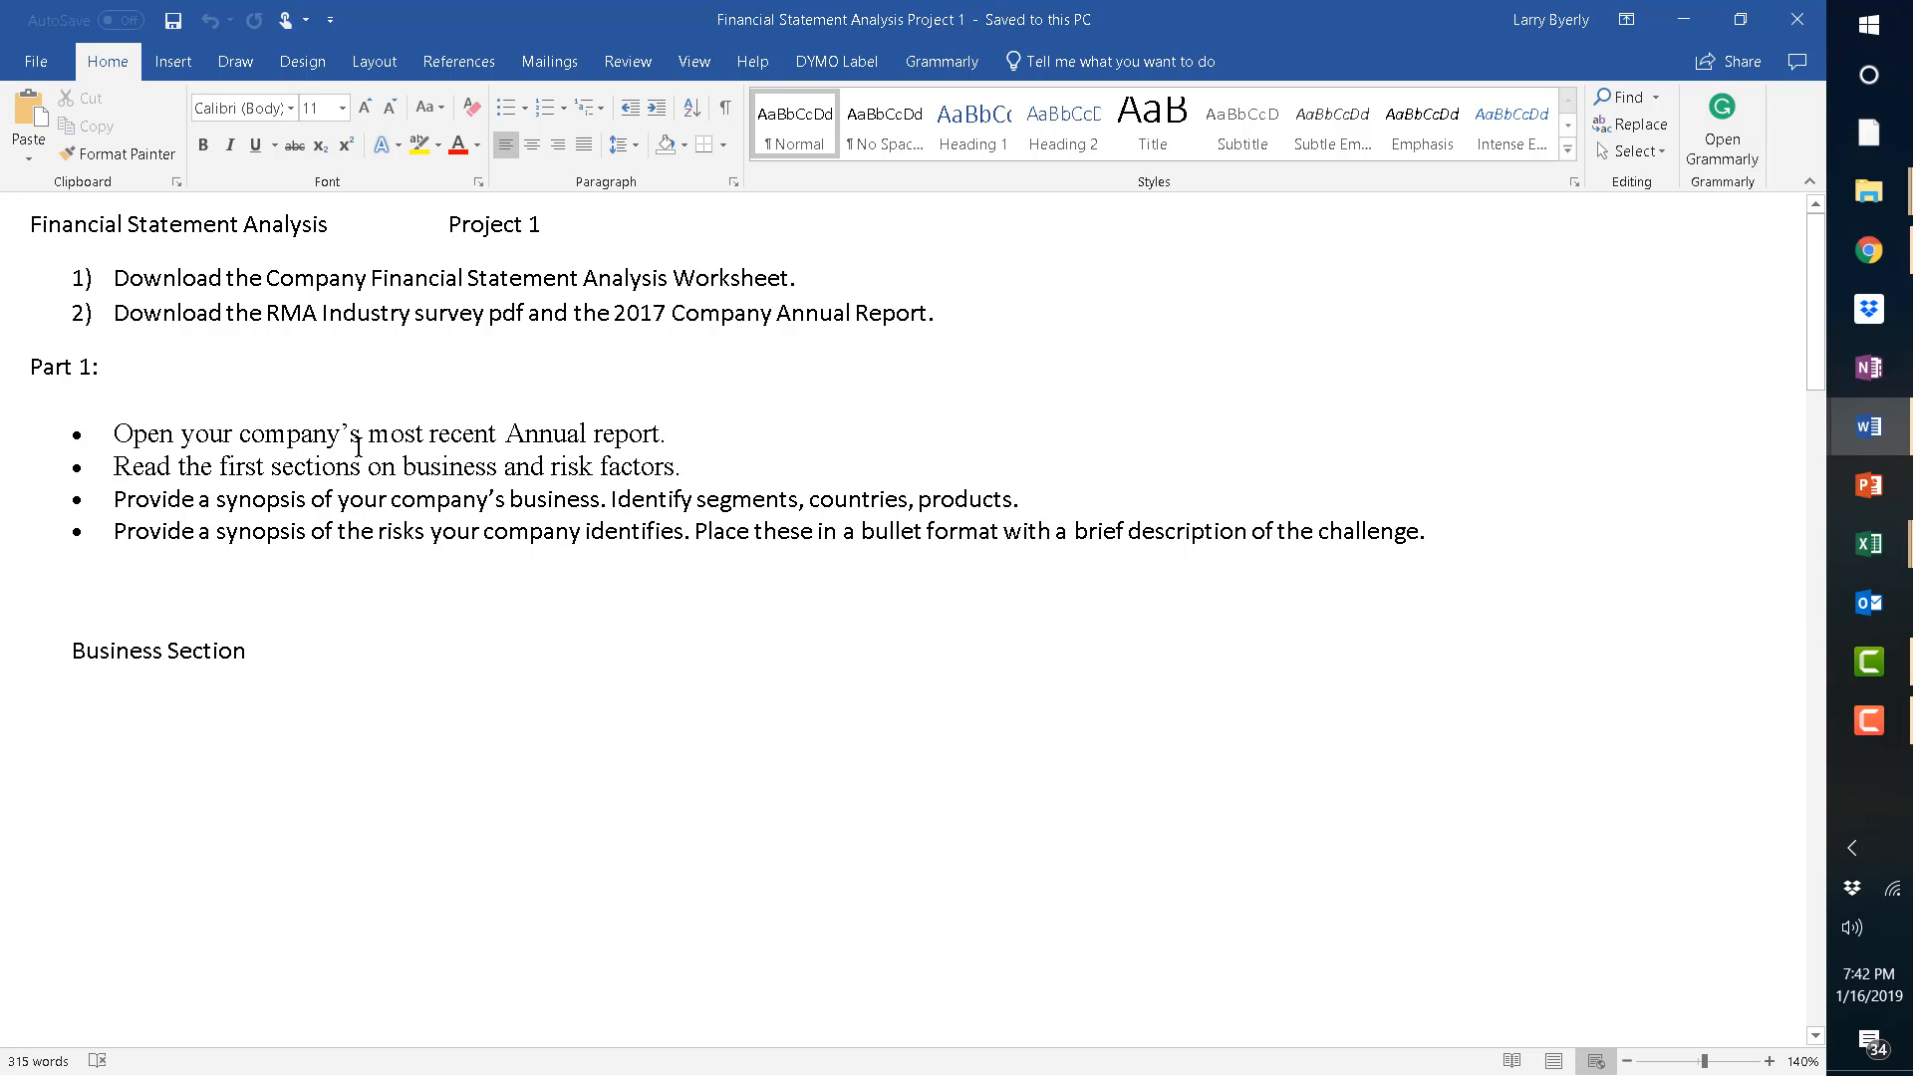
pyautogui.moveTo(239, 483)
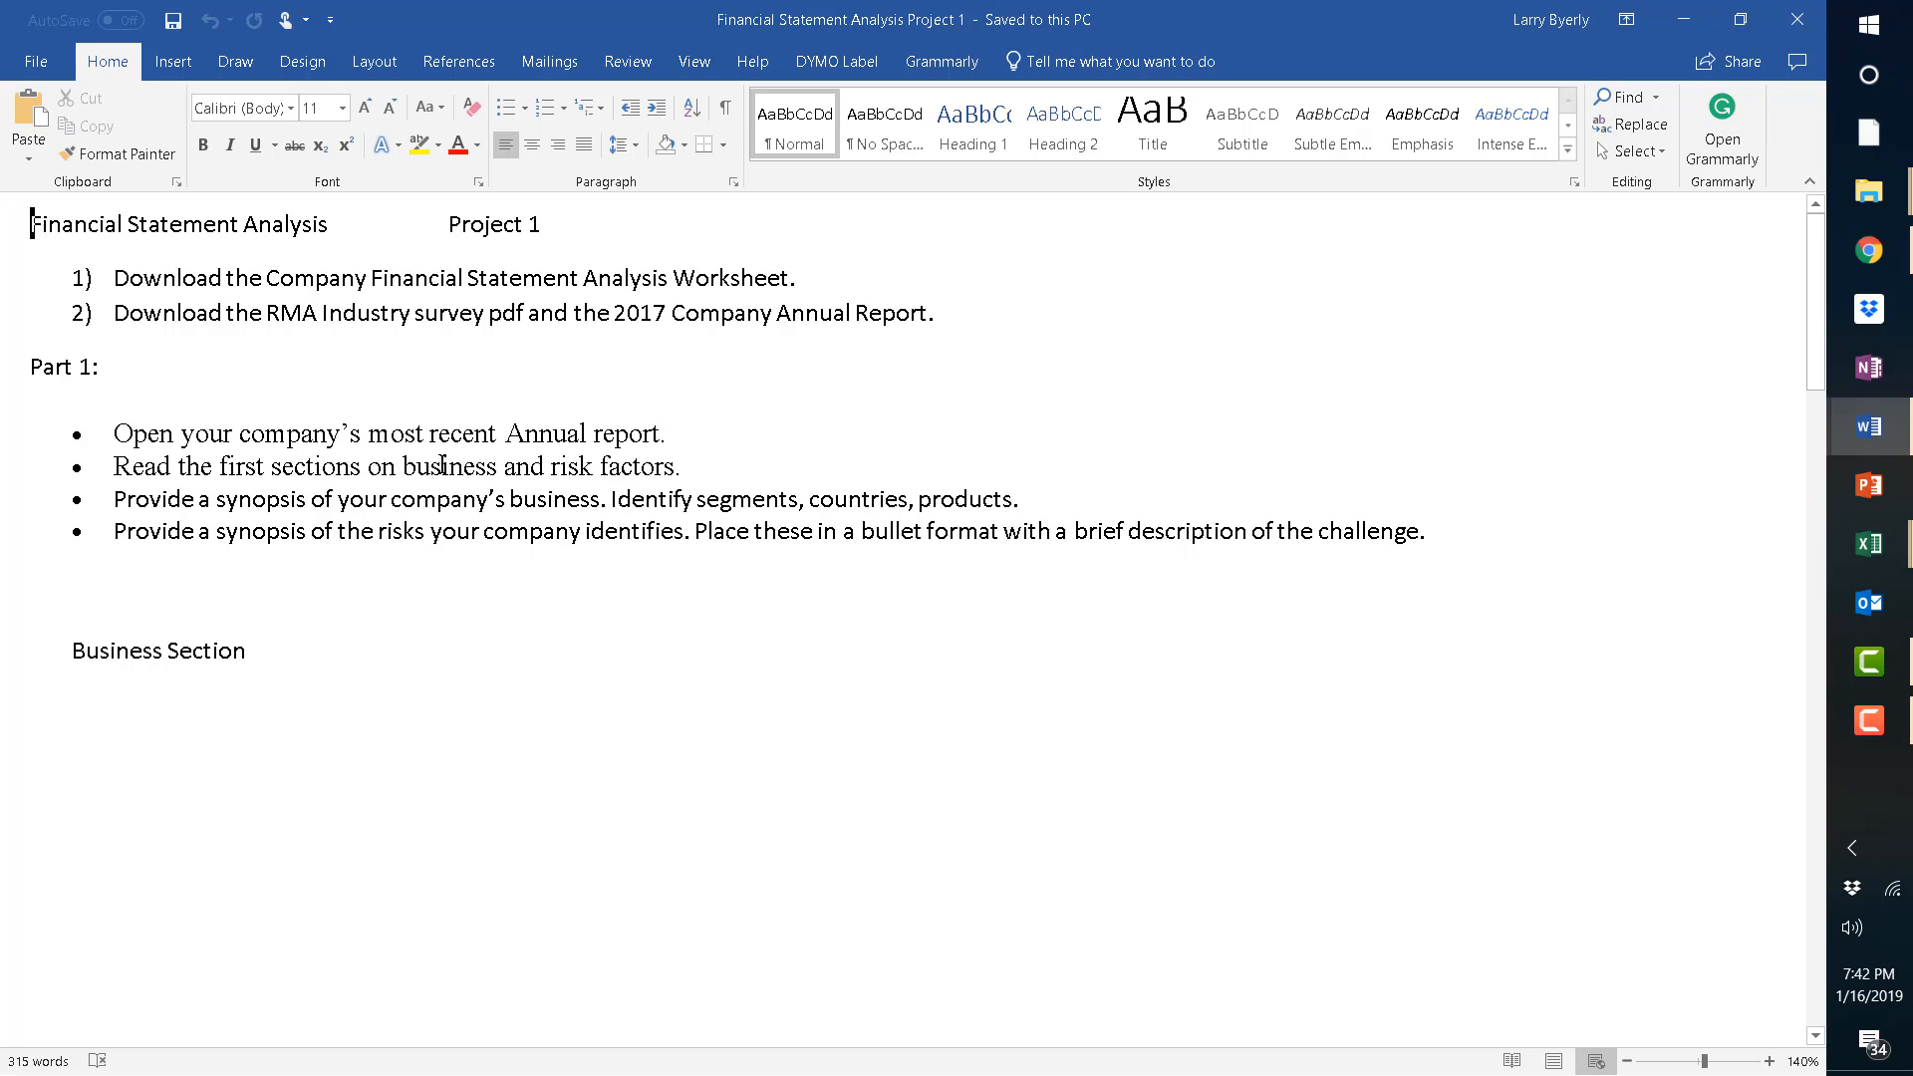
pyautogui.moveTo(771, 489)
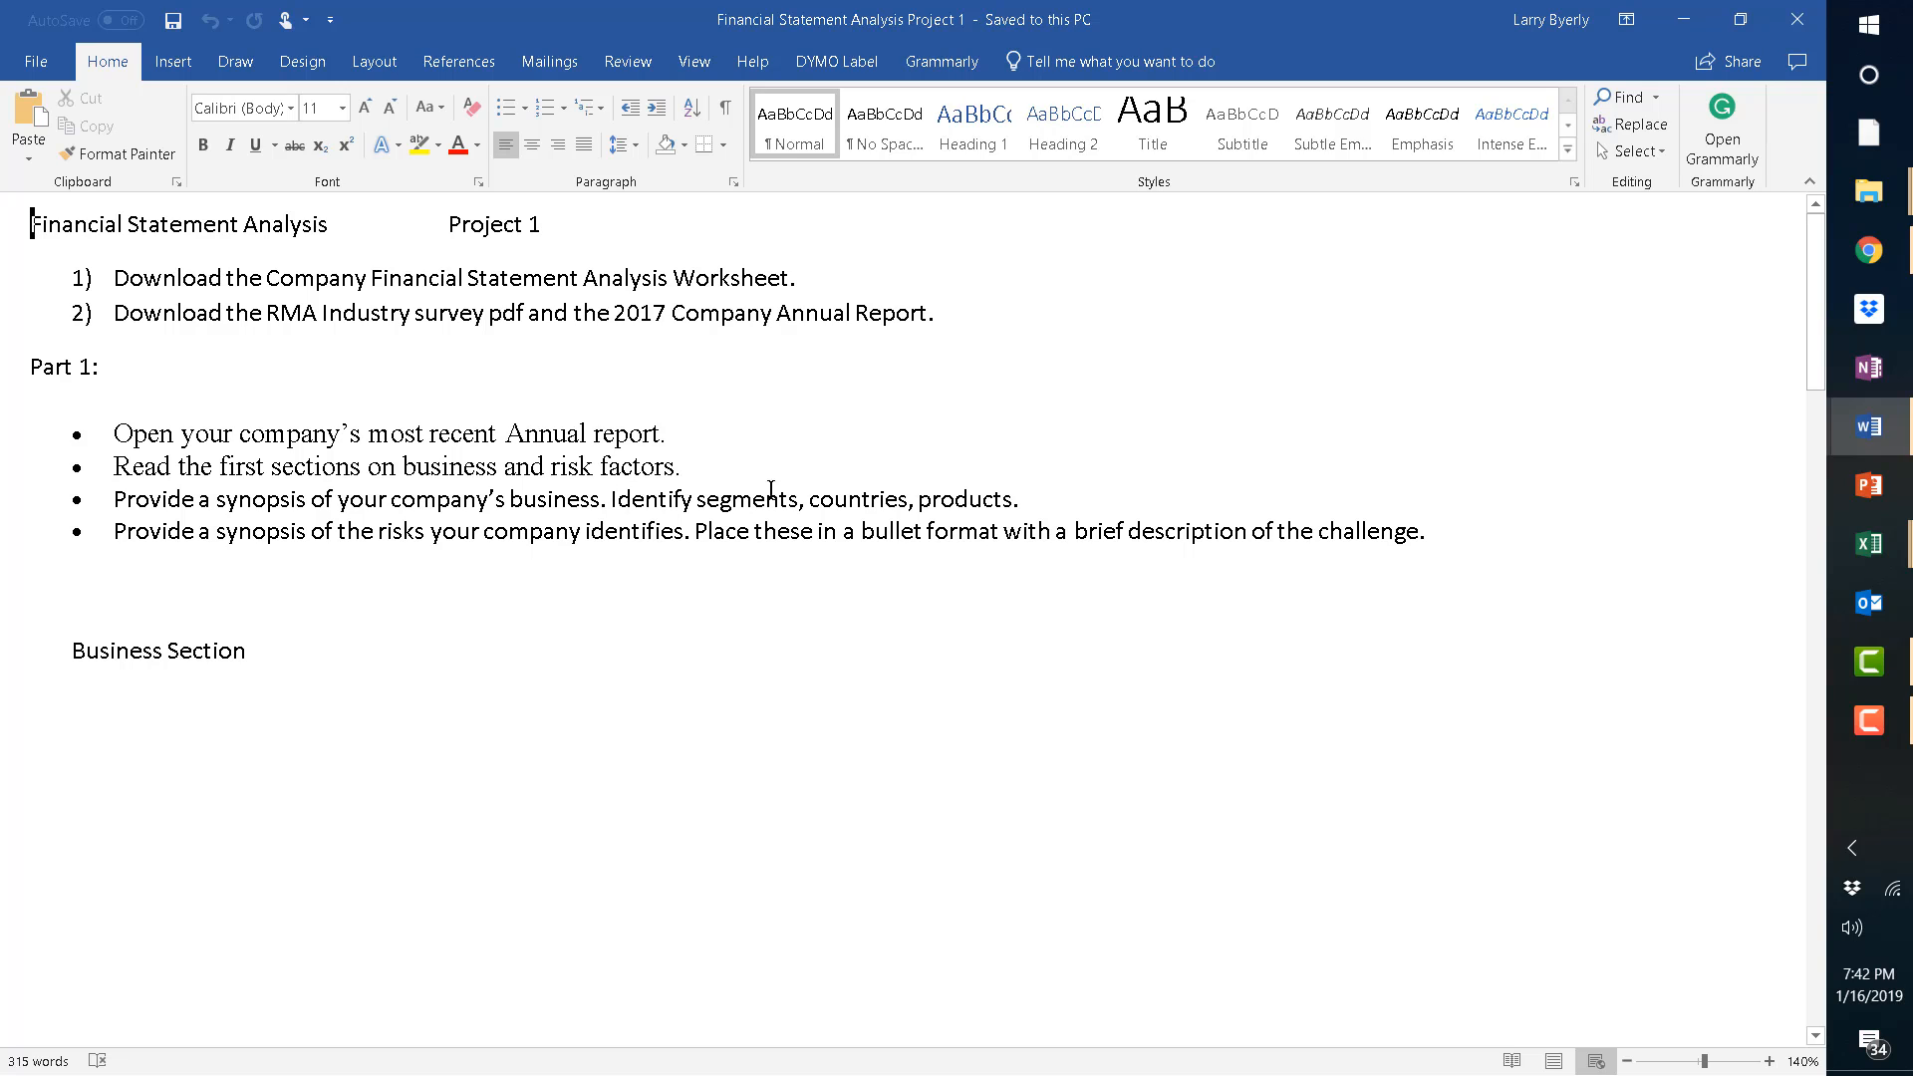
pyautogui.moveTo(1741, 343)
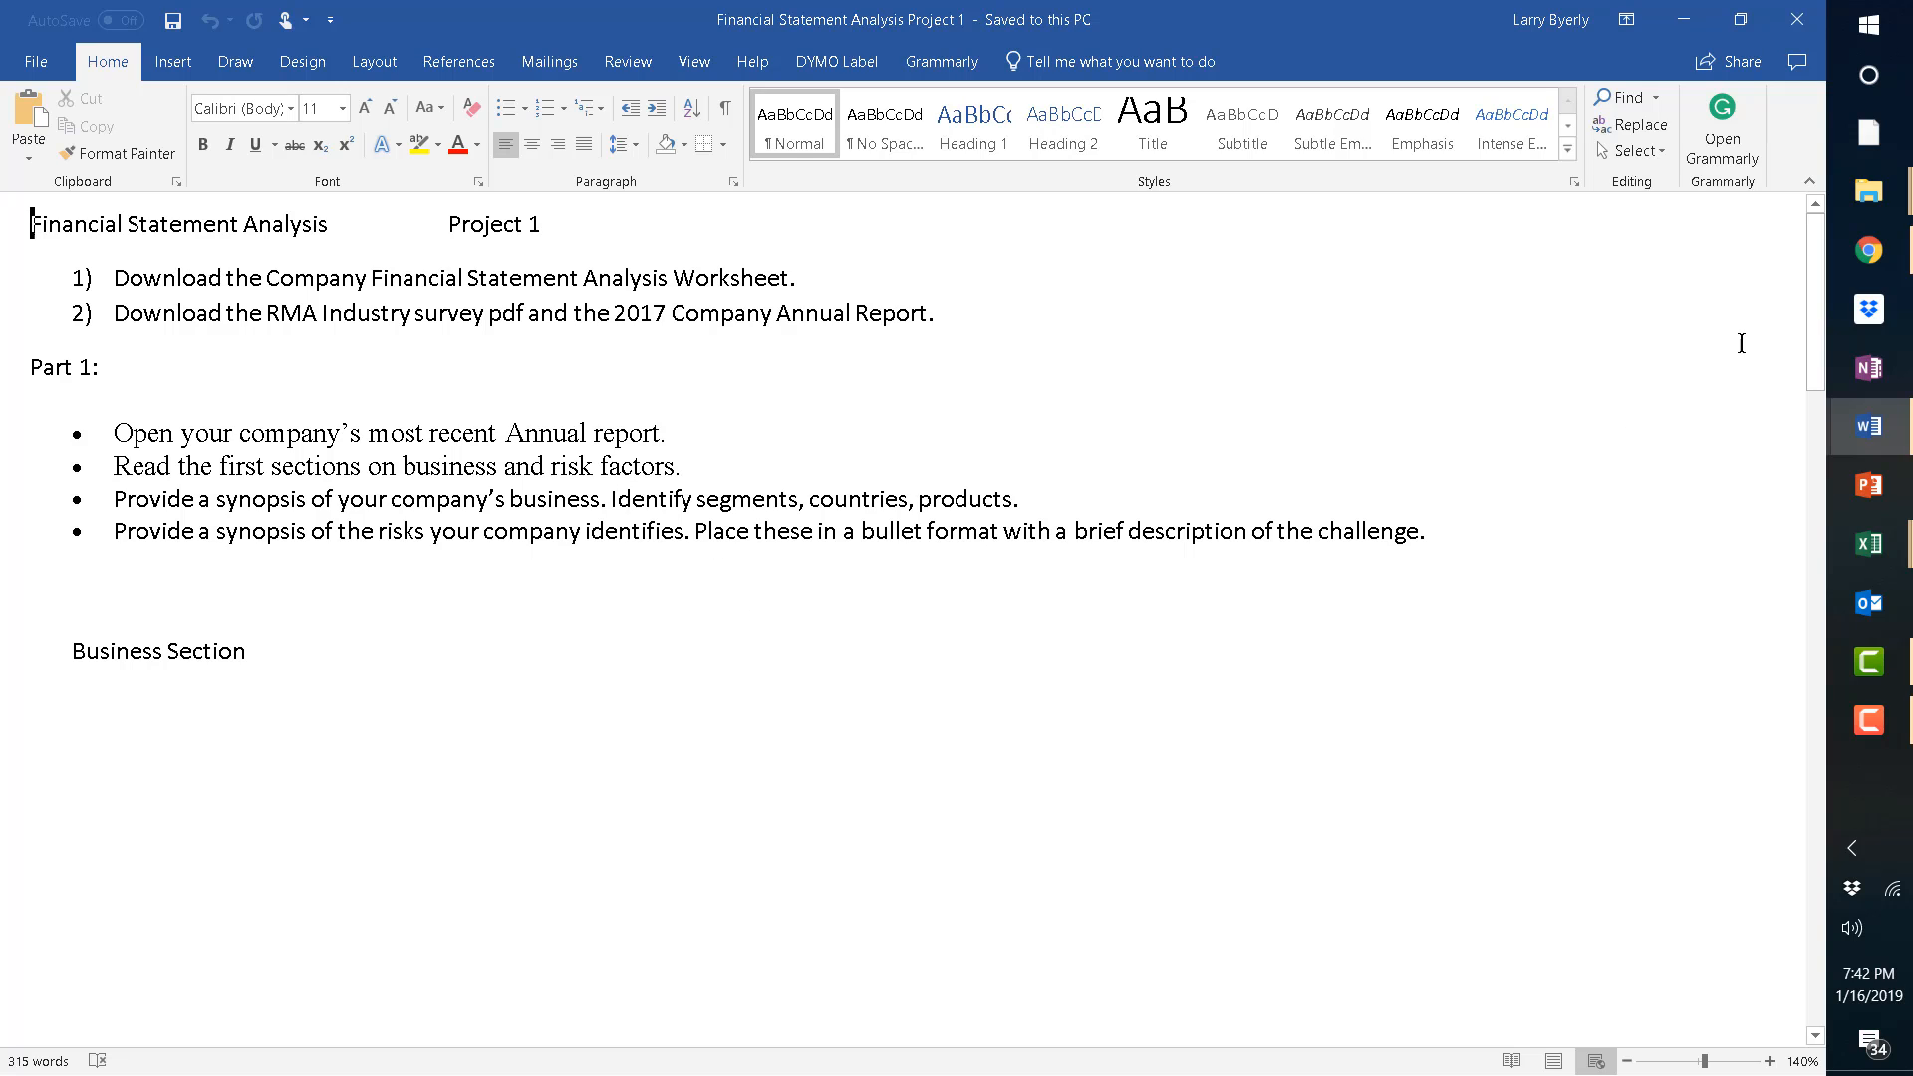
pyautogui.scroll(-3)
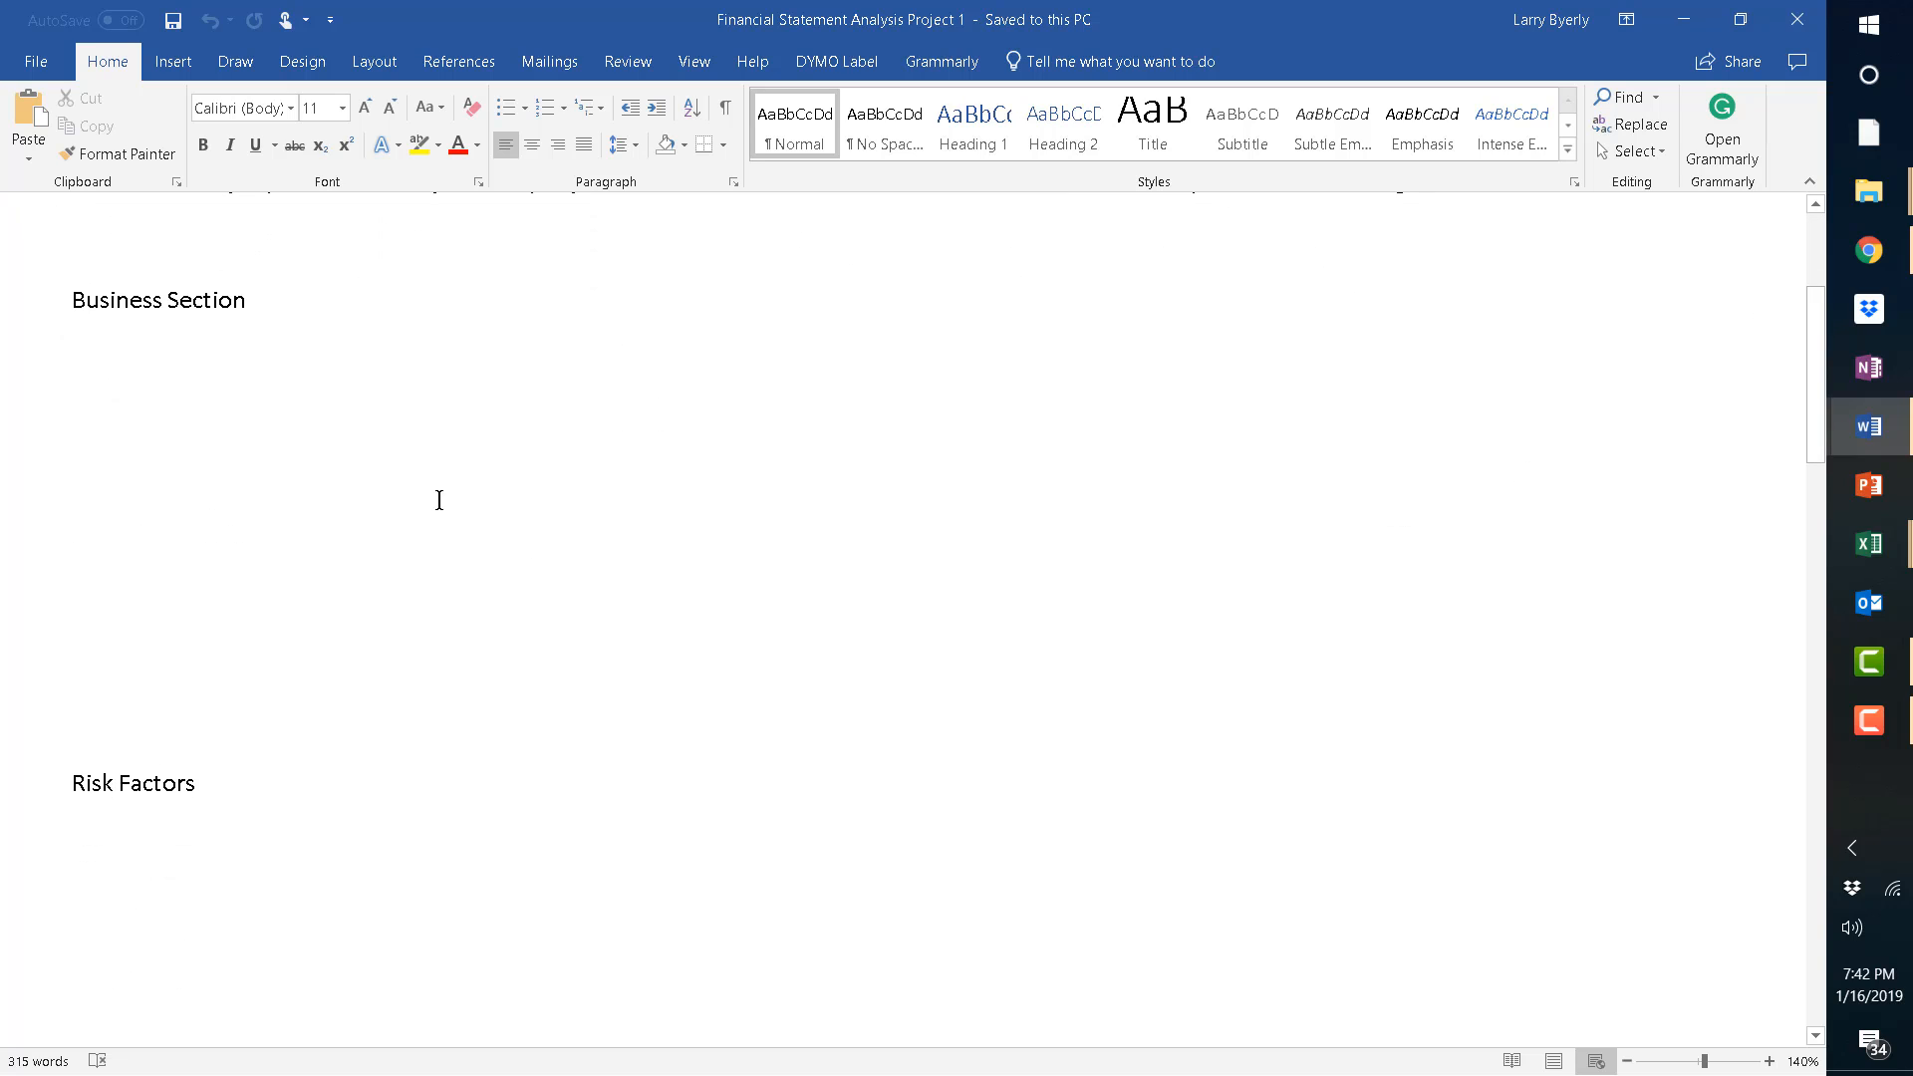
pyautogui.moveTo(1819, 355)
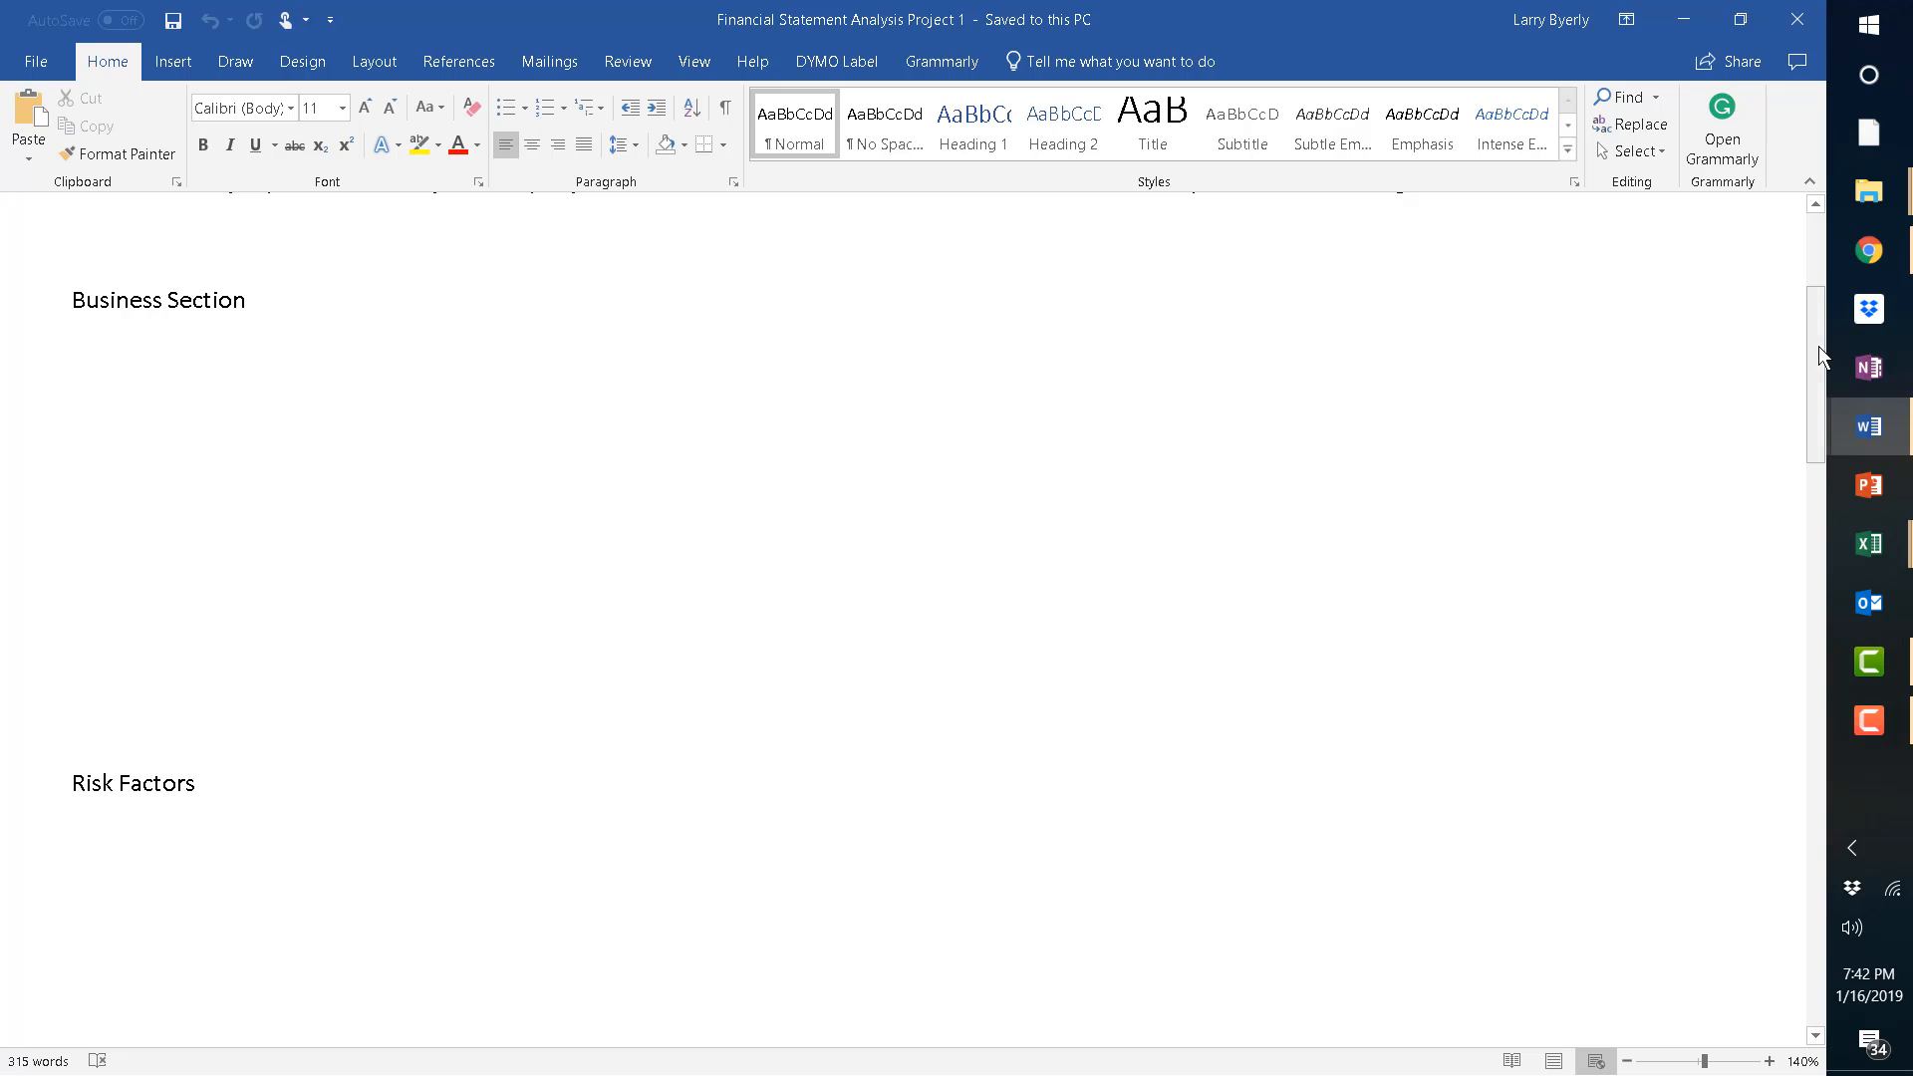
pyautogui.scroll(3)
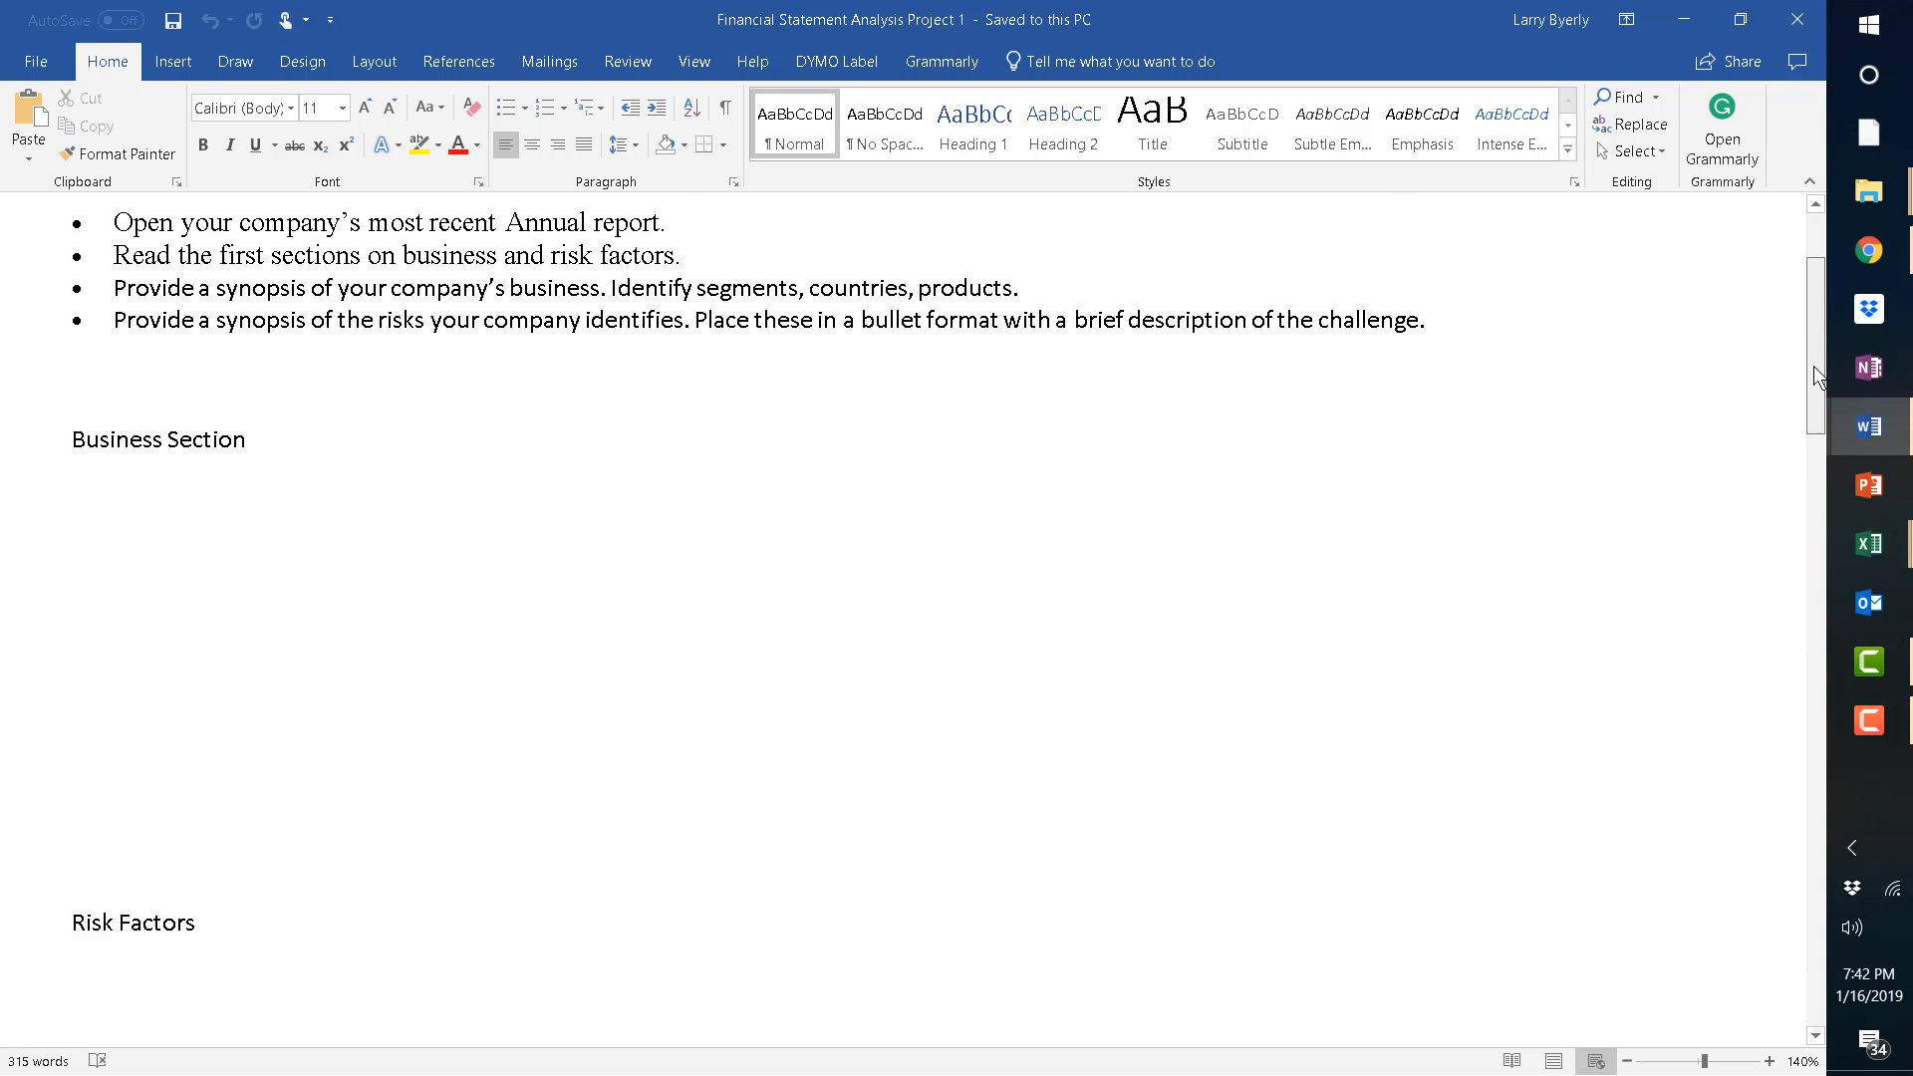
pyautogui.scroll(3)
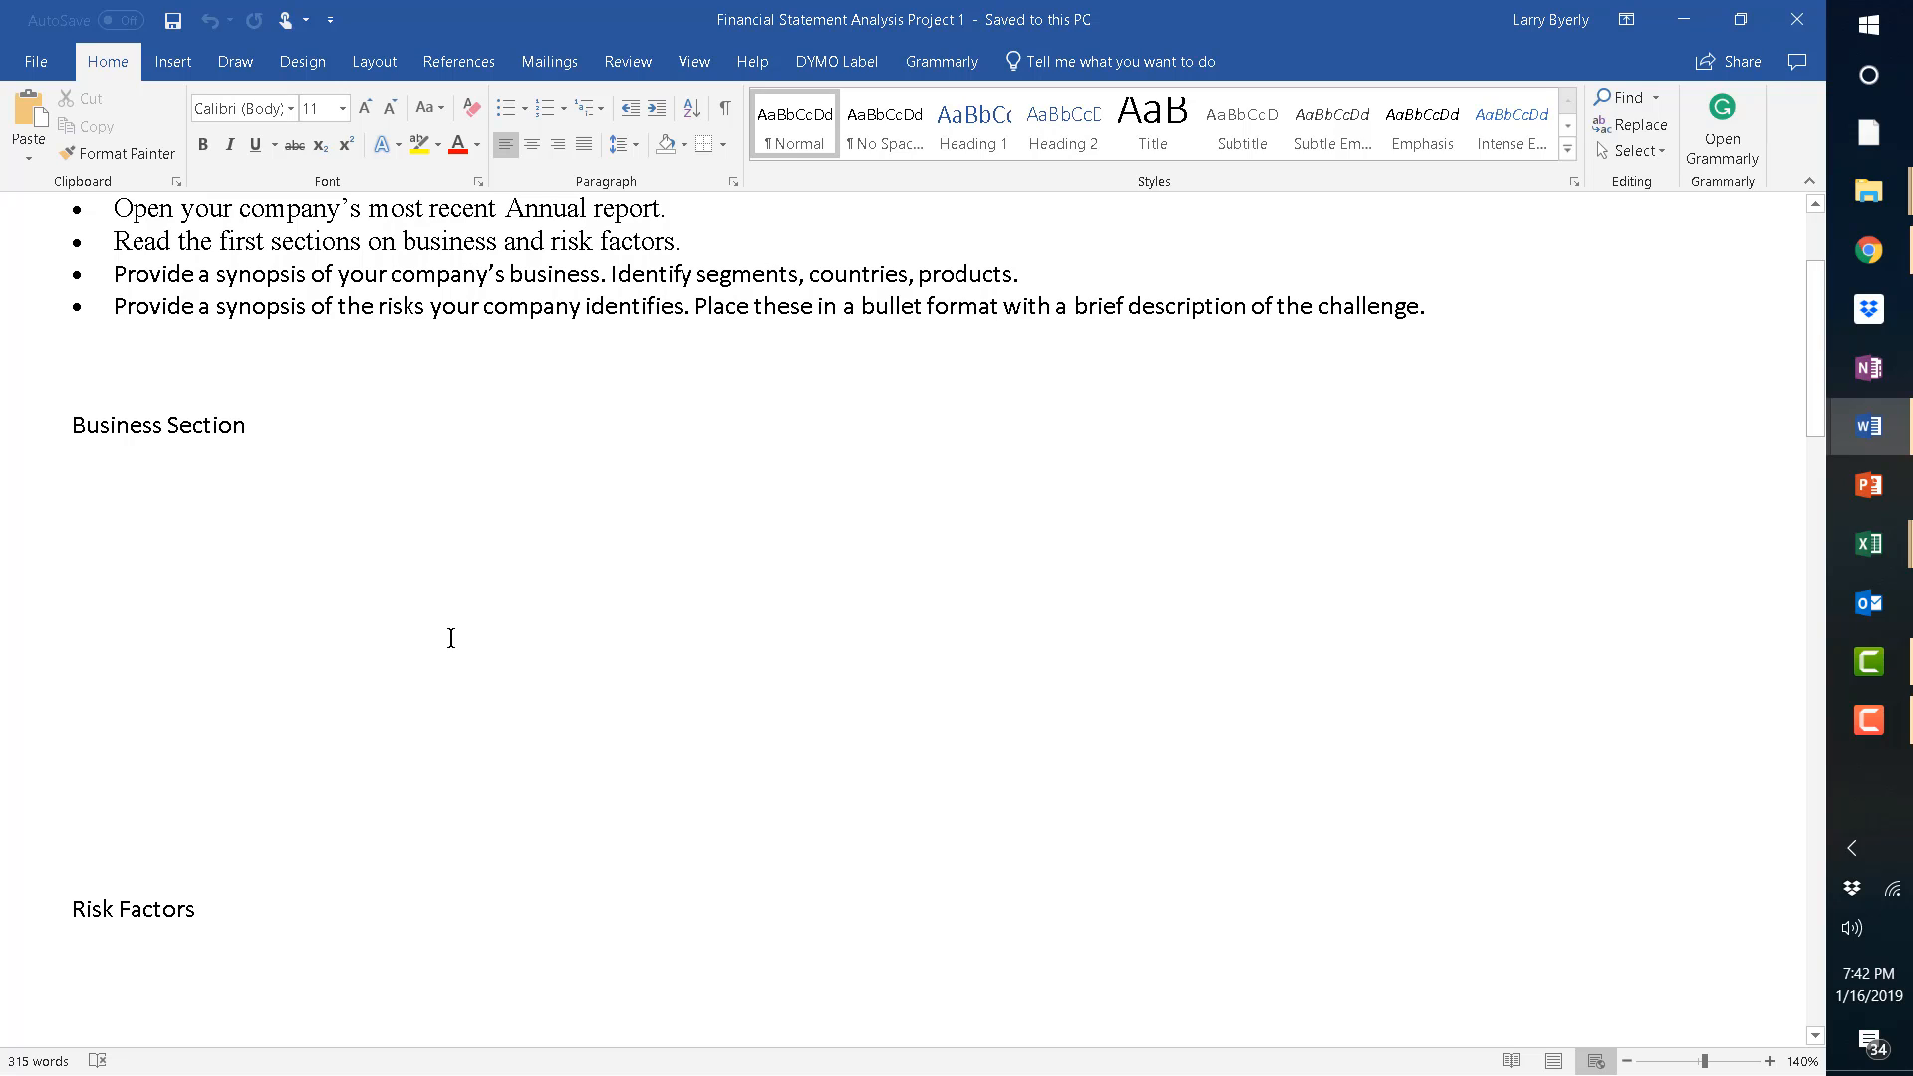
pyautogui.moveTo(1269, 587)
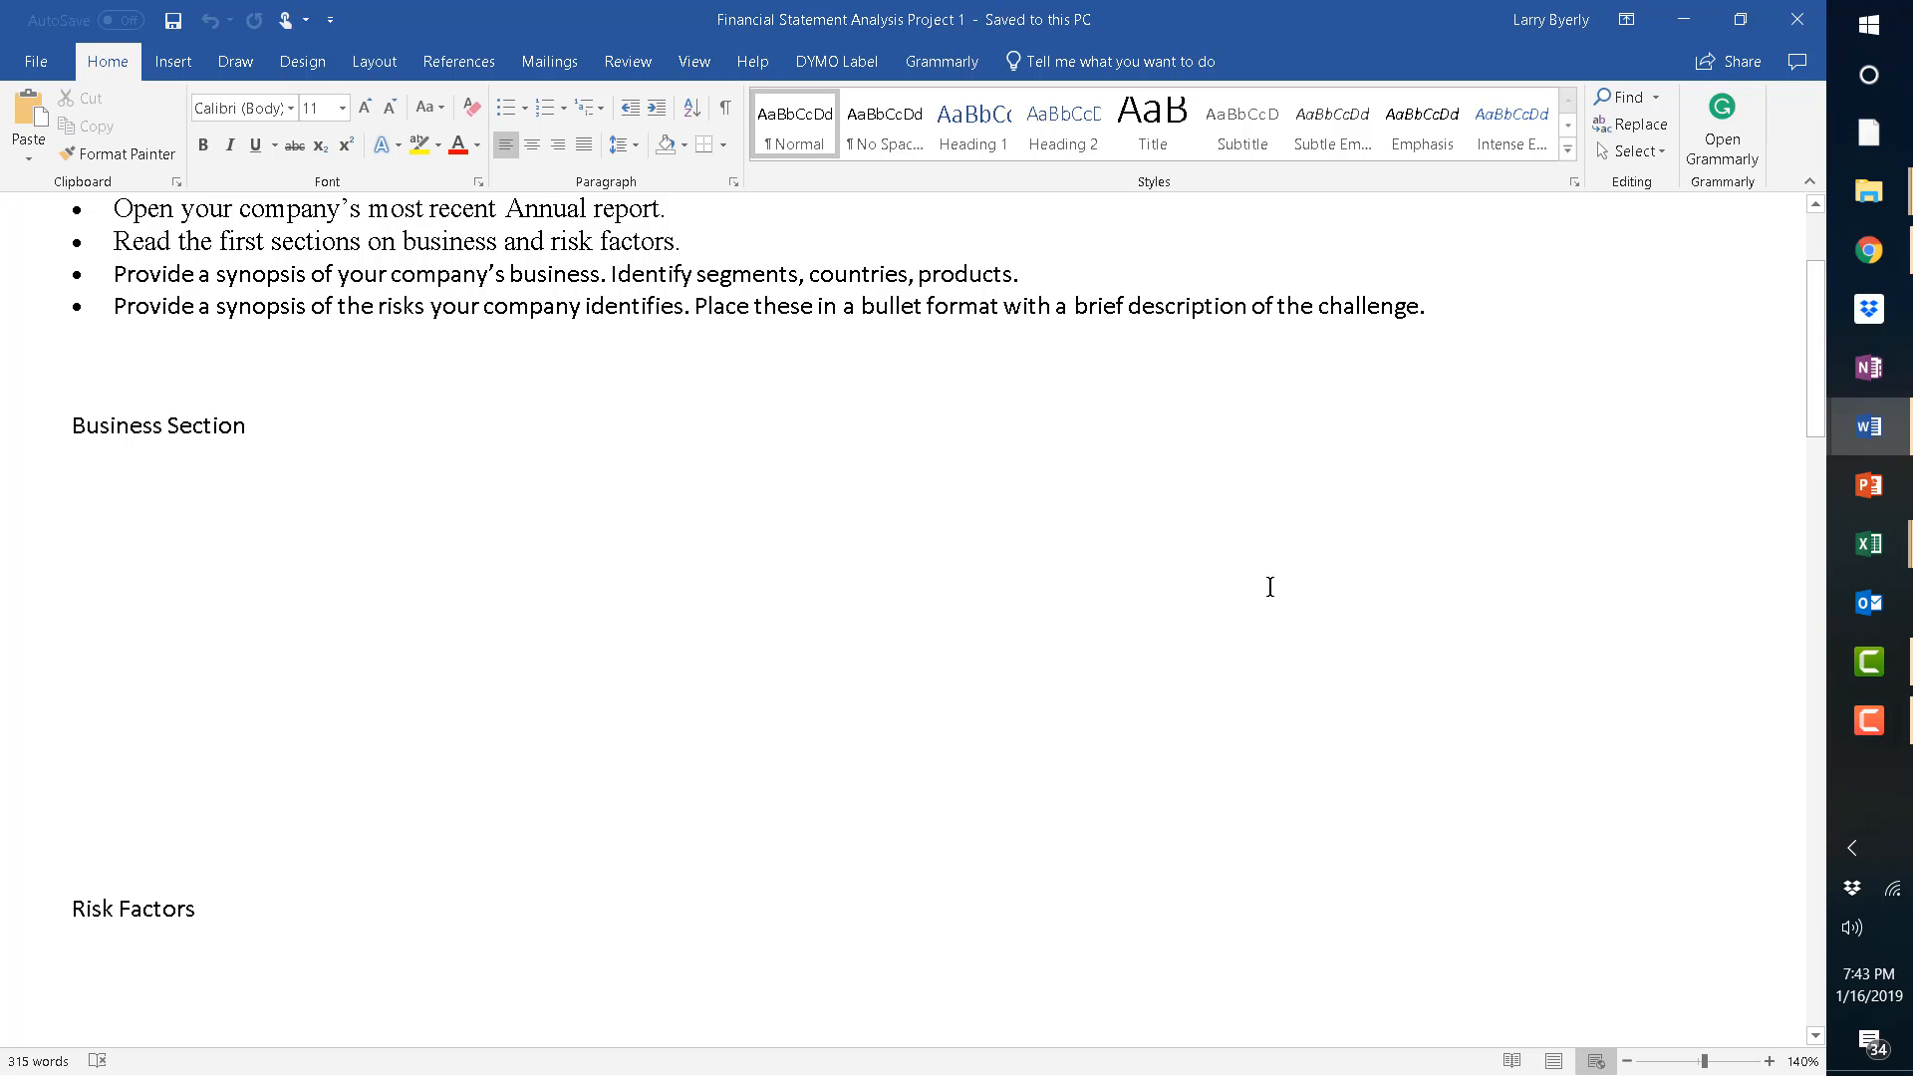
# Review the empty Risk Factors area and the commentary questions' blank answer boxes.
pyautogui.click(73, 963)
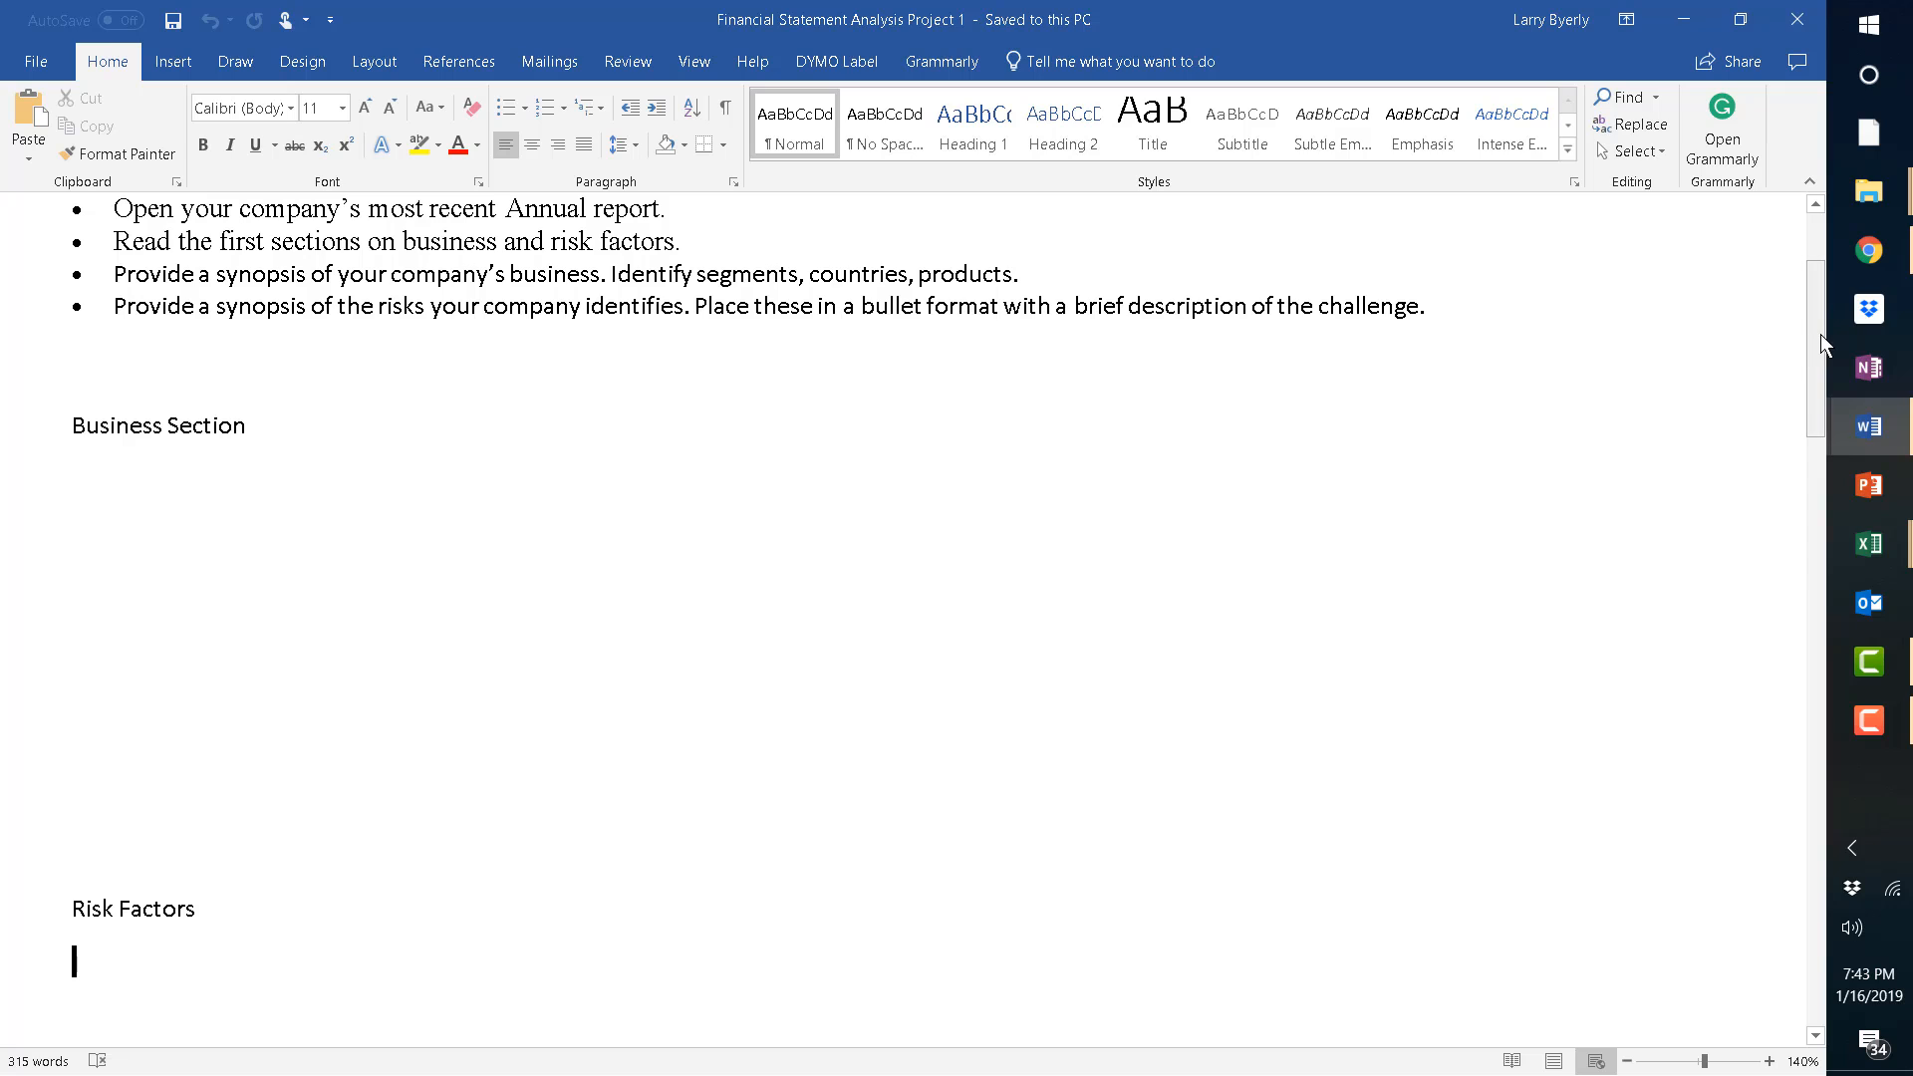
pyautogui.scroll(-3)
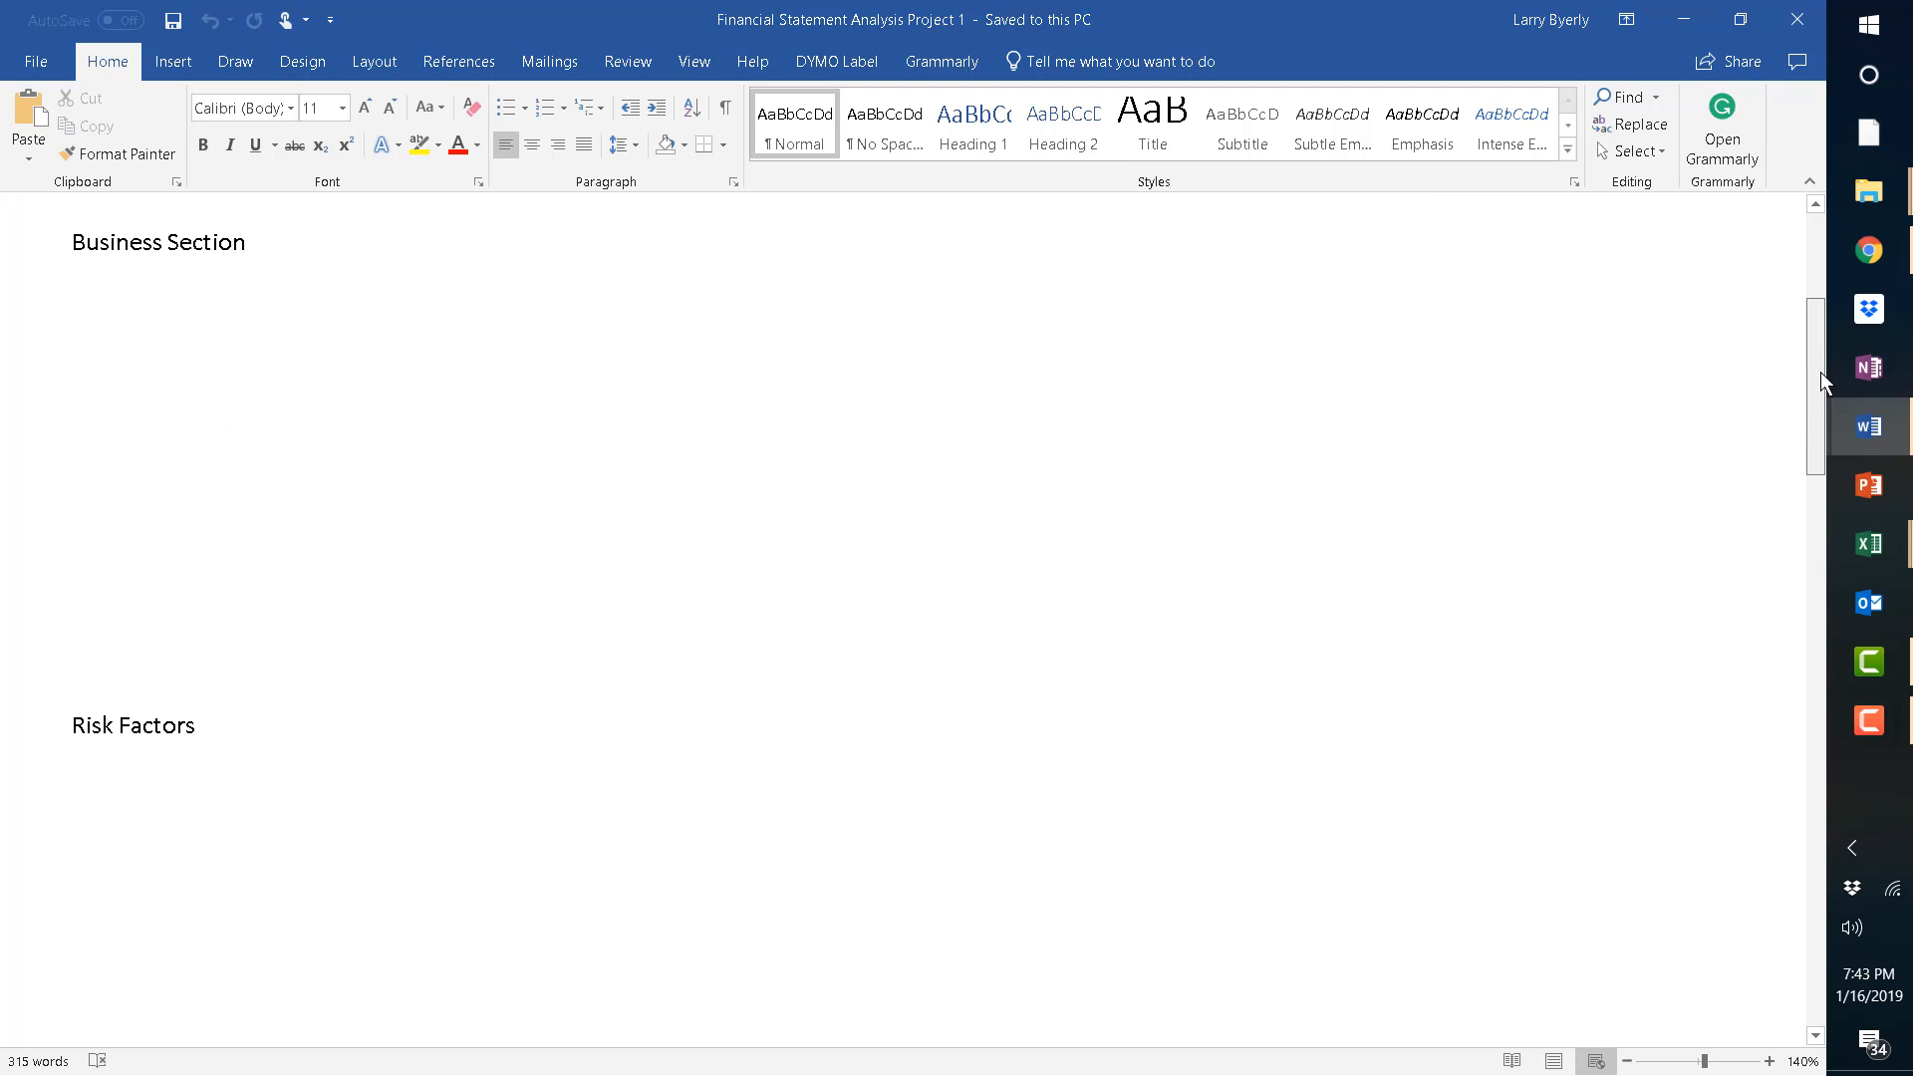
pyautogui.click(72, 778)
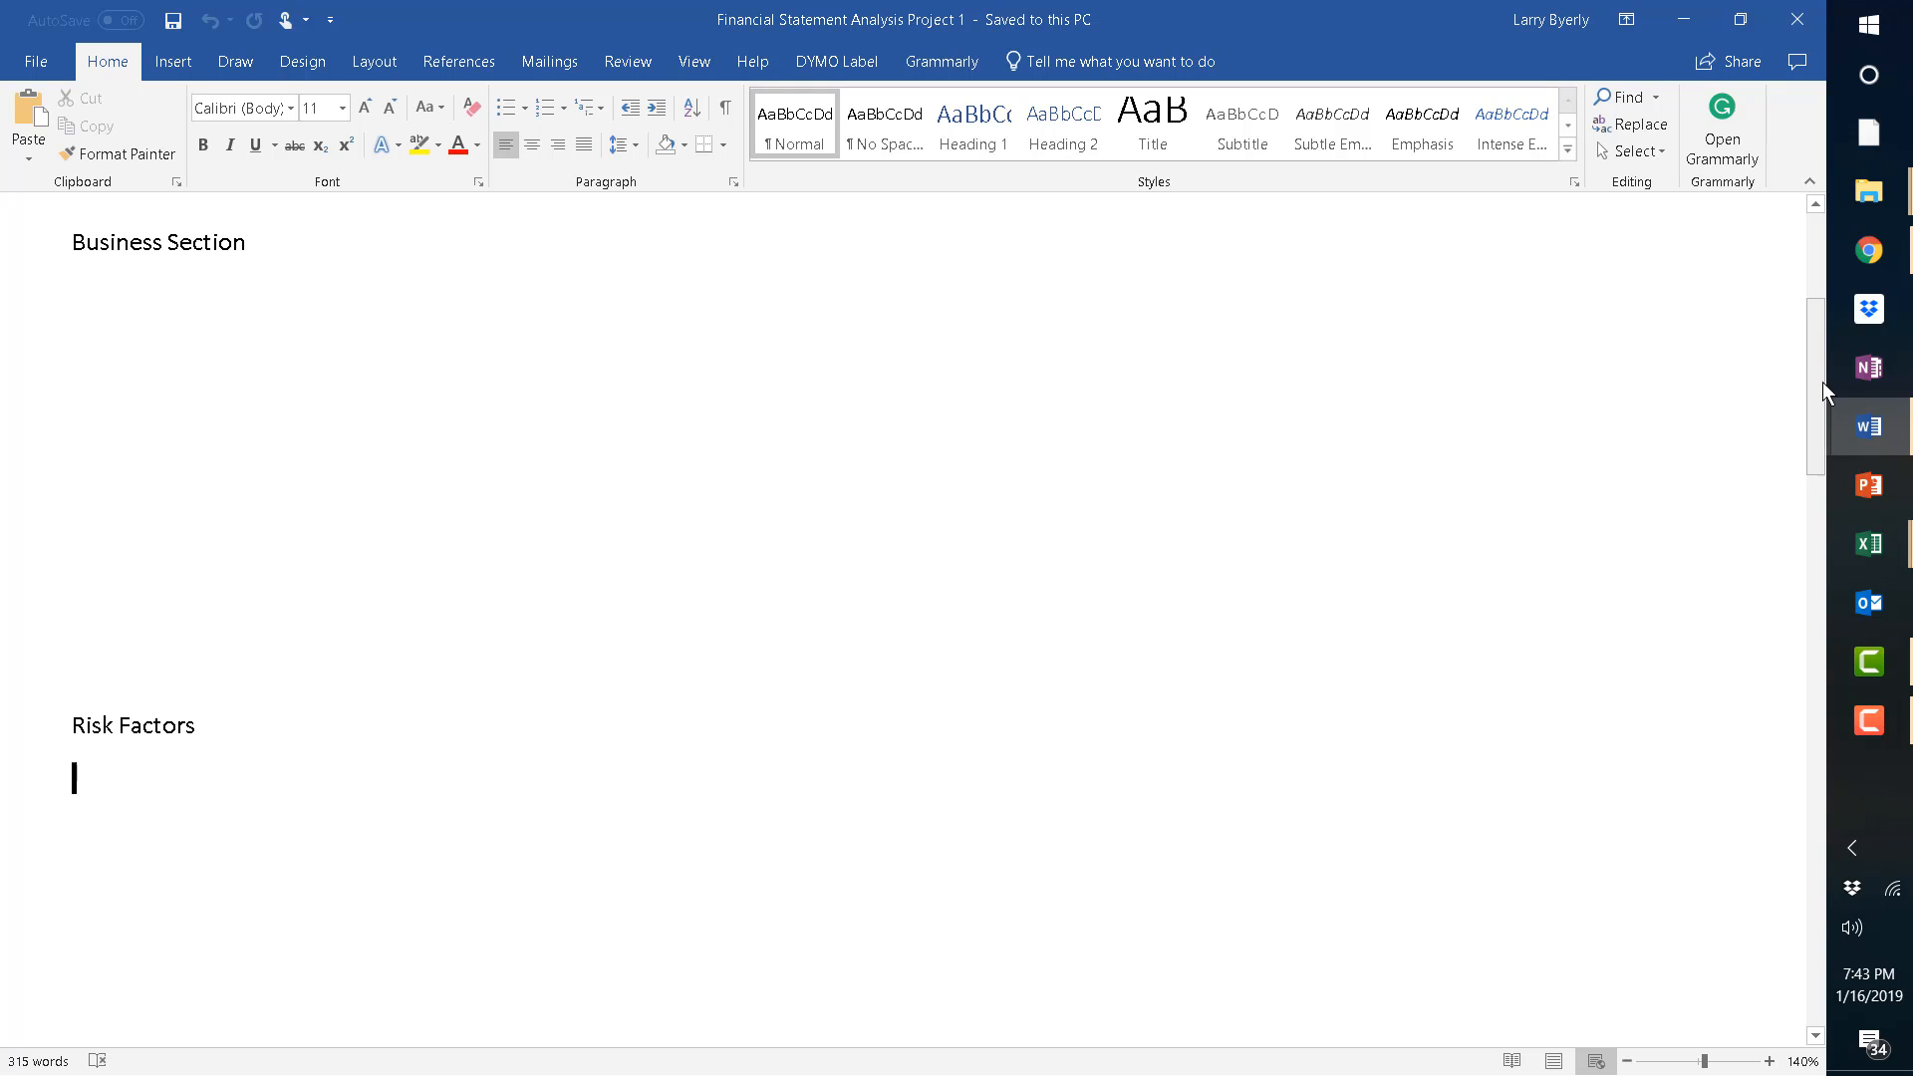
pyautogui.scroll(-3)
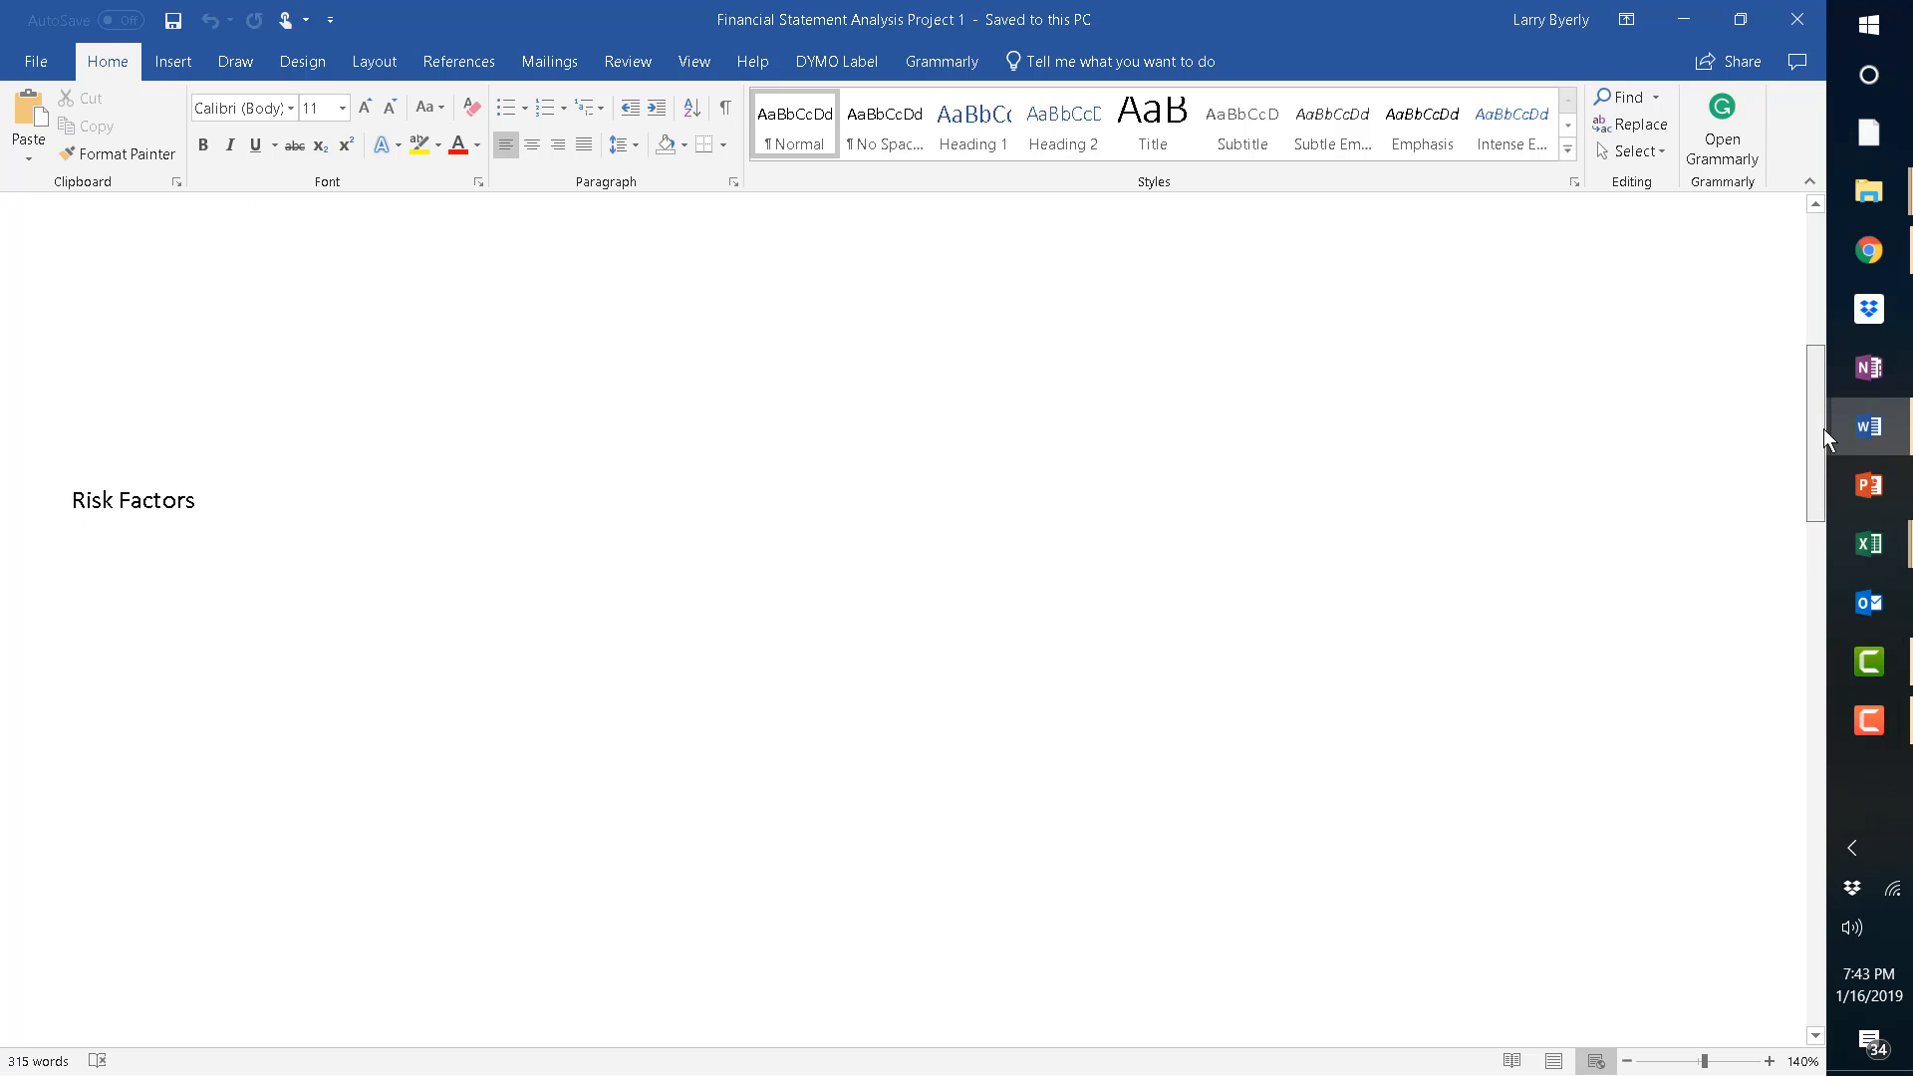
pyautogui.scroll(-3)
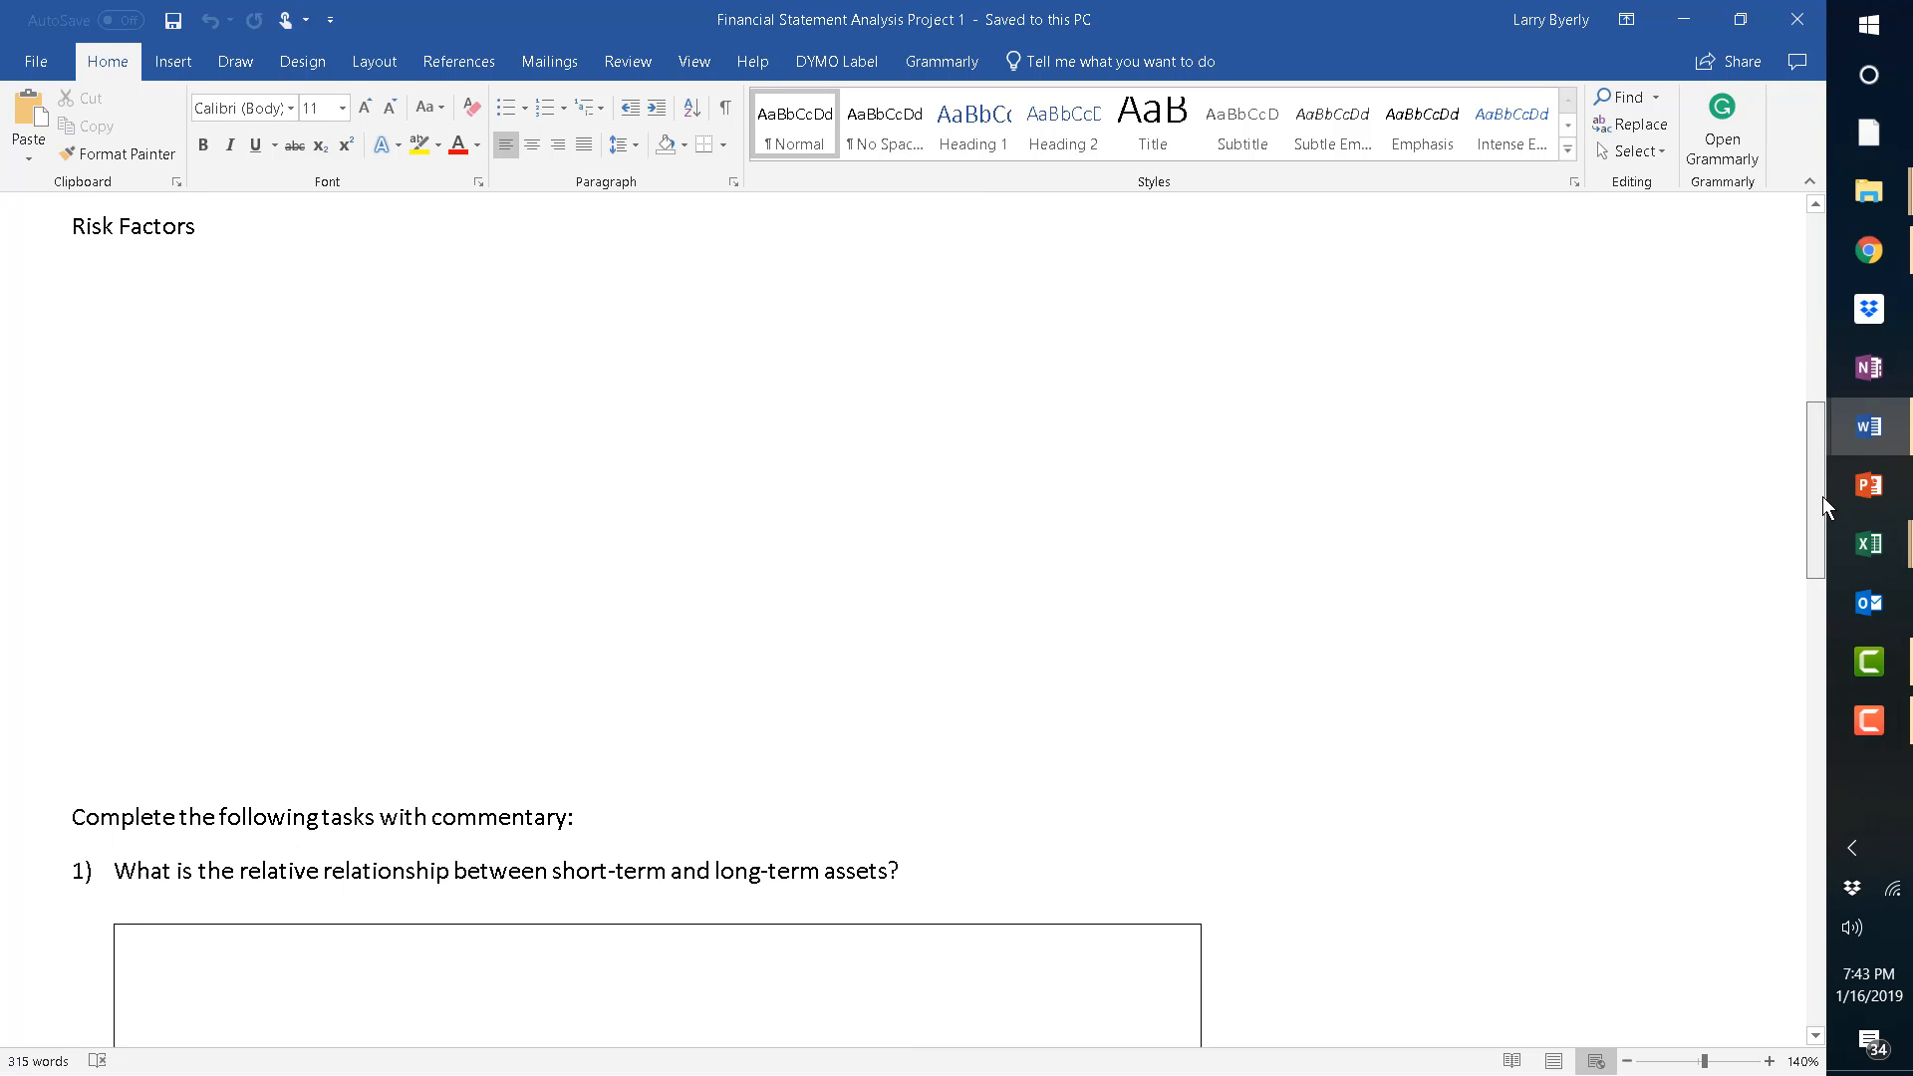
pyautogui.scroll(-3)
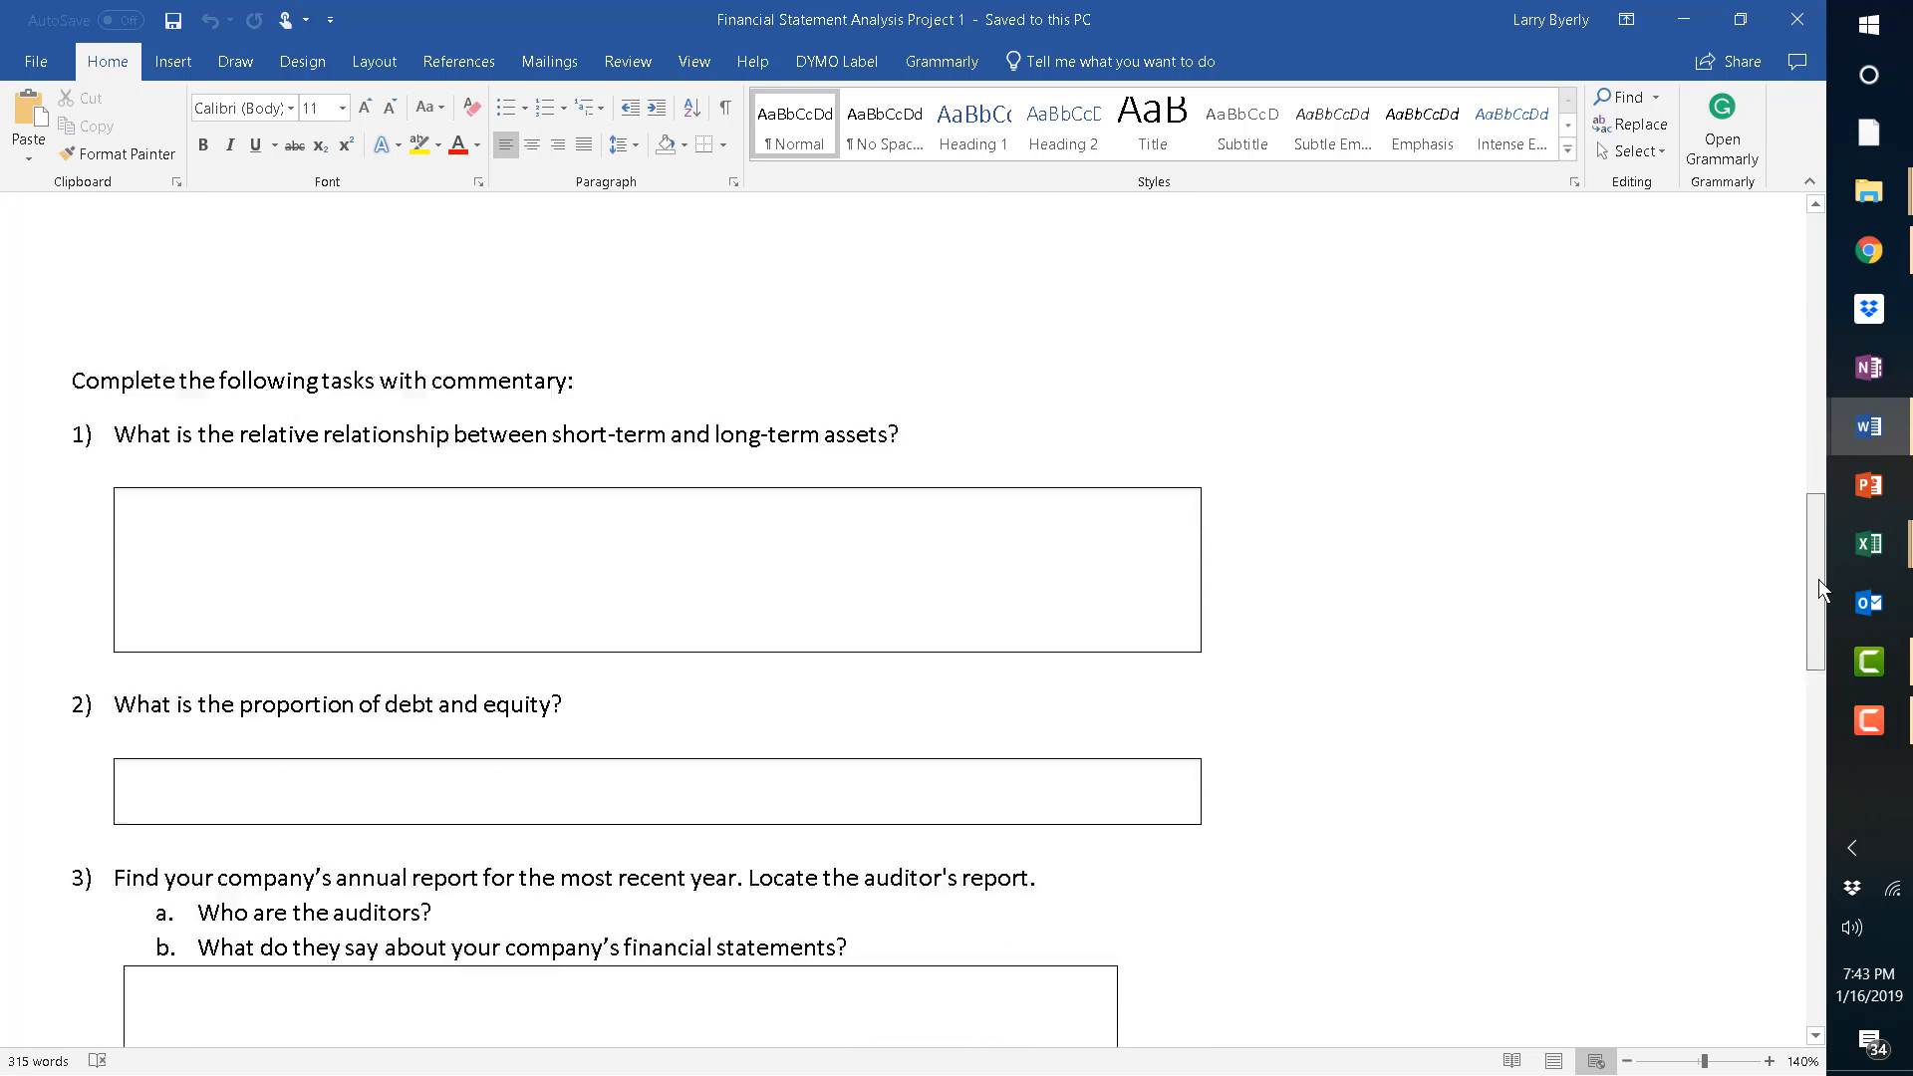
pyautogui.scroll(3)
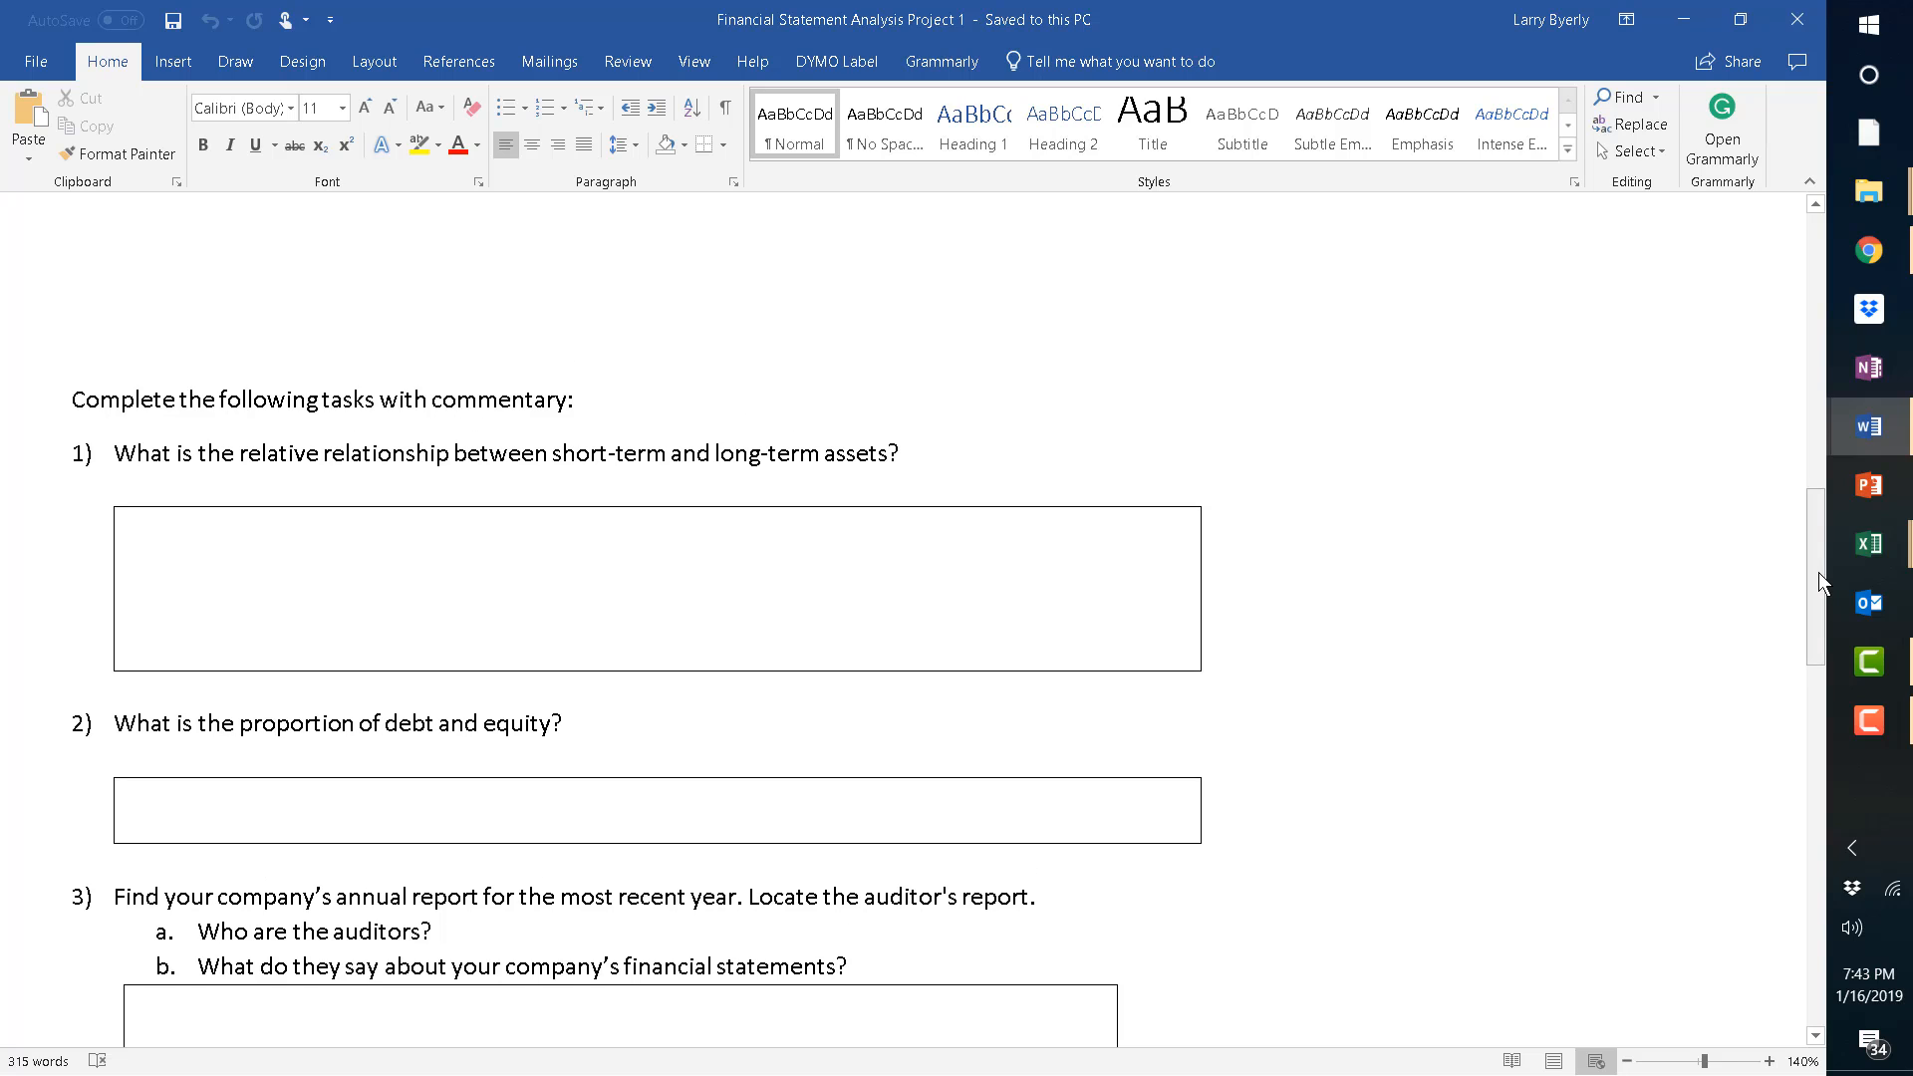
pyautogui.moveTo(1880, 544)
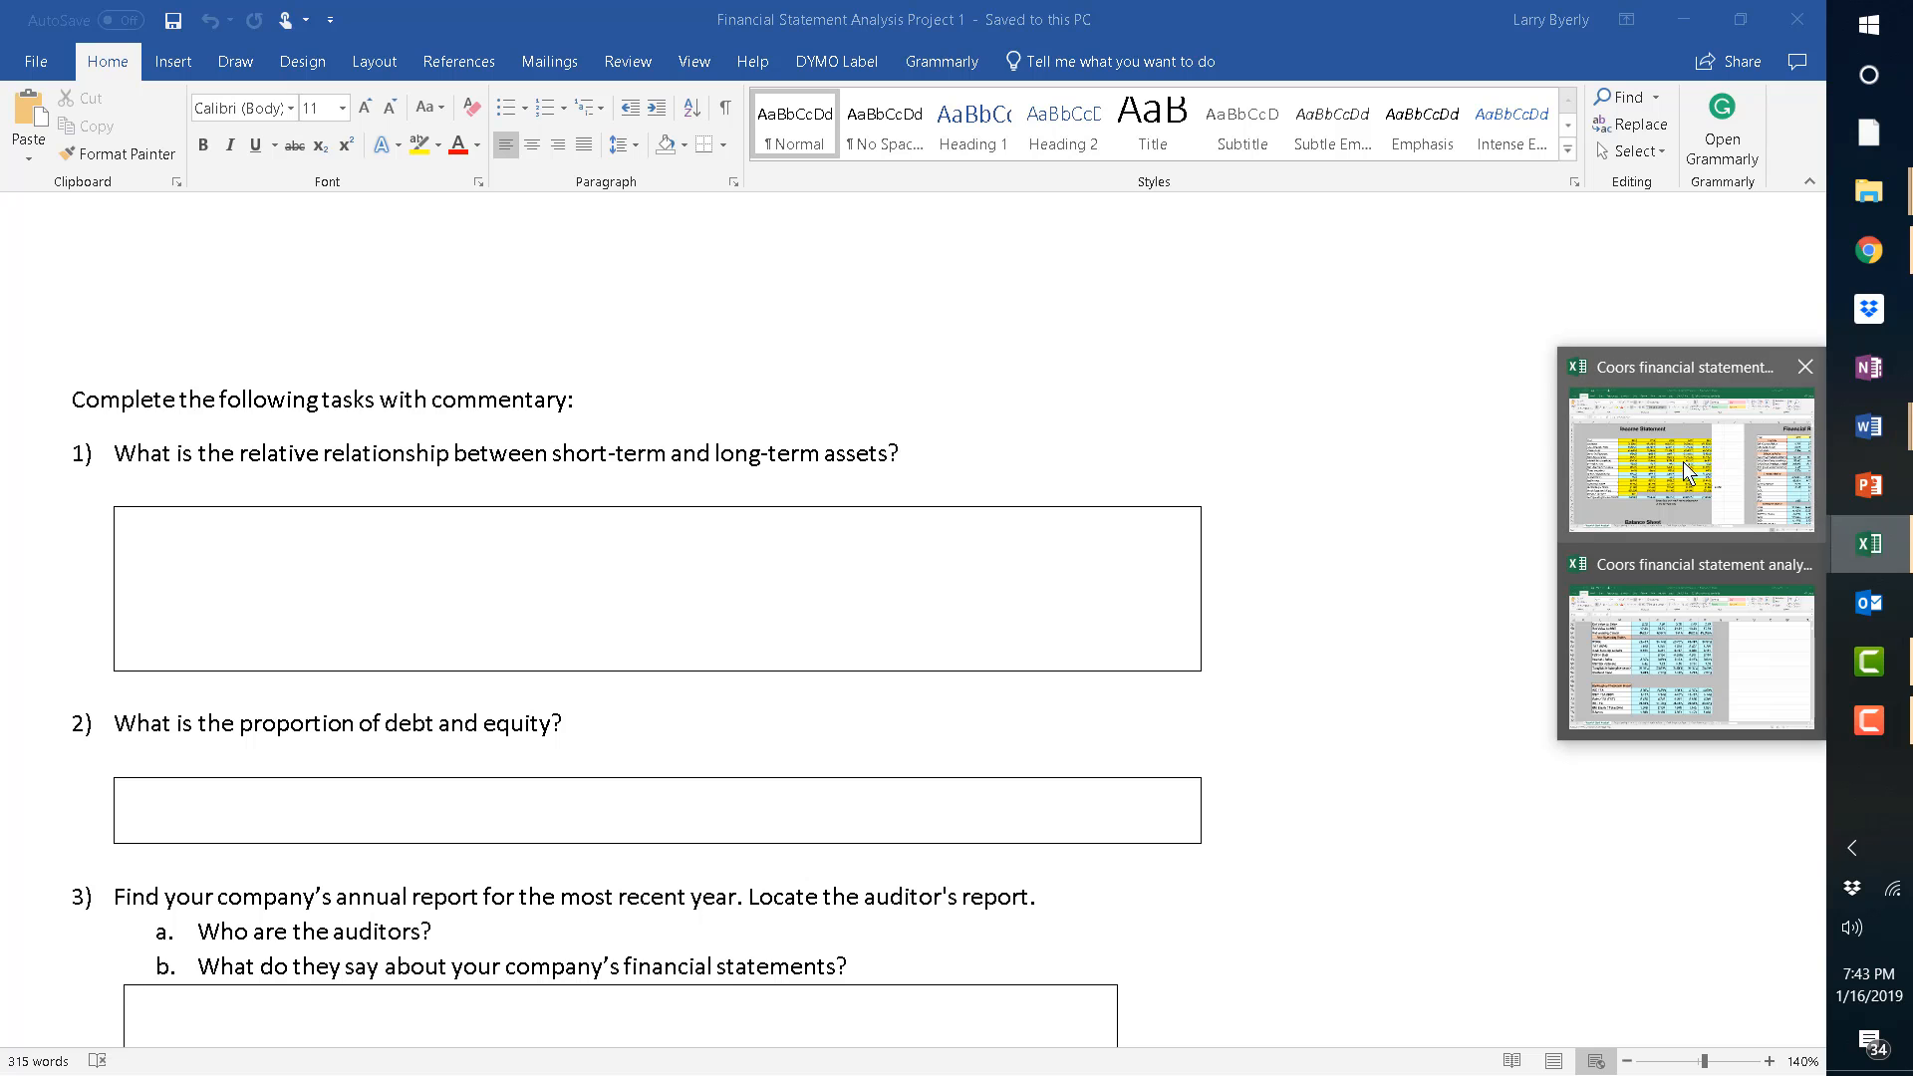
# Switch to the Coors workbook and scroll right past ratio, common size and FCF tables.
pyautogui.click(1689, 451)
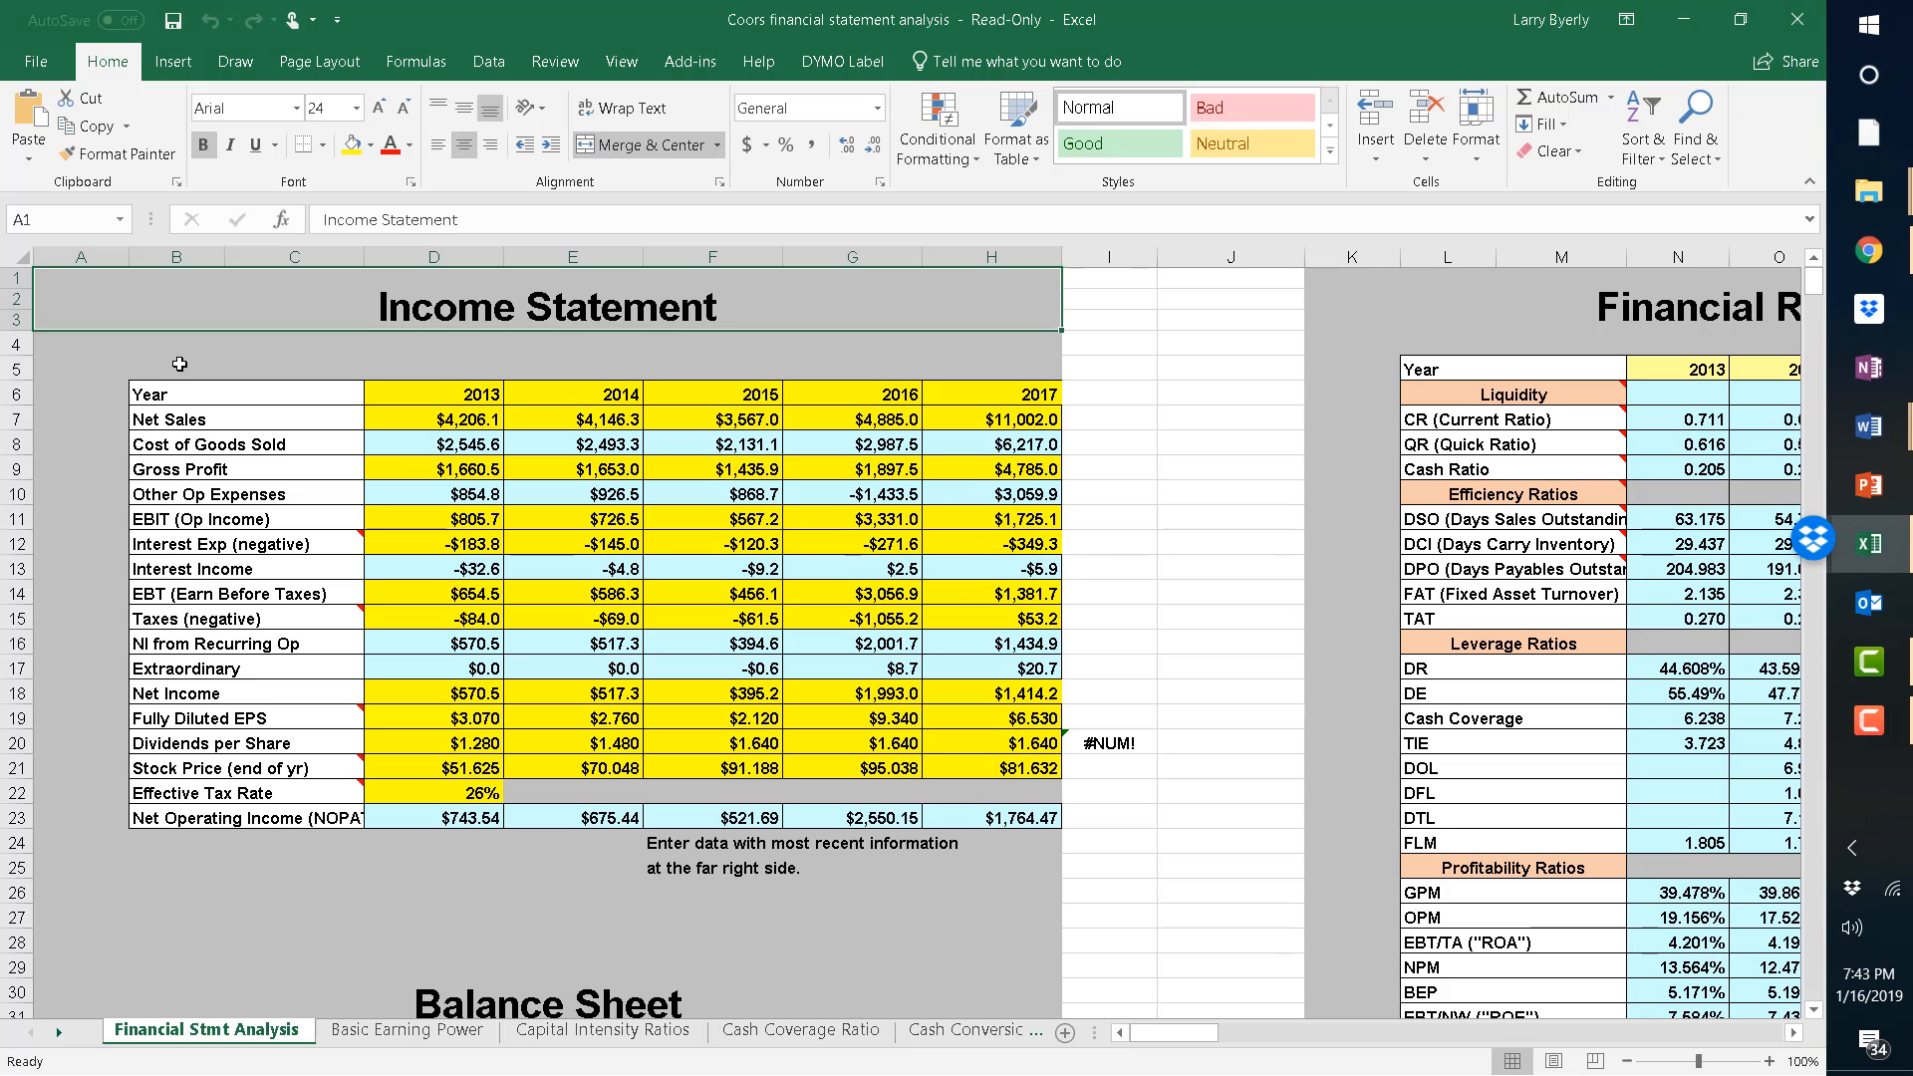
pyautogui.moveTo(537, 303)
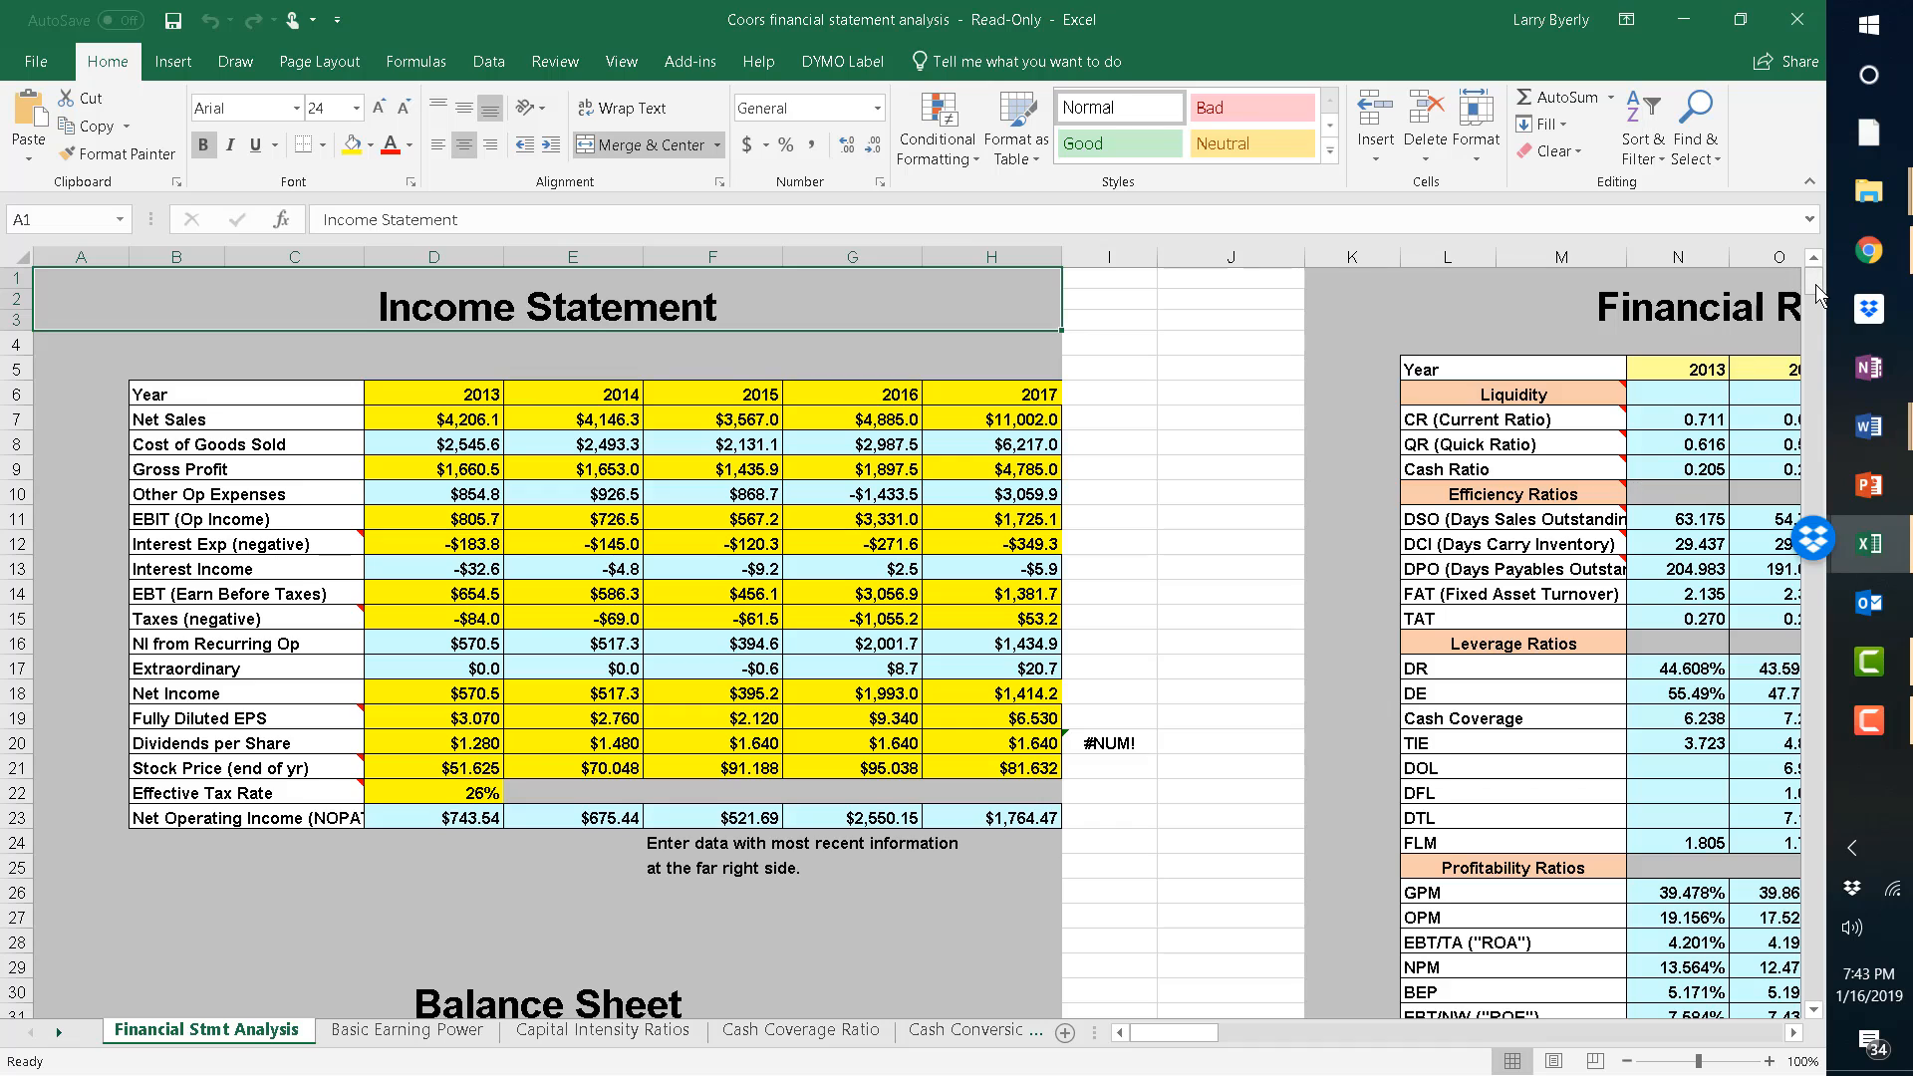
pyautogui.scroll(-3)
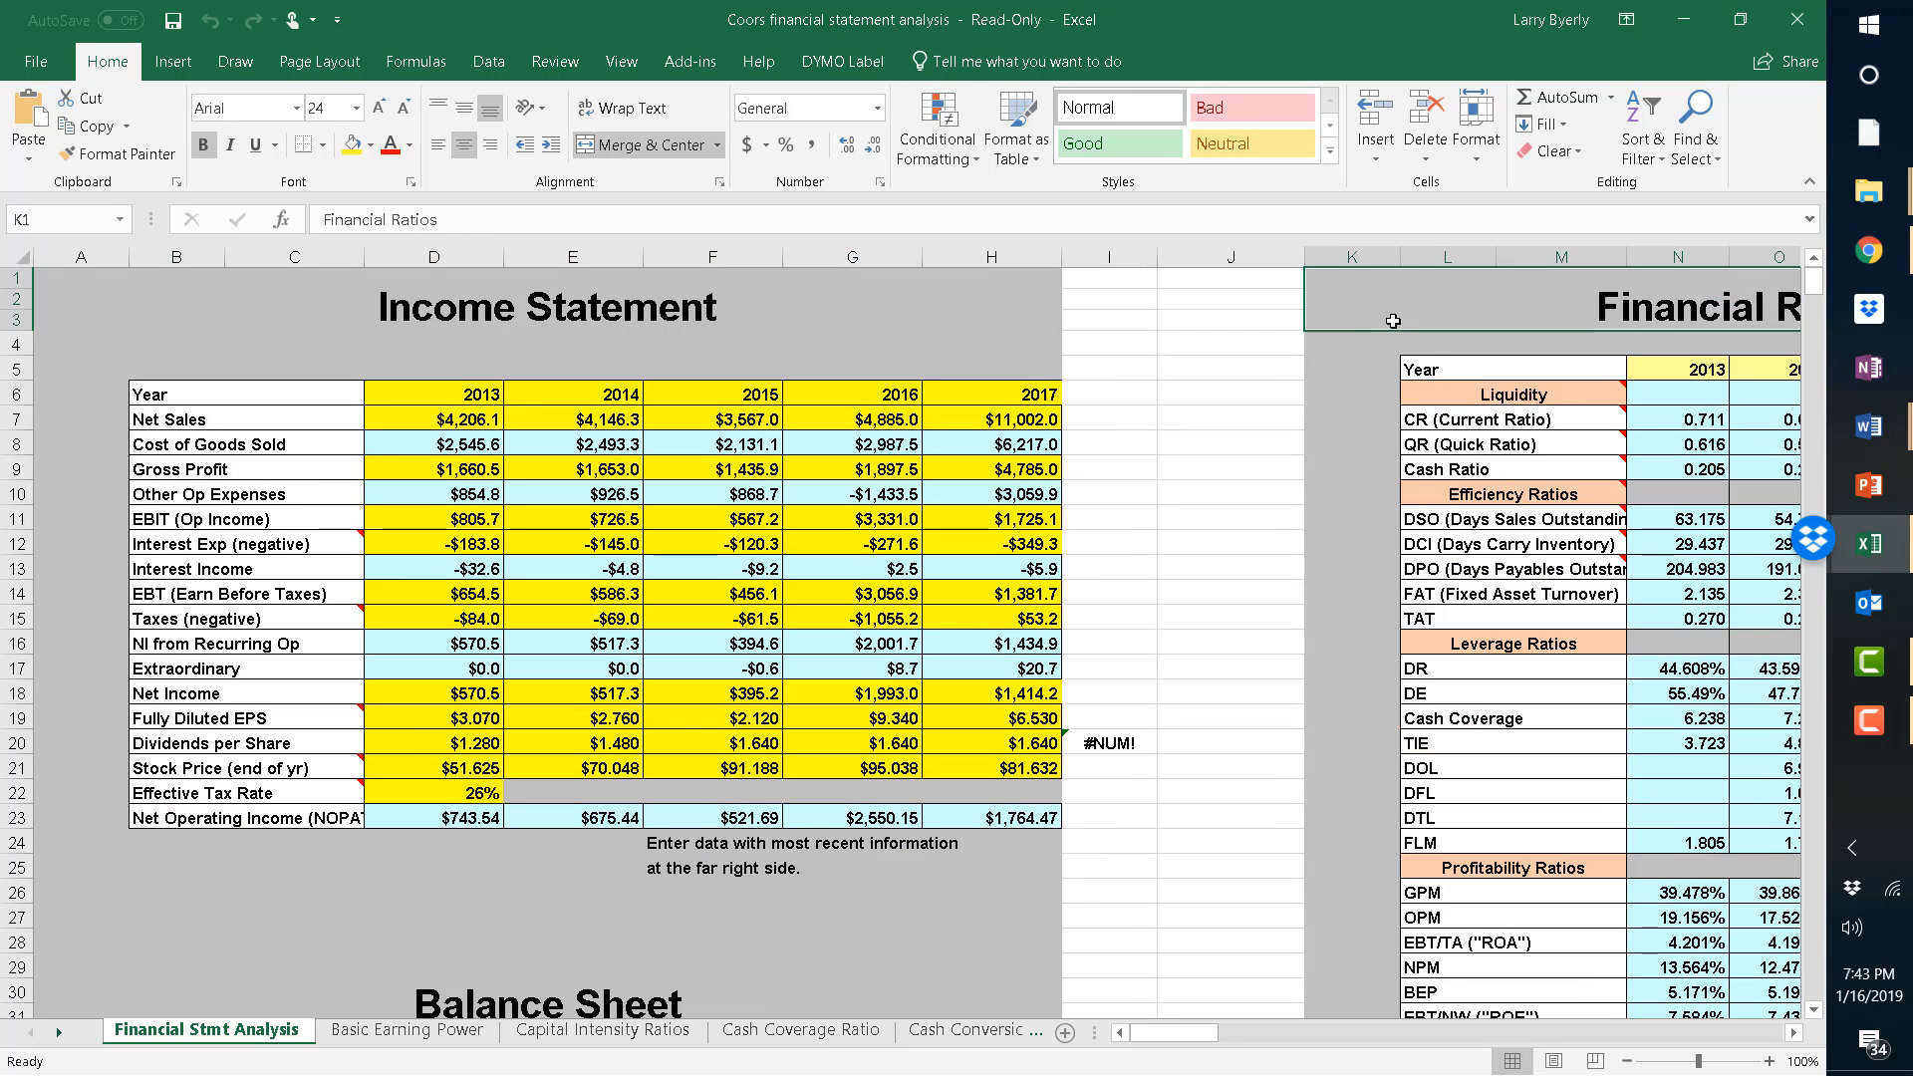
pyautogui.hscroll(3)
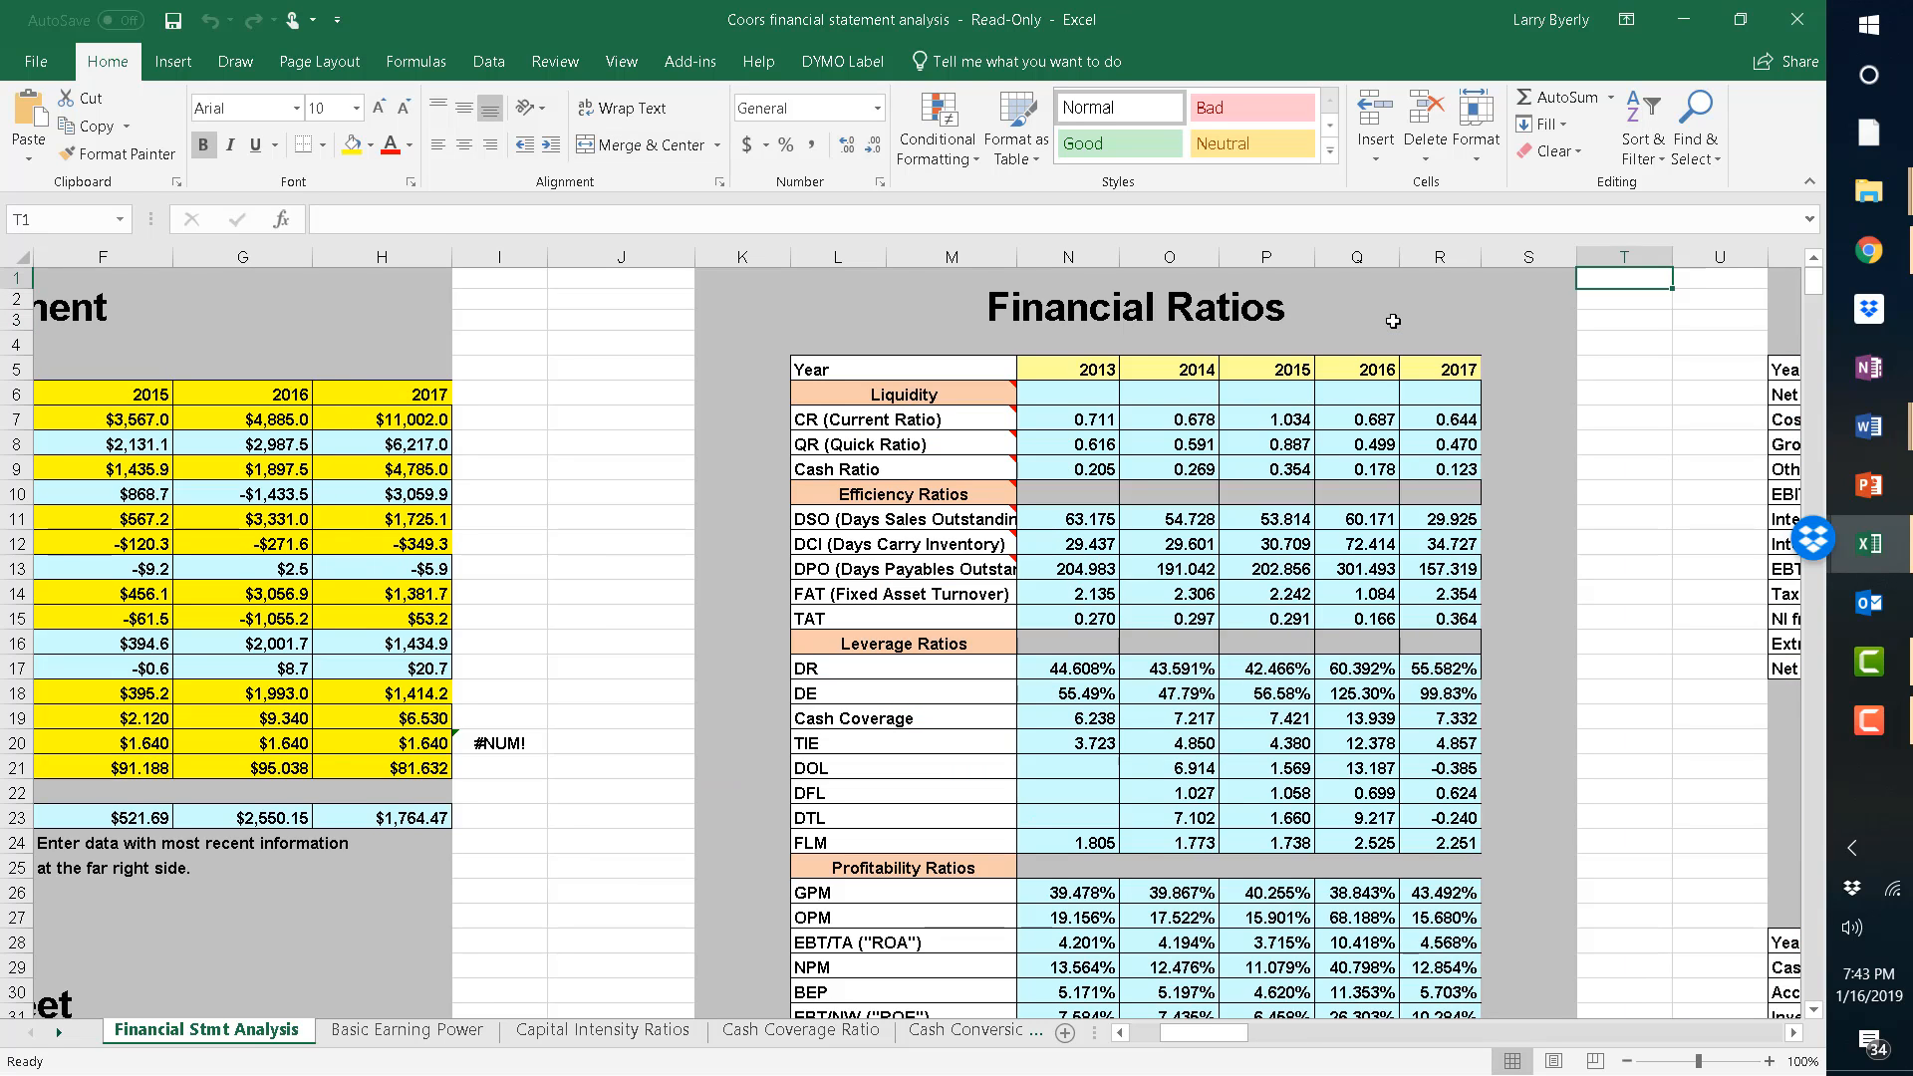
pyautogui.moveTo(1098, 499)
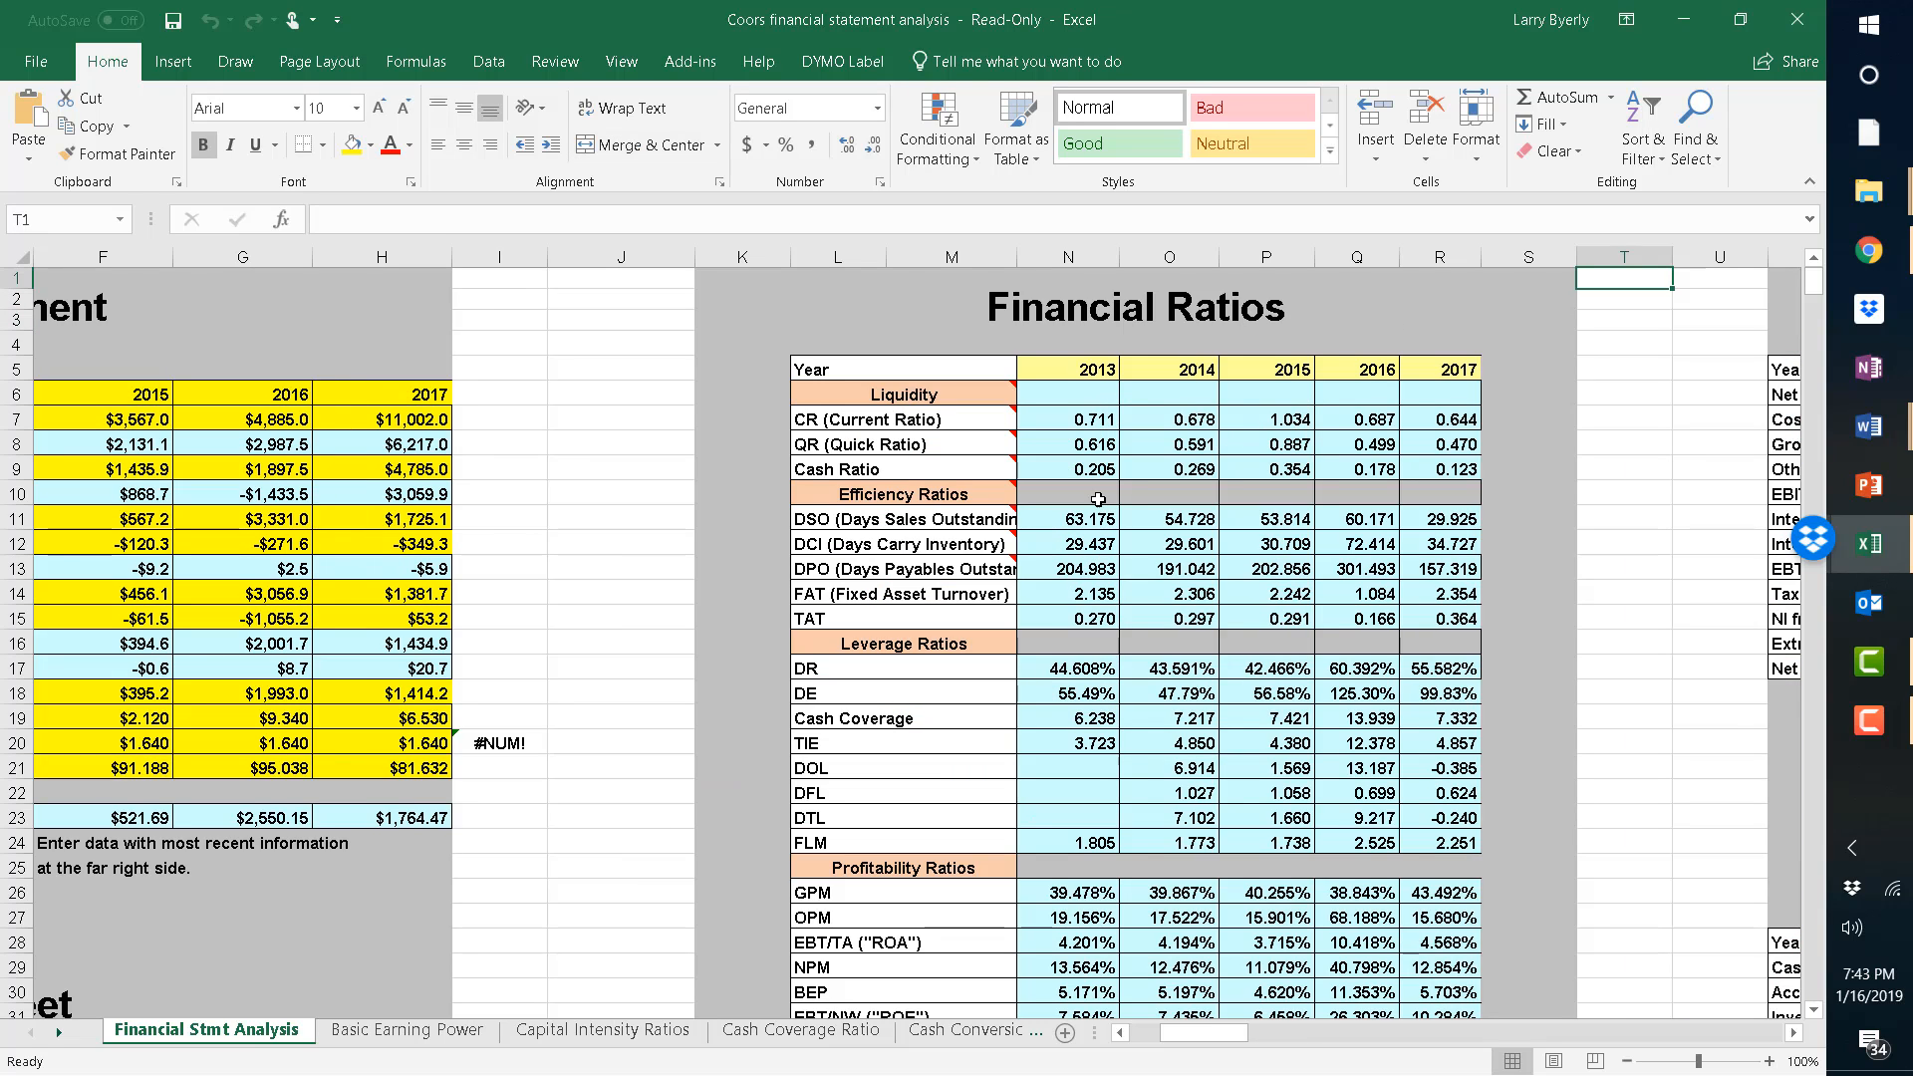
pyautogui.moveTo(1618, 580)
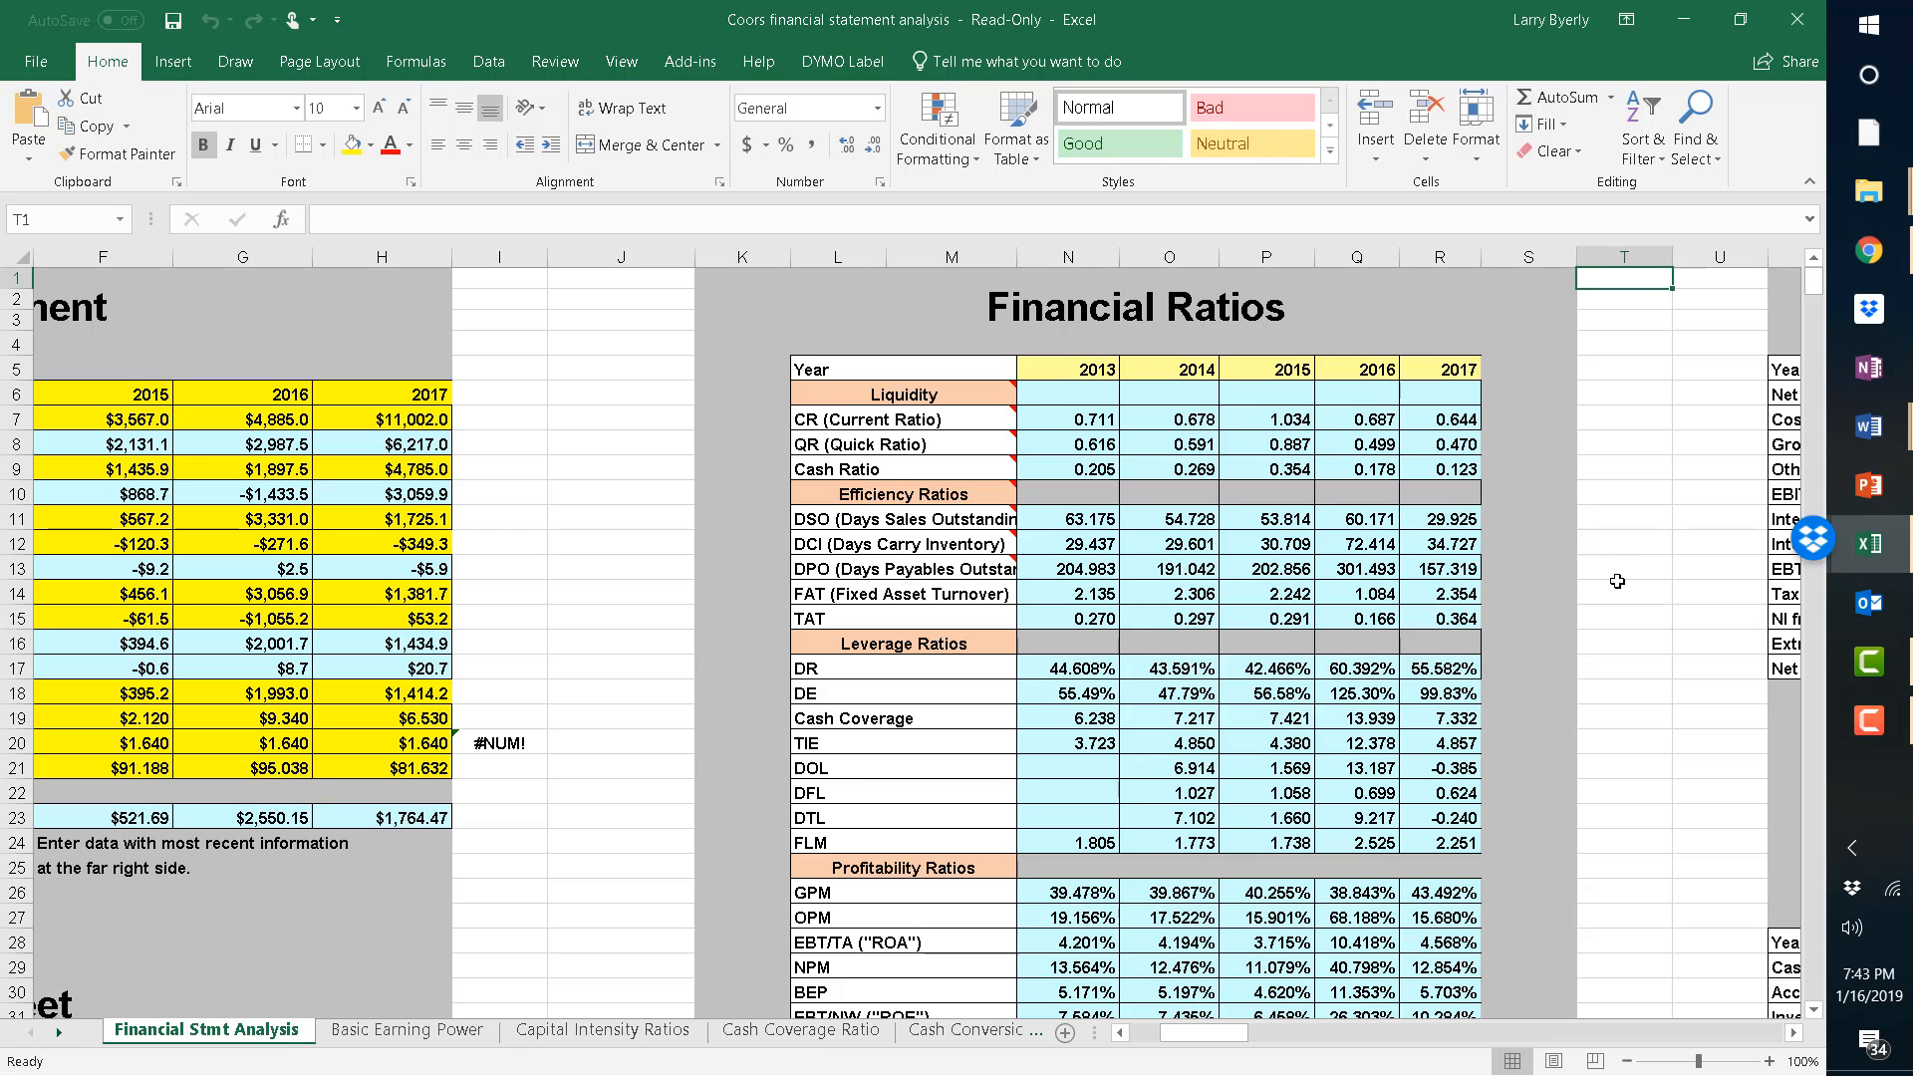
pyautogui.click(1718, 593)
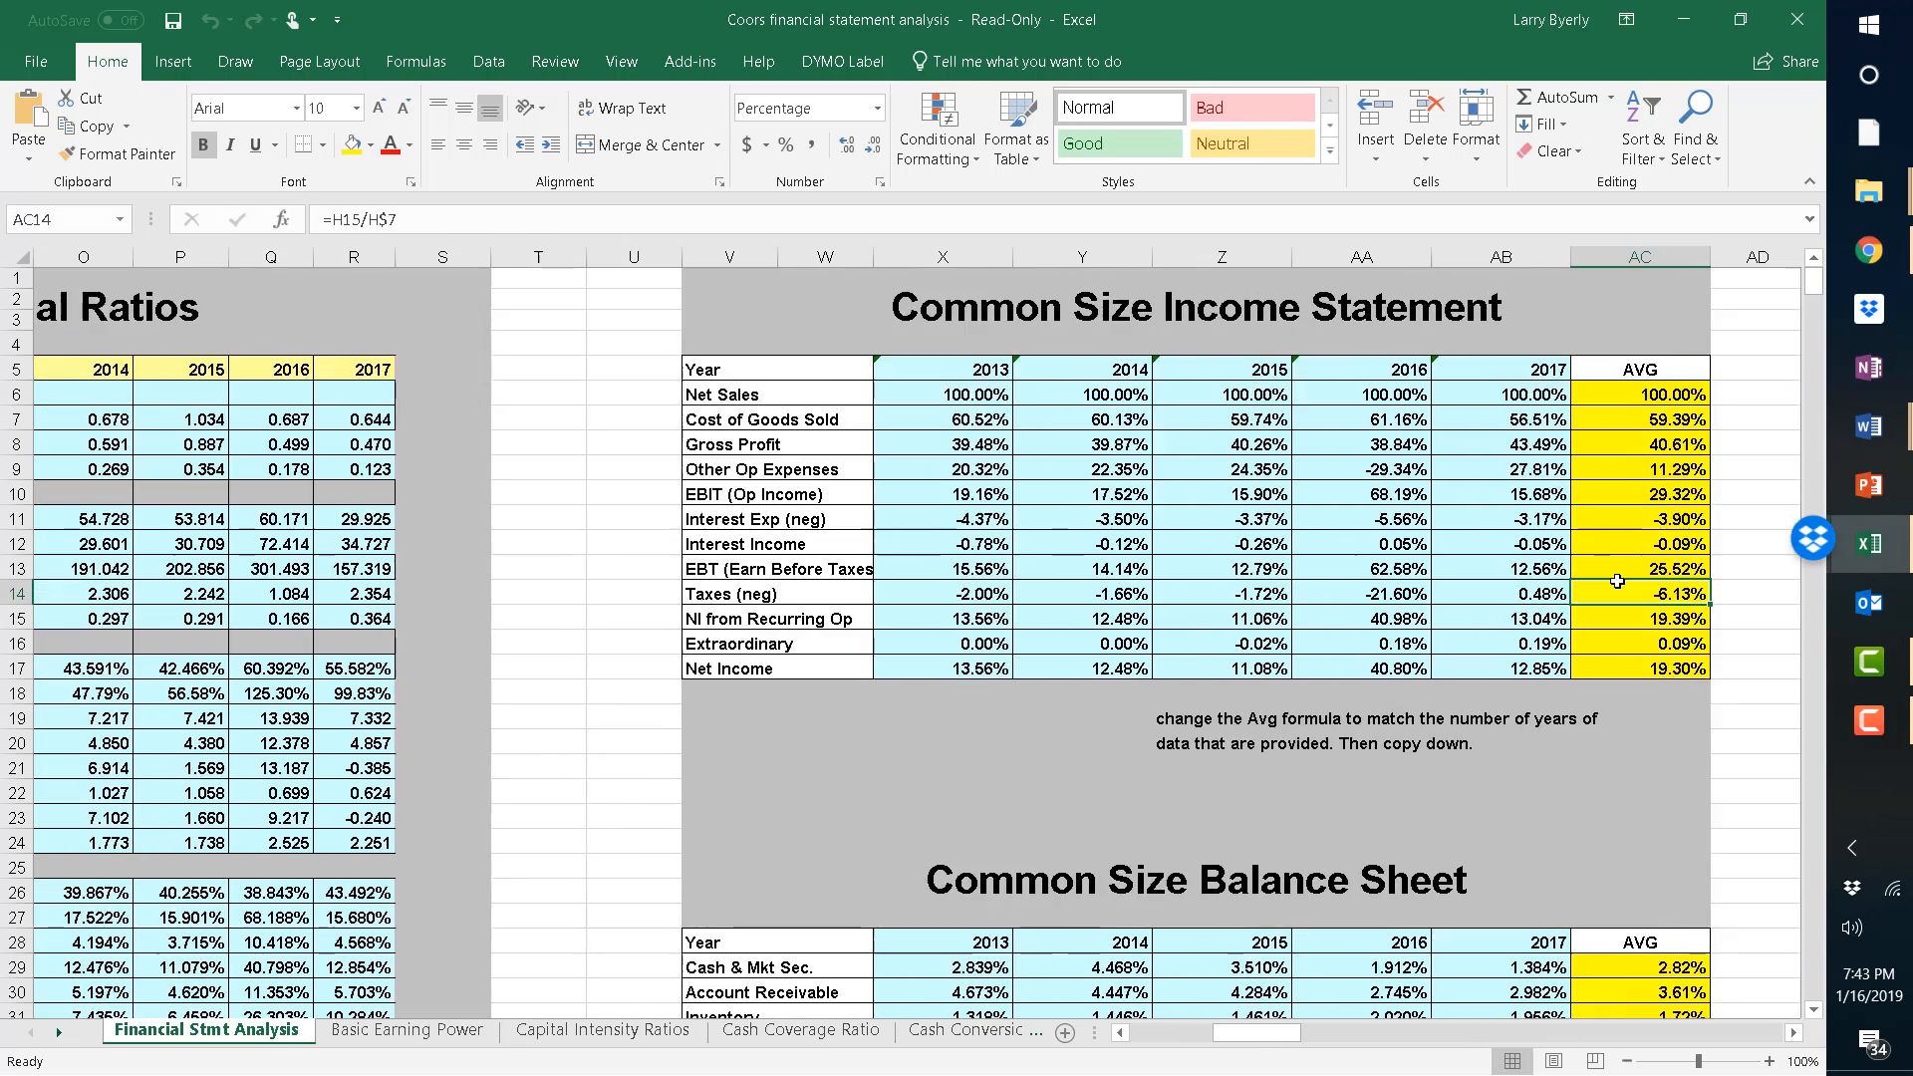
pyautogui.hscroll(3)
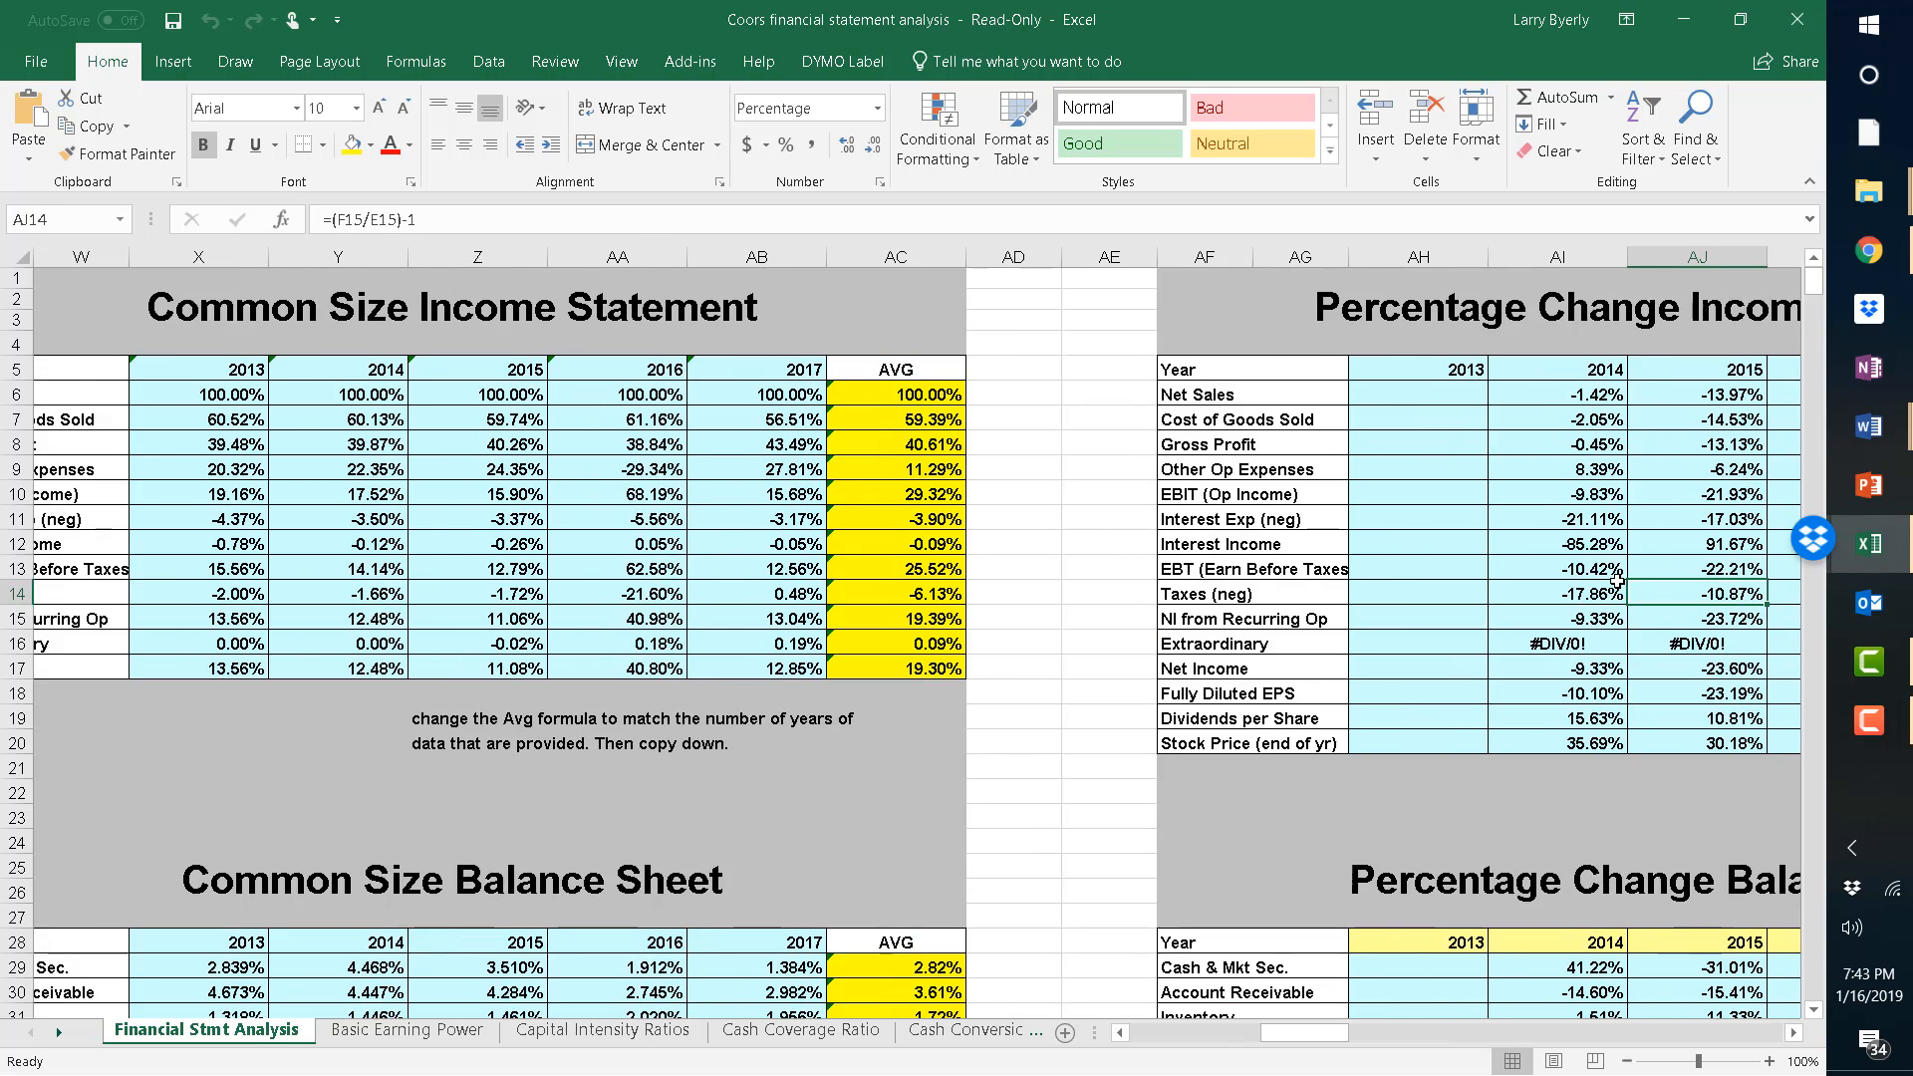
pyautogui.hscroll(3)
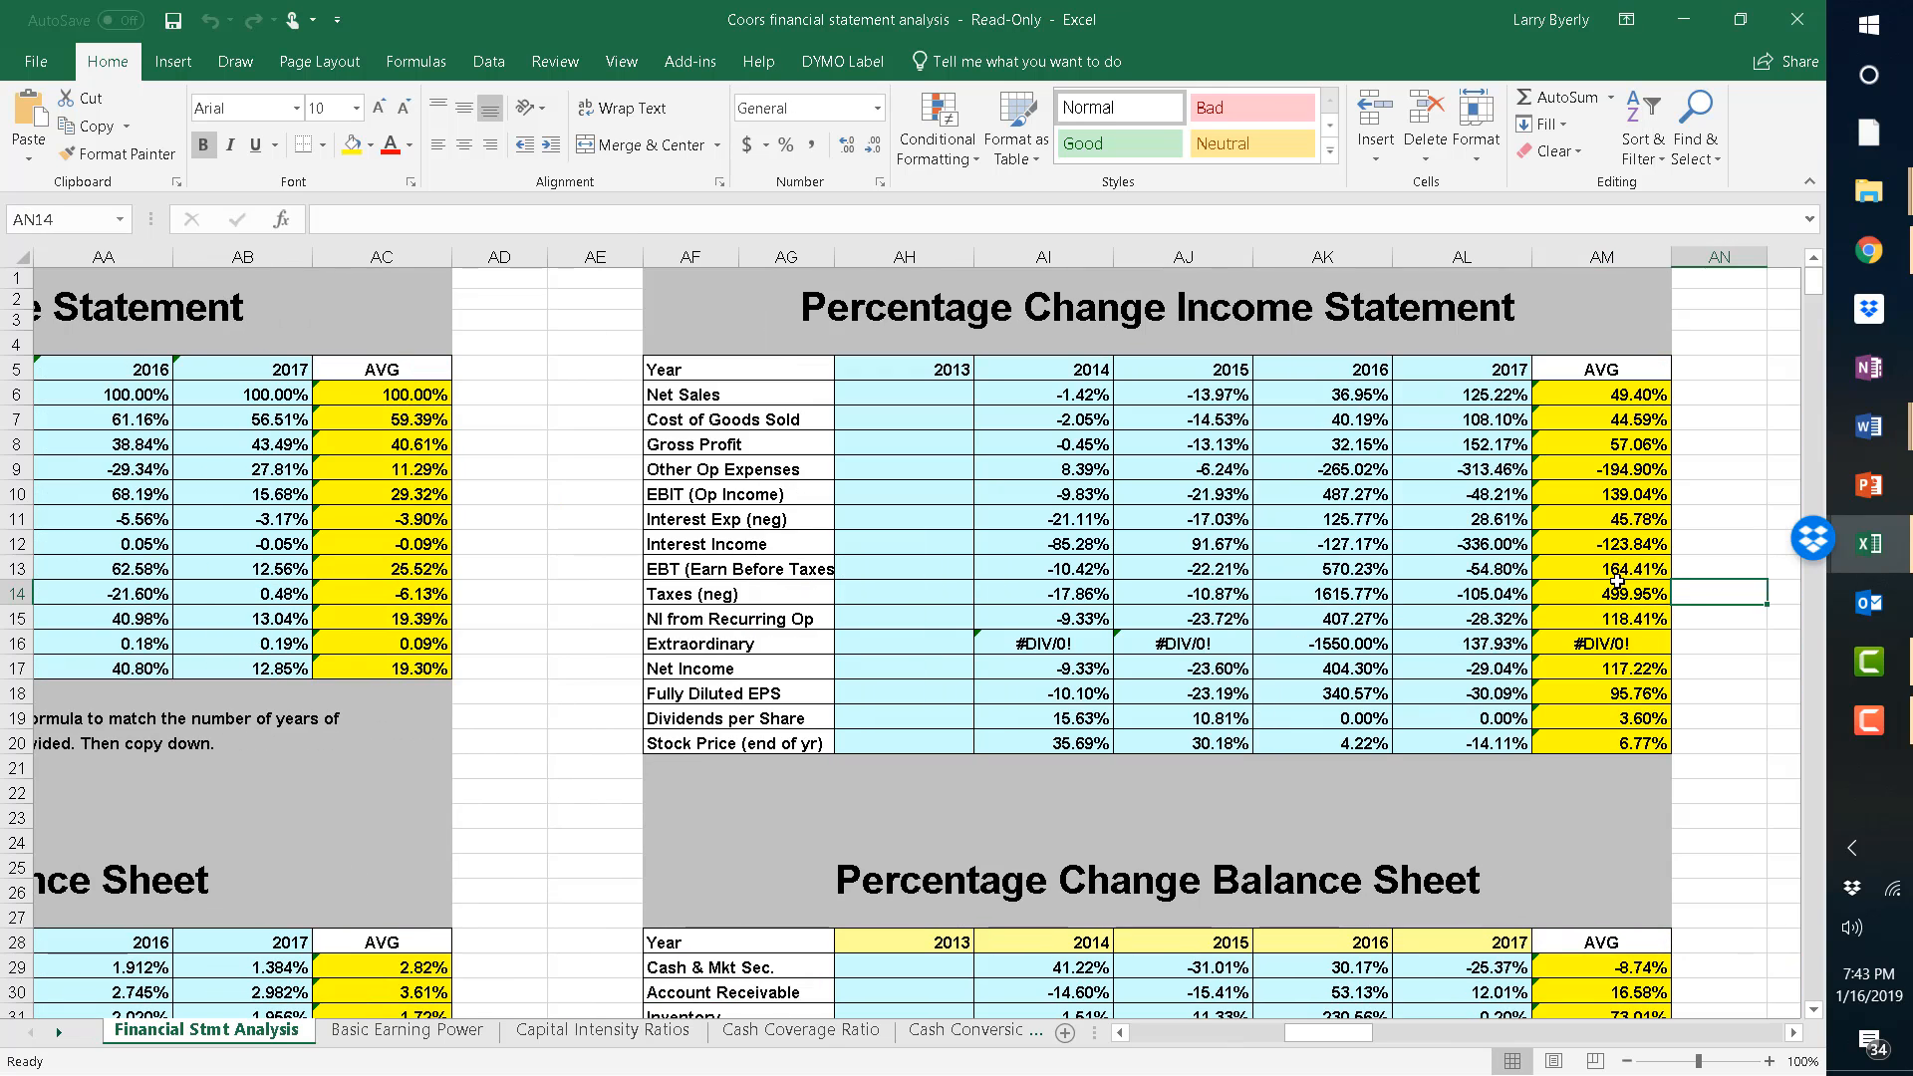
pyautogui.hscroll(3)
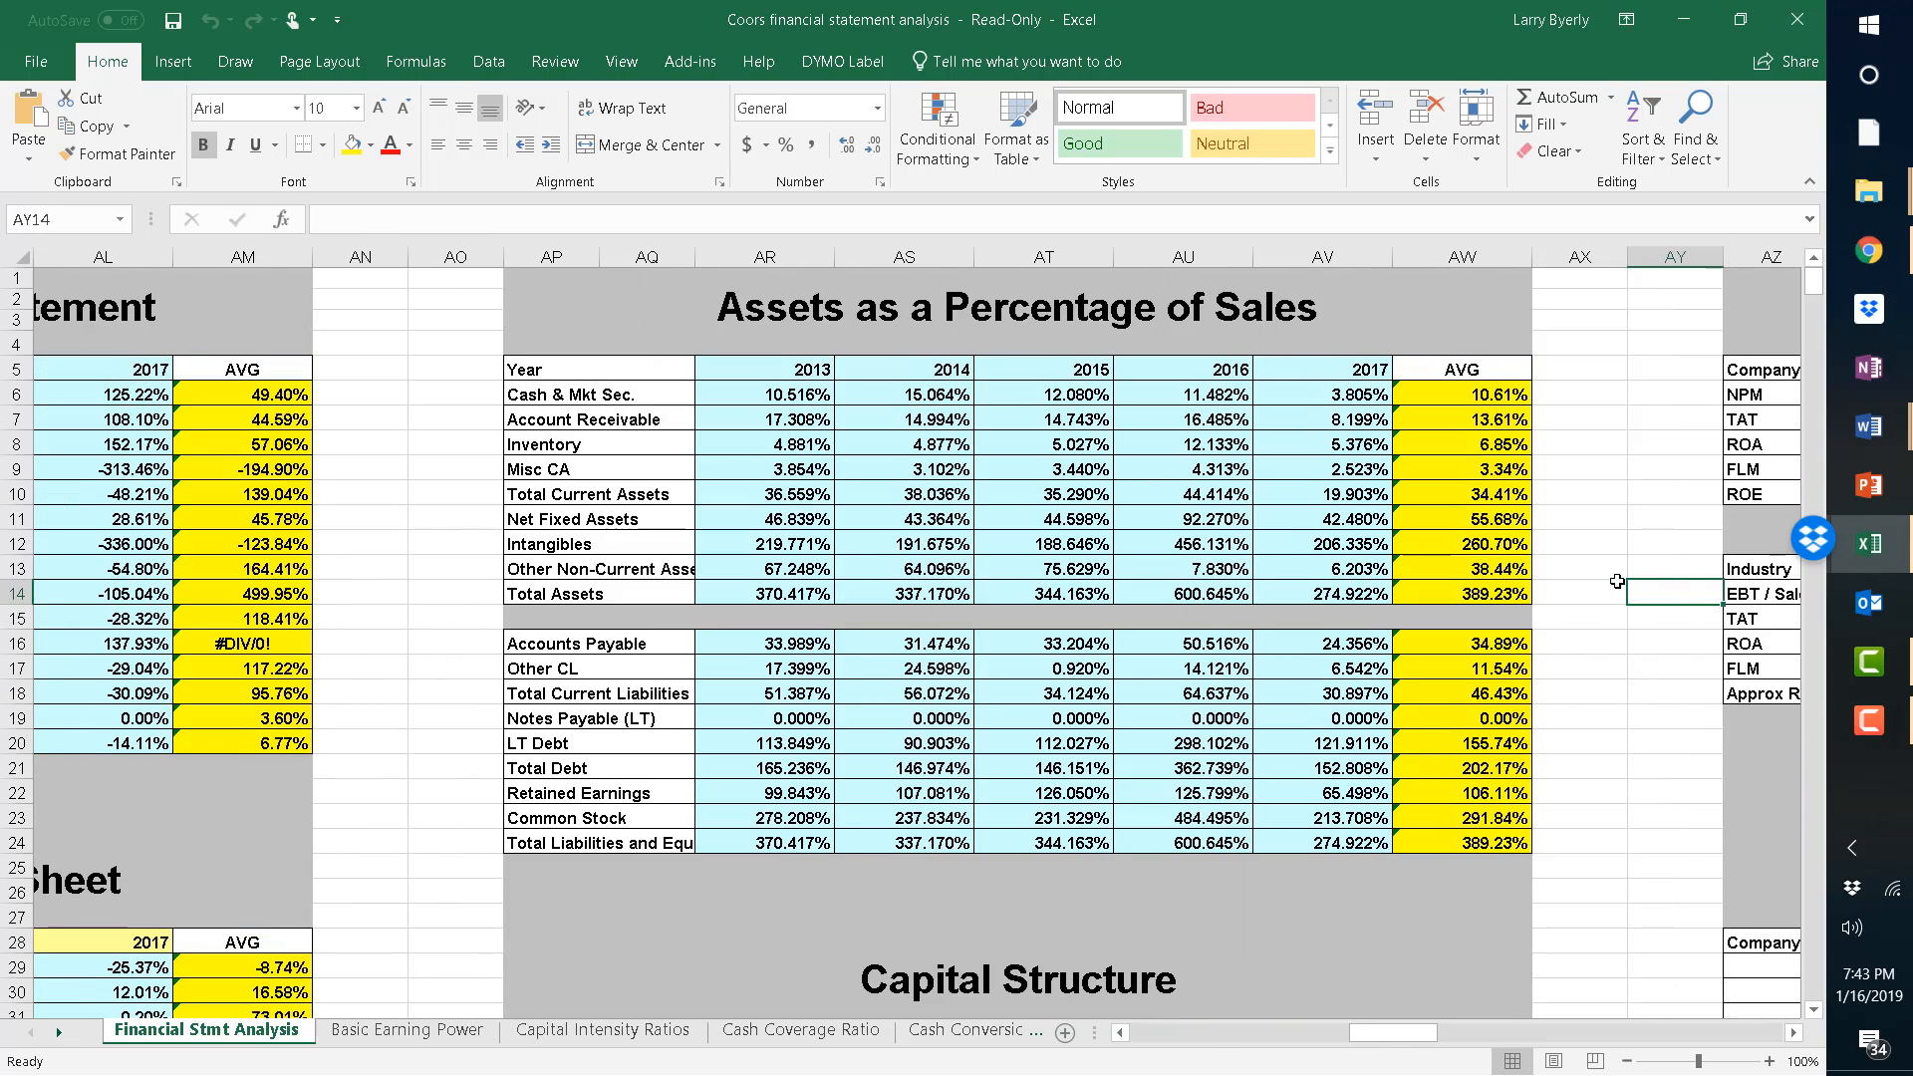
pyautogui.click(1675, 792)
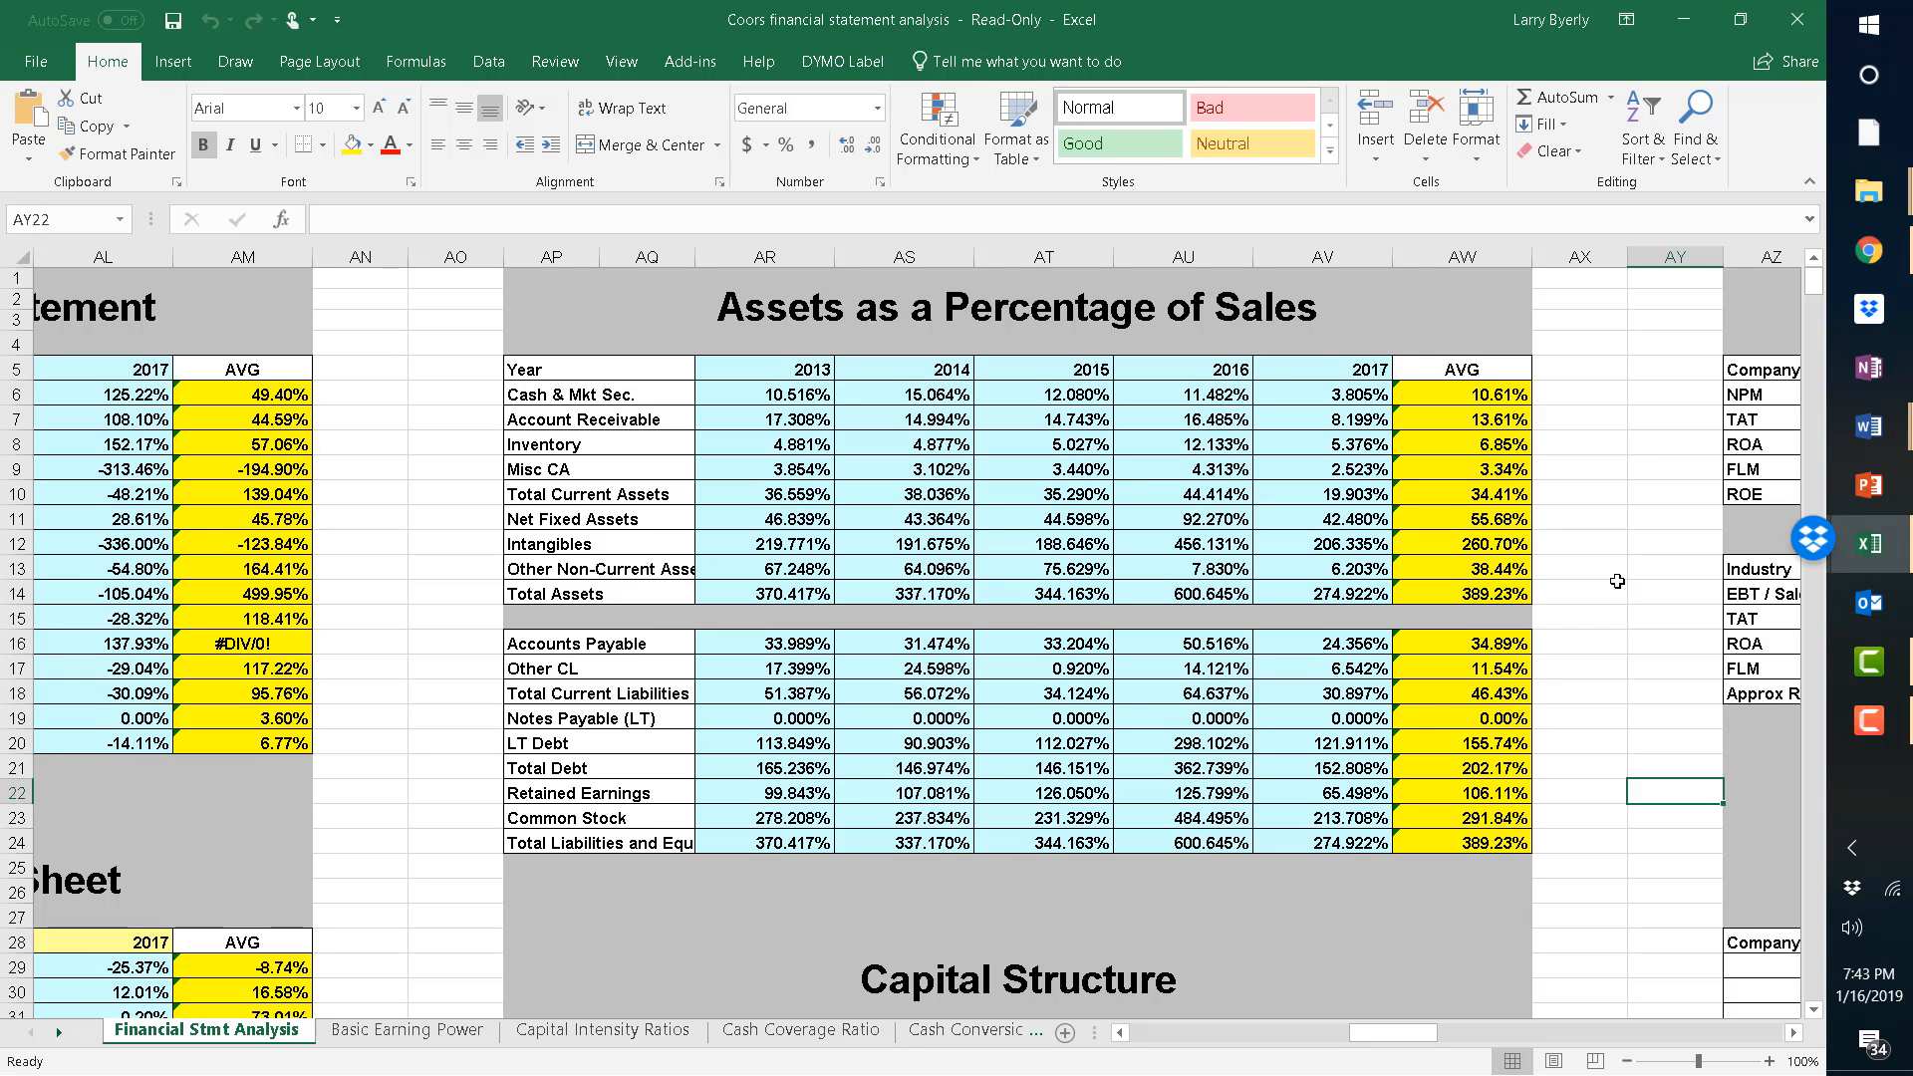
pyautogui.scroll(-3)
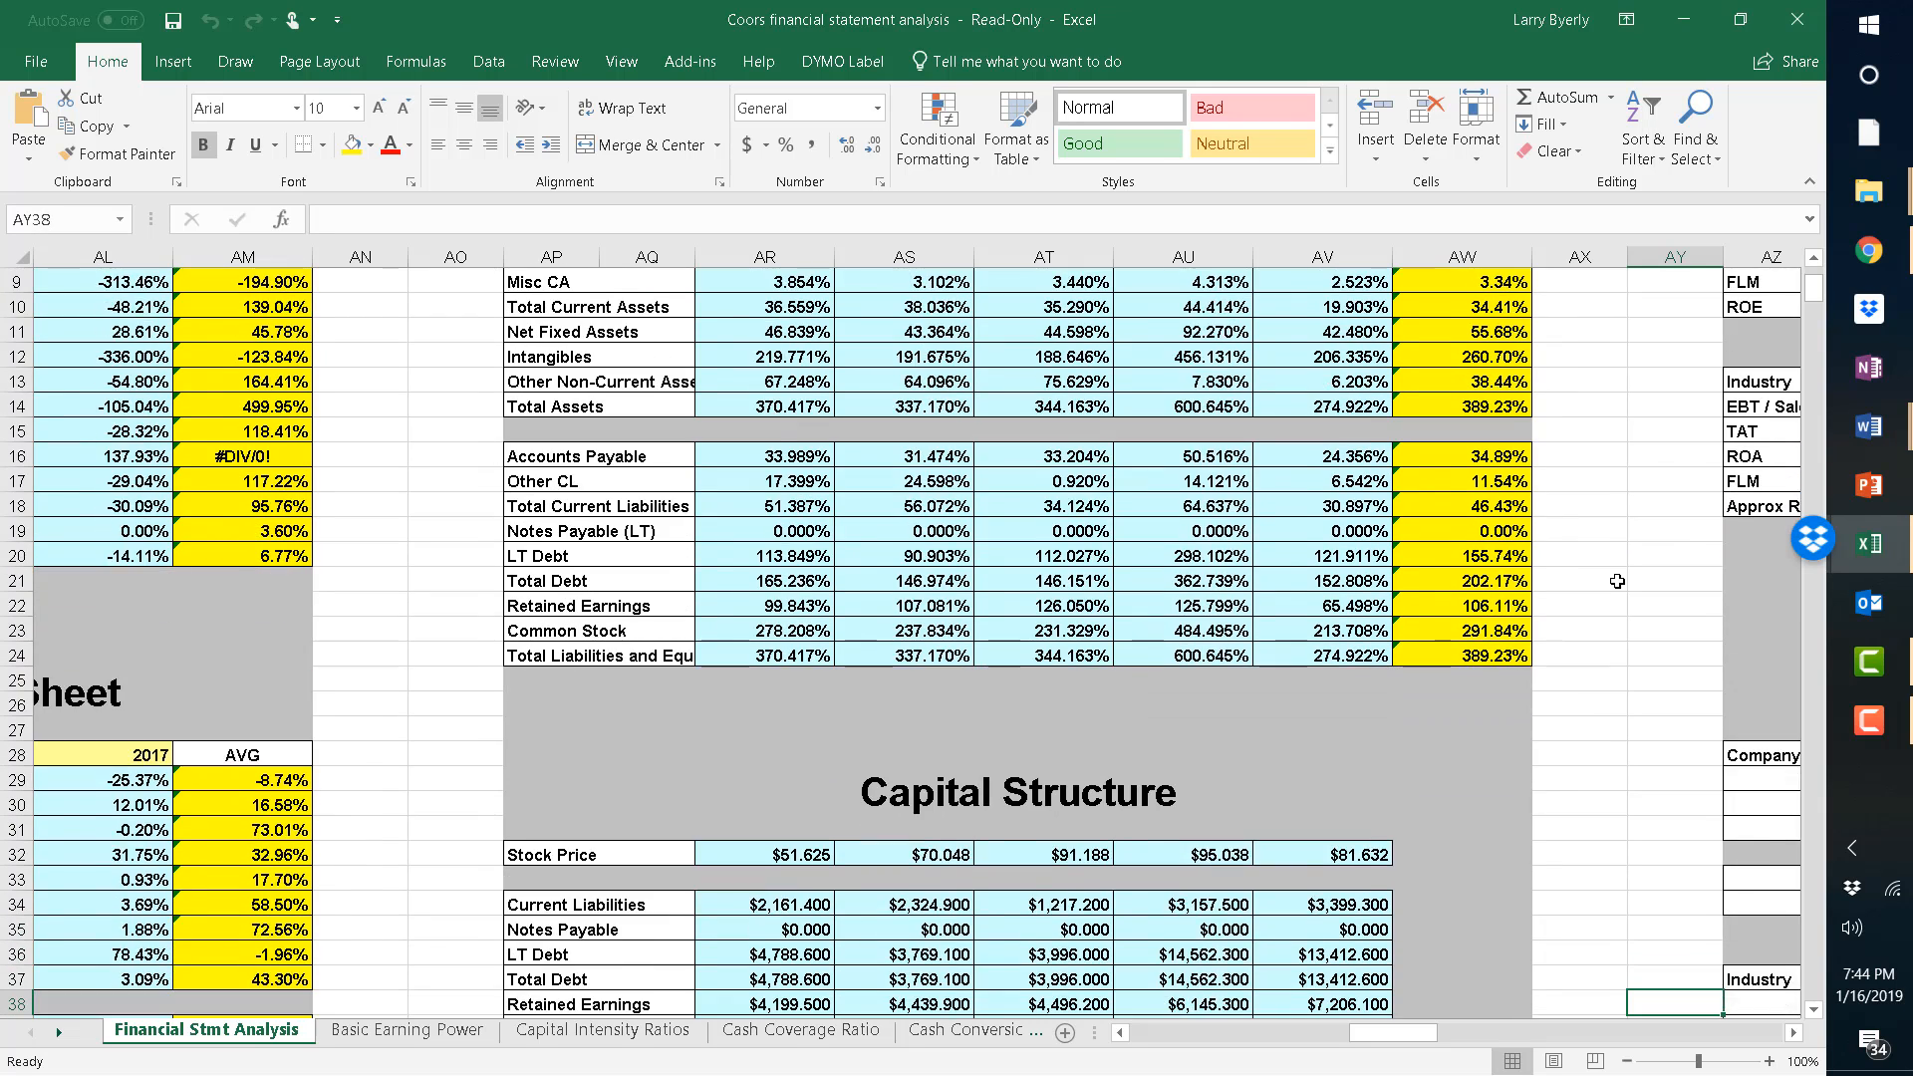
pyautogui.hscroll(3)
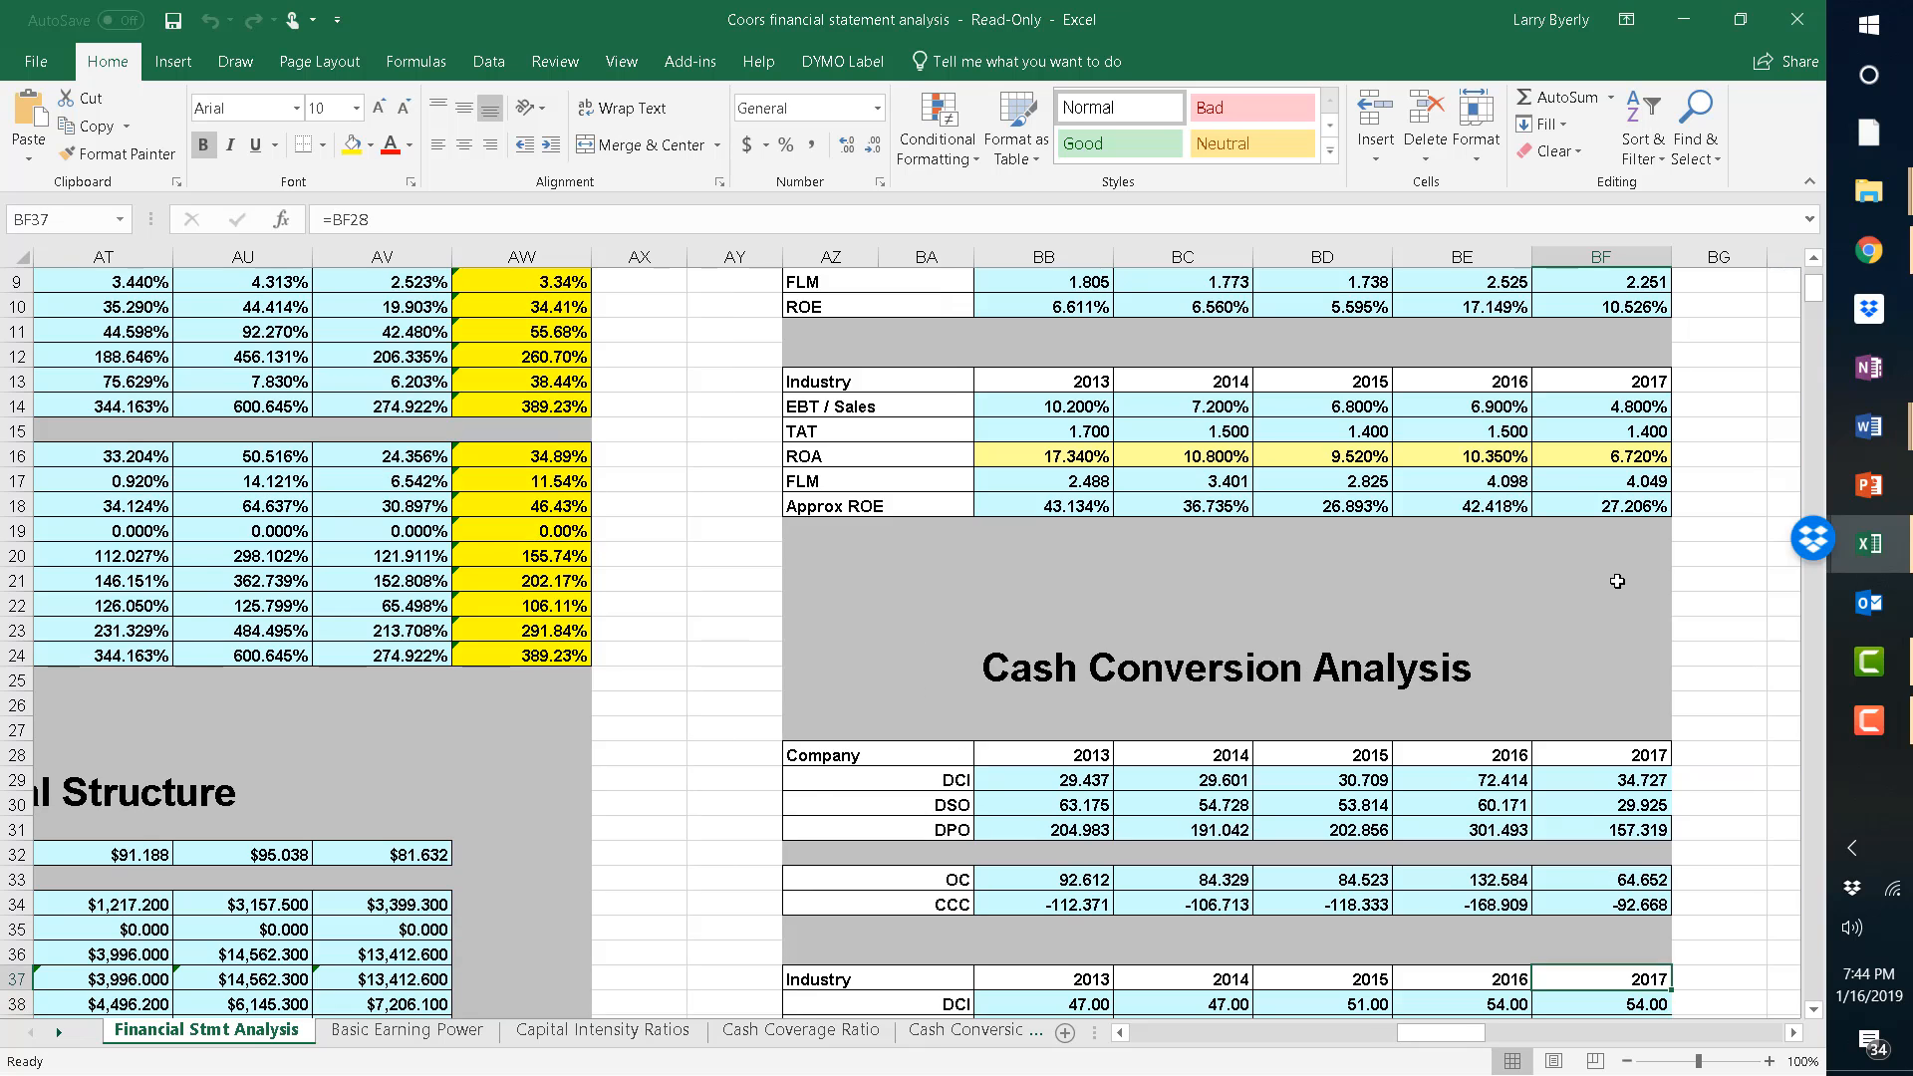
pyautogui.scroll(3)
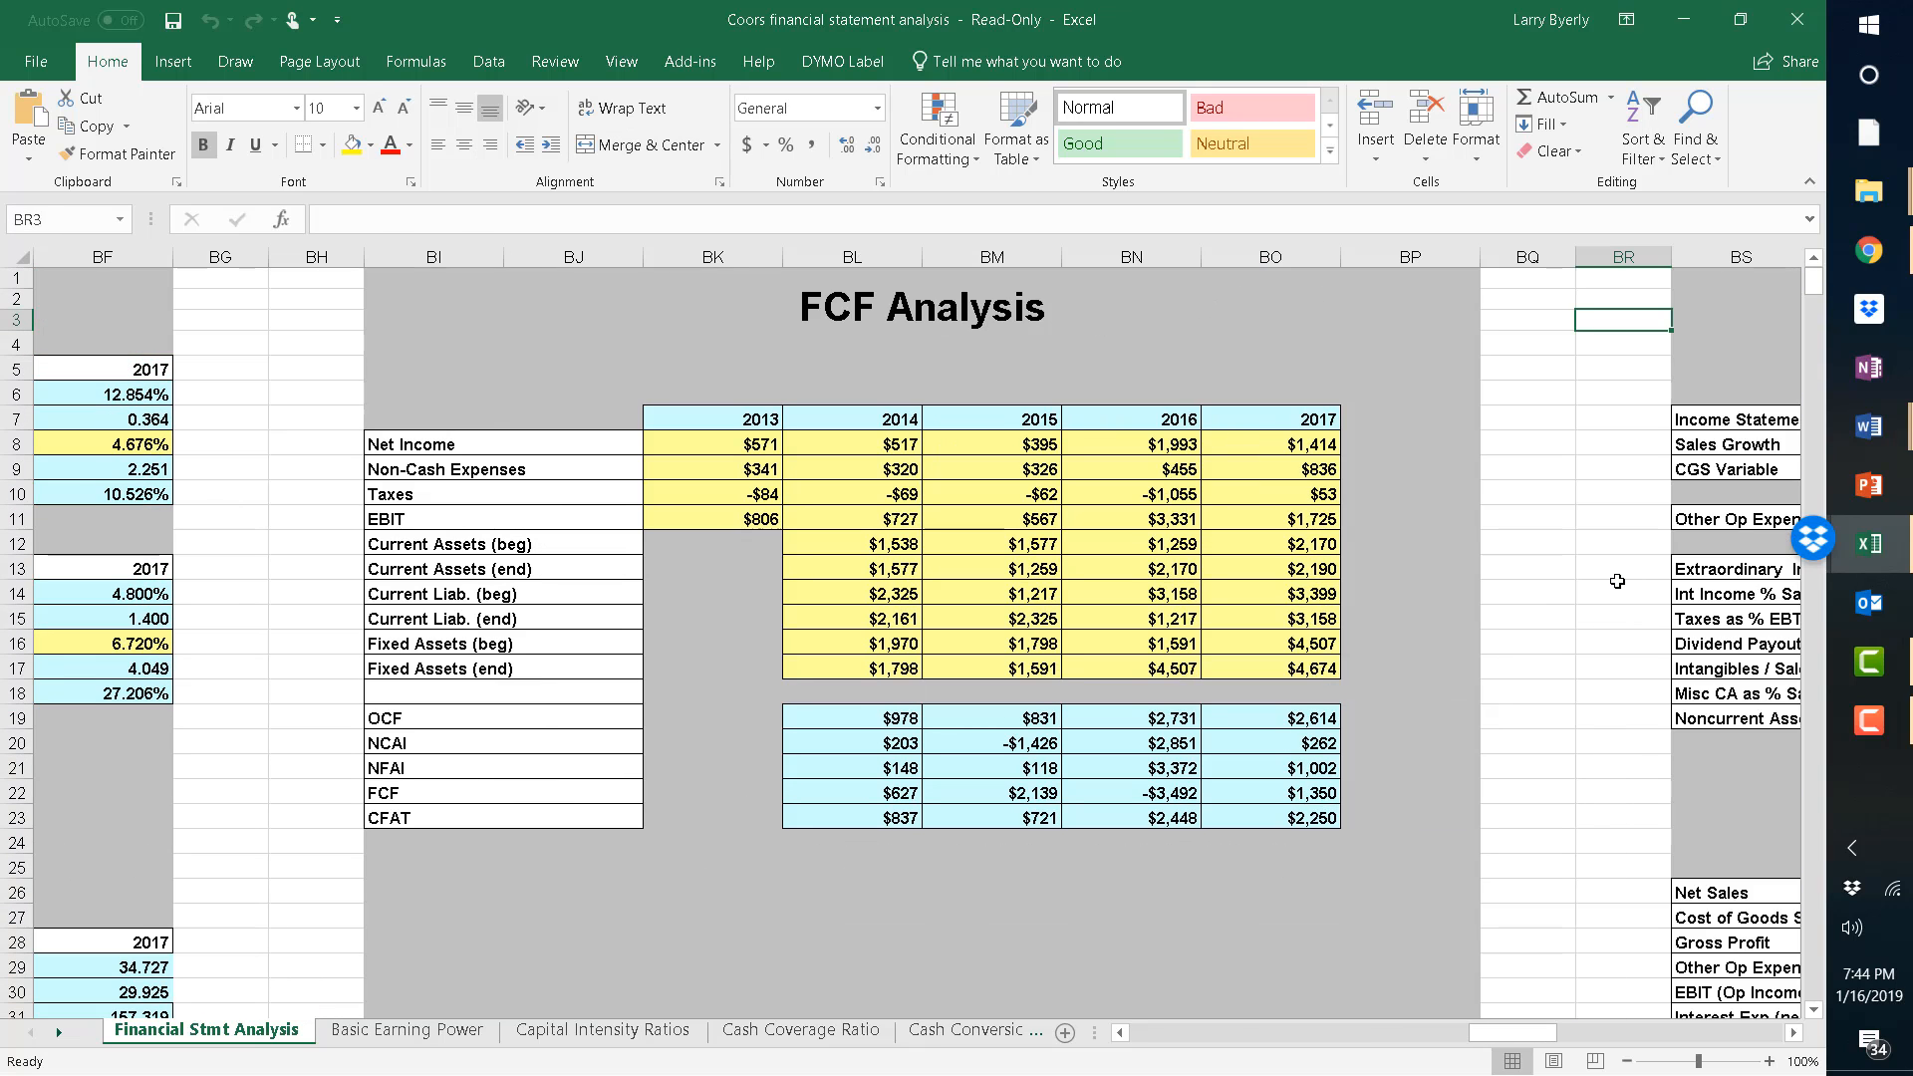
pyautogui.hscroll(3)
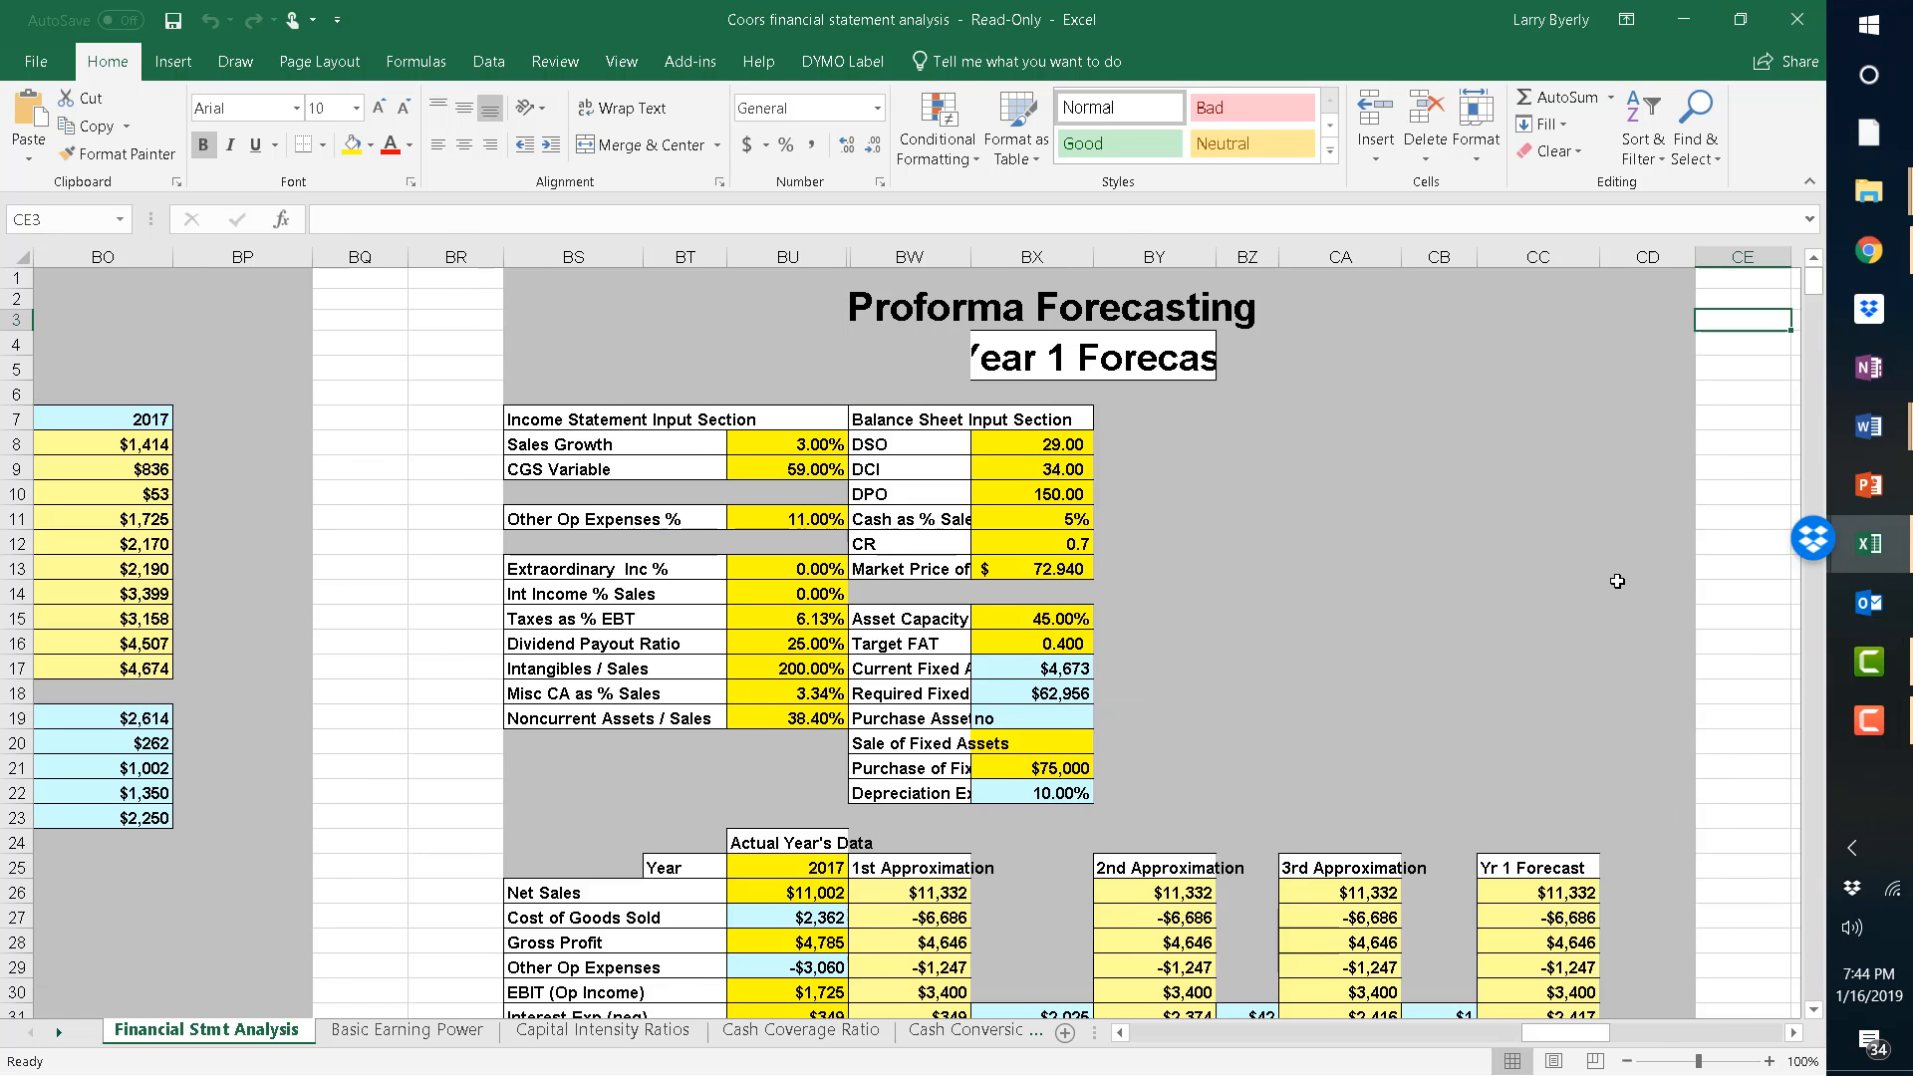
pyautogui.hscroll(-3)
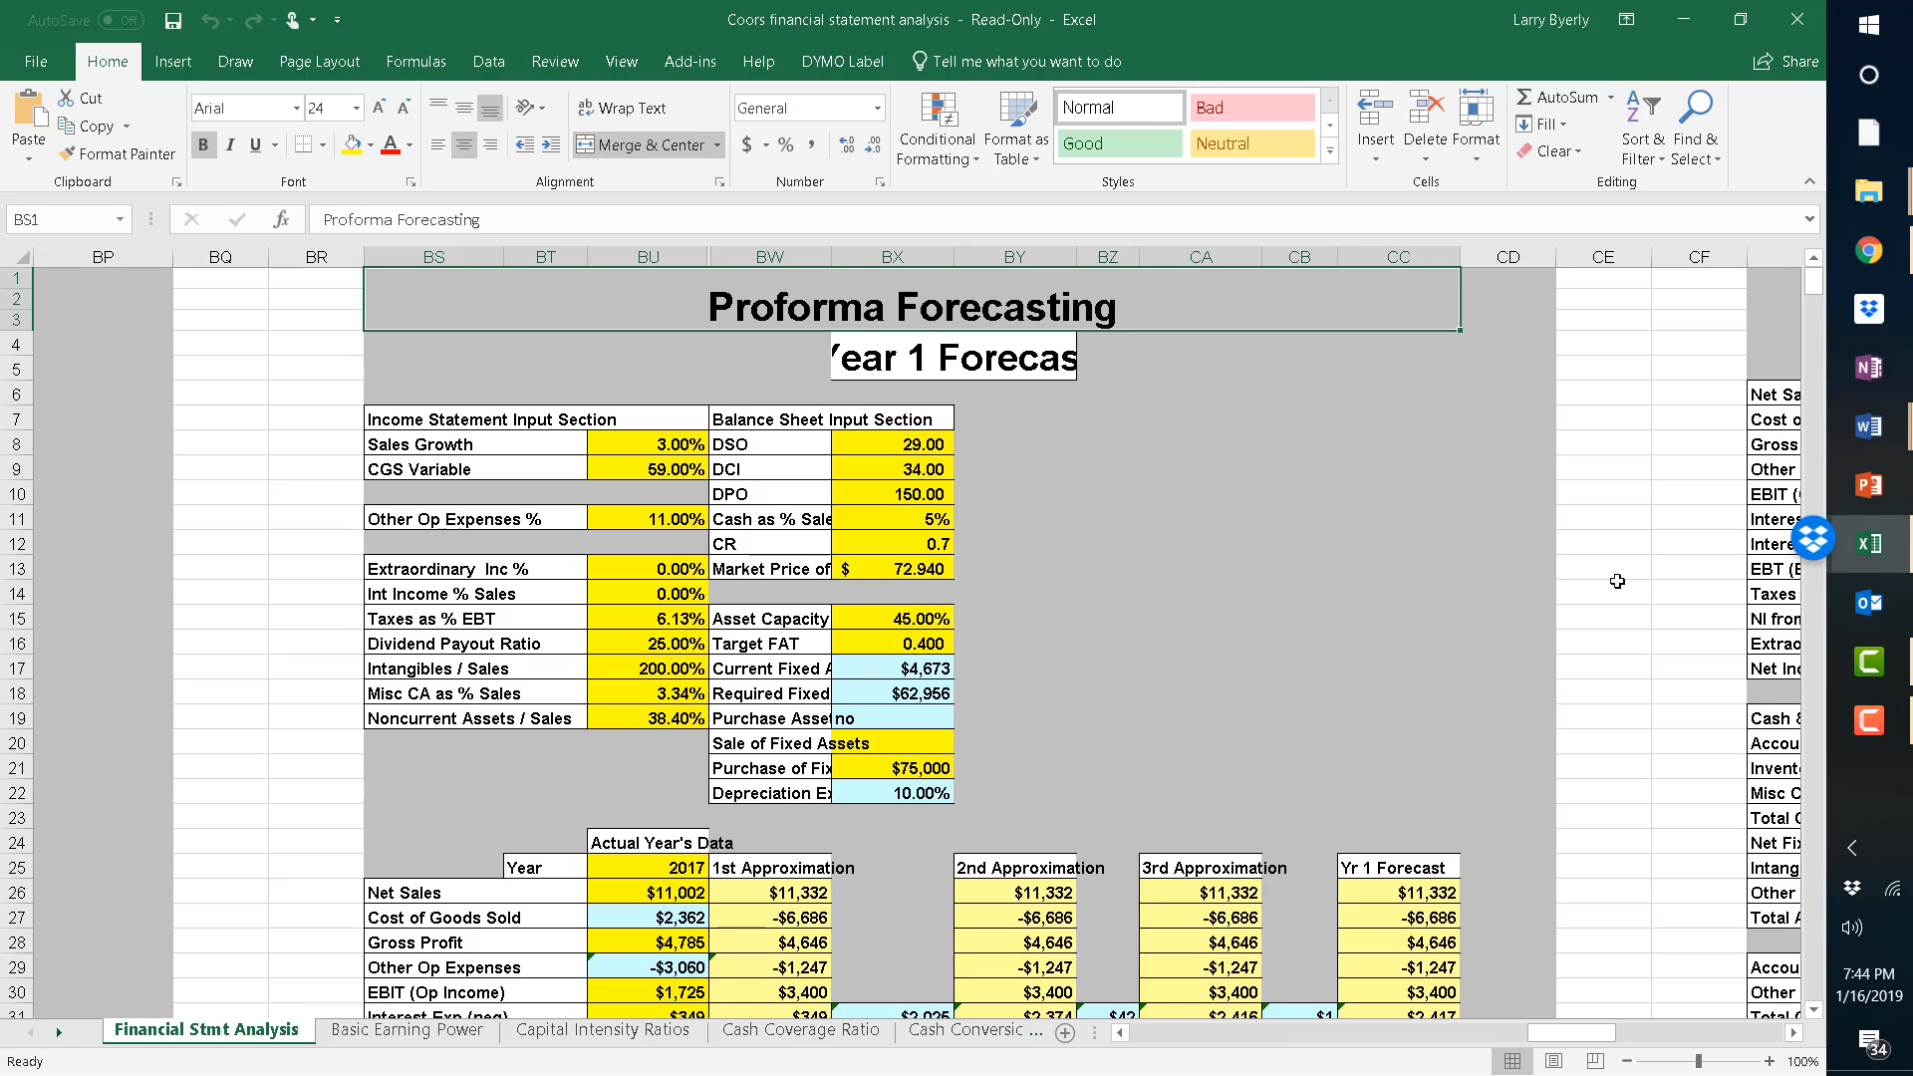
# Scroll right to the Proforma Financial Statements table projecting 2018–2021 figures.
pyautogui.hscroll(3)
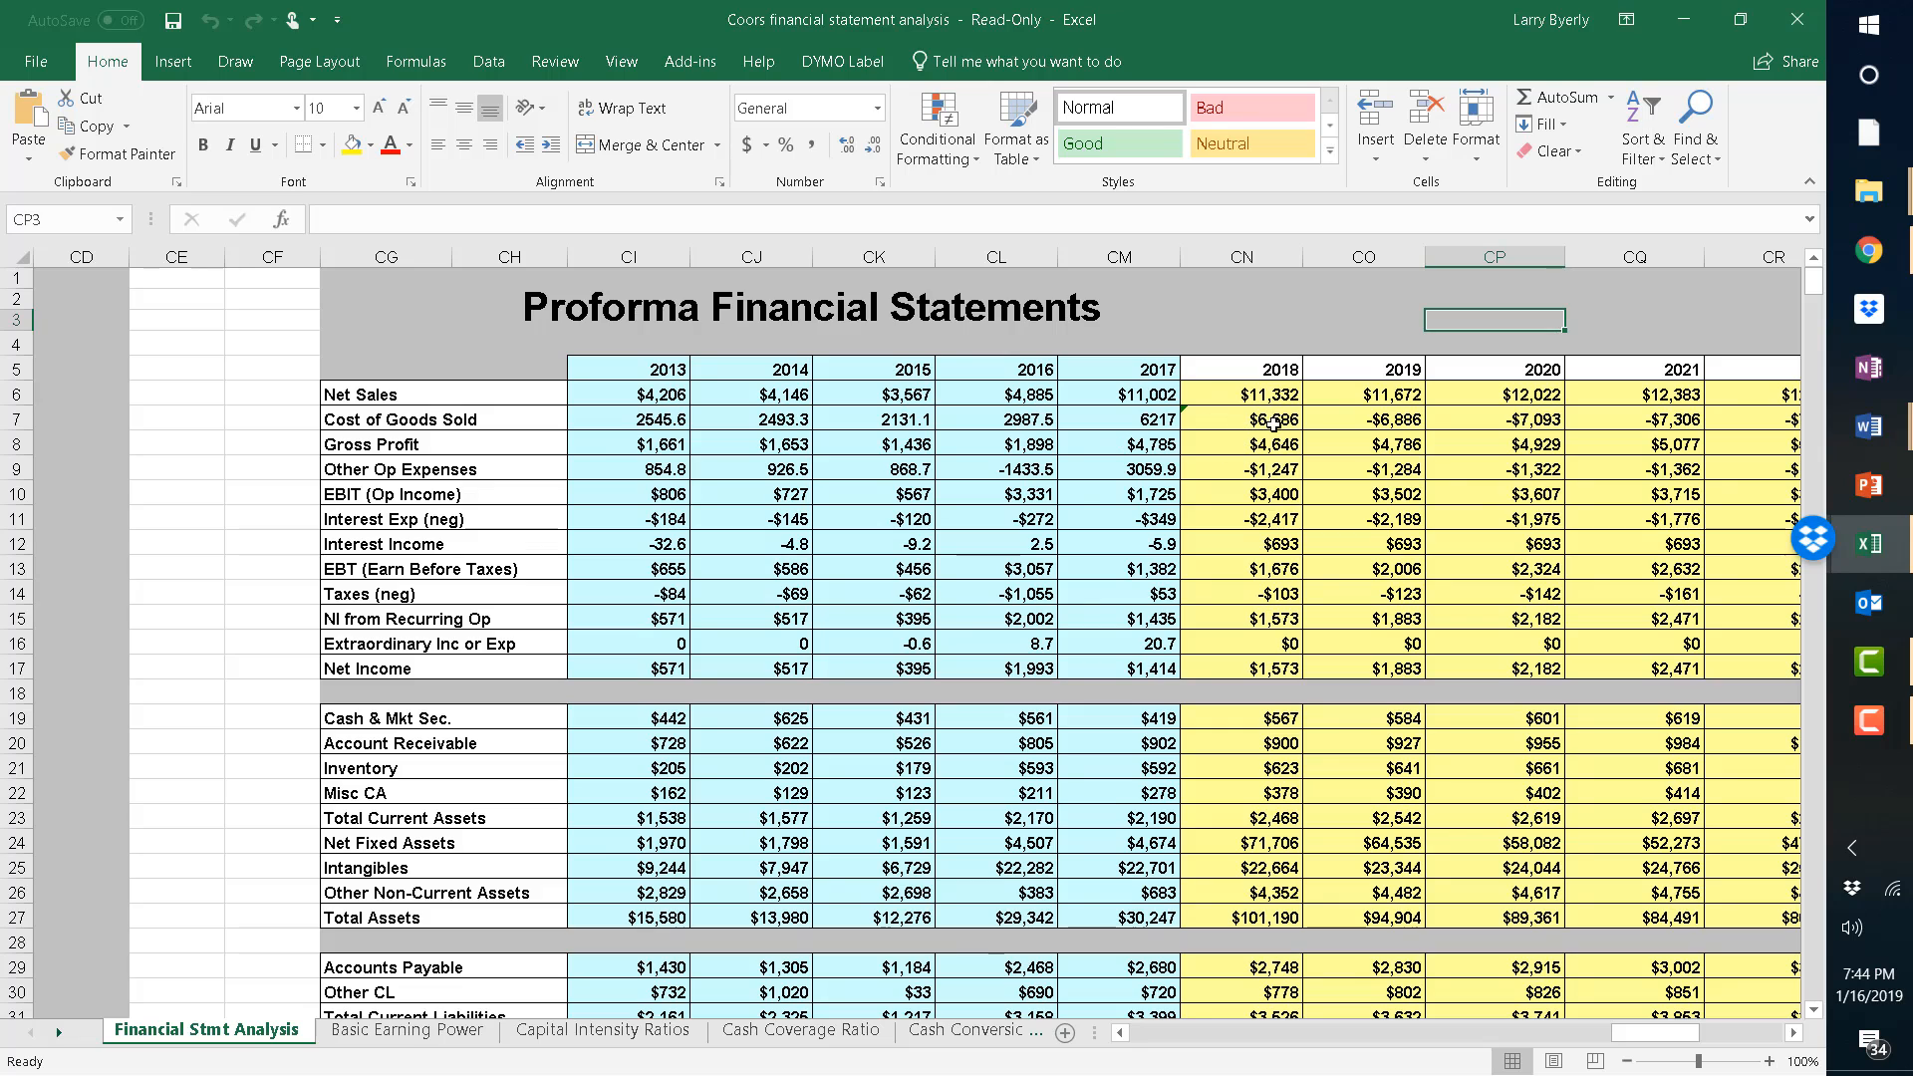
pyautogui.moveTo(1761, 498)
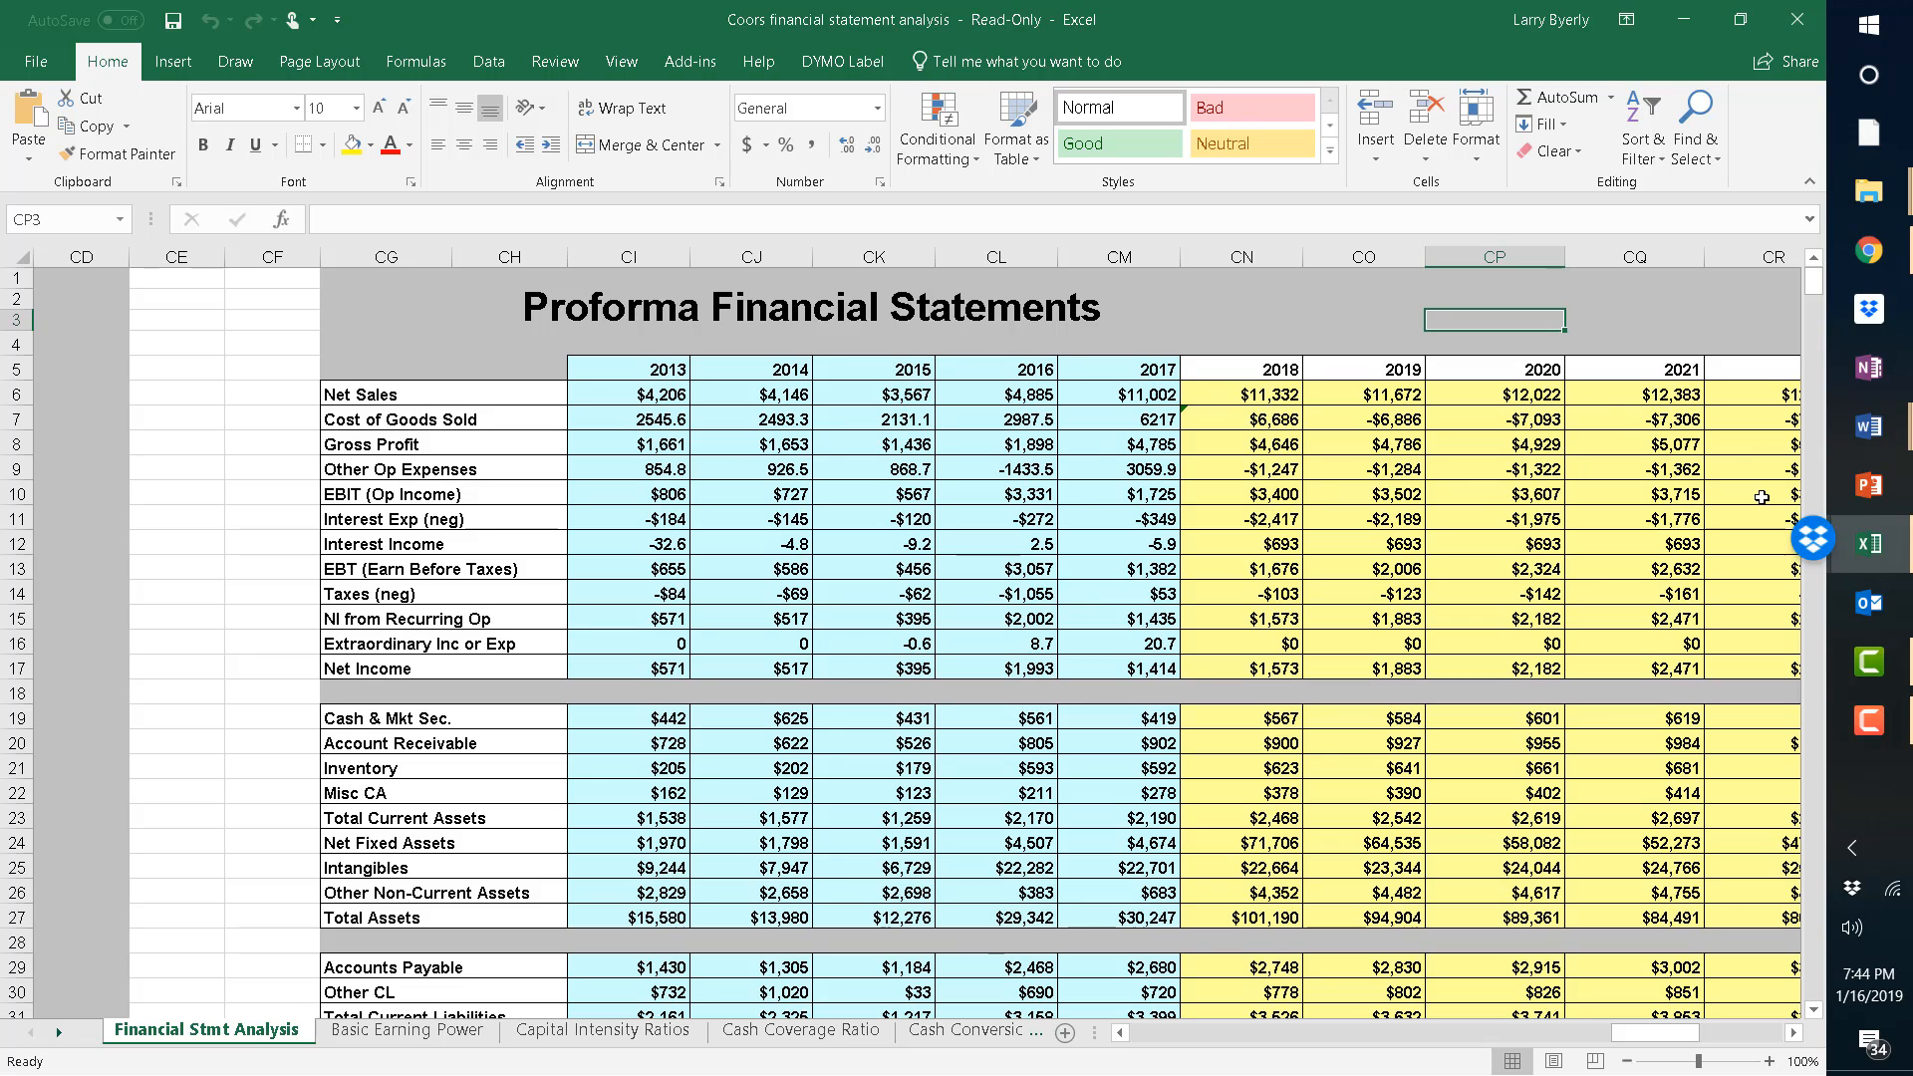
pyautogui.moveTo(1373, 375)
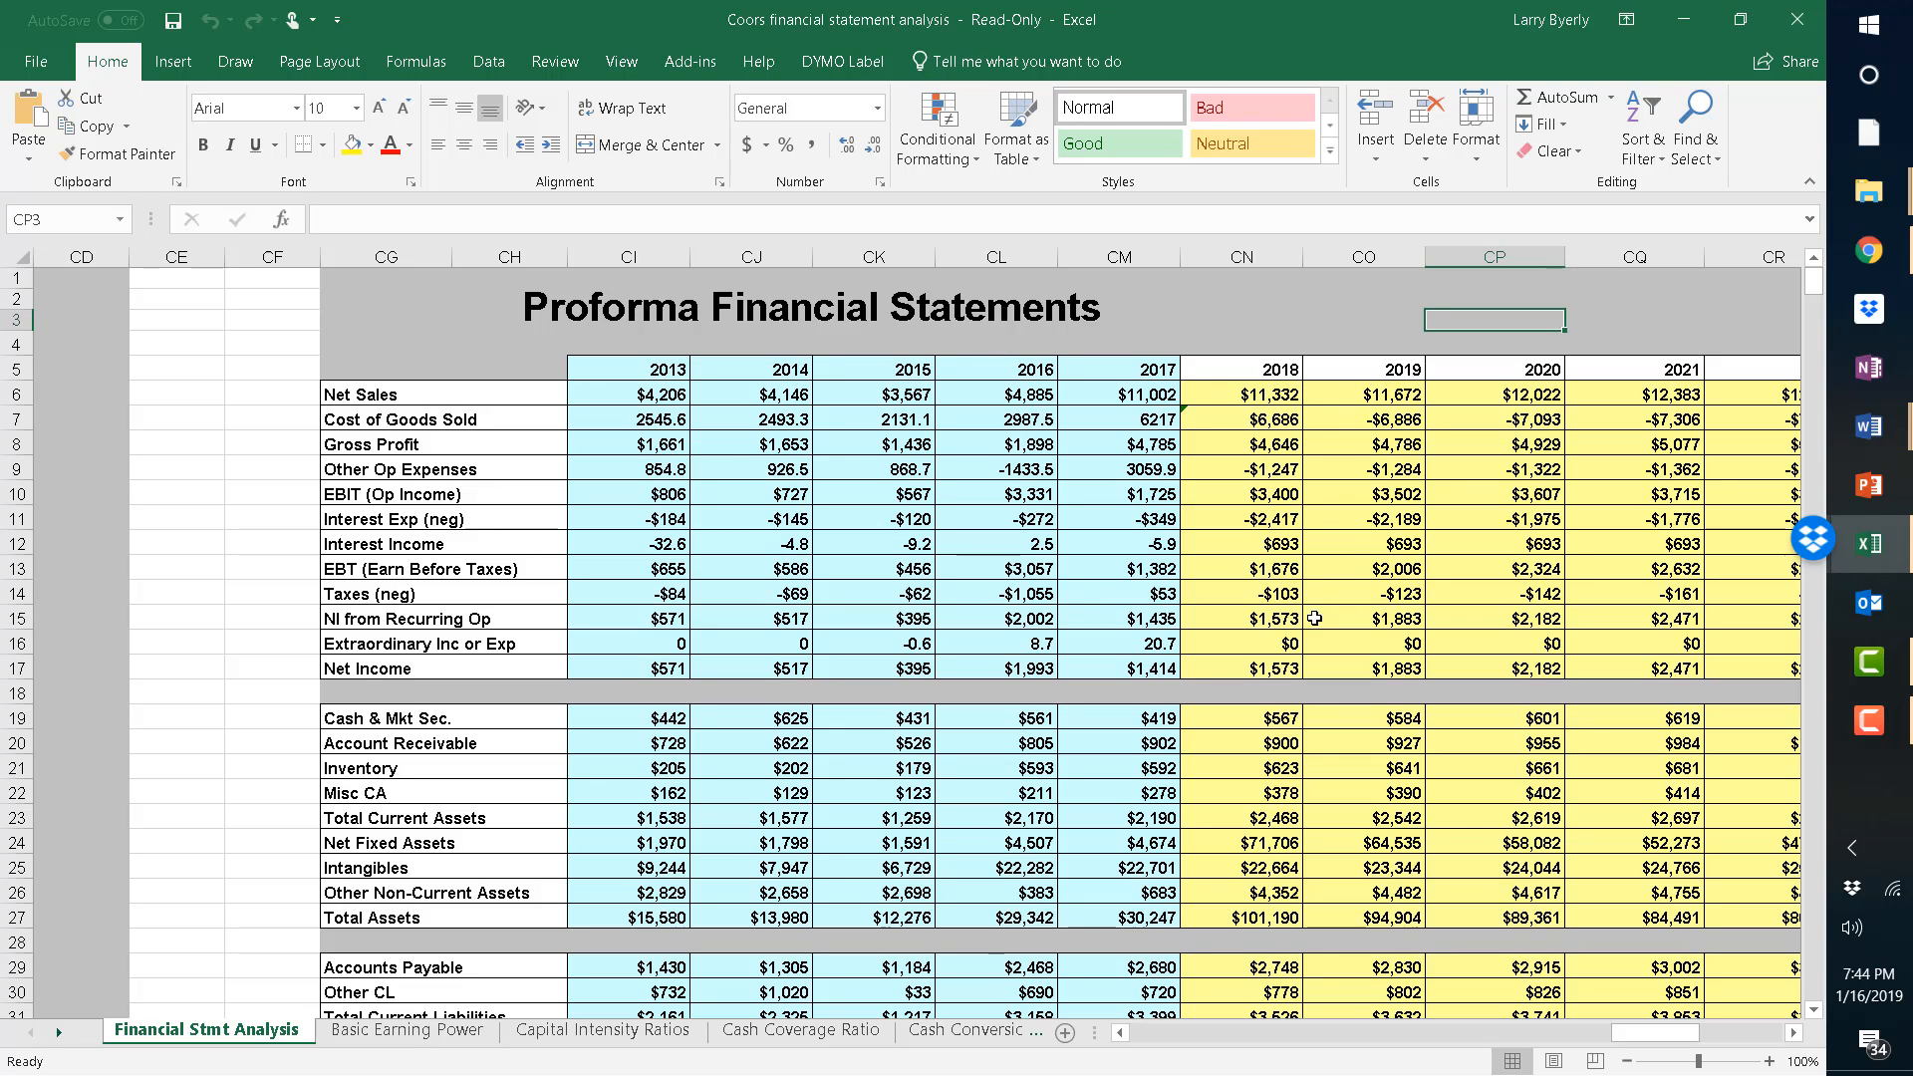
pyautogui.moveTo(1385, 522)
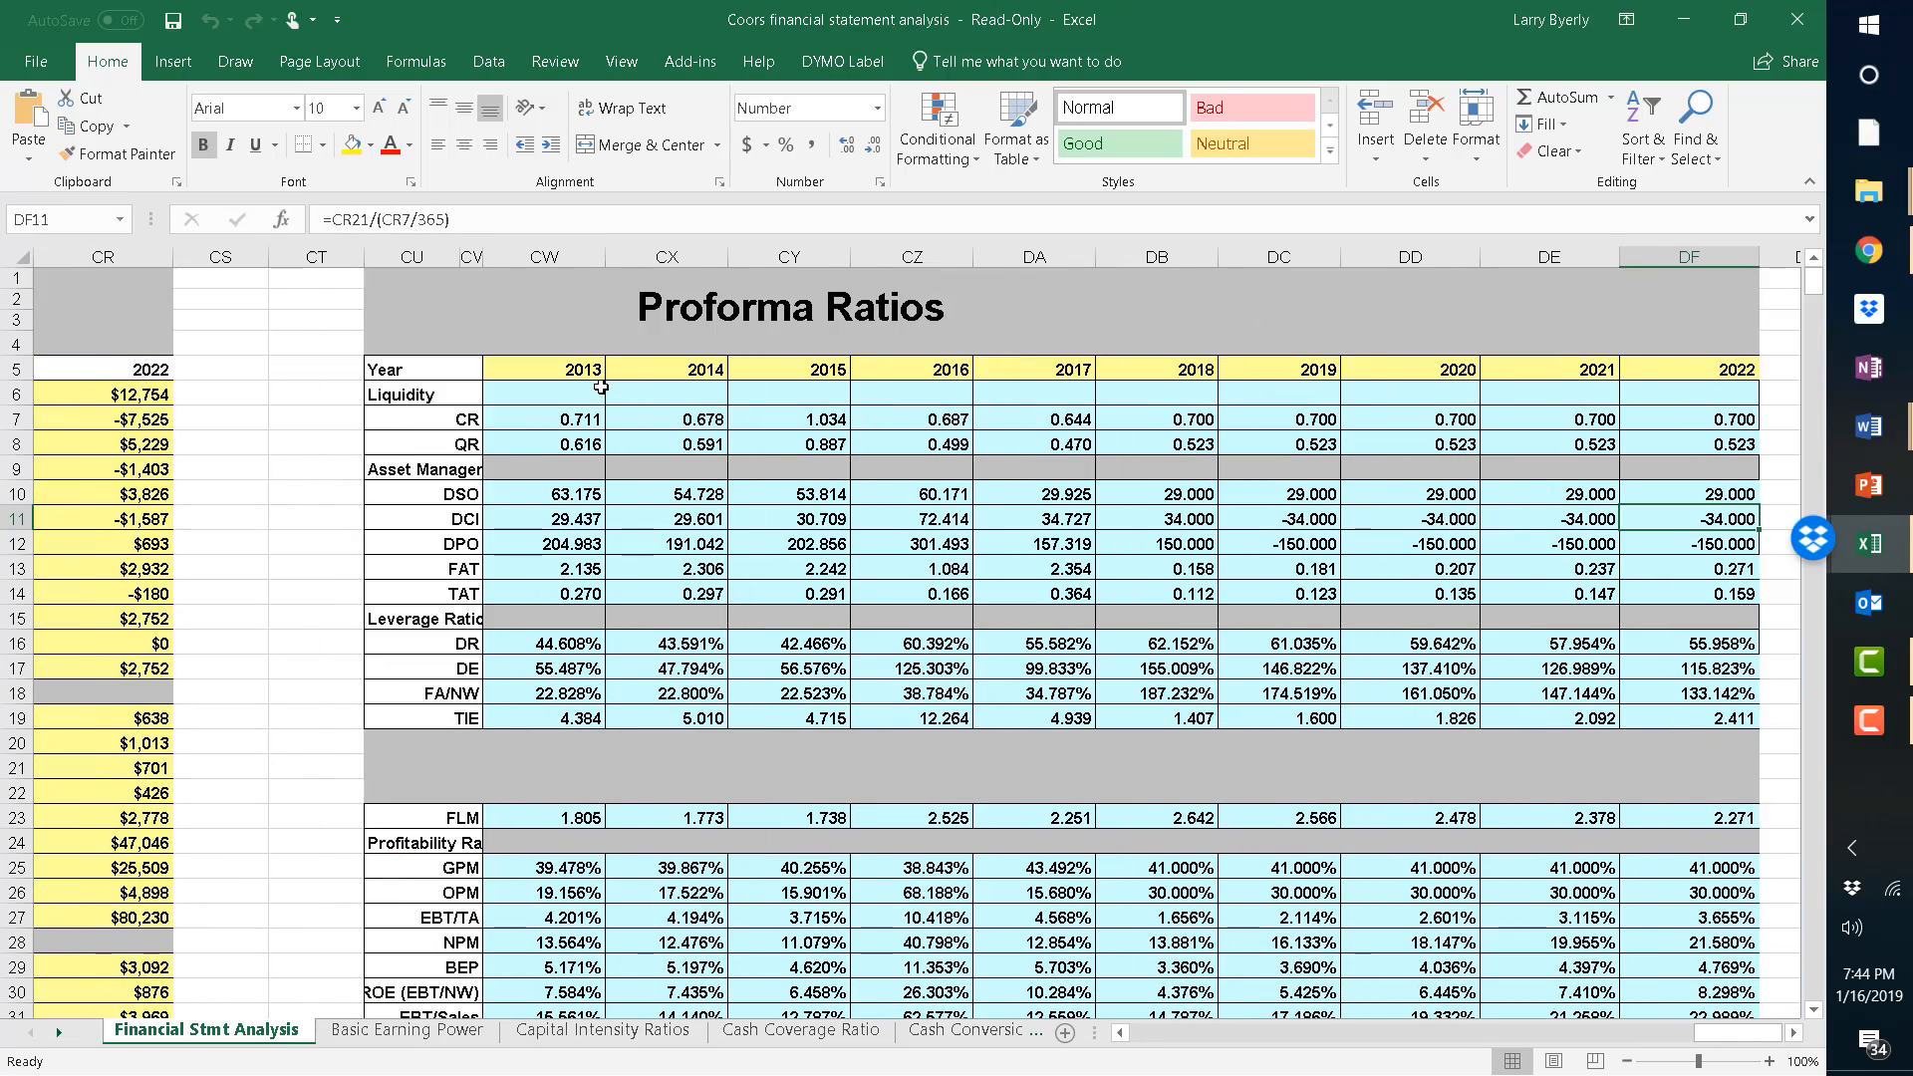
pyautogui.moveTo(1044, 418)
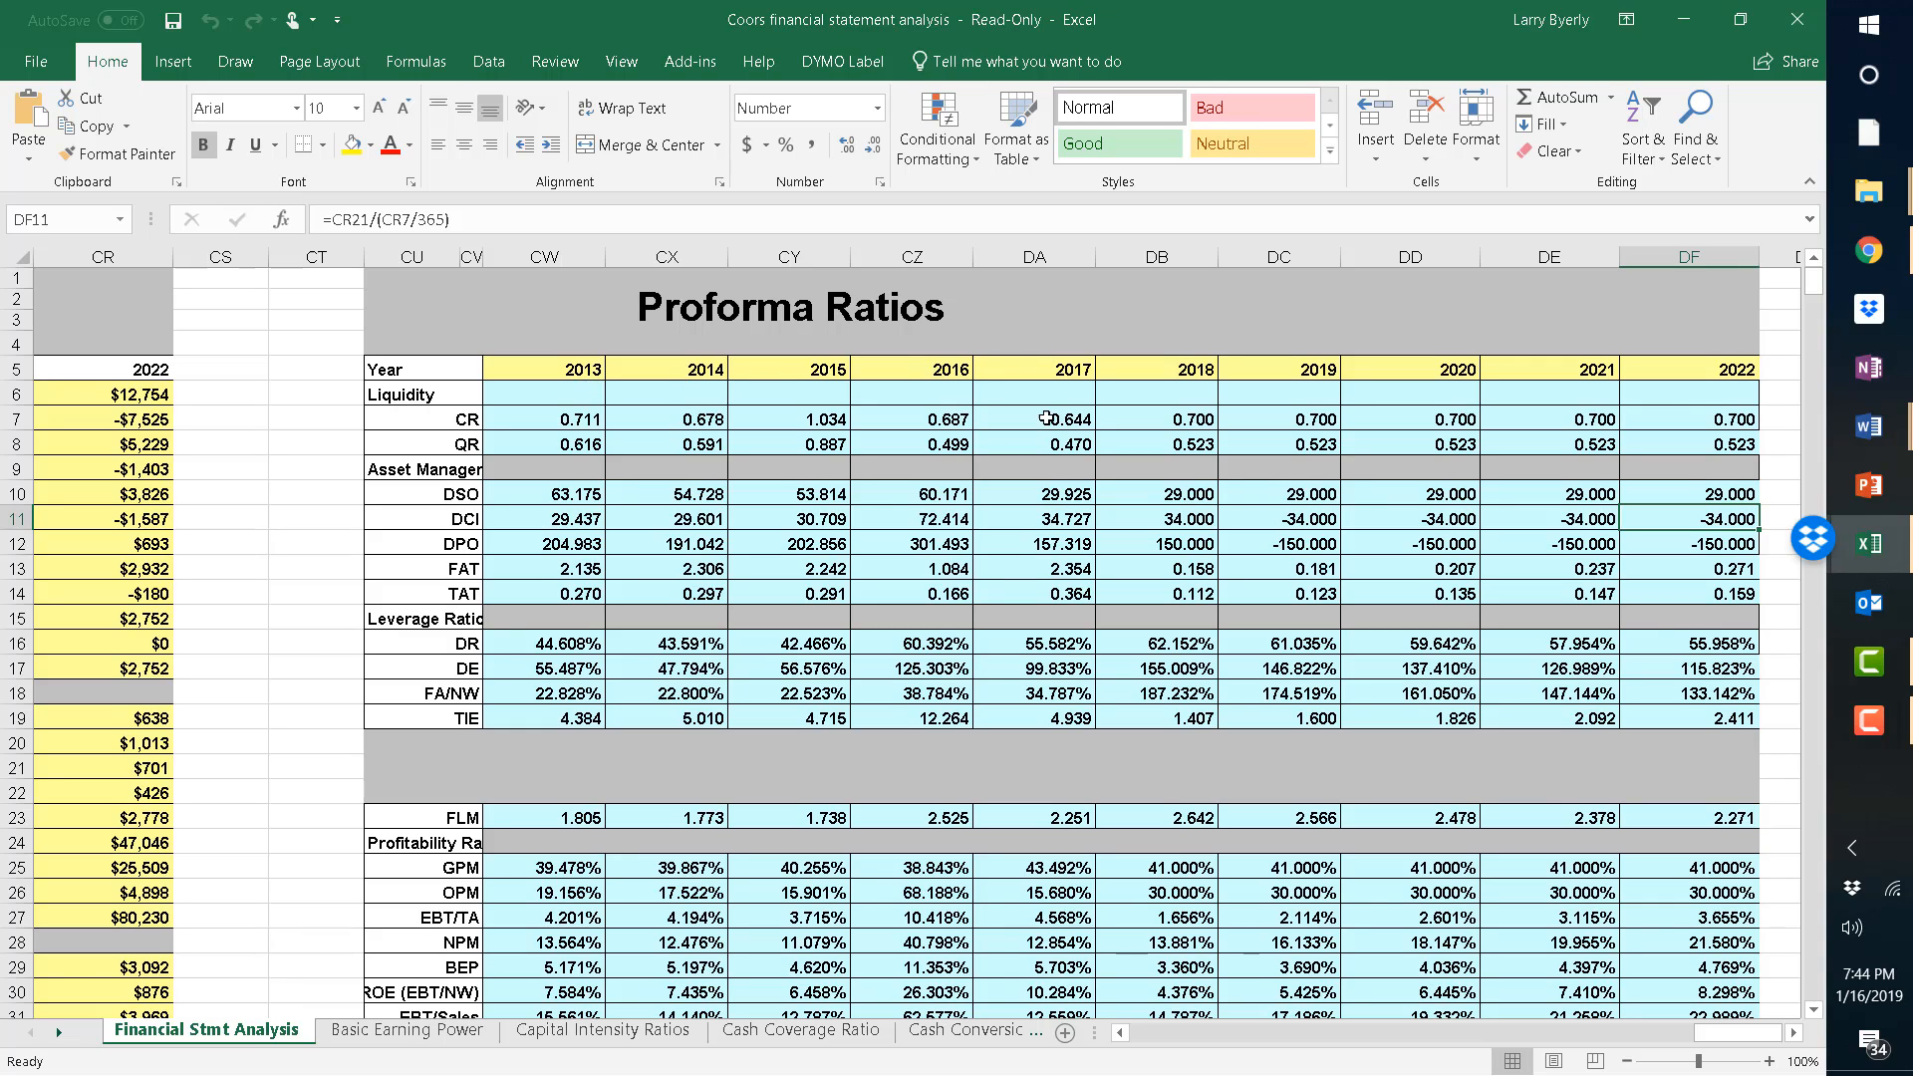
pyautogui.moveTo(1282, 376)
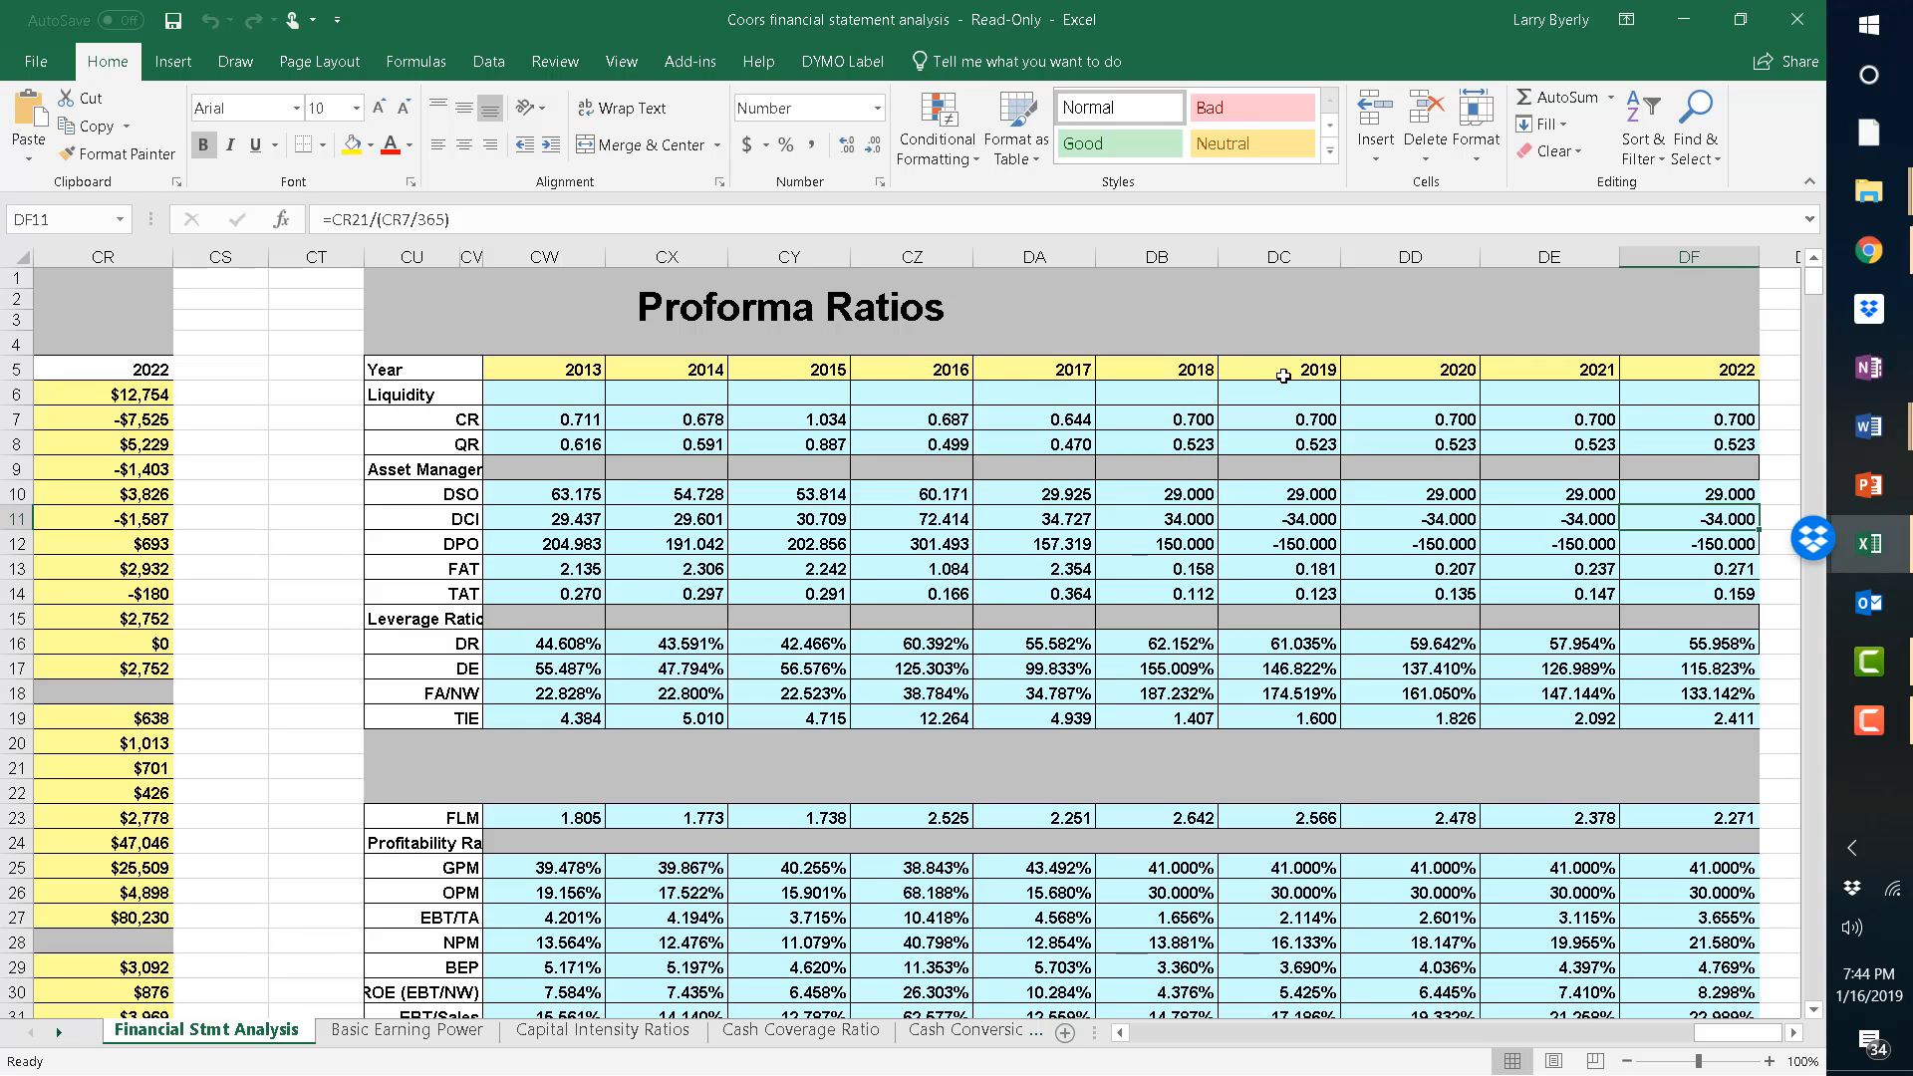
pyautogui.moveTo(1202, 403)
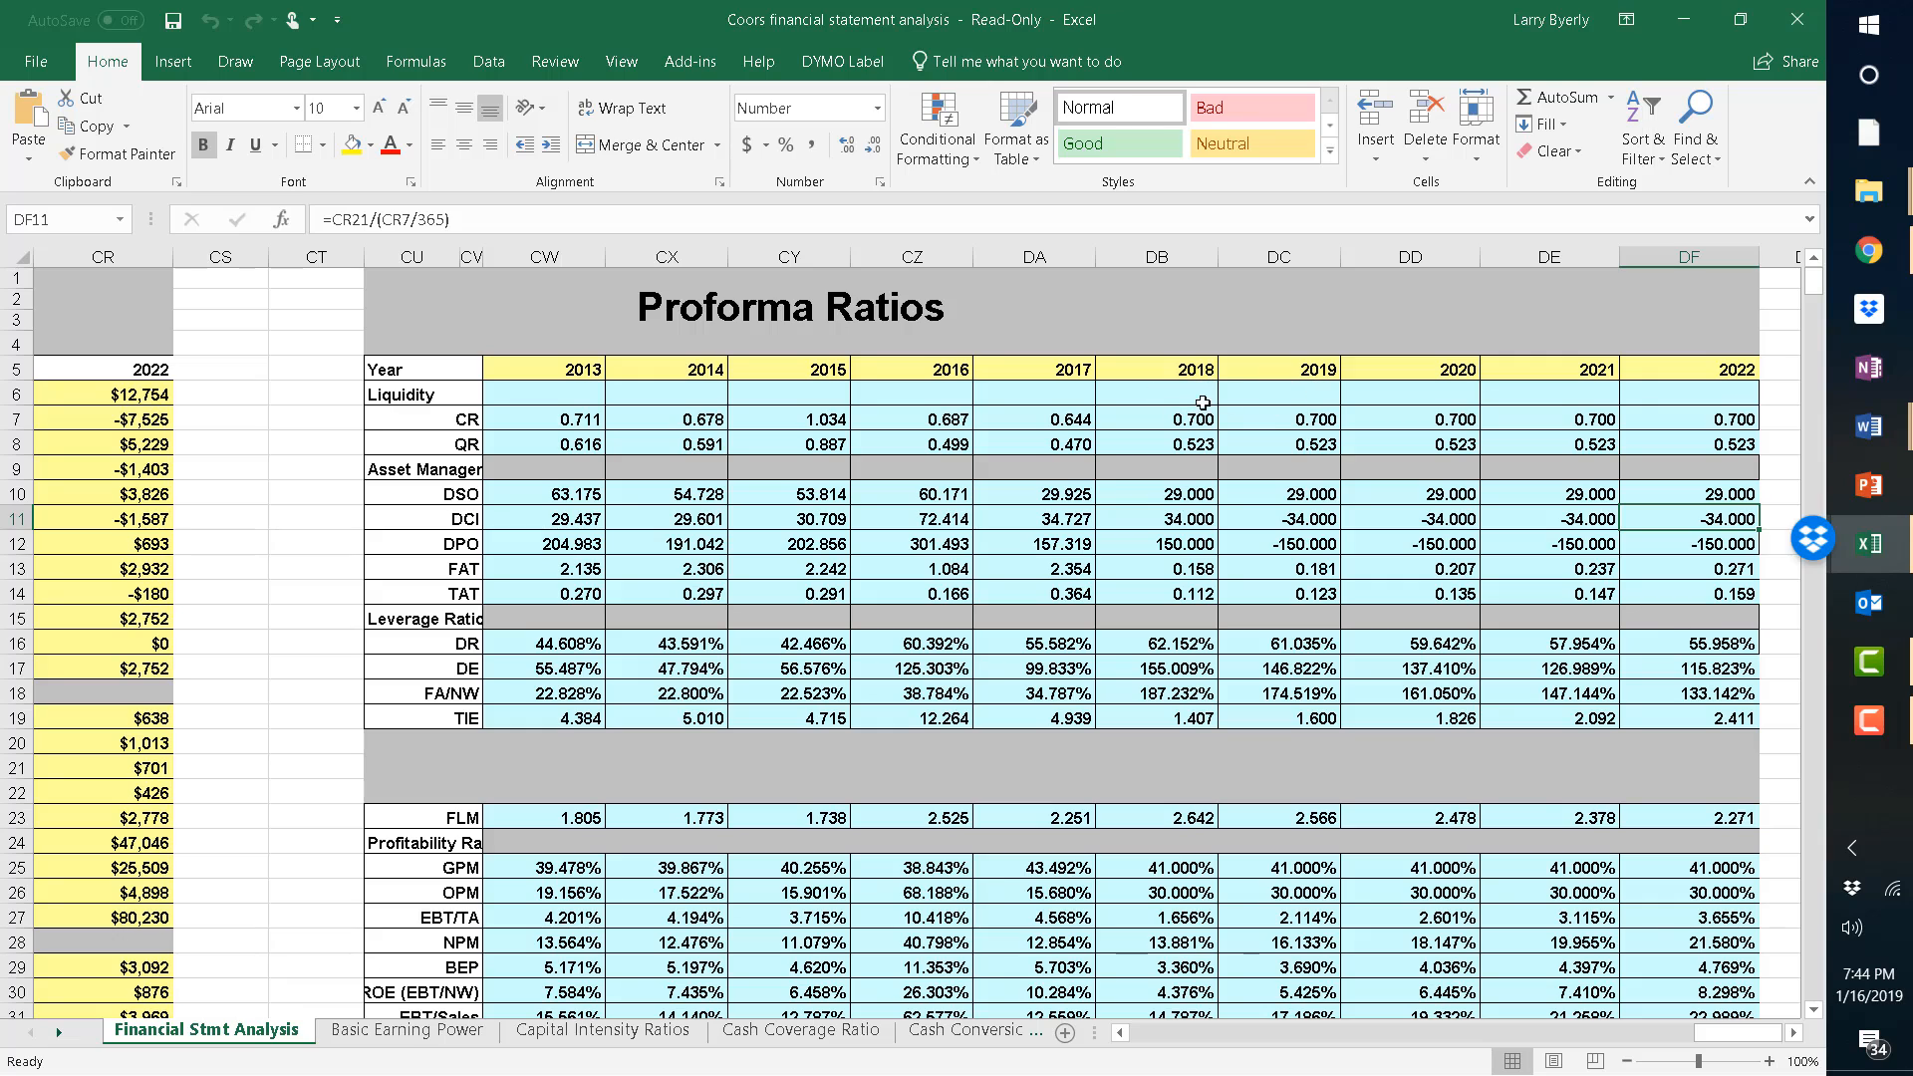
pyautogui.moveTo(1255, 635)
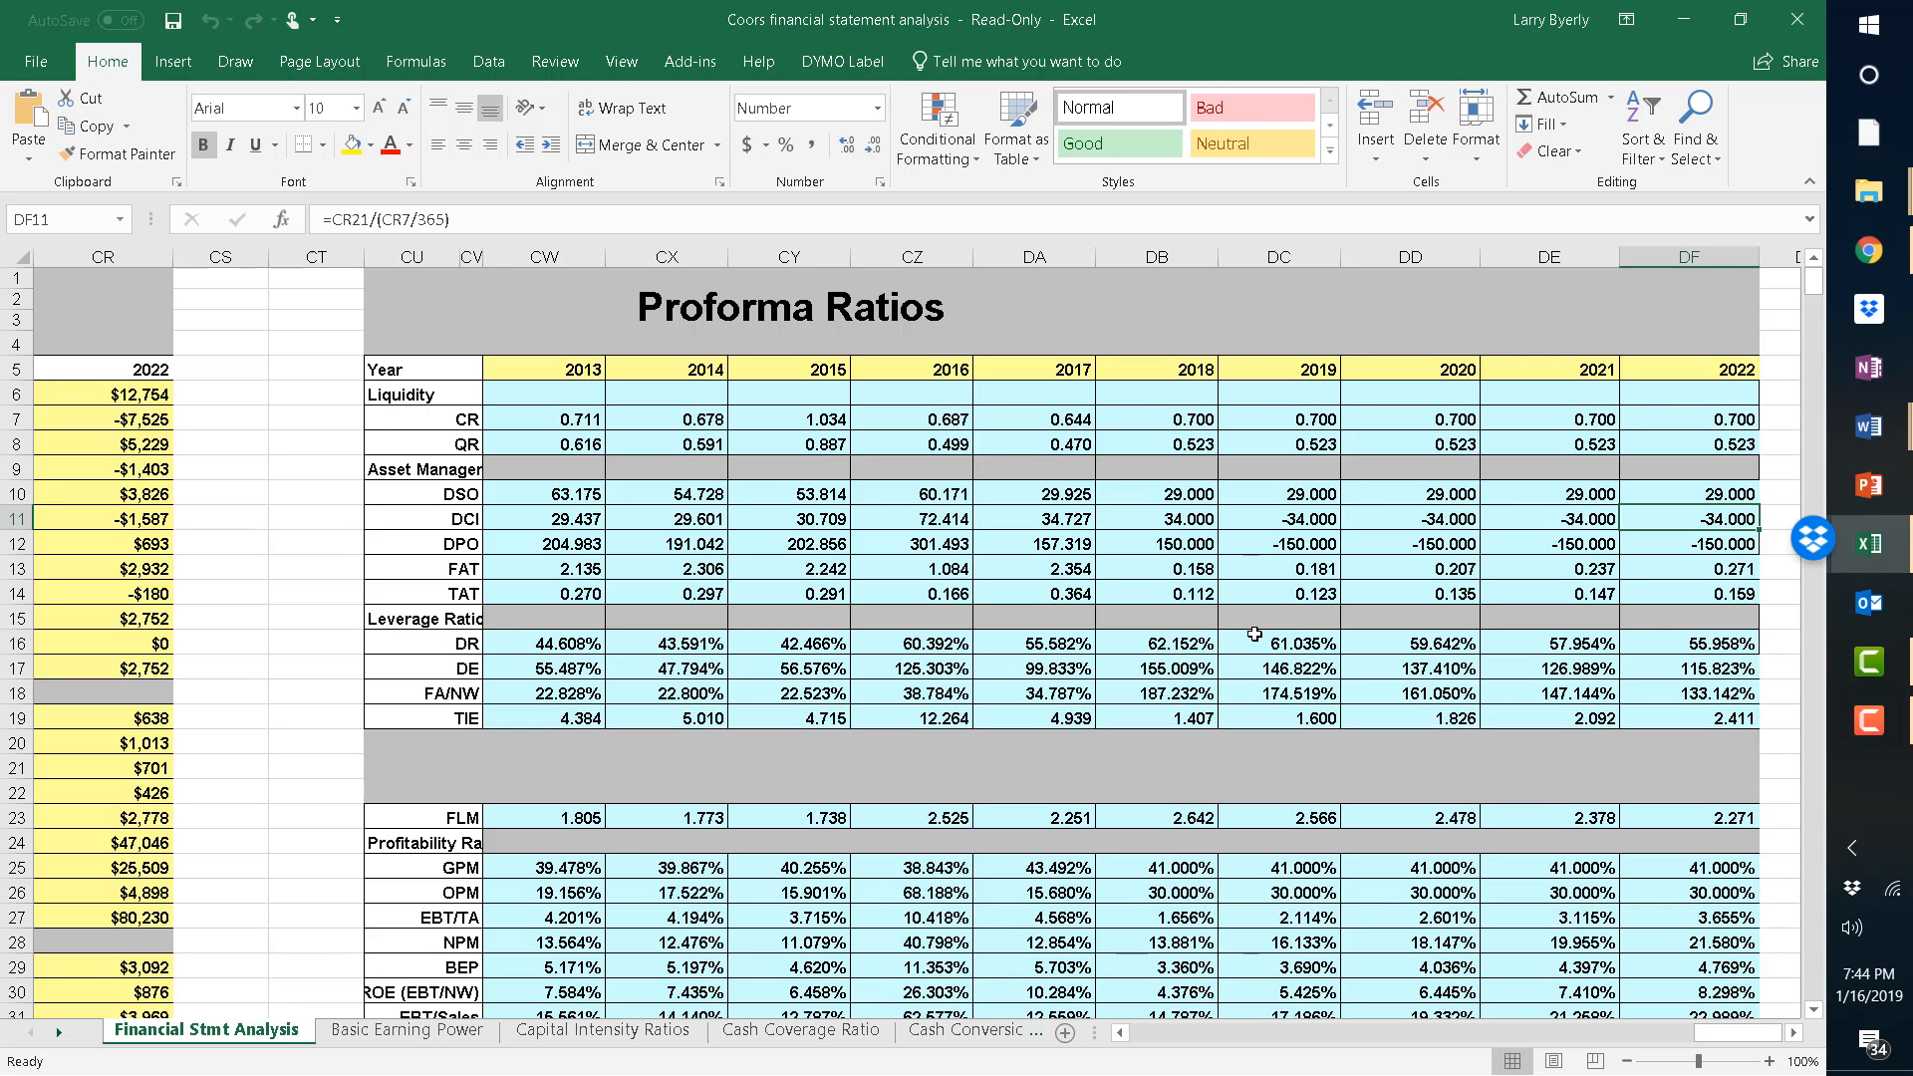
pyautogui.moveTo(1169, 669)
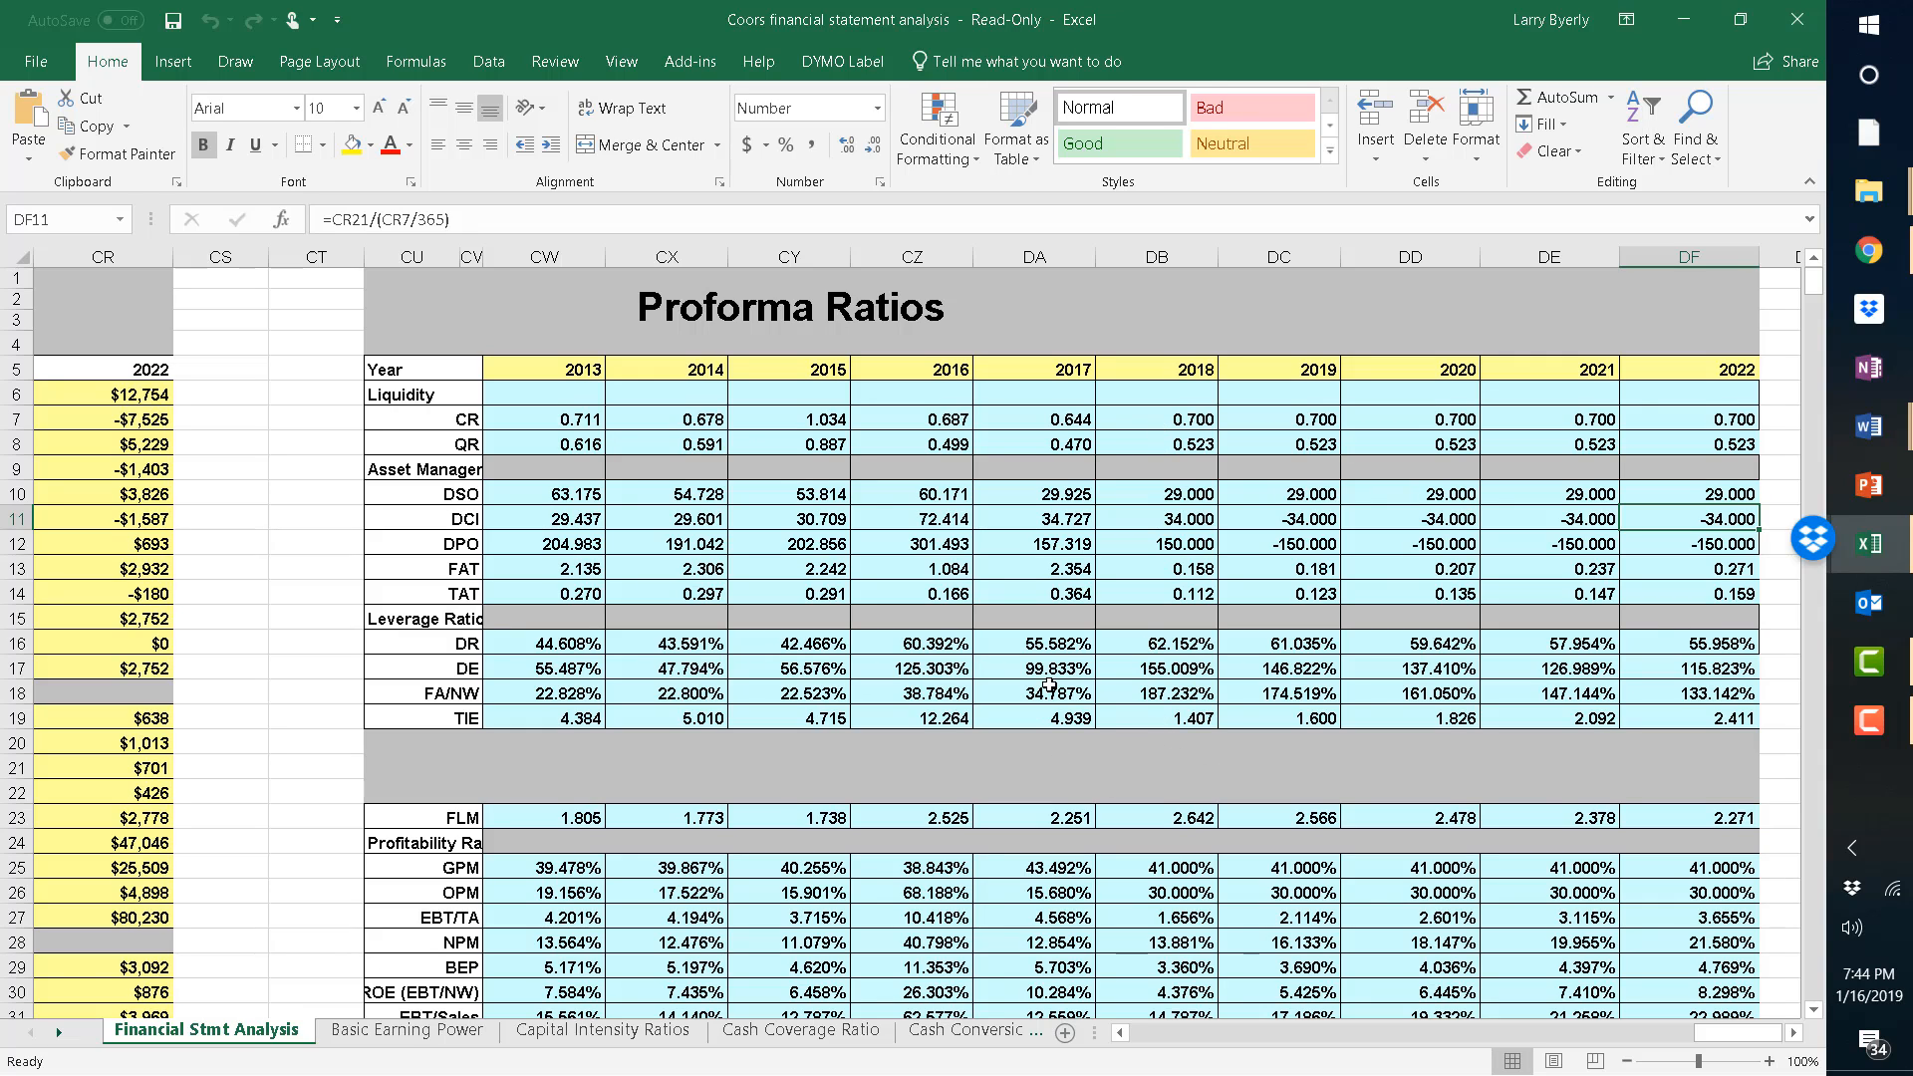
pyautogui.moveTo(1087, 751)
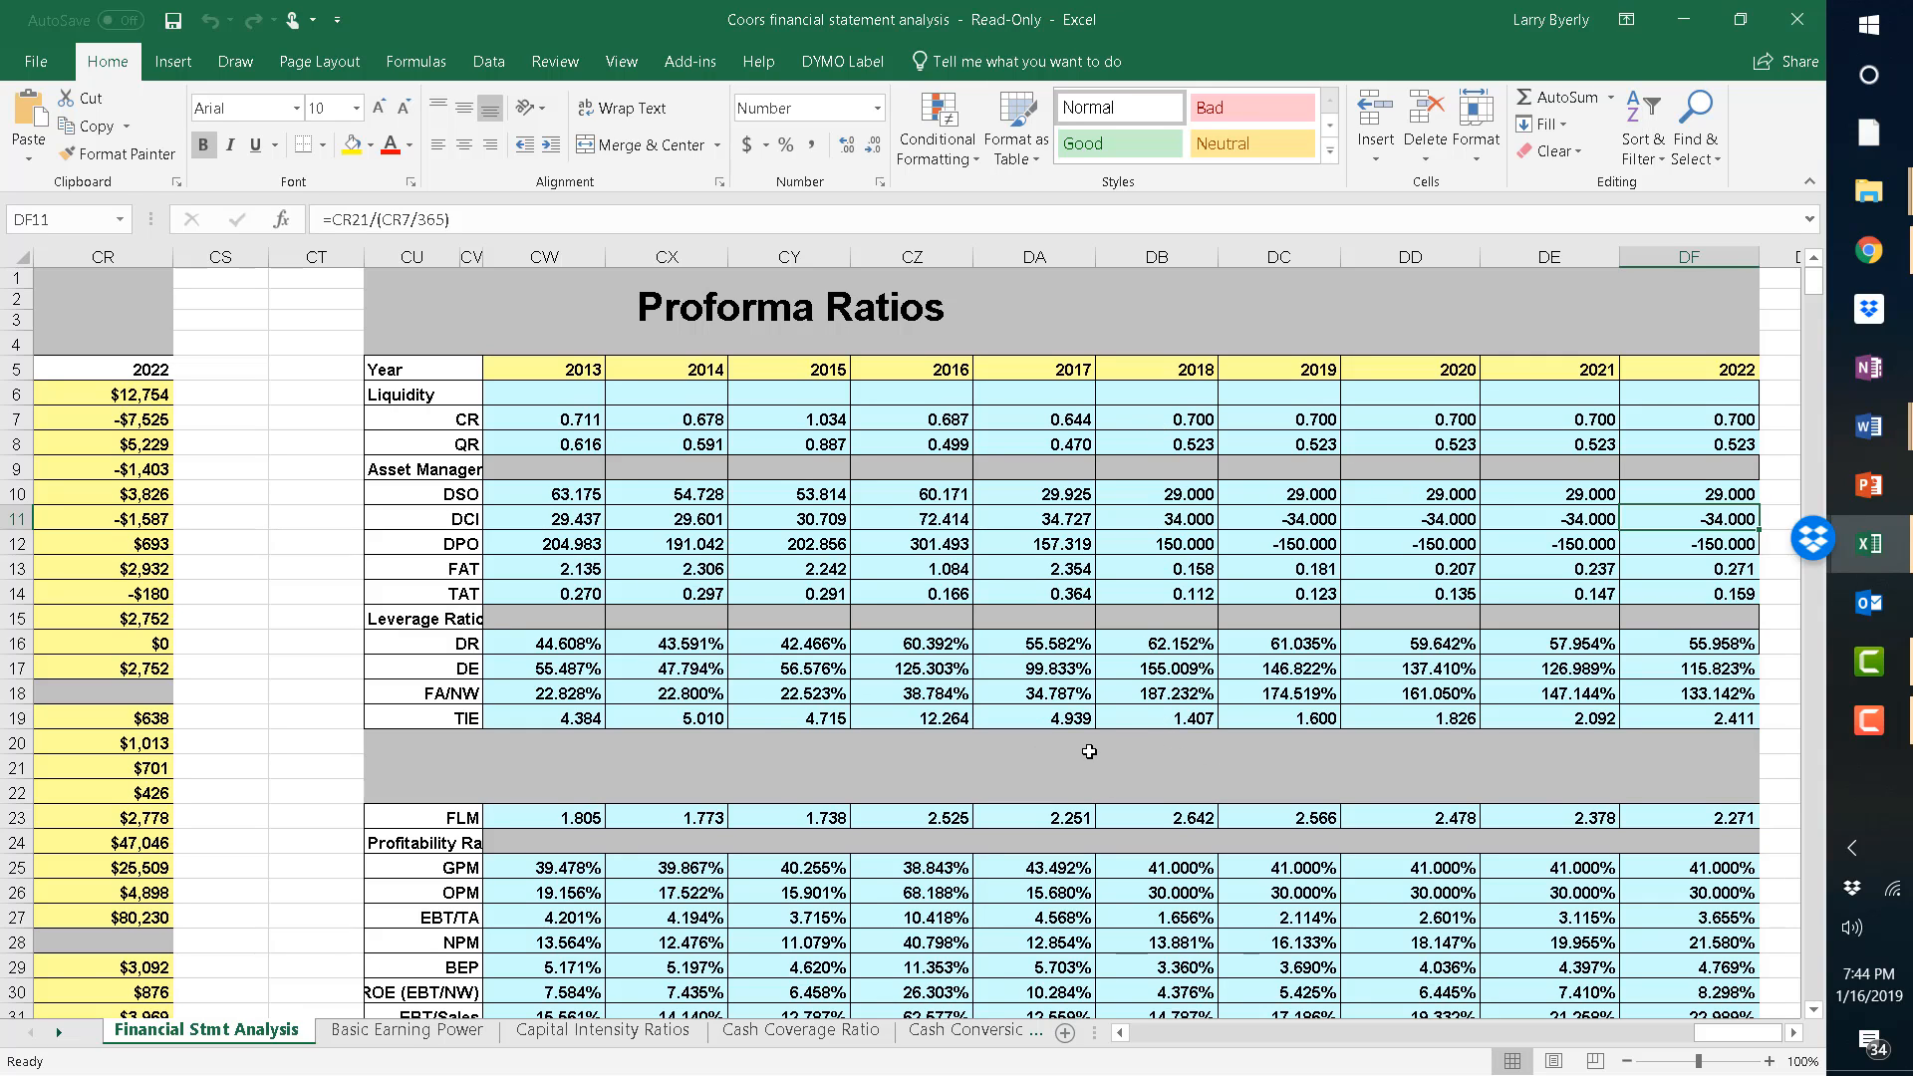
pyautogui.moveTo(207, 1007)
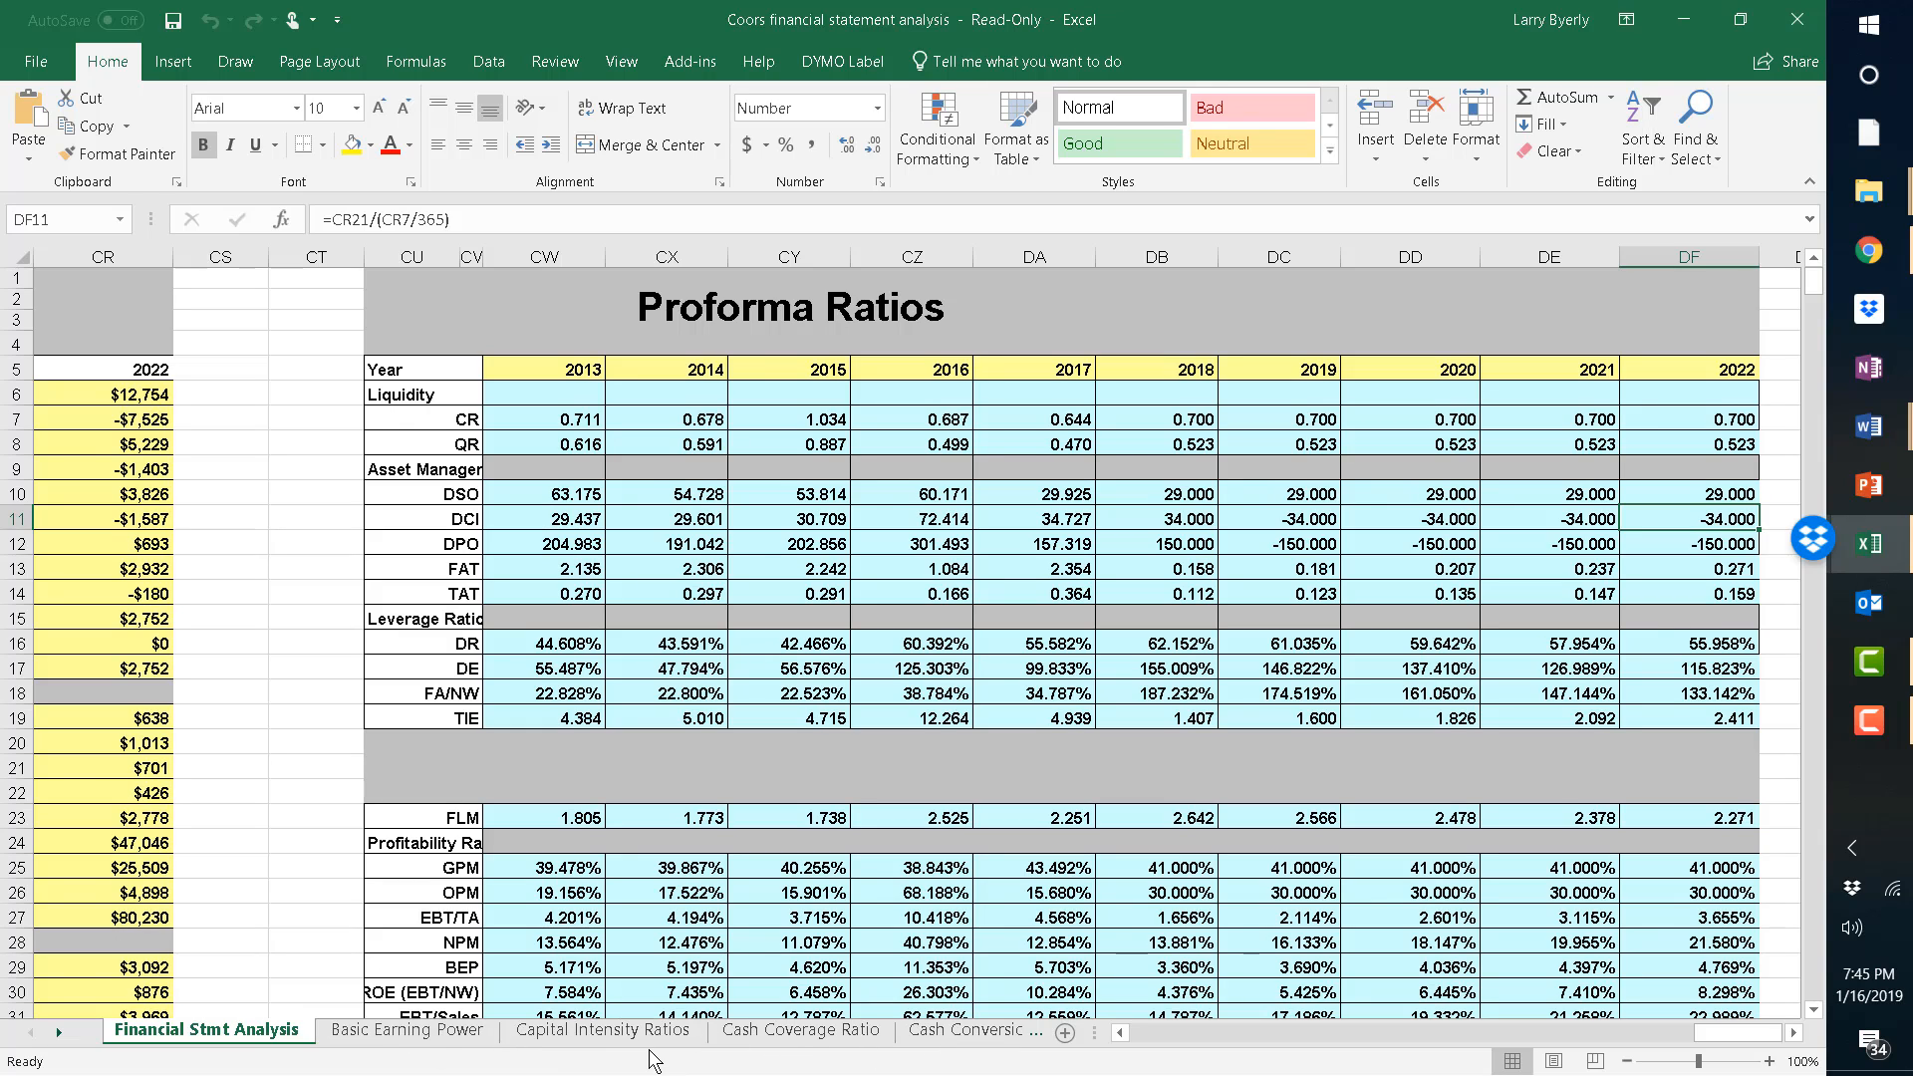
pyautogui.moveTo(407, 1029)
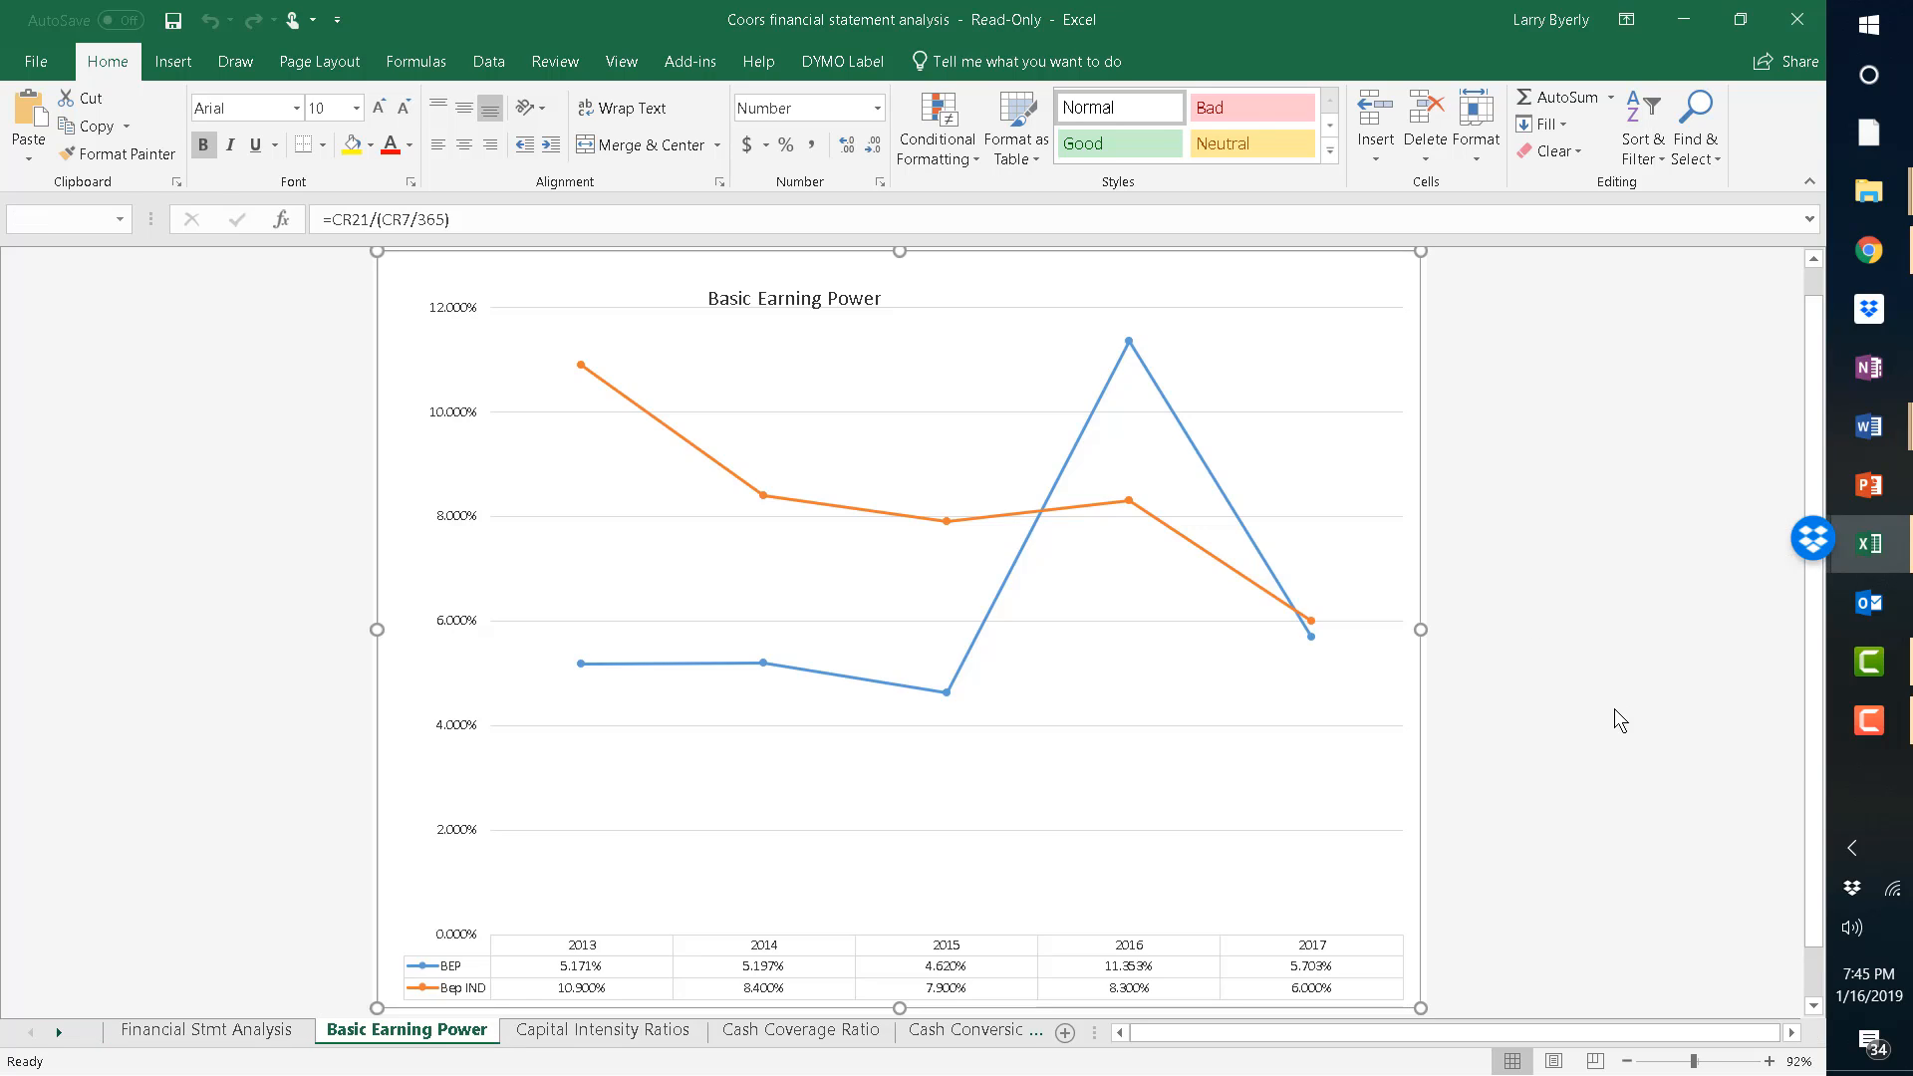
pyautogui.click(795, 879)
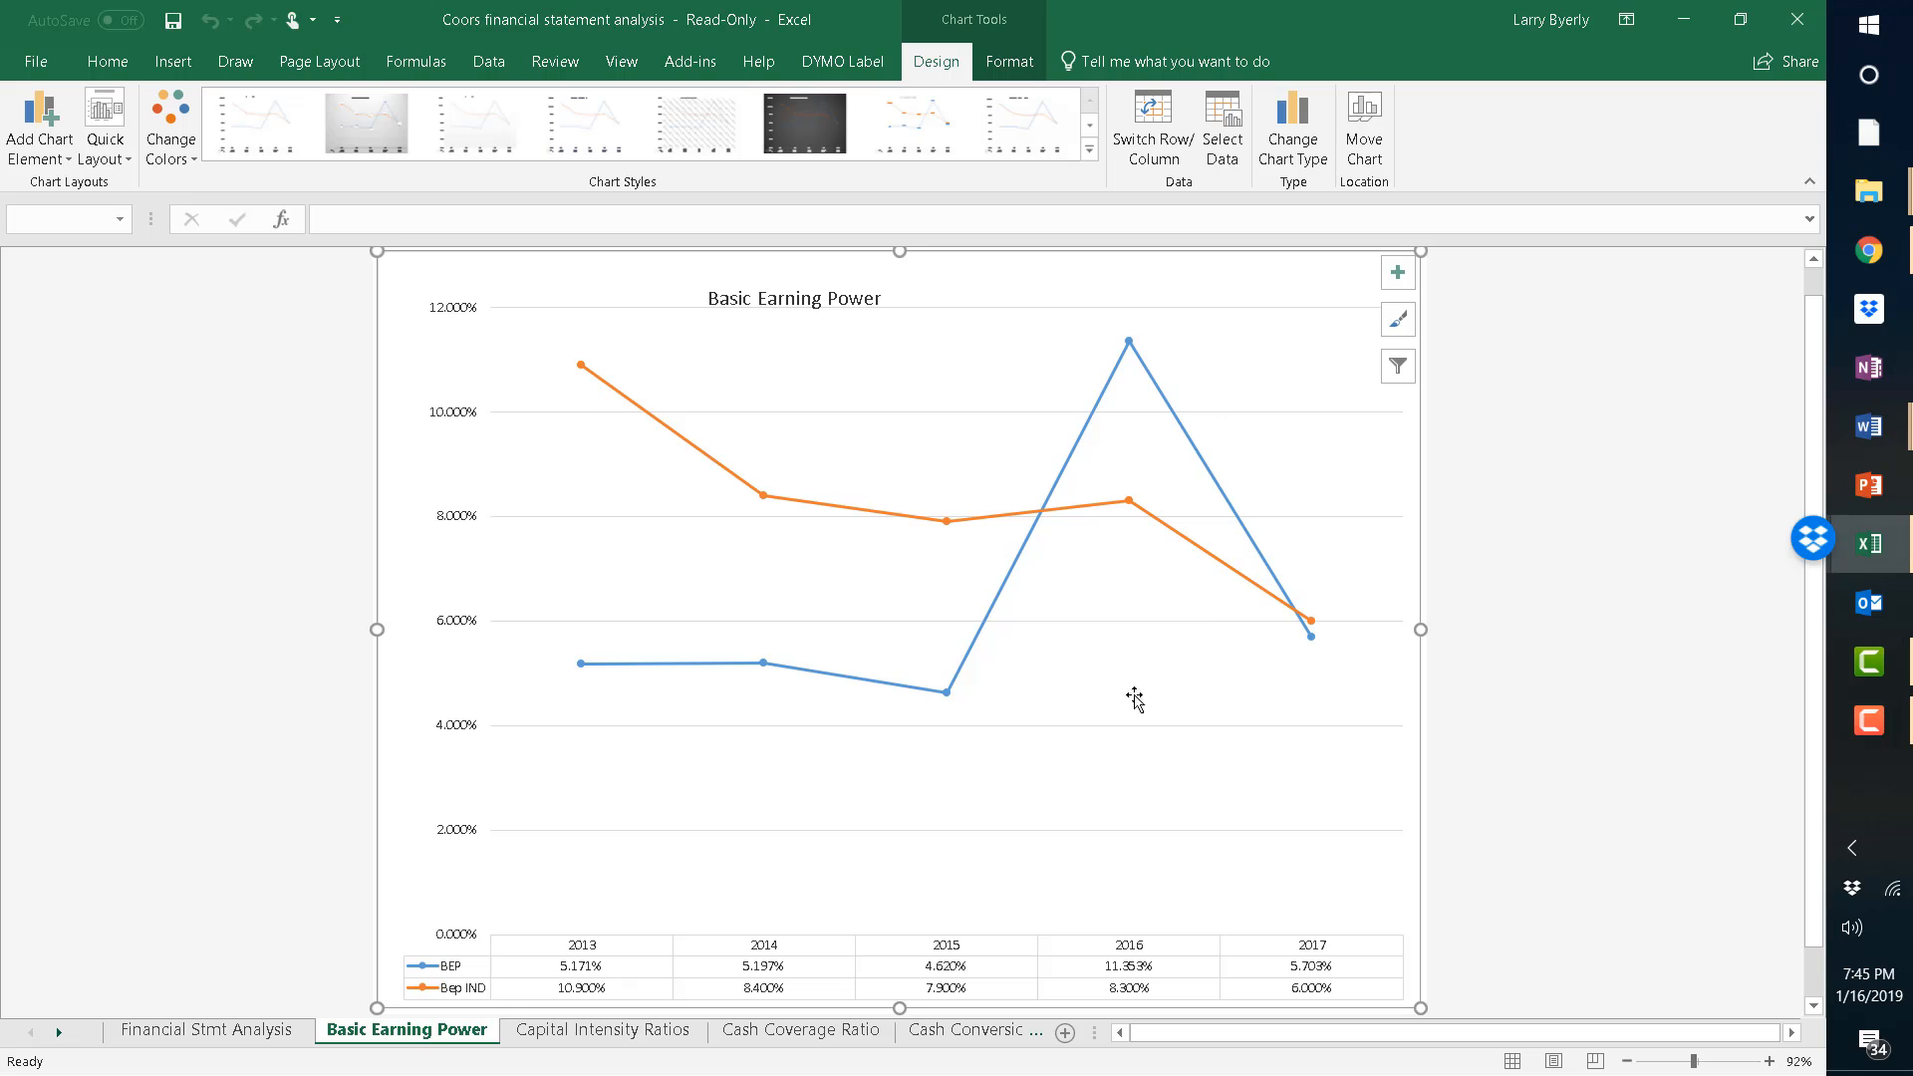
pyautogui.moveTo(1311, 643)
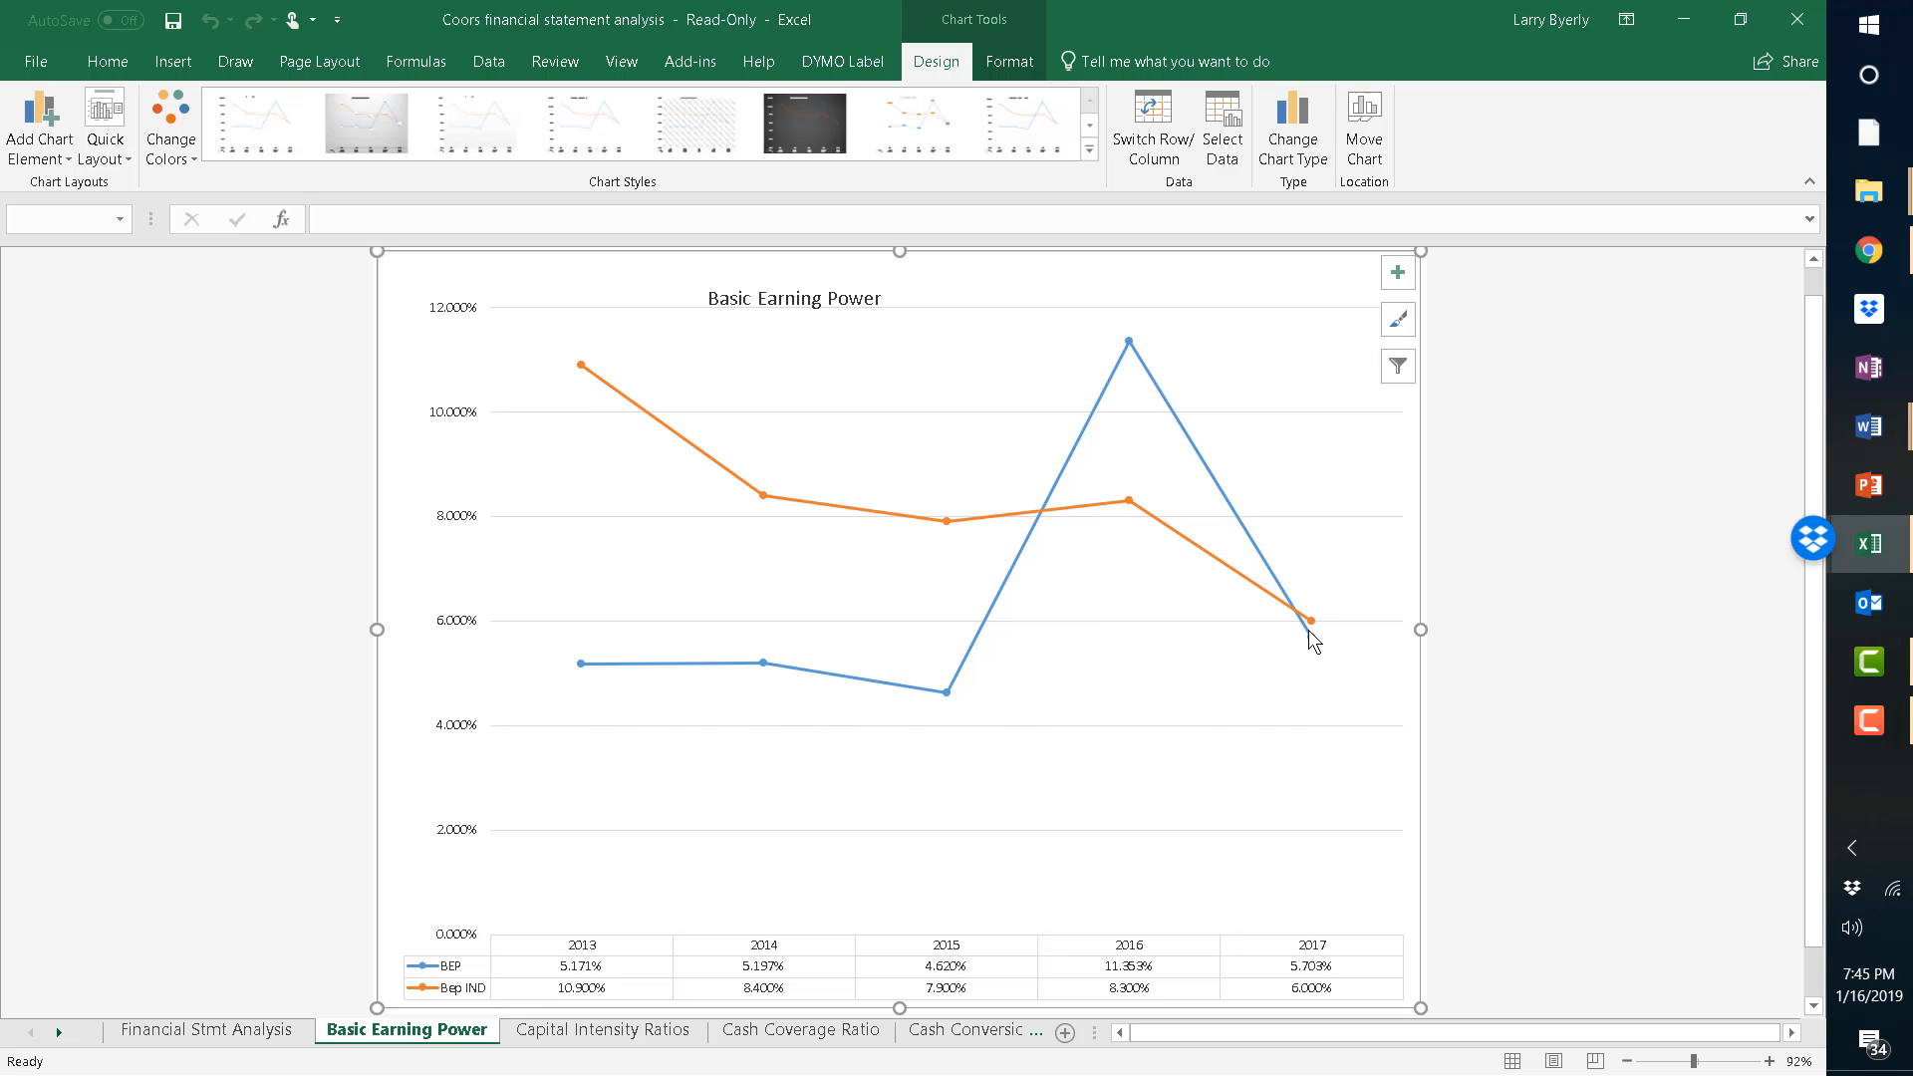
pyautogui.moveTo(1538, 819)
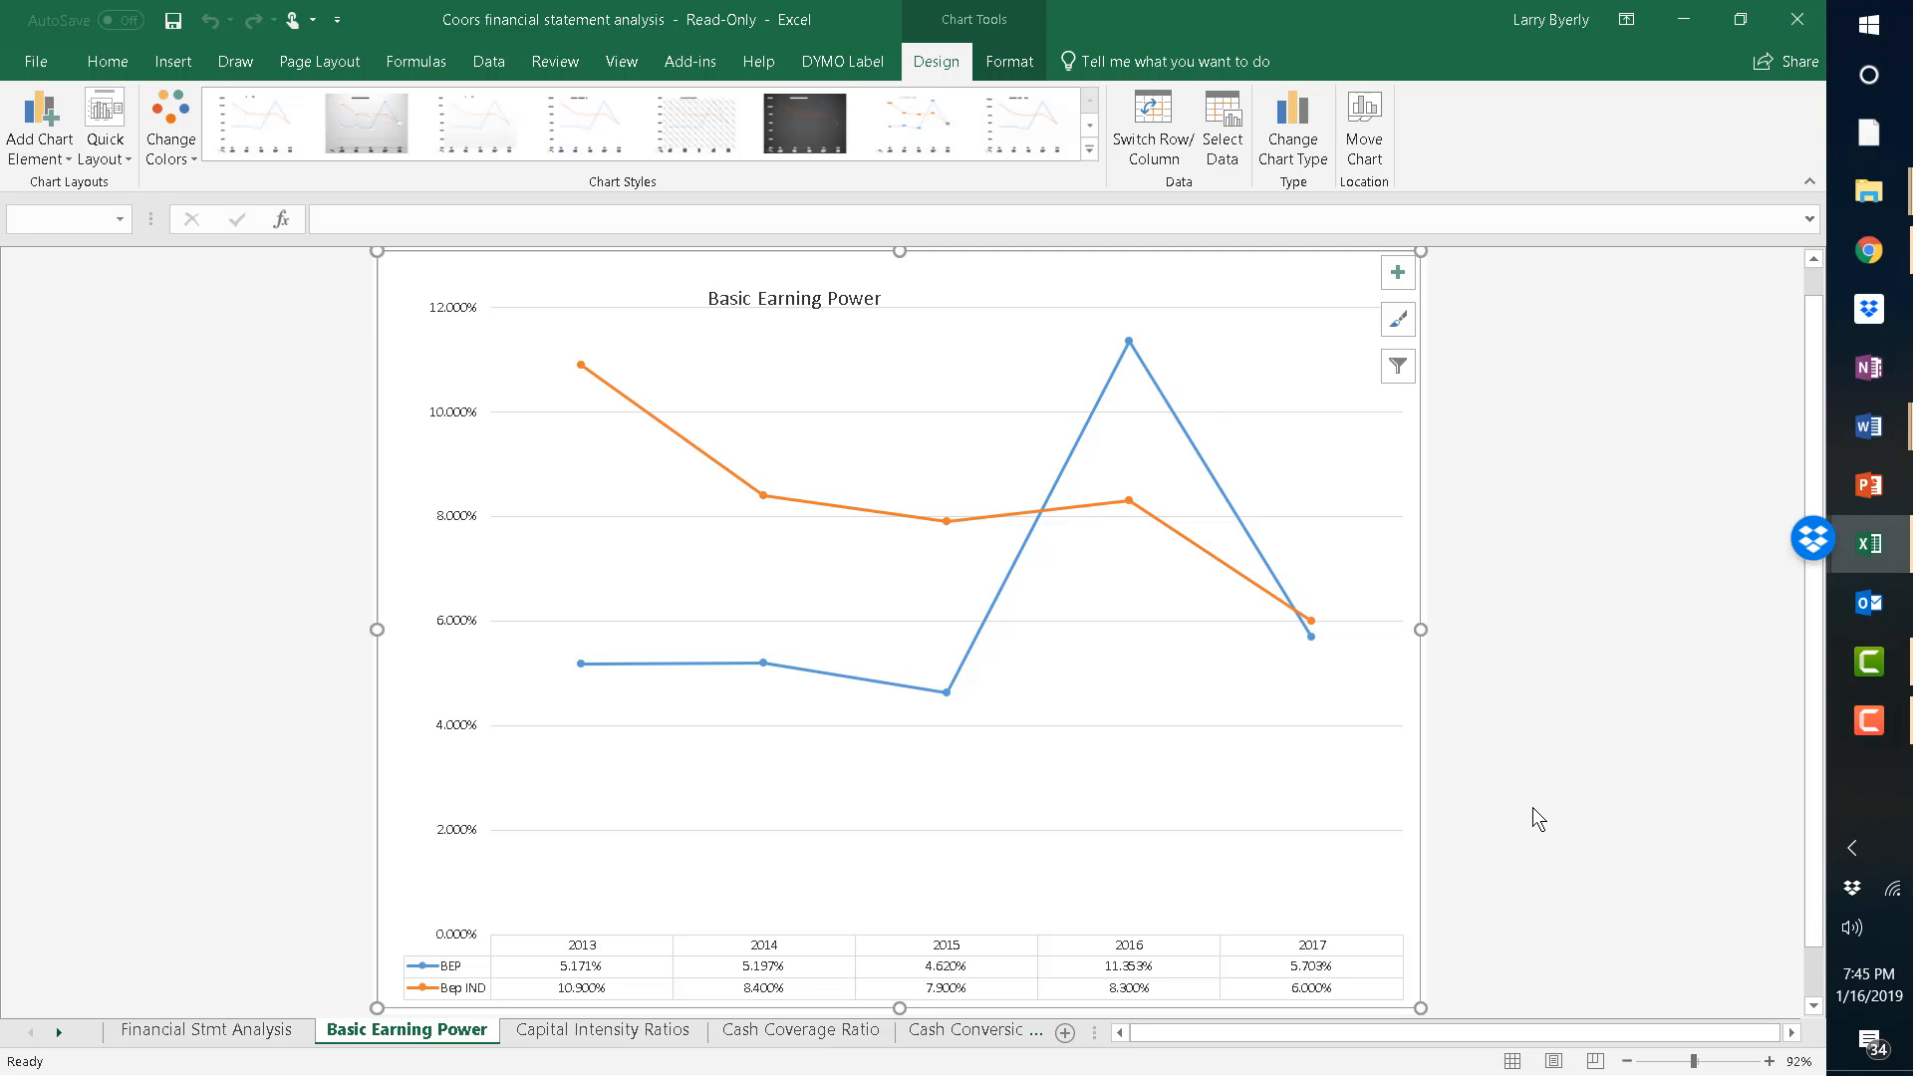
pyautogui.moveTo(1605, 569)
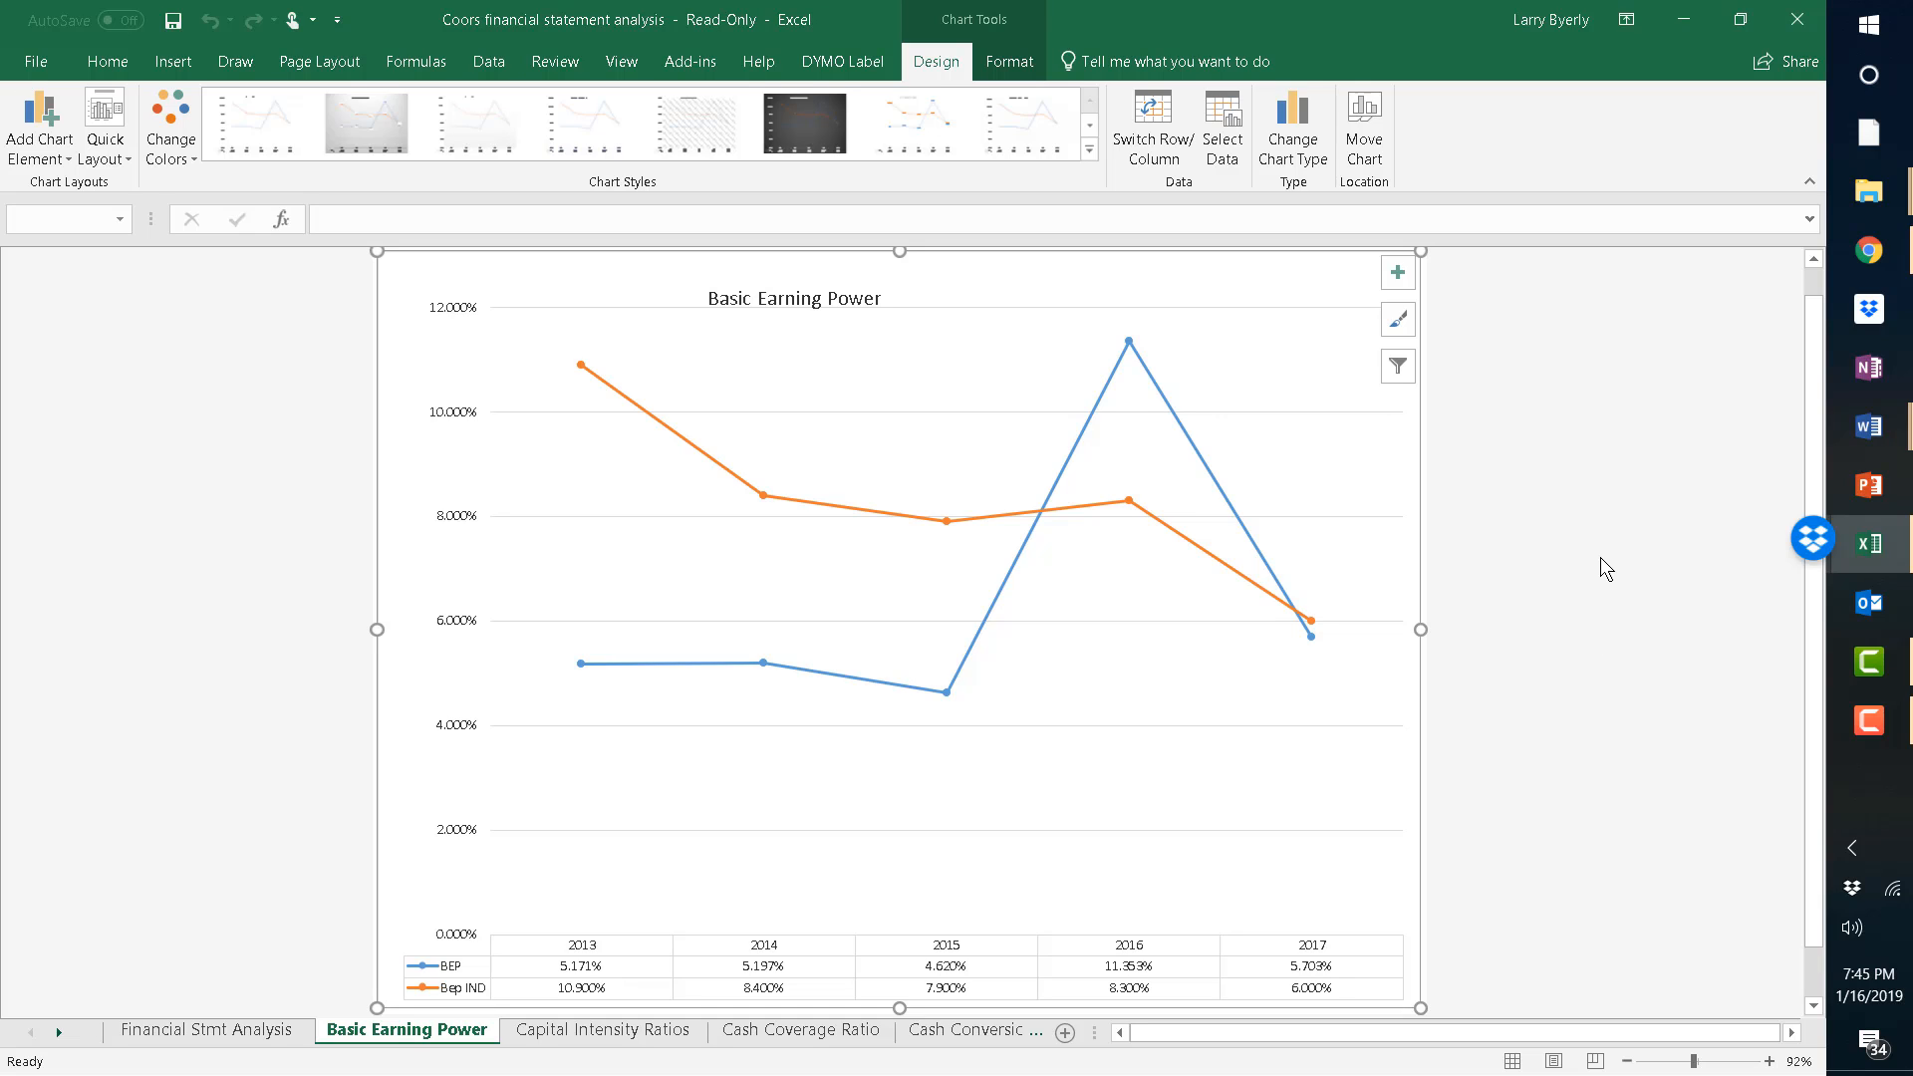
pyautogui.moveTo(1576, 679)
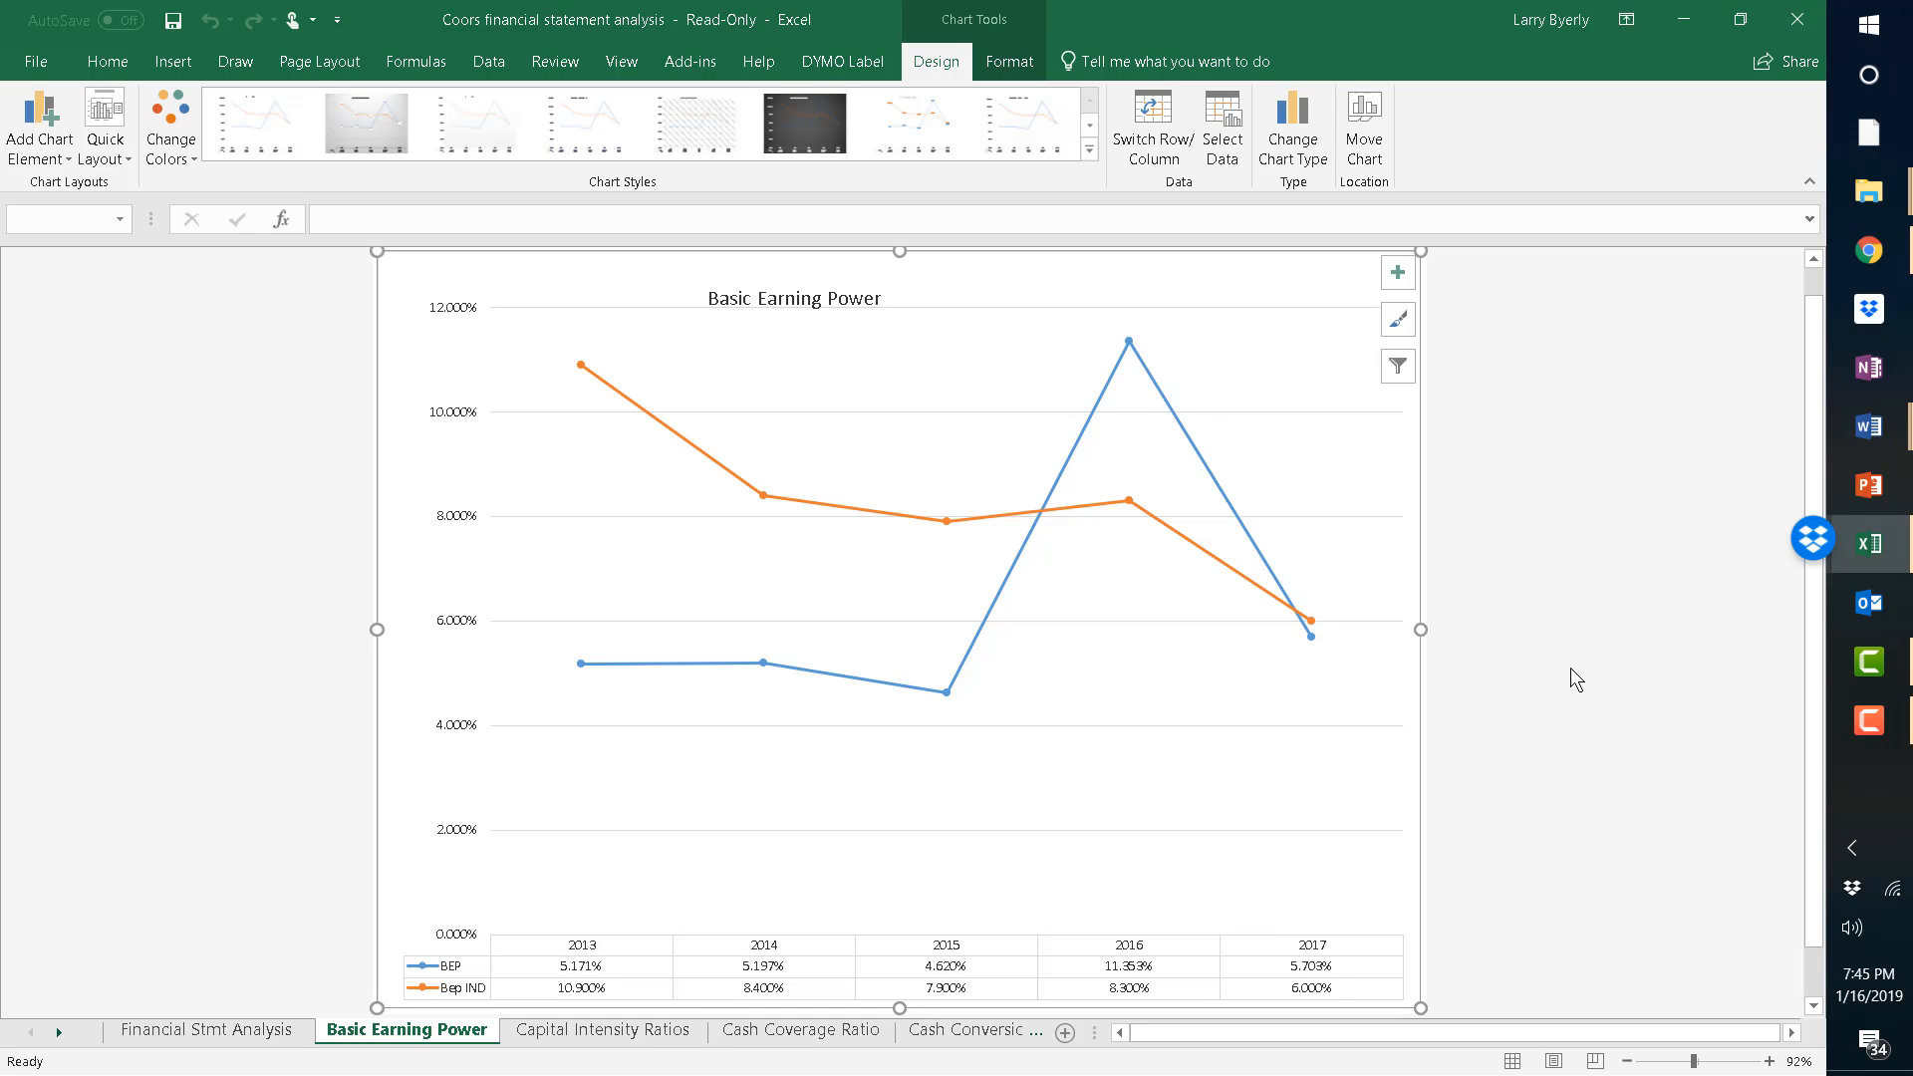
pyautogui.moveTo(1734, 64)
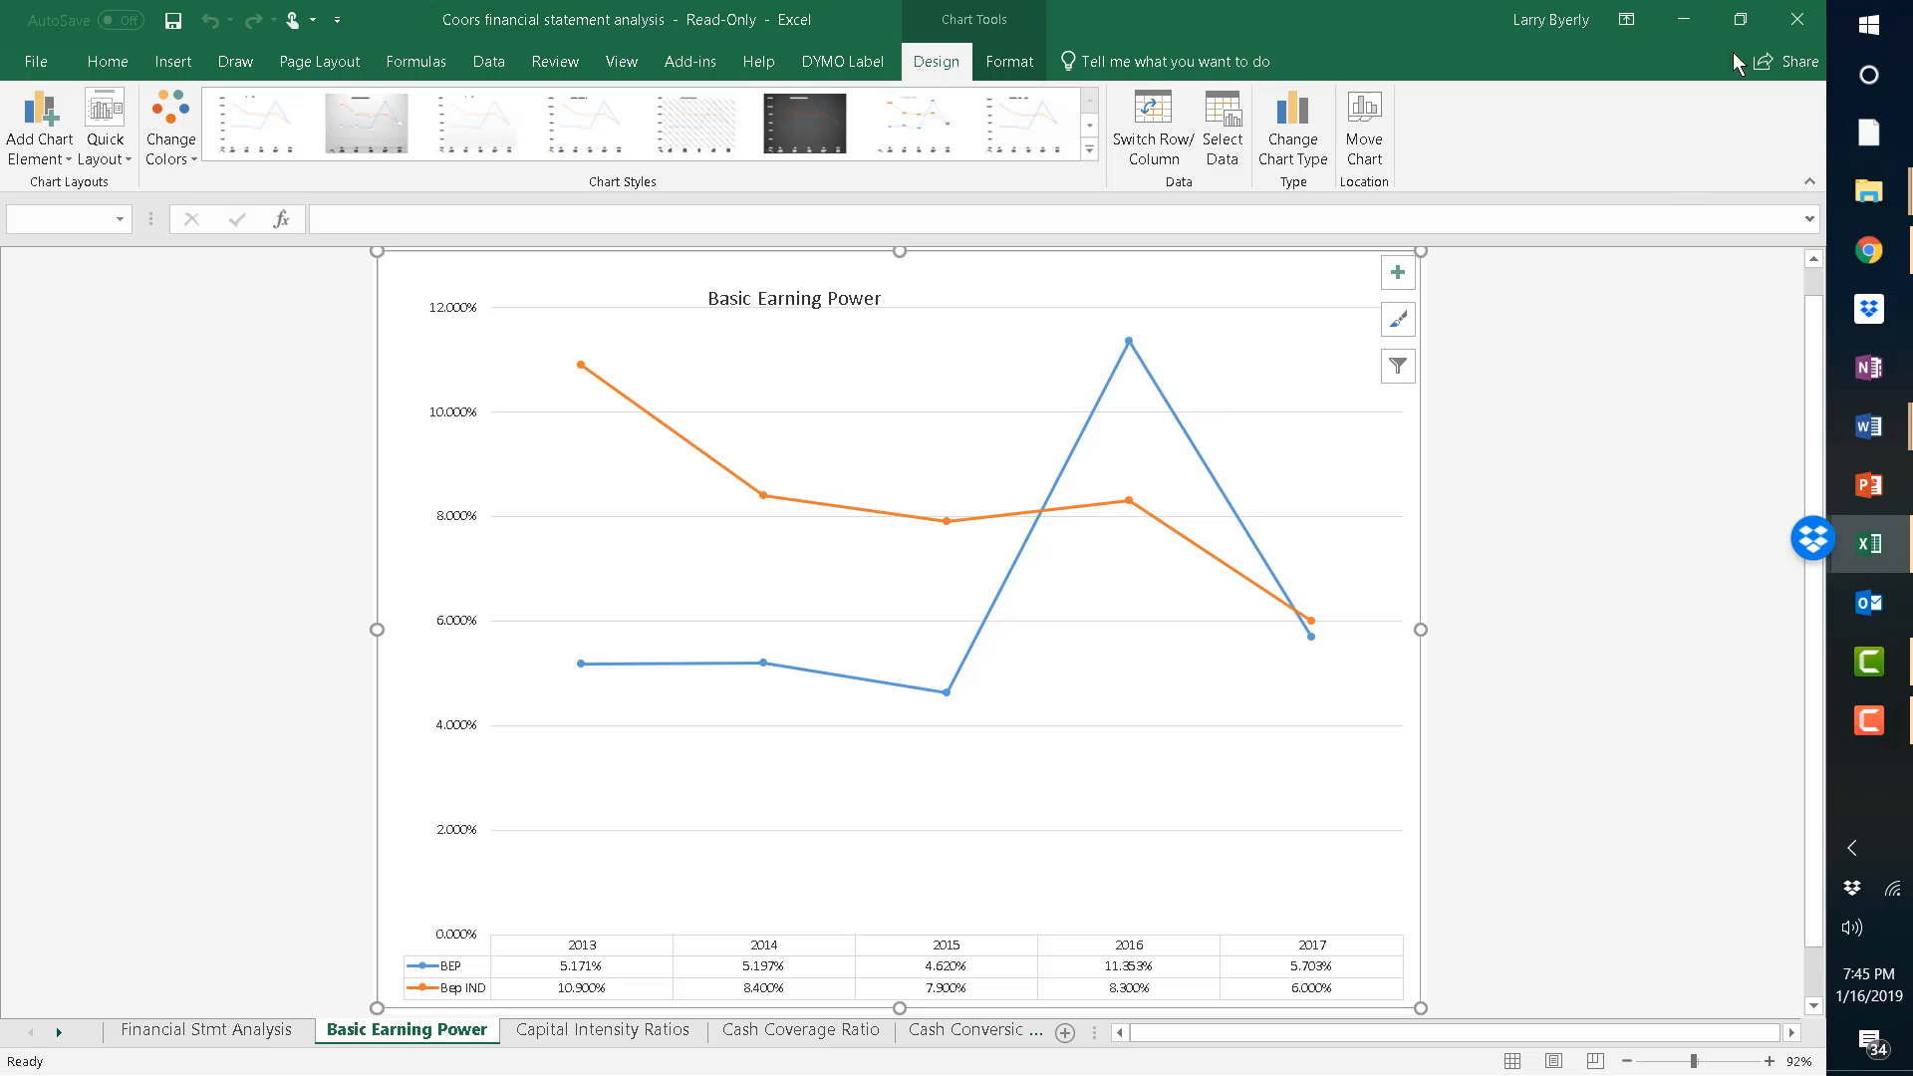
pyautogui.moveTo(1865, 301)
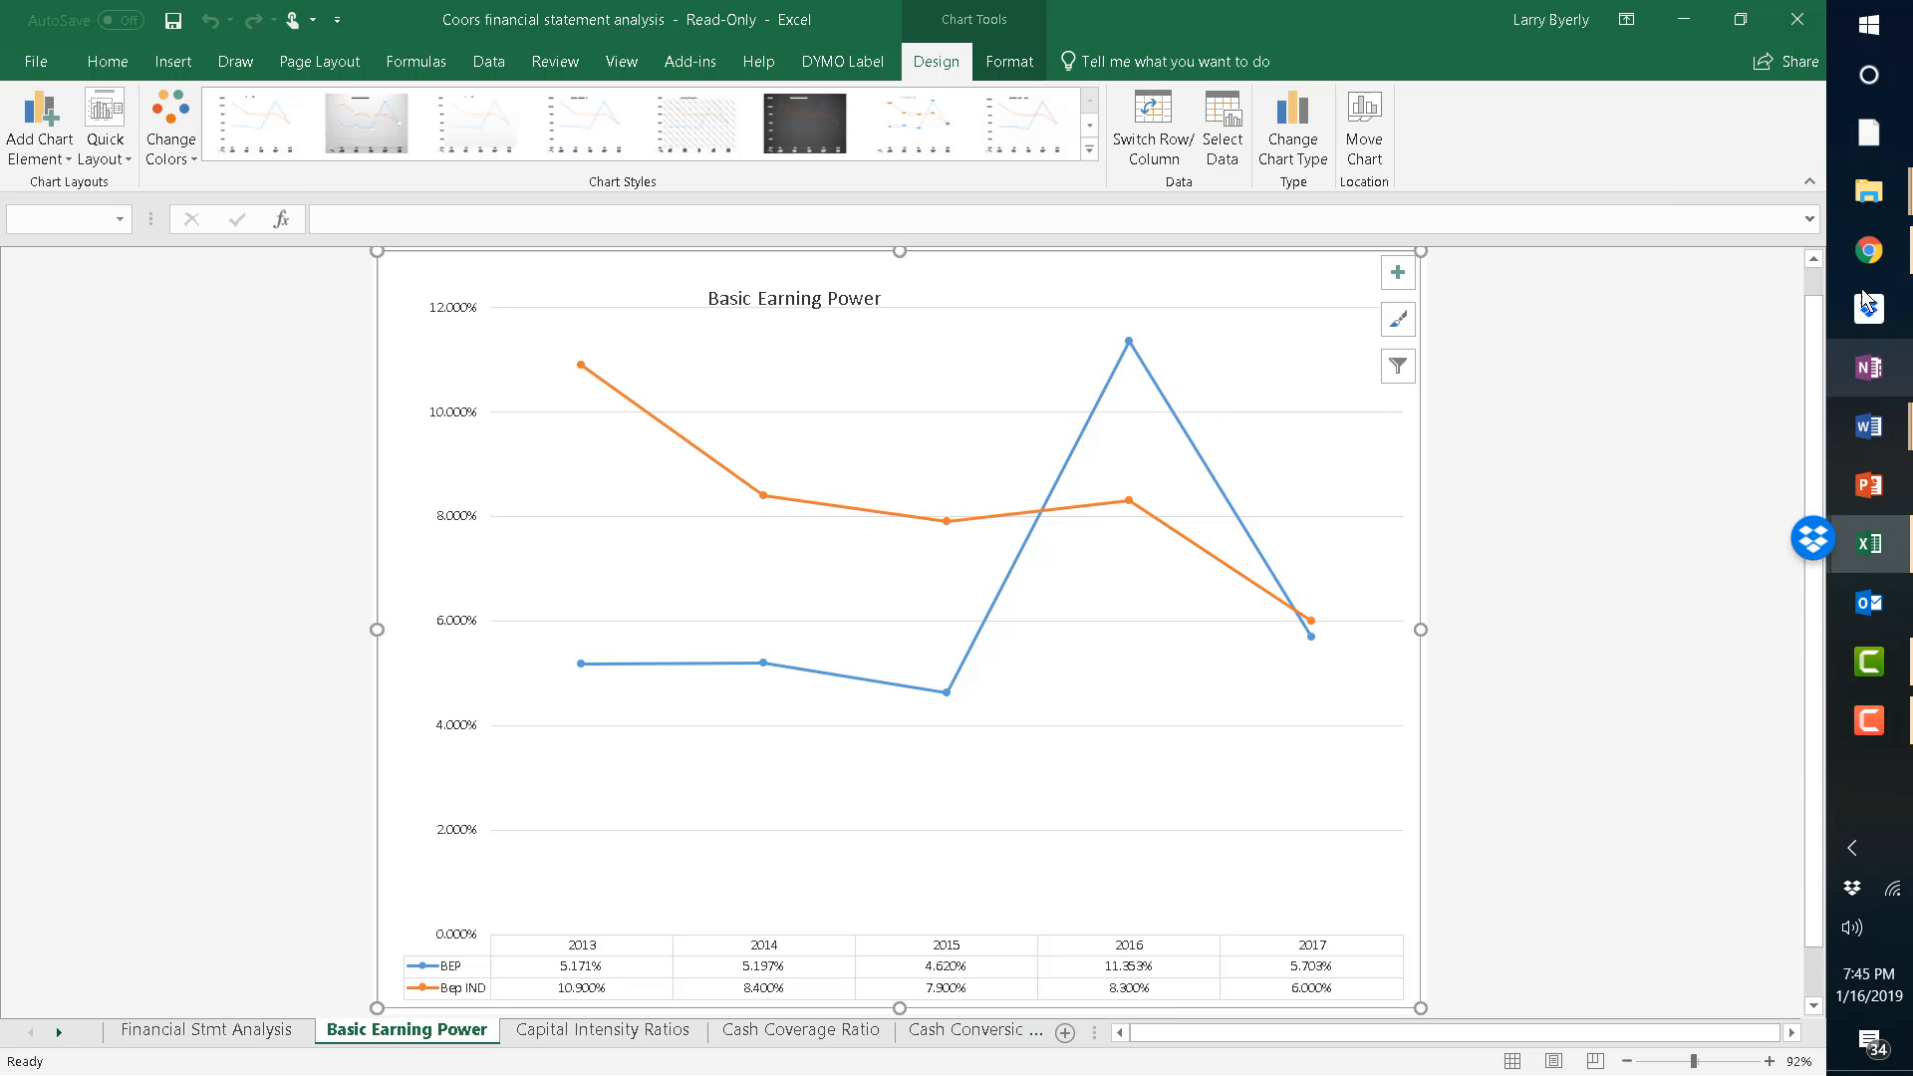
# Back in Canvas Modules, scroll to Module 2 and open Discussion 1: Industry Analysis.
pyautogui.click(1865, 251)
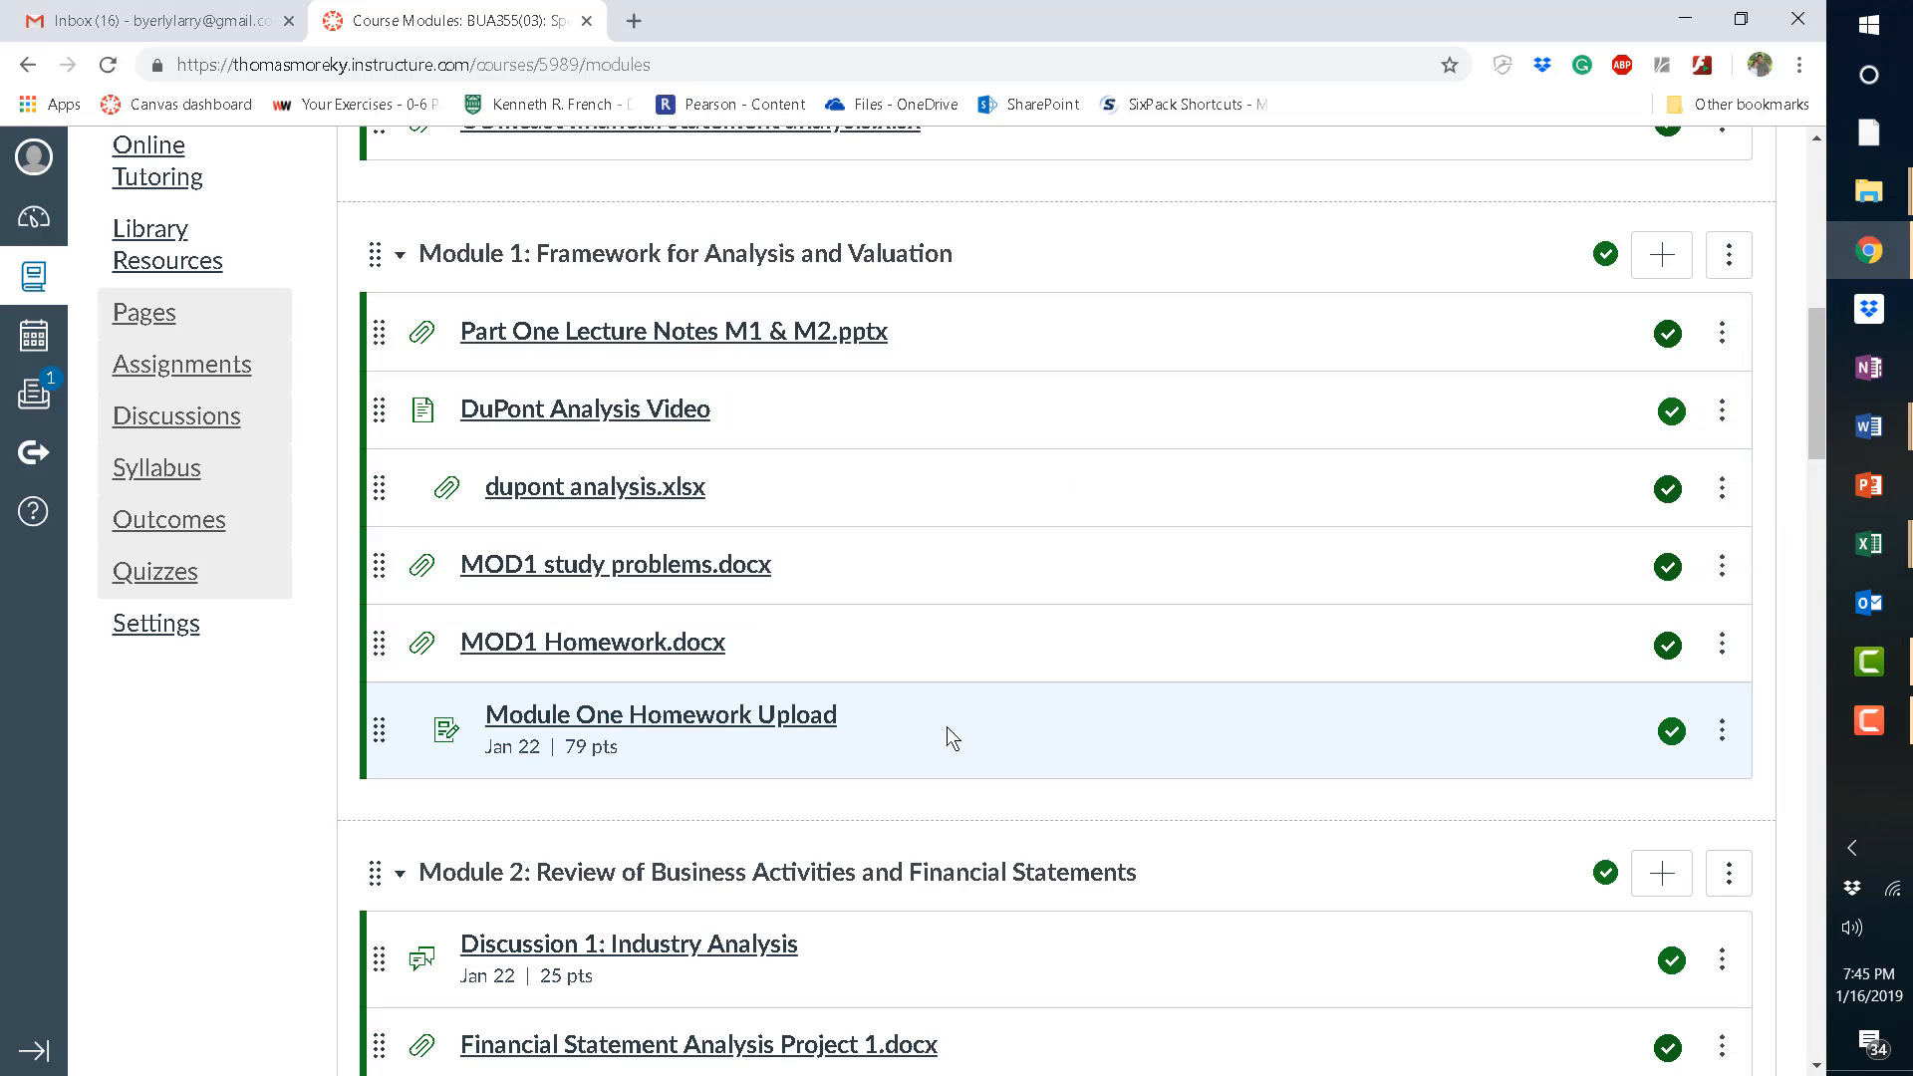
pyautogui.moveTo(767, 338)
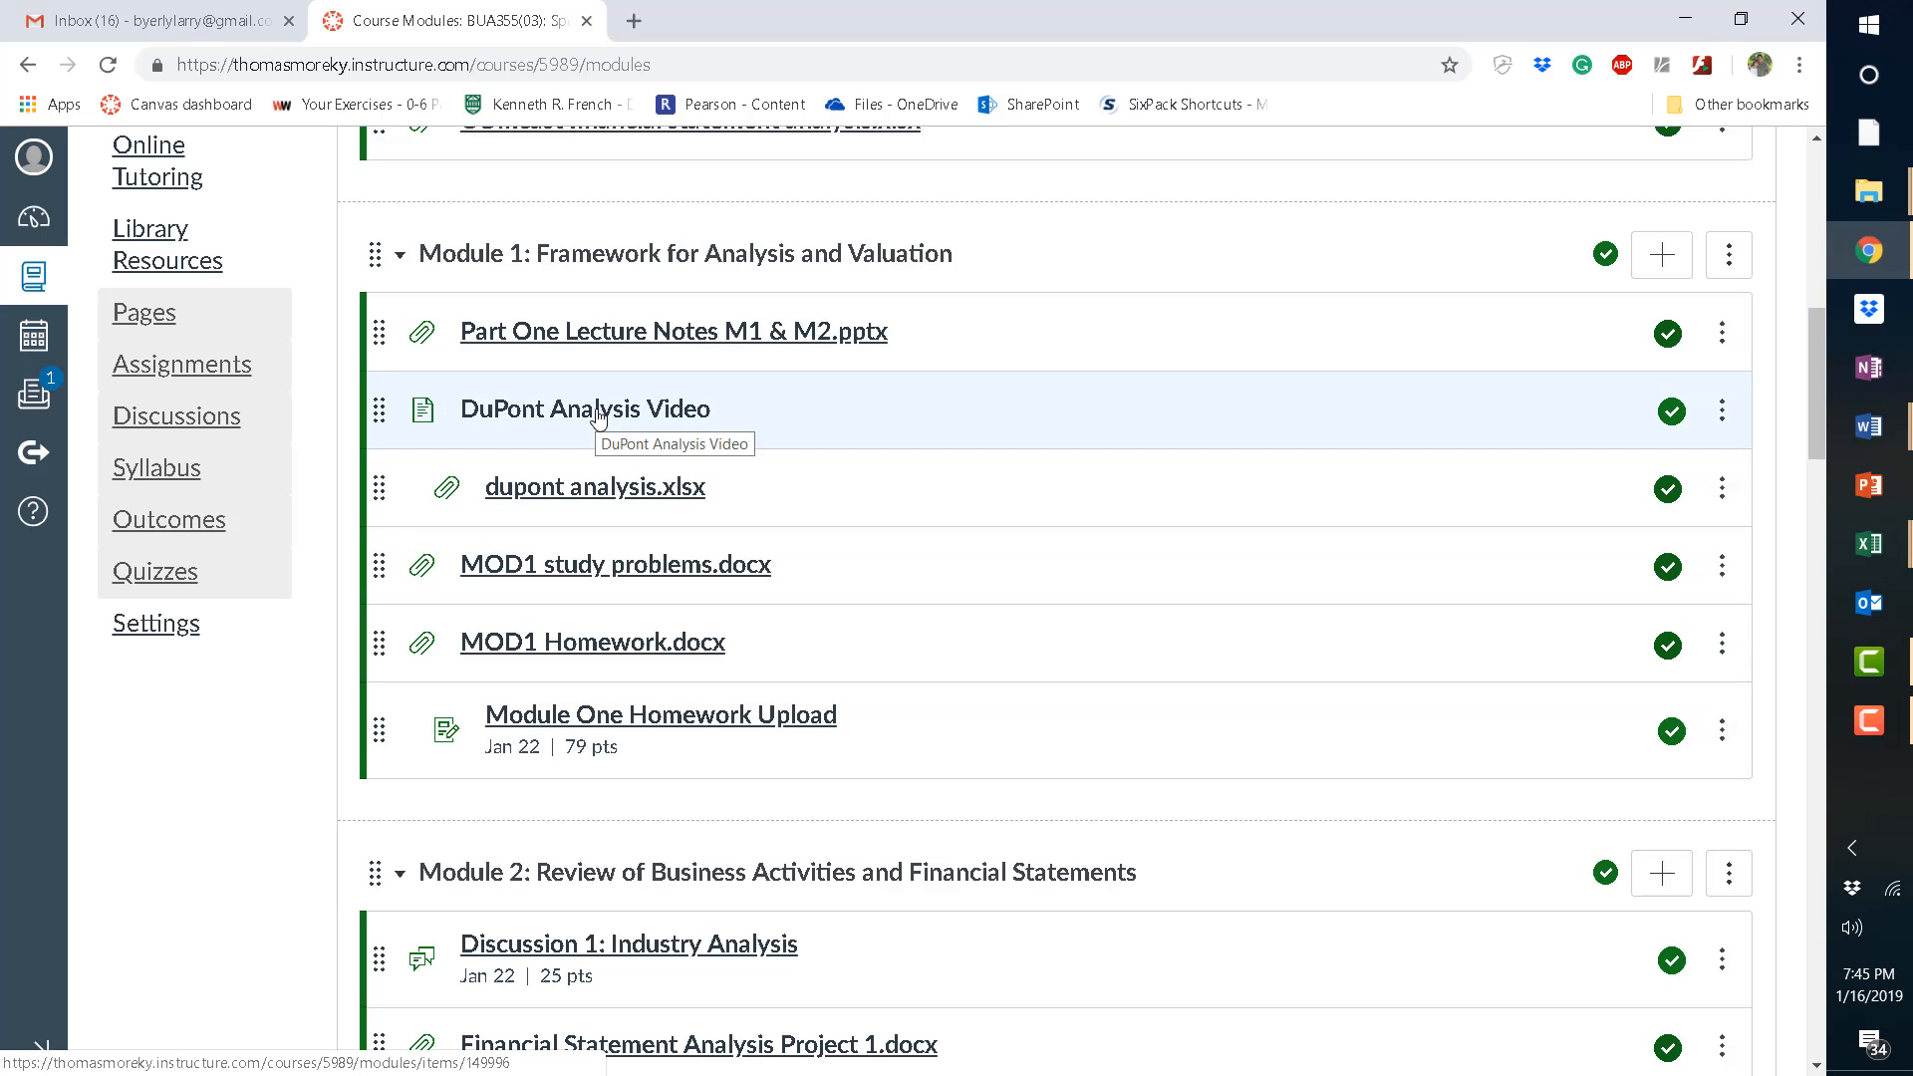
pyautogui.moveTo(679, 510)
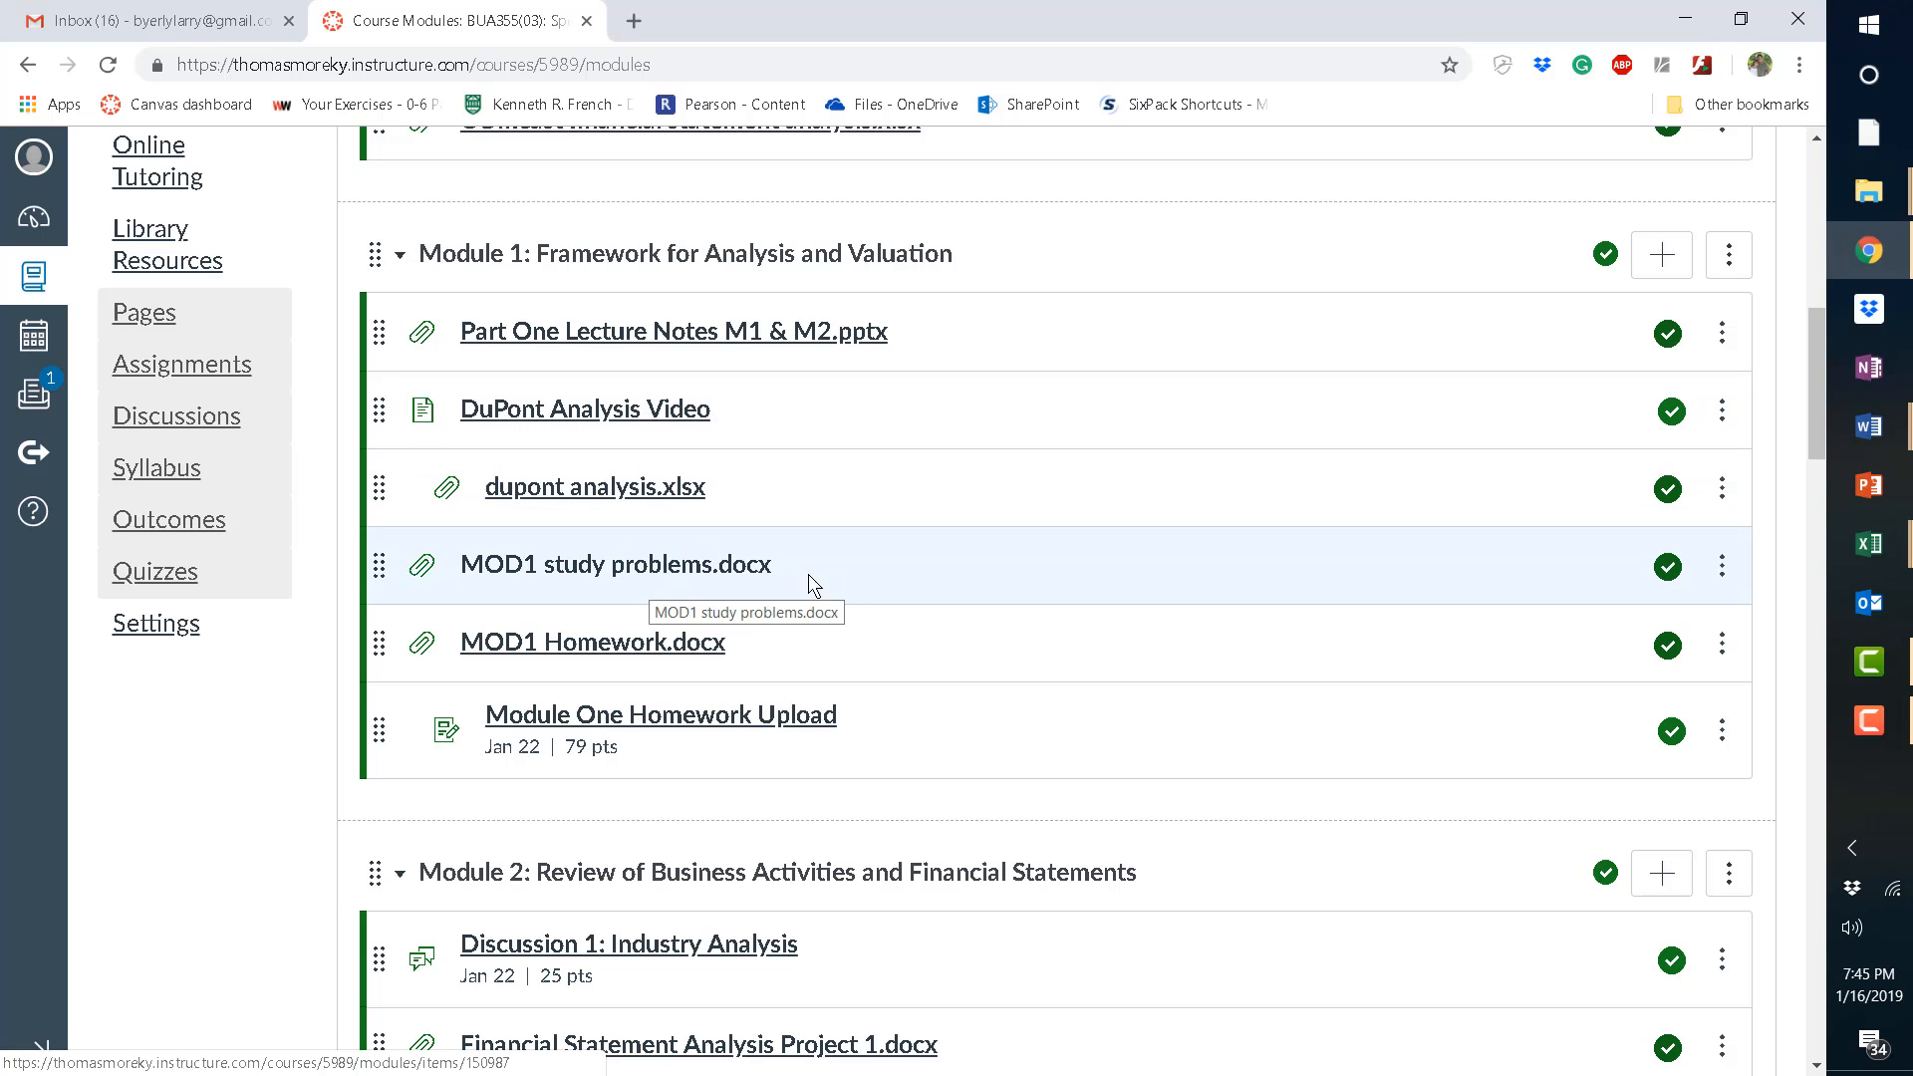
pyautogui.moveTo(674, 717)
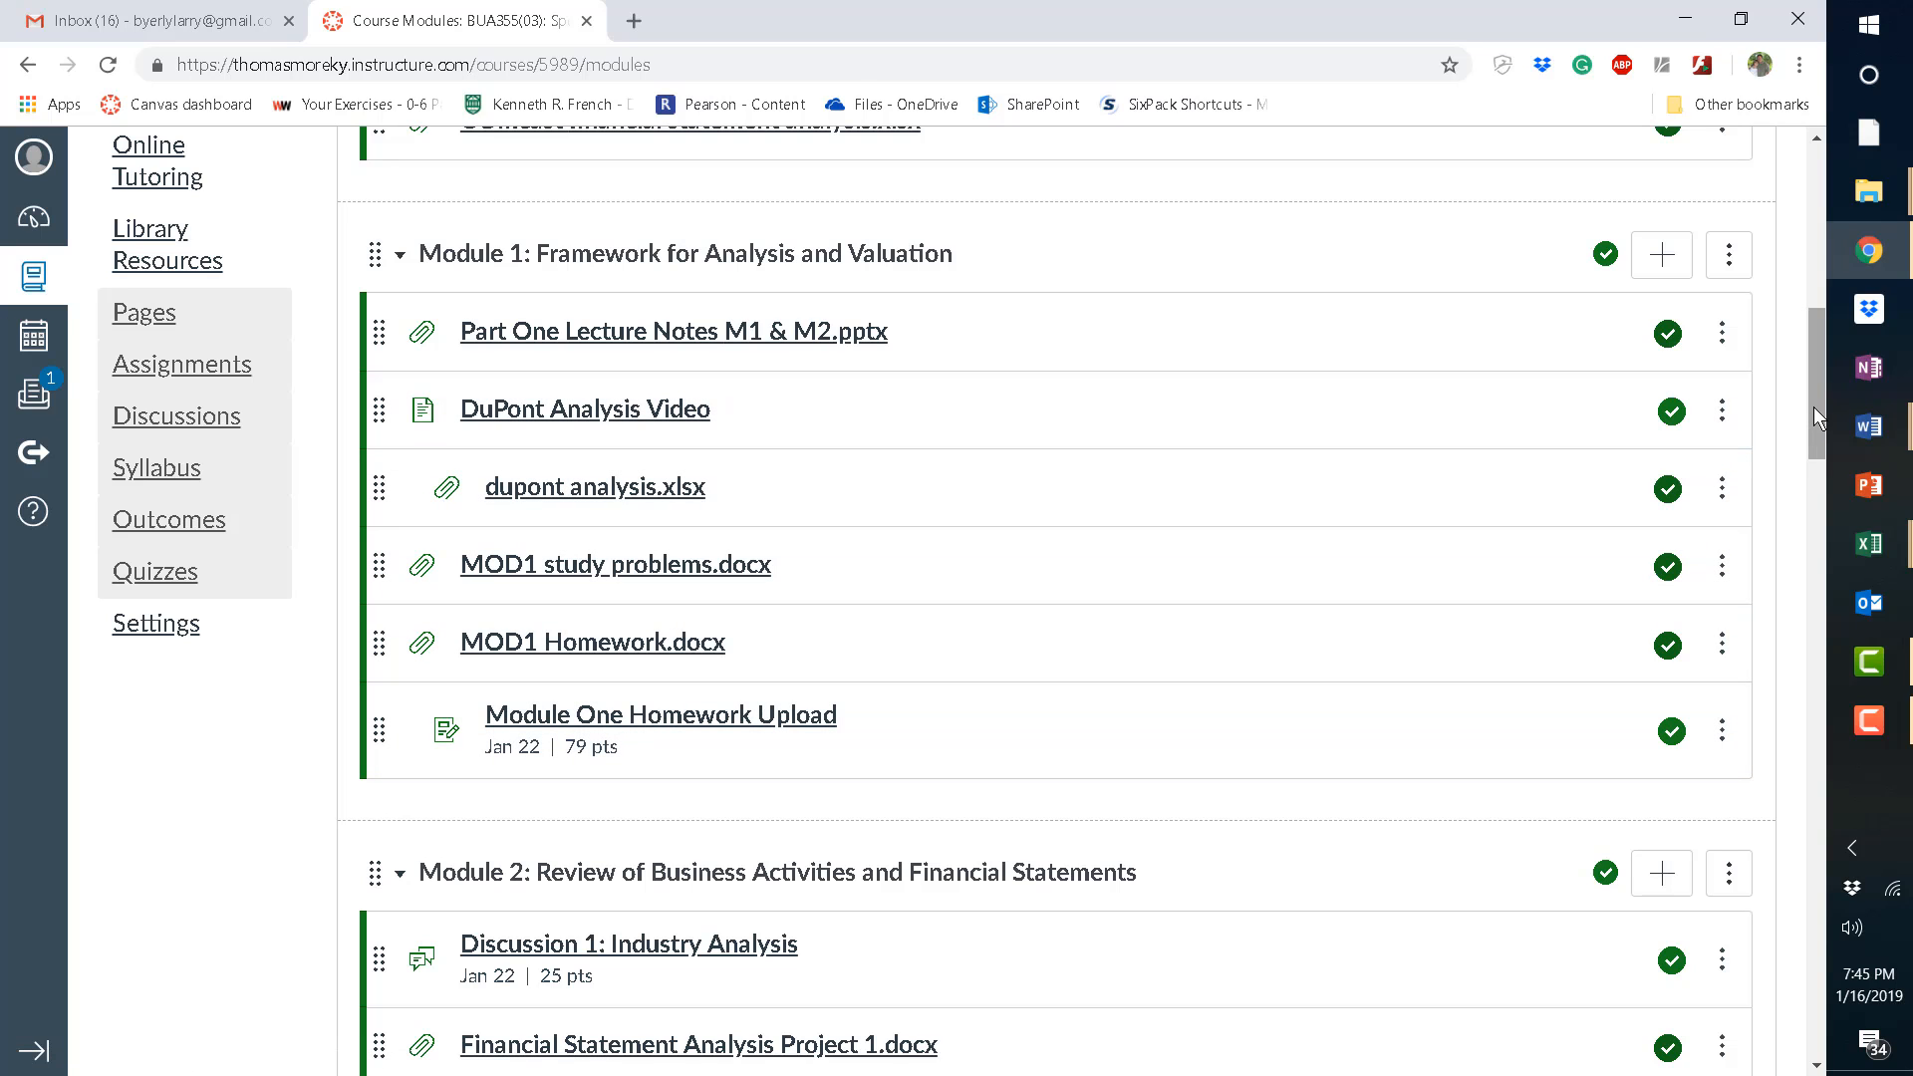
pyautogui.scroll(-3)
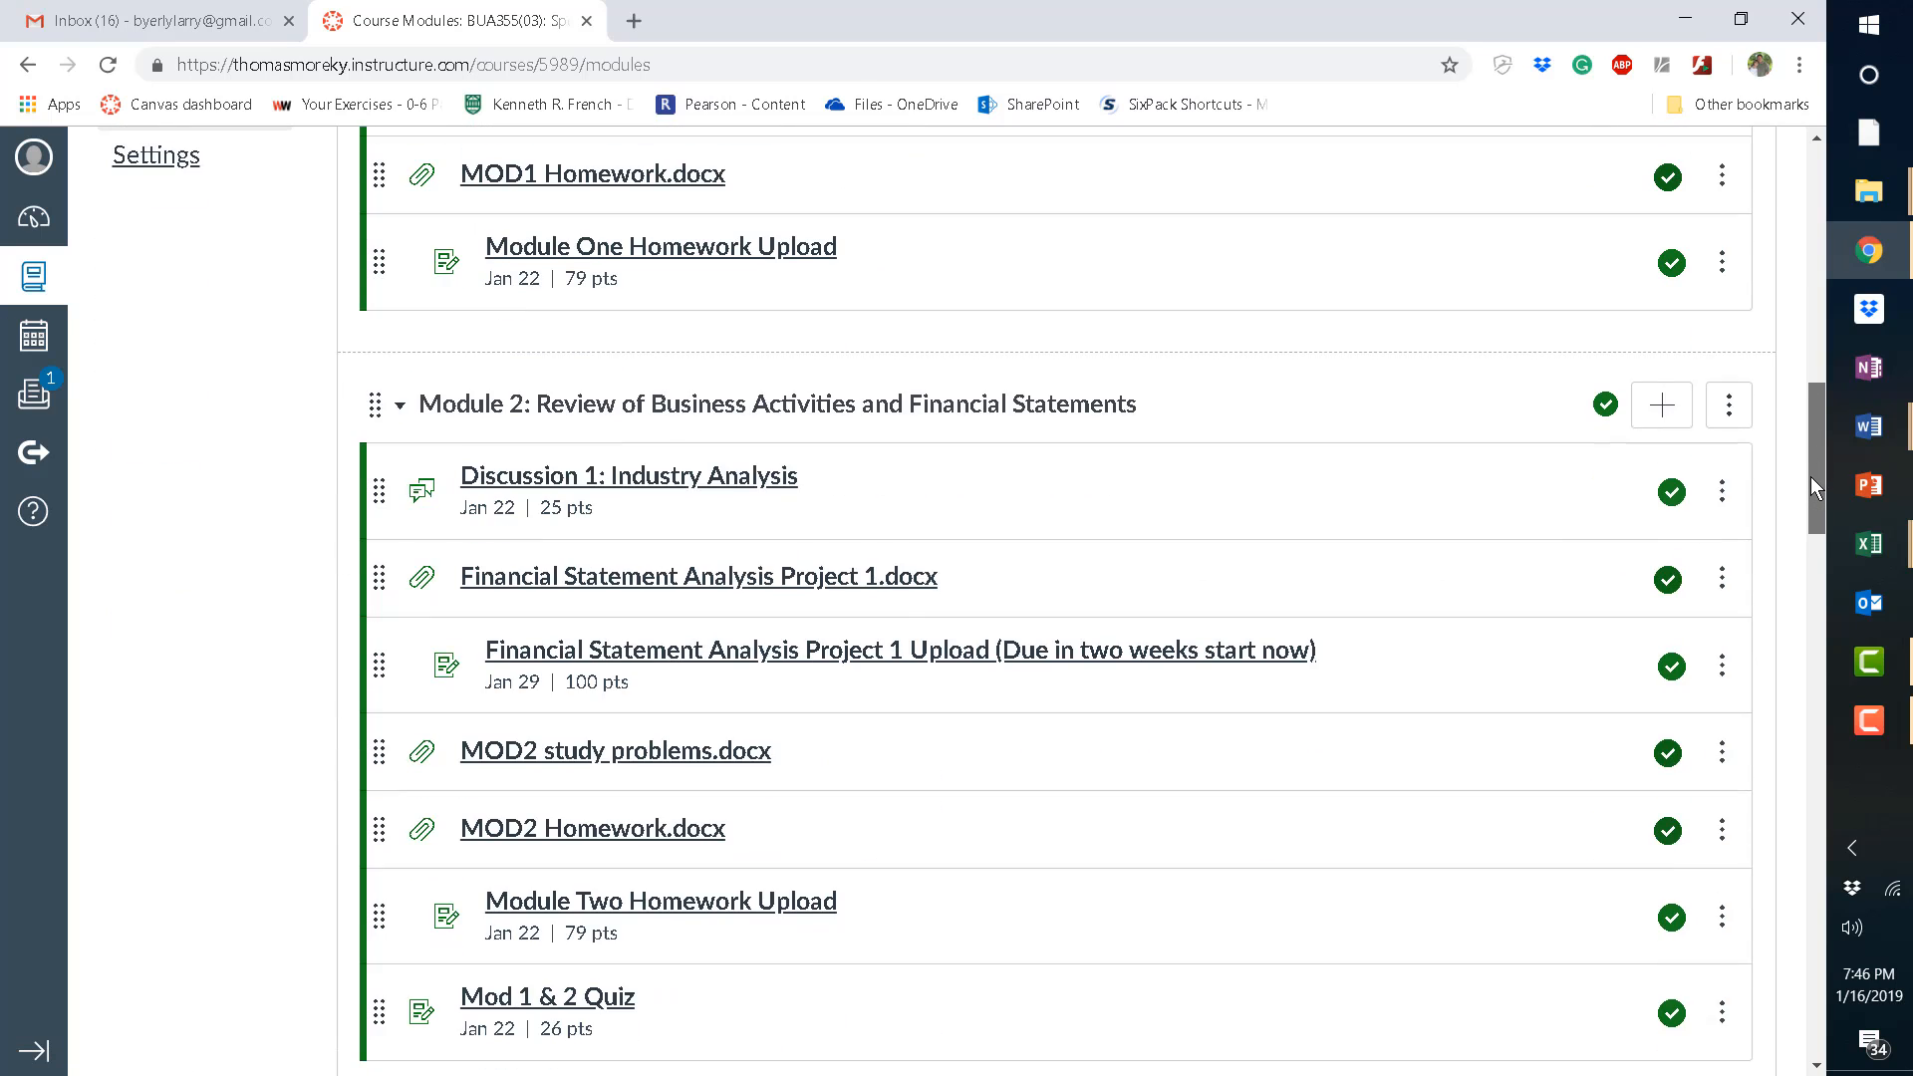
pyautogui.scroll(-3)
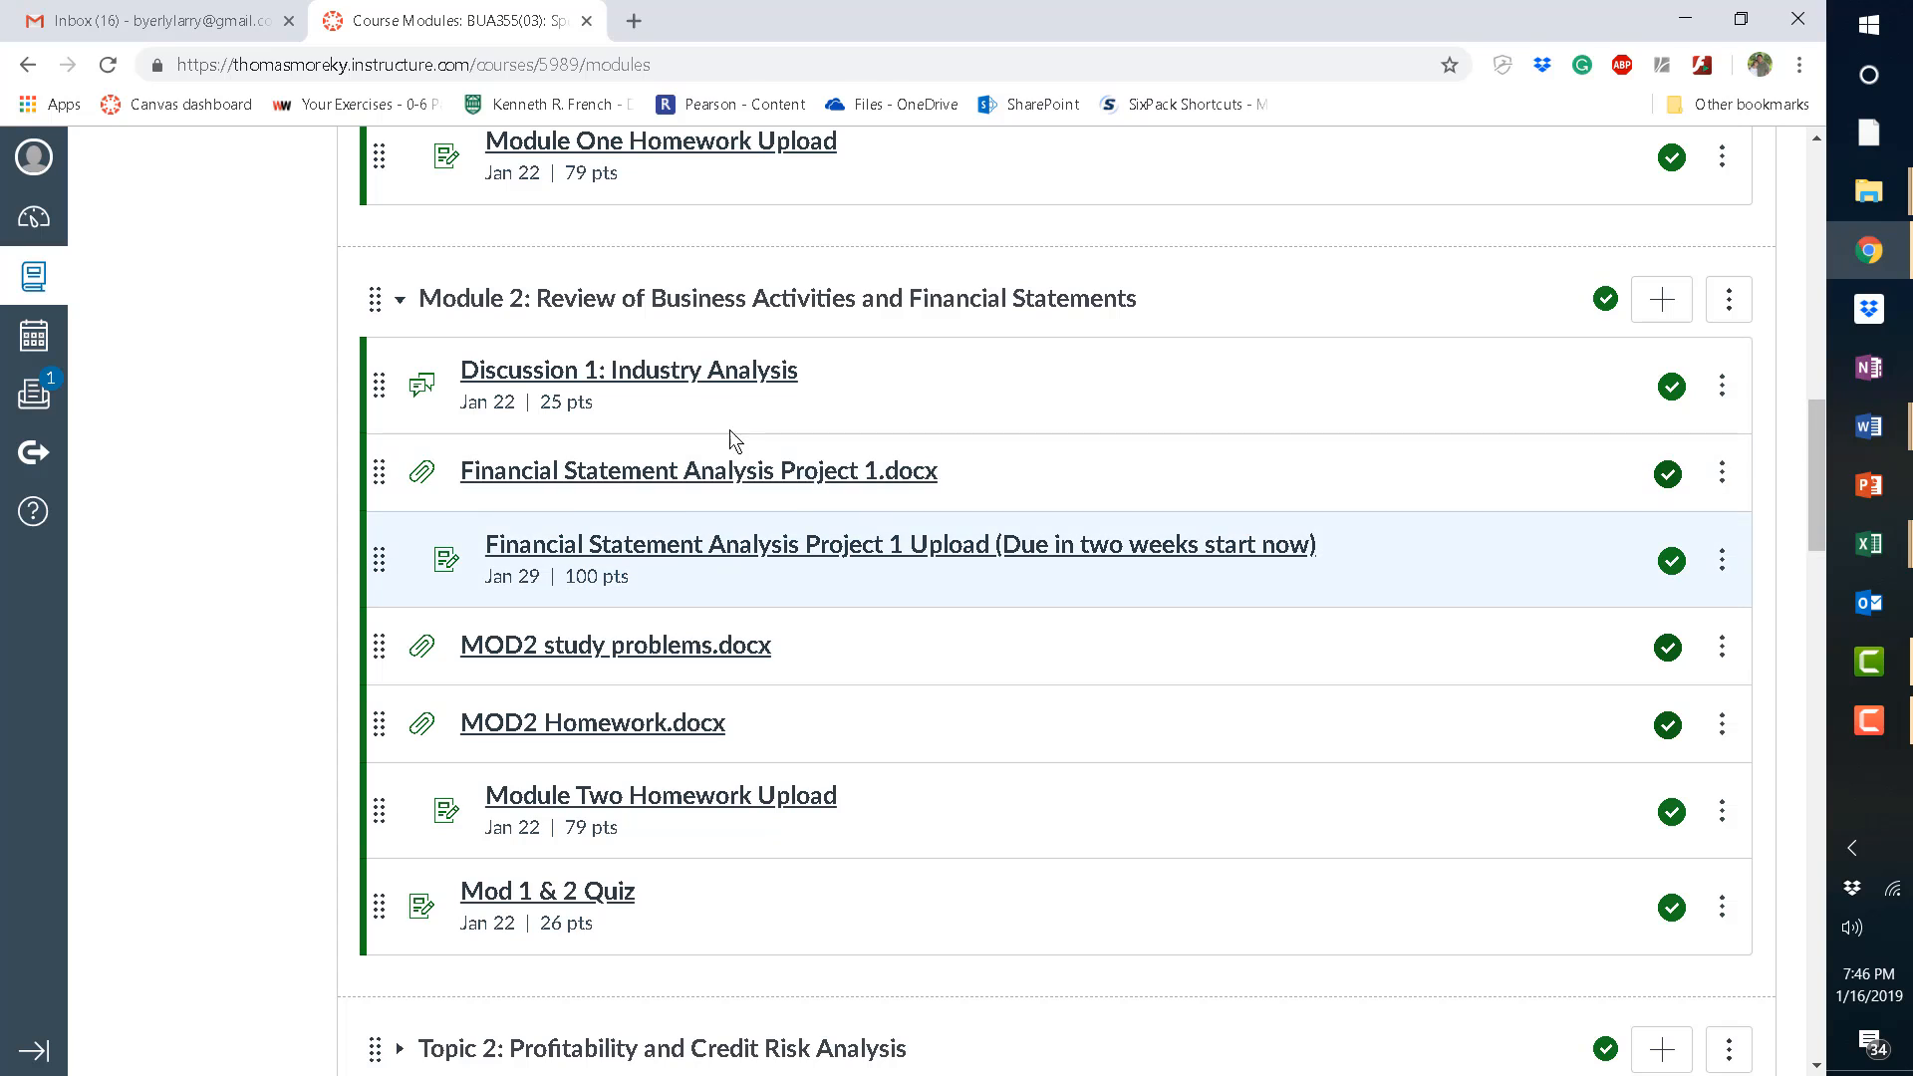
pyautogui.click(629, 369)
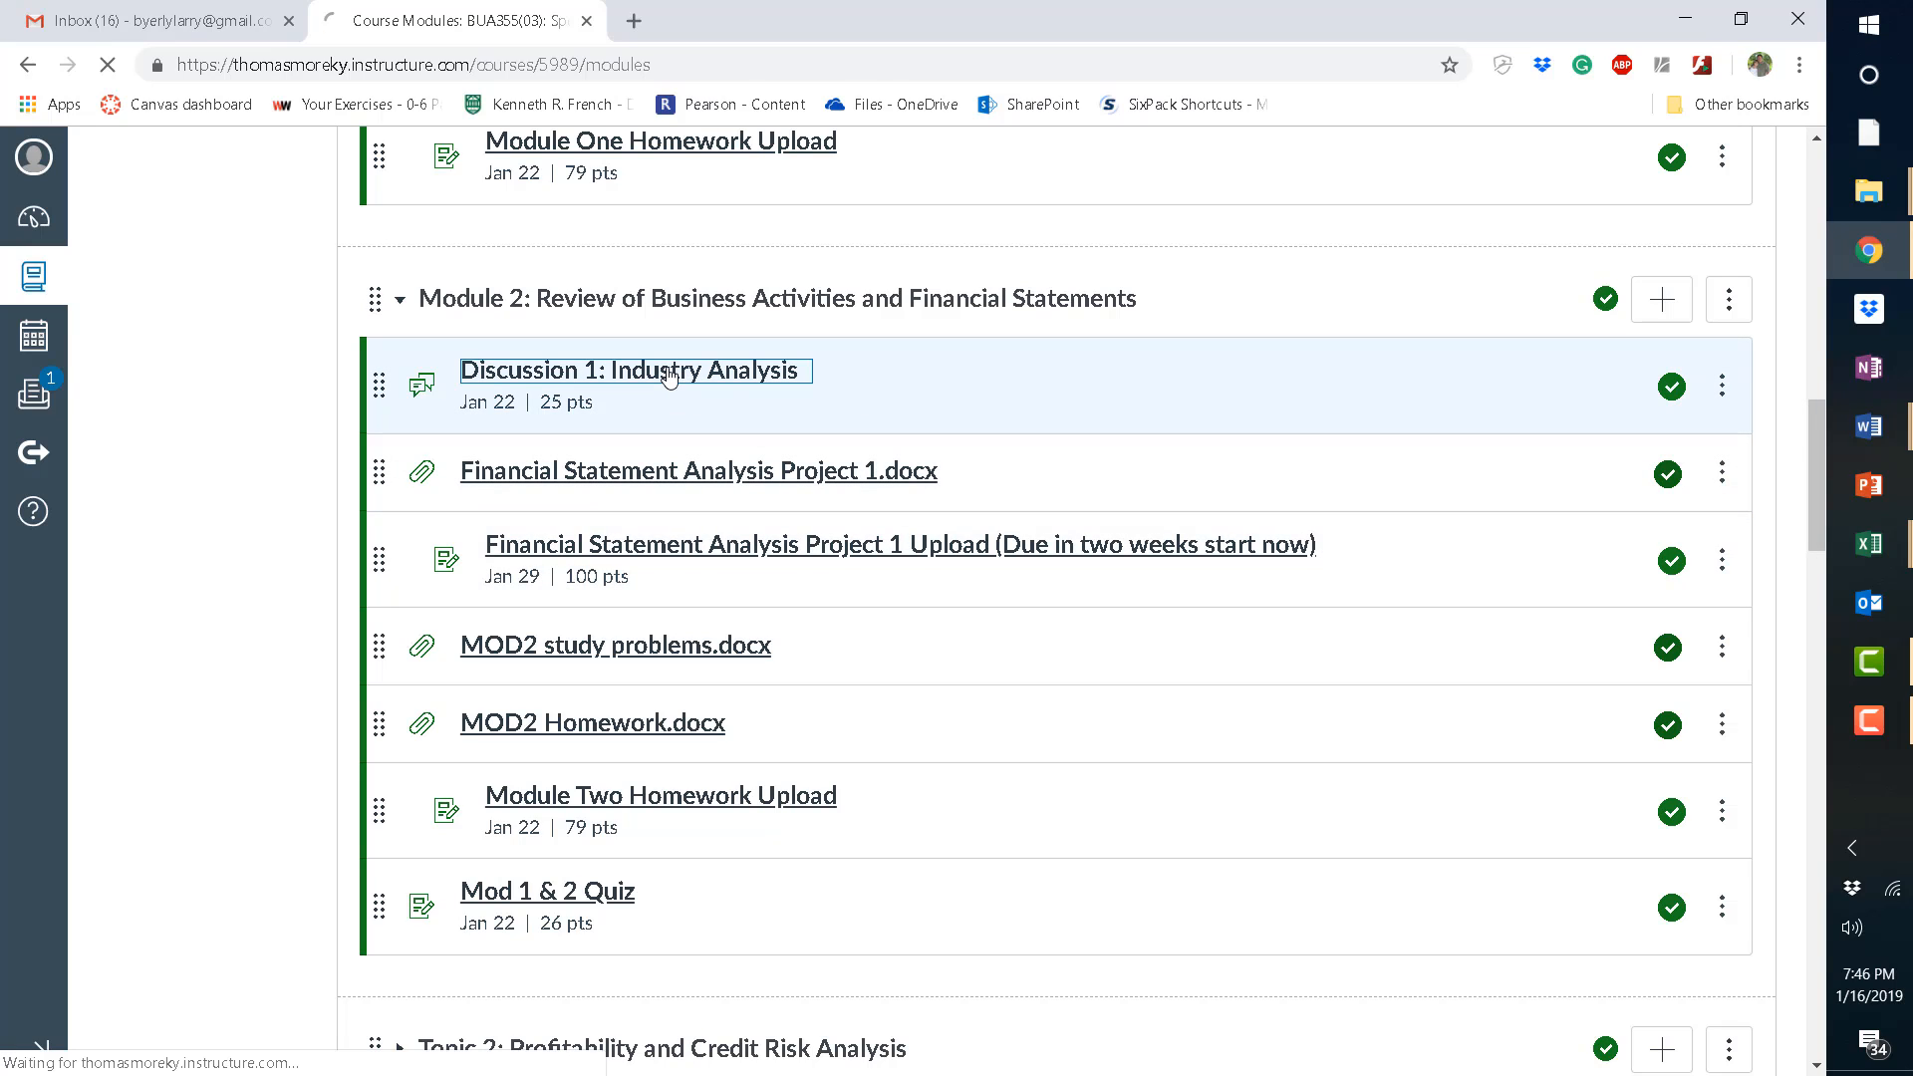
# Load the Discussion 1 page and scroll to its 25-point prompts and industry analysis video.
pyautogui.click(634, 369)
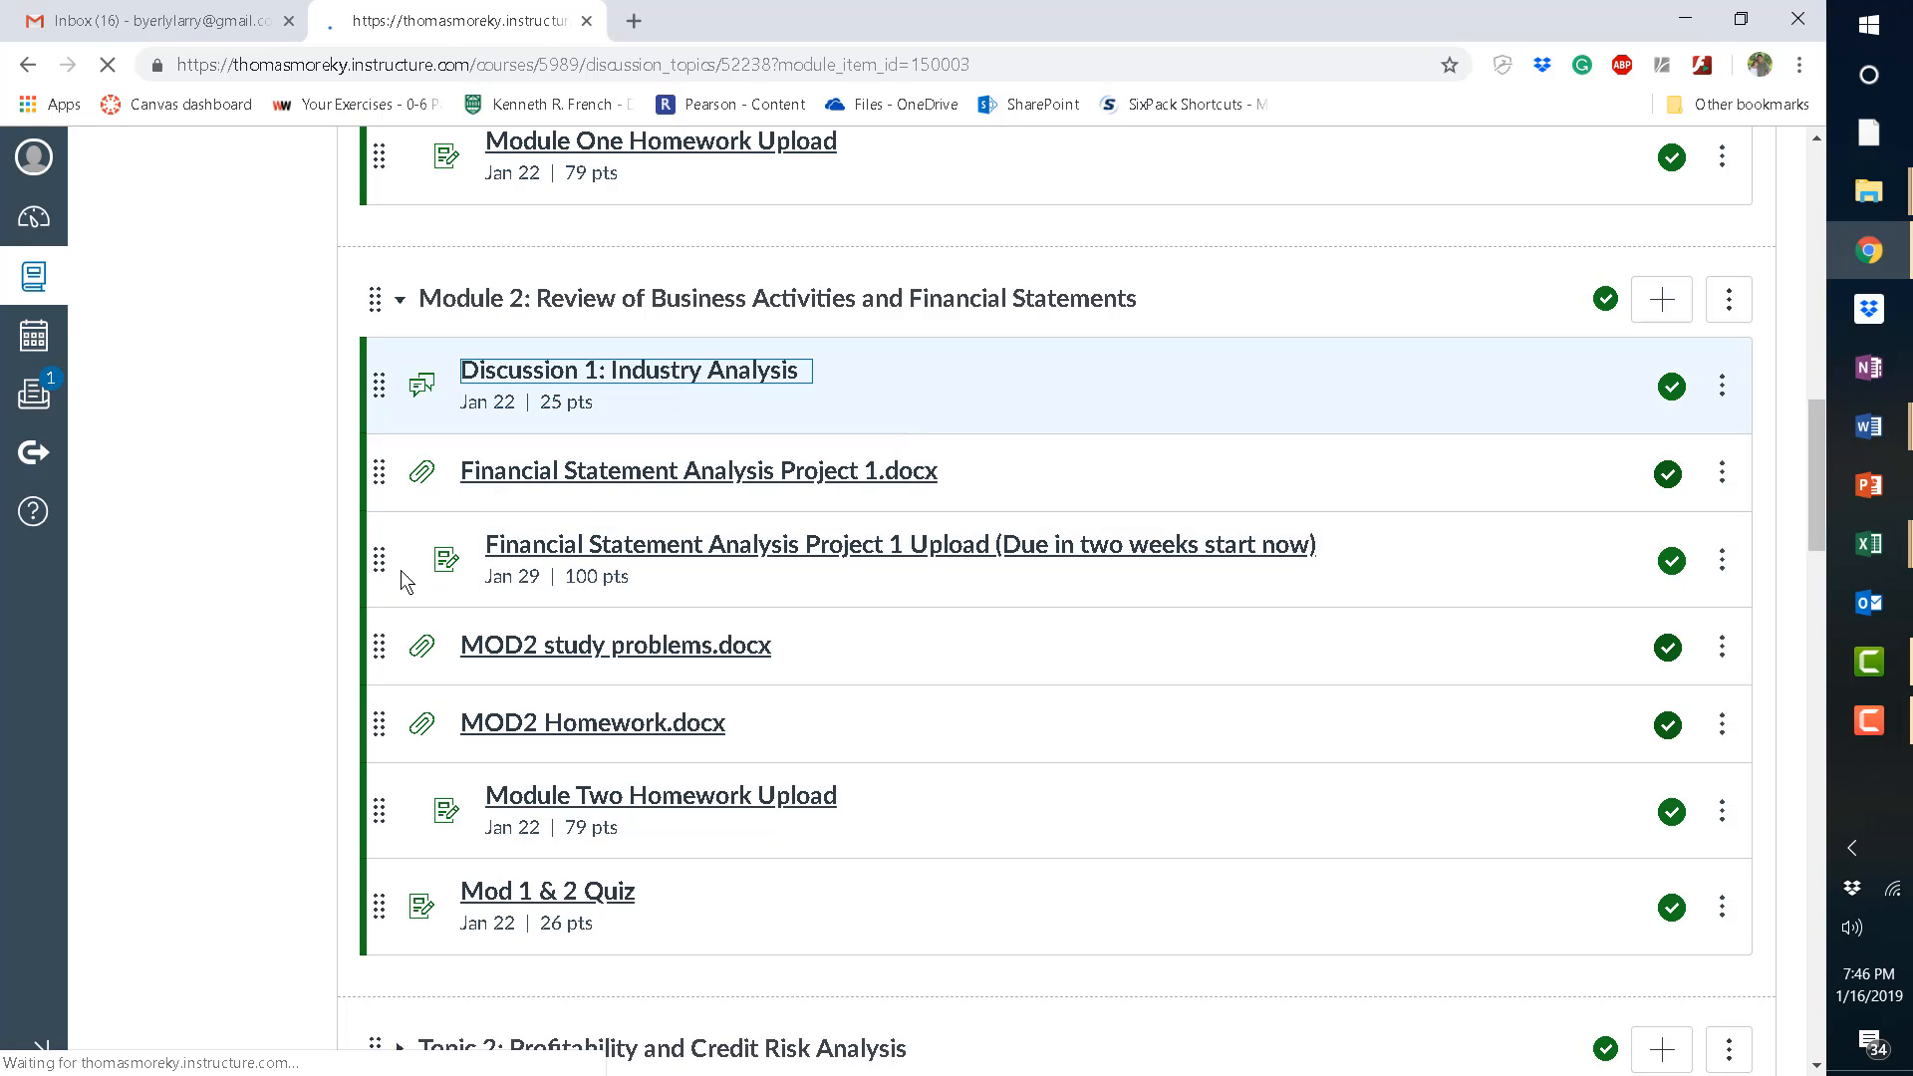
pyautogui.click(634, 370)
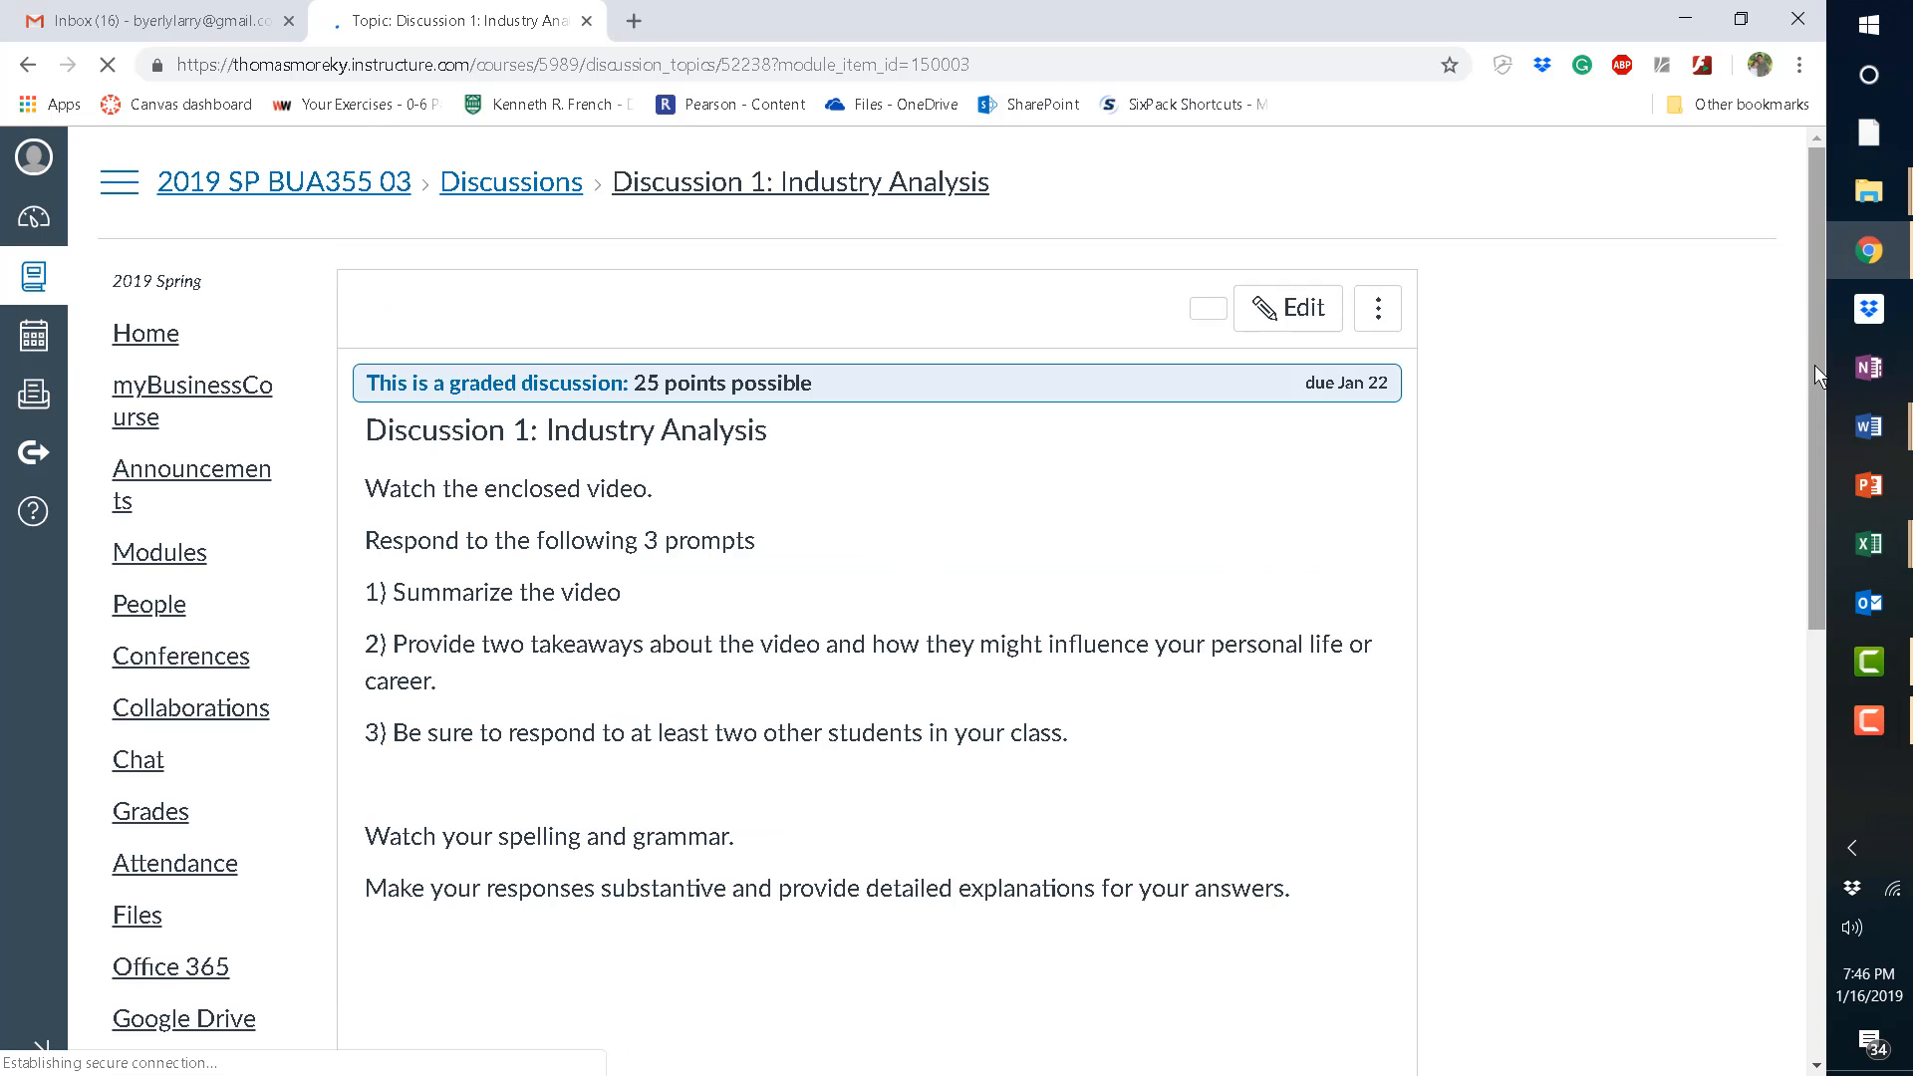
pyautogui.scroll(-3)
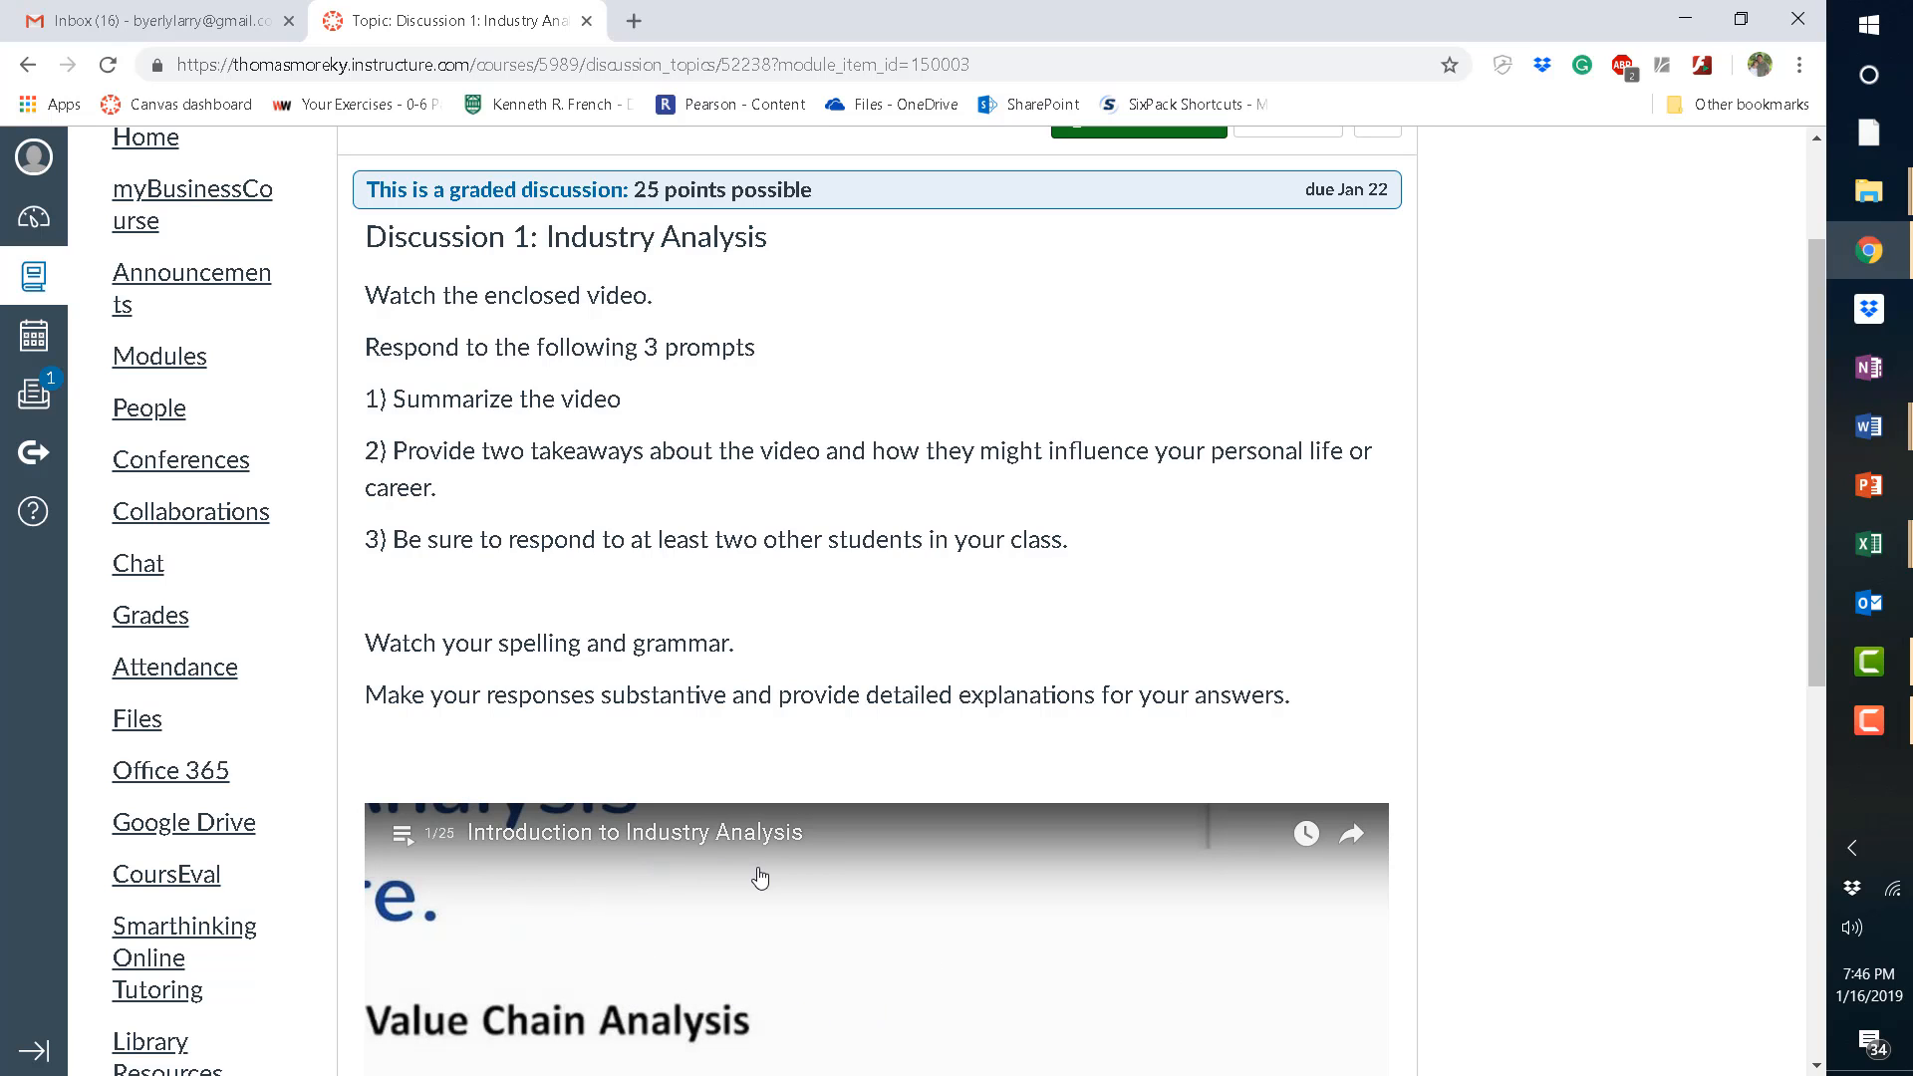
pyautogui.moveTo(892, 944)
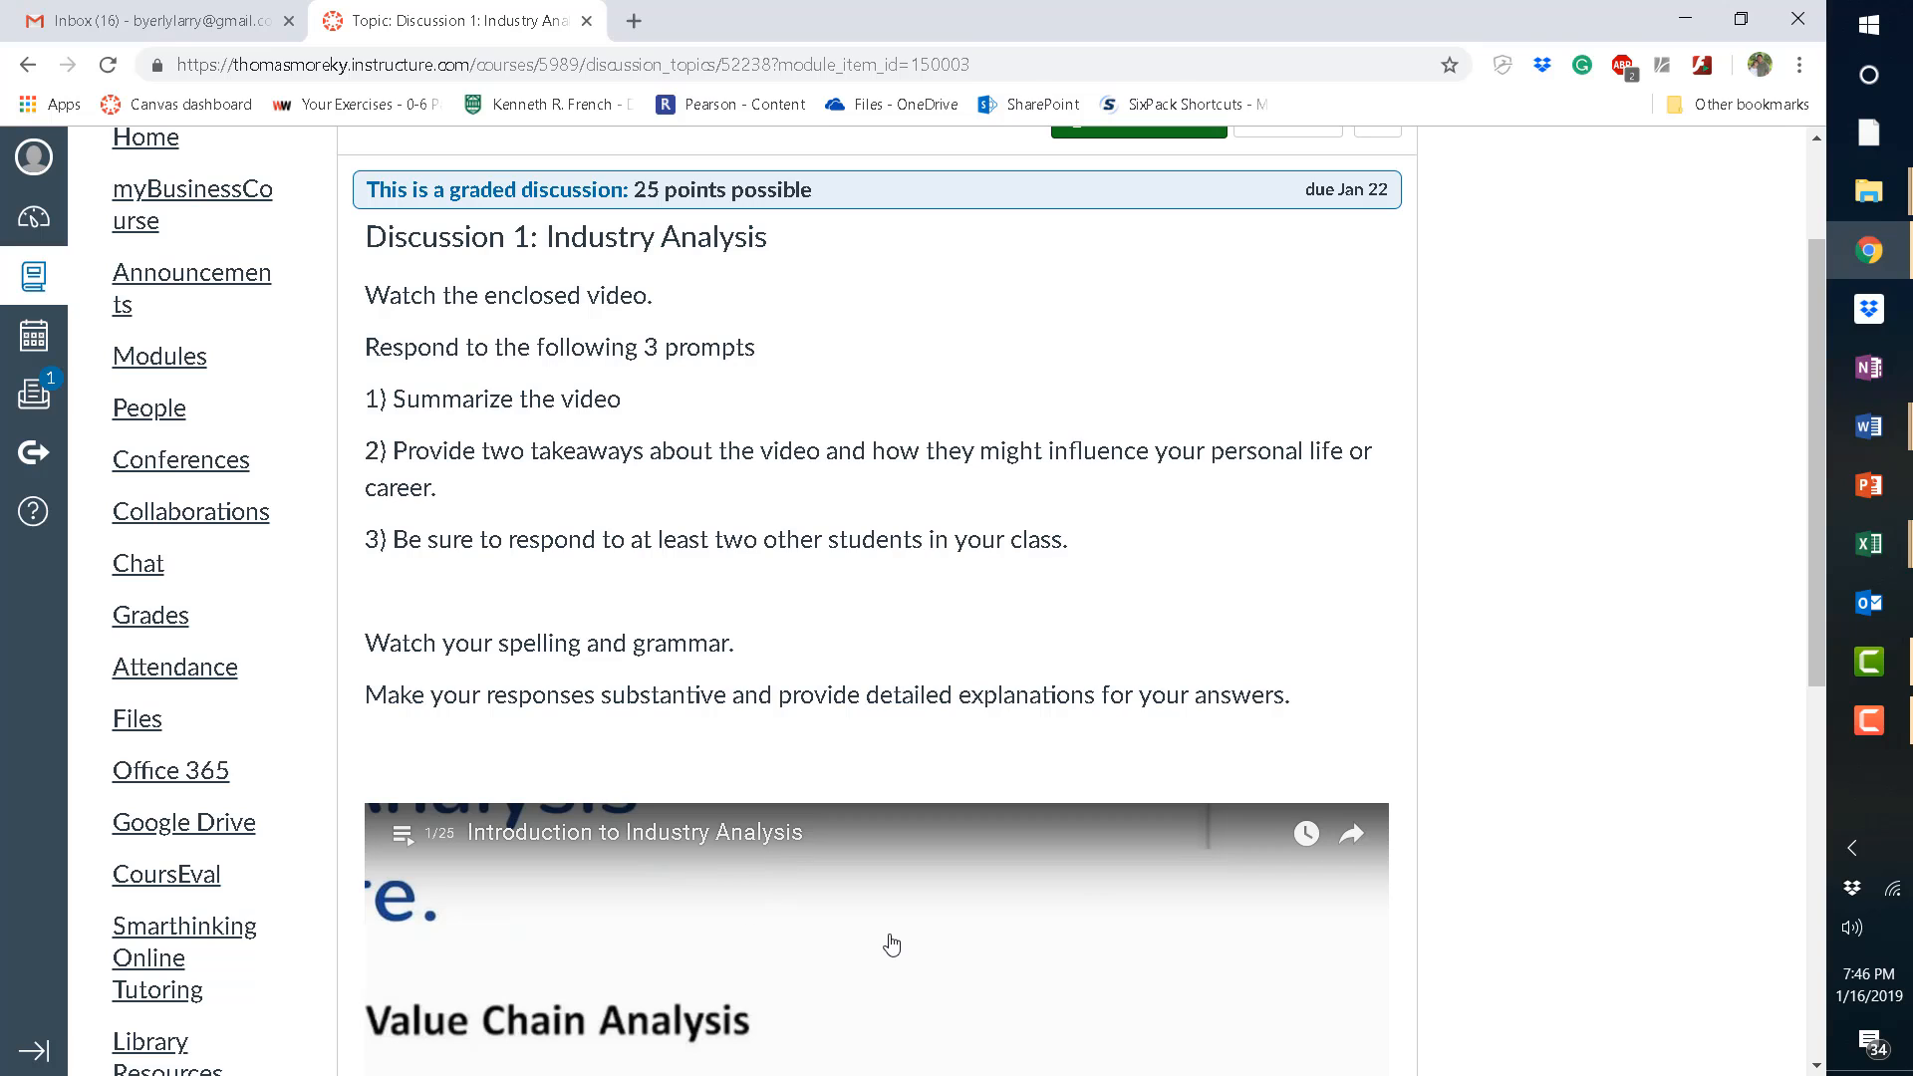
pyautogui.moveTo(567, 440)
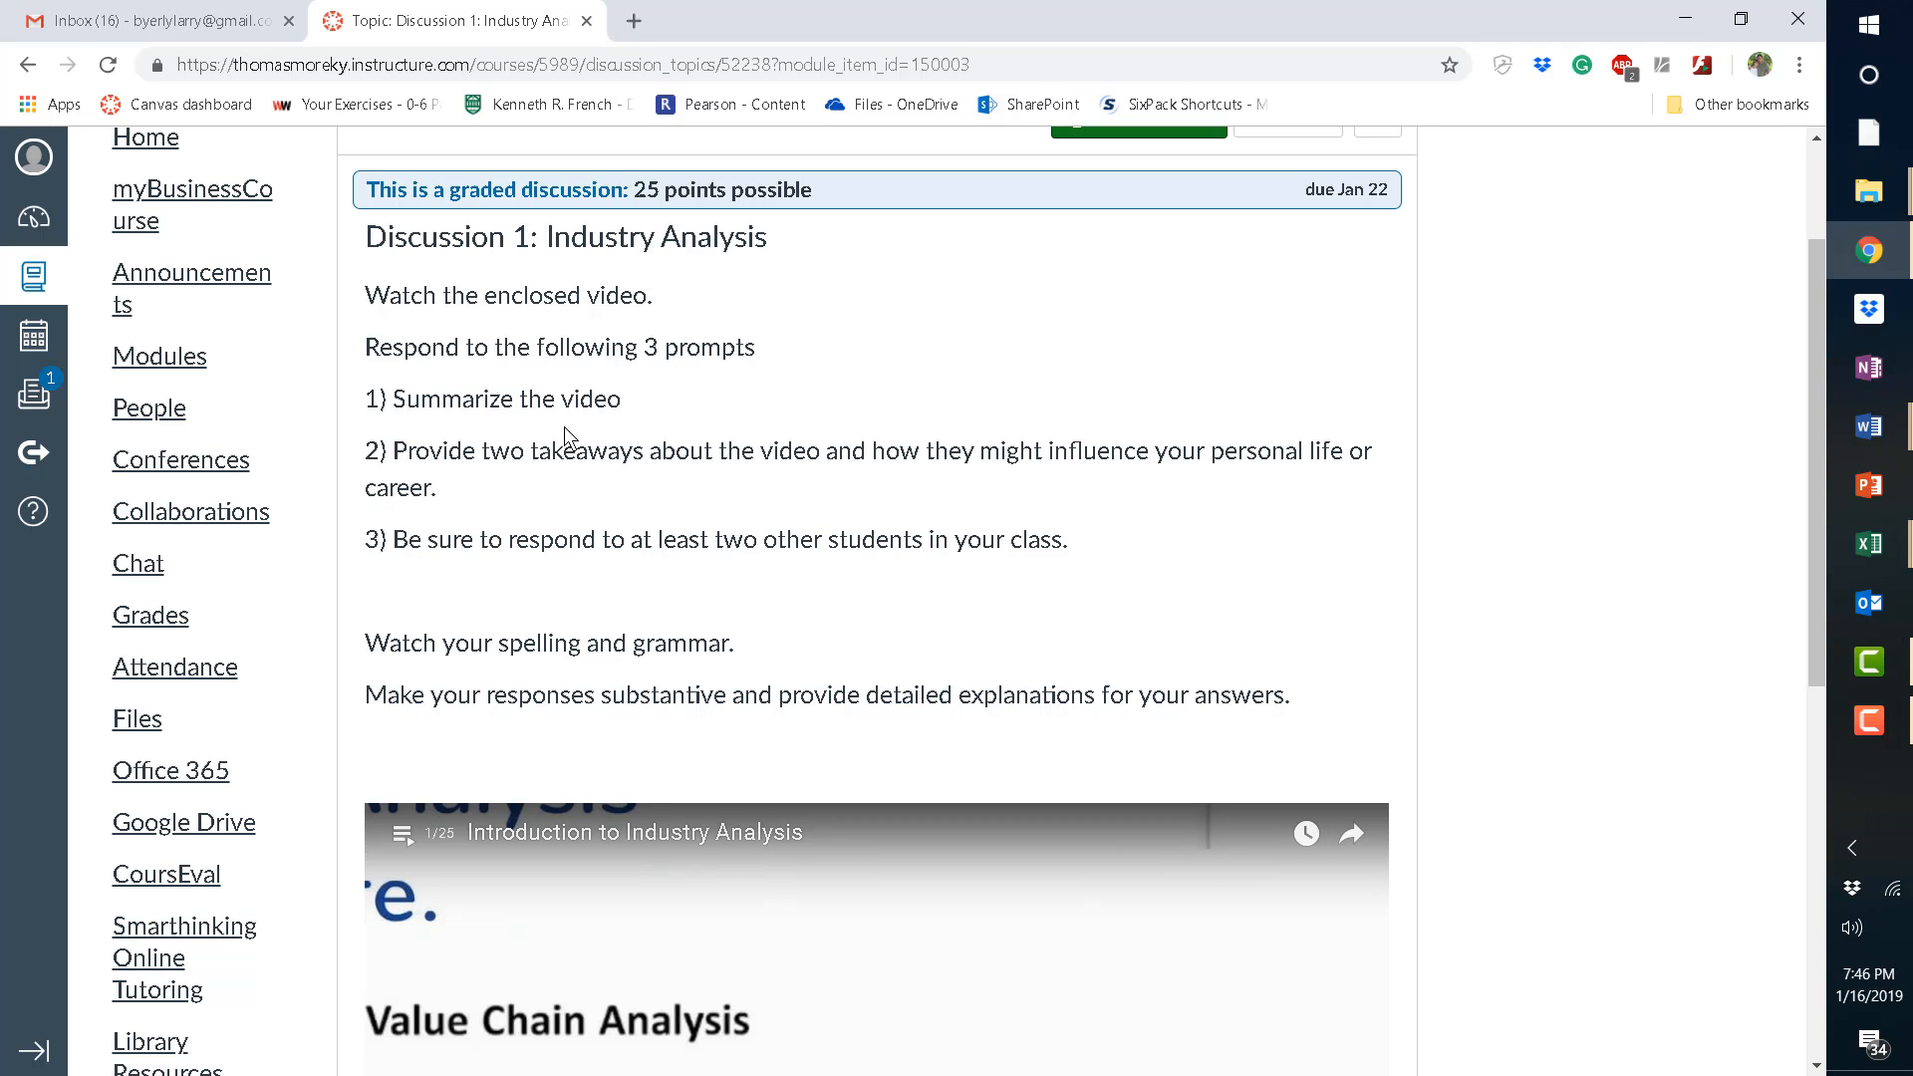
pyautogui.moveTo(531, 442)
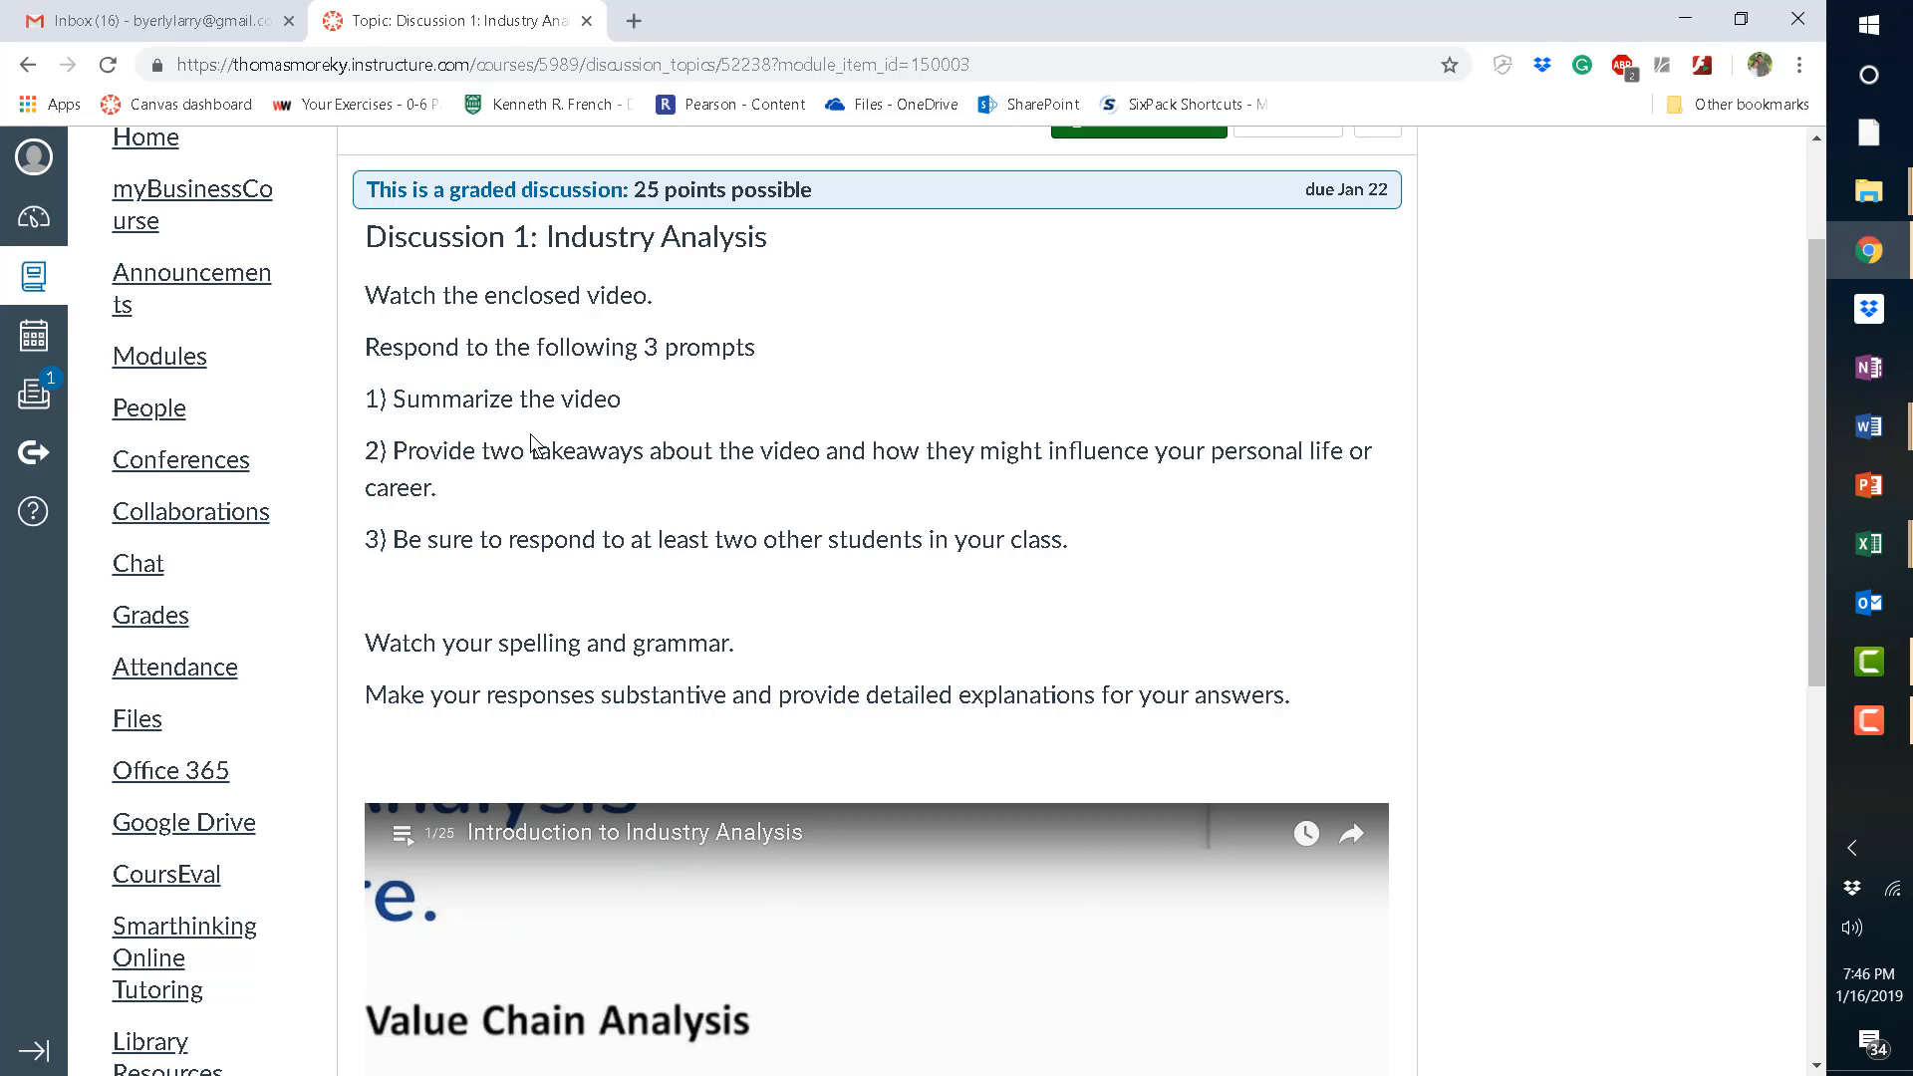
pyautogui.moveTo(469, 455)
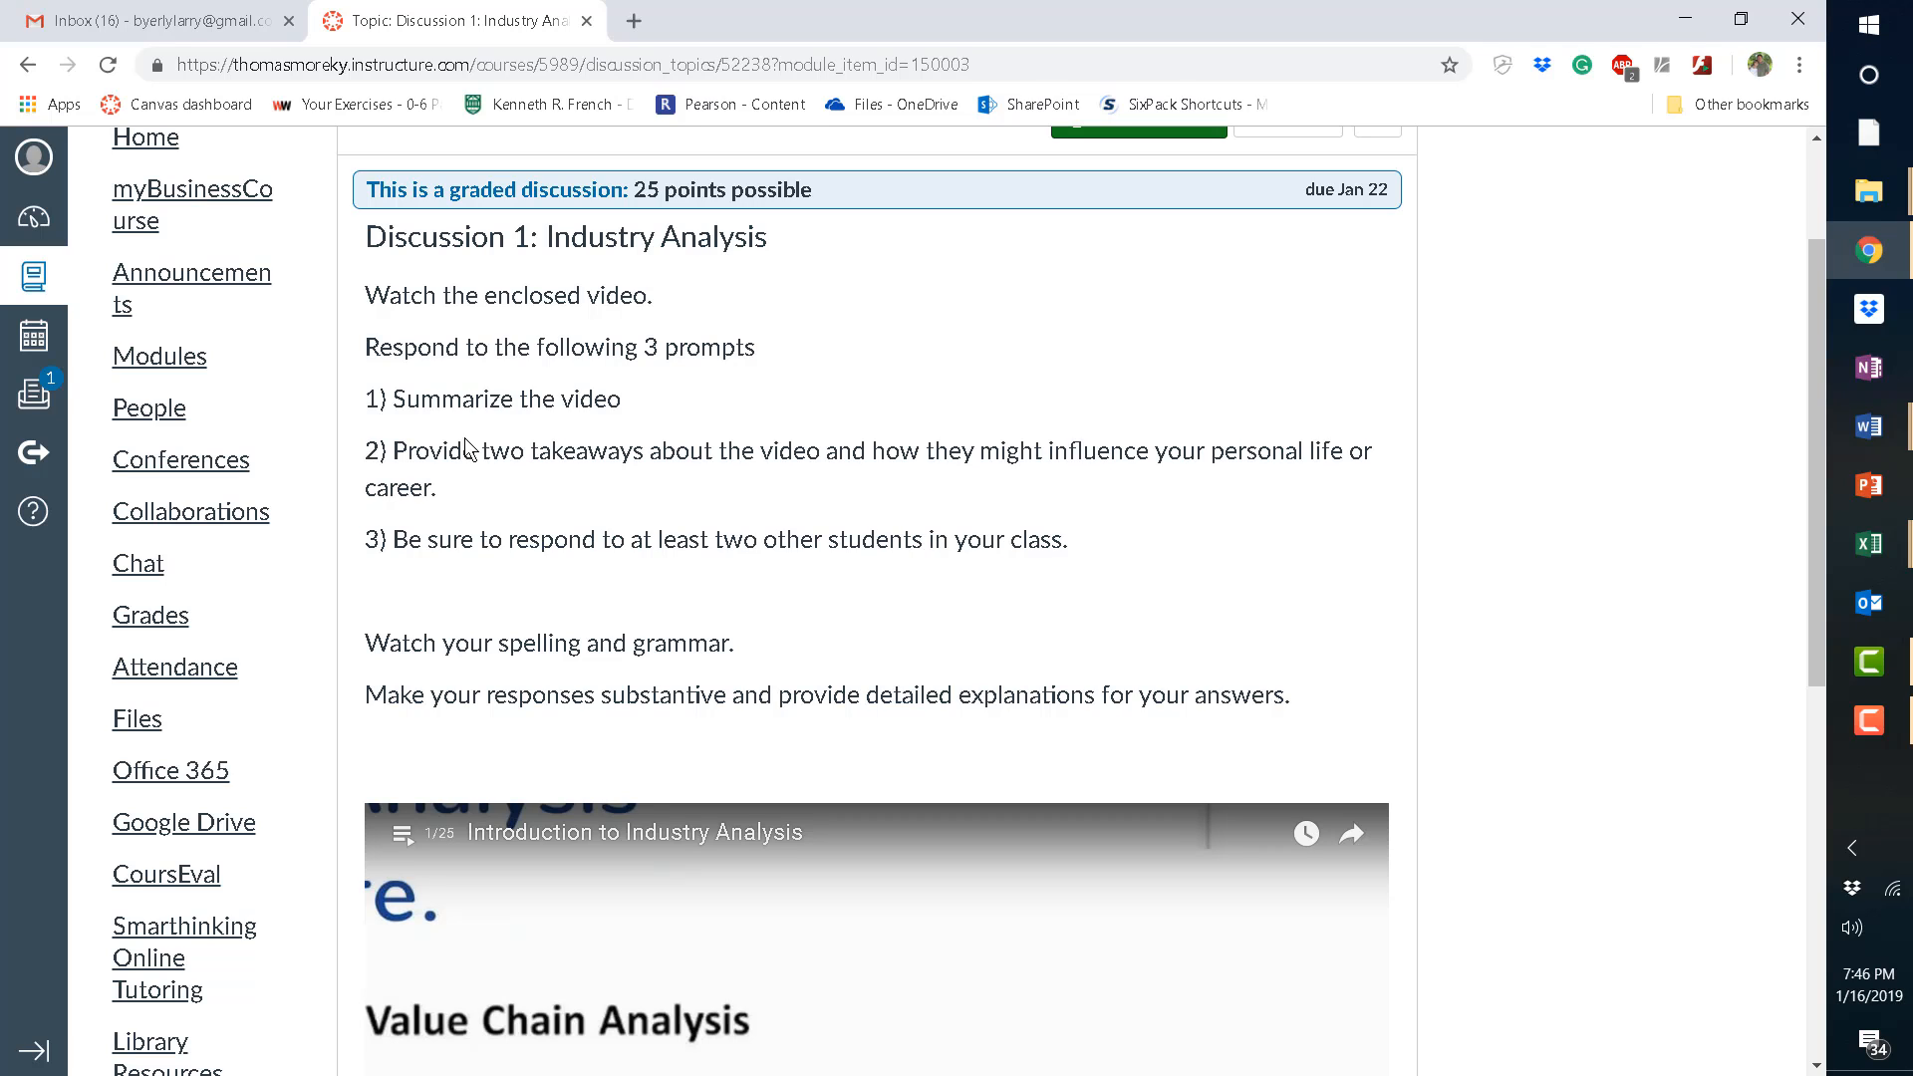
pyautogui.moveTo(510, 452)
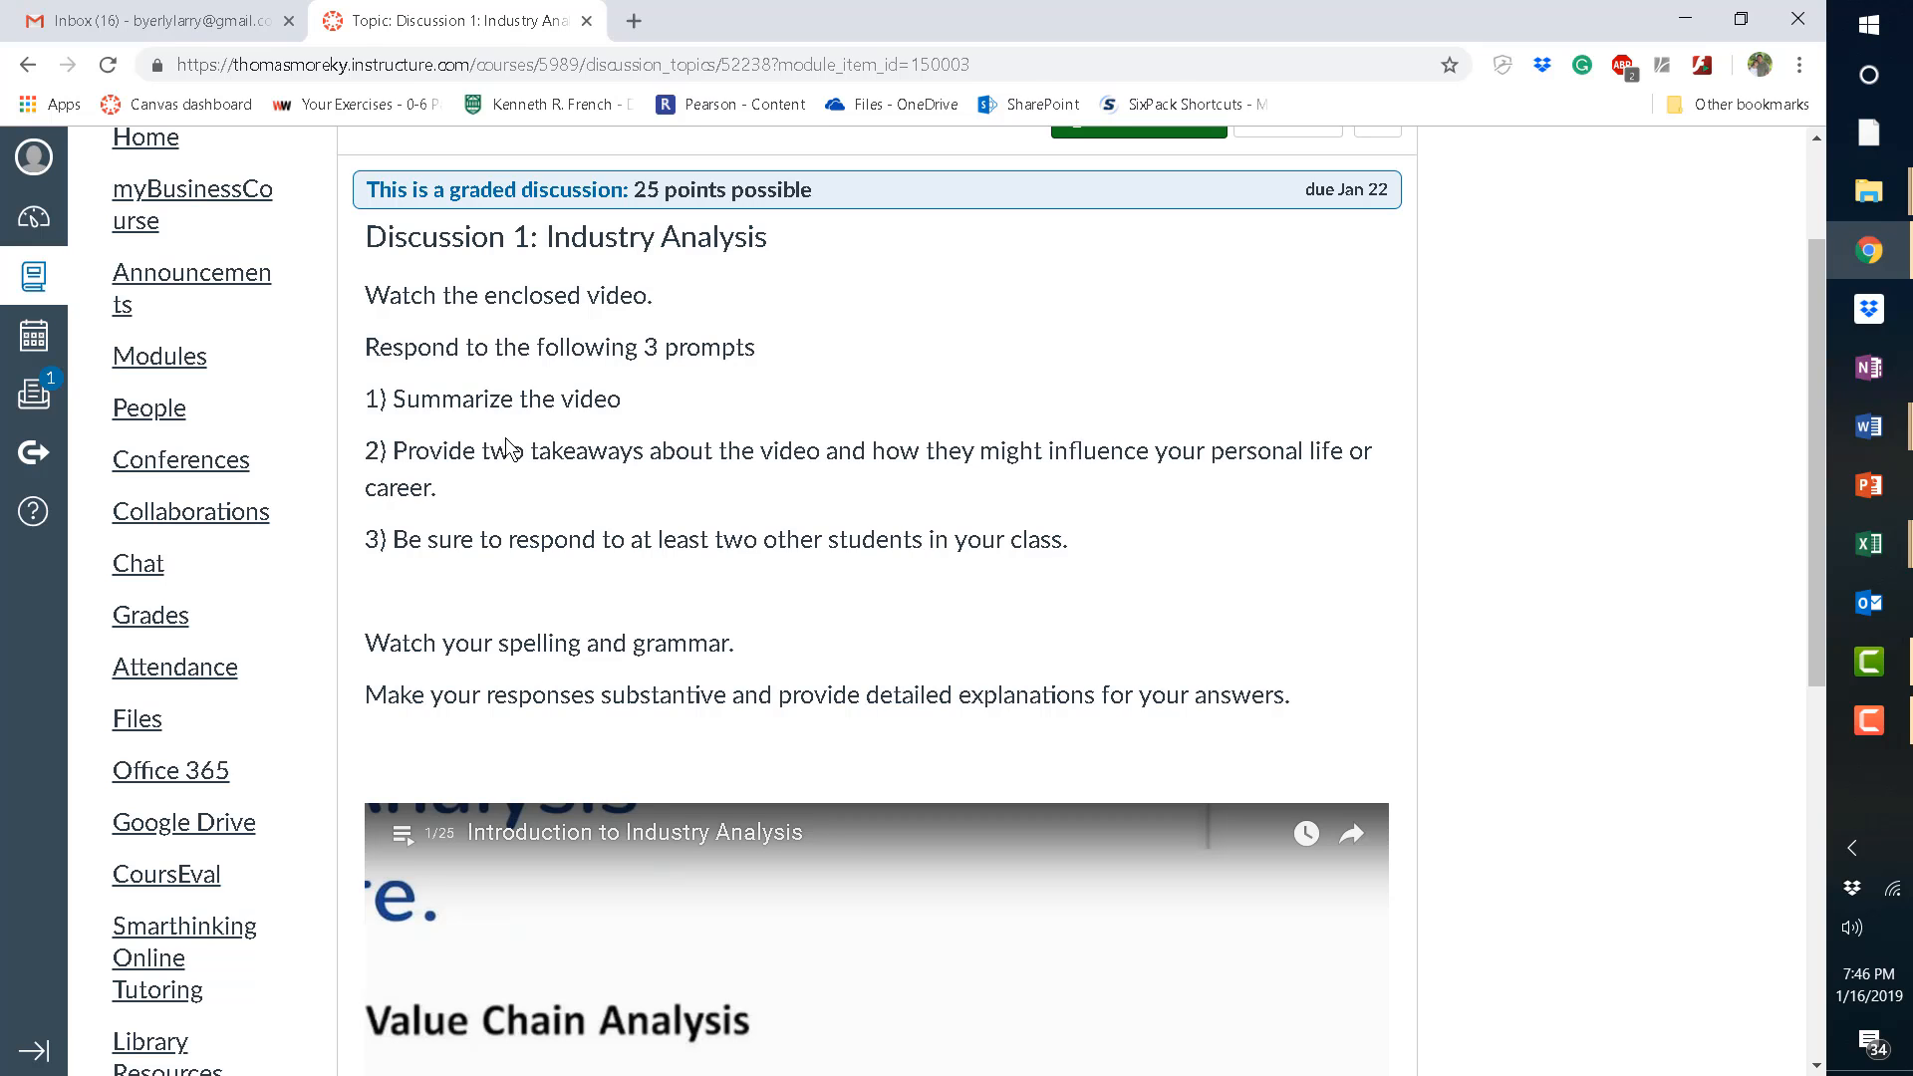
pyautogui.moveTo(522, 478)
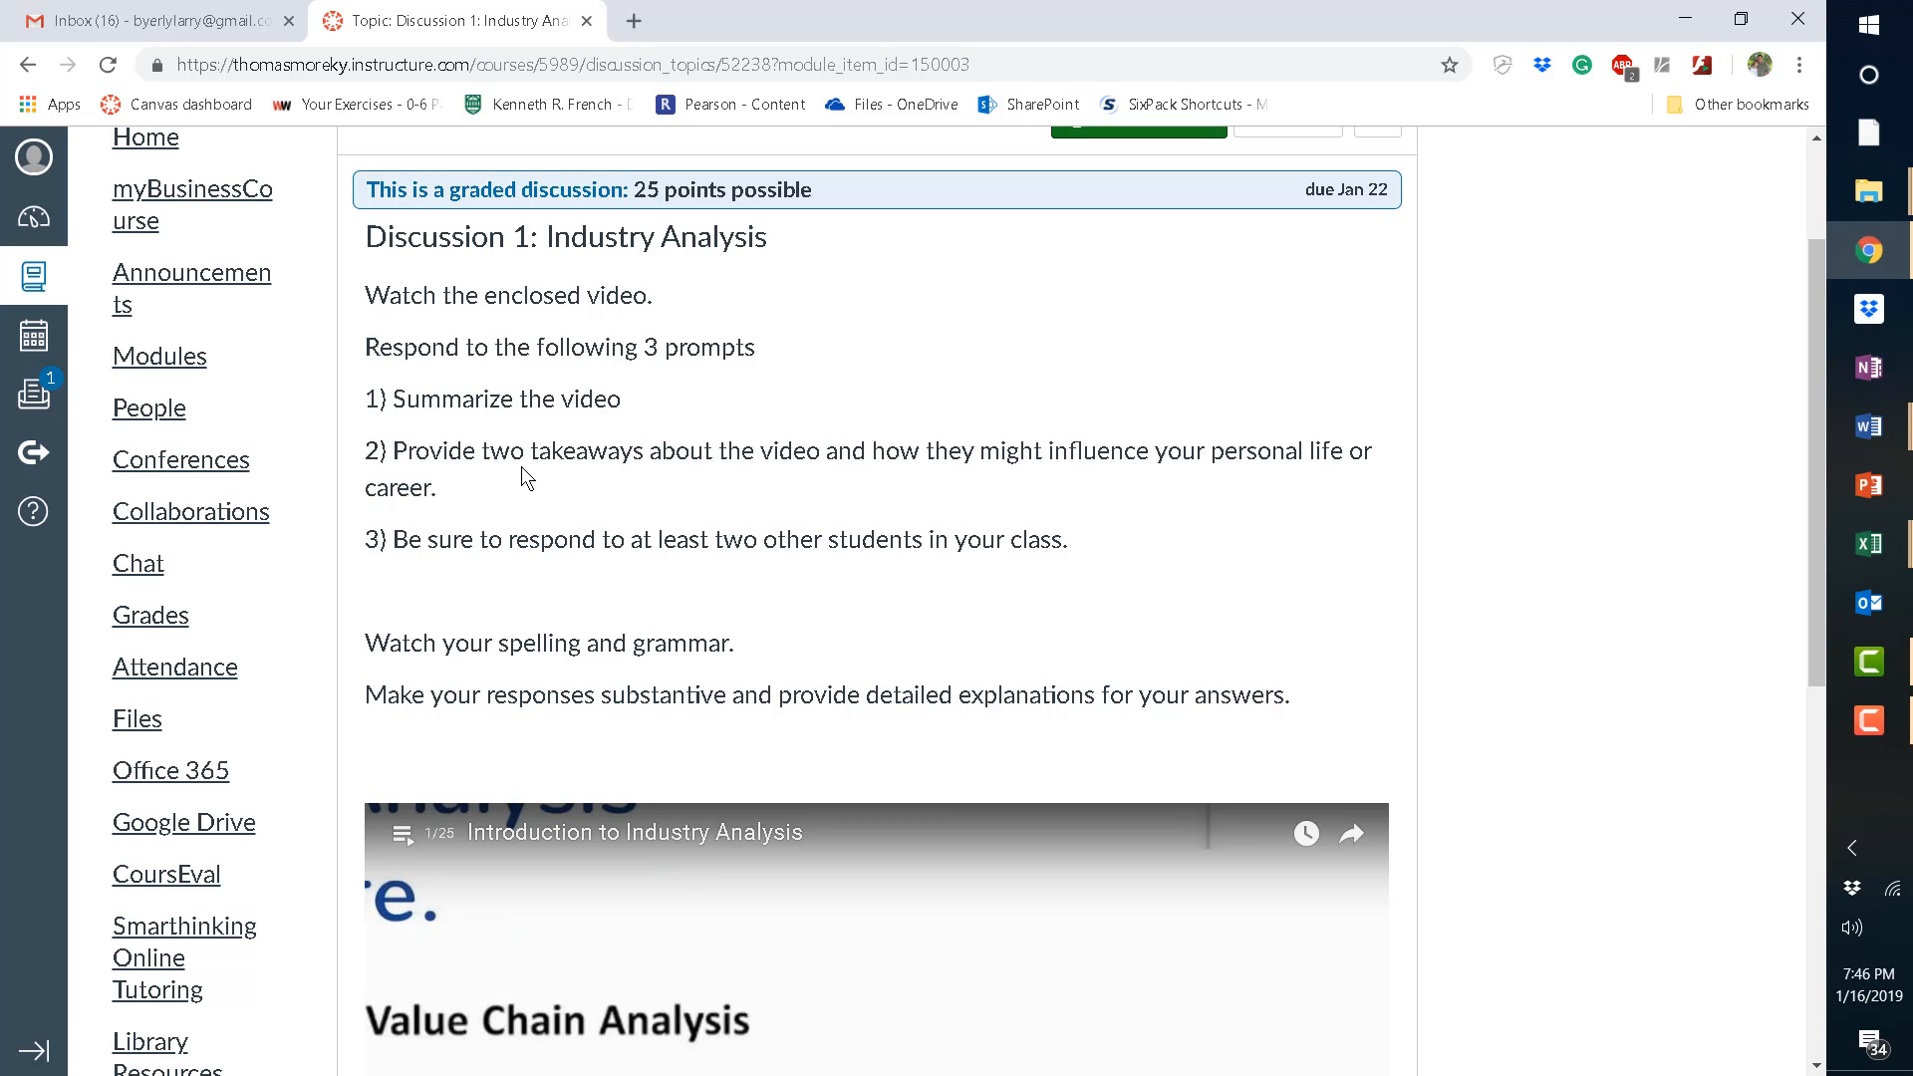
pyautogui.moveTo(537, 477)
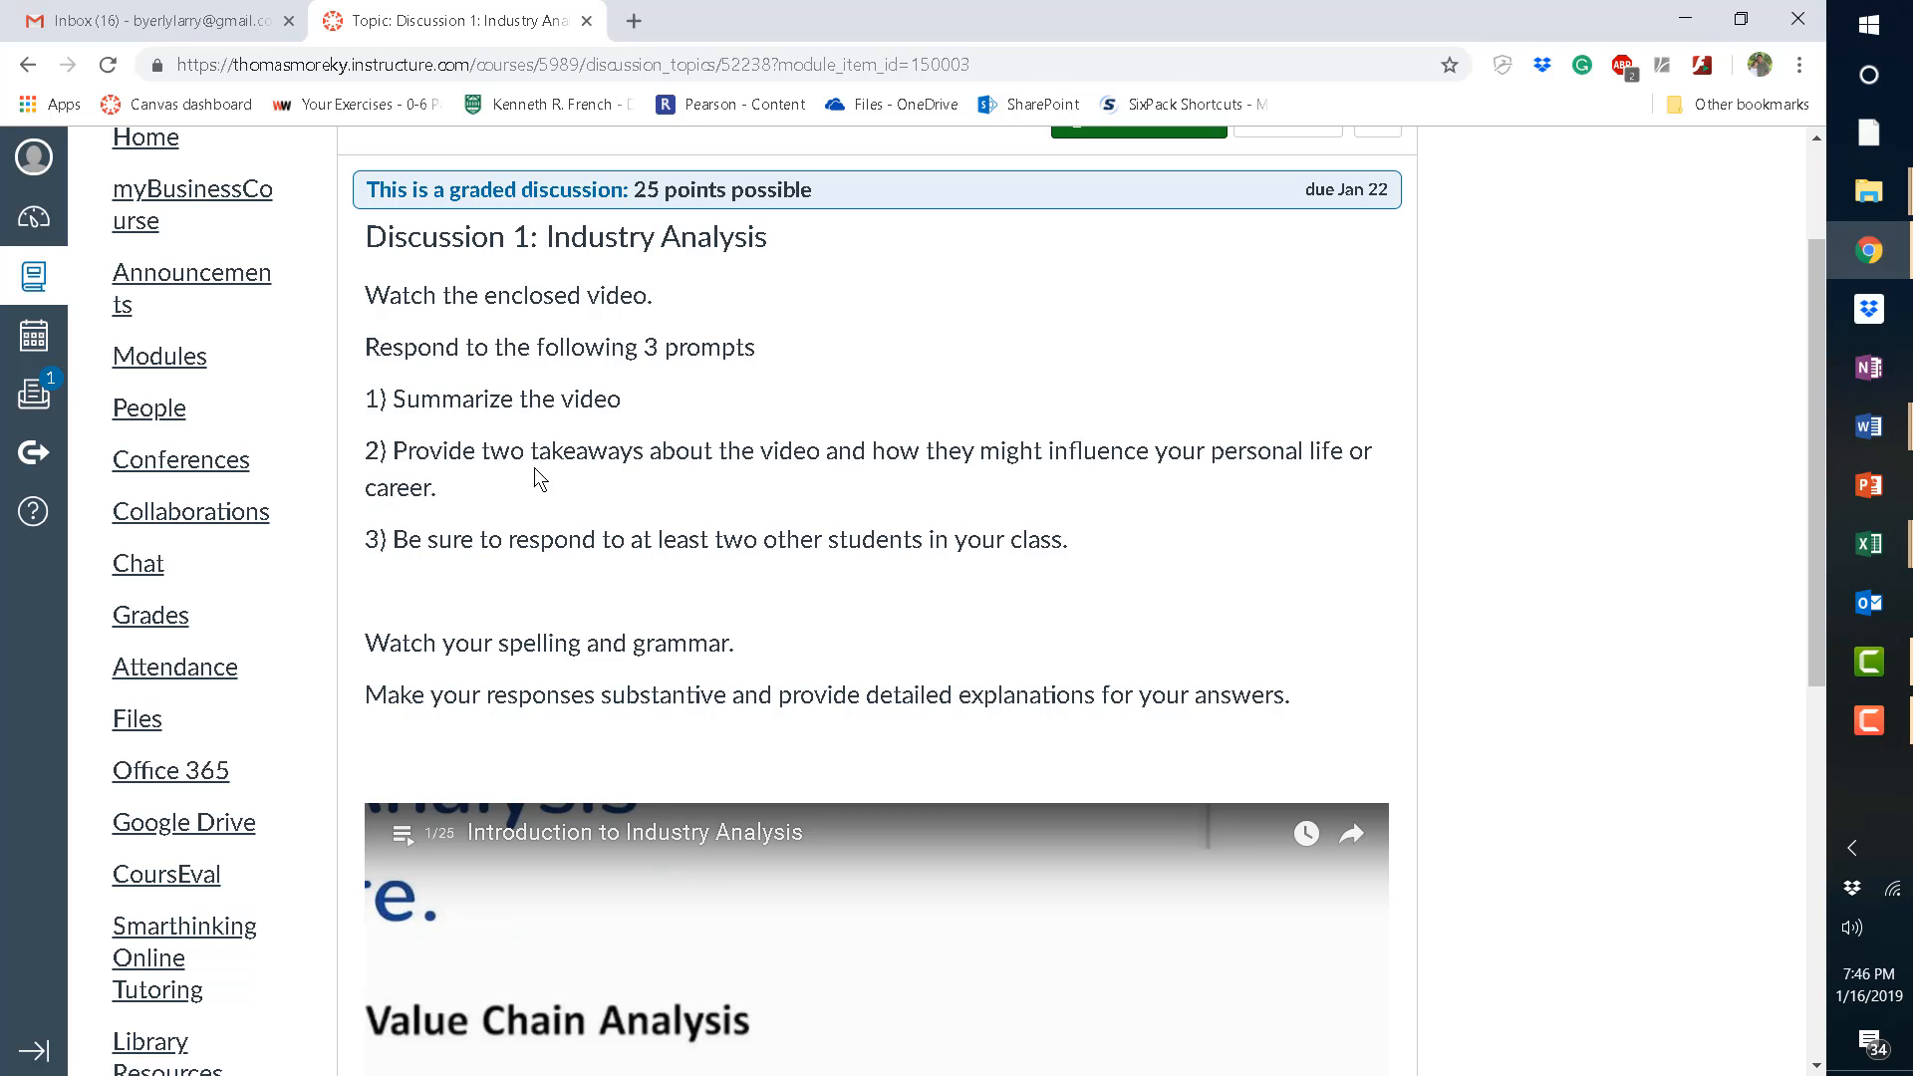
pyautogui.moveTo(819, 477)
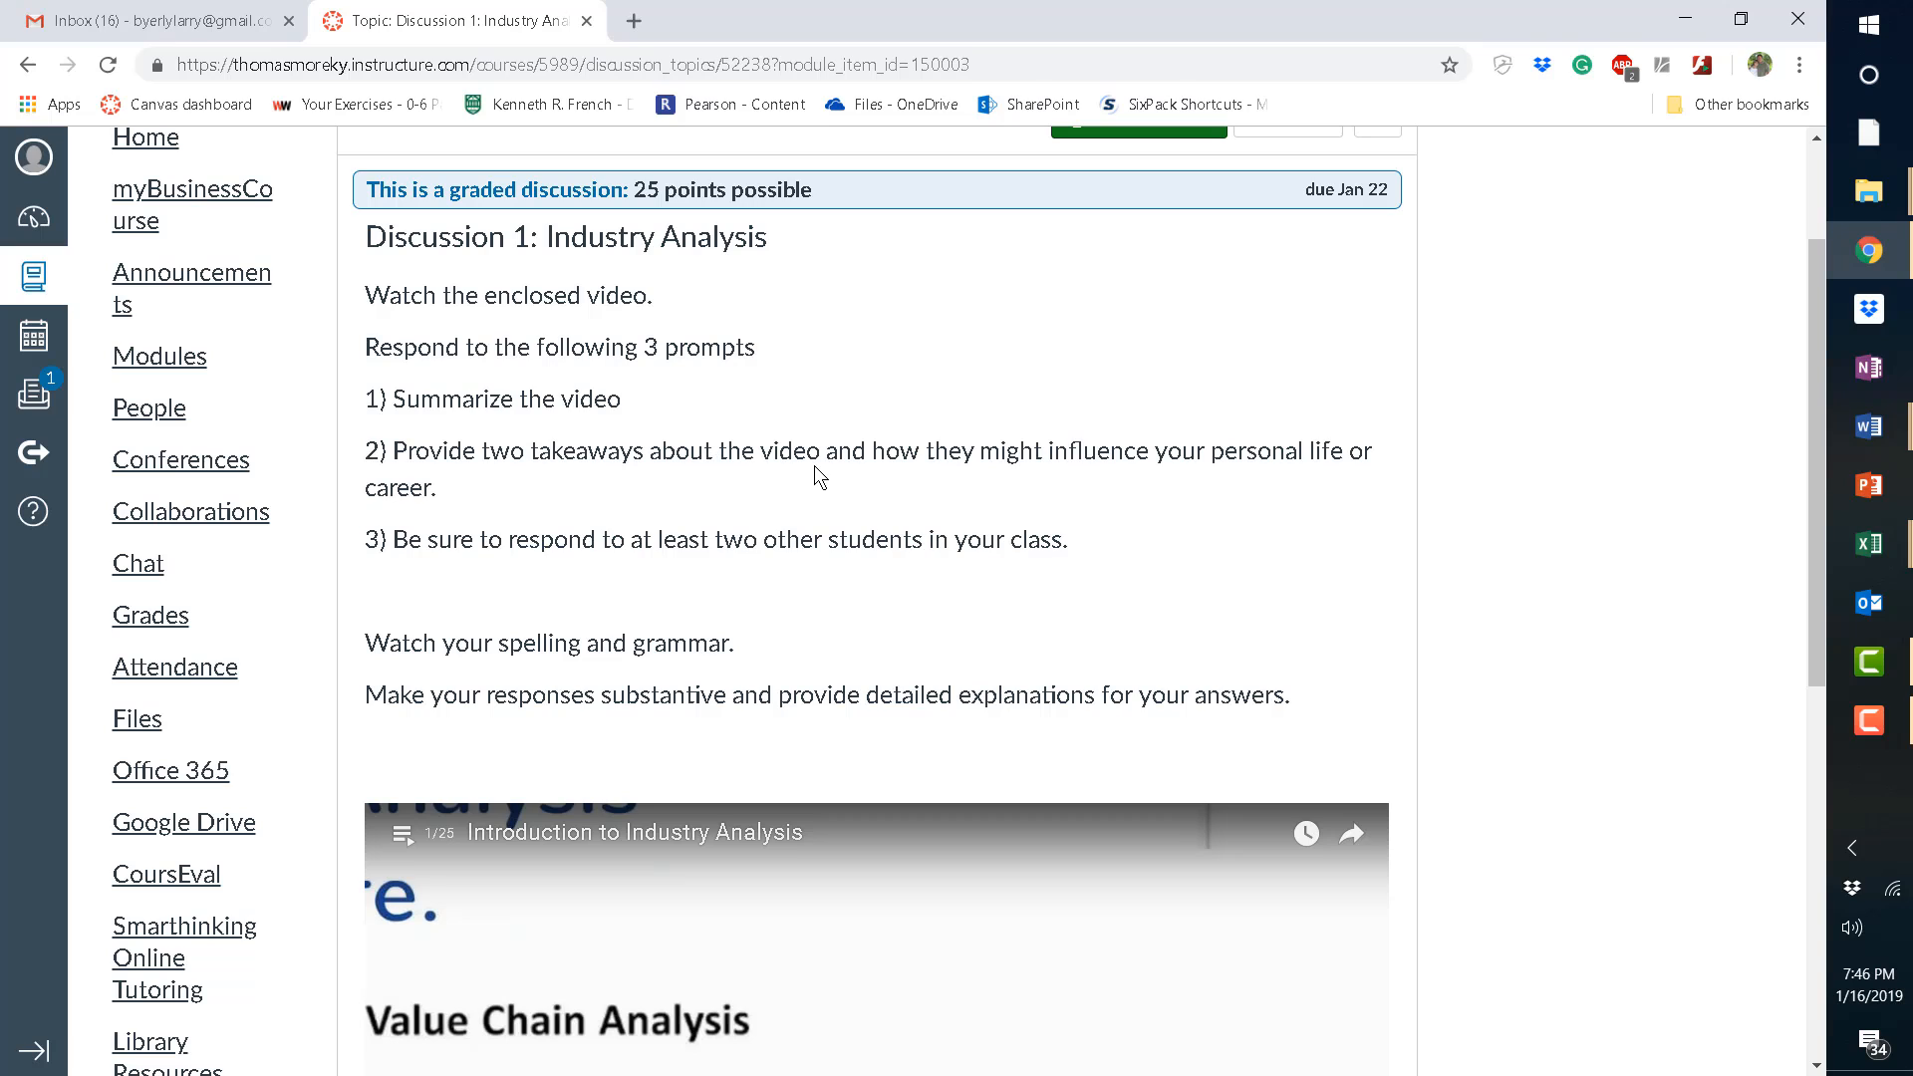
pyautogui.moveTo(1104, 454)
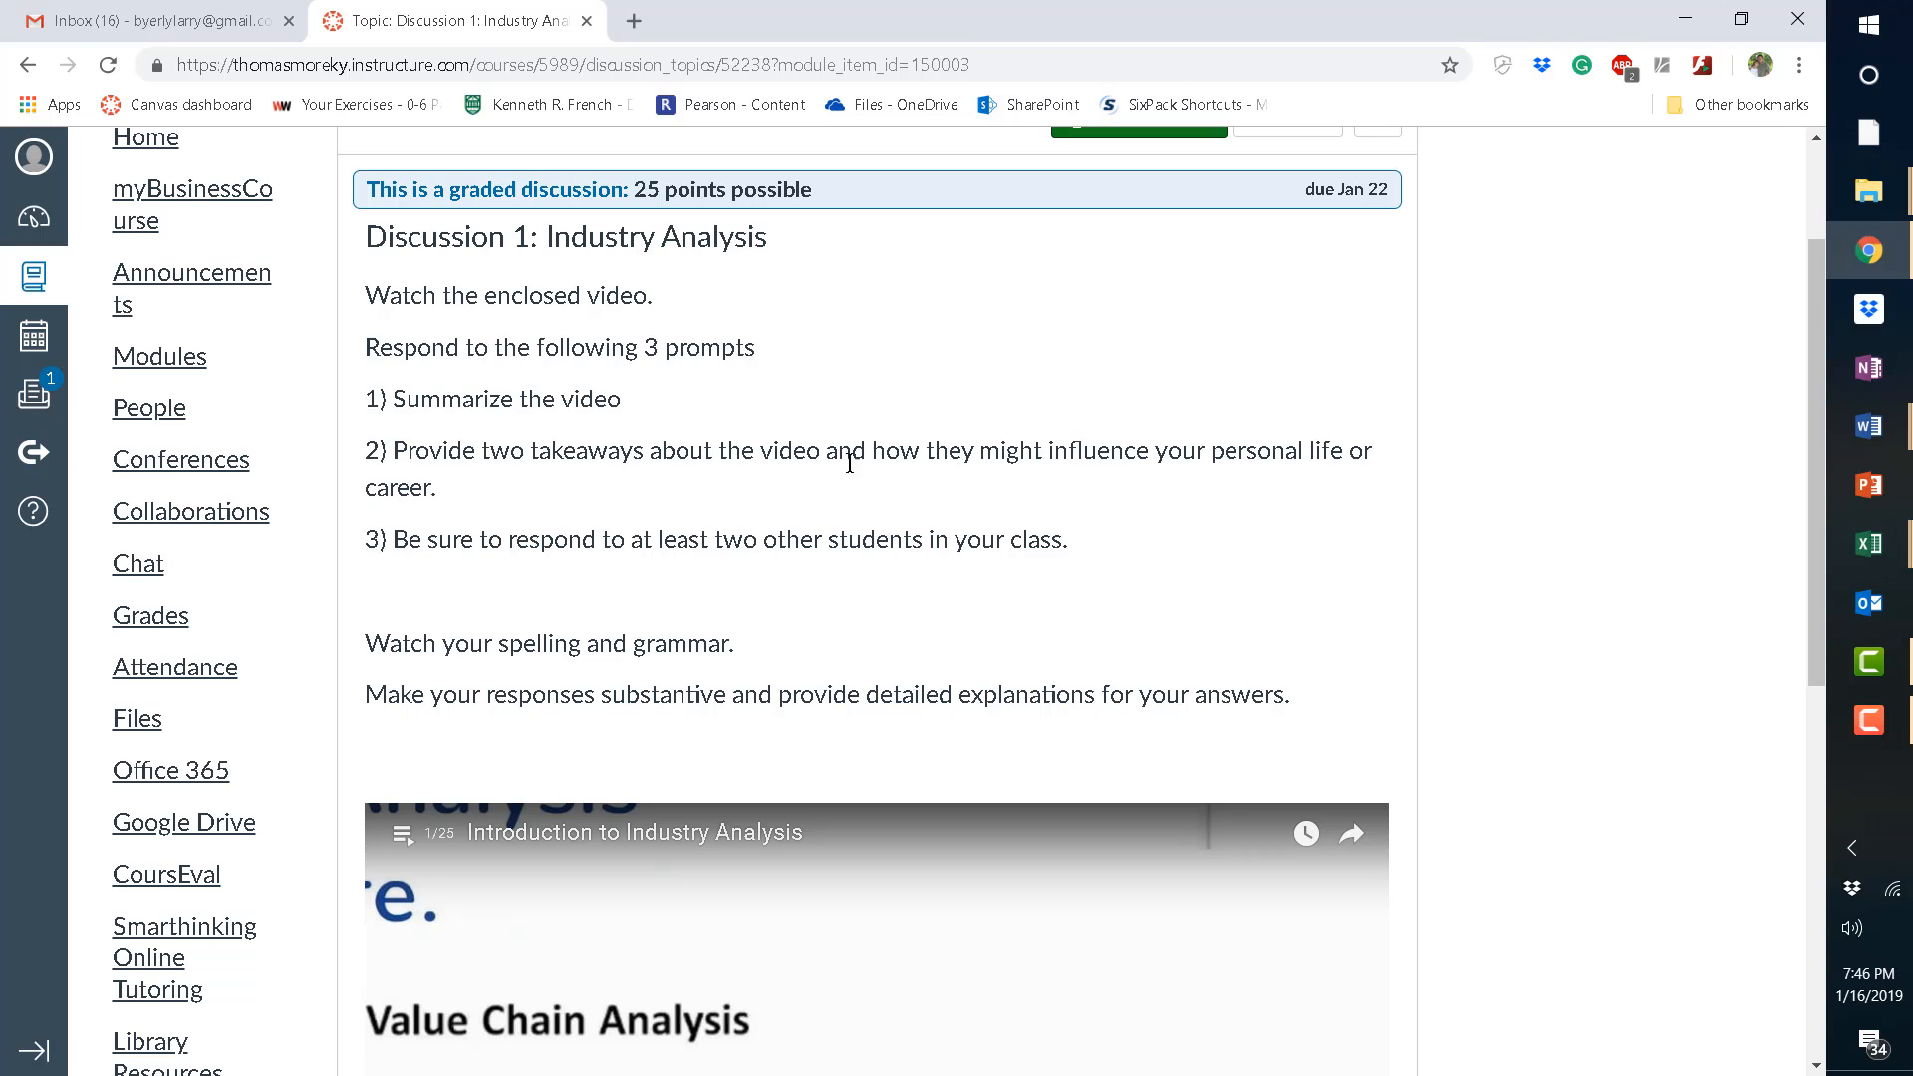
pyautogui.moveTo(1076, 484)
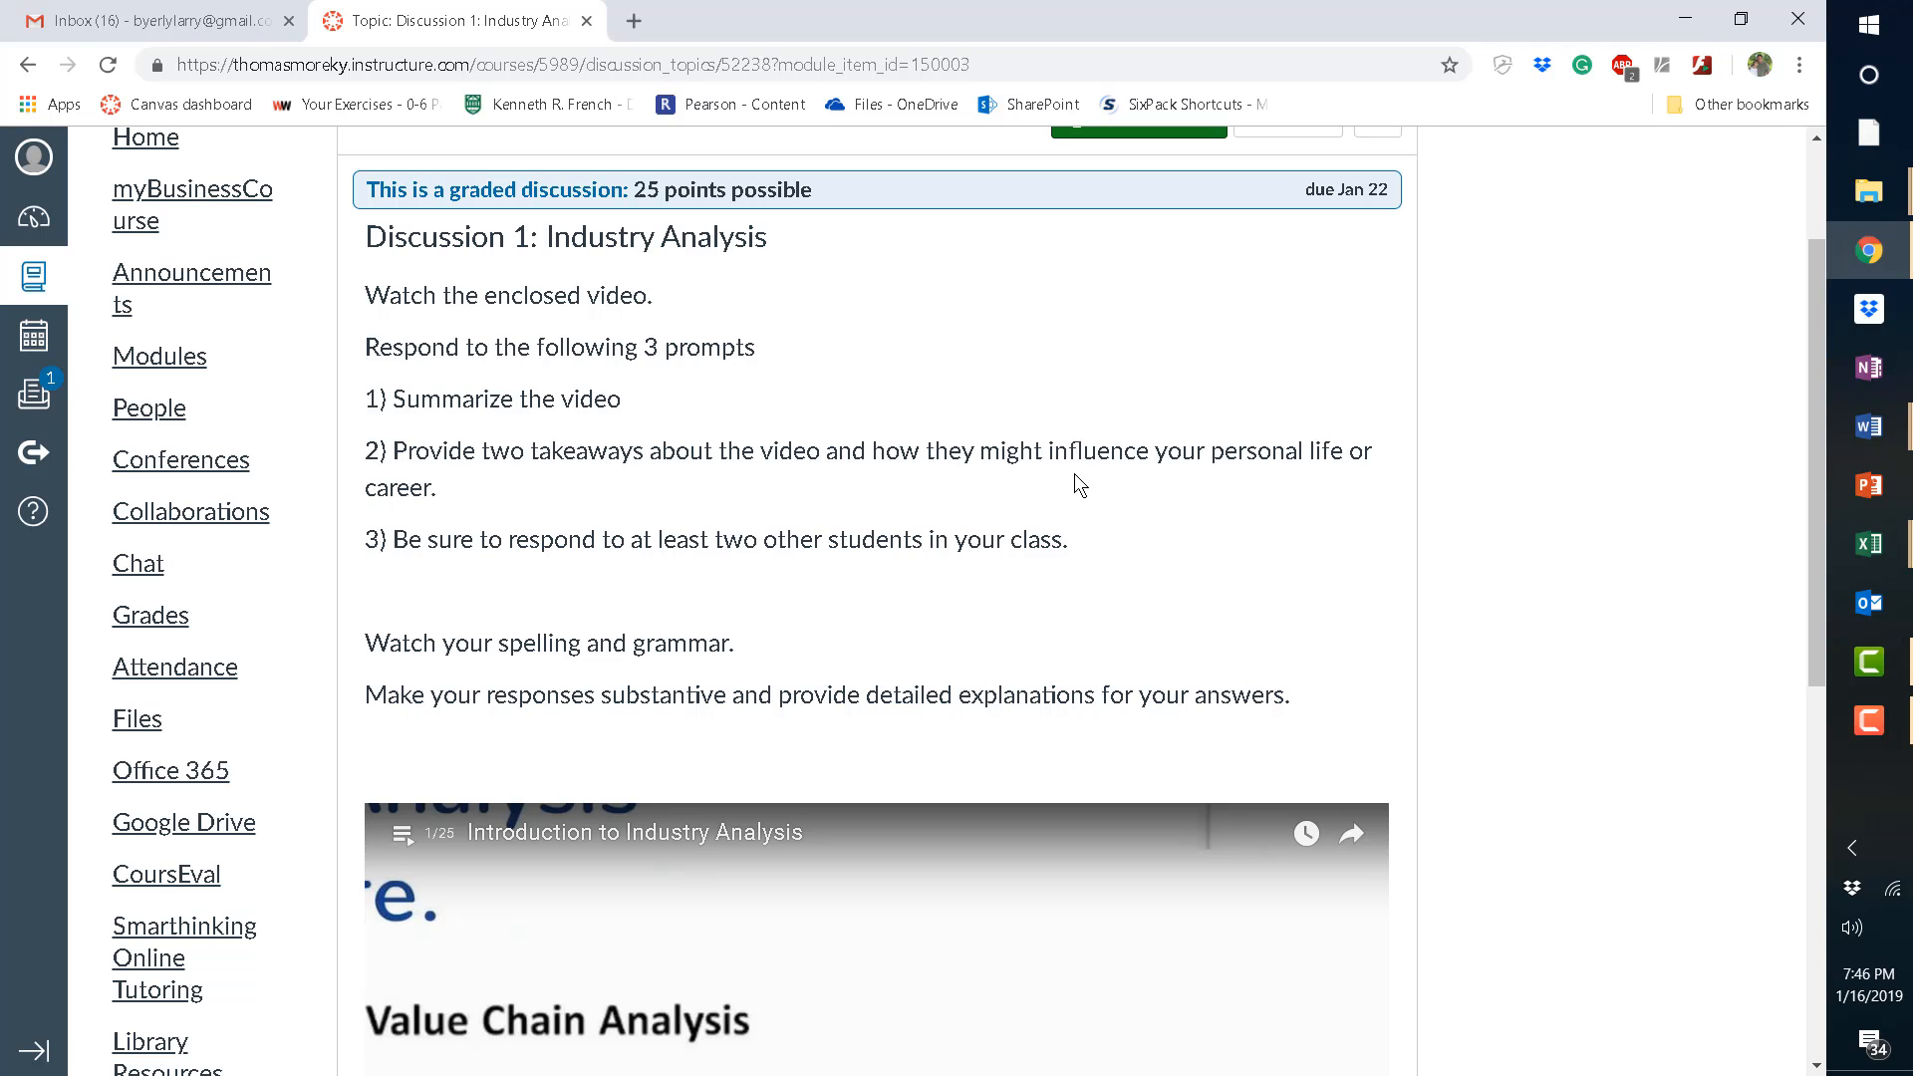
pyautogui.moveTo(1127, 451)
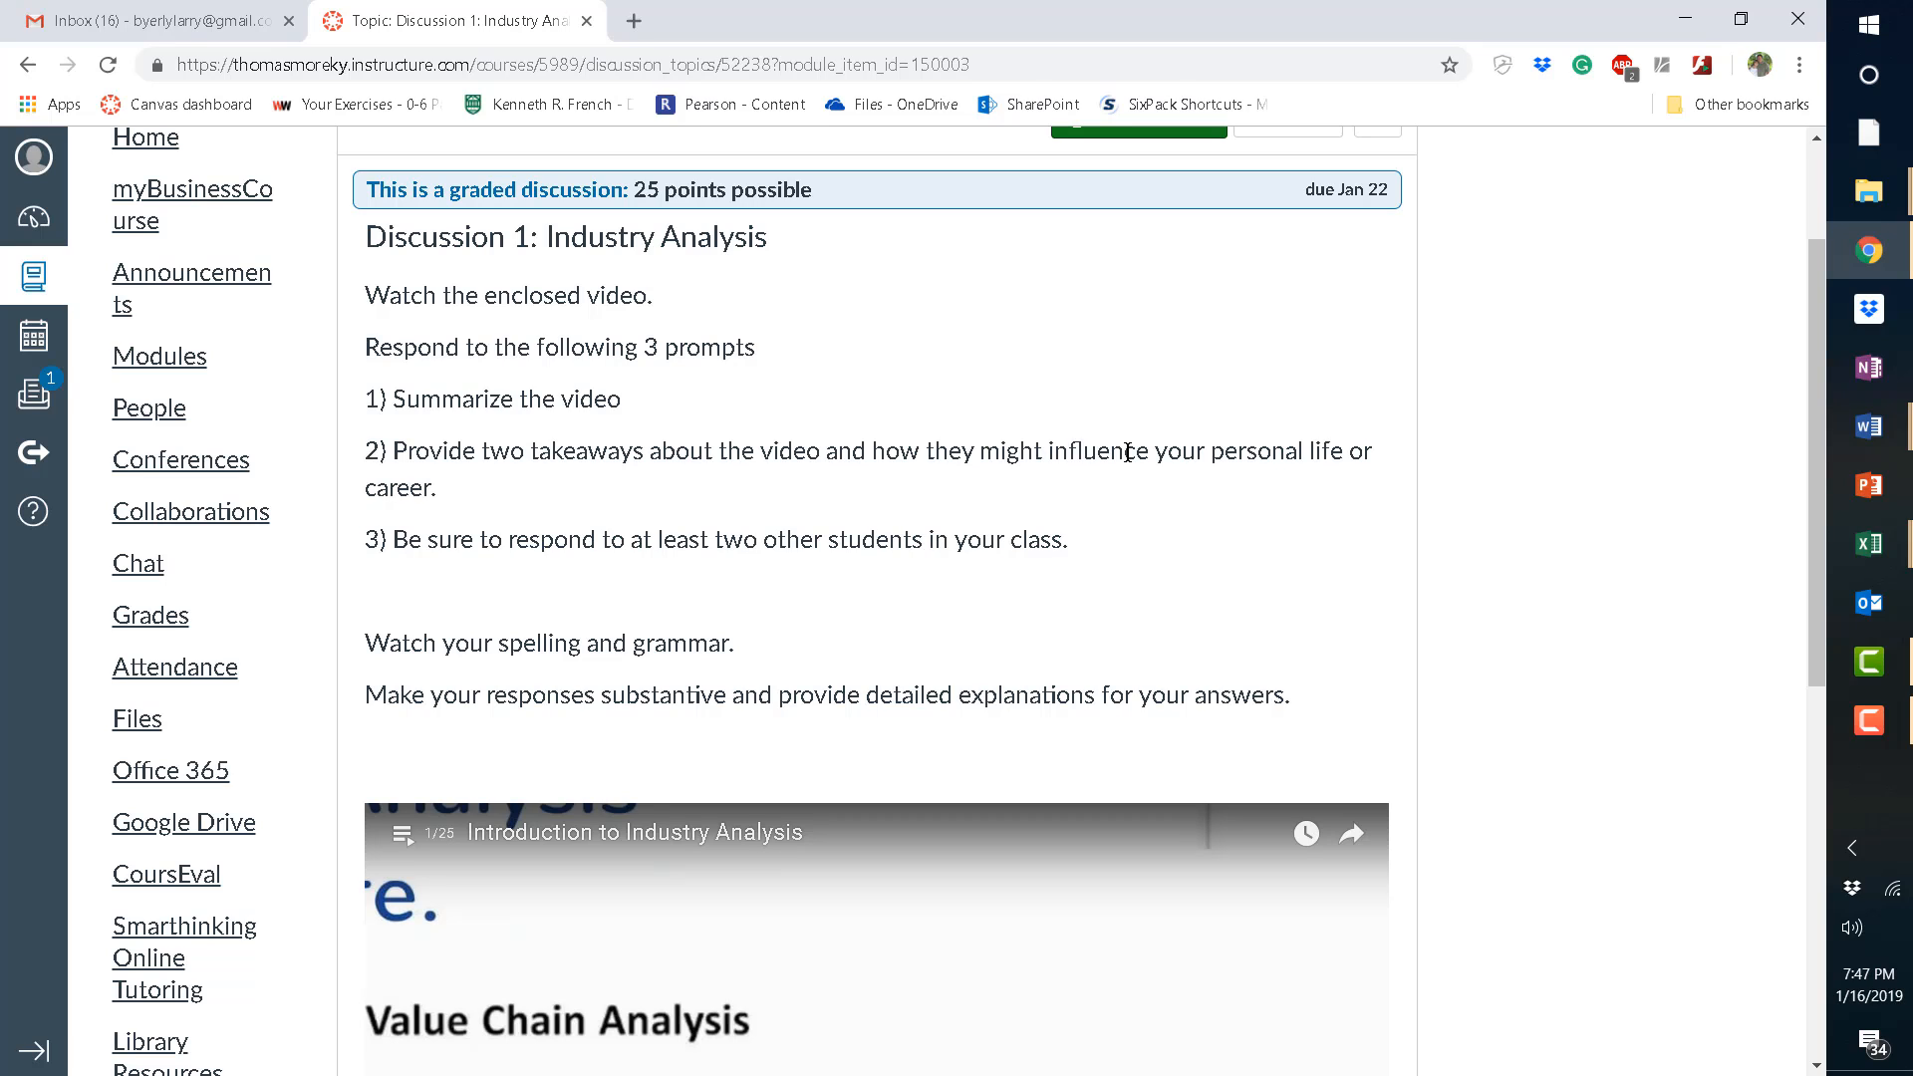
pyautogui.moveTo(828, 520)
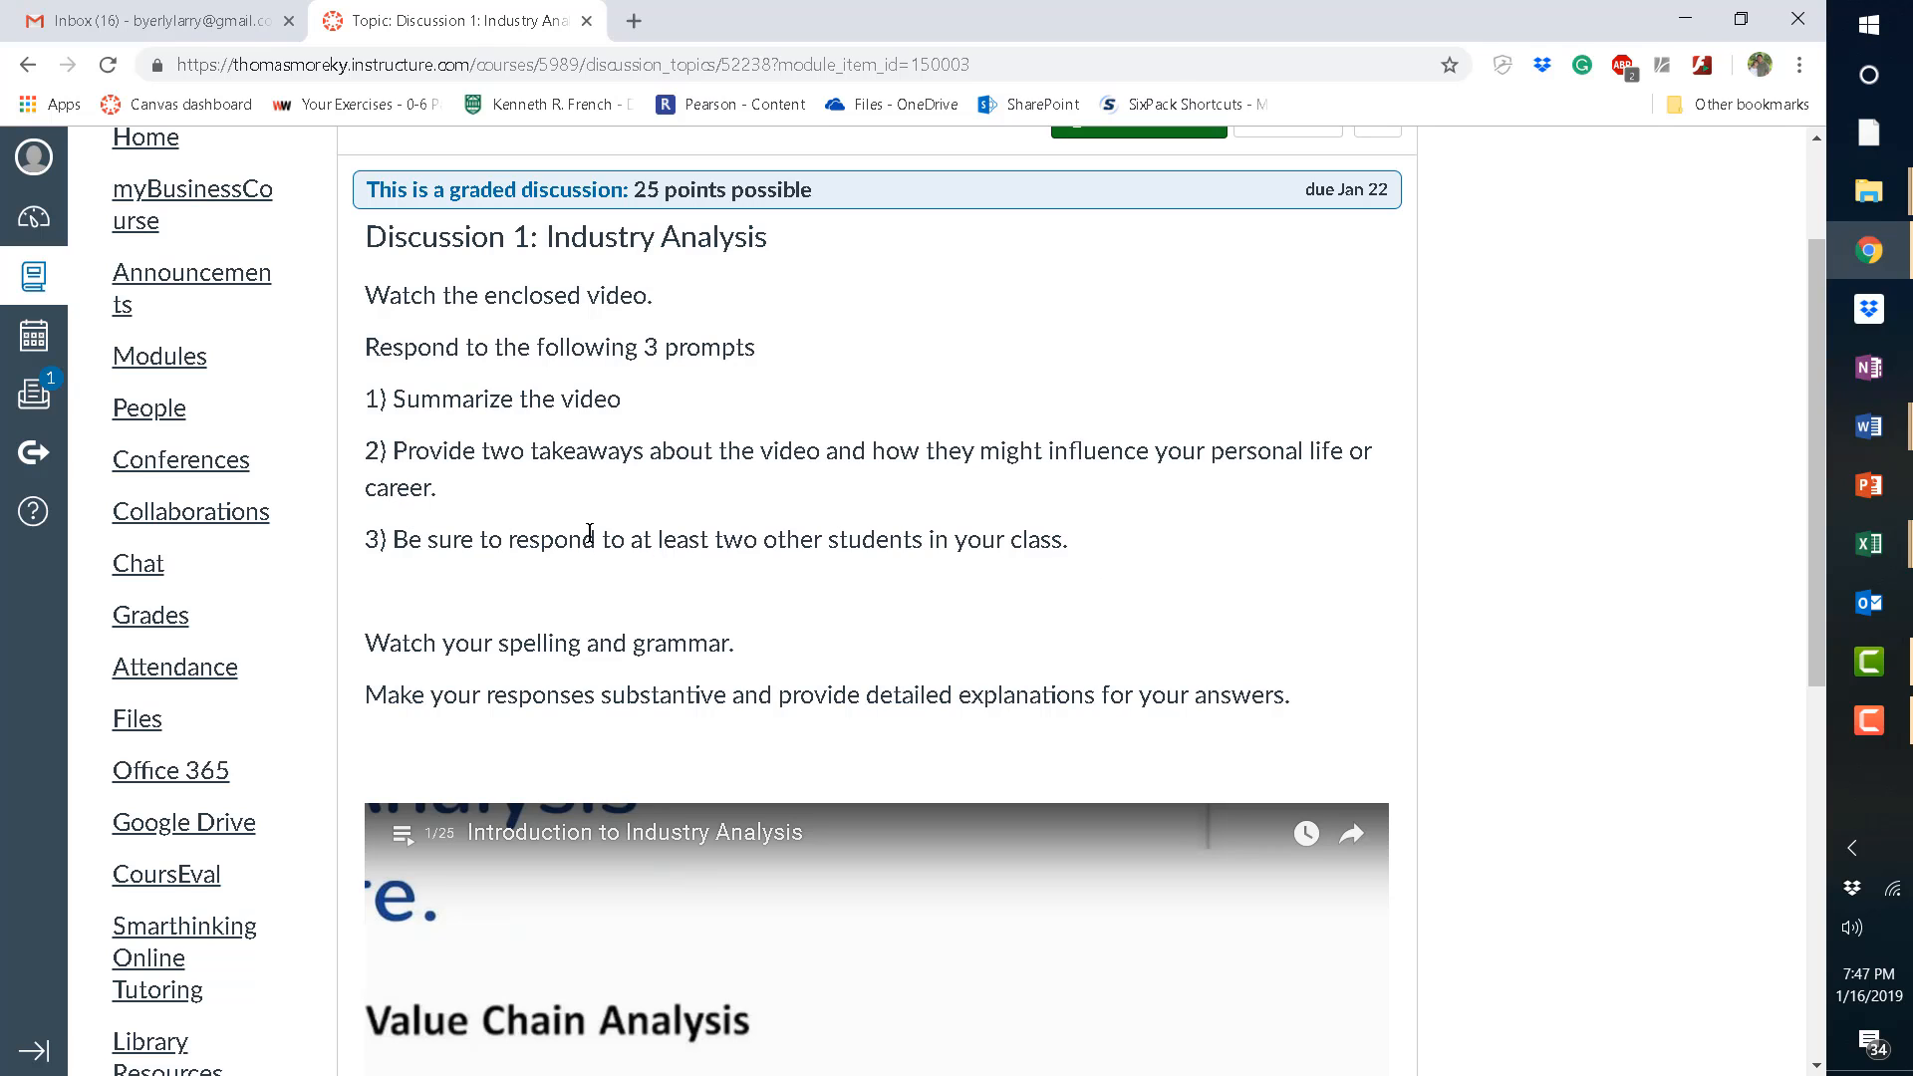
pyautogui.moveTo(910, 517)
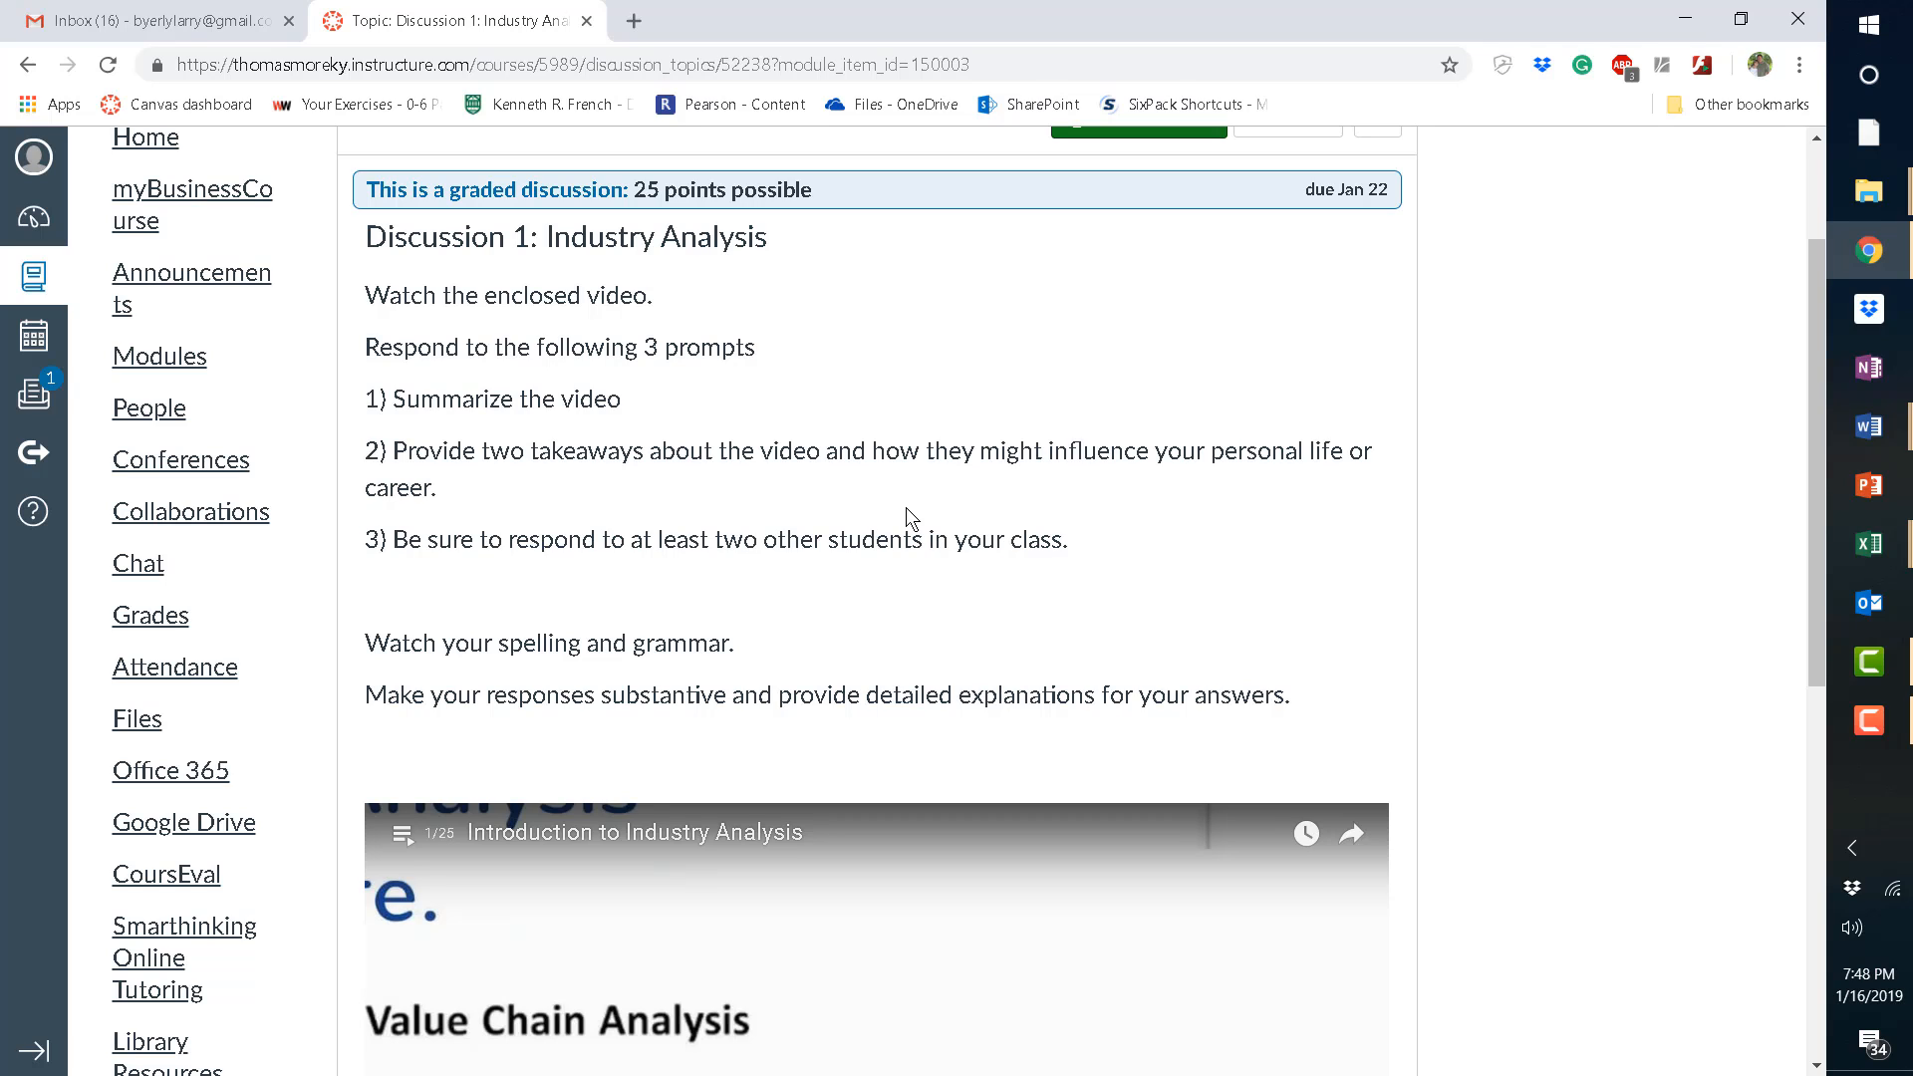
pyautogui.moveTo(661, 538)
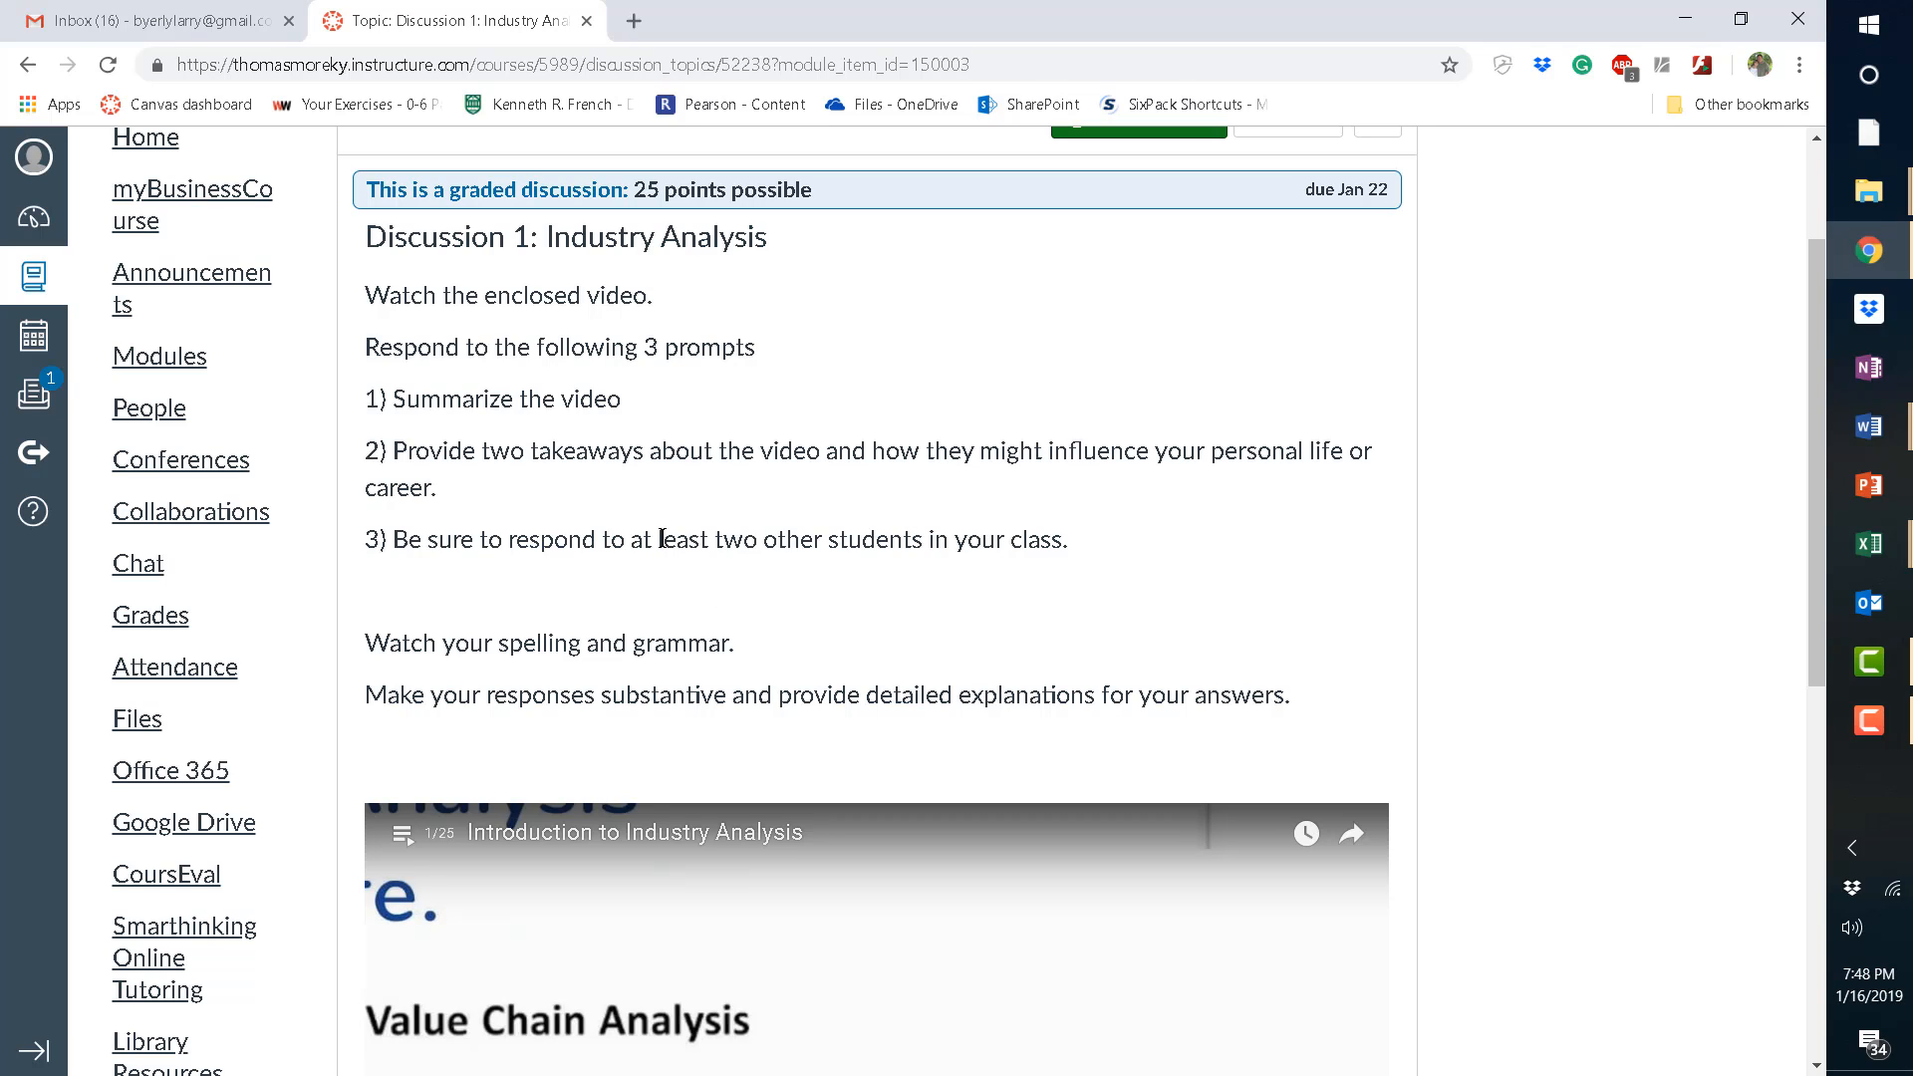
pyautogui.moveTo(1521, 652)
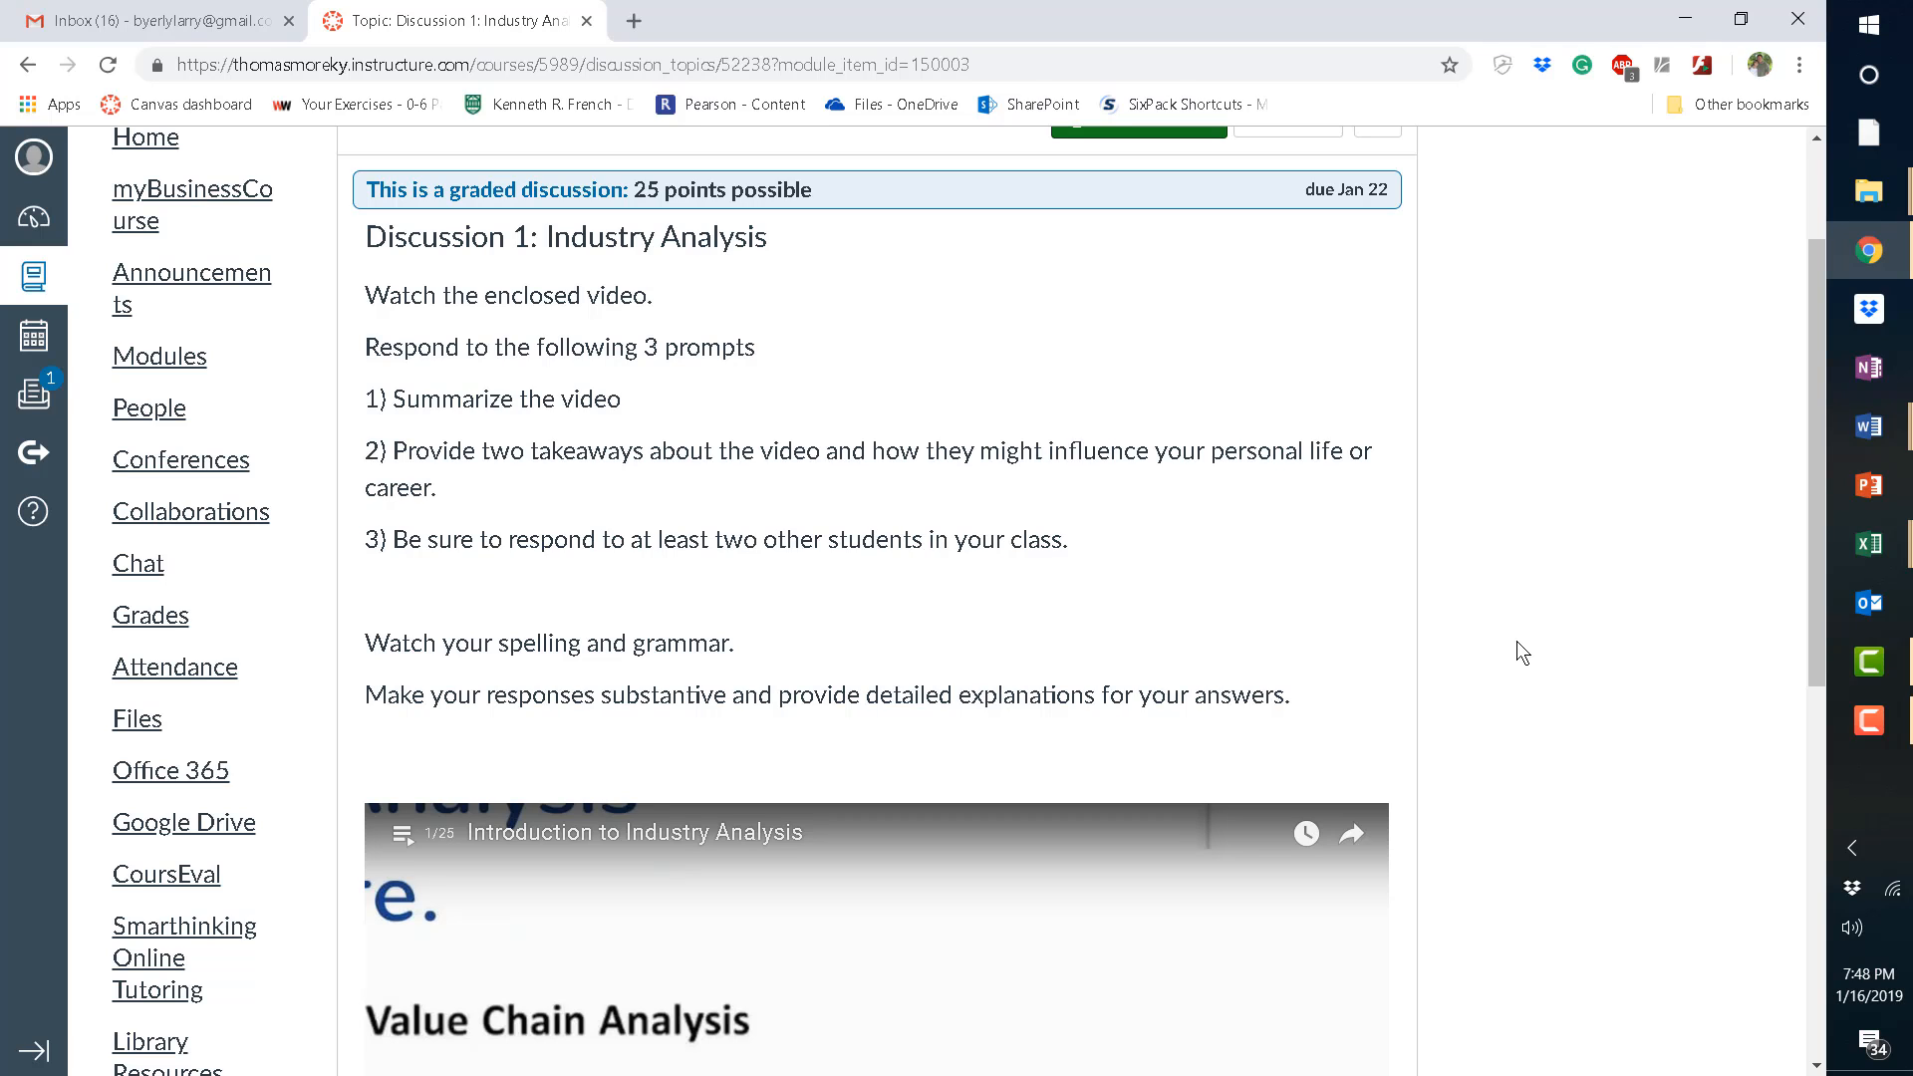
pyautogui.moveTo(1452, 631)
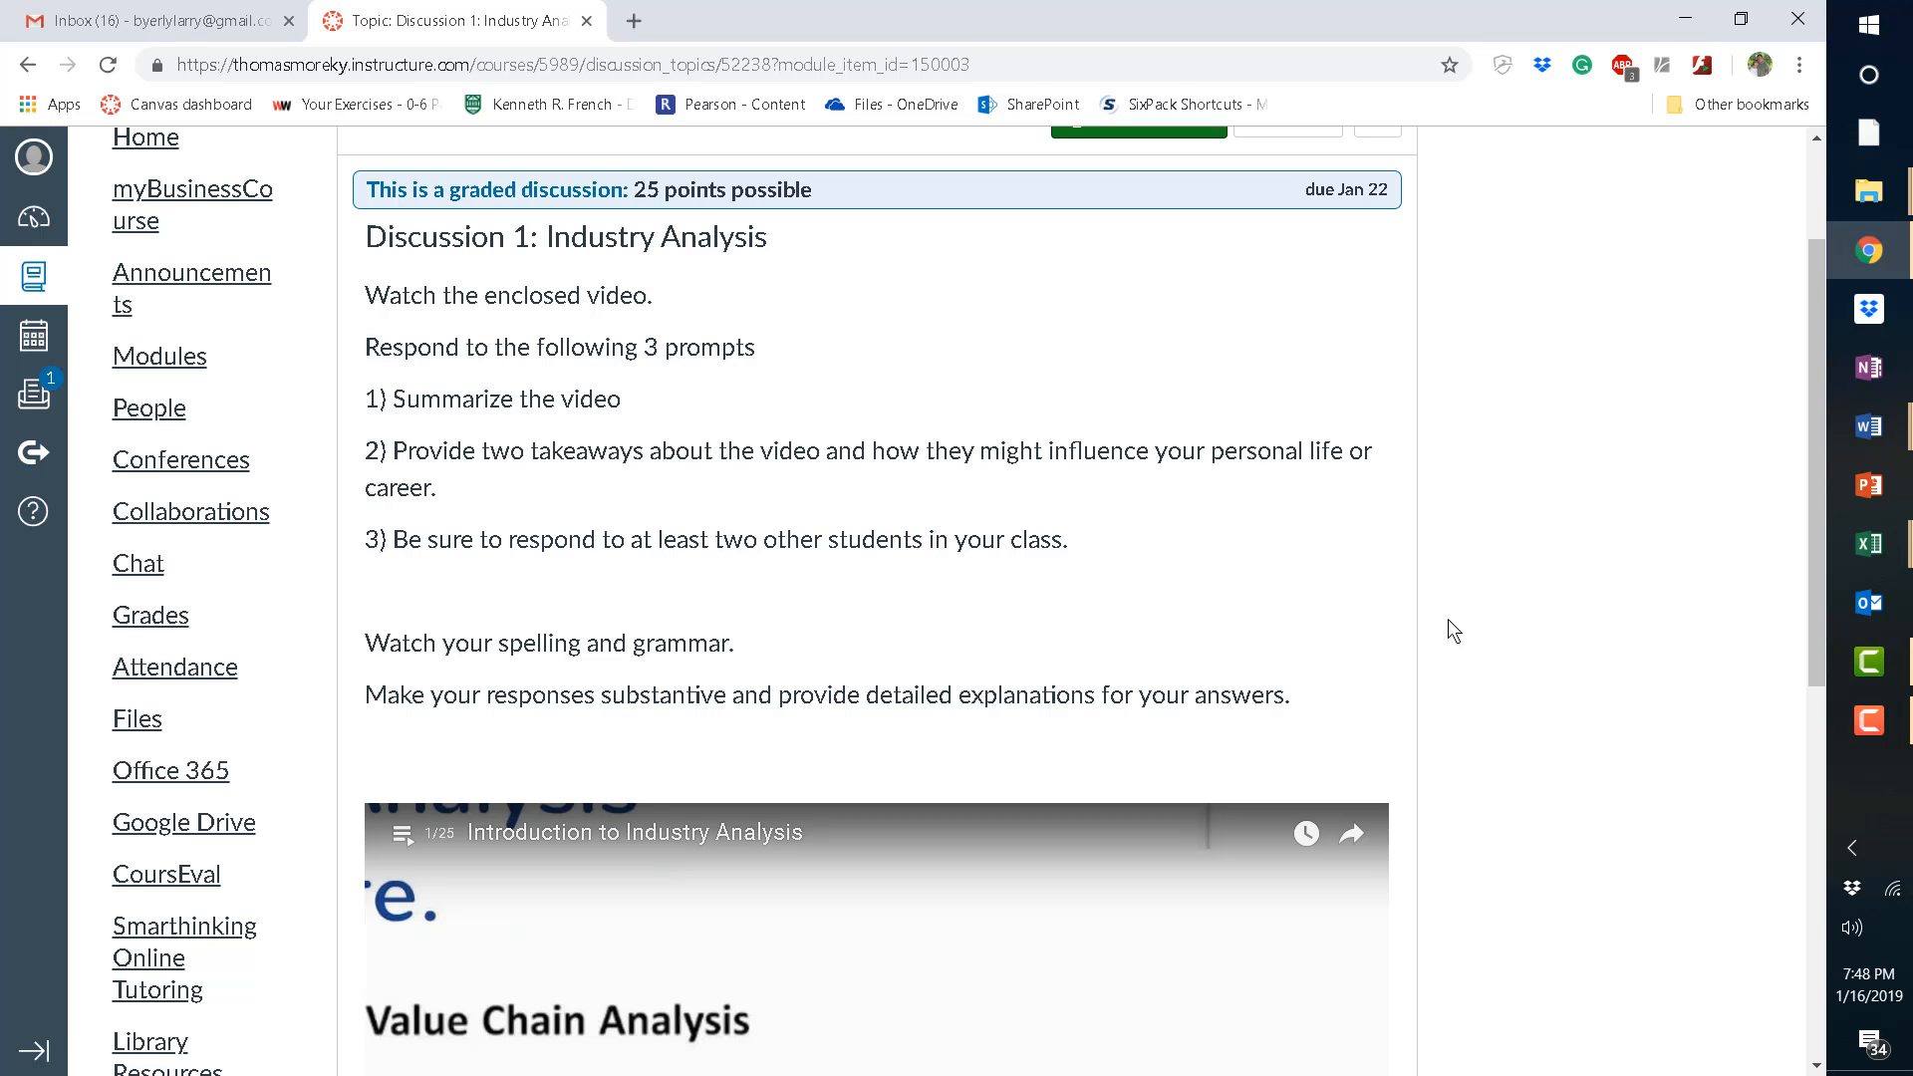
pyautogui.moveTo(346, 451)
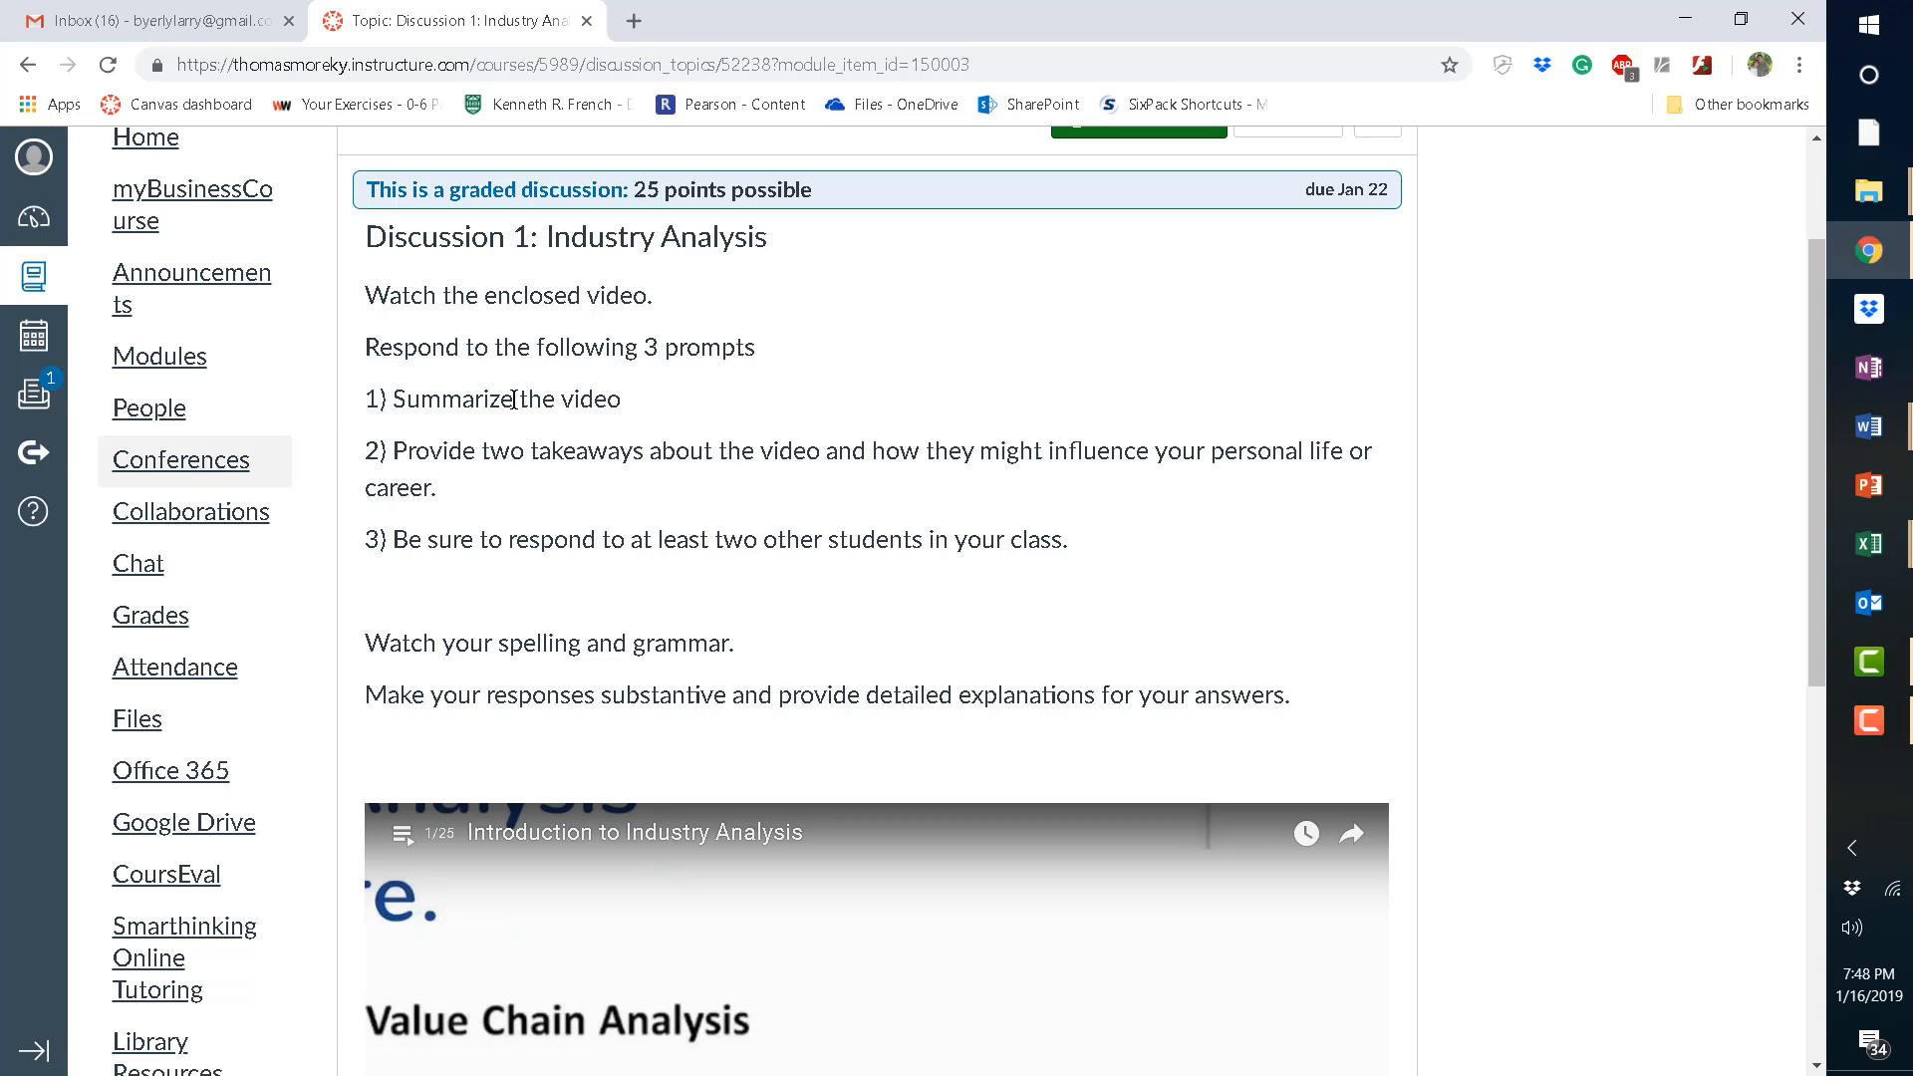
pyautogui.moveTo(333, 388)
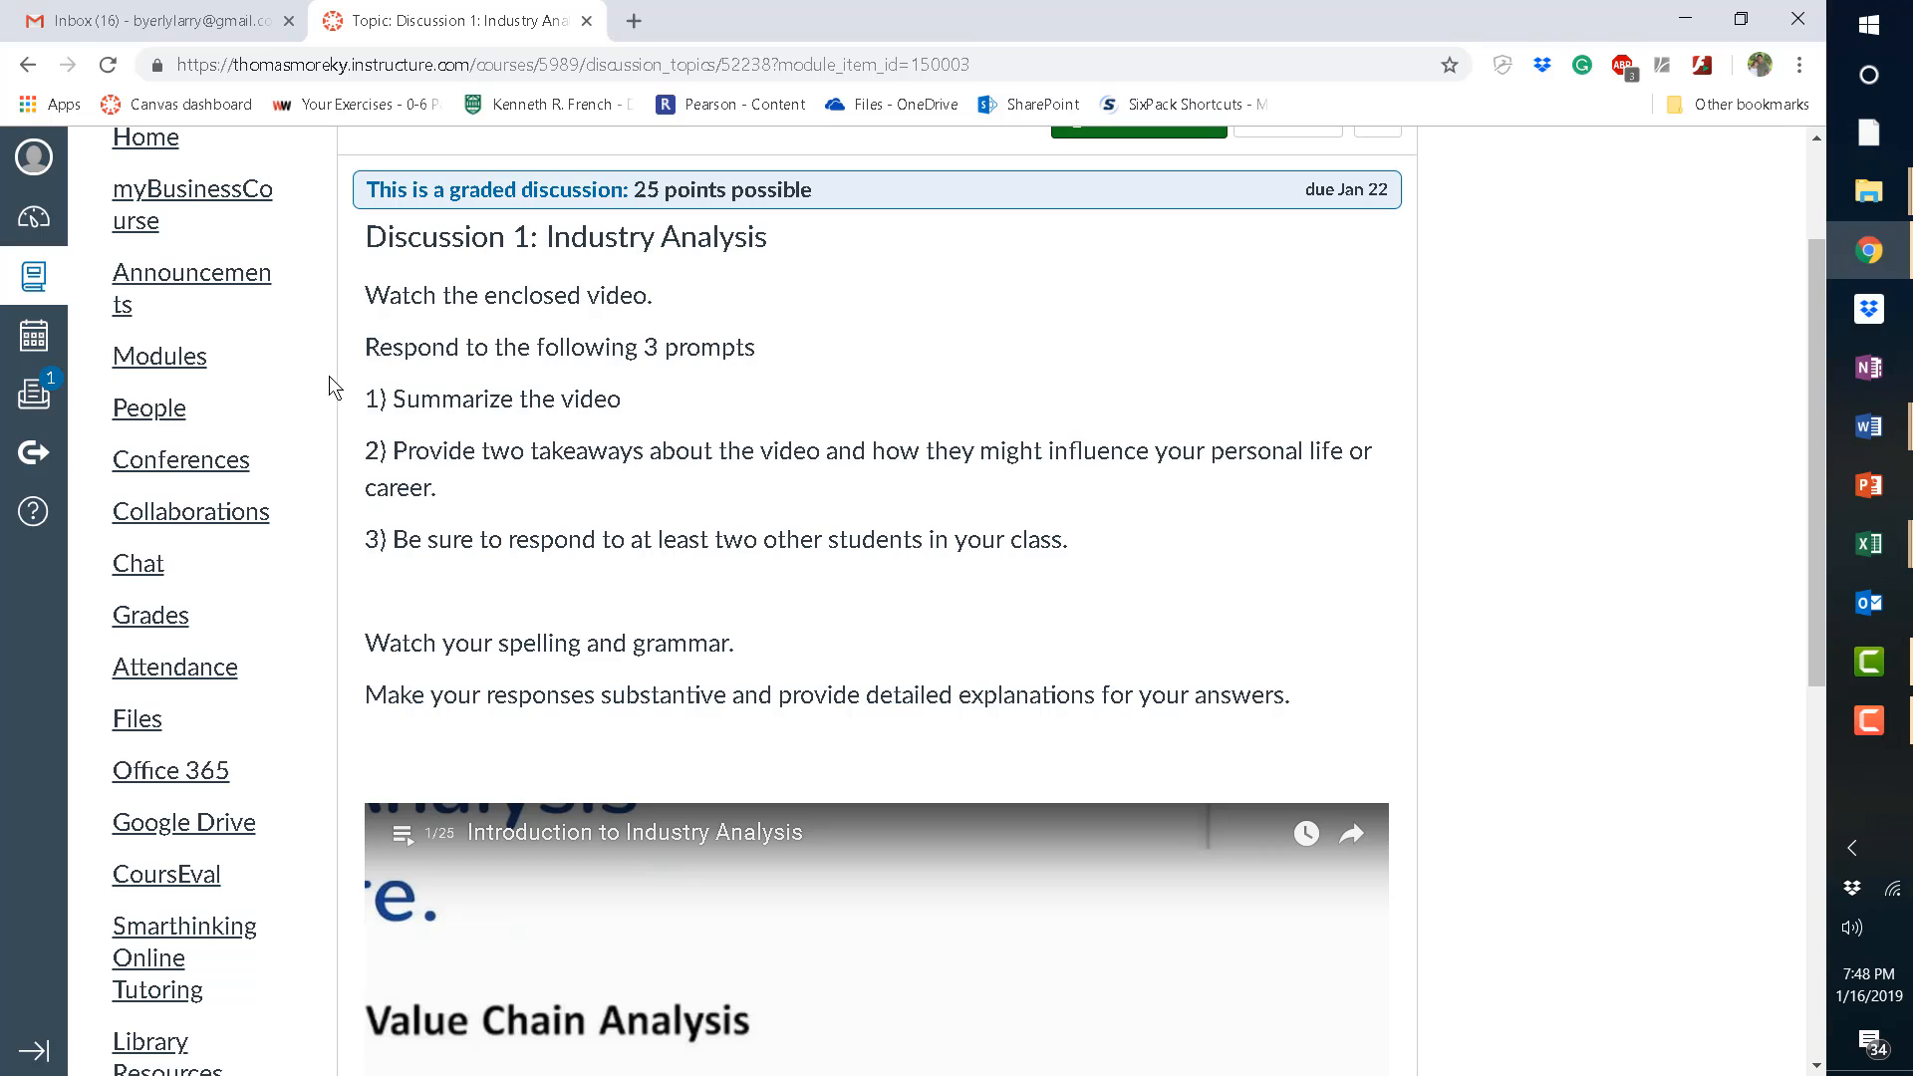
pyautogui.moveTo(180, 461)
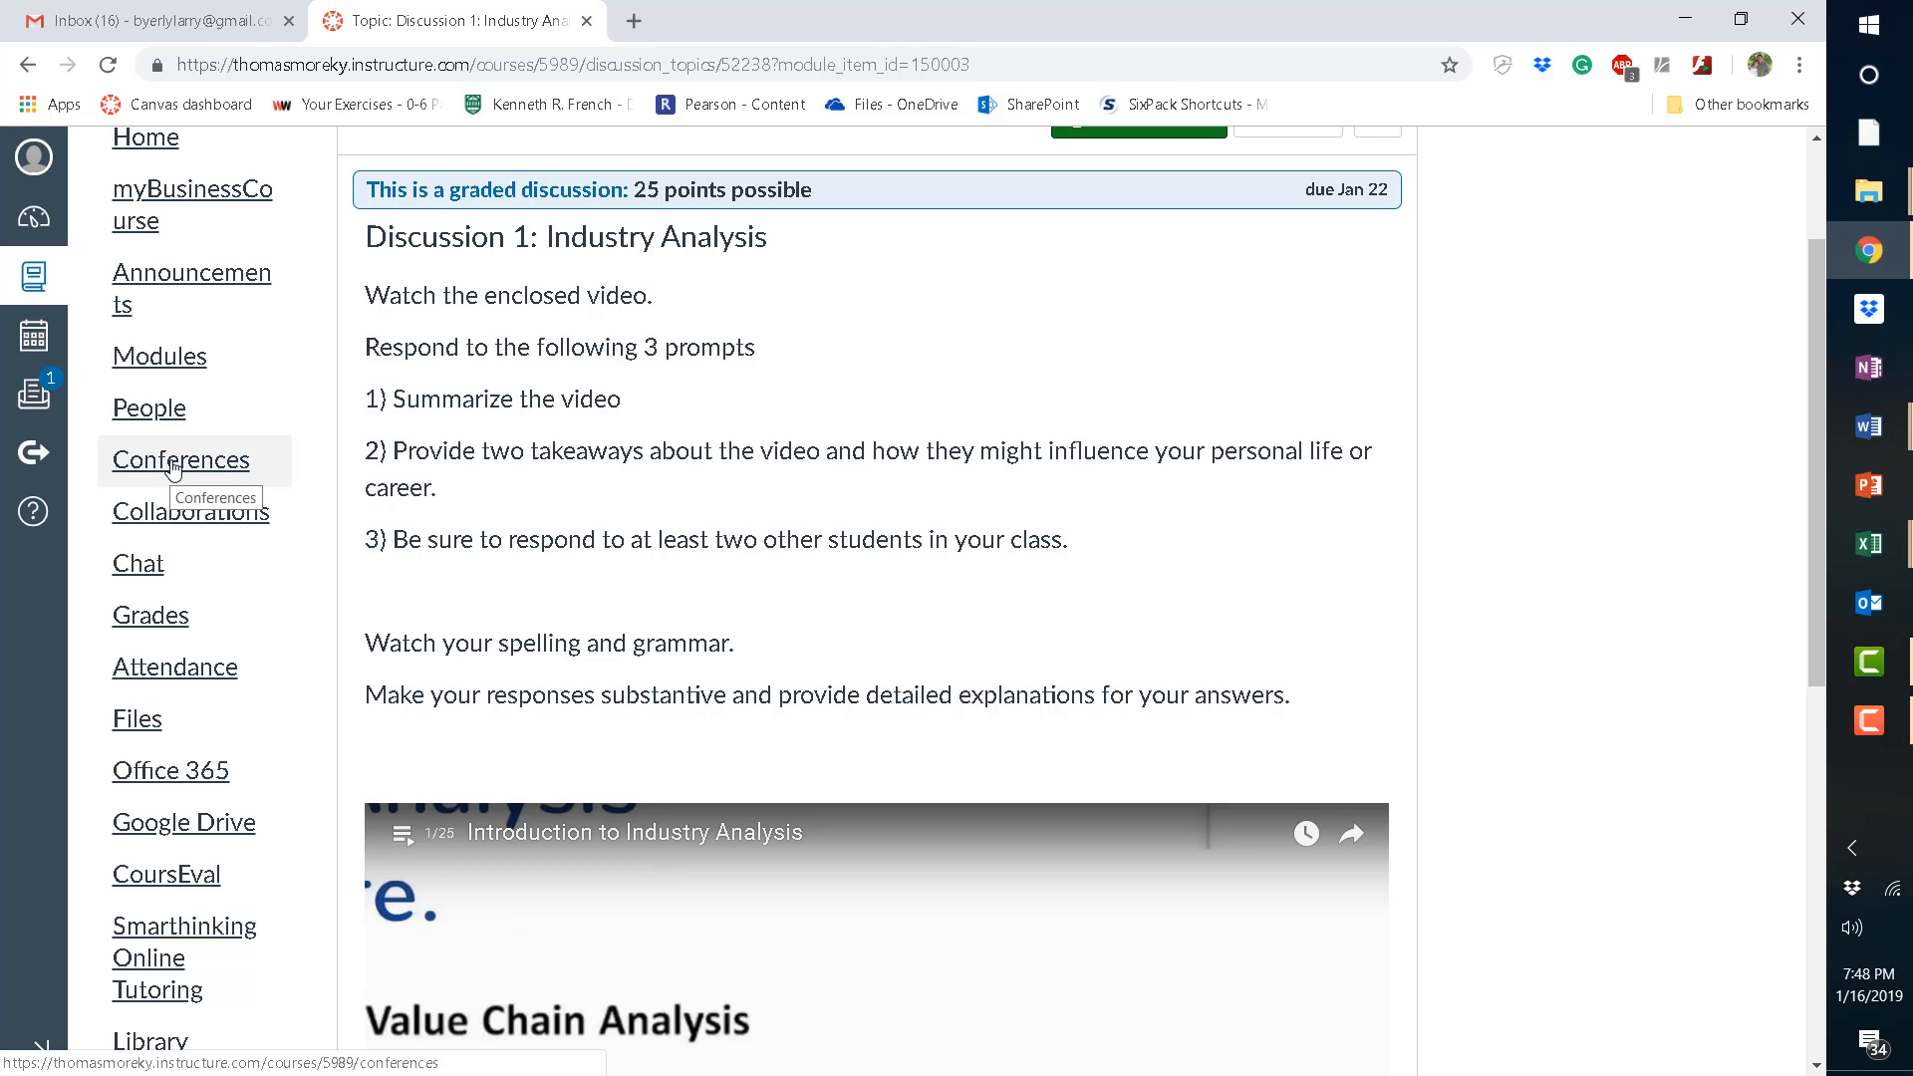
pyautogui.moveTo(179, 460)
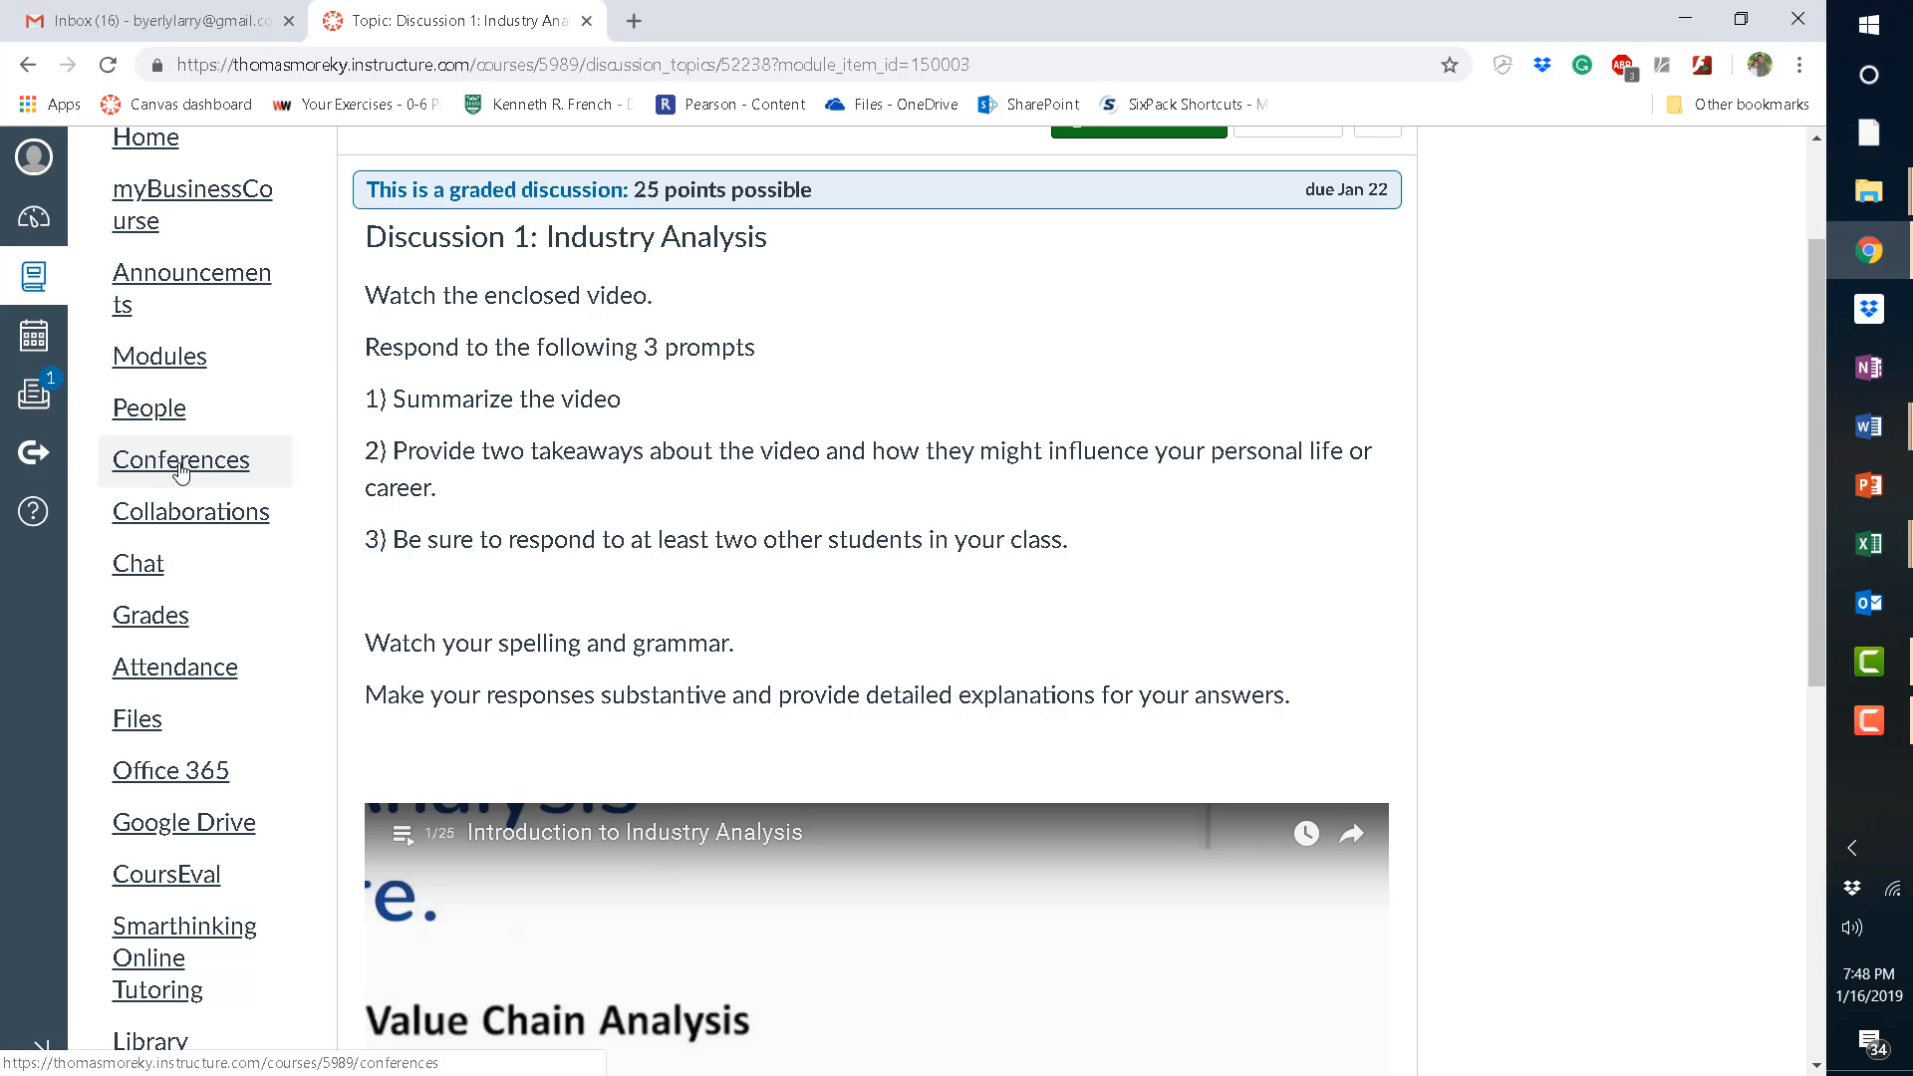
pyautogui.click(180, 460)
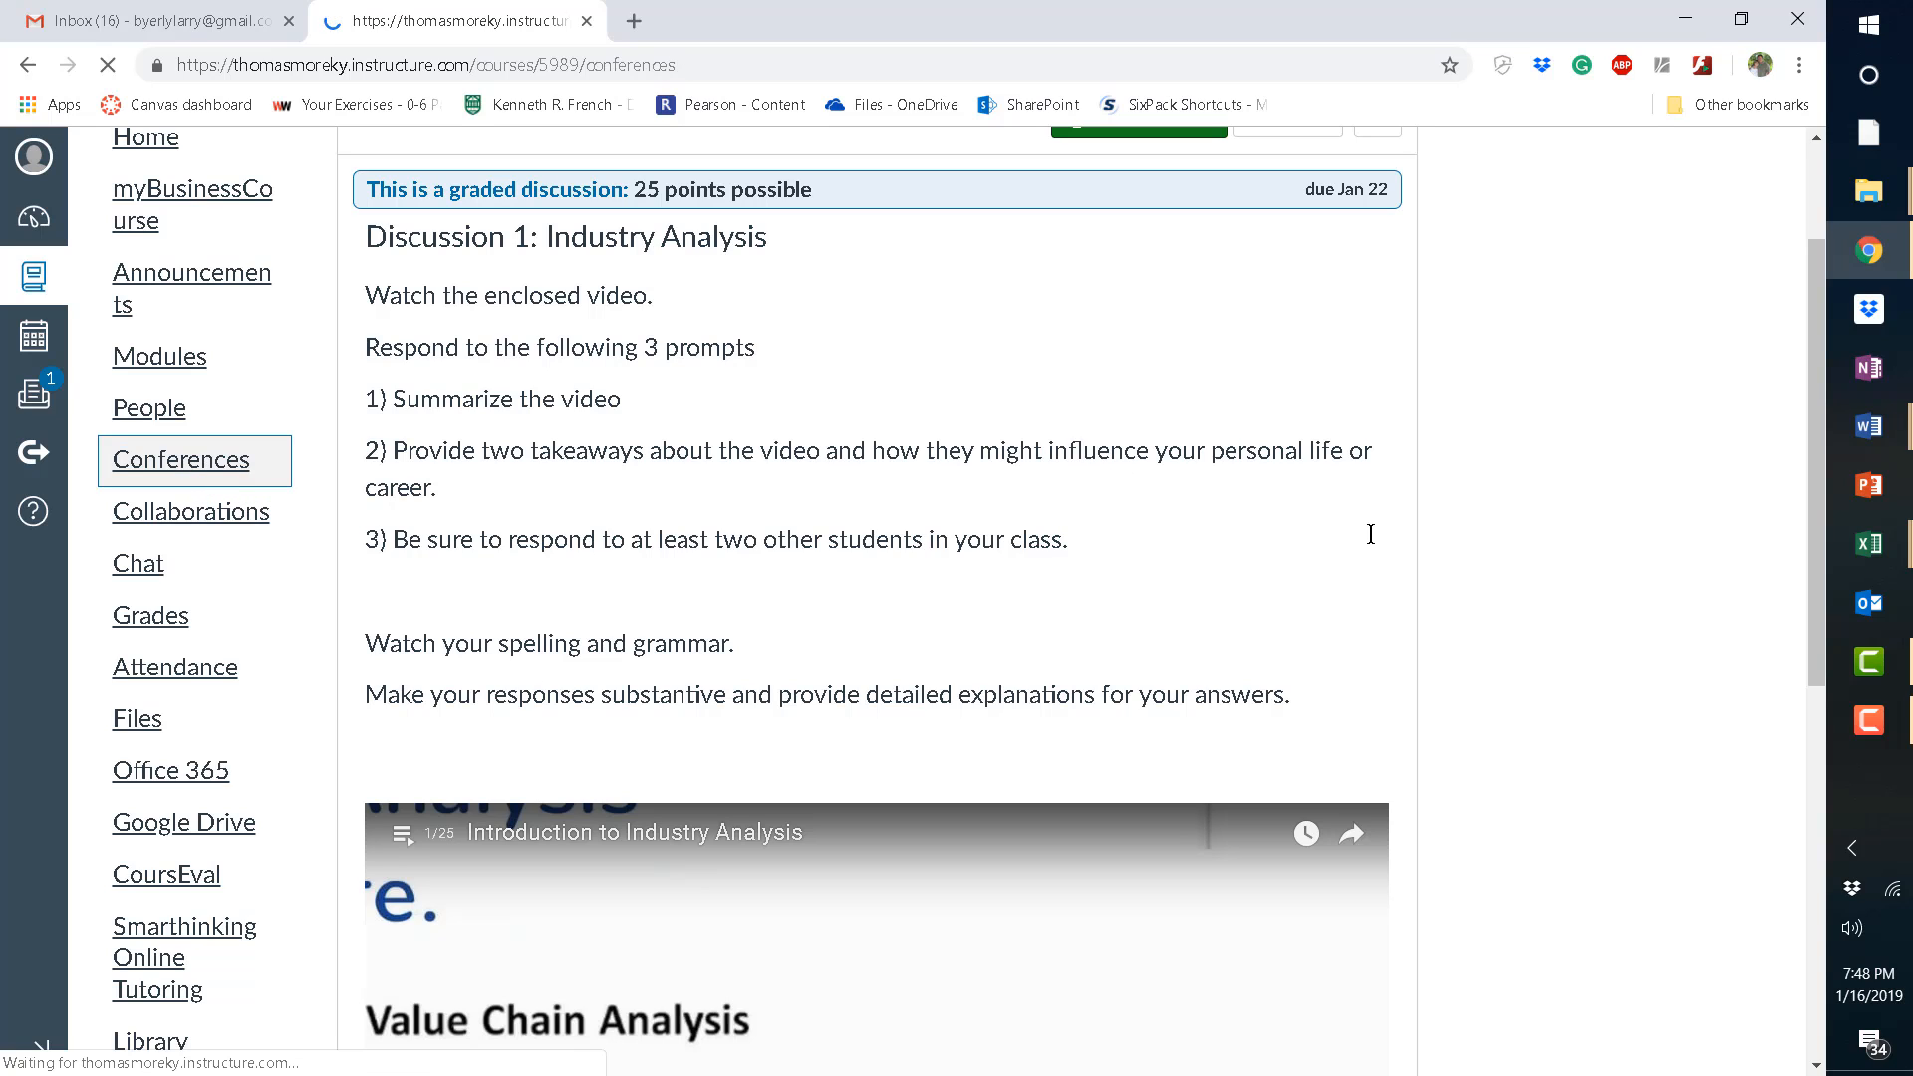
pyautogui.click(180, 460)
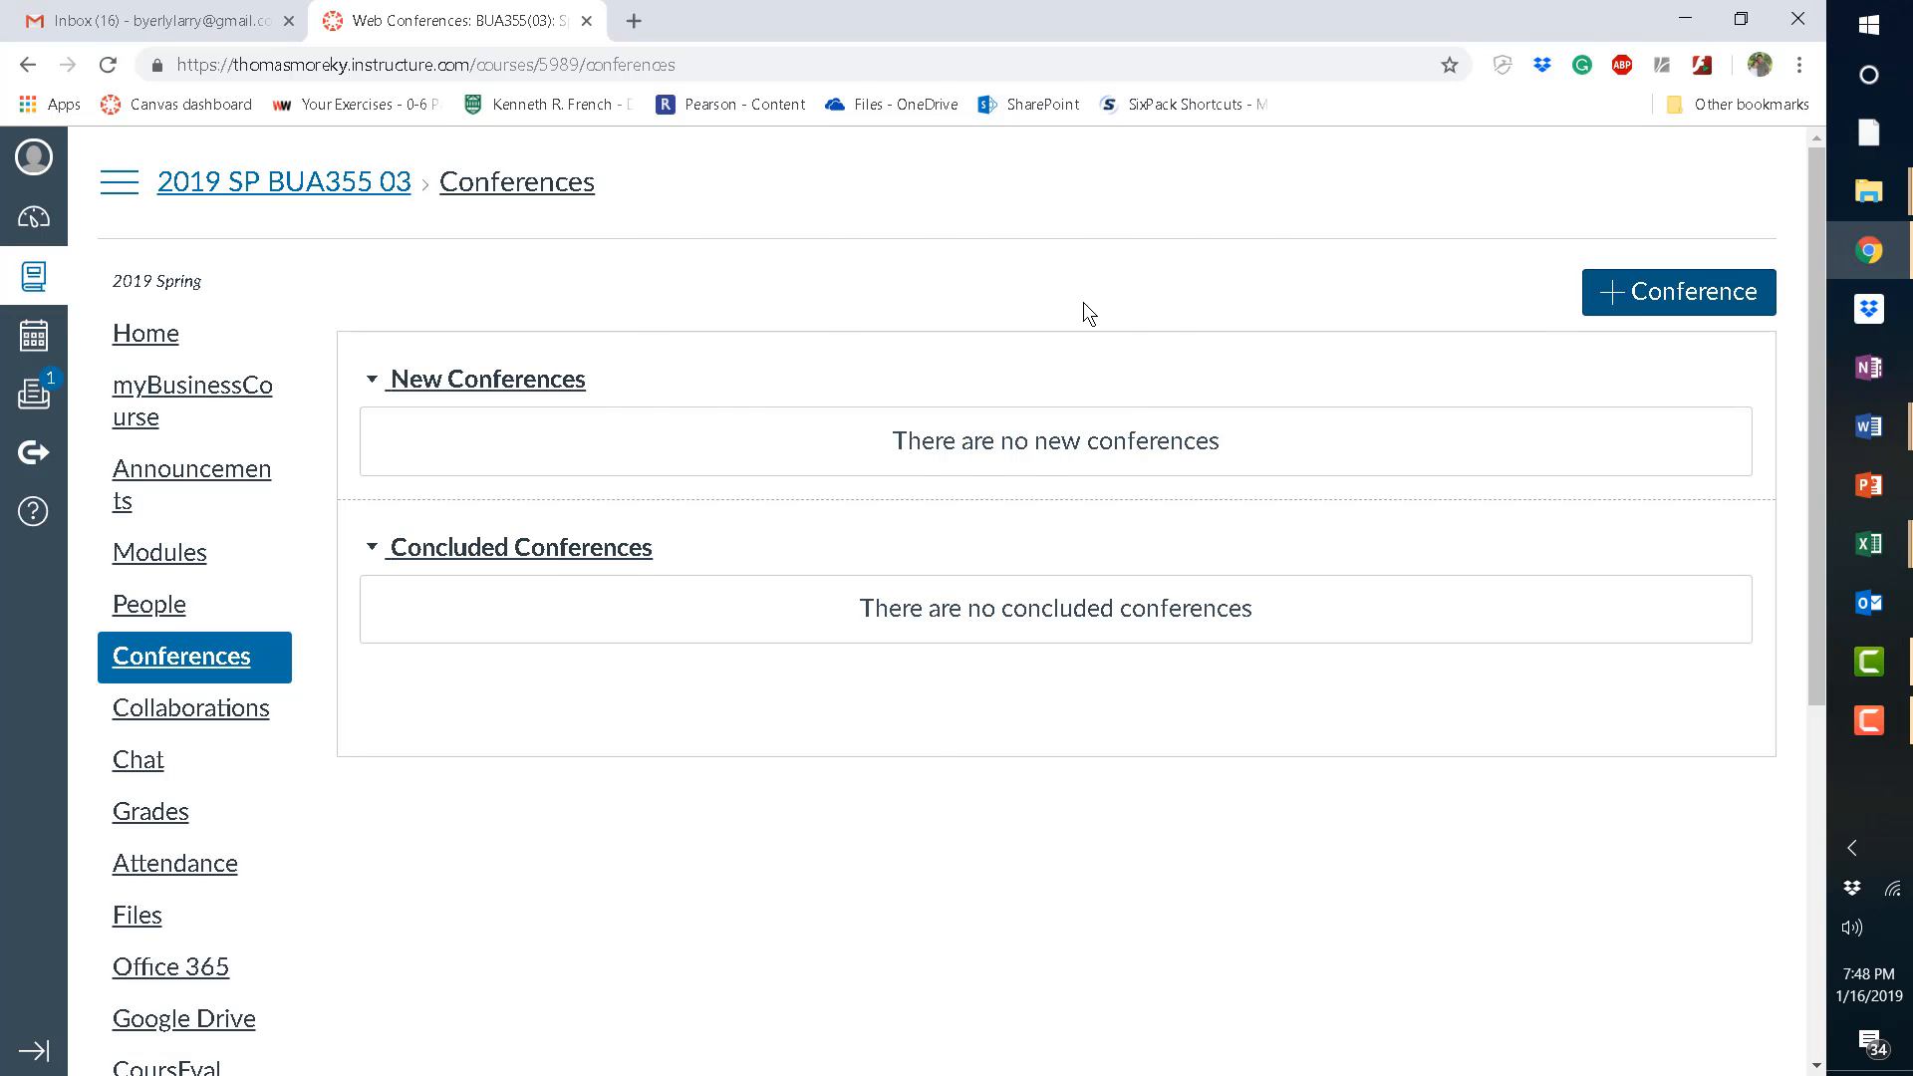
pyautogui.click(1677, 292)
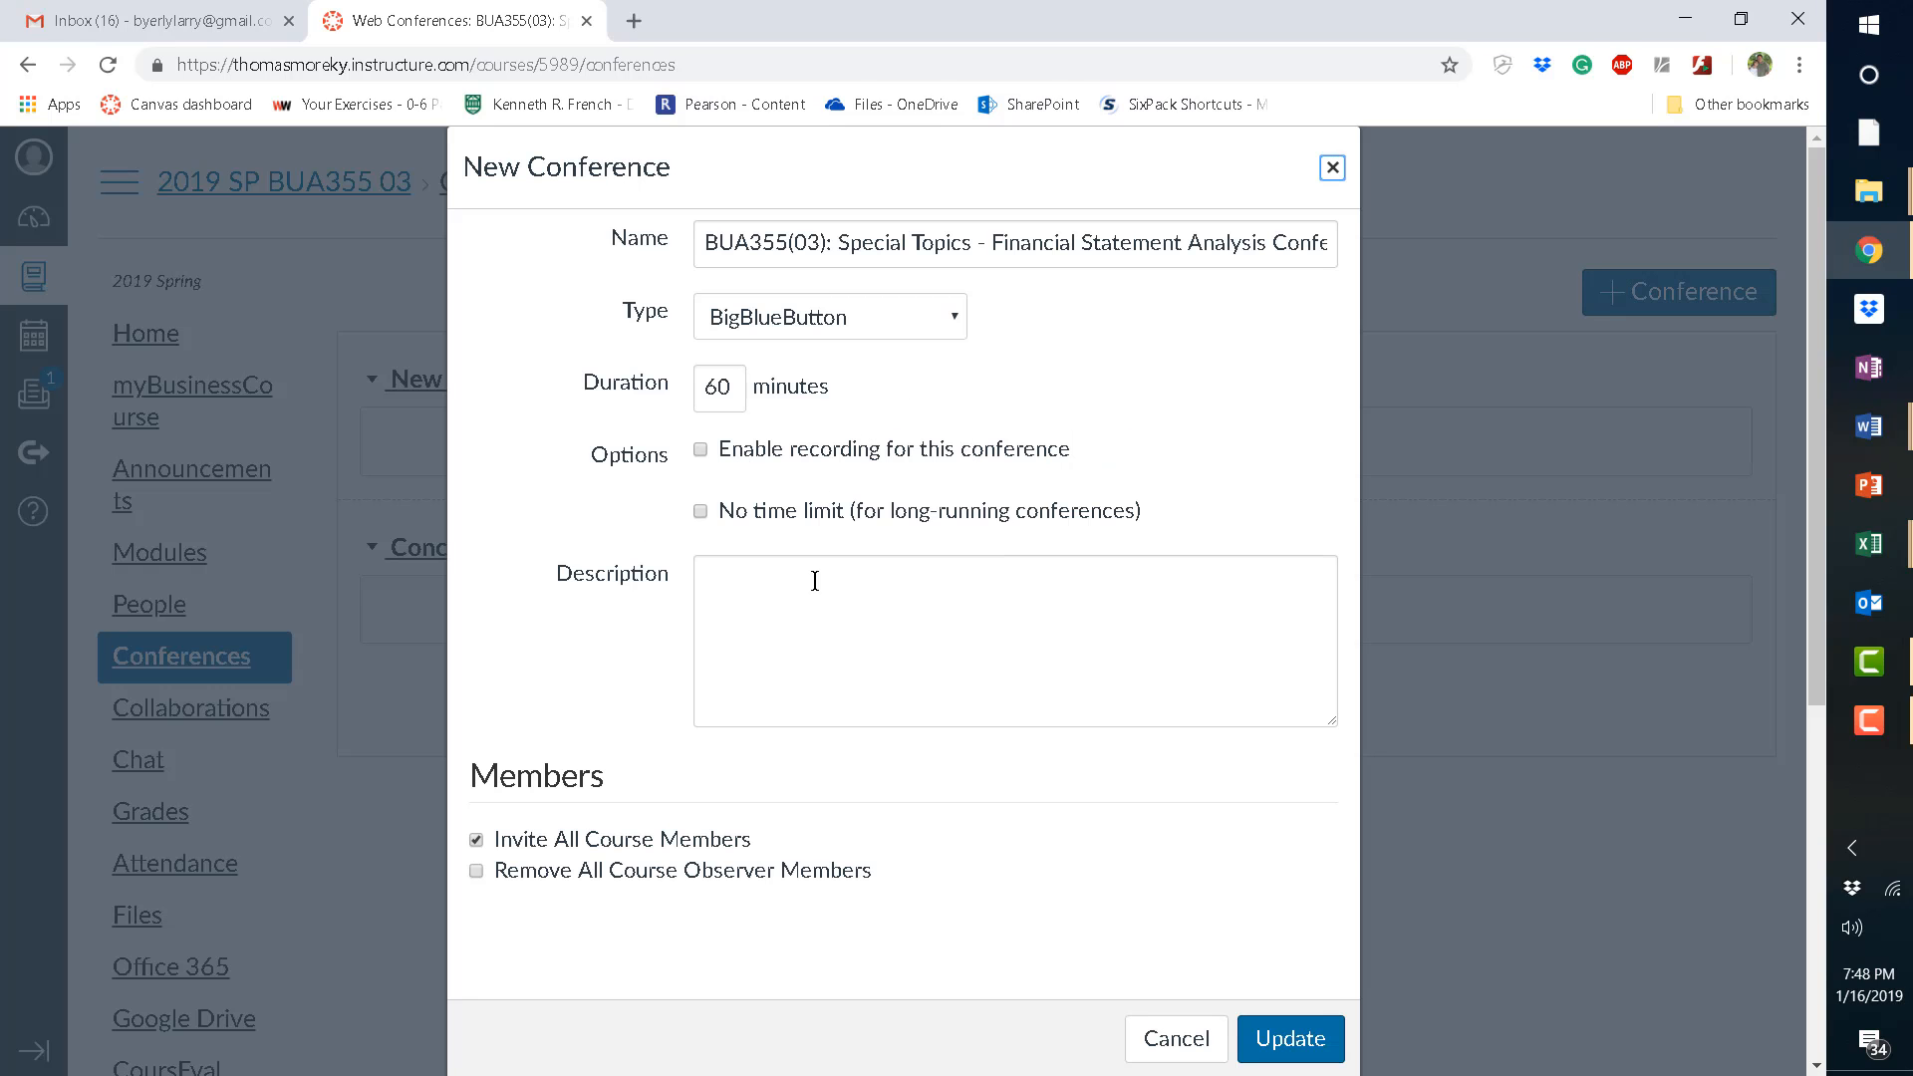
pyautogui.moveTo(779, 842)
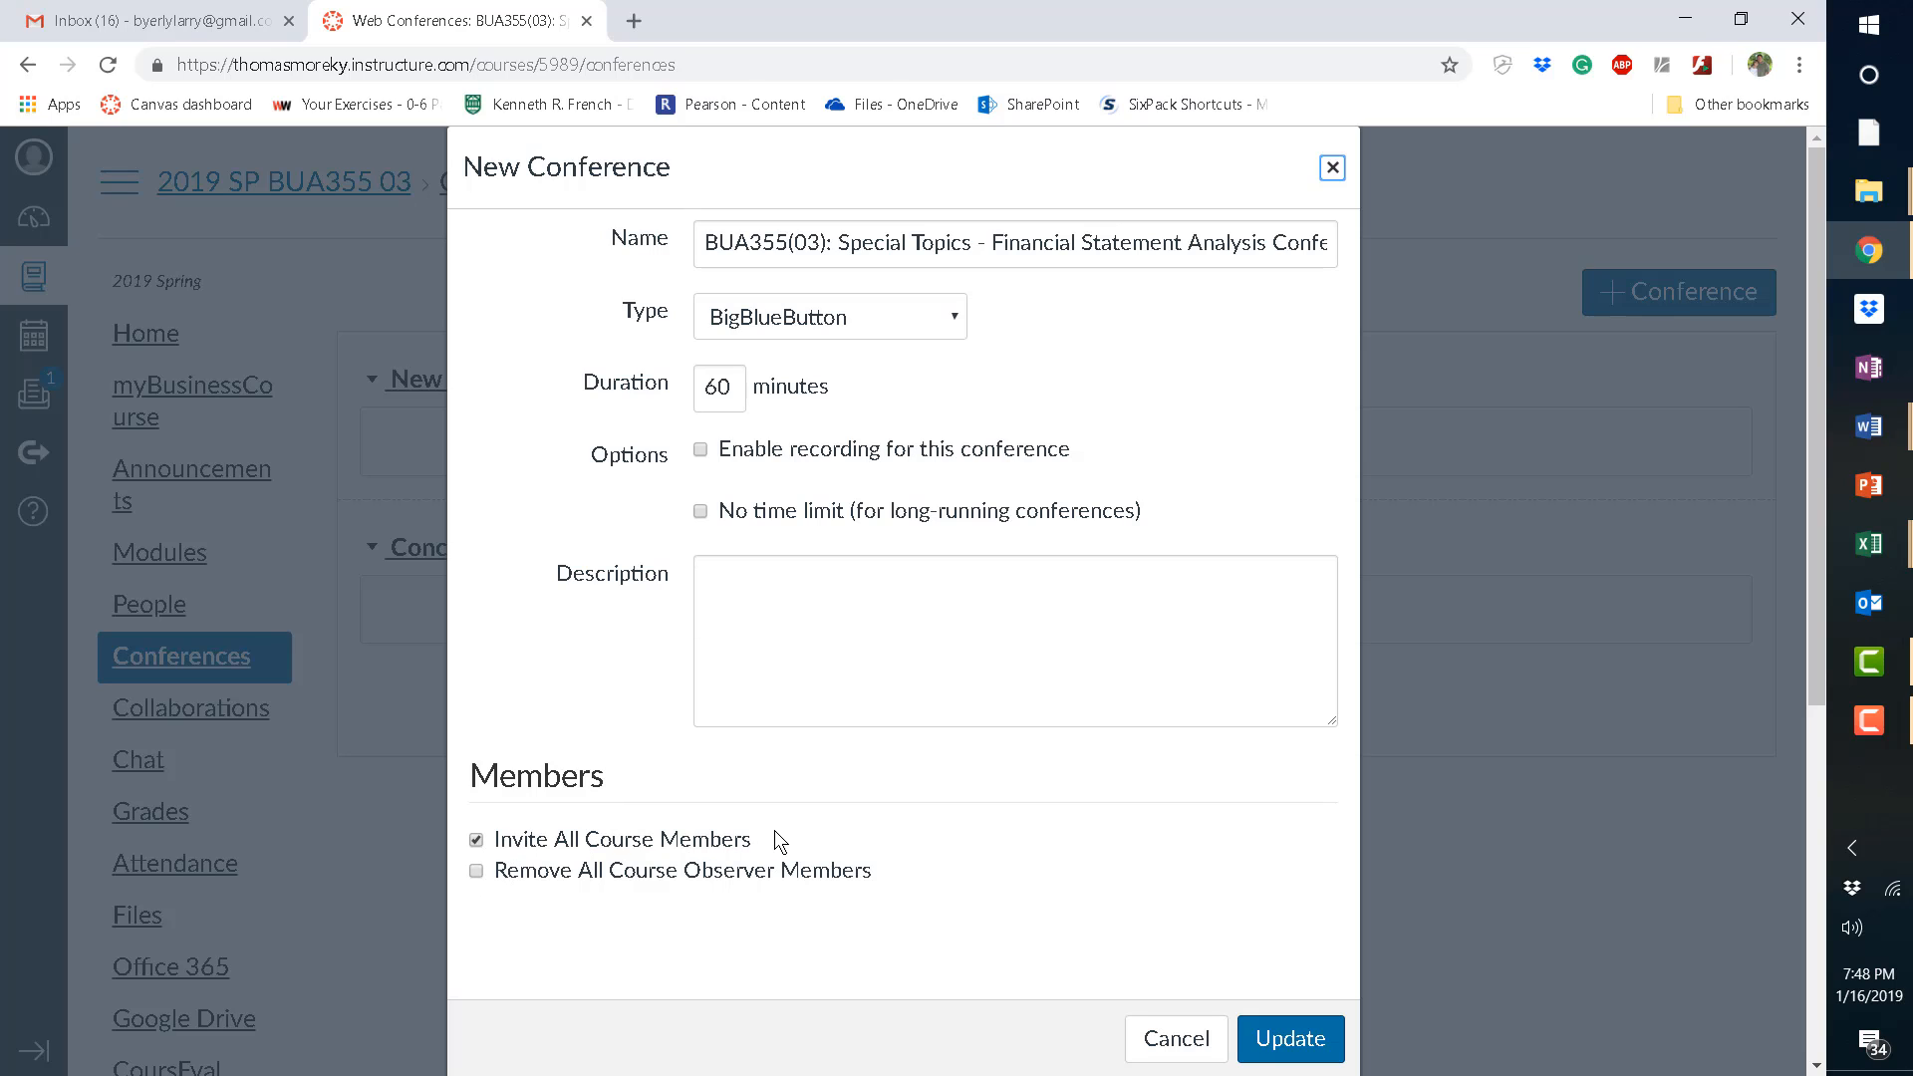
pyautogui.moveTo(715, 410)
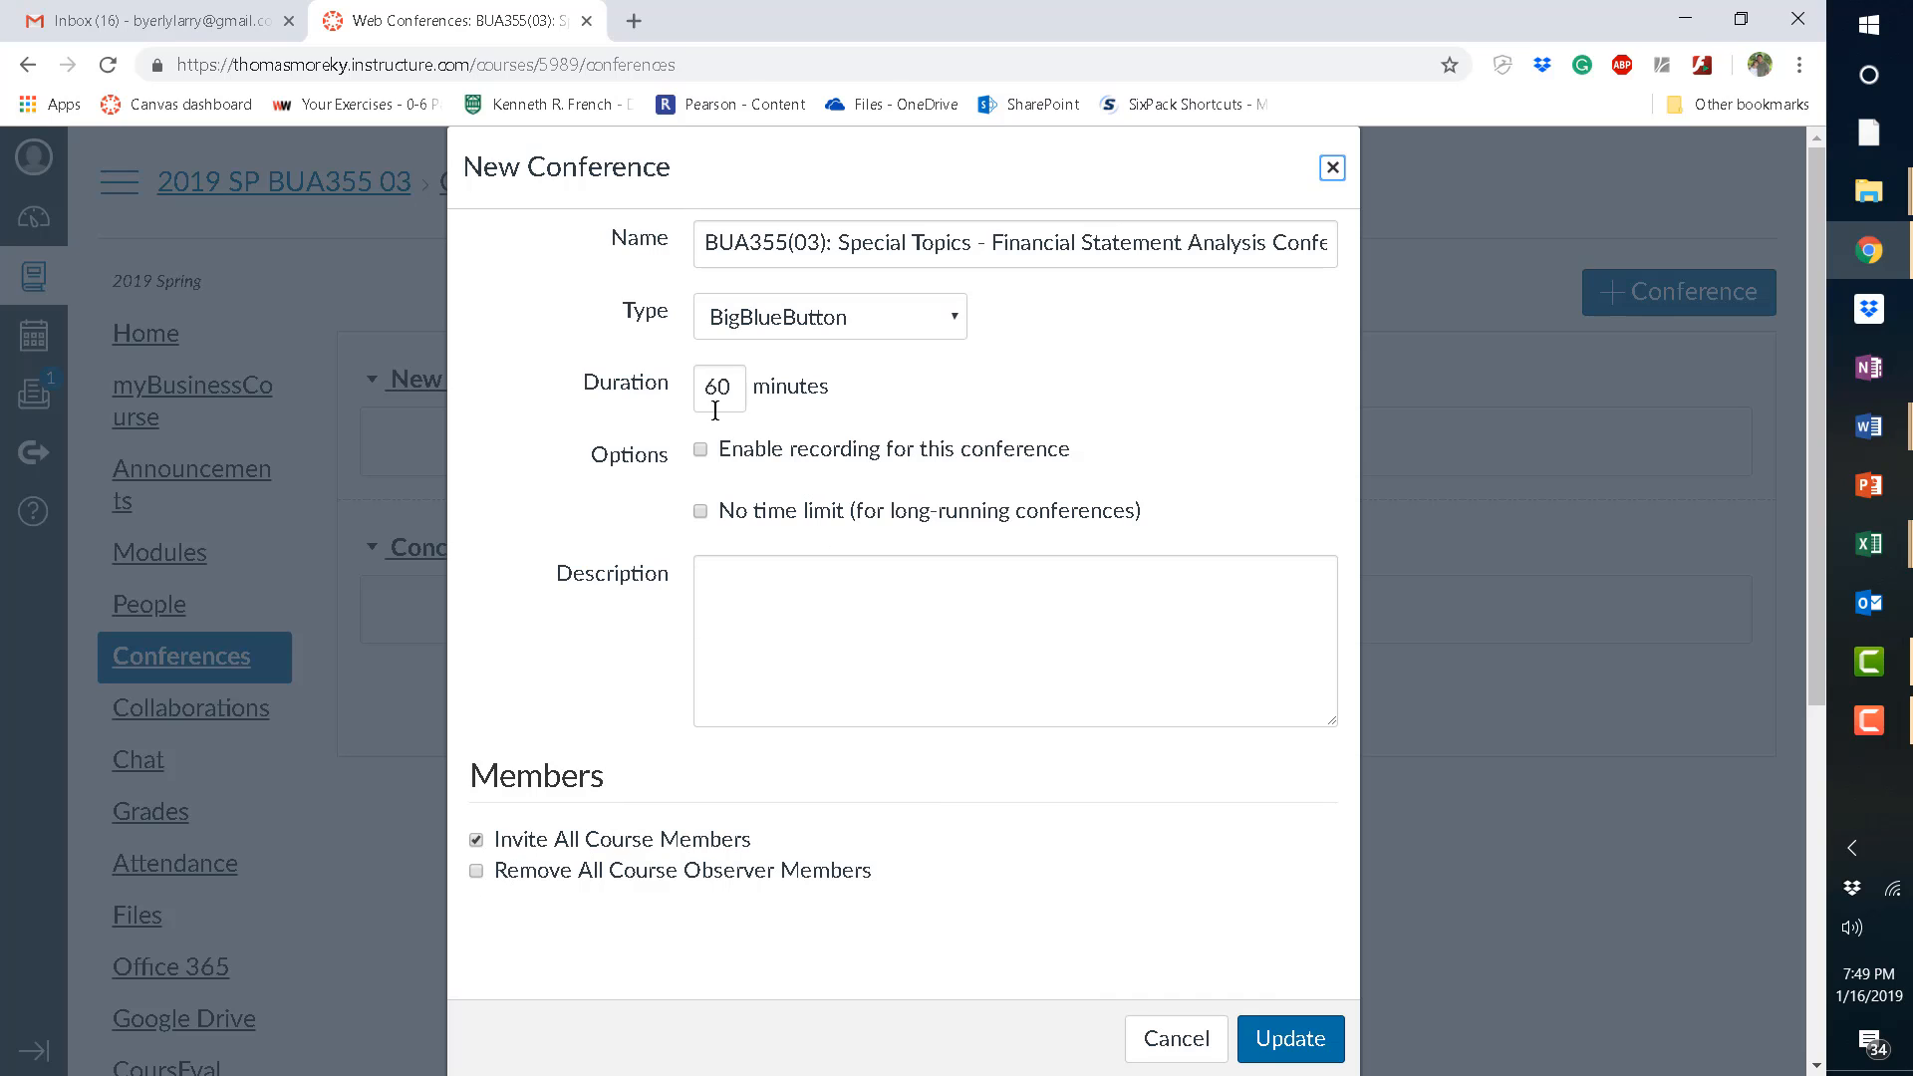
pyautogui.moveTo(718, 533)
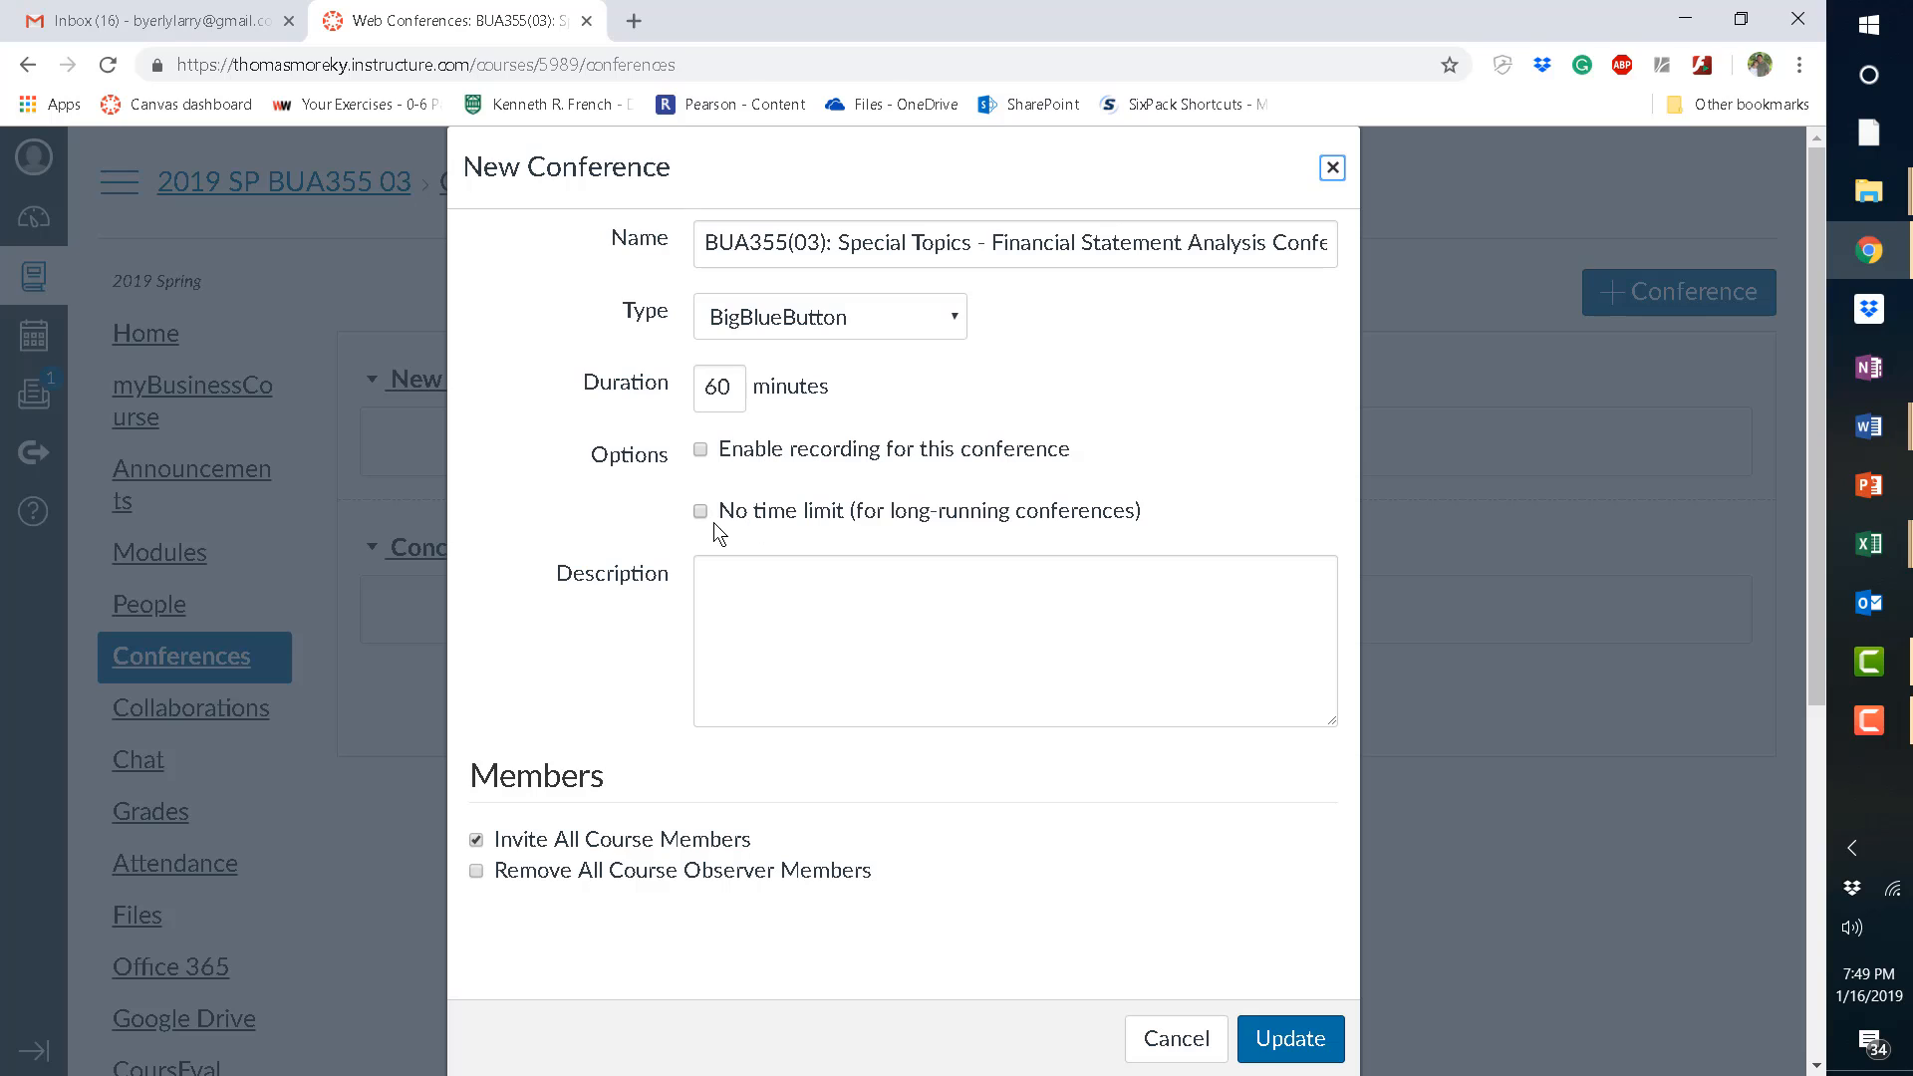
pyautogui.click(701, 511)
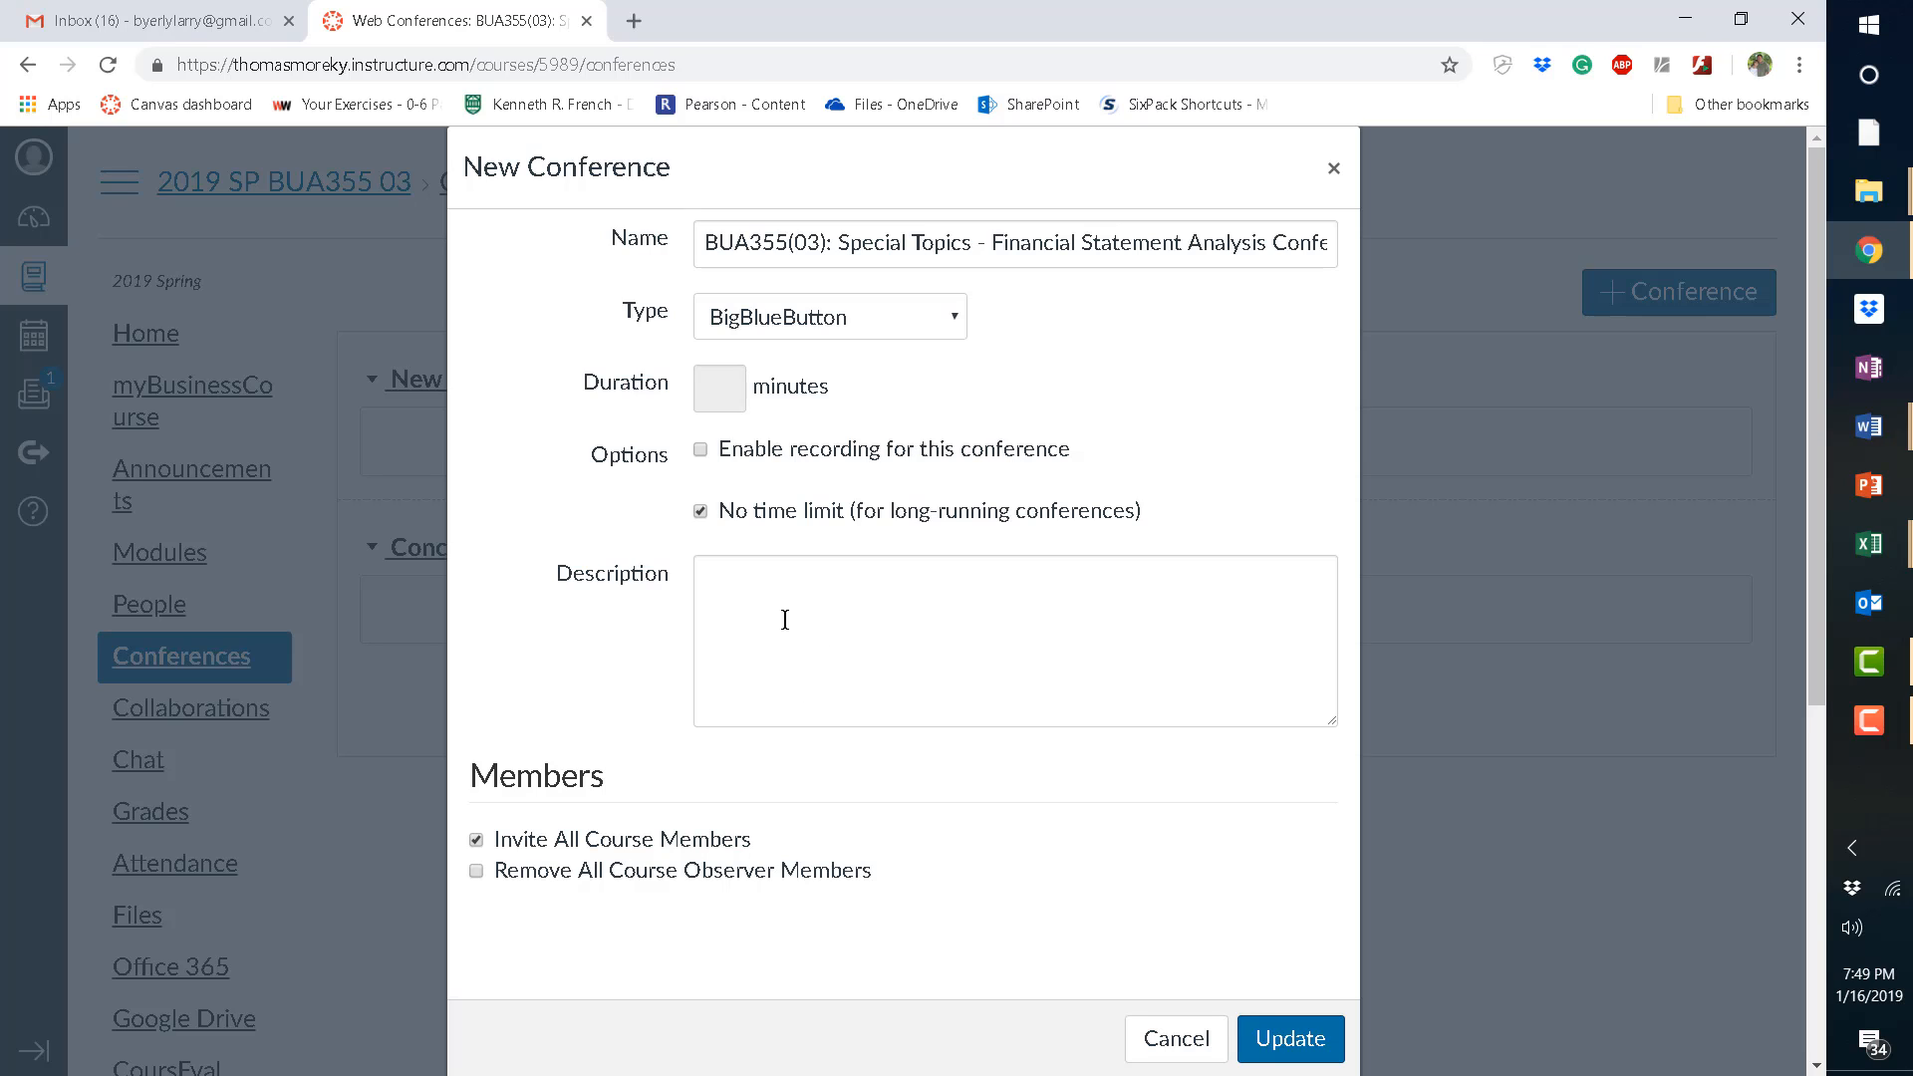
pyautogui.moveTo(1266, 956)
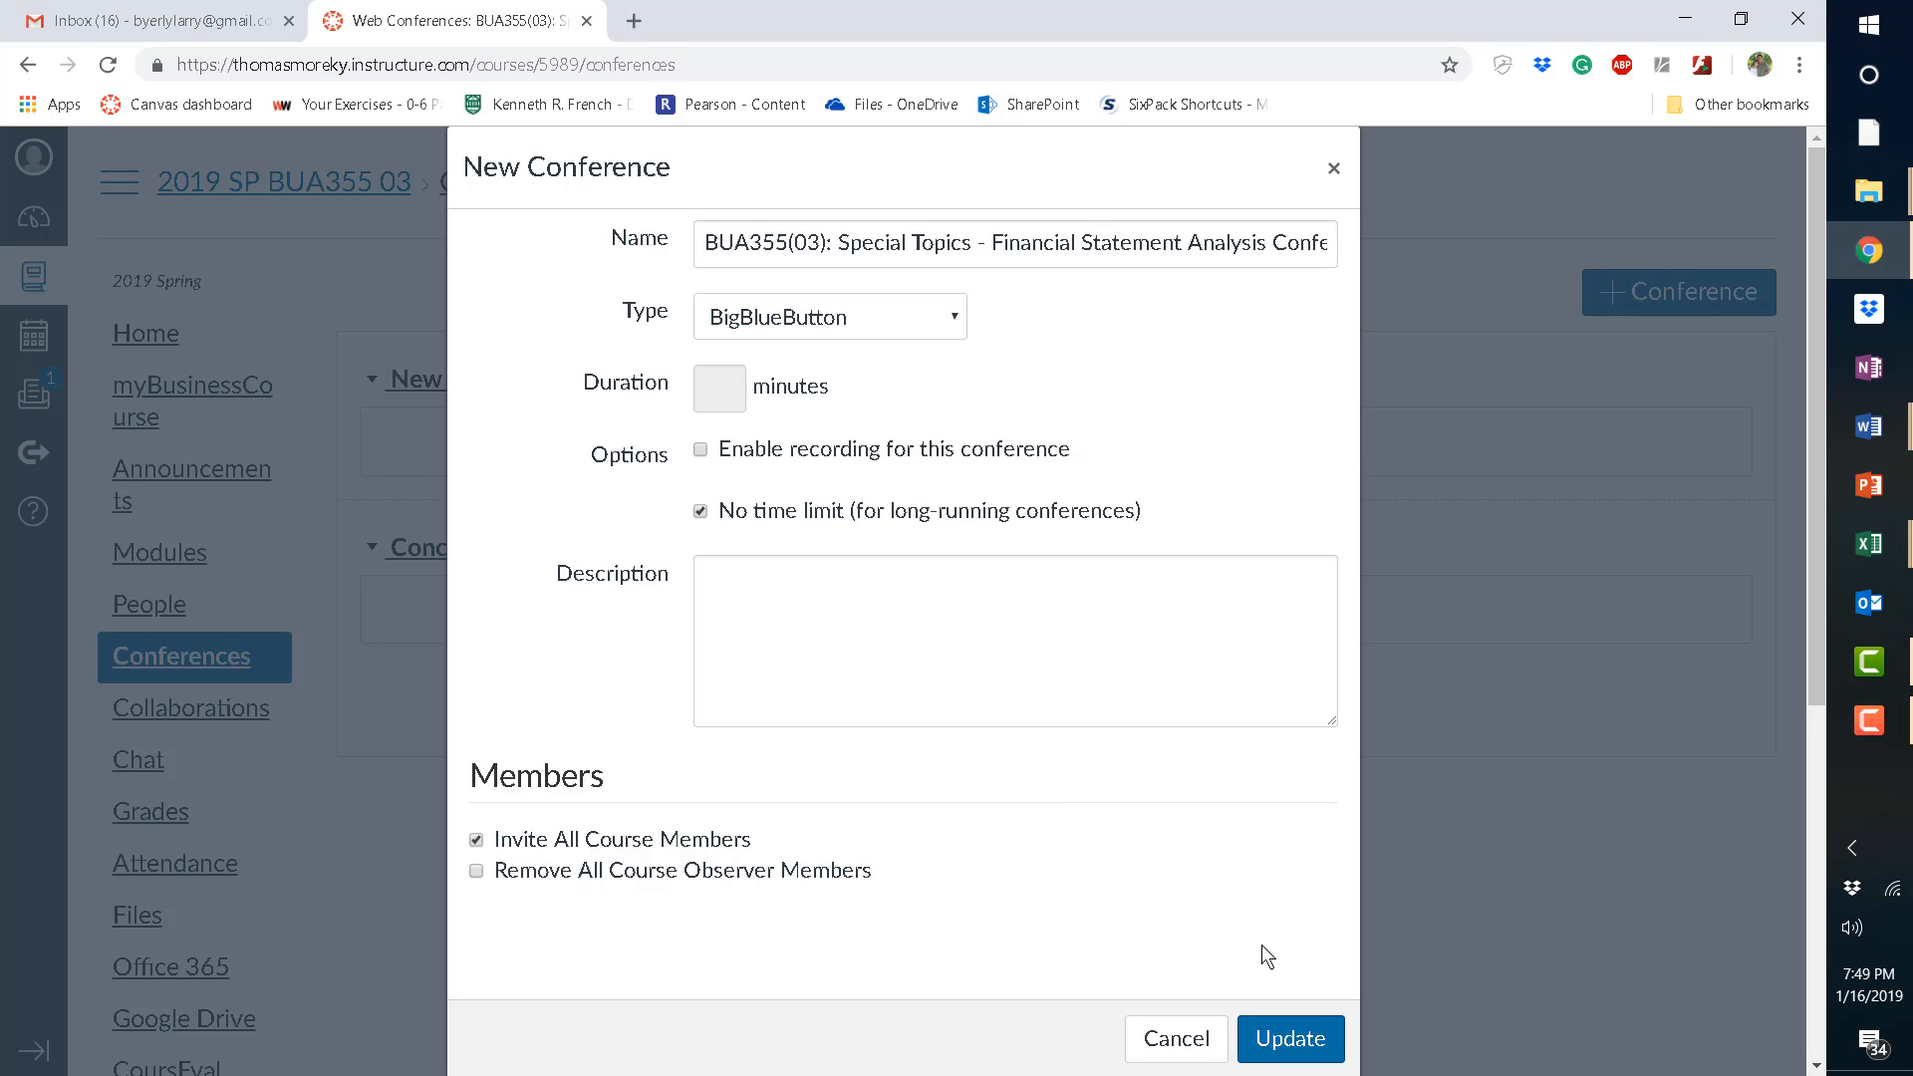
pyautogui.moveTo(1174, 1038)
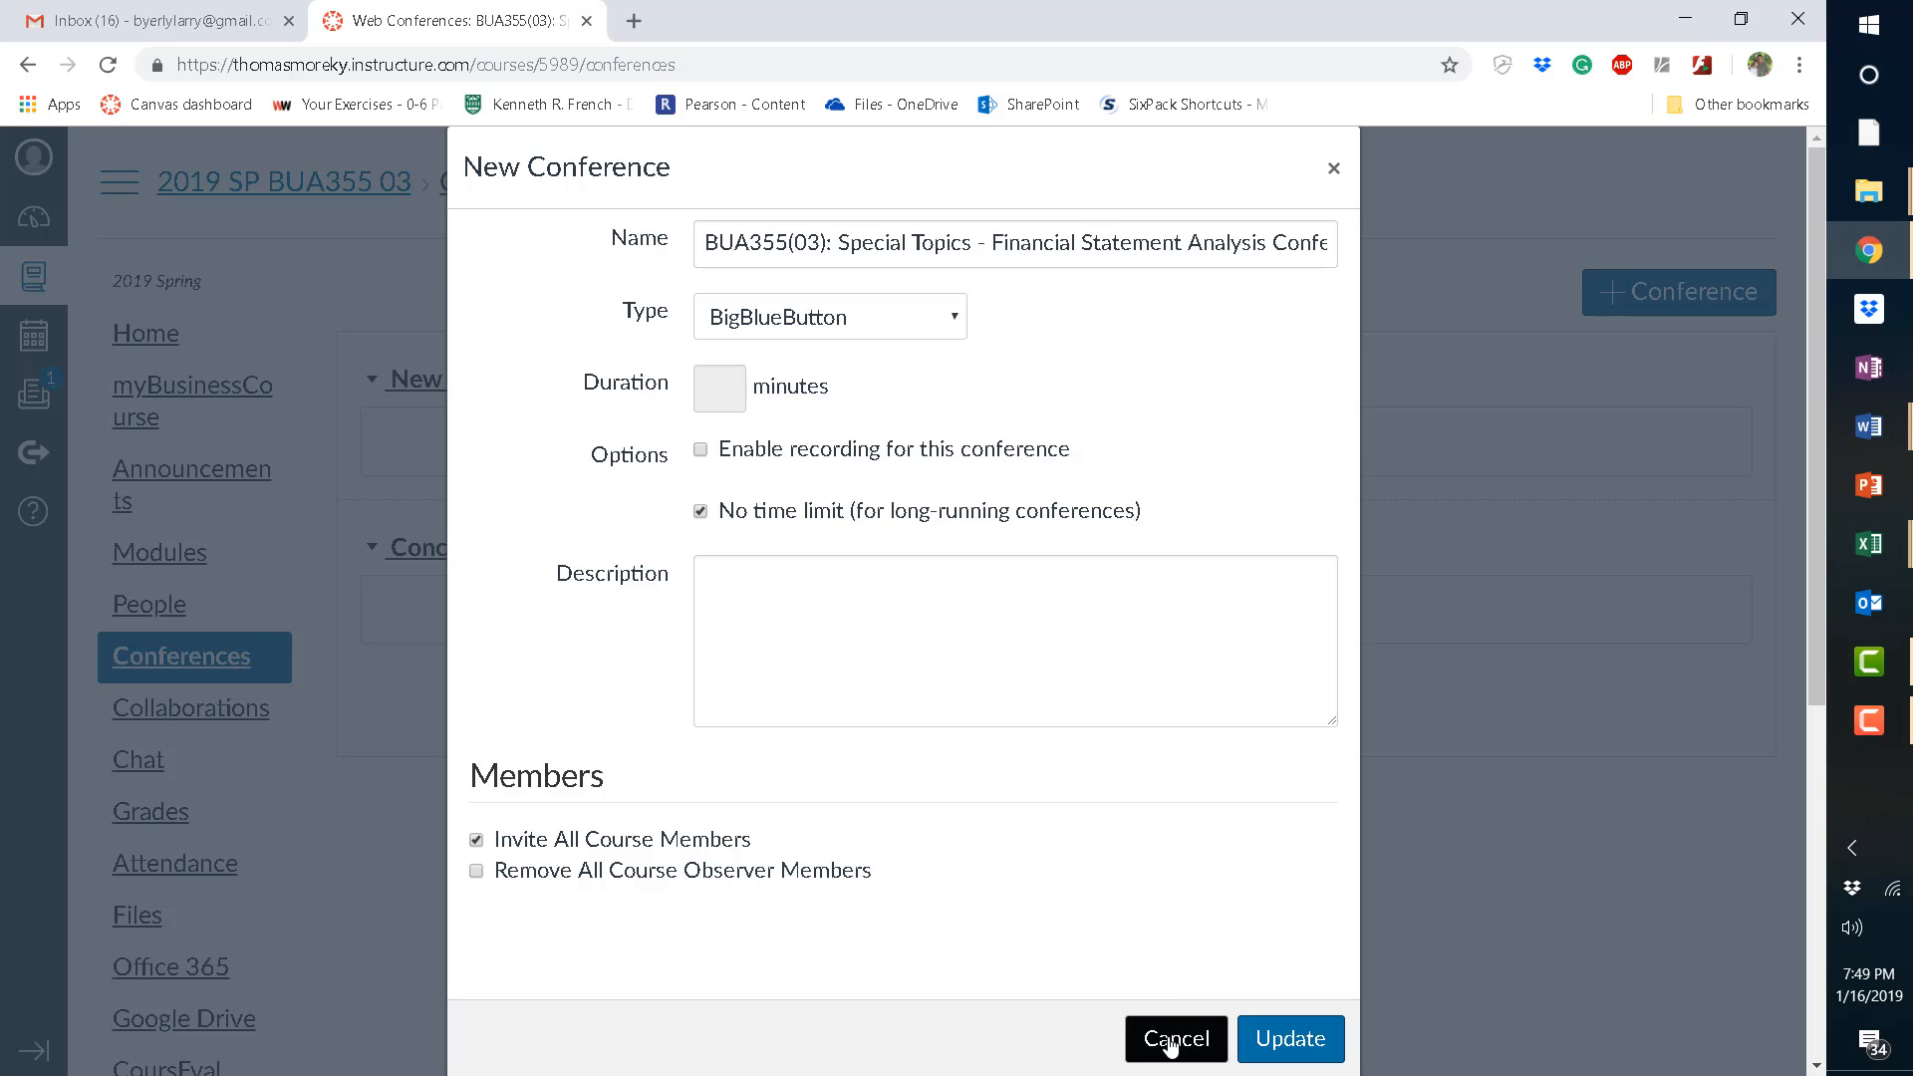
pyautogui.click(1174, 1038)
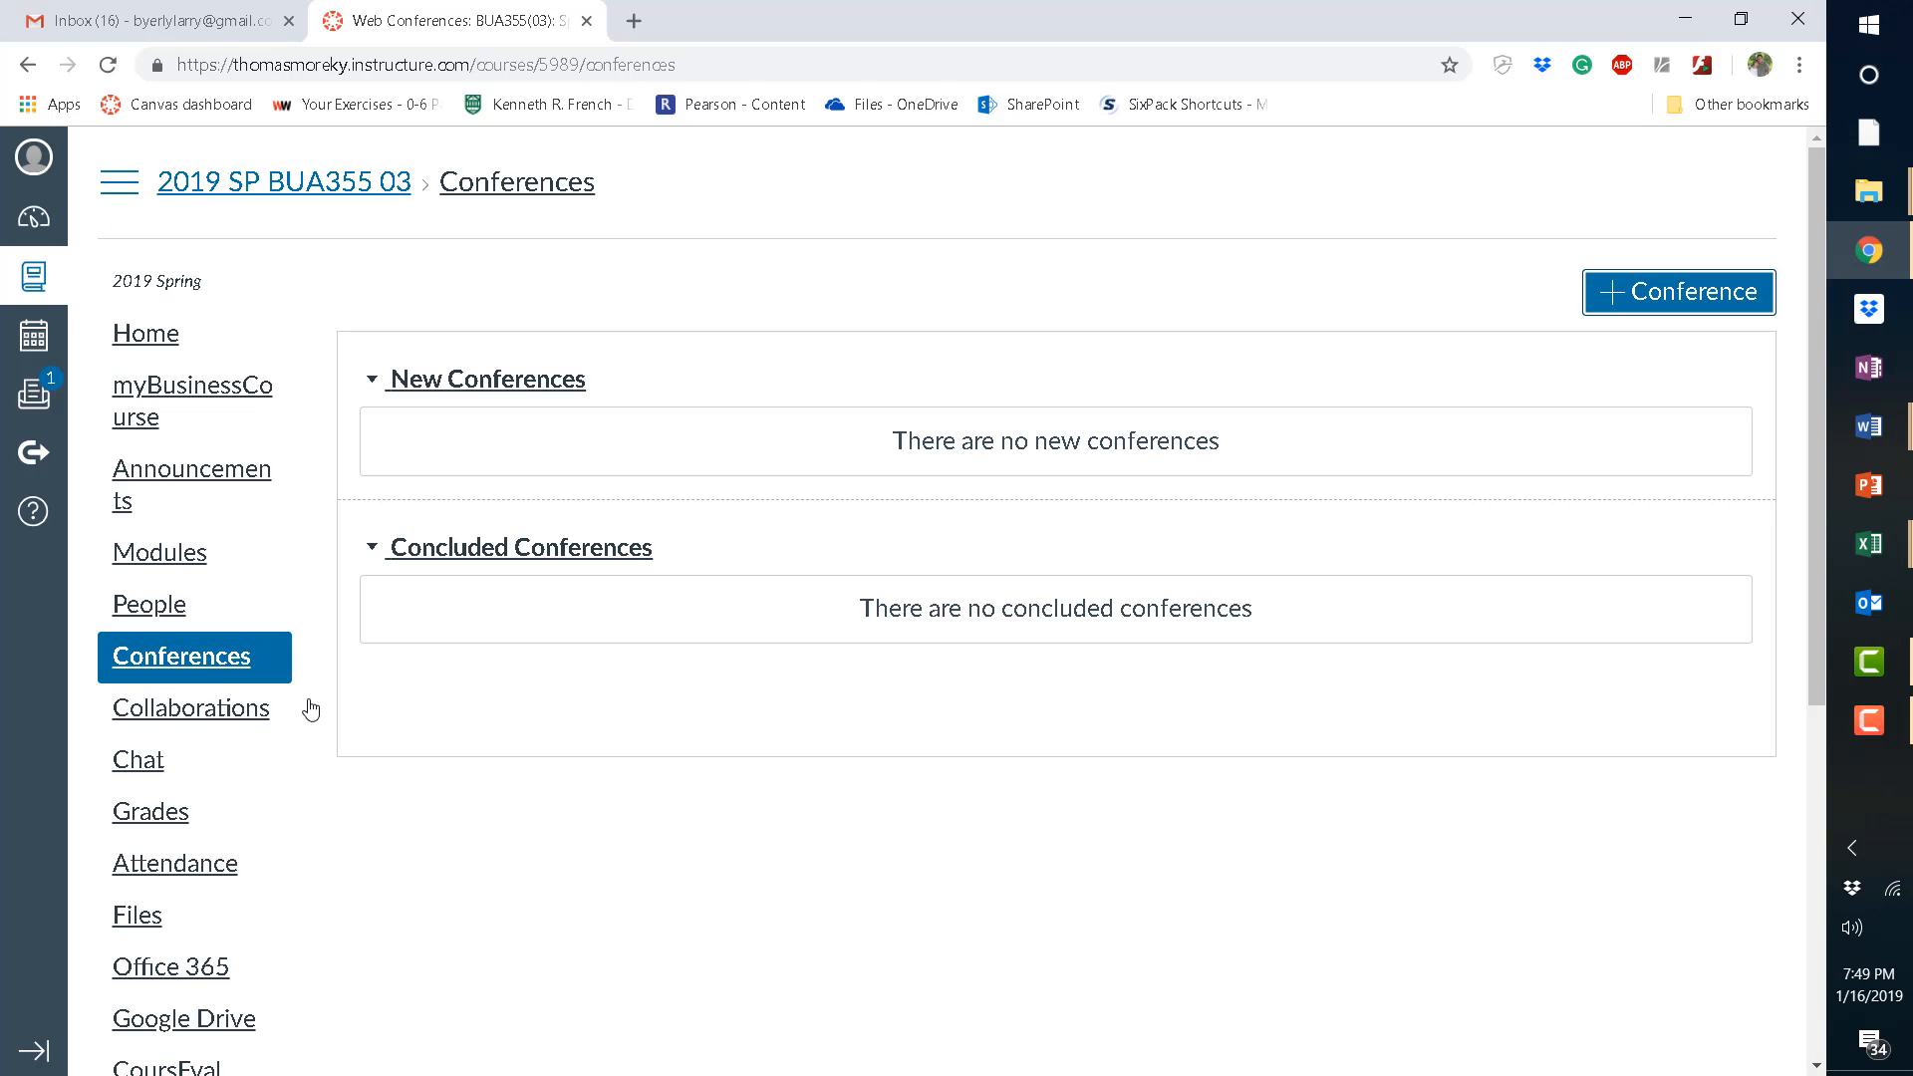
pyautogui.moveTo(168, 666)
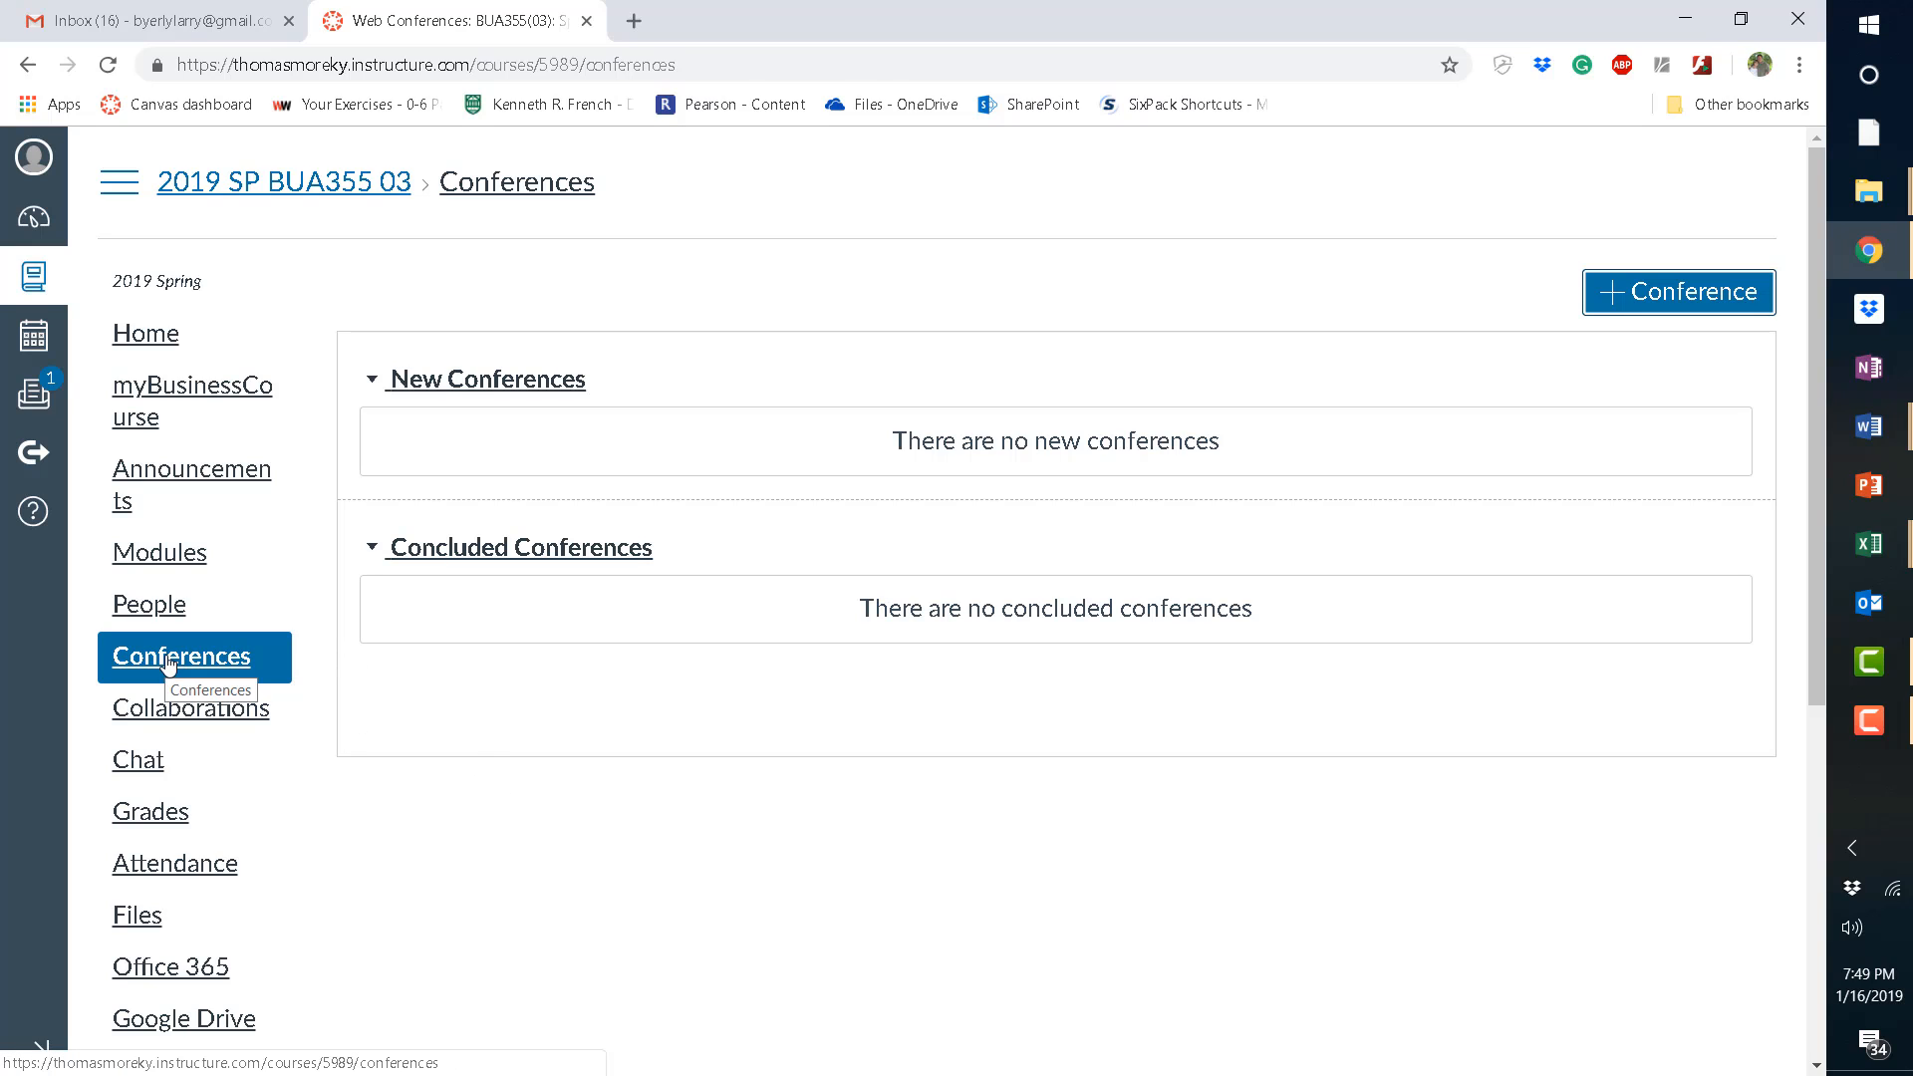
pyautogui.moveTo(969, 434)
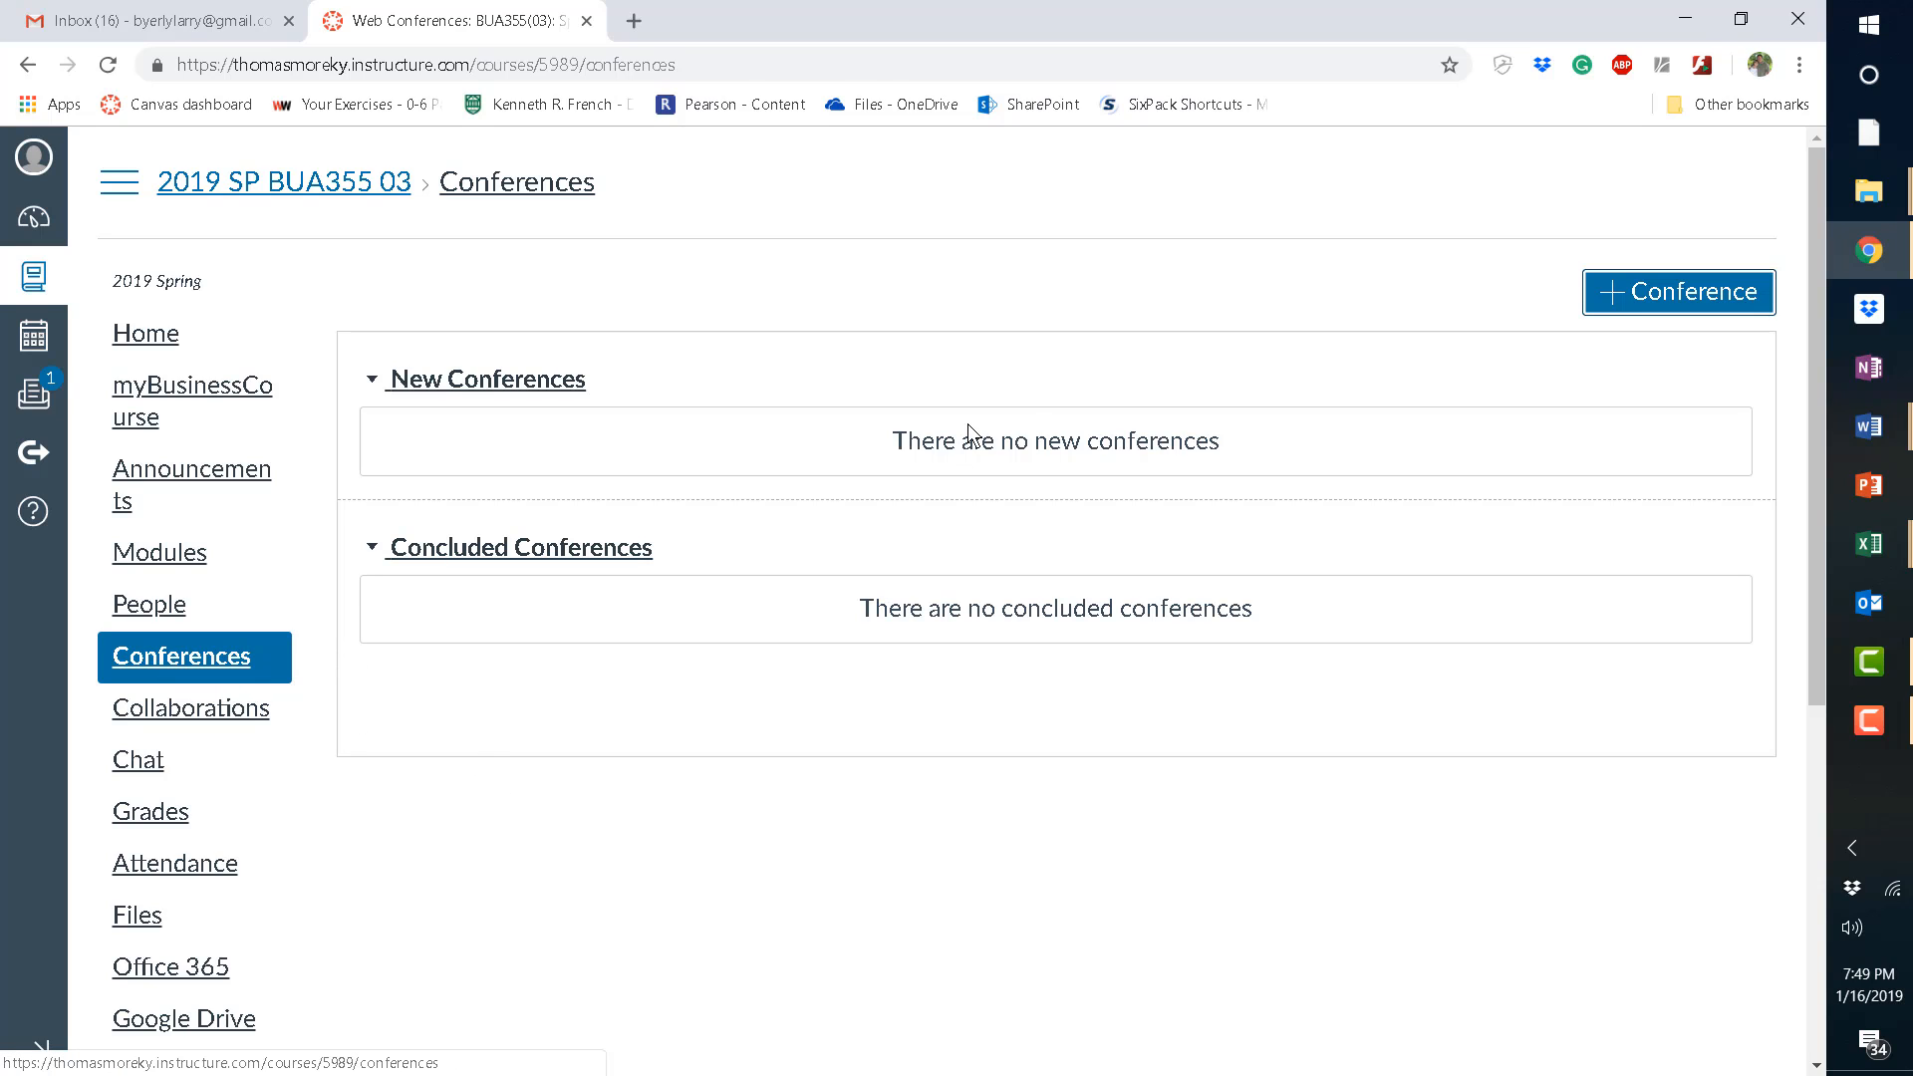
pyautogui.moveTo(1078, 325)
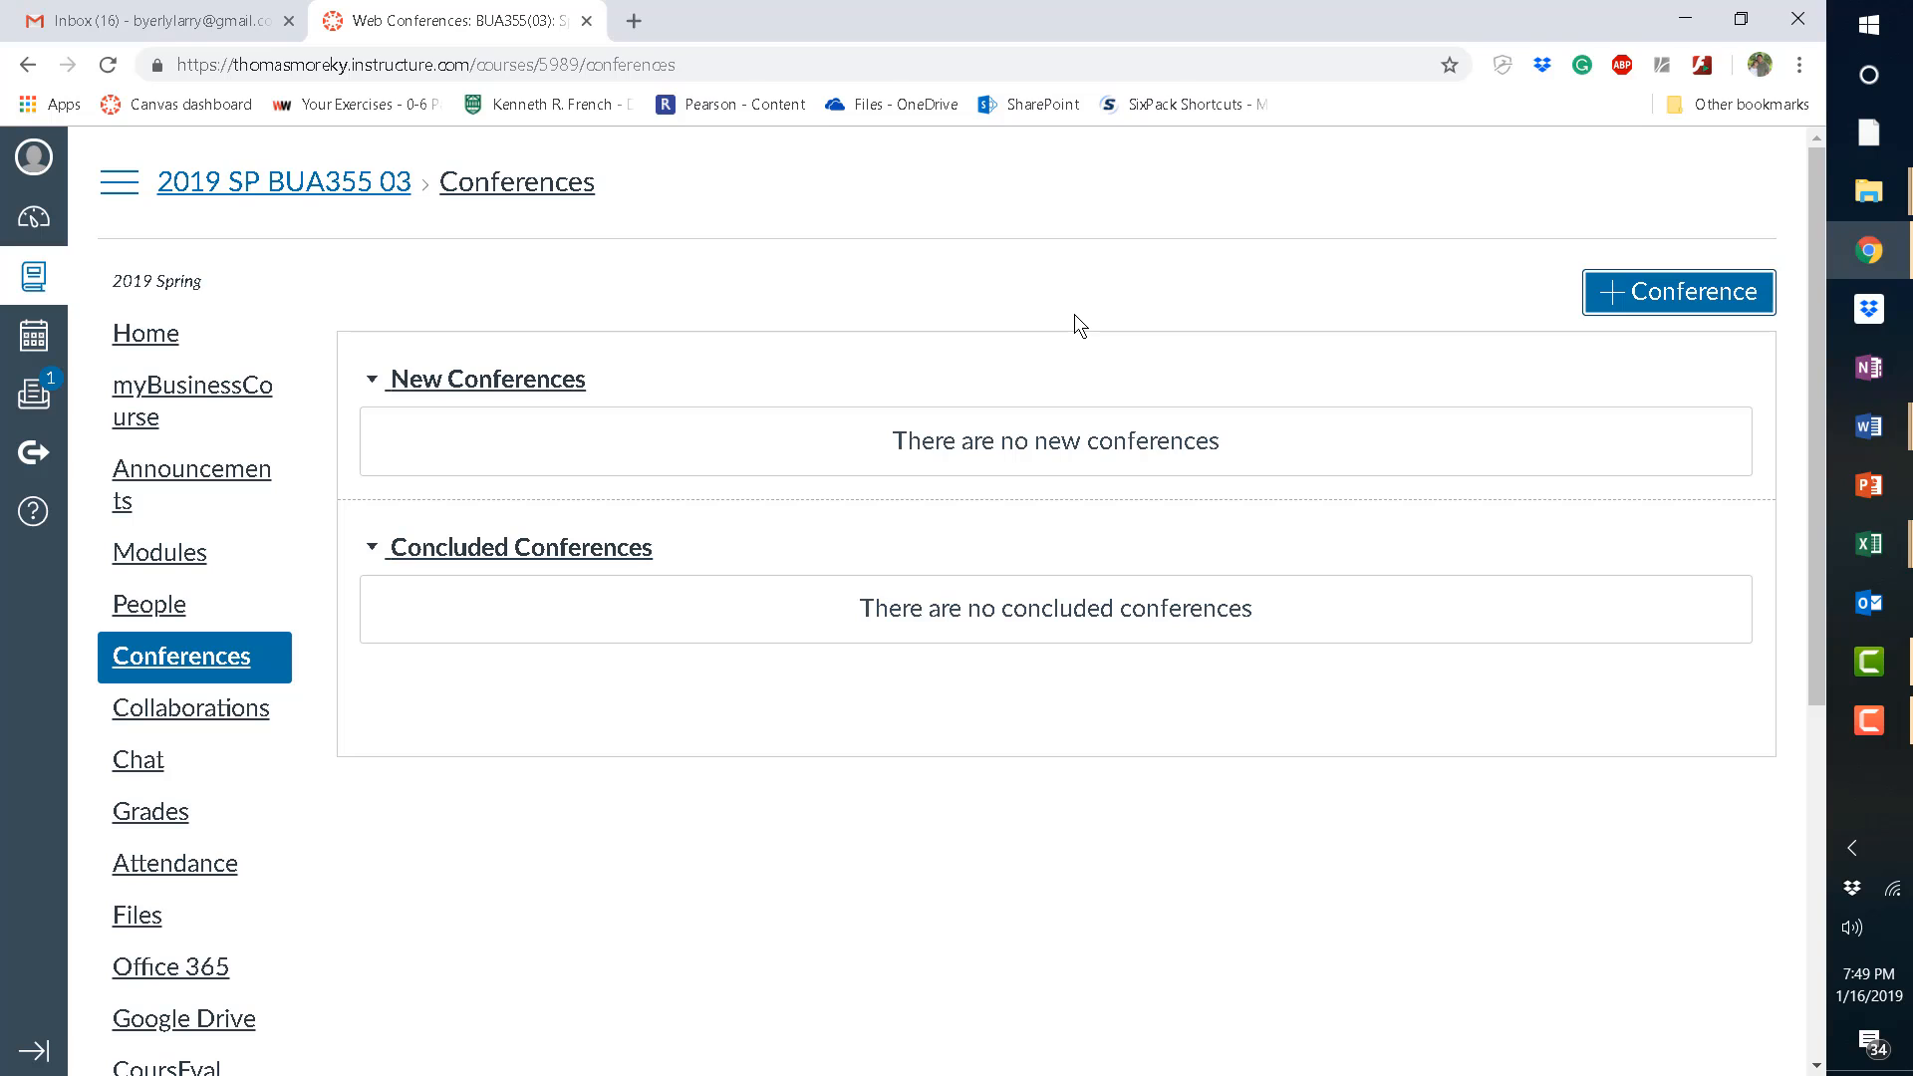
pyautogui.moveTo(830, 282)
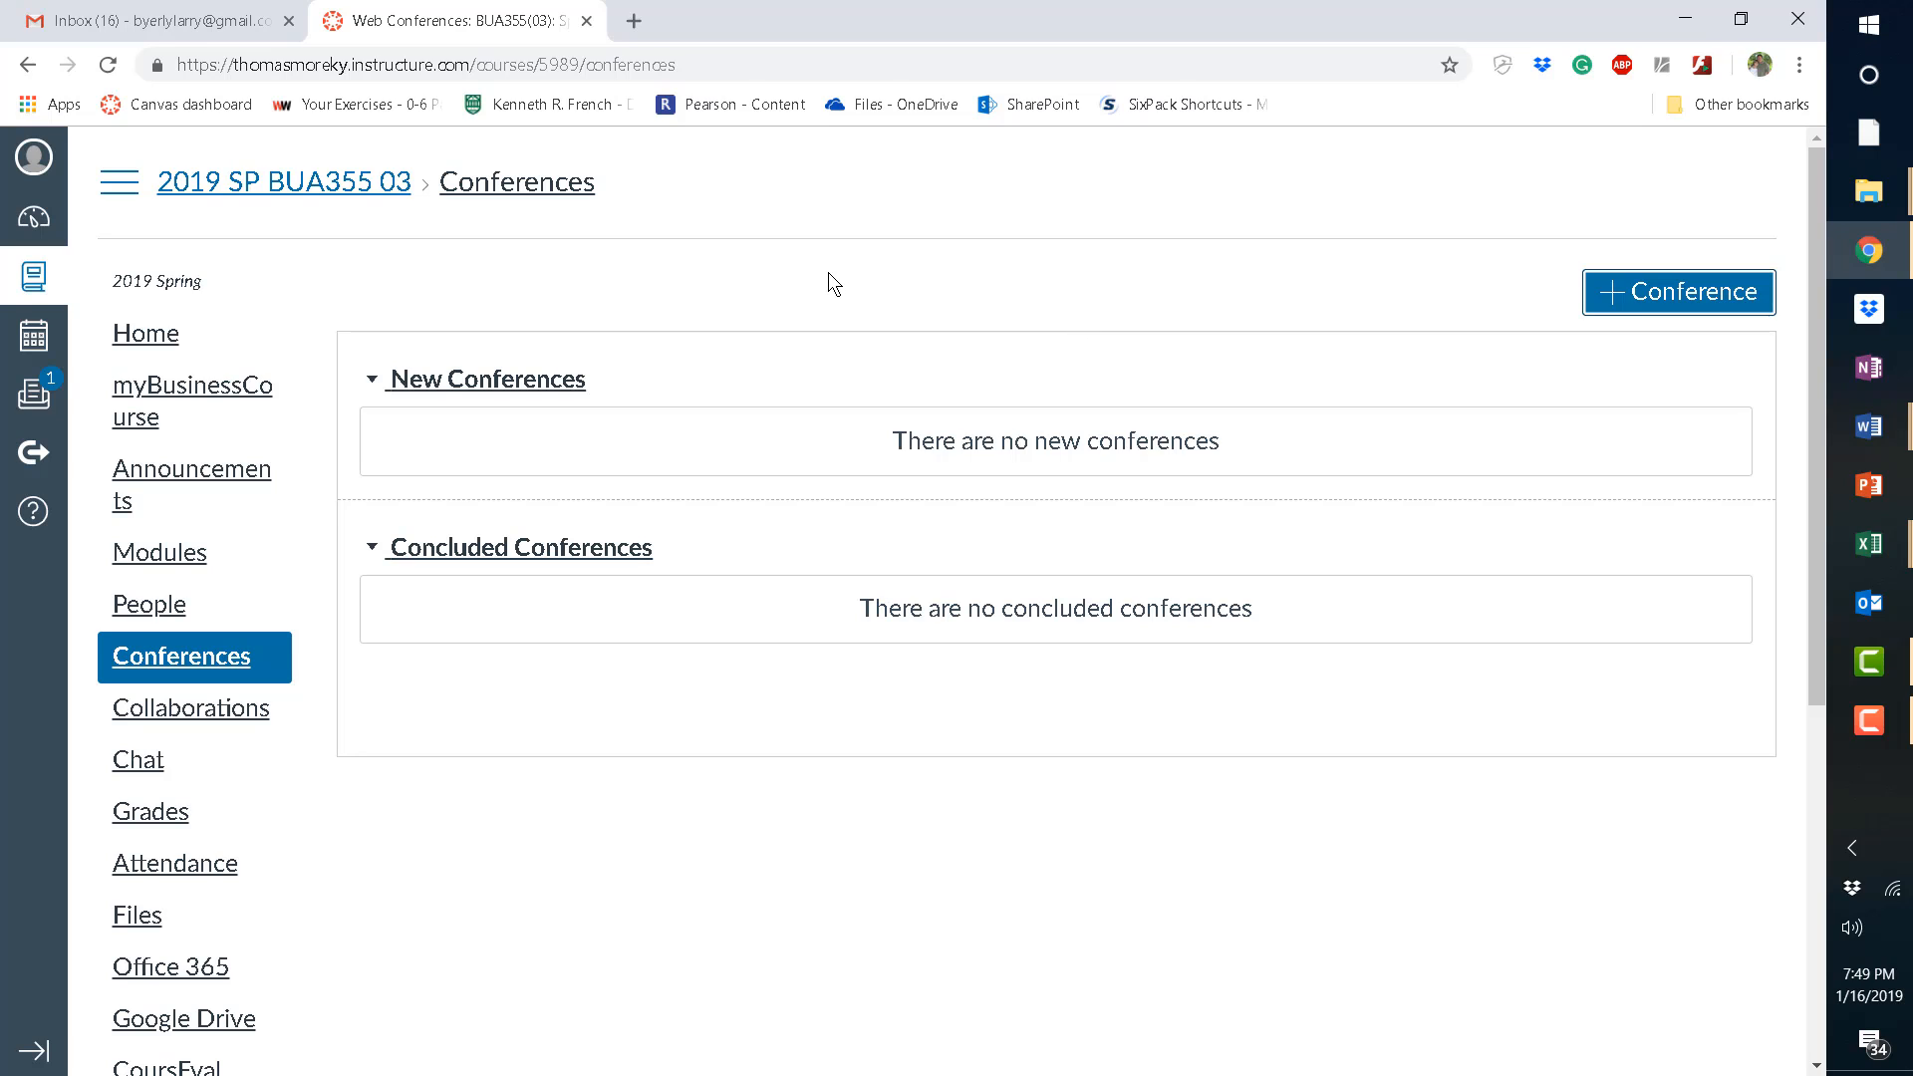
pyautogui.moveTo(957, 305)
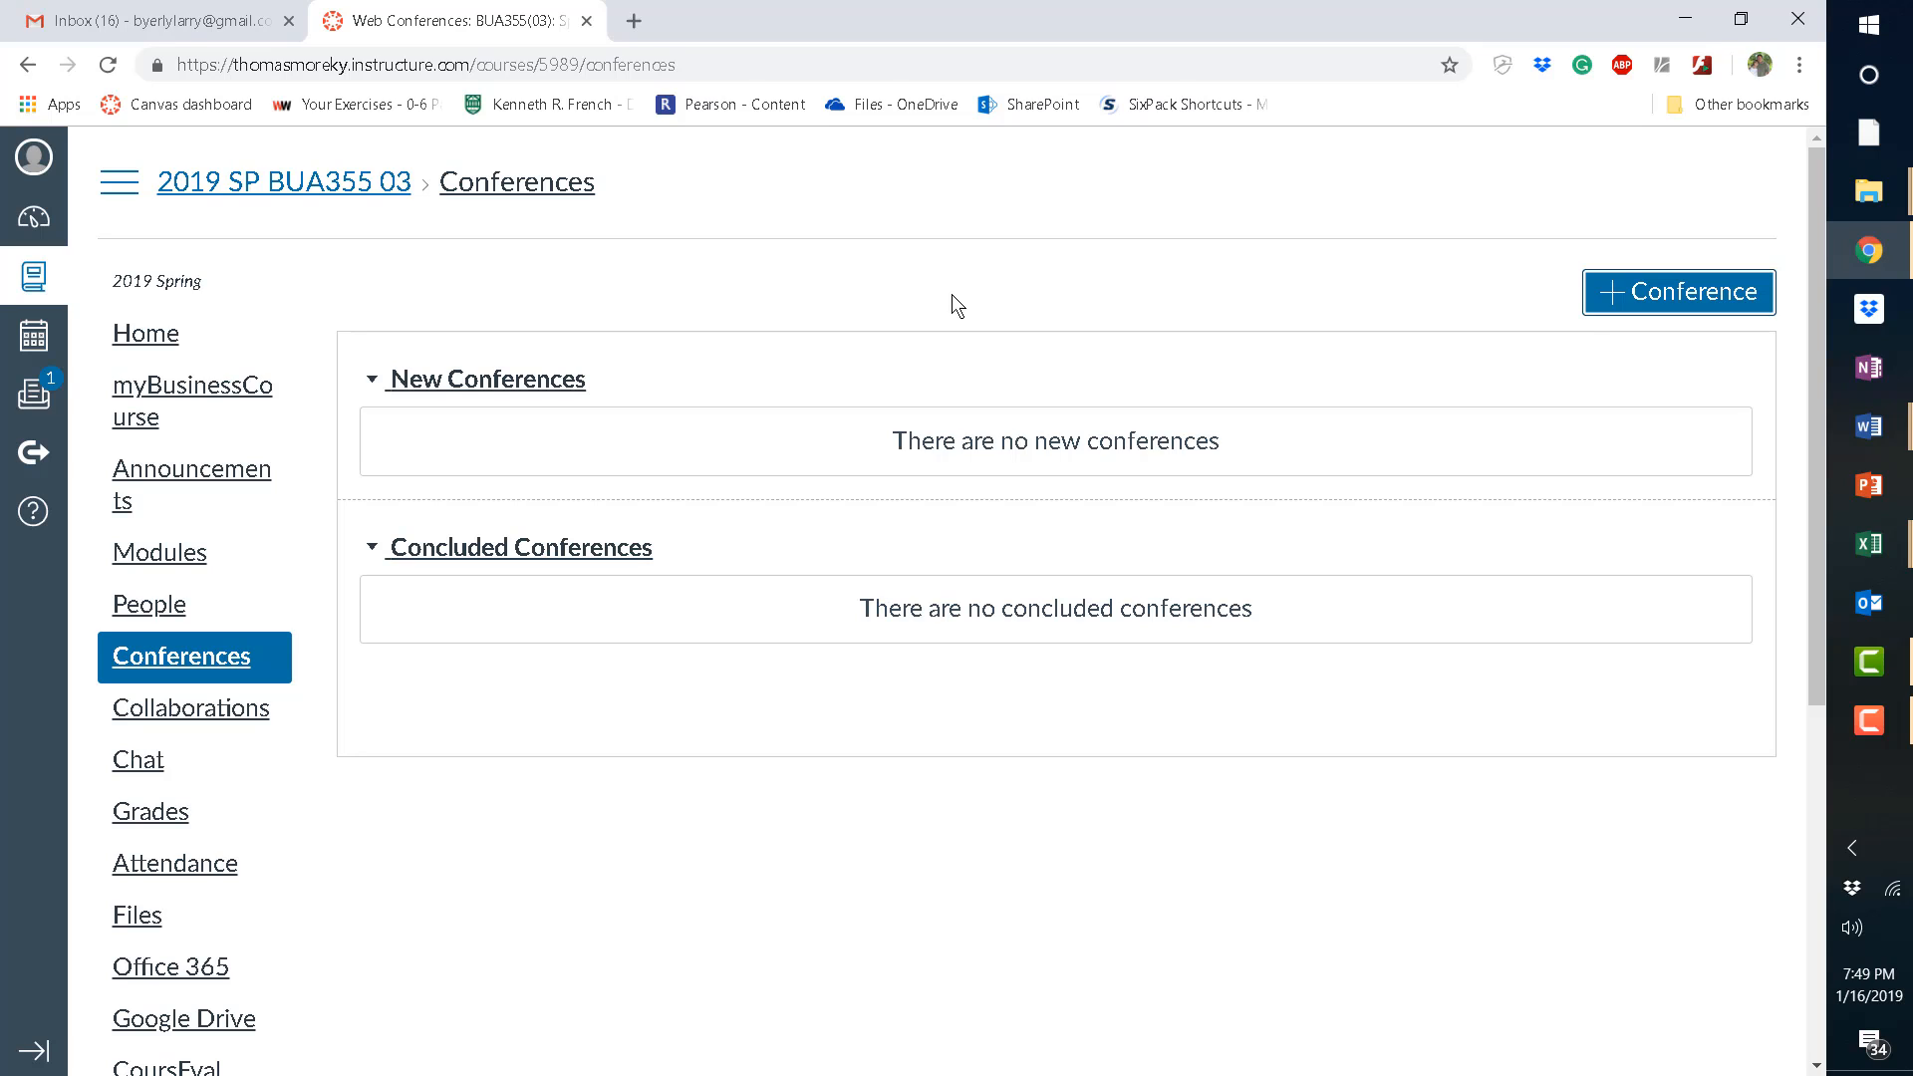
pyautogui.moveTo(976, 321)
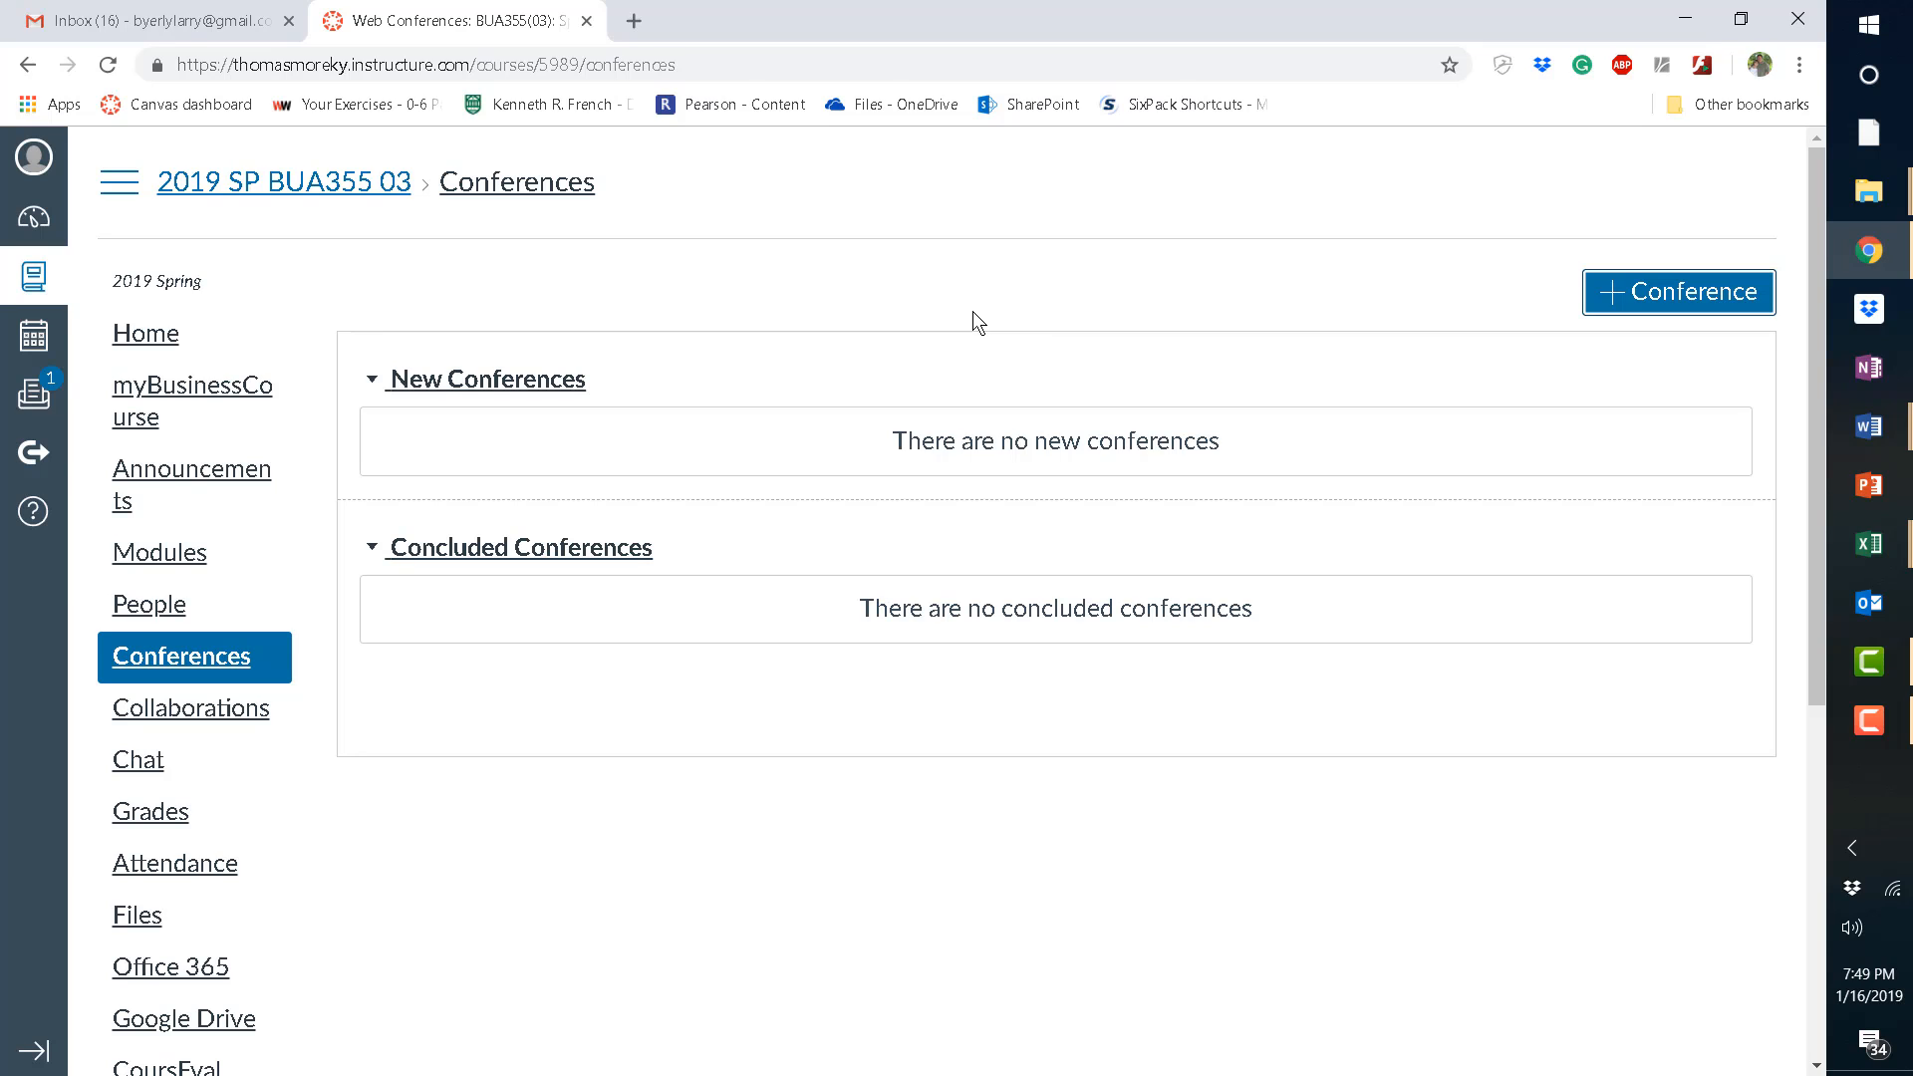
pyautogui.moveTo(1100, 268)
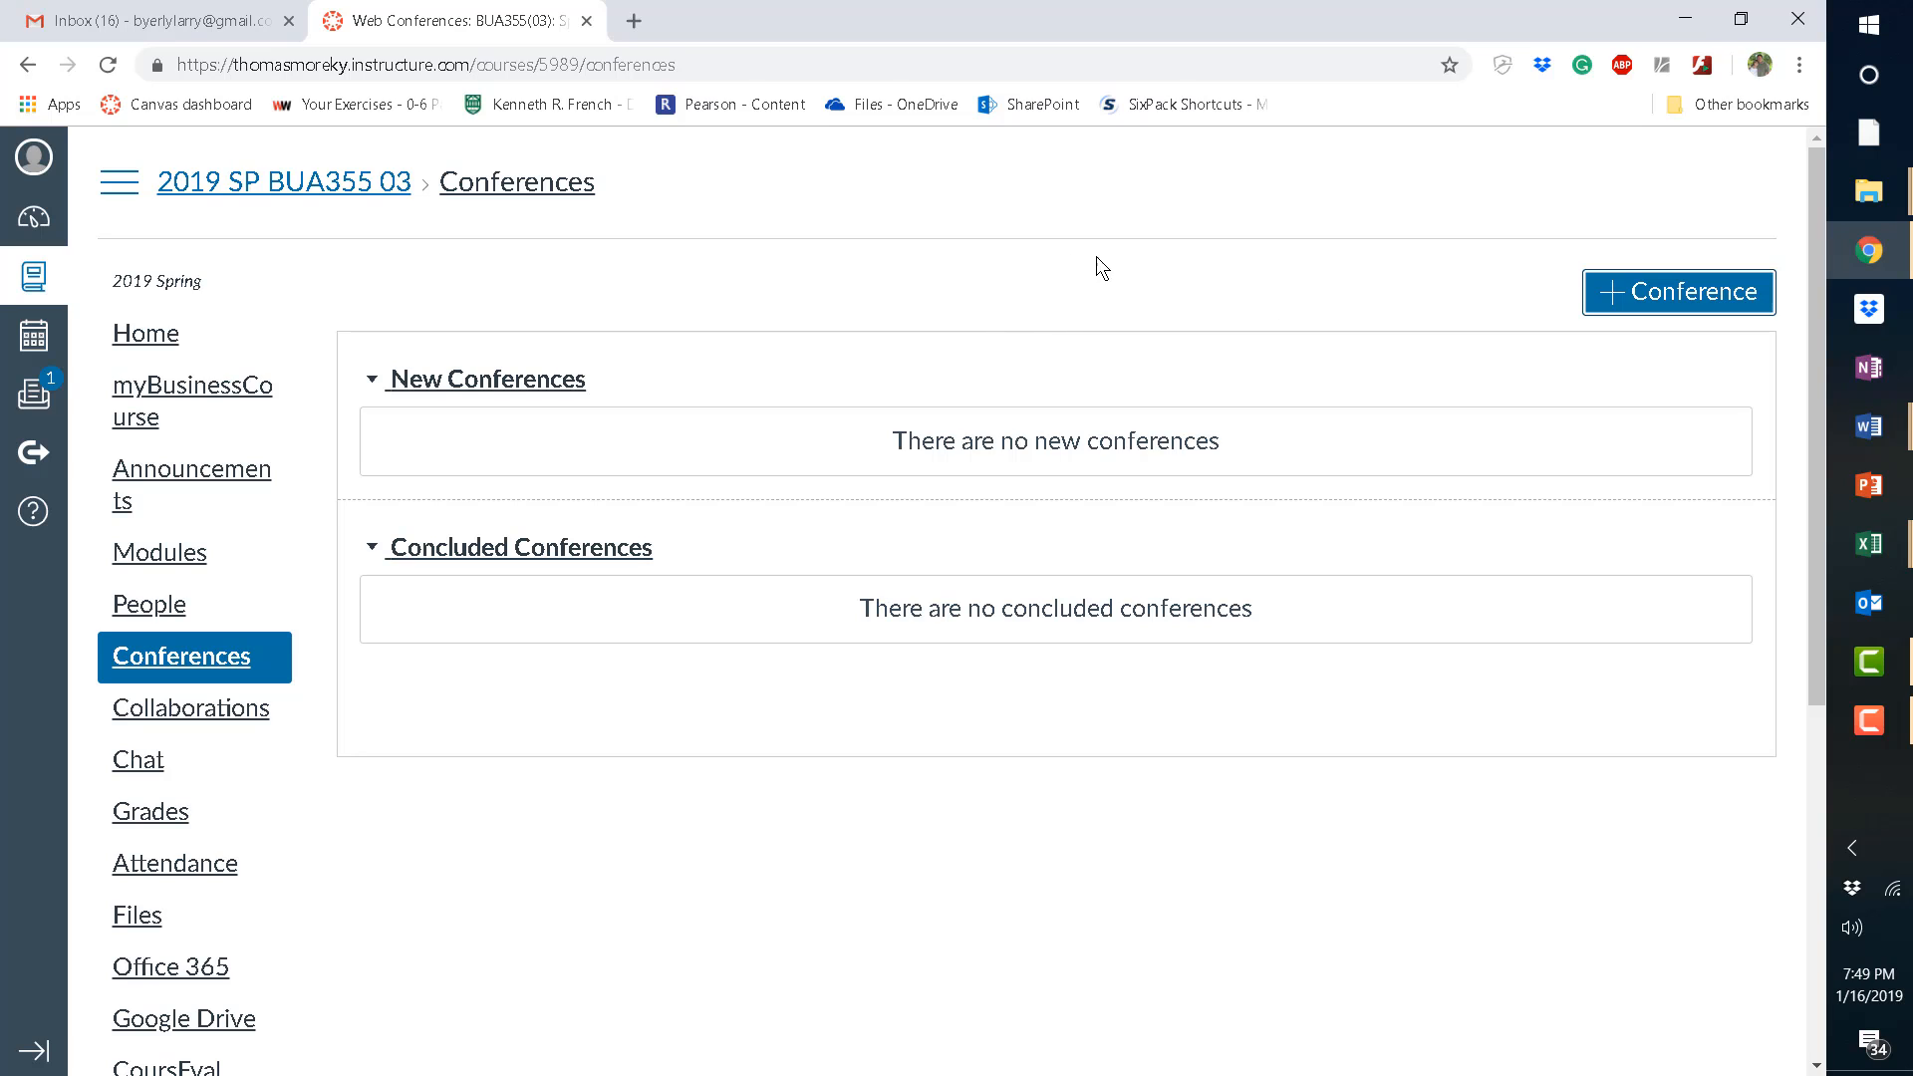
pyautogui.moveTo(863, 287)
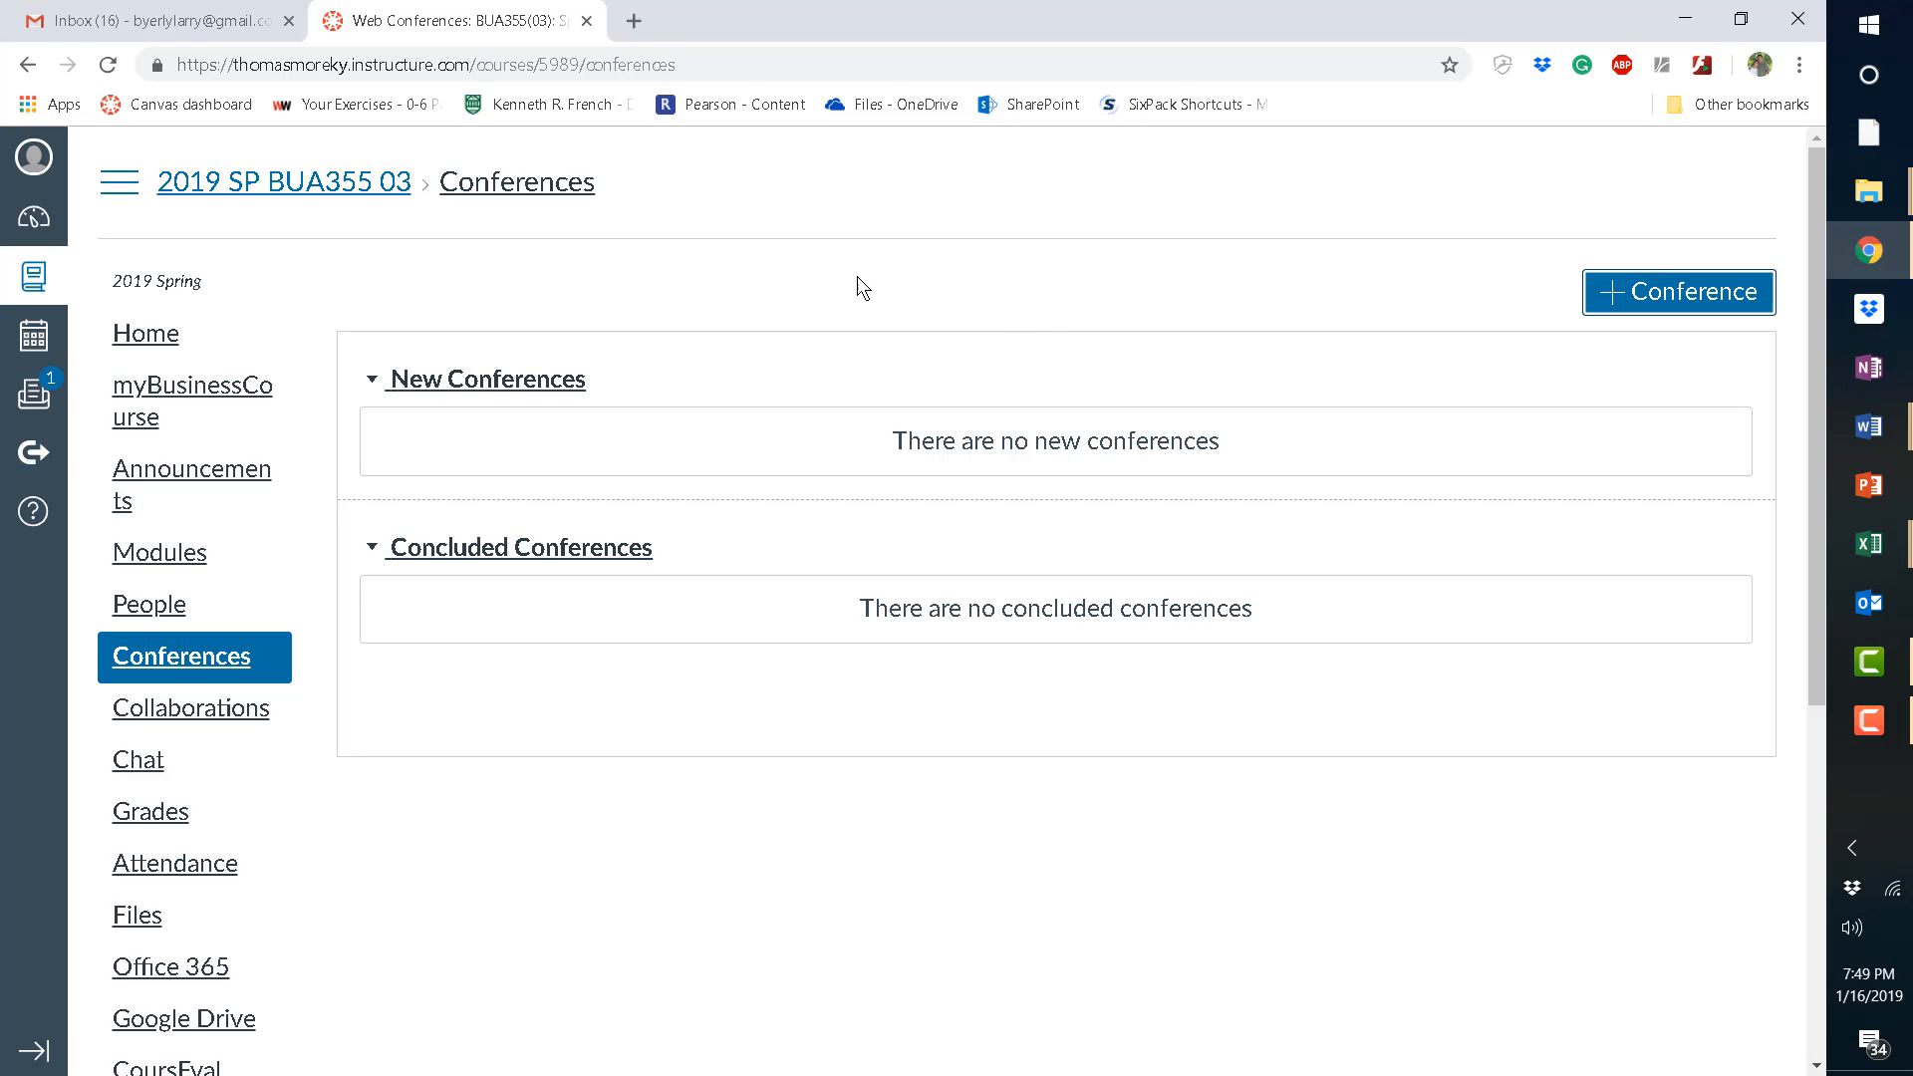
pyautogui.moveTo(923, 283)
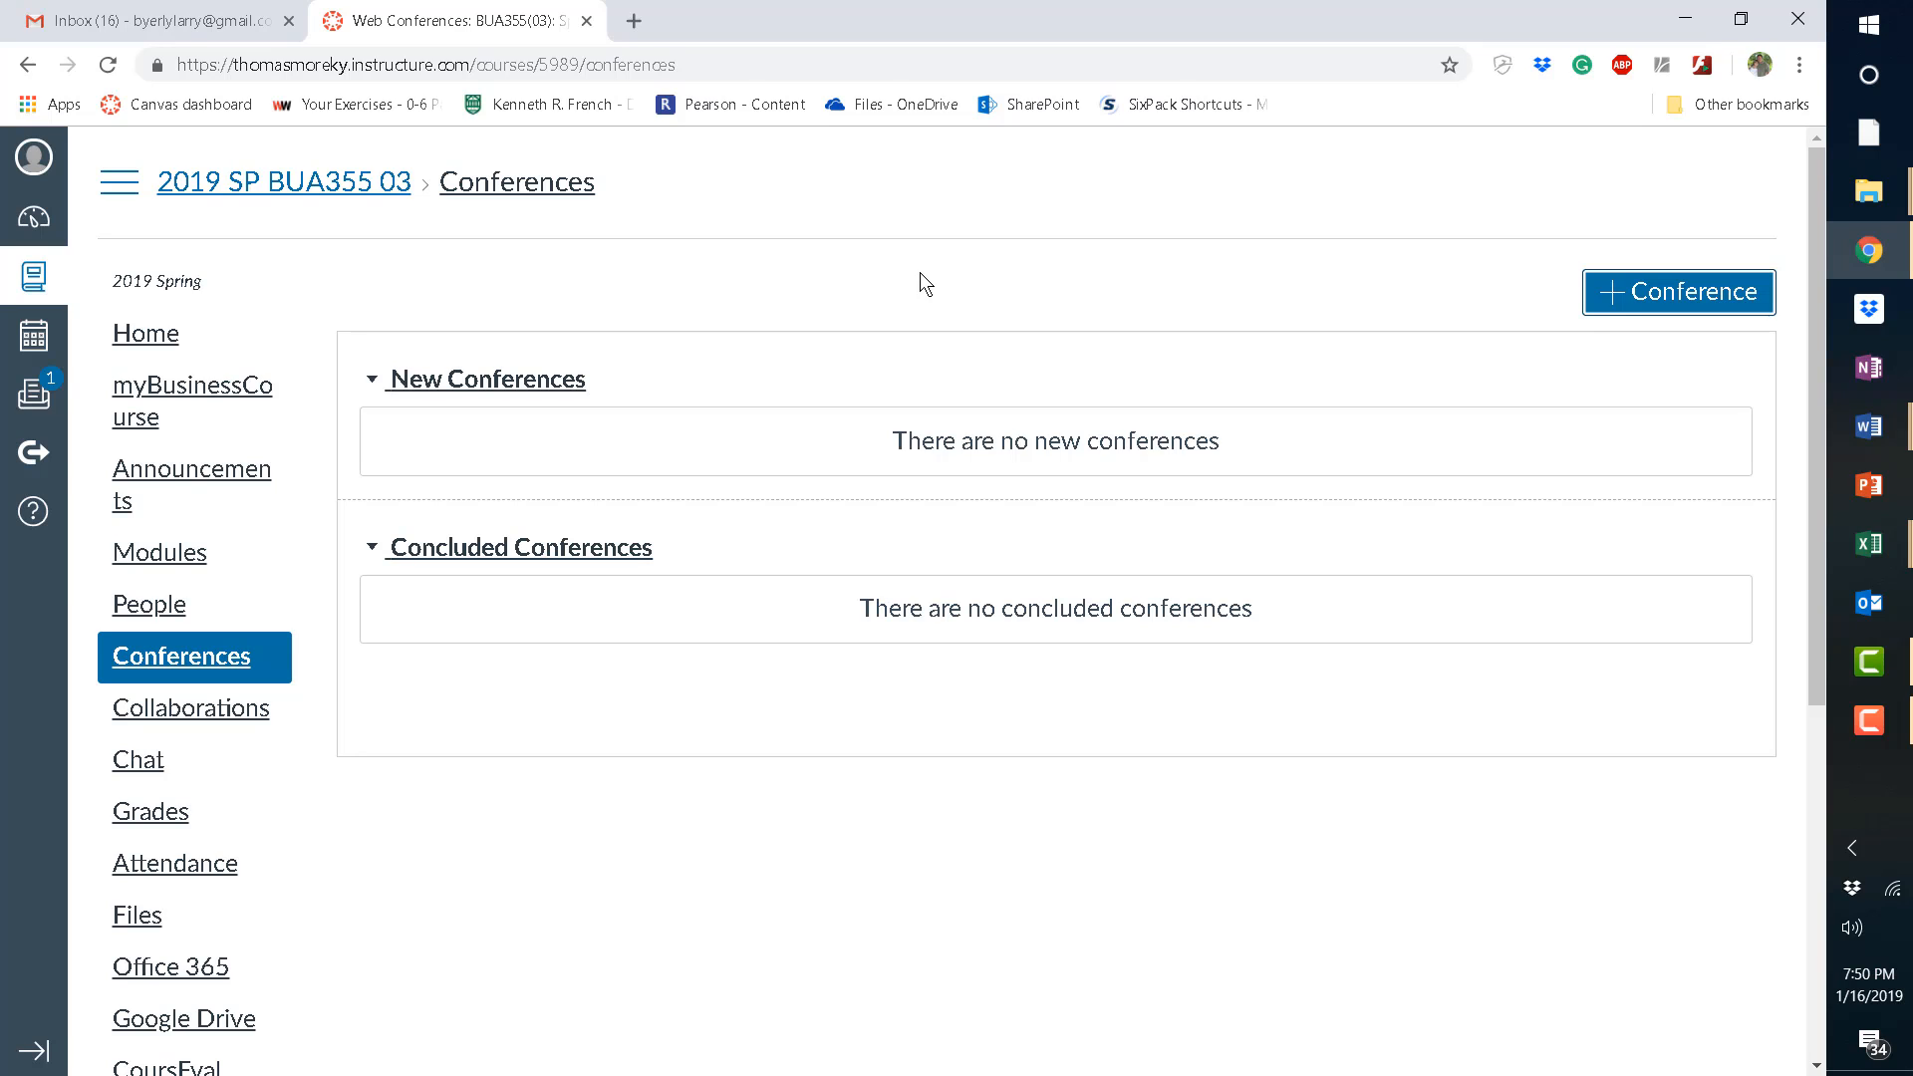
pyautogui.moveTo(1752, 747)
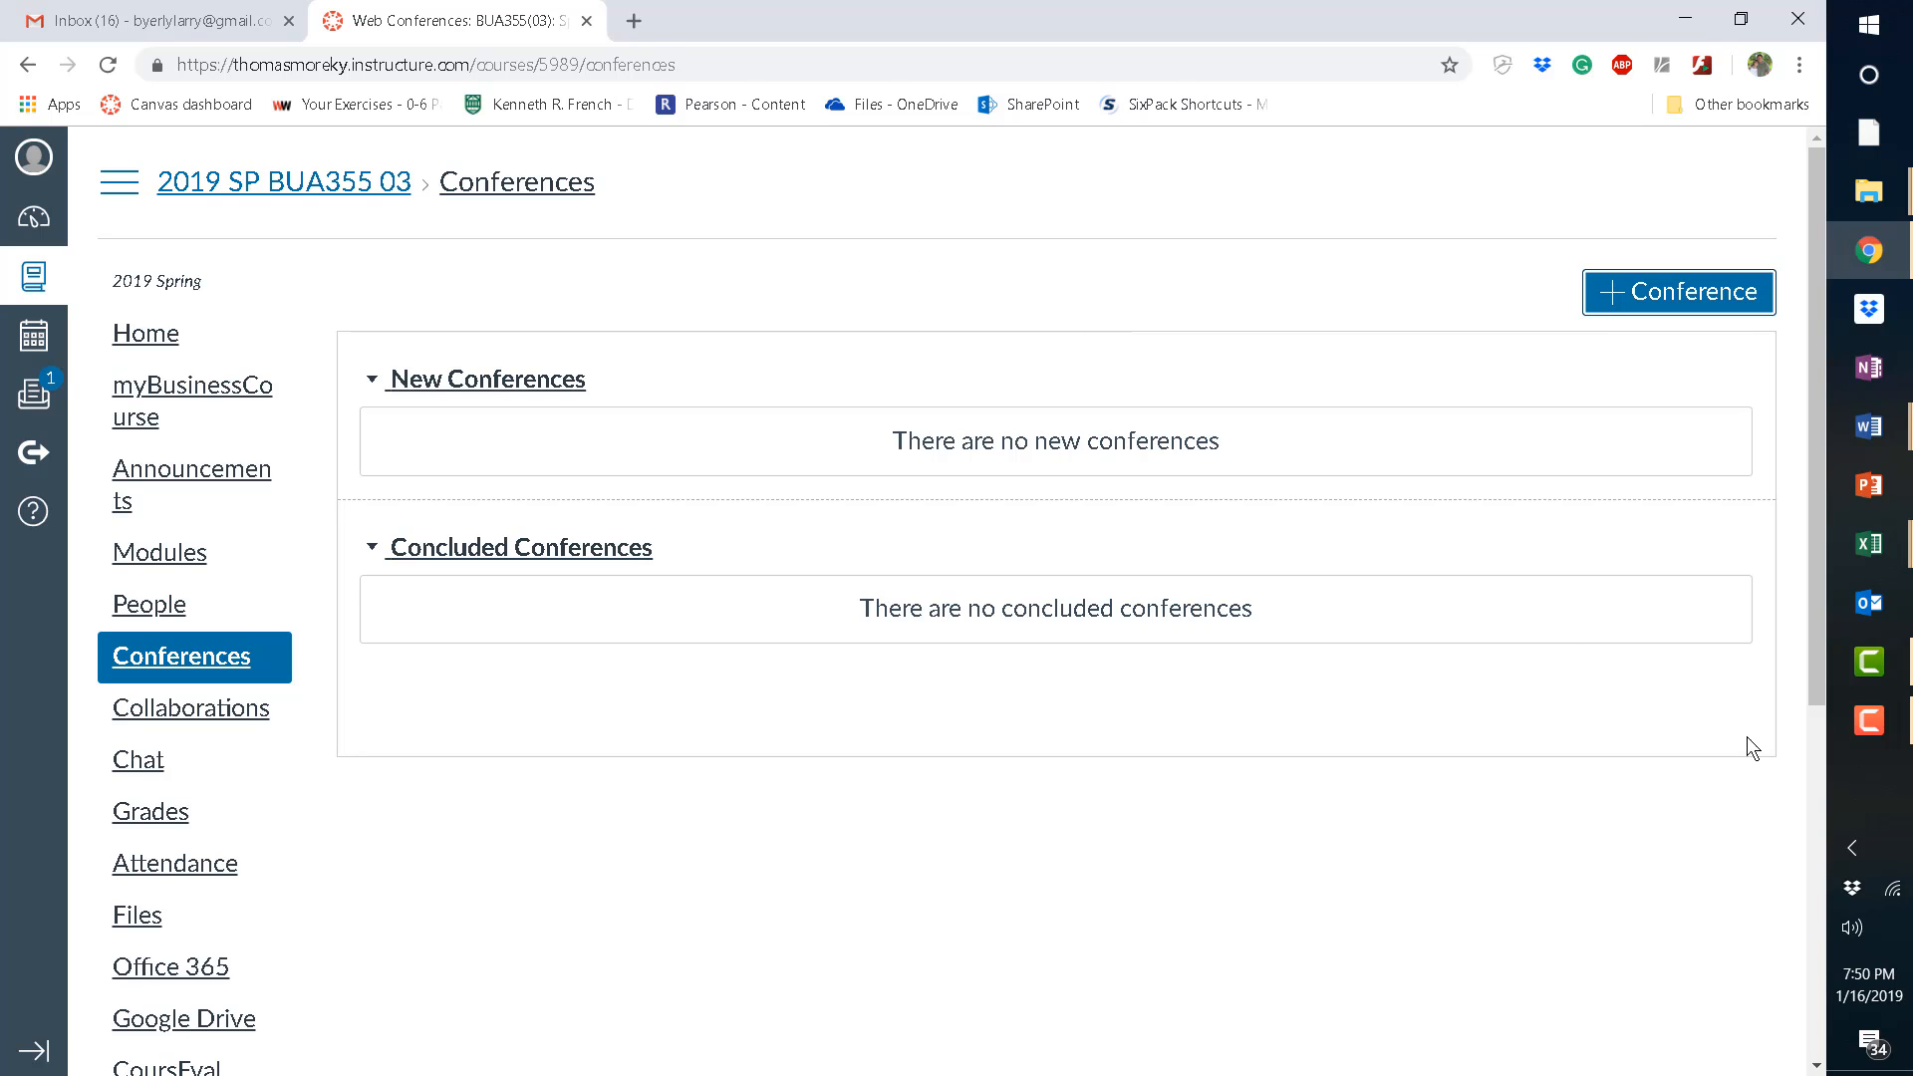
pyautogui.moveTo(1435, 804)
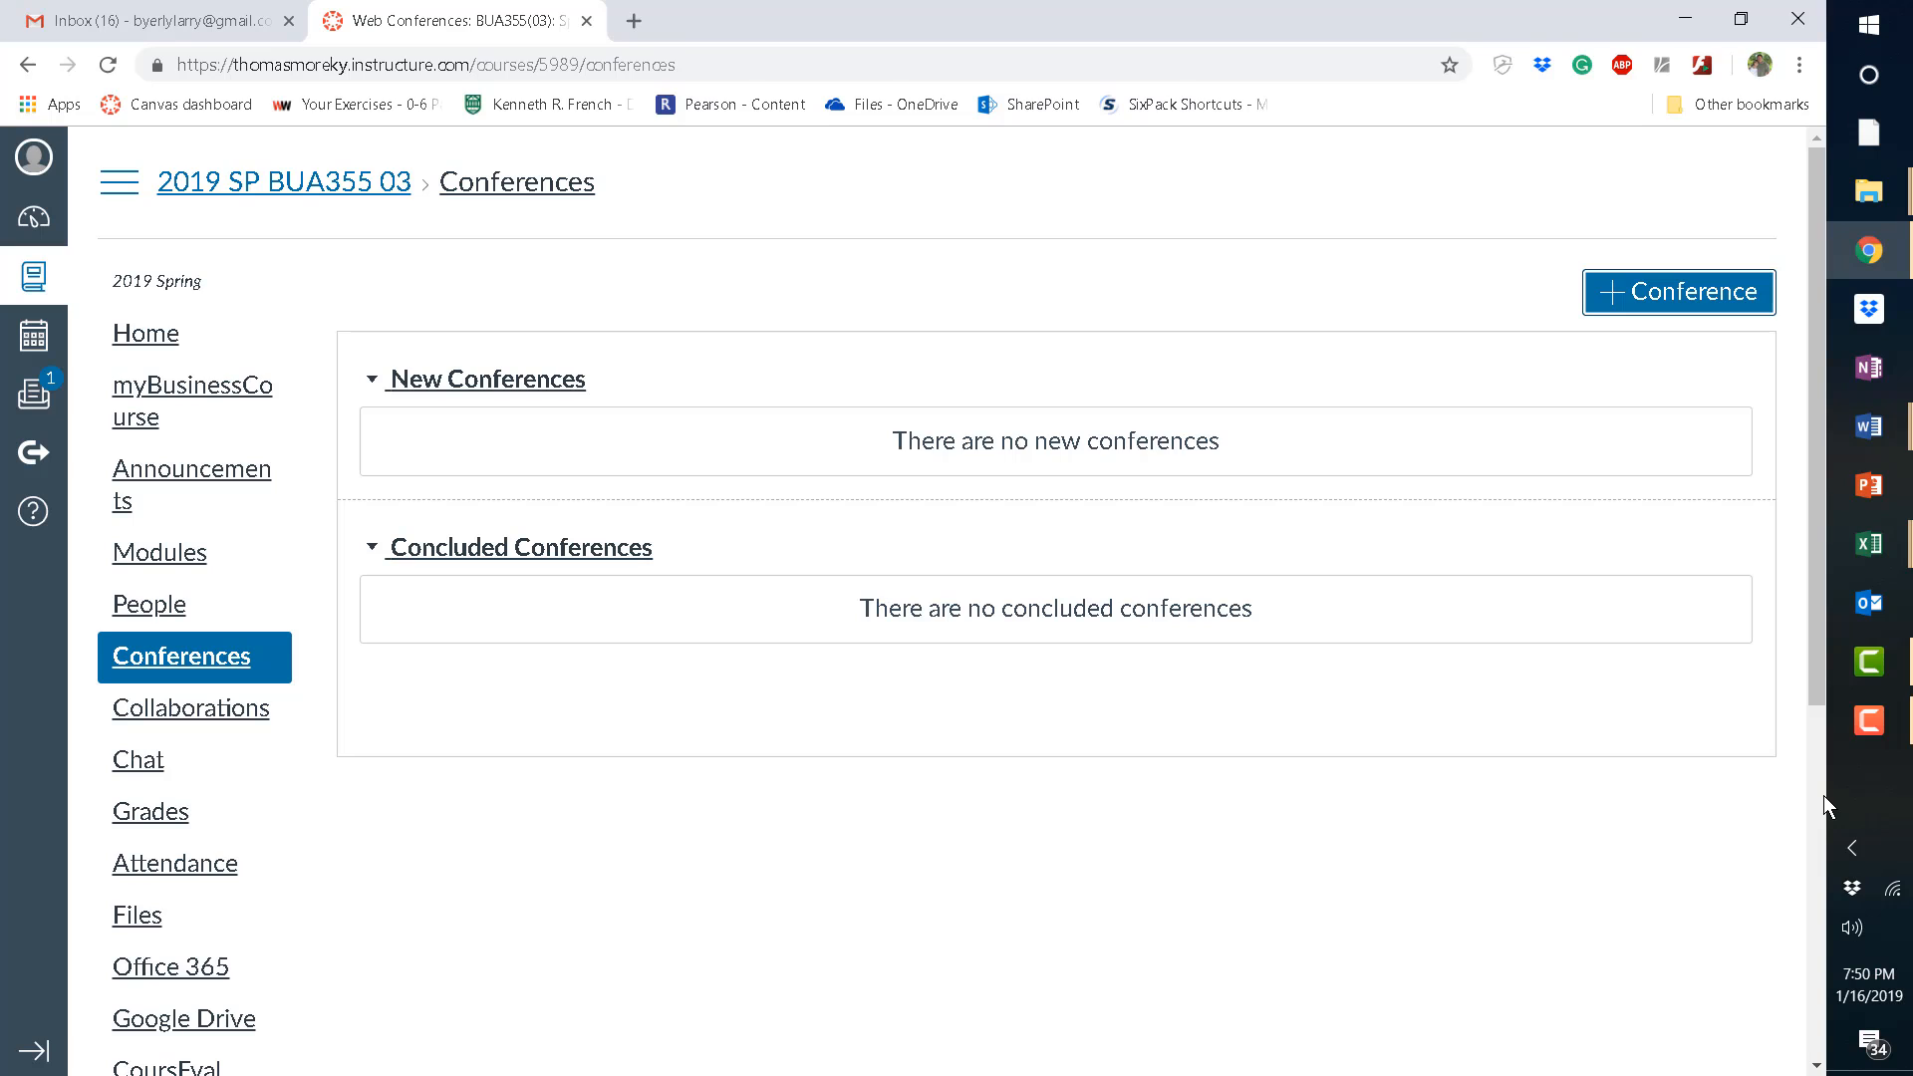
pyautogui.moveTo(1863, 782)
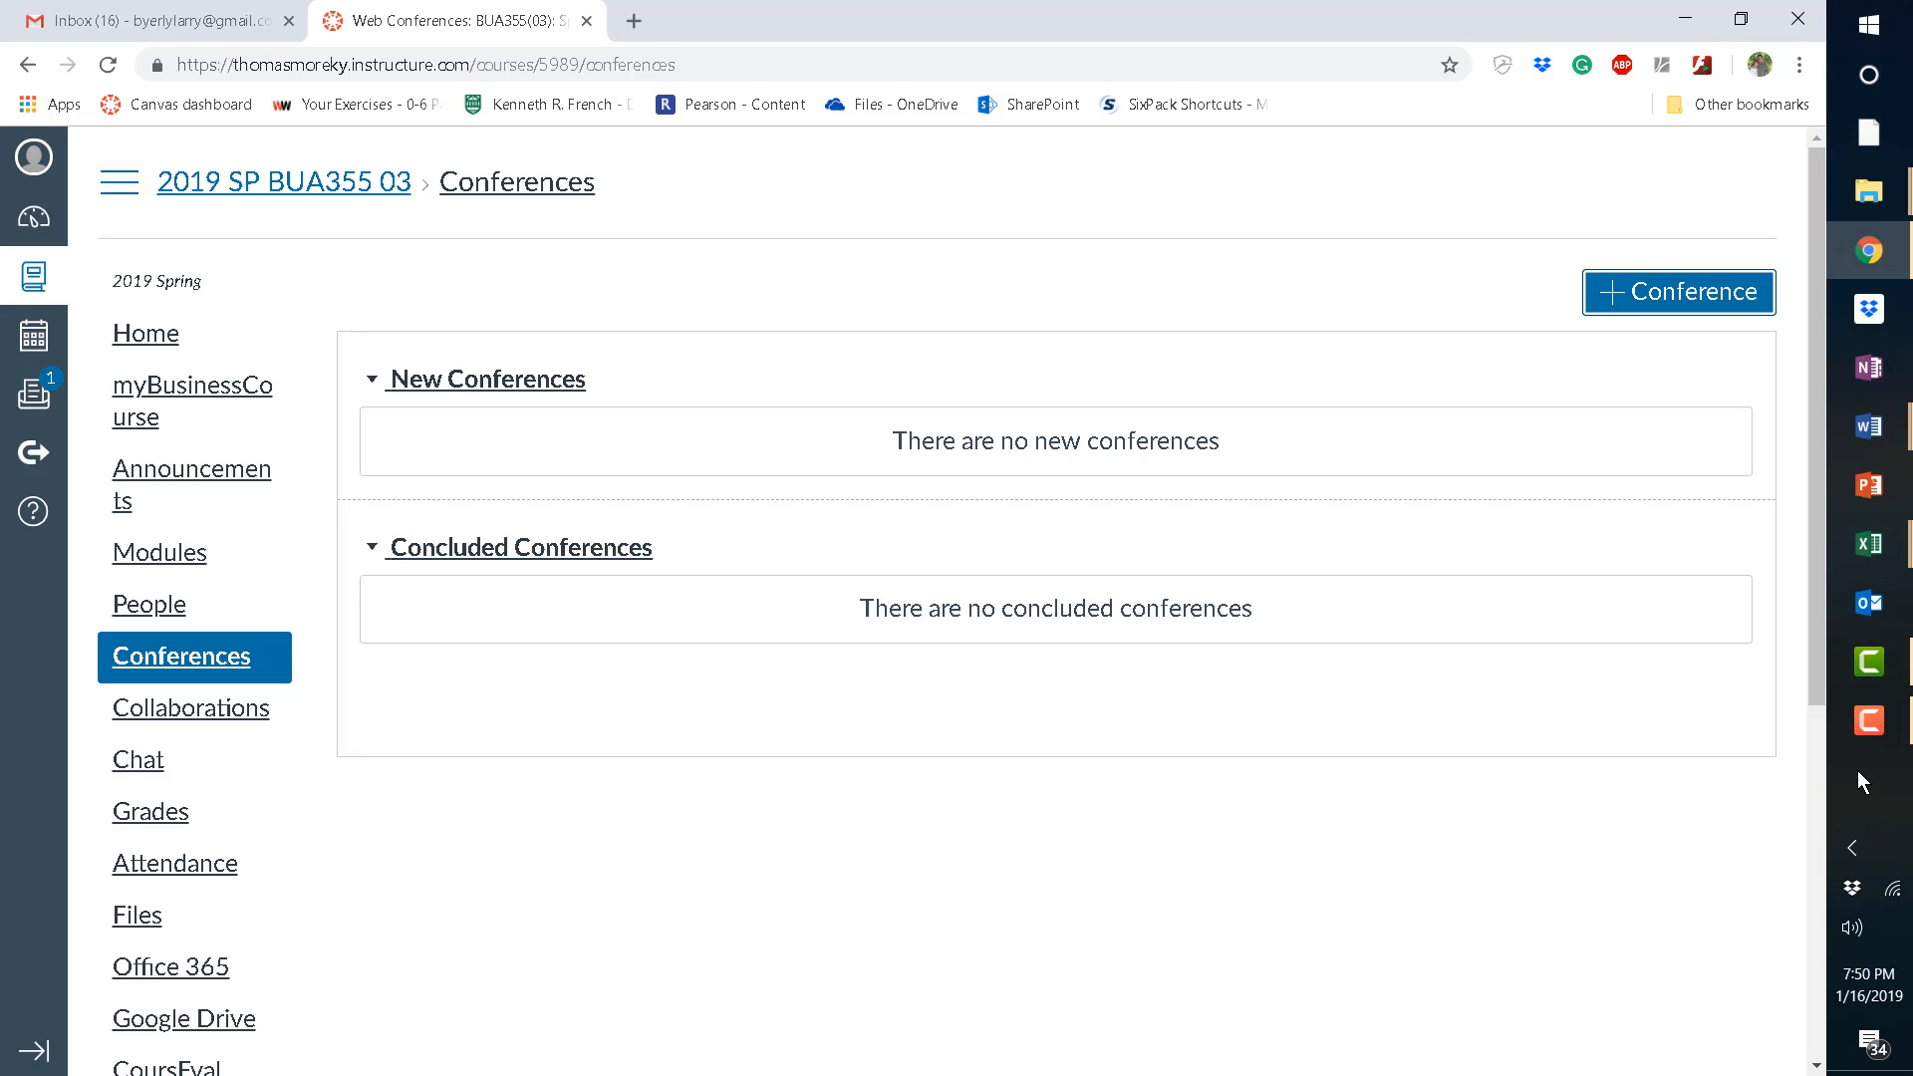
pyautogui.moveTo(1858, 805)
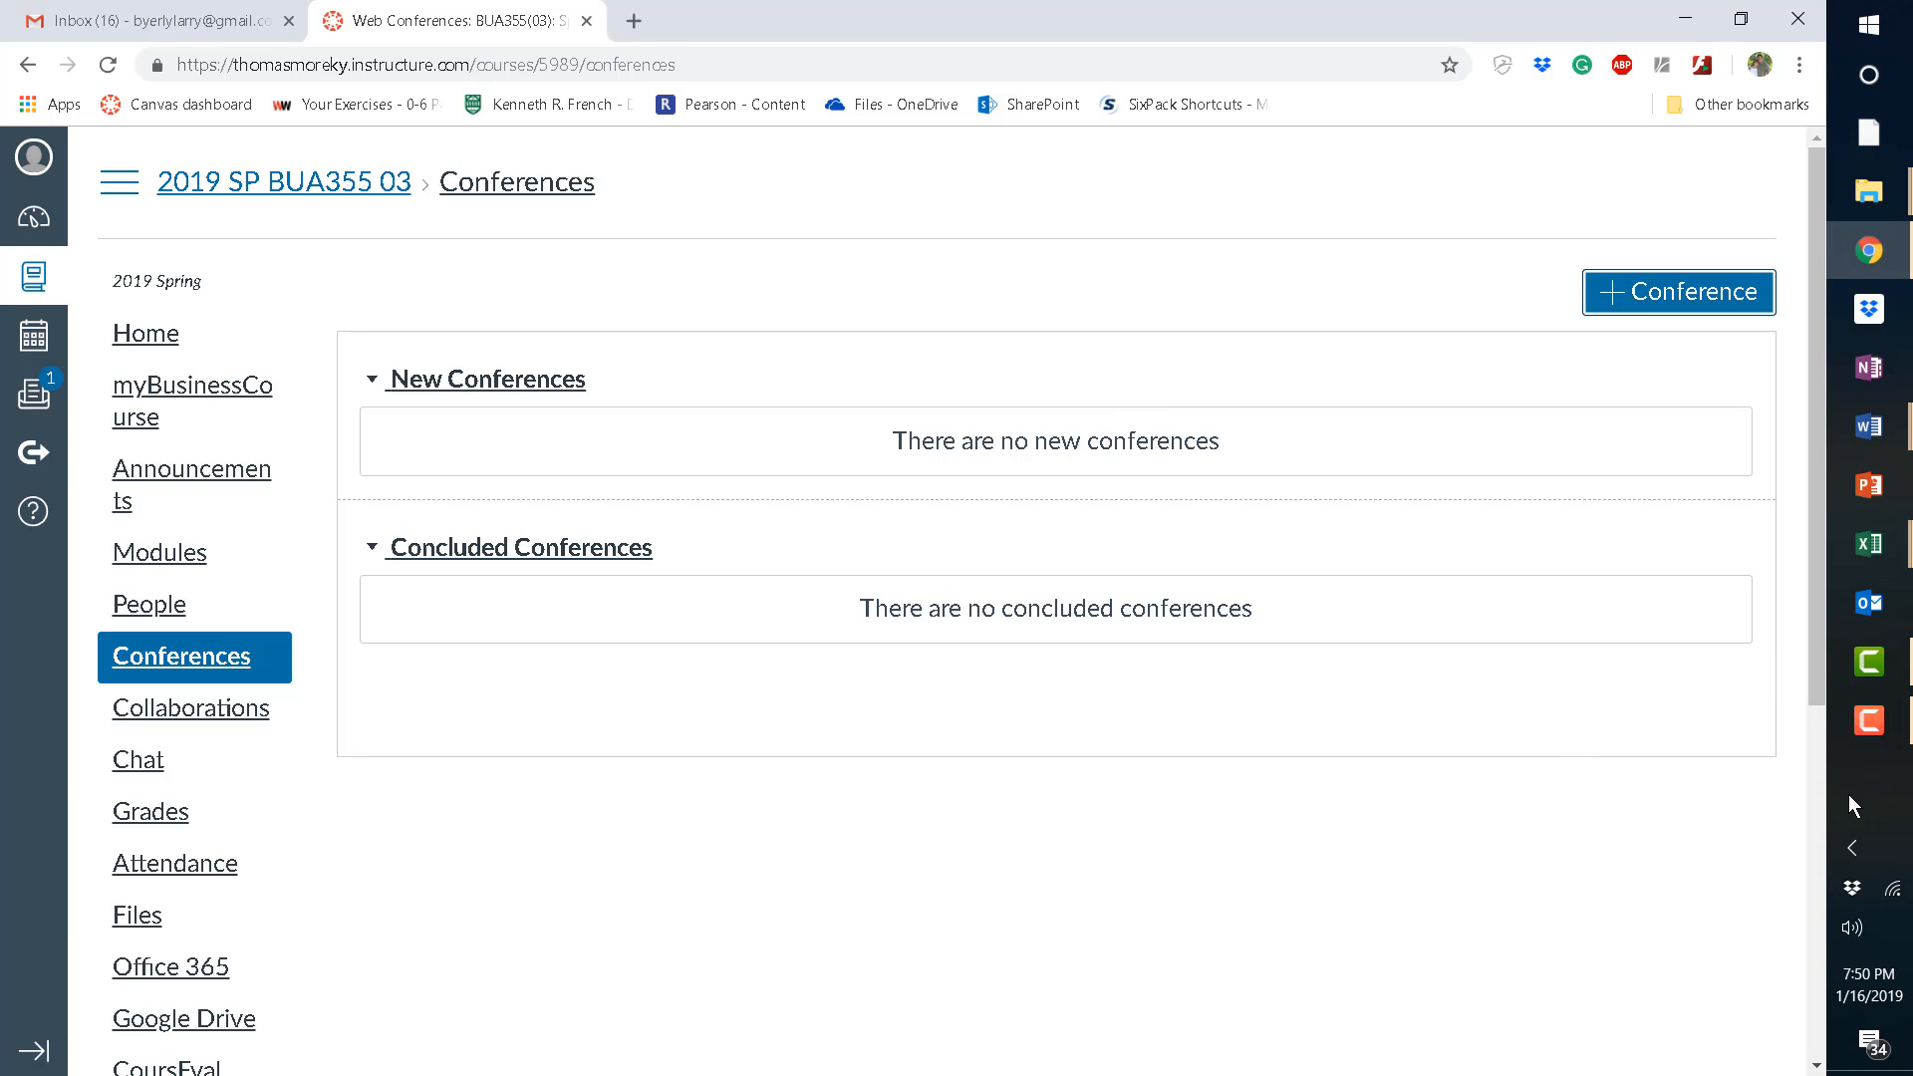